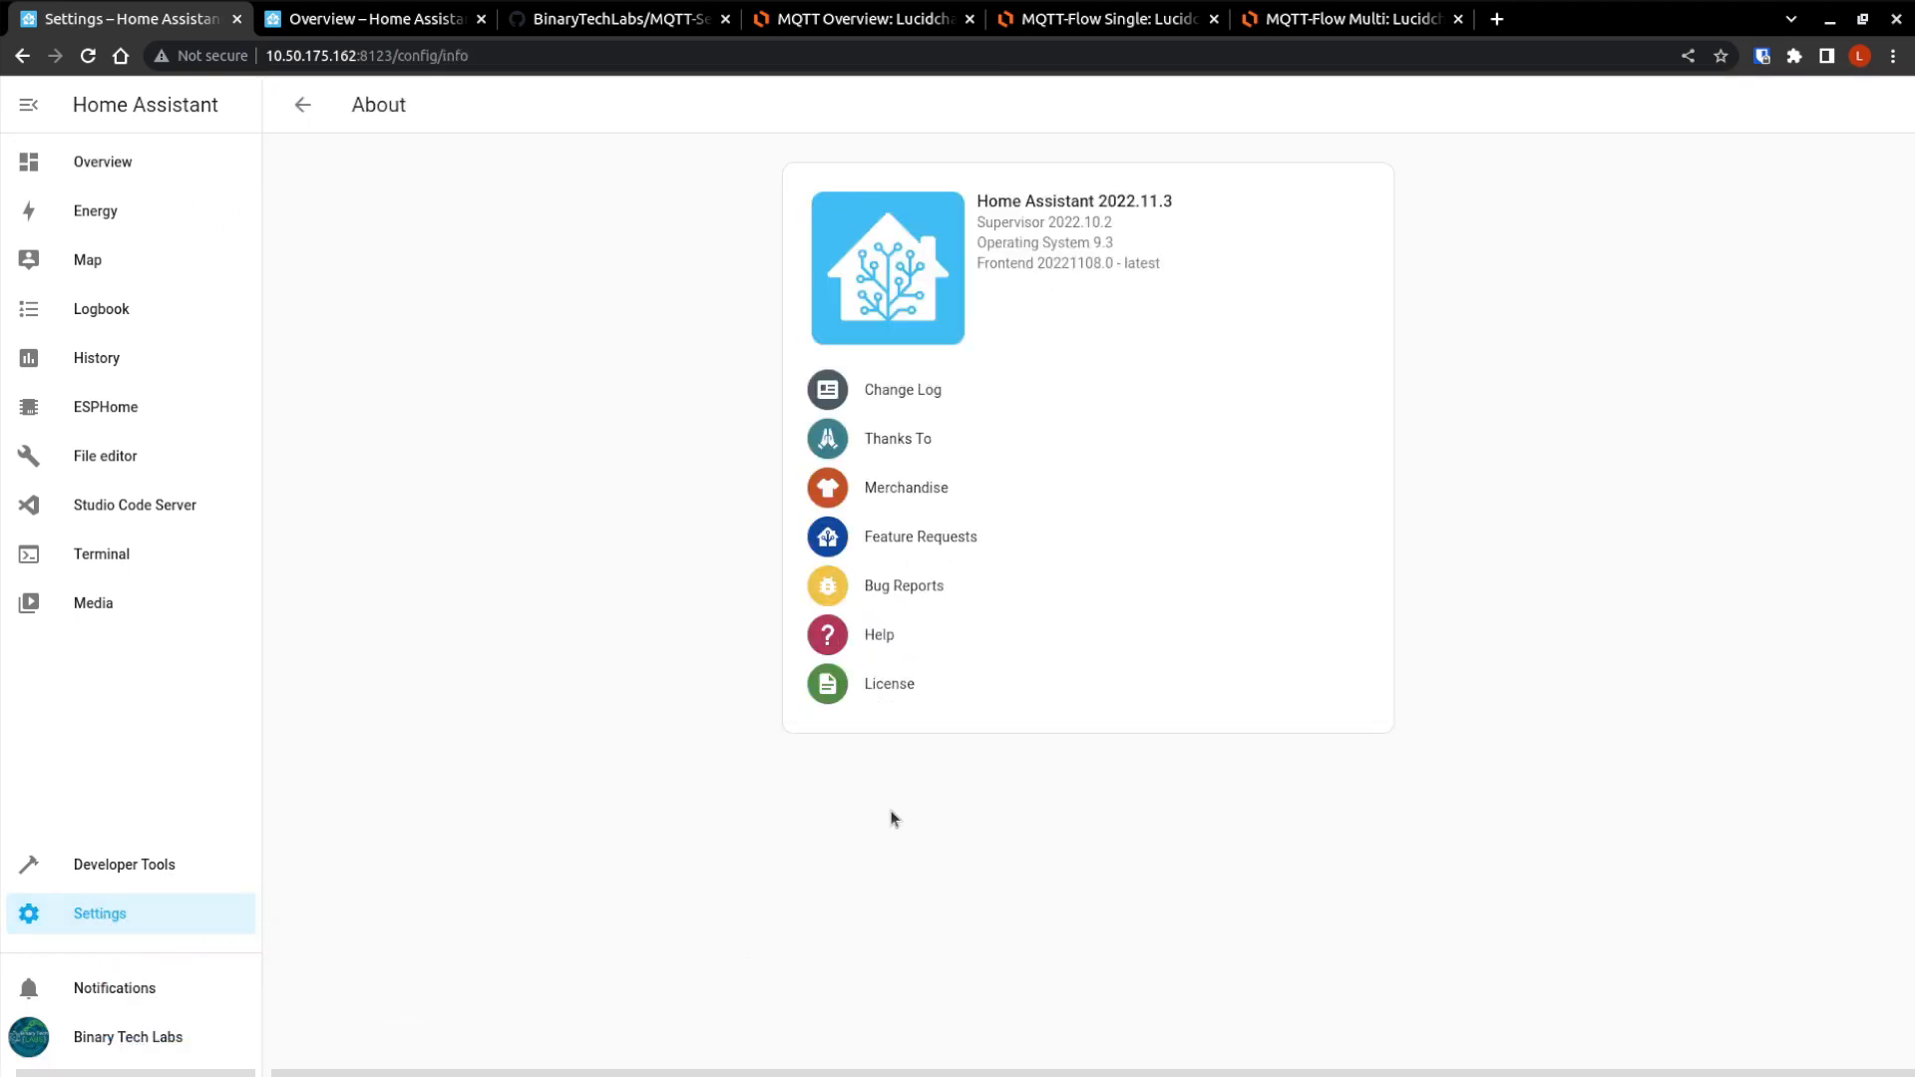
{"action": "mouse_move", "coordinate": [1103, 321]}
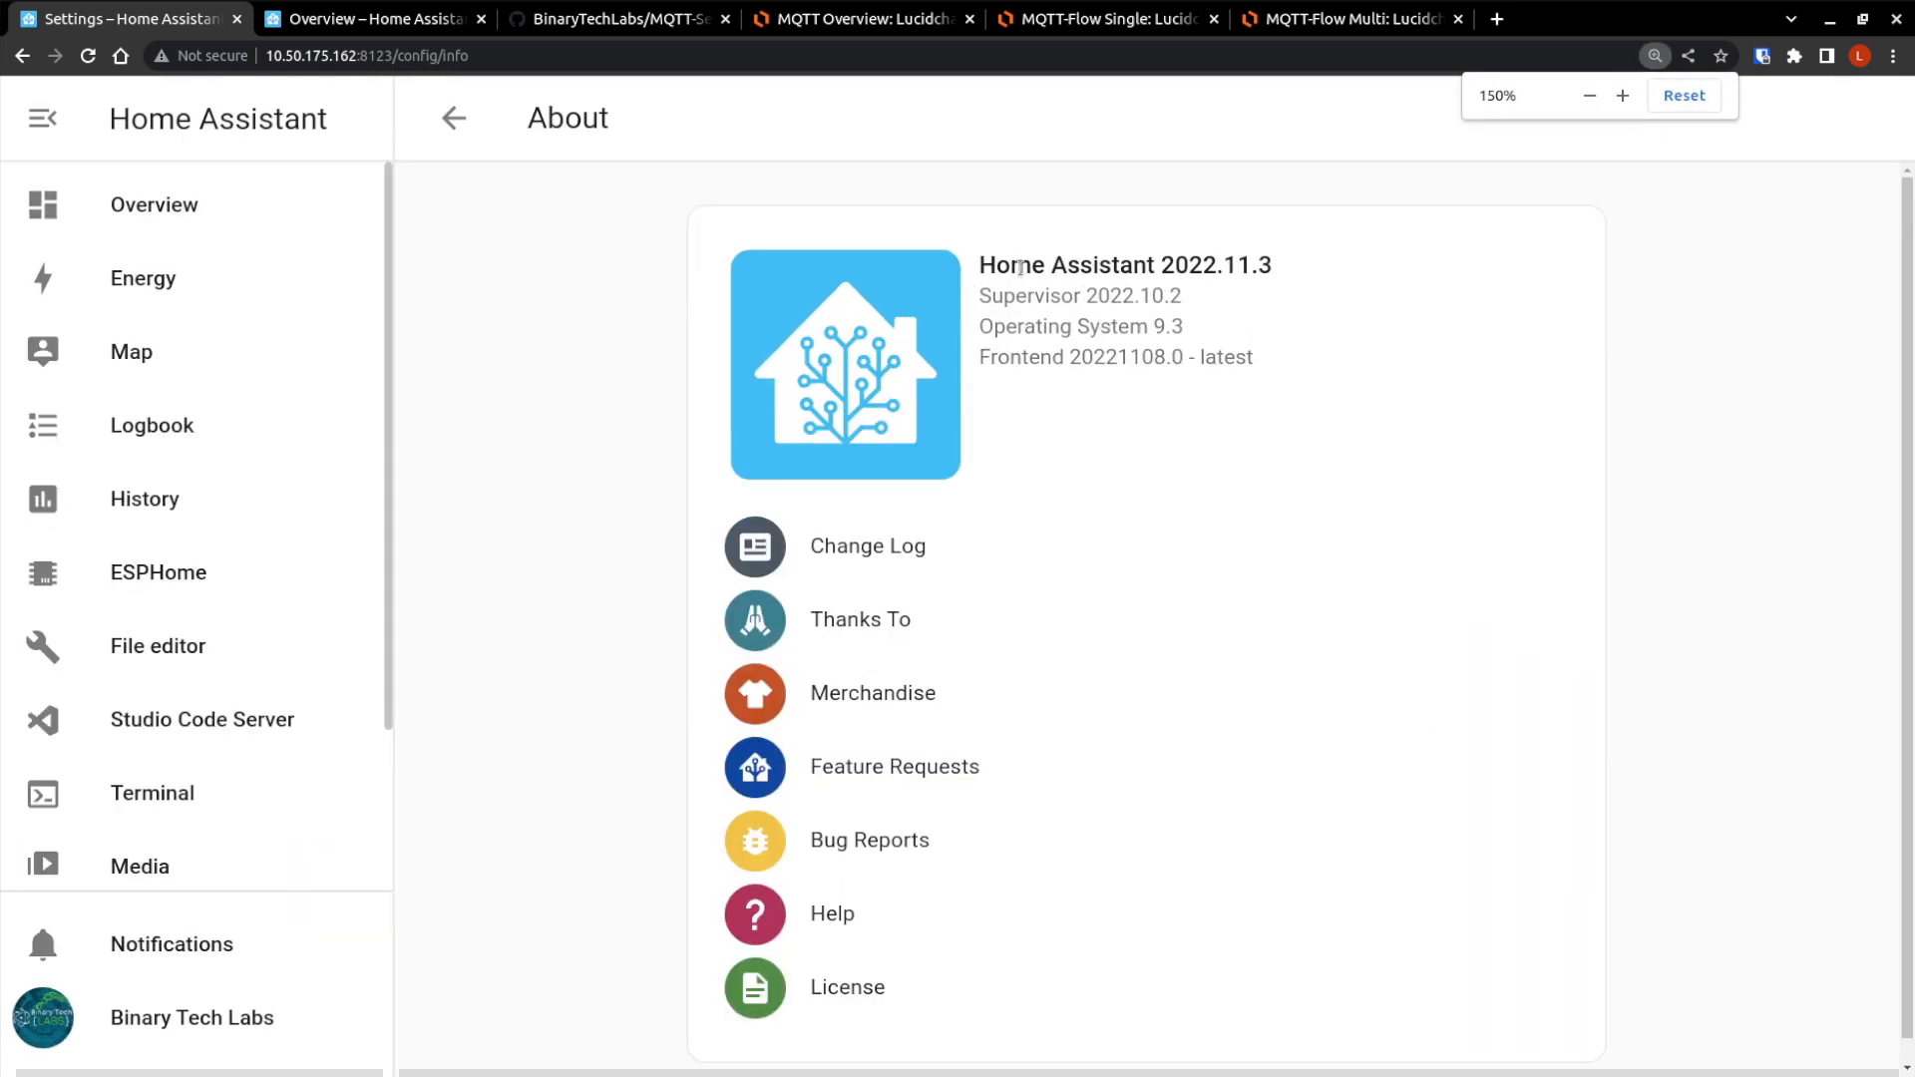
Look through the second Home Assistant instance's settings.
{"action": "left_click_drag", "start_coordinate": [980, 263], "coordinate": [1252, 358]}
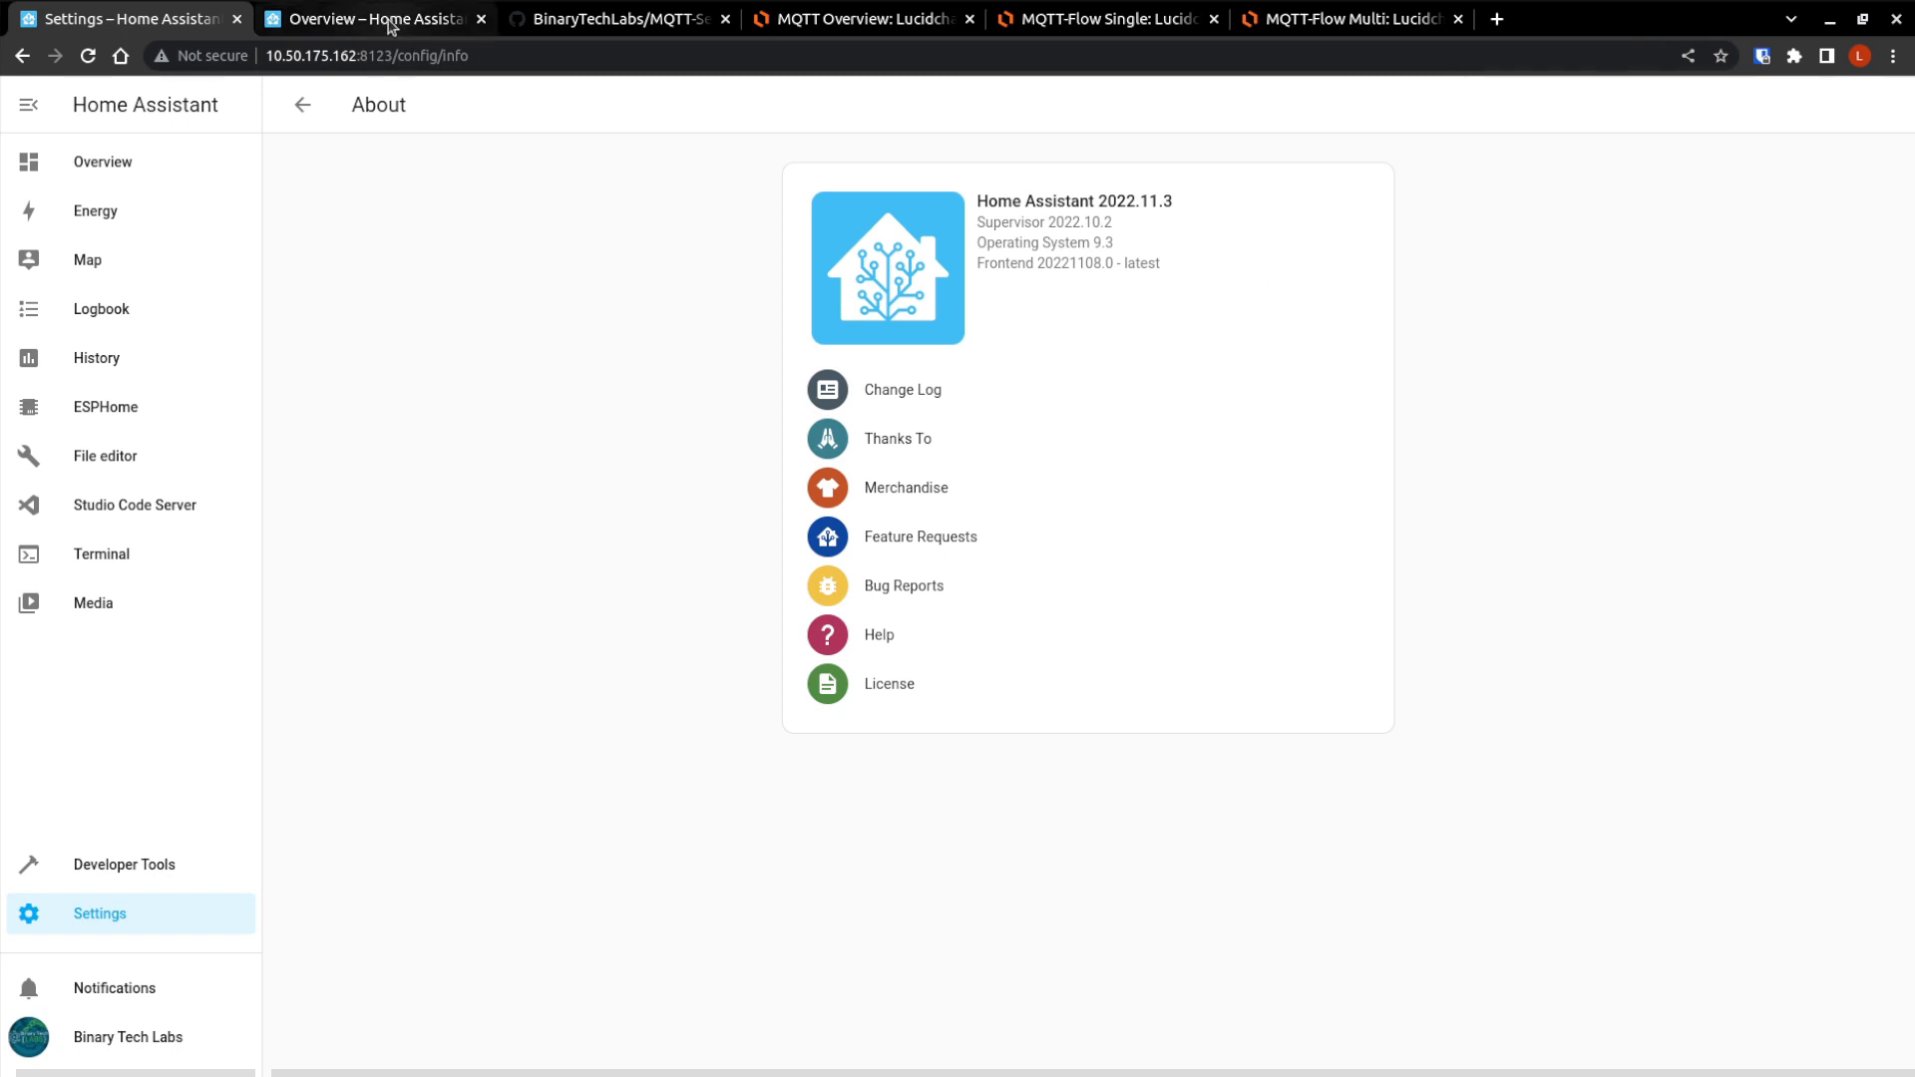
{"action": "left_click", "coordinate": [372, 19]}
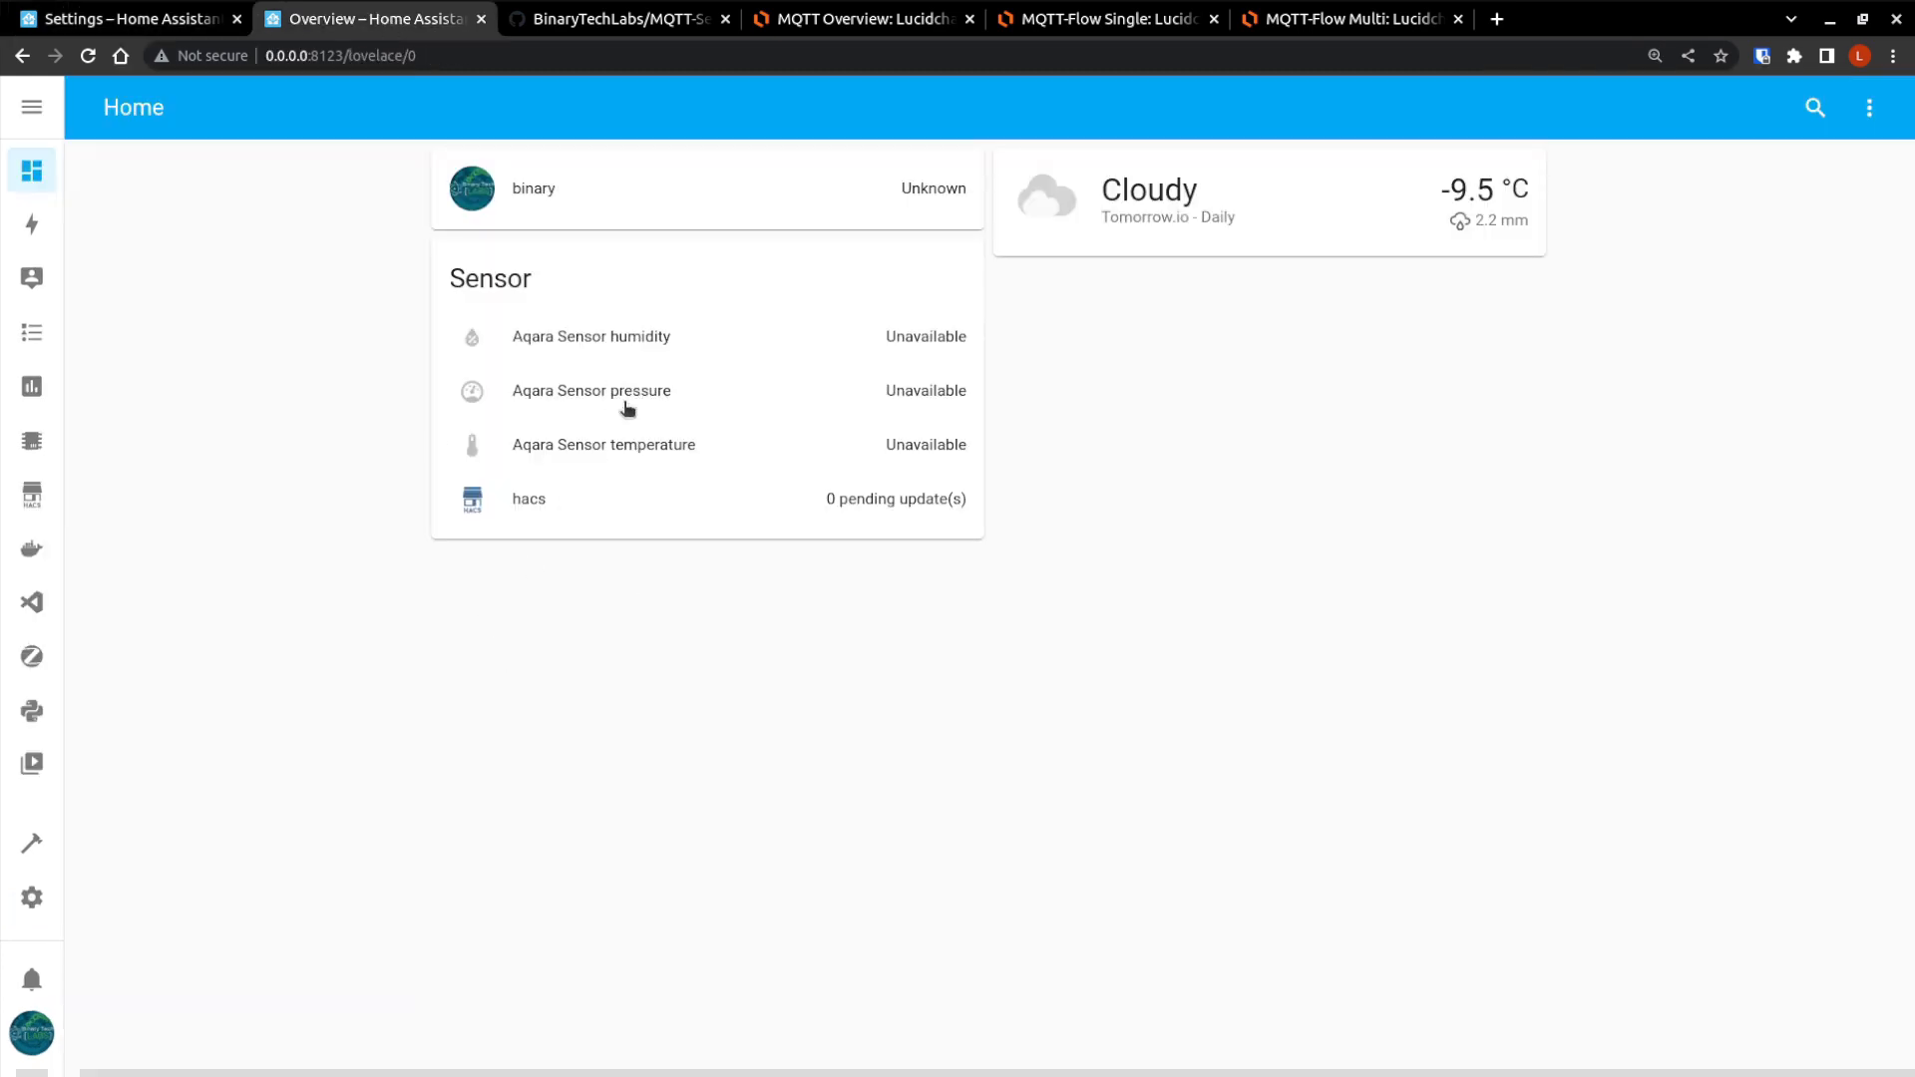
{"action": "mouse_move", "coordinate": [31, 897]}
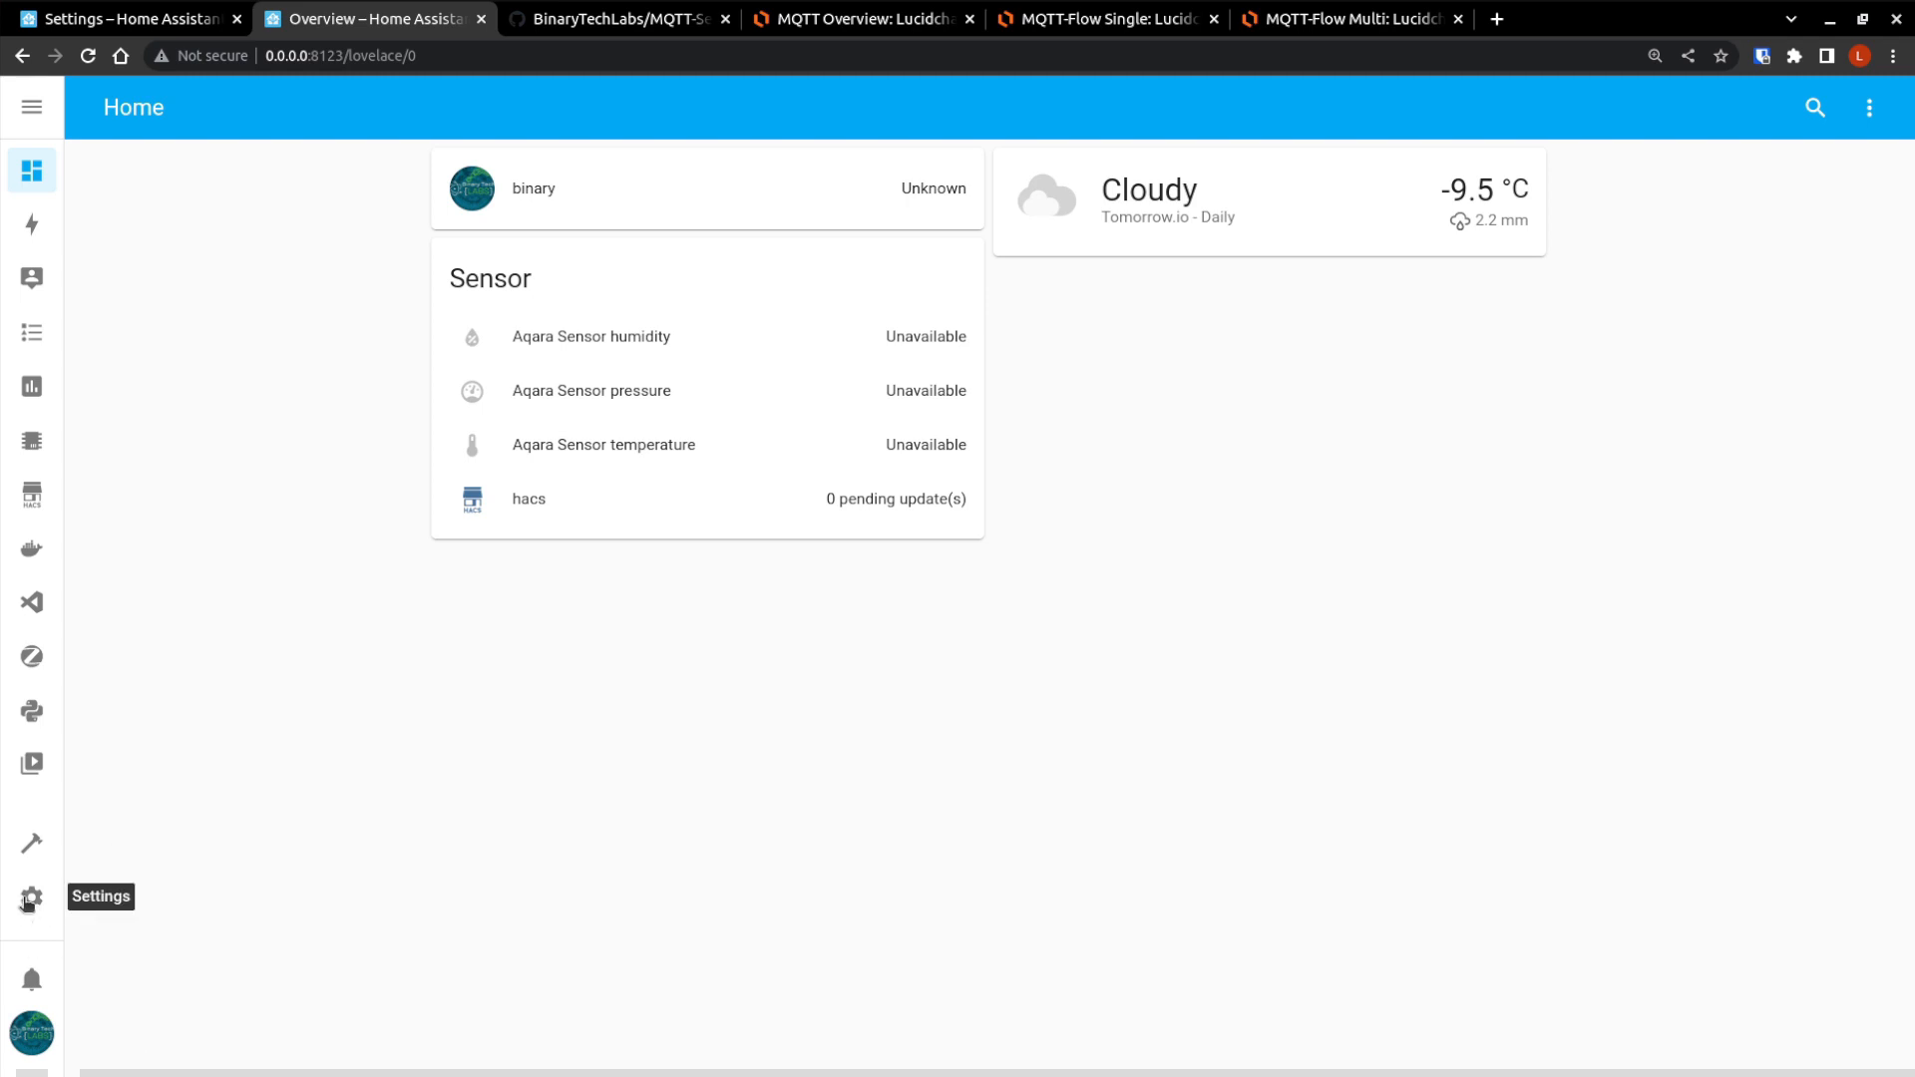
{"action": "left_click", "coordinate": [31, 898]}
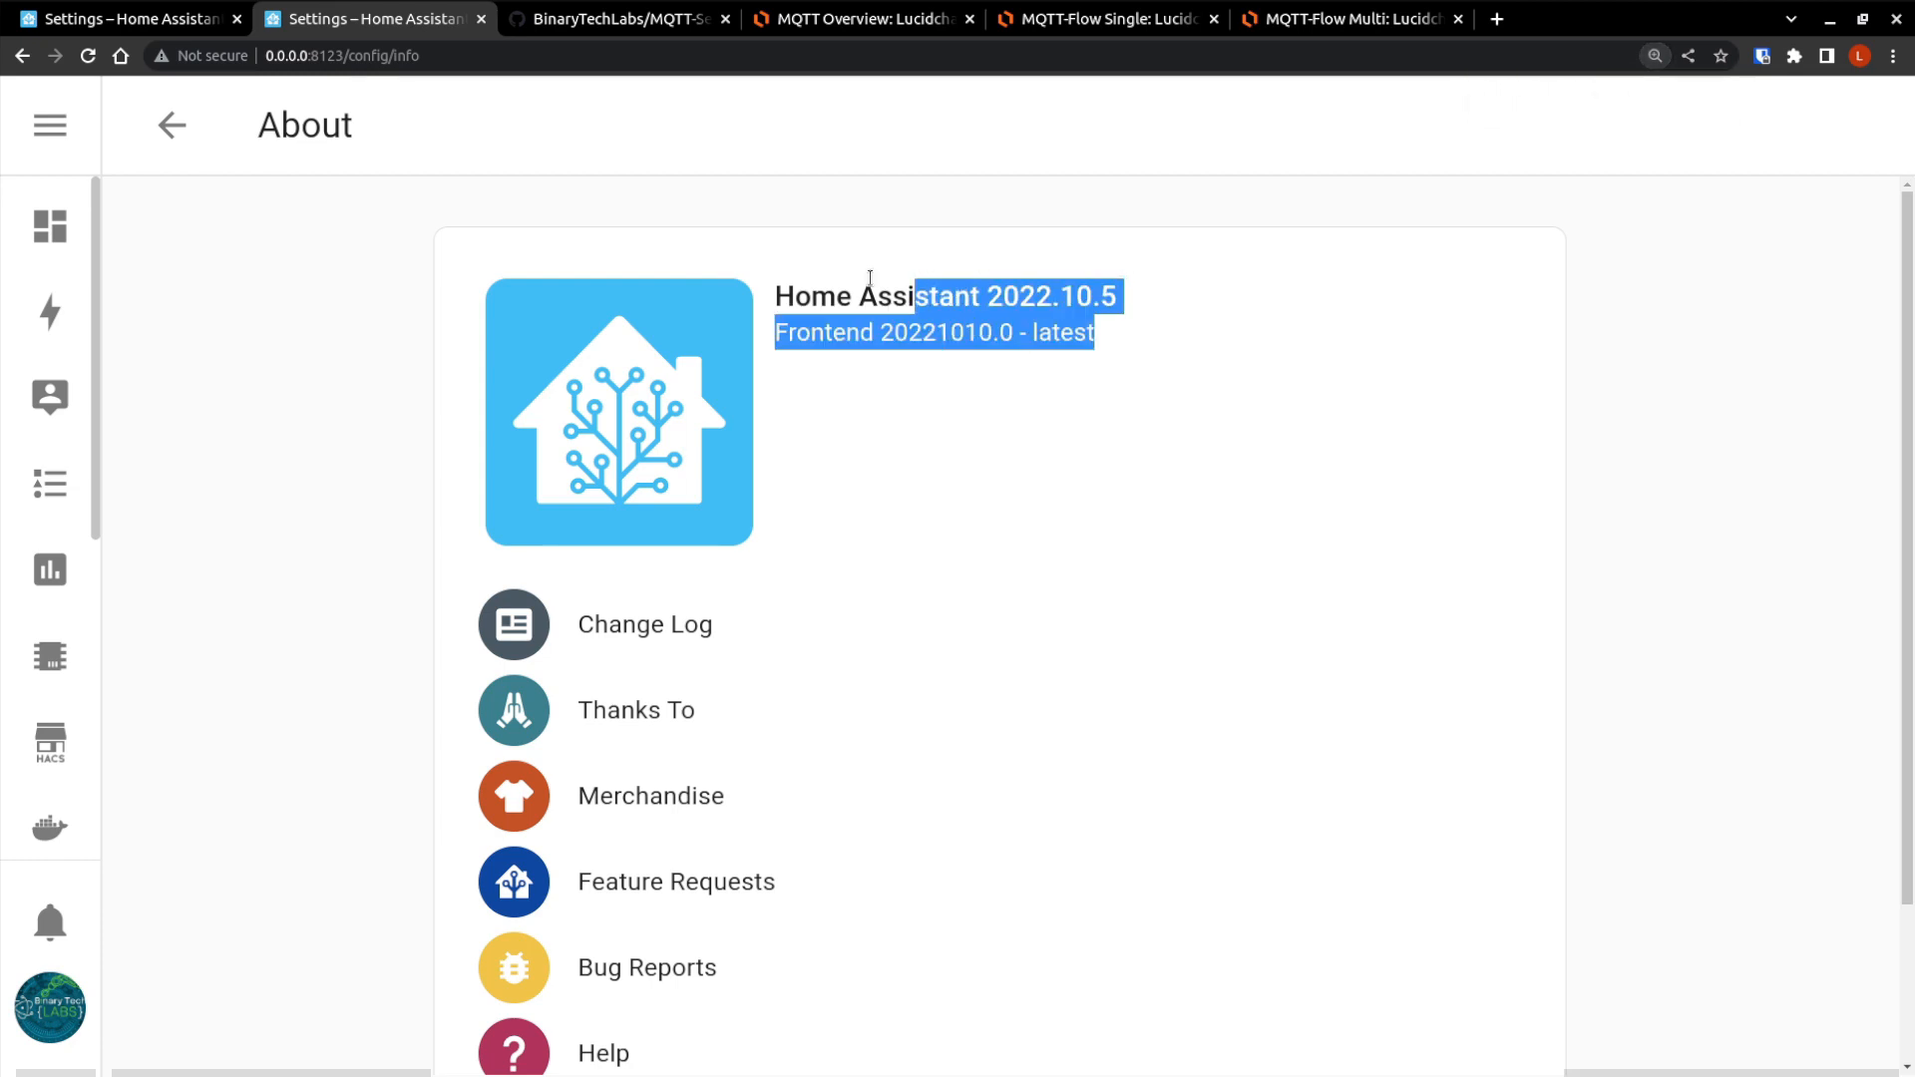
{"action": "left_click", "coordinate": [974, 488]}
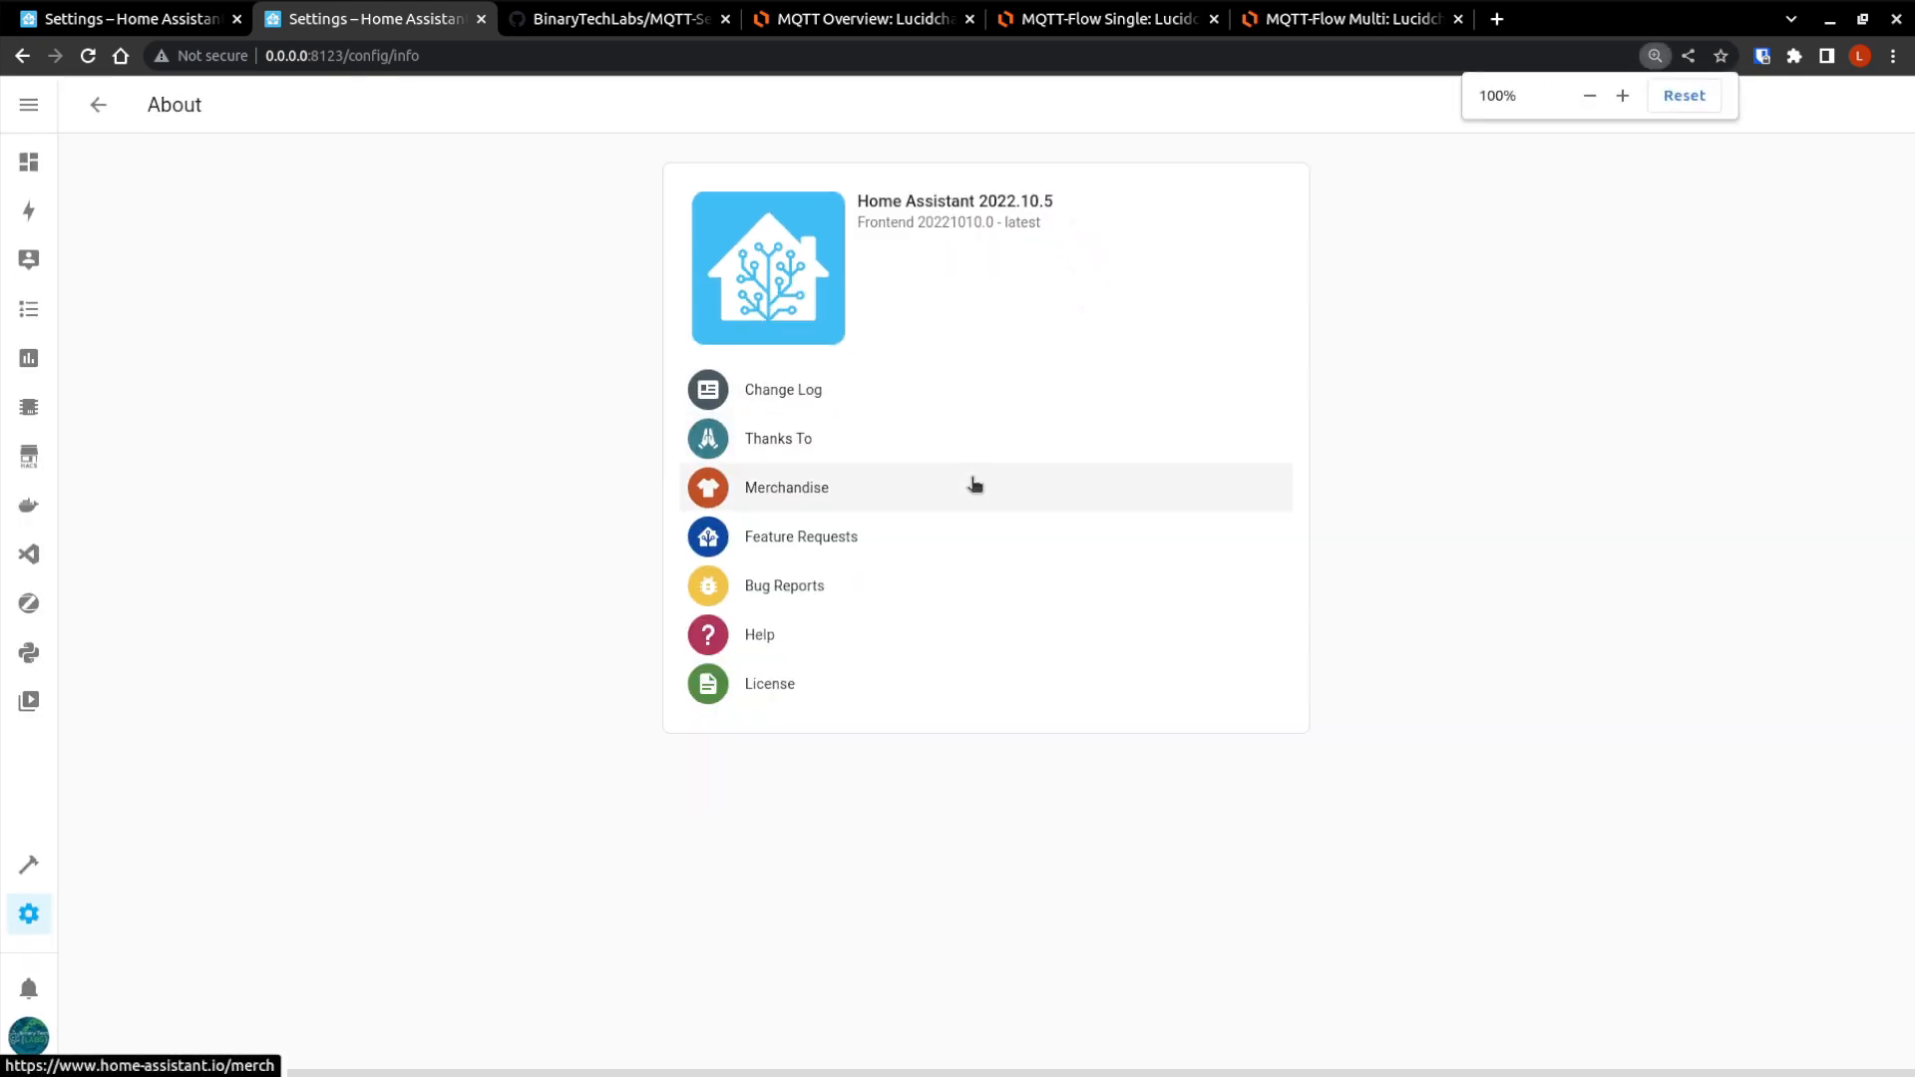
Return to the first instance's Overview showing RPi Power OK and Binary Tech Labs Unknown.
{"action": "left_click", "coordinate": [28, 161]}
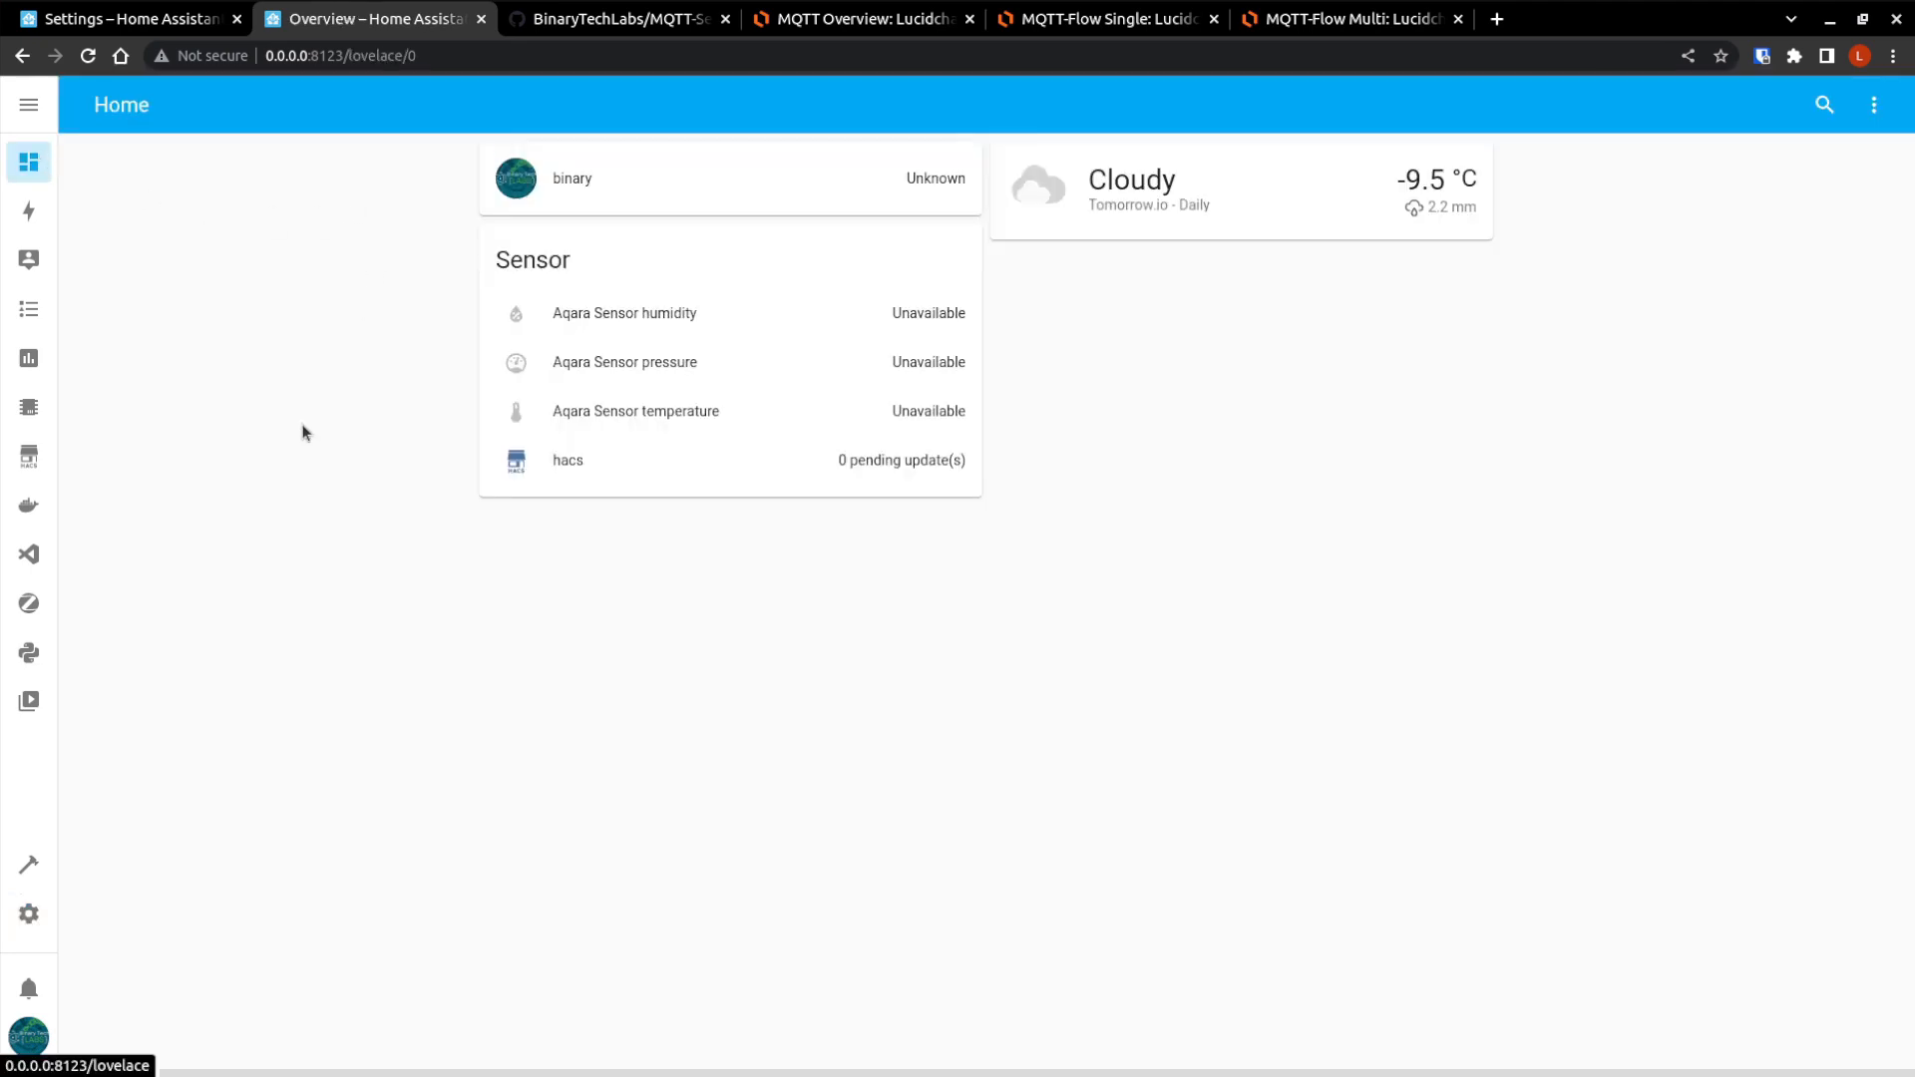
{"action": "left_click", "coordinate": [130, 20]}
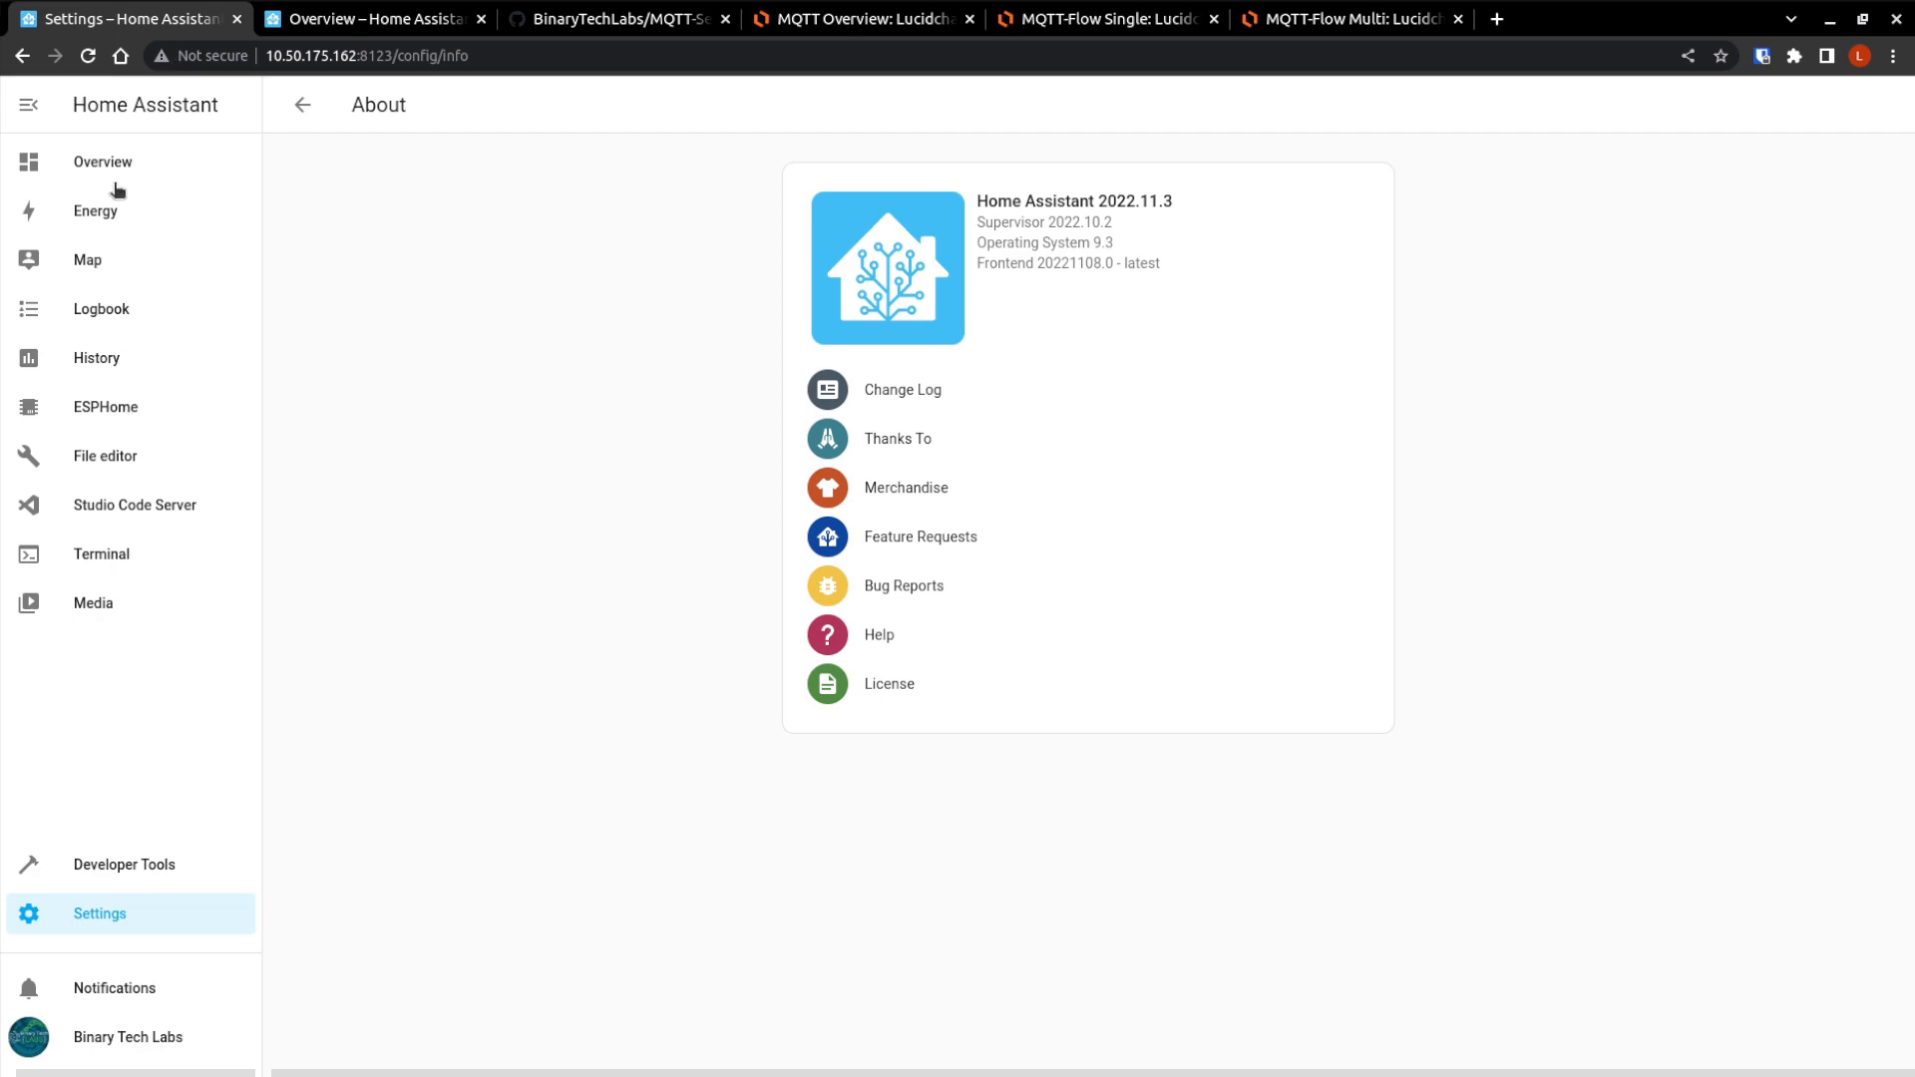
{"action": "left_click", "coordinate": [101, 161]}
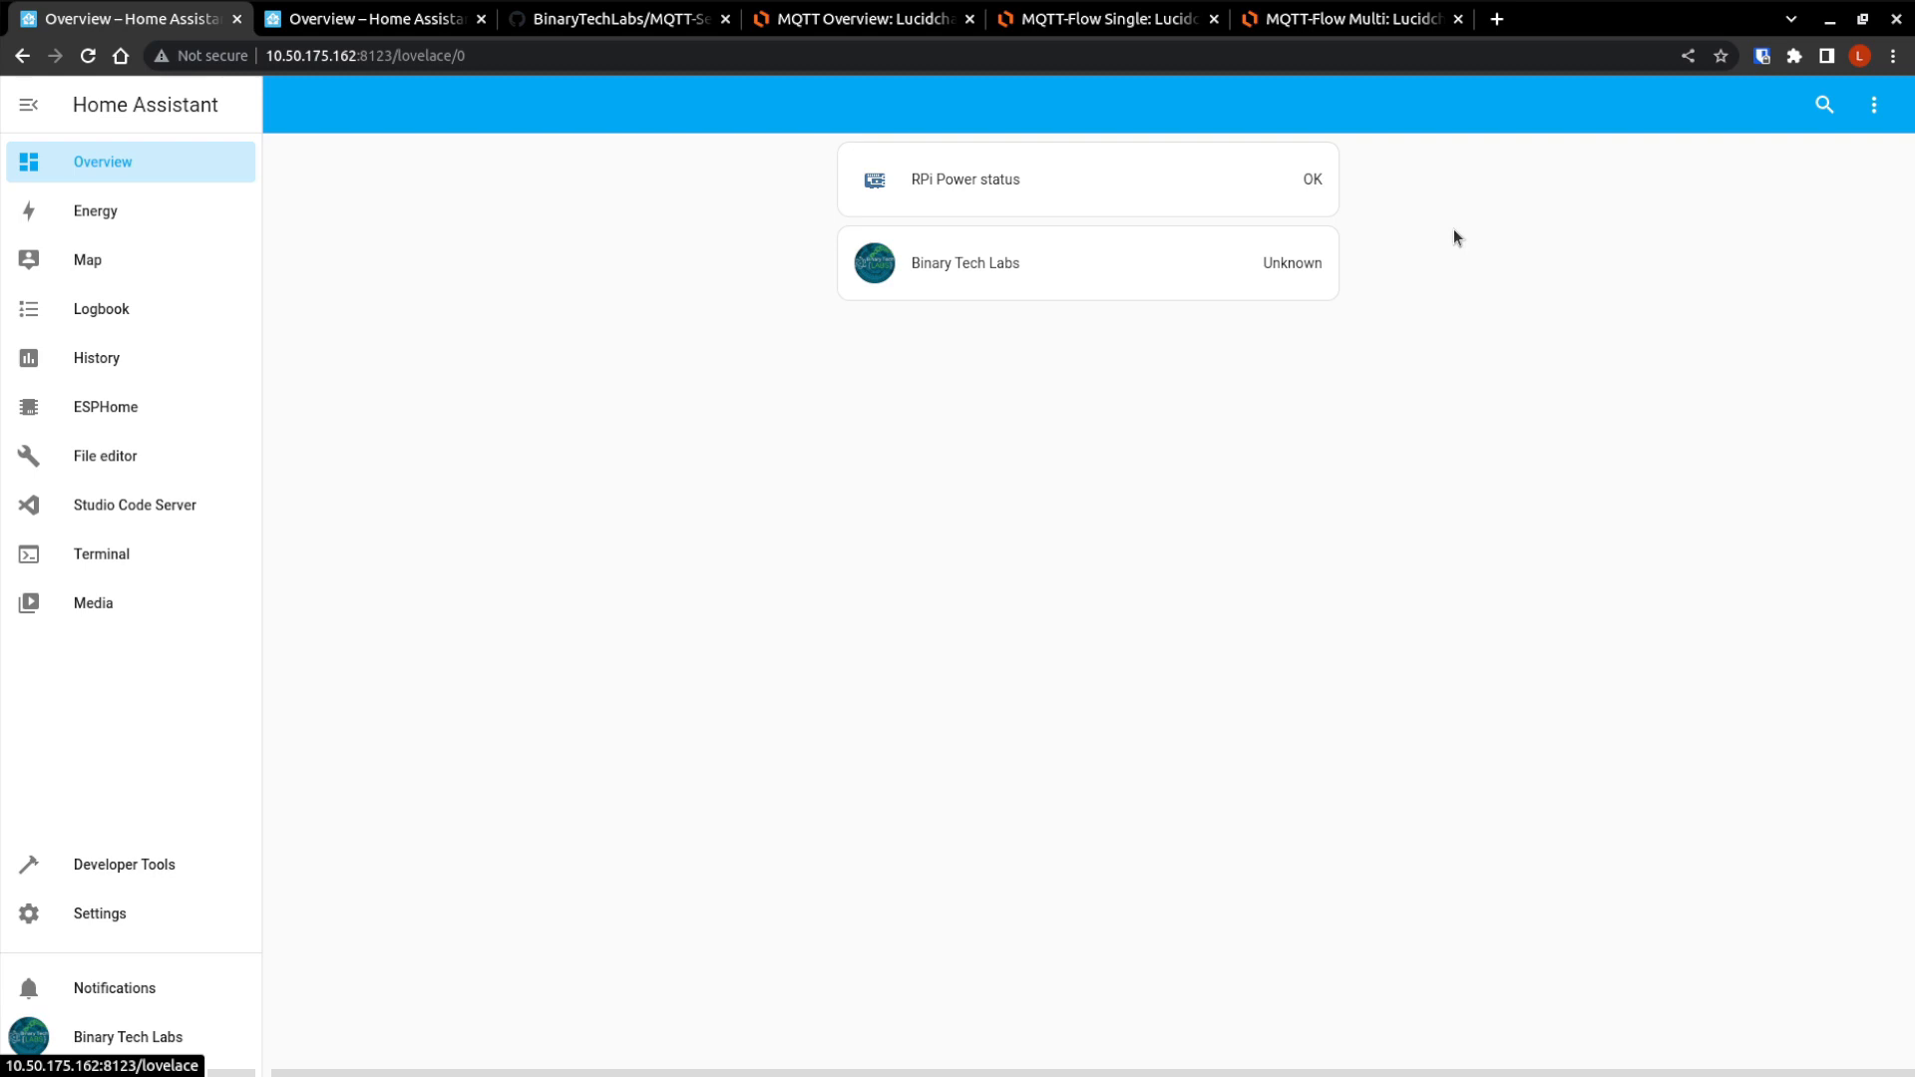
Switch to the Lucidchart diagram of Home Assistant linked bidirectionally to the MQTT Broker.
{"action": "left_click", "coordinate": [855, 18]}
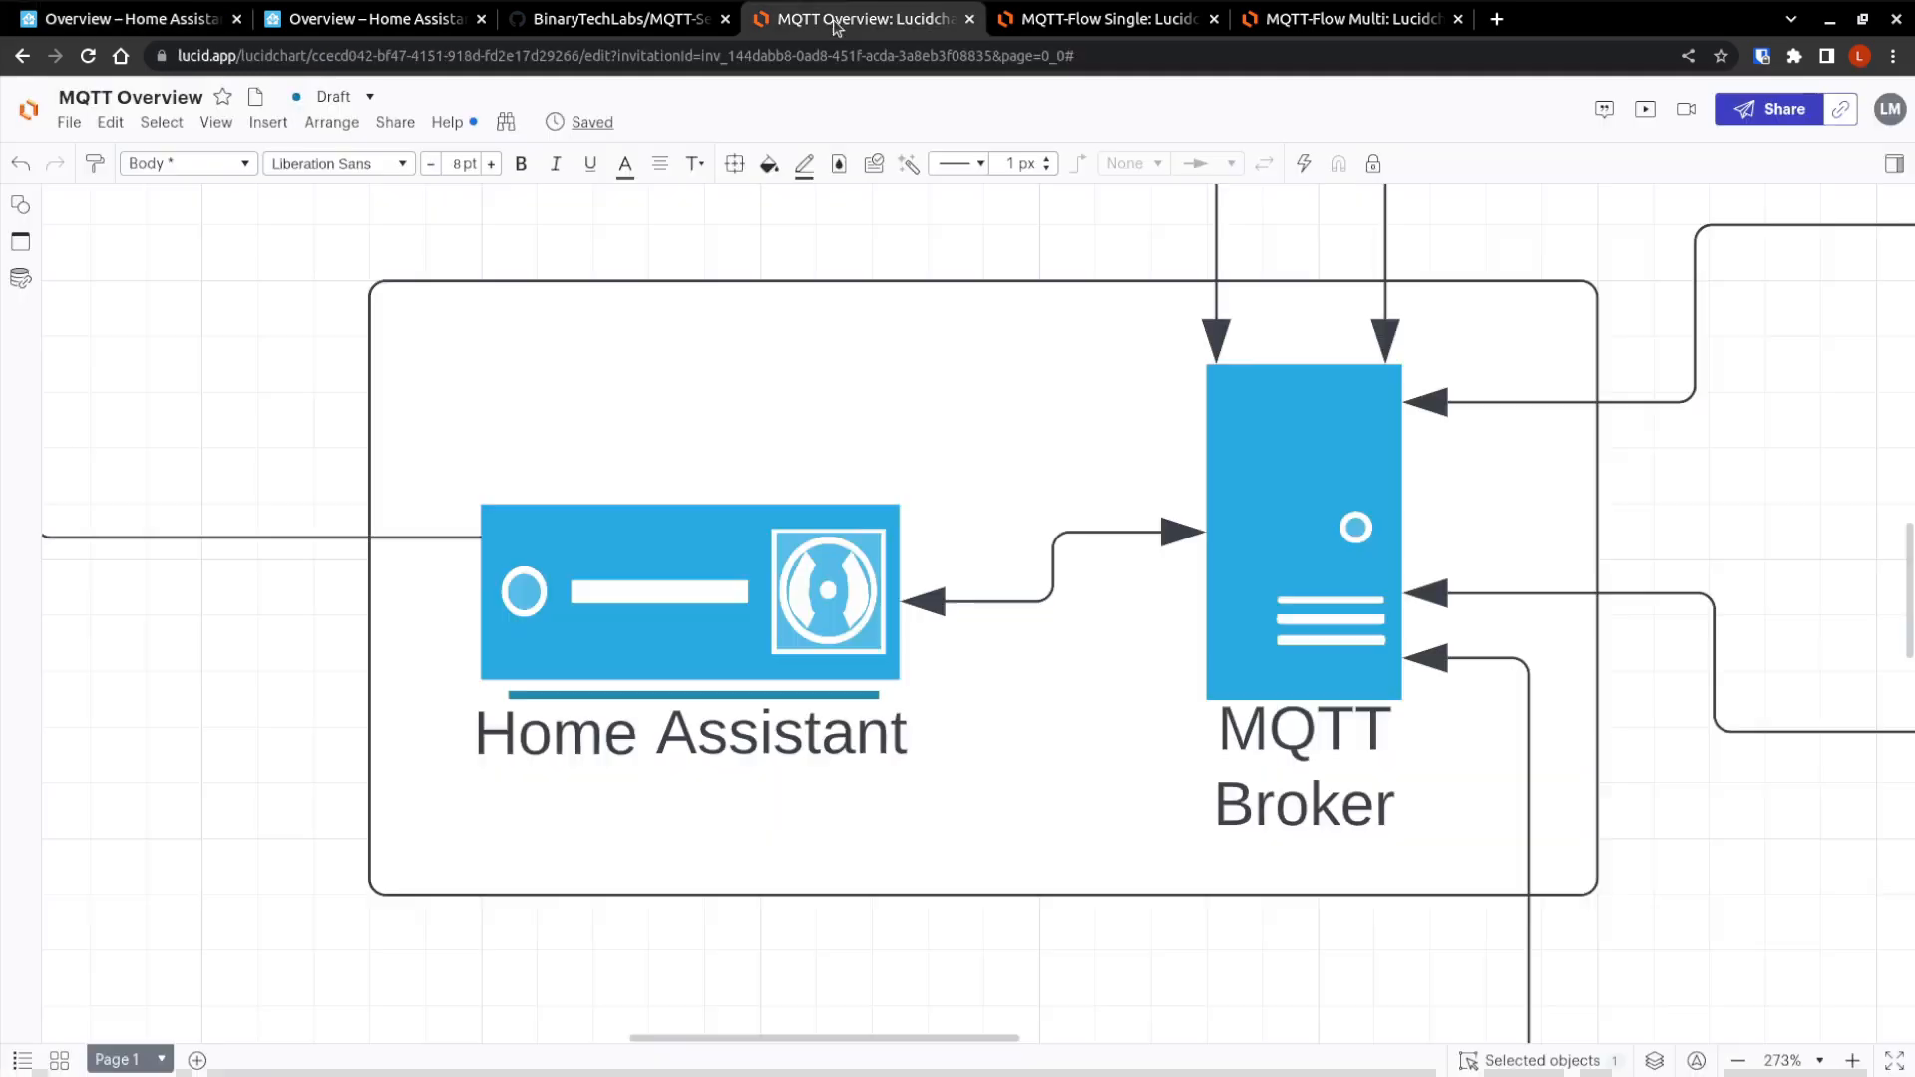
{"action": "mouse_move", "coordinate": [586, 625]}
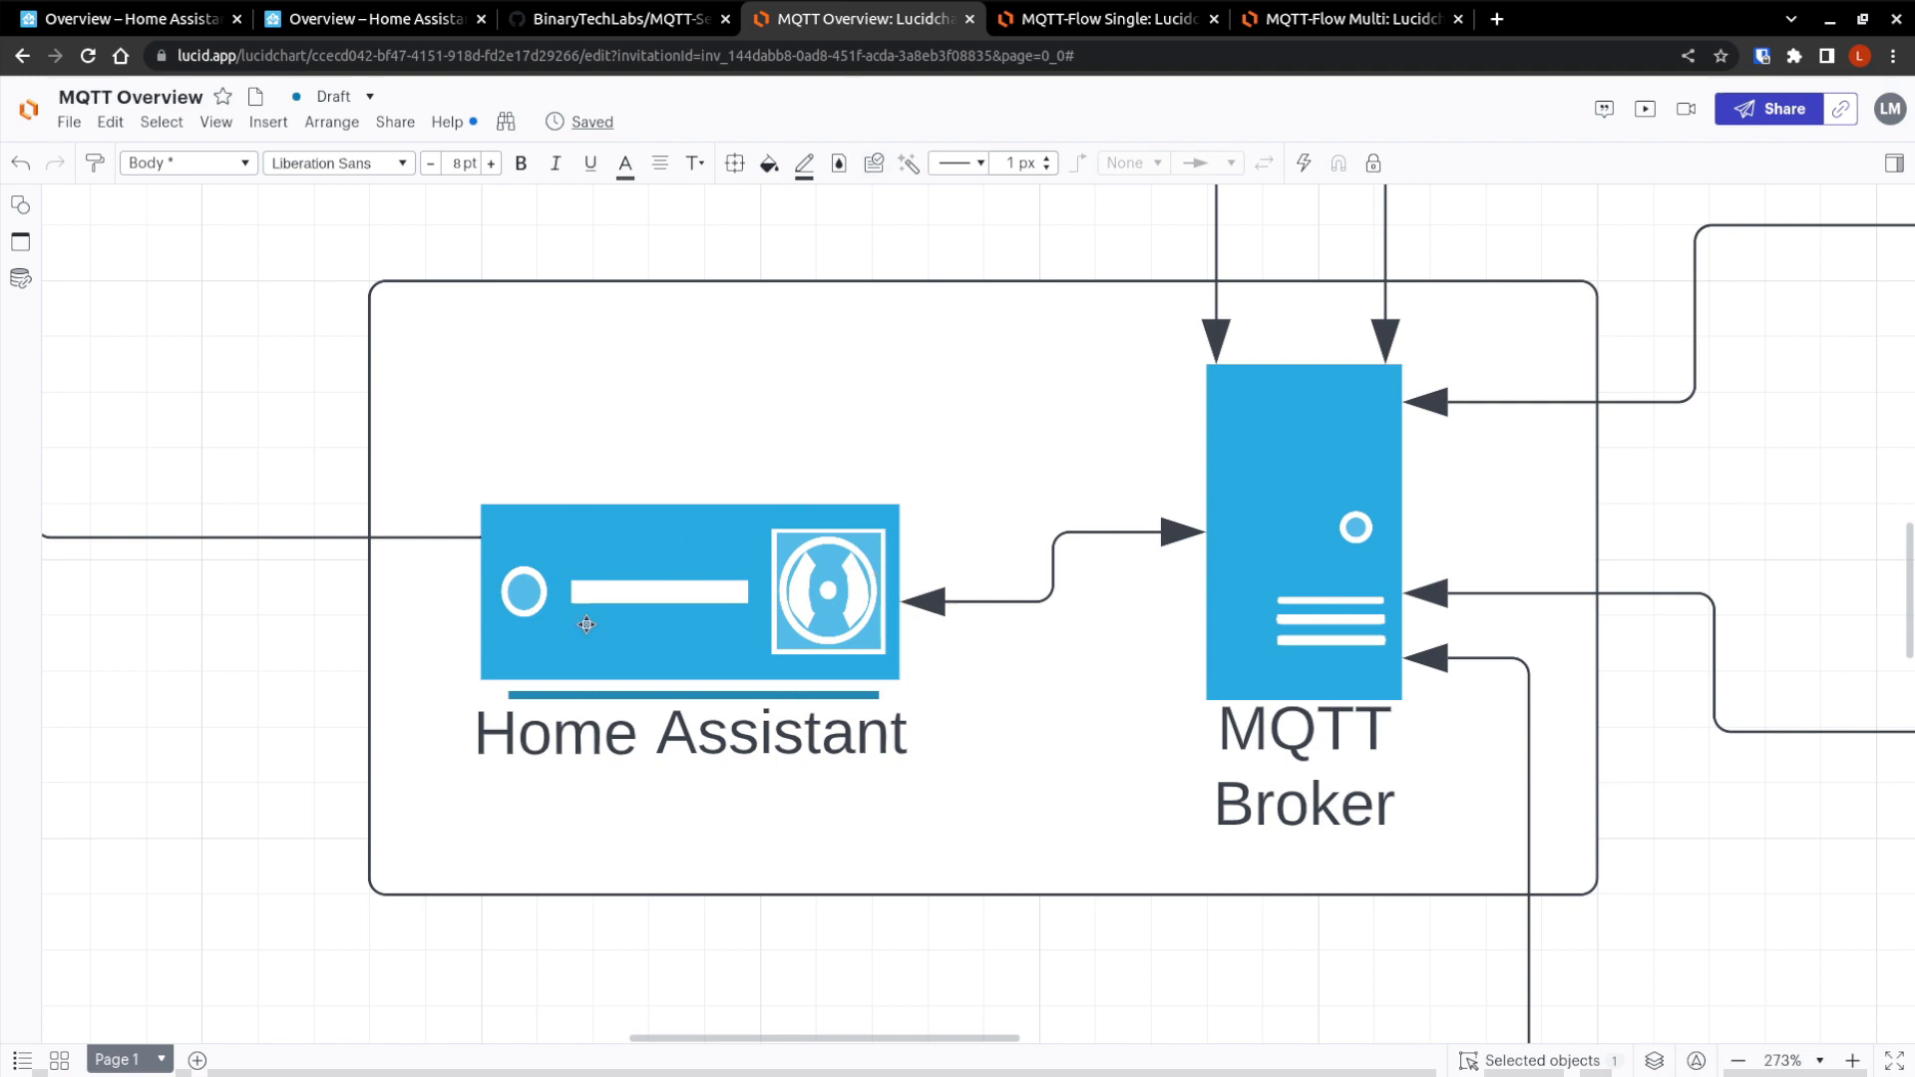
{"action": "mouse_move", "coordinate": [660, 414]}
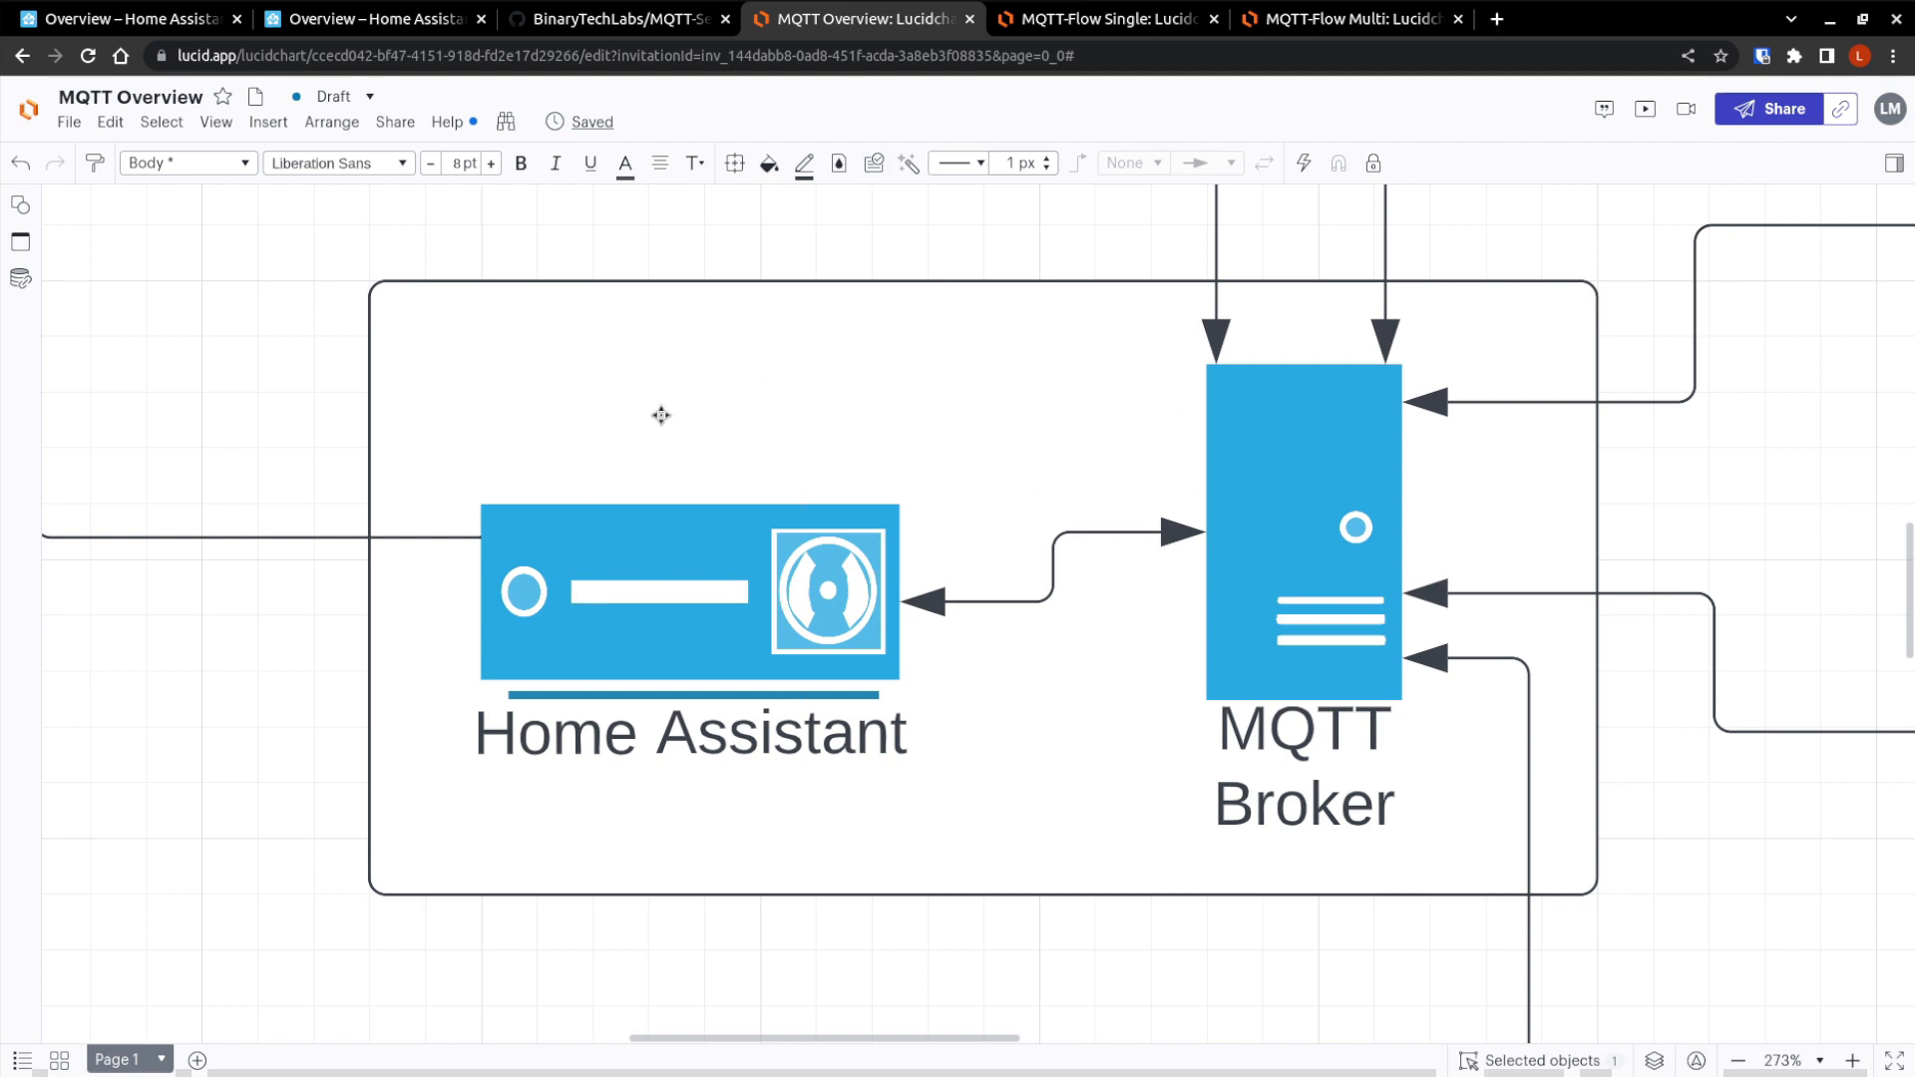
{"action": "mouse_move", "coordinate": [791, 612]}
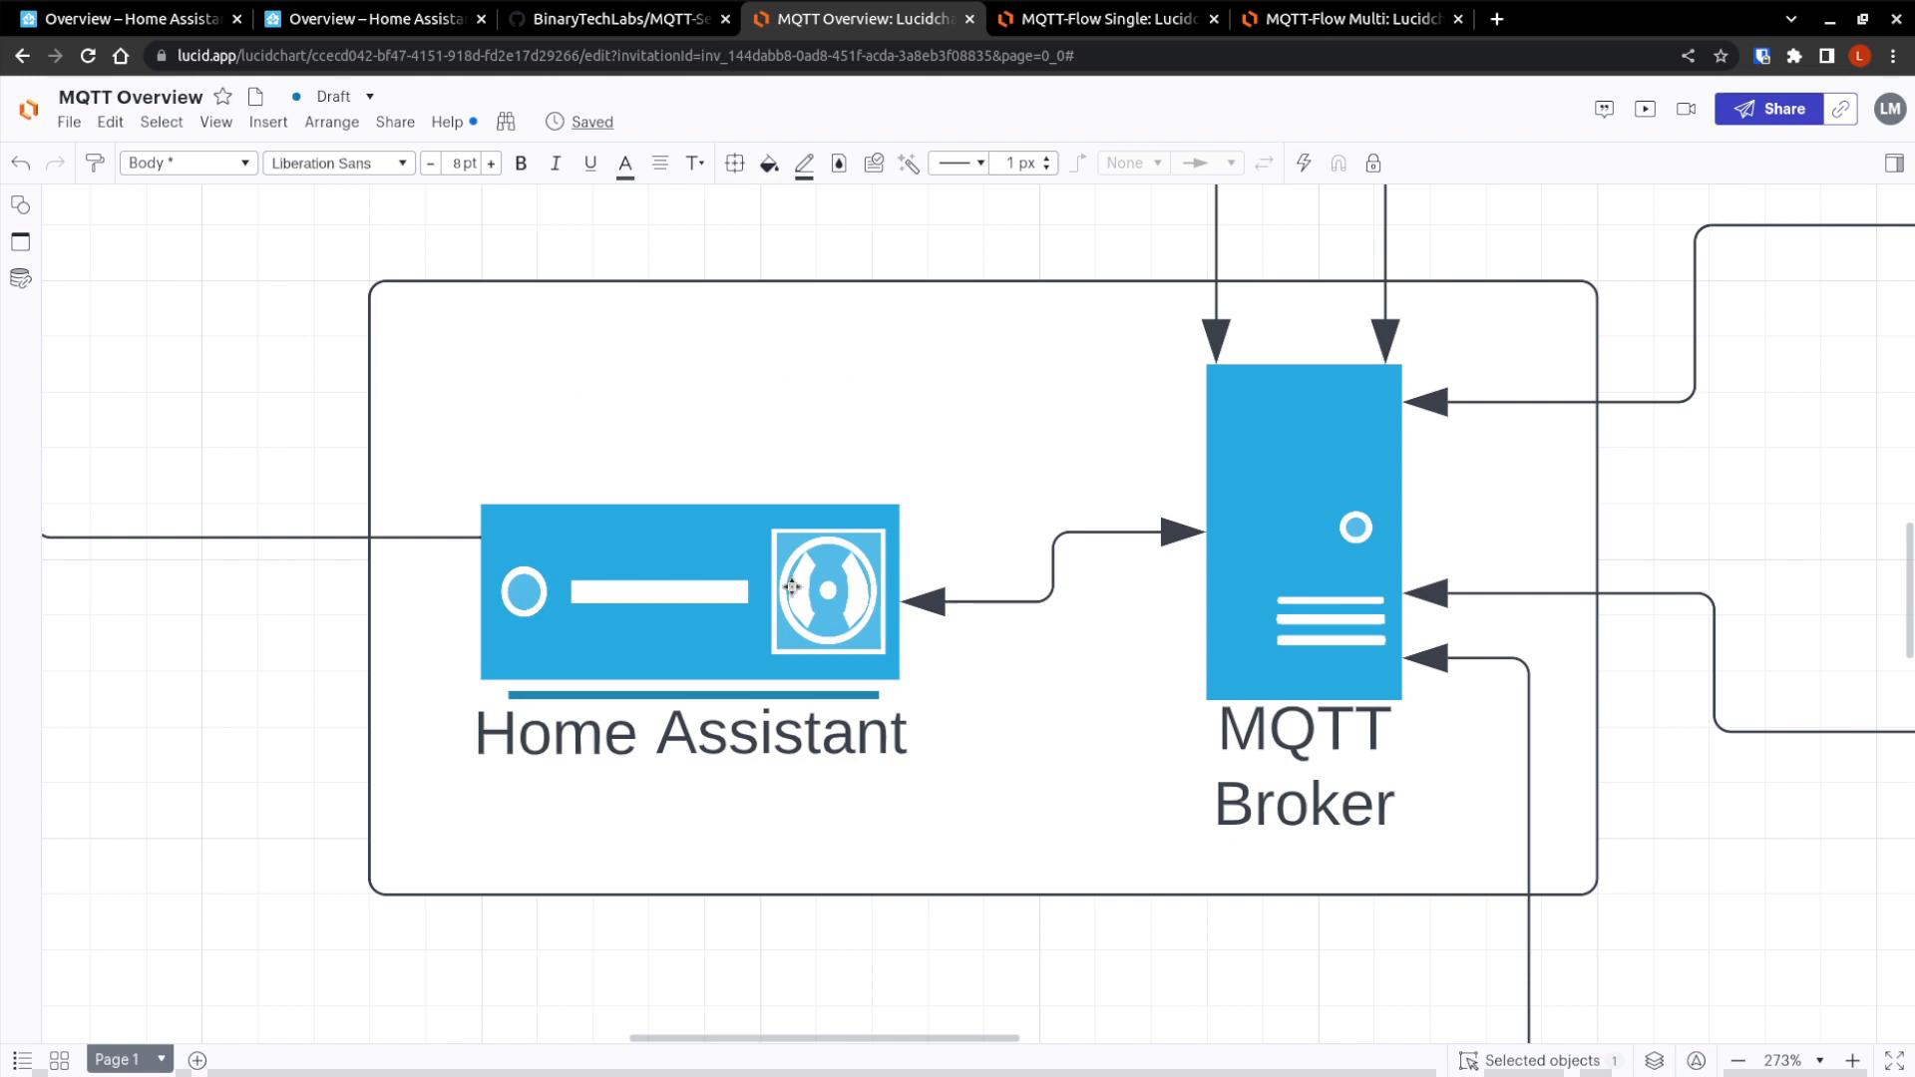
{"action": "mouse_move", "coordinate": [729, 440]}
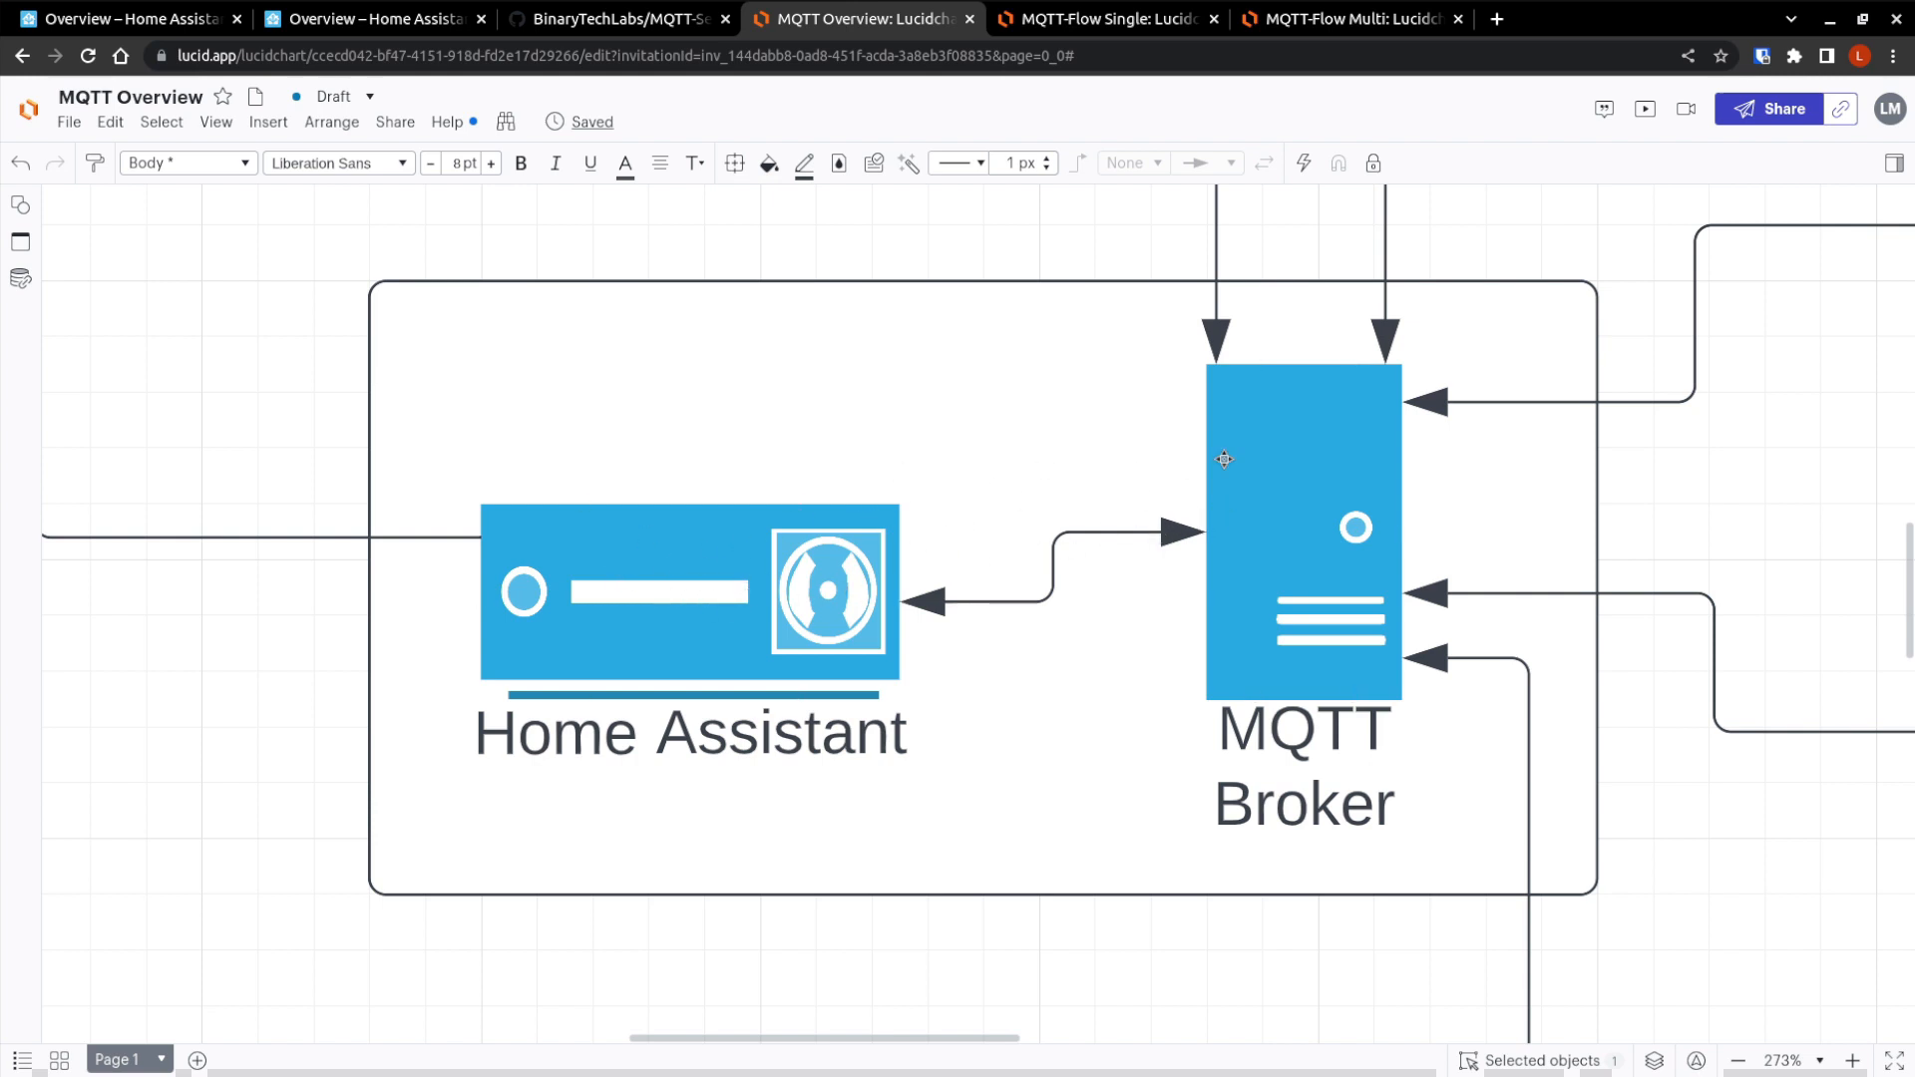
{"action": "mouse_move", "coordinate": [1358, 494]}
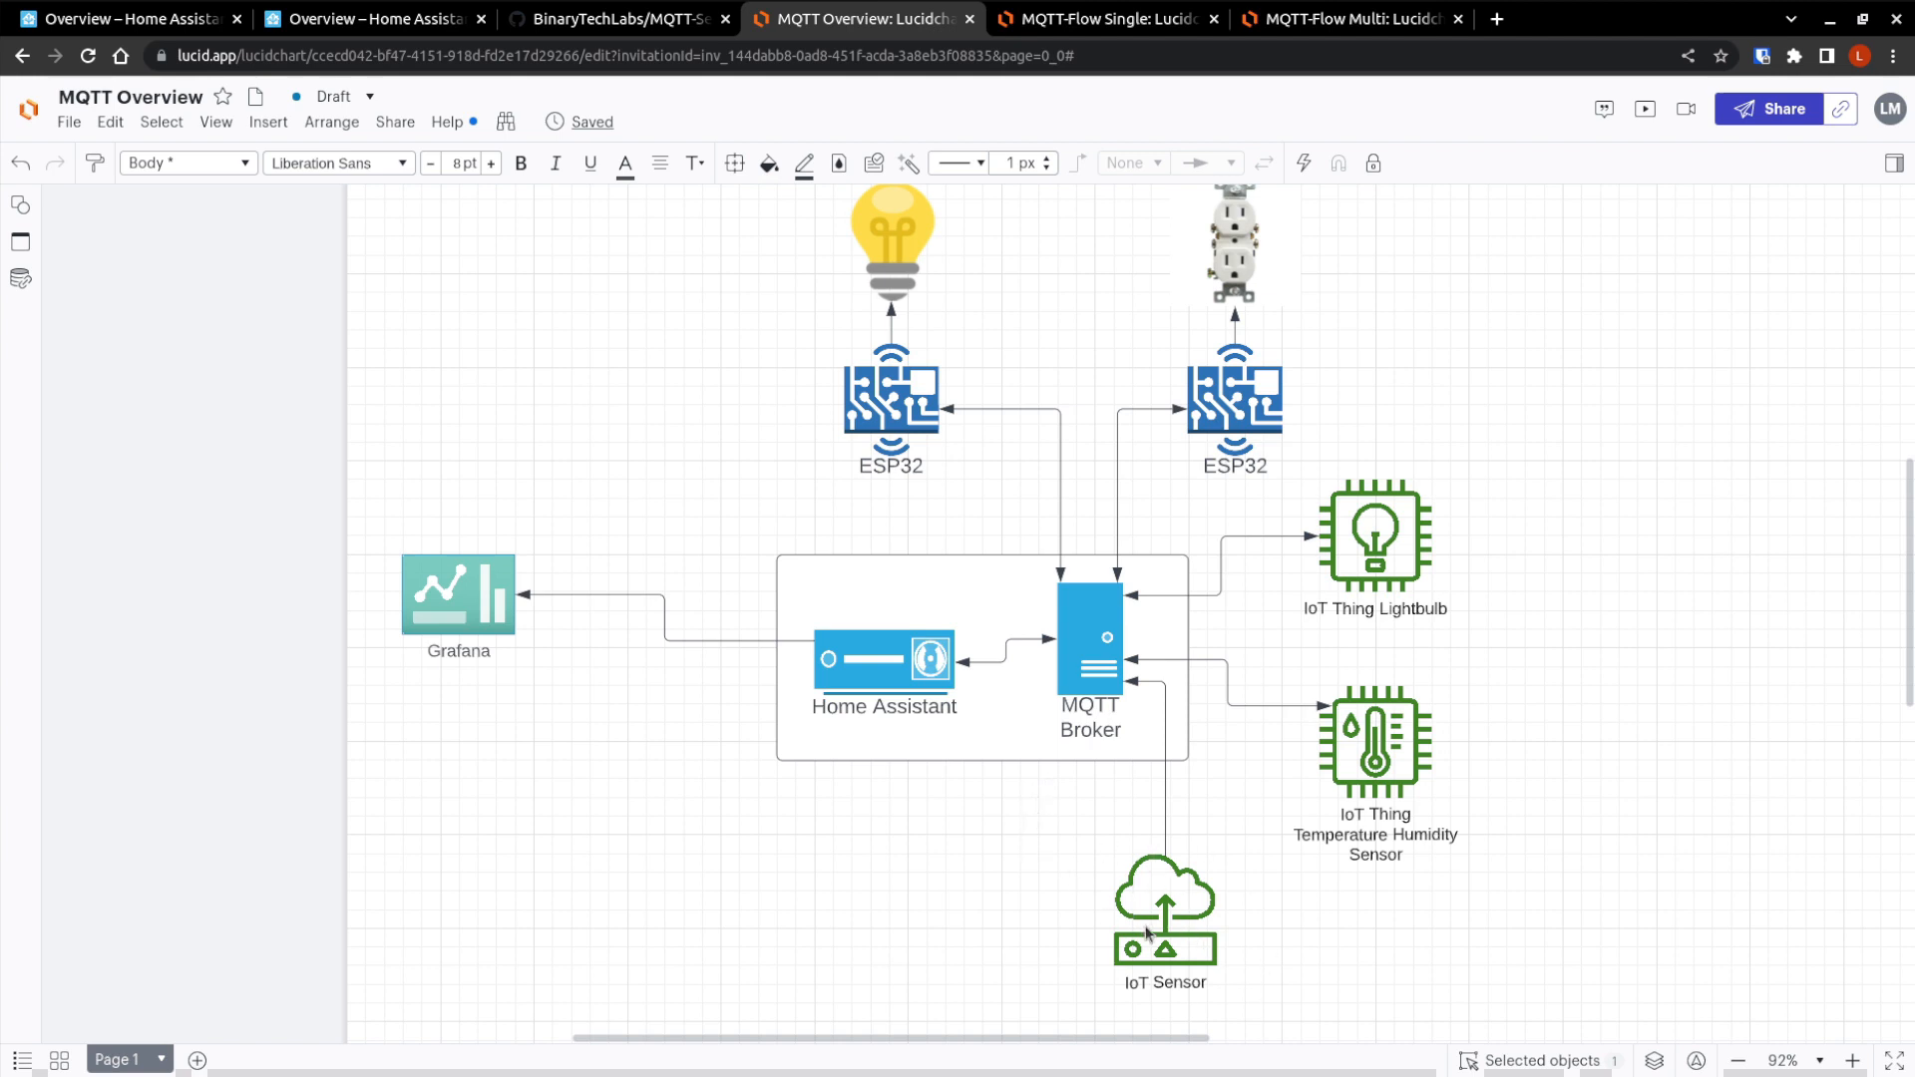
{"action": "mouse_move", "coordinate": [1151, 730]}
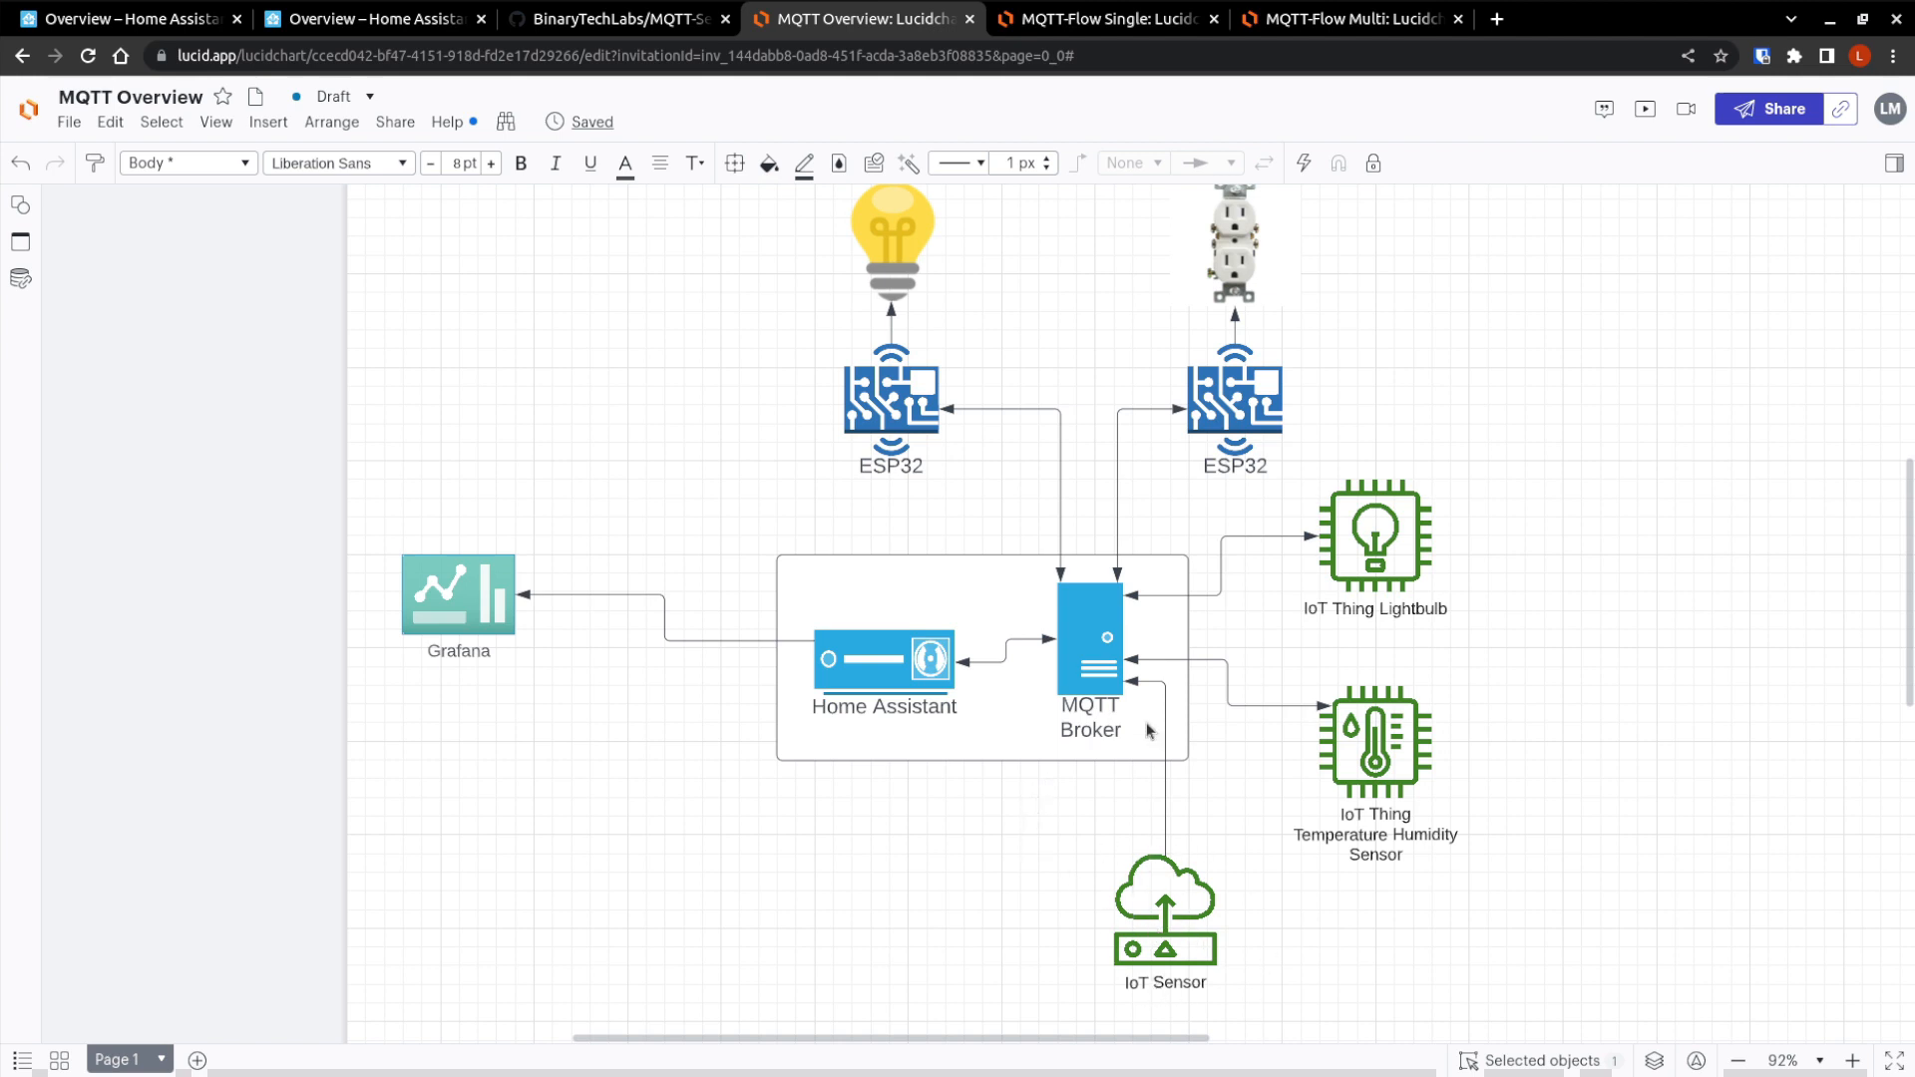
{"action": "mouse_move", "coordinate": [1353, 761]}
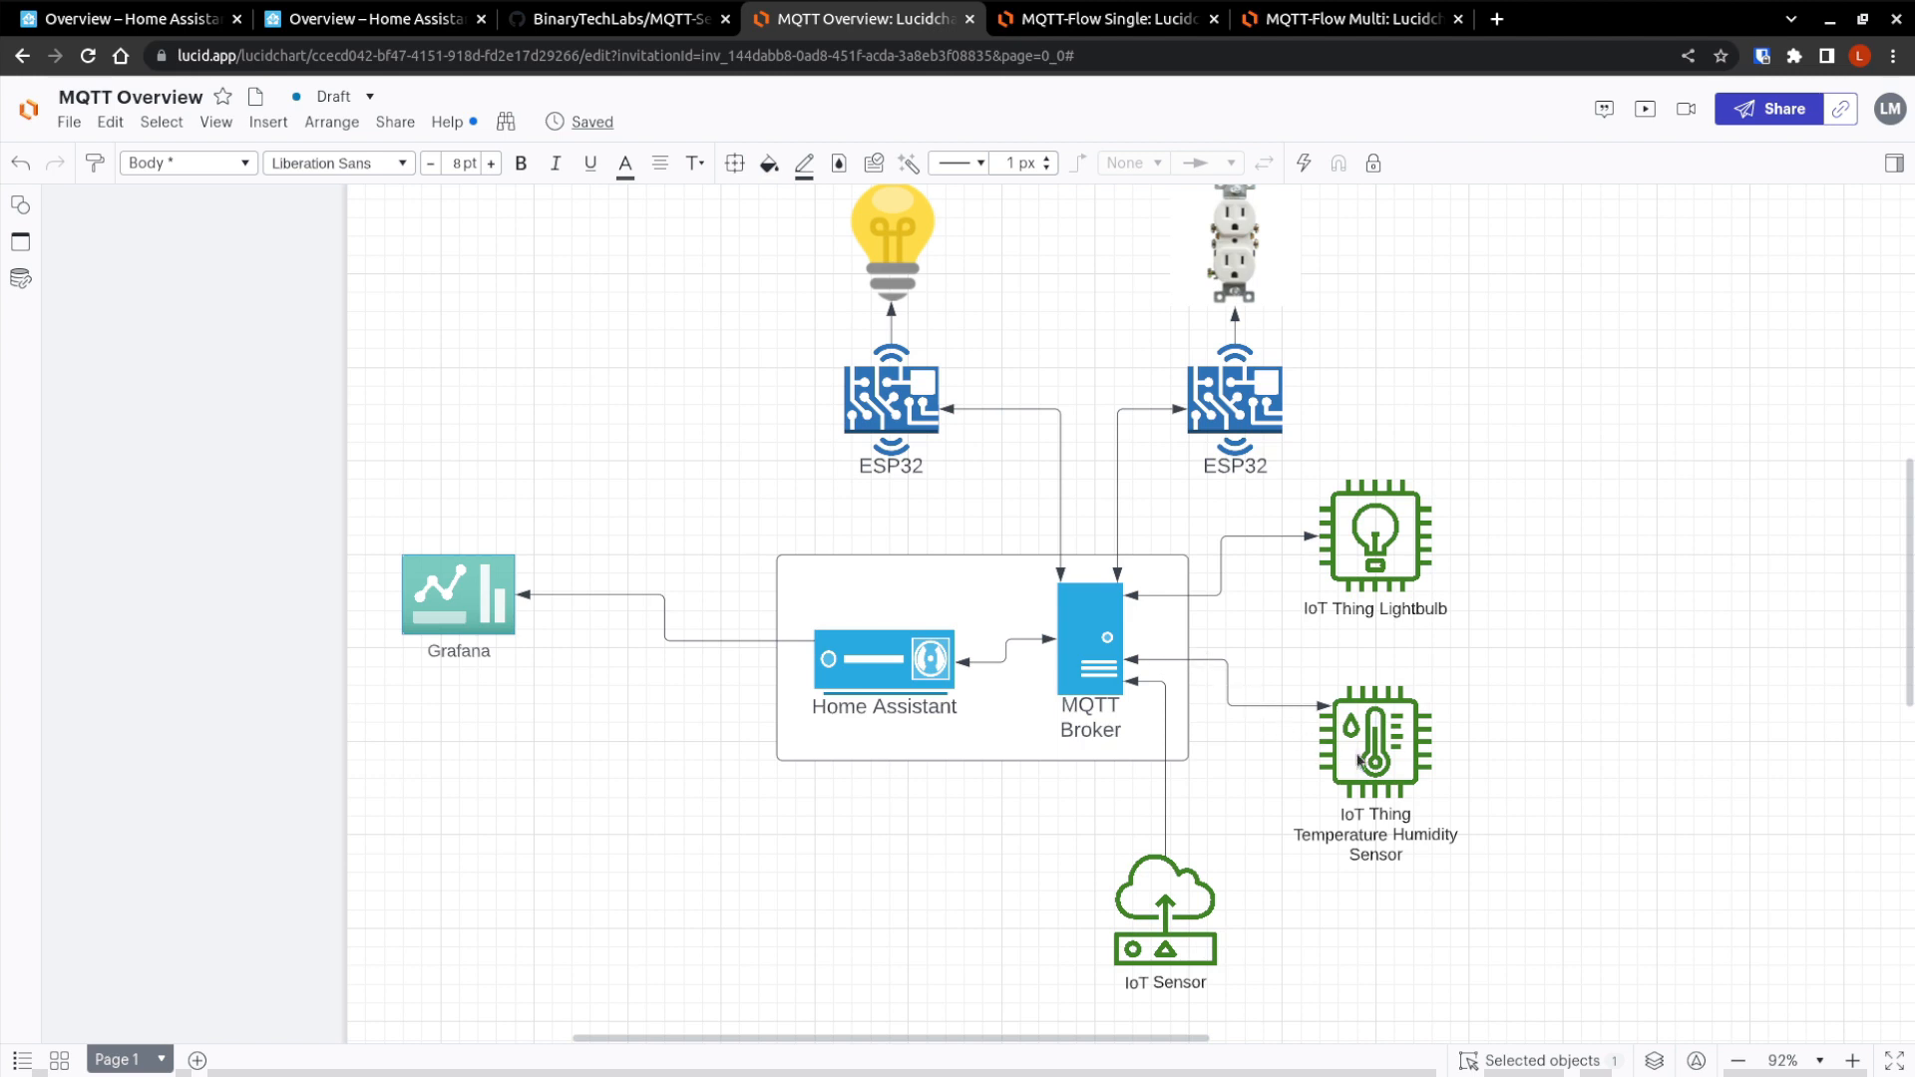
{"action": "mouse_move", "coordinate": [1405, 841]}
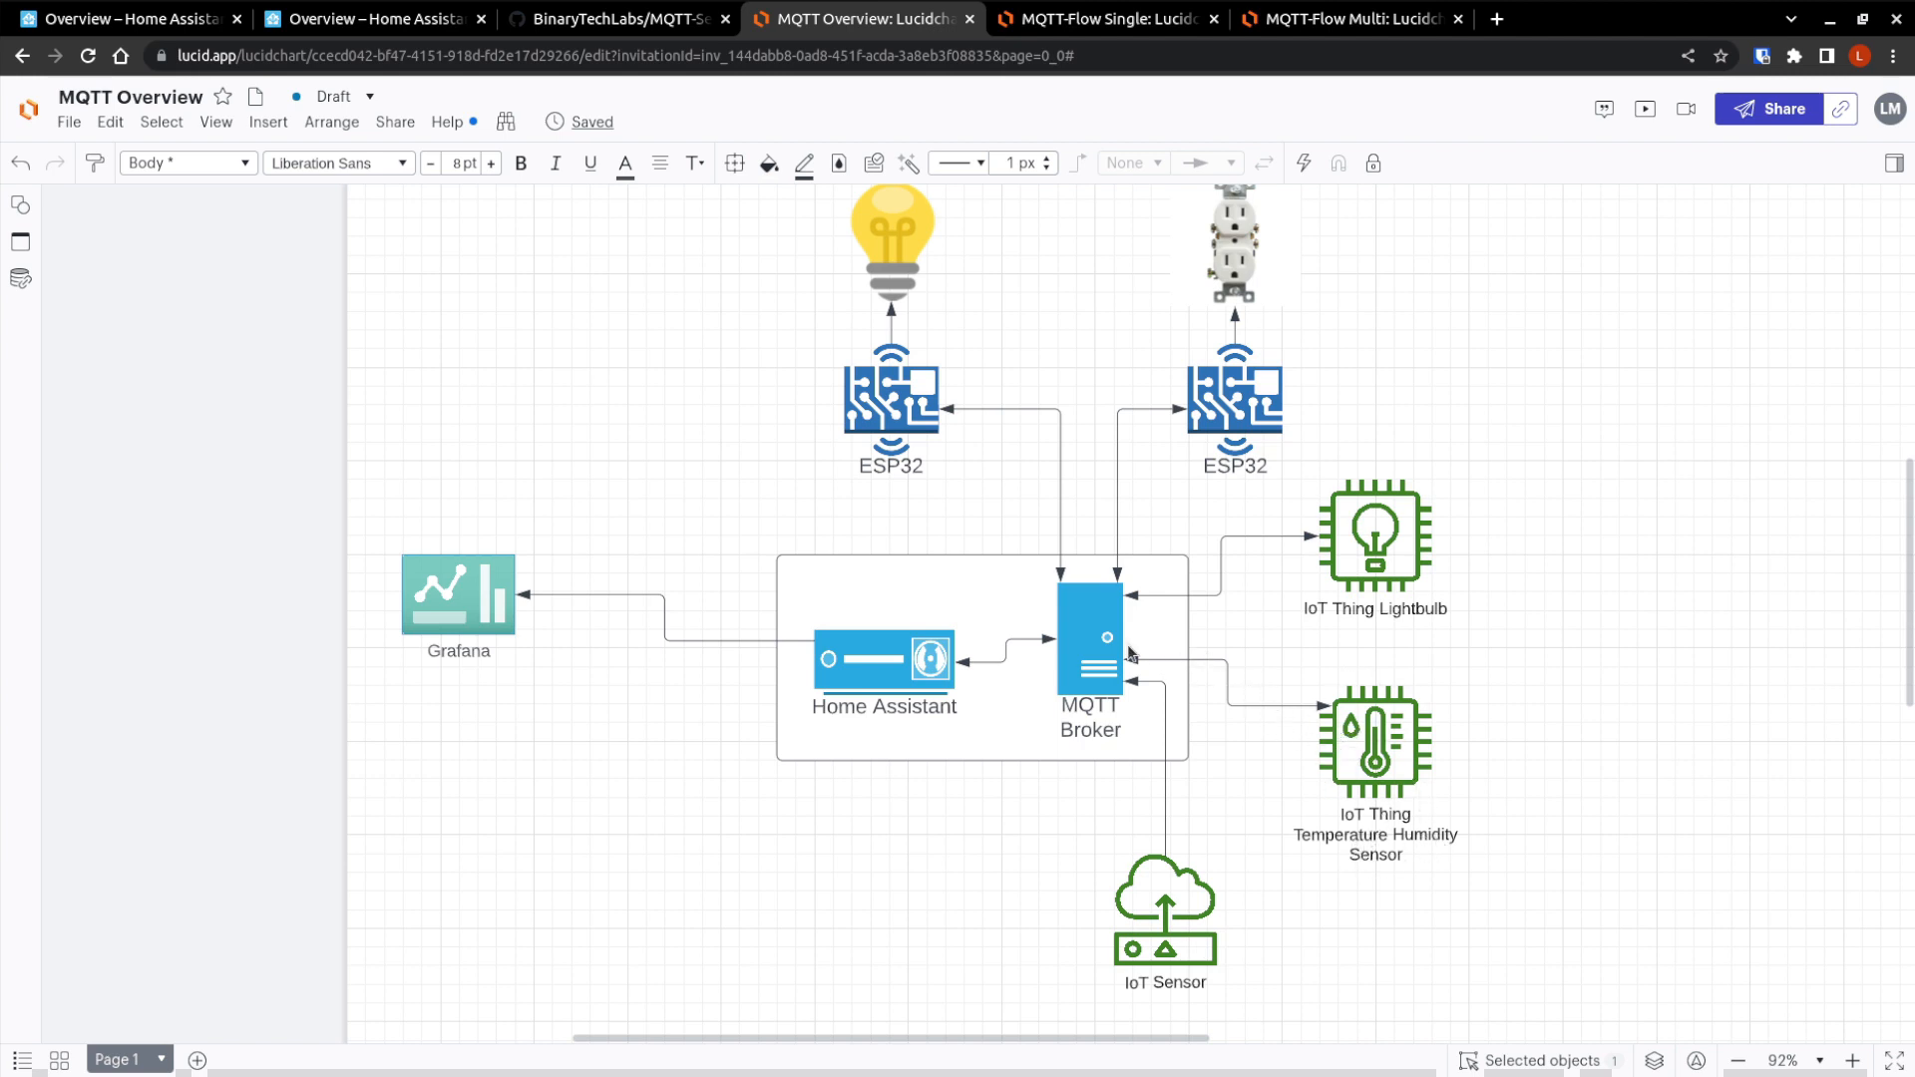
{"action": "mouse_move", "coordinate": [1145, 618]}
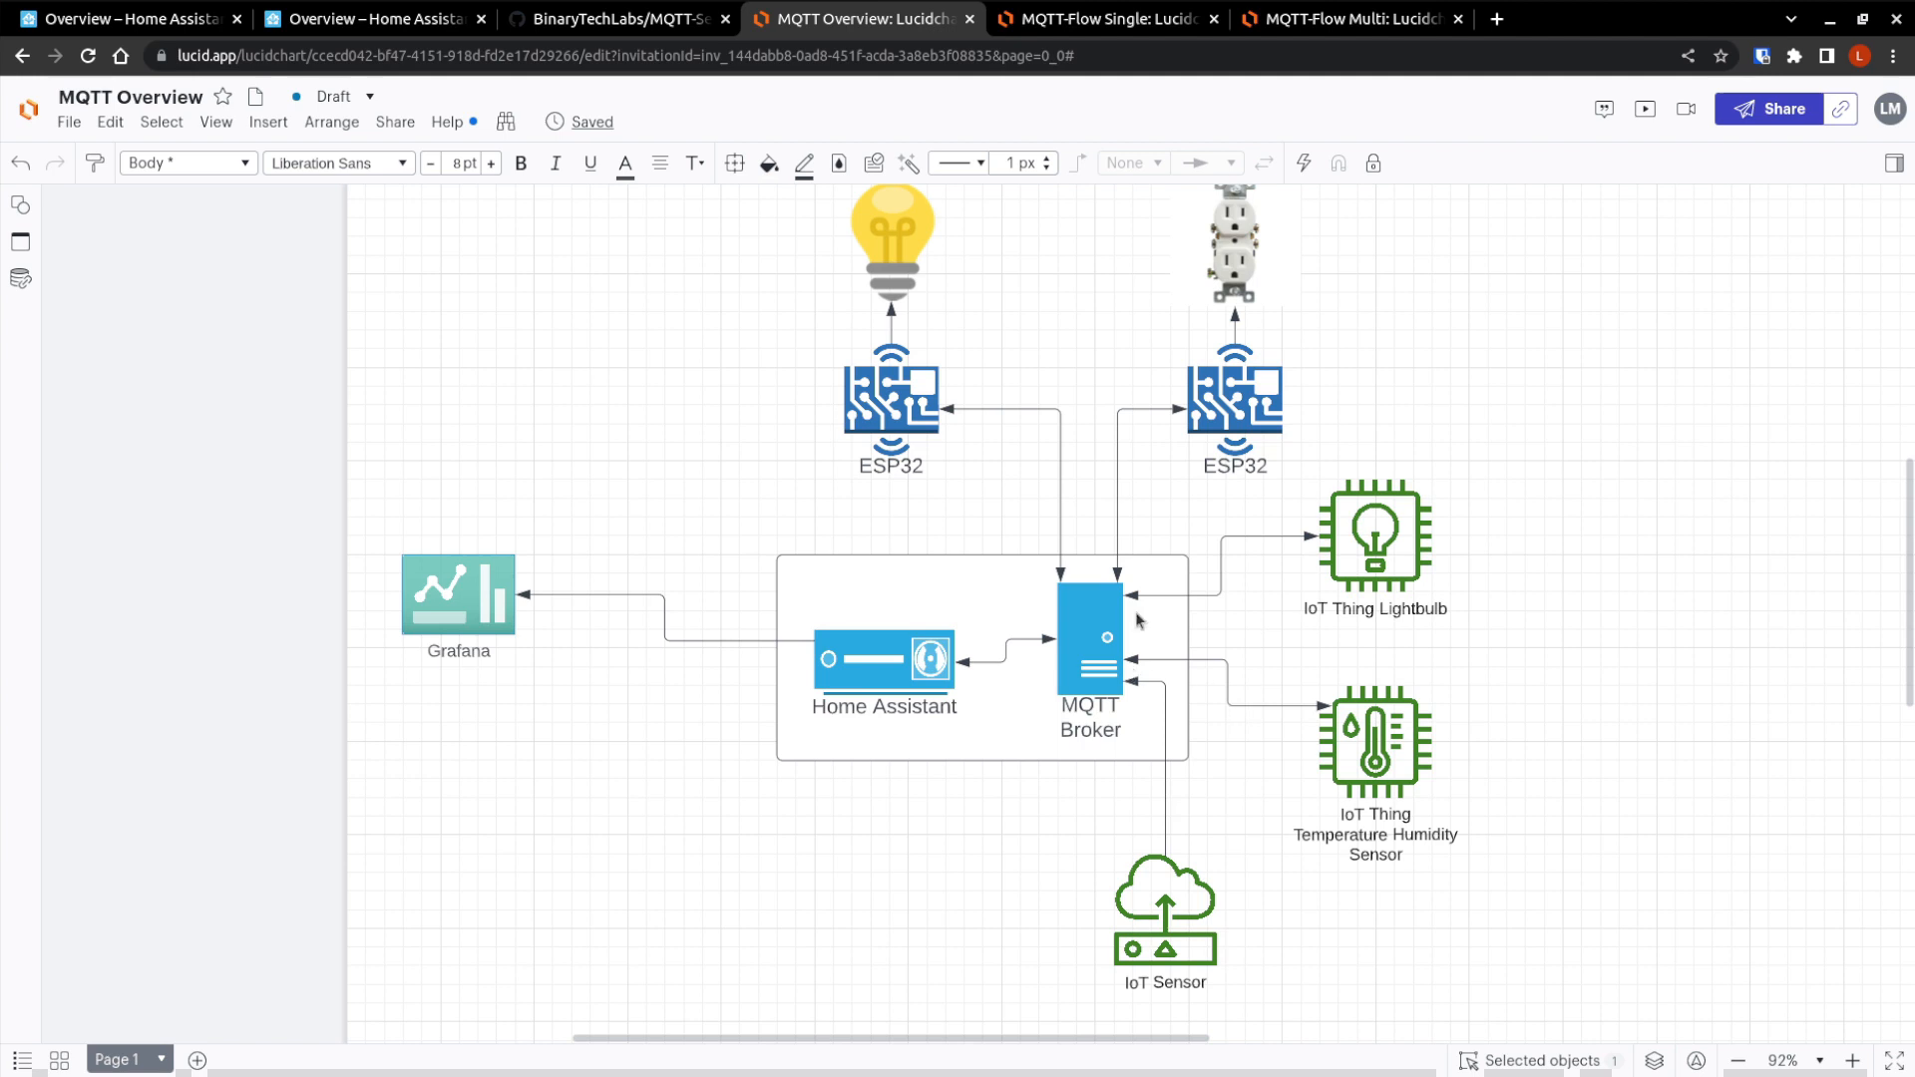
{"action": "mouse_move", "coordinate": [1367, 601]}
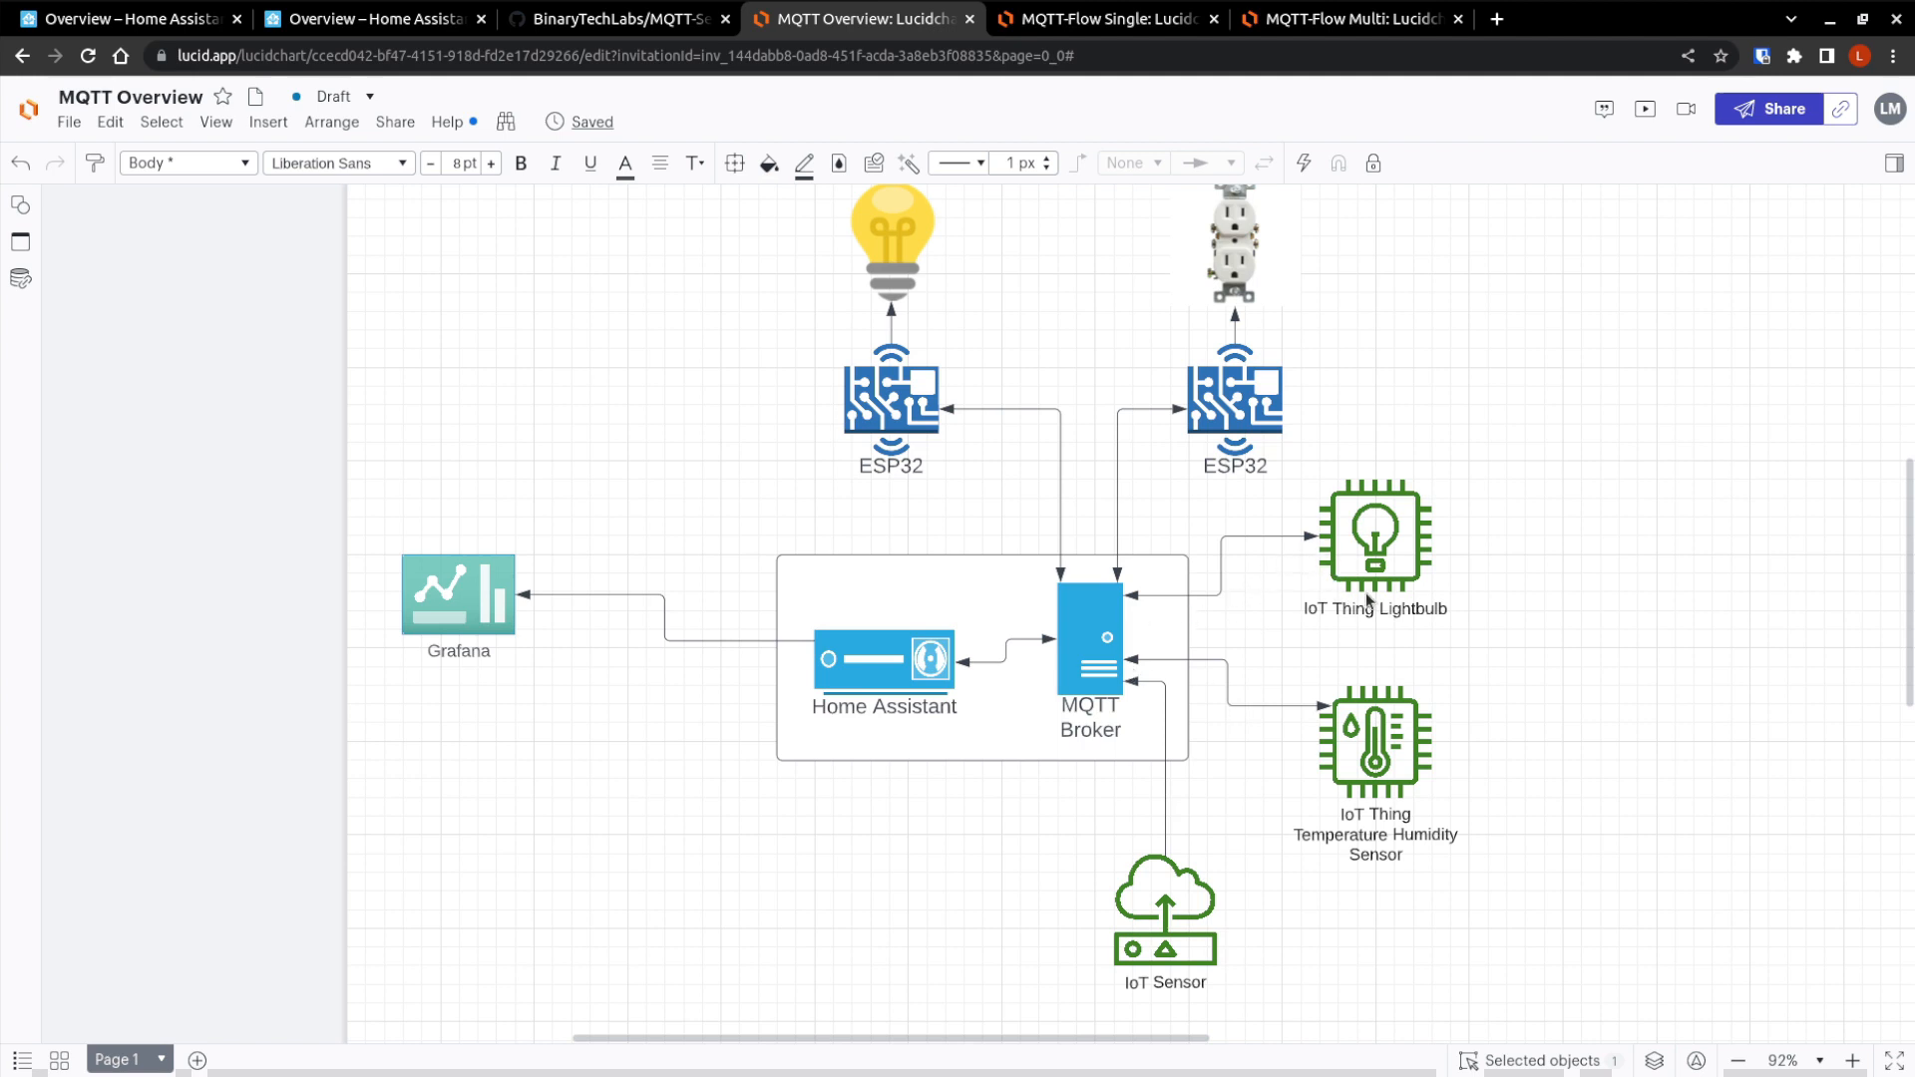
{"action": "mouse_move", "coordinate": [1113, 607]}
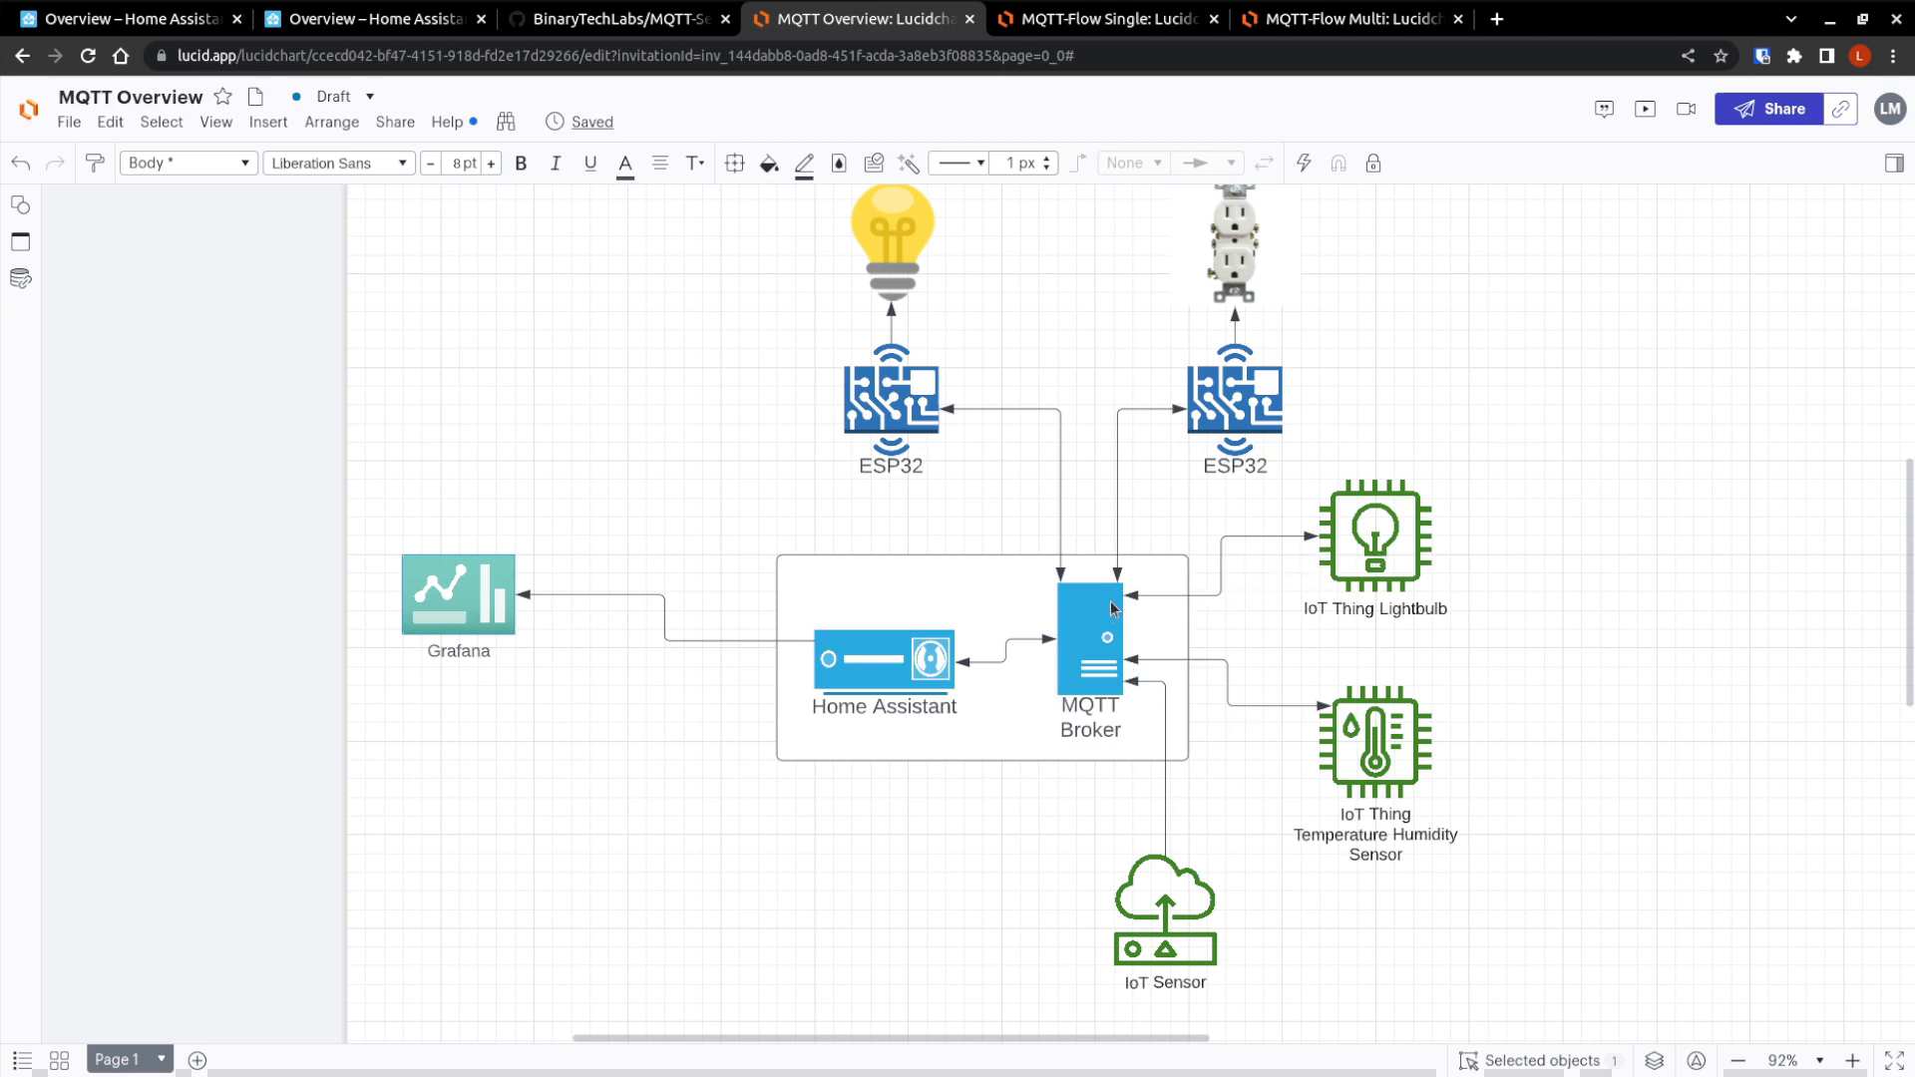
{"action": "mouse_move", "coordinate": [1179, 549]}
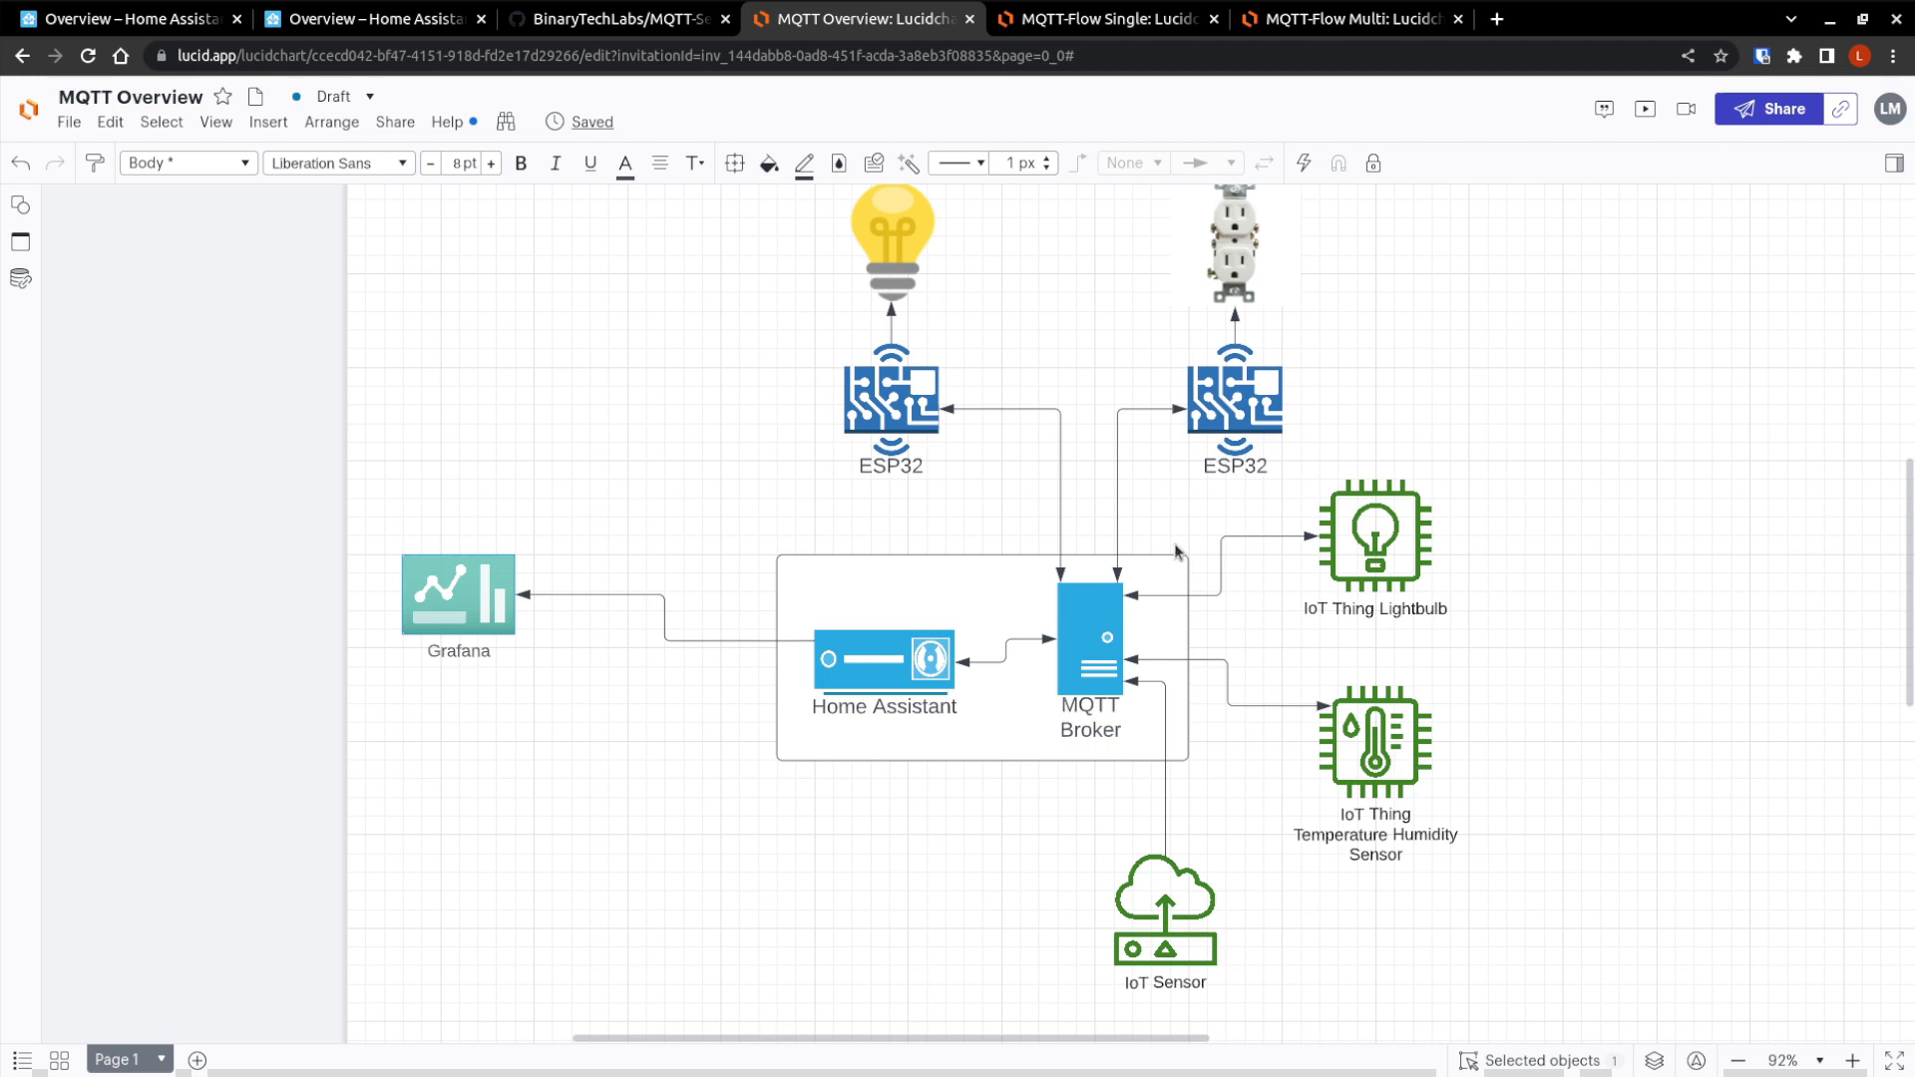
{"action": "mouse_move", "coordinate": [1402, 682]}
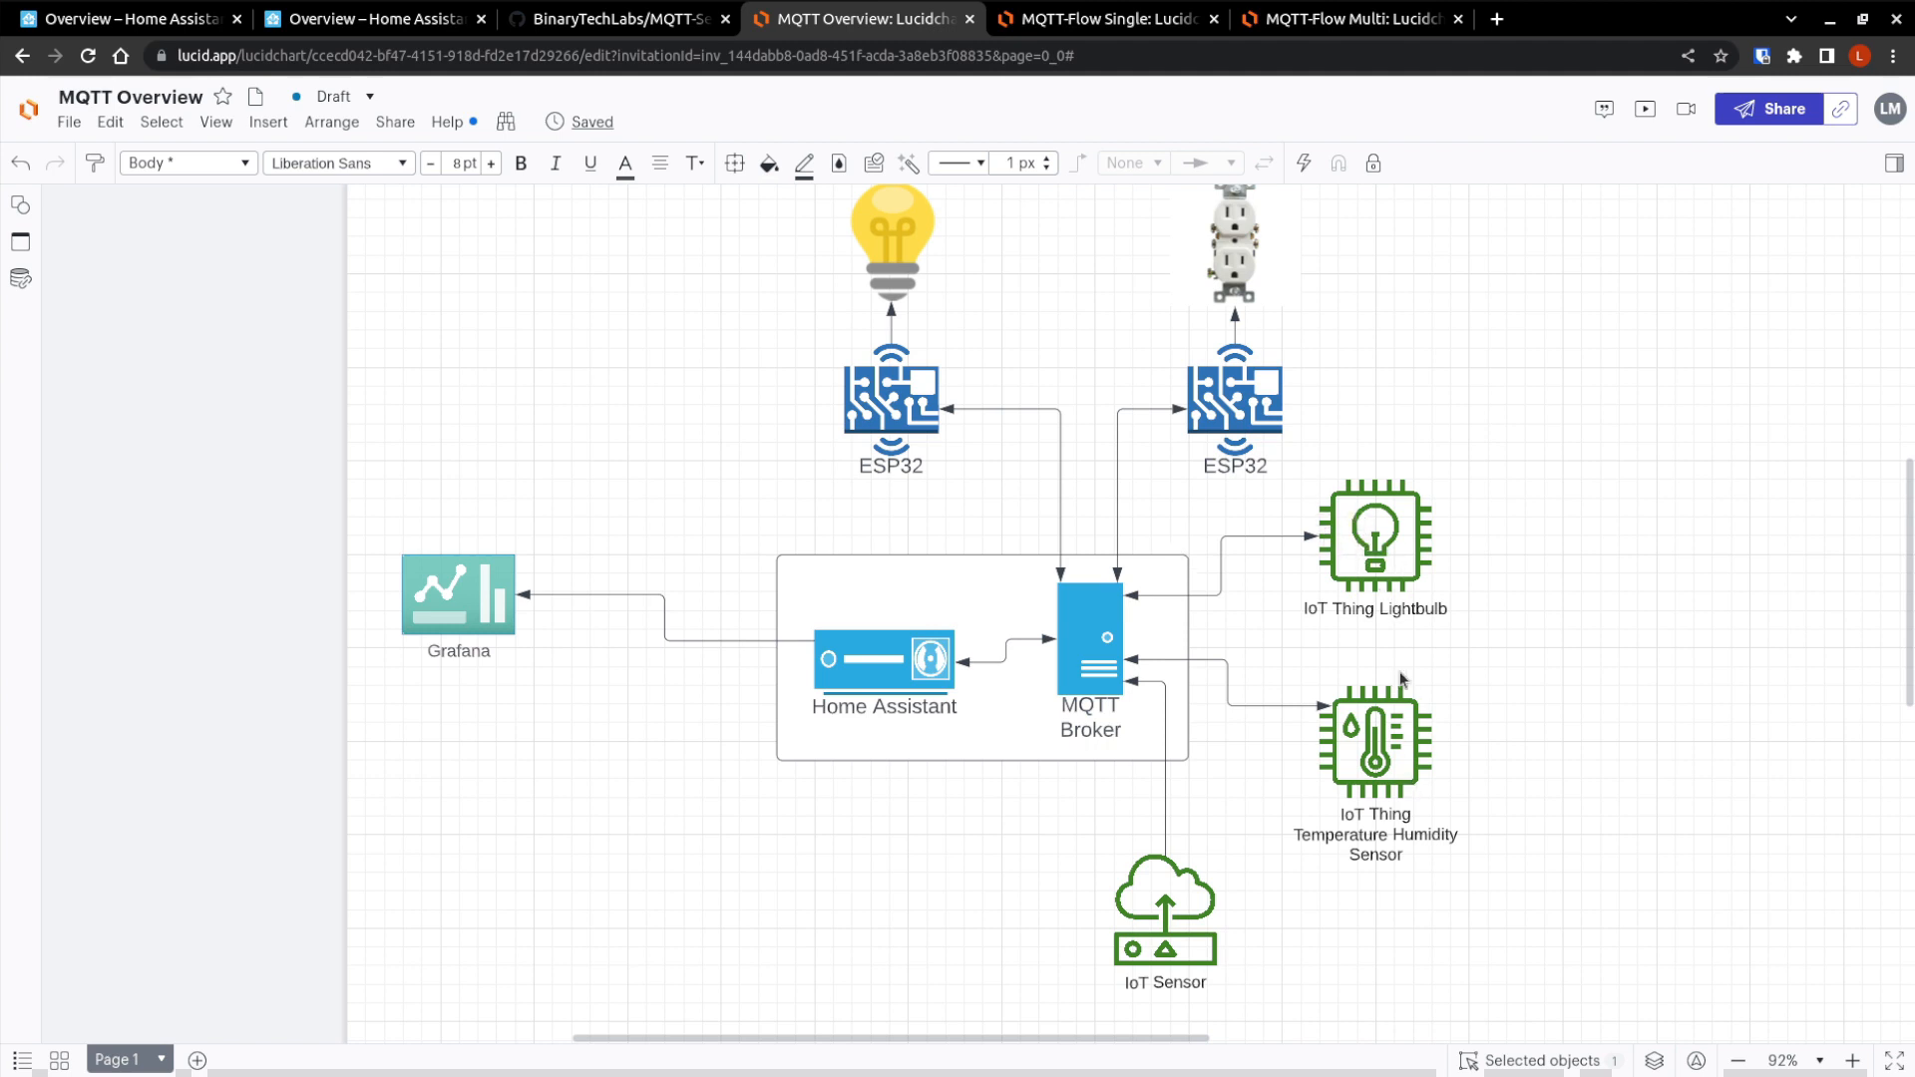
{"action": "mouse_move", "coordinate": [1357, 563]}
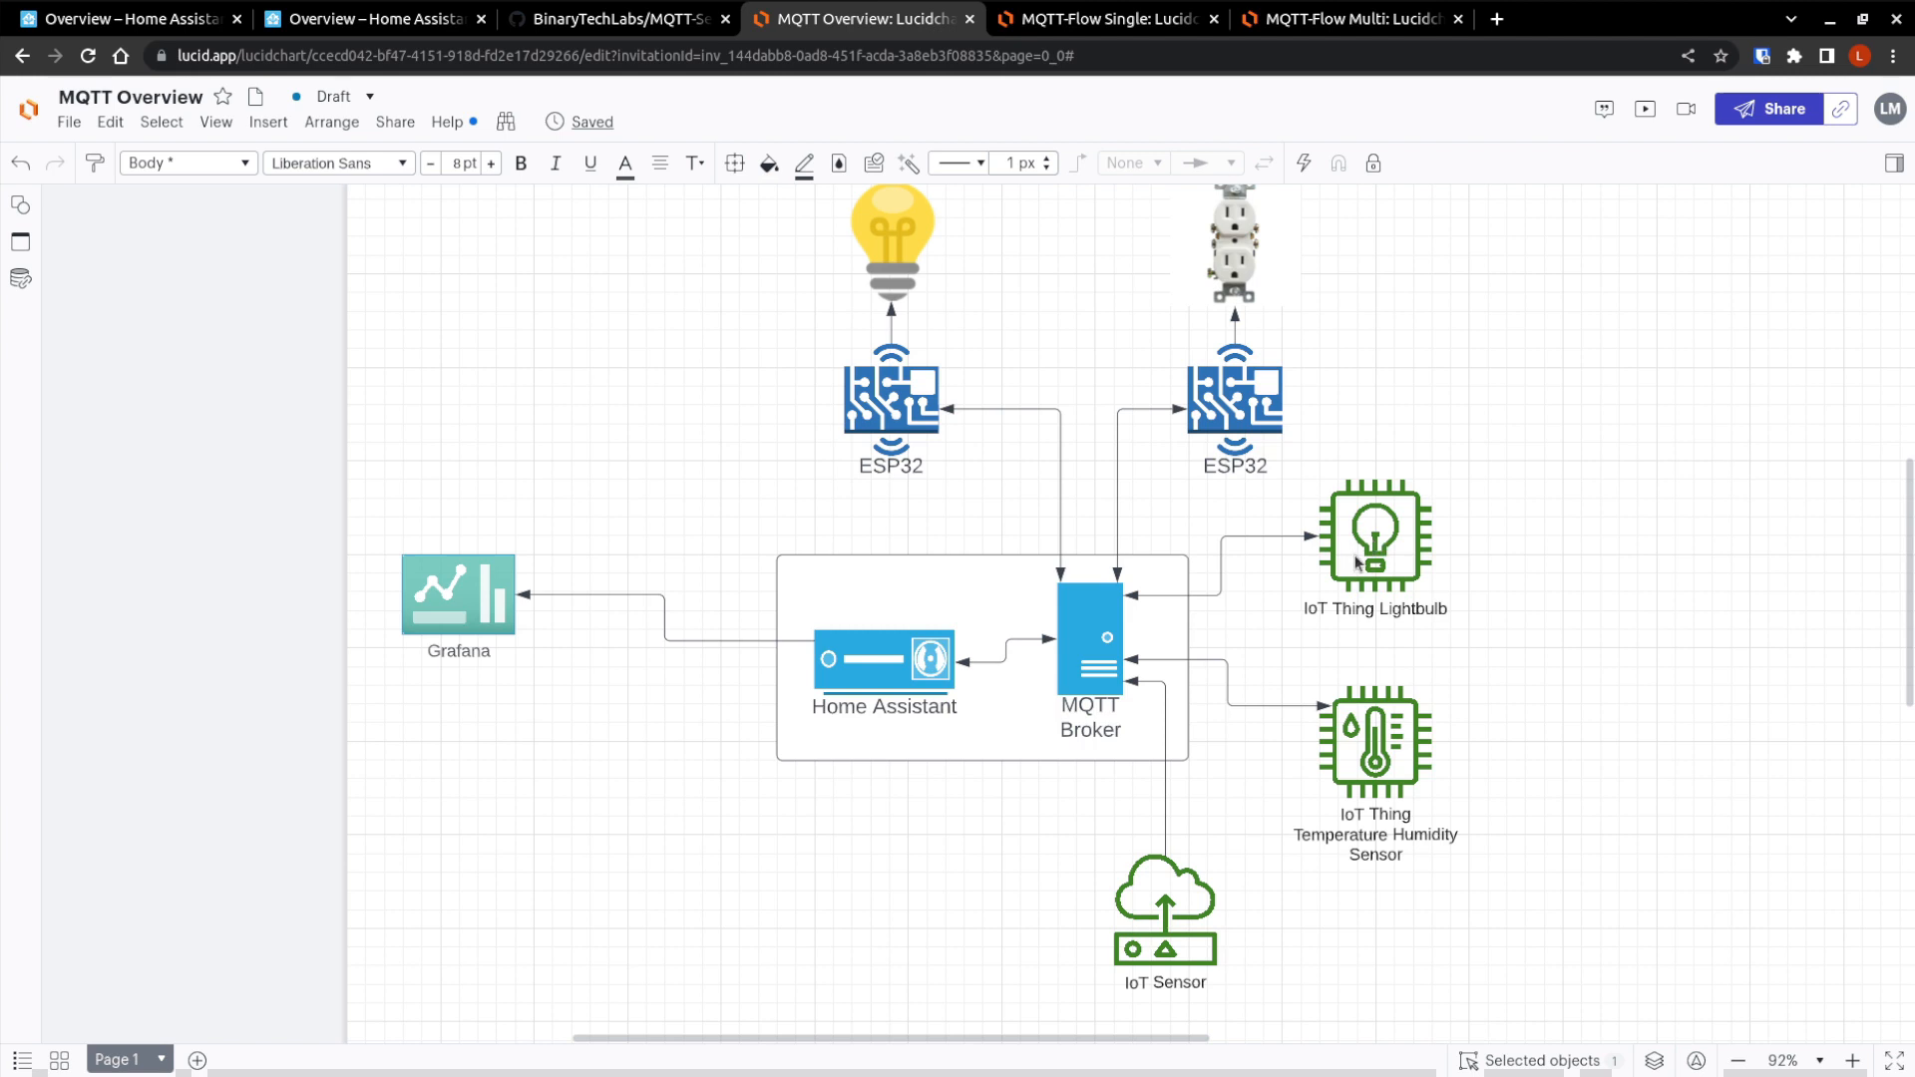
{"action": "mouse_move", "coordinate": [892, 428]}
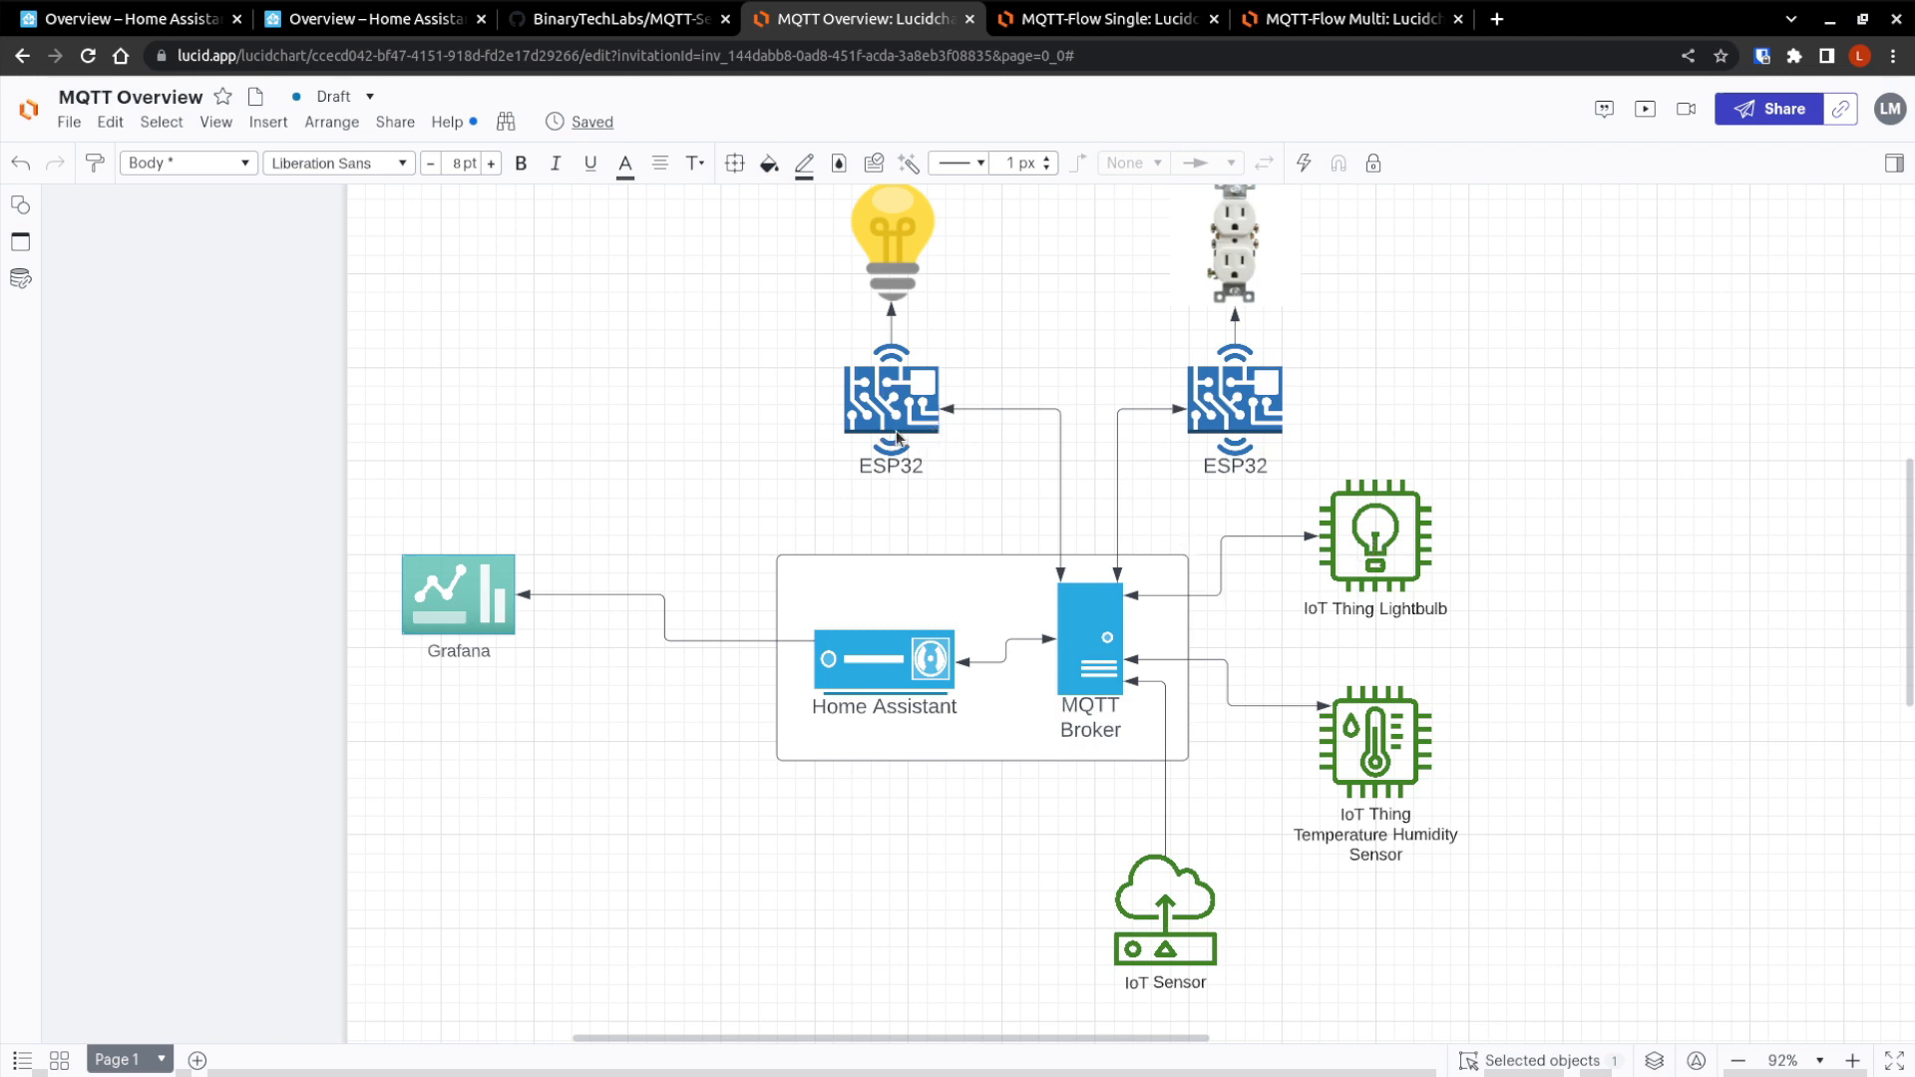
{"action": "mouse_move", "coordinate": [1096, 554]}
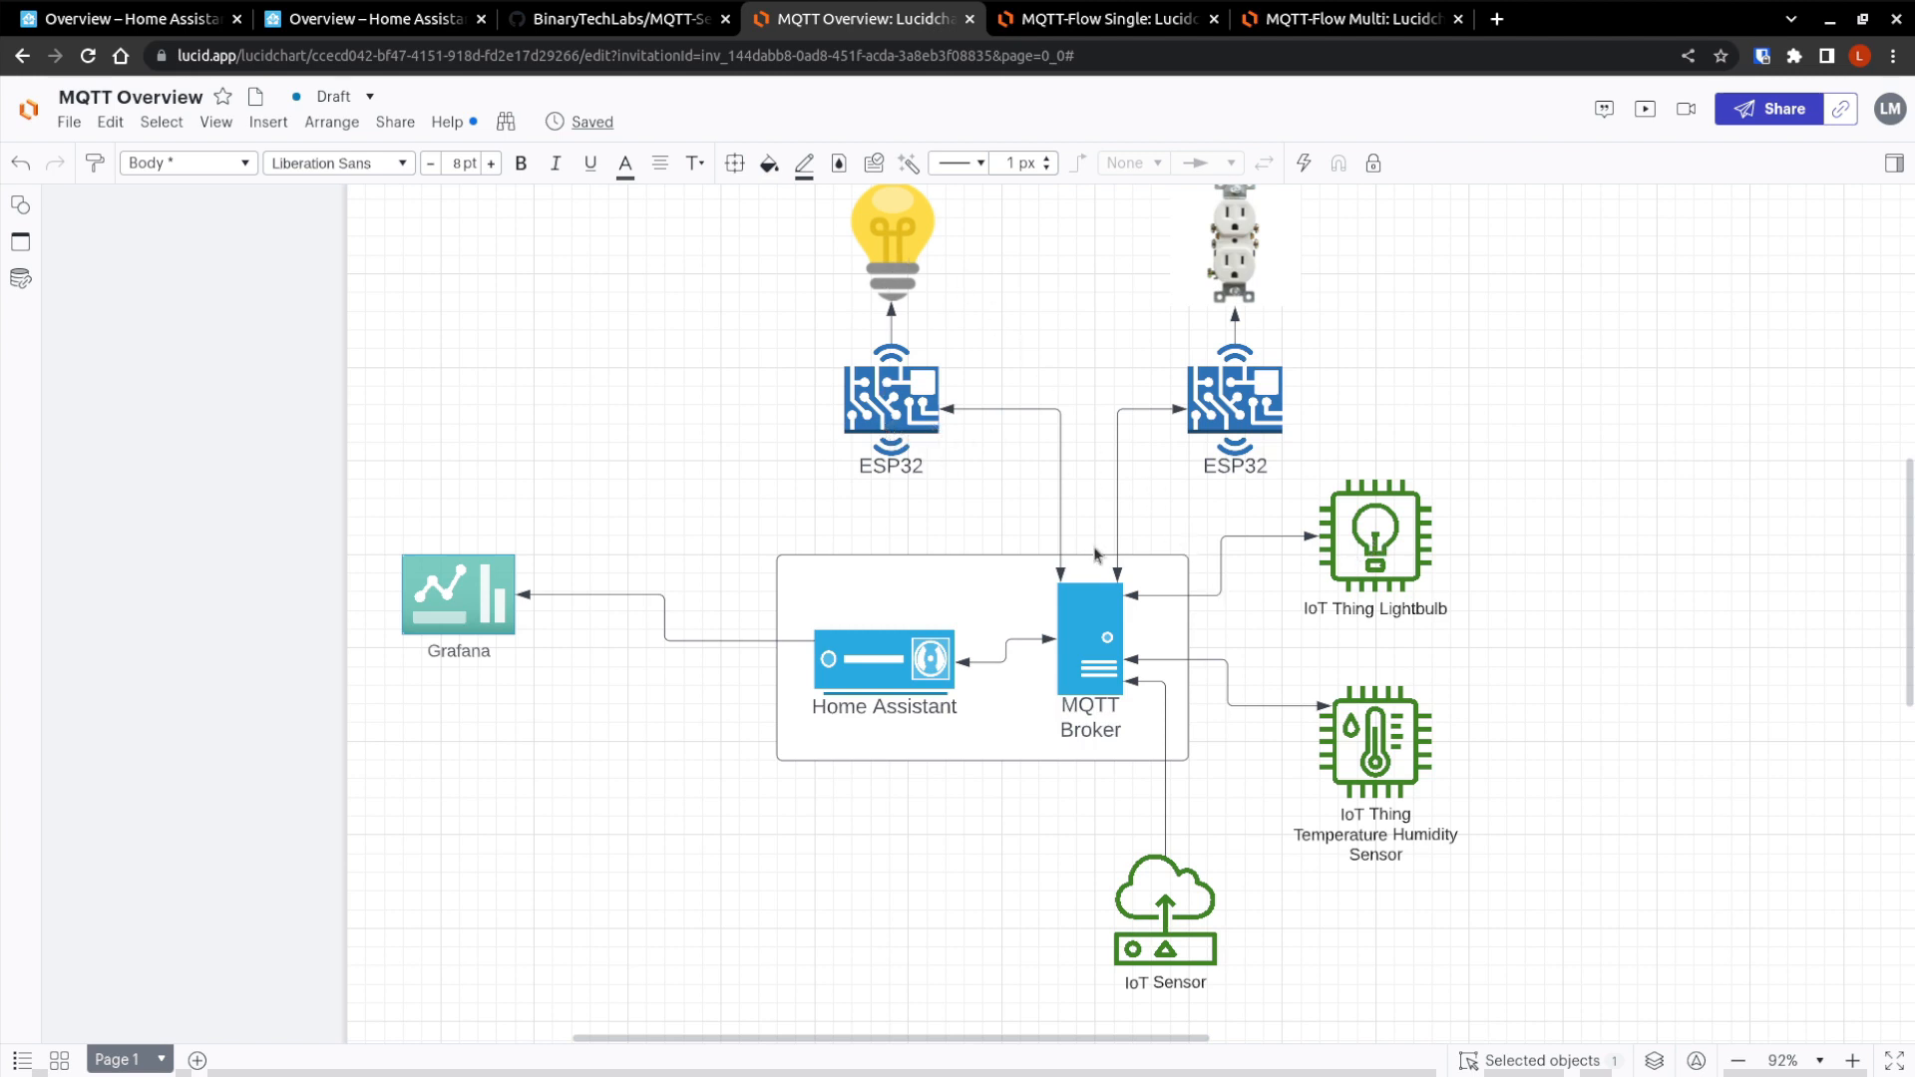
{"action": "mouse_move", "coordinate": [1077, 299]}
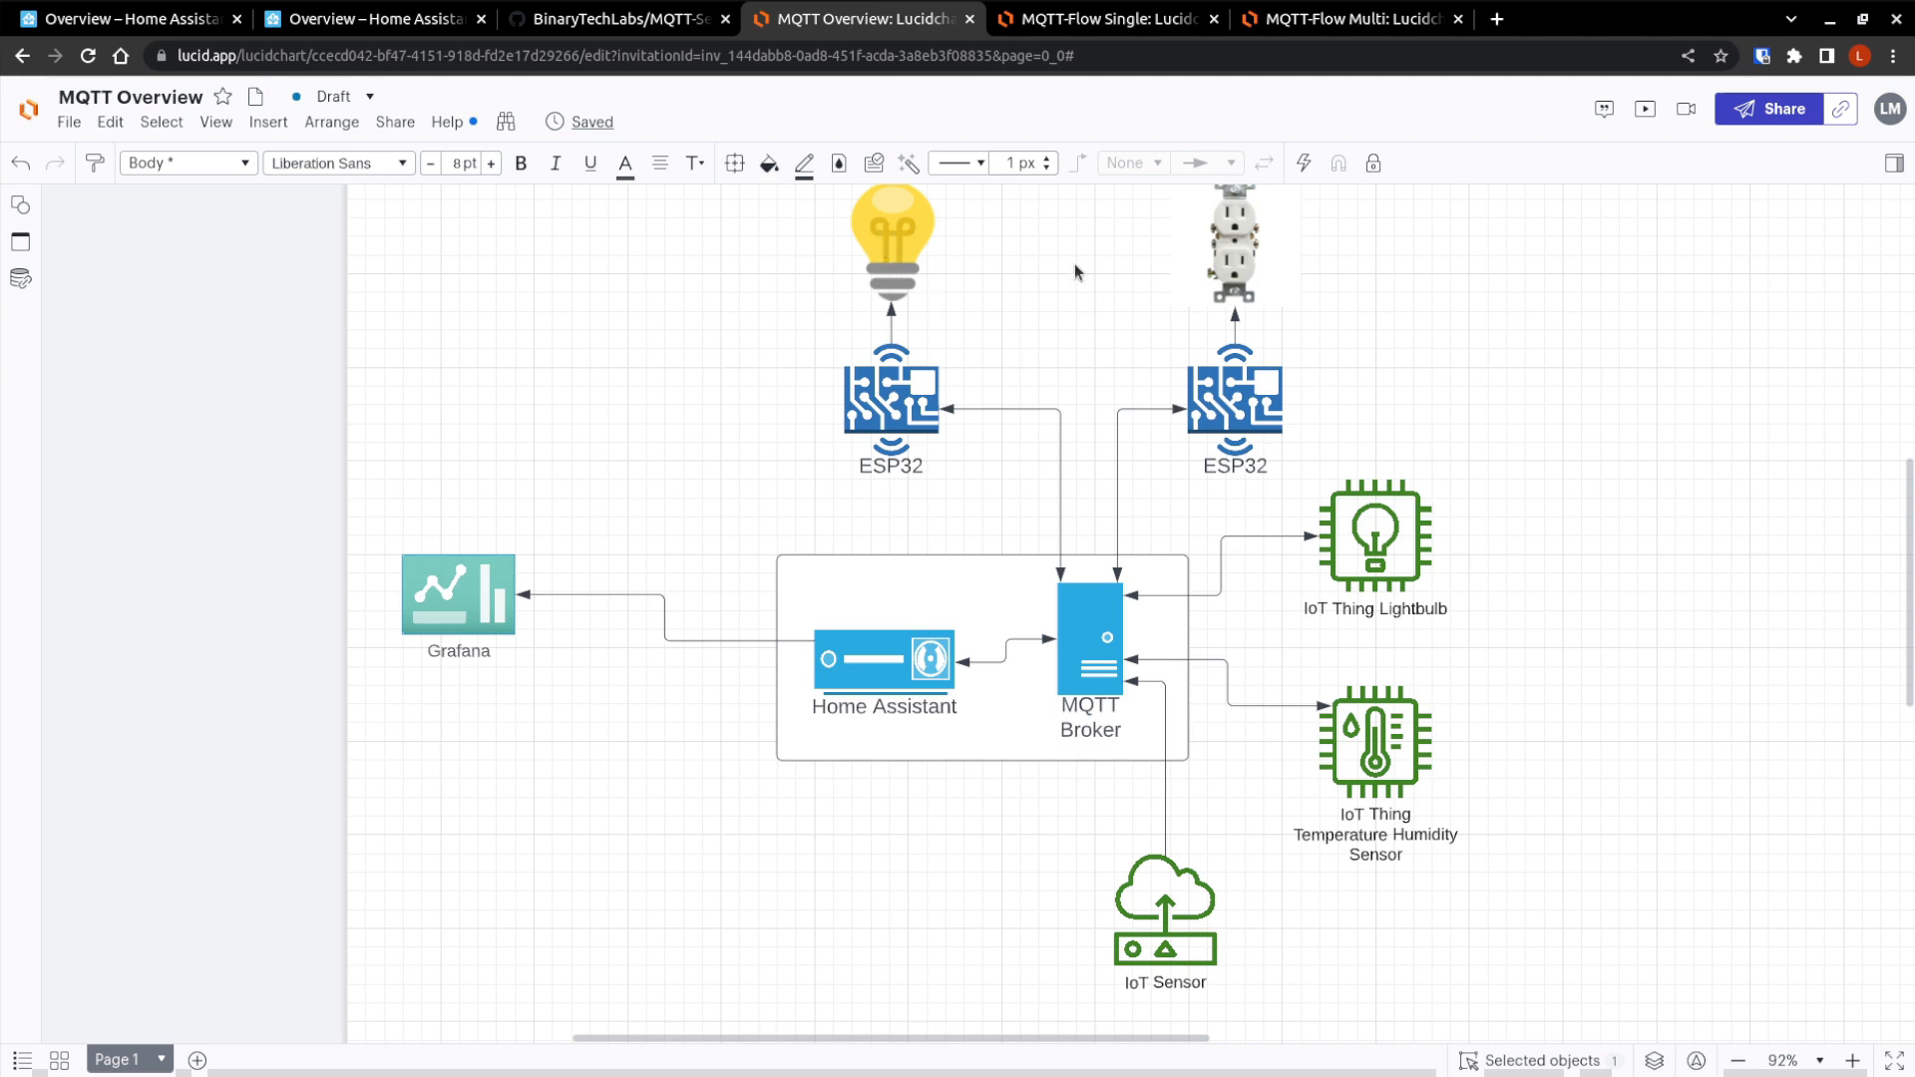
{"action": "mouse_move", "coordinate": [944, 402]}
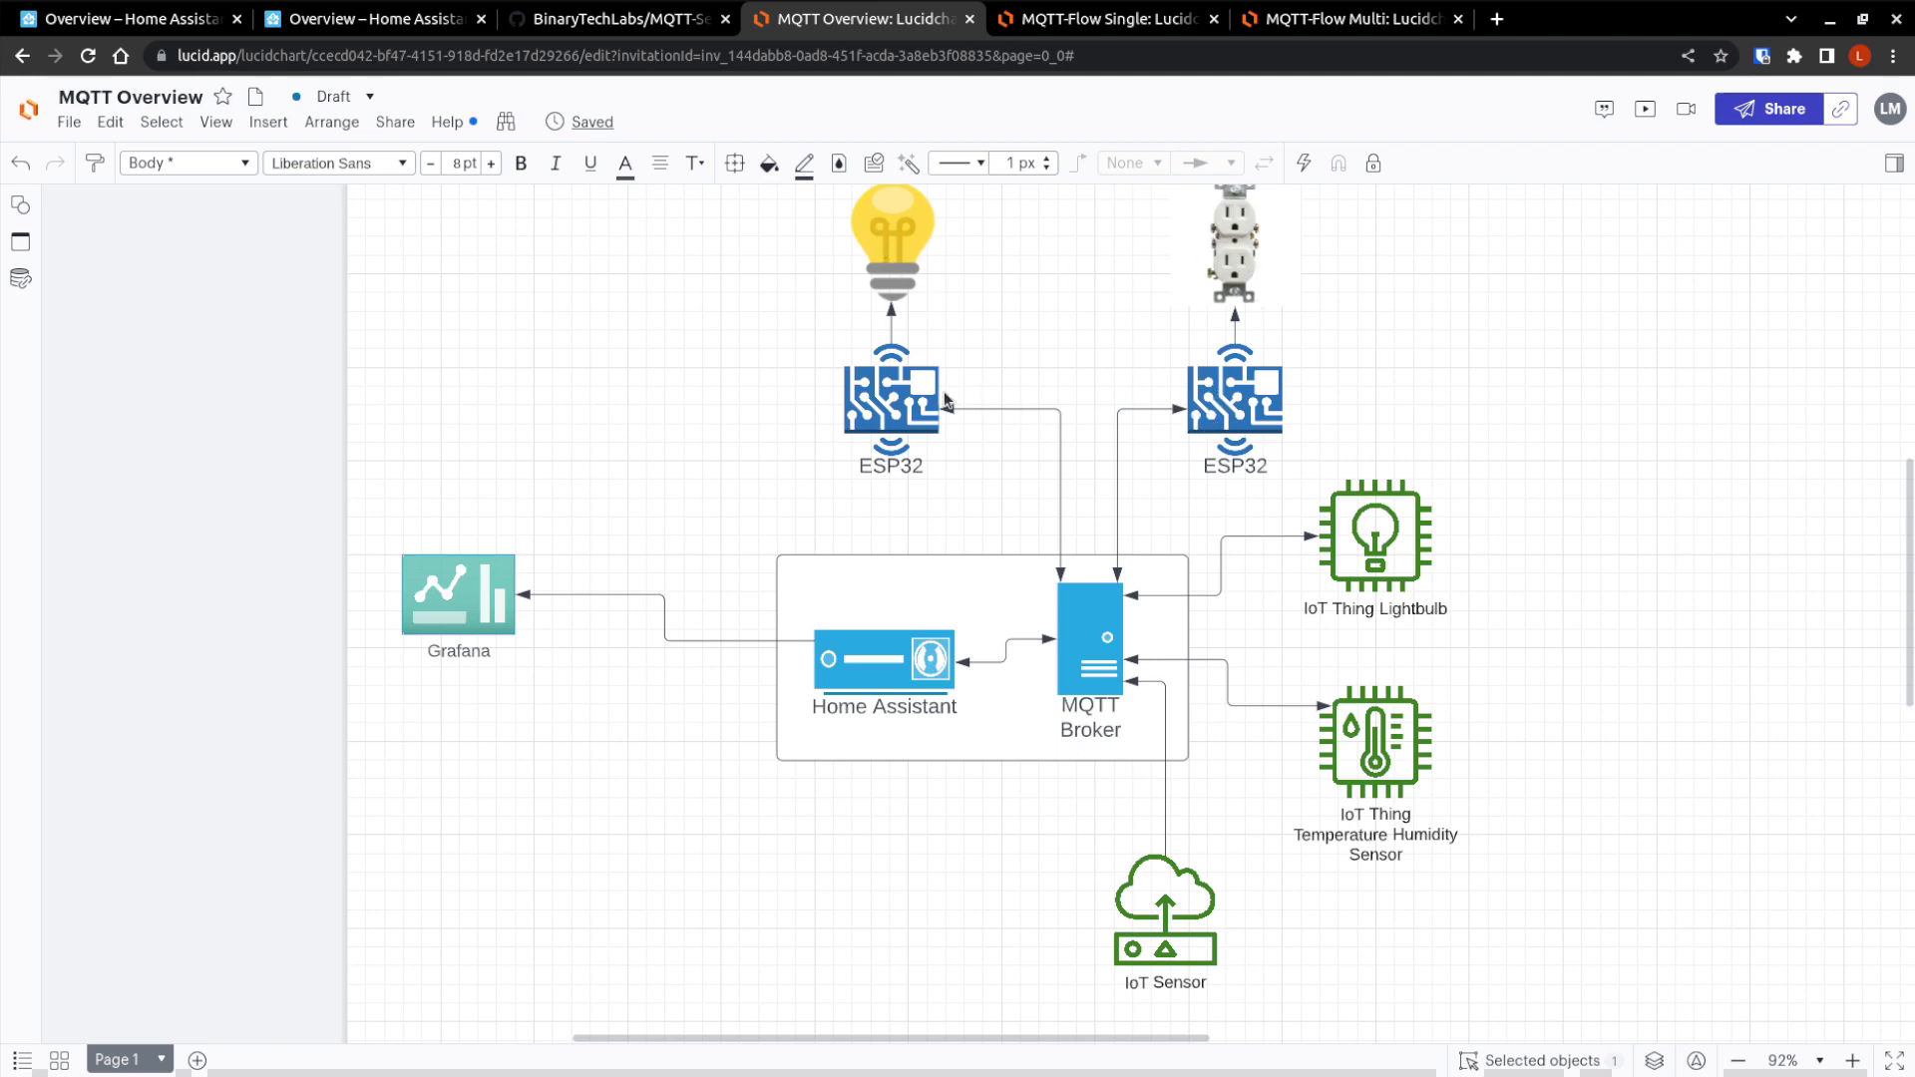
{"action": "mouse_move", "coordinate": [935, 433]}
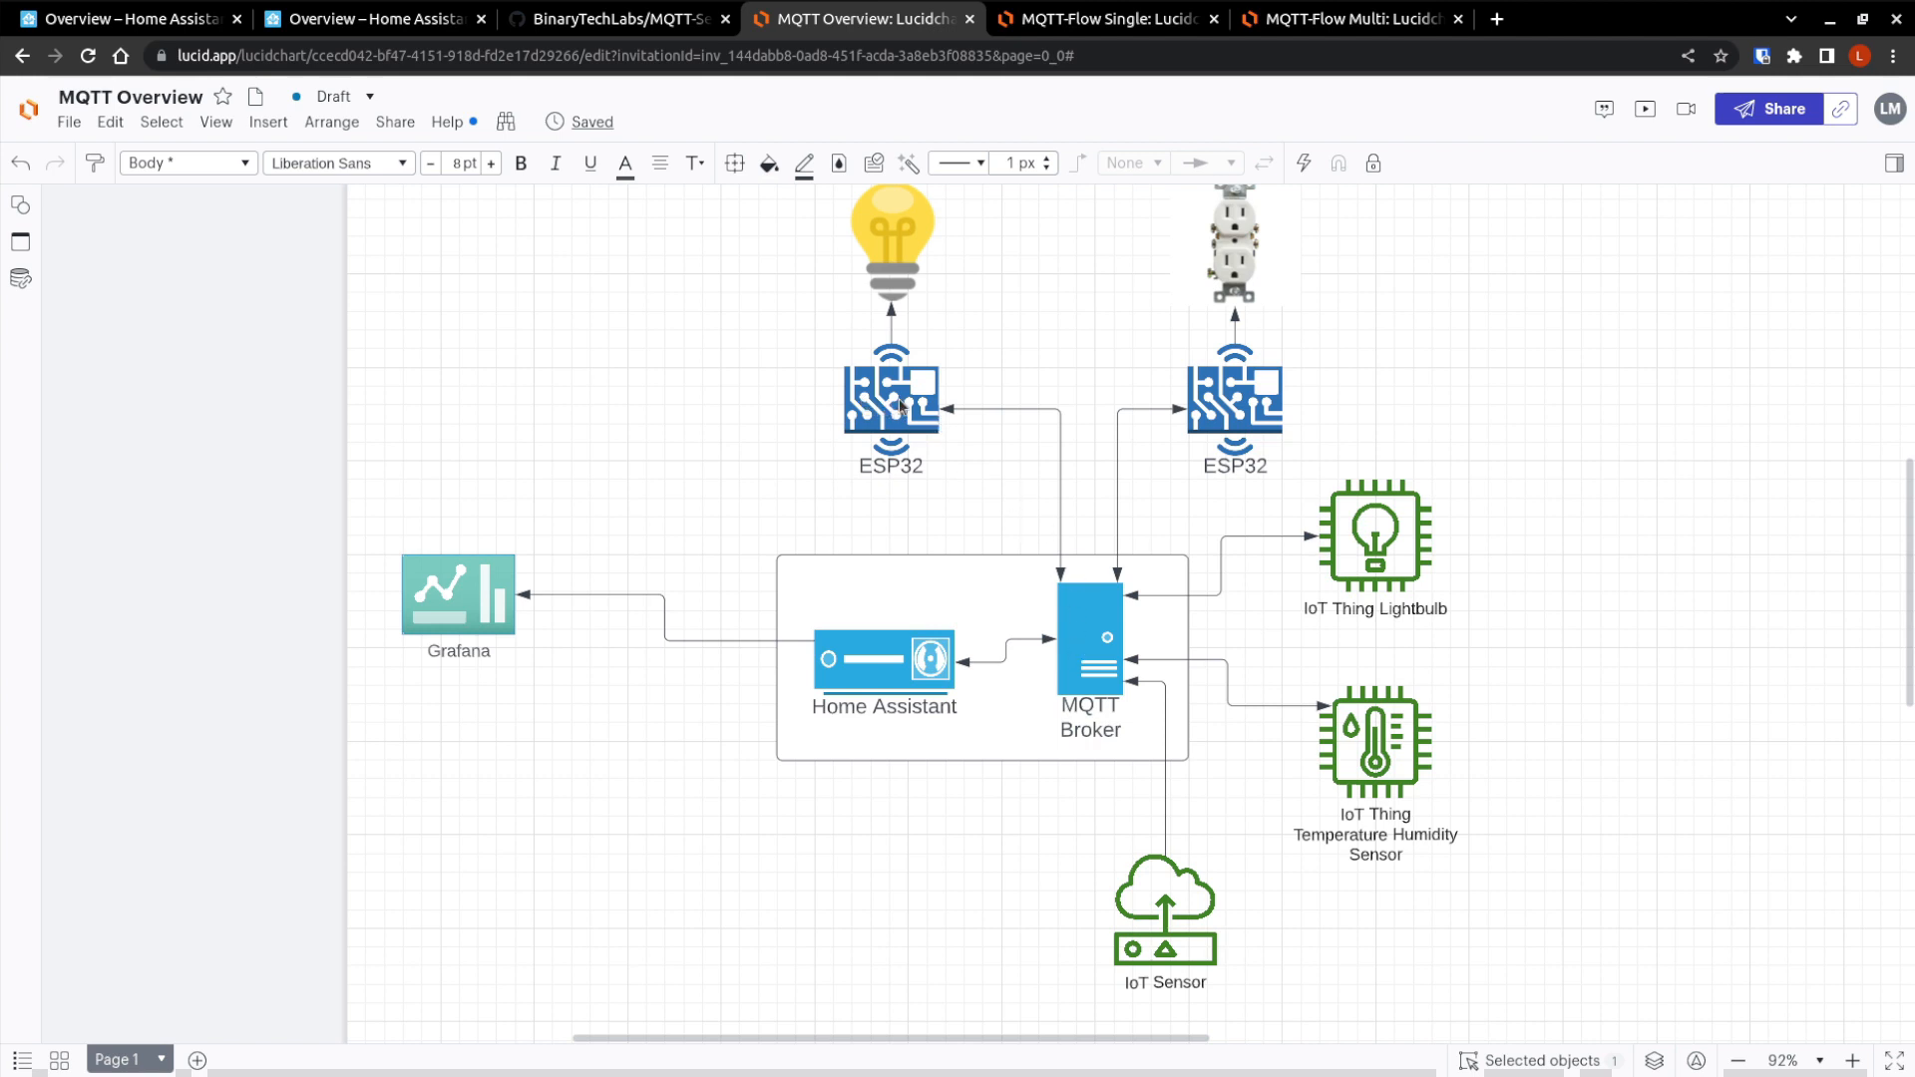
{"action": "mouse_move", "coordinate": [848, 669]}
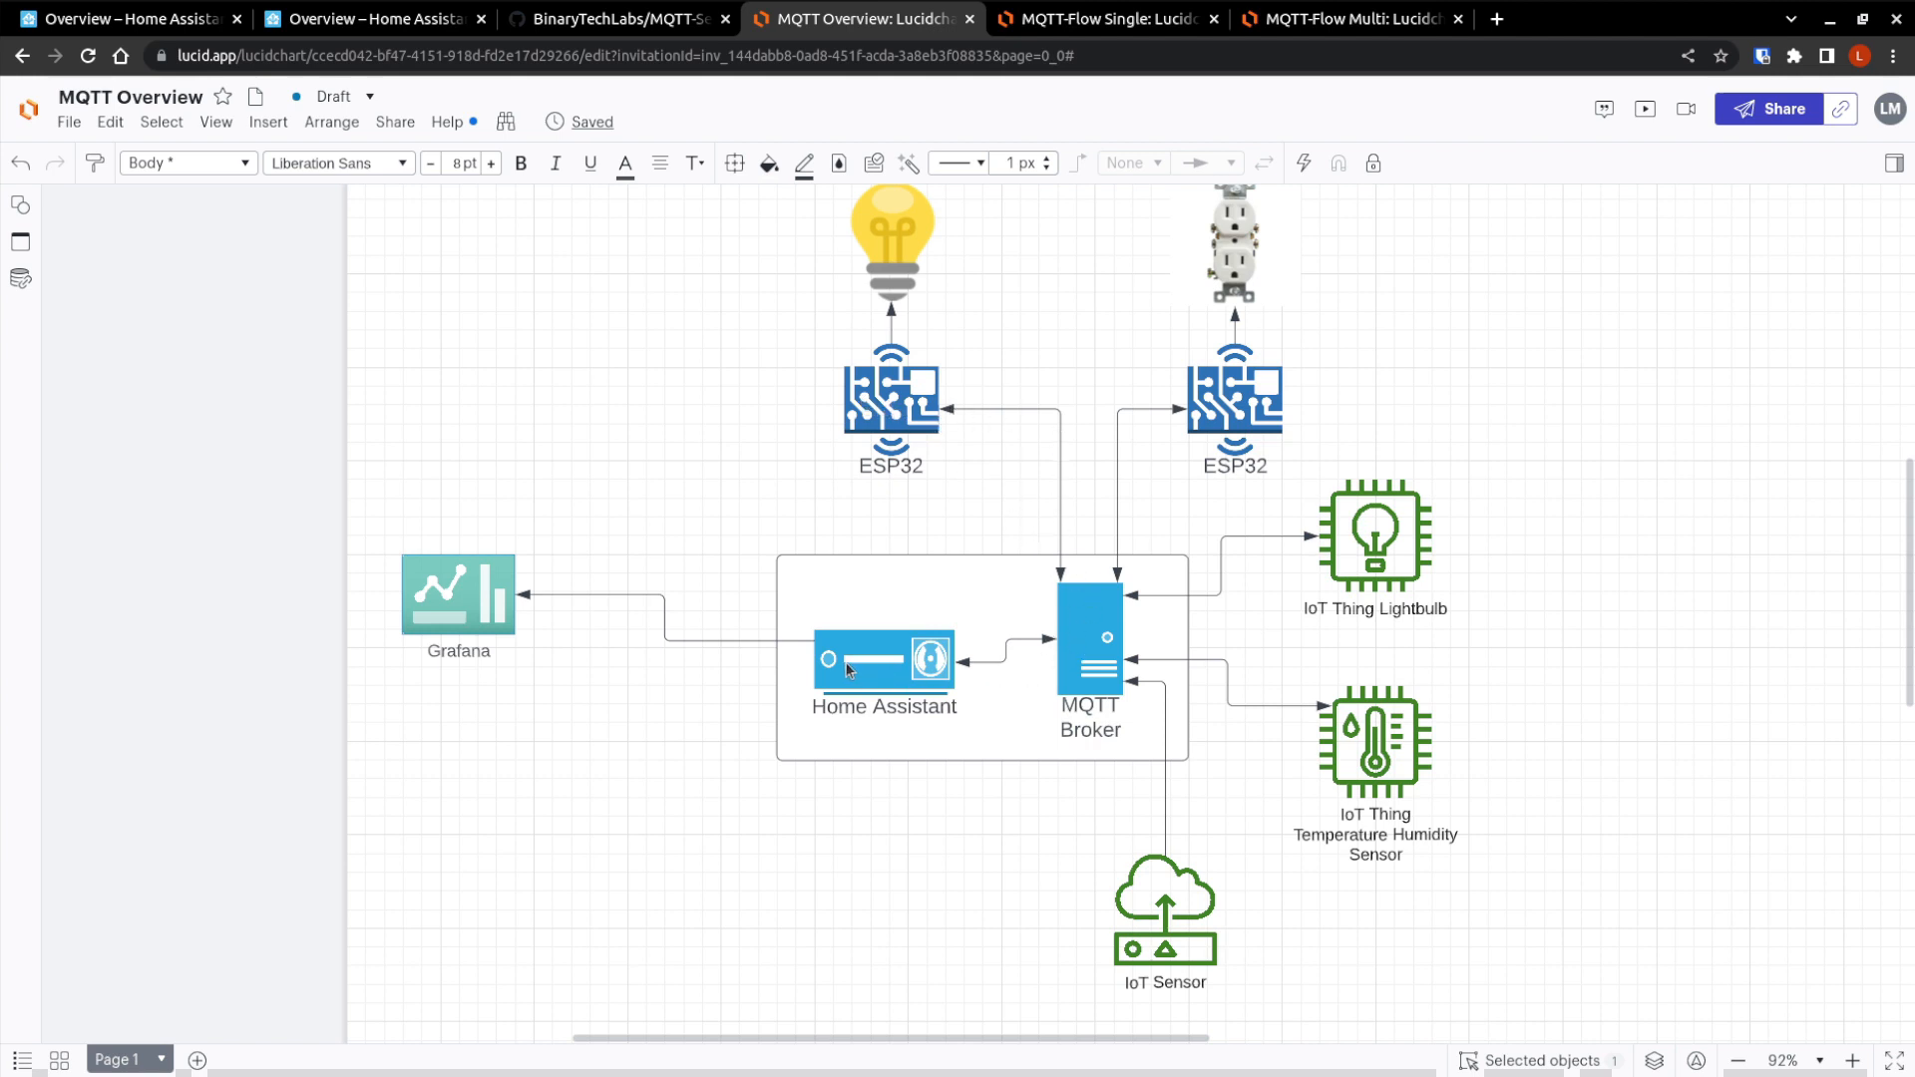
{"action": "mouse_move", "coordinate": [864, 689]}
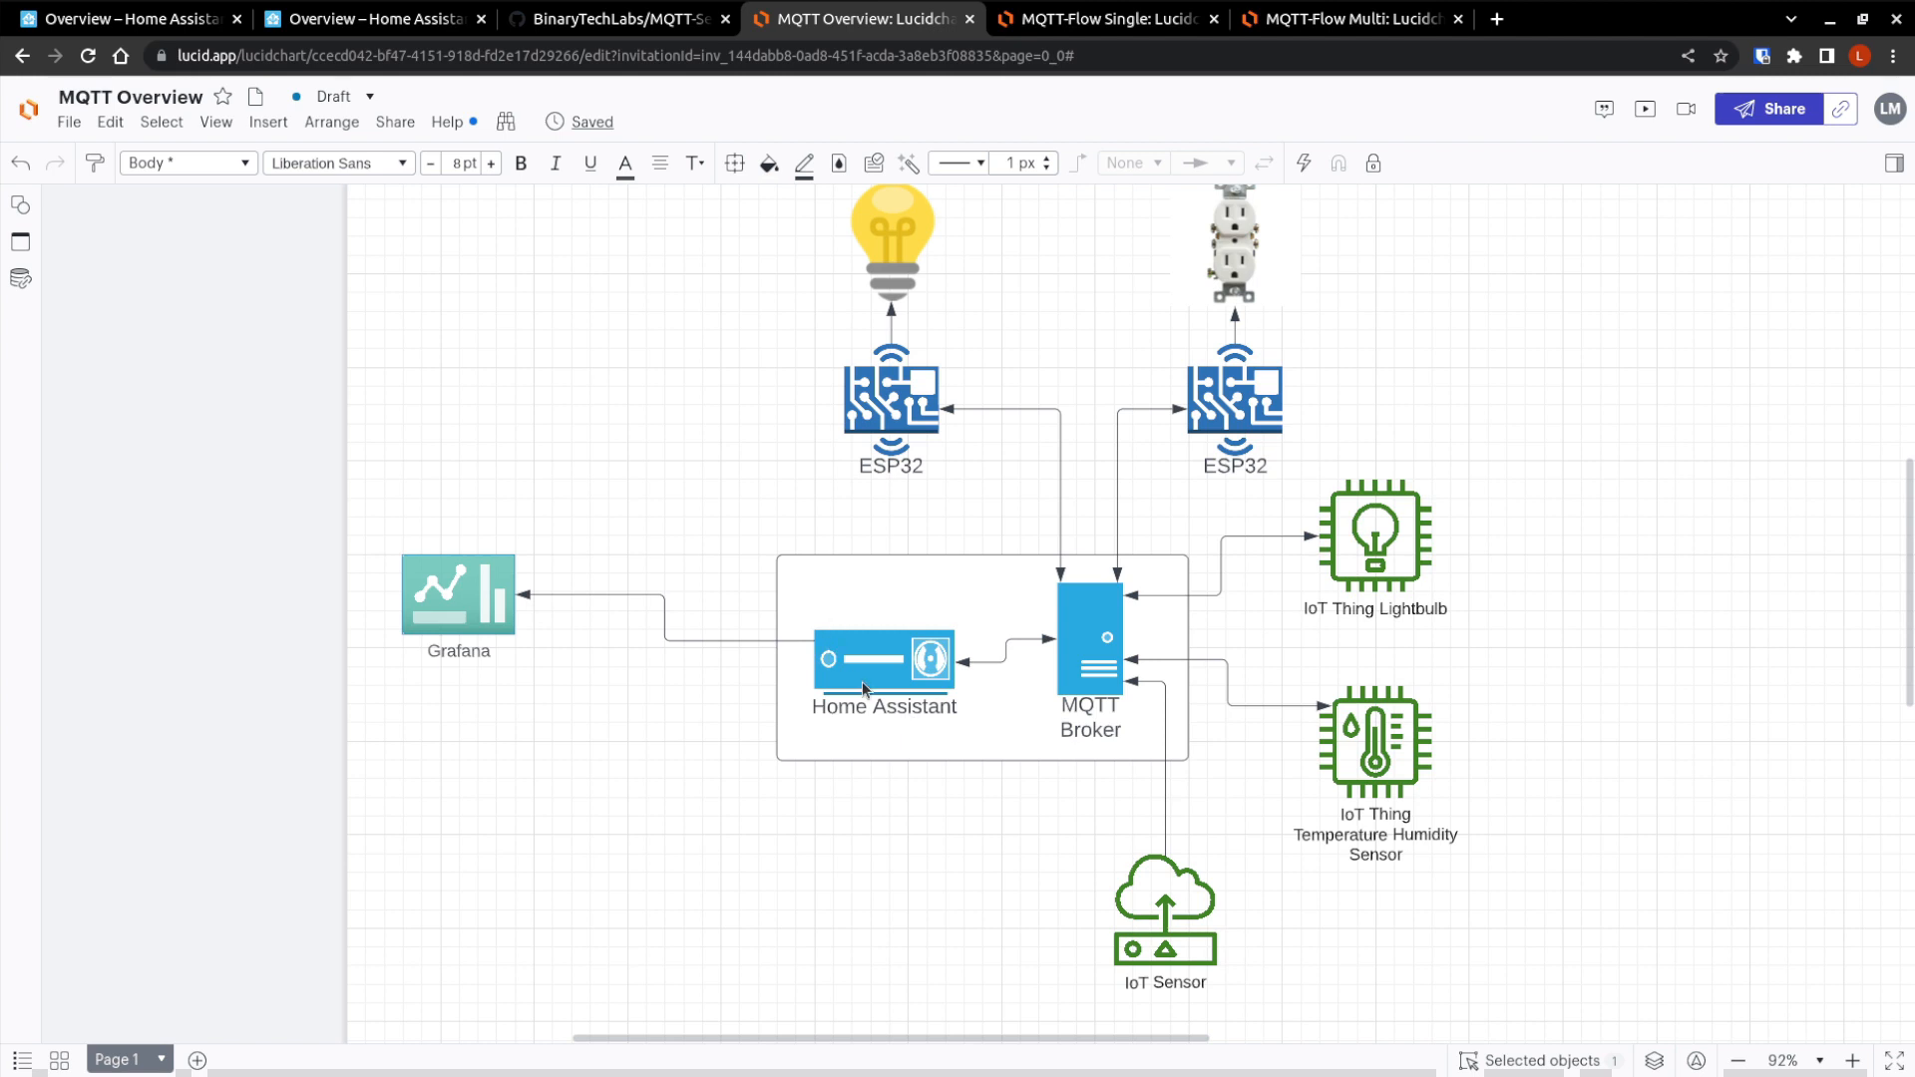
{"action": "mouse_move", "coordinate": [473, 564]}
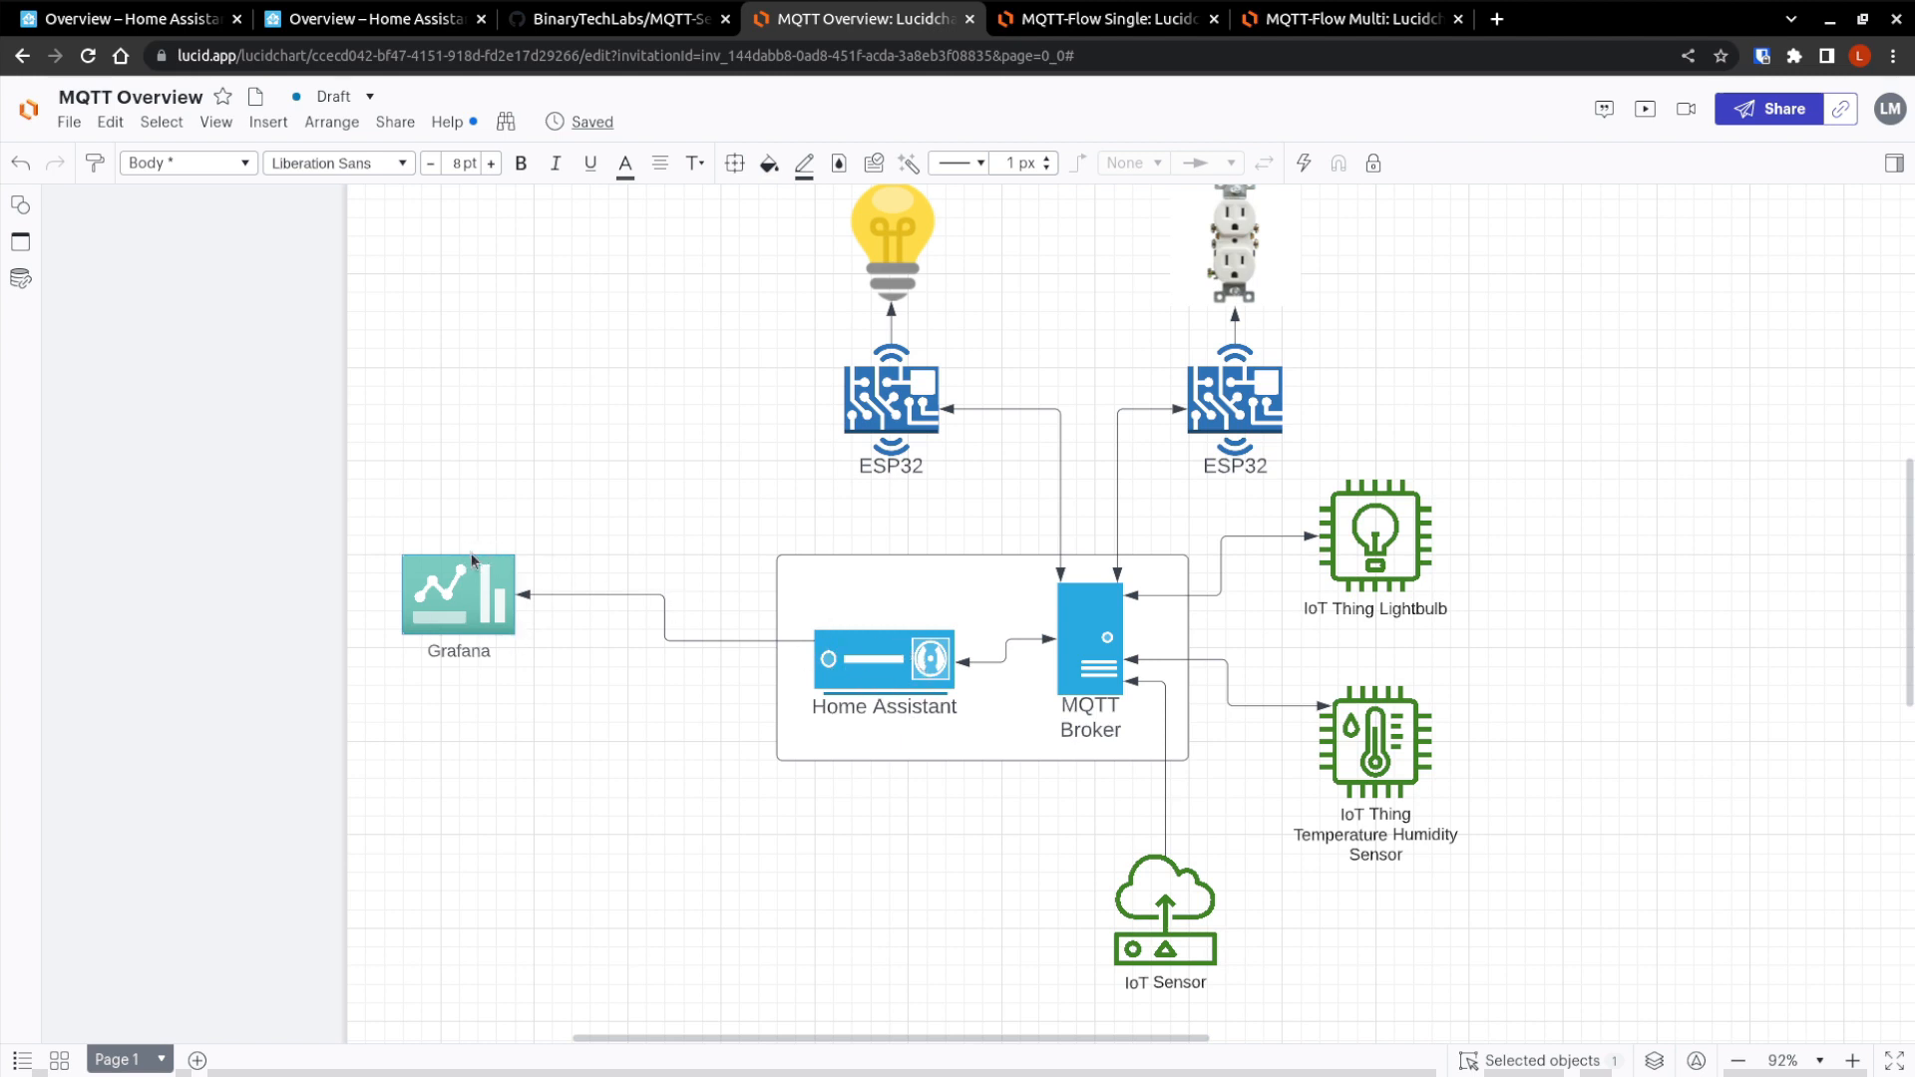
{"action": "mouse_move", "coordinate": [531, 662]}
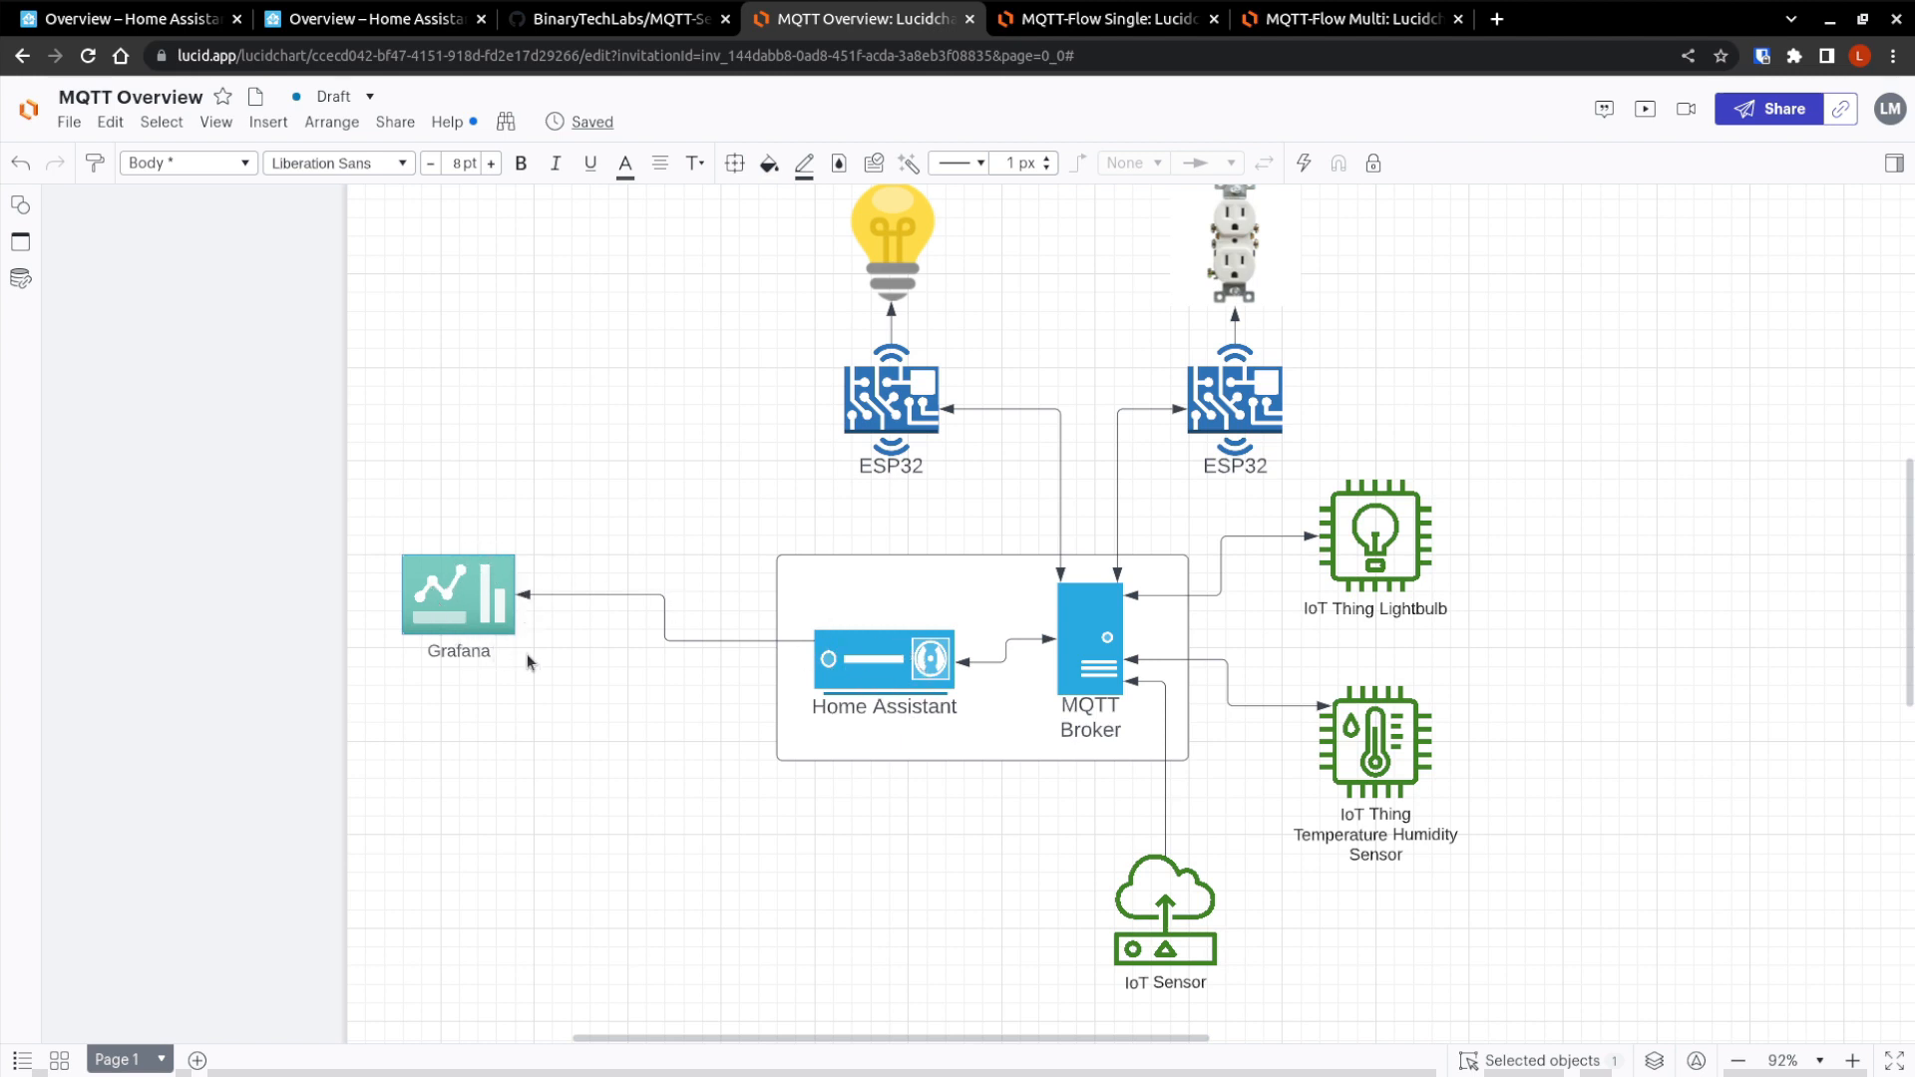
{"action": "mouse_move", "coordinate": [564, 535]}
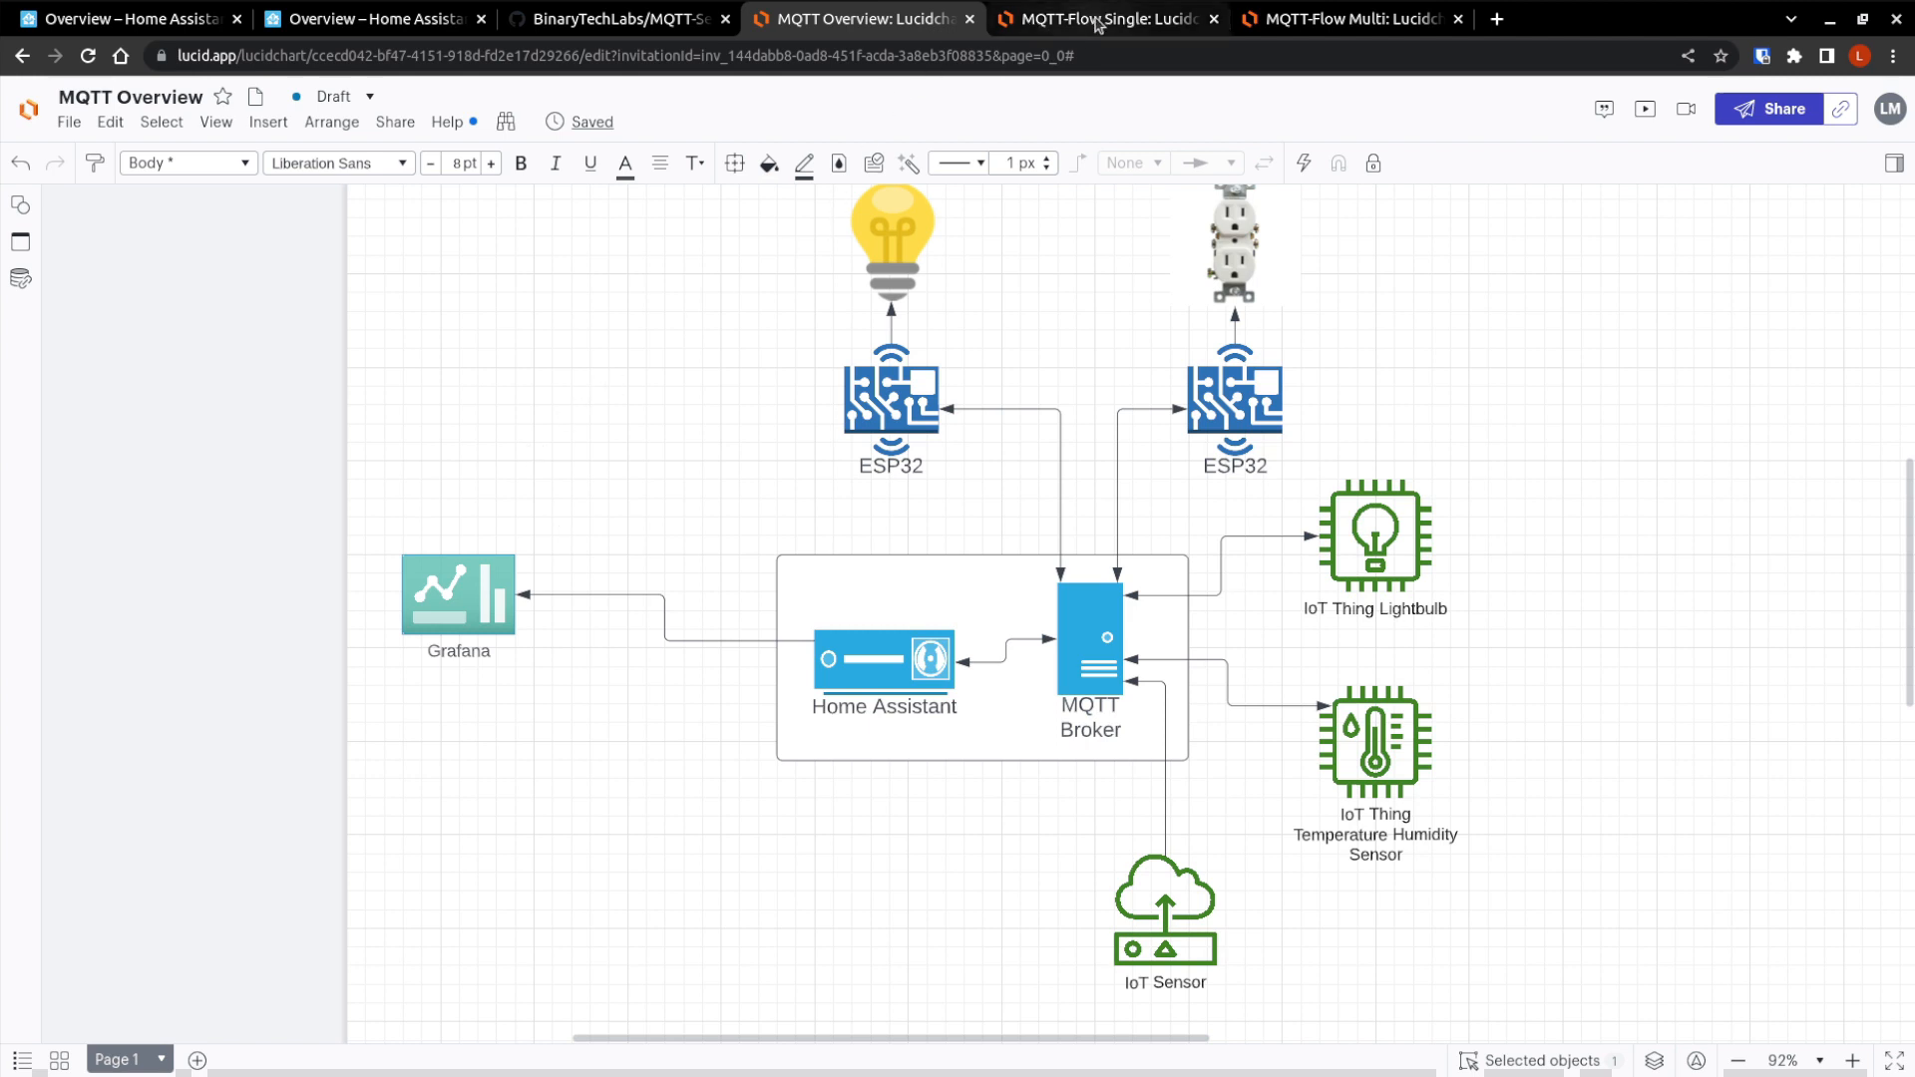
Show the MQTT-Flow Single diagram's + wildcard matching topics: kitchen, diningrm, livingrm temperature.
{"action": "left_click", "coordinate": [1101, 18]}
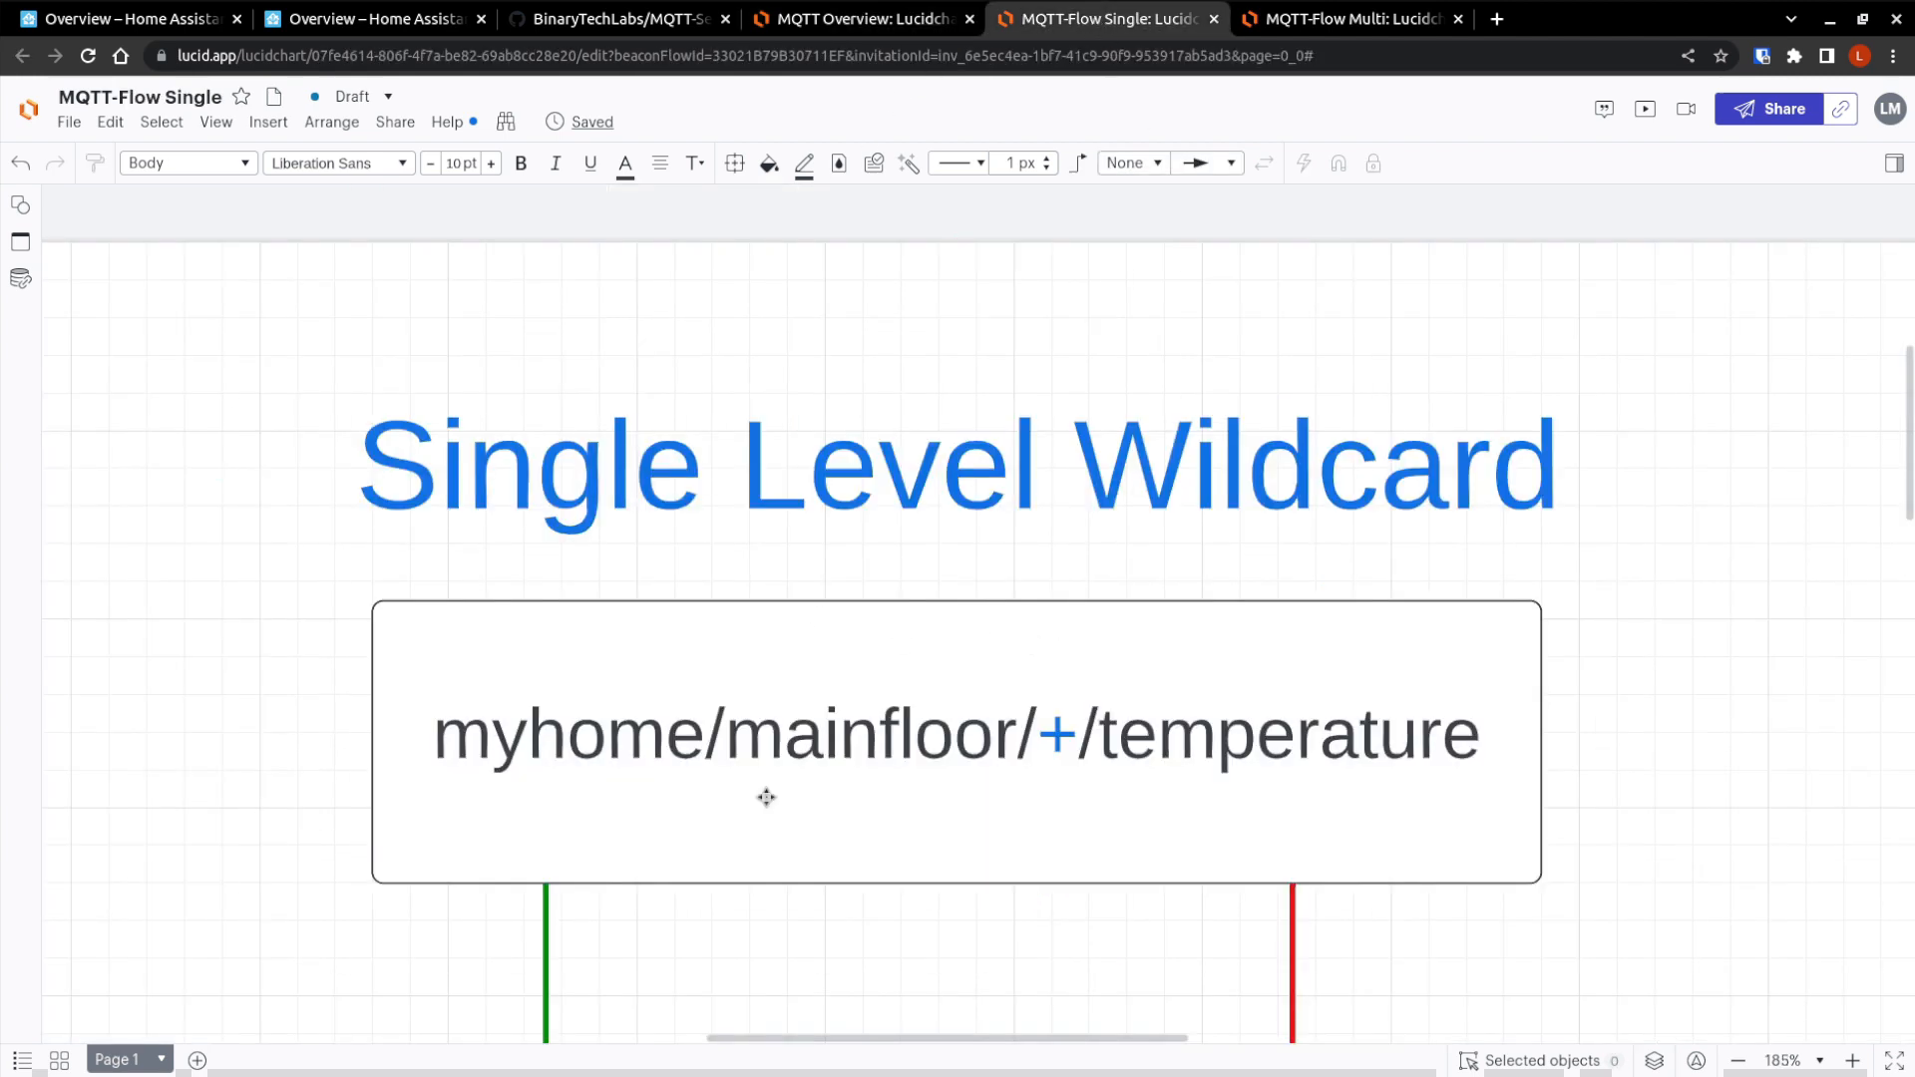
{"action": "mouse_move", "coordinate": [792, 844]}
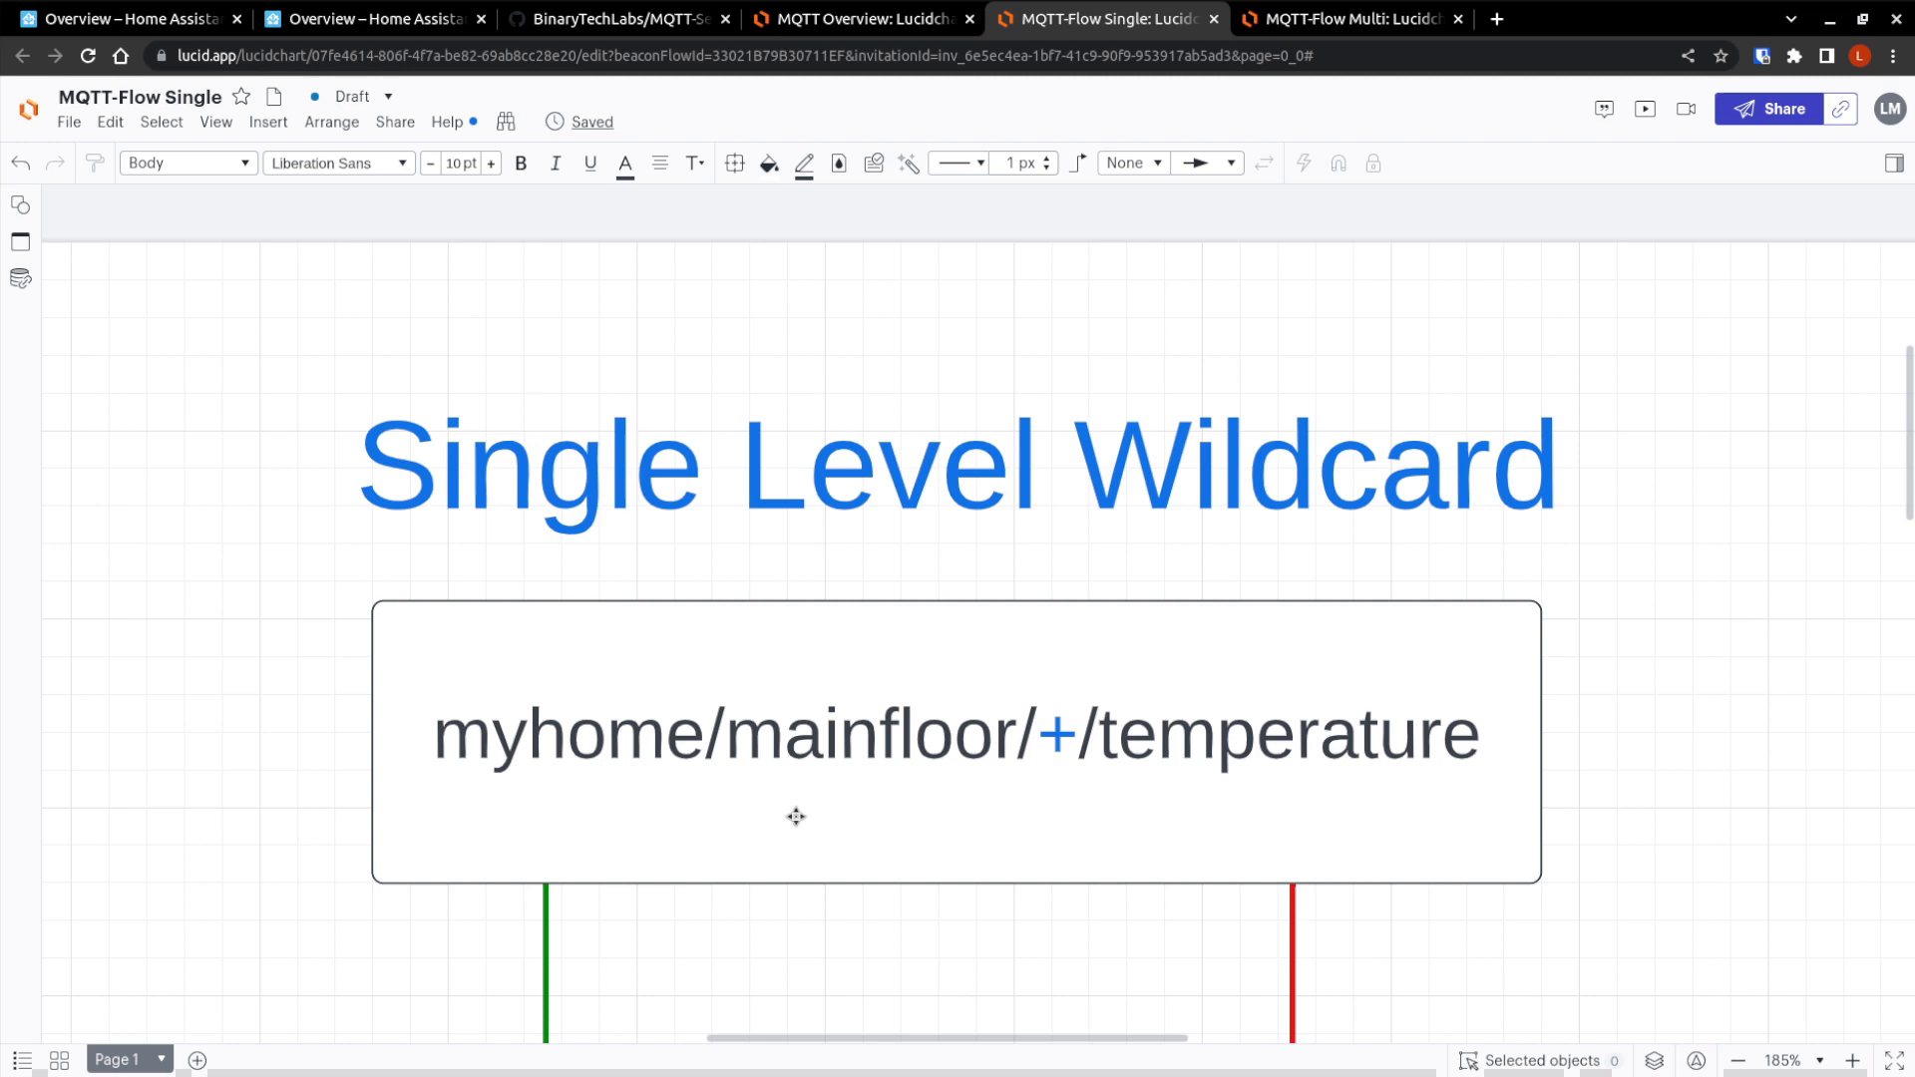
{"action": "mouse_move", "coordinate": [1107, 744]}
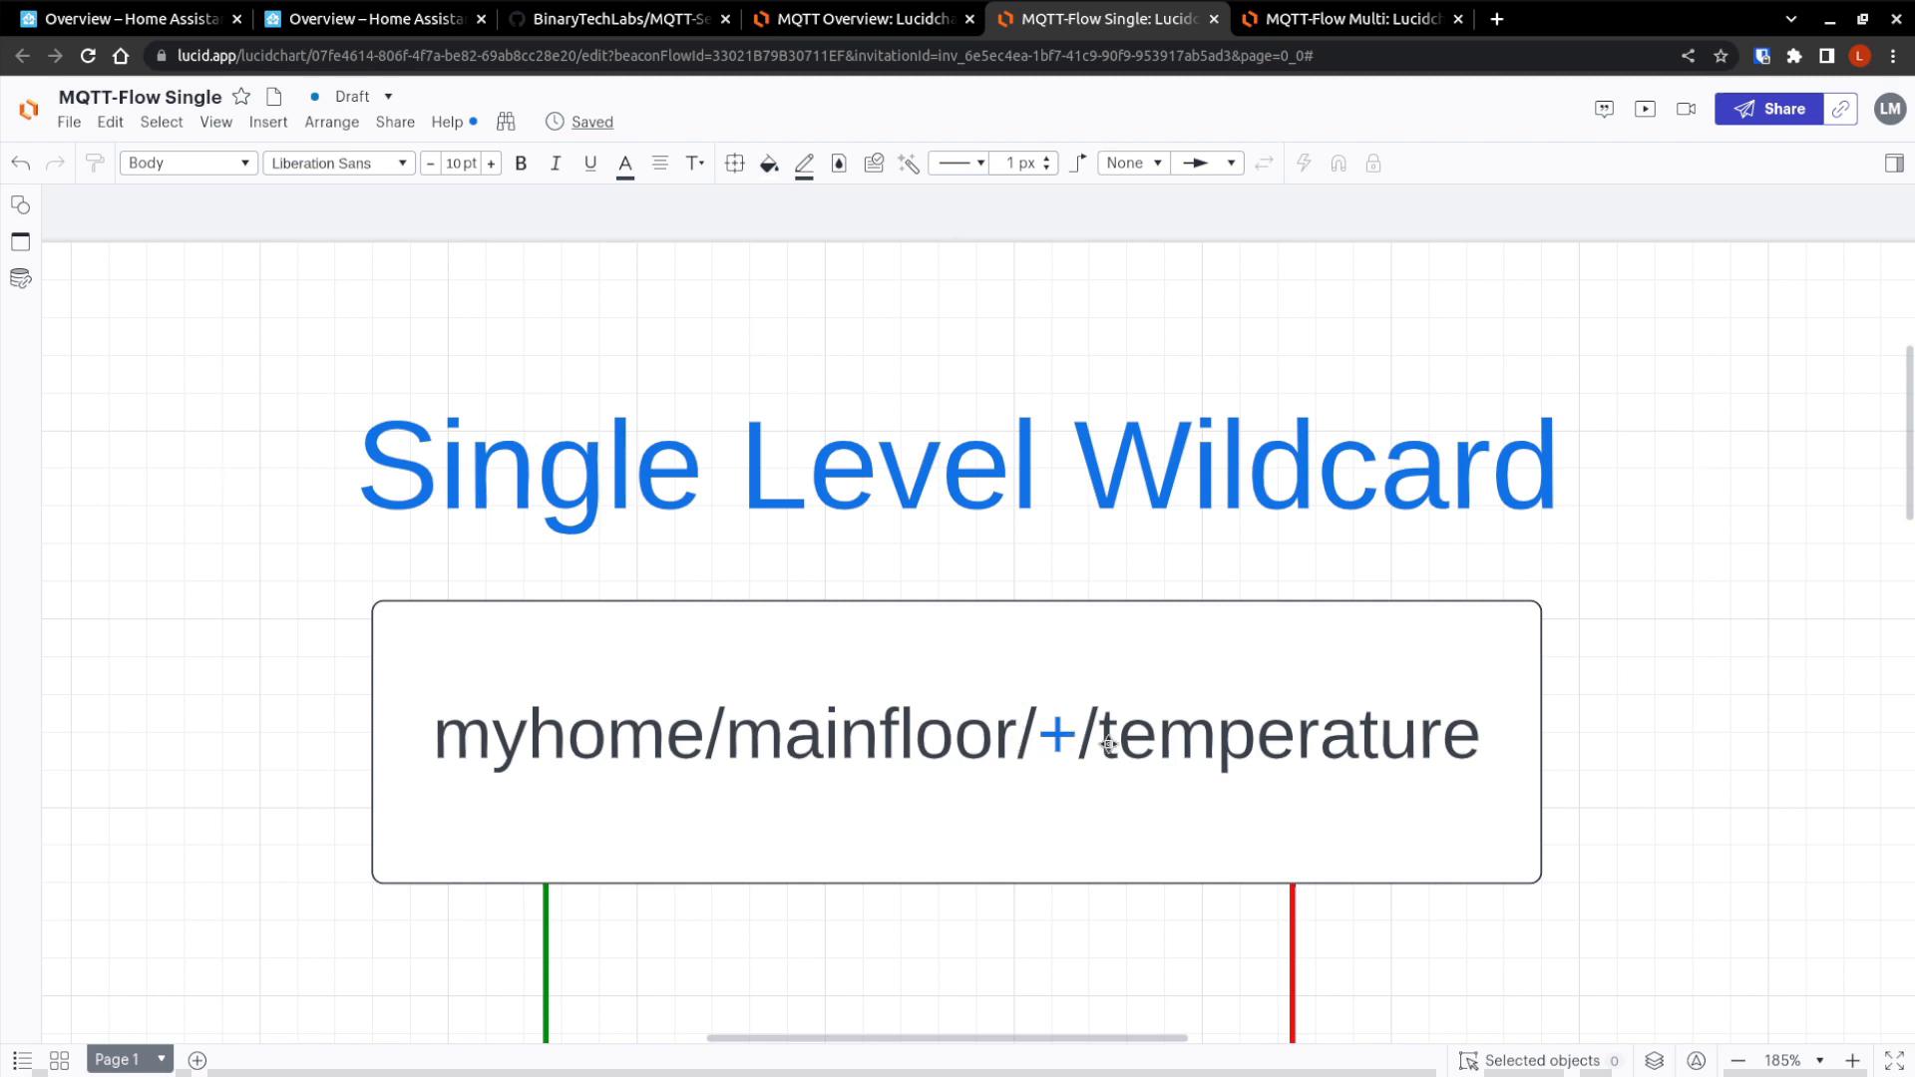
{"action": "mouse_move", "coordinate": [1007, 758]}
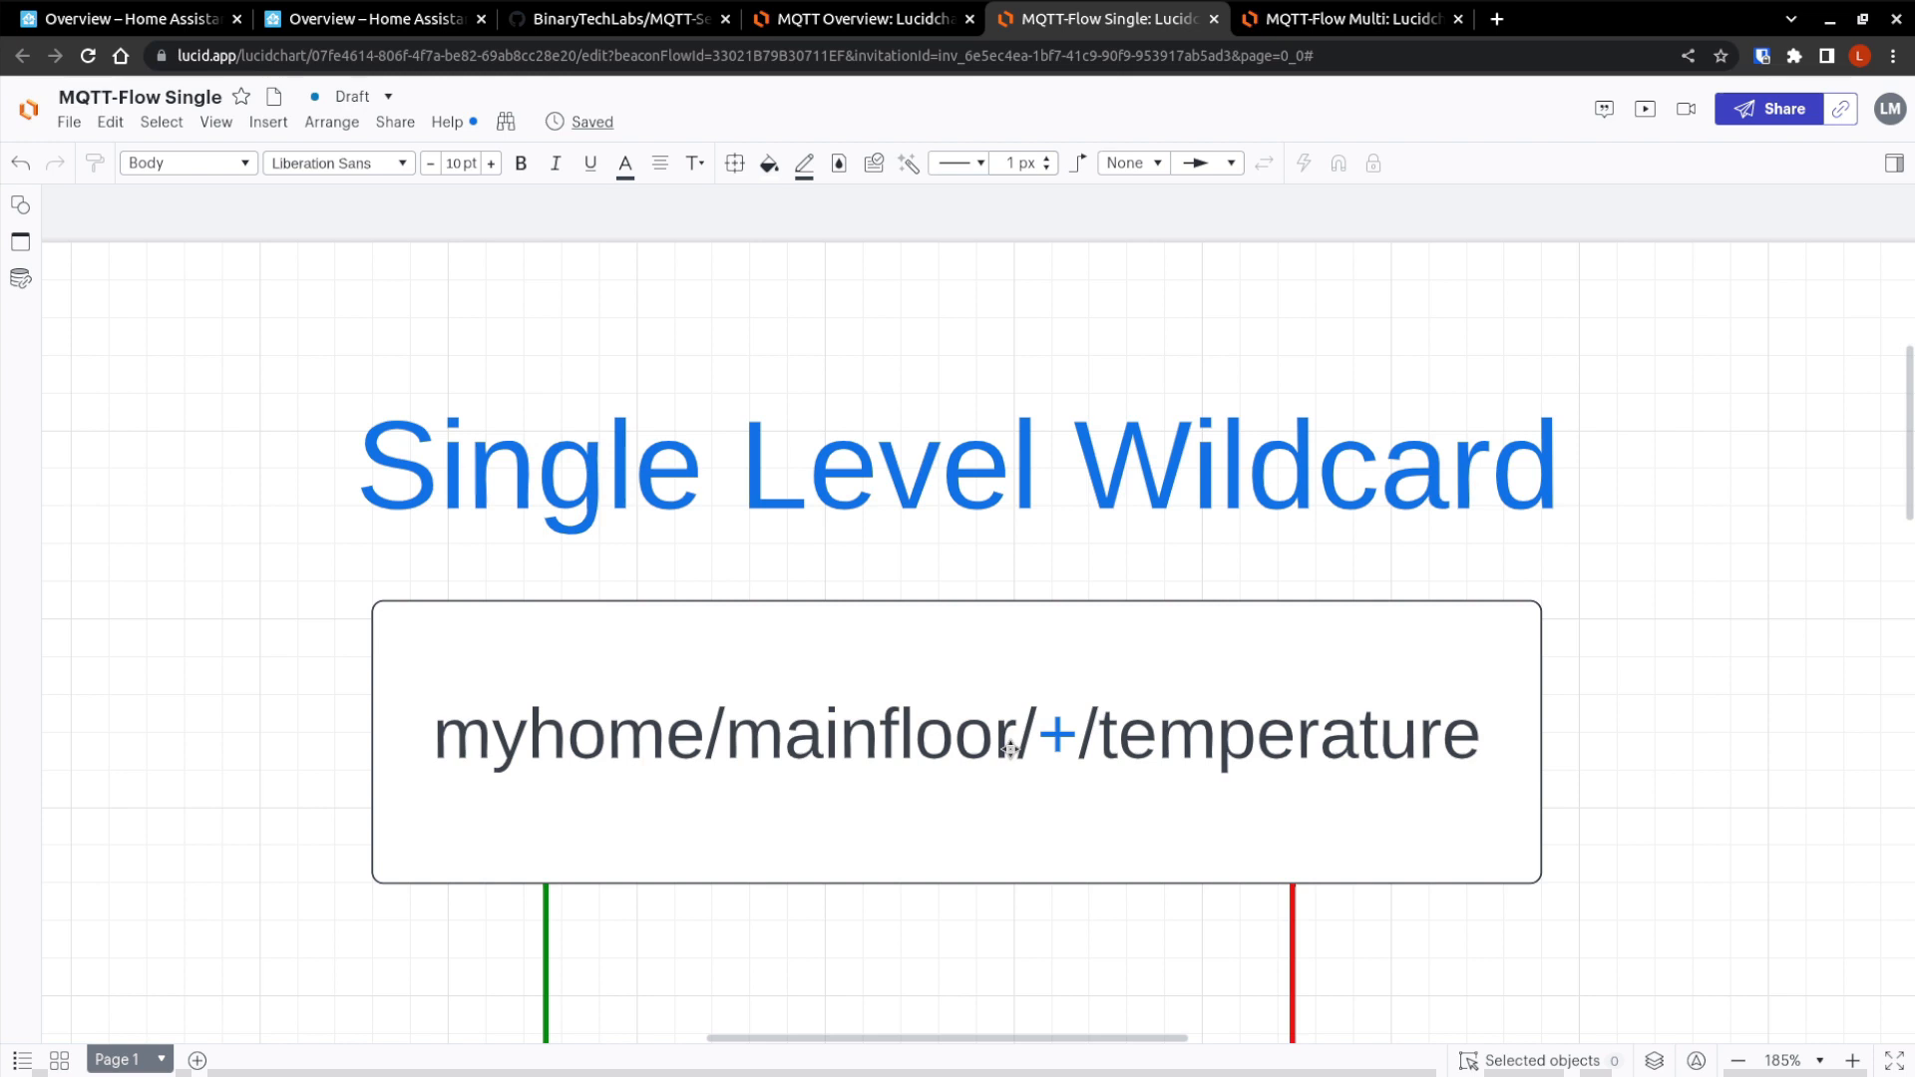
{"action": "mouse_move", "coordinate": [979, 782]}
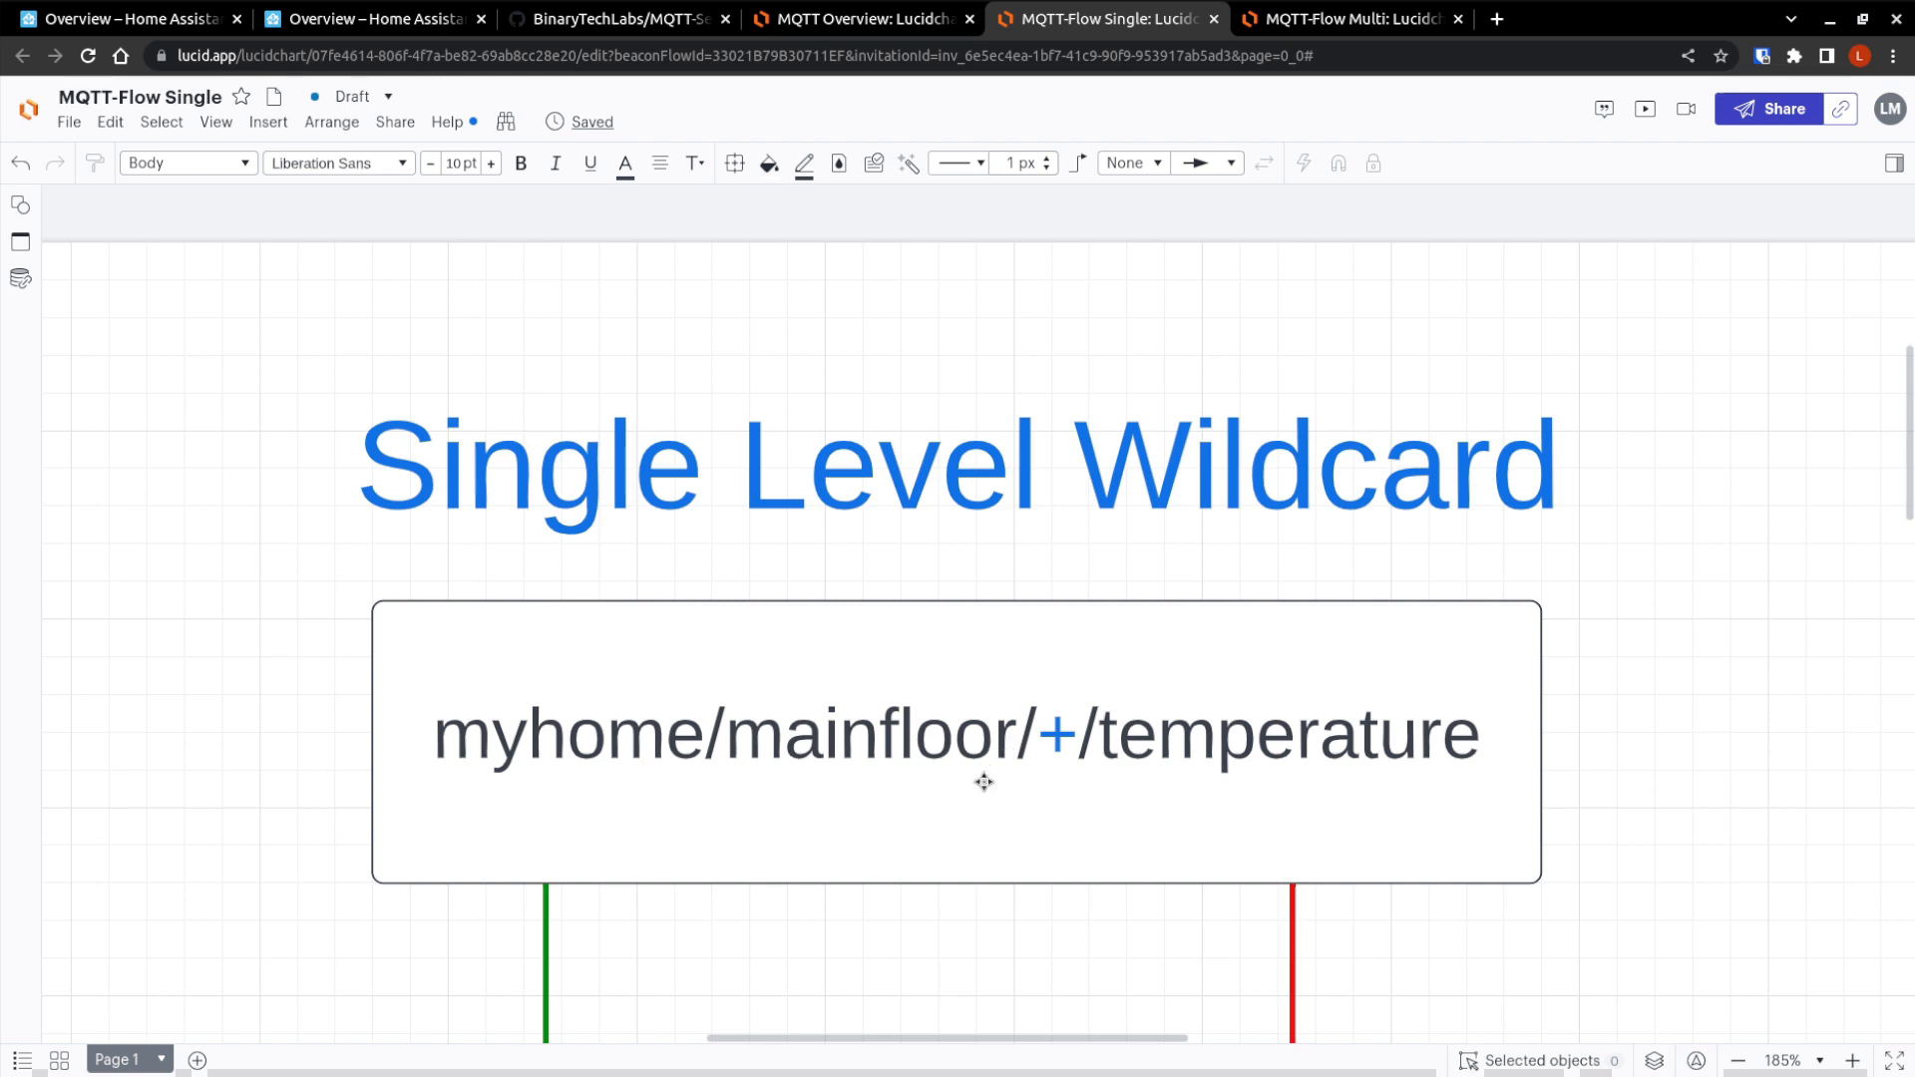
{"action": "mouse_move", "coordinate": [977, 806]}
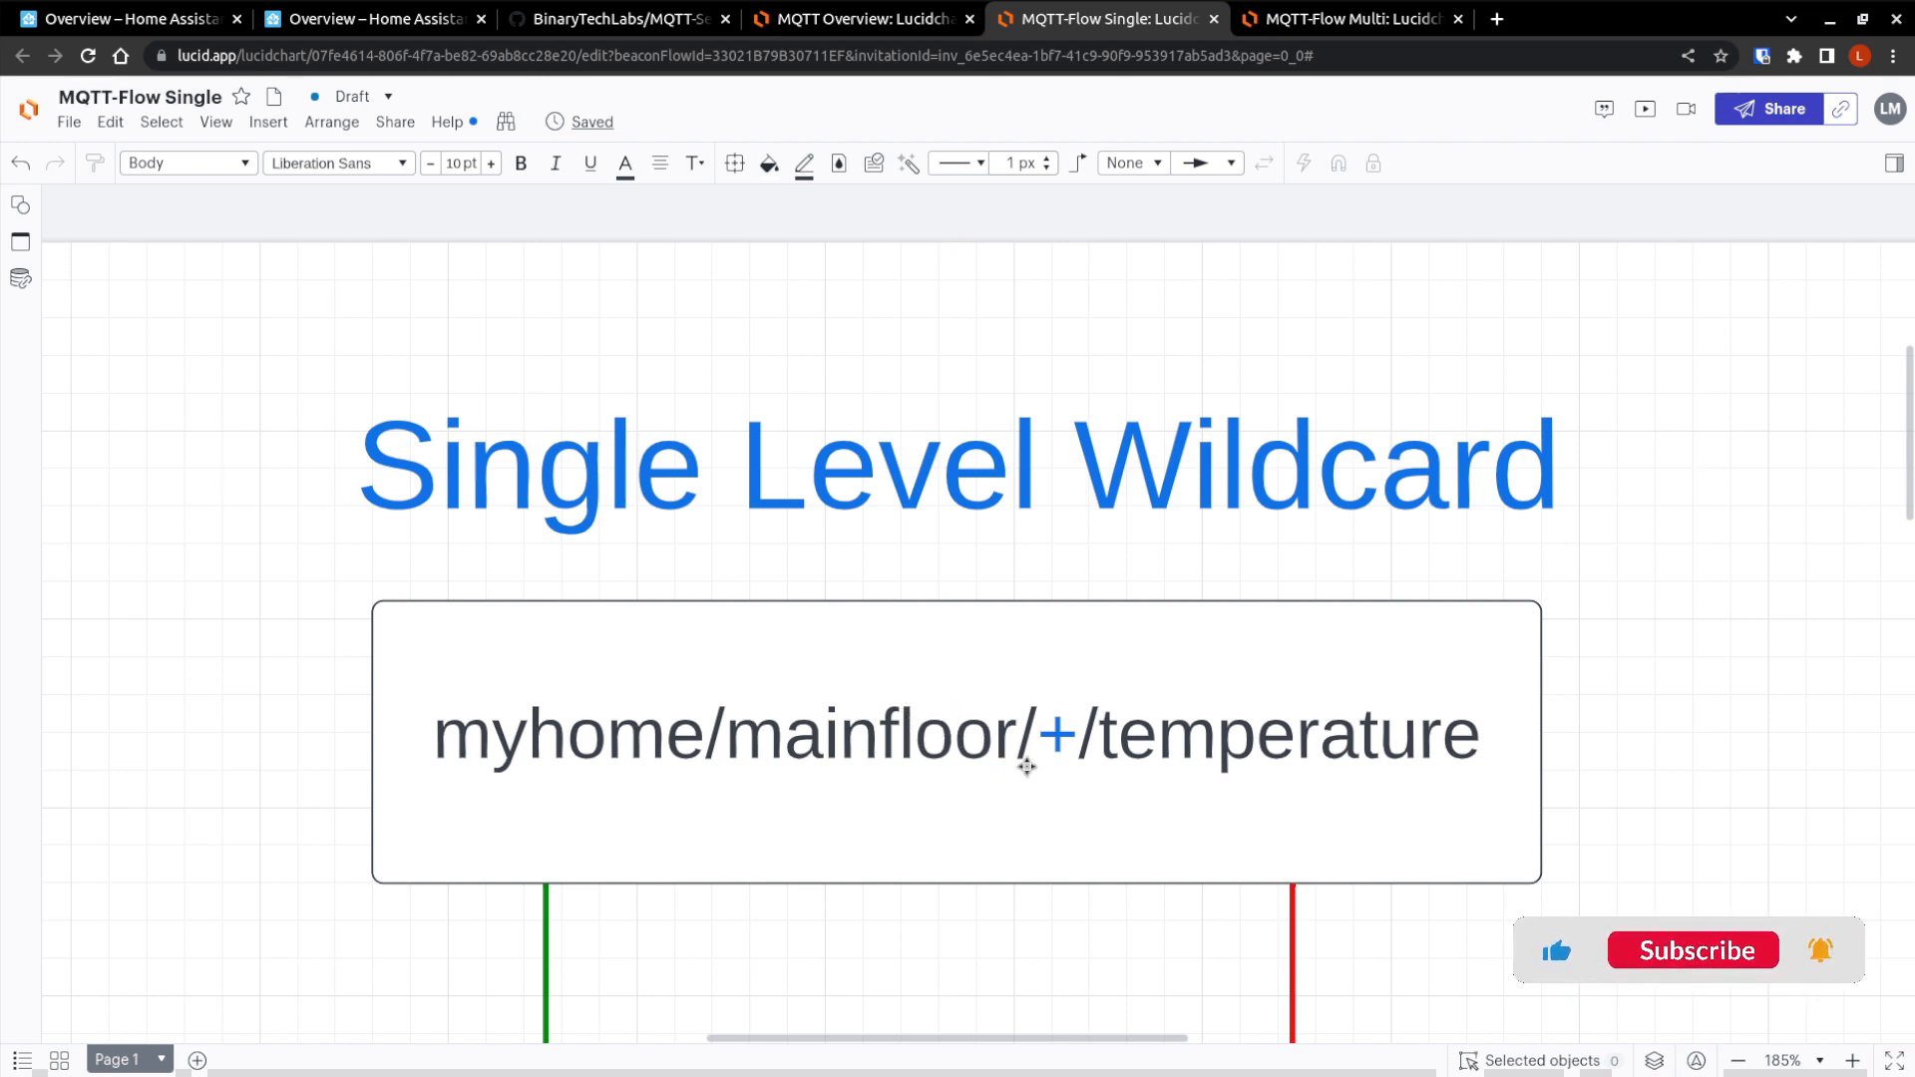
{"action": "left_click", "coordinate": [1692, 950]}
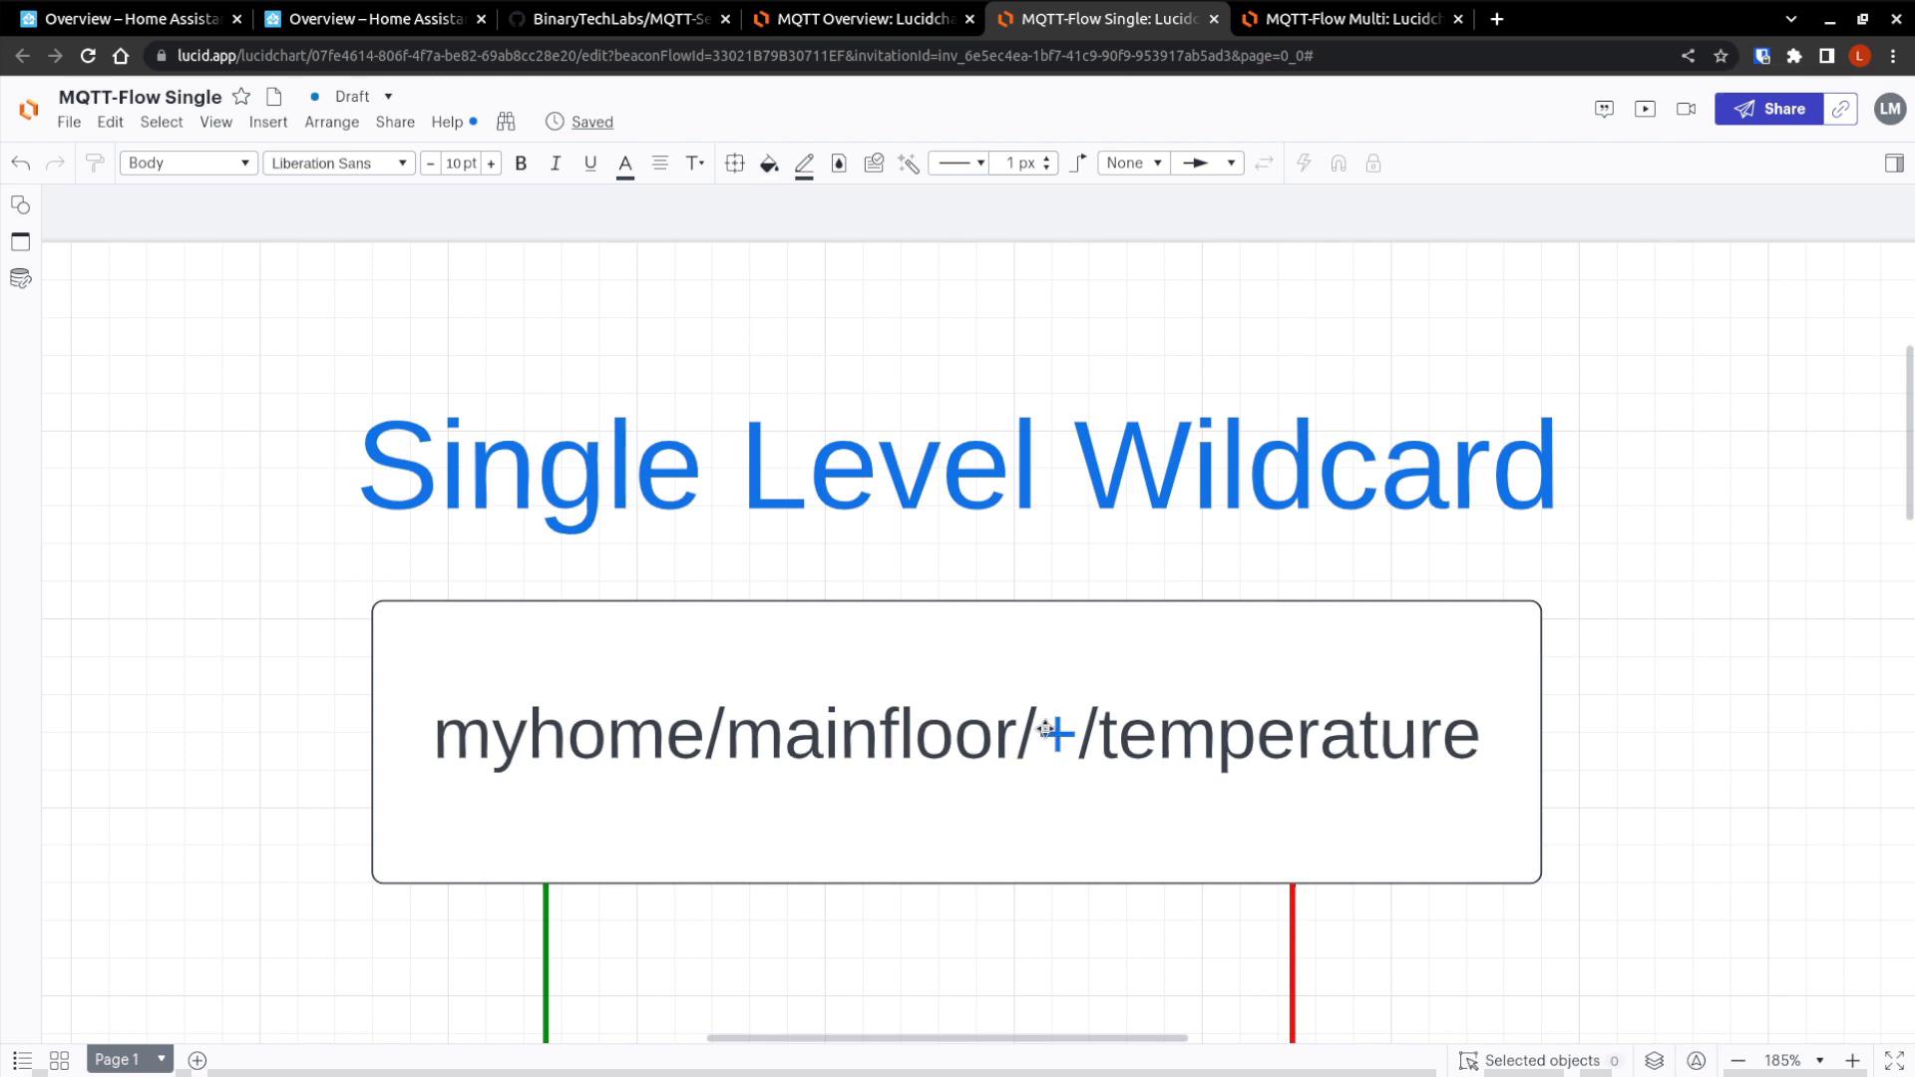
{"action": "mouse_move", "coordinate": [1319, 792]}
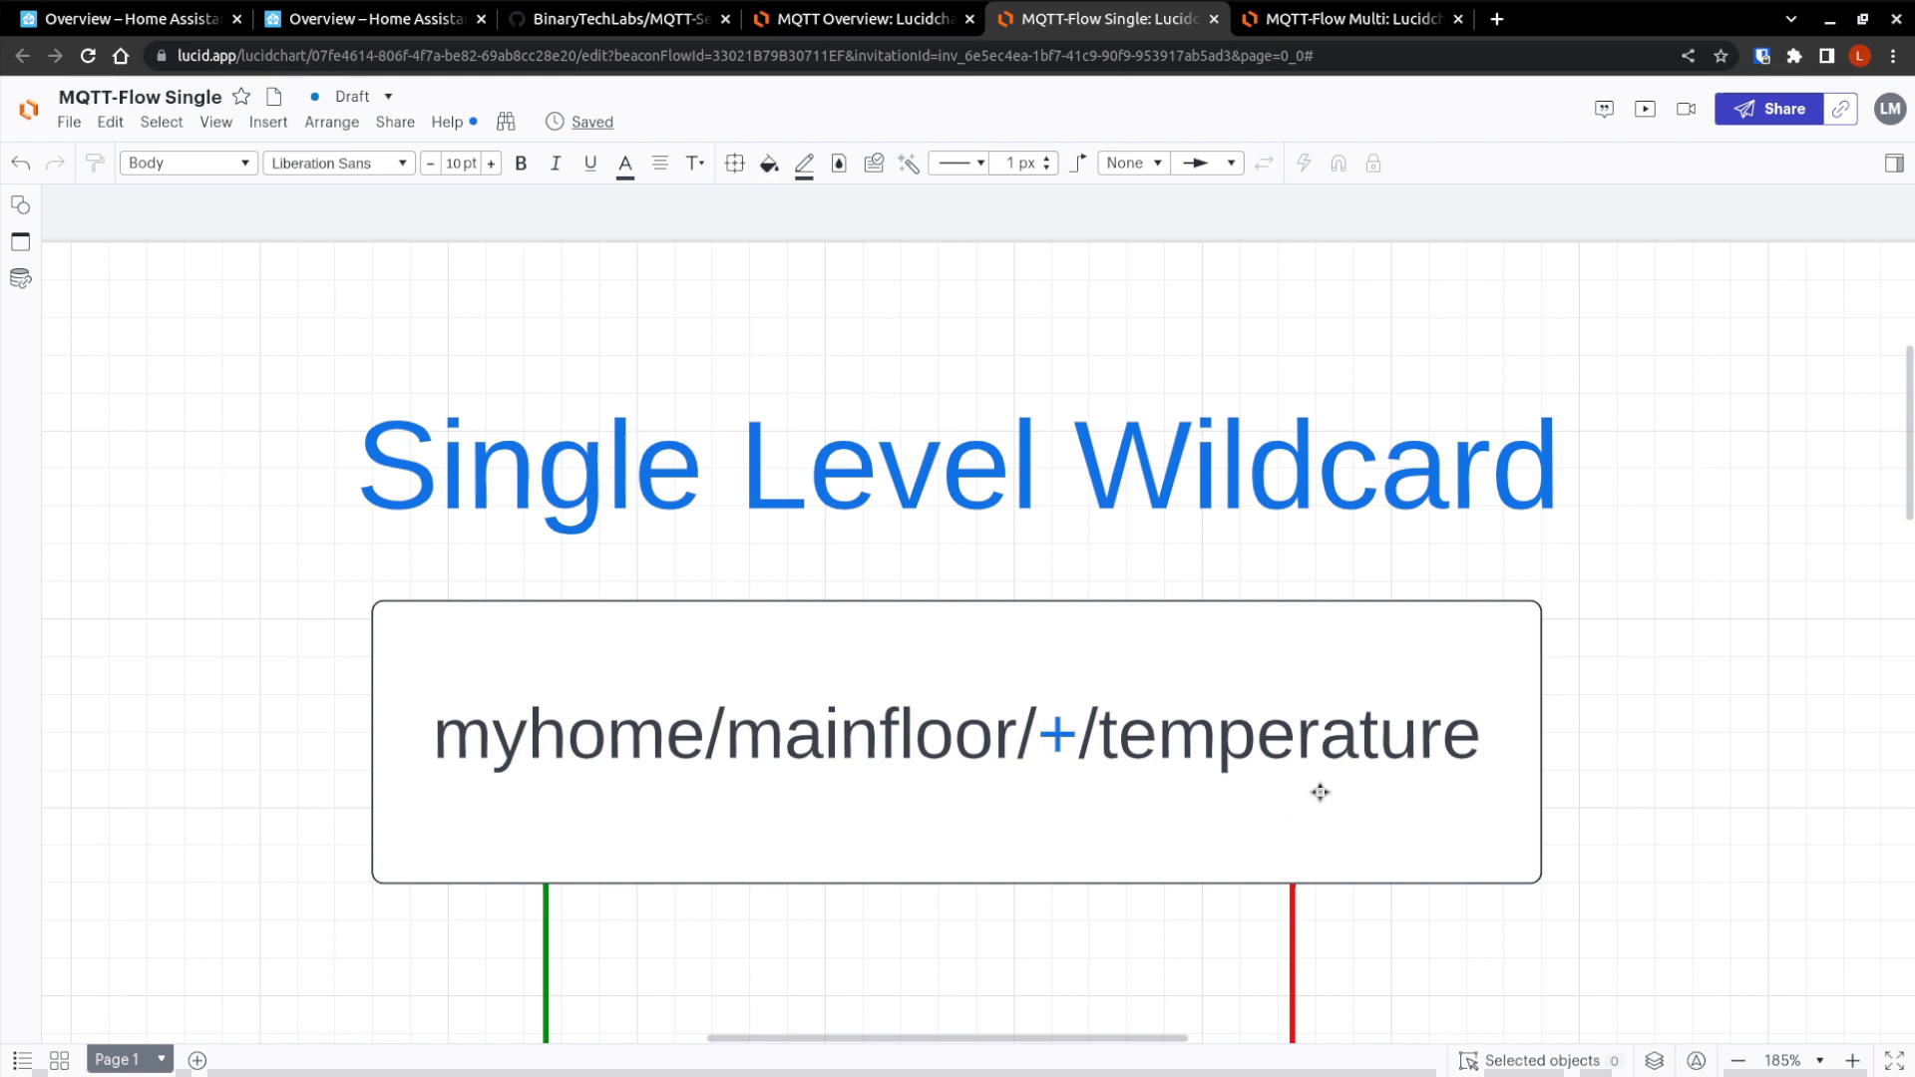
{"action": "mouse_move", "coordinate": [867, 810]}
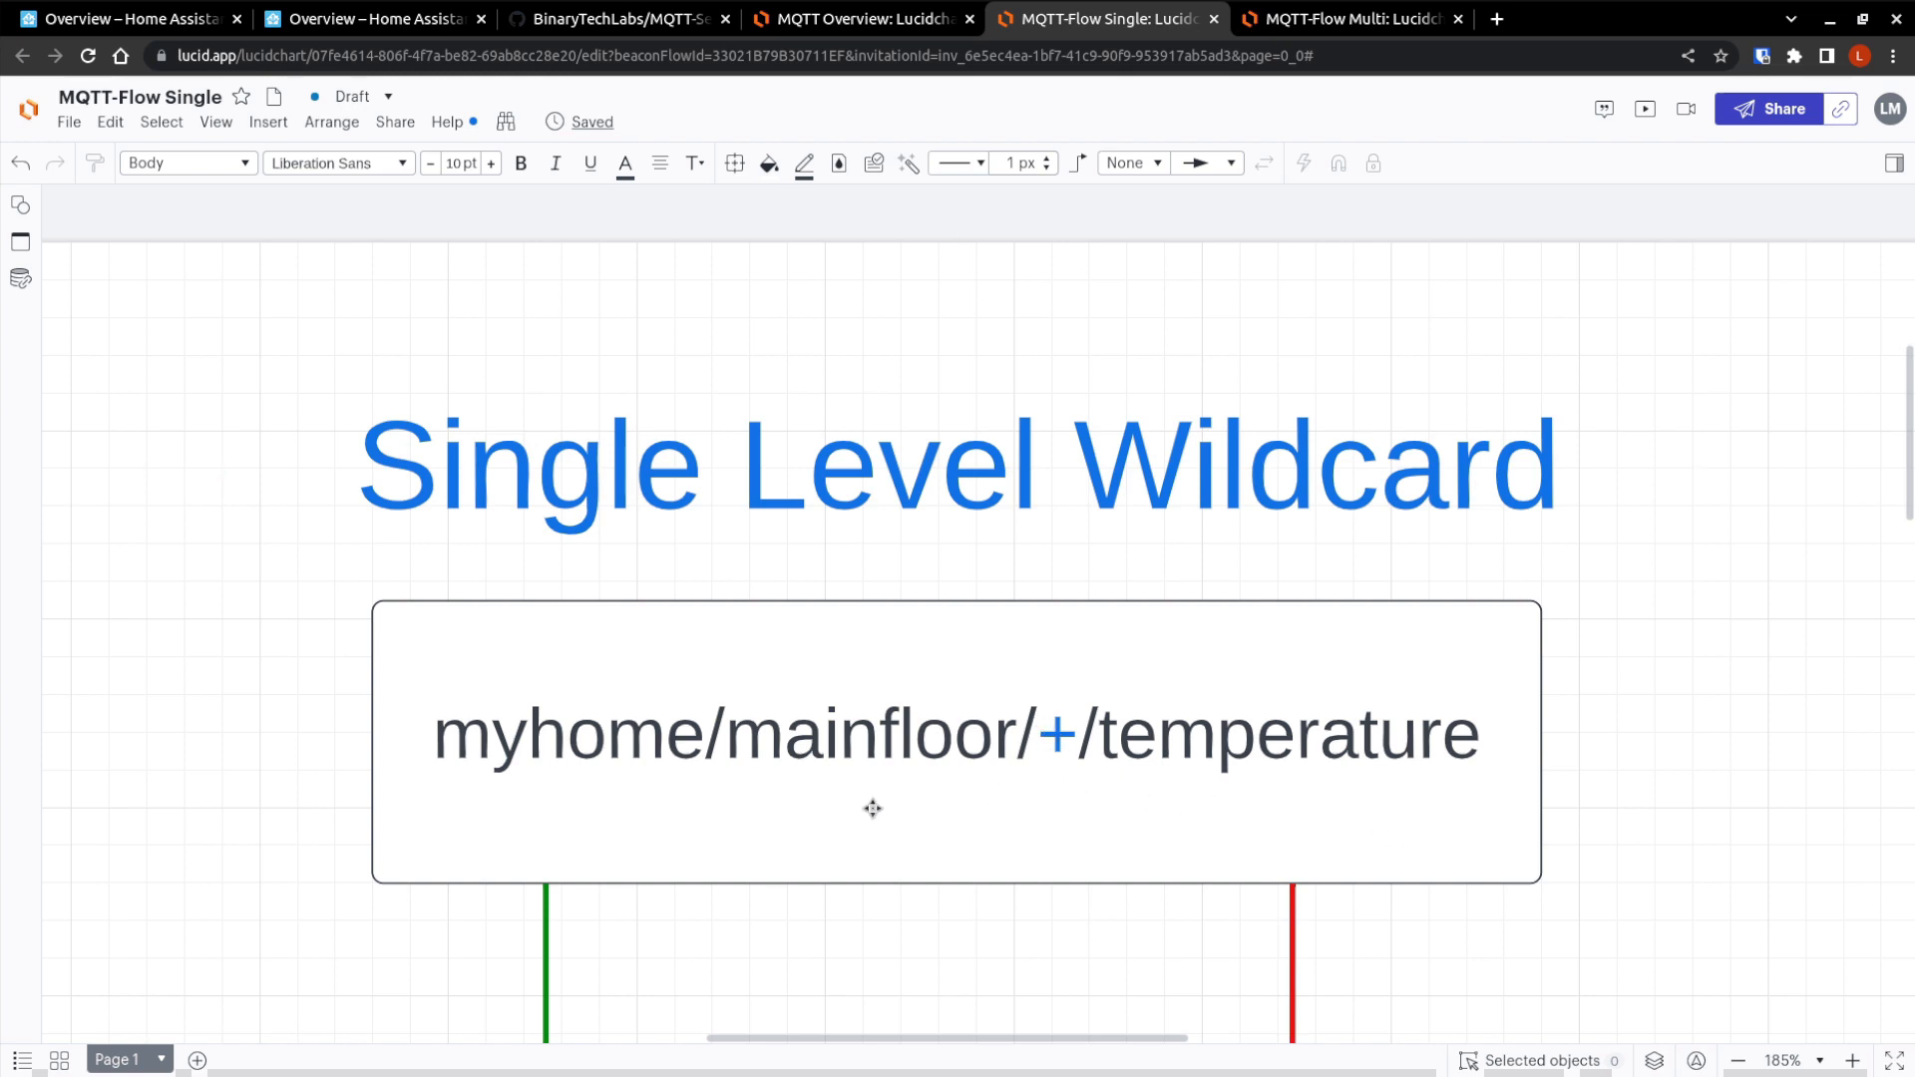
{"action": "scroll", "scroll_direction": "down", "scroll_amount": 3}
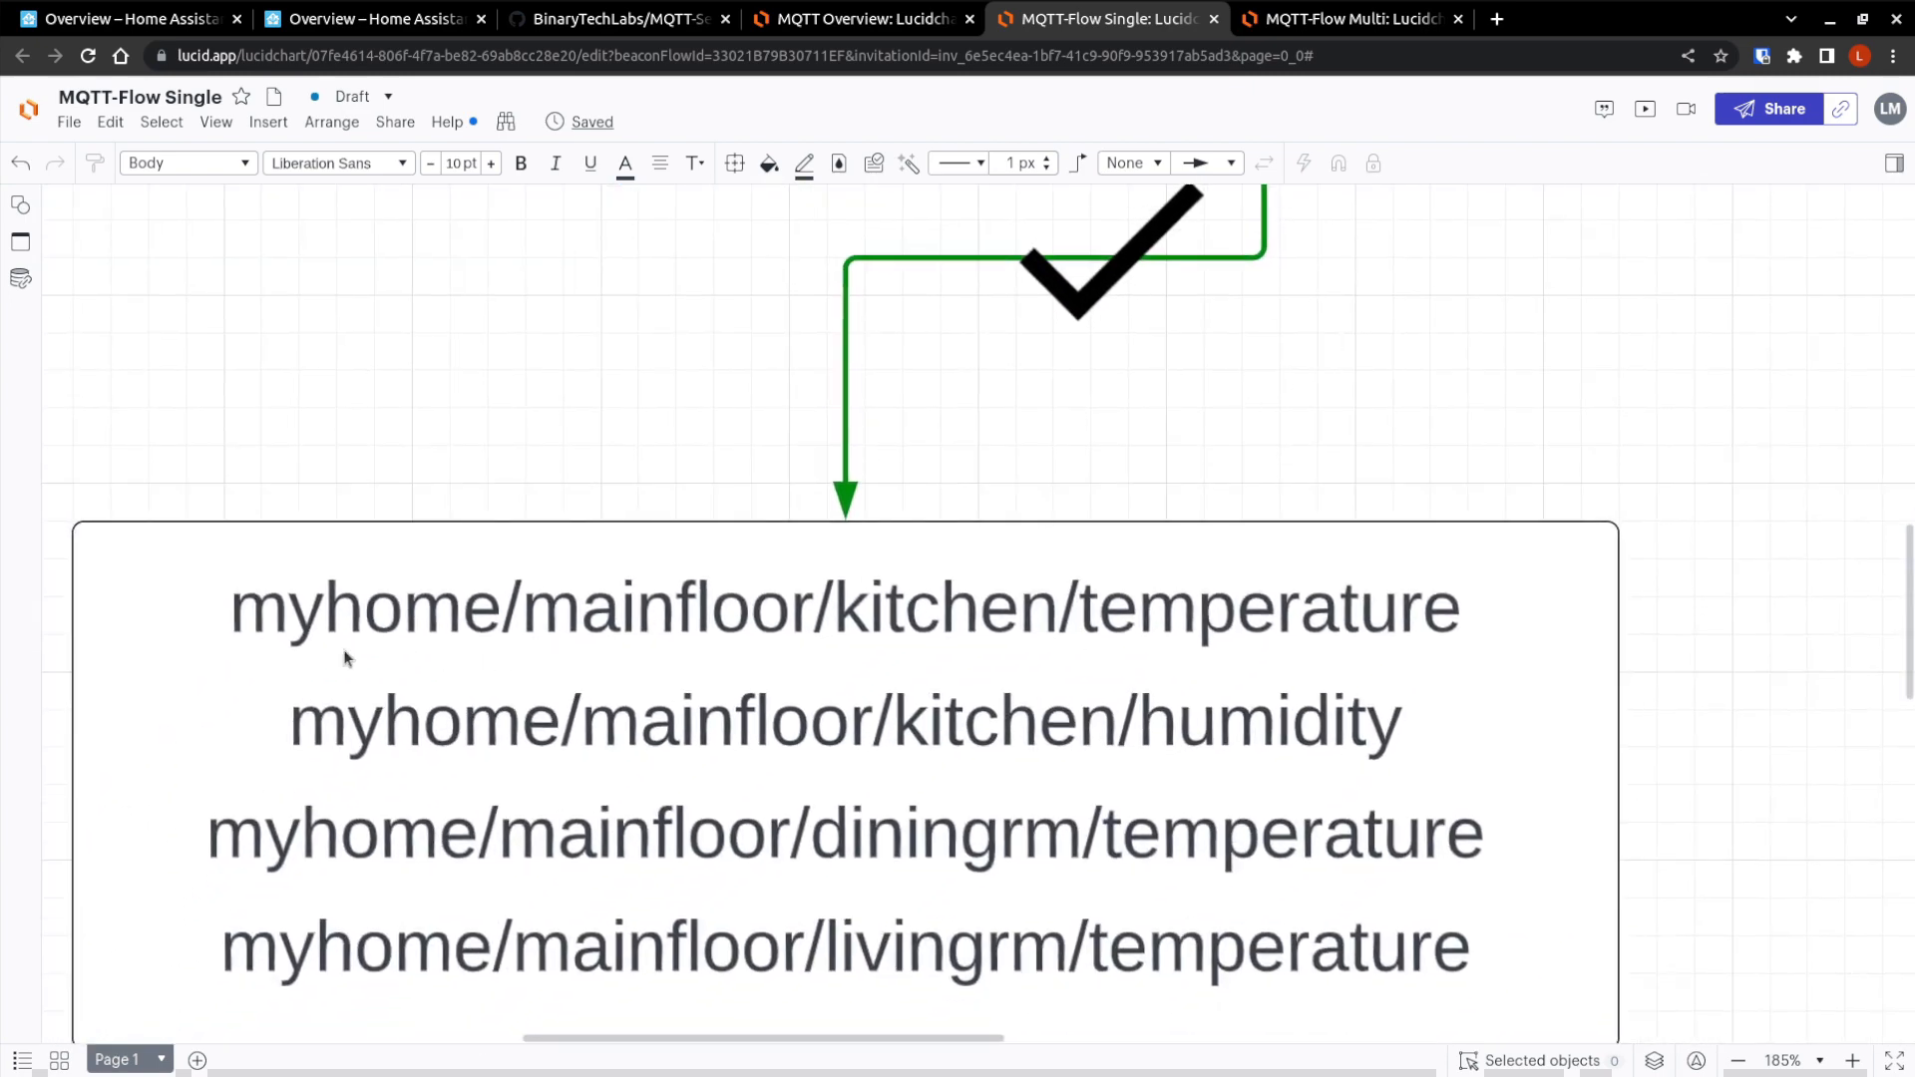
{"action": "mouse_move", "coordinate": [927, 608]}
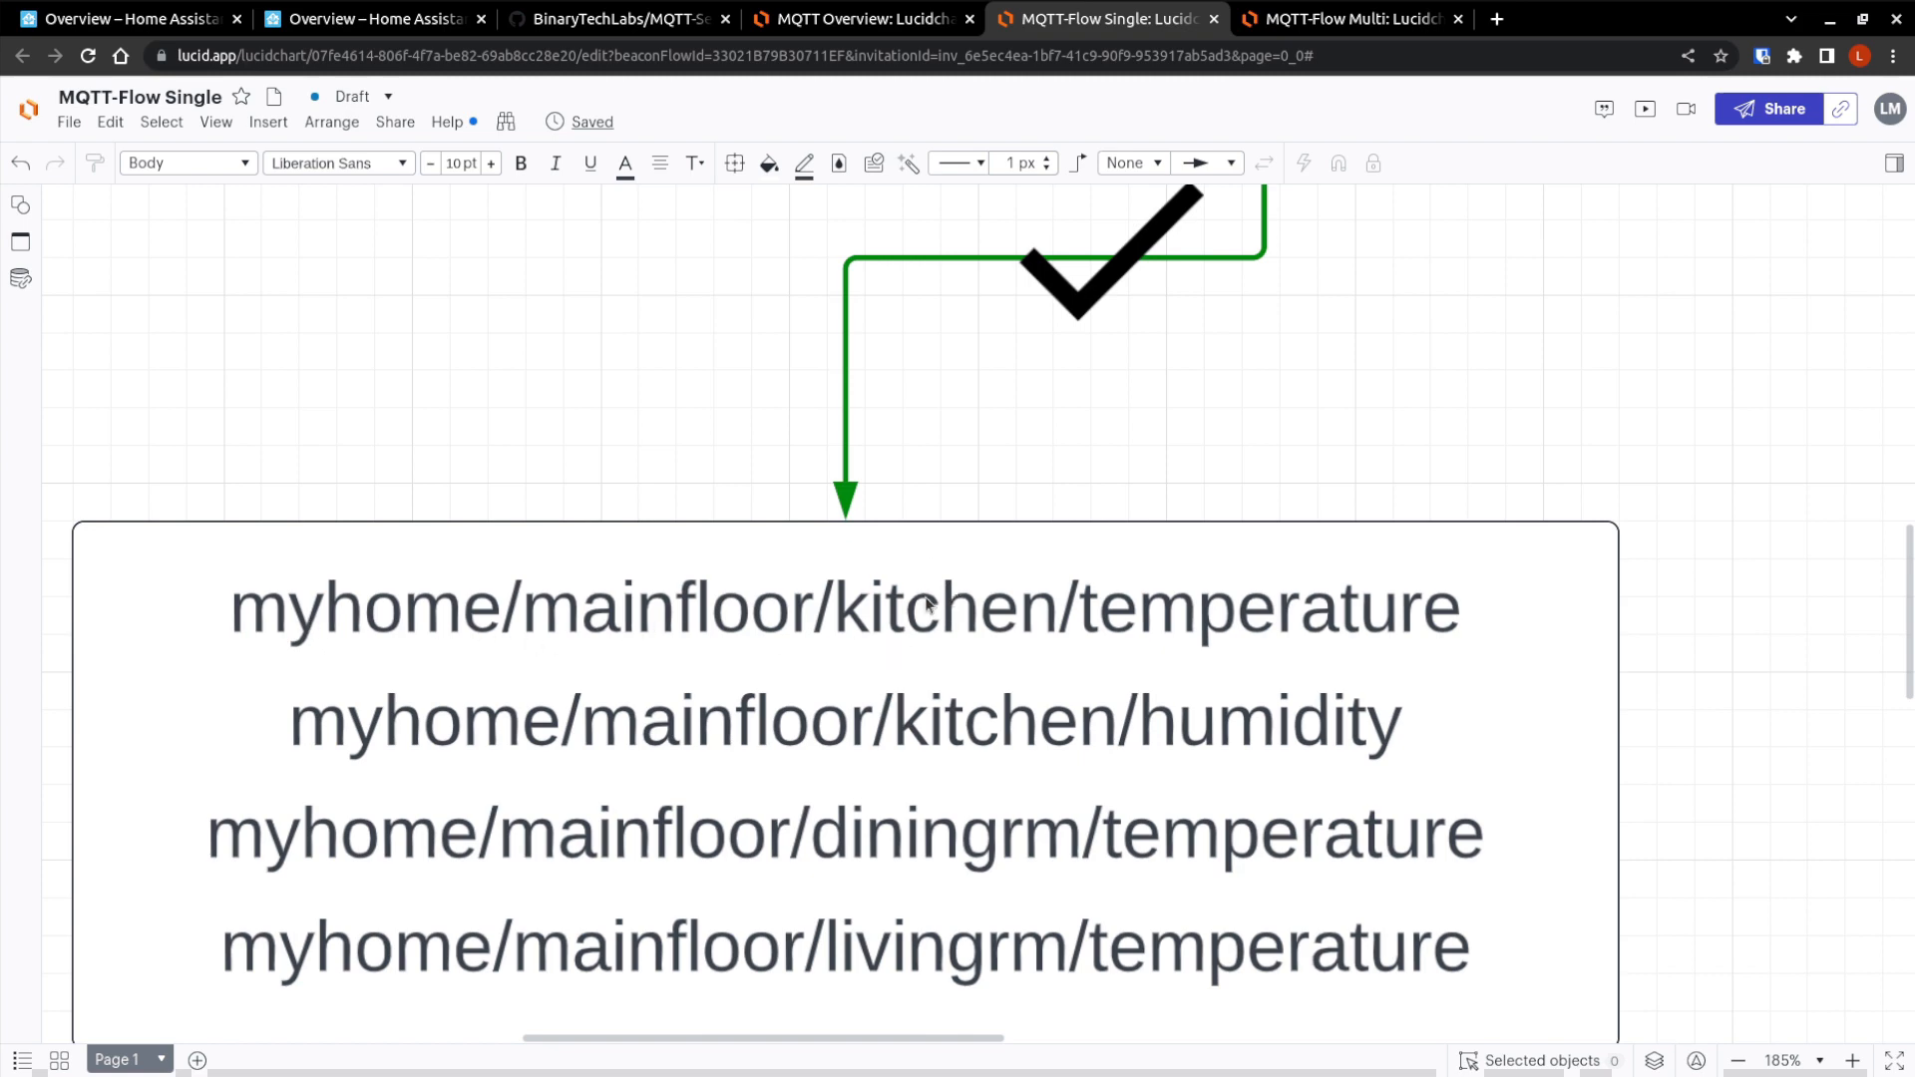
{"action": "mouse_move", "coordinate": [939, 755]}
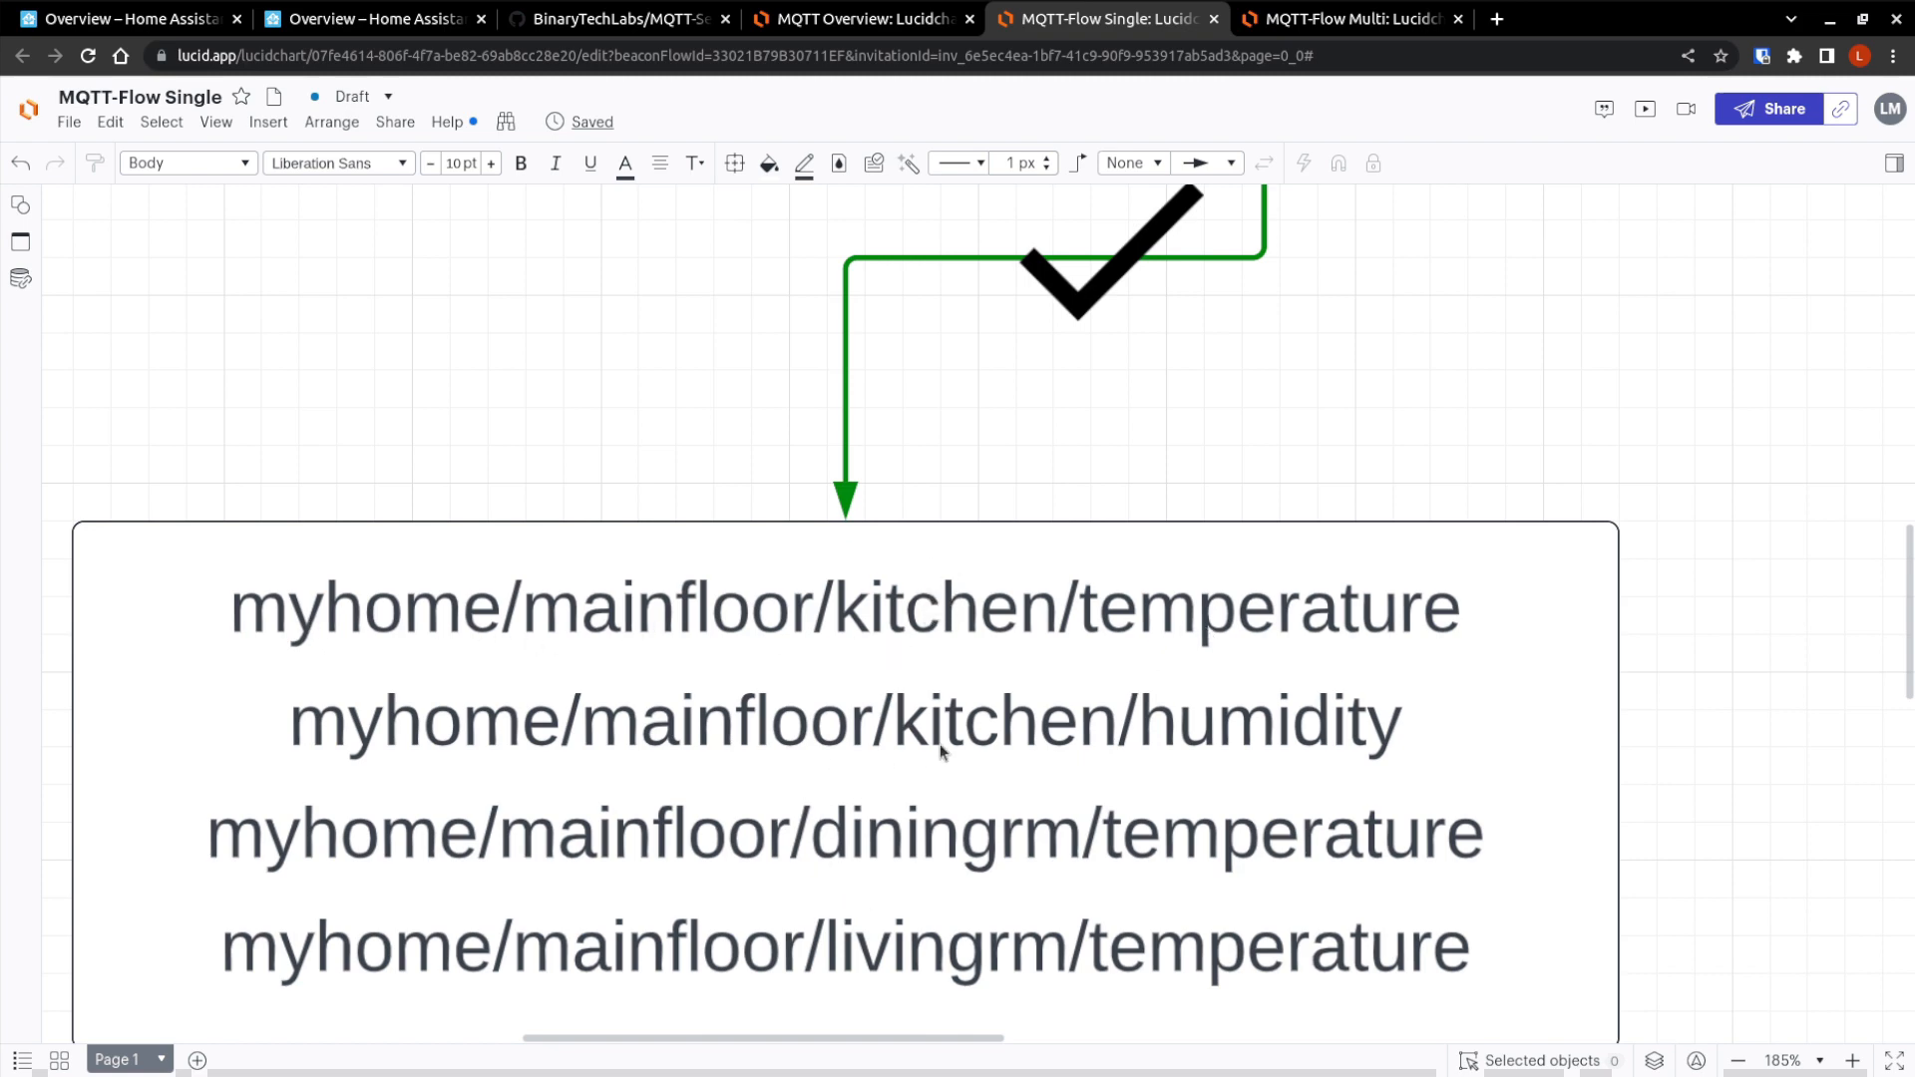
{"action": "mouse_move", "coordinate": [971, 842]}
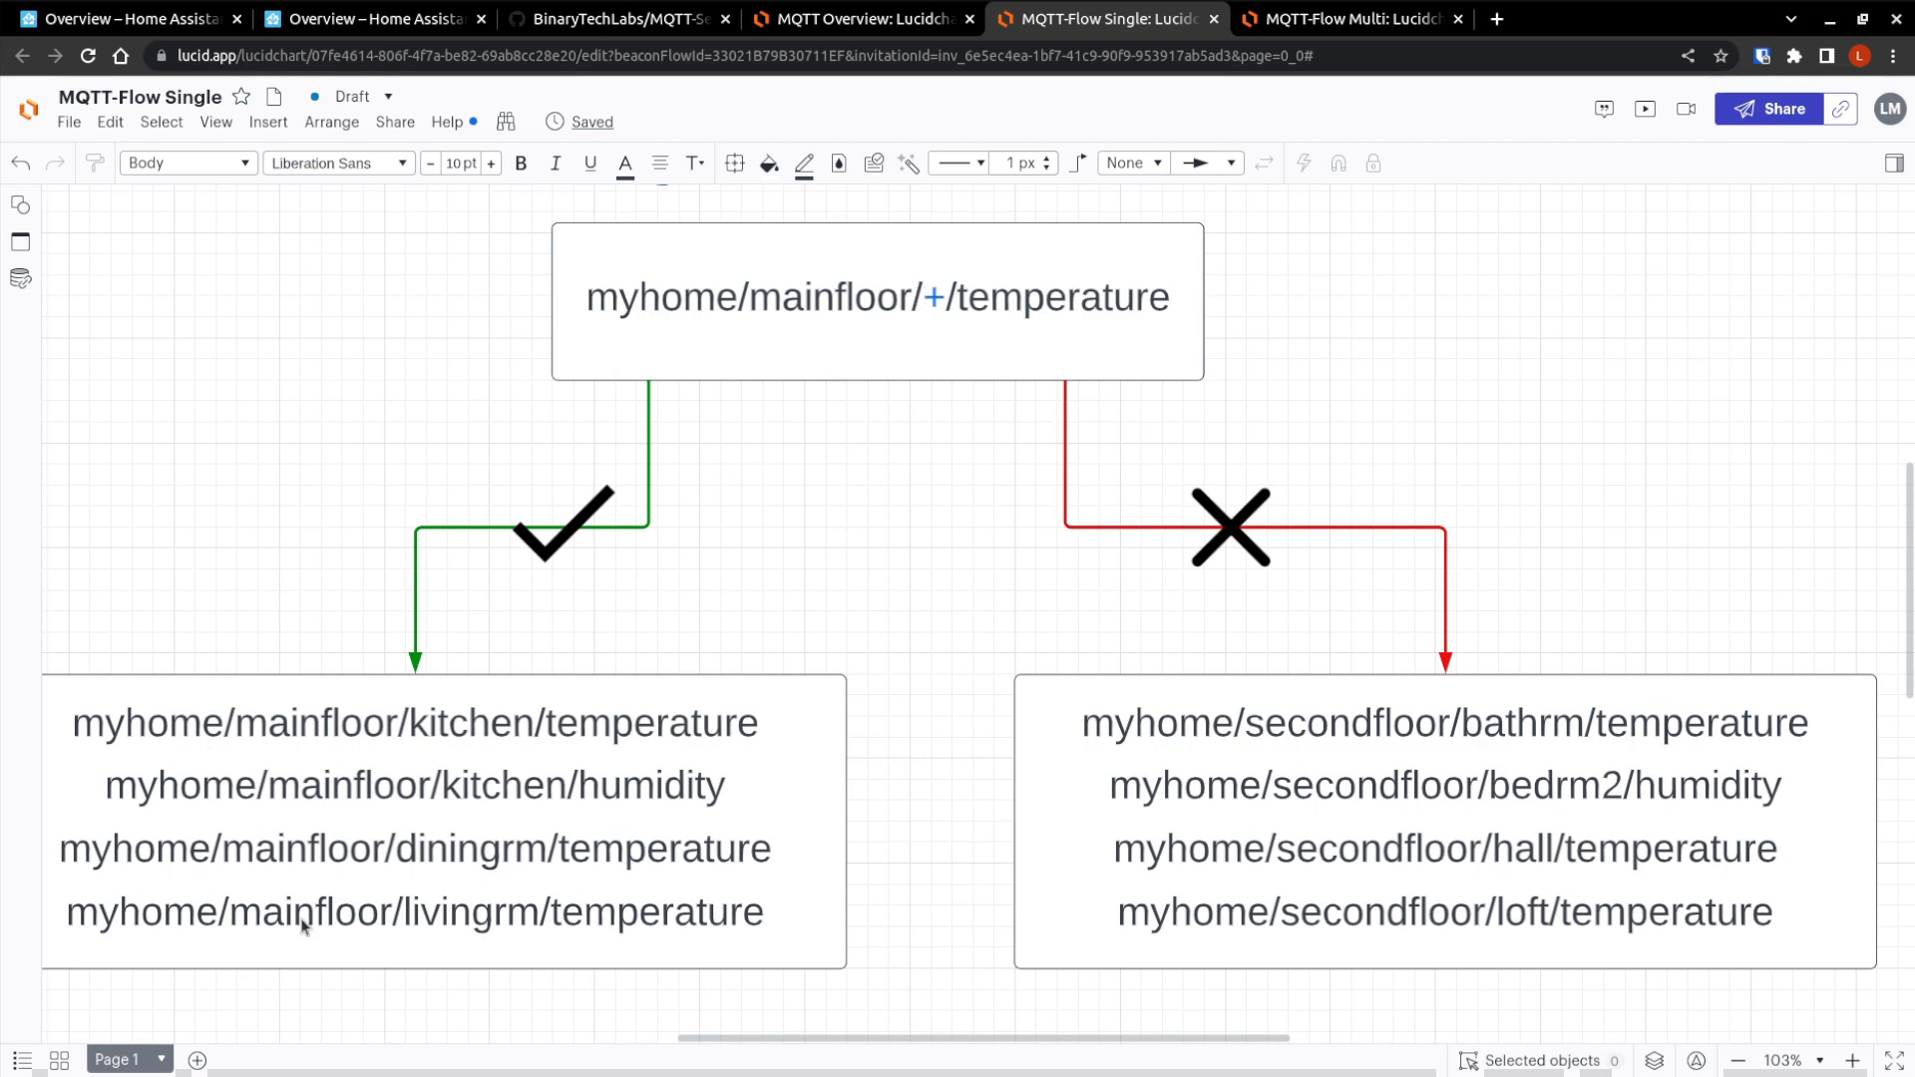
{"action": "mouse_move", "coordinate": [484, 930]}
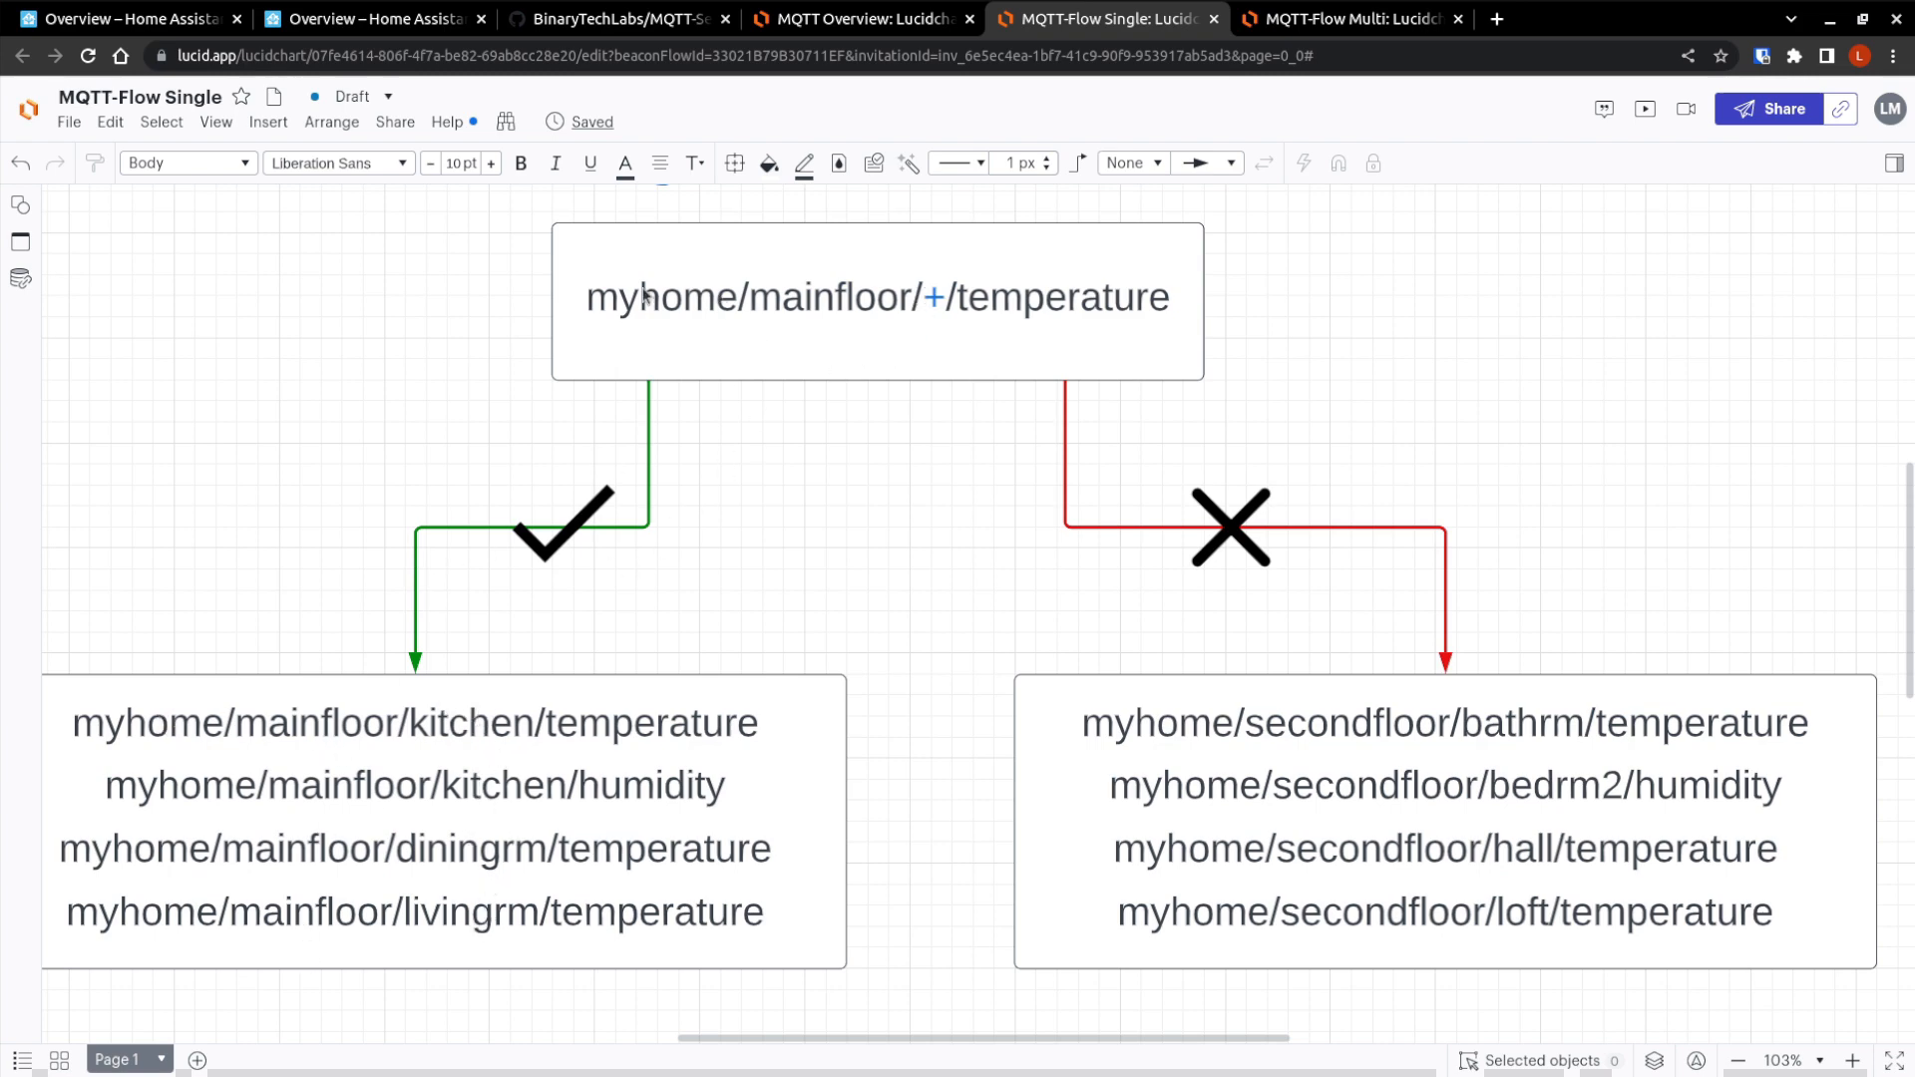
{"action": "mouse_move", "coordinate": [257, 716]}
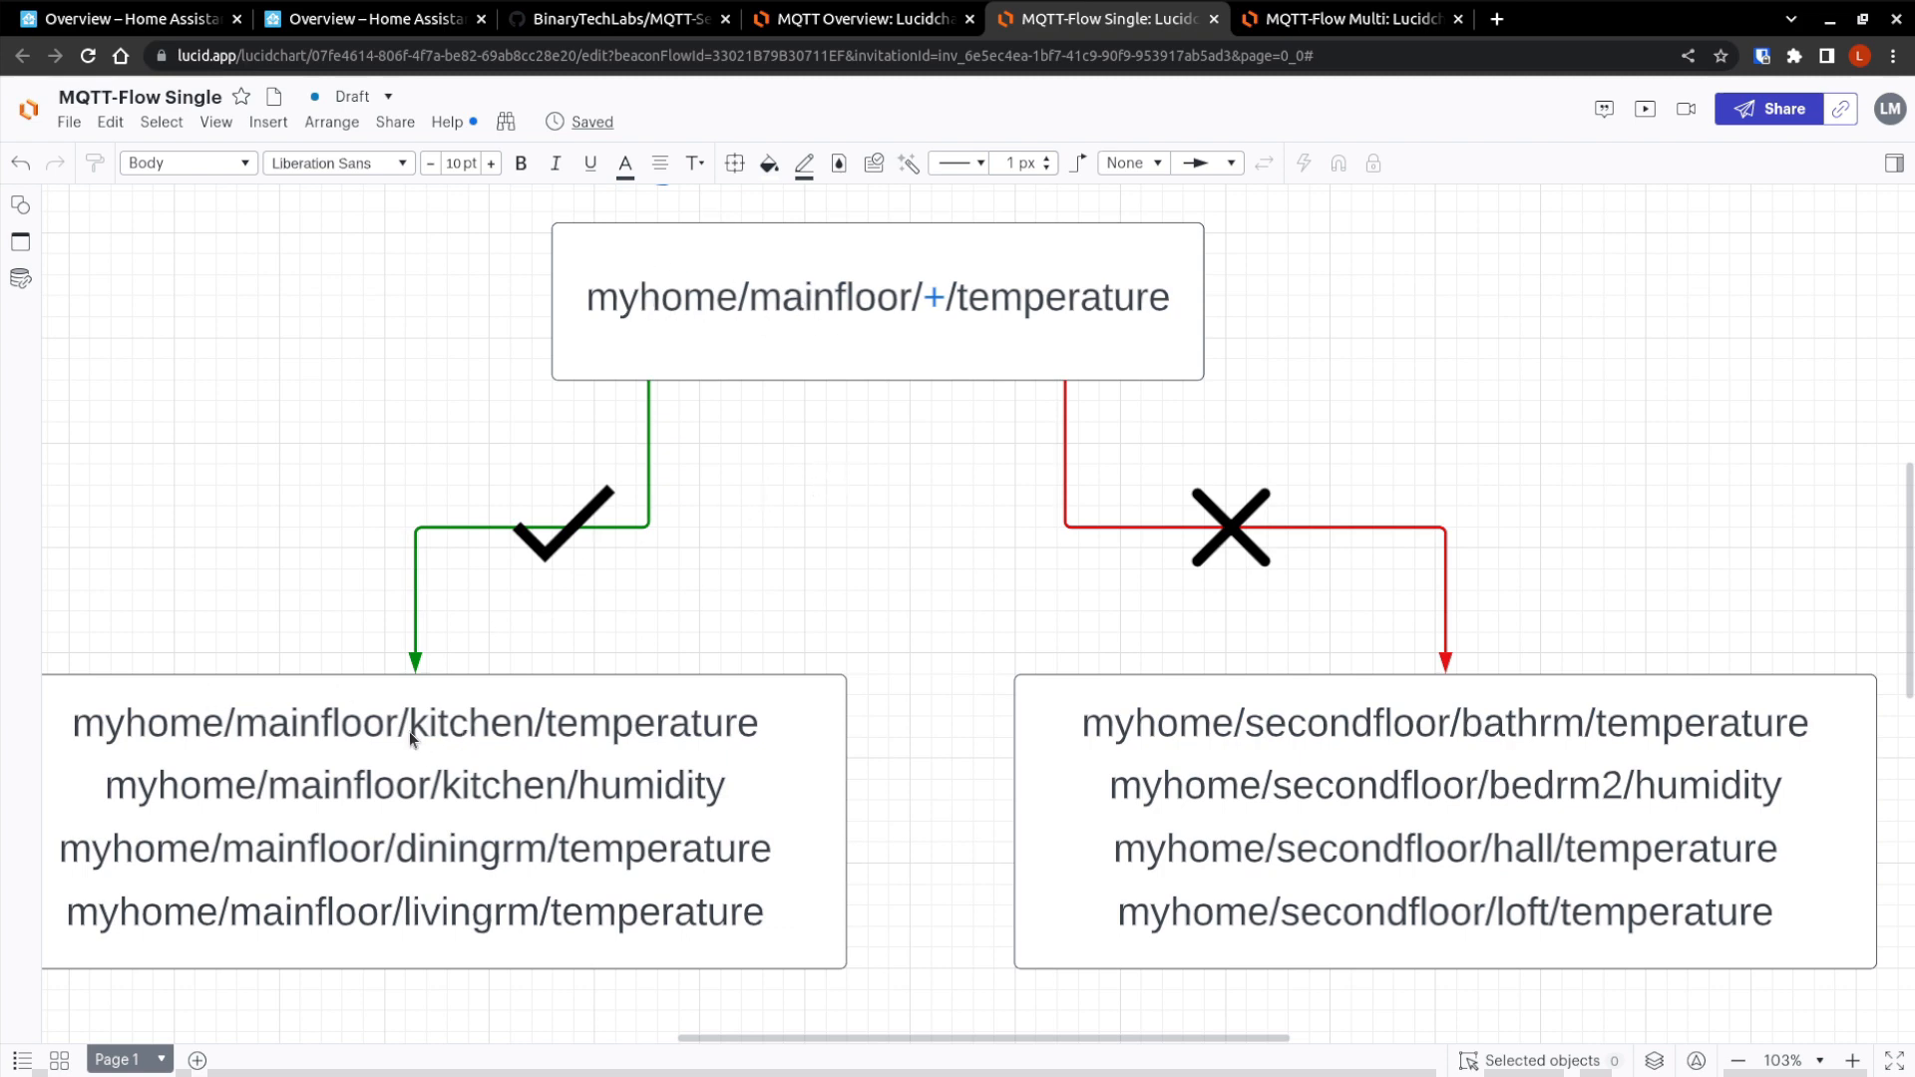
{"action": "mouse_move", "coordinate": [488, 730]}
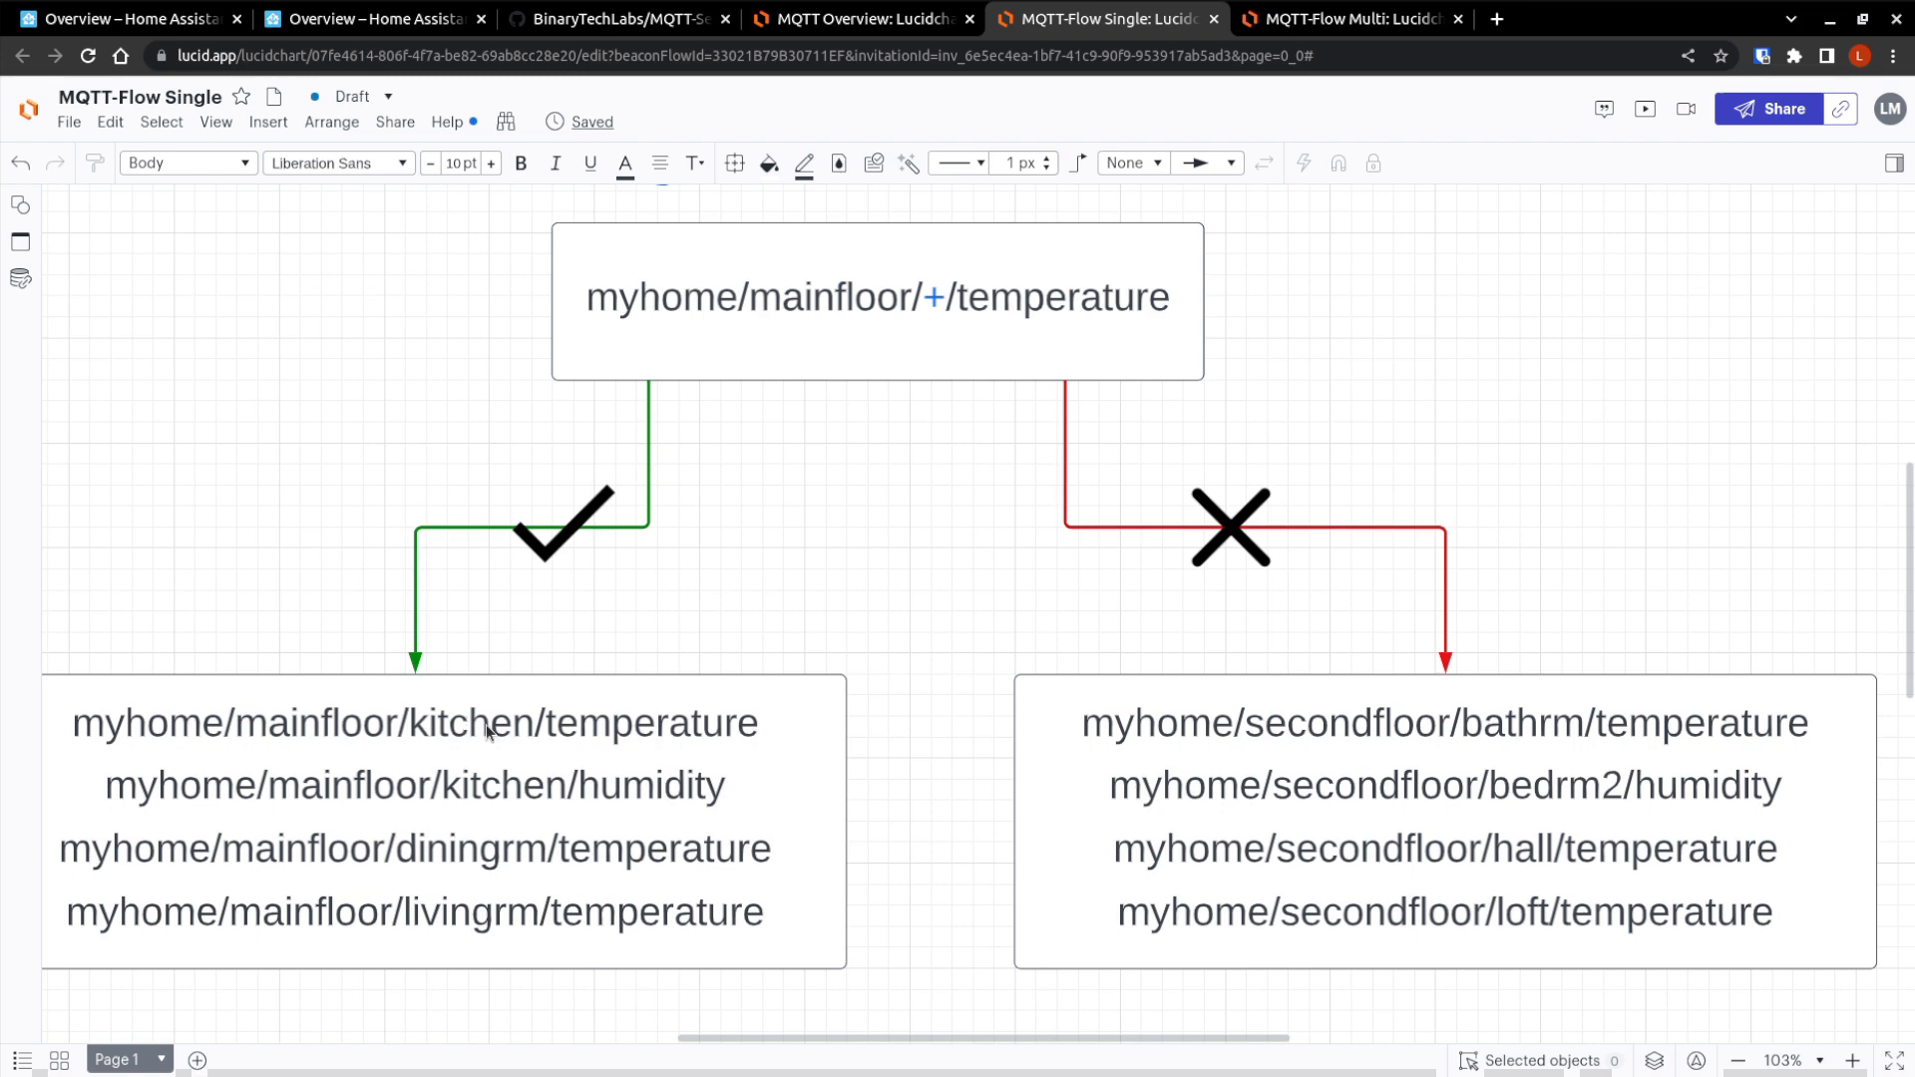
{"action": "mouse_move", "coordinate": [1205, 400]}
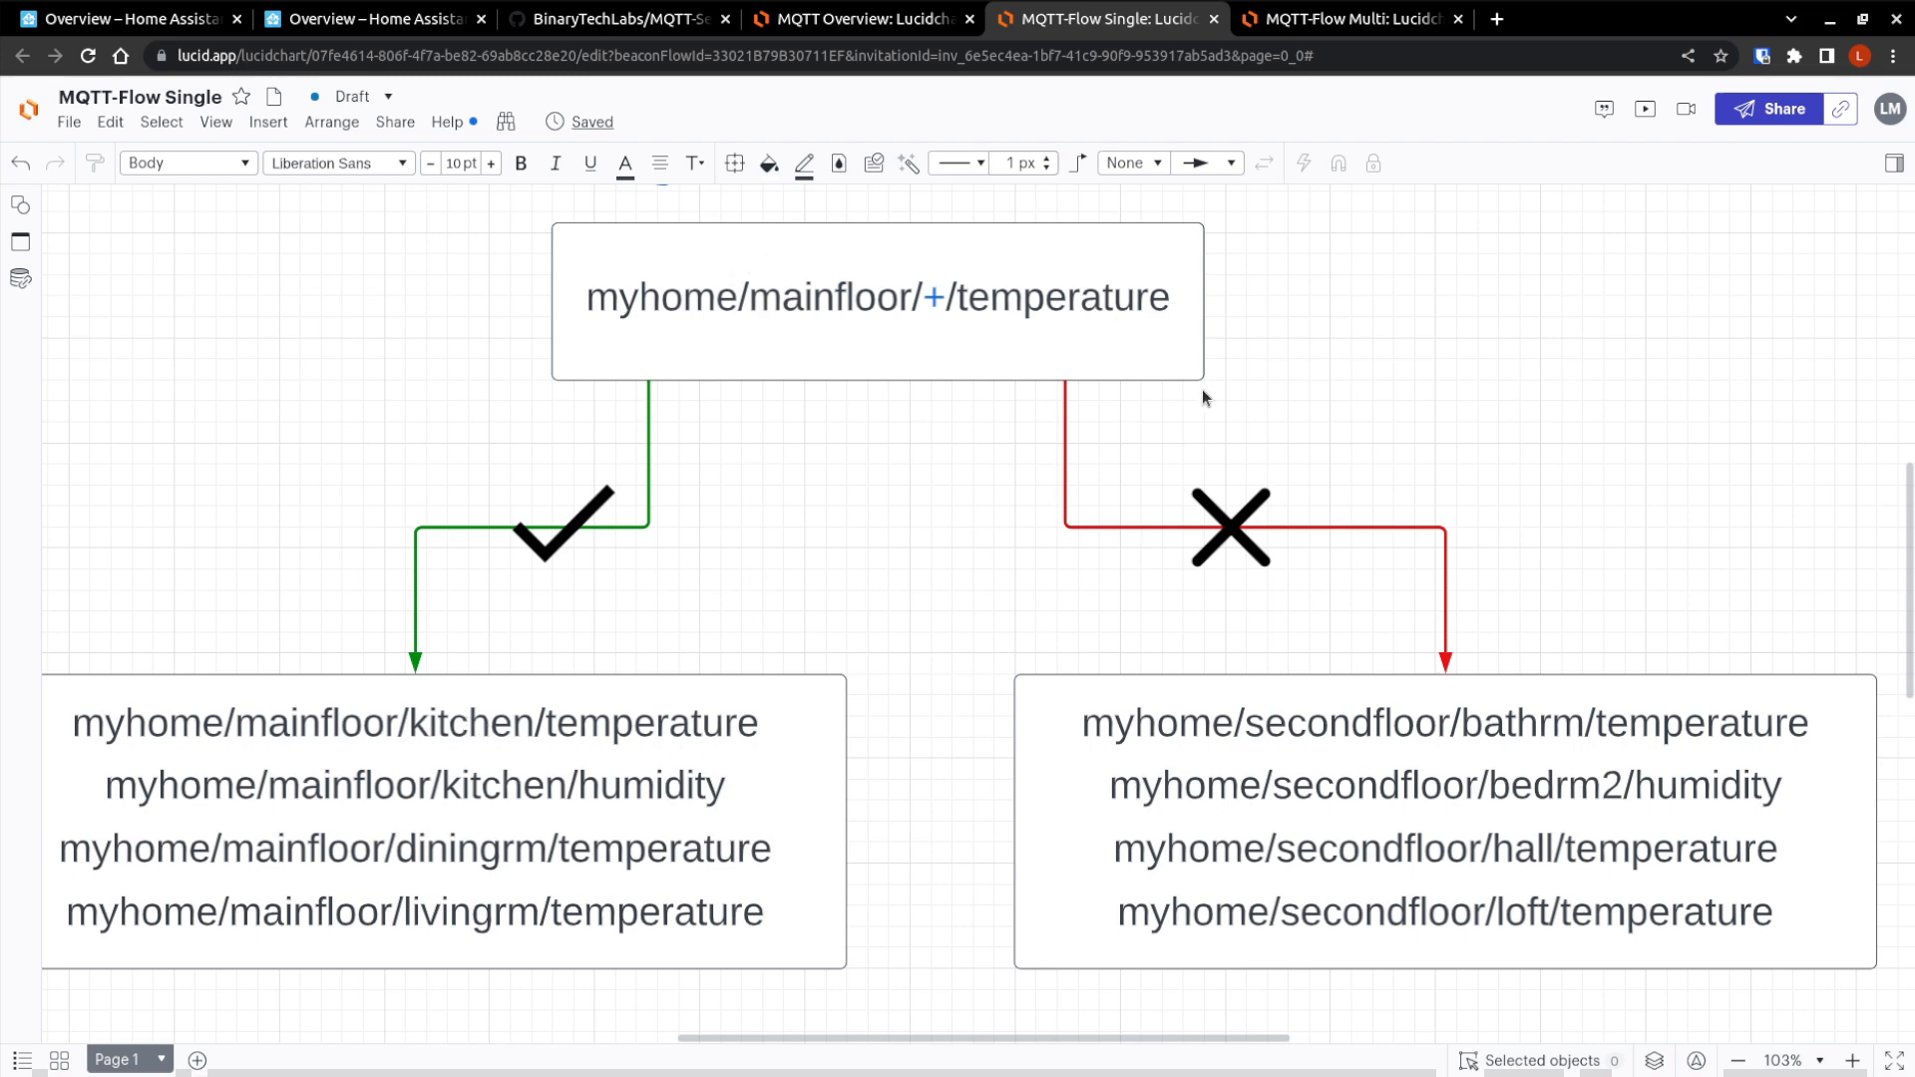
{"action": "mouse_move", "coordinate": [1325, 753]}
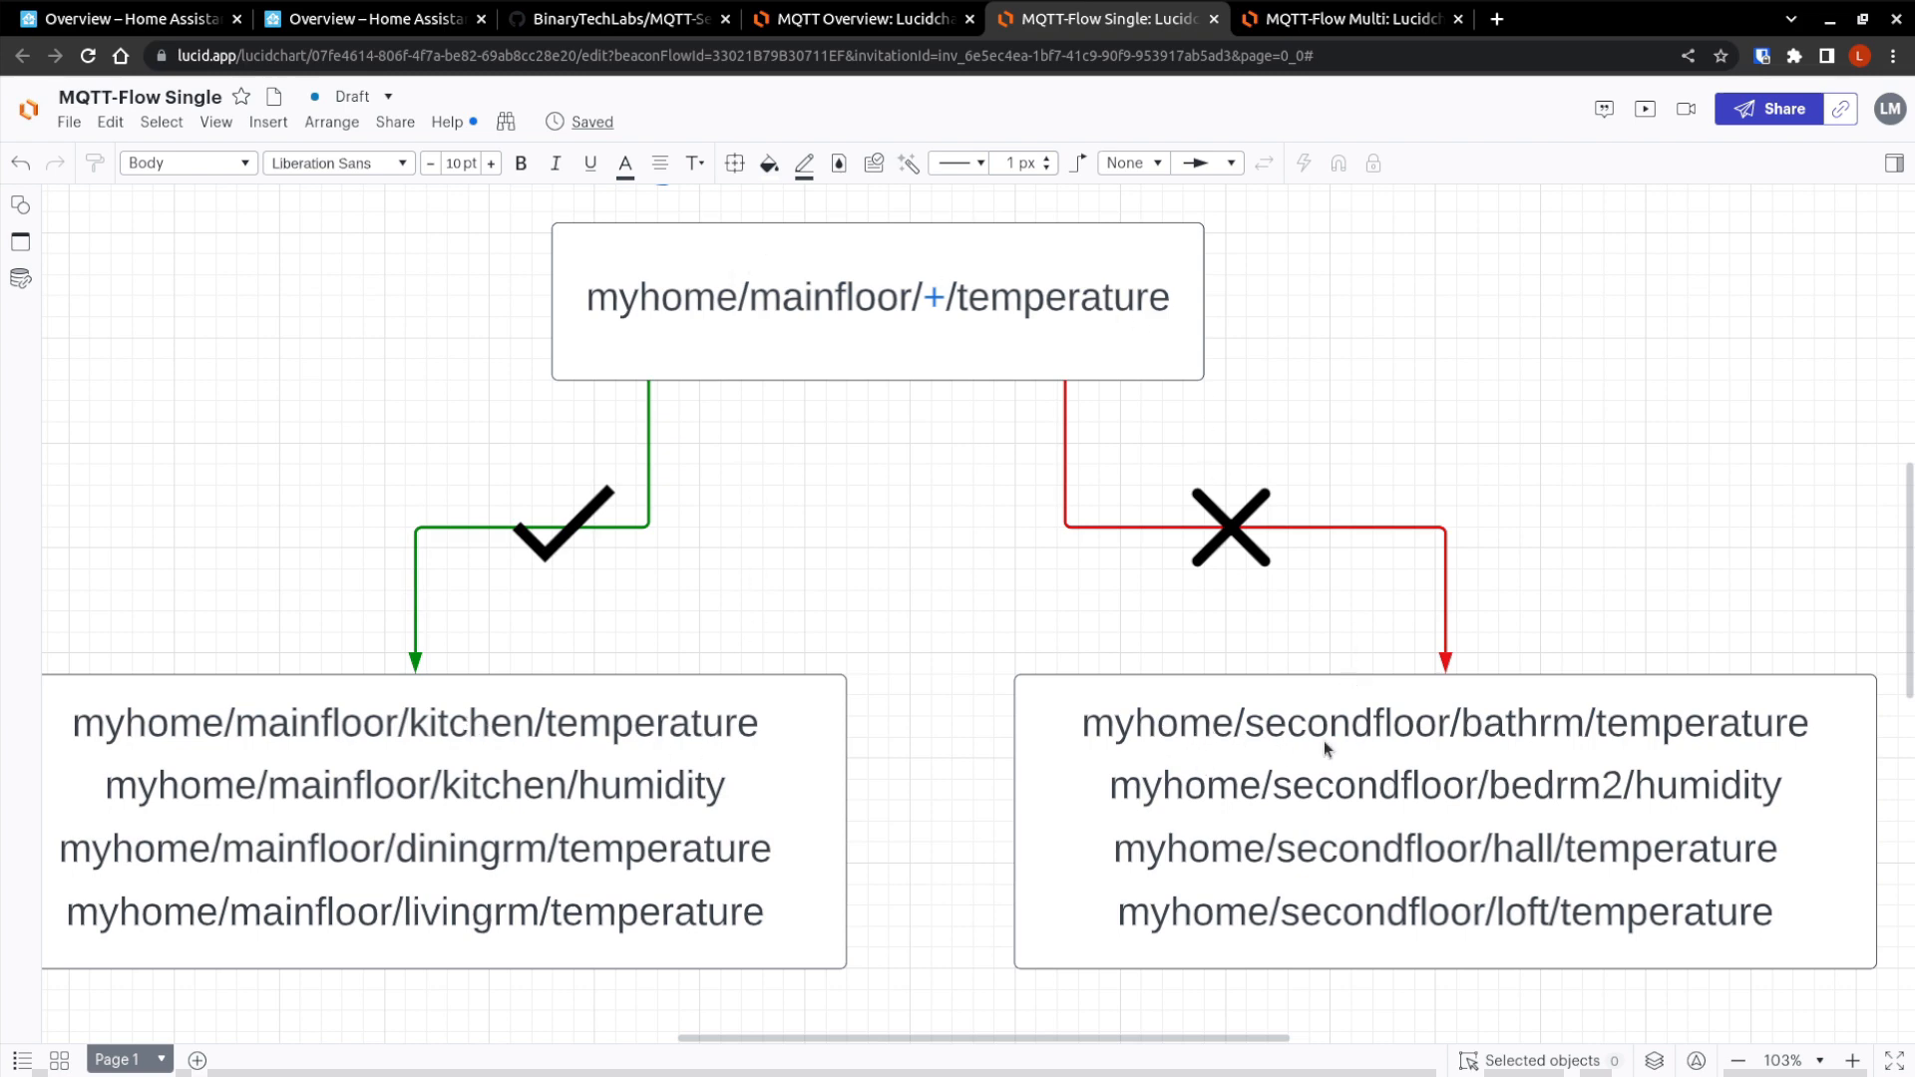
{"action": "mouse_move", "coordinate": [1195, 570]}
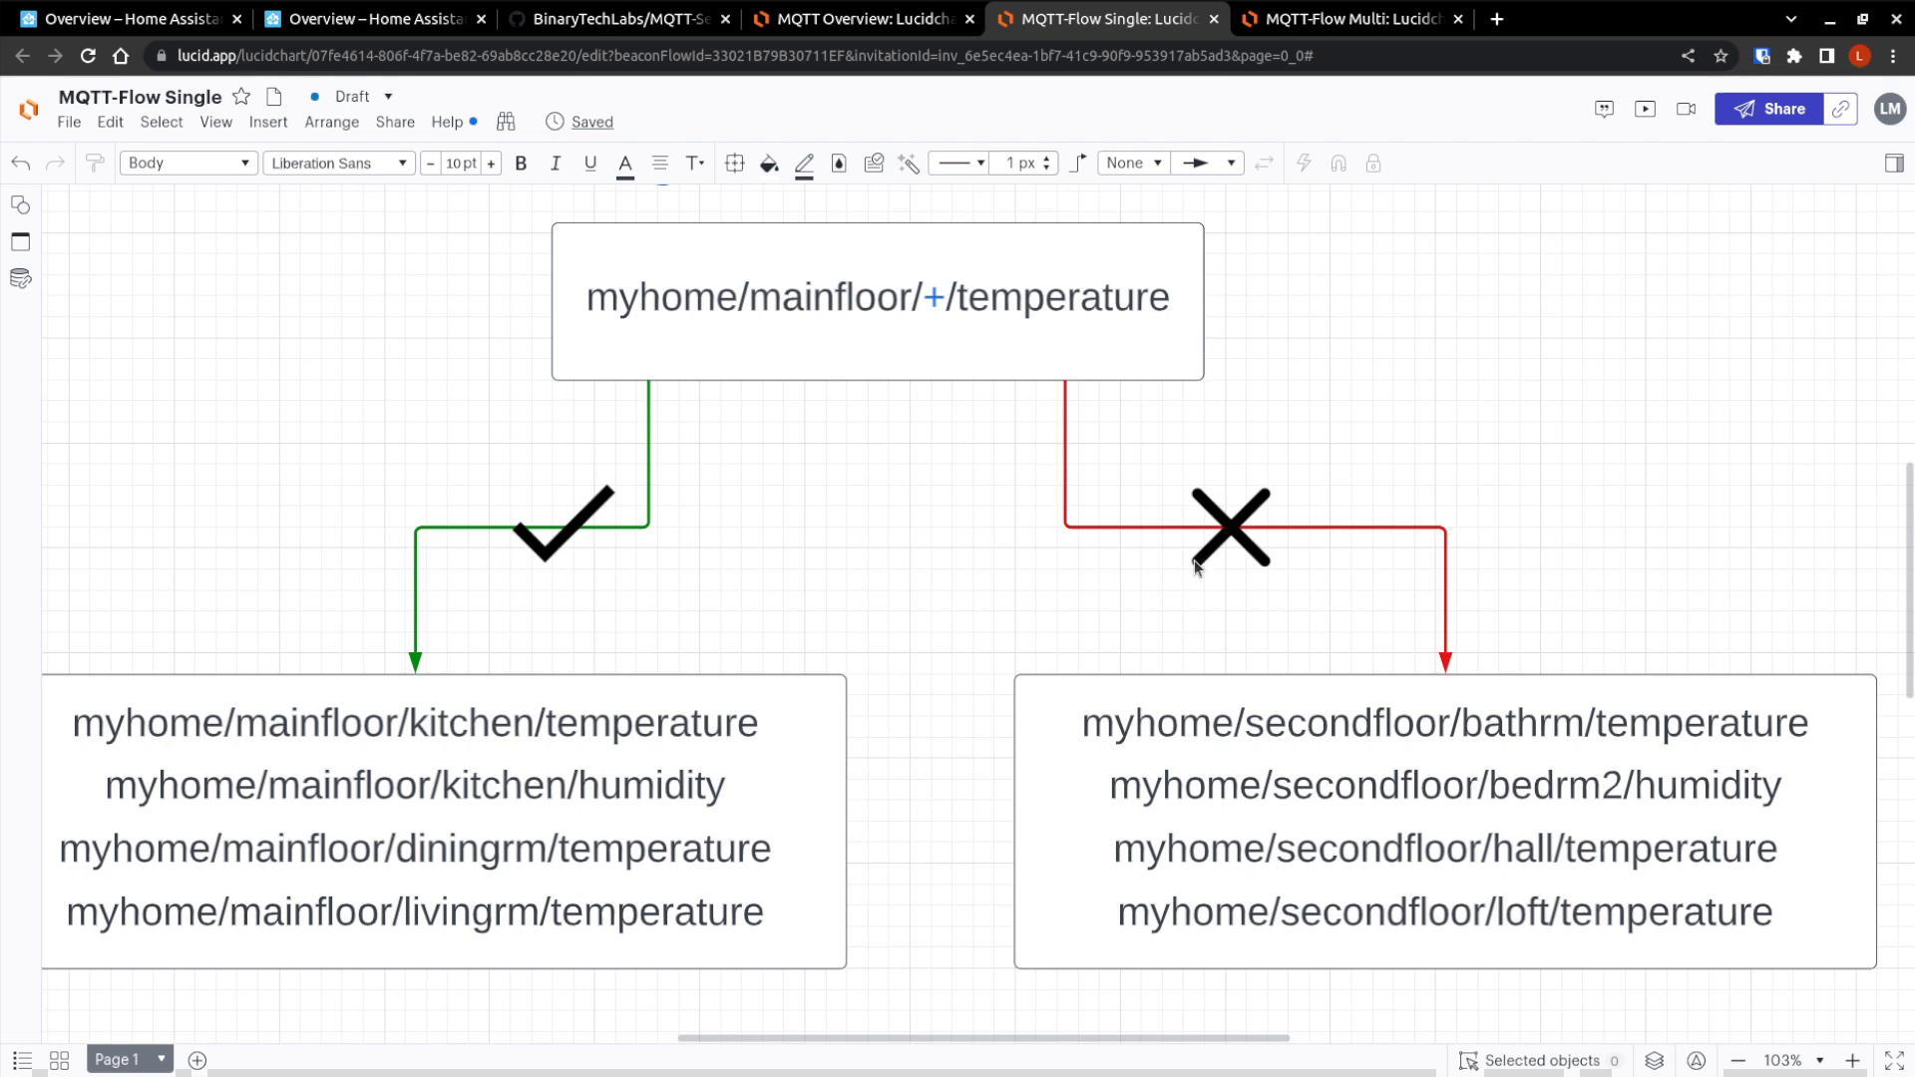
{"action": "mouse_move", "coordinate": [1703, 977]}
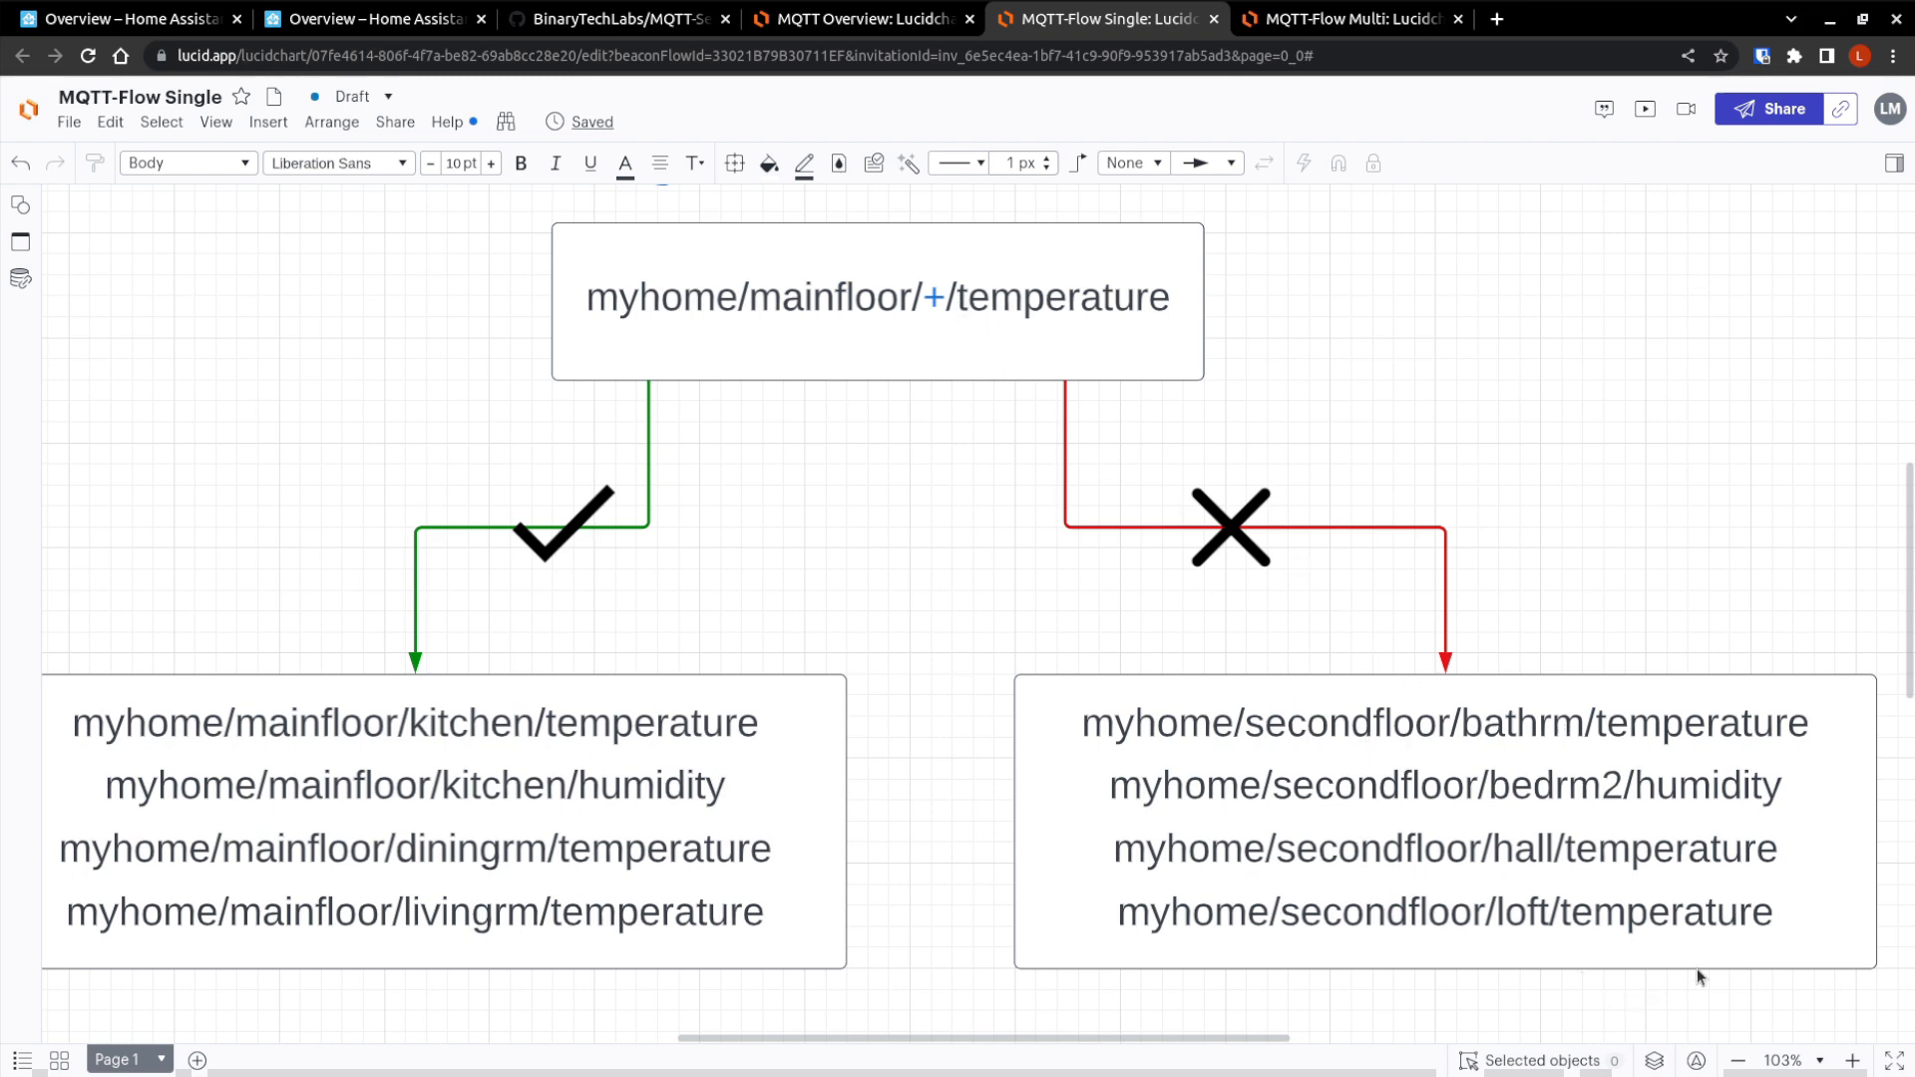
{"action": "left_click", "coordinate": [1357, 18]}
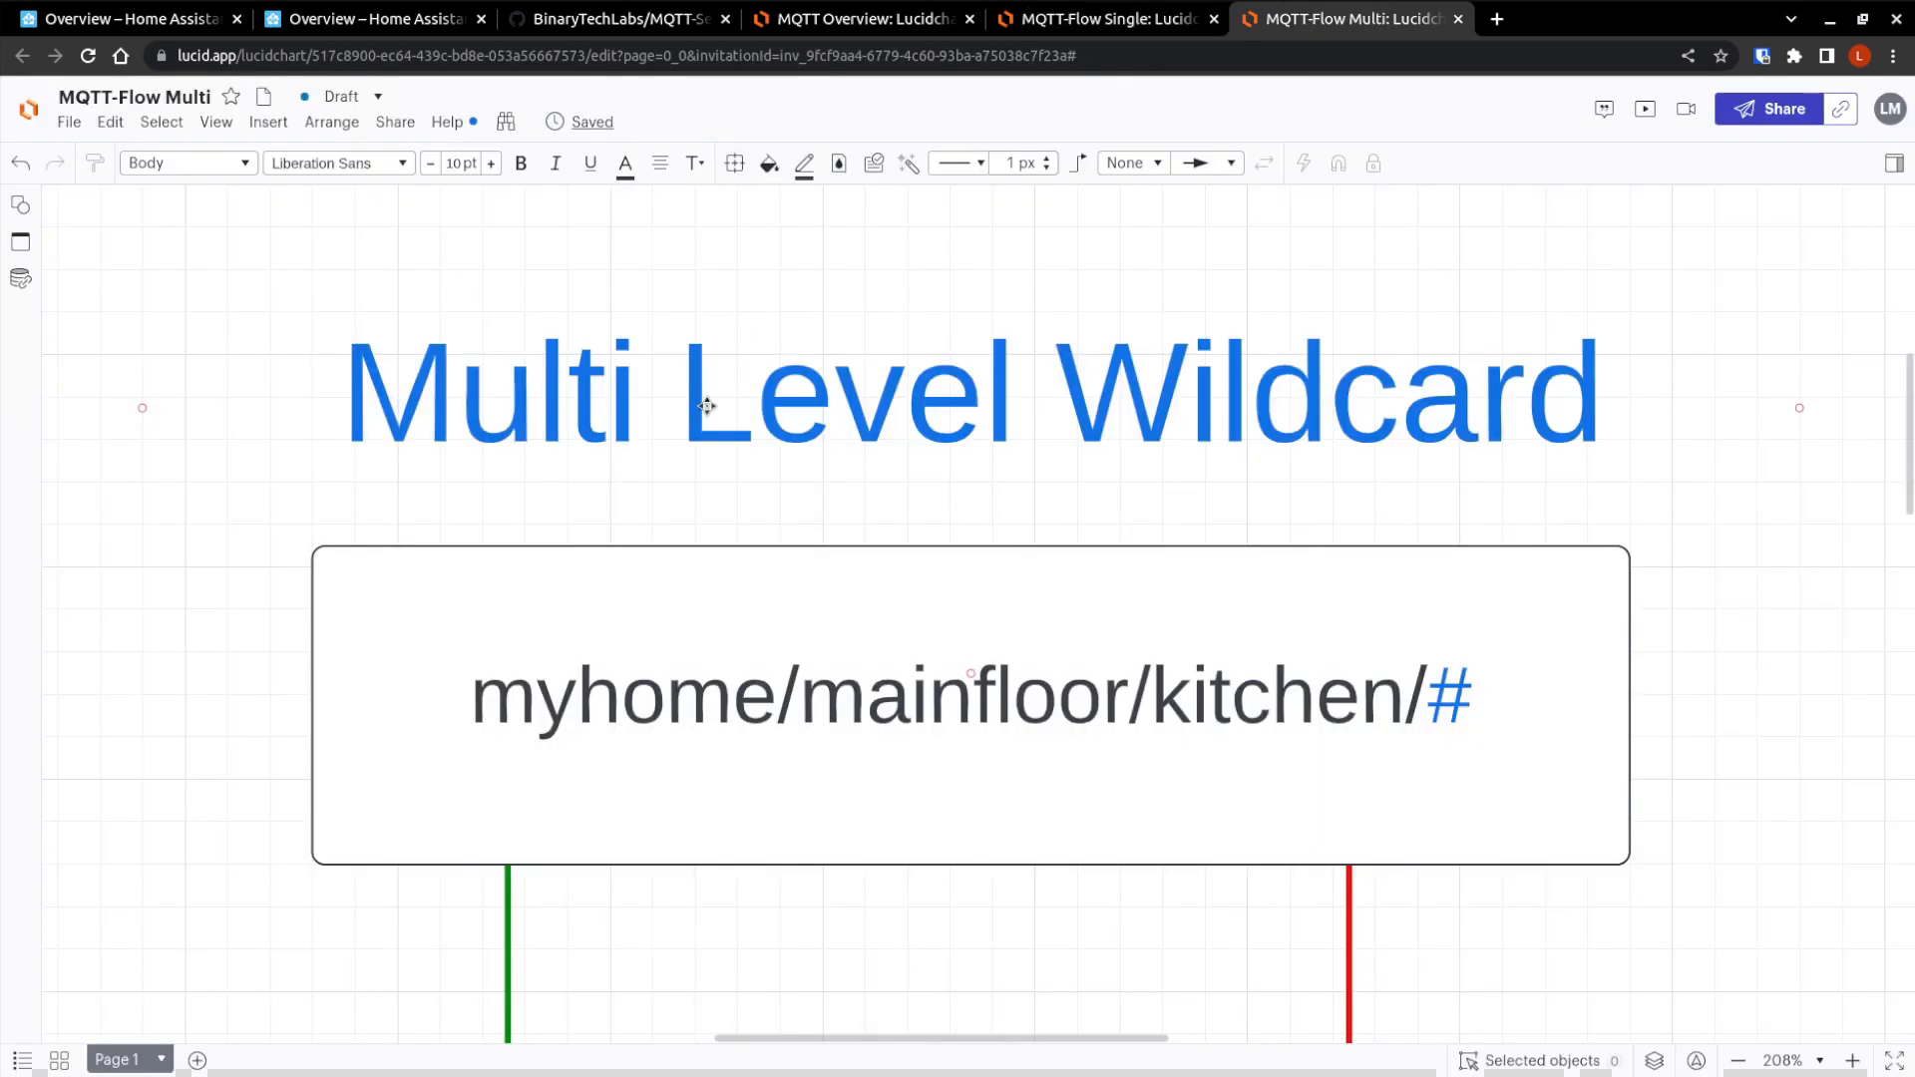
{"action": "mouse_move", "coordinate": [1196, 435]}
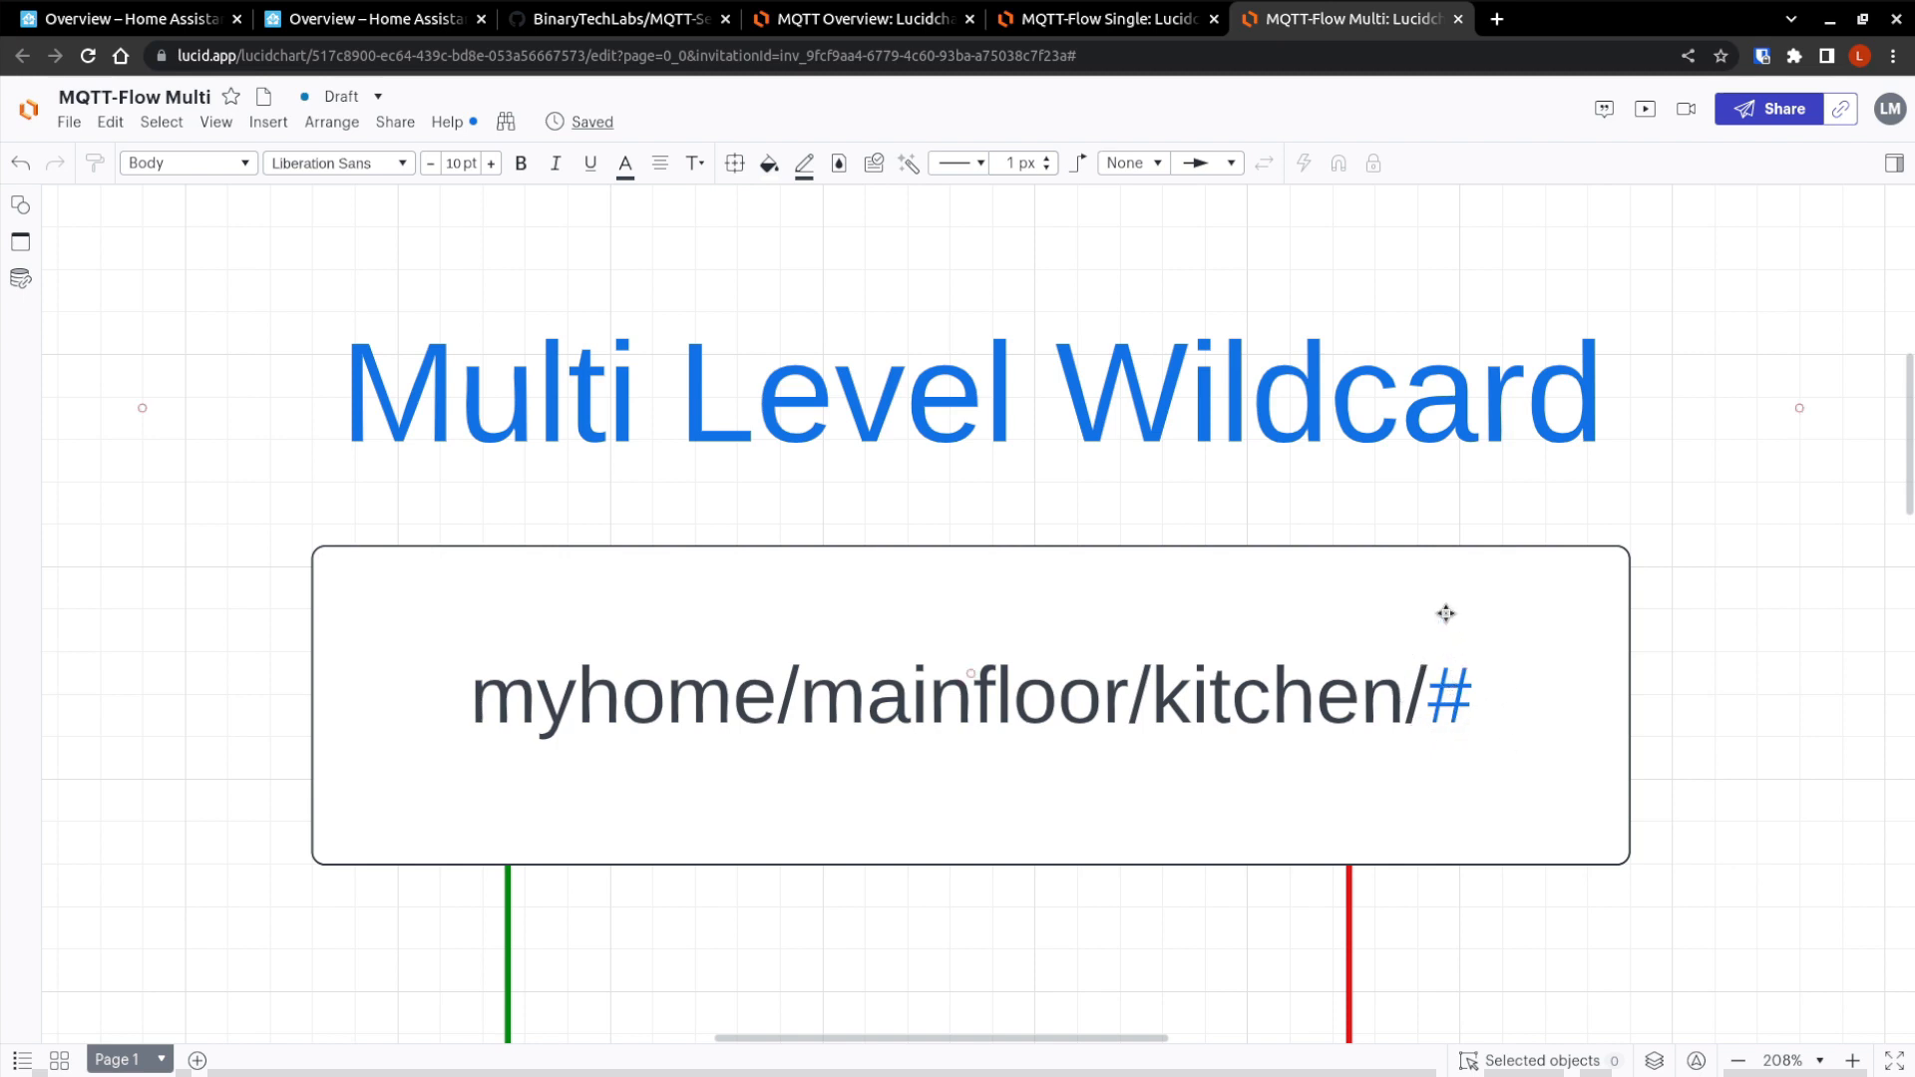
{"action": "mouse_move", "coordinate": [1415, 591]}
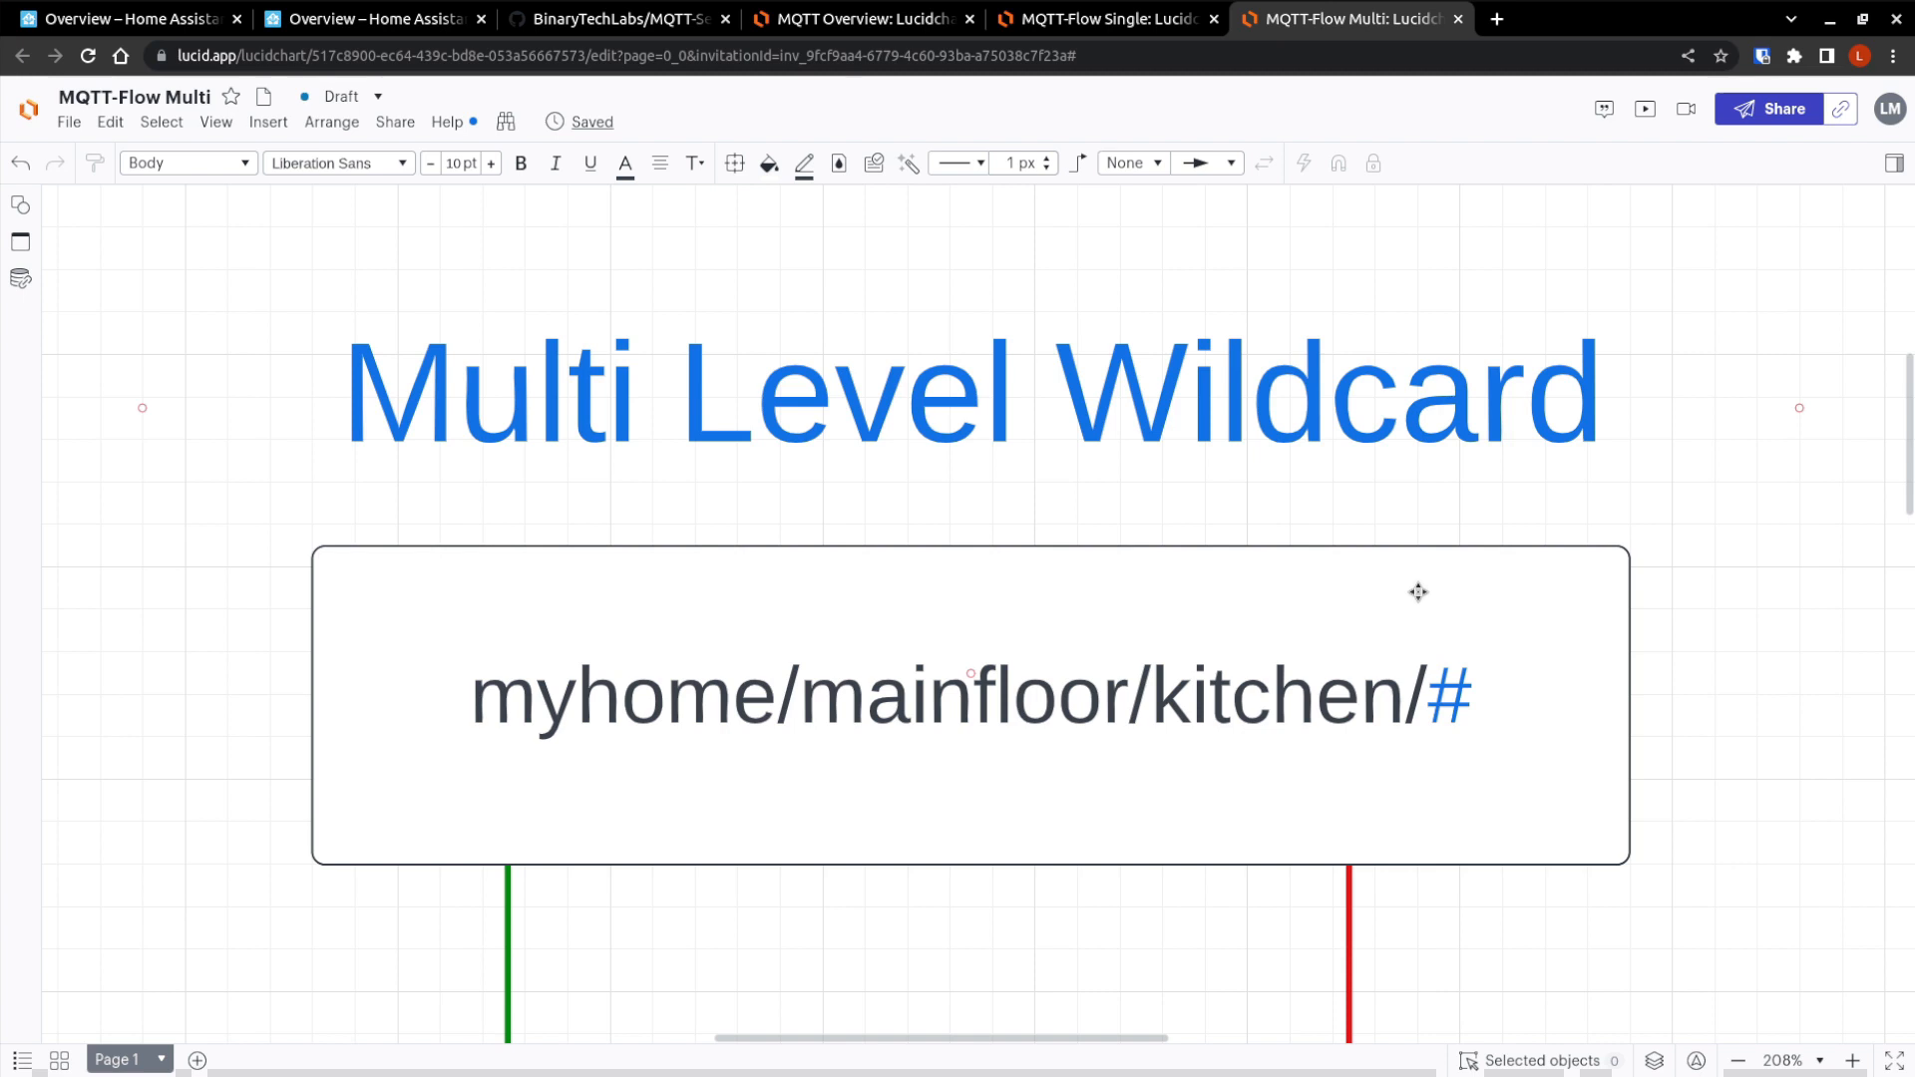
{"action": "mouse_move", "coordinate": [1502, 692]}
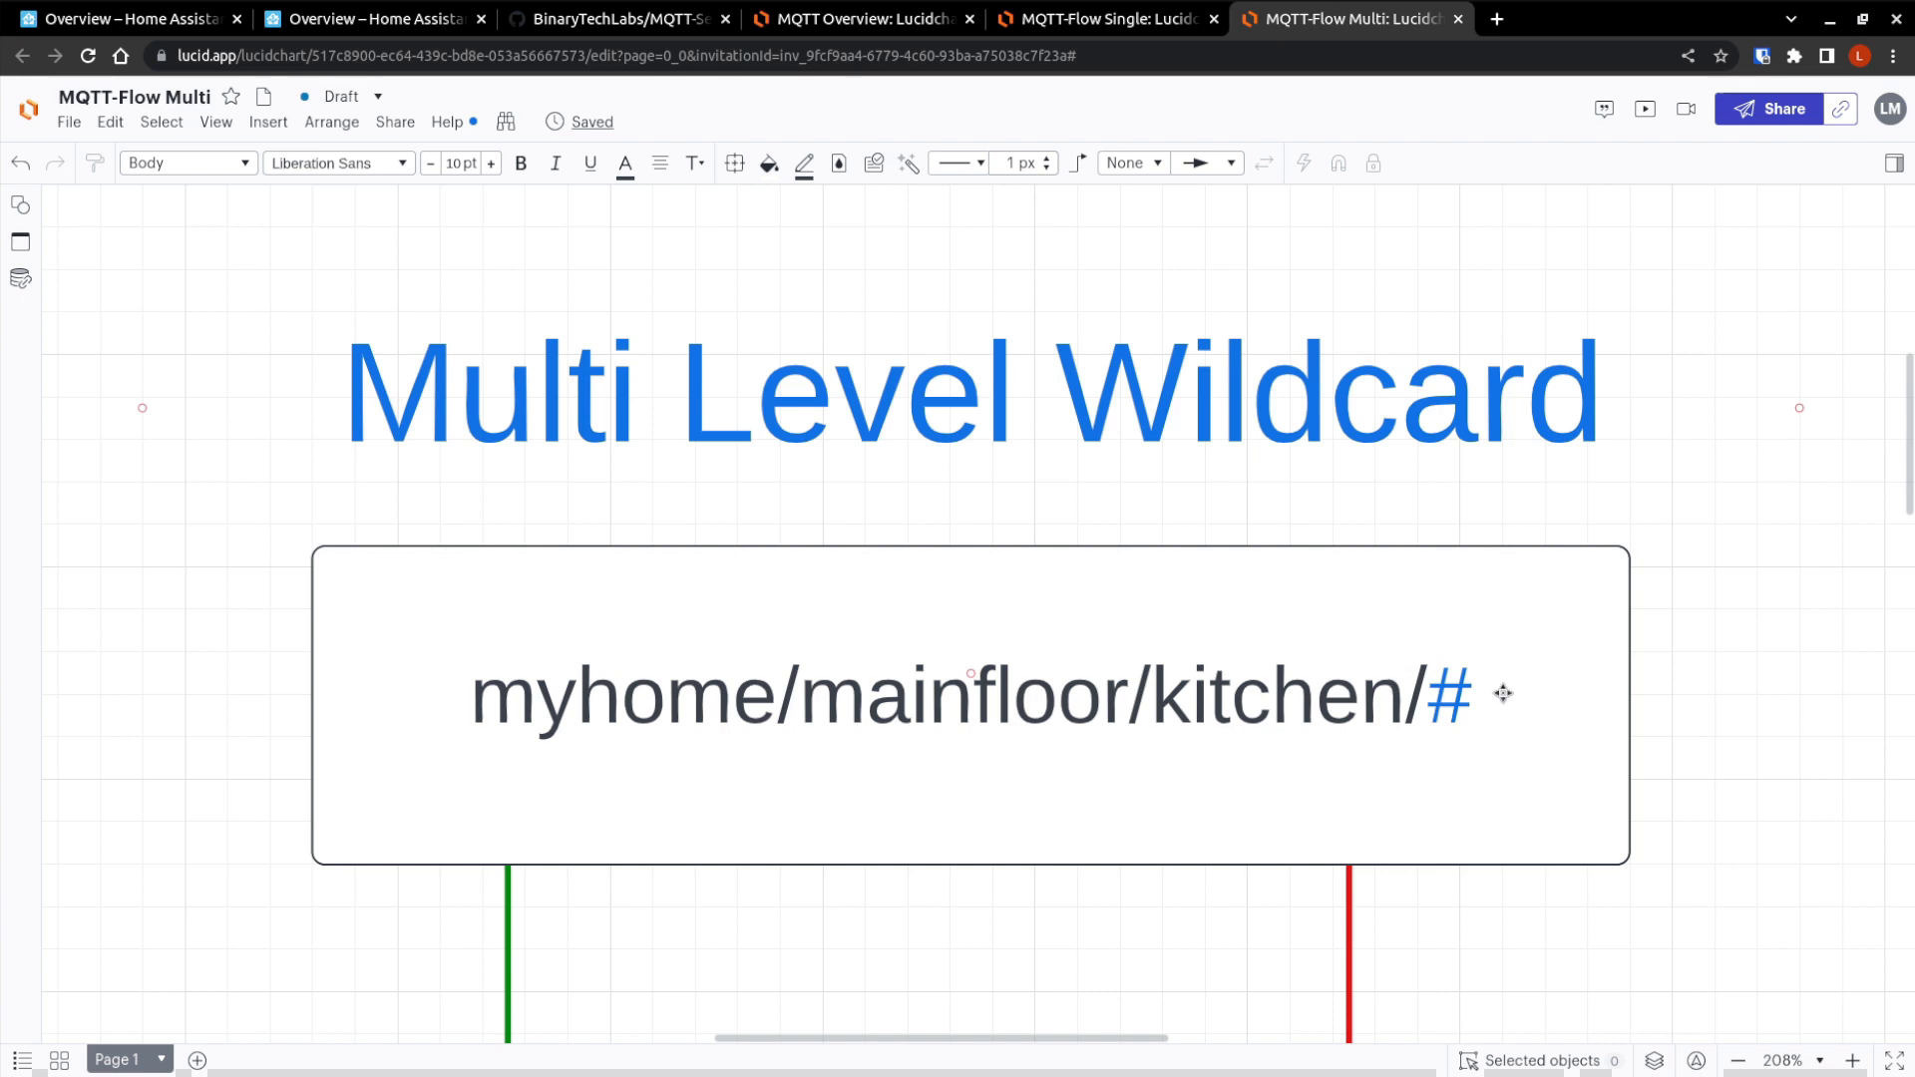
{"action": "mouse_move", "coordinate": [1528, 697]}
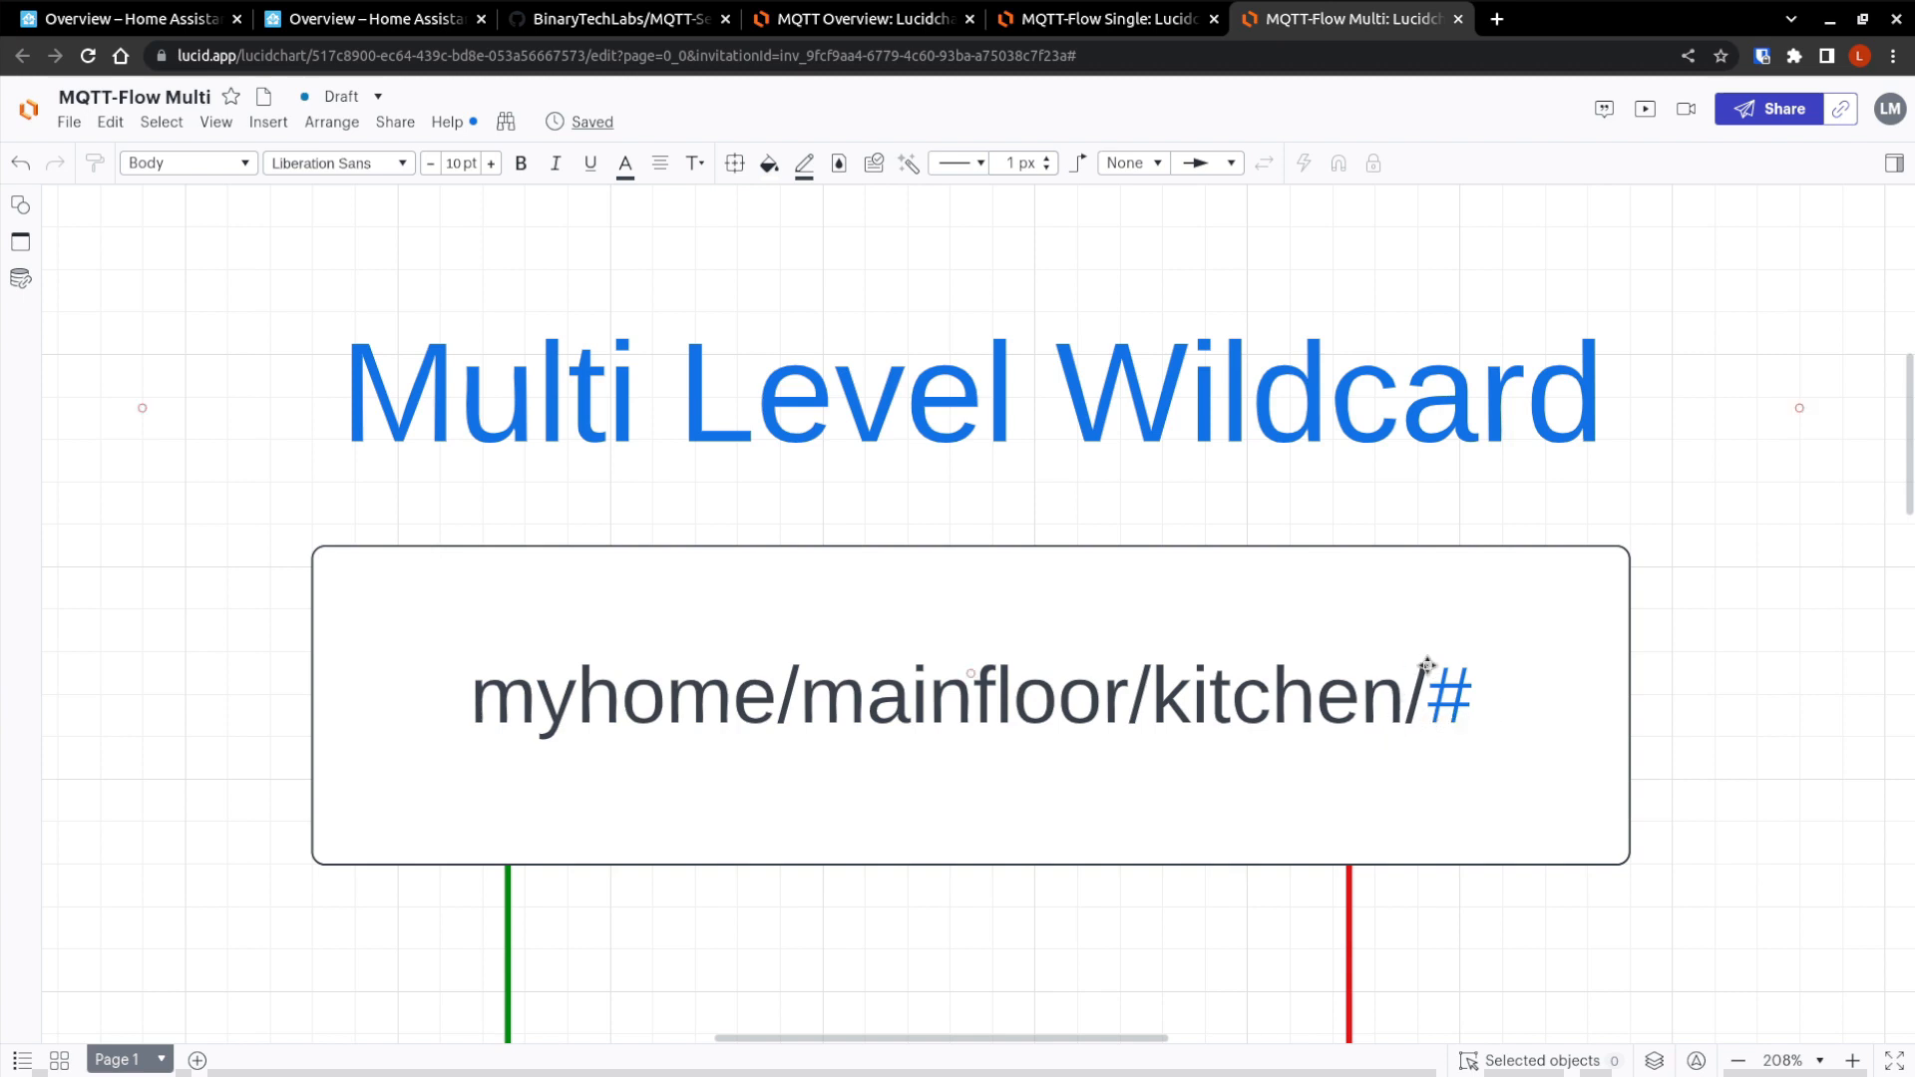
{"action": "mouse_move", "coordinate": [1496, 598]}
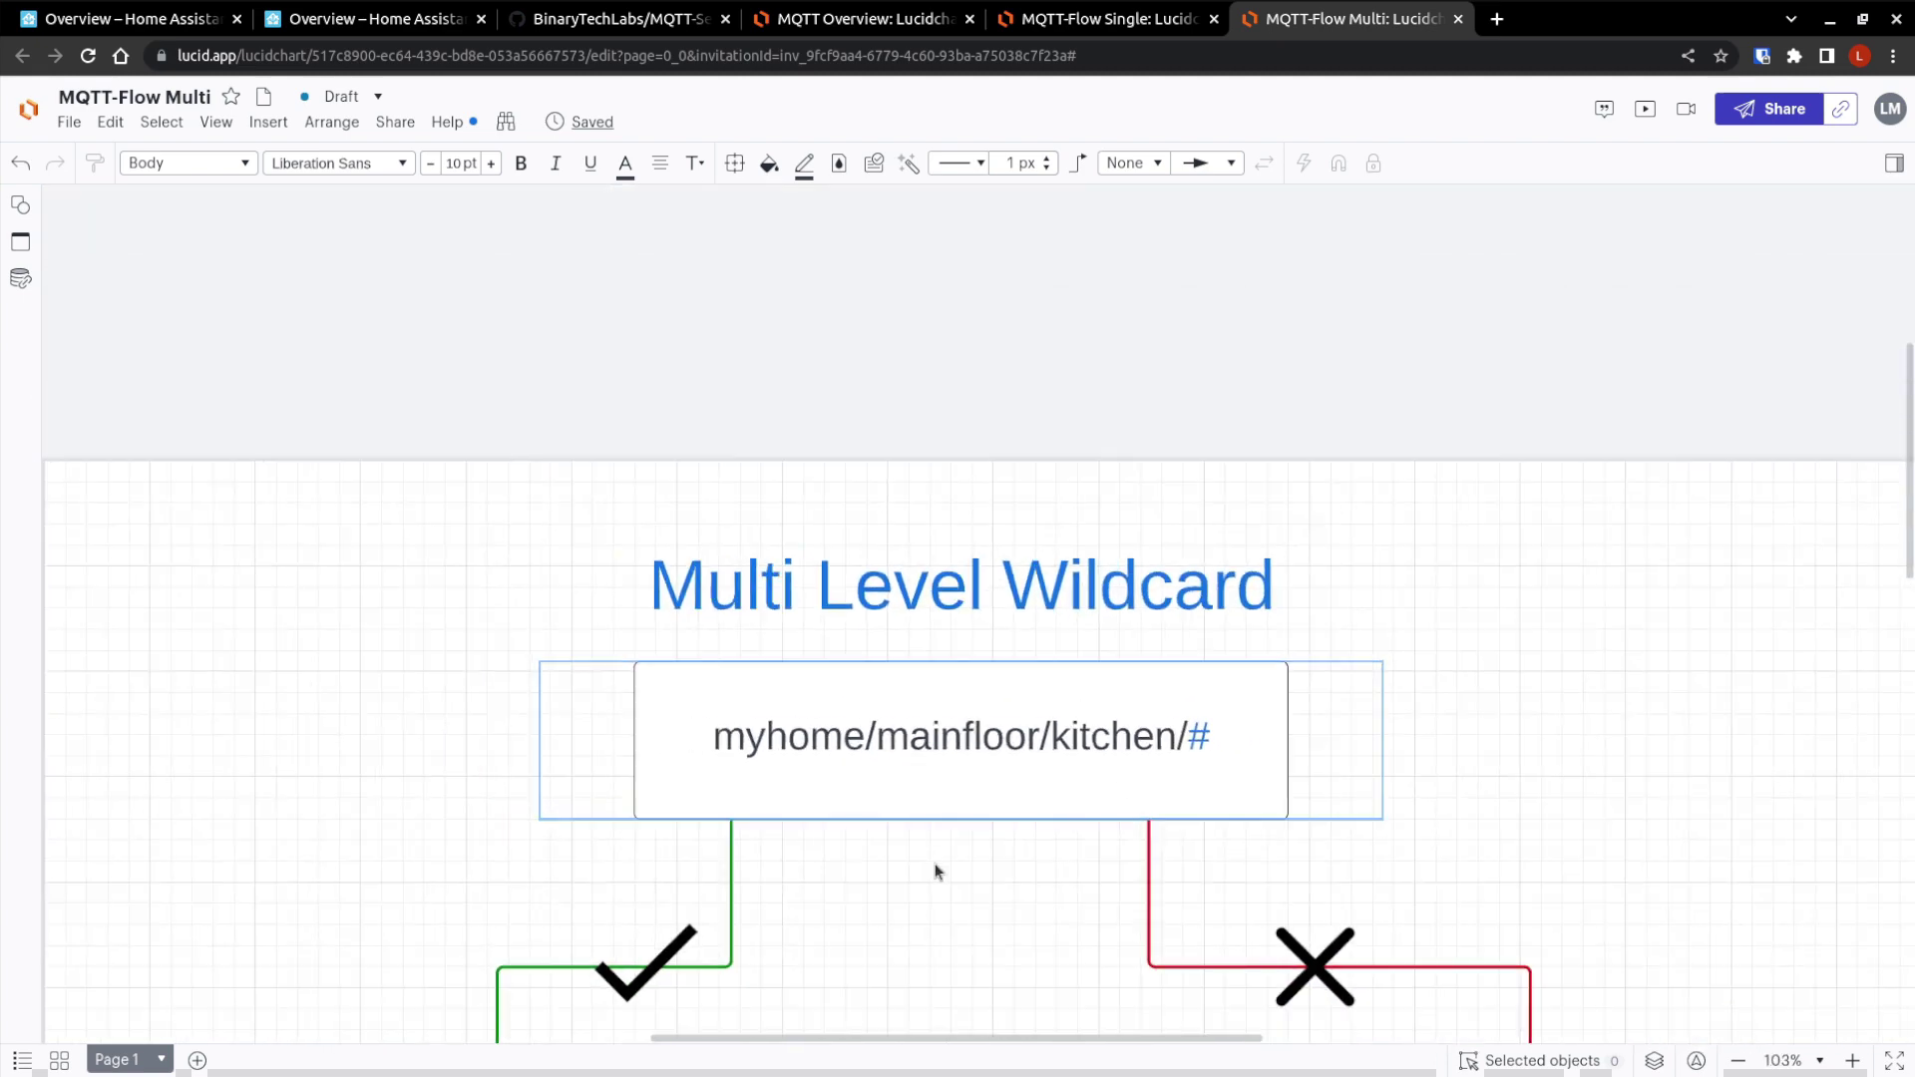
{"action": "scroll", "scroll_direction": "down", "scroll_amount": 3}
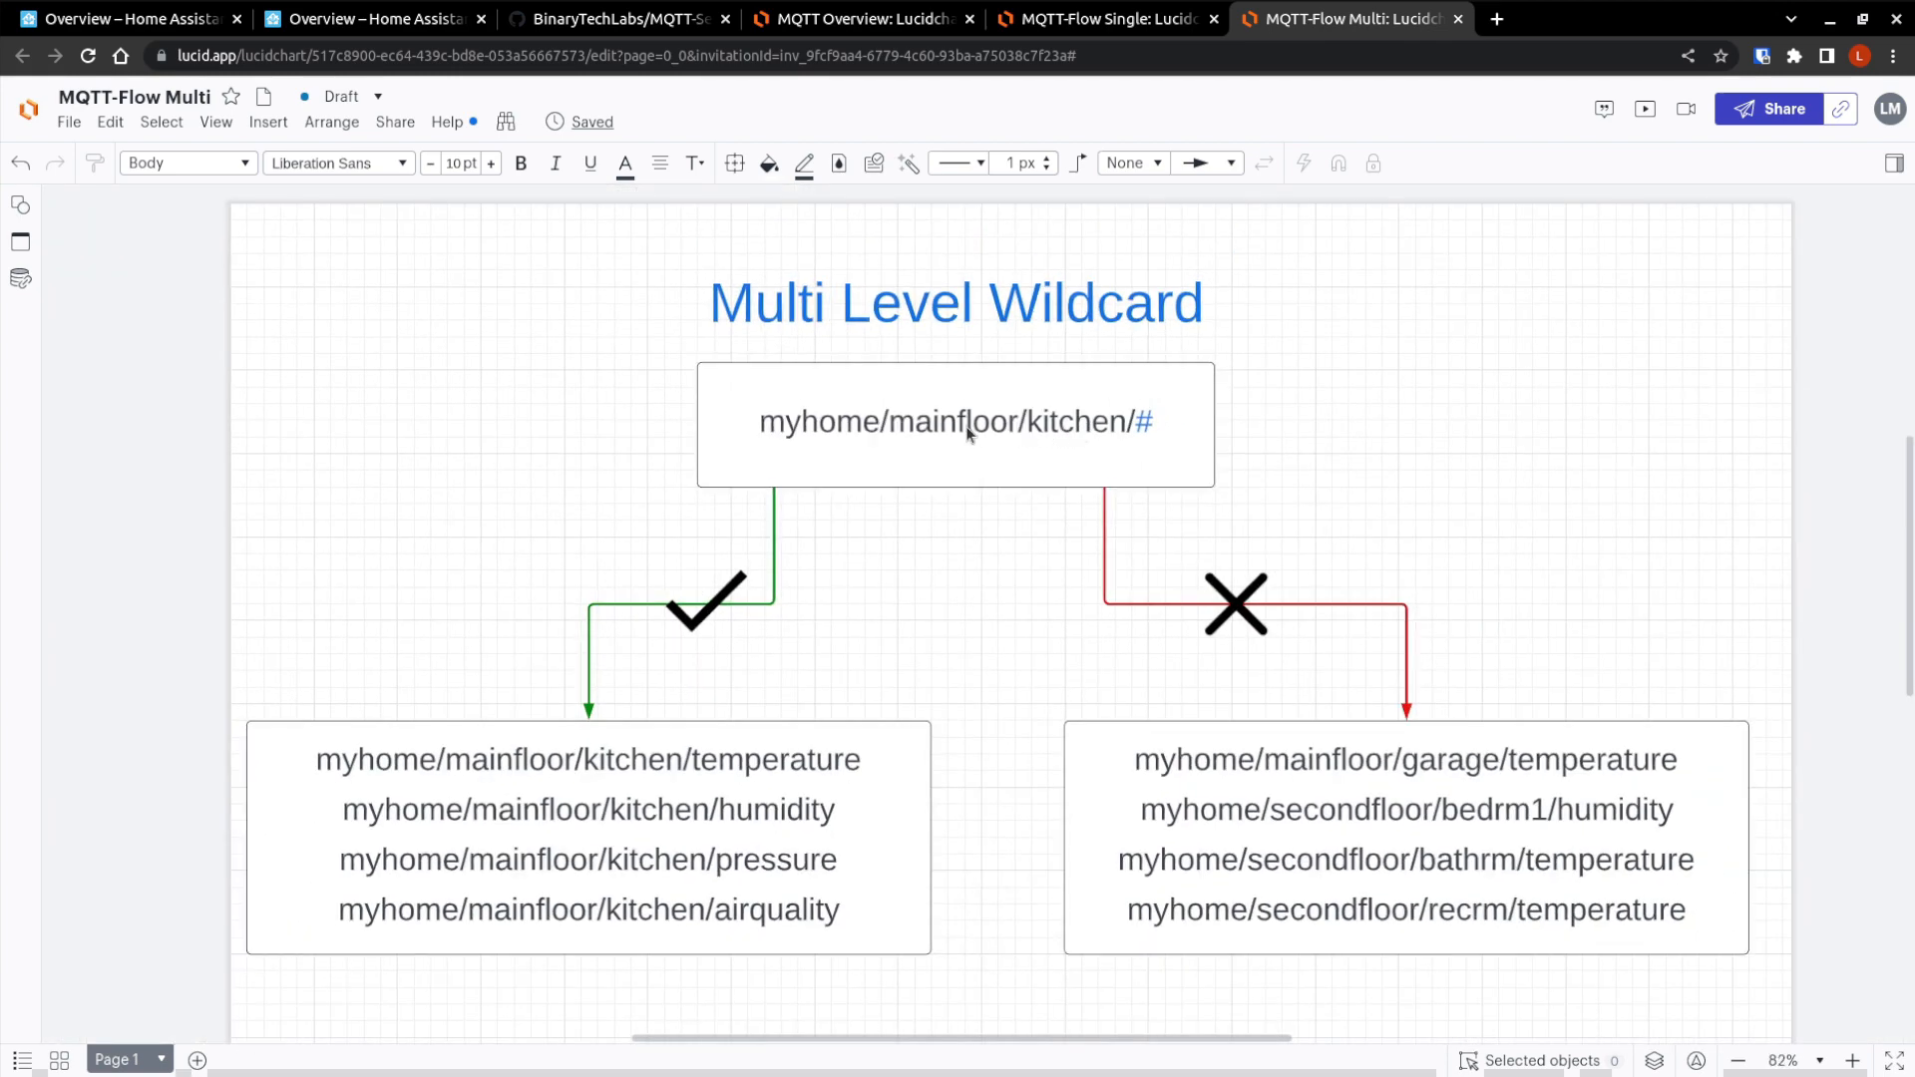
{"action": "mouse_move", "coordinate": [509, 778]}
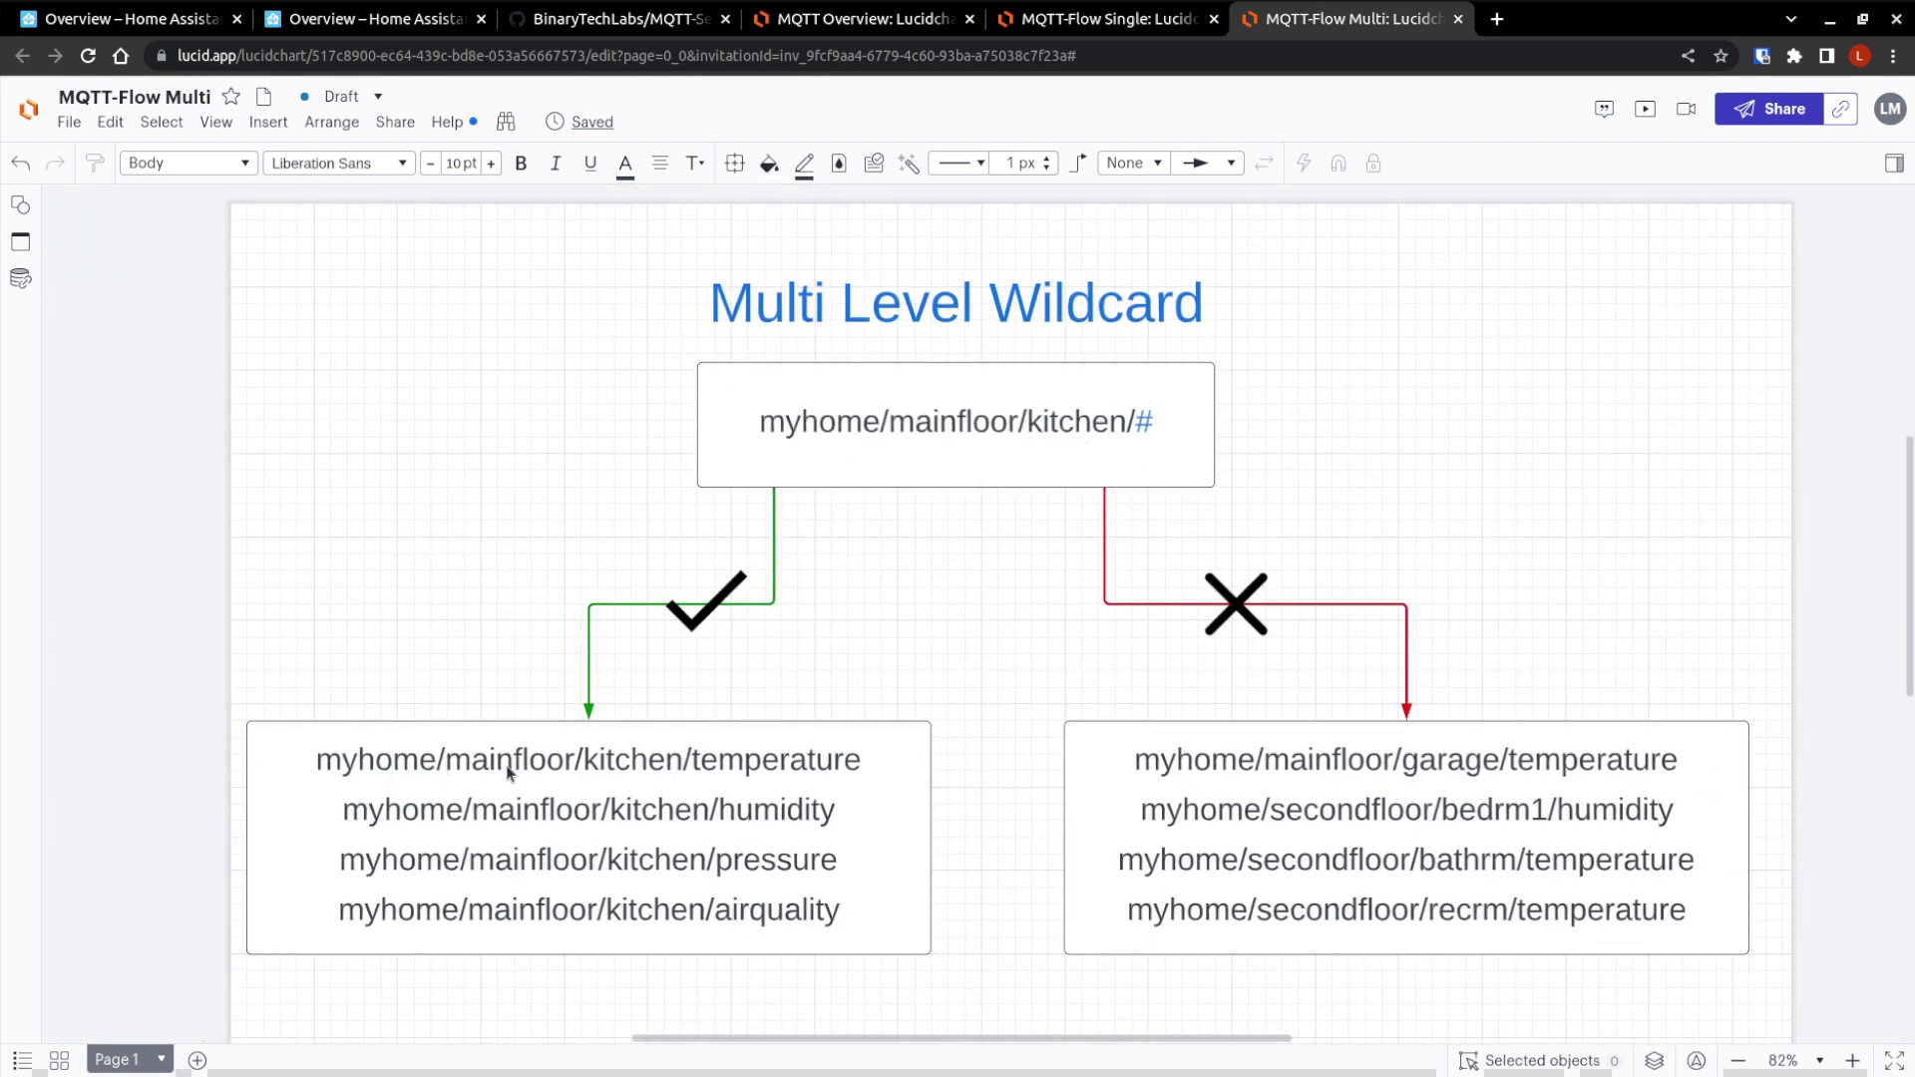
{"action": "mouse_move", "coordinate": [1158, 407]}
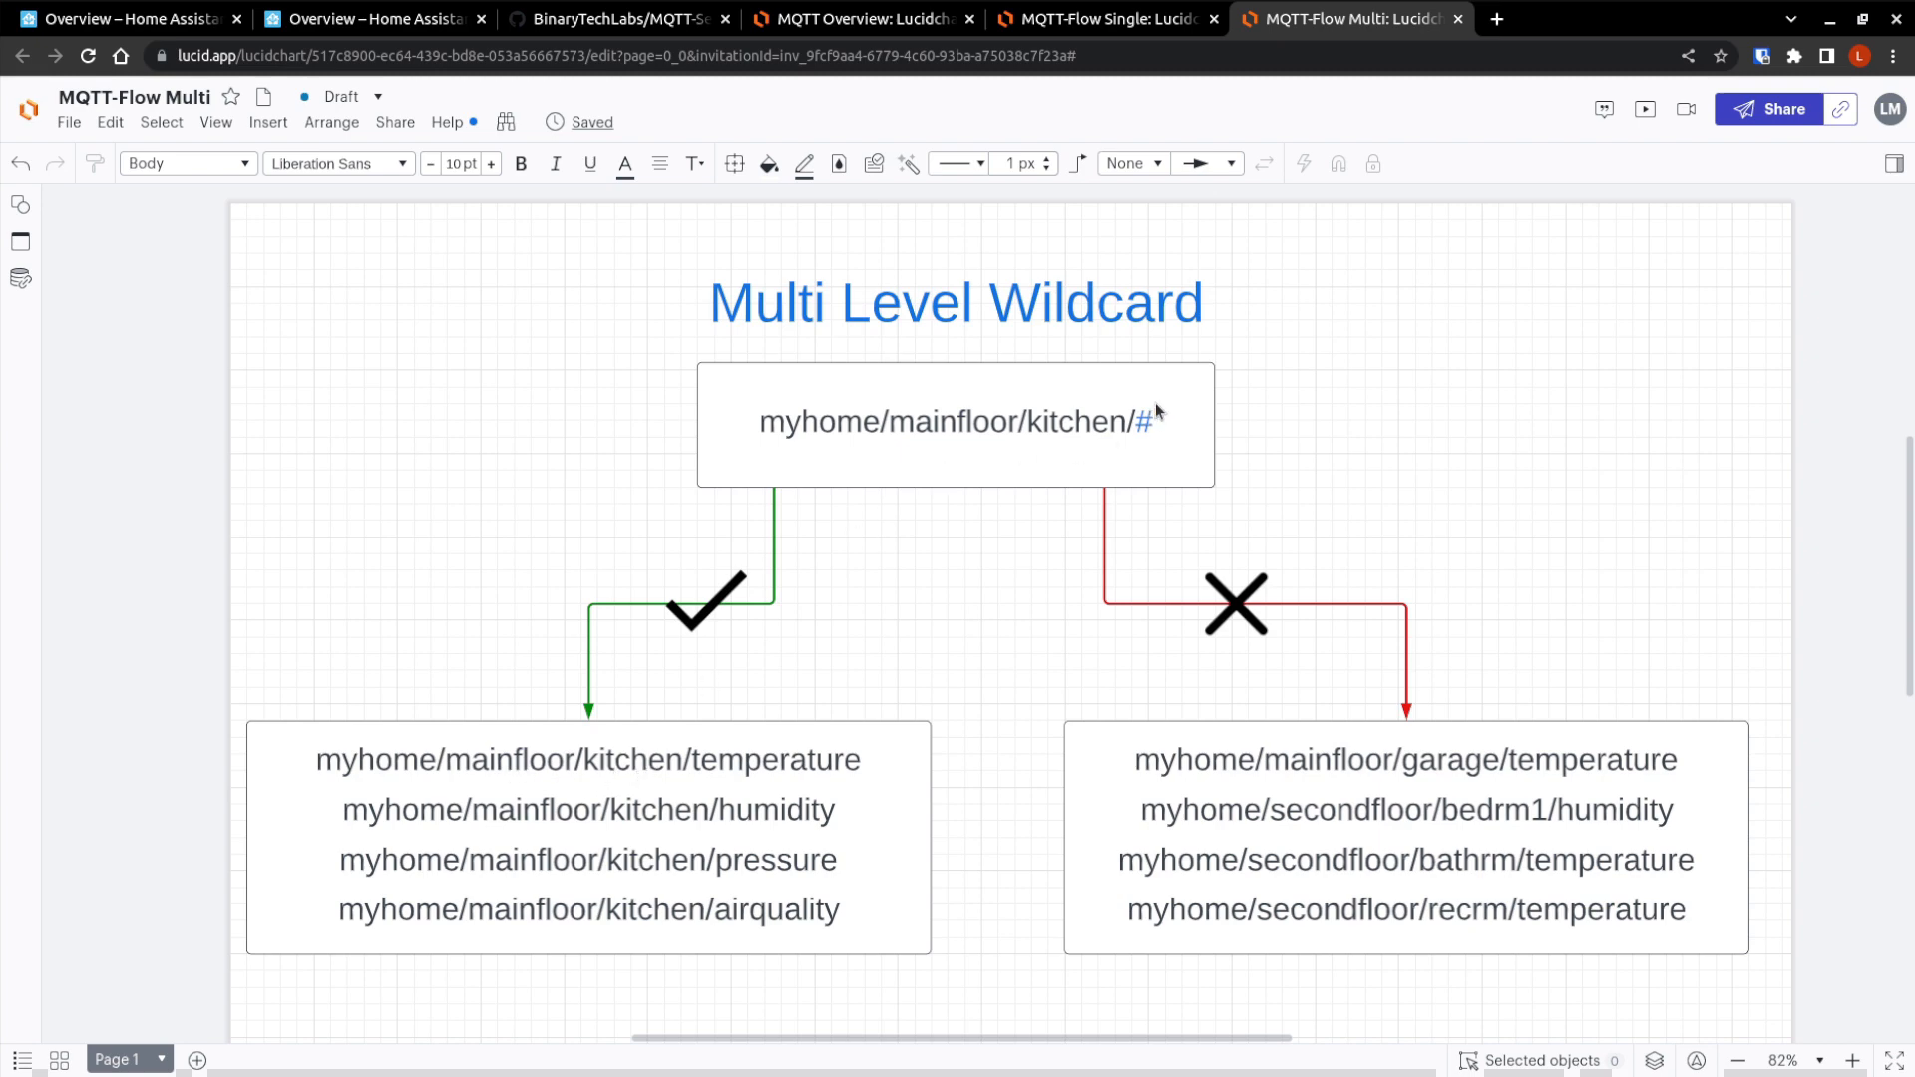
{"action": "mouse_move", "coordinate": [712, 798]}
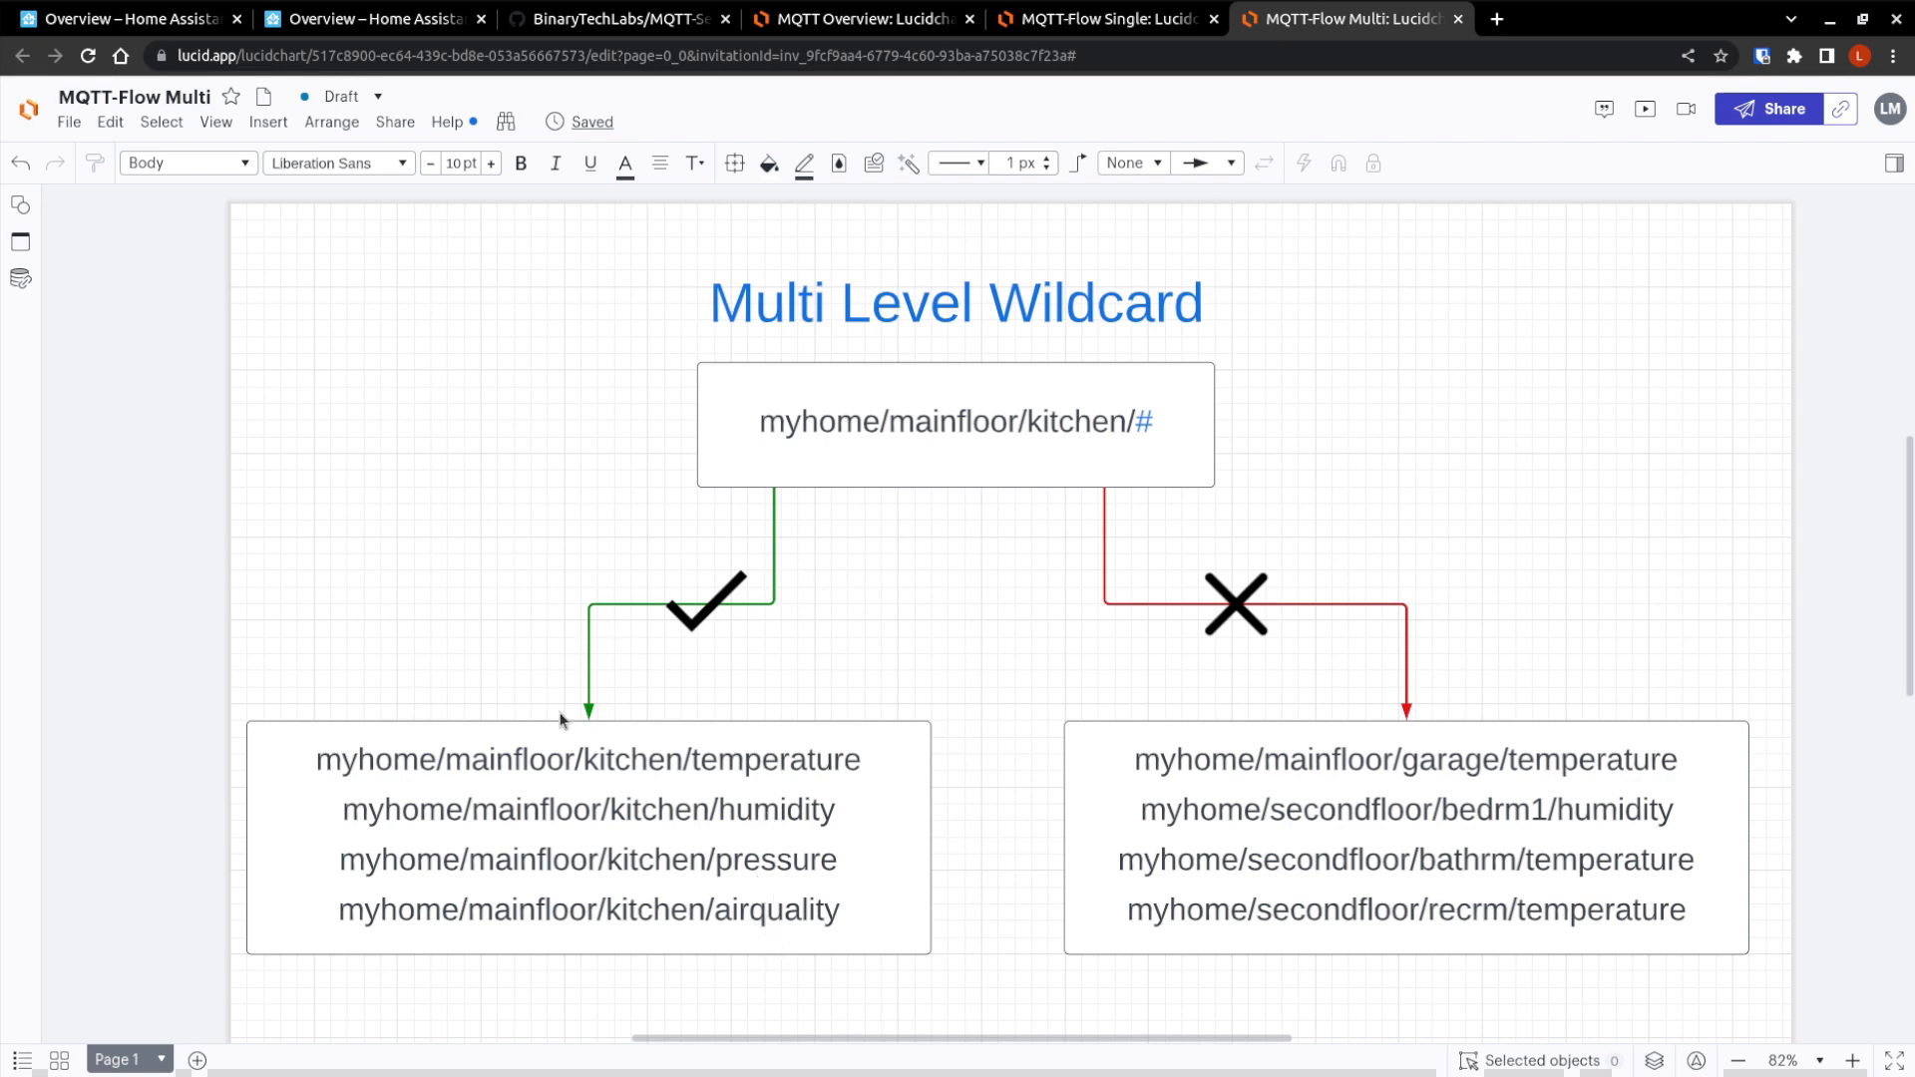
{"action": "mouse_move", "coordinate": [657, 532]}
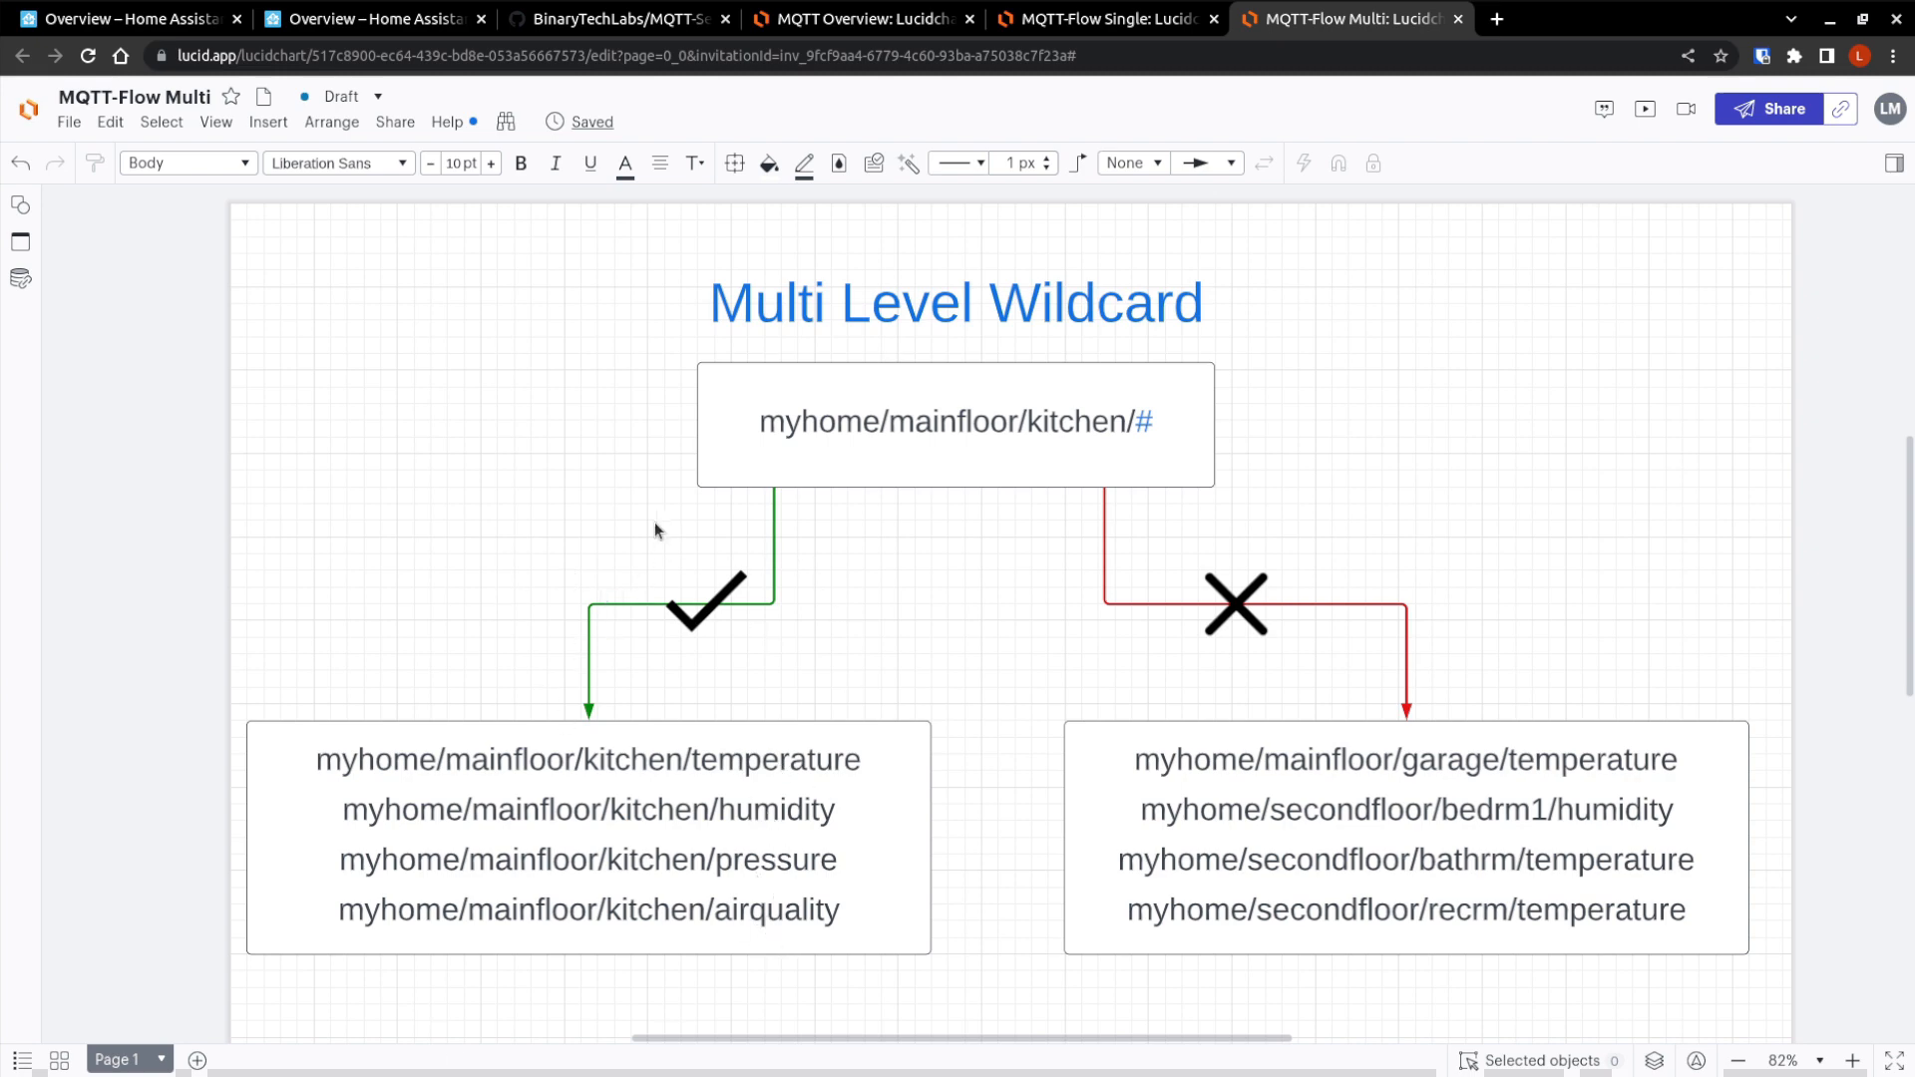
{"action": "mouse_move", "coordinate": [1388, 731]}
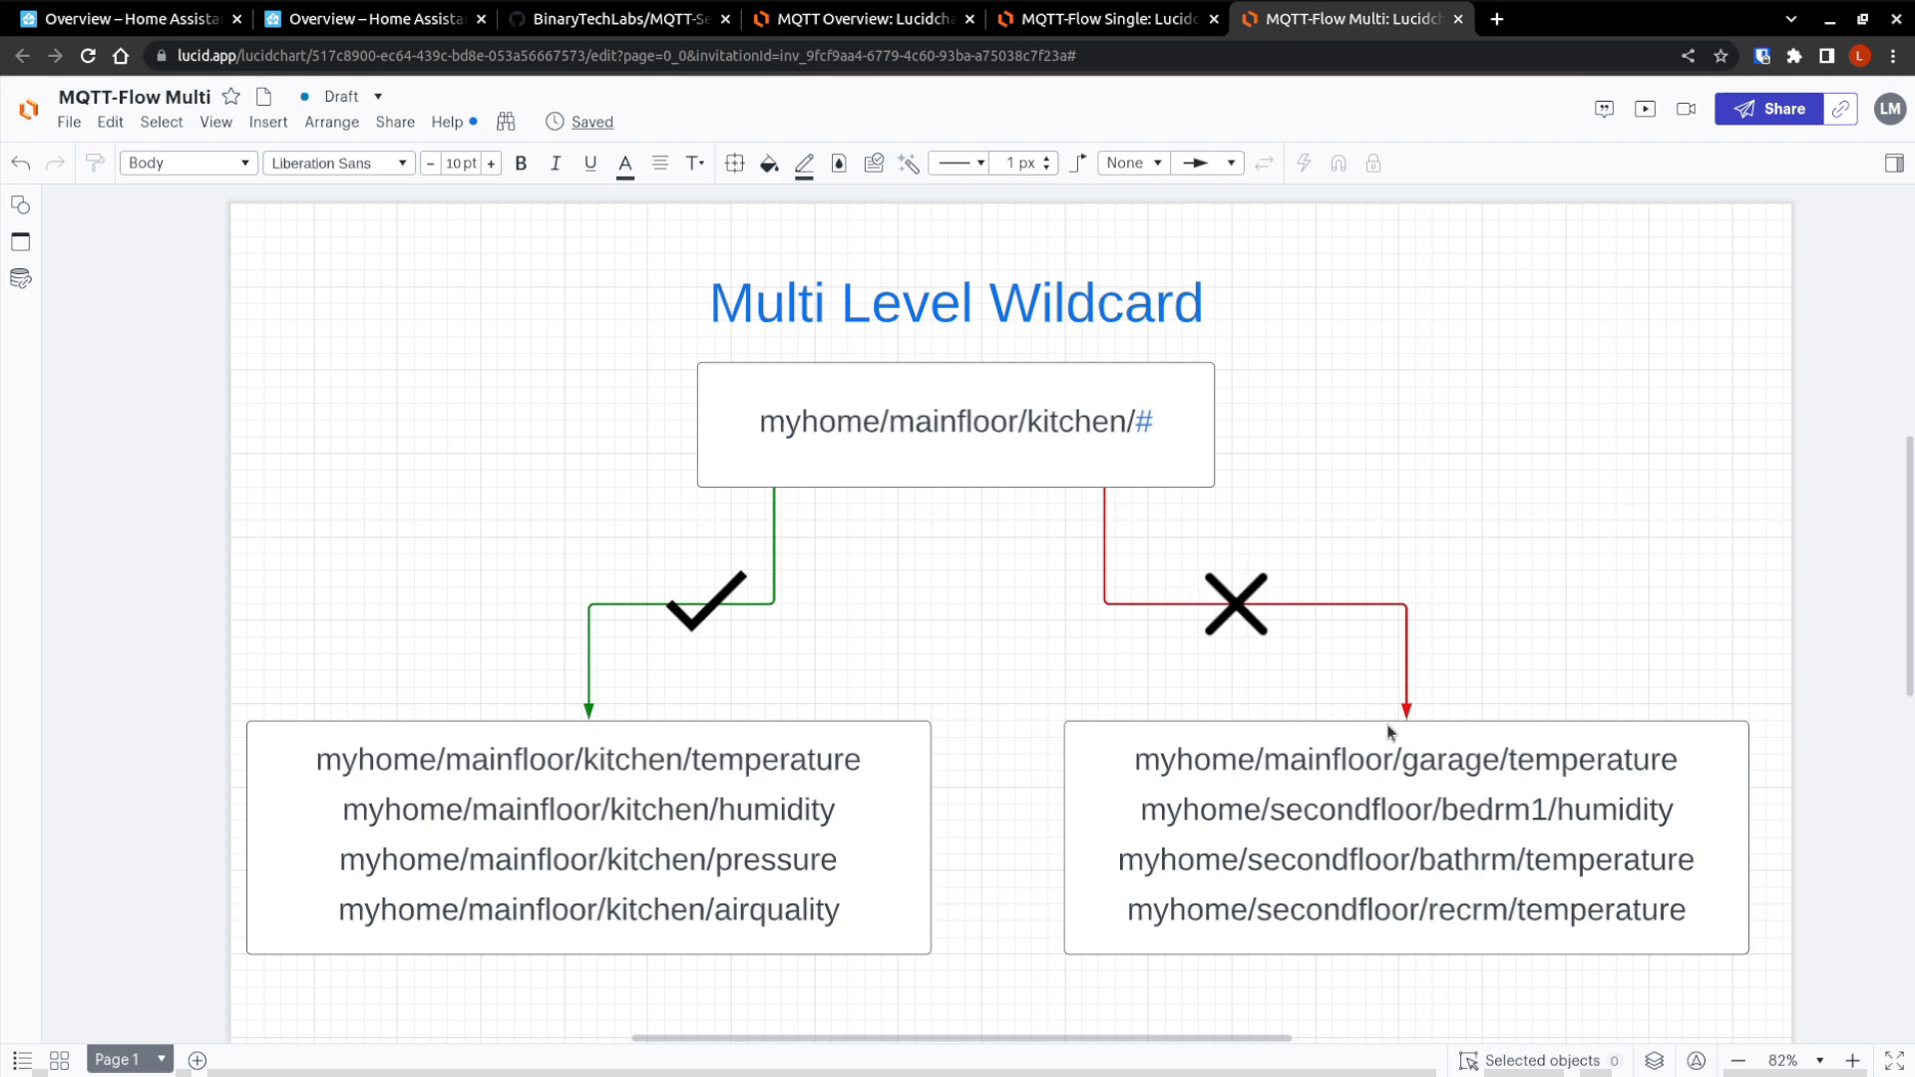
{"action": "mouse_move", "coordinate": [1466, 790]}
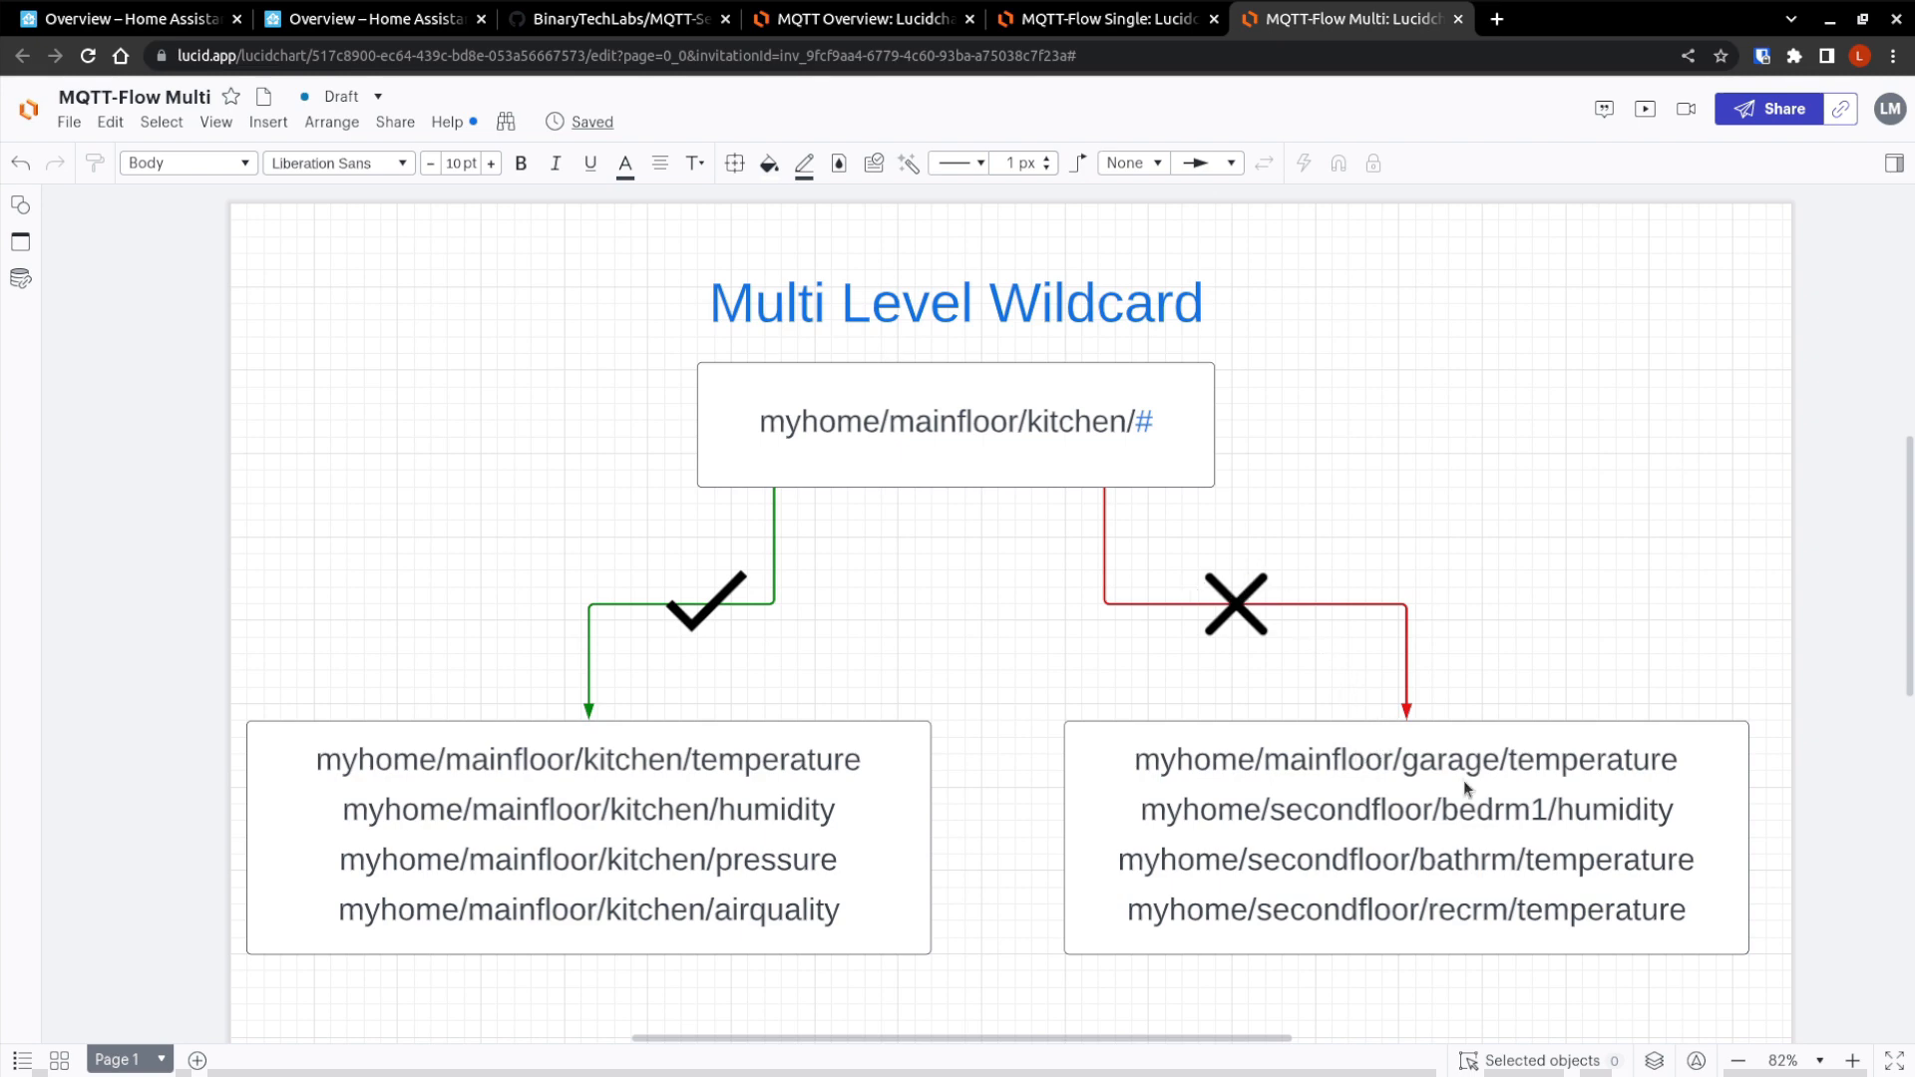
{"action": "mouse_move", "coordinate": [957, 441]}
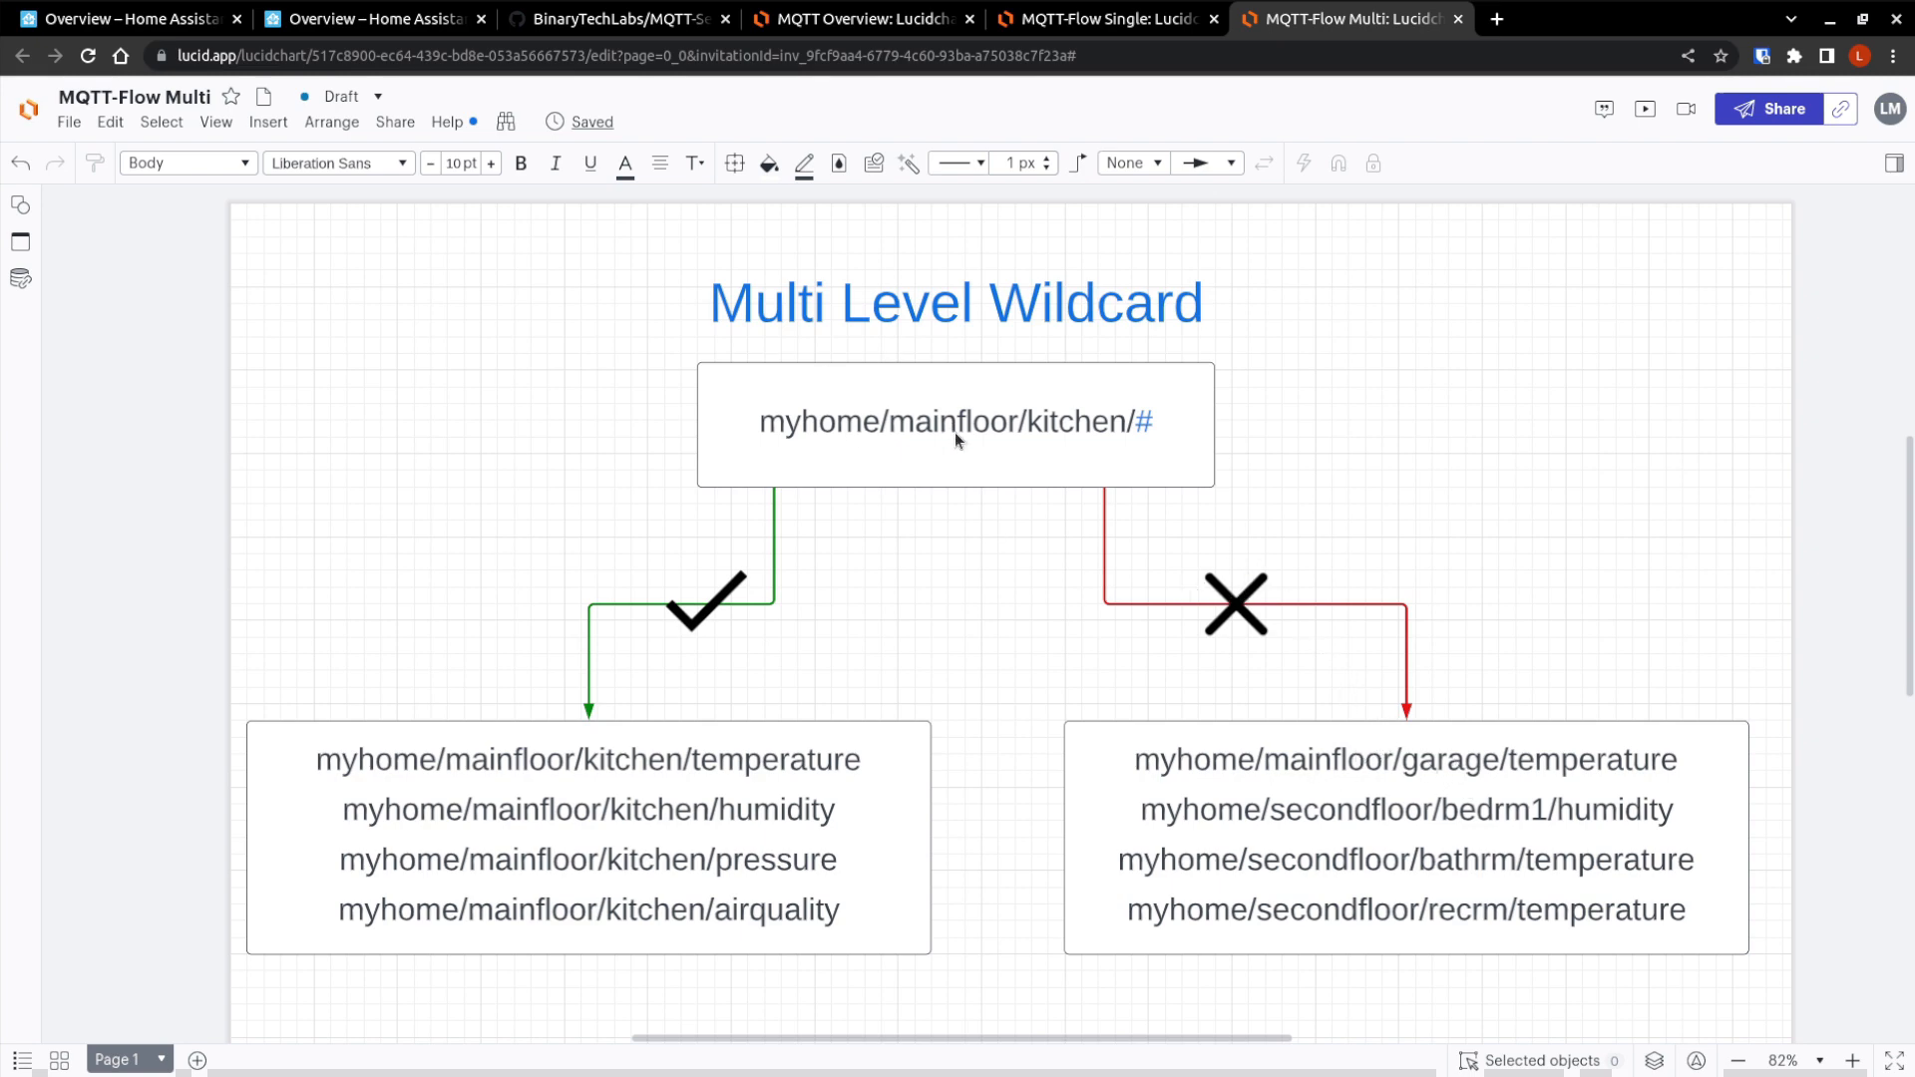
{"action": "mouse_move", "coordinate": [1197, 773]}
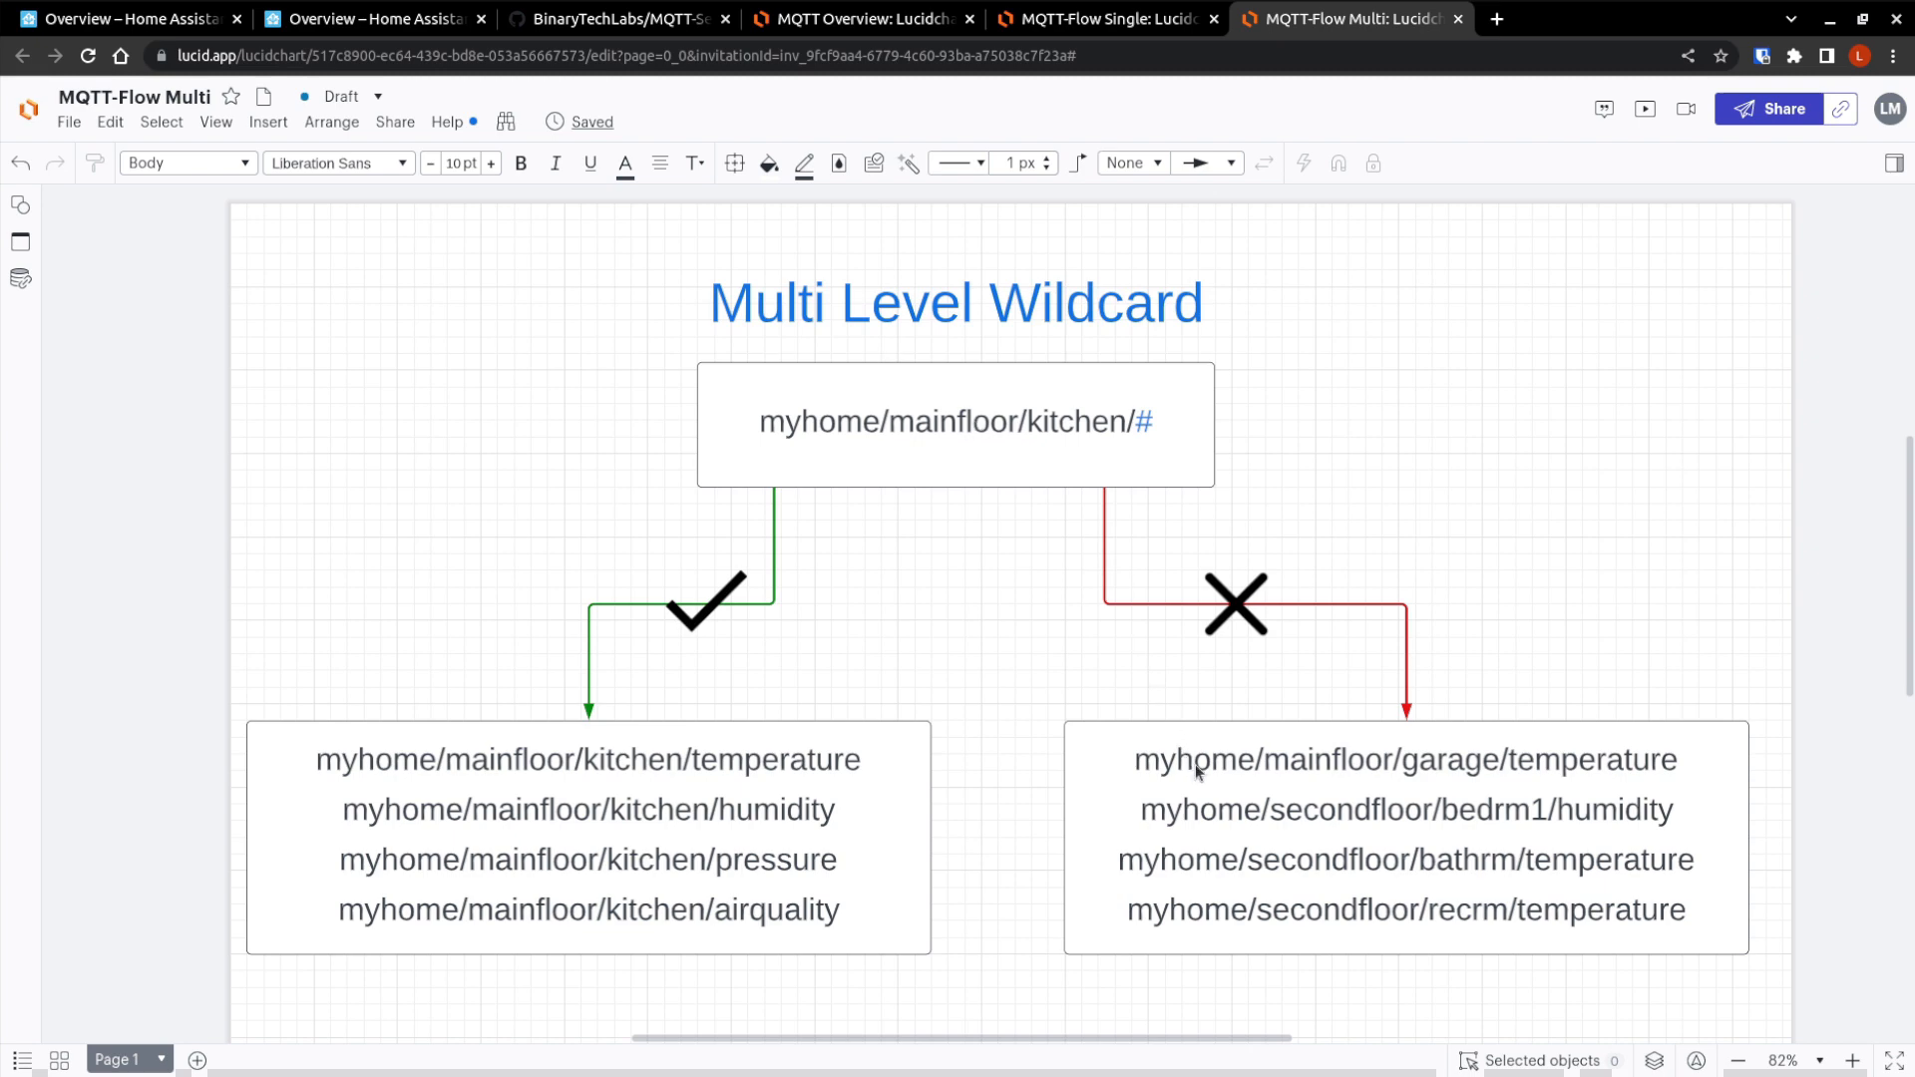
{"action": "mouse_move", "coordinate": [1205, 782]}
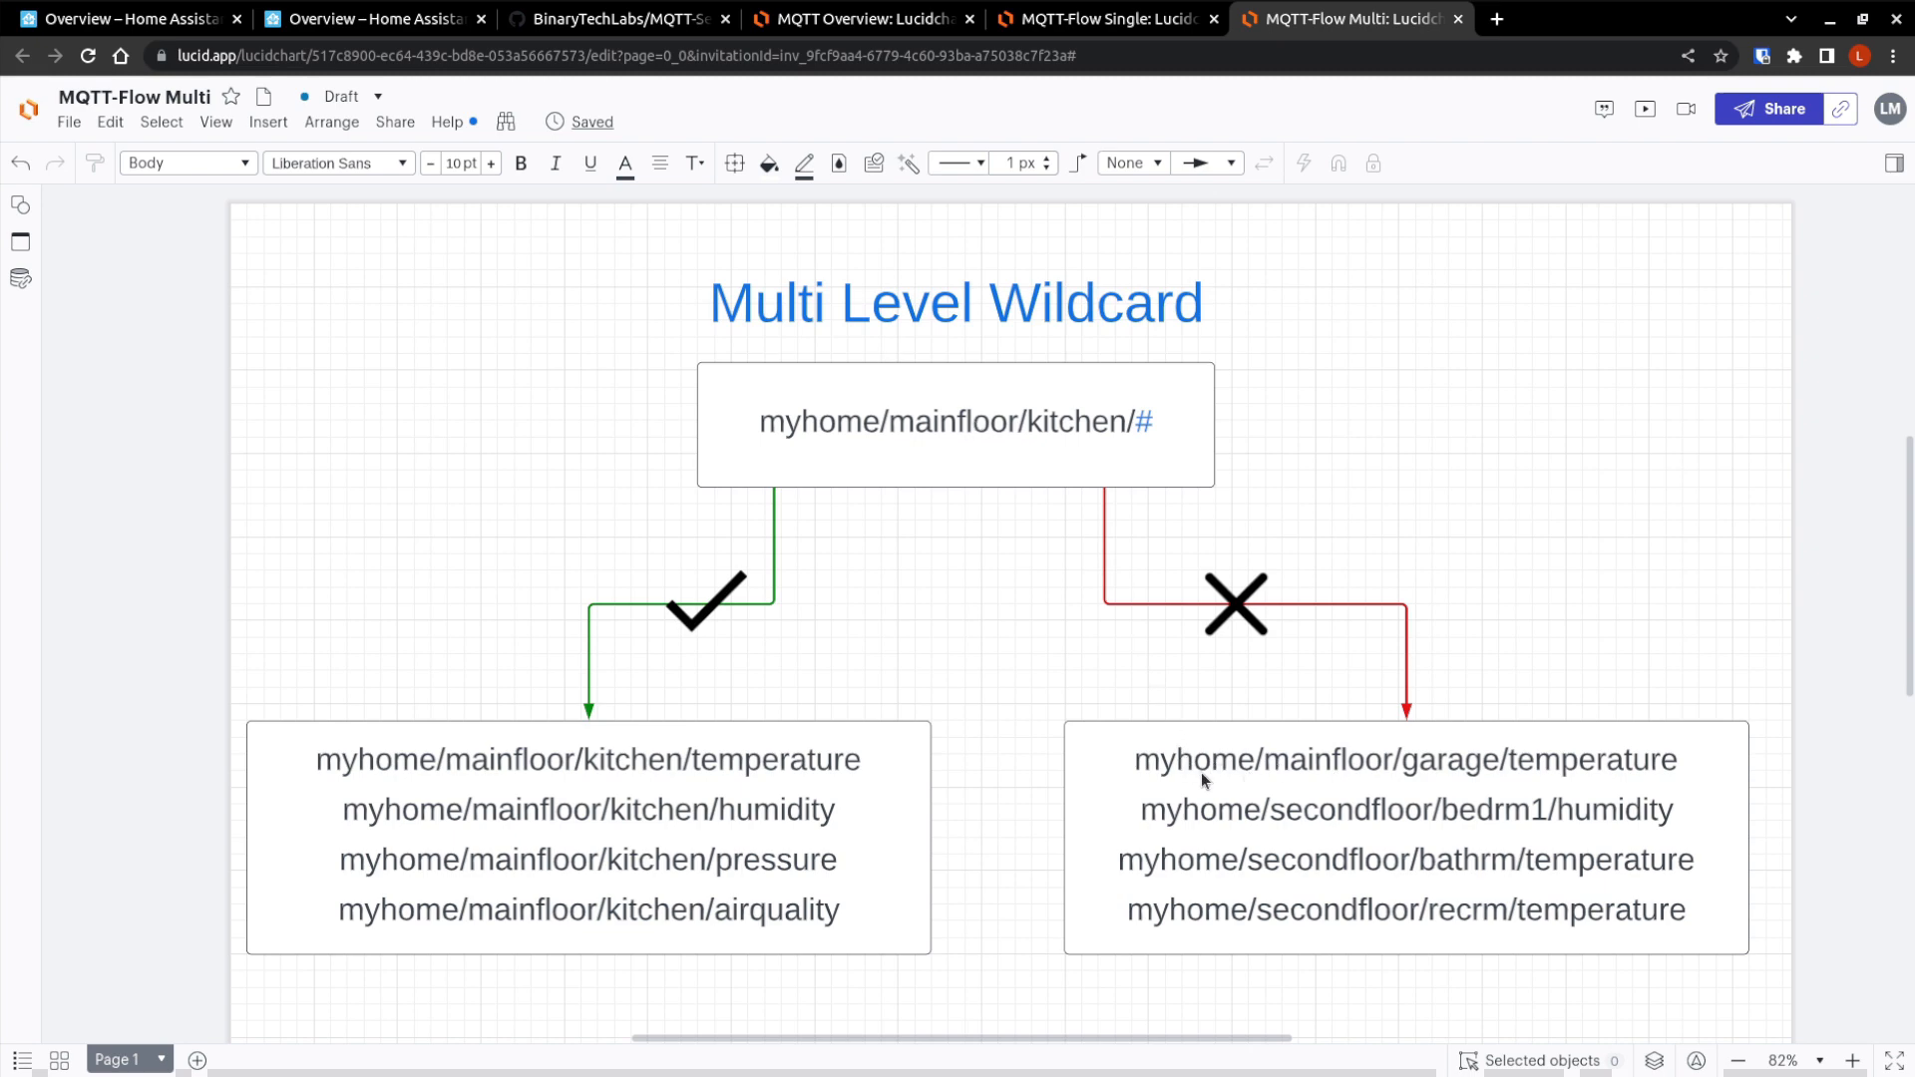
{"action": "mouse_move", "coordinate": [1428, 816]}
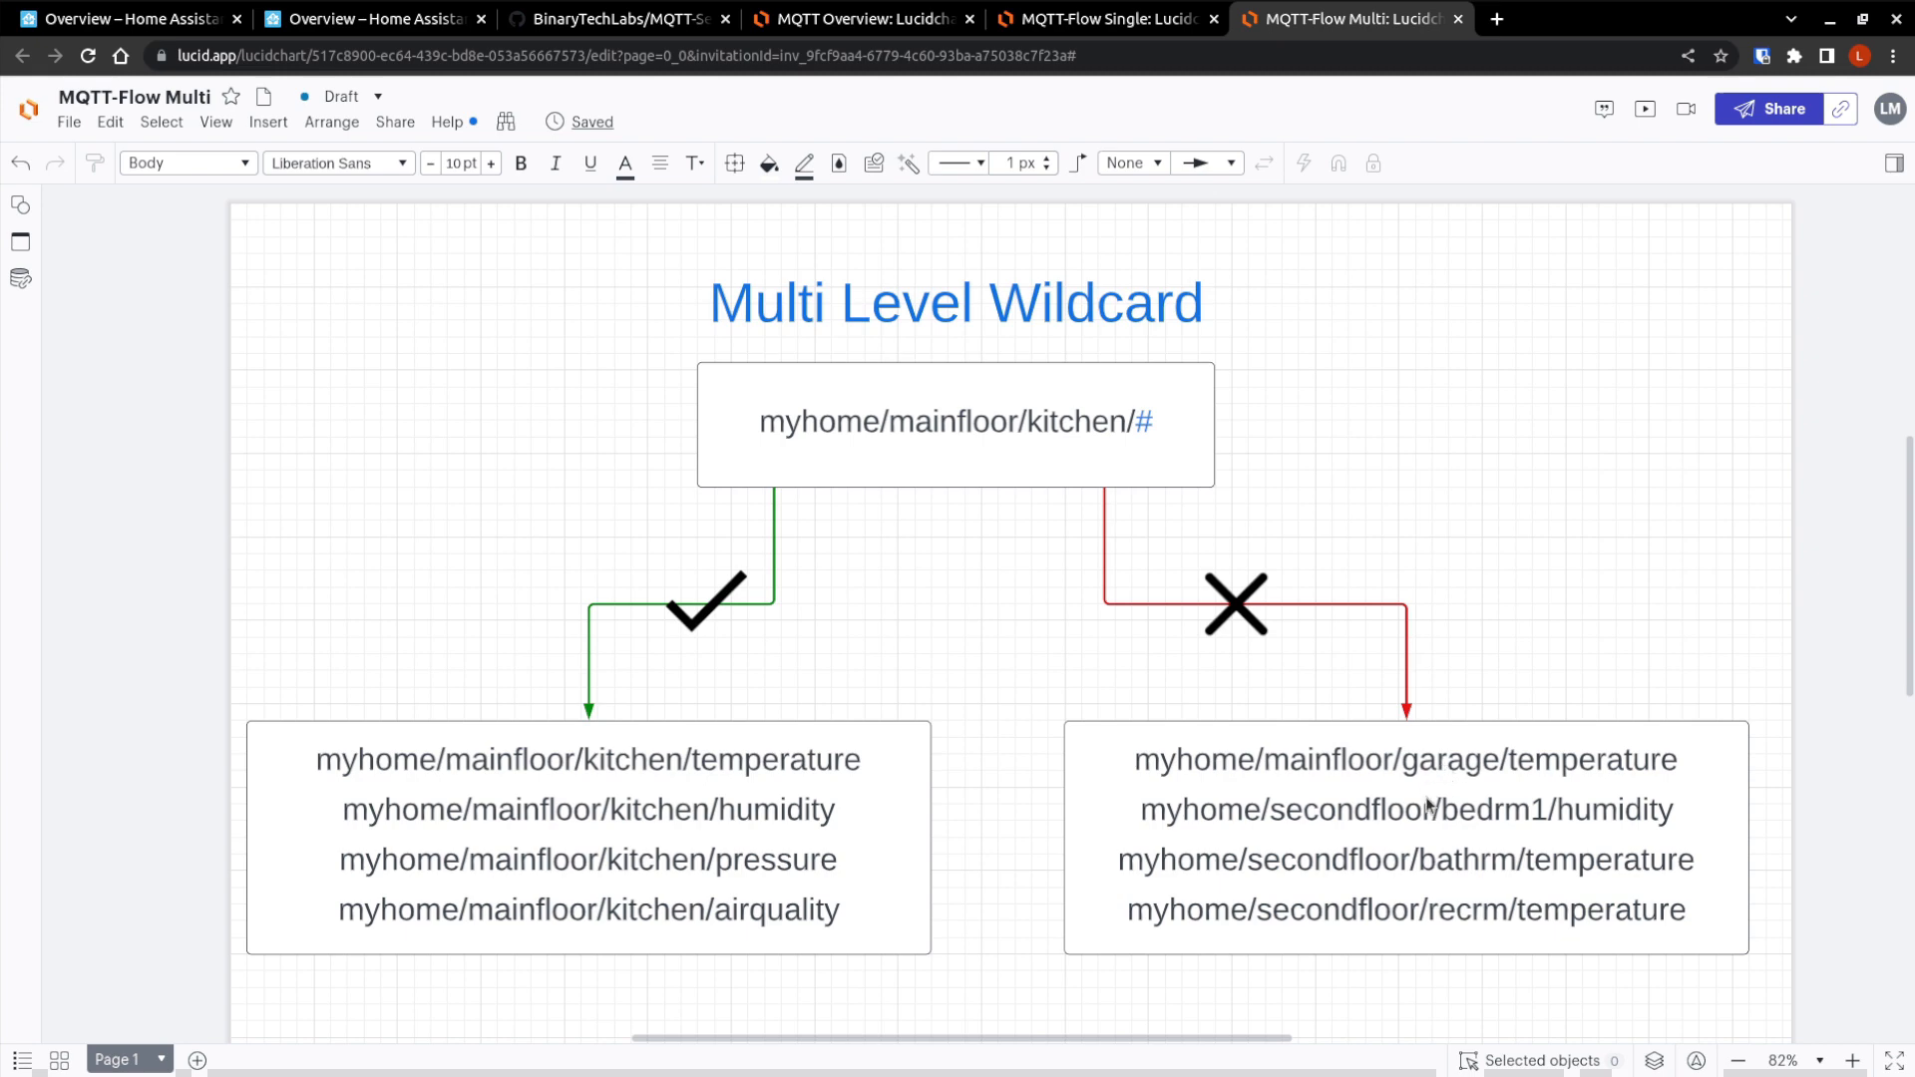
{"action": "mouse_move", "coordinate": [1321, 821]}
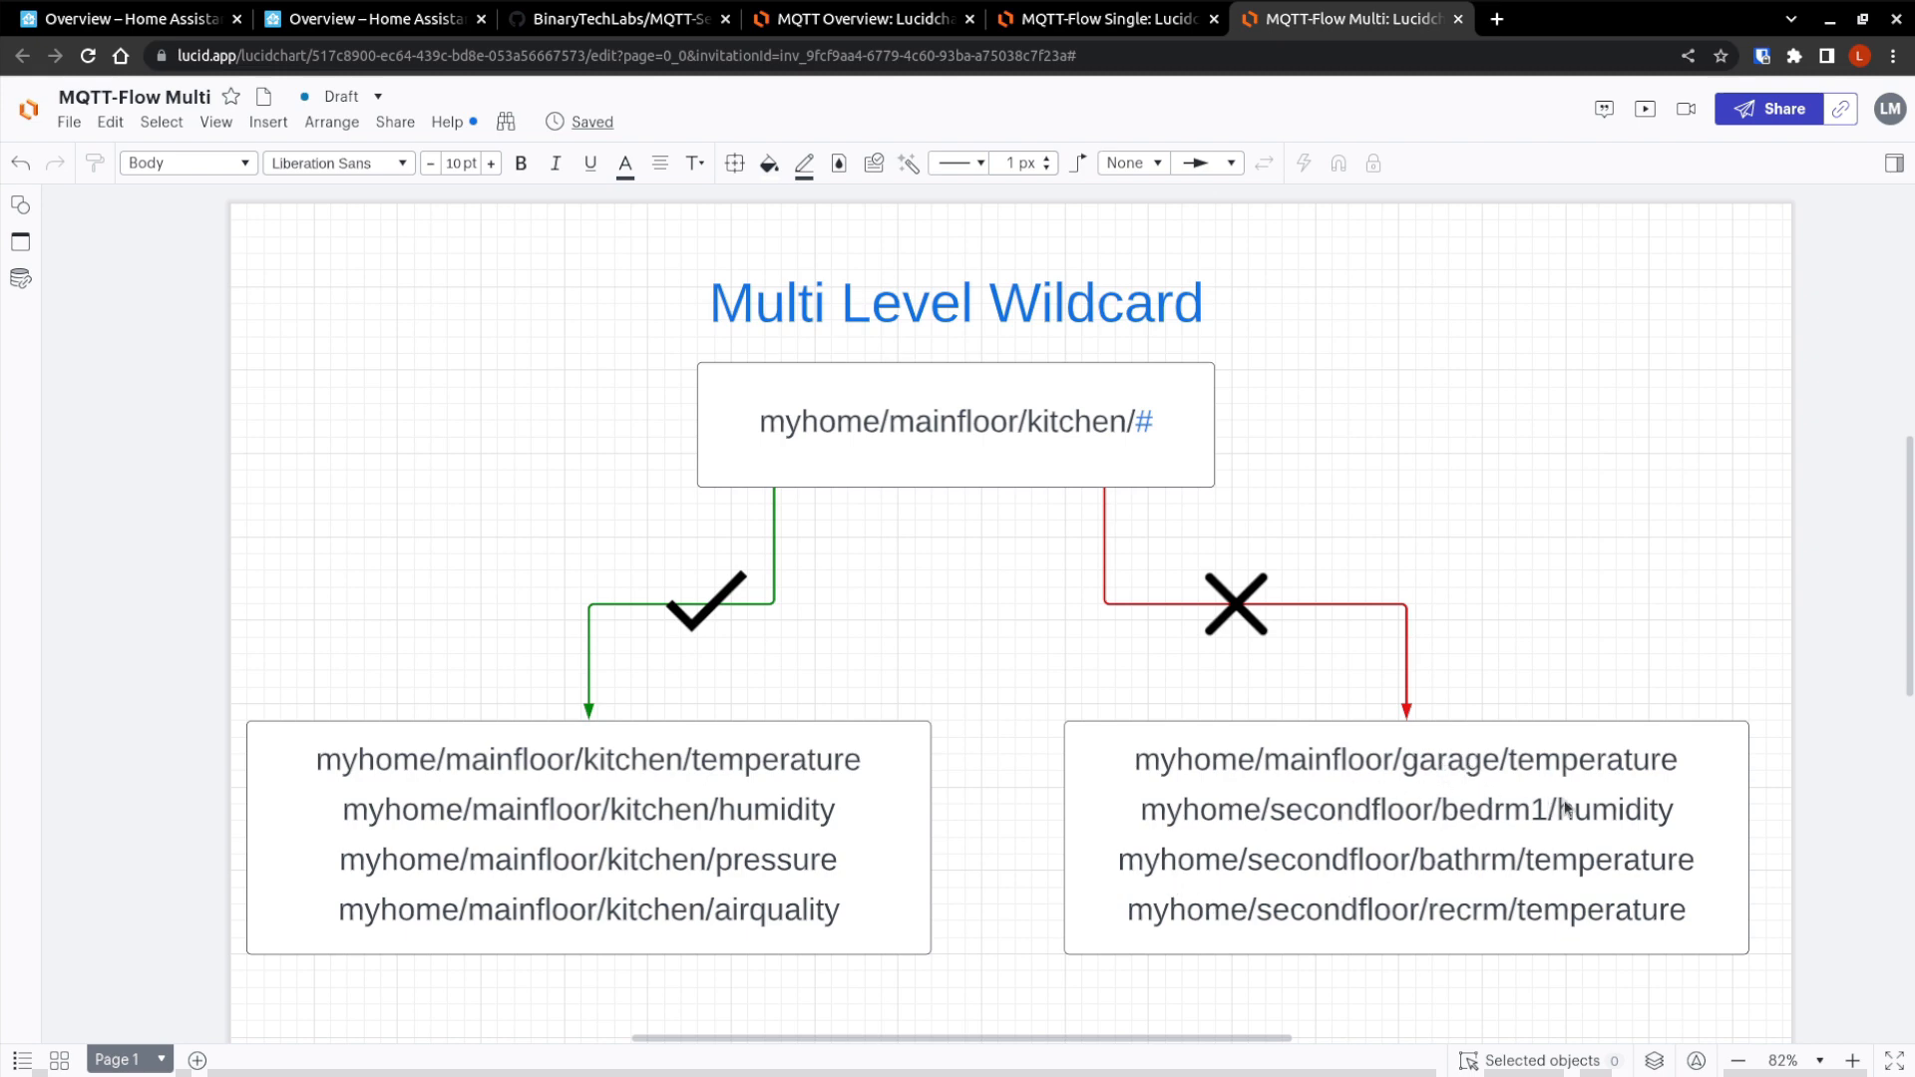
{"action": "mouse_move", "coordinate": [1104, 438]}
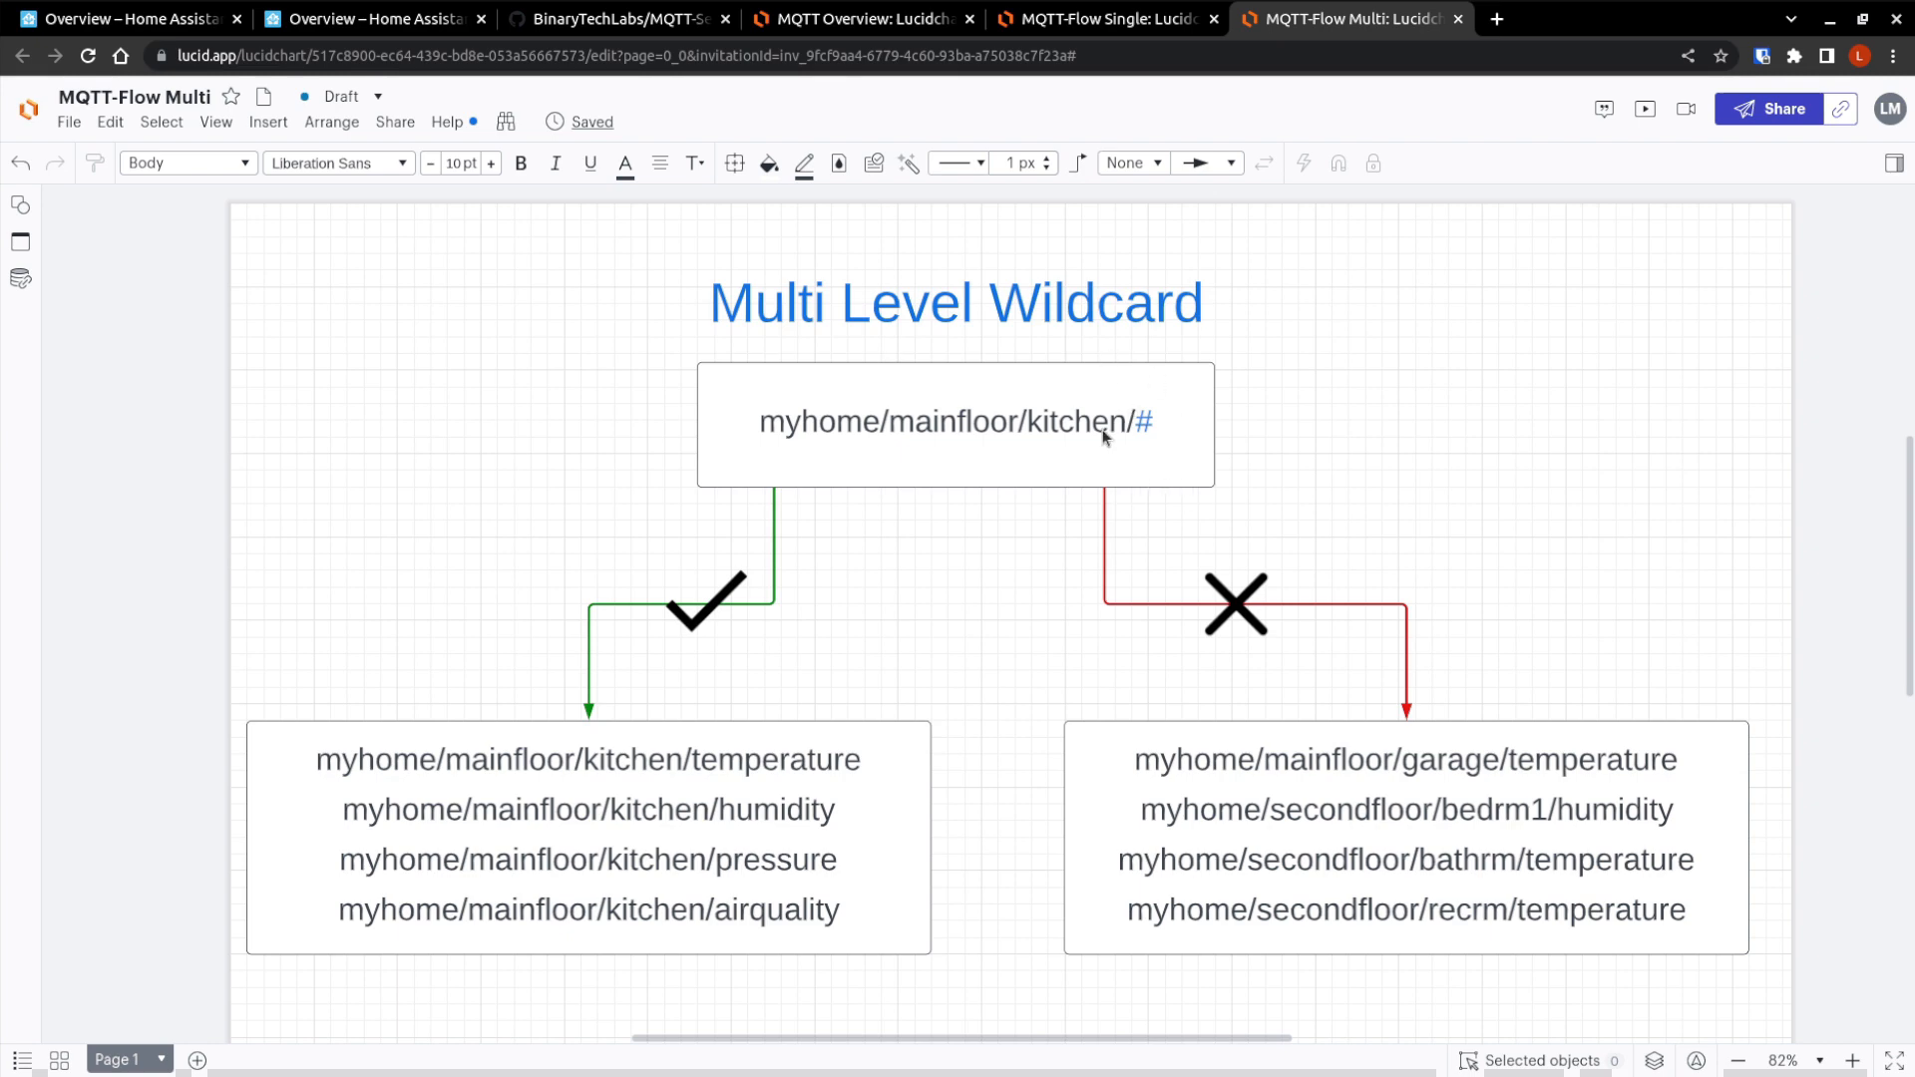
{"action": "mouse_move", "coordinate": [1014, 444]}
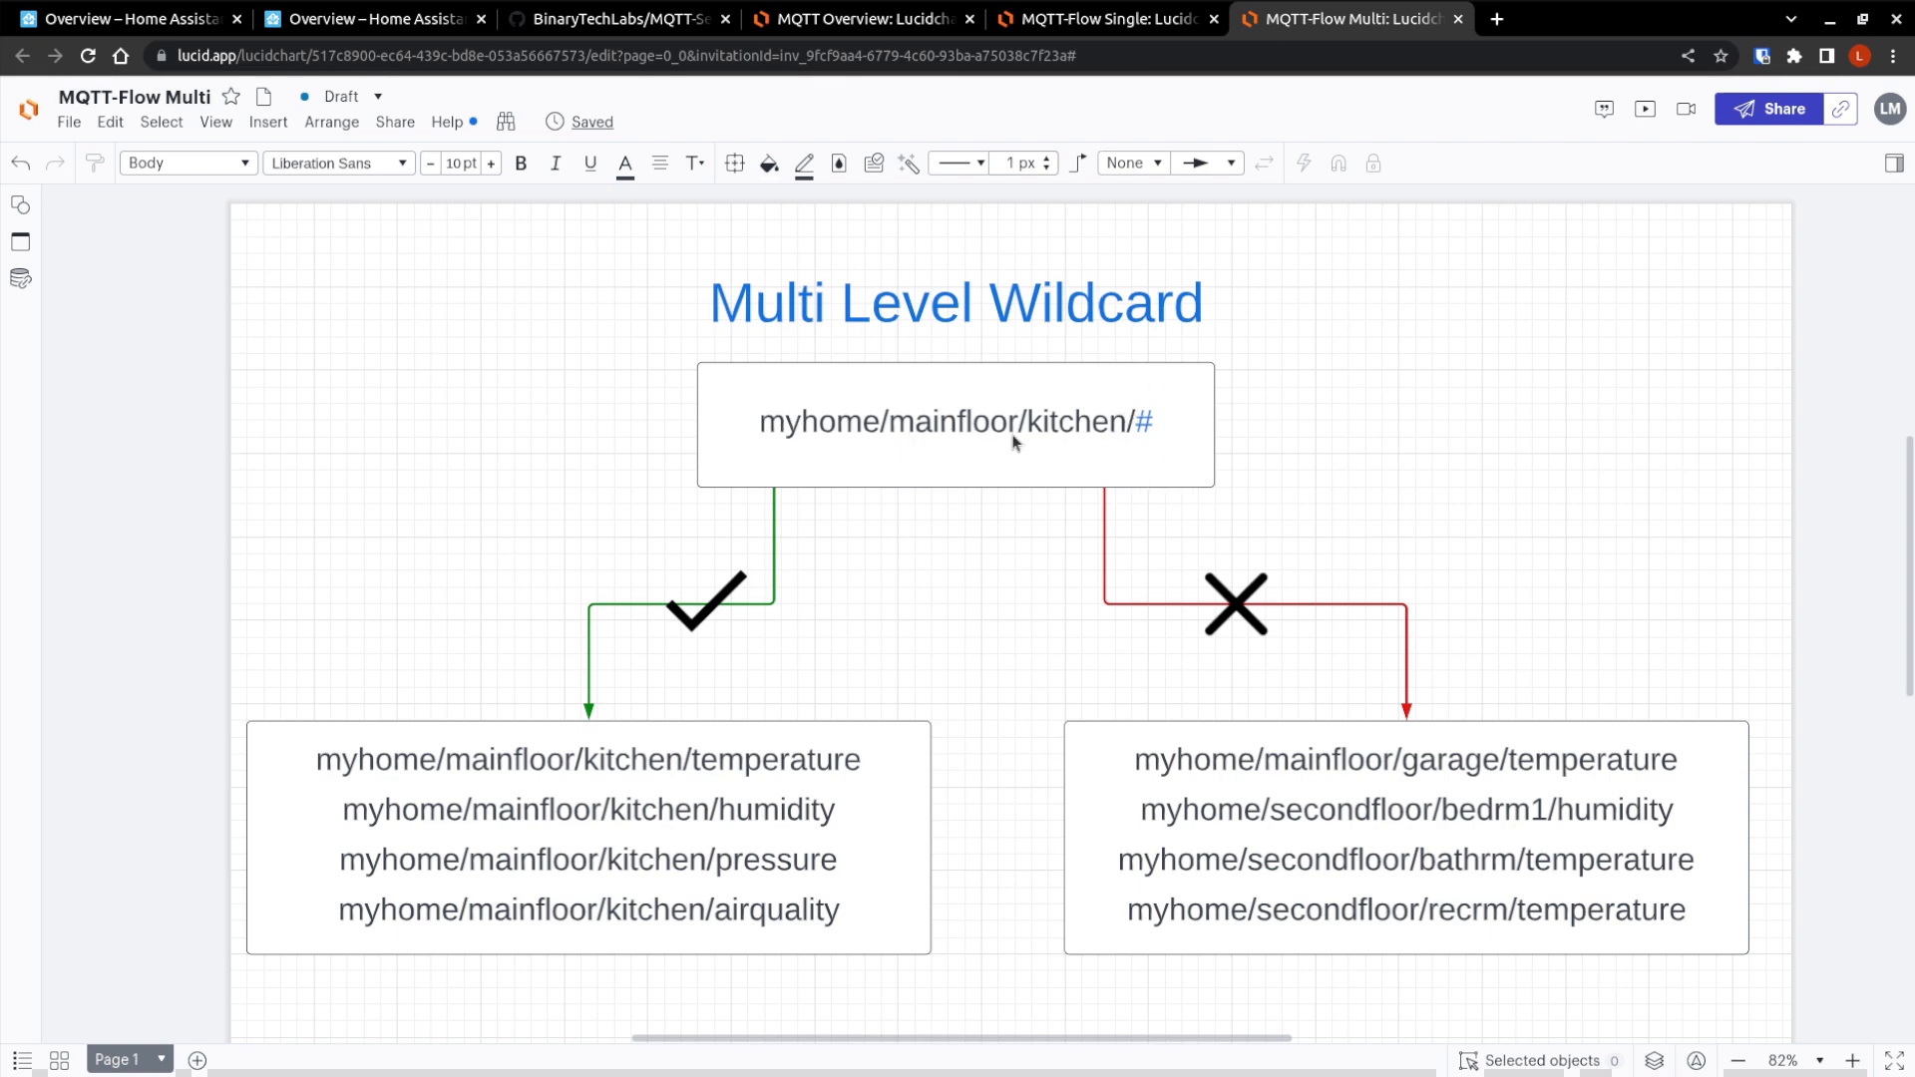
{"action": "mouse_move", "coordinate": [1585, 604]}
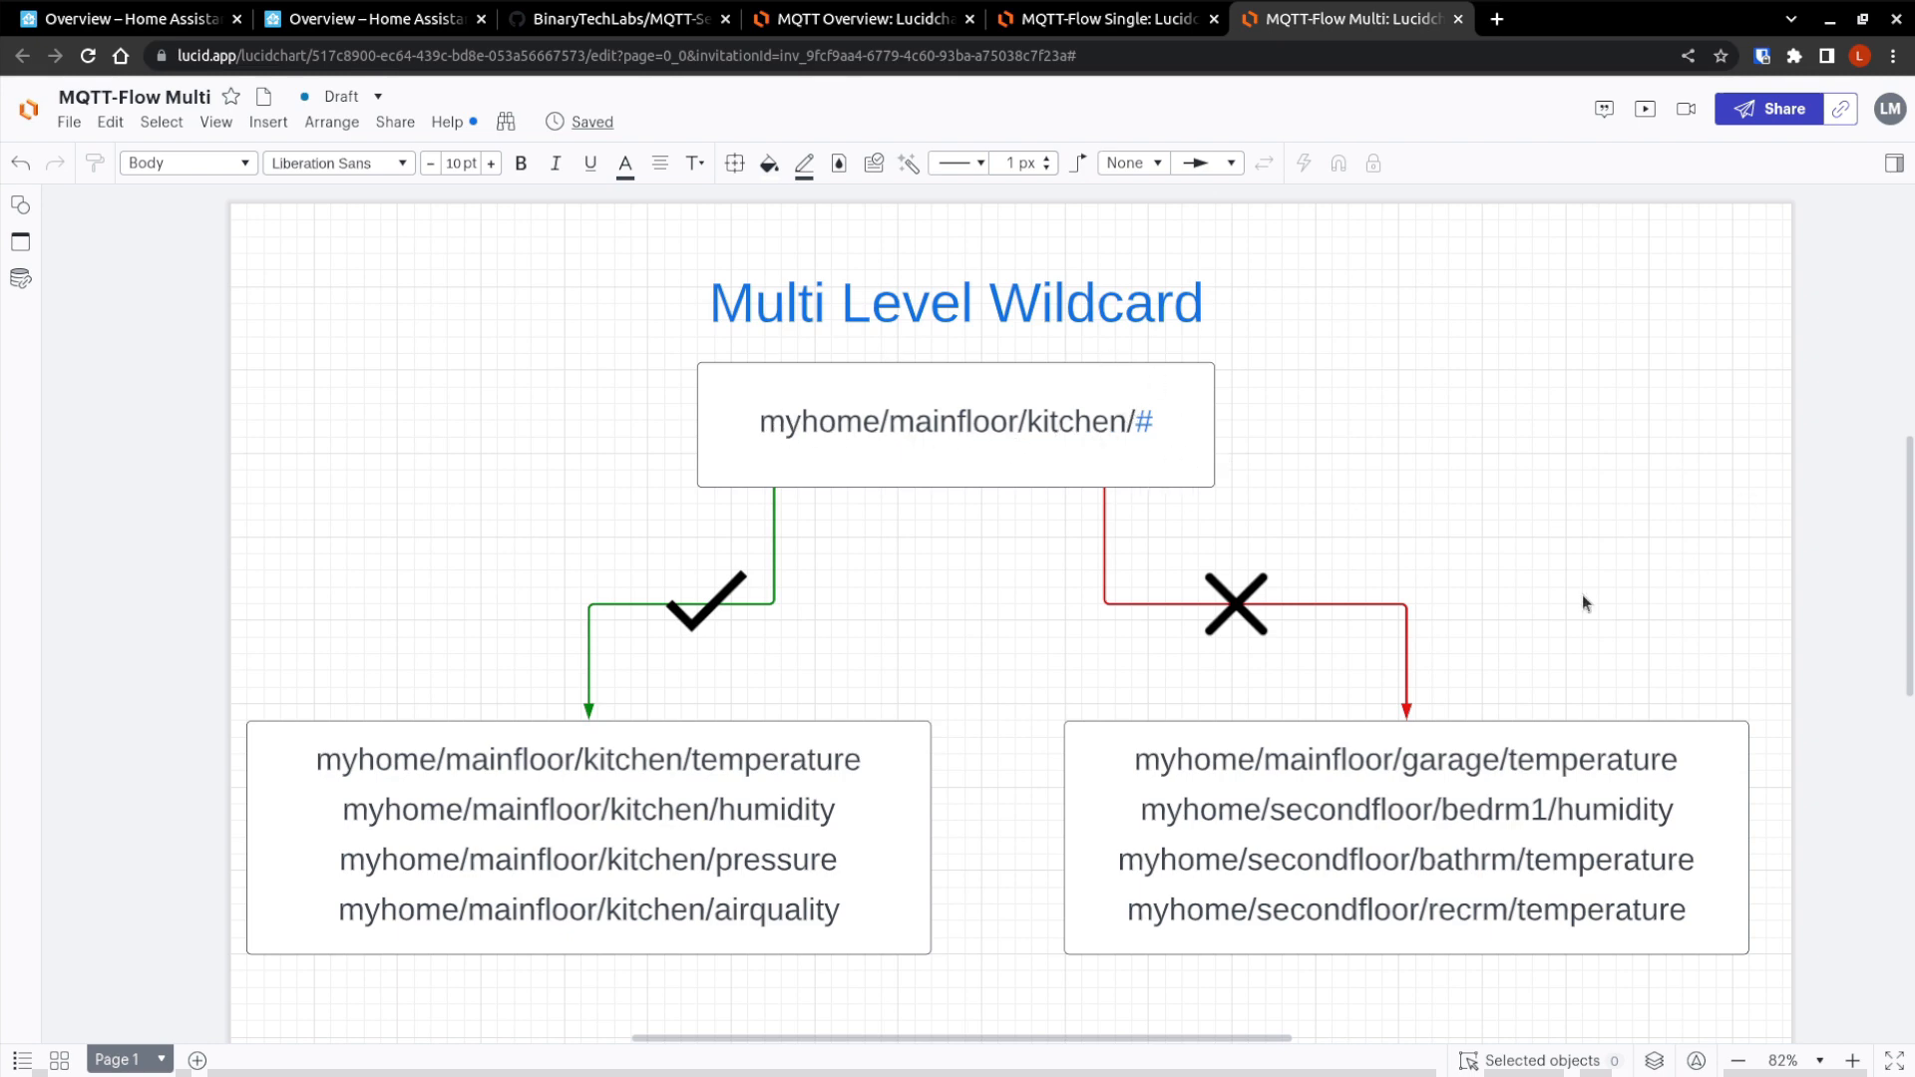
{"action": "mouse_move", "coordinate": [1387, 593]}
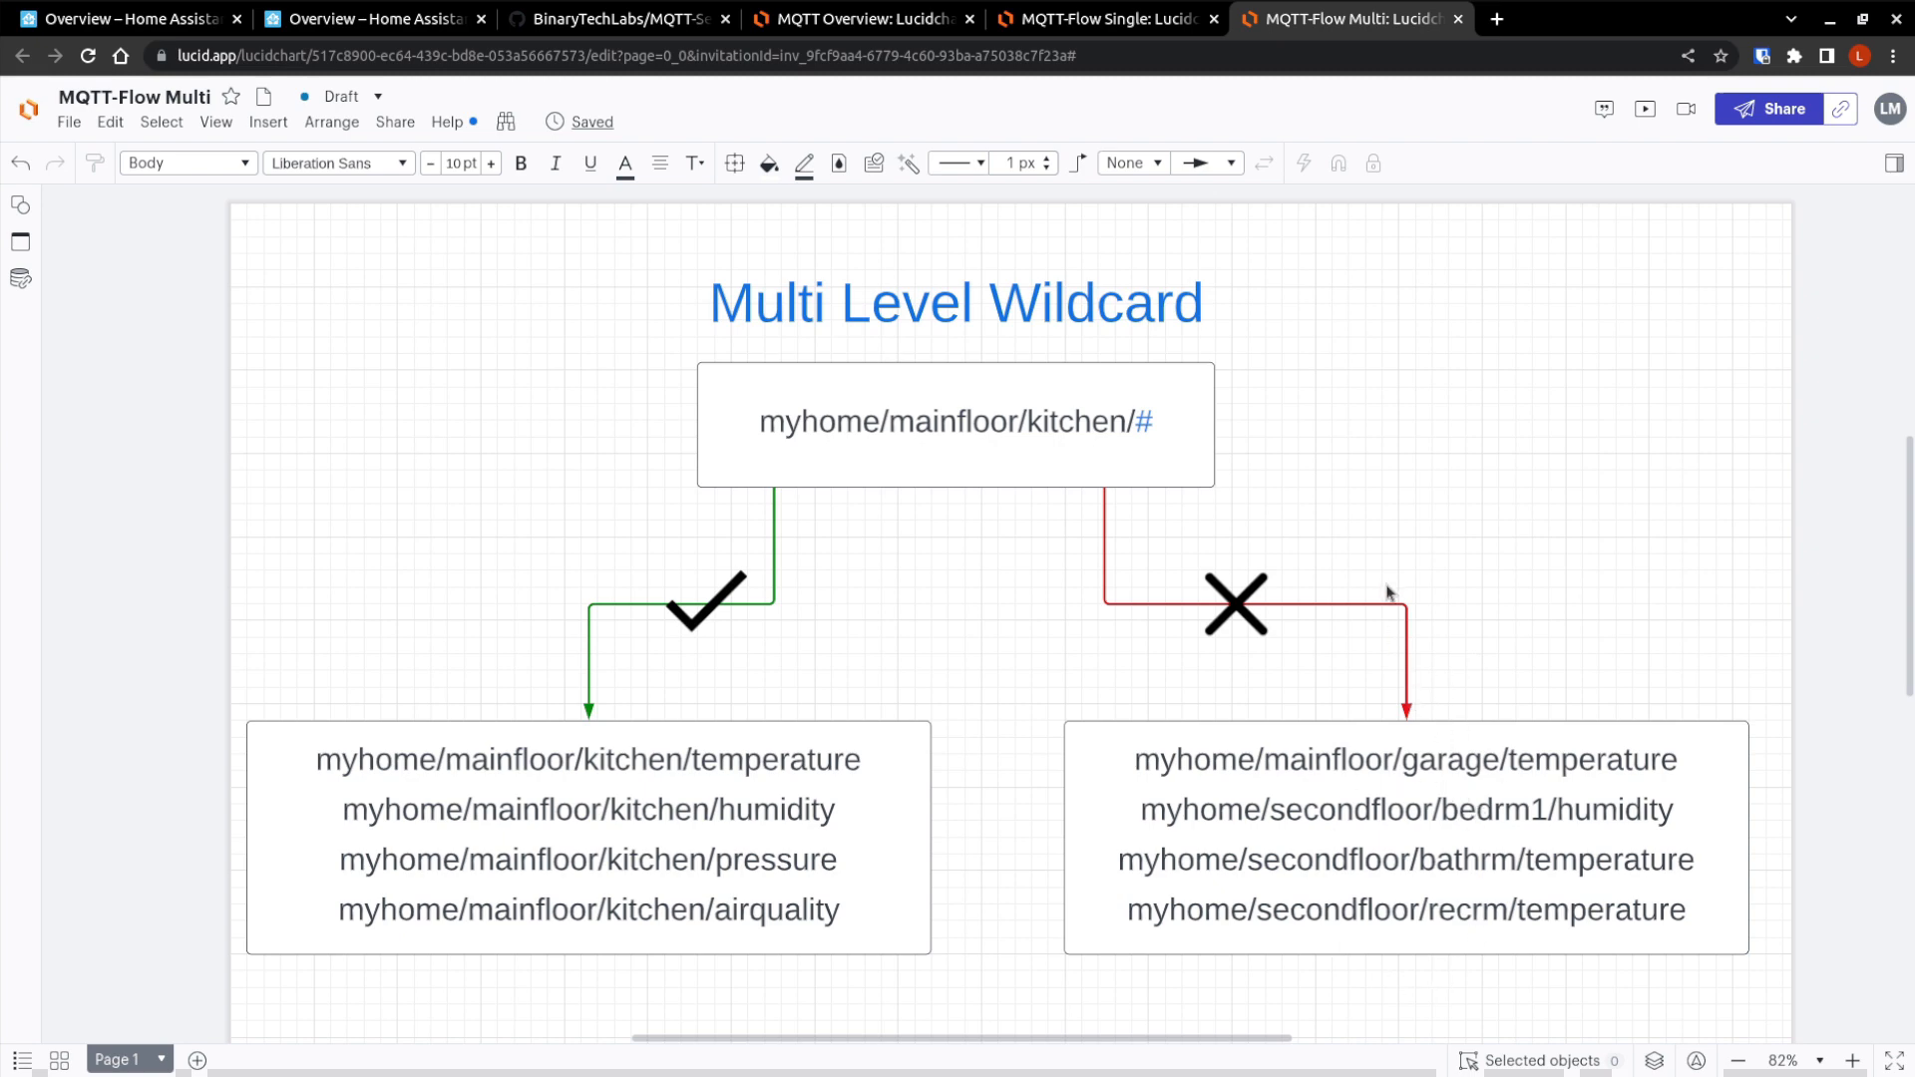
Switch to the Home Assistant Overview tab with the never-use-a-leading-slash tip.
{"action": "left_click", "coordinate": [130, 20]}
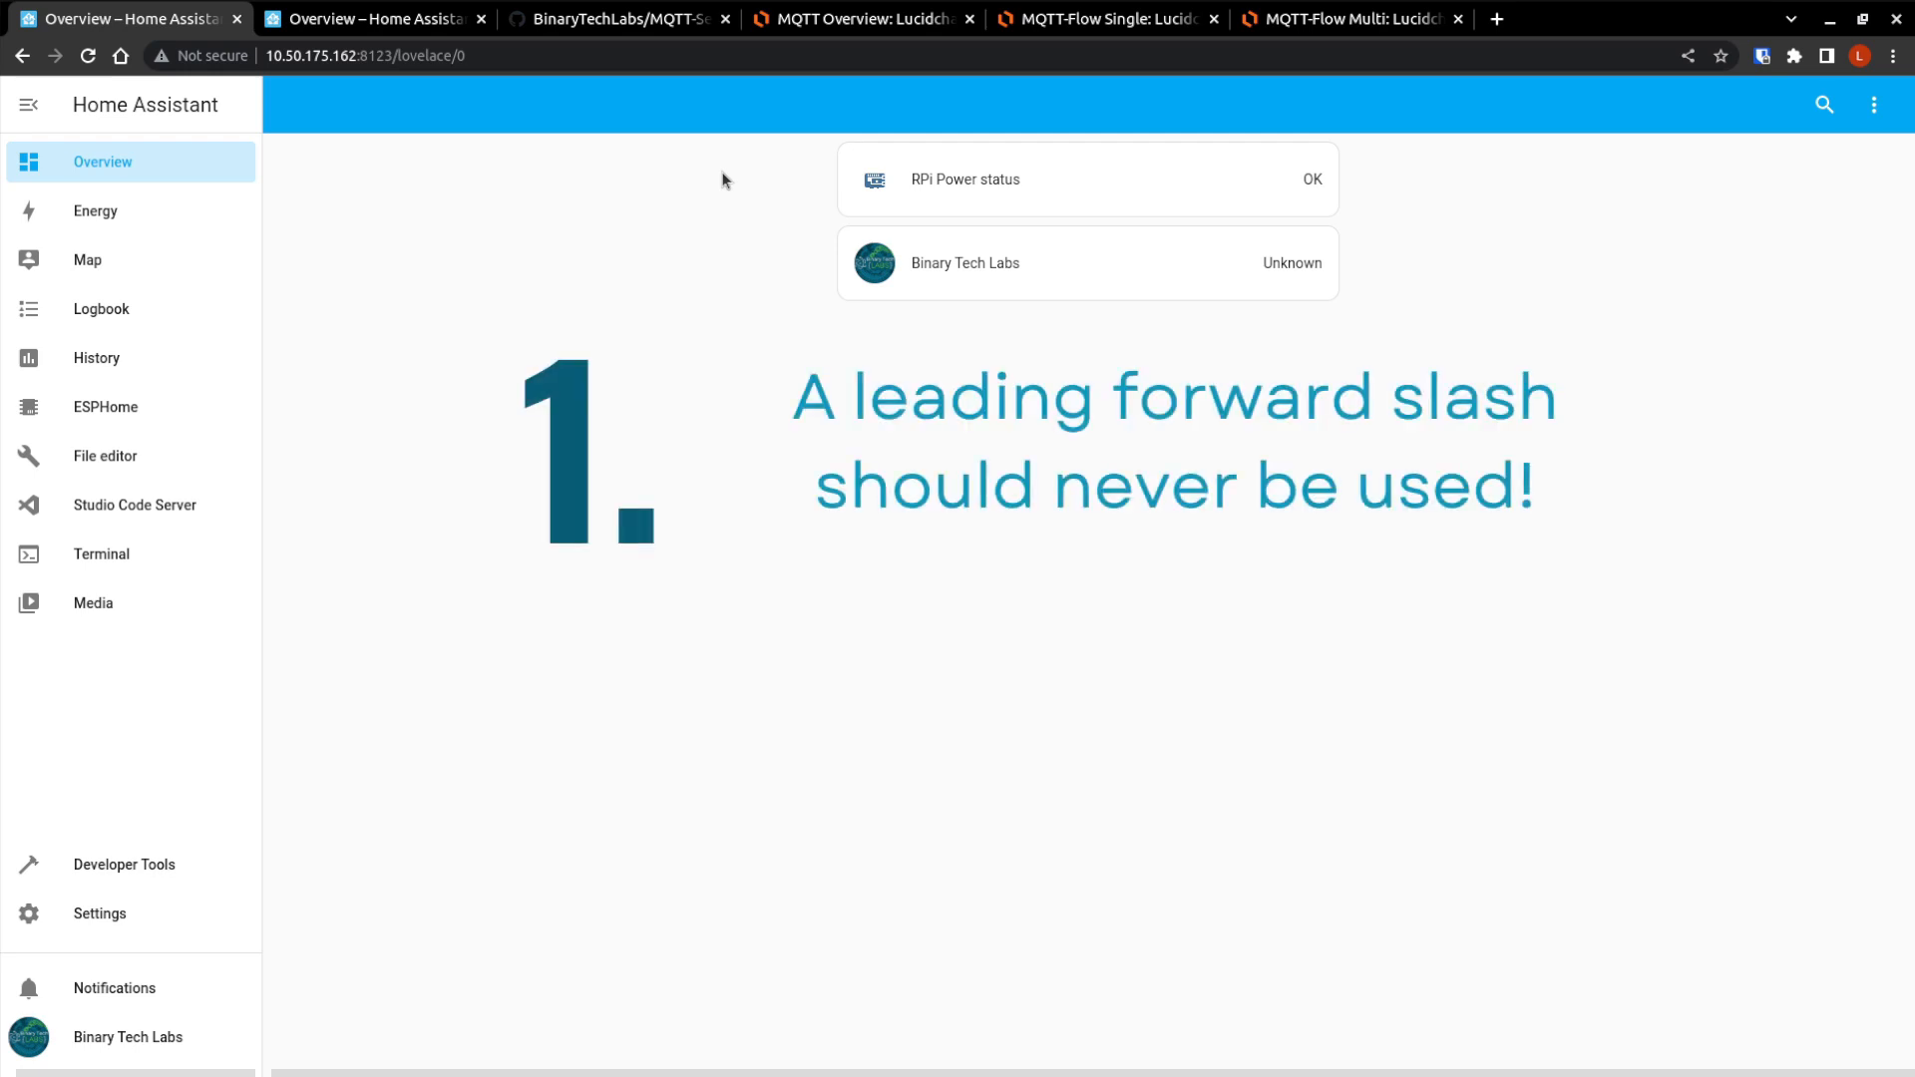
{"action": "mouse_move", "coordinate": [754, 98]}
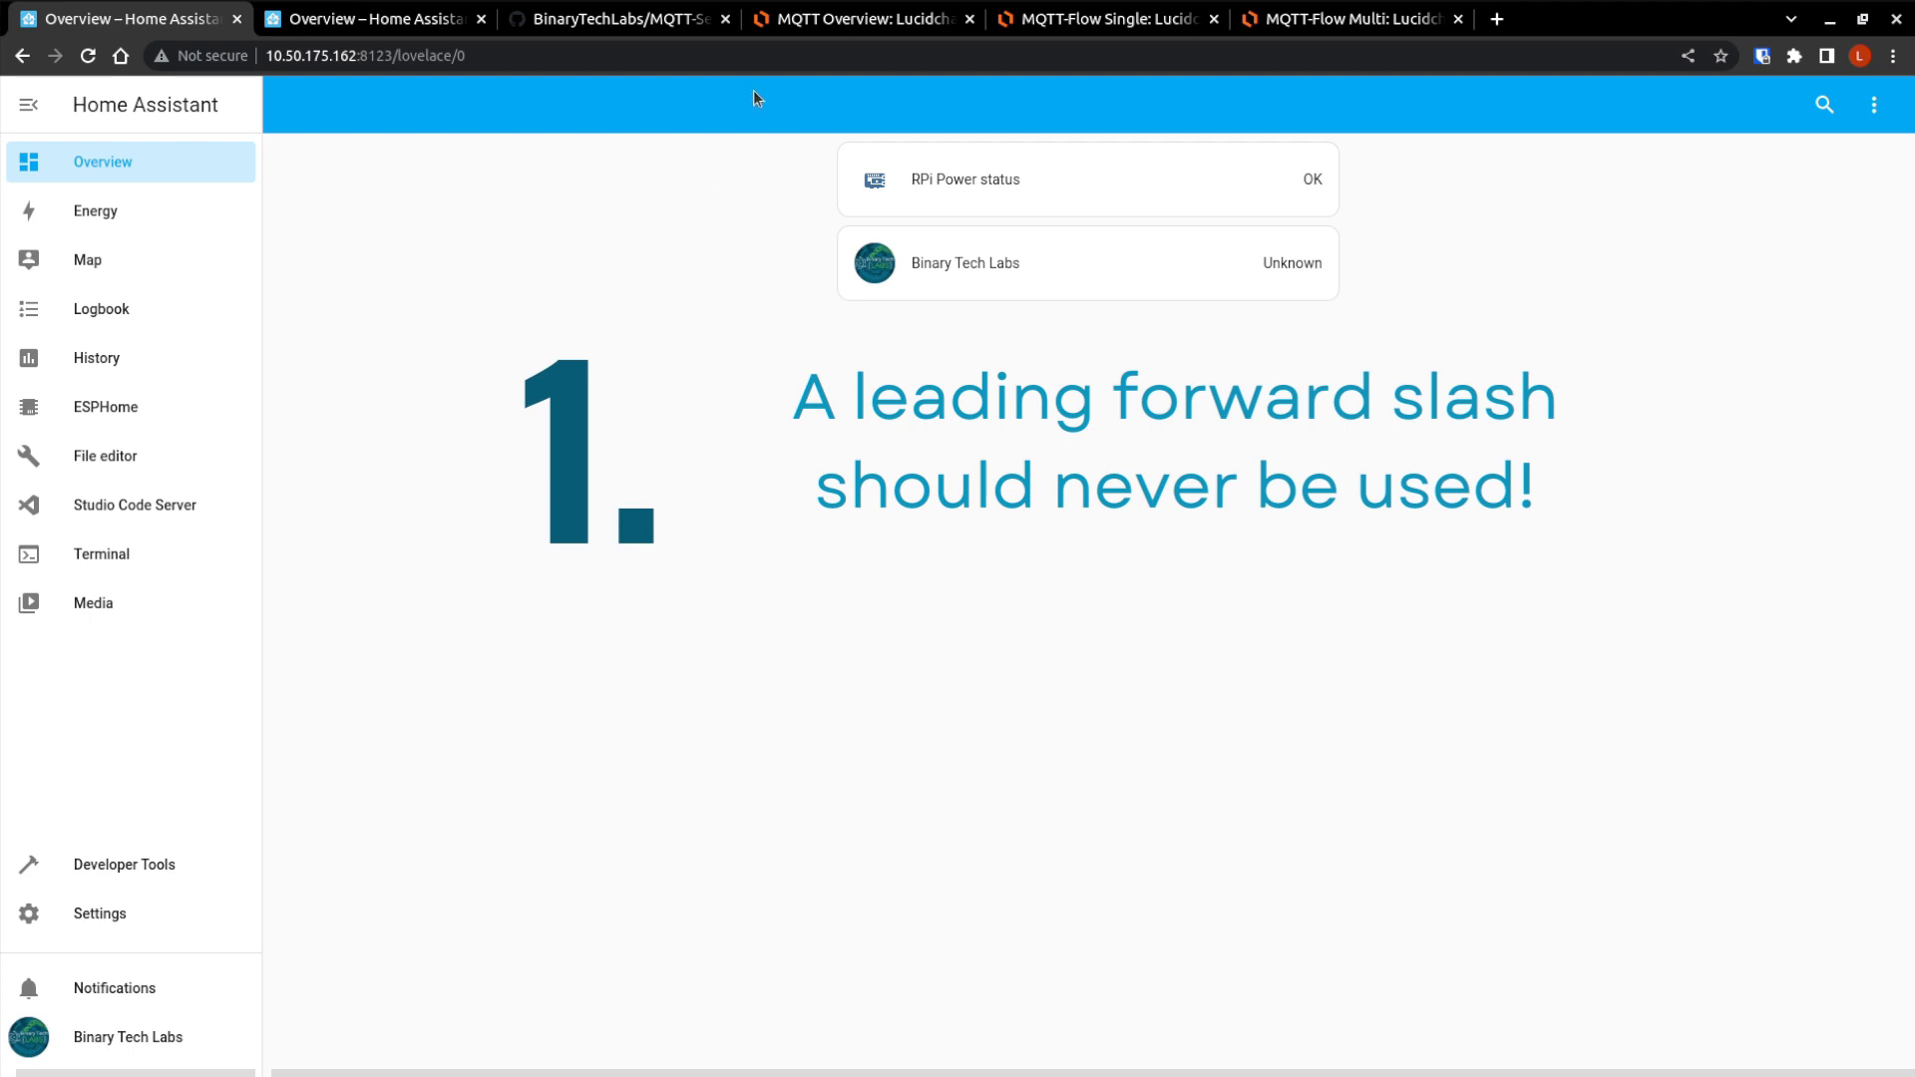
Edit the MQTT-Flow Single top topic to start with a slash: /myhome/mainfloor/+/temperature.
{"action": "left_click", "coordinate": [1105, 18]}
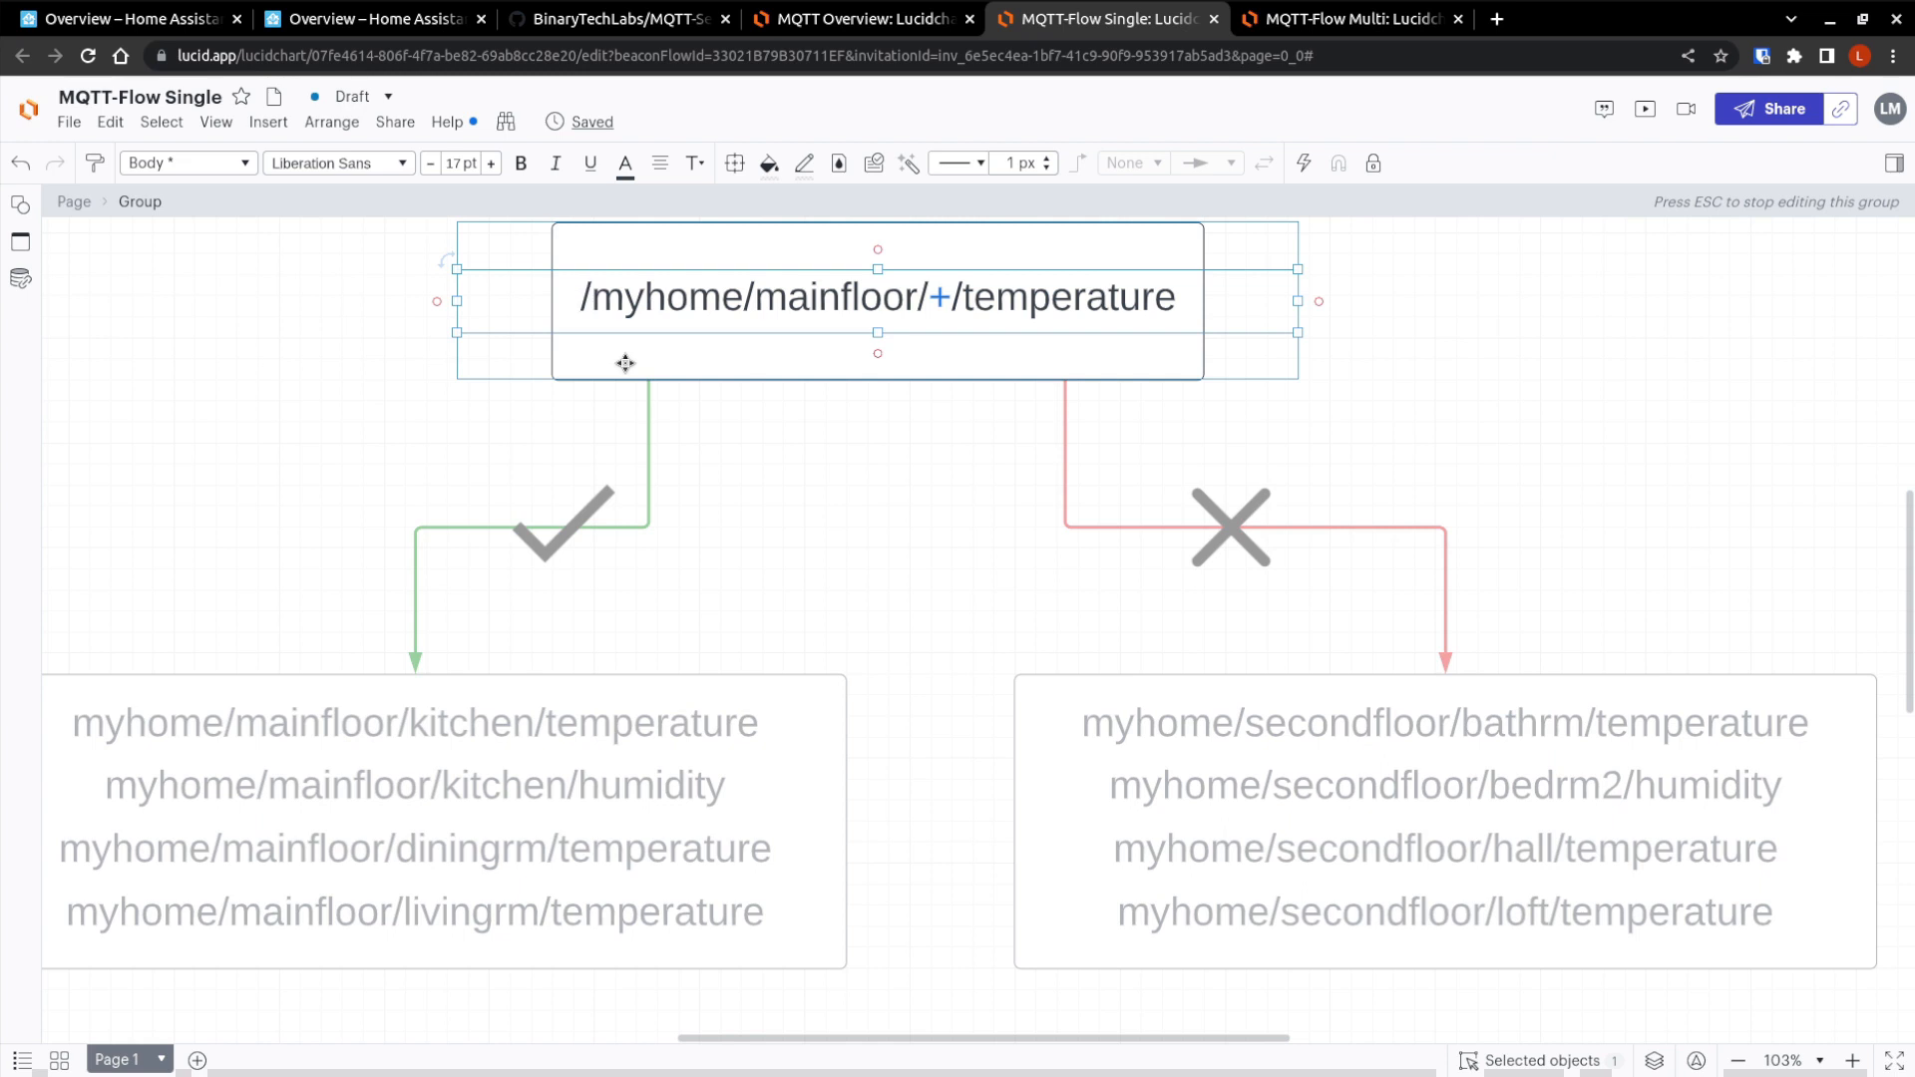
{"action": "type", "text": "0"}
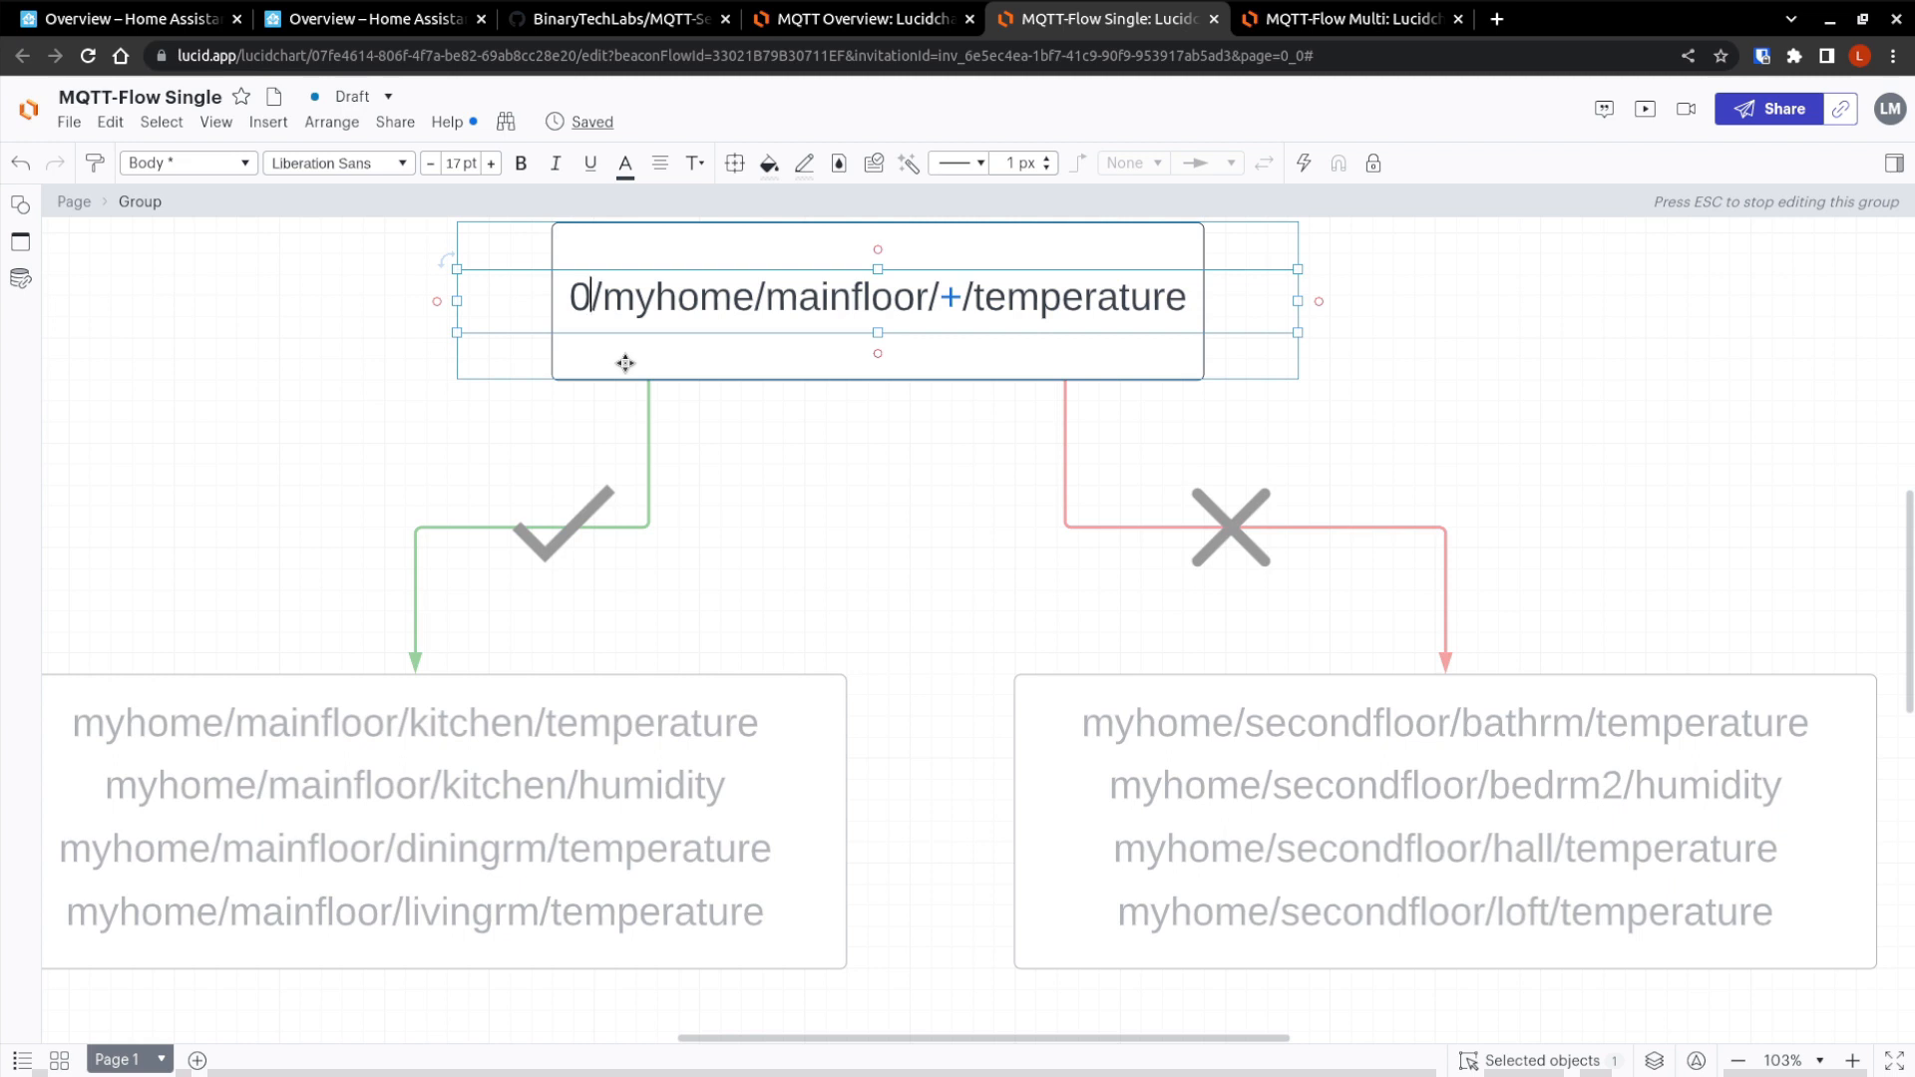
{"action": "left_click", "coordinate": [801, 447]}
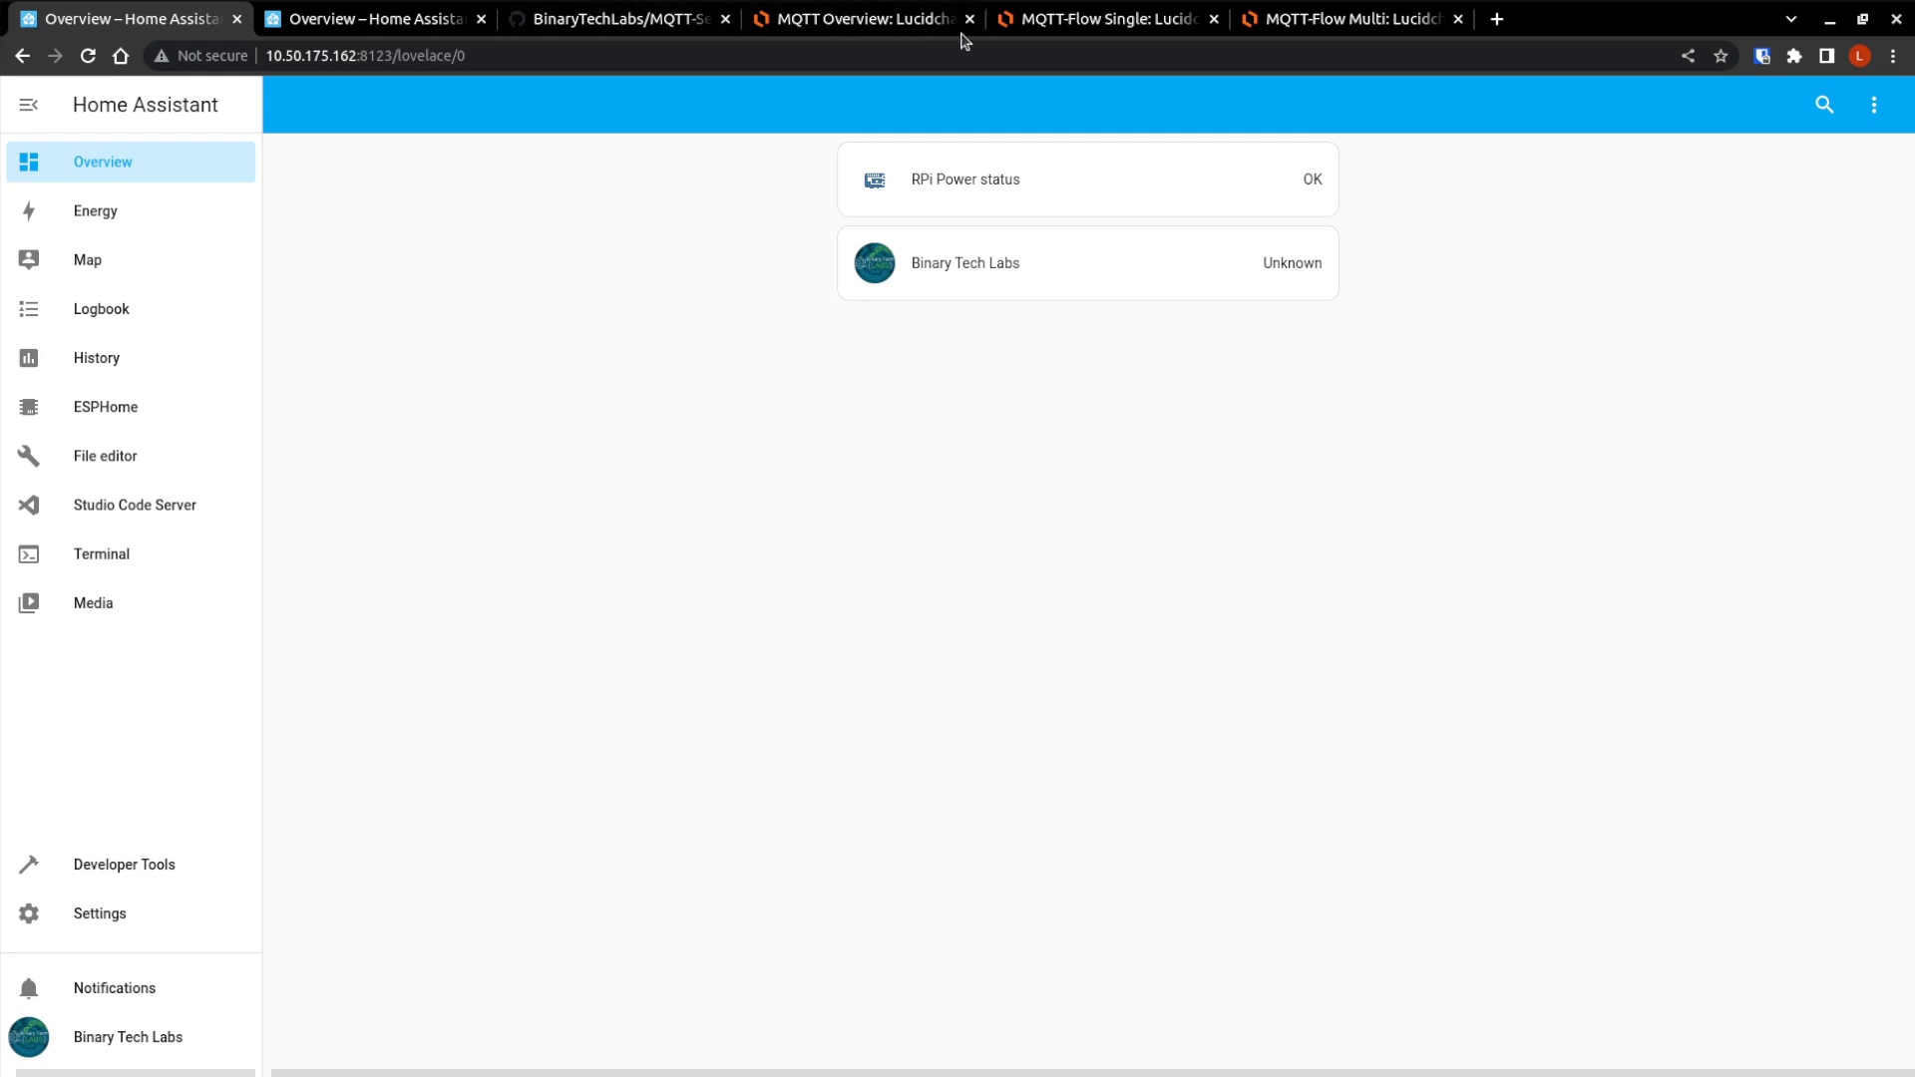
Open MQTT-Self-Hosted's 901-line mosquitto.conf, scroll through it, and return to the repository root.
{"action": "left_click", "coordinate": [980, 18]}
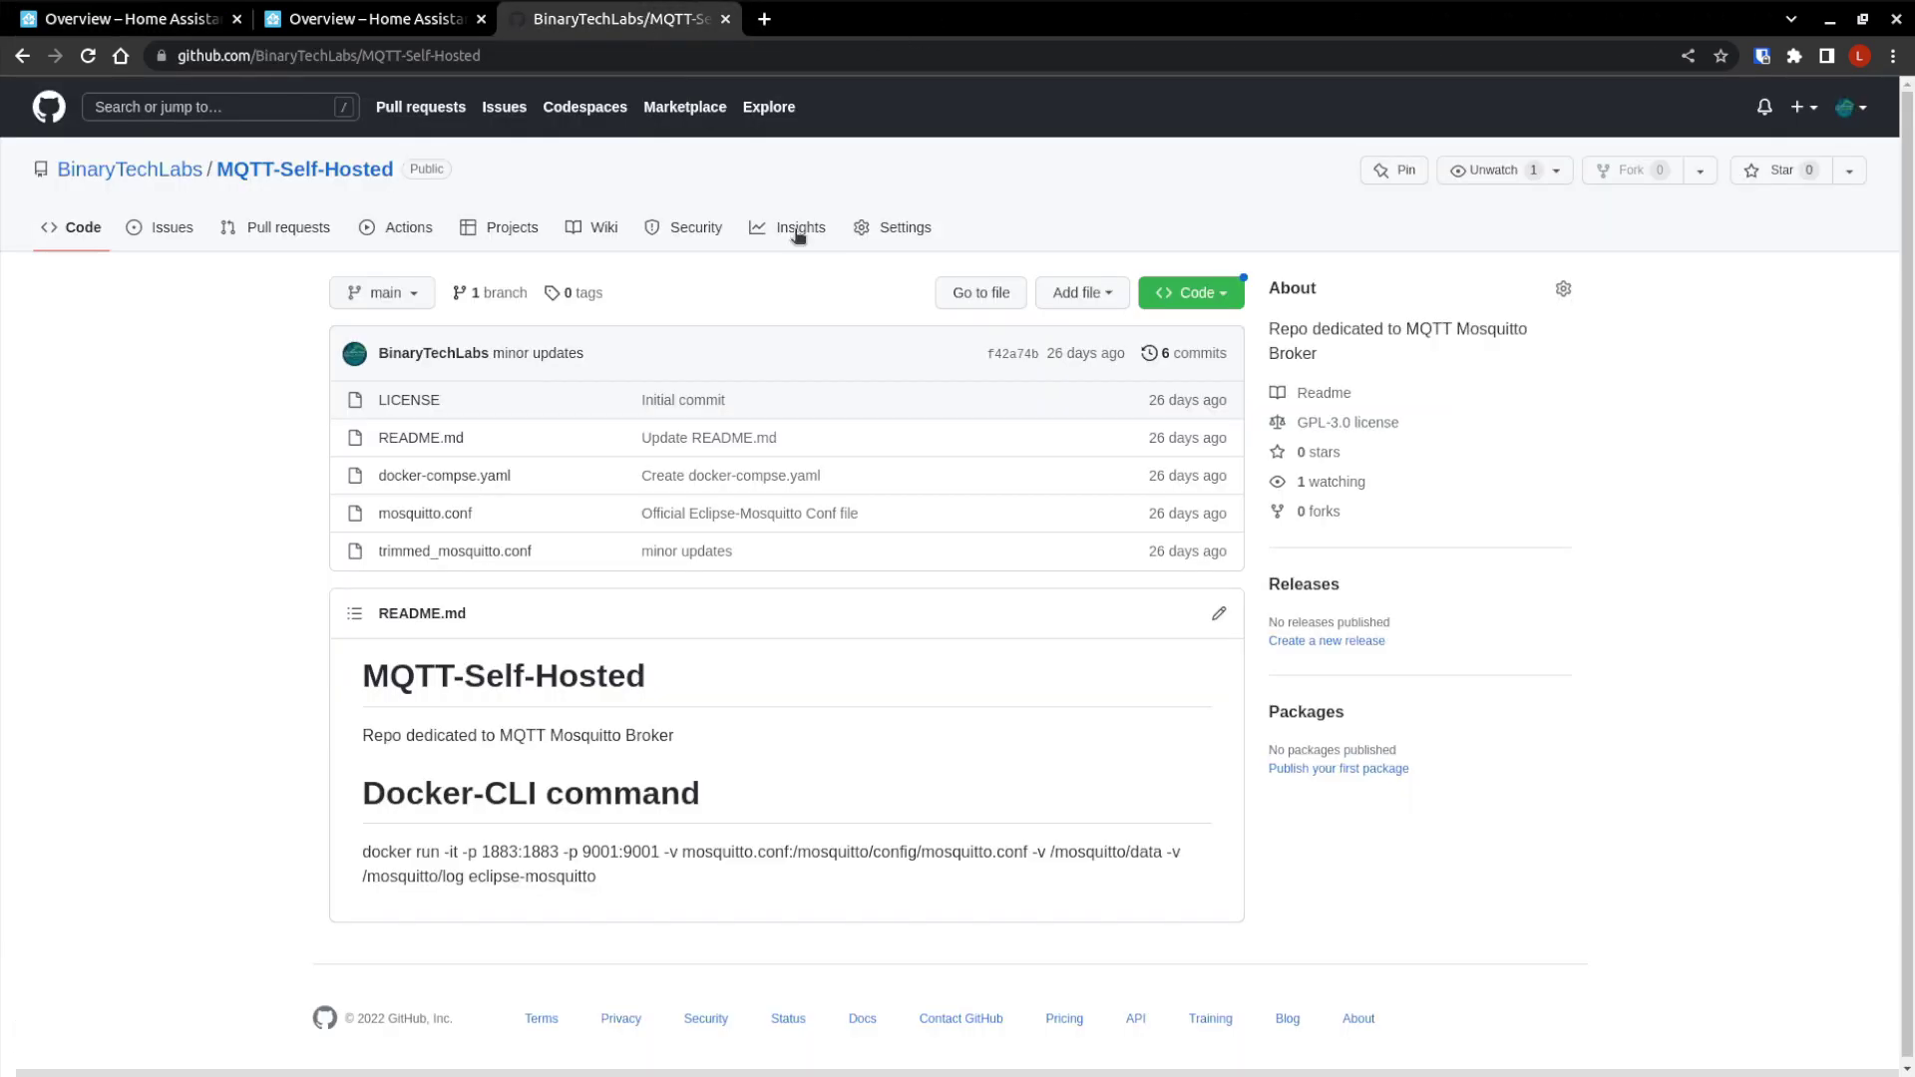
{"action": "mouse_move", "coordinate": [556, 569]}
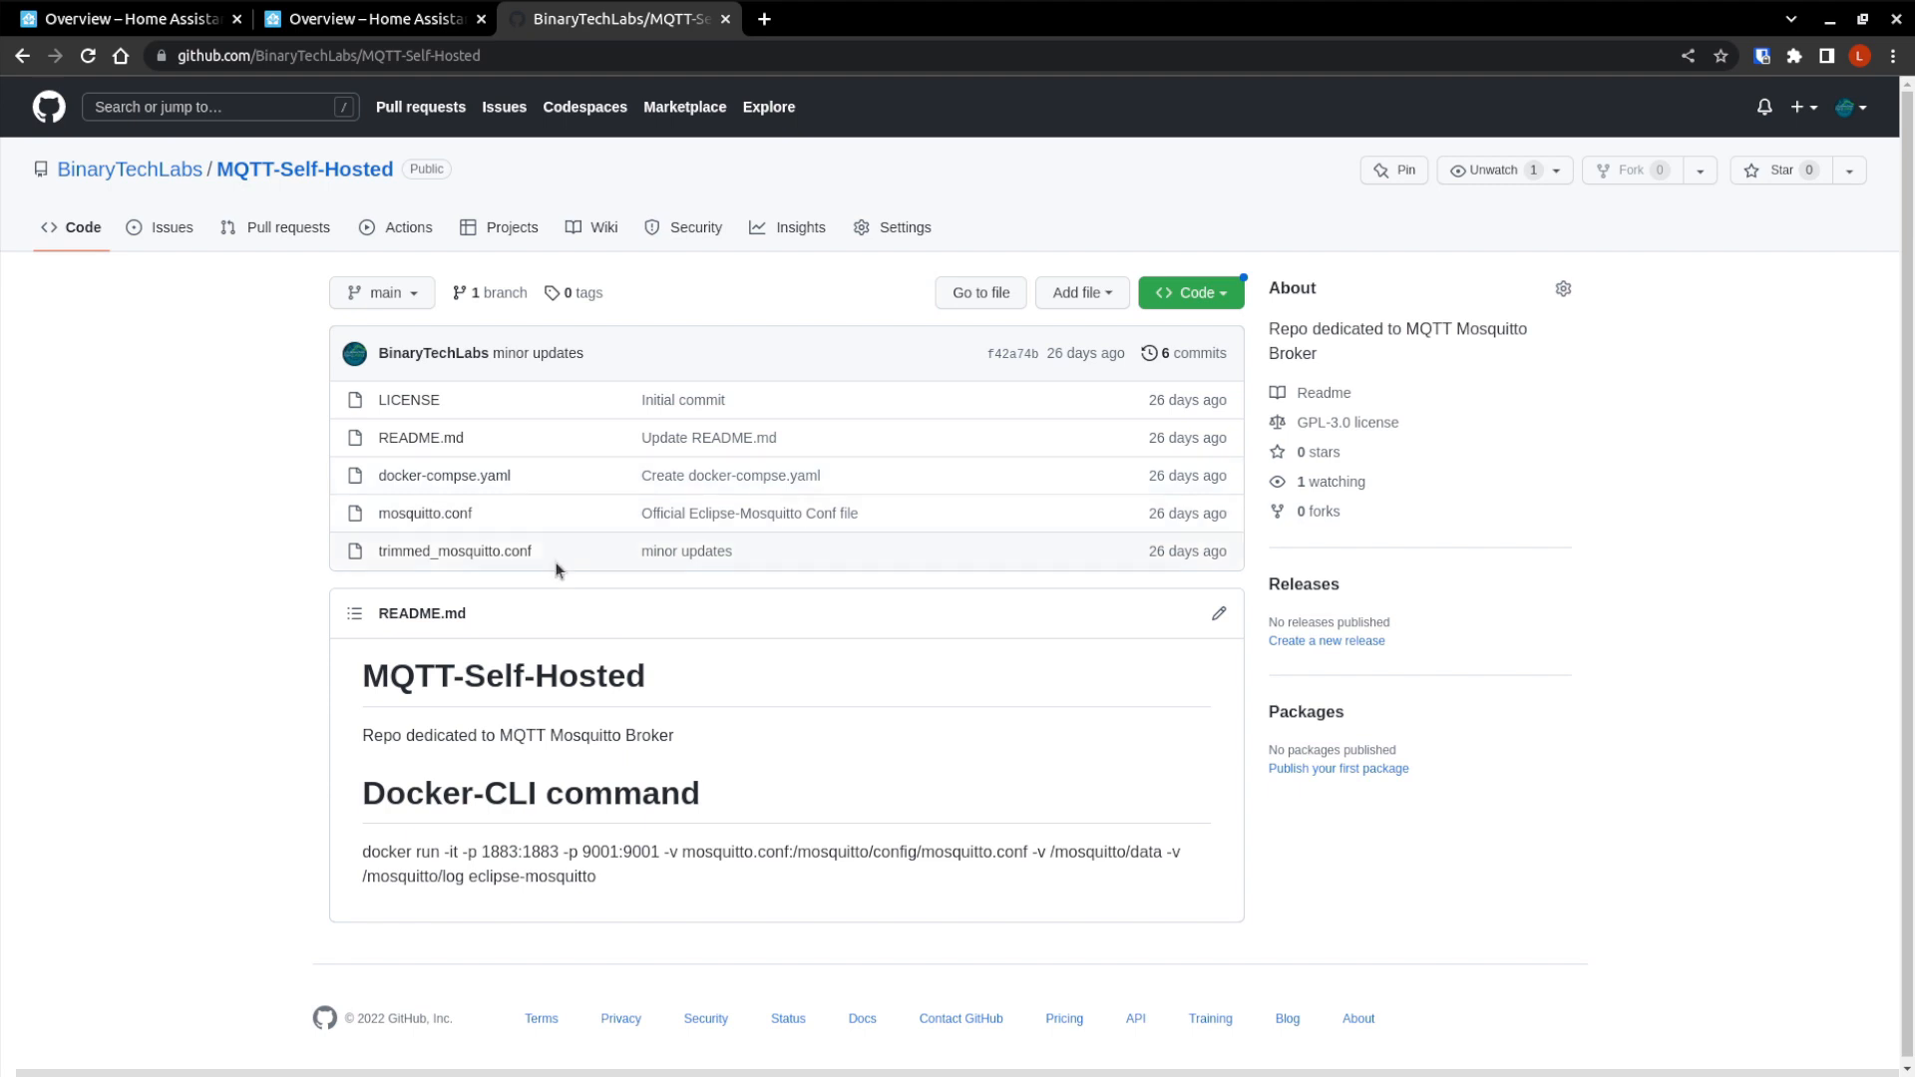
{"action": "mouse_move", "coordinate": [272, 175]}
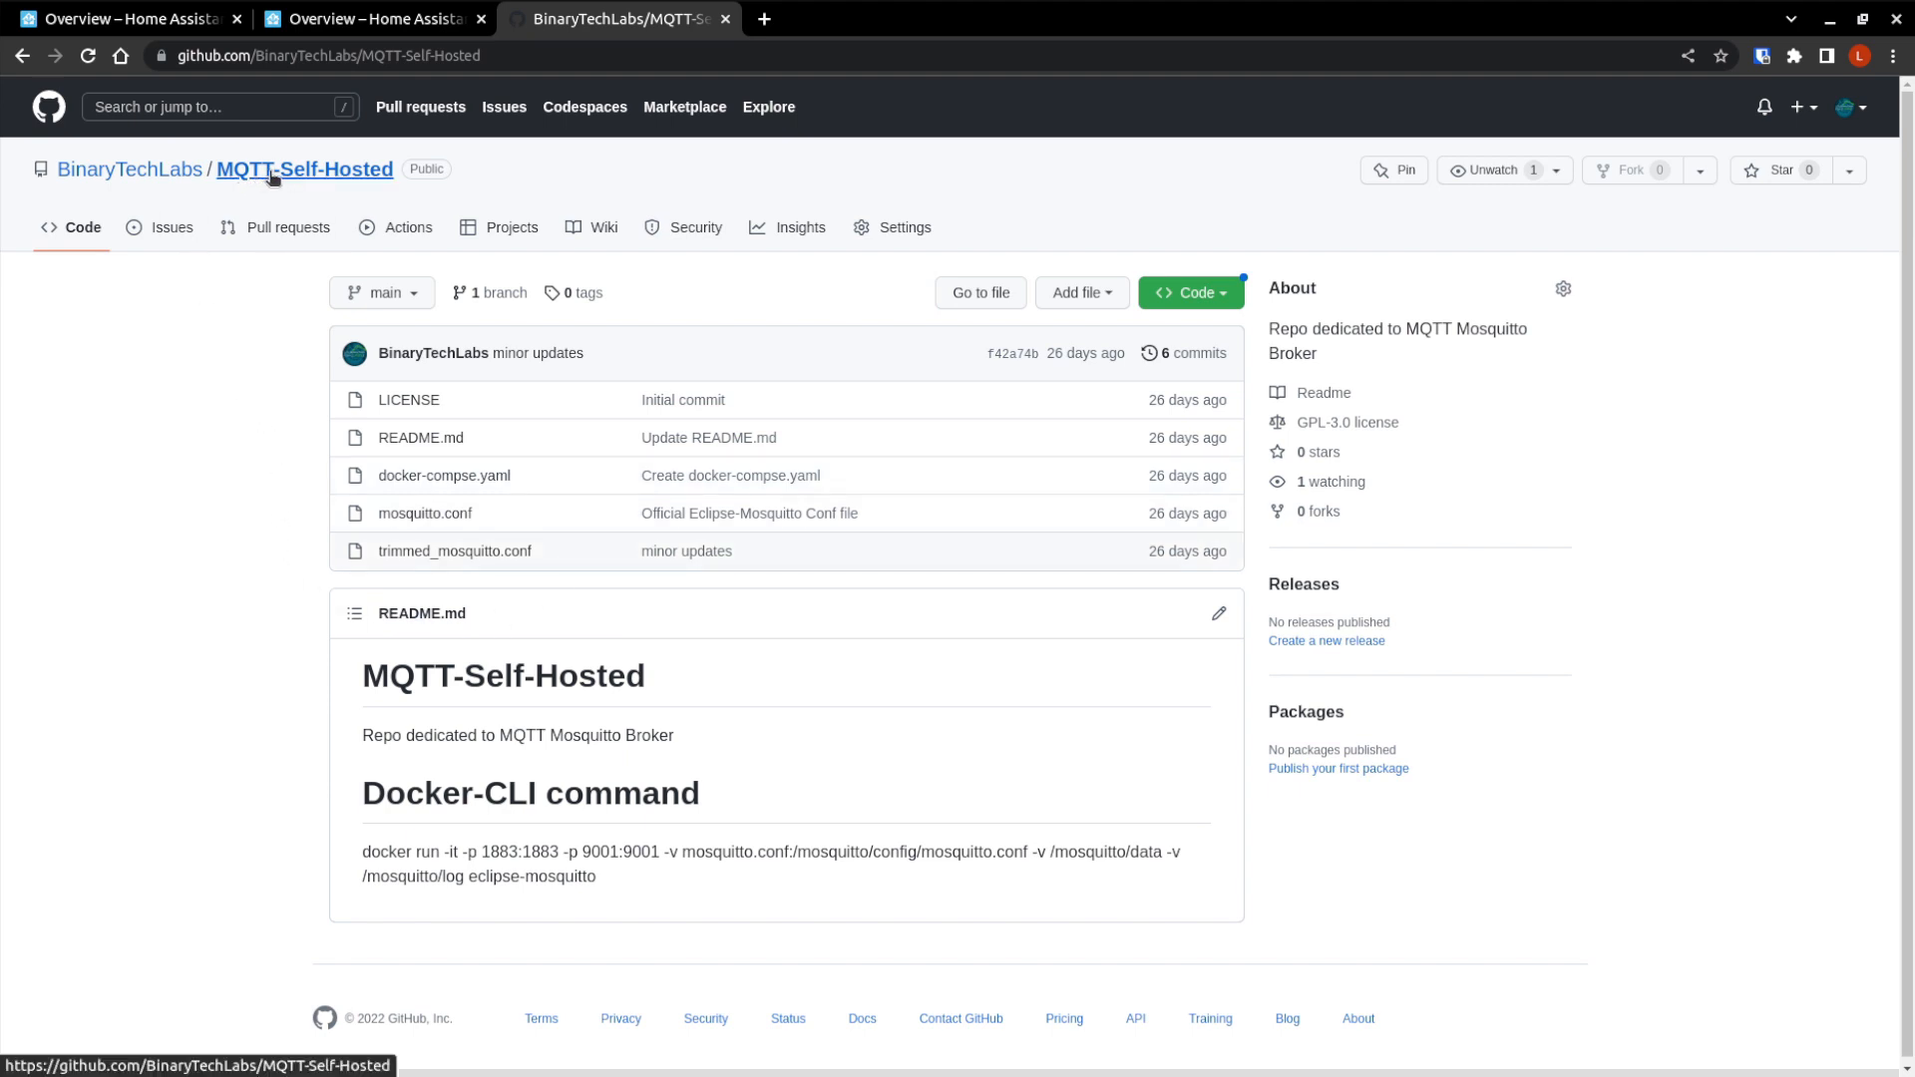
{"action": "mouse_move", "coordinate": [309, 476]}
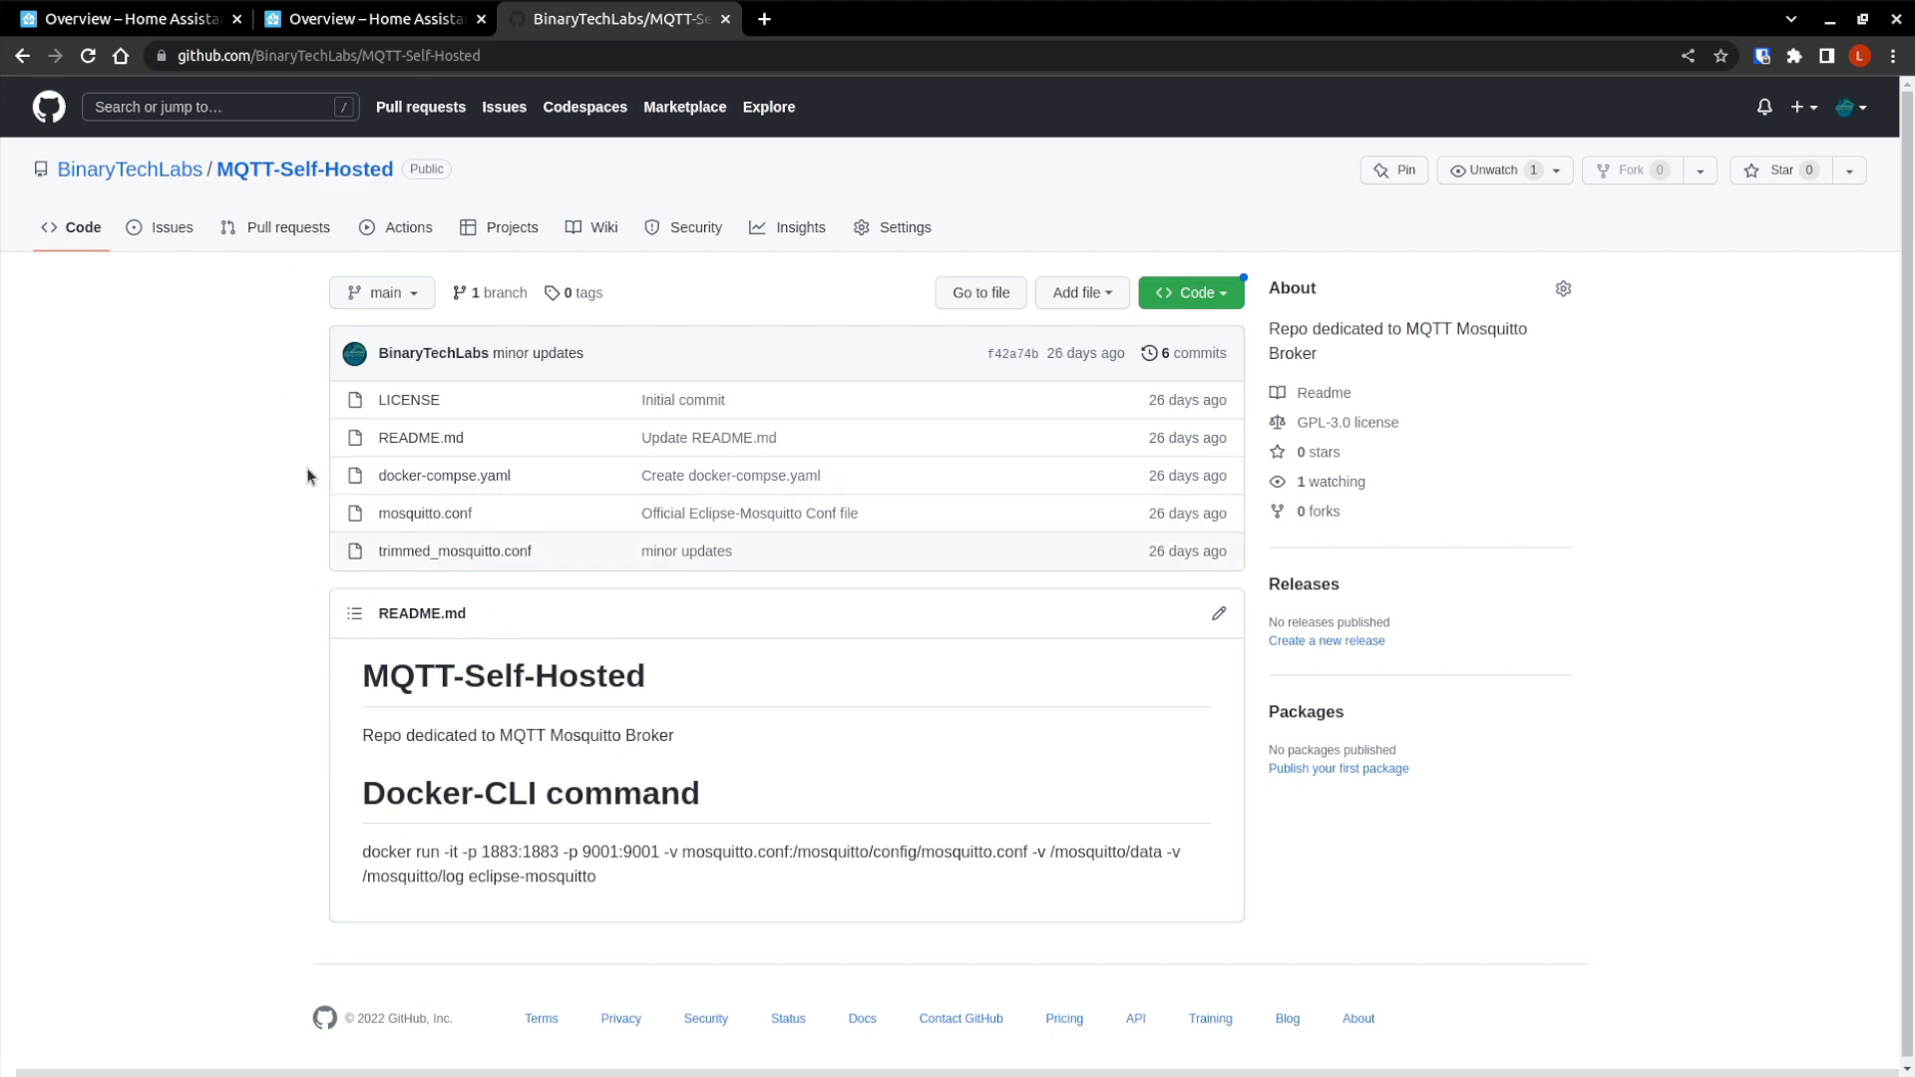
{"action": "mouse_move", "coordinate": [362, 492]}
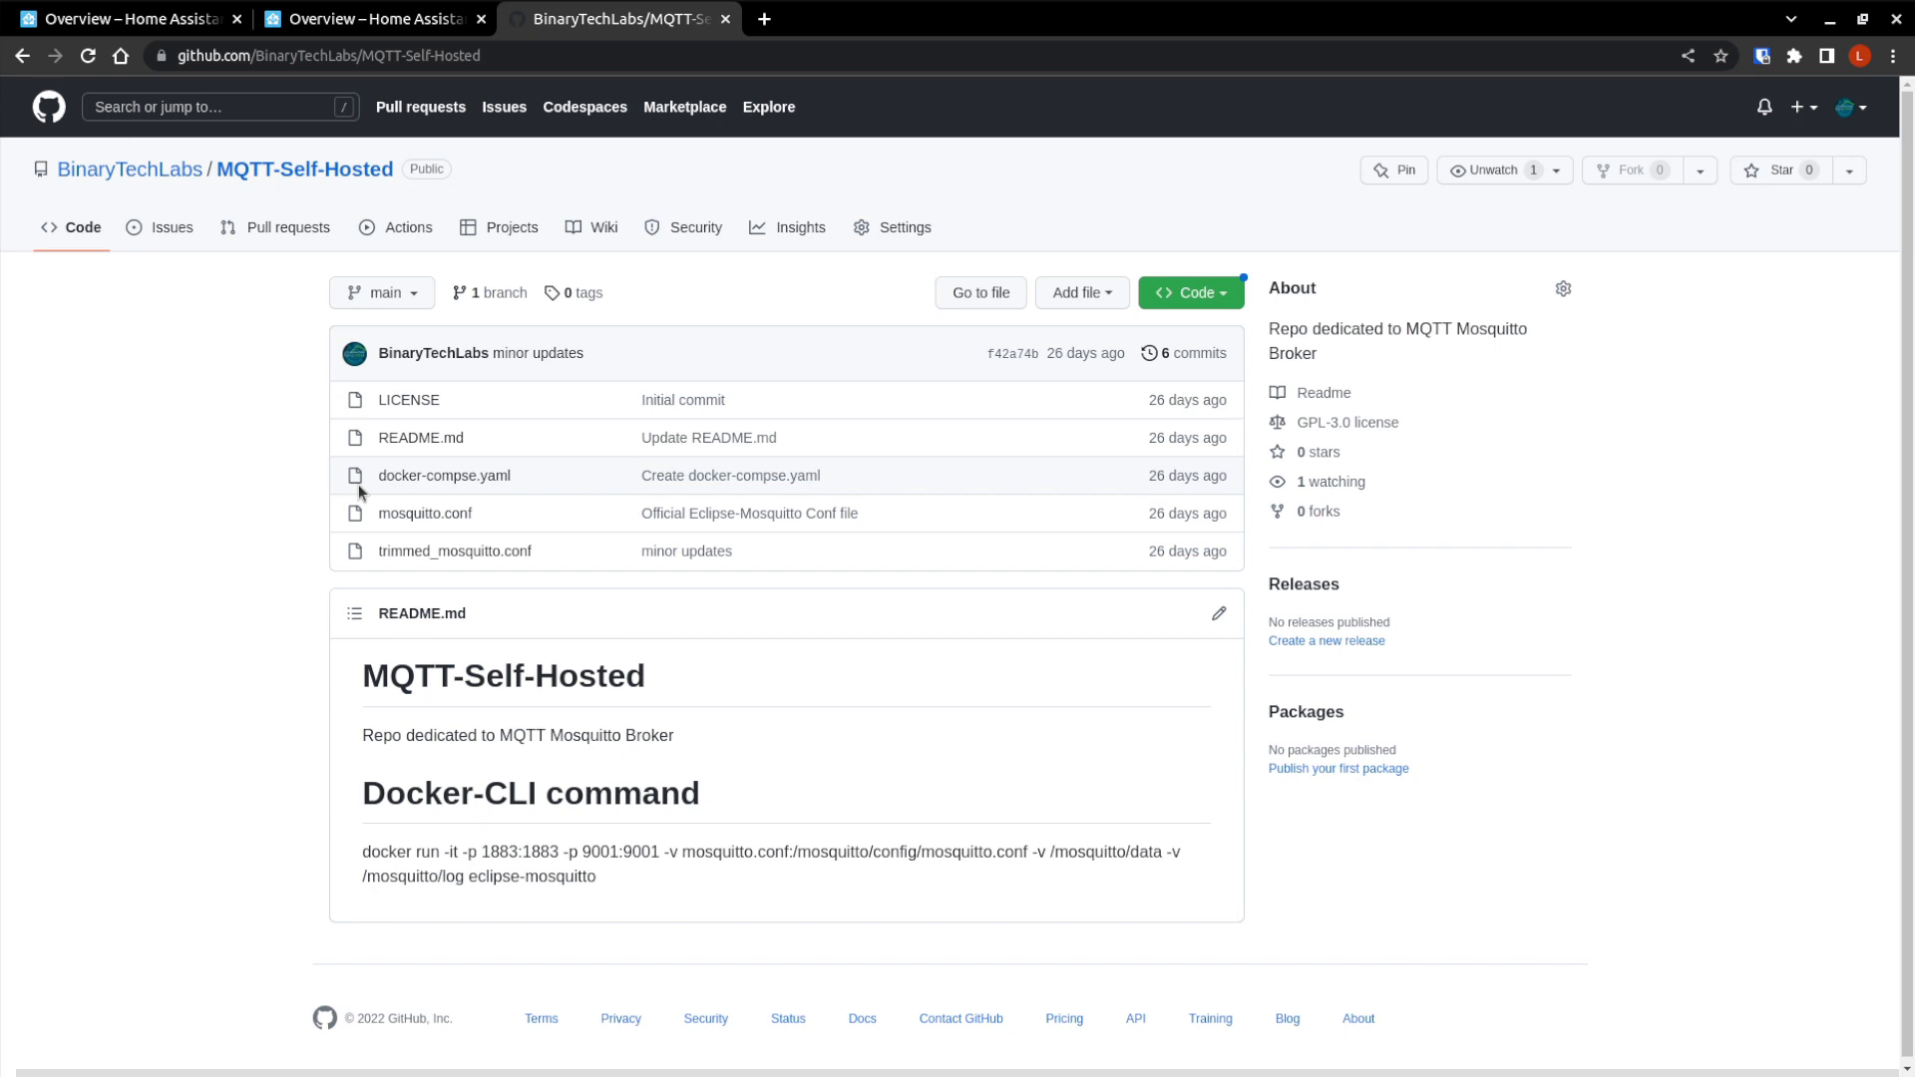
{"action": "mouse_move", "coordinate": [459, 499]}
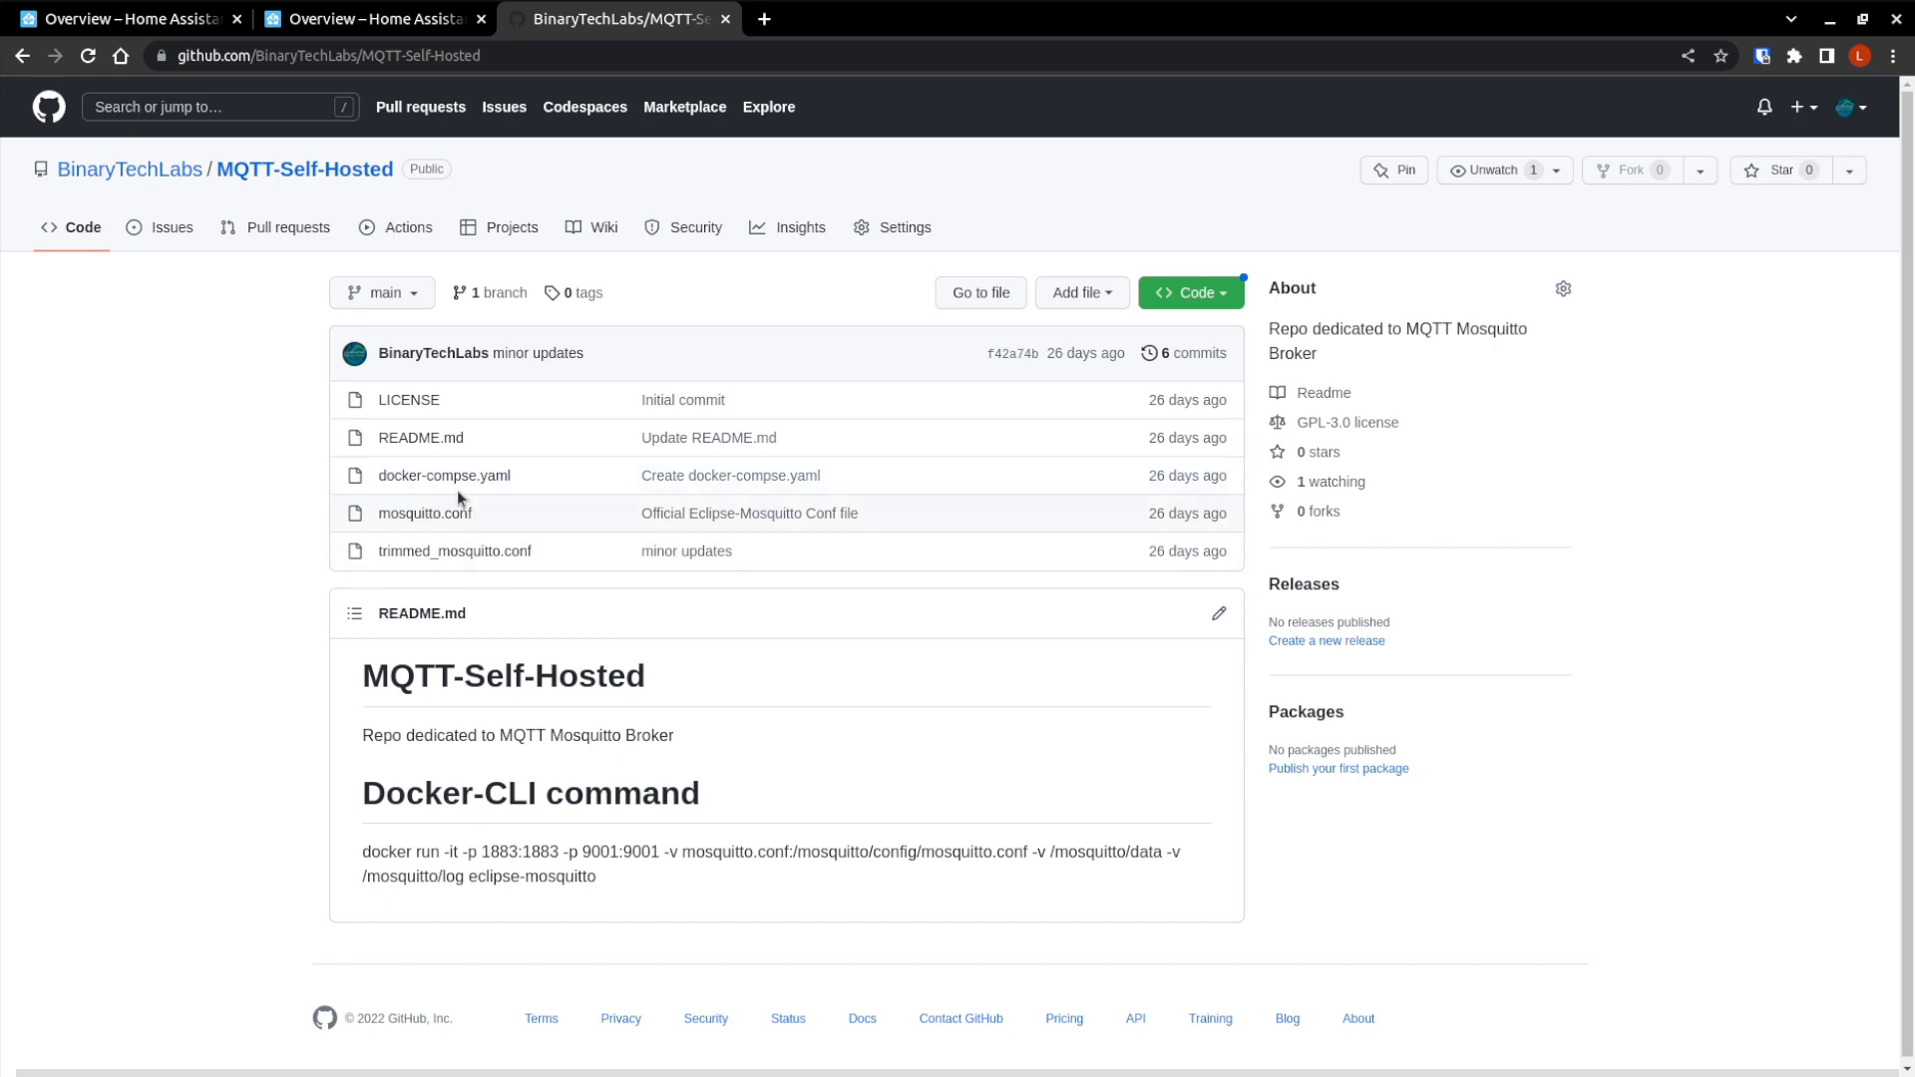
{"action": "mouse_move", "coordinate": [461, 493]}
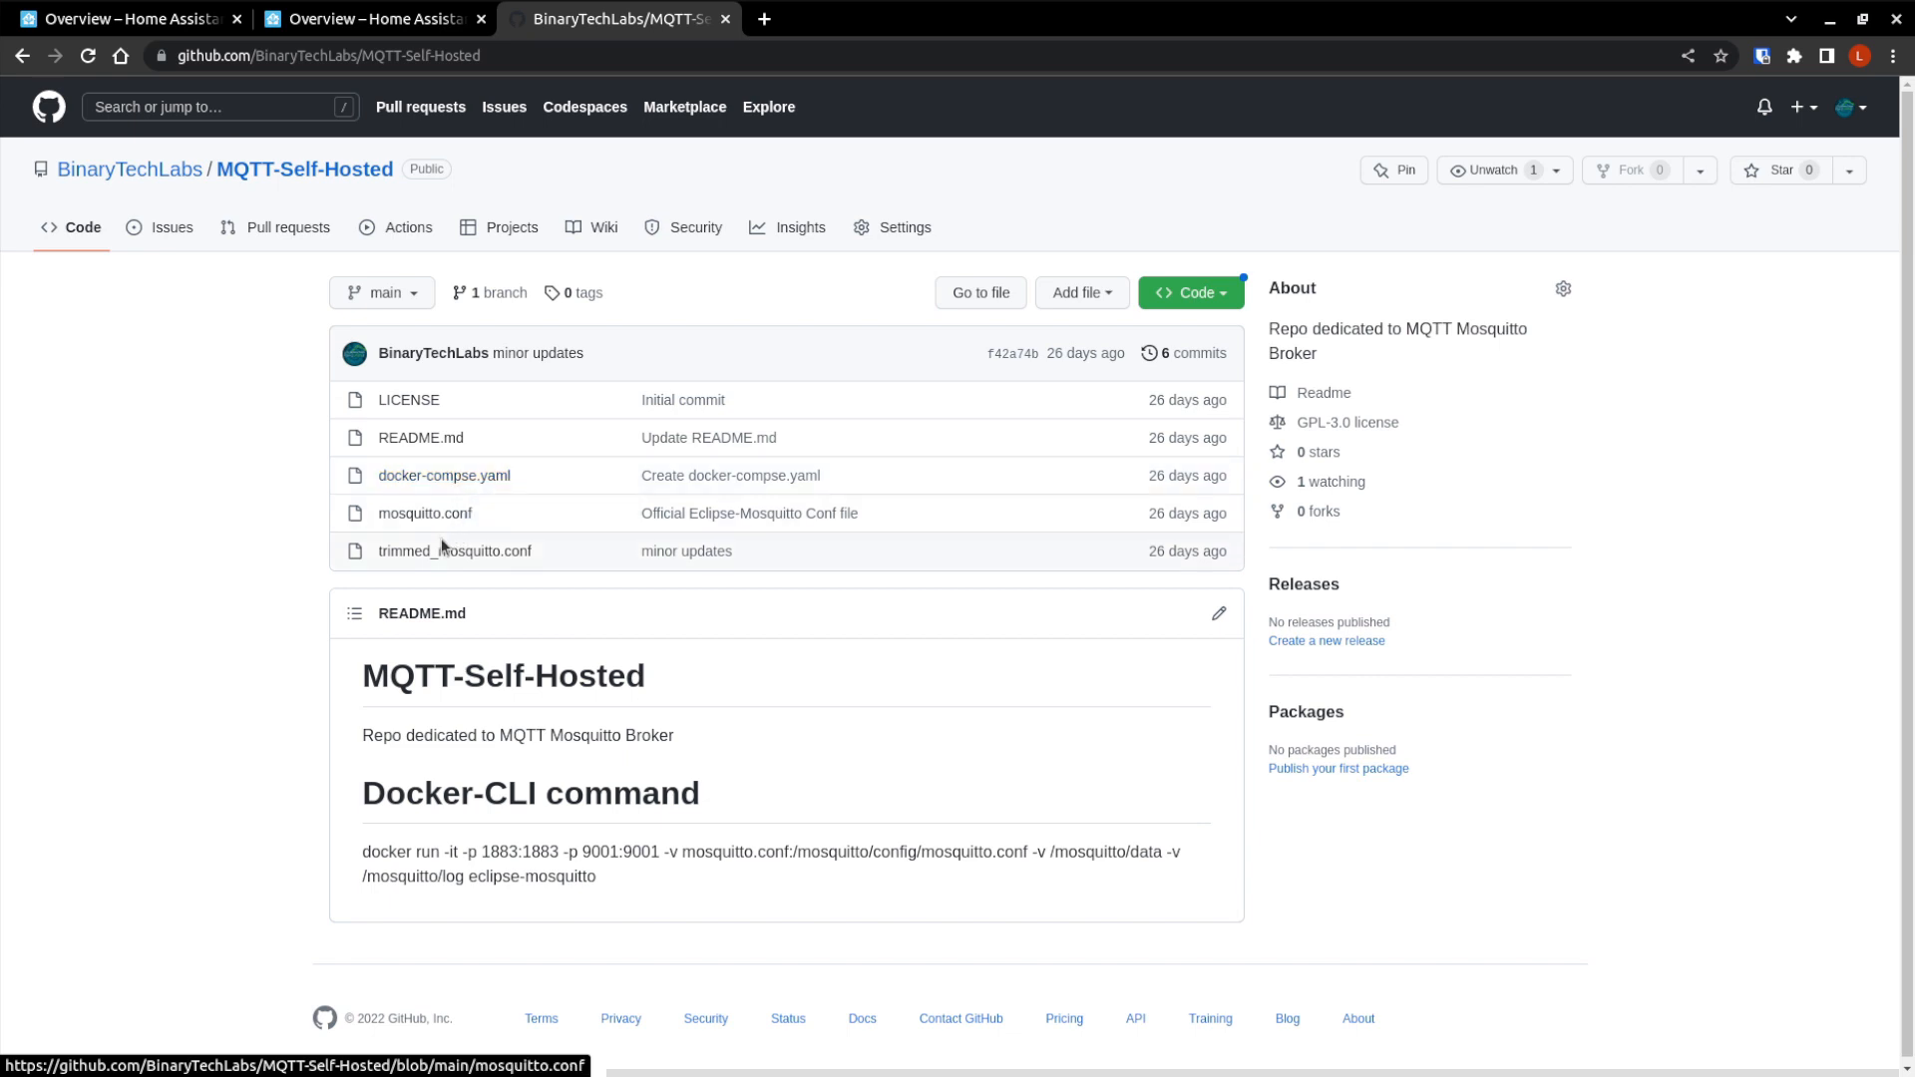
{"action": "mouse_move", "coordinate": [549, 535]}
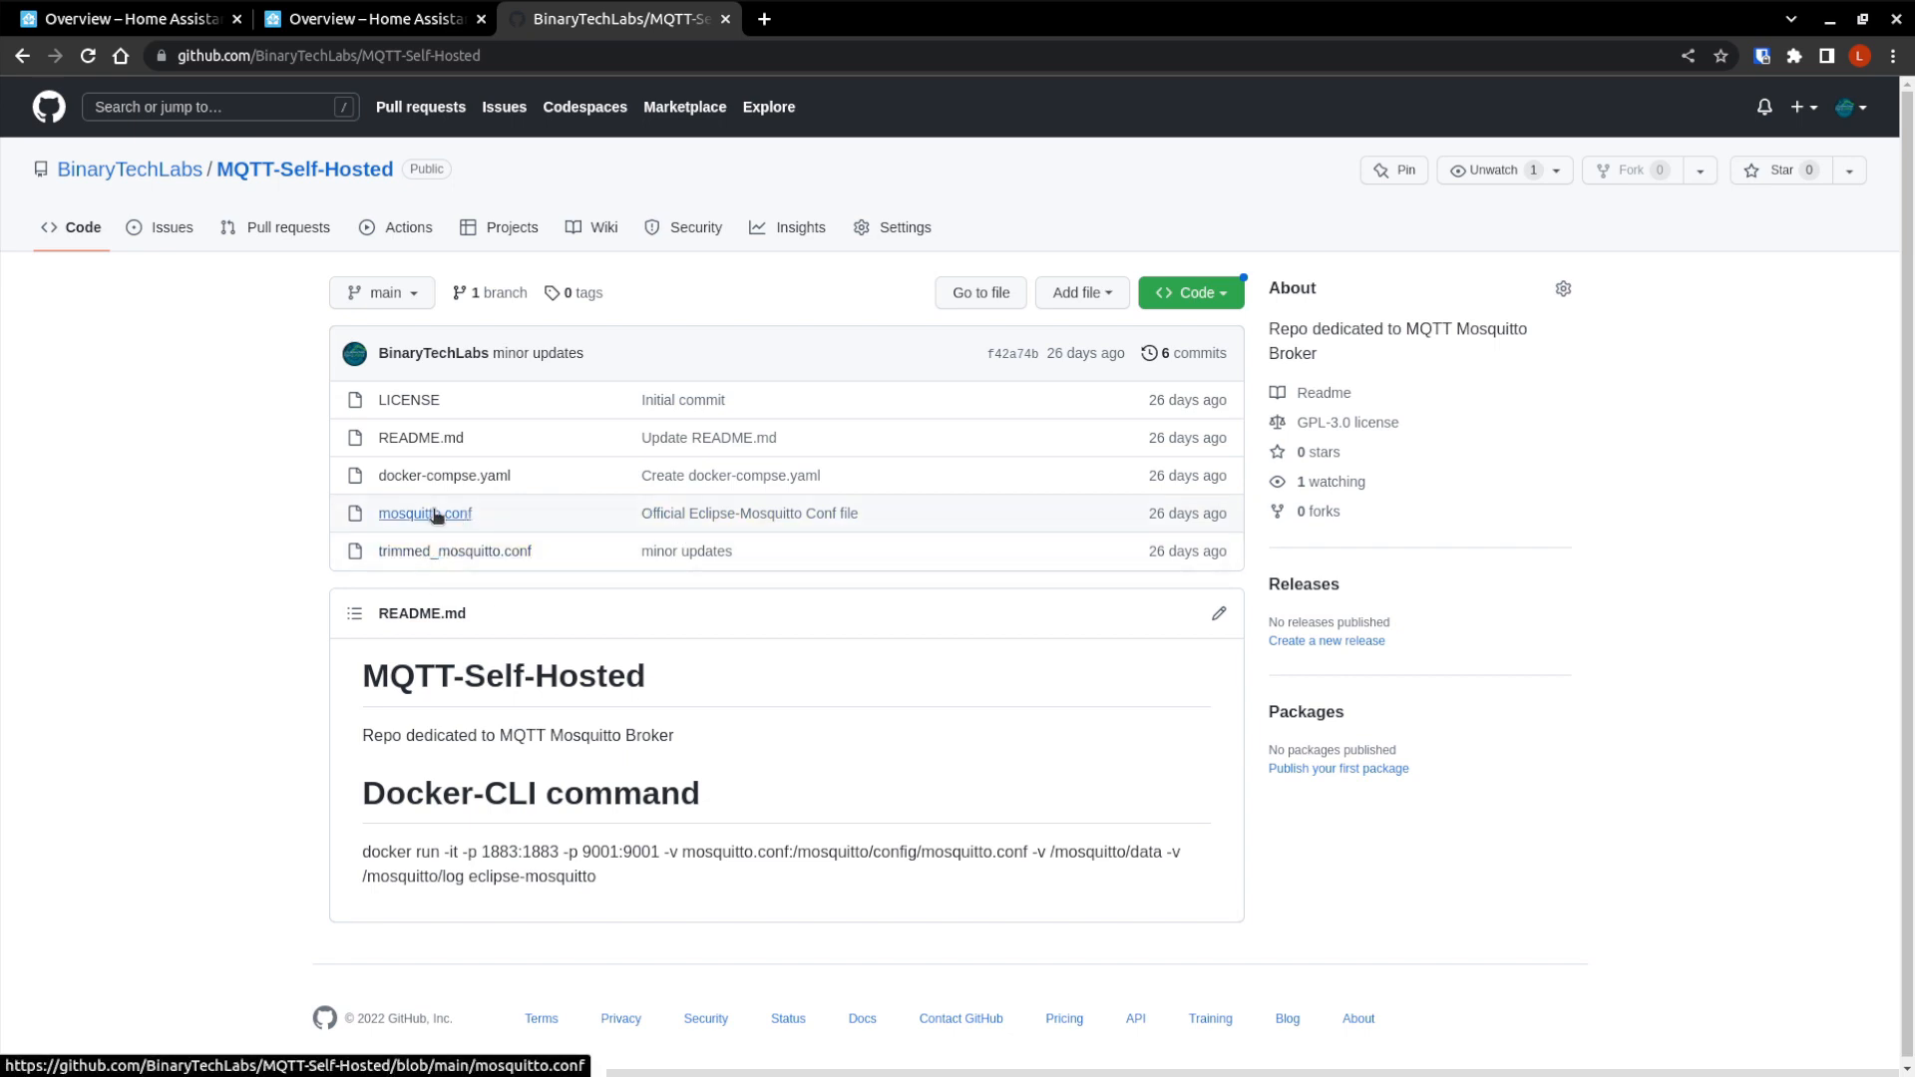
{"action": "left_click", "coordinate": [424, 514]}
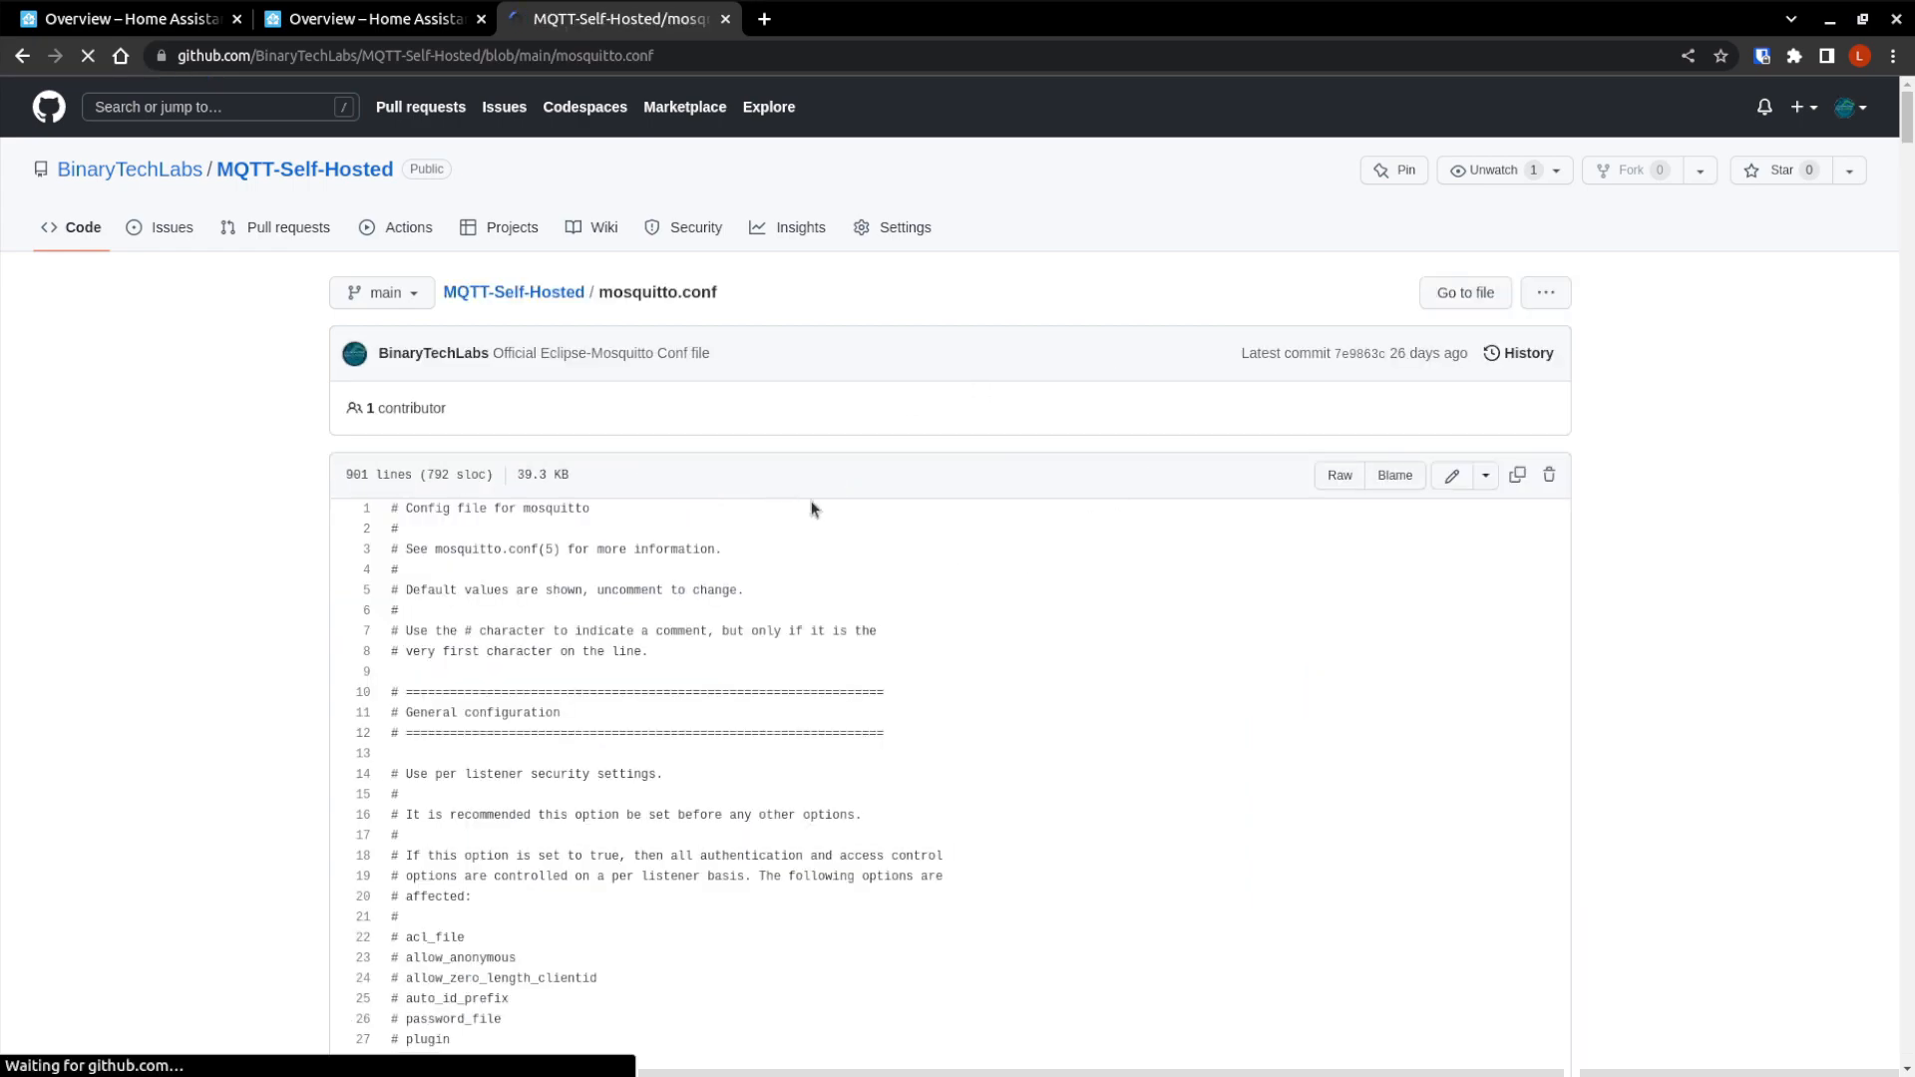
{"action": "scroll", "scroll_direction": "down", "scroll_amount": 3}
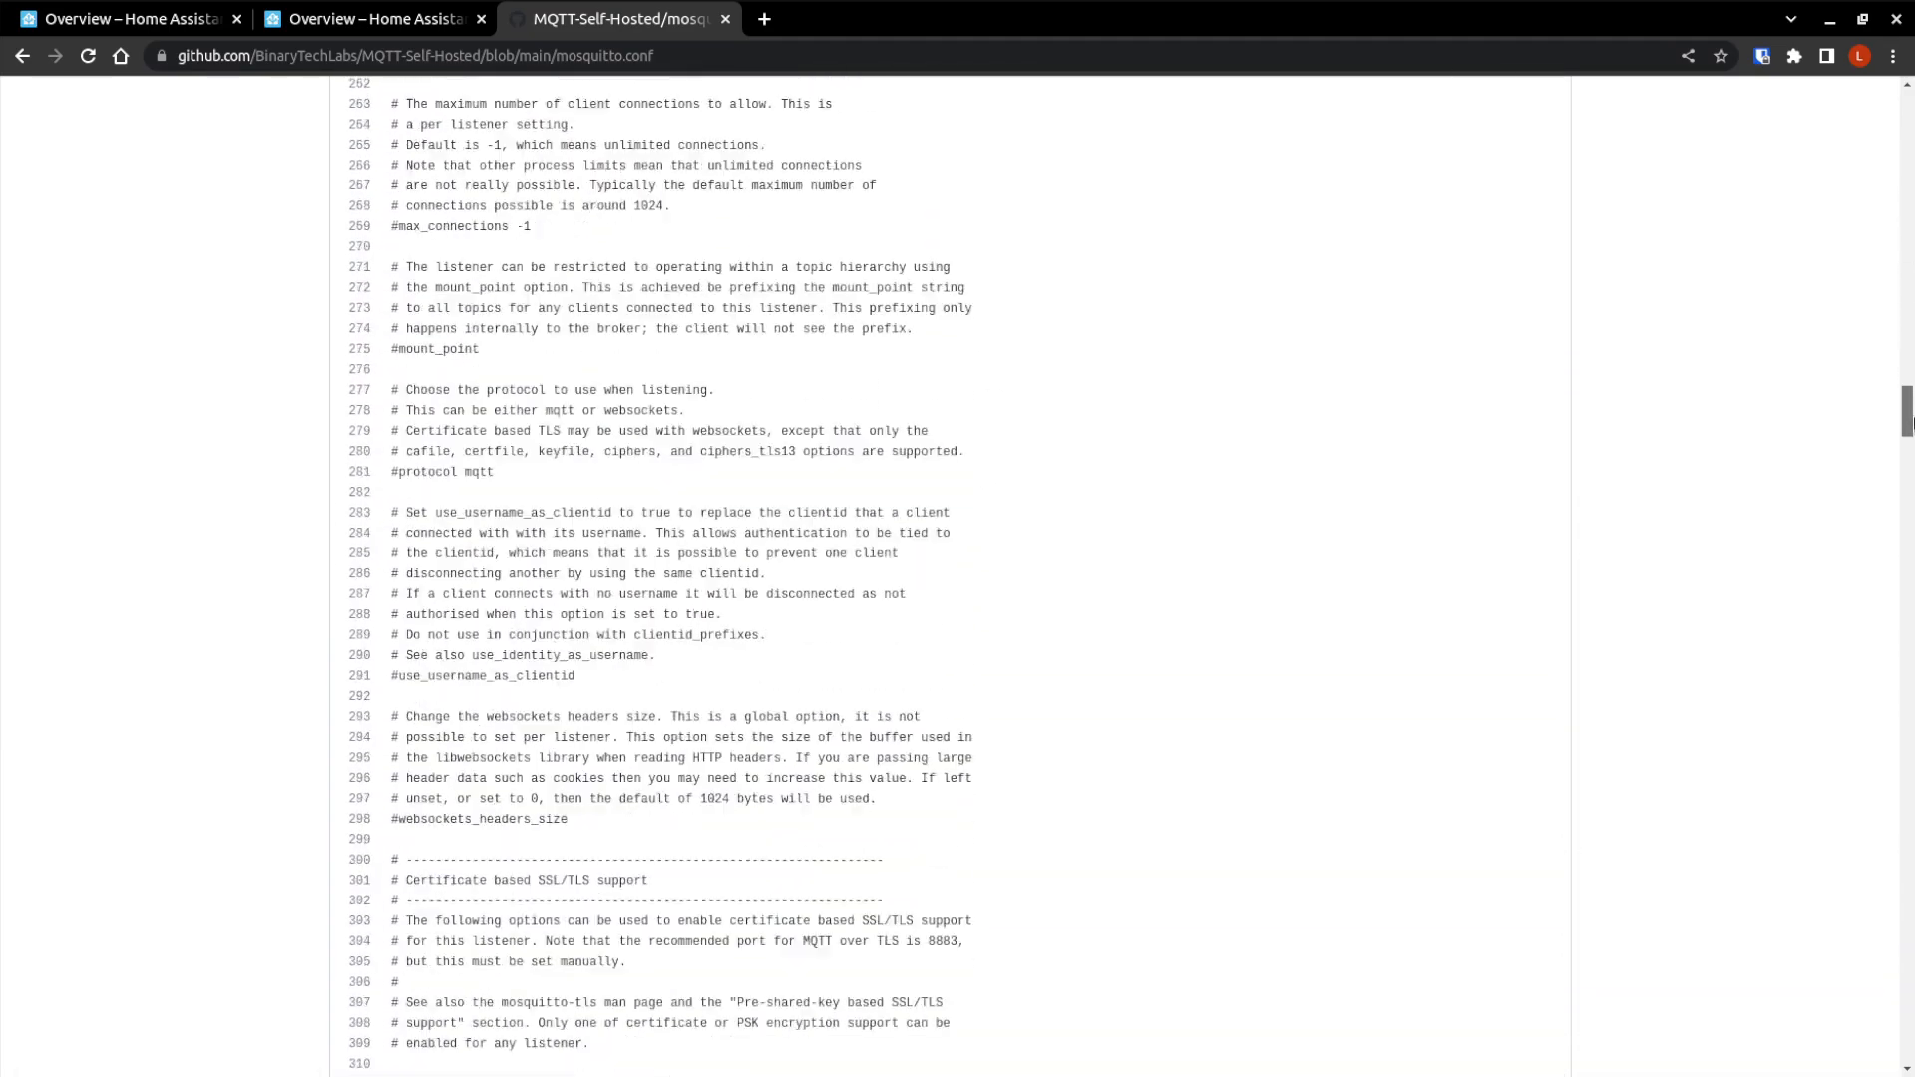
{"action": "scroll", "scroll_direction": "down", "scroll_amount": 3}
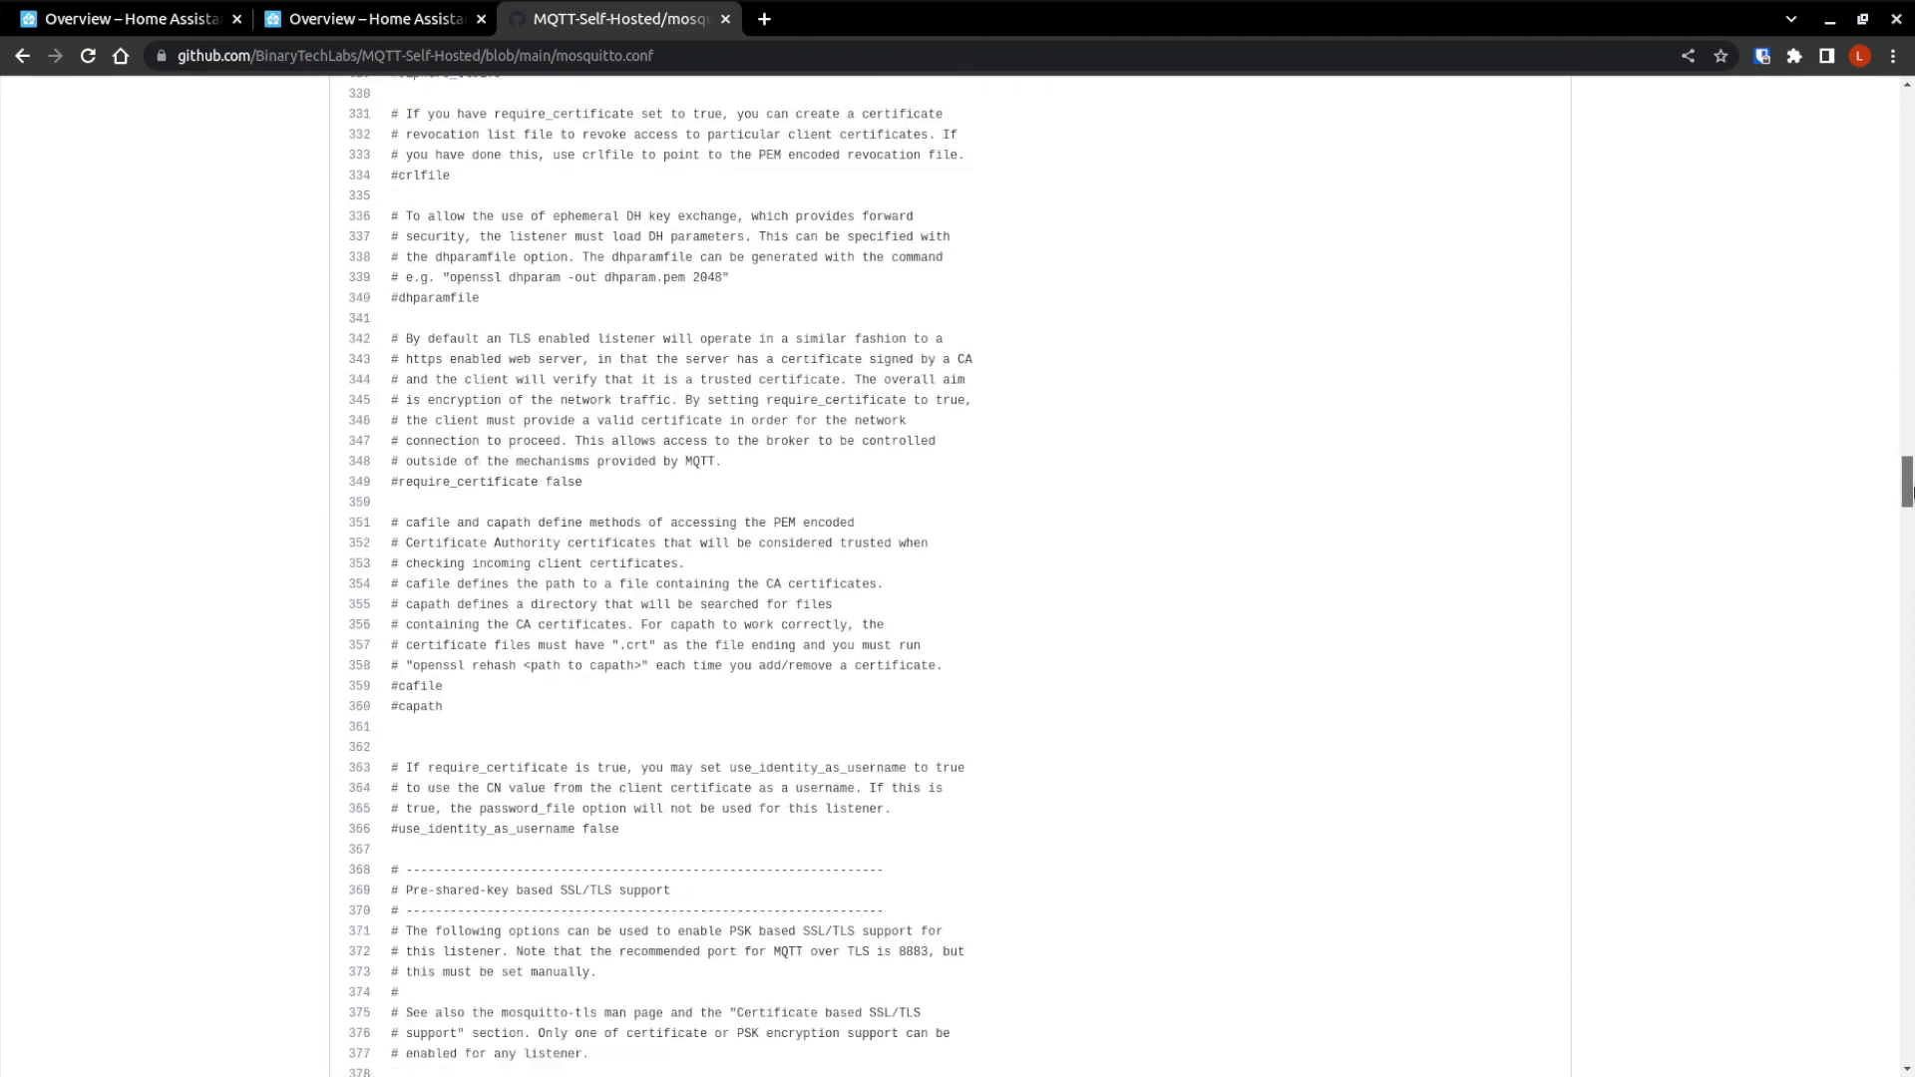
{"action": "scroll", "scroll_direction": "down", "scroll_amount": 3}
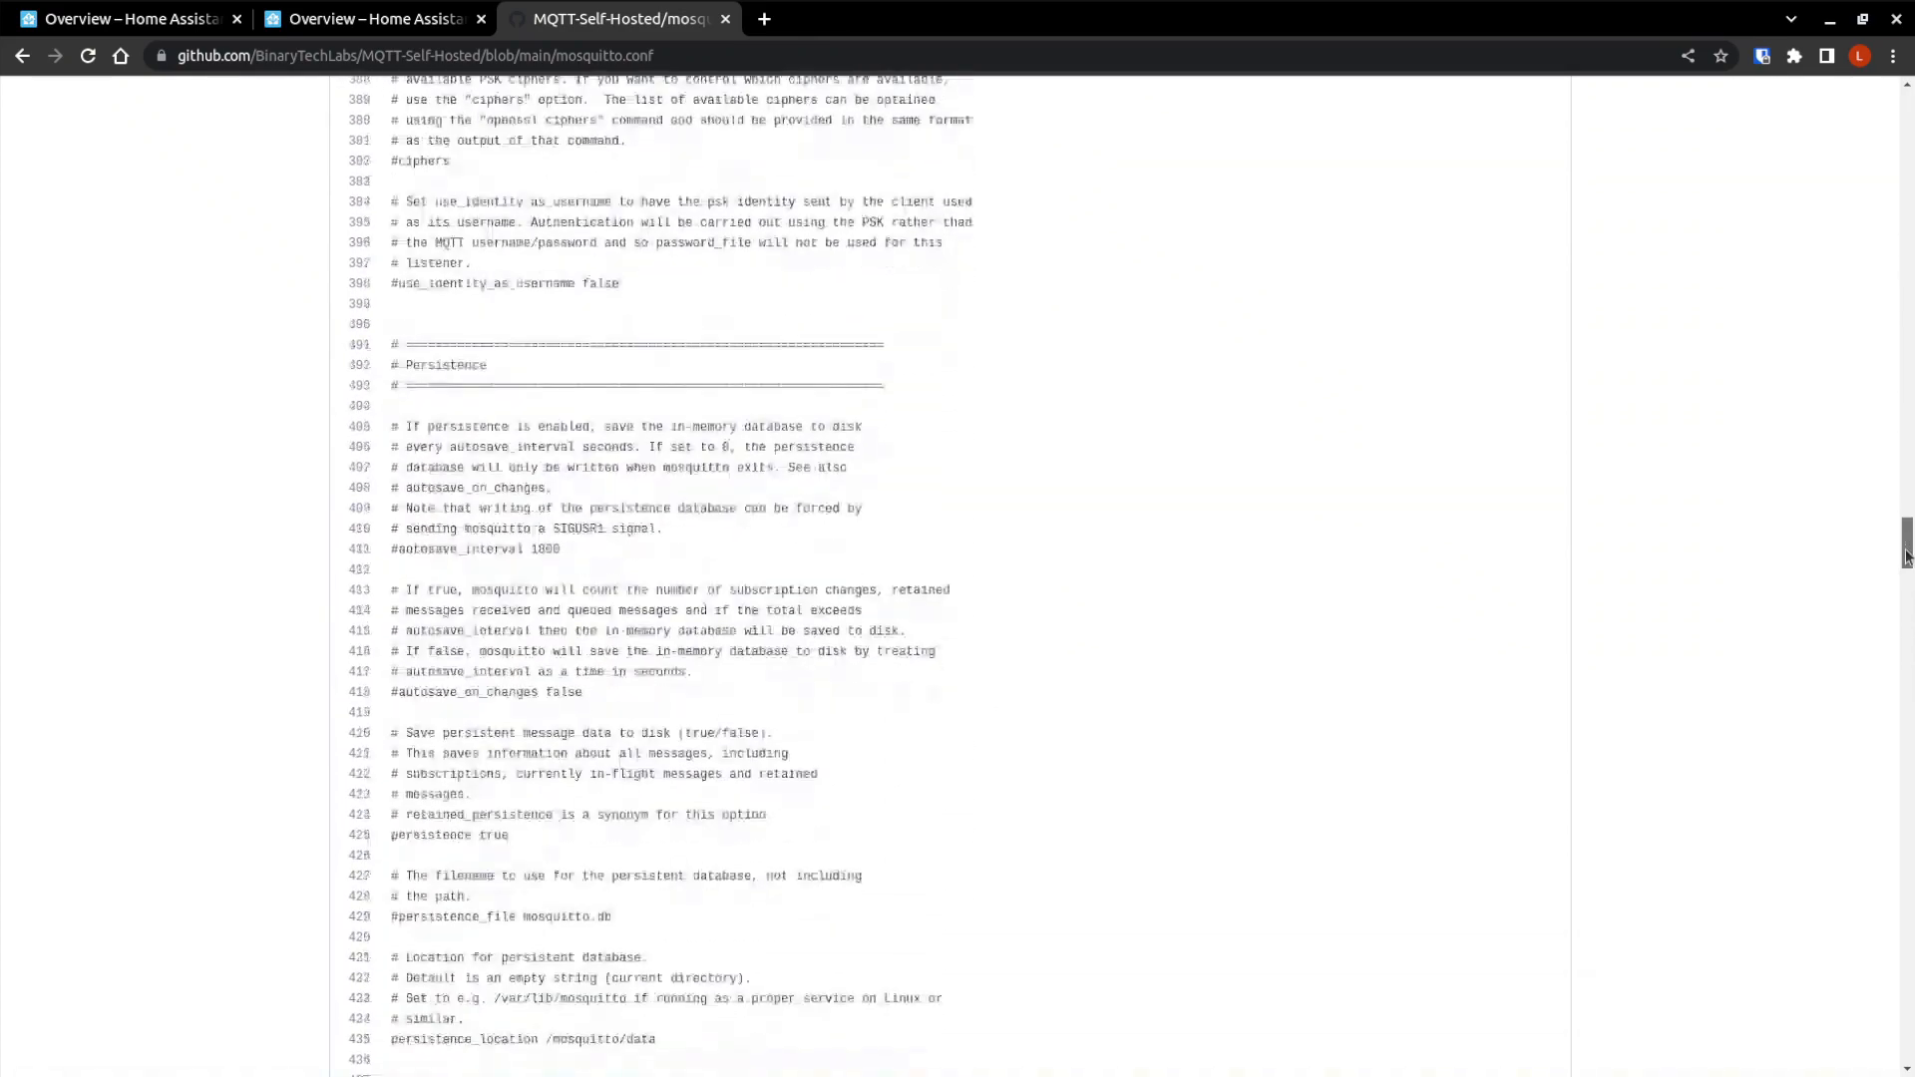
{"action": "scroll", "scroll_direction": "down", "scroll_amount": 3}
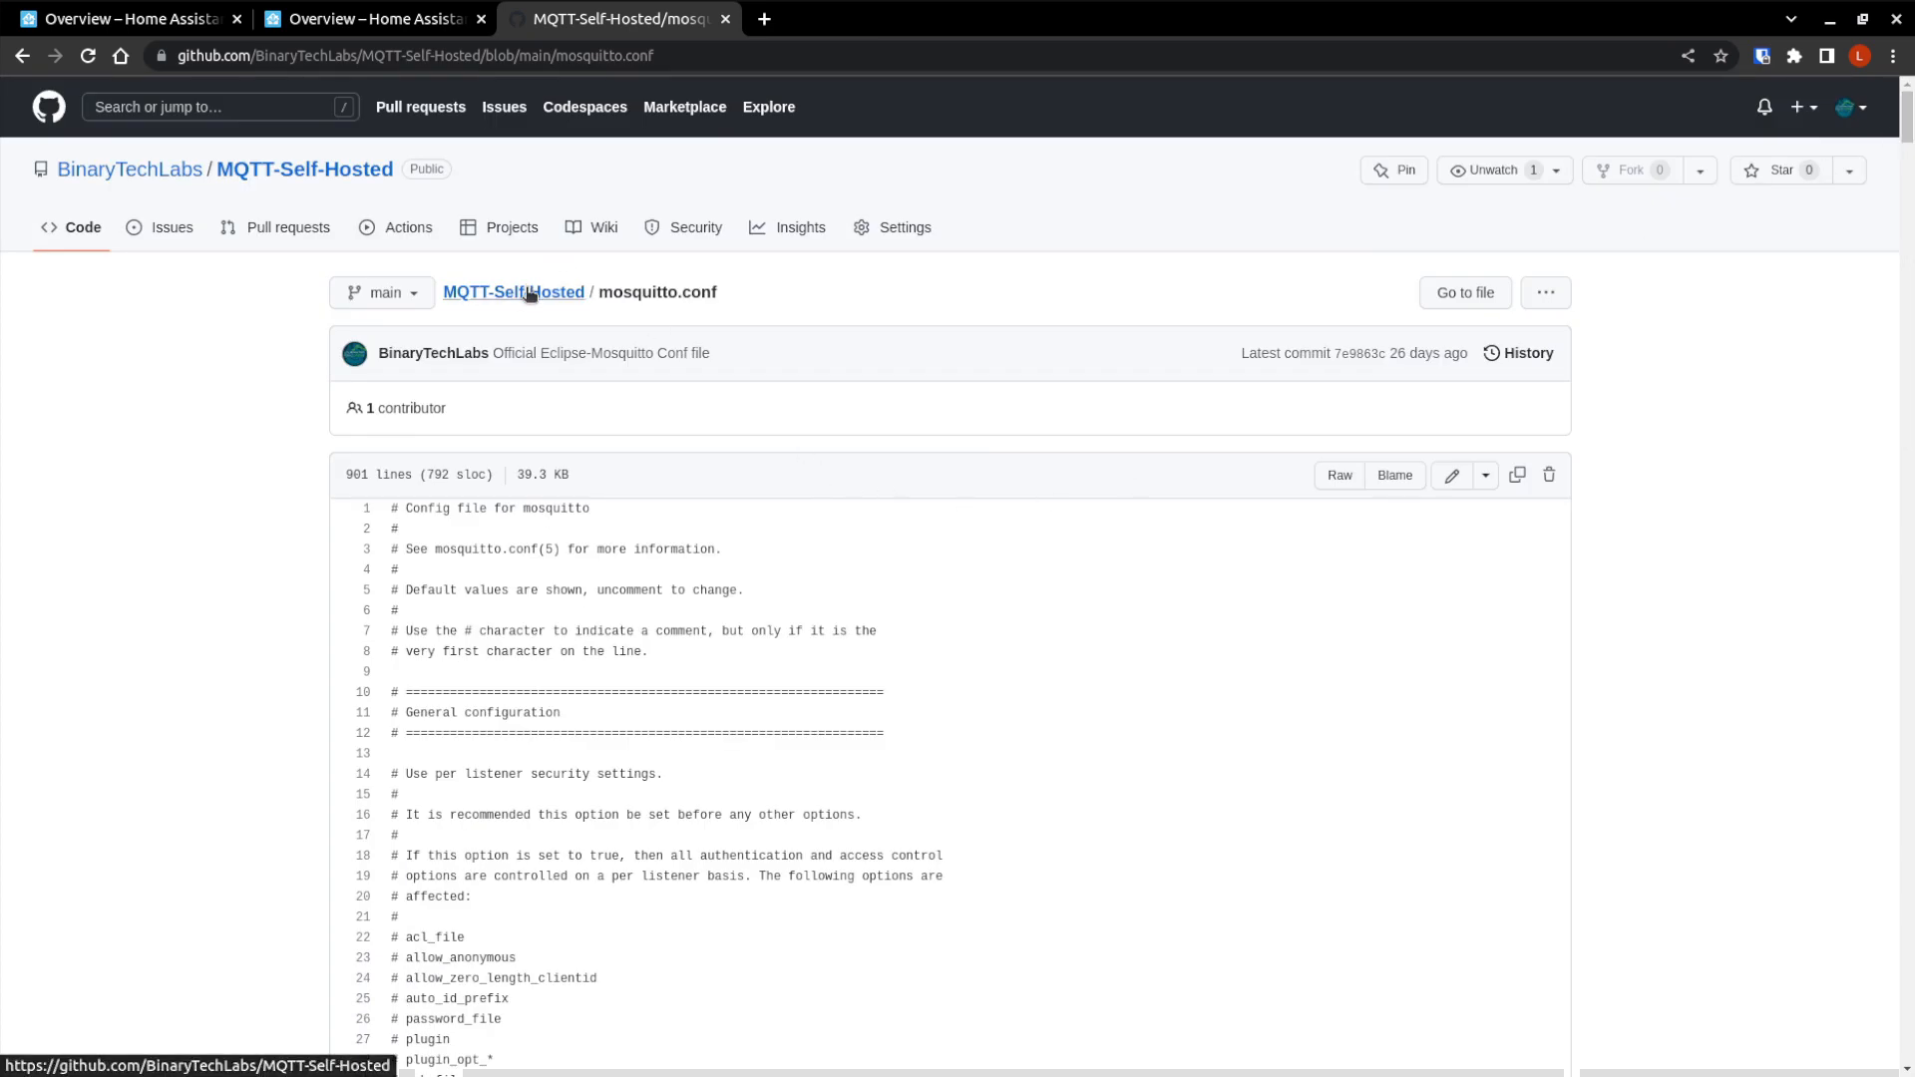
{"action": "left_click", "coordinate": [512, 291]}
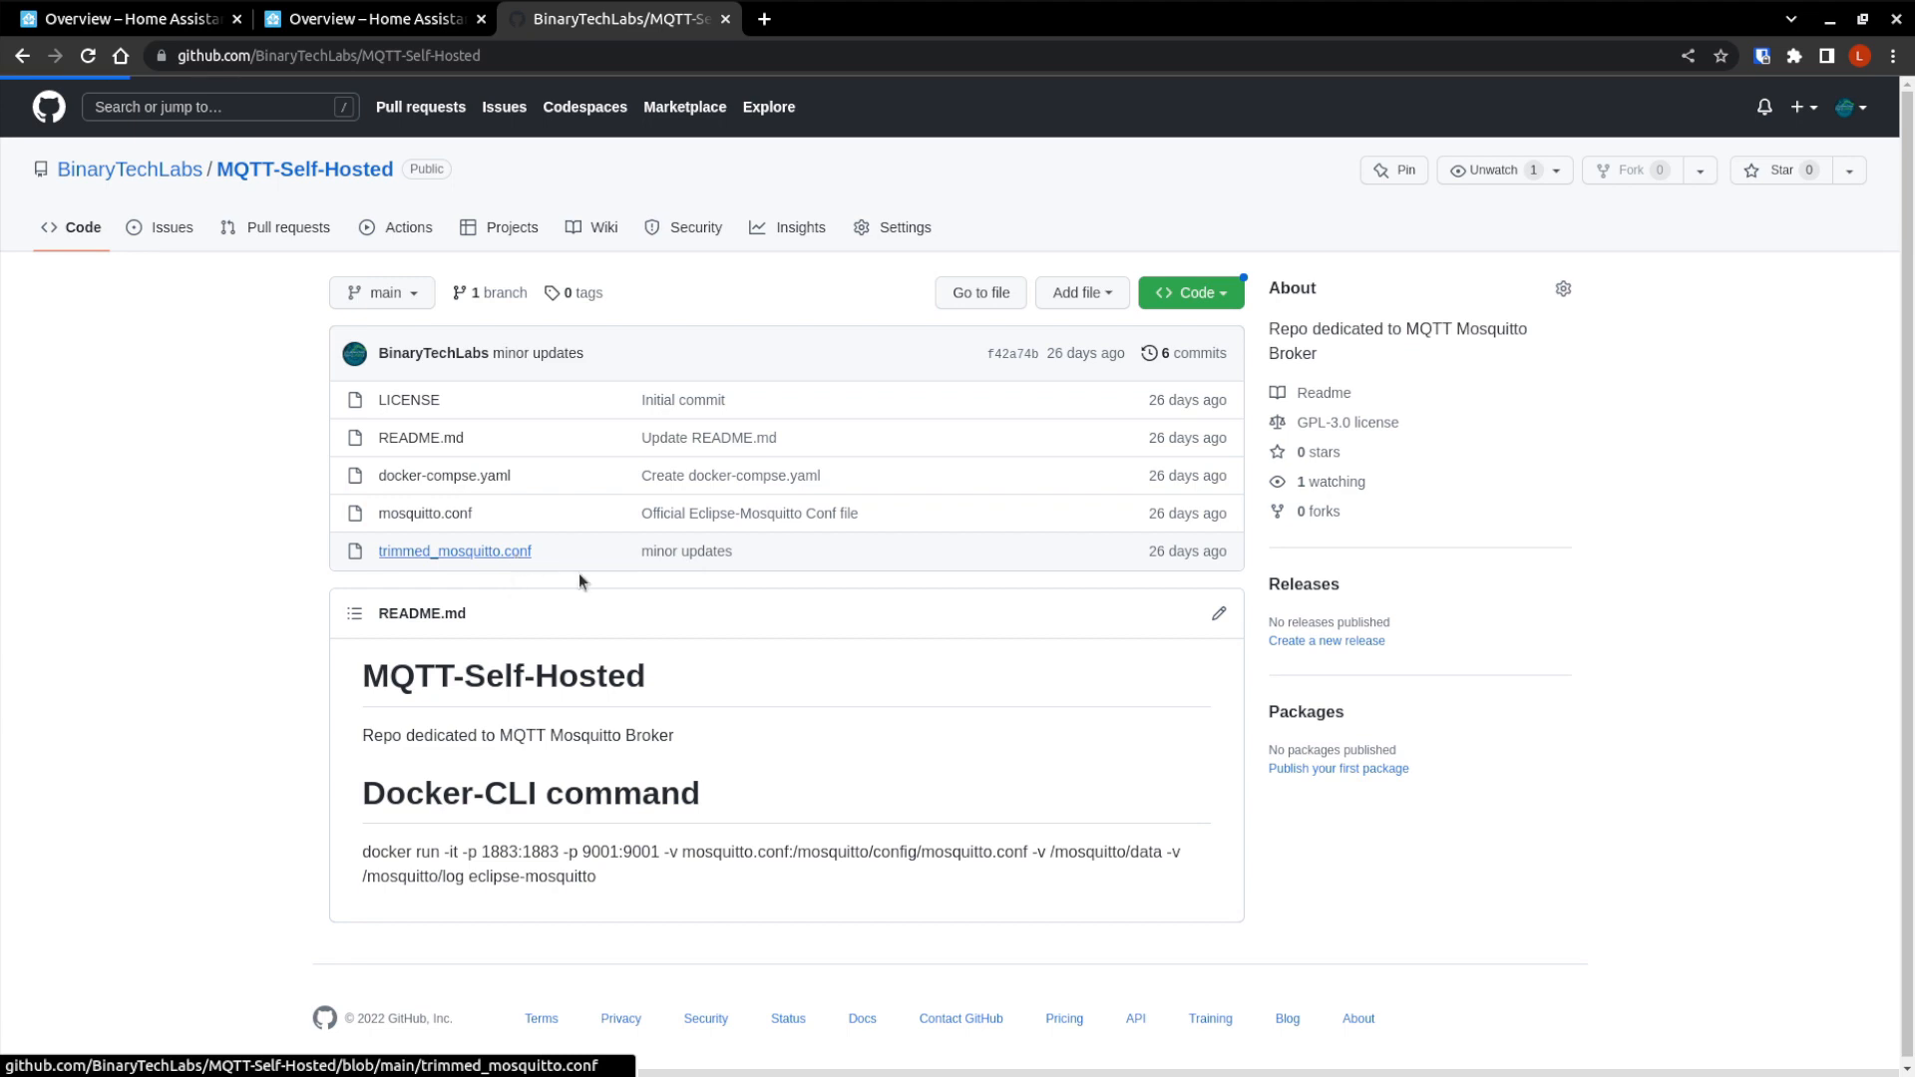
{"action": "left_click", "coordinate": [455, 550]}
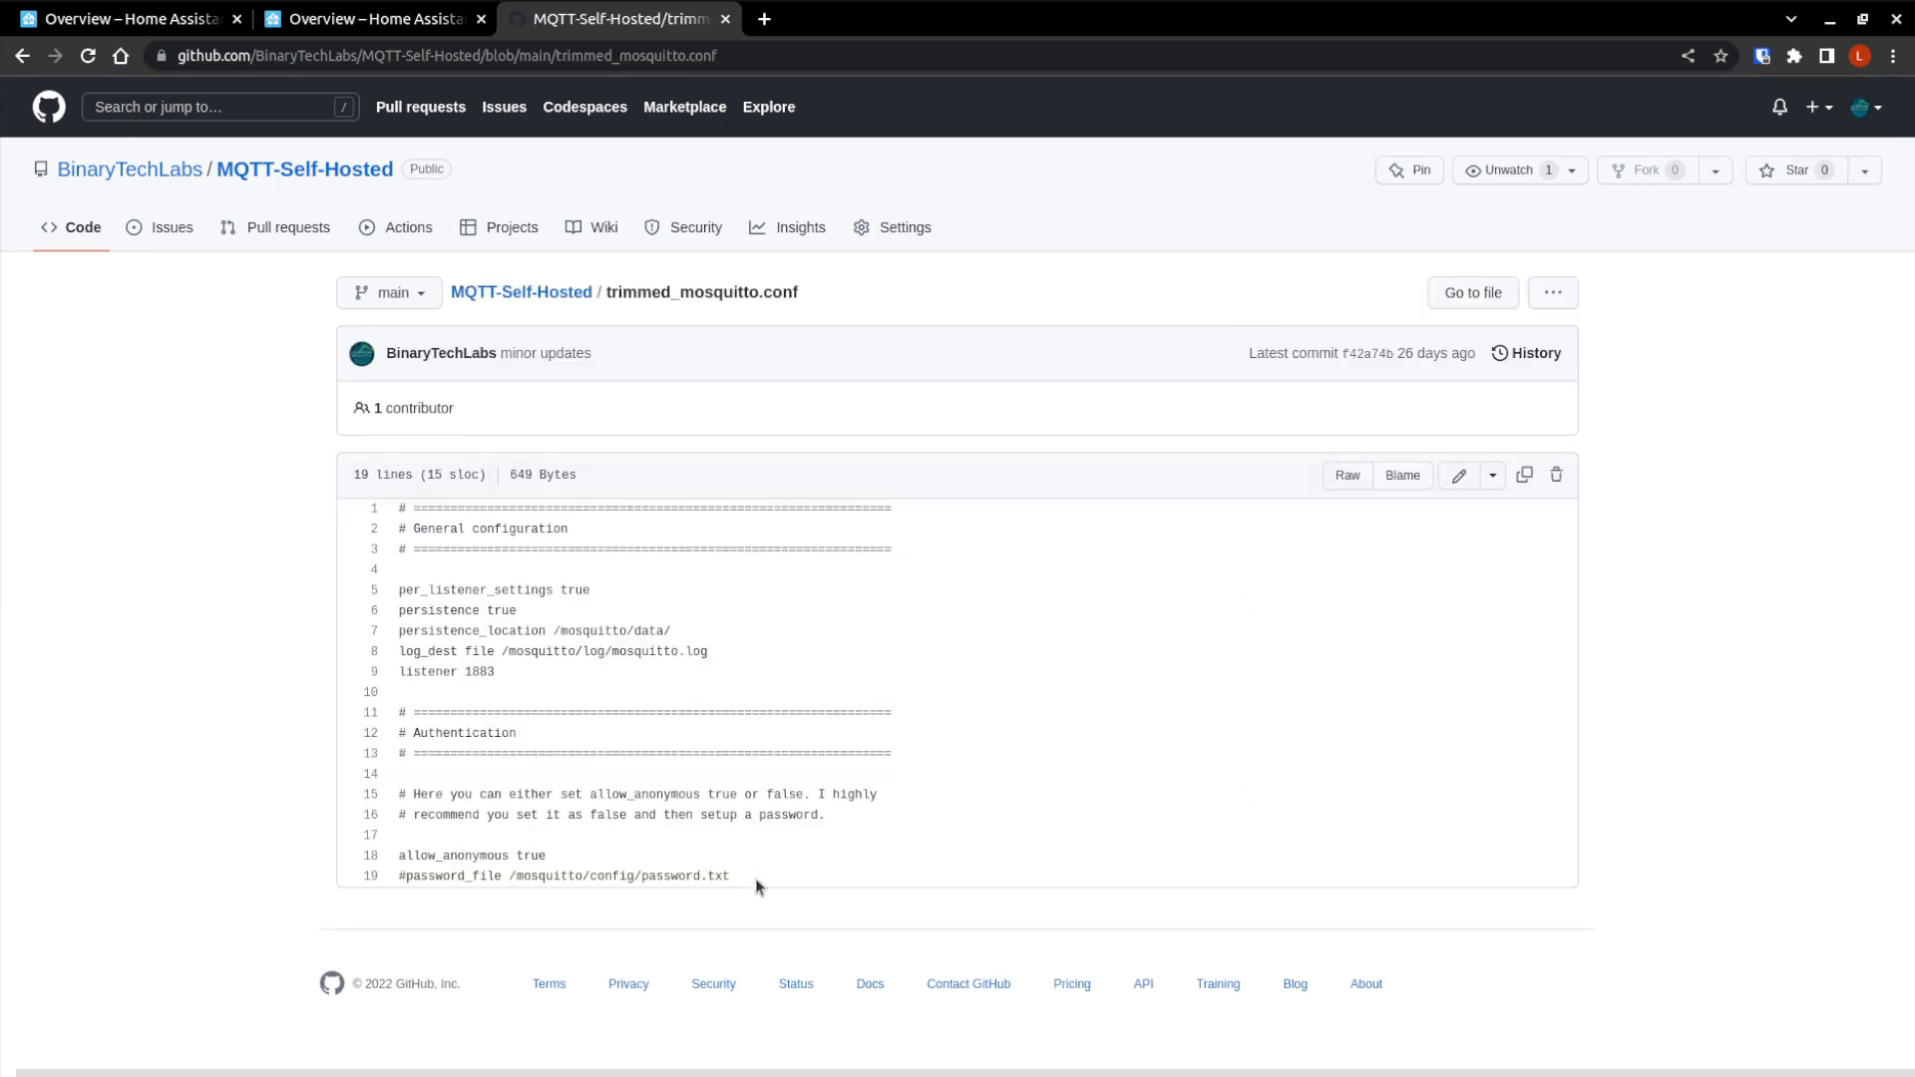
{"action": "mouse_move", "coordinate": [647, 350]}
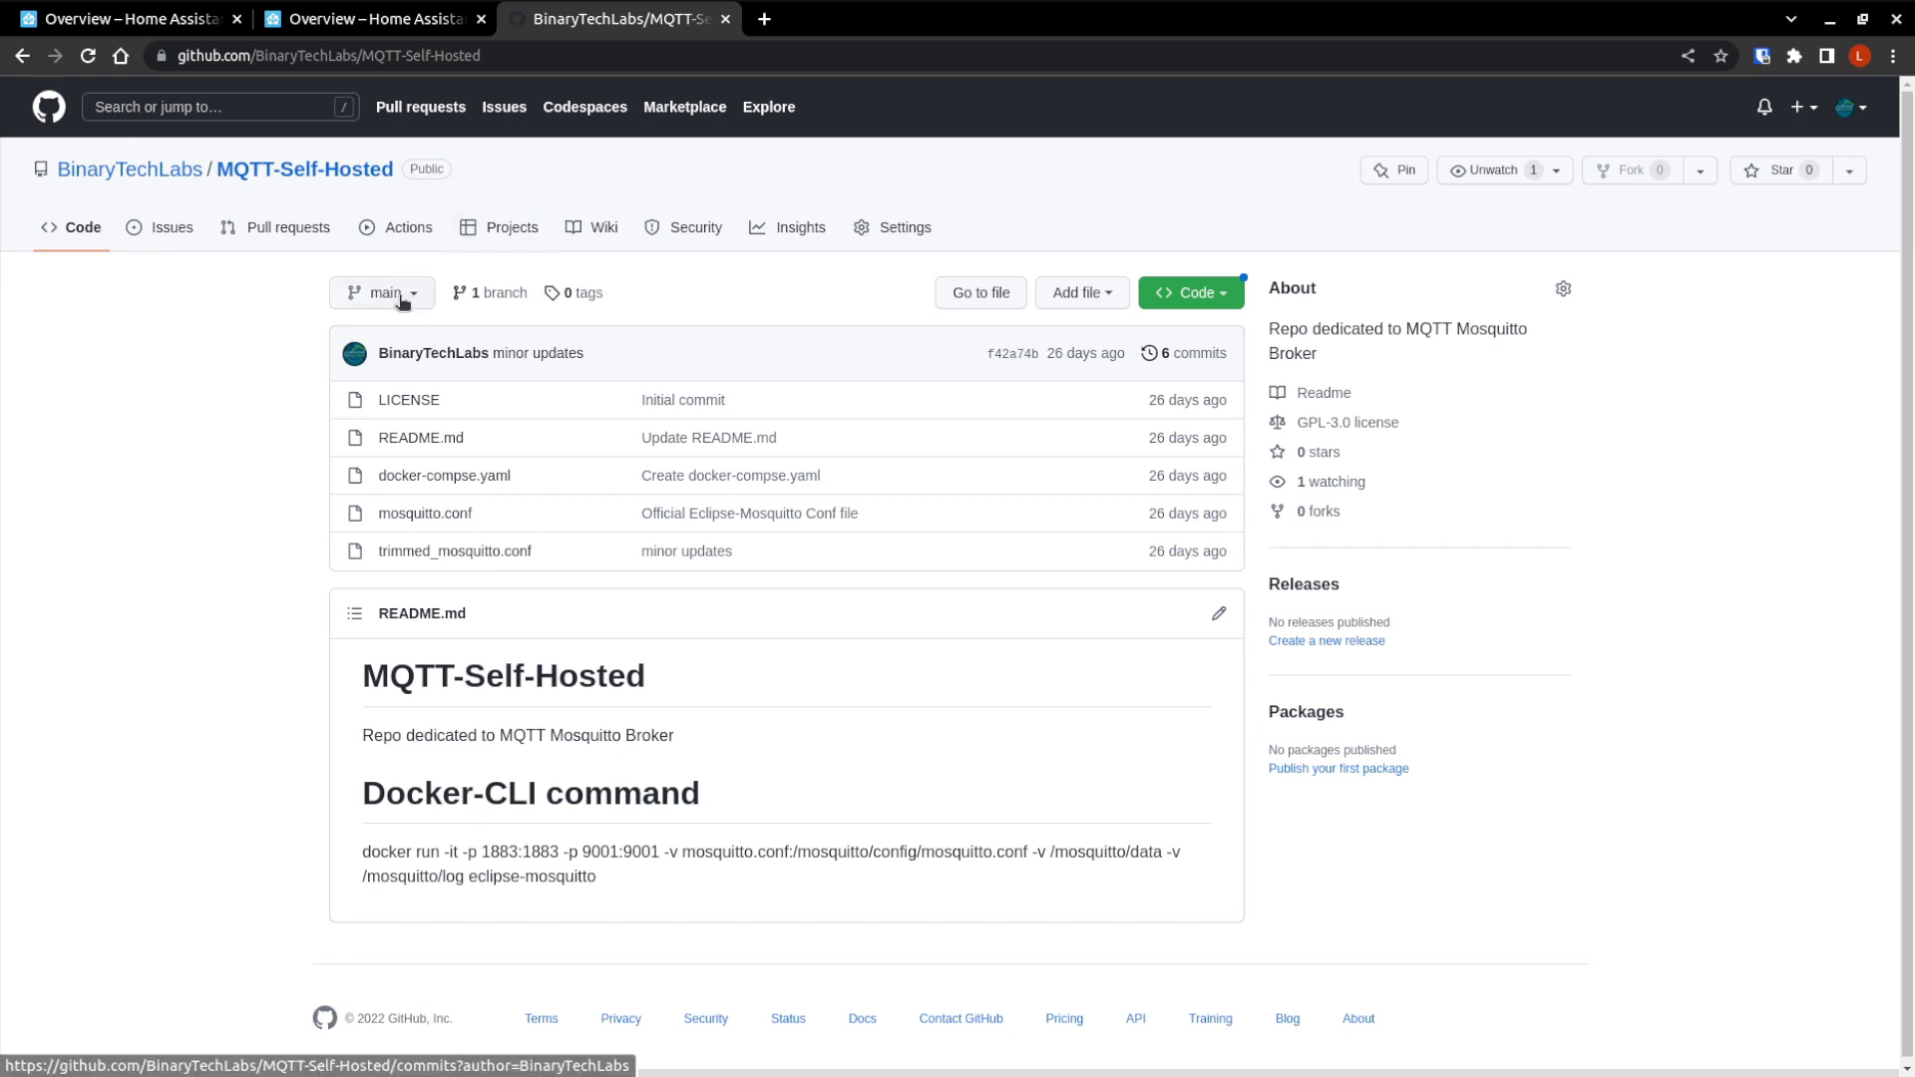
Open Portainer from the Home Assistant sidebar, log in, and list the stacks.
{"action": "left_click", "coordinate": [367, 20]}
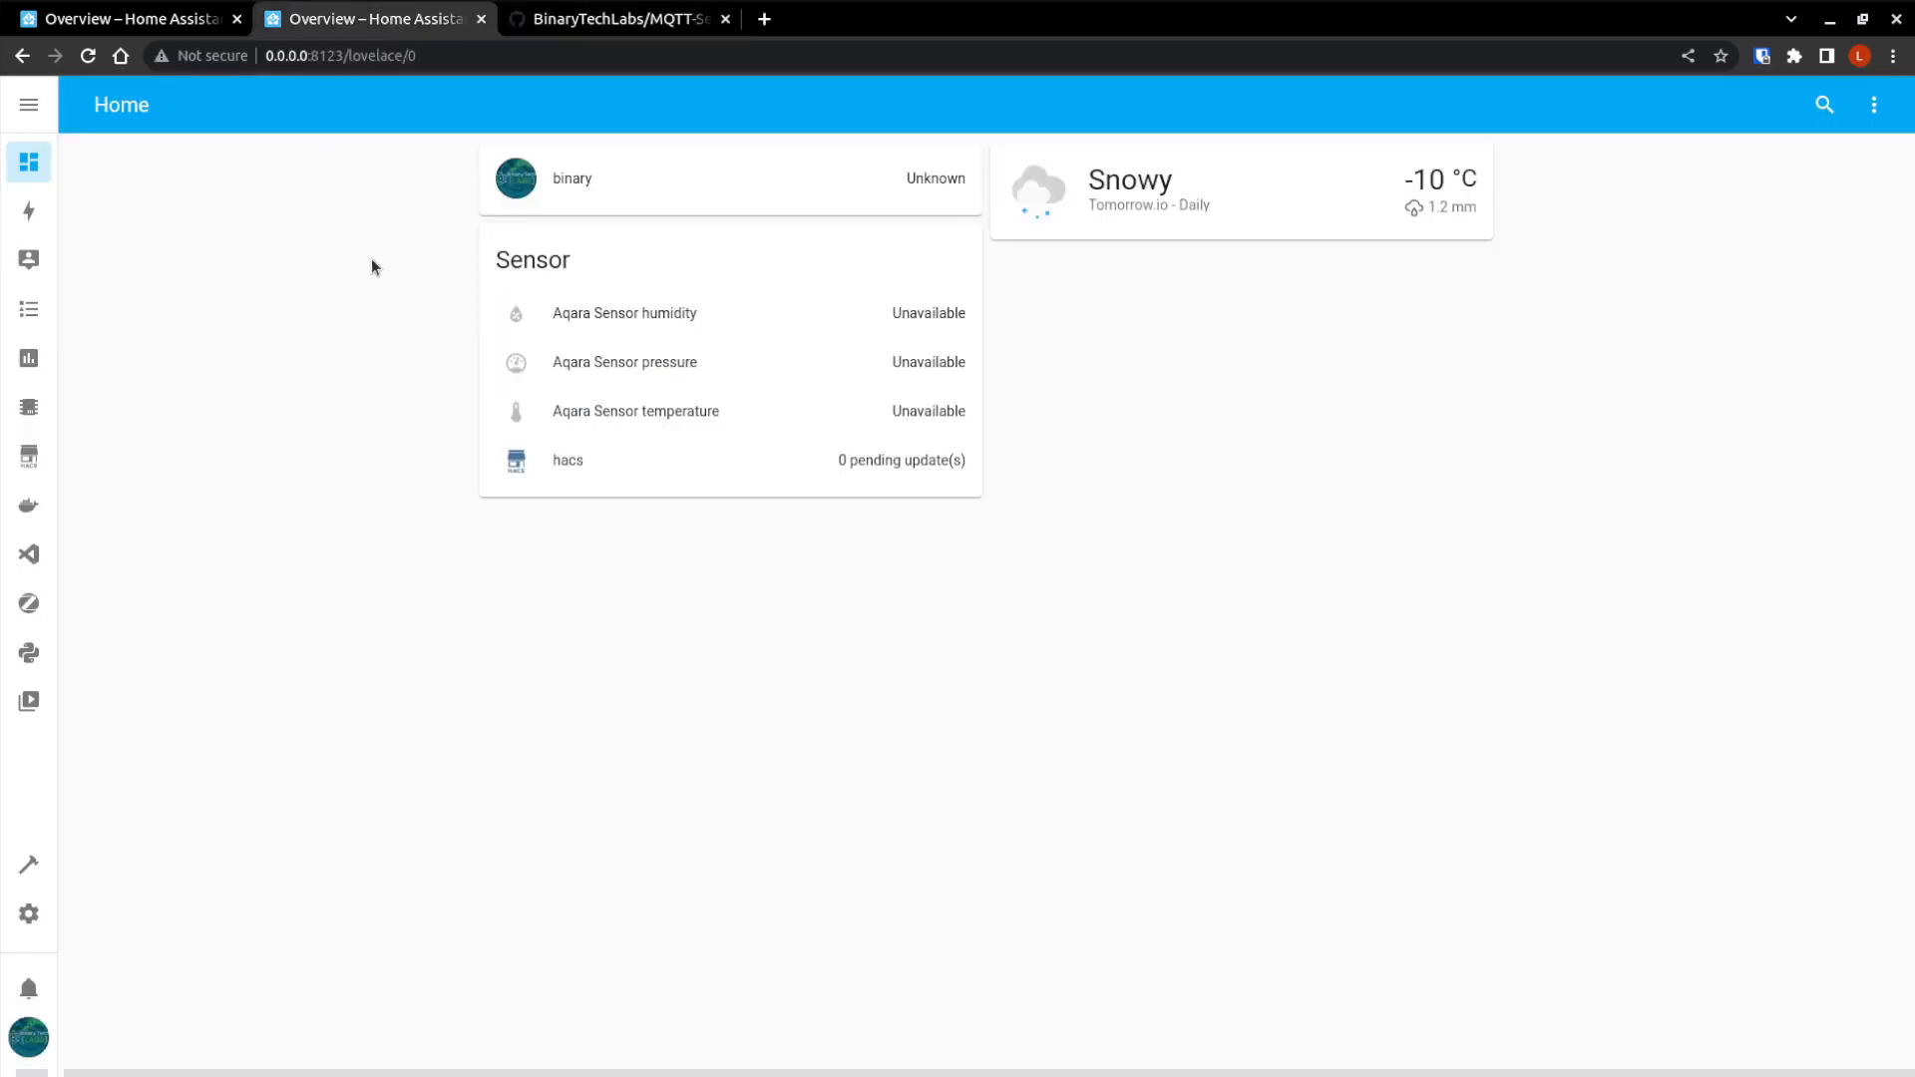
{"action": "left_click", "coordinate": [28, 505]}
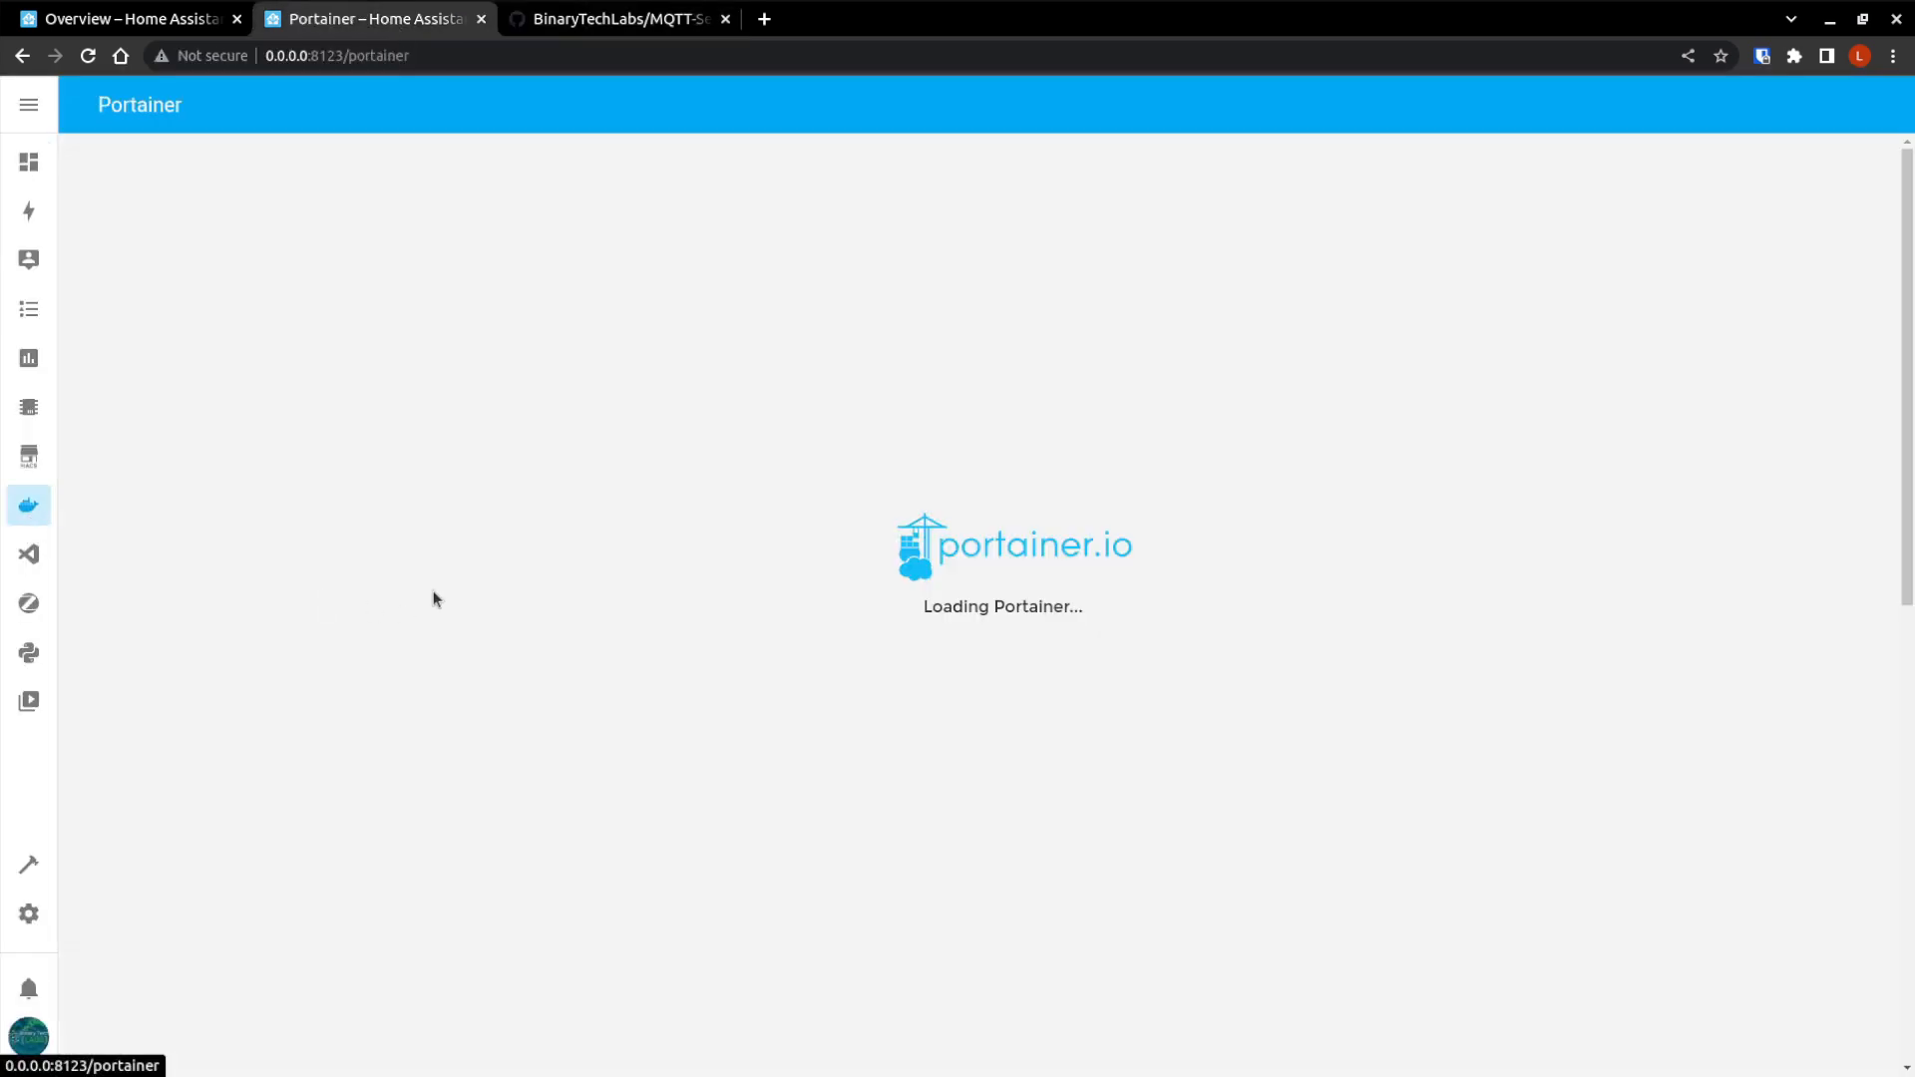
{"action": "left_click", "coordinate": [1003, 549]}
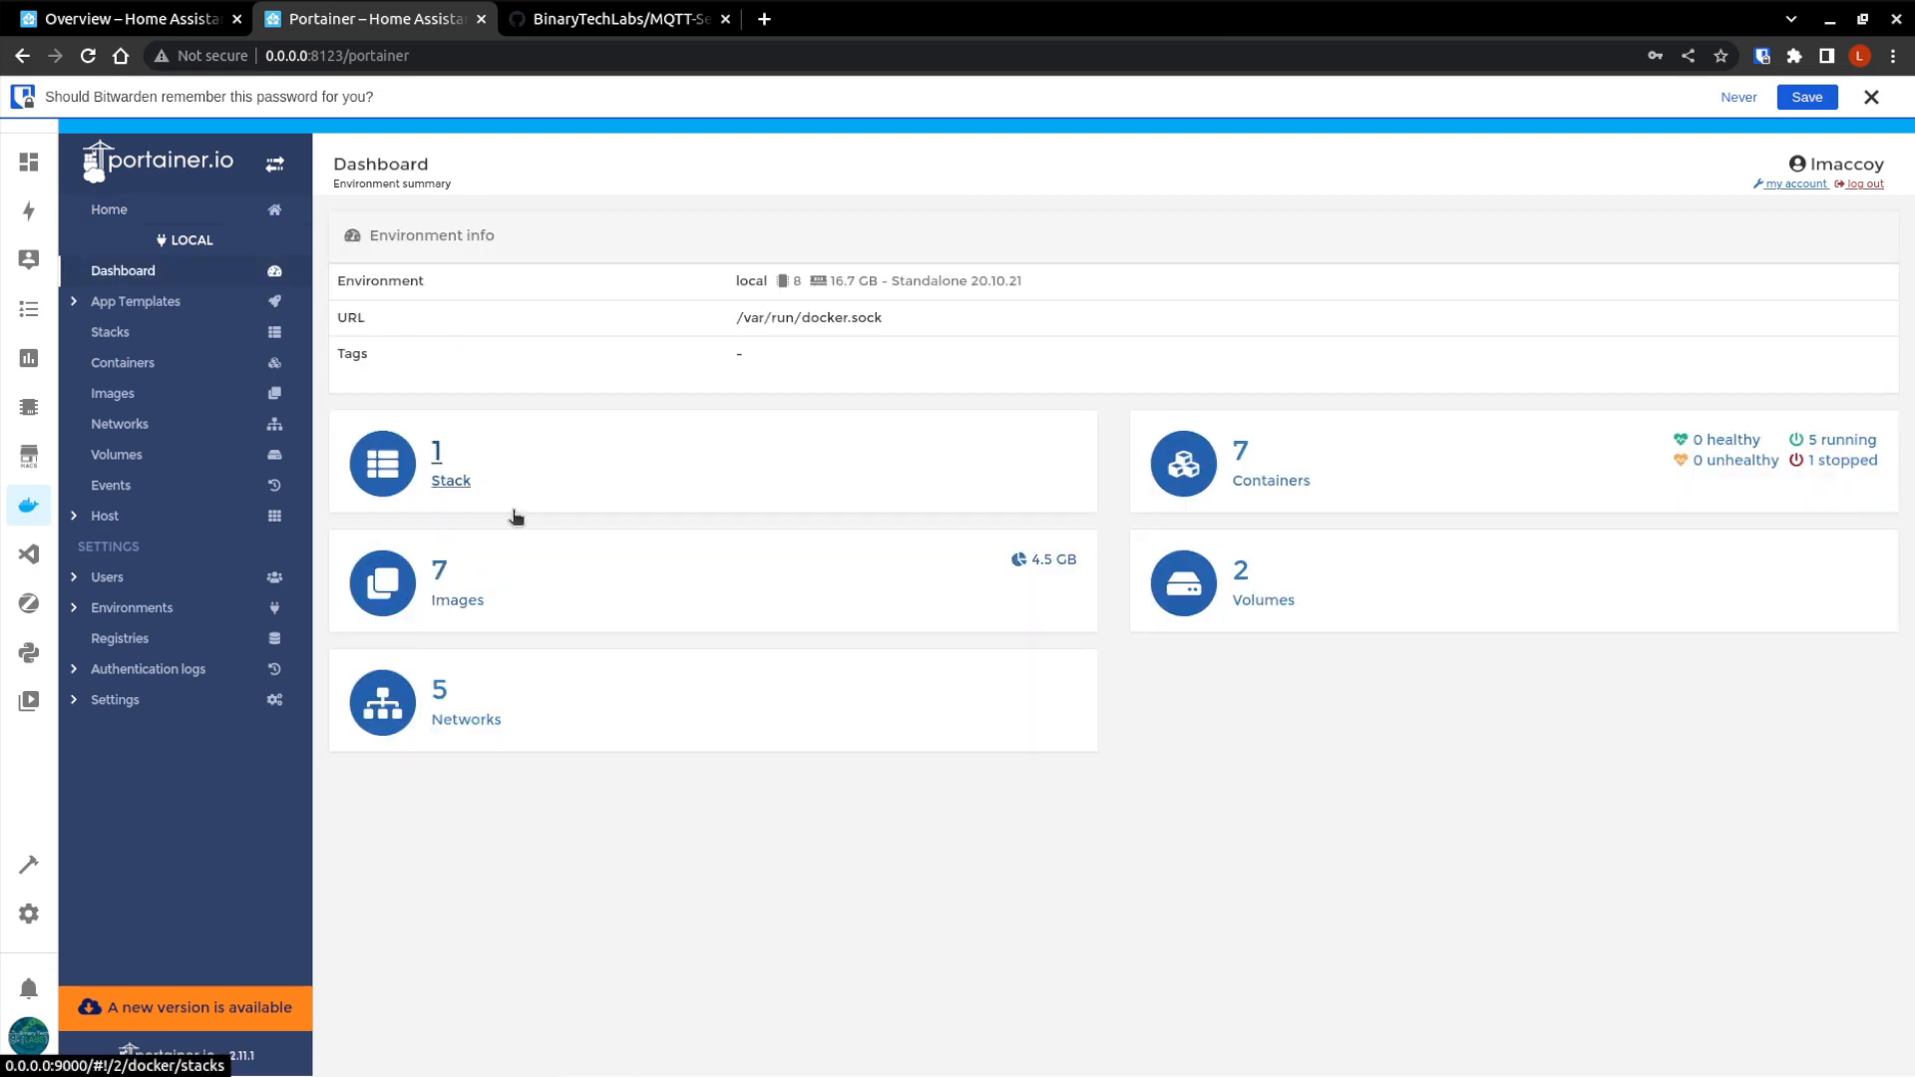
{"action": "mouse_move", "coordinate": [476, 484]}
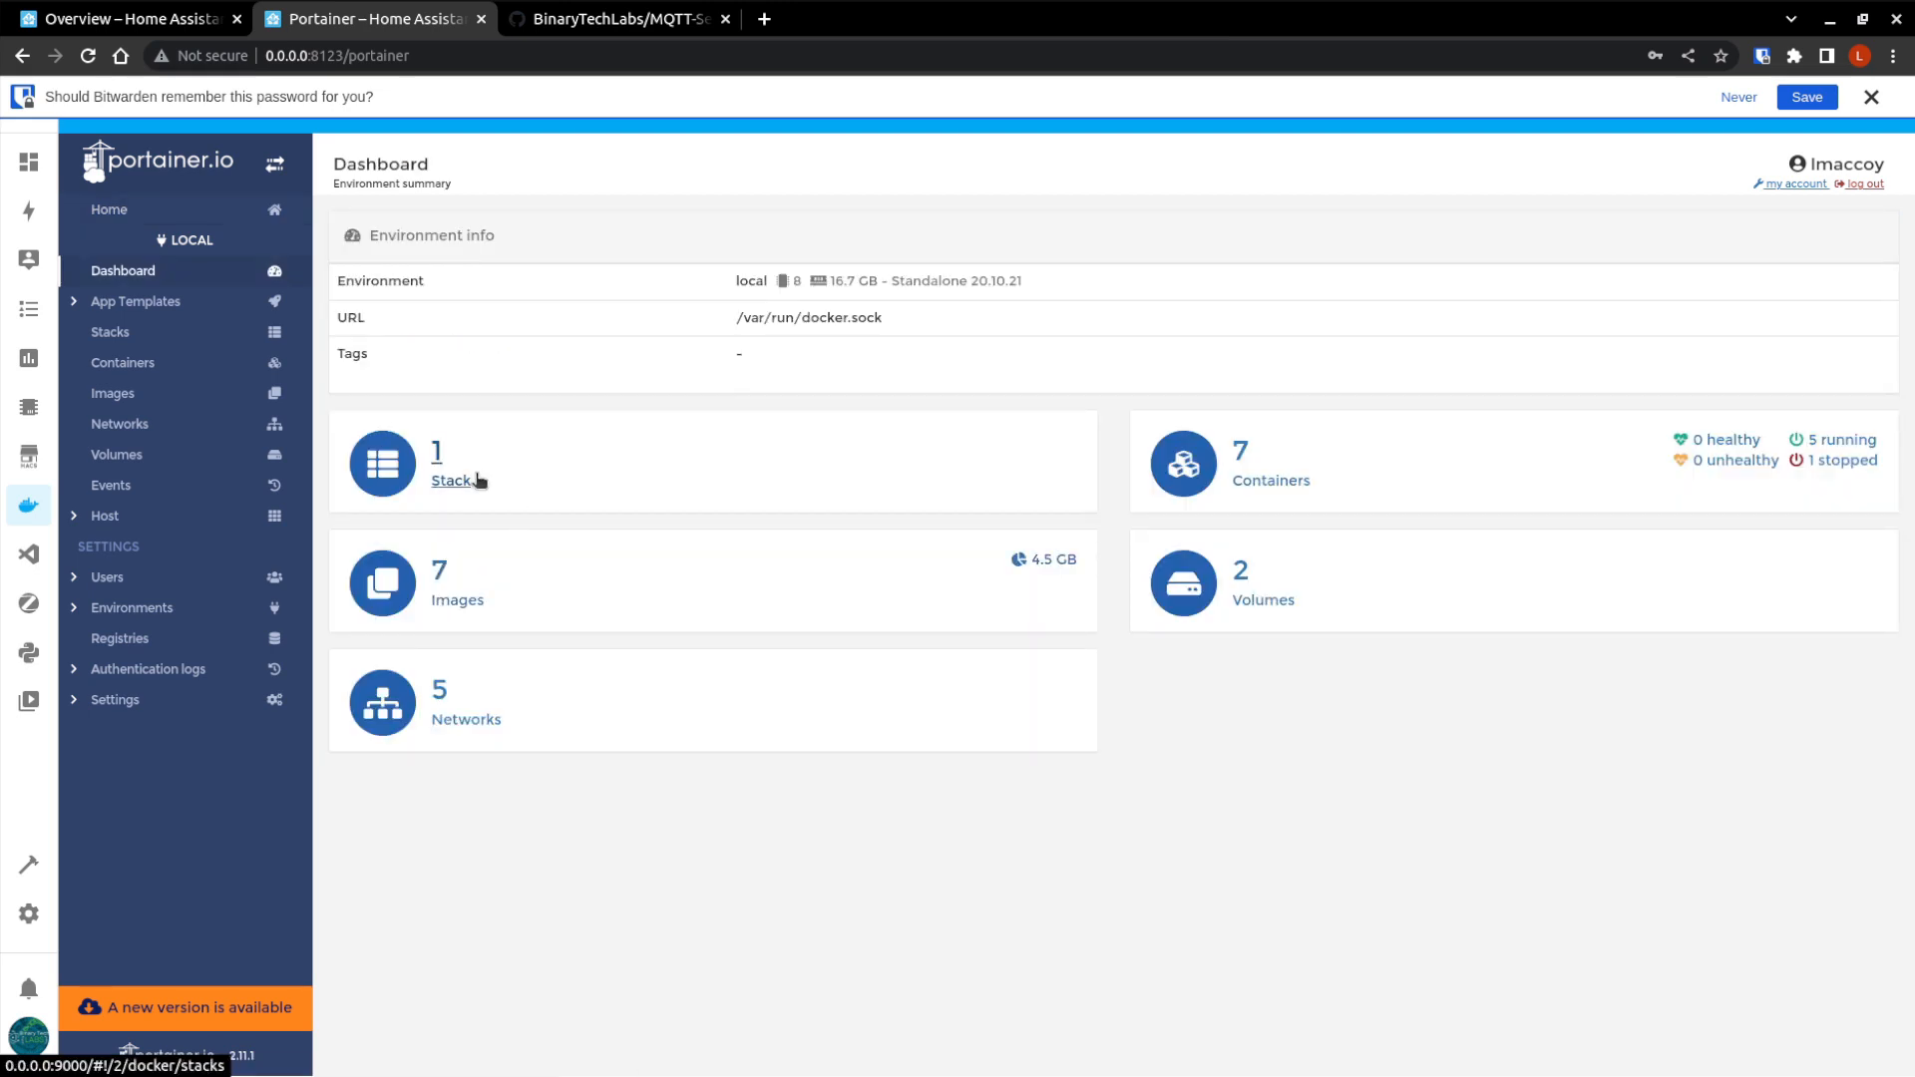
{"action": "left_click", "coordinate": [449, 481]}
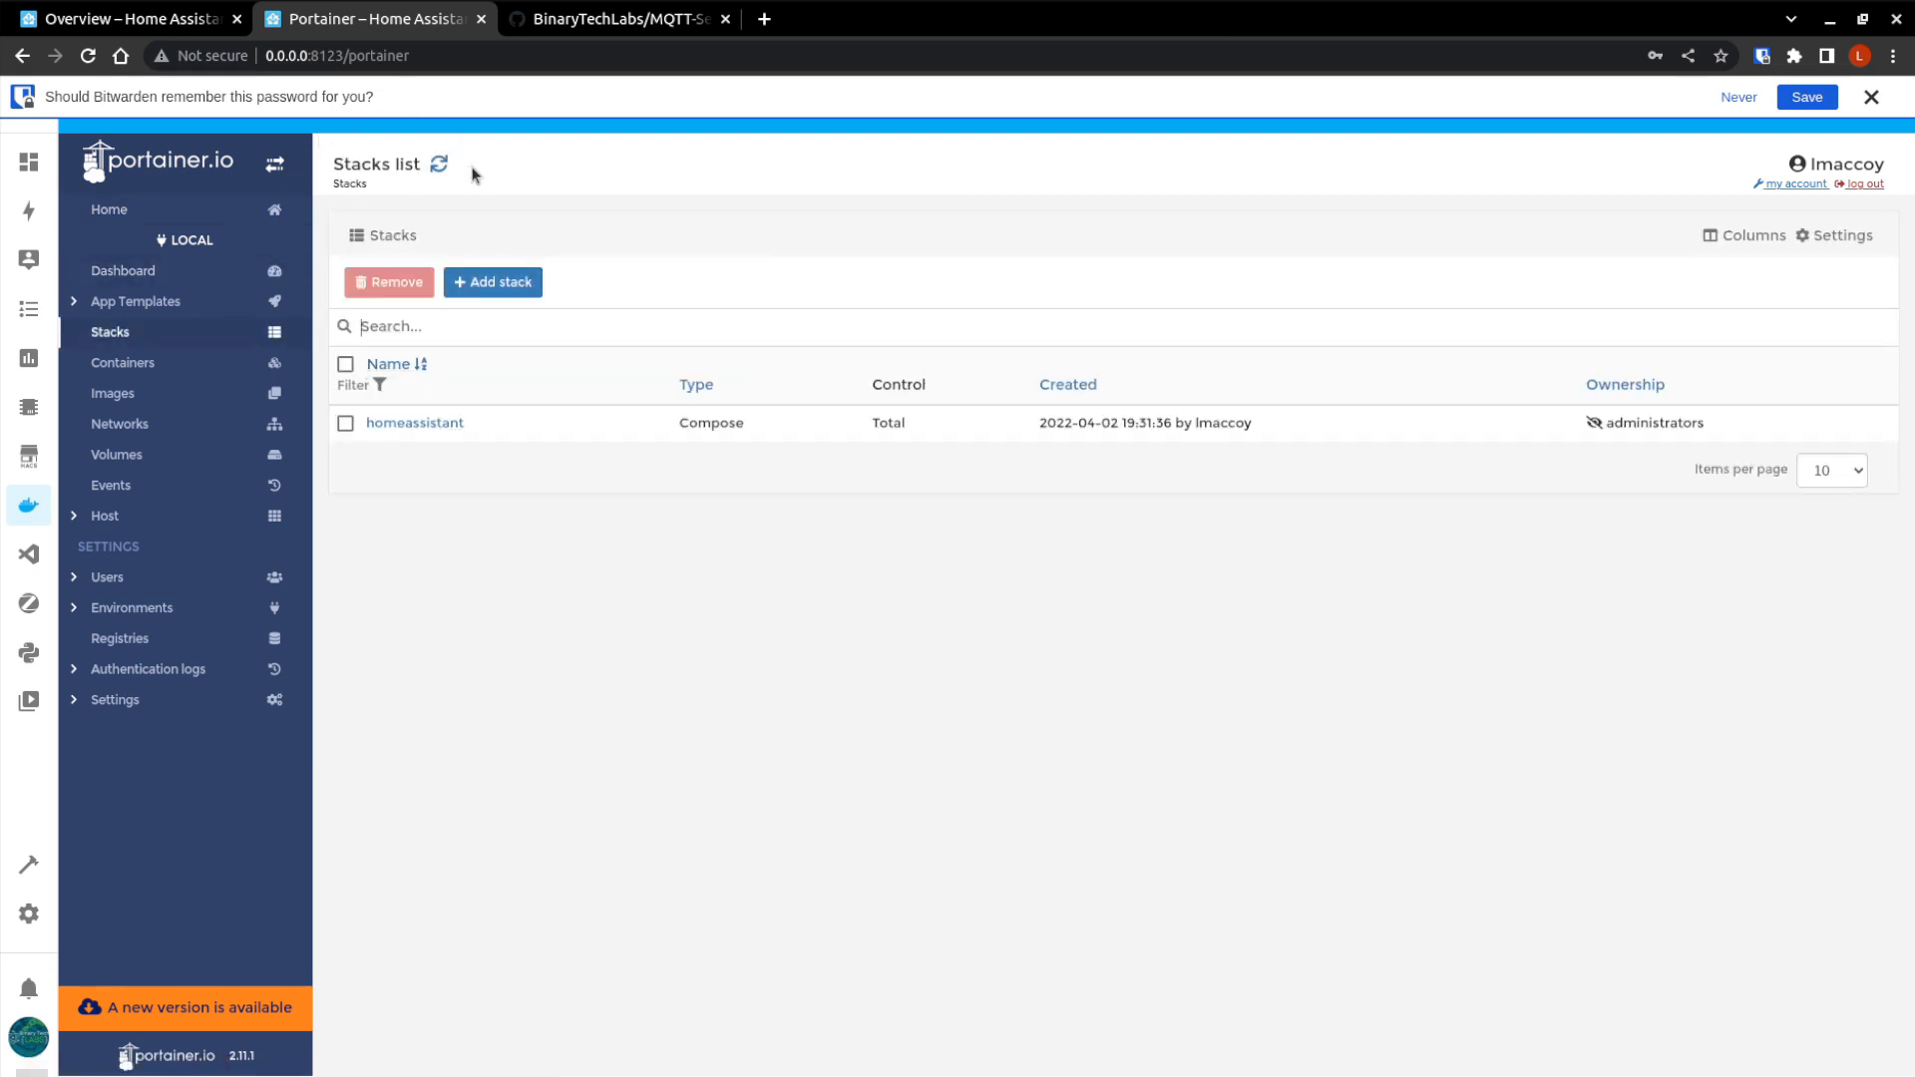
{"action": "left_click", "coordinate": [1871, 97]}
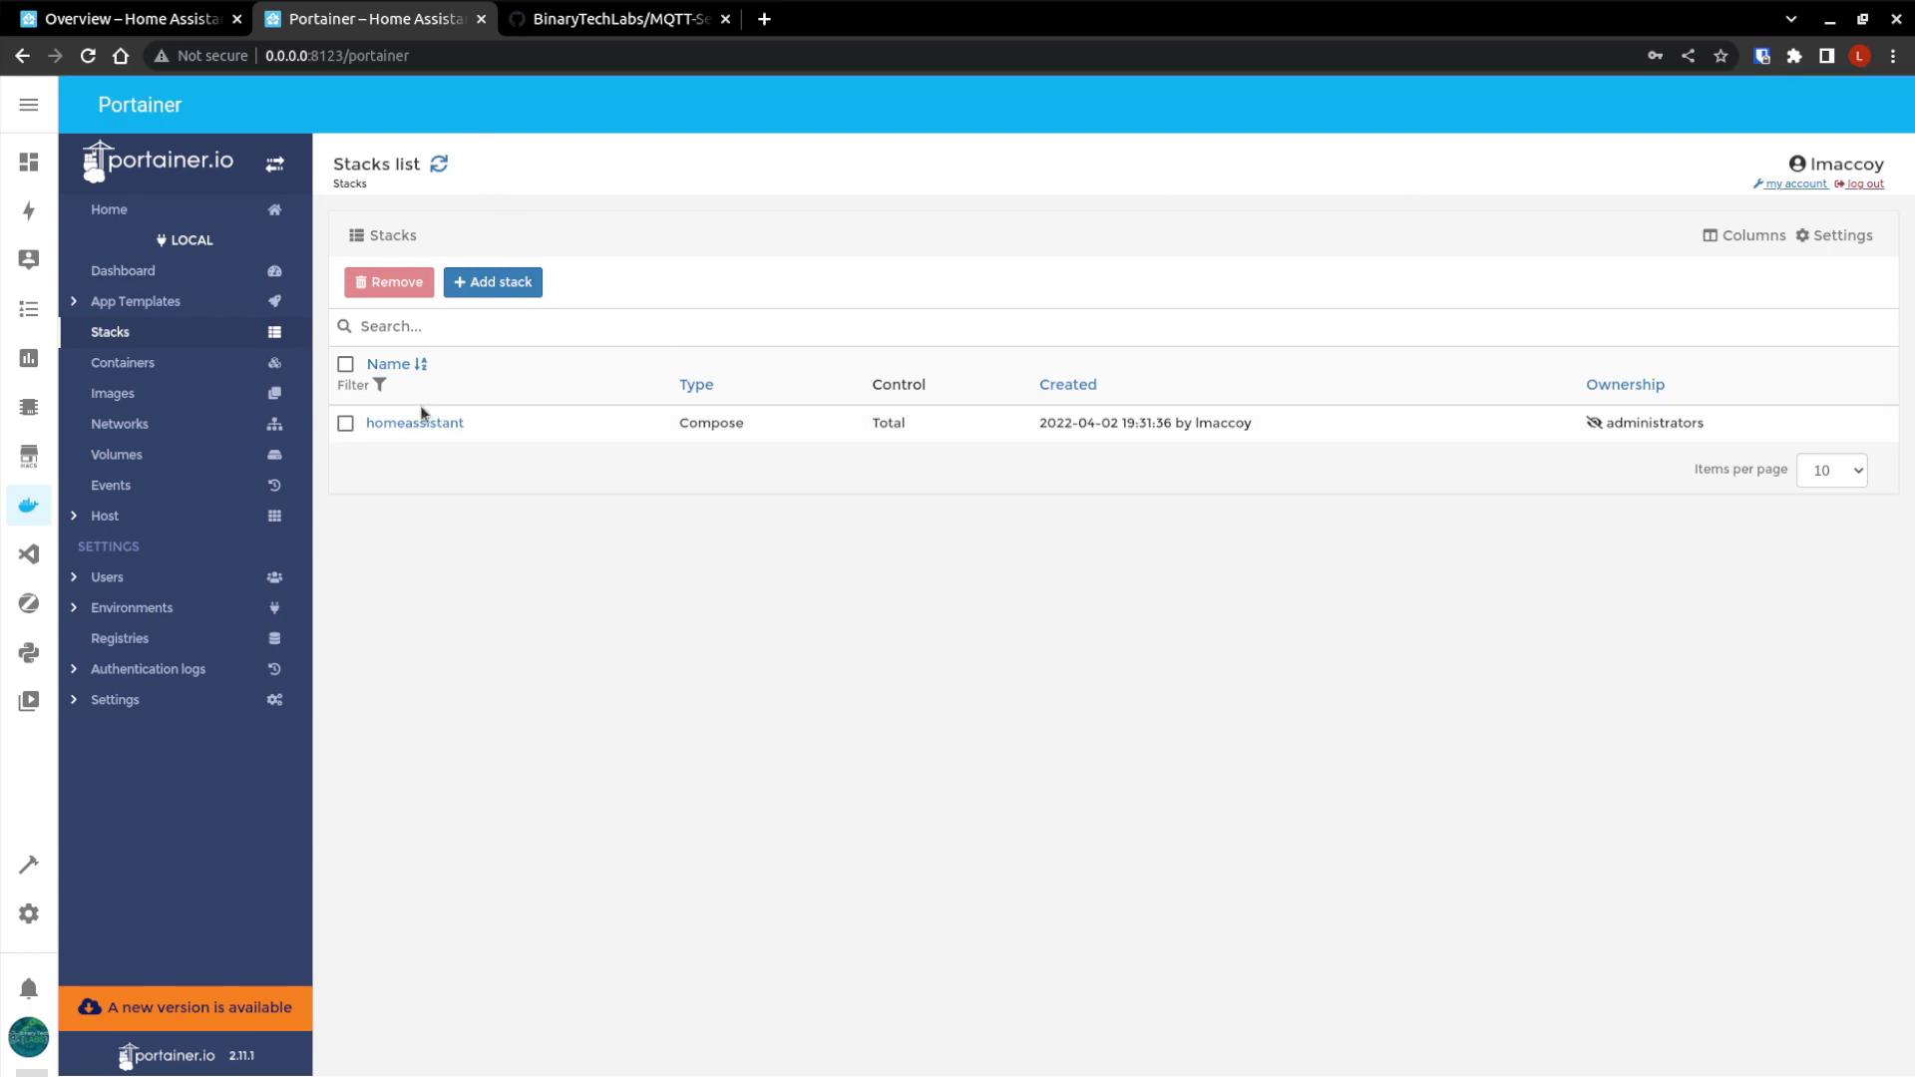
Restart the stopped mqtt container in the homeassistant stack, publishing ports 1883 and 9001.
{"action": "left_click", "coordinate": [414, 422]}
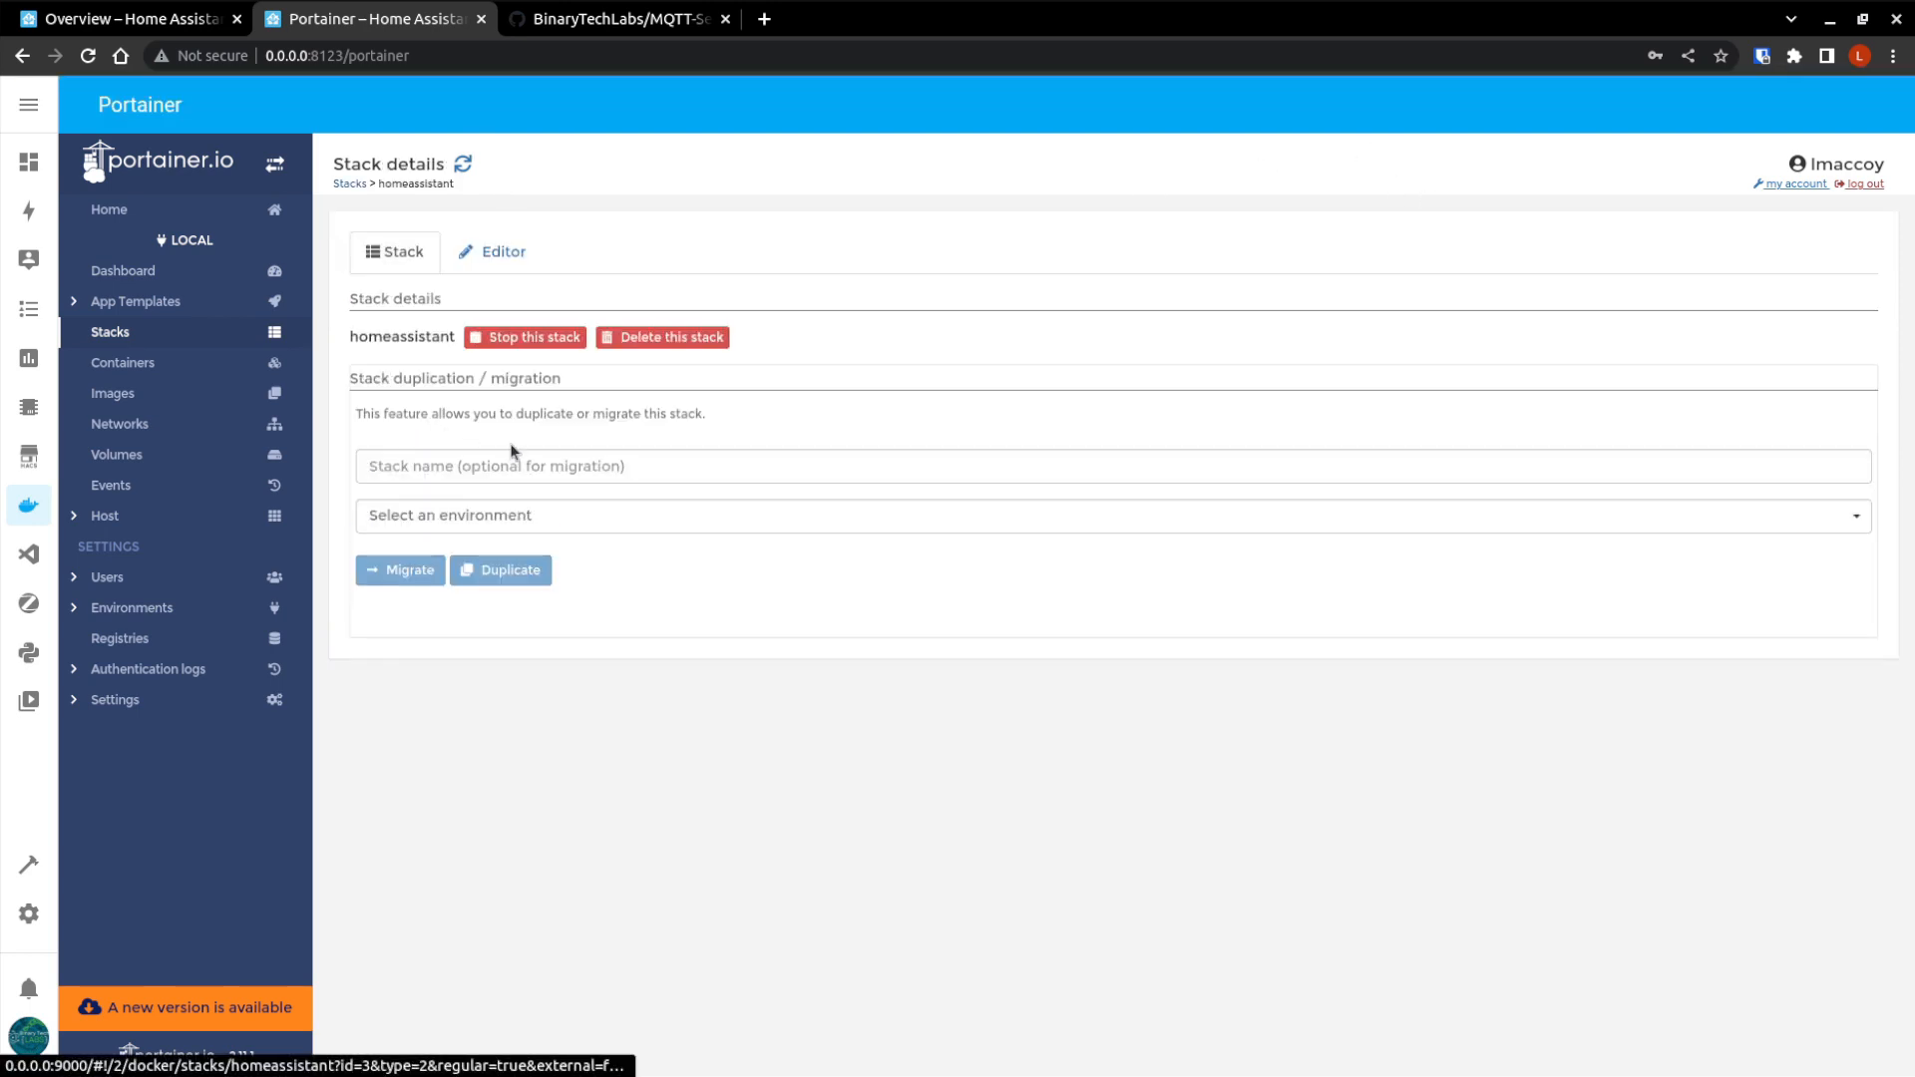
{"action": "scroll", "scroll_direction": "down", "scroll_amount": 3}
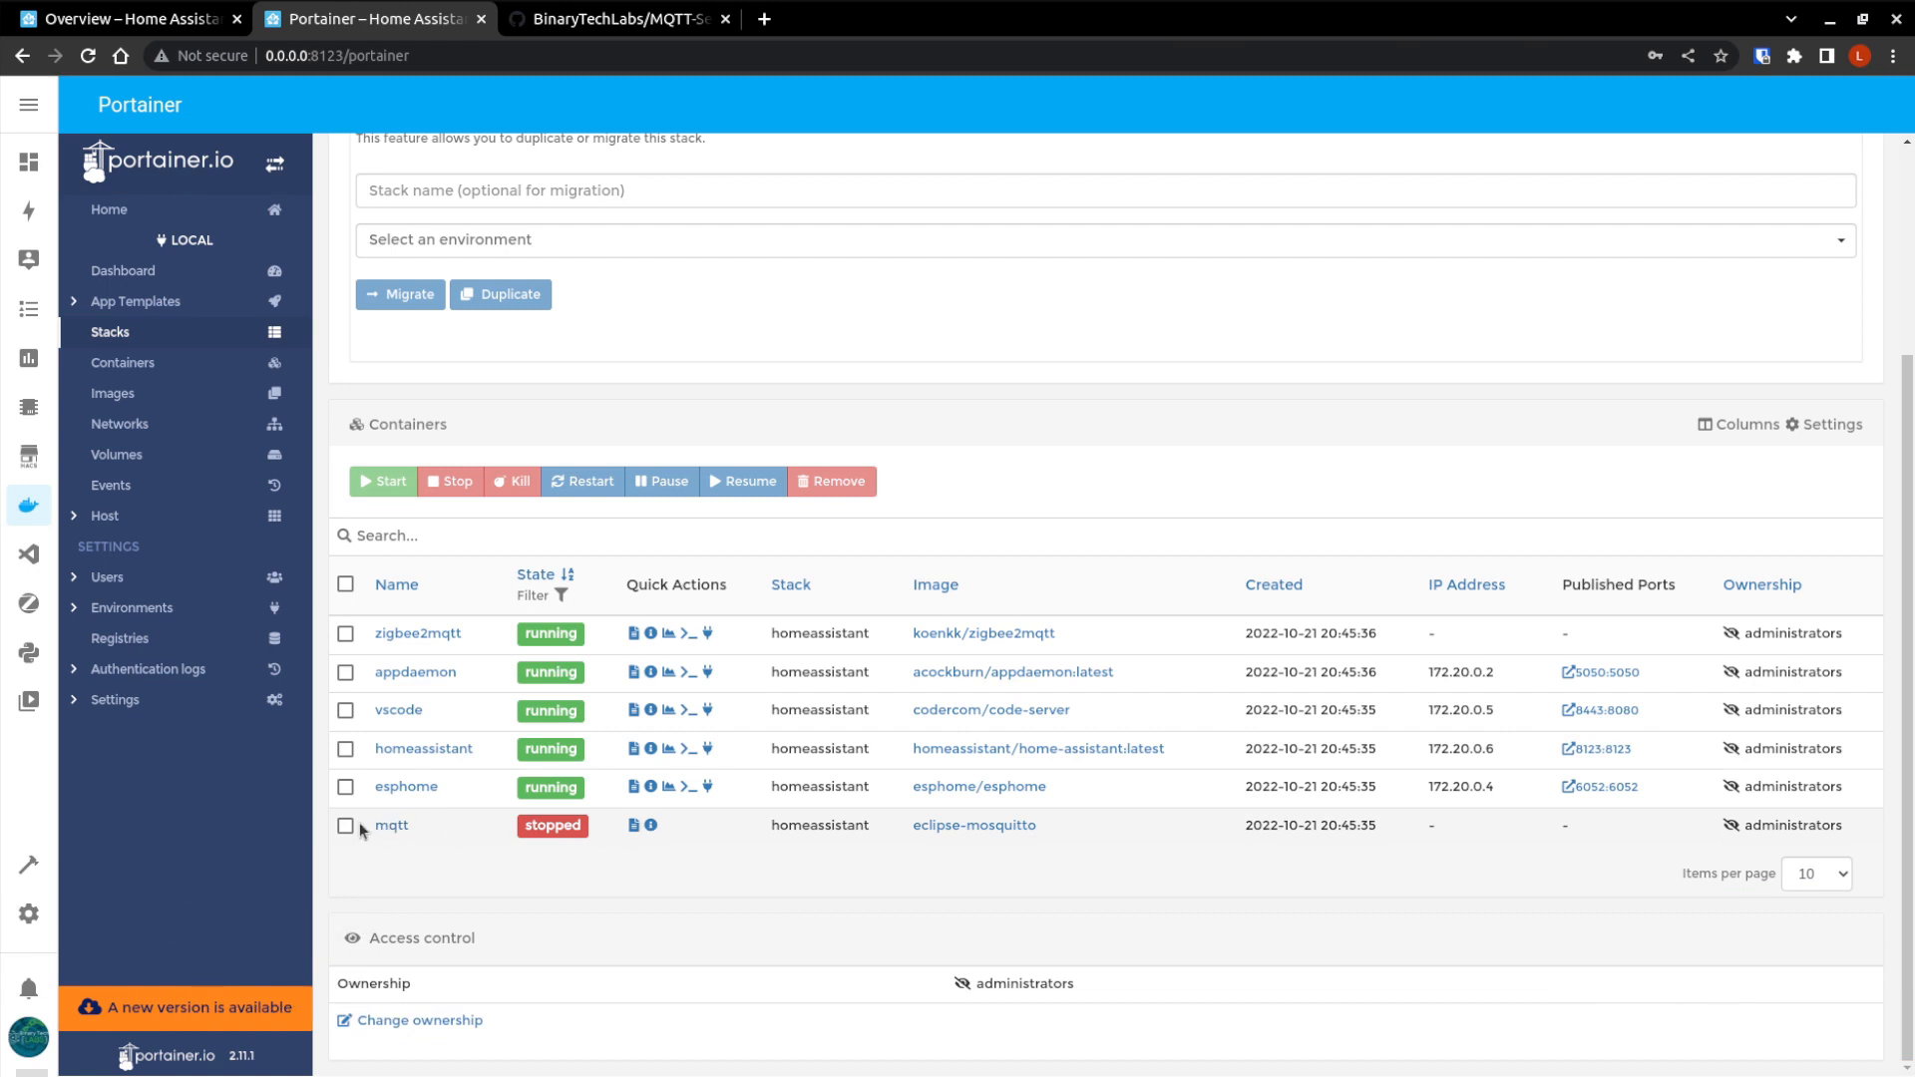
{"action": "left_click", "coordinate": [345, 825]}
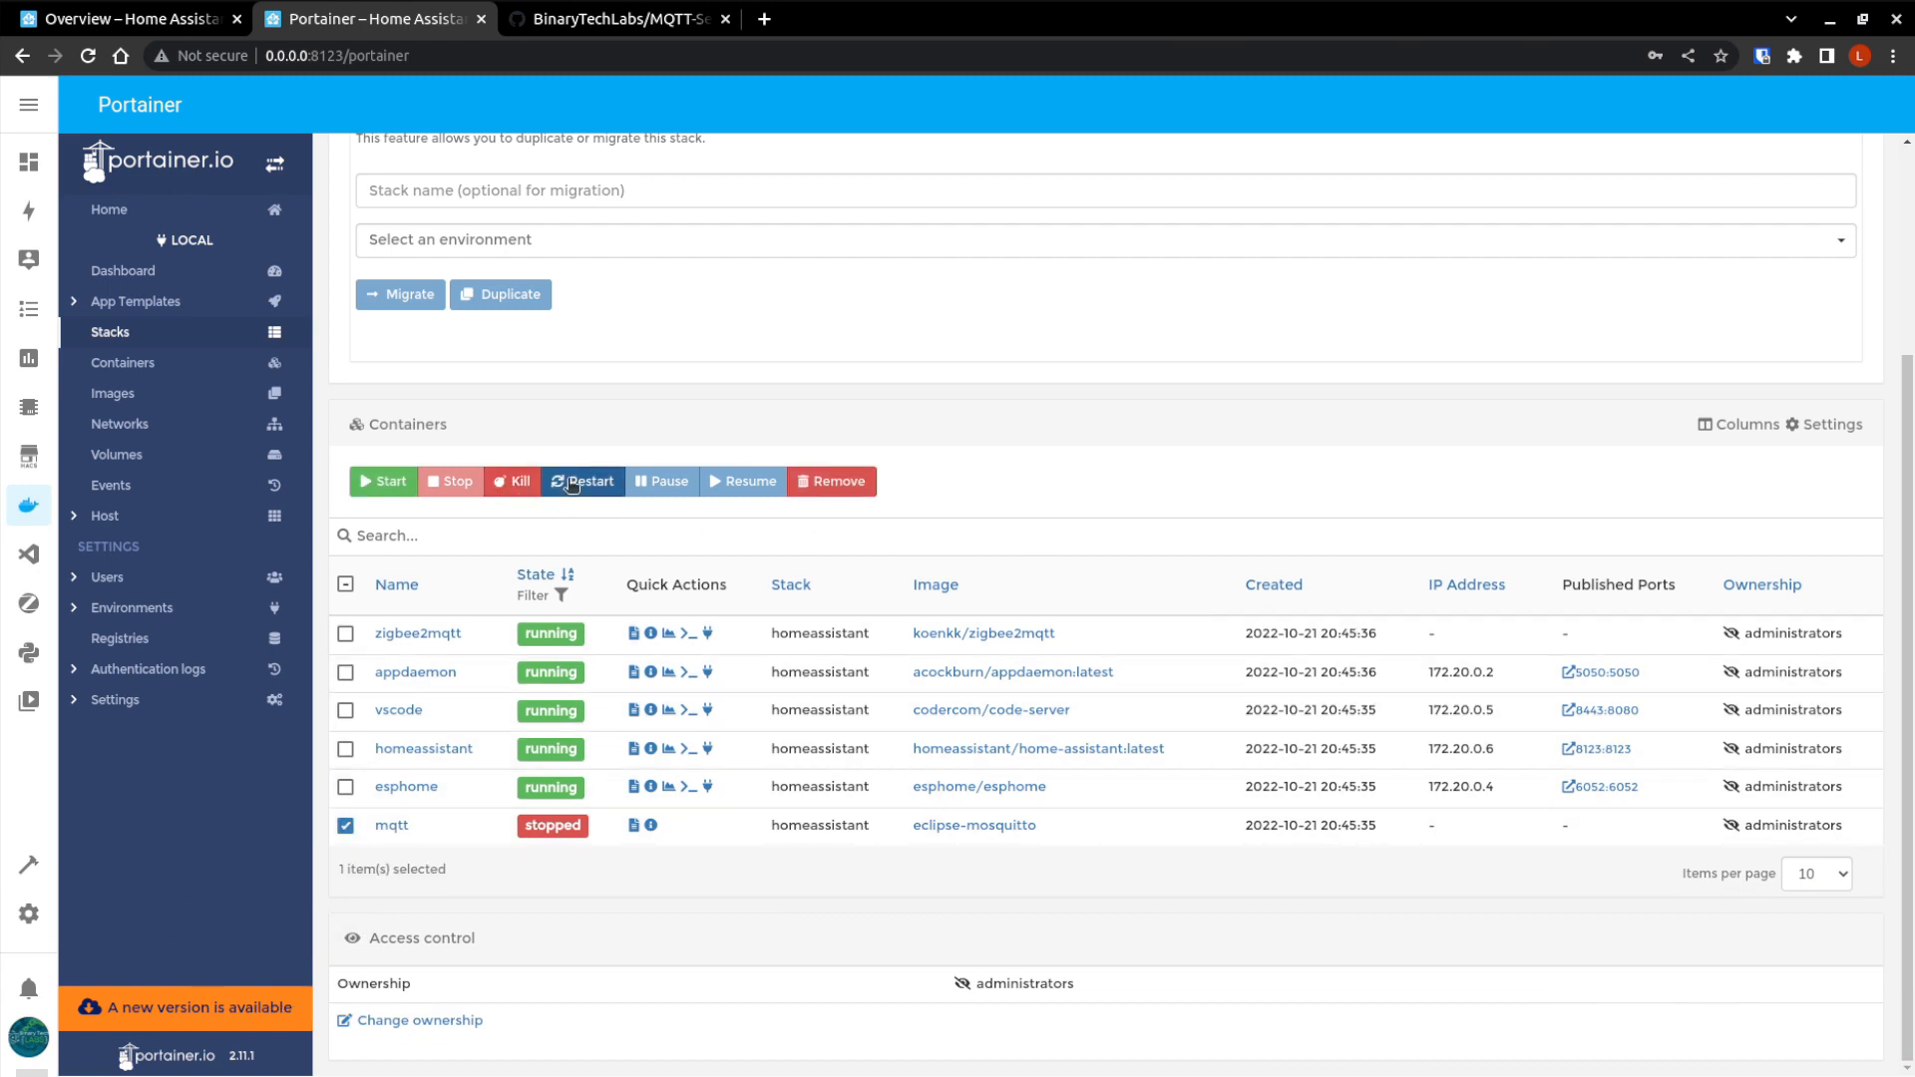
{"action": "left_click", "coordinate": [582, 481]}
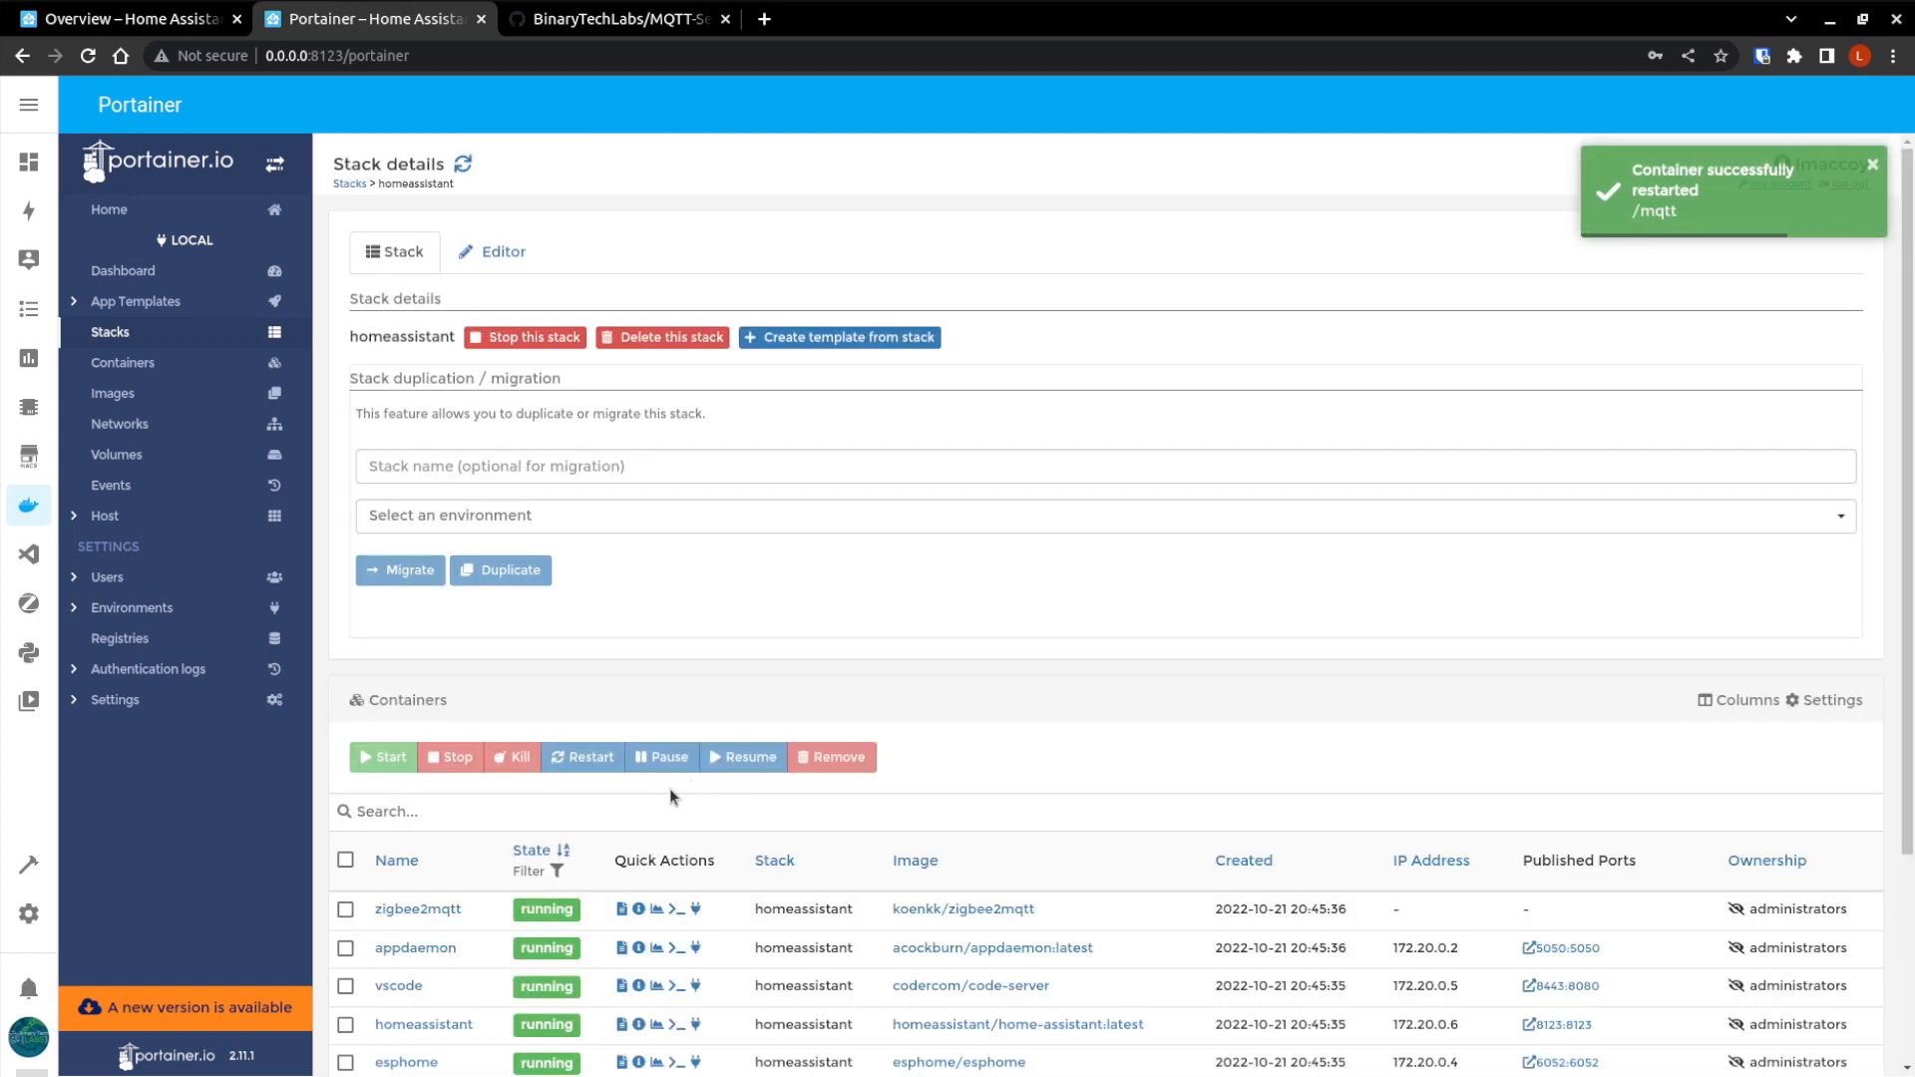
{"action": "scroll", "scroll_direction": "down", "scroll_amount": 3}
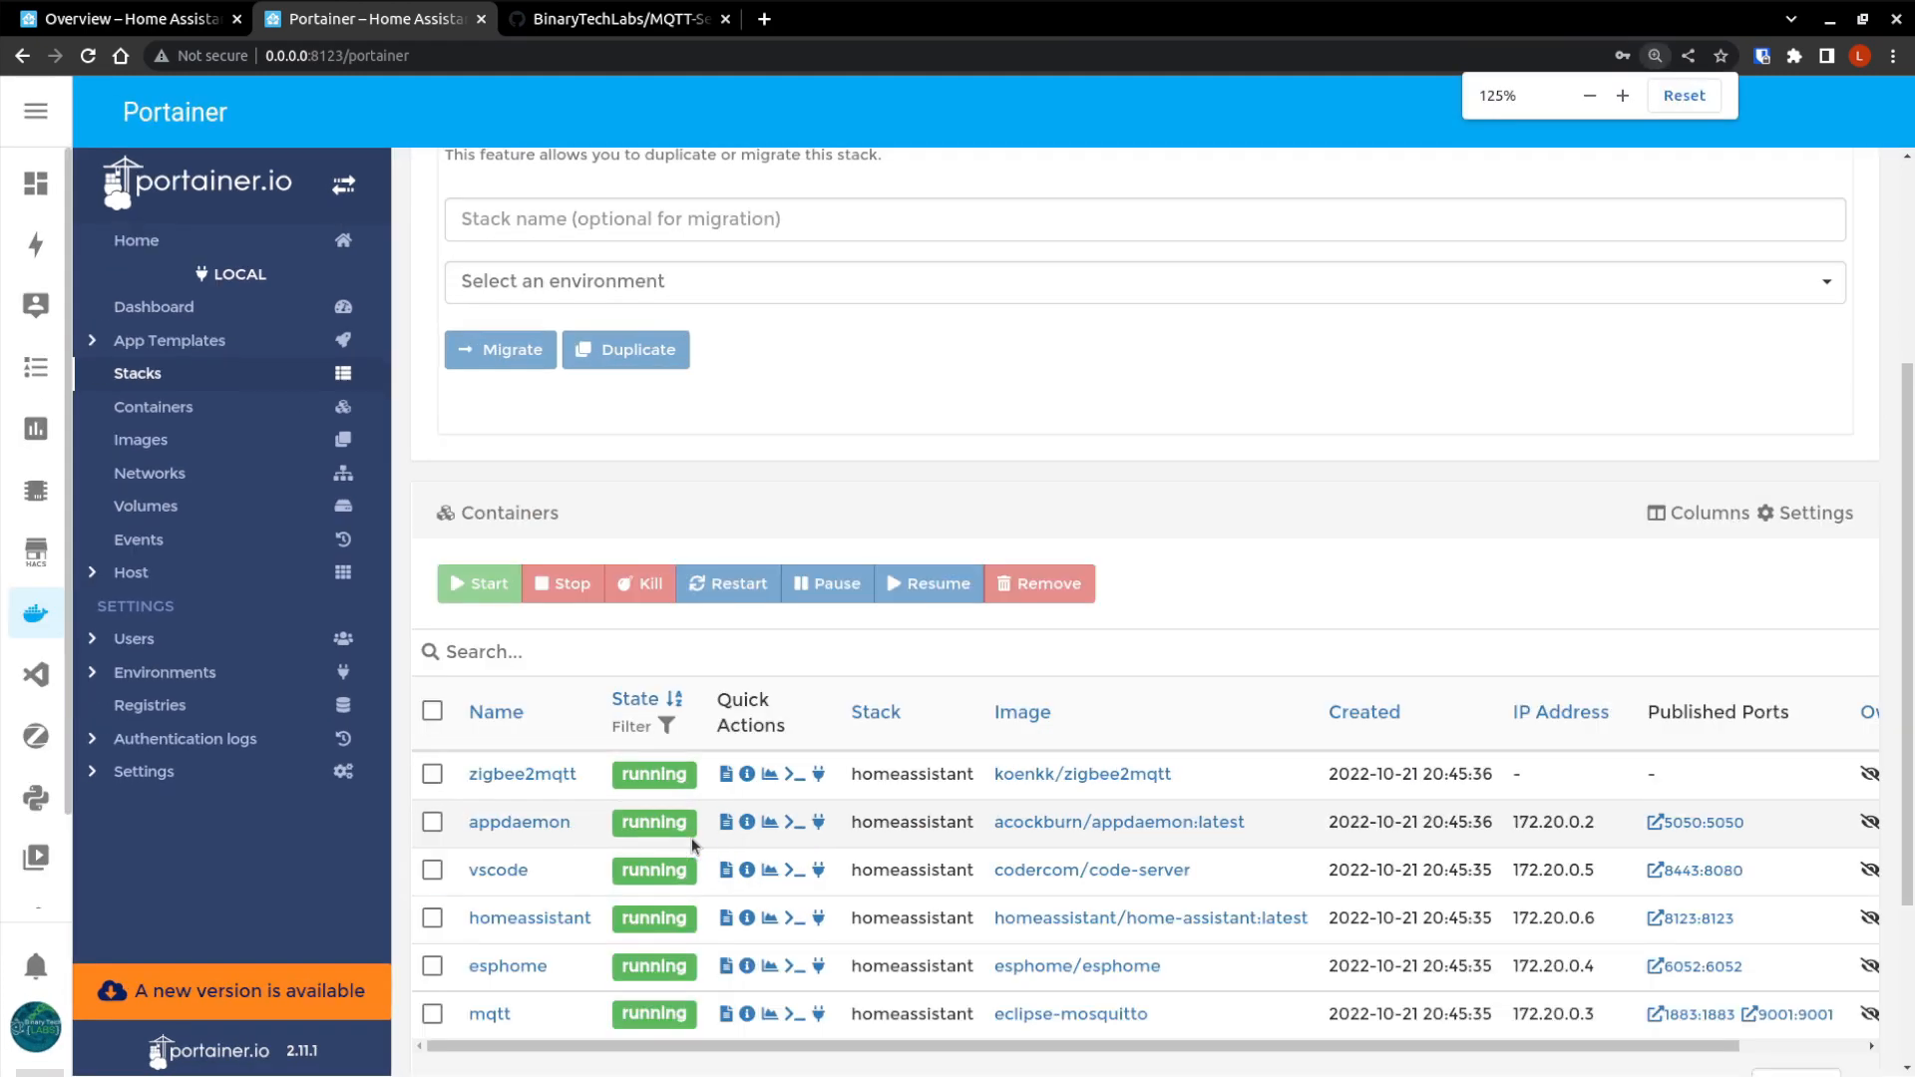
{"action": "scroll", "scroll_direction": "down", "scroll_amount": 3}
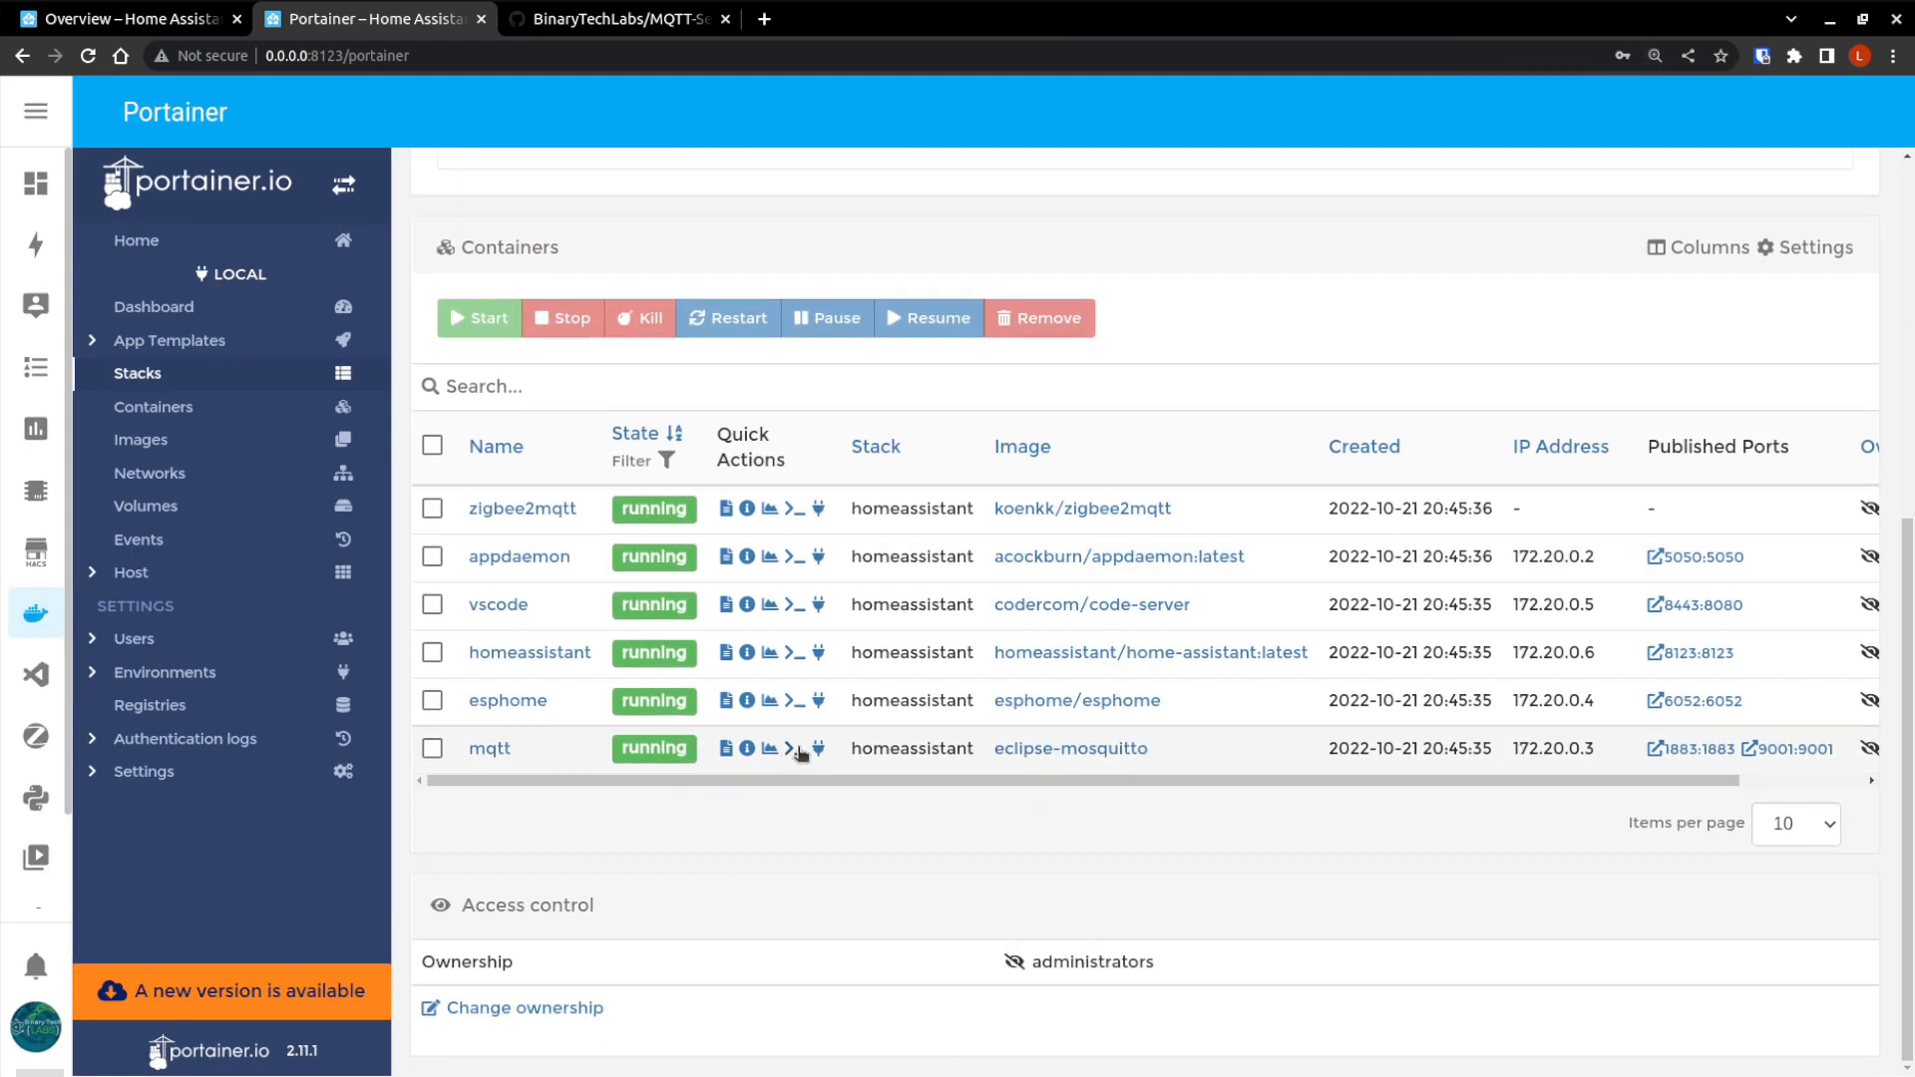
{"action": "mouse_move", "coordinate": [795, 752]}
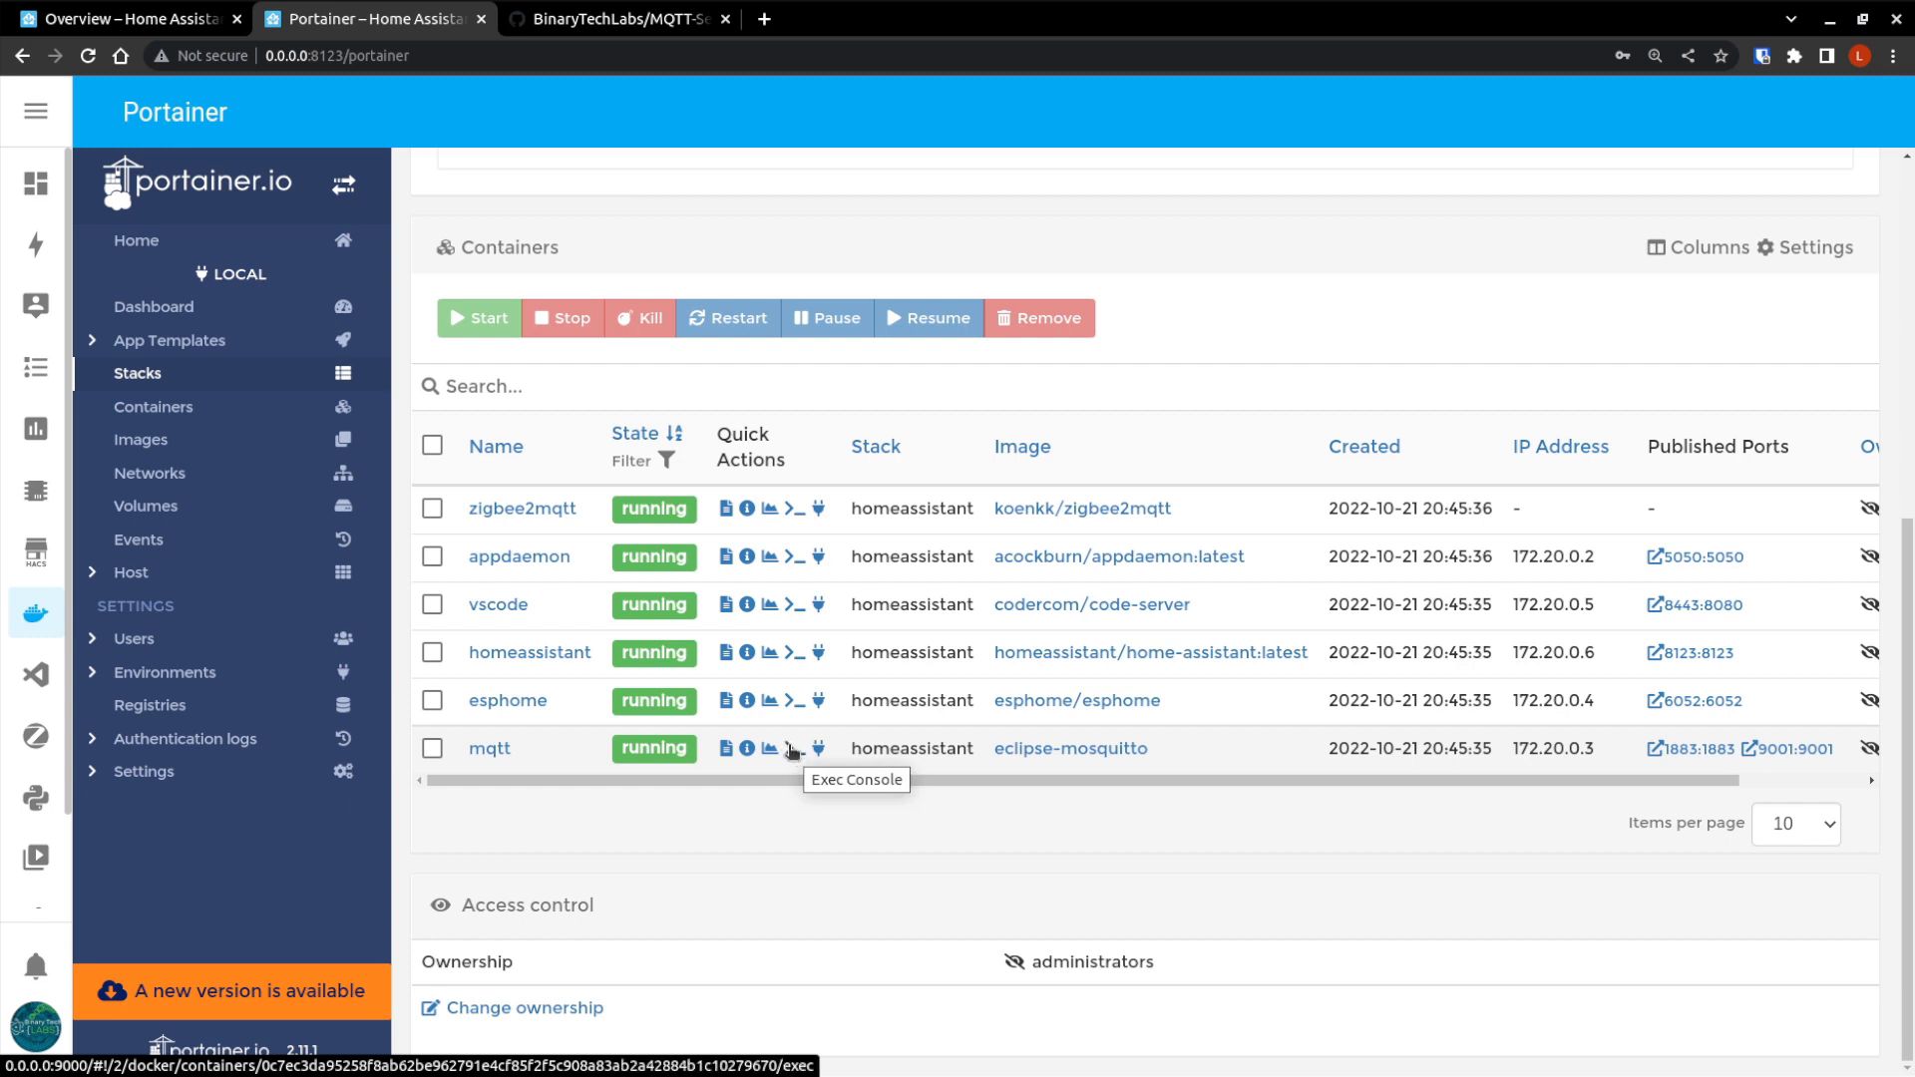
Connect a /bin/sh Exec Console to the mqtt container and run ls.
{"action": "left_click", "coordinate": [803, 748]}
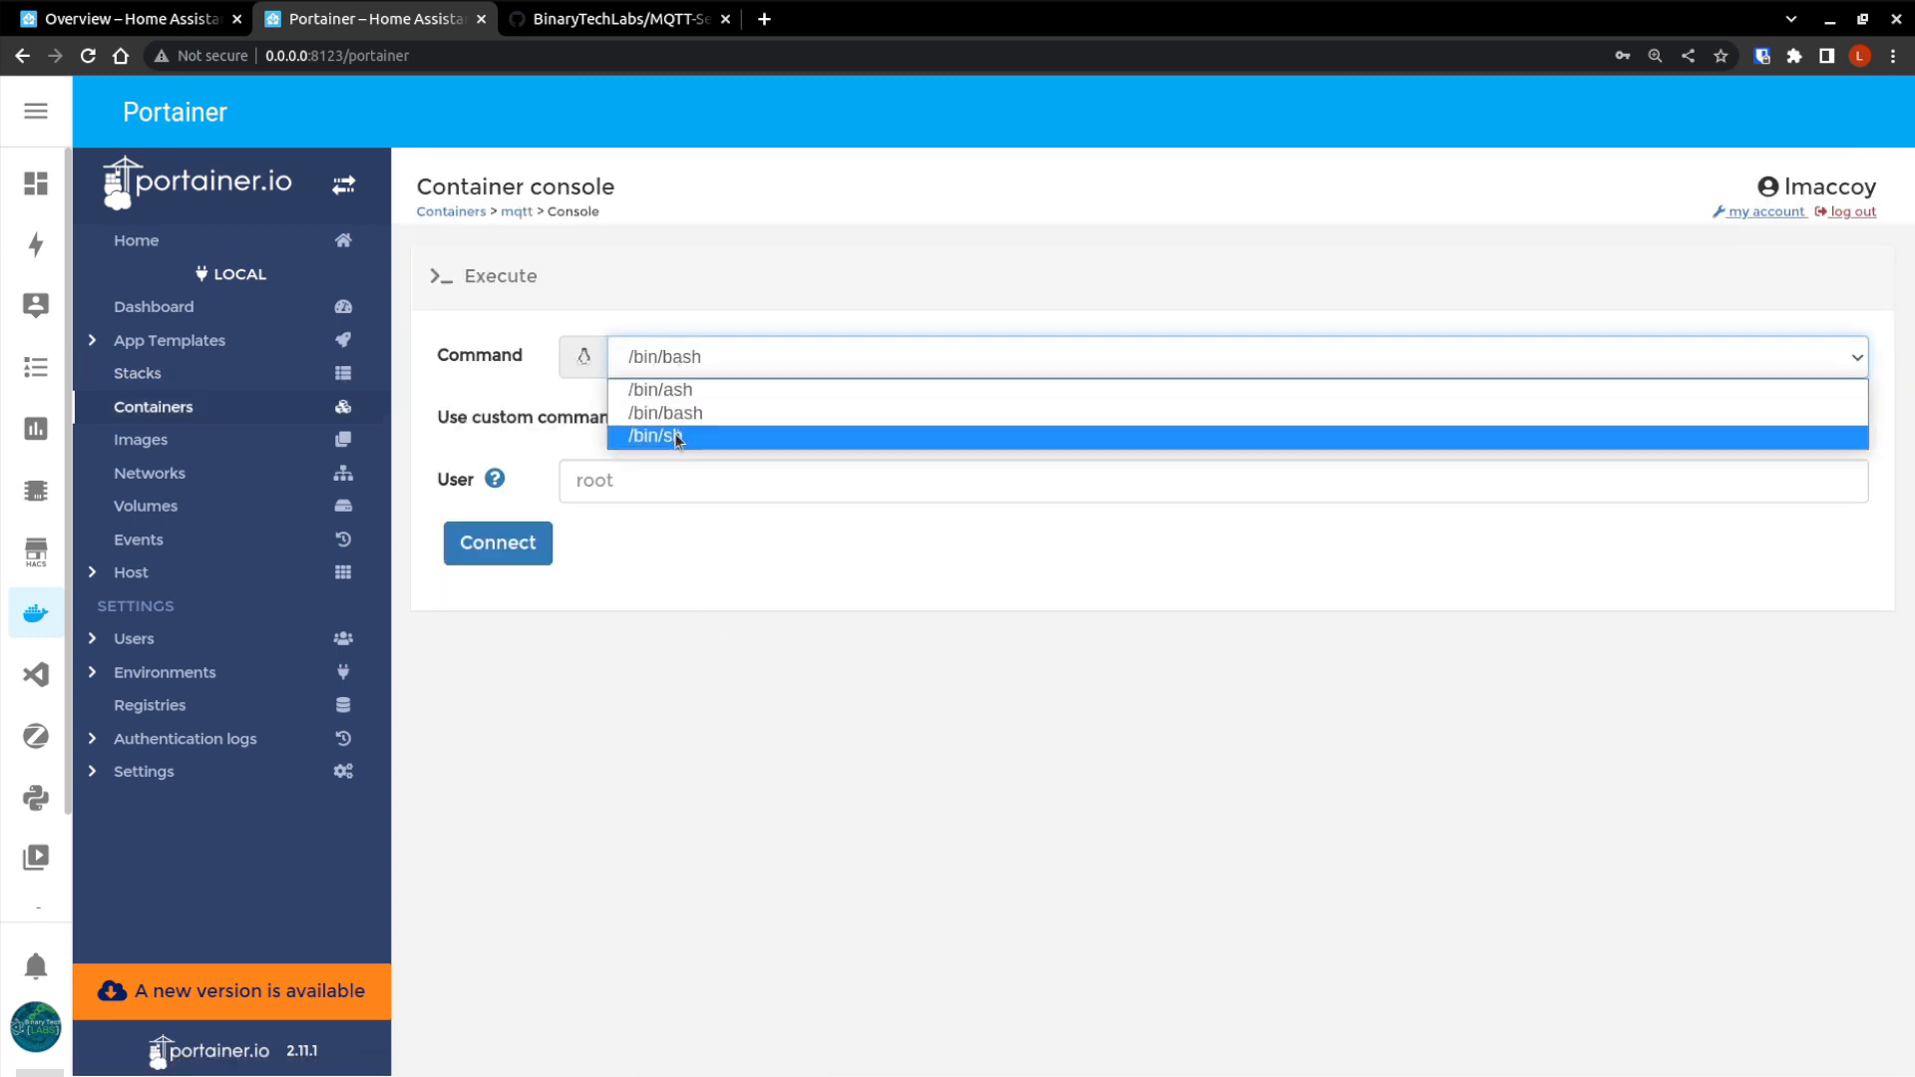
{"action": "left_click", "coordinate": [662, 436]}
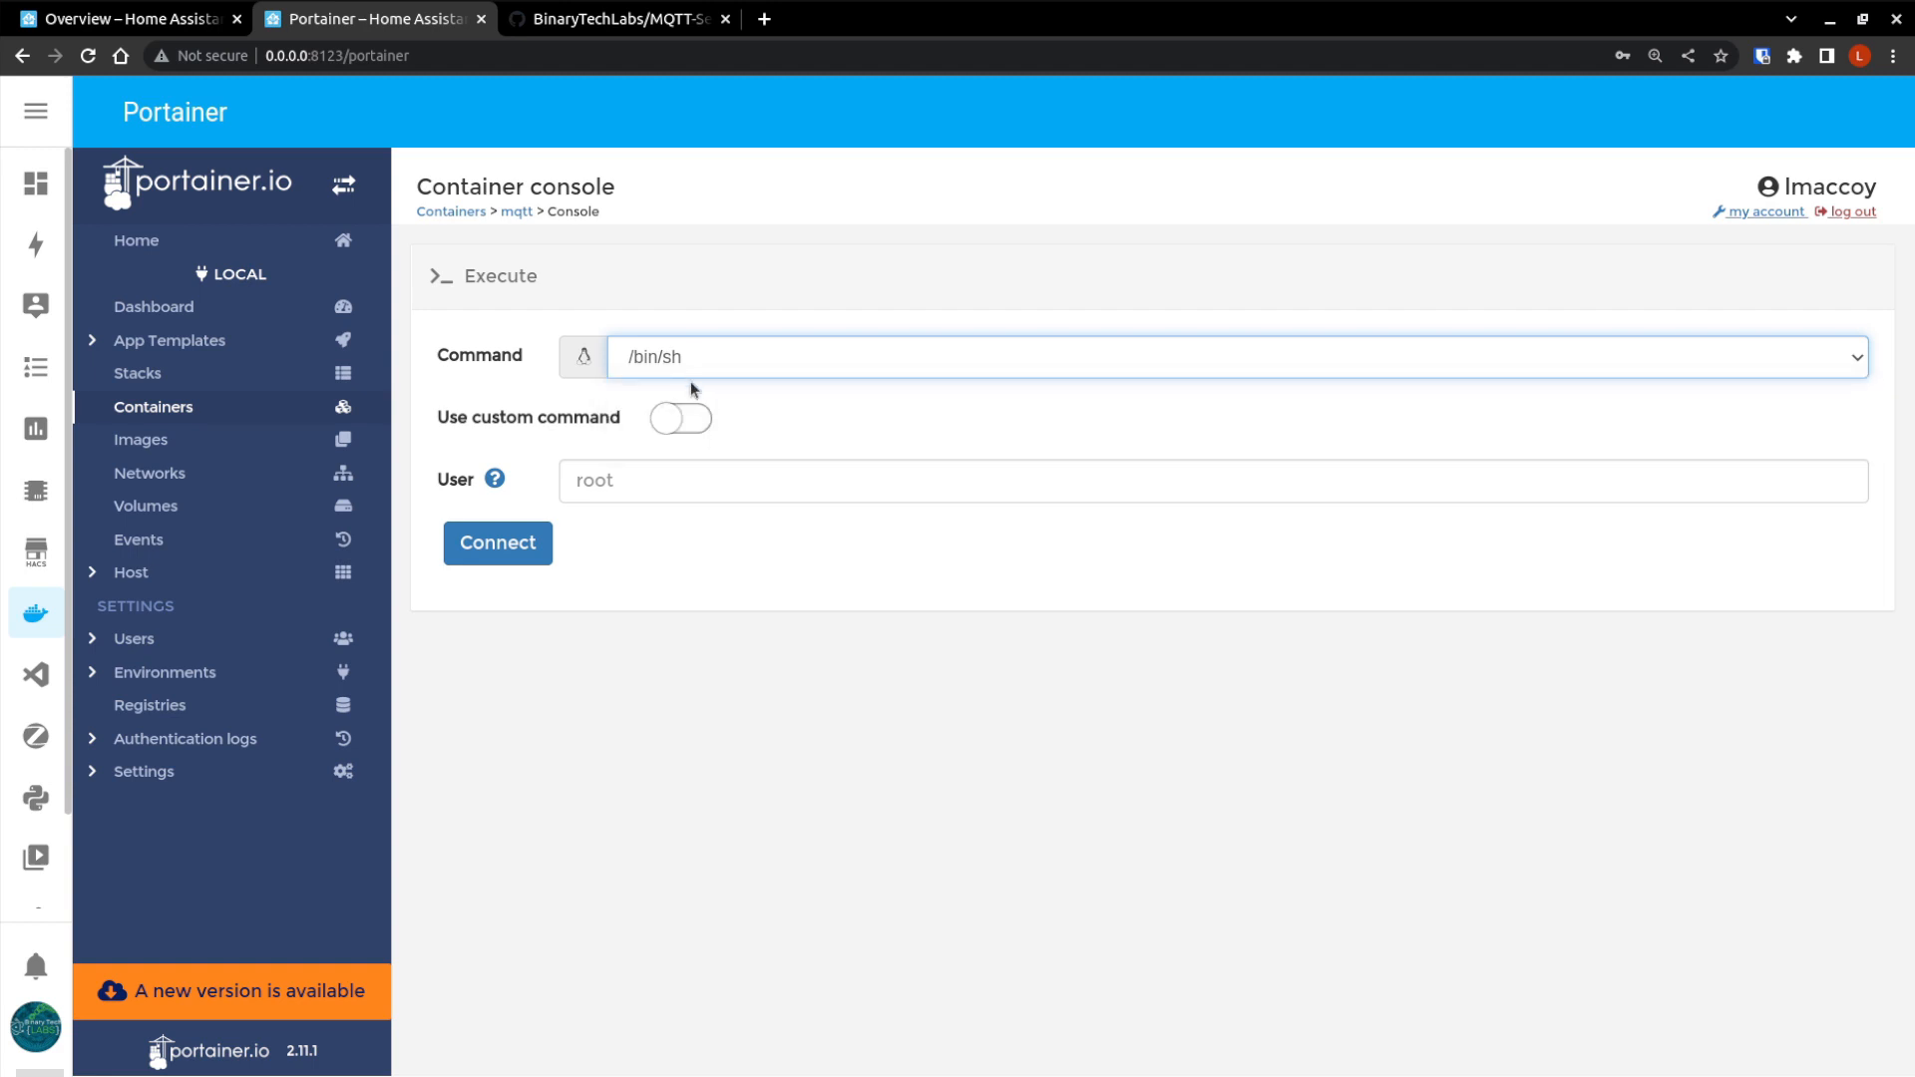
{"action": "left_click", "coordinate": [496, 542]}
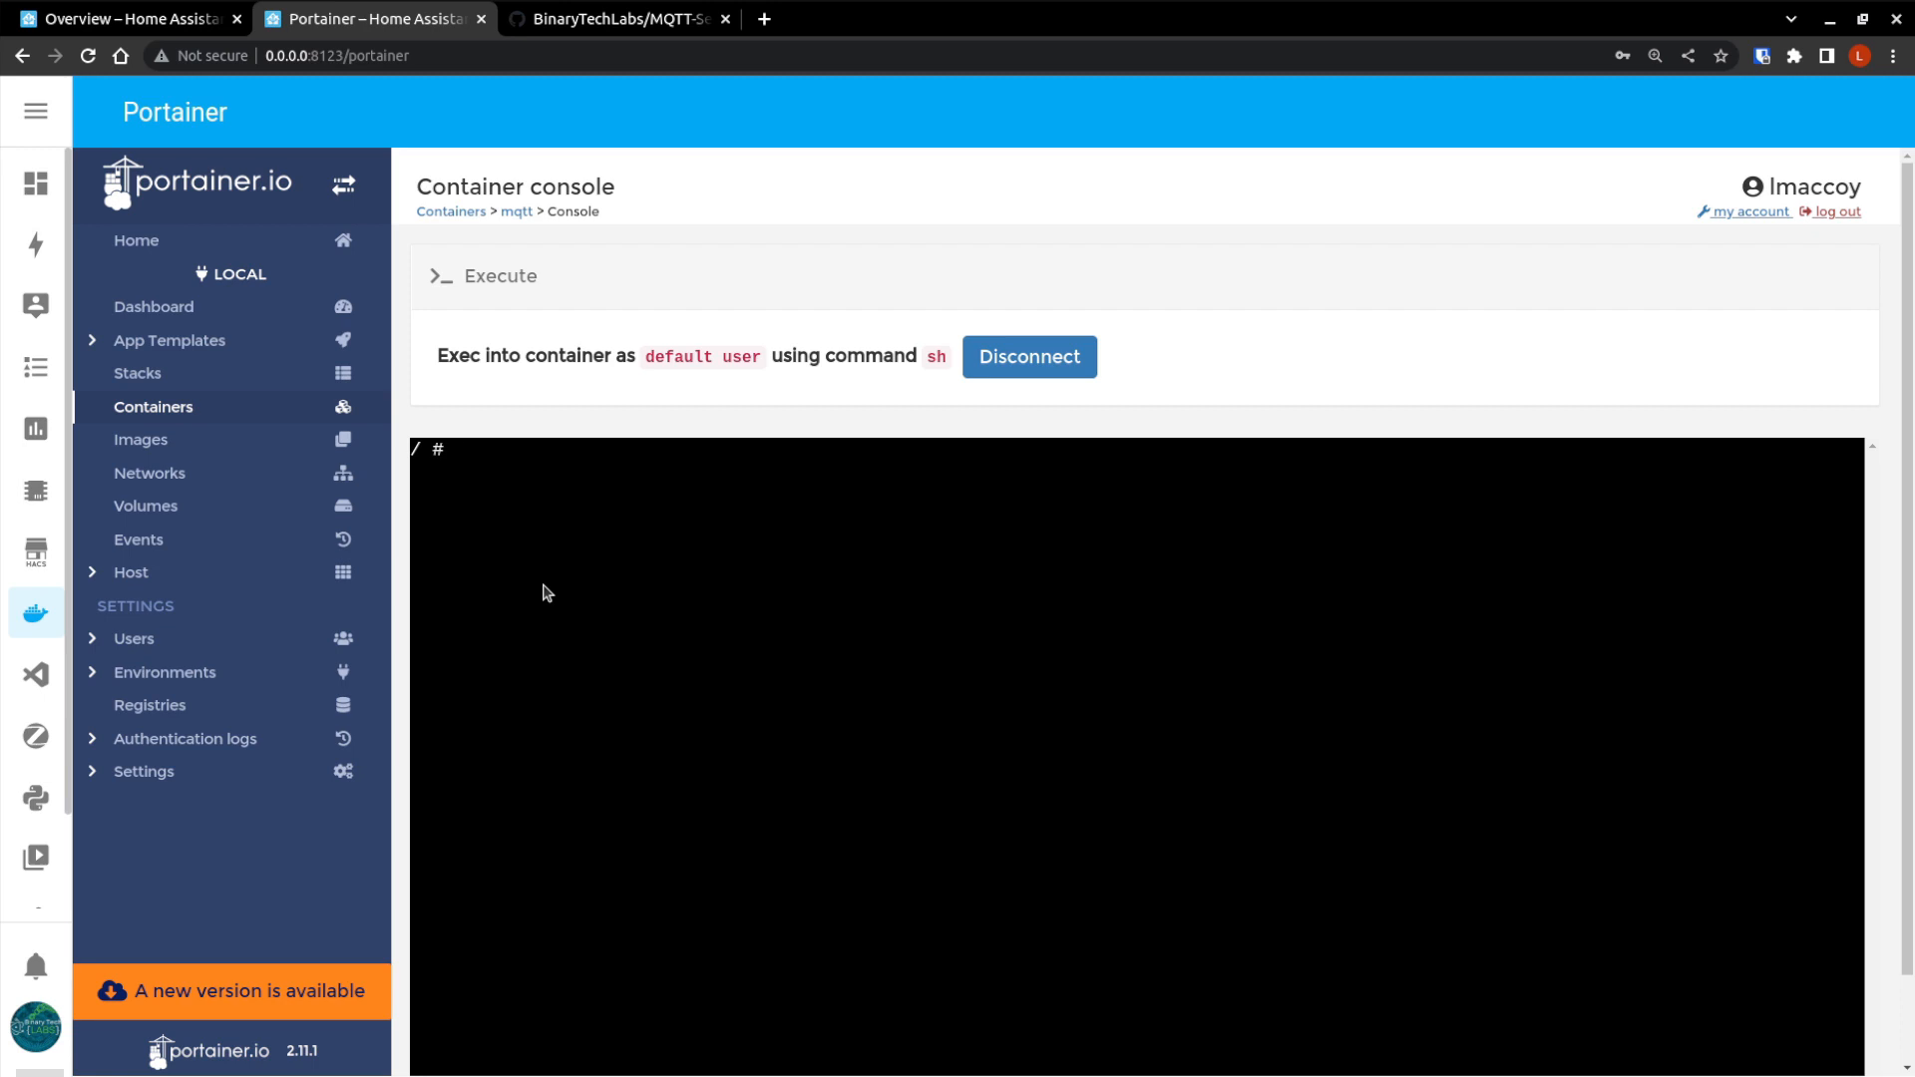
{"action": "type", "text": "ls"}
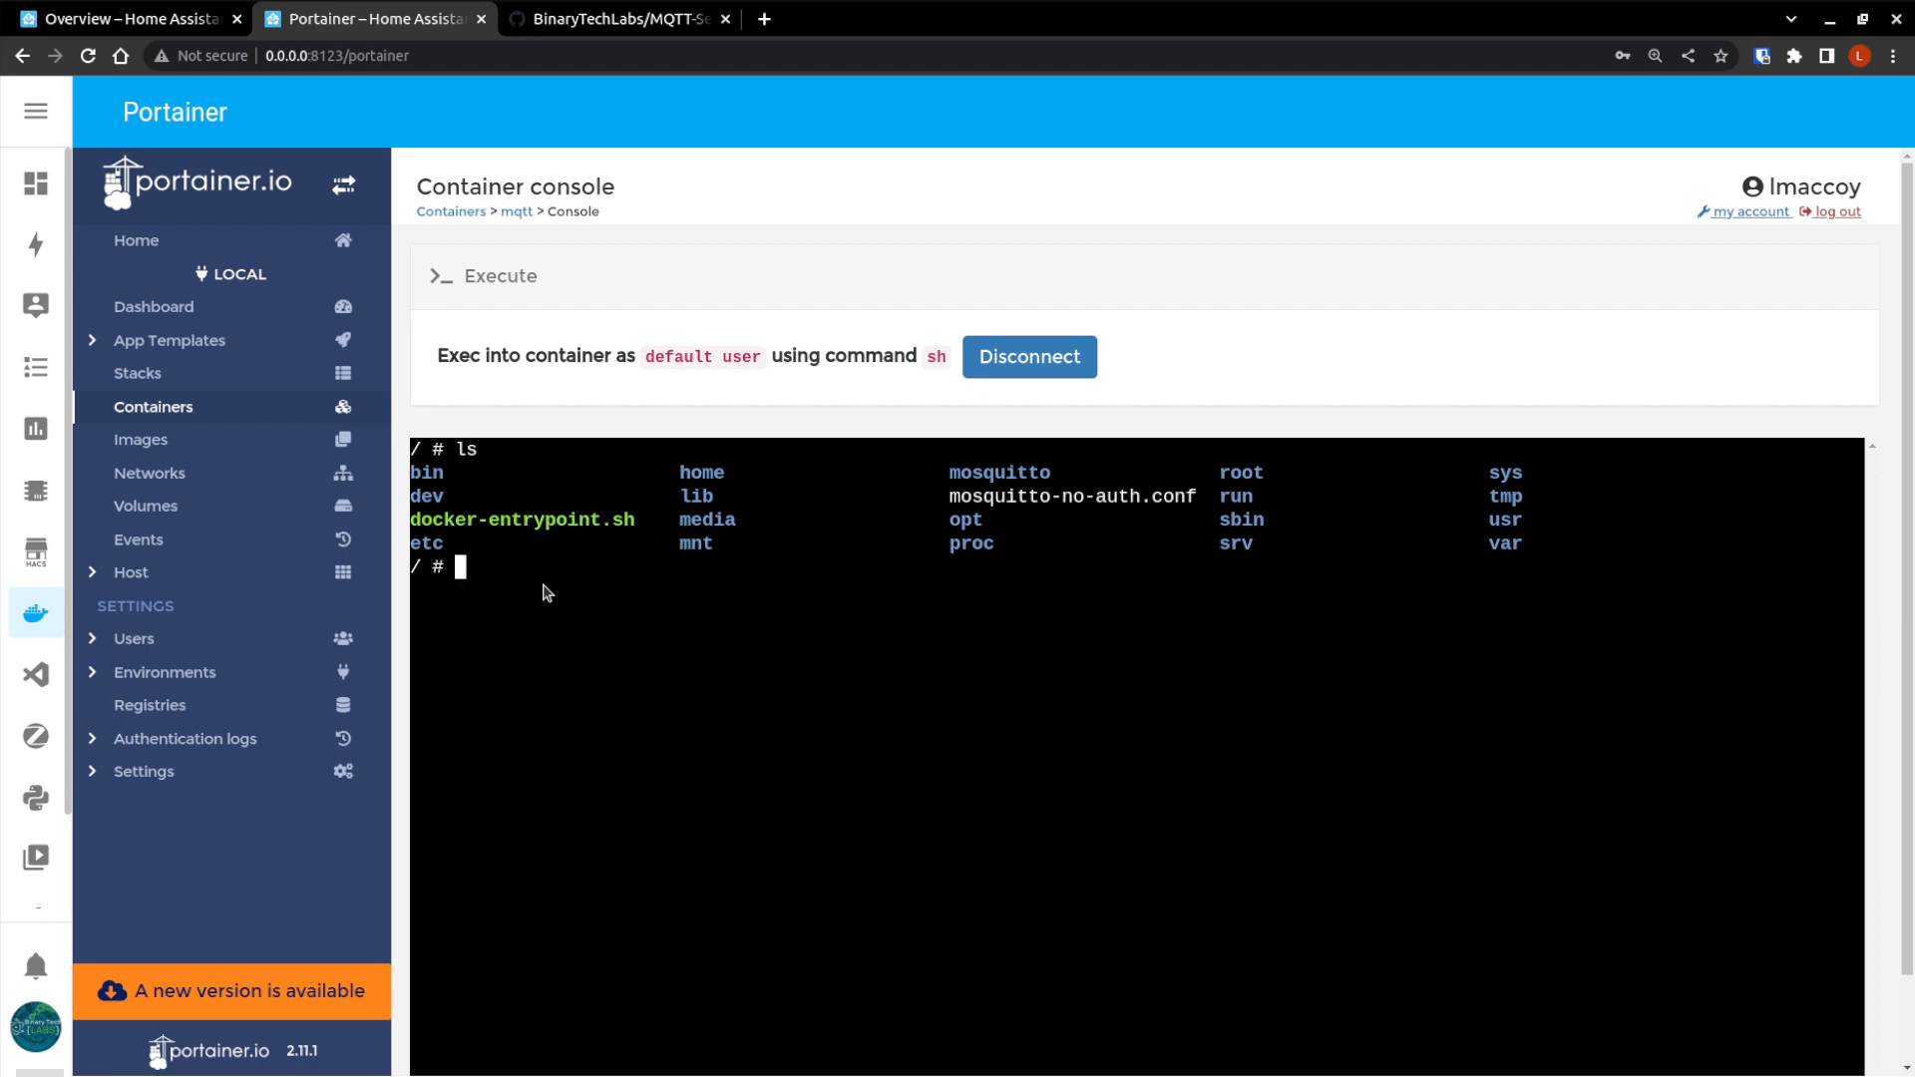
{"action": "mouse_move", "coordinate": [797, 657]}
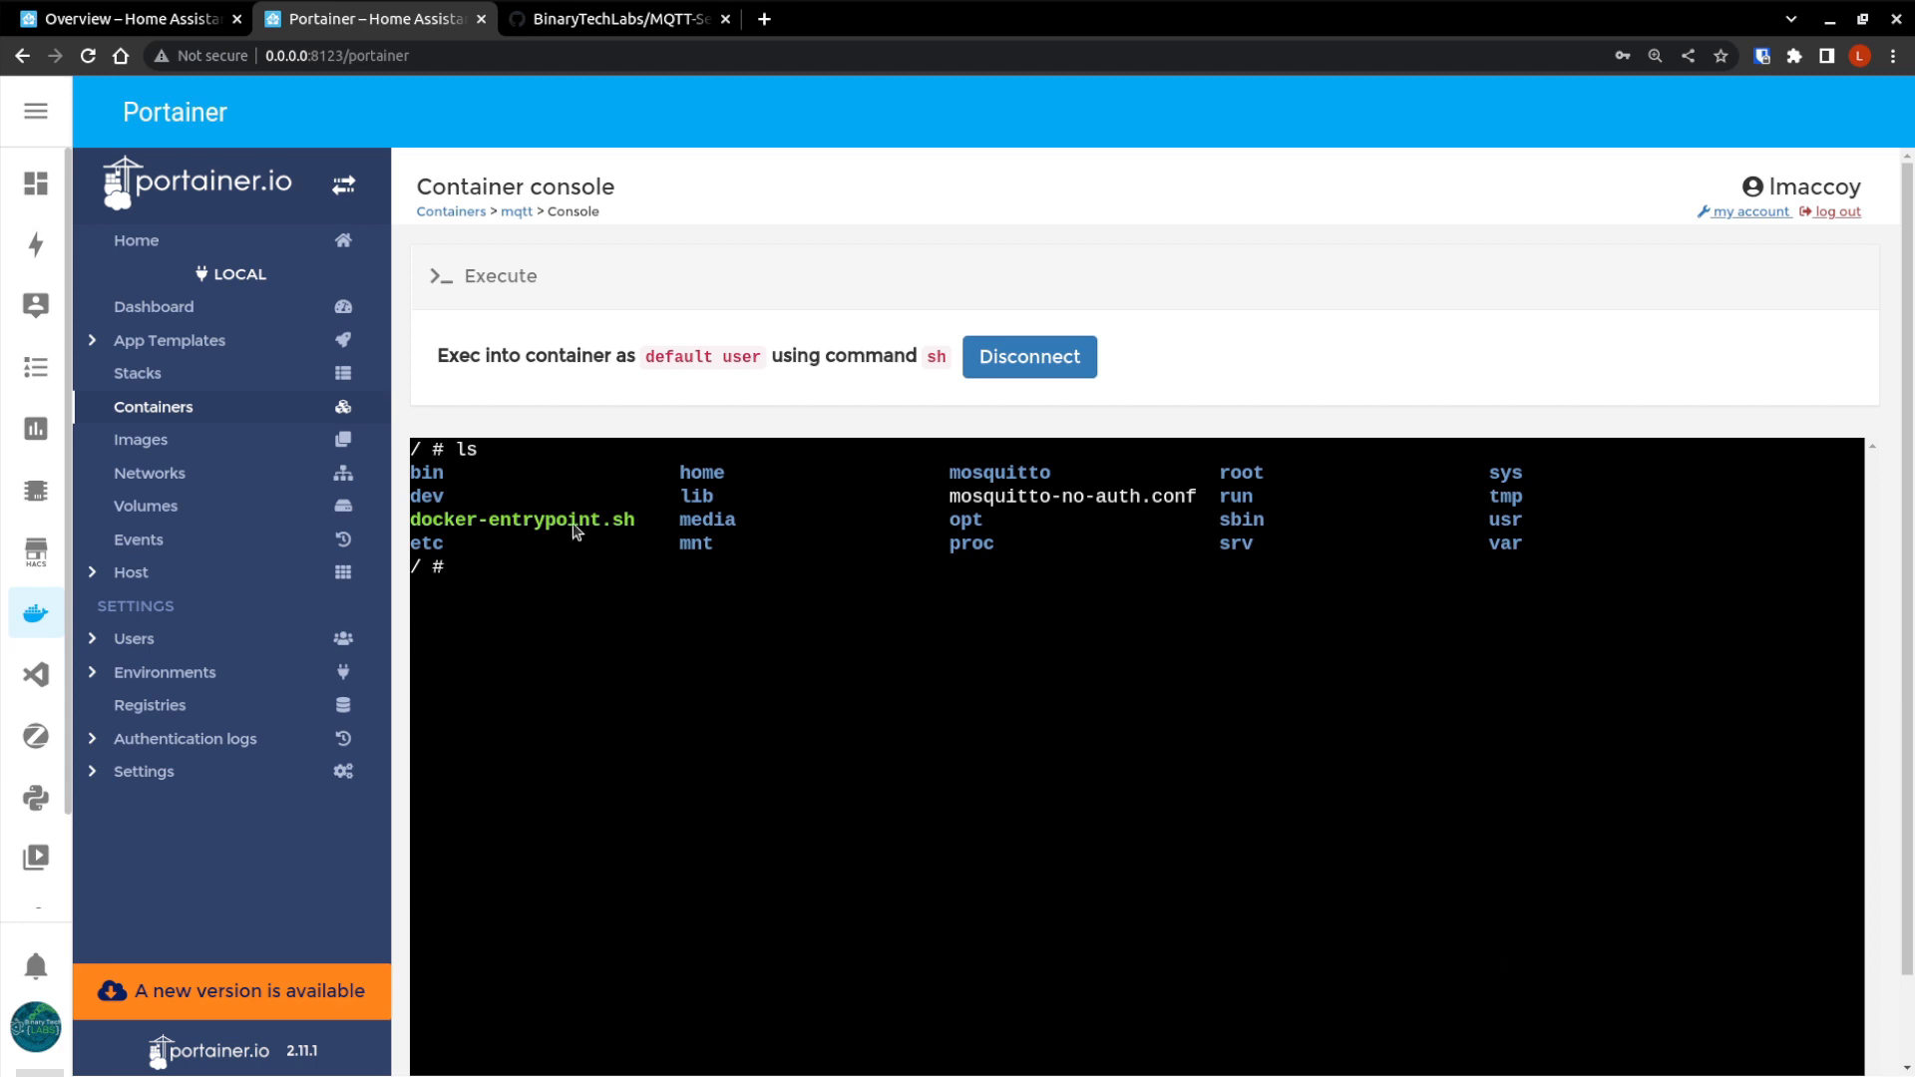
{"action": "mouse_move", "coordinate": [636, 599]}
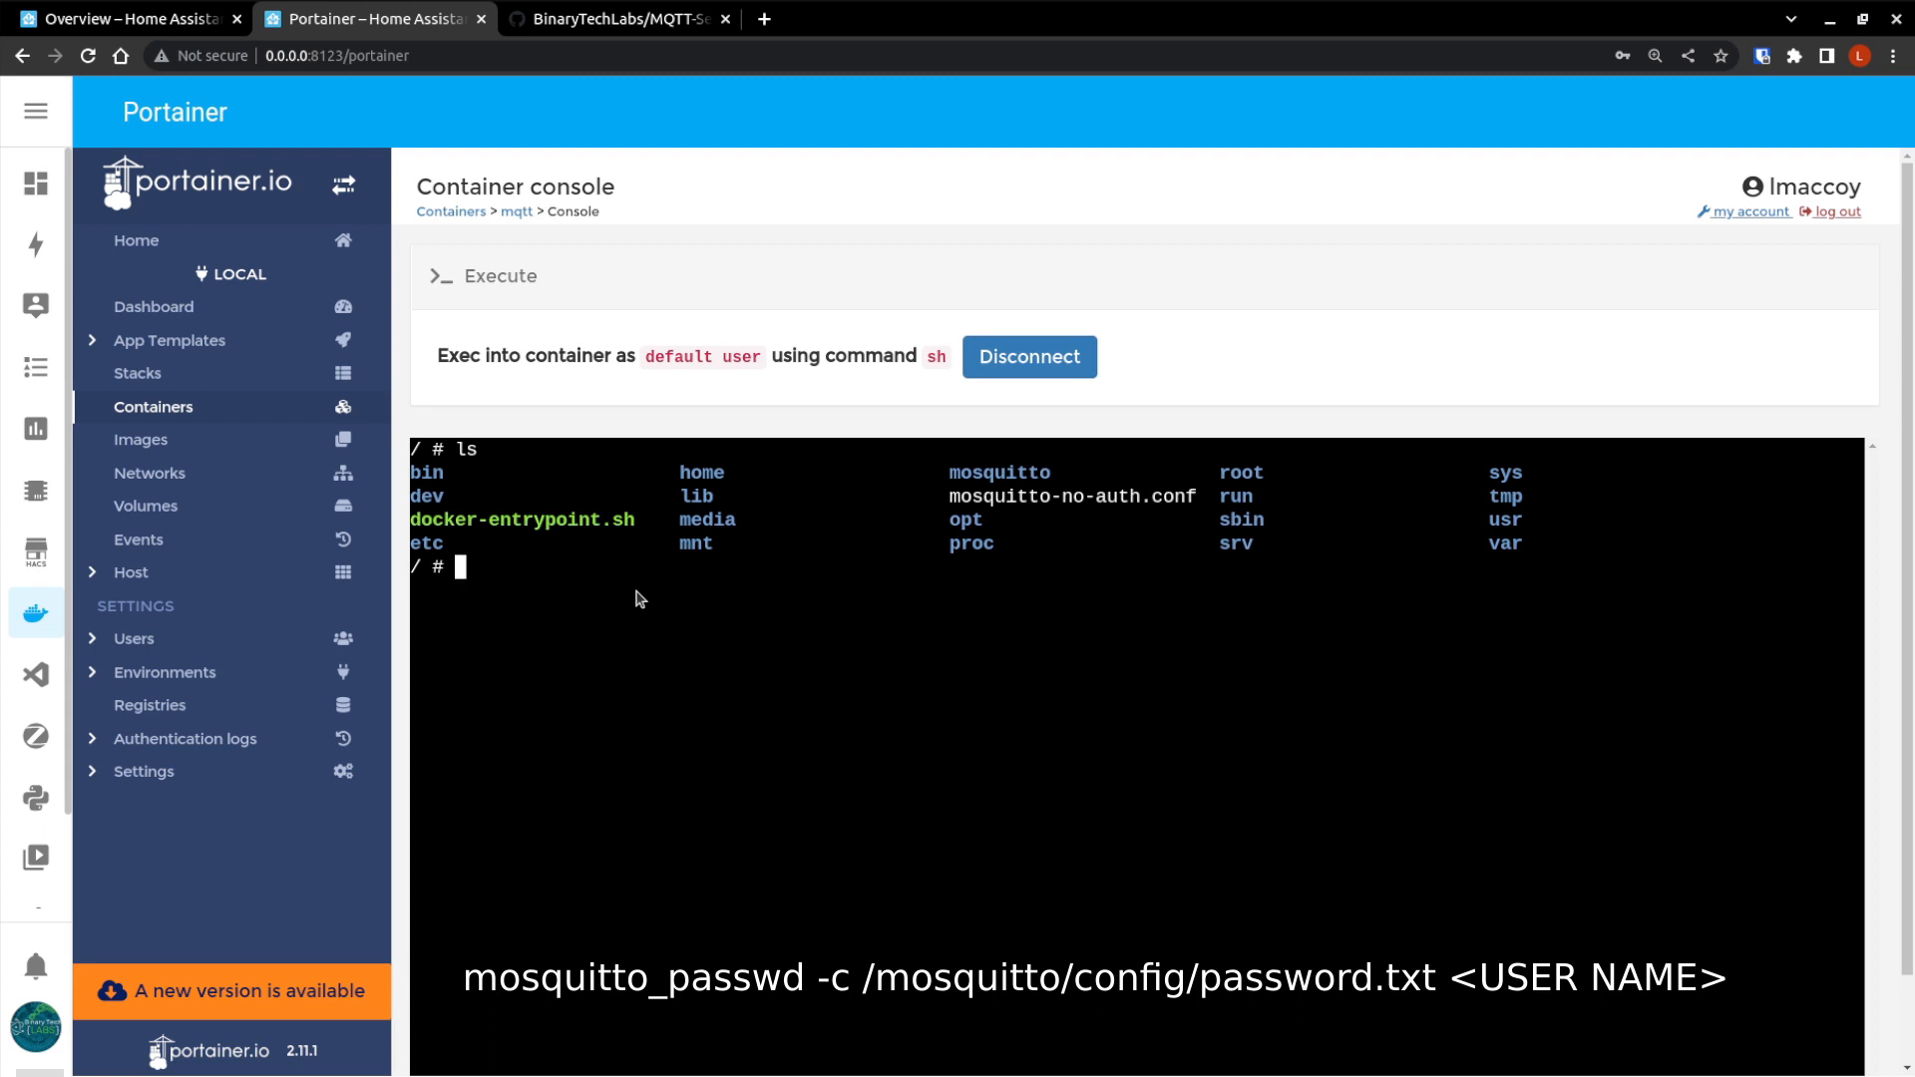
Type 'mosquitto_passwd -c /mosquitto/config/password.txt' in the mqtt console, leaving out the username.
{"action": "type", "text": "mosq"}
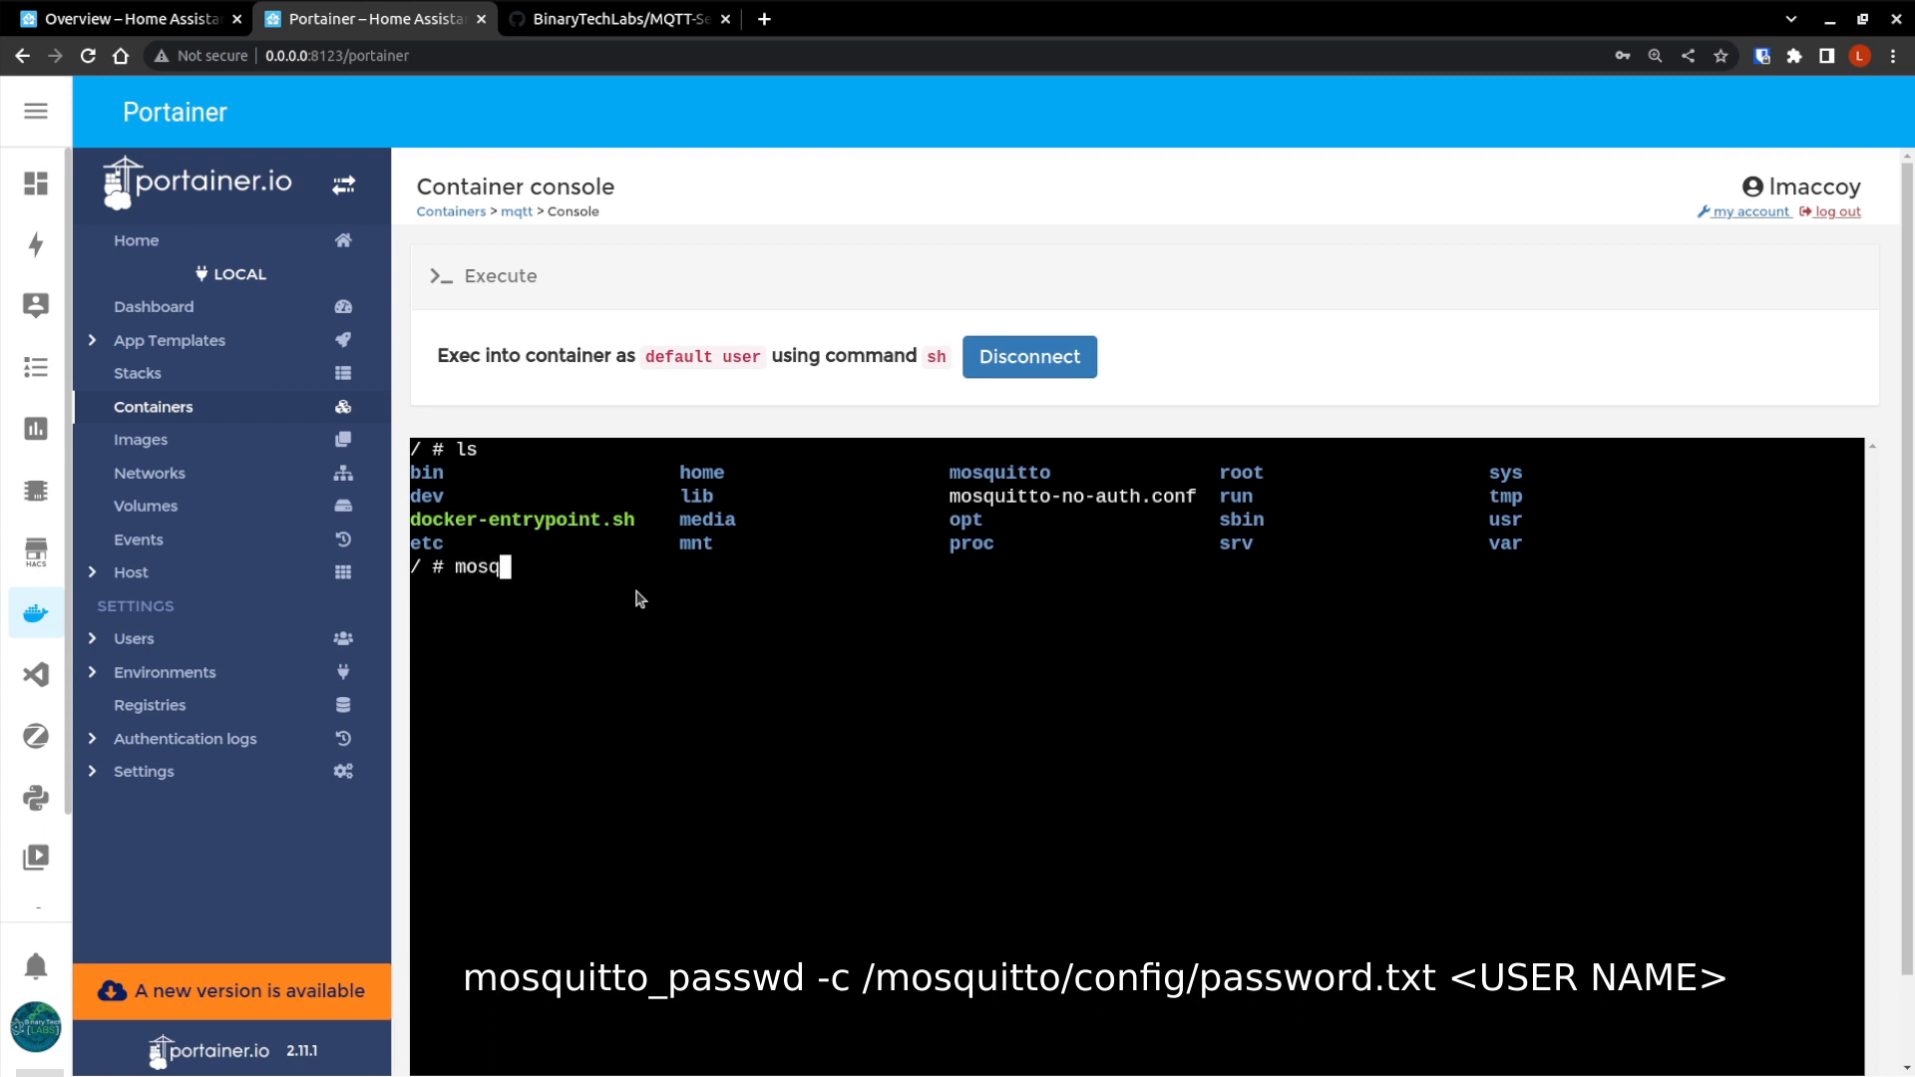
{"action": "type", "text": "uitto_"}
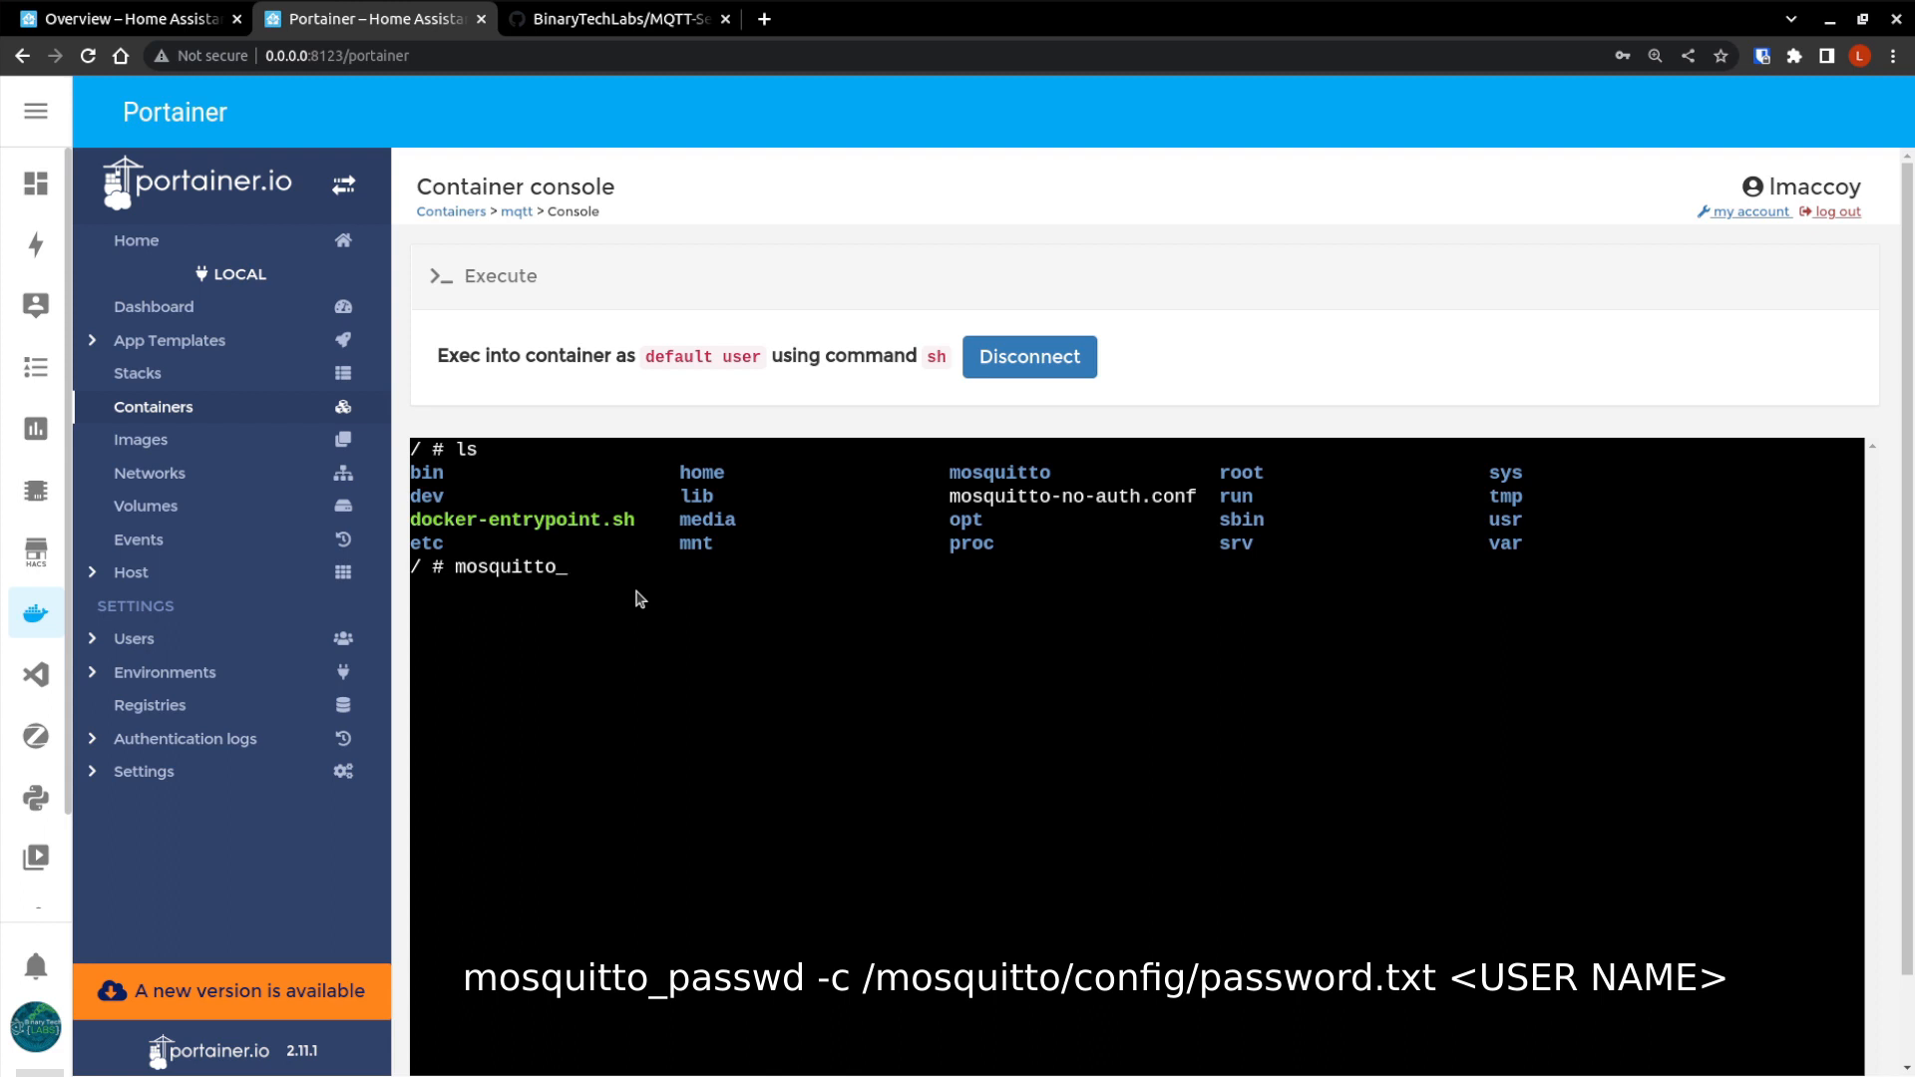
{"action": "type", "text": "_pass"}
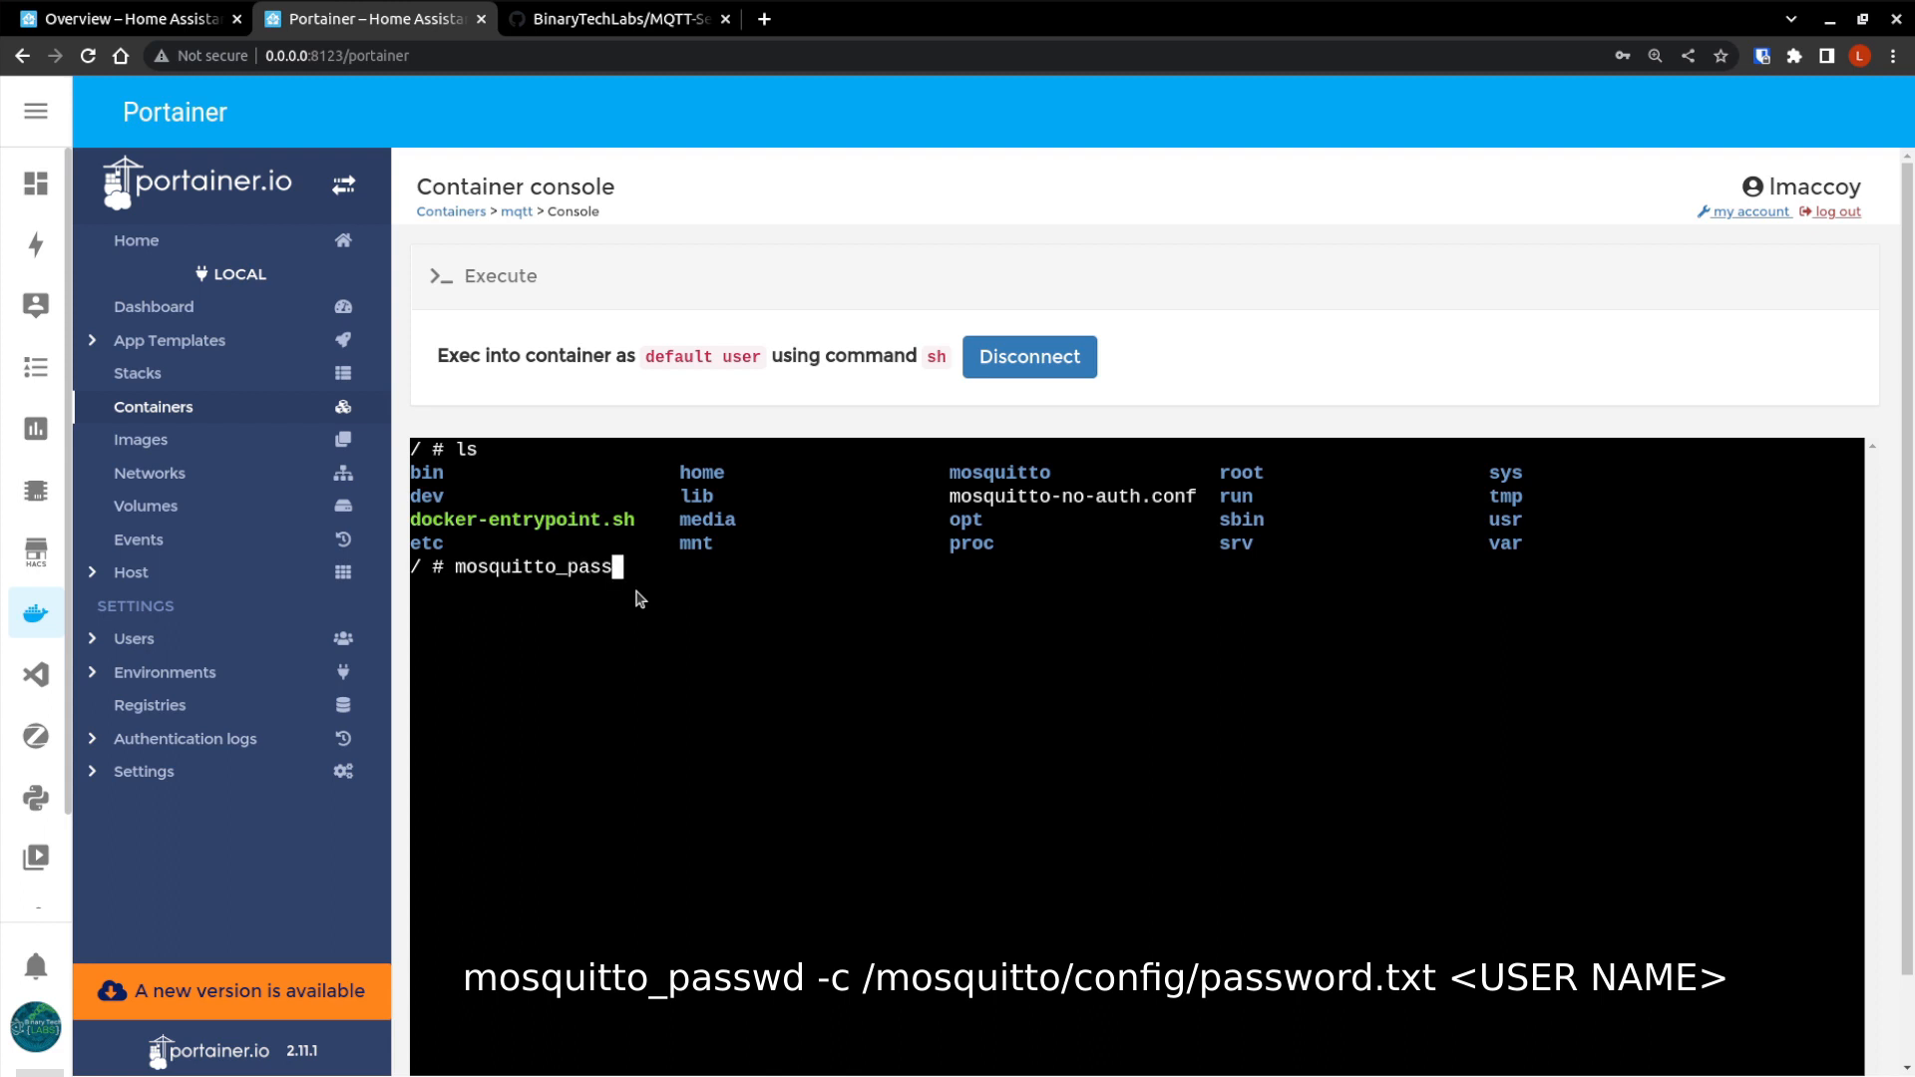
{"action": "type", "text": "d"}
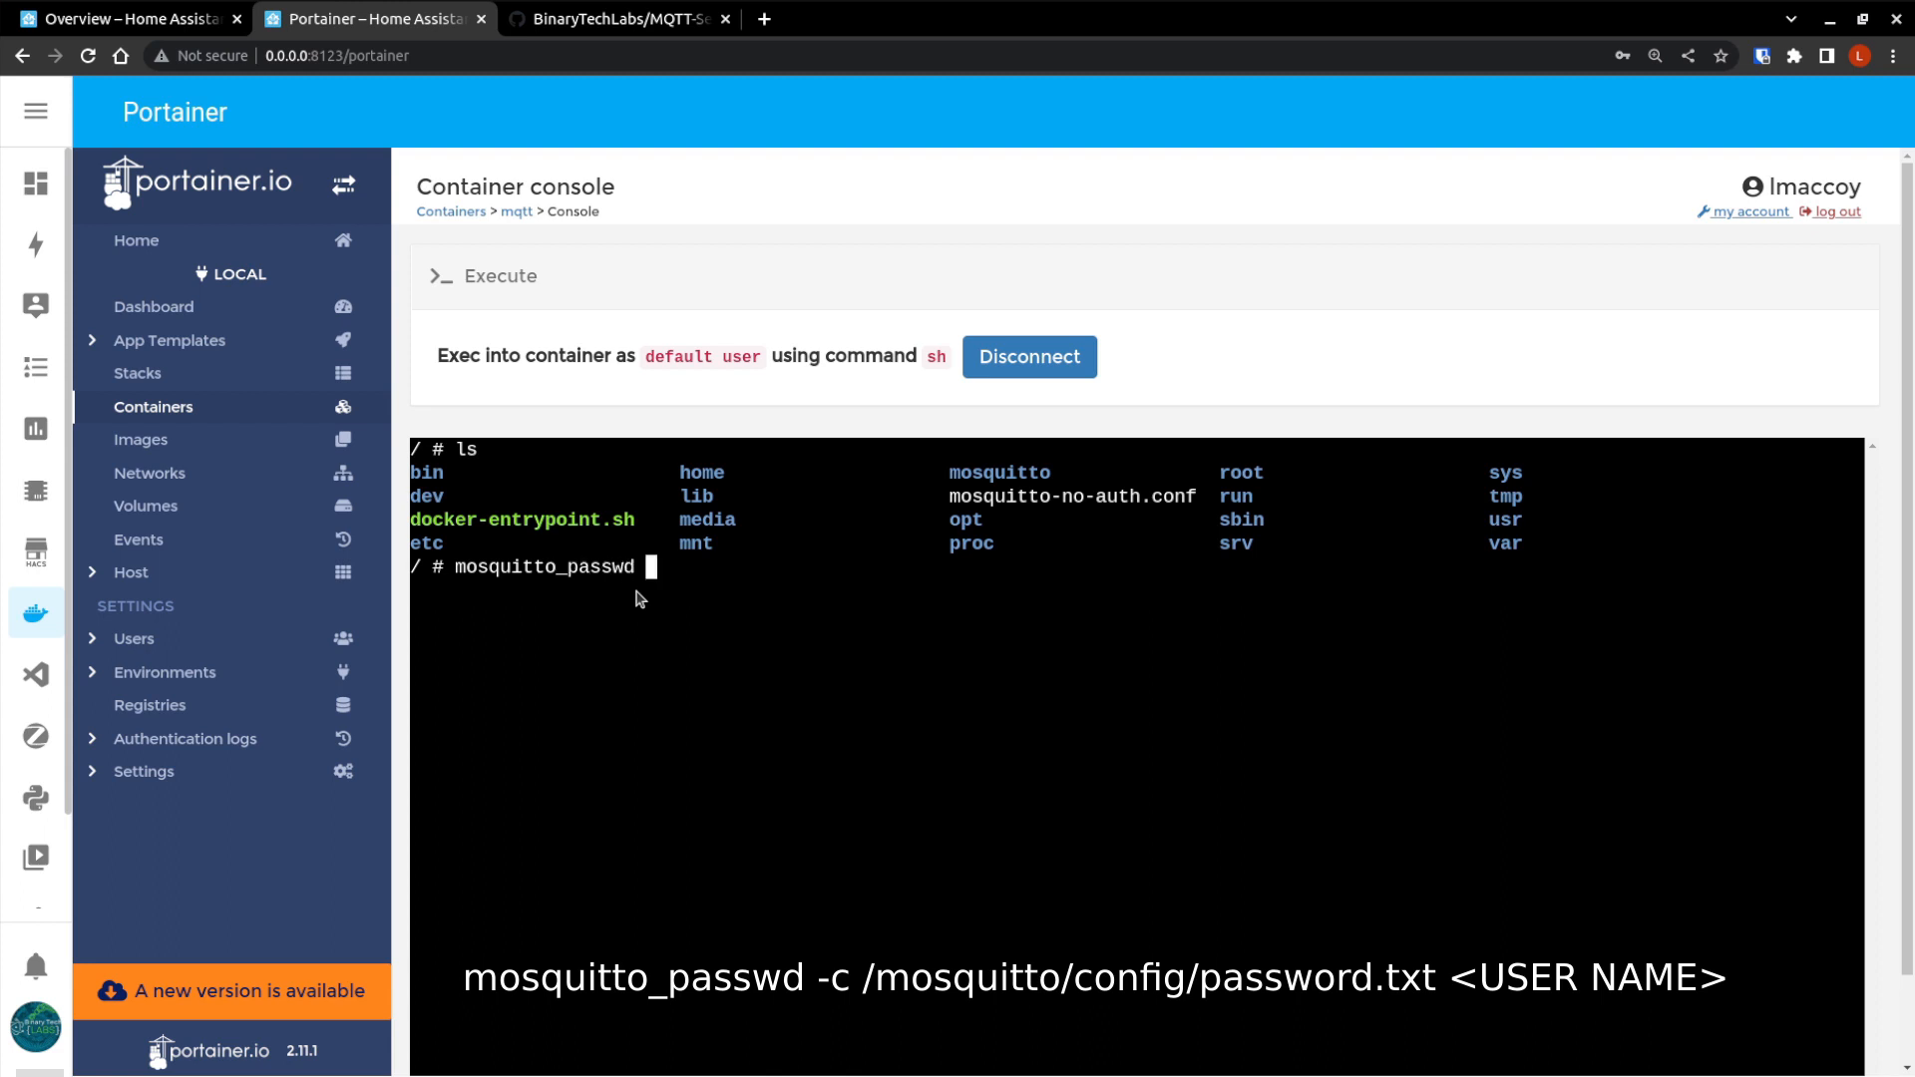
{"action": "type", "text": "-c"}
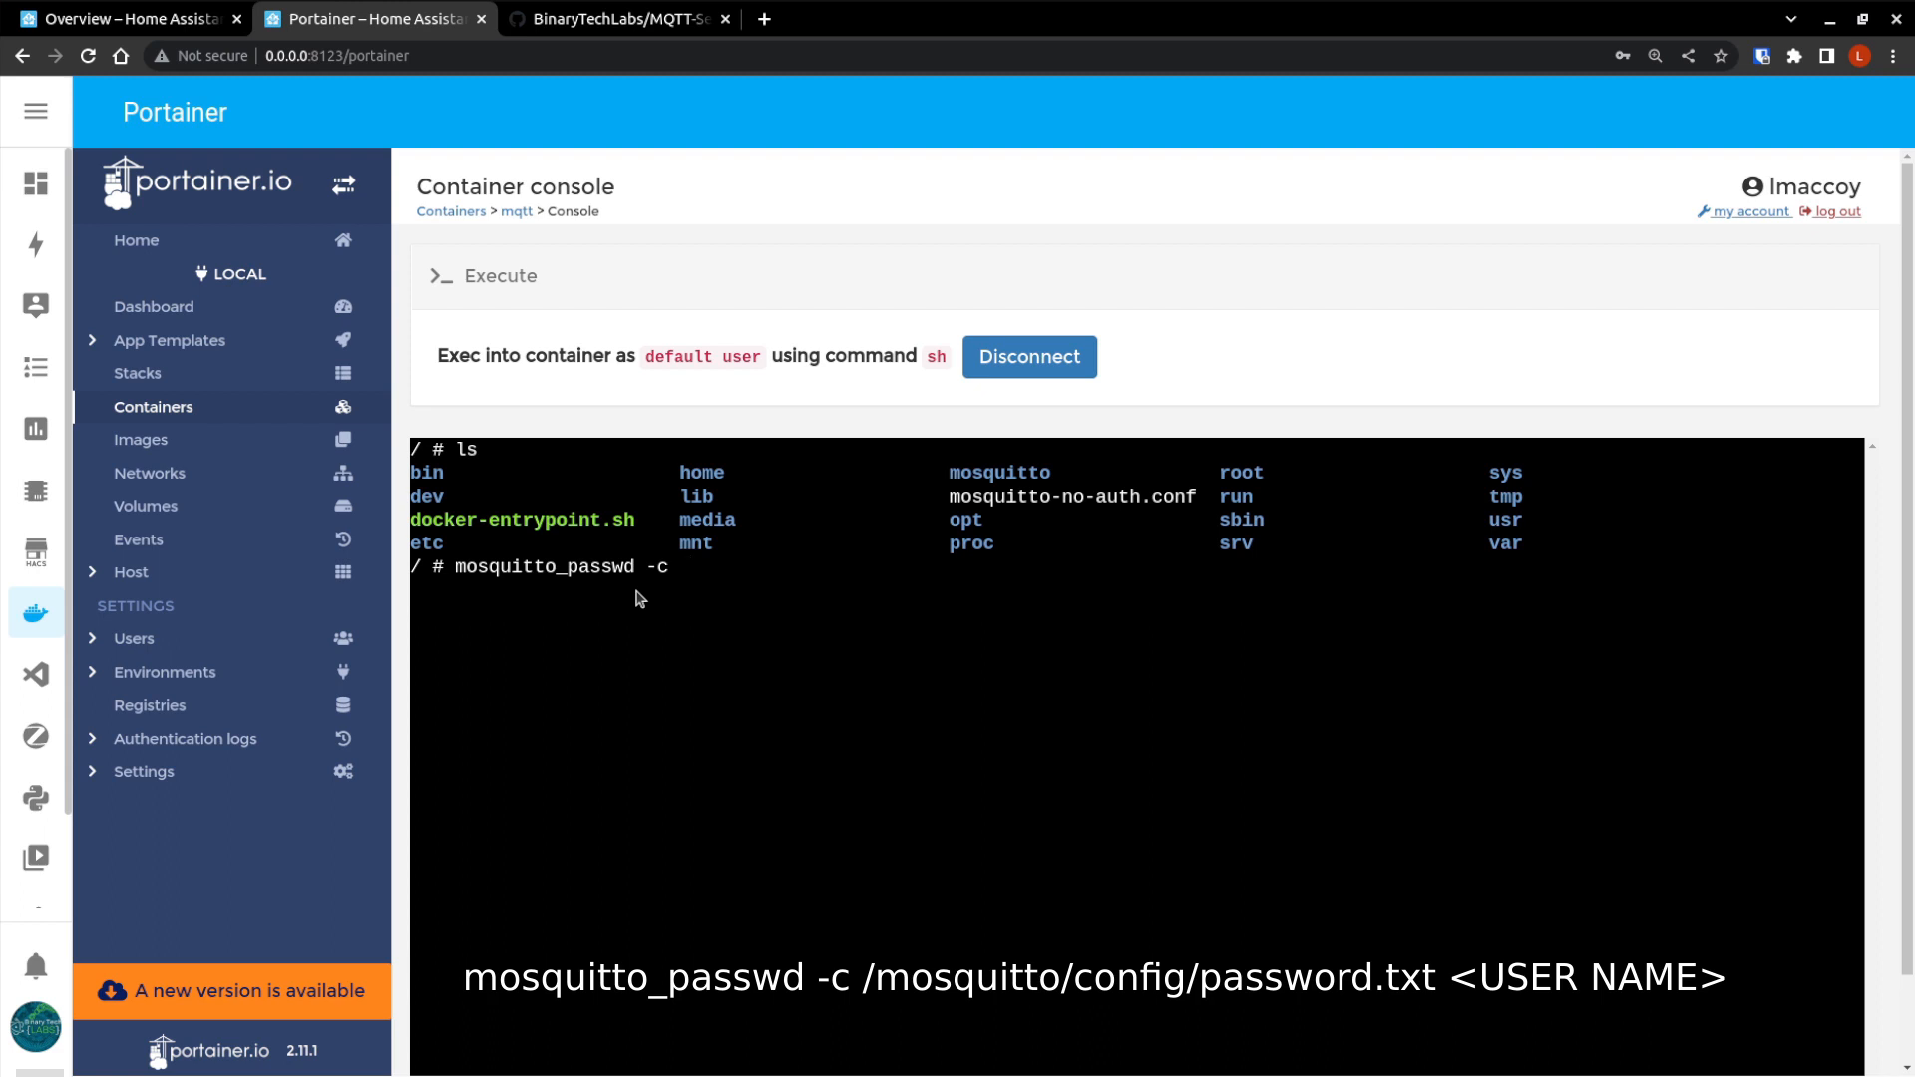
{"action": "type", "text": "/"}
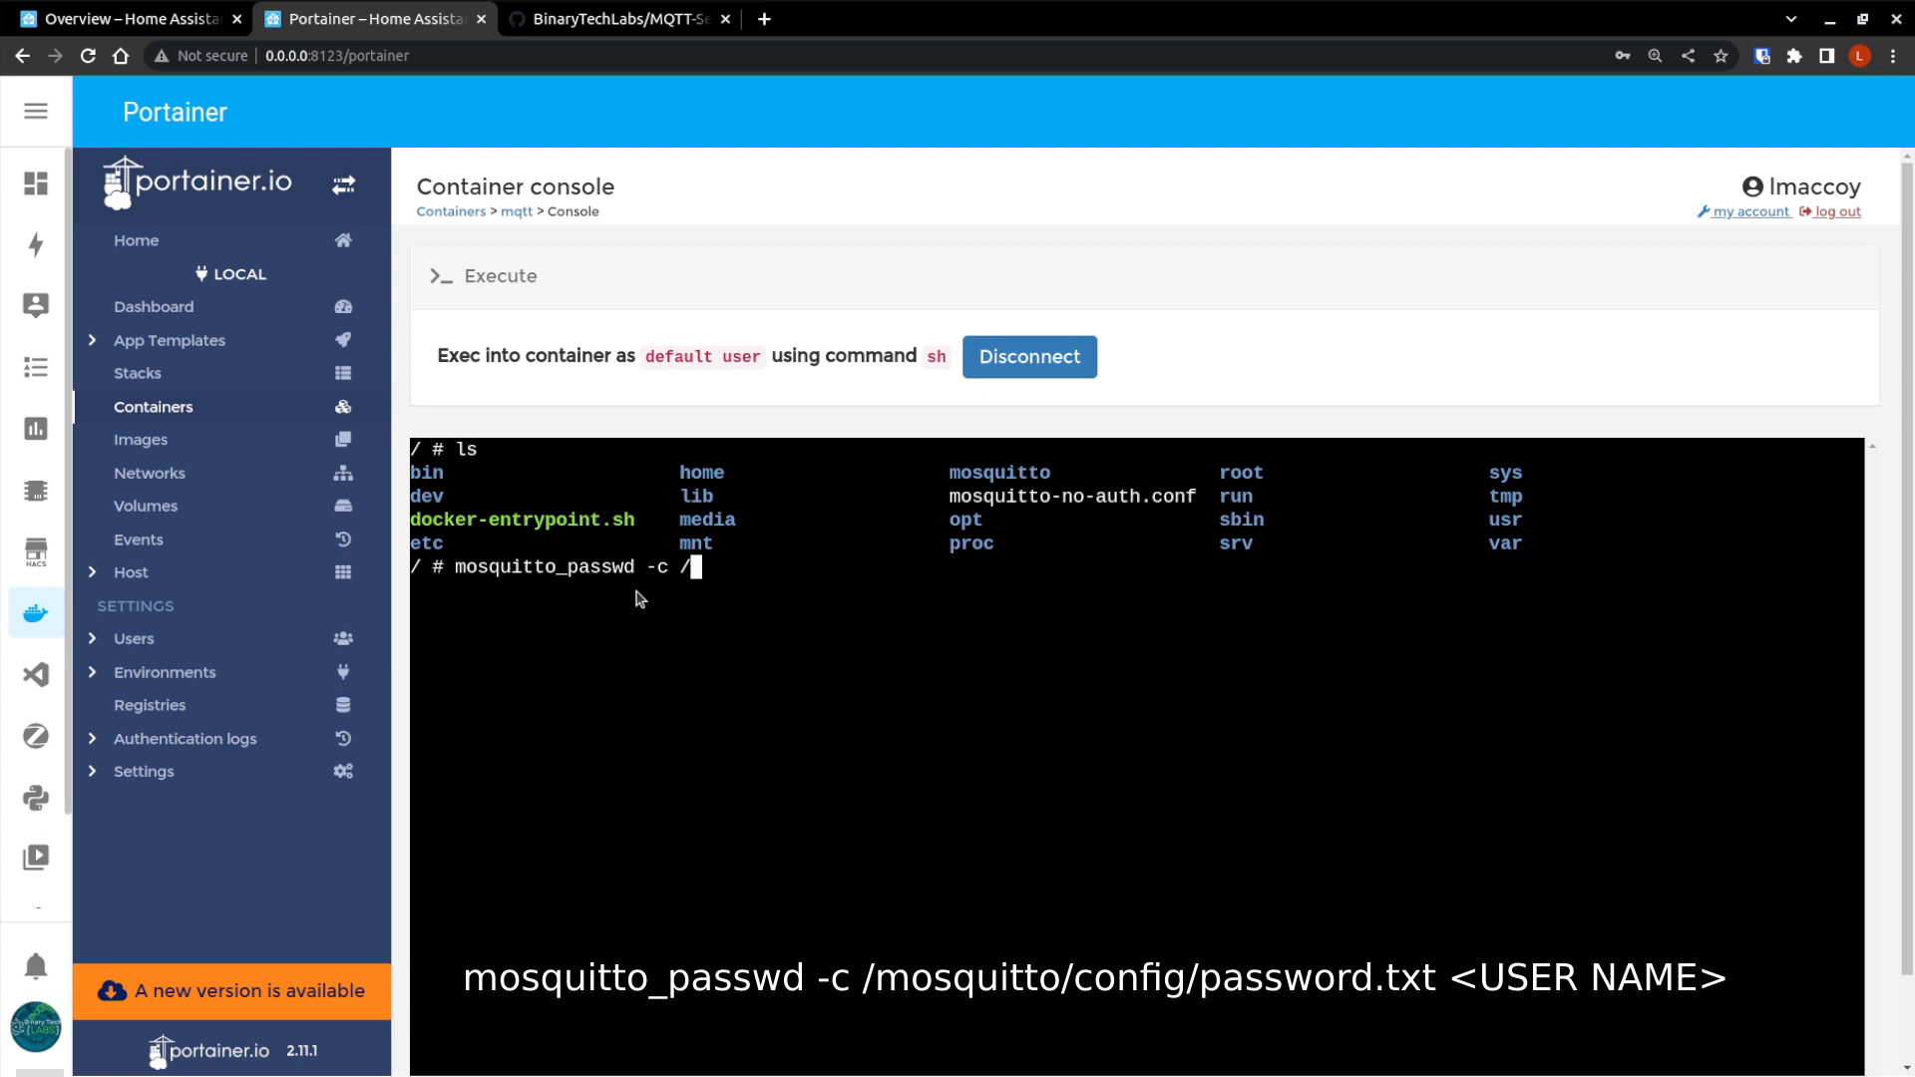
{"action": "type", "text": "mos"}
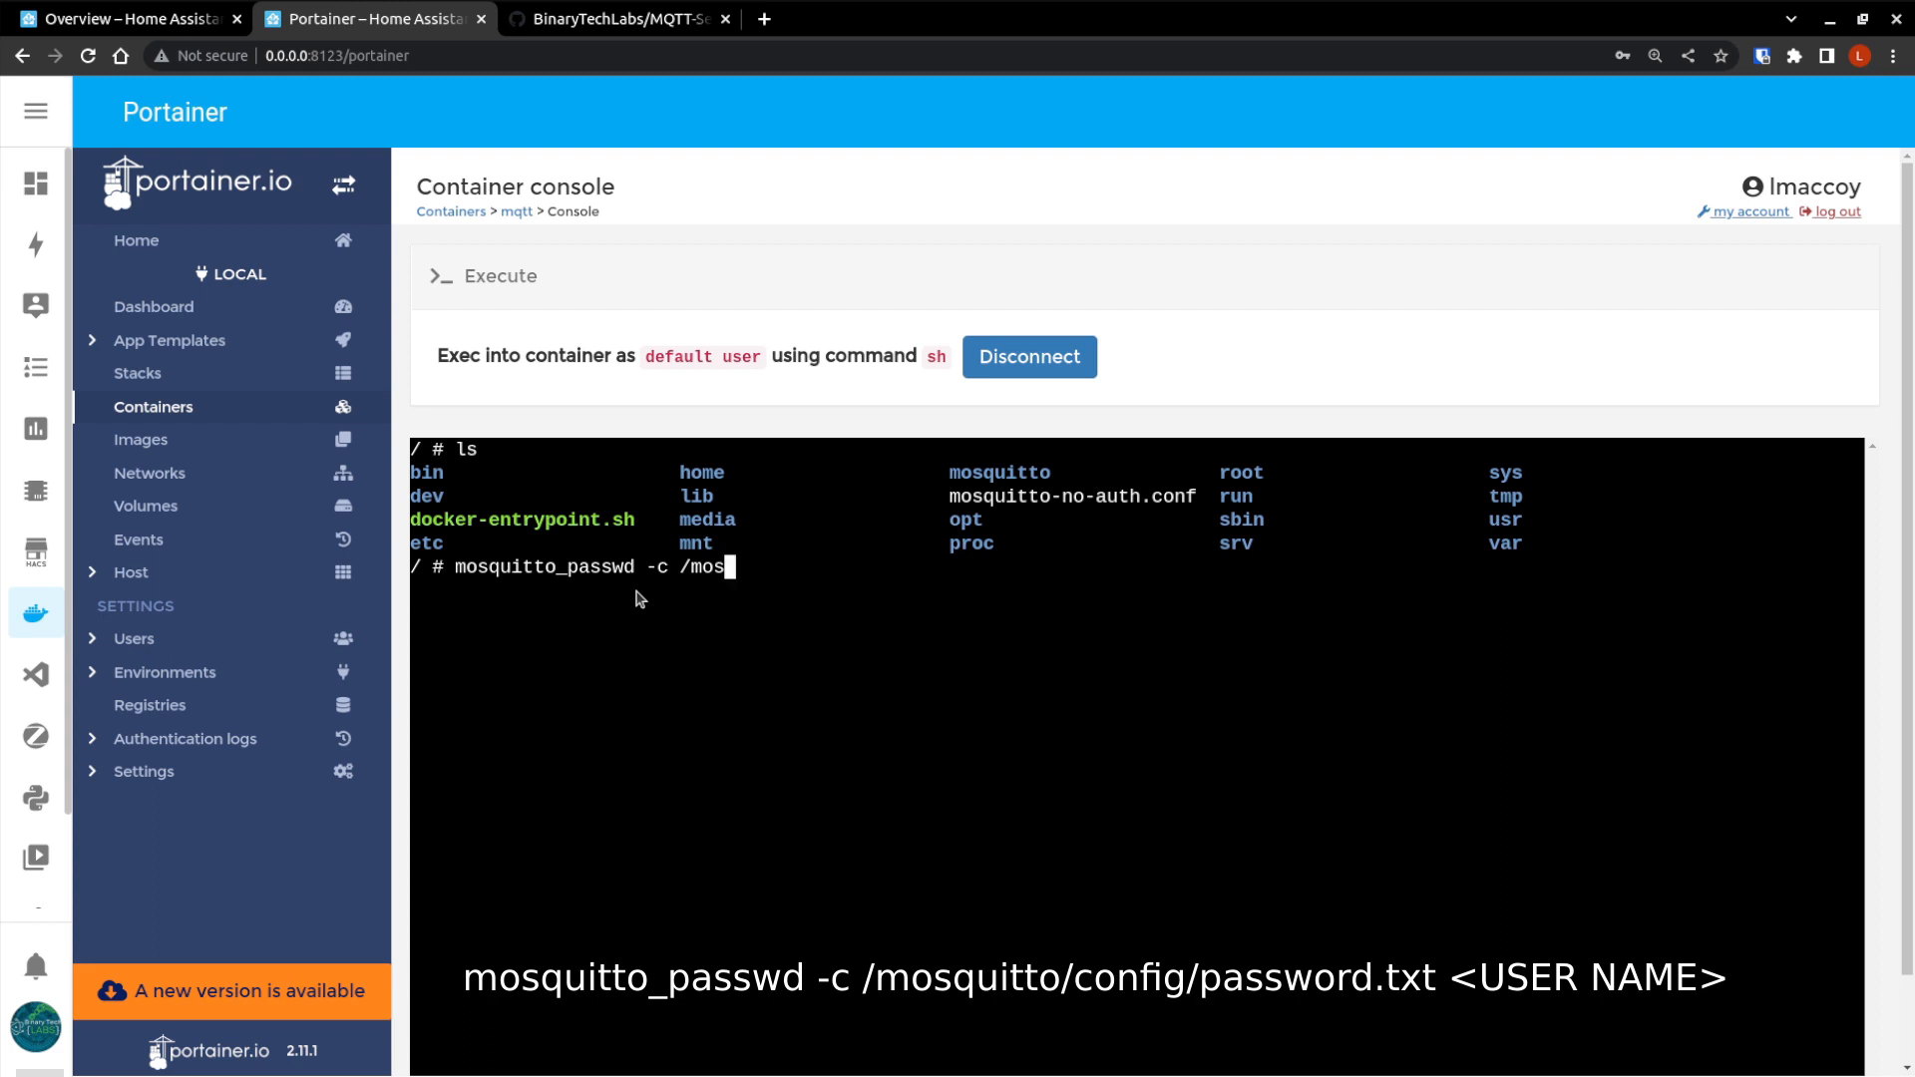
{"action": "type", "text": "quitto/"}
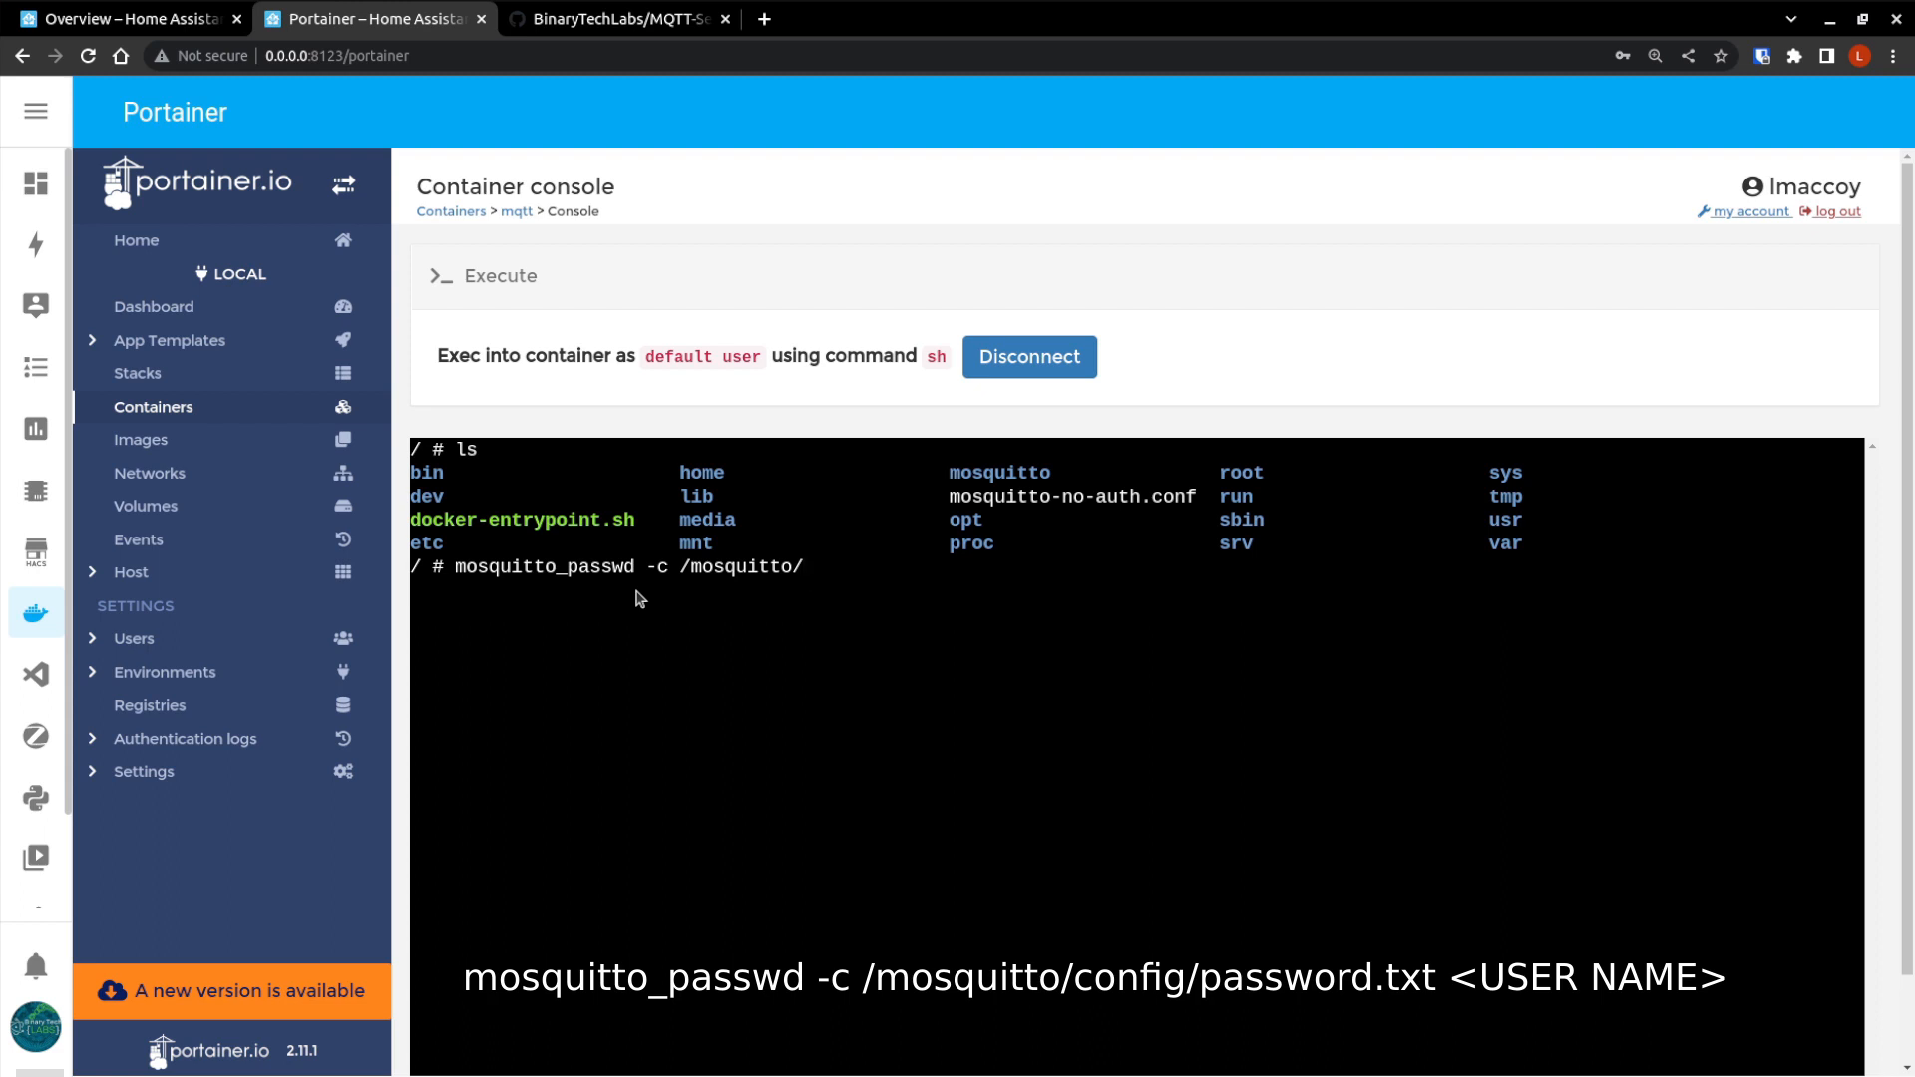
{"action": "type", "text": "config/"}
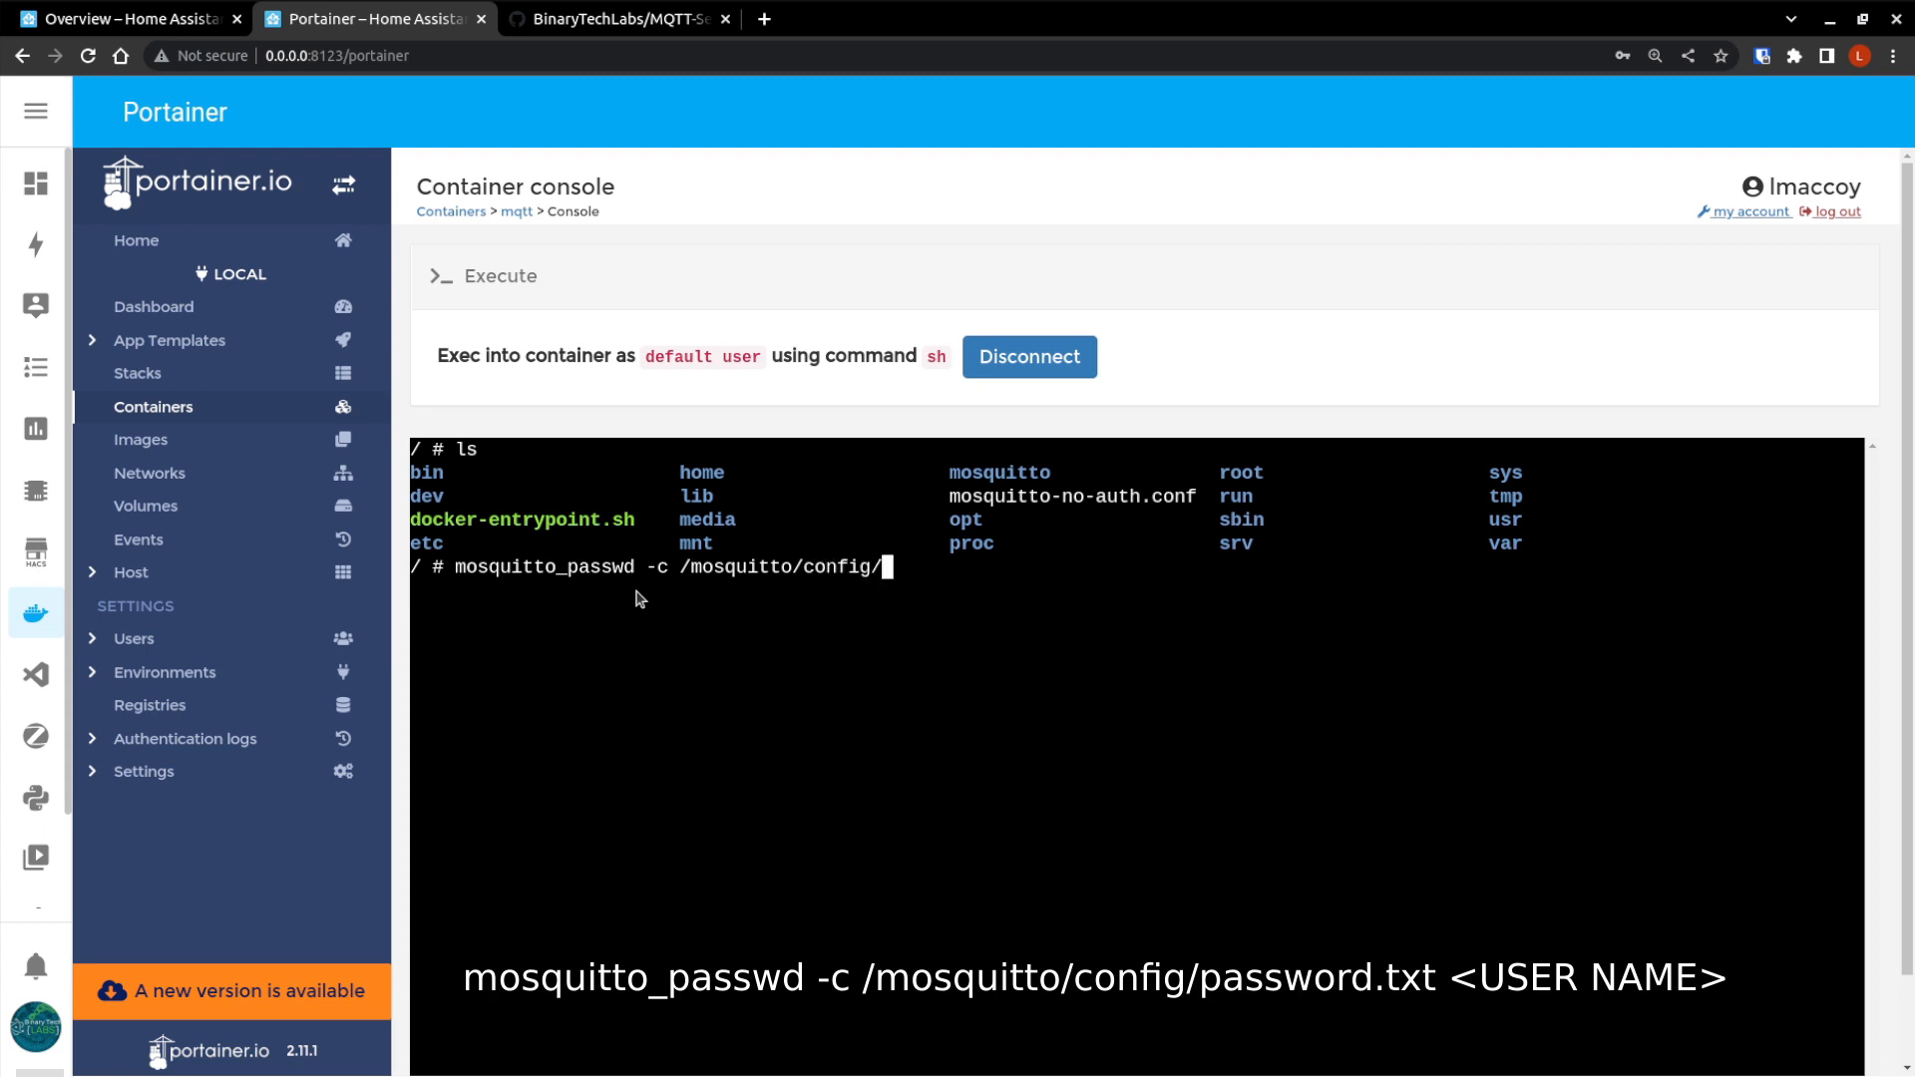
{"action": "type", "text": "pw"}
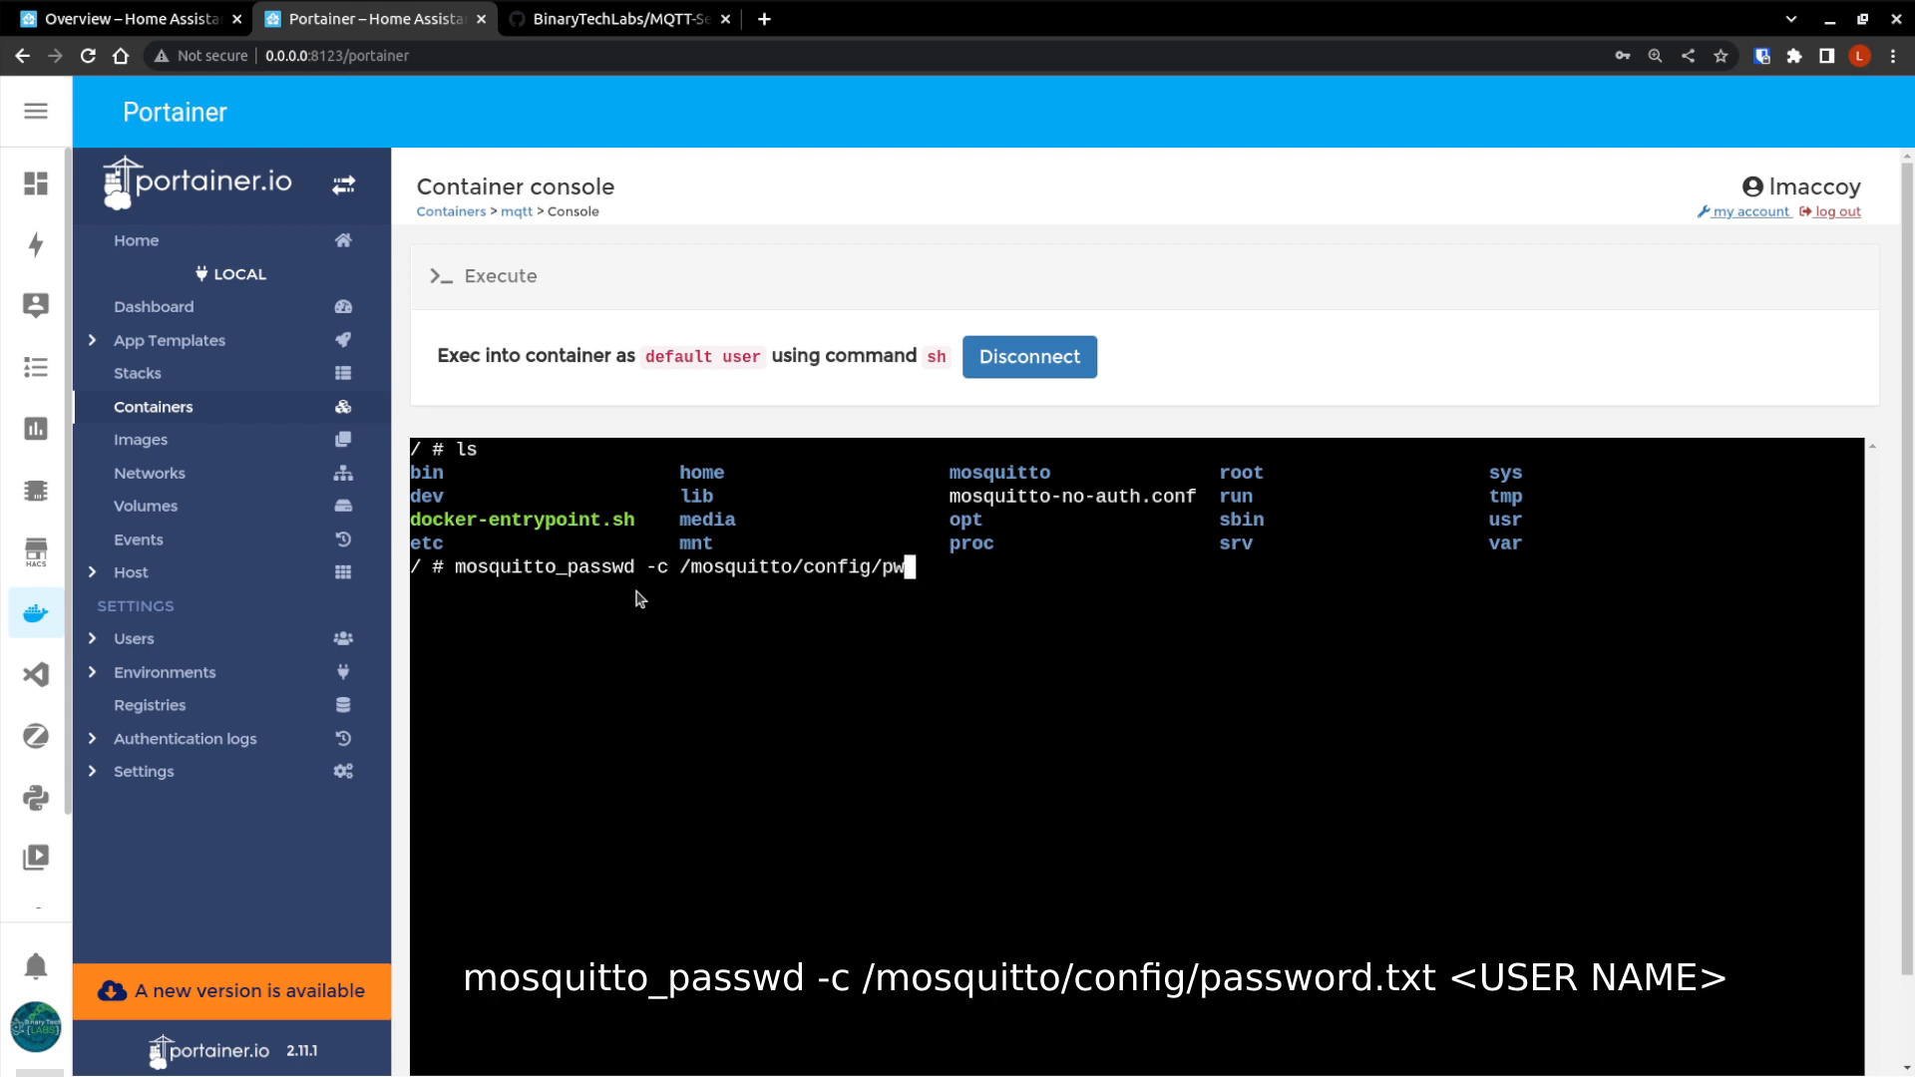
{"action": "type", "text": "fi"}
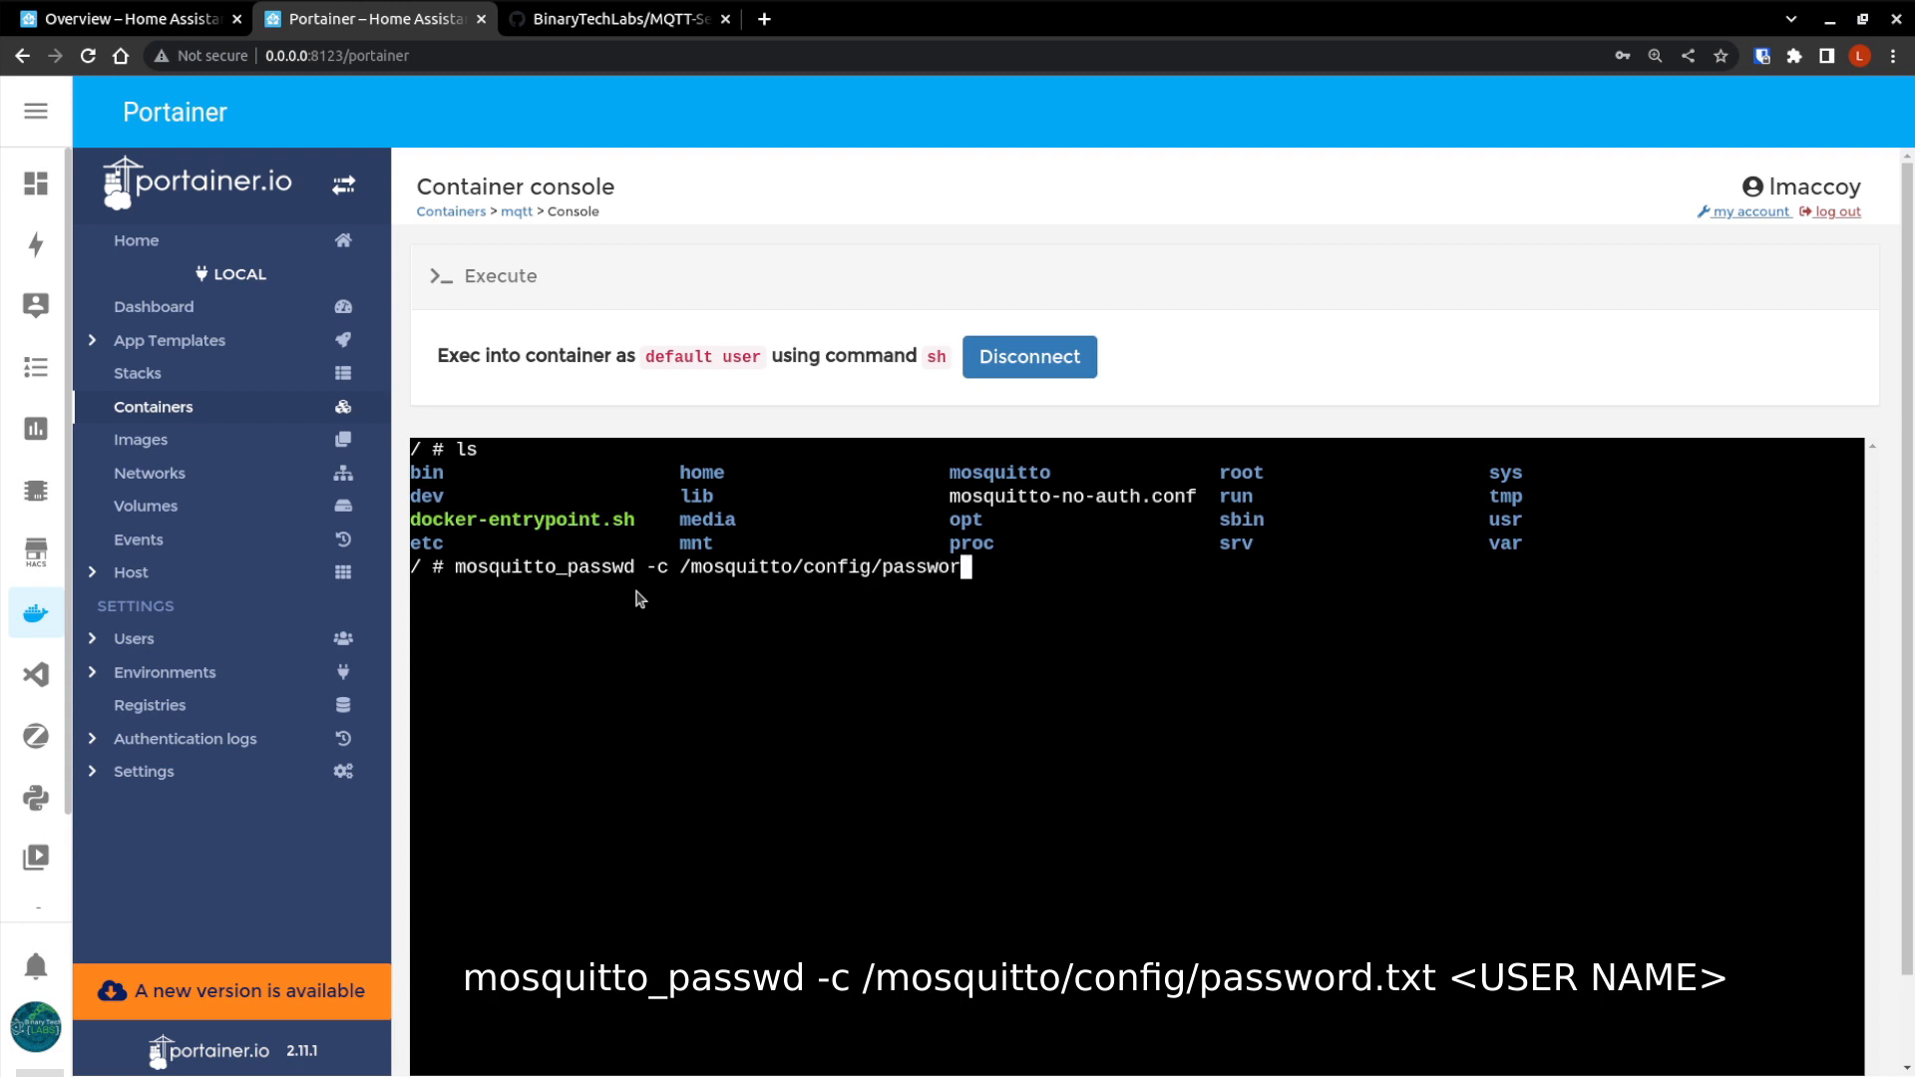
{"action": "type", "text": "d.txt"}
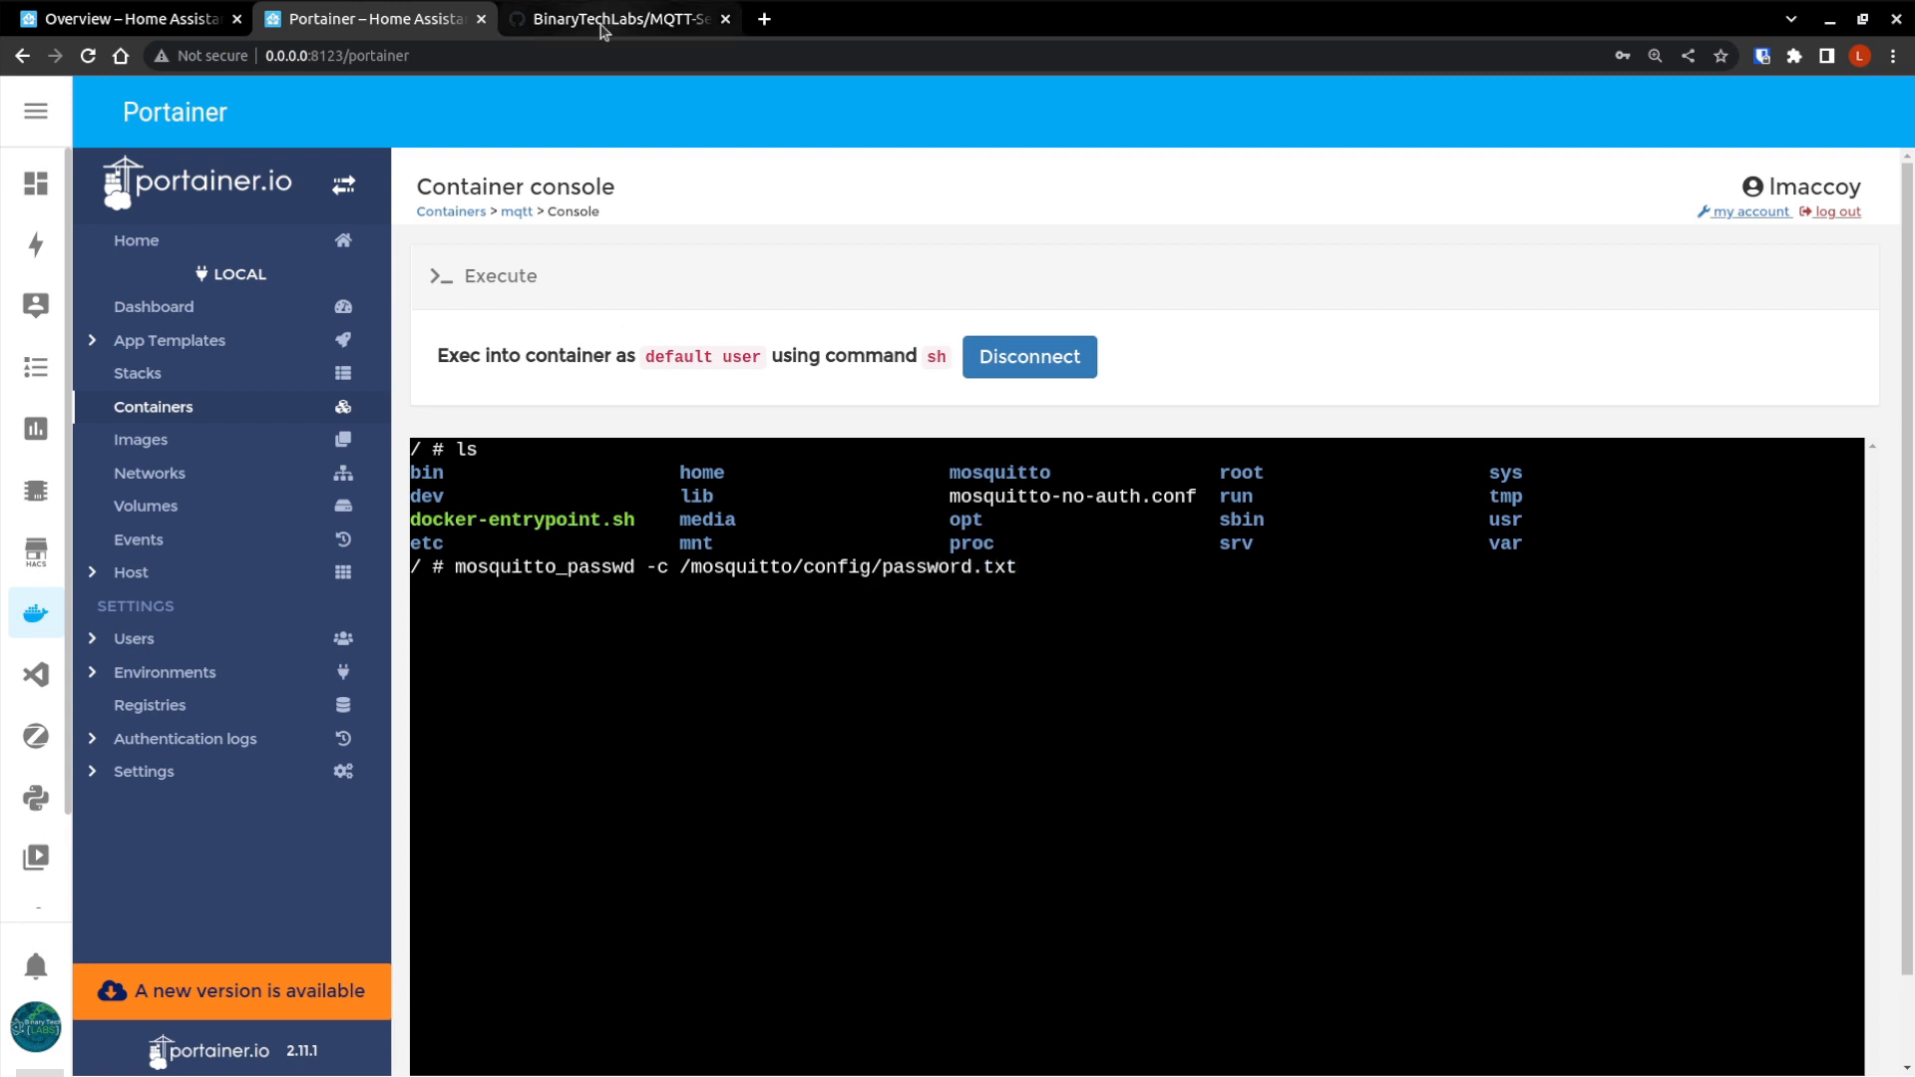
Check the password_file path in GitHub's trimmed_mosquitto.conf, then return to the Portainer console.
{"action": "left_click", "coordinate": [616, 20]}
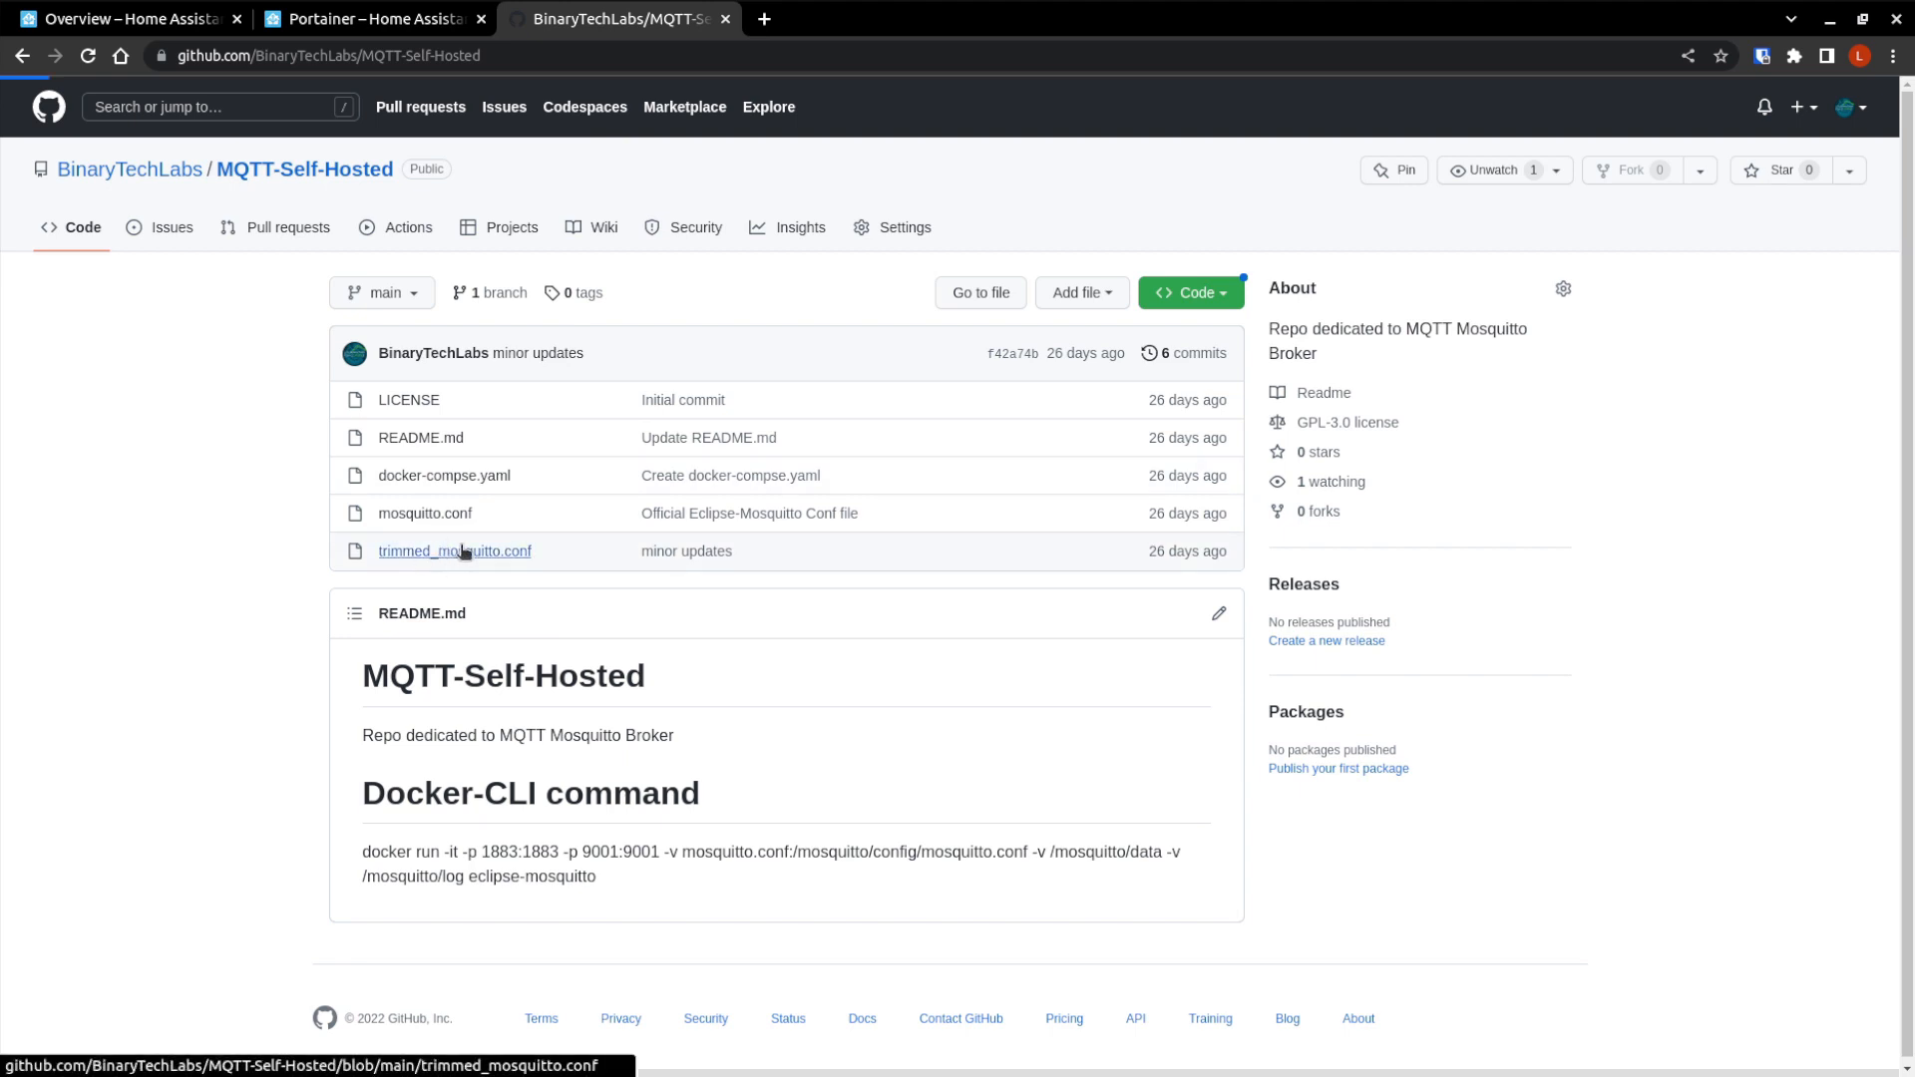
{"action": "left_click", "coordinate": [454, 550]}
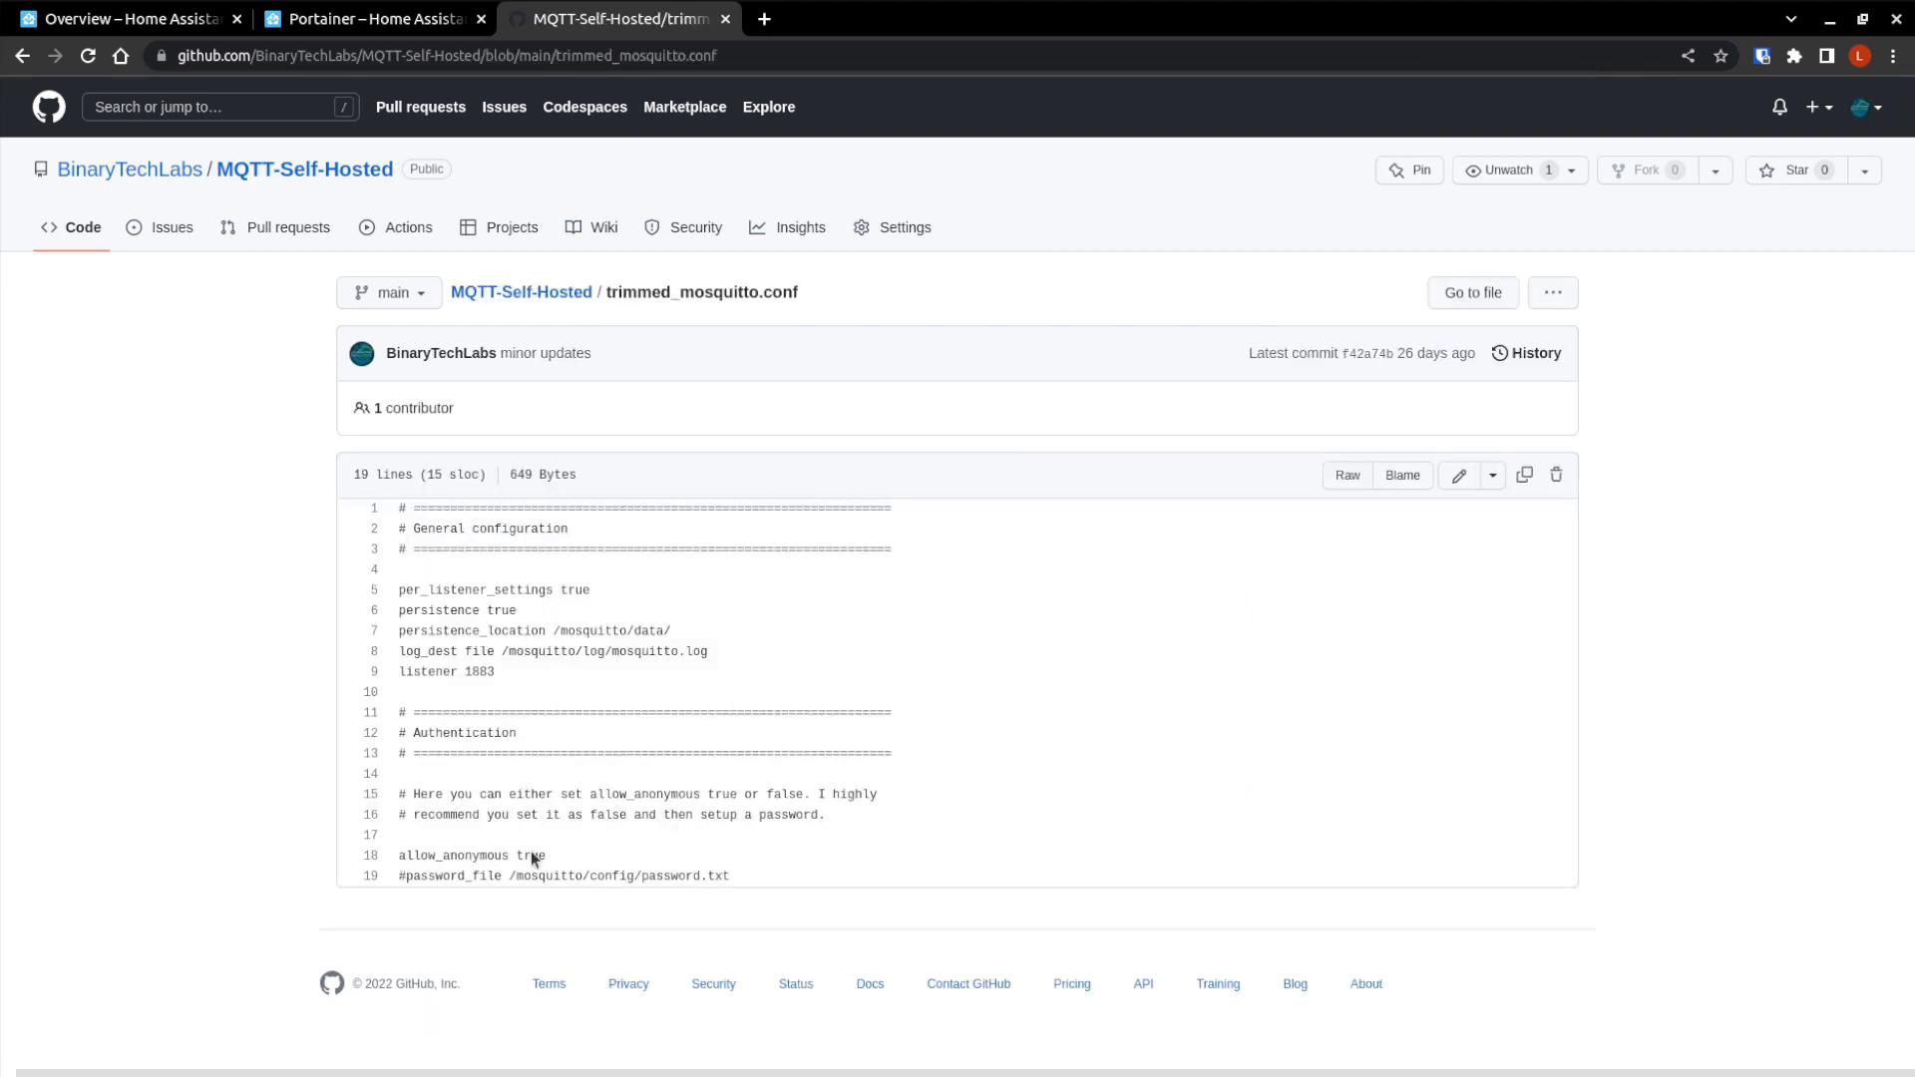
{"action": "triple_click", "coordinate": [561, 875]}
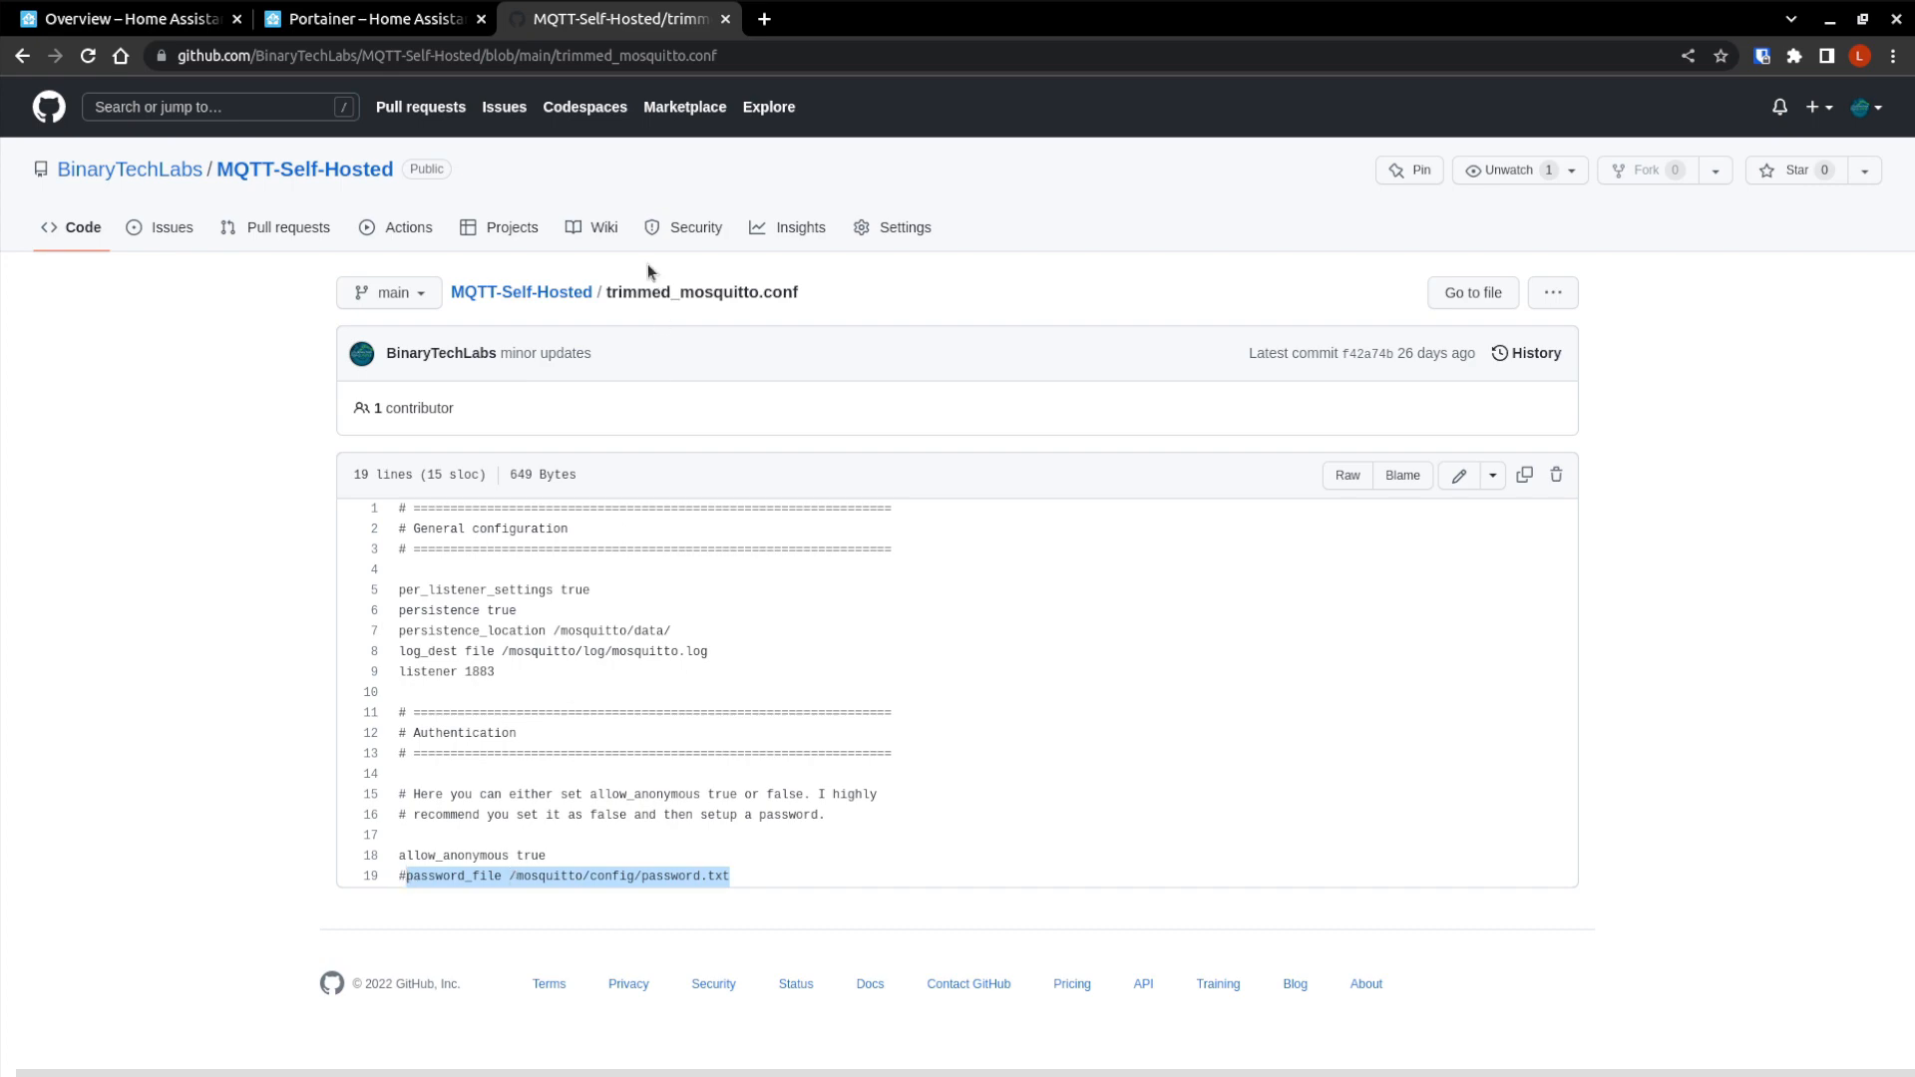
{"action": "left_click", "coordinate": [362, 19]}
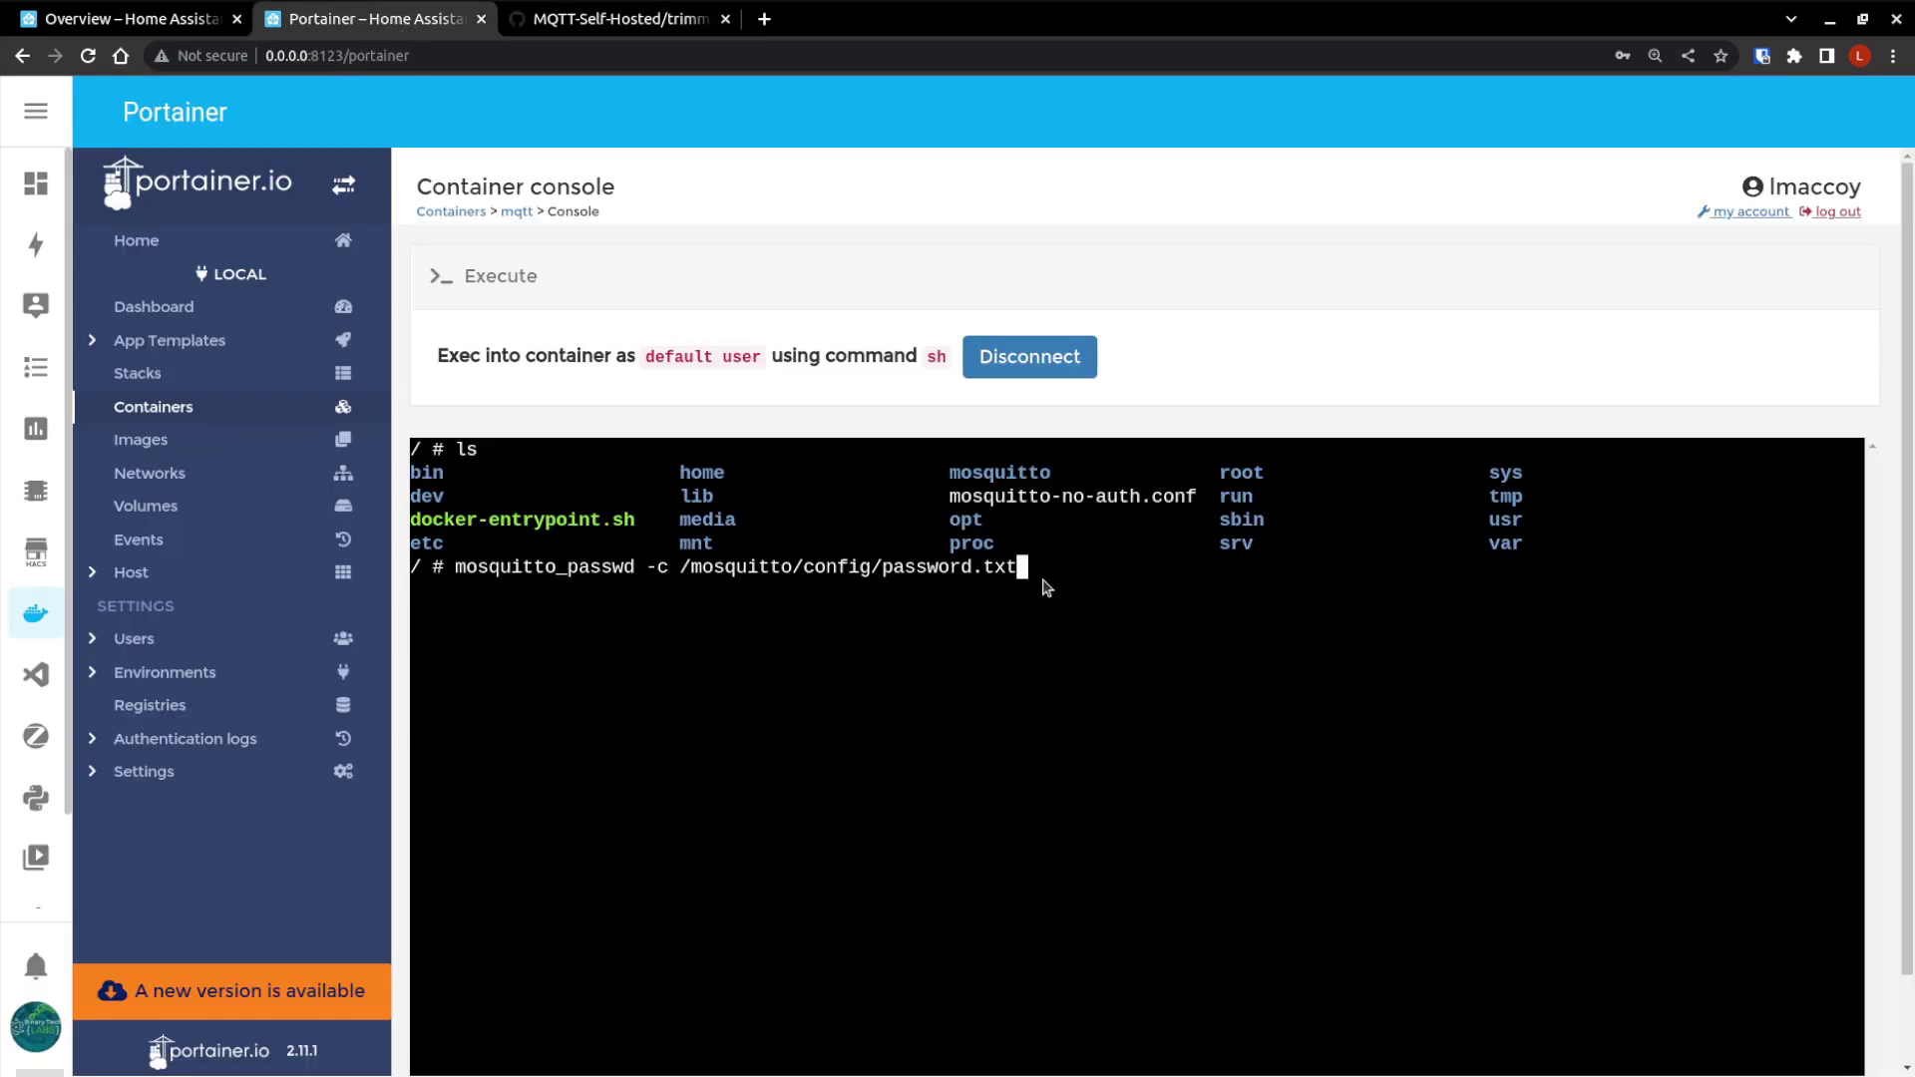
Run mosquitto_passwd for user MQTT-User and enter the password twice.
{"action": "left_click", "coordinate": [621, 18]}
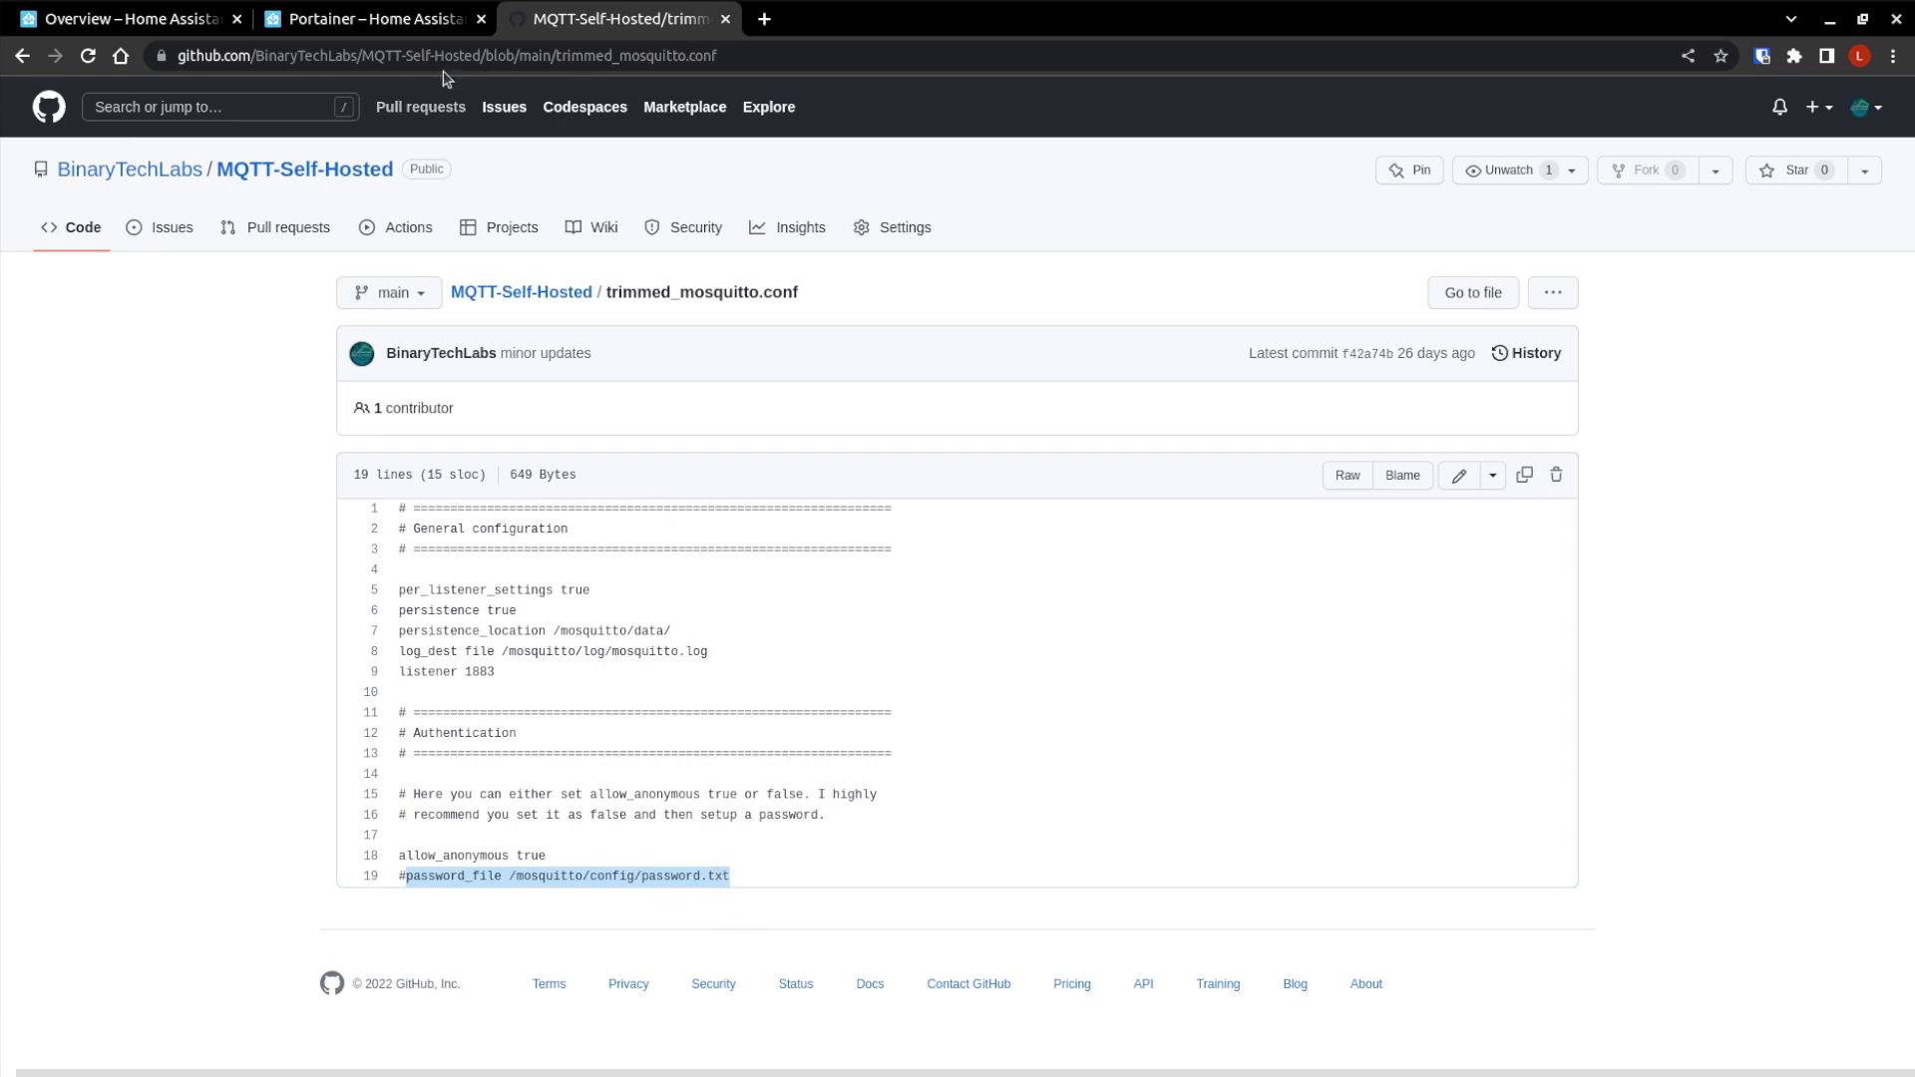
{"action": "left_click", "coordinate": [362, 20]}
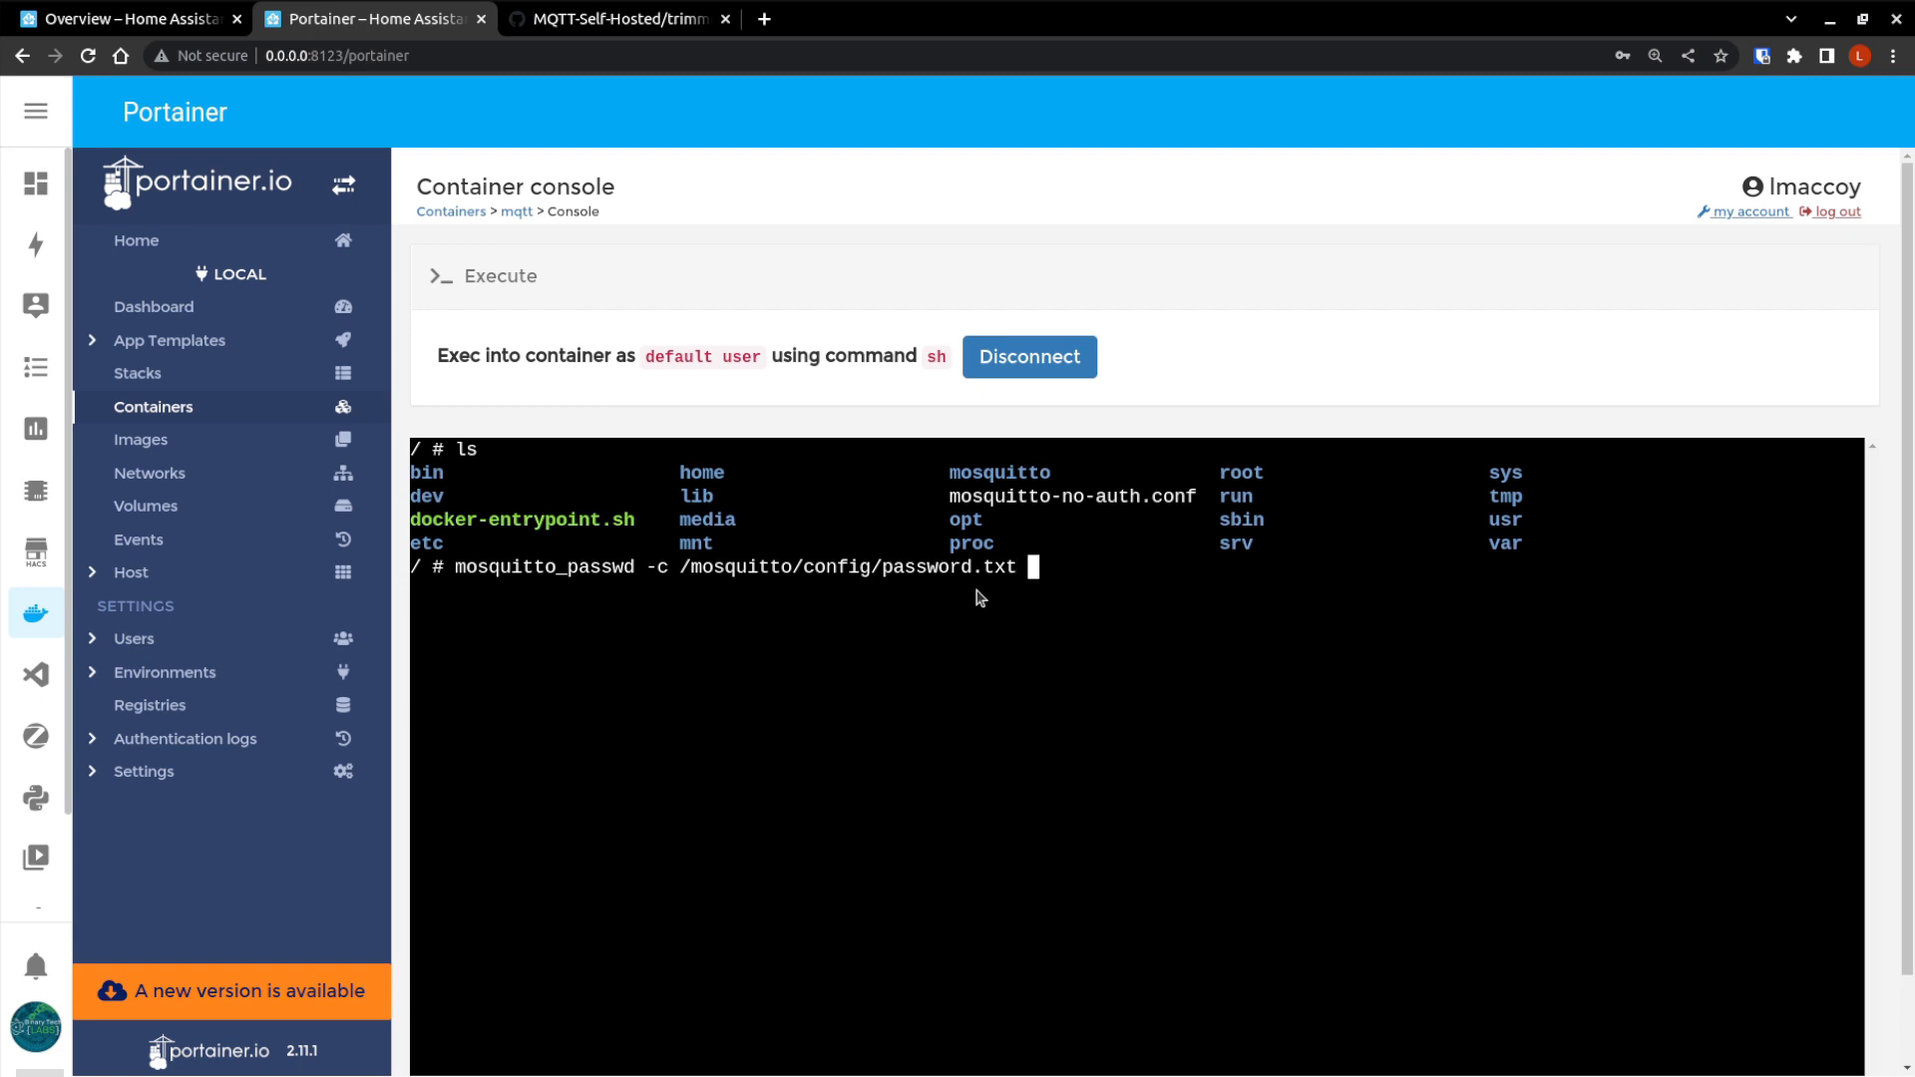
{"action": "type", "text": "MQT"}
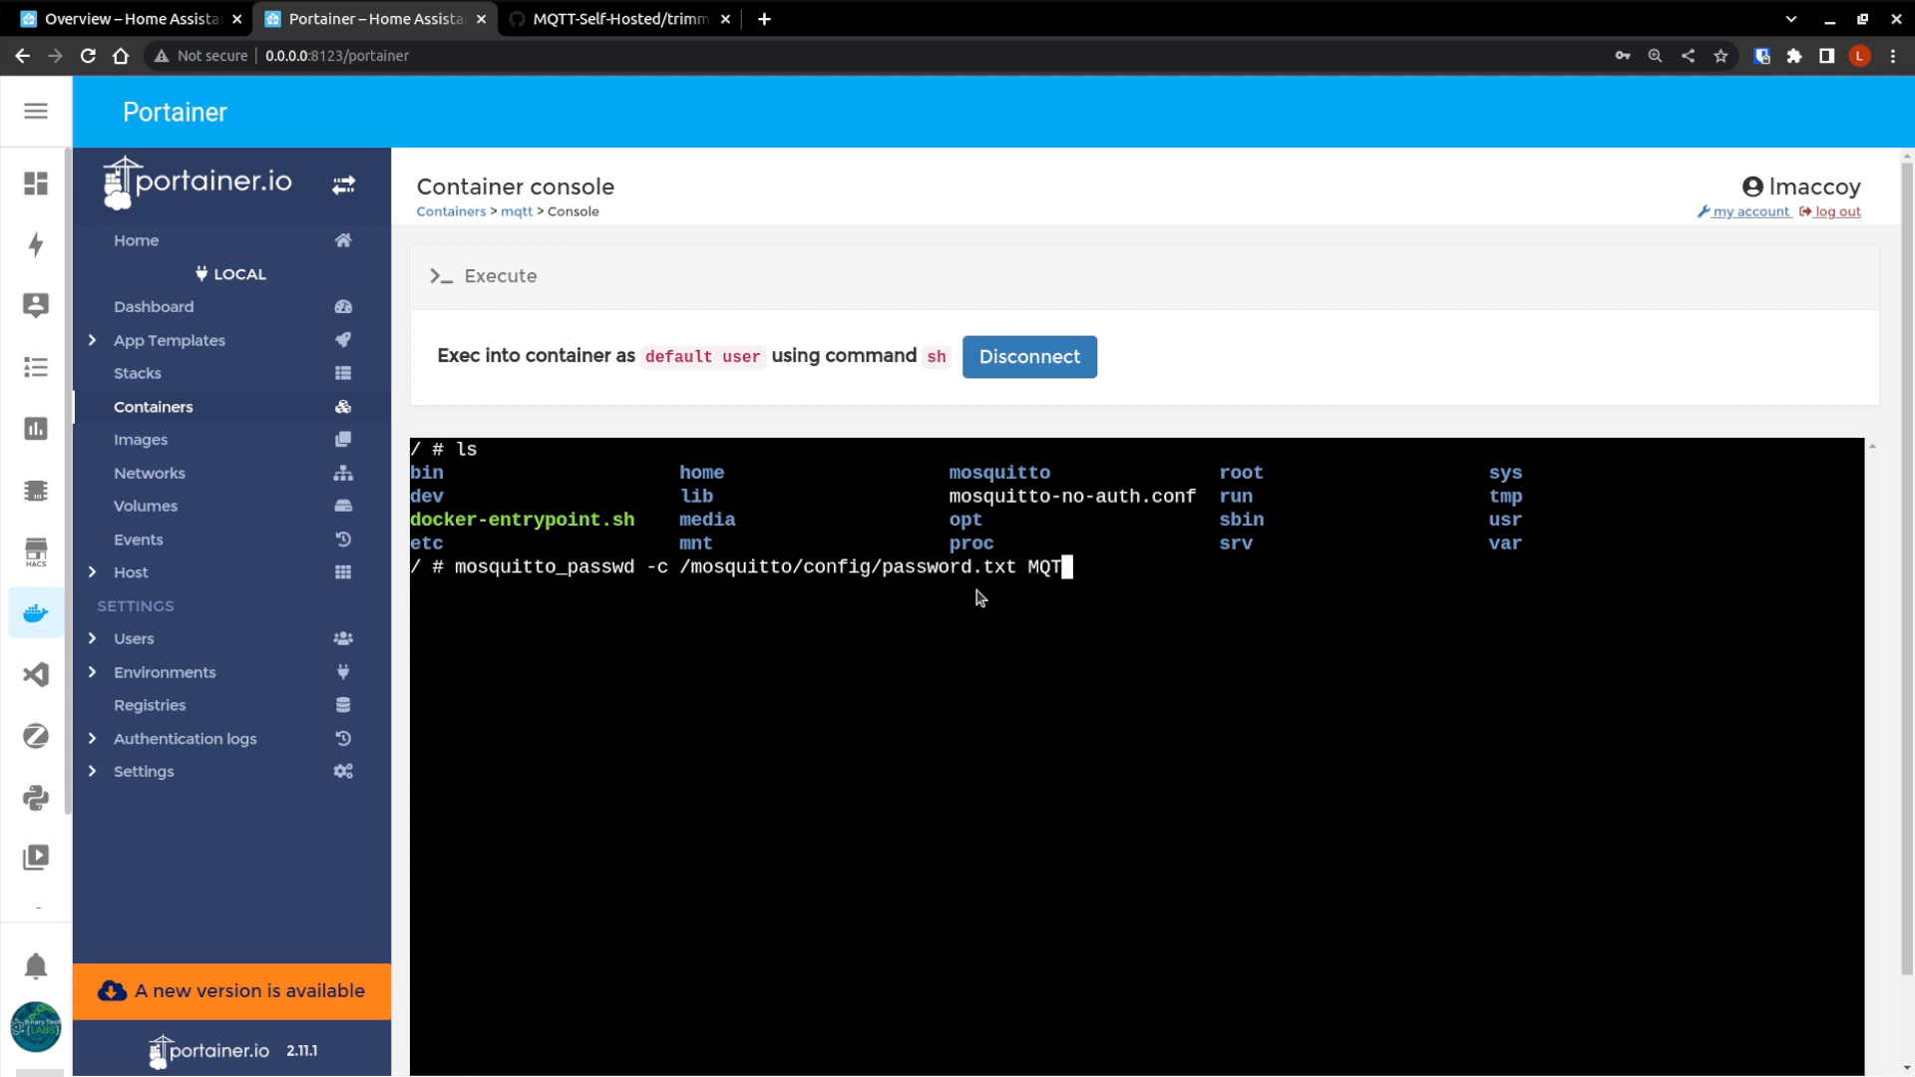
{"action": "type", "text": "T-User"}
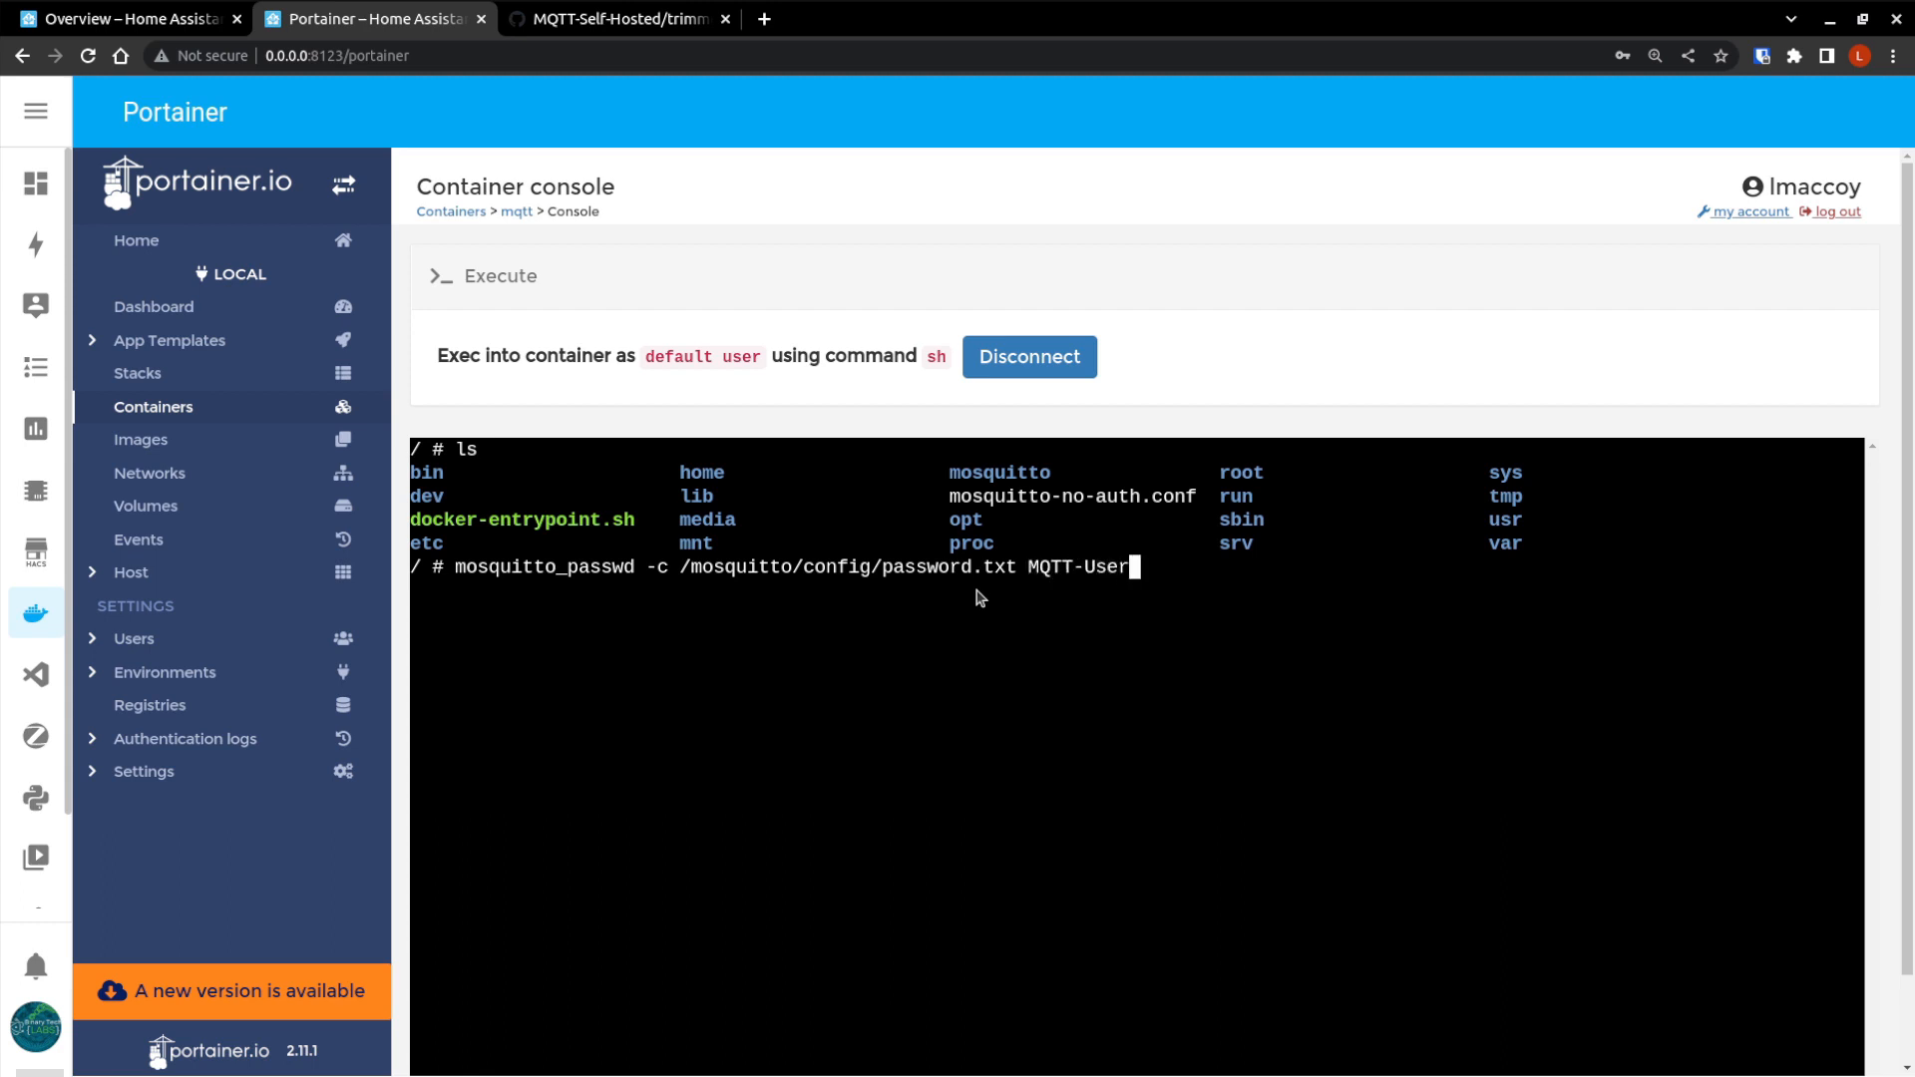
{"action": "key", "text": "Enter"}
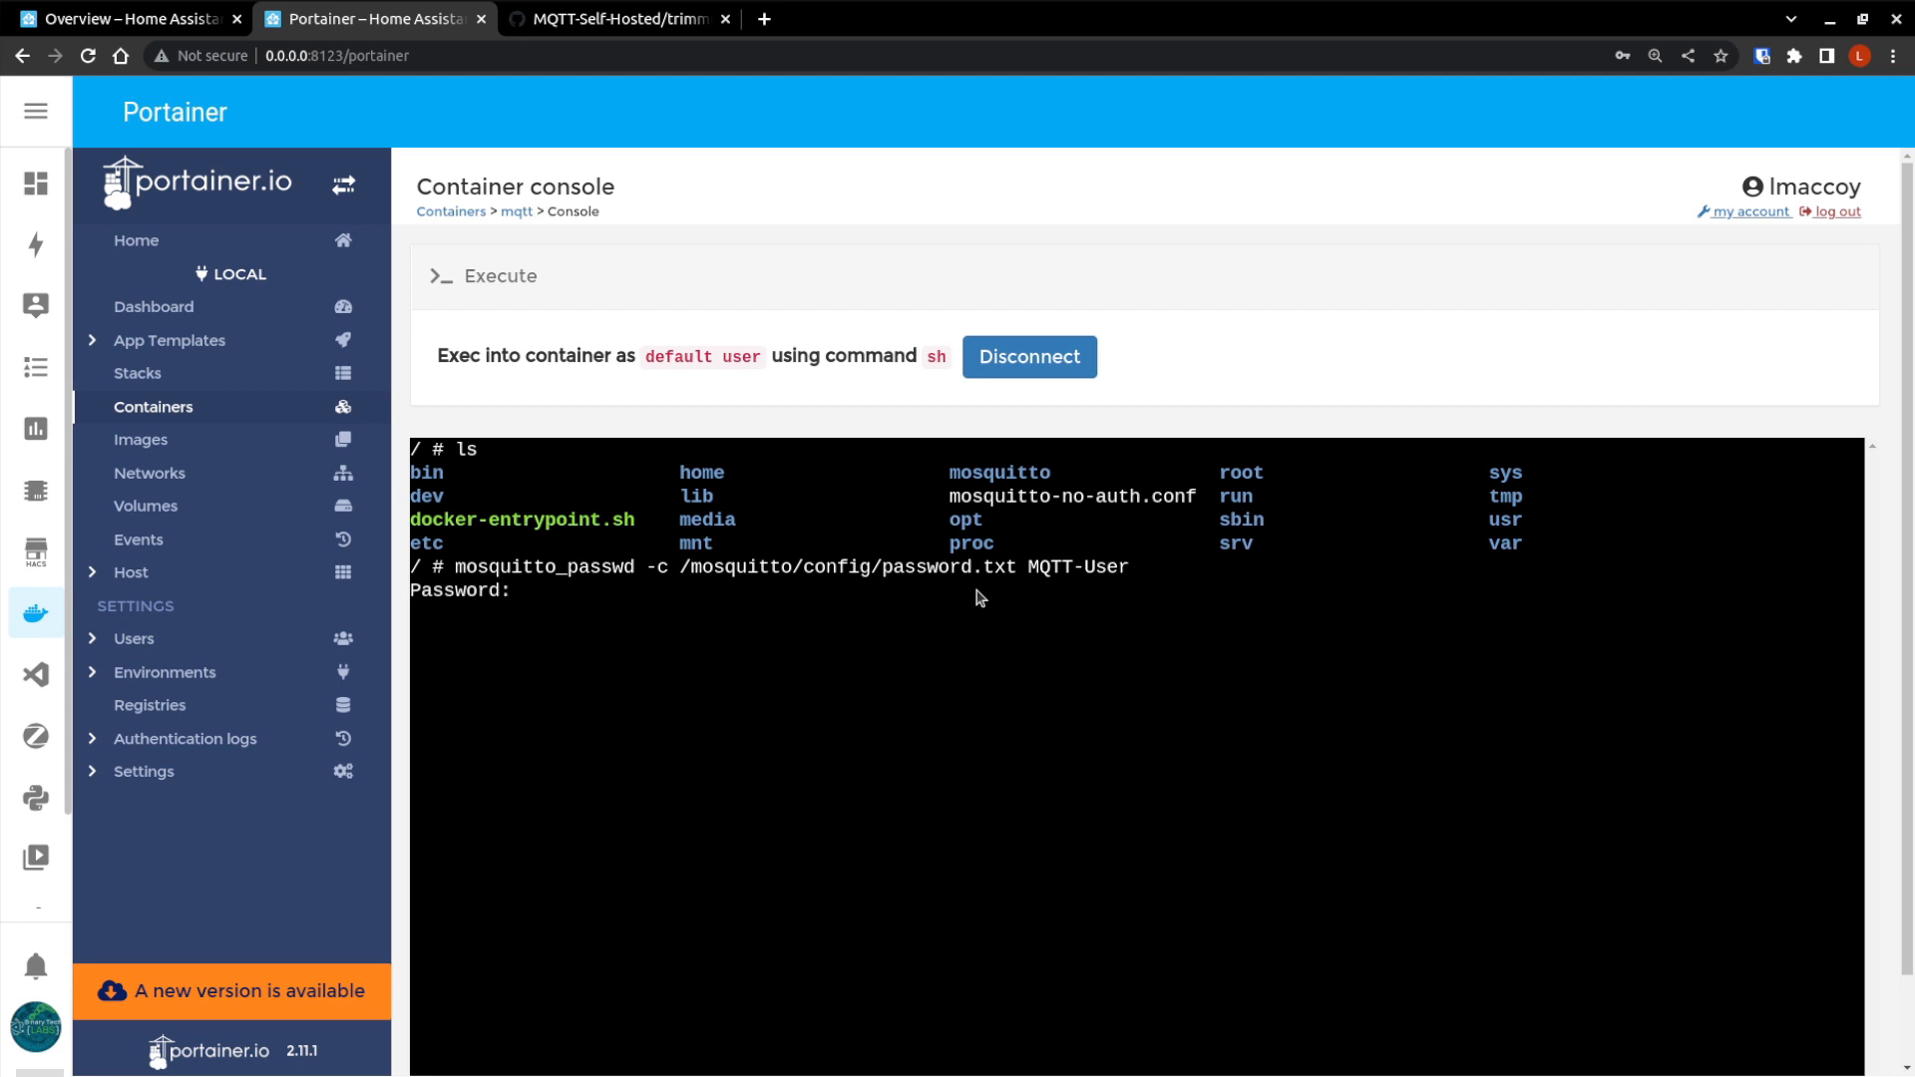
{"action": "key", "text": "Enter"}
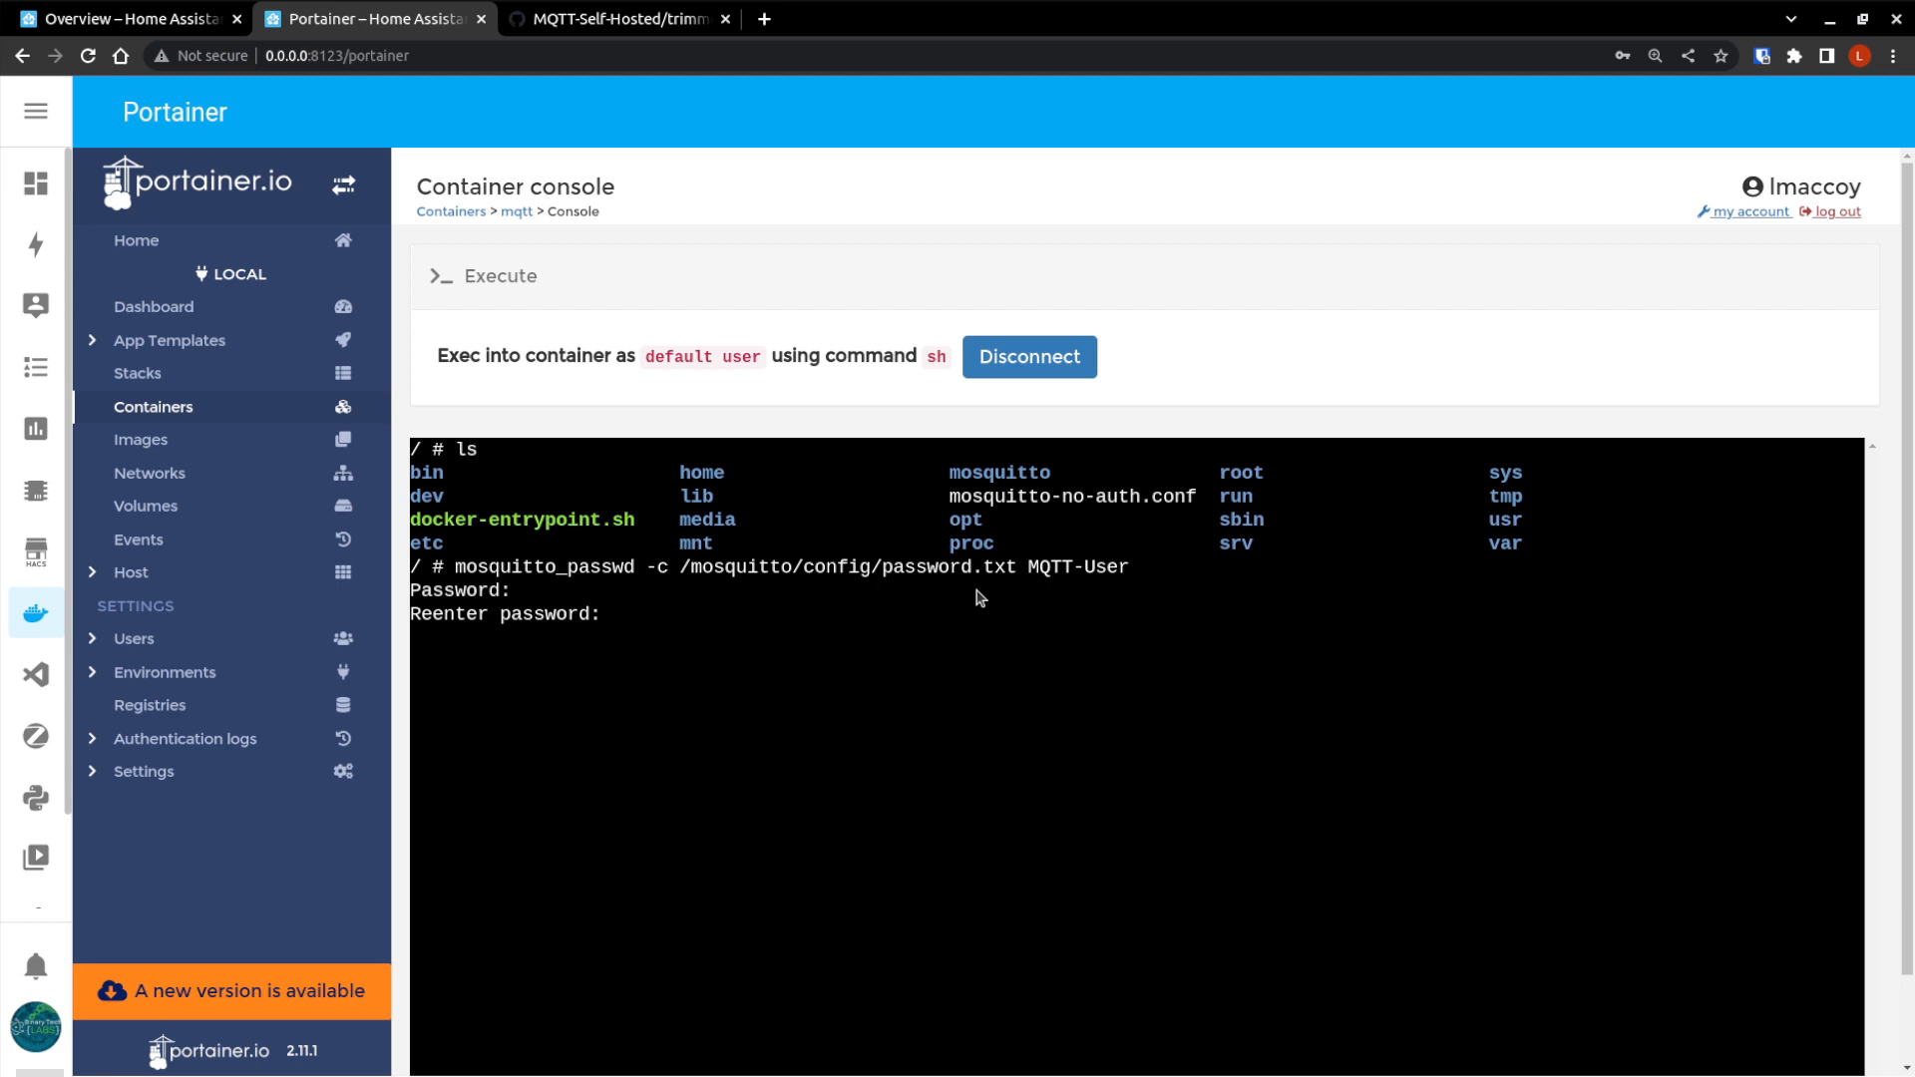
{"action": "key", "text": "Enter"}
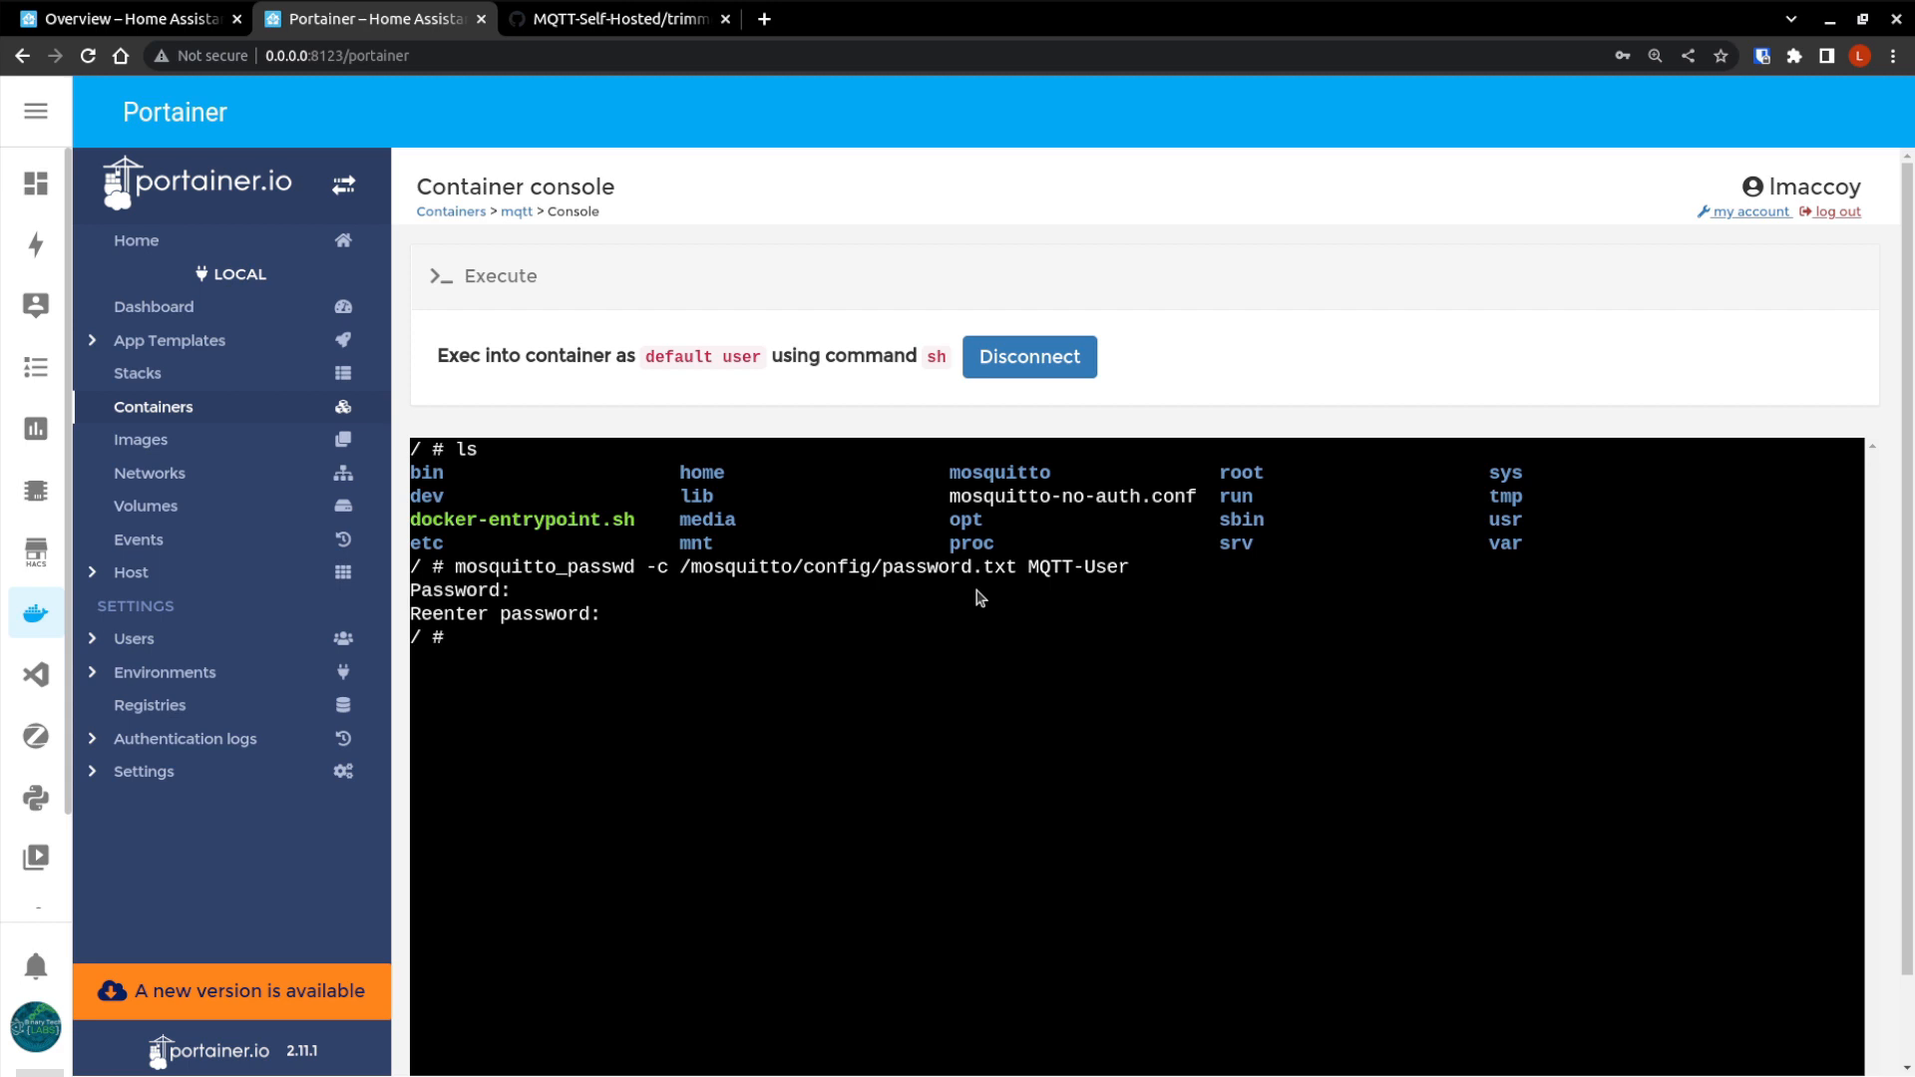
Display /mosquitto/config/password.txt to show the hashed MQTT-User entry.
{"action": "type", "text": "cat"}
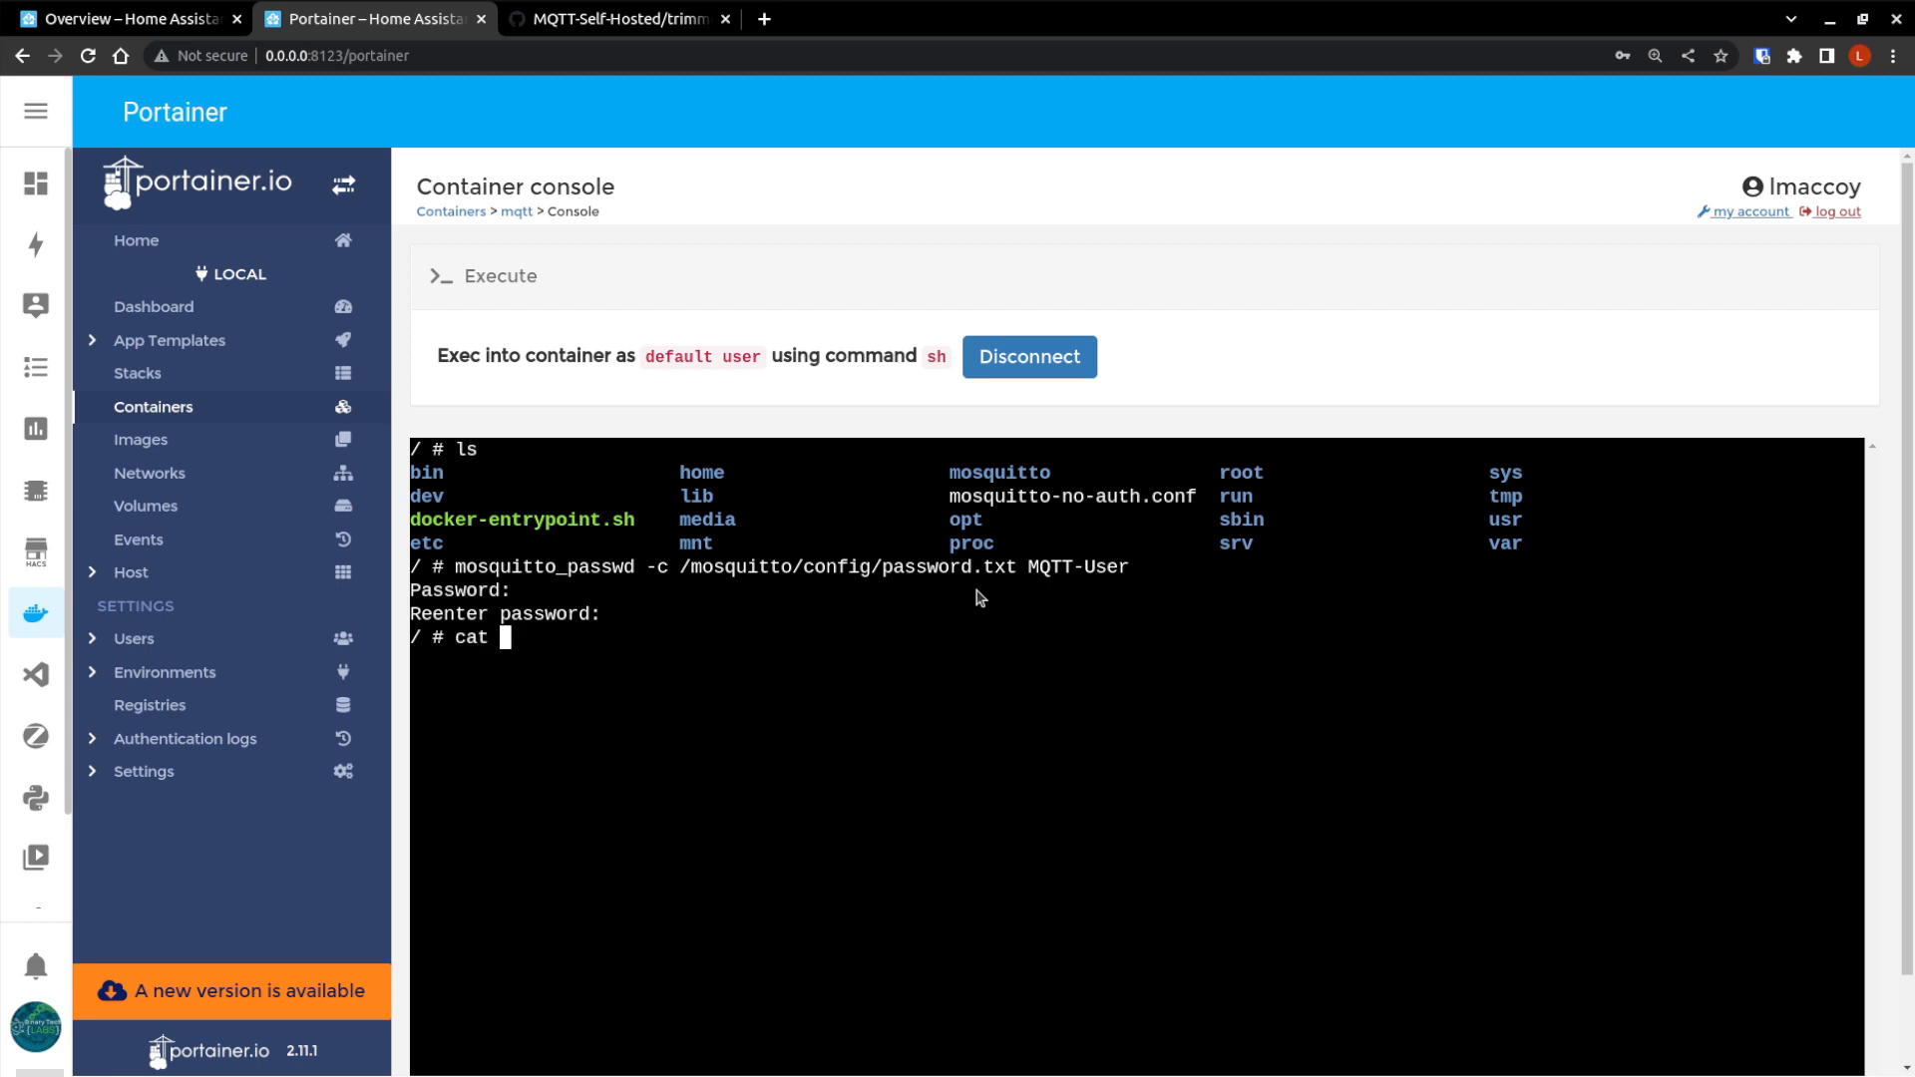
{"action": "type", "text": "/"}
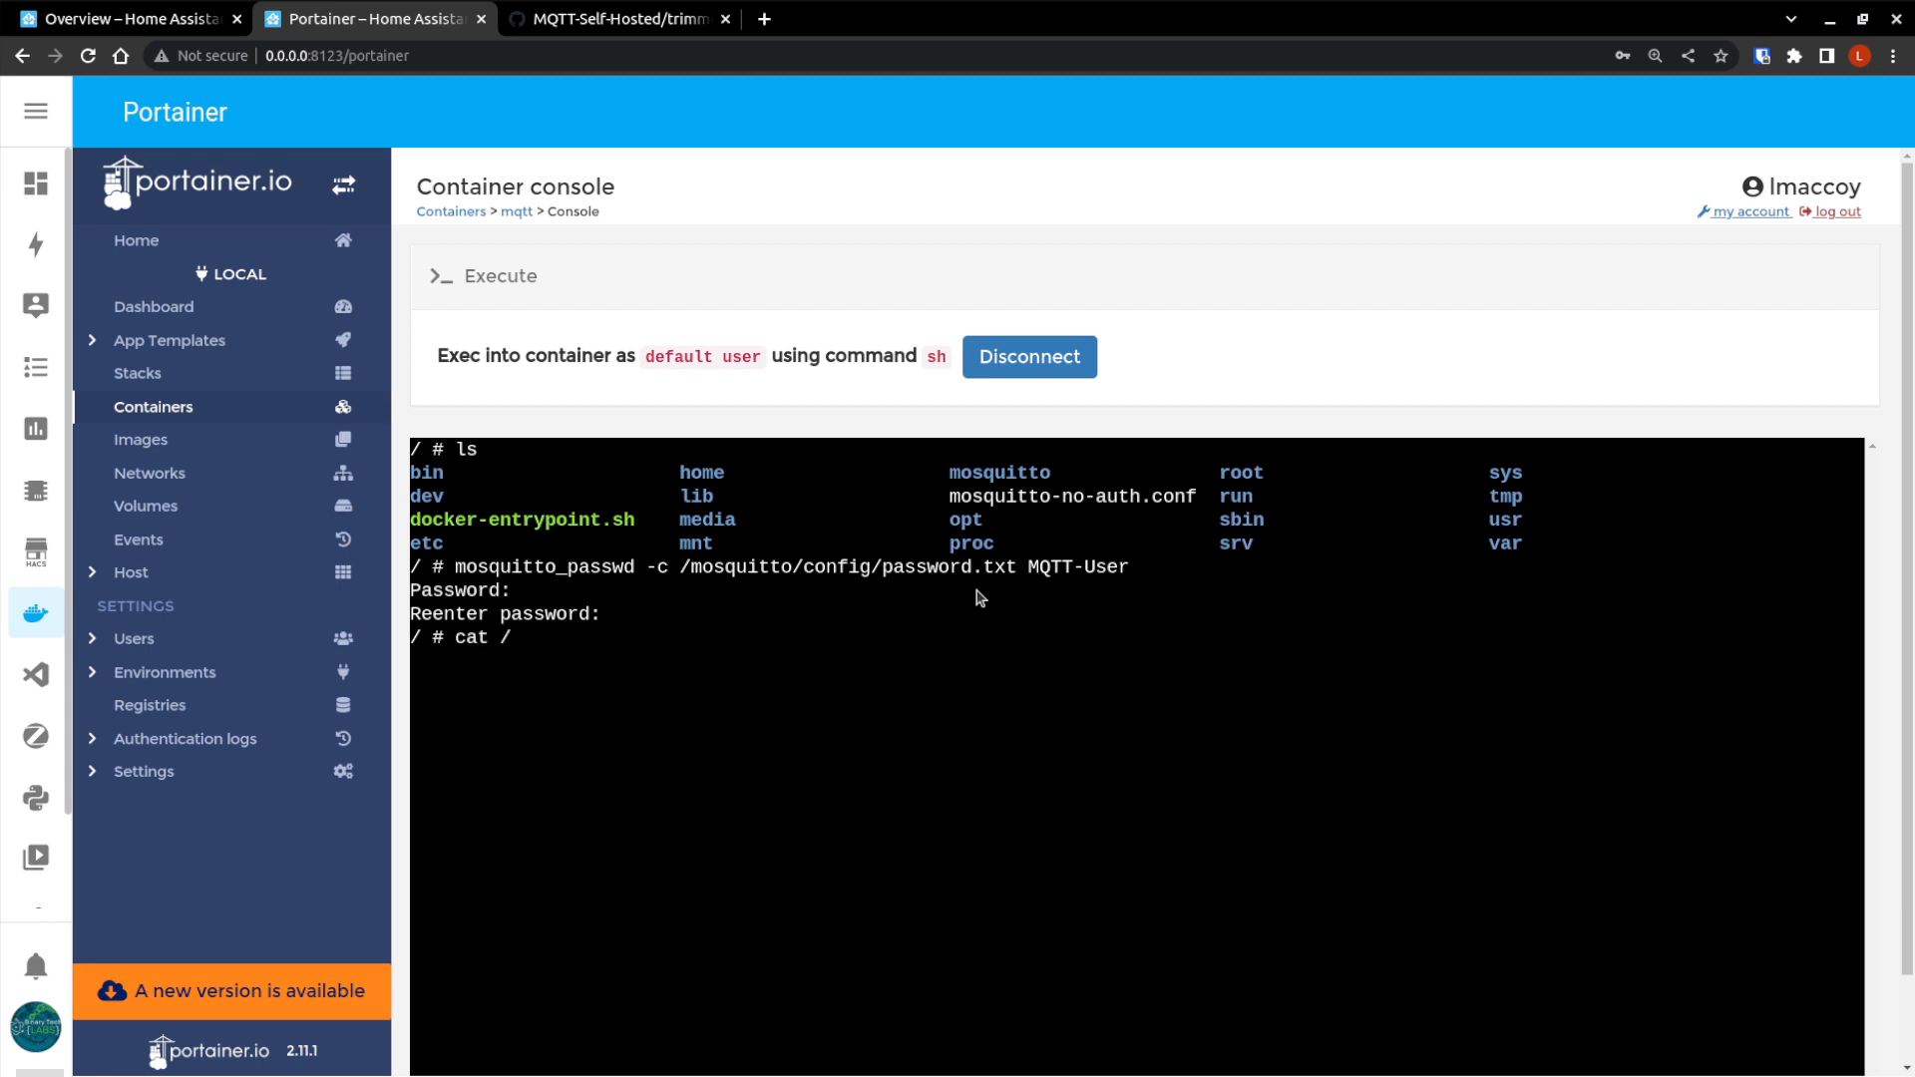
{"action": "type", "text": "mosquitto"}
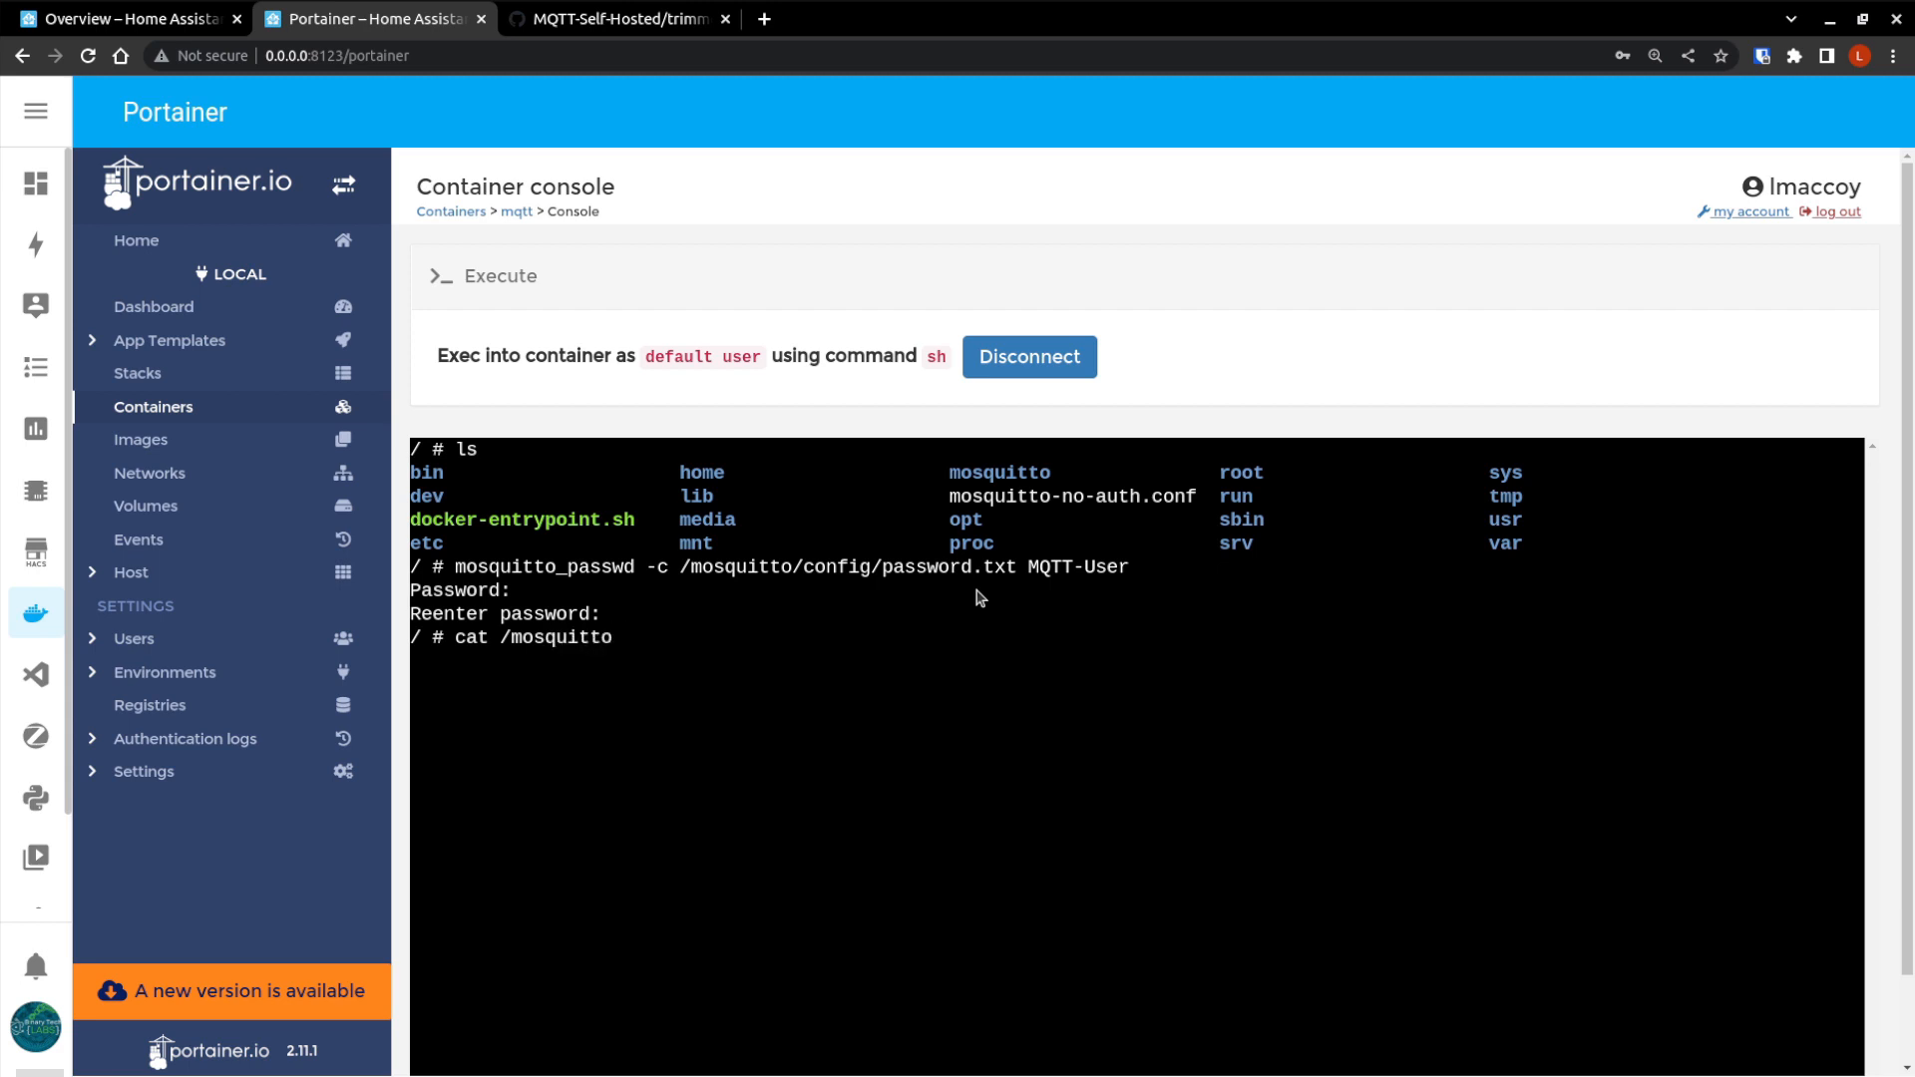
{"action": "type", "text": "/config/"}
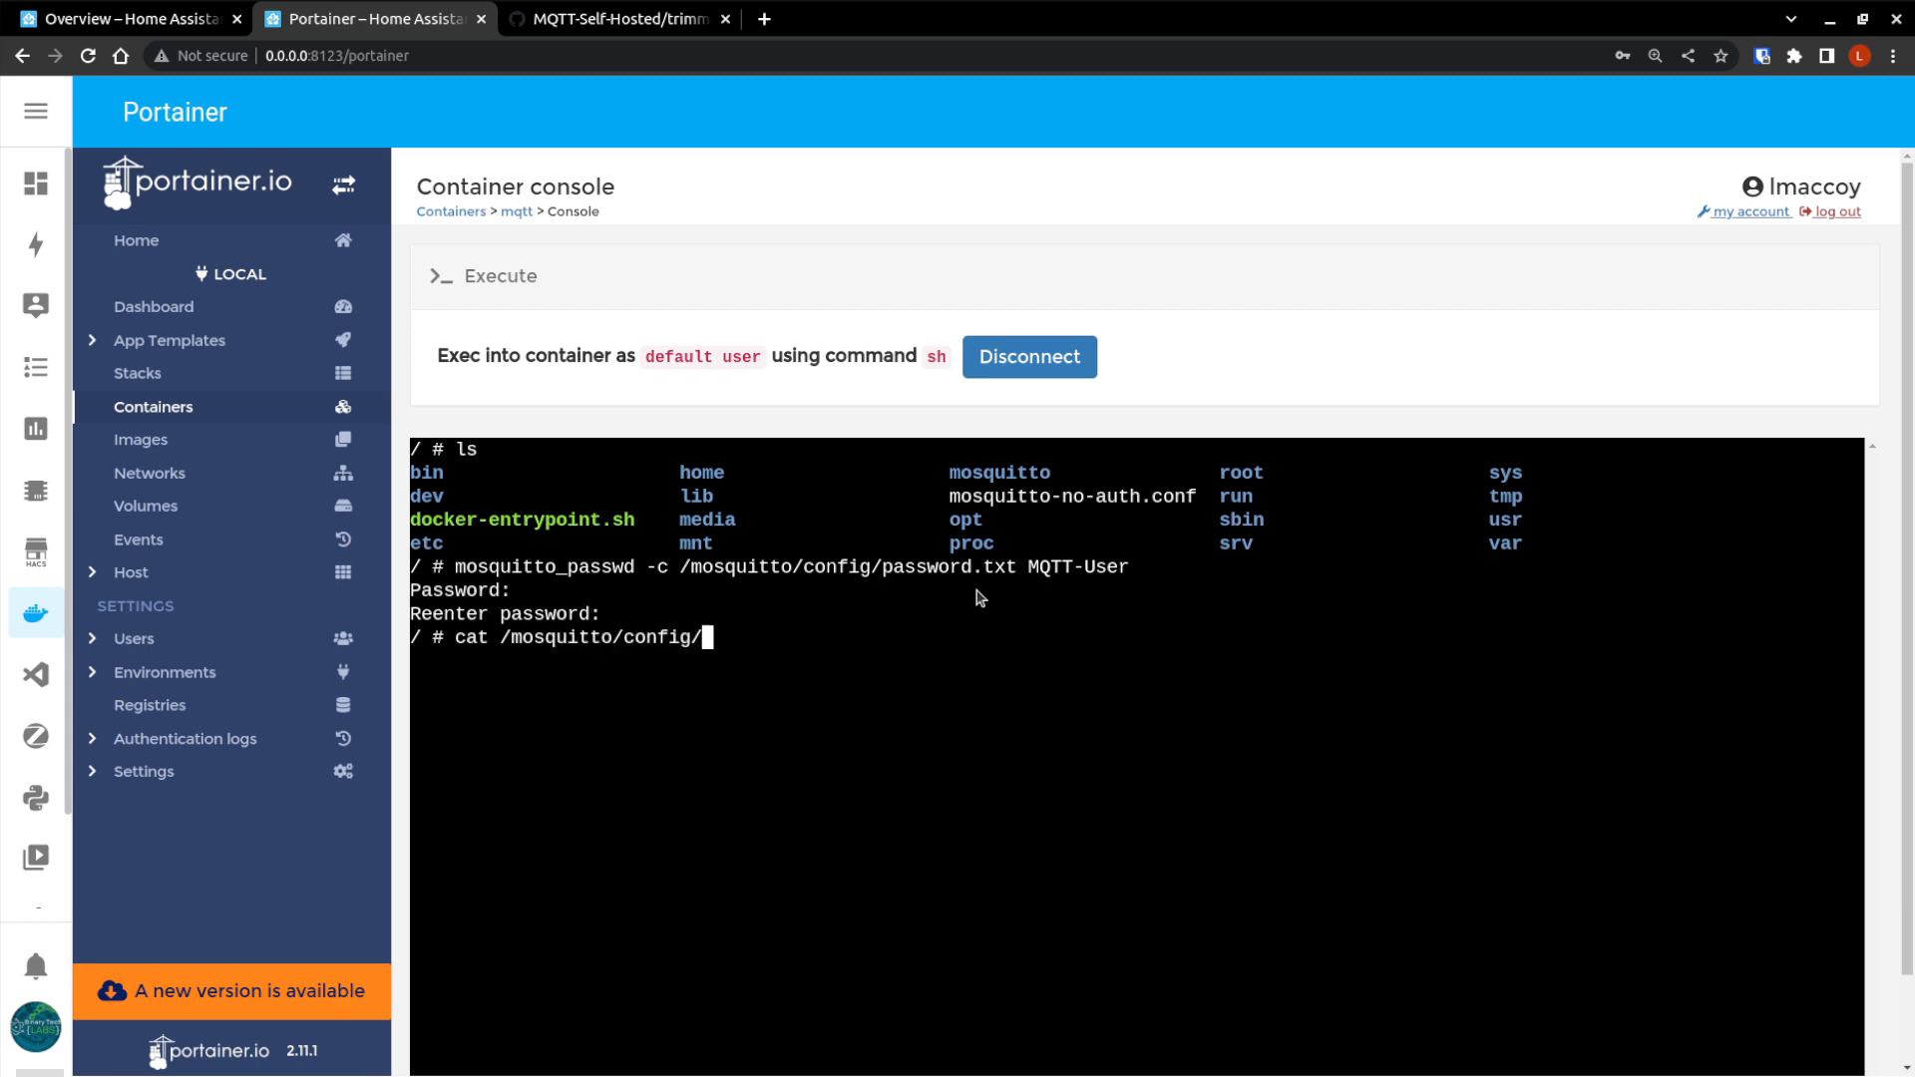
{"action": "type", "text": "password.txt"}
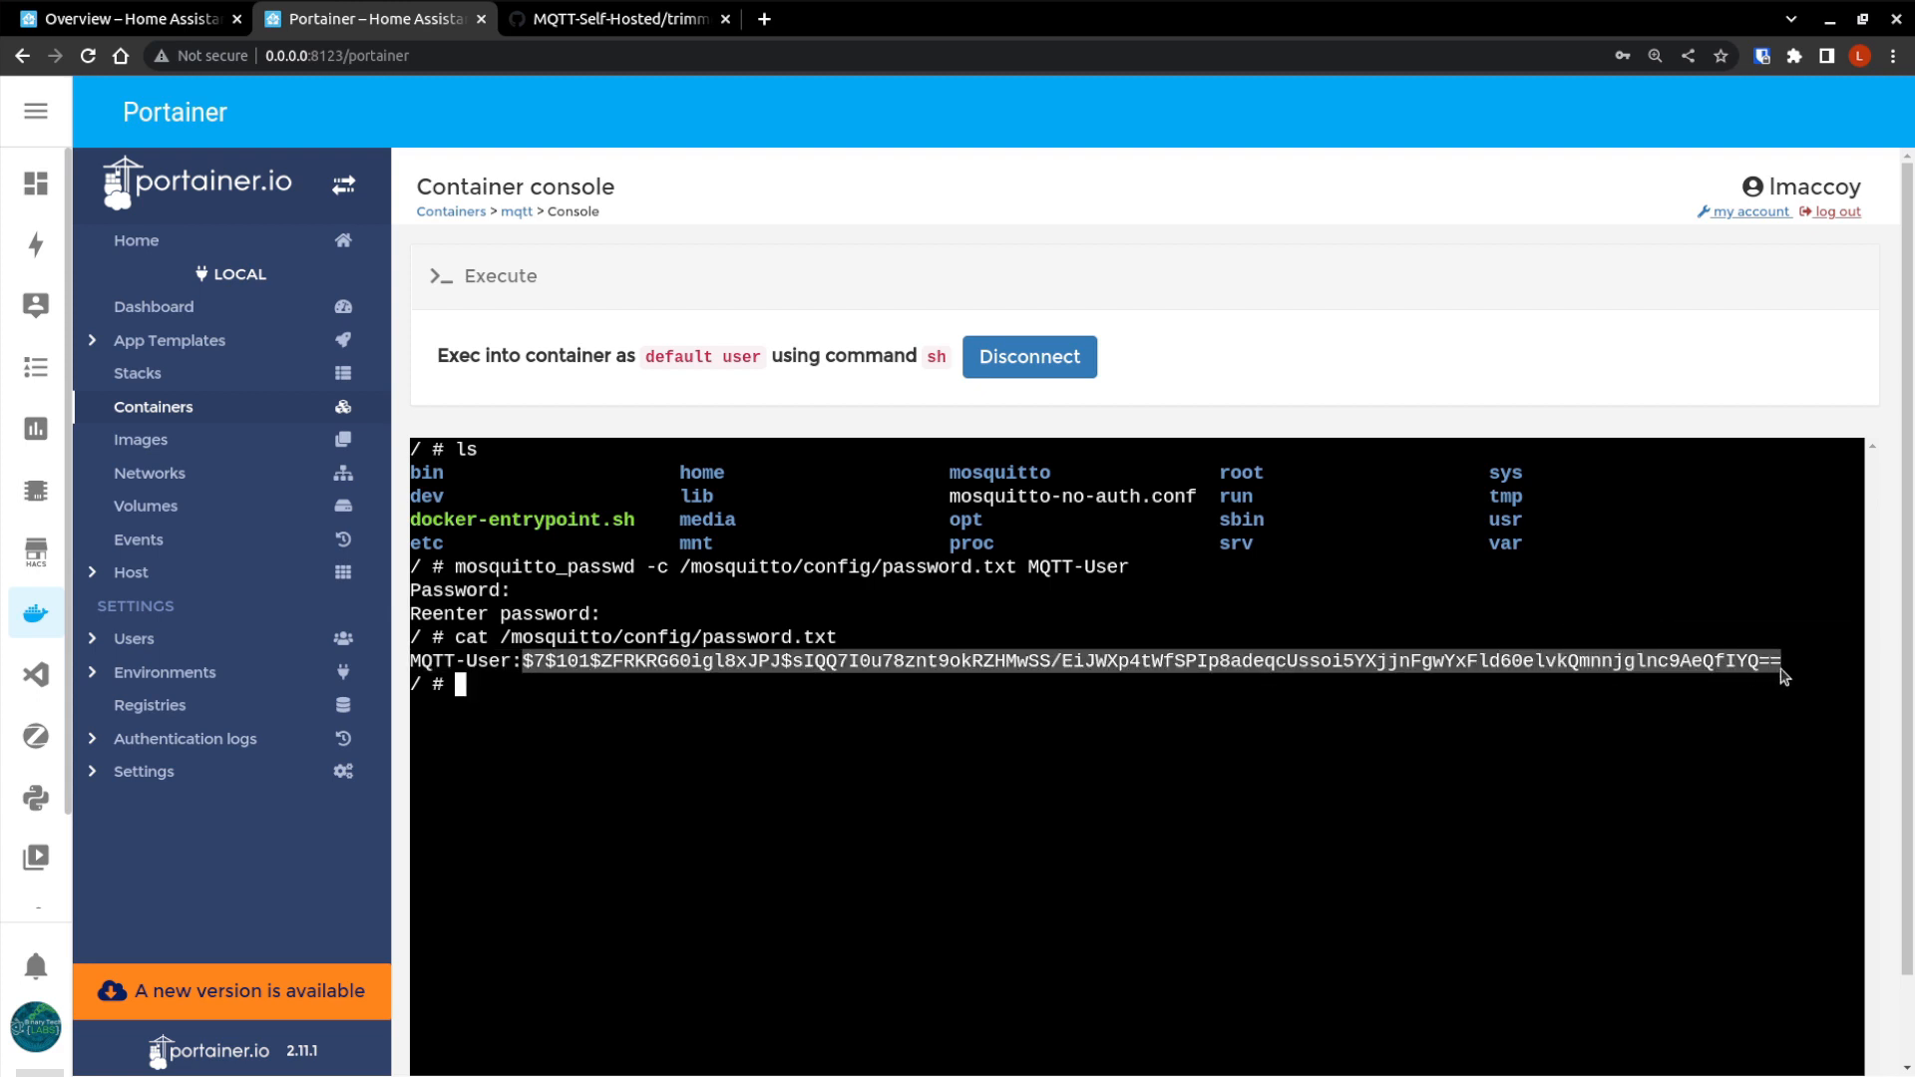
{"action": "mouse_move", "coordinate": [953, 602]}
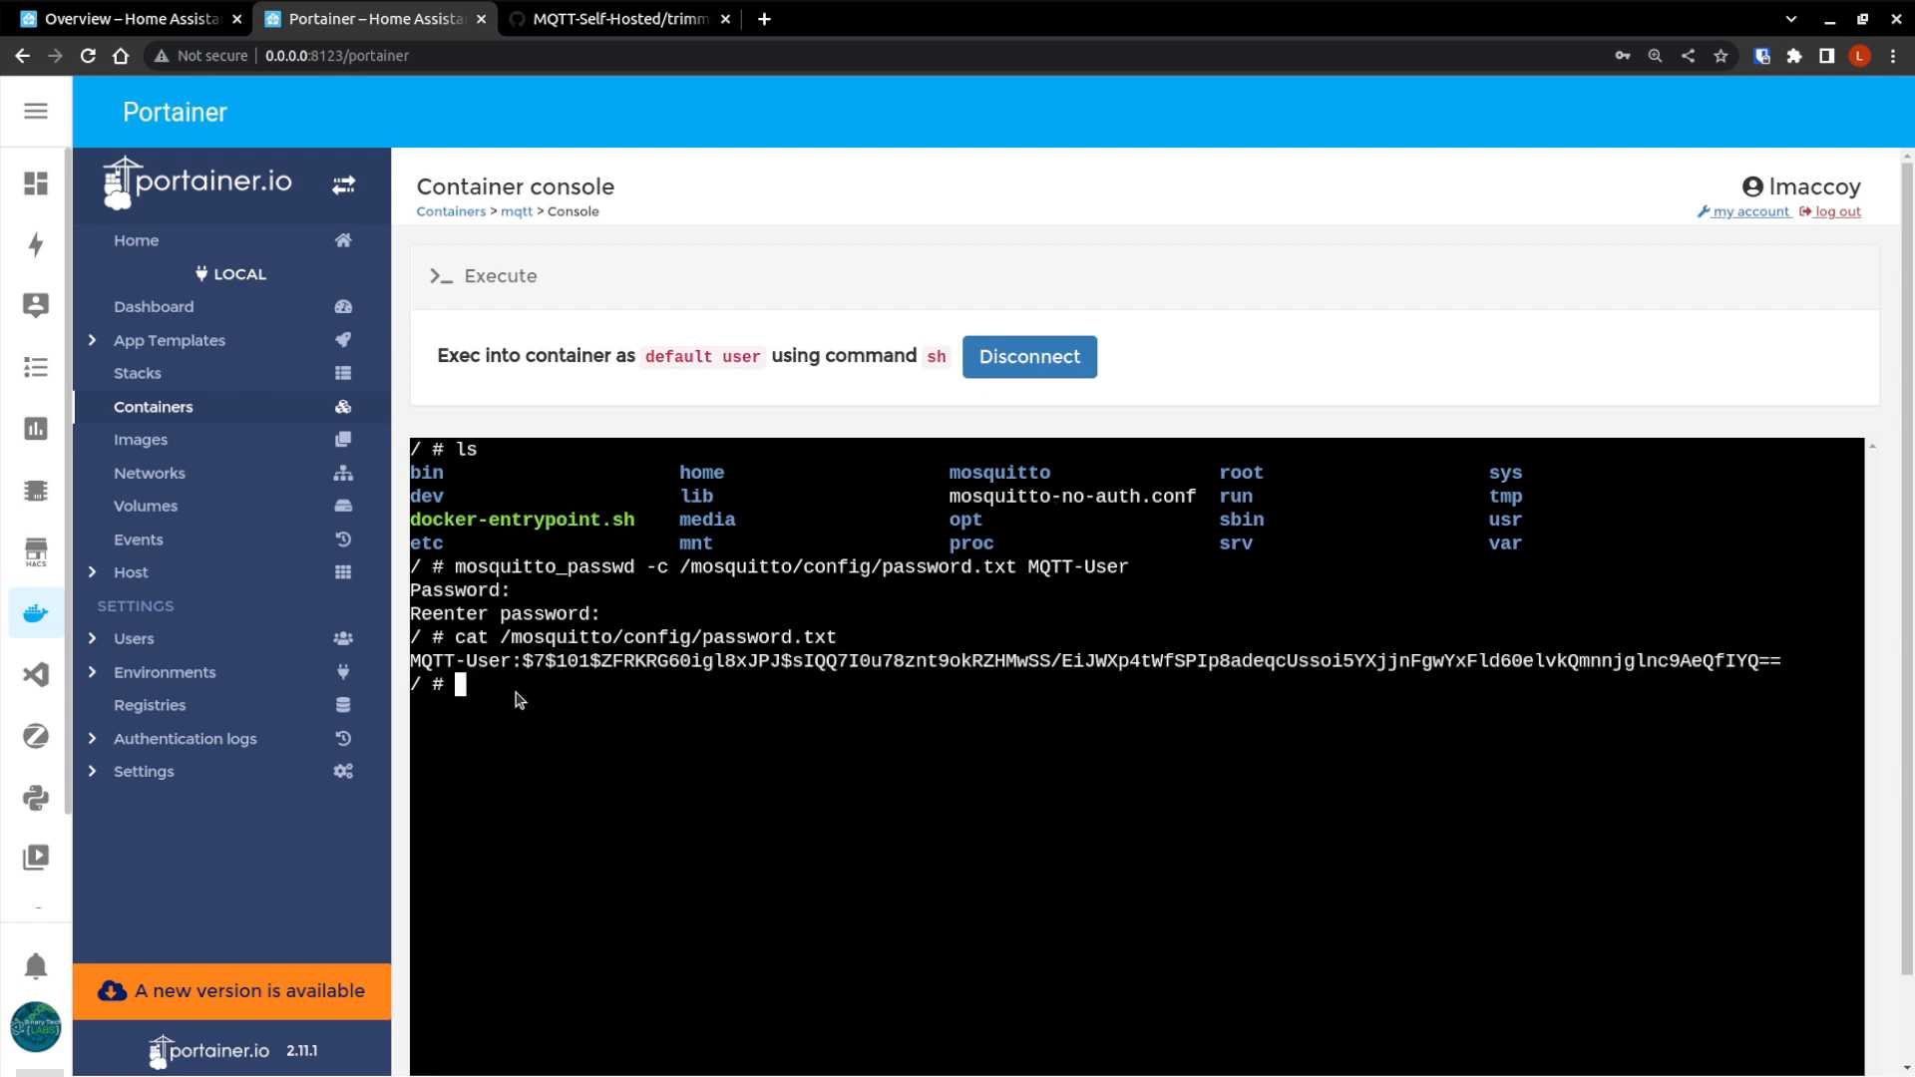
Try nano and vim in the container, finding neither editor installed.
{"action": "type", "text": "nao"}
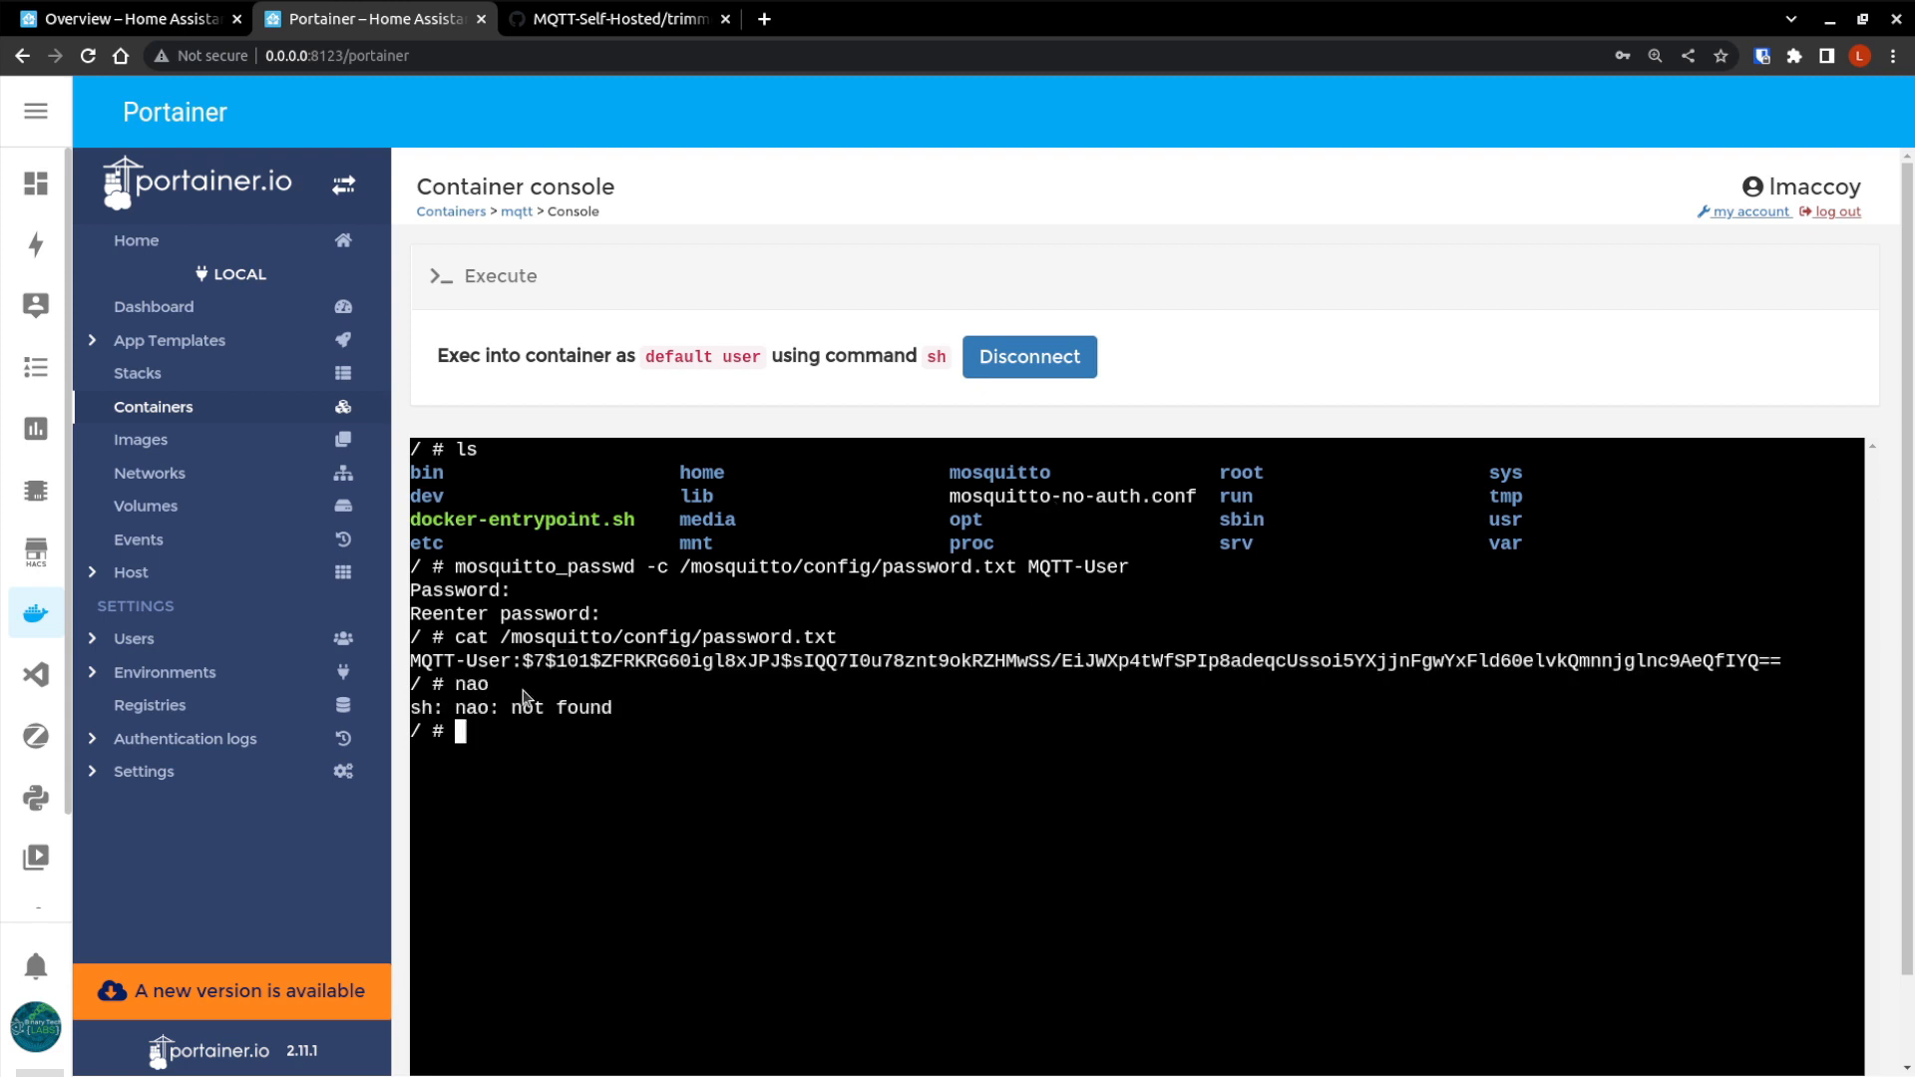
{"action": "type", "text": "nano"}
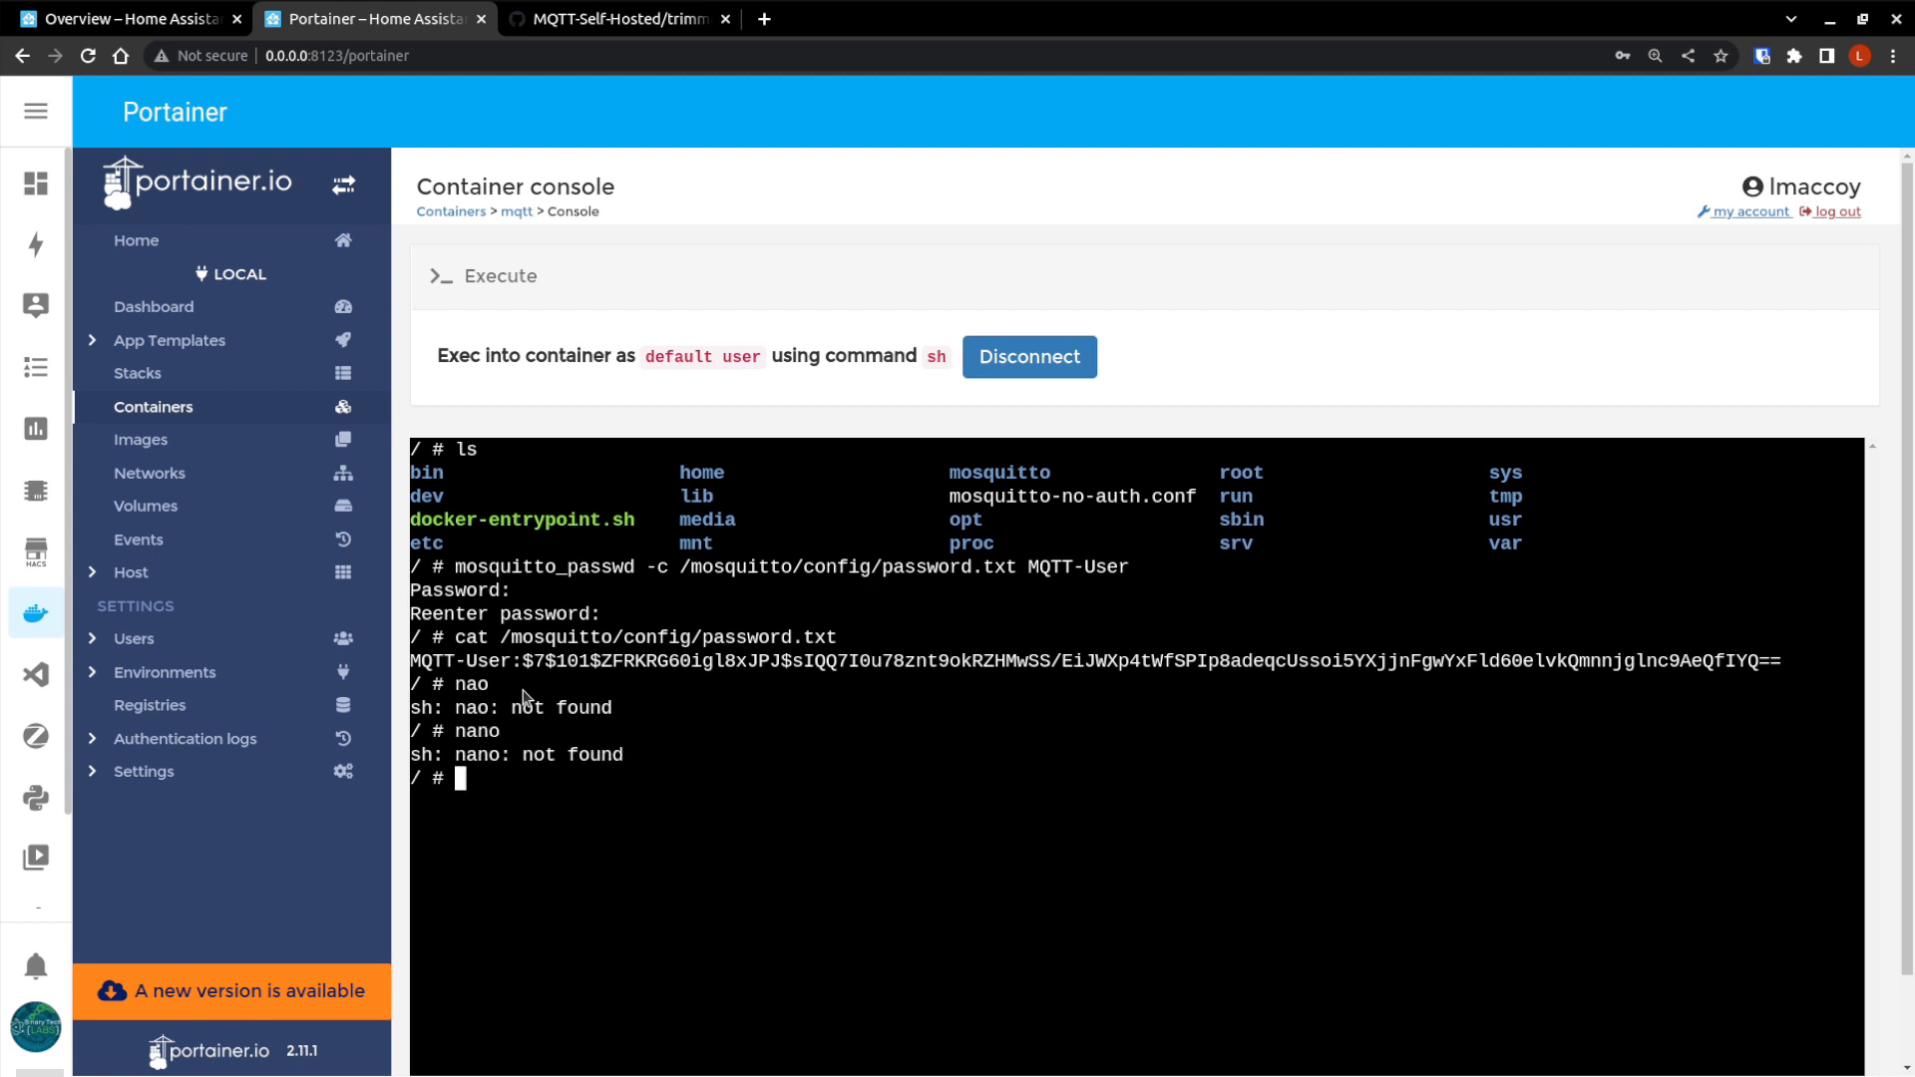
{"action": "type", "text": "vim"}
{"action": "type", "text": "cd"}
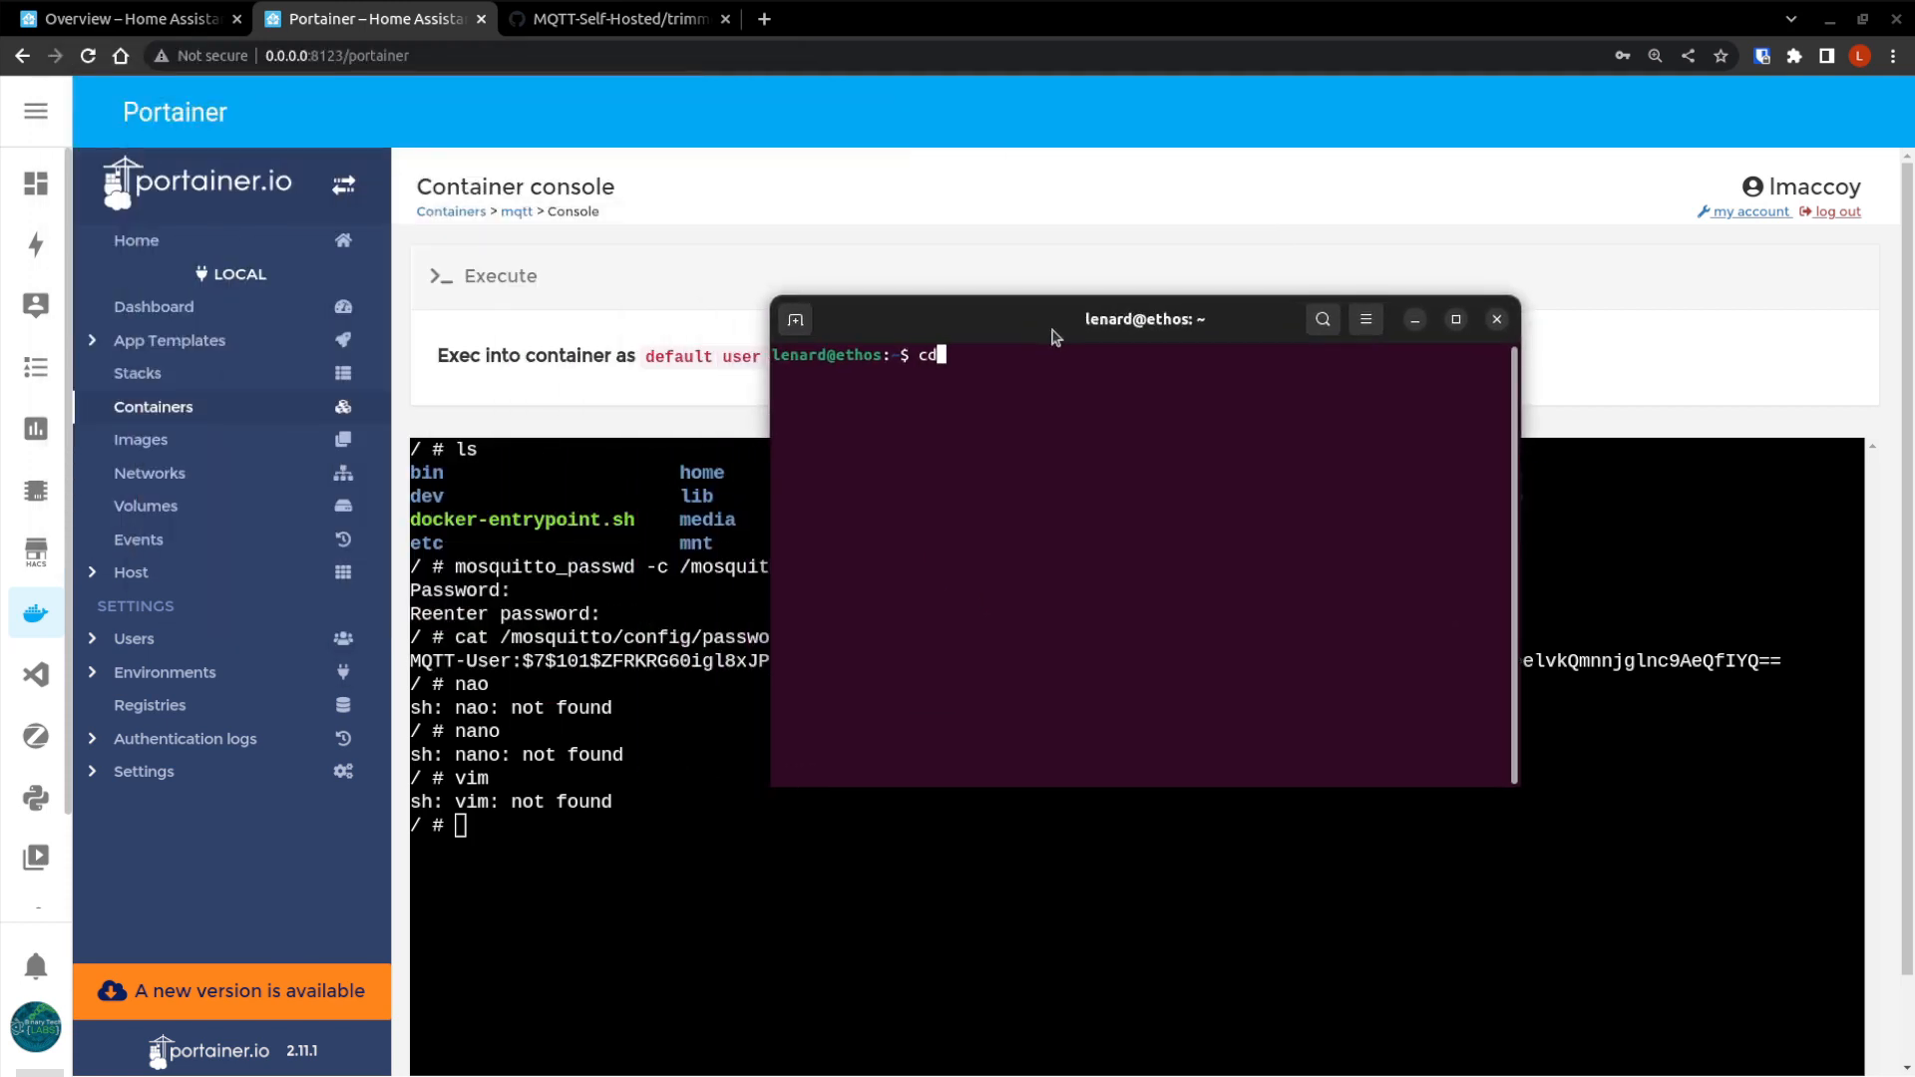
Change the host terminal directory to Dev/Docker/mosquitto/config and list its files.
{"action": "type", "text": "Dev"}
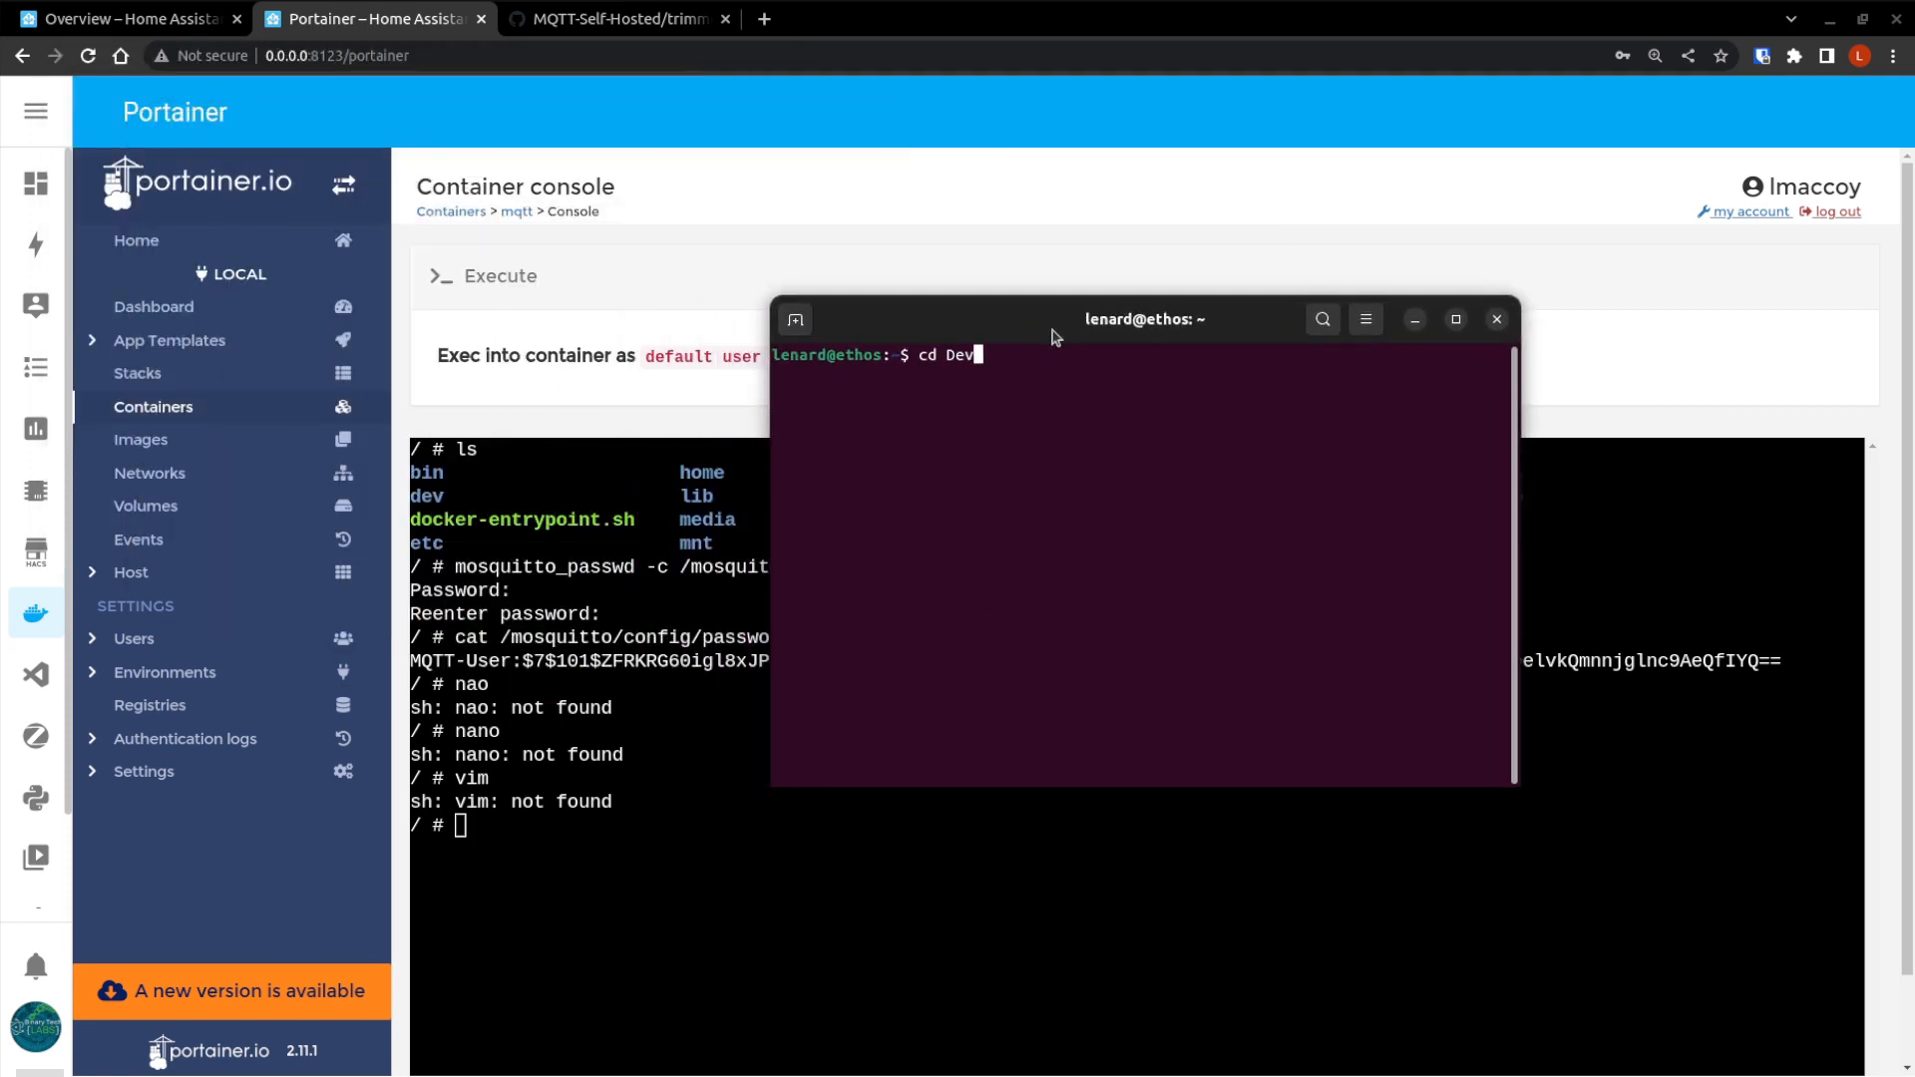
{"action": "type", "text": "/Docker/"}
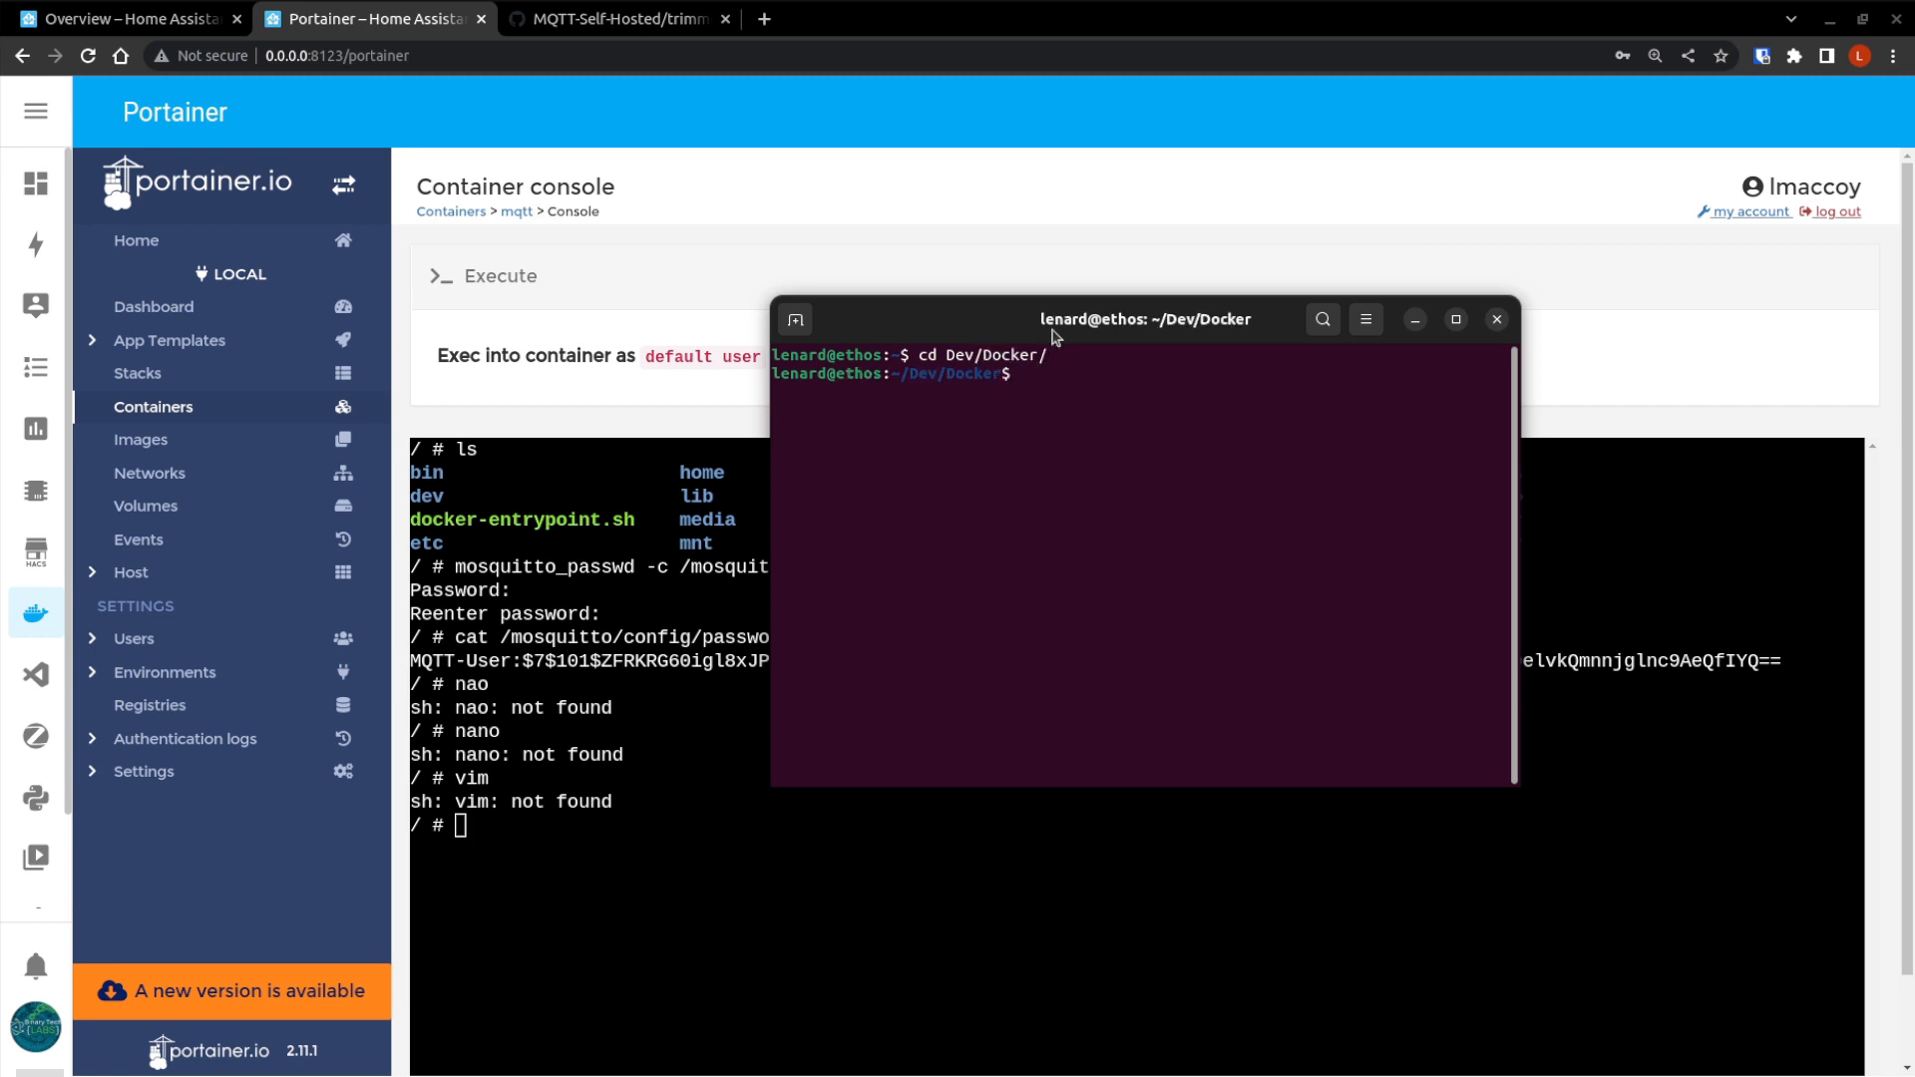
{"action": "type", "text": "cd"}
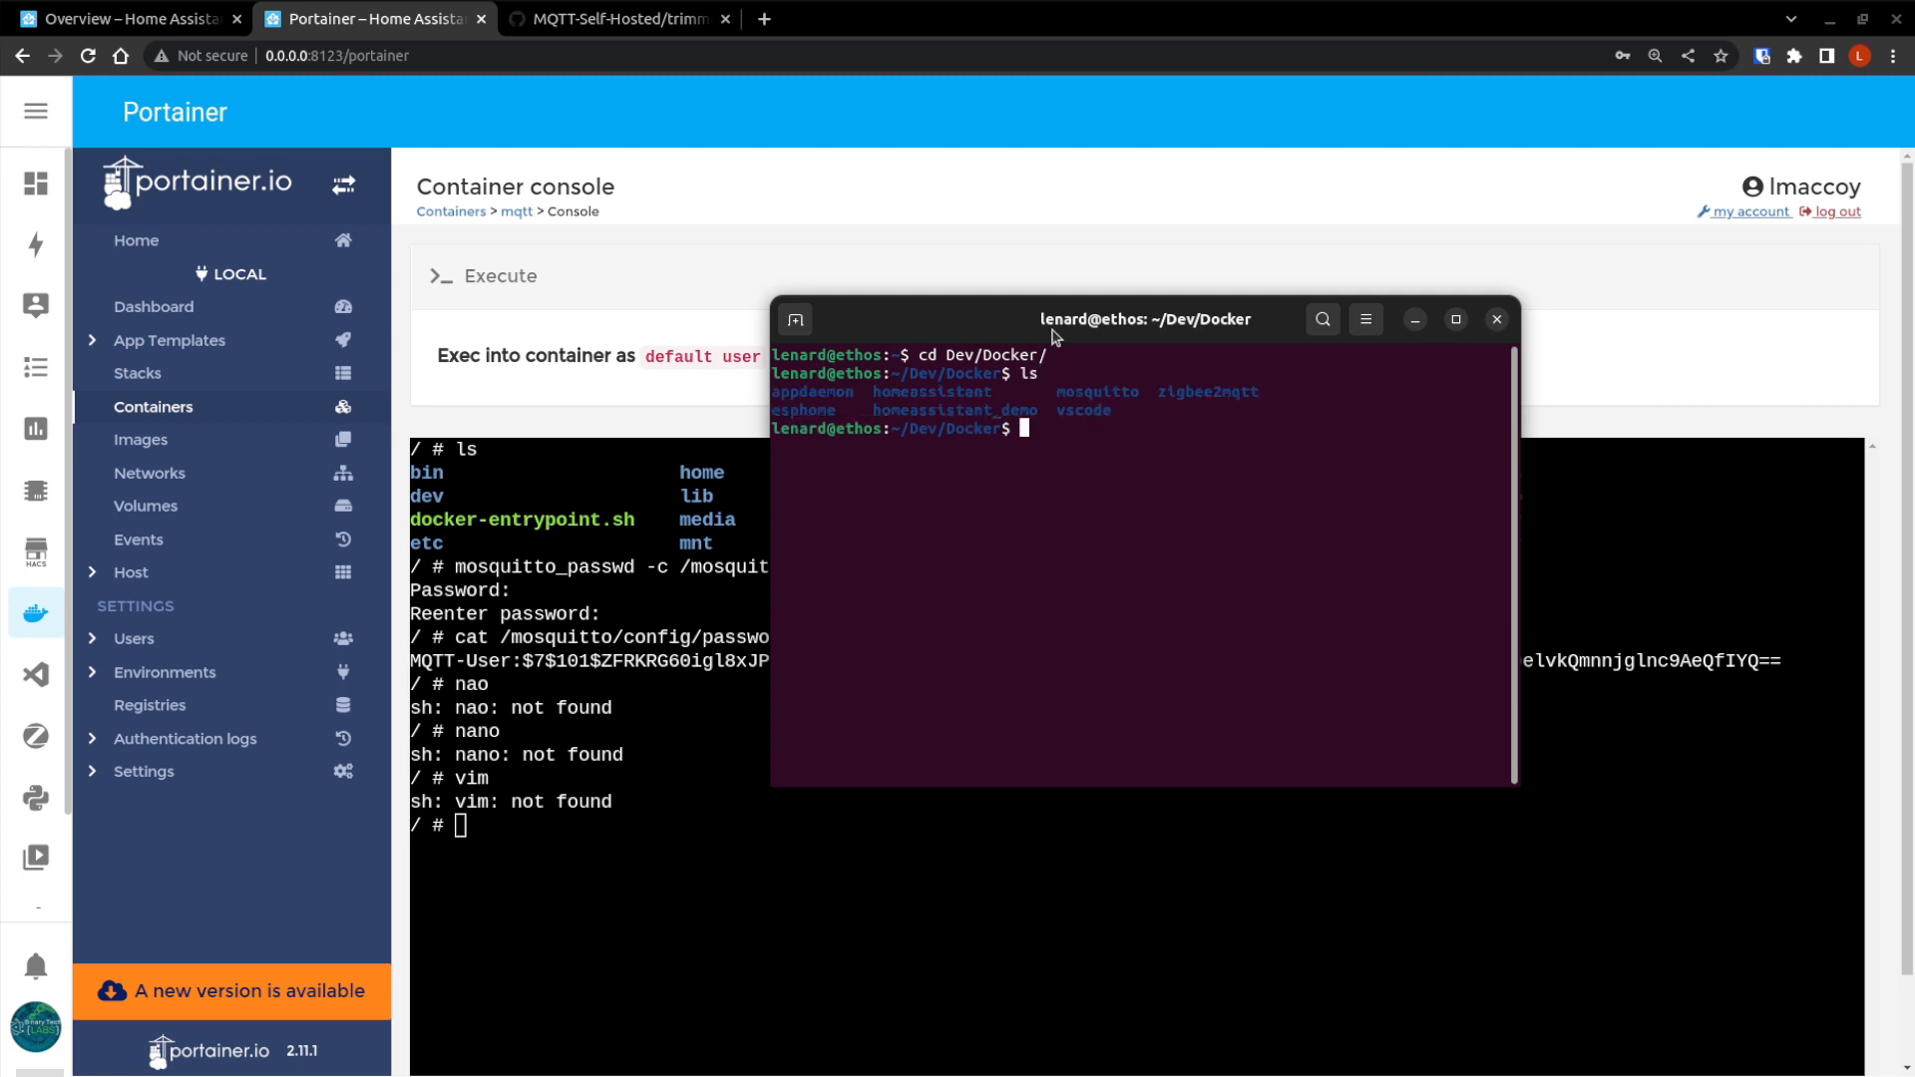
{"action": "type", "text": "cd mosquitto/"}
{"action": "type", "text": "ls"}
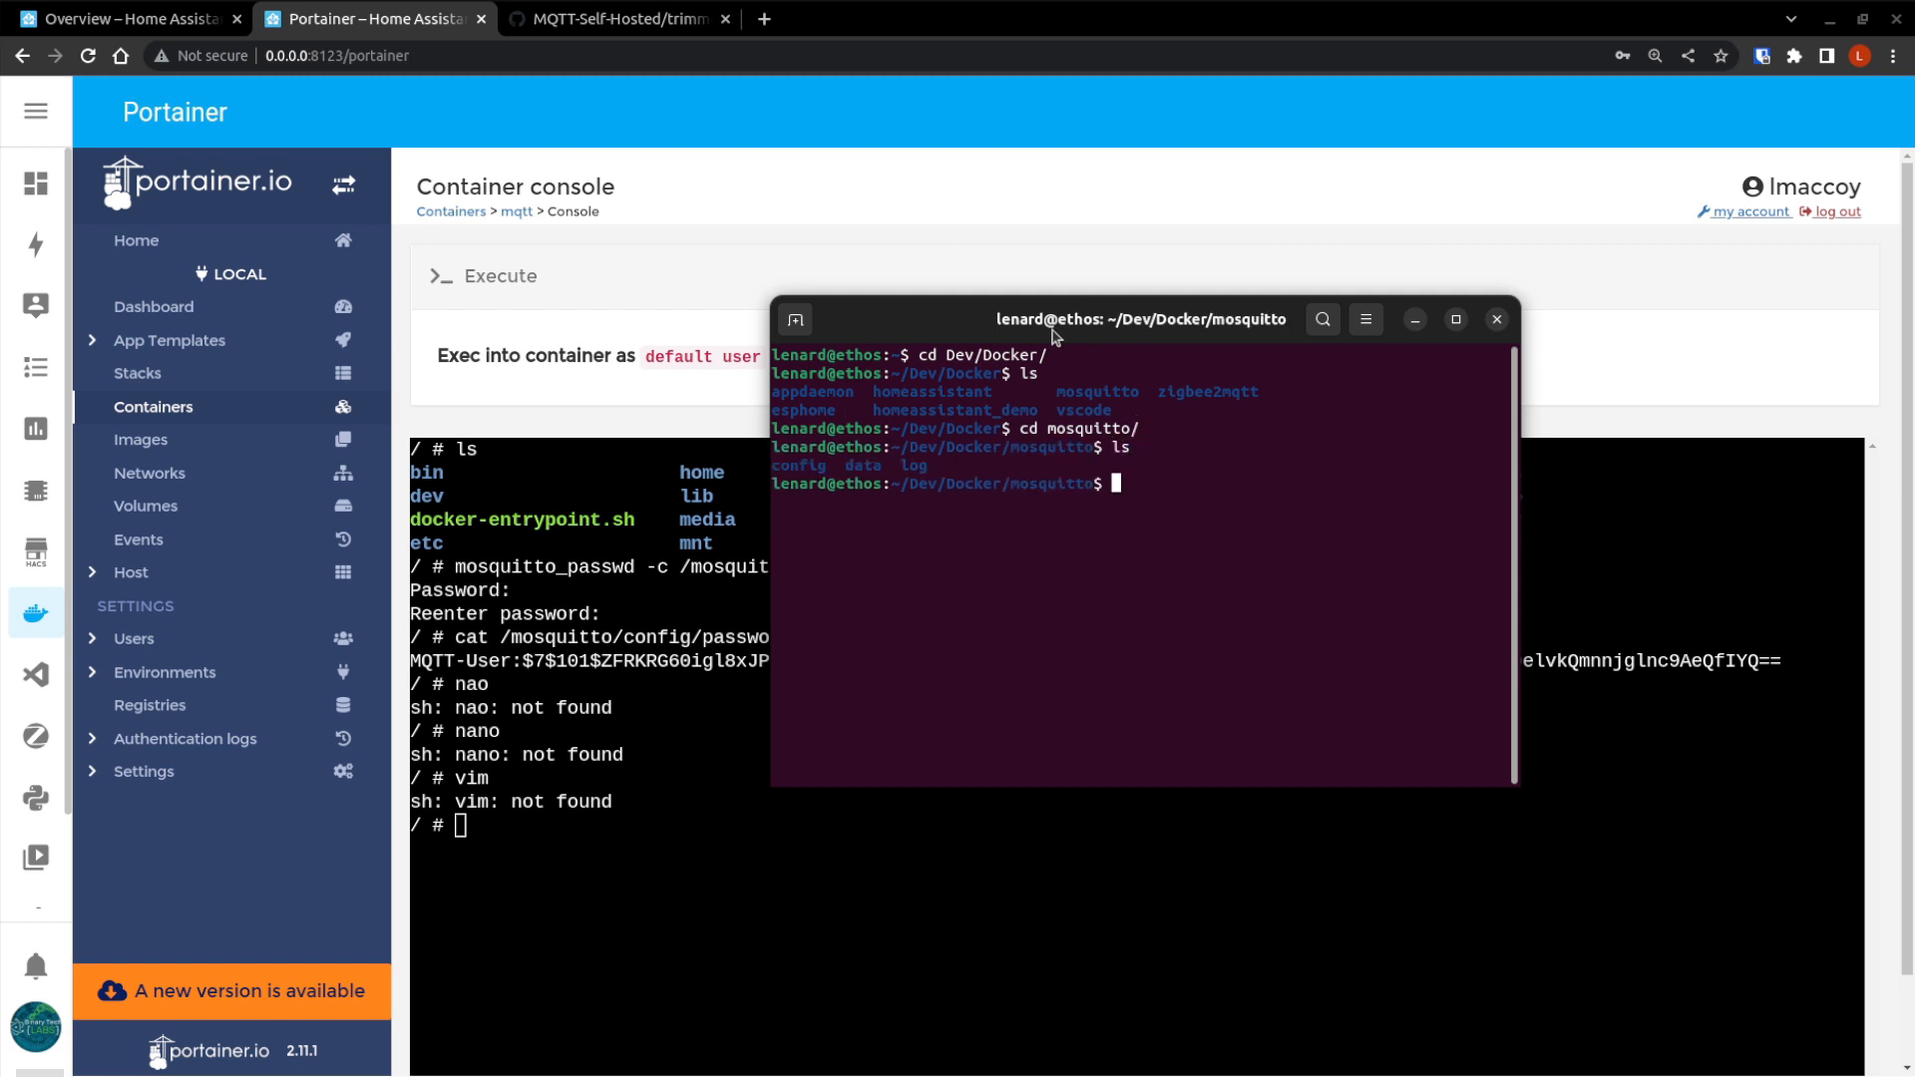
{"action": "type", "text": "cd config"}
{"action": "type", "text": "l"}
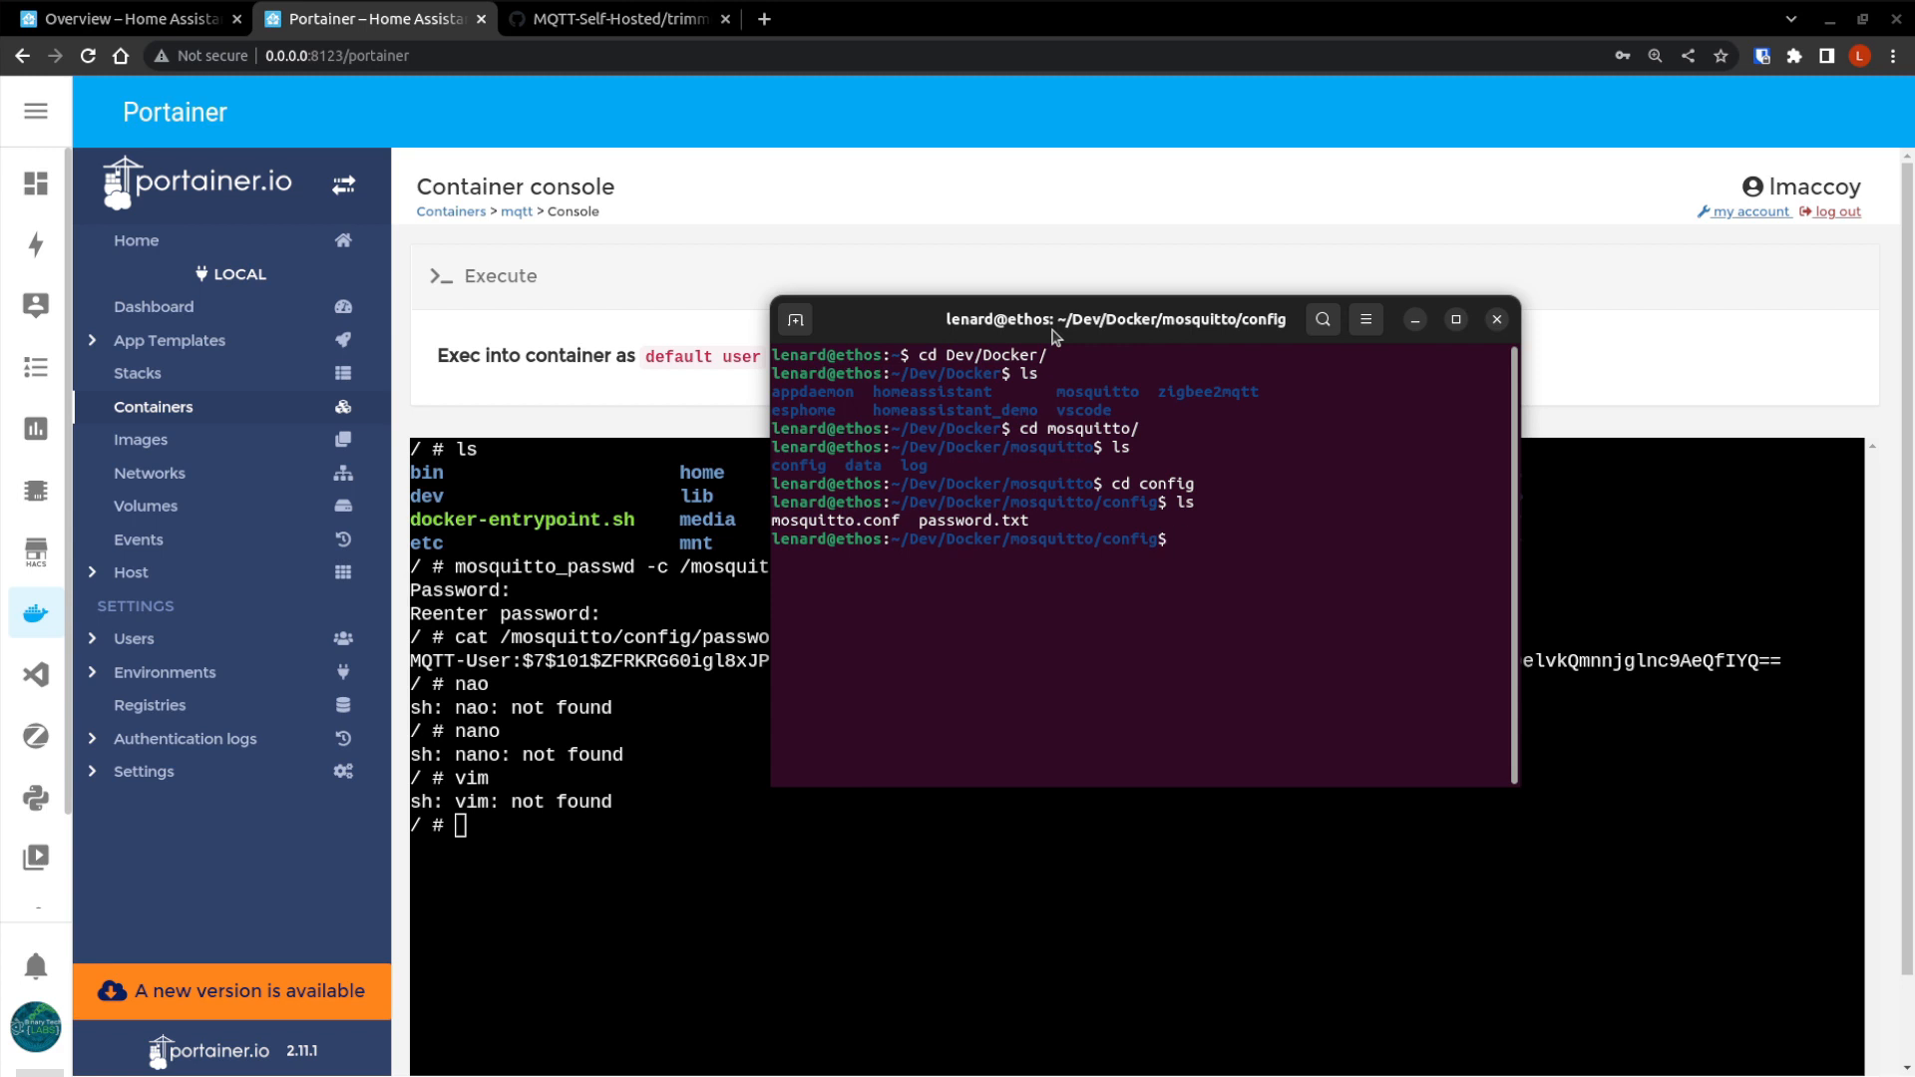
Open mosquitto.conf in nano with sudo, supplying the administrator password.
{"action": "type", "text": "sudo nano"}
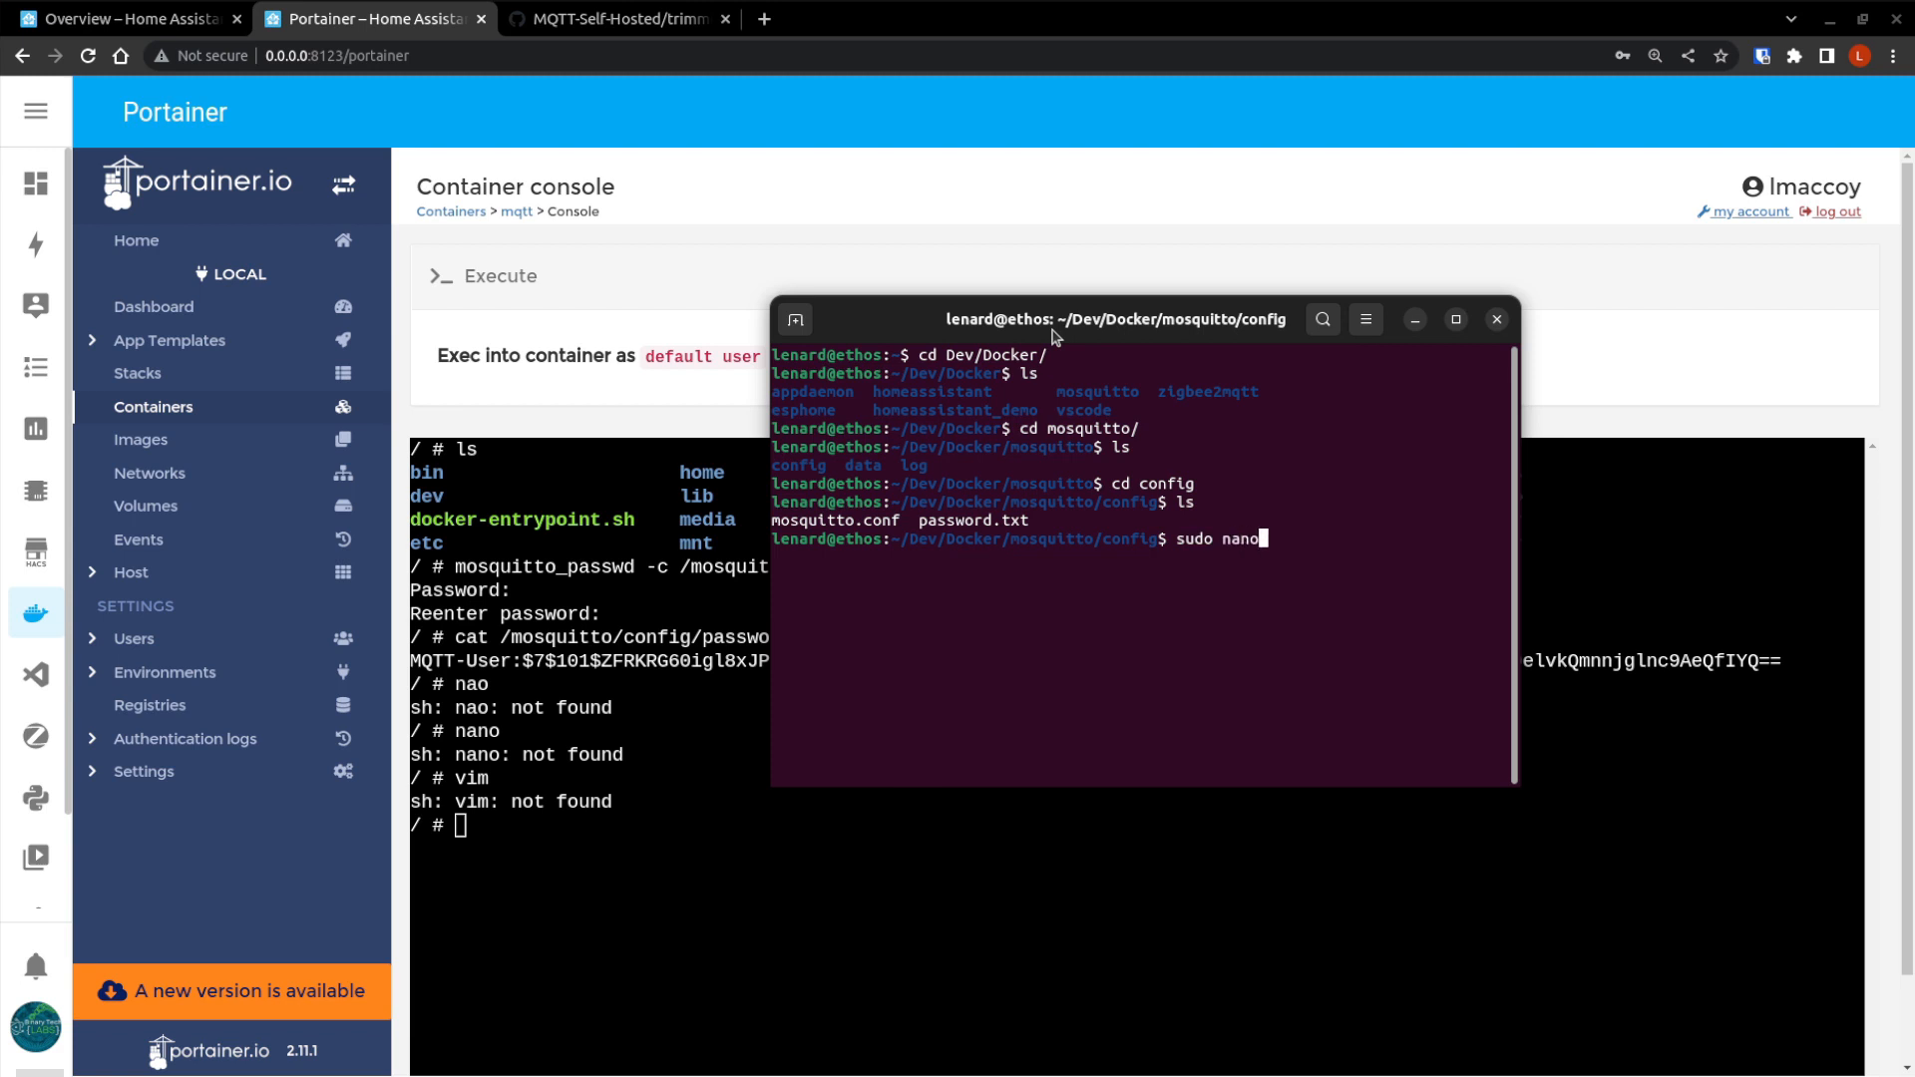
{"action": "type", "text": "mos"}
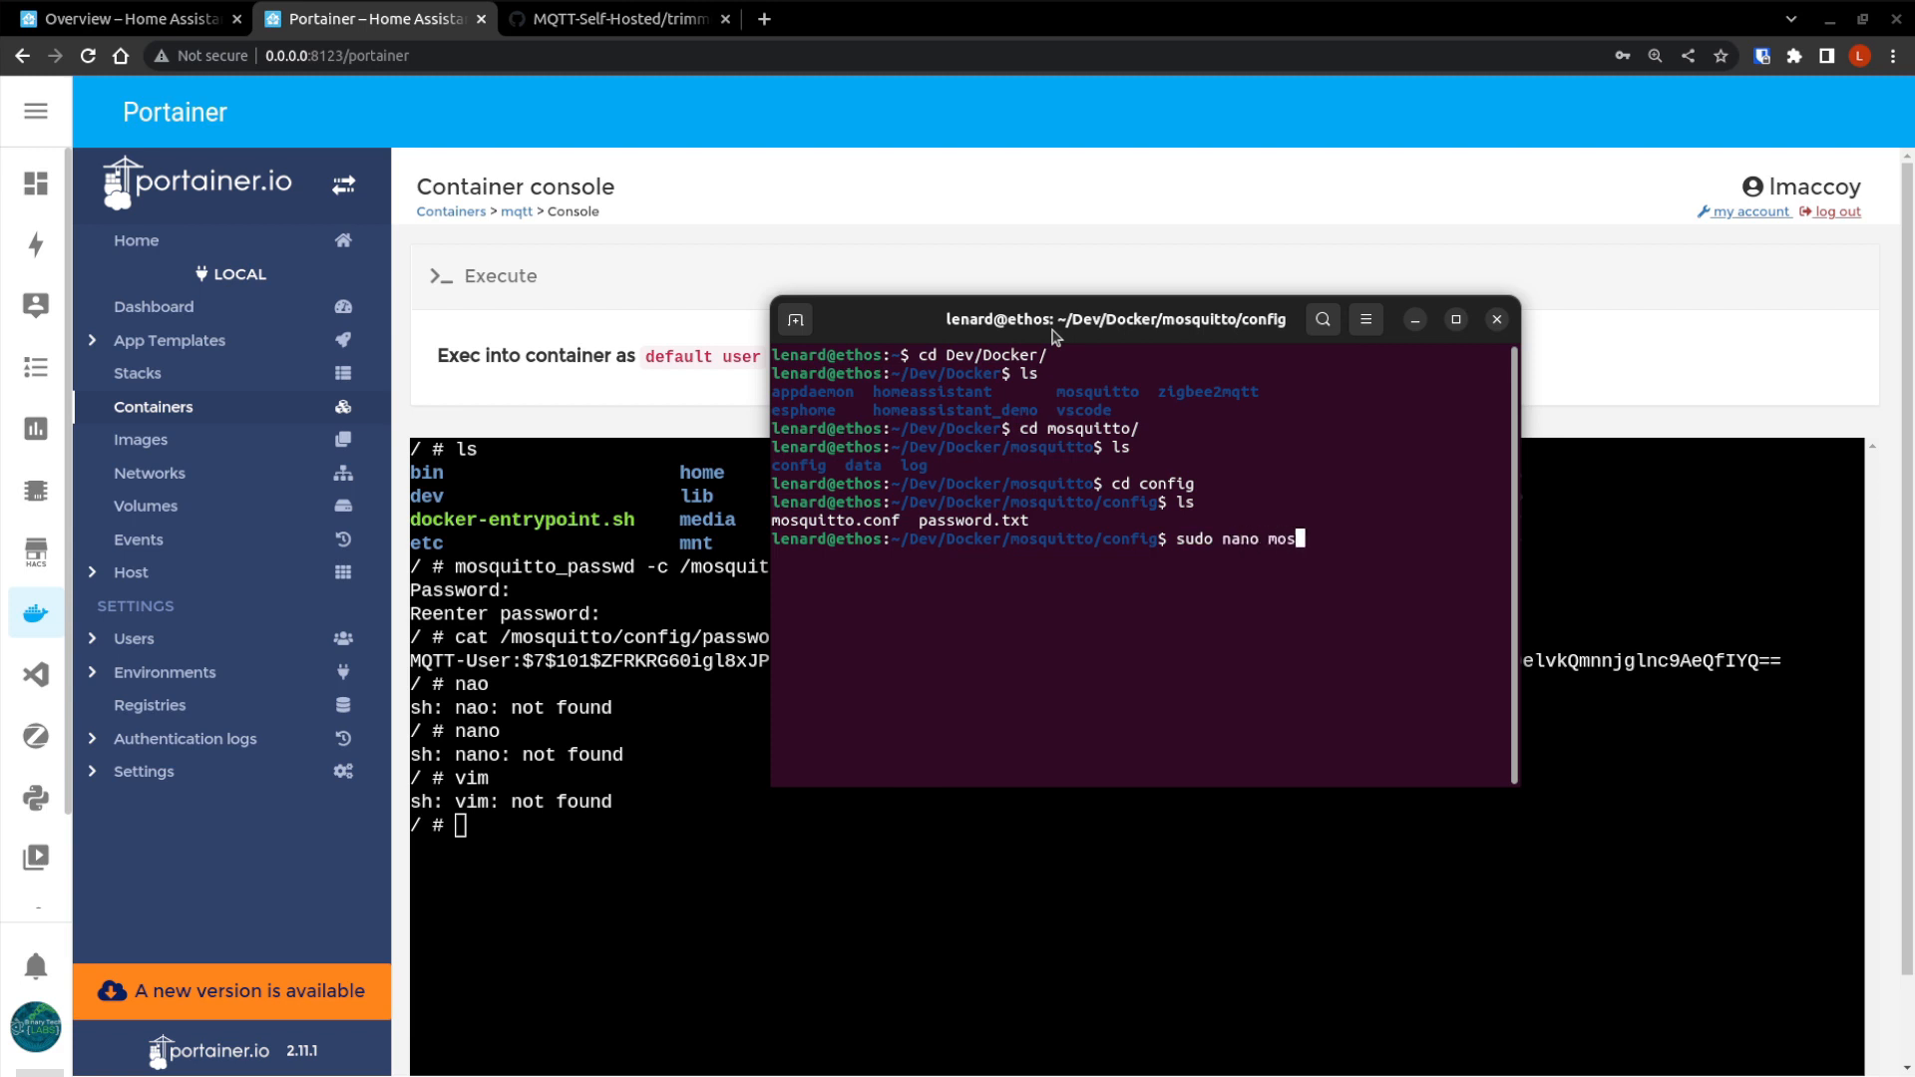
{"action": "key", "text": "Enter"}
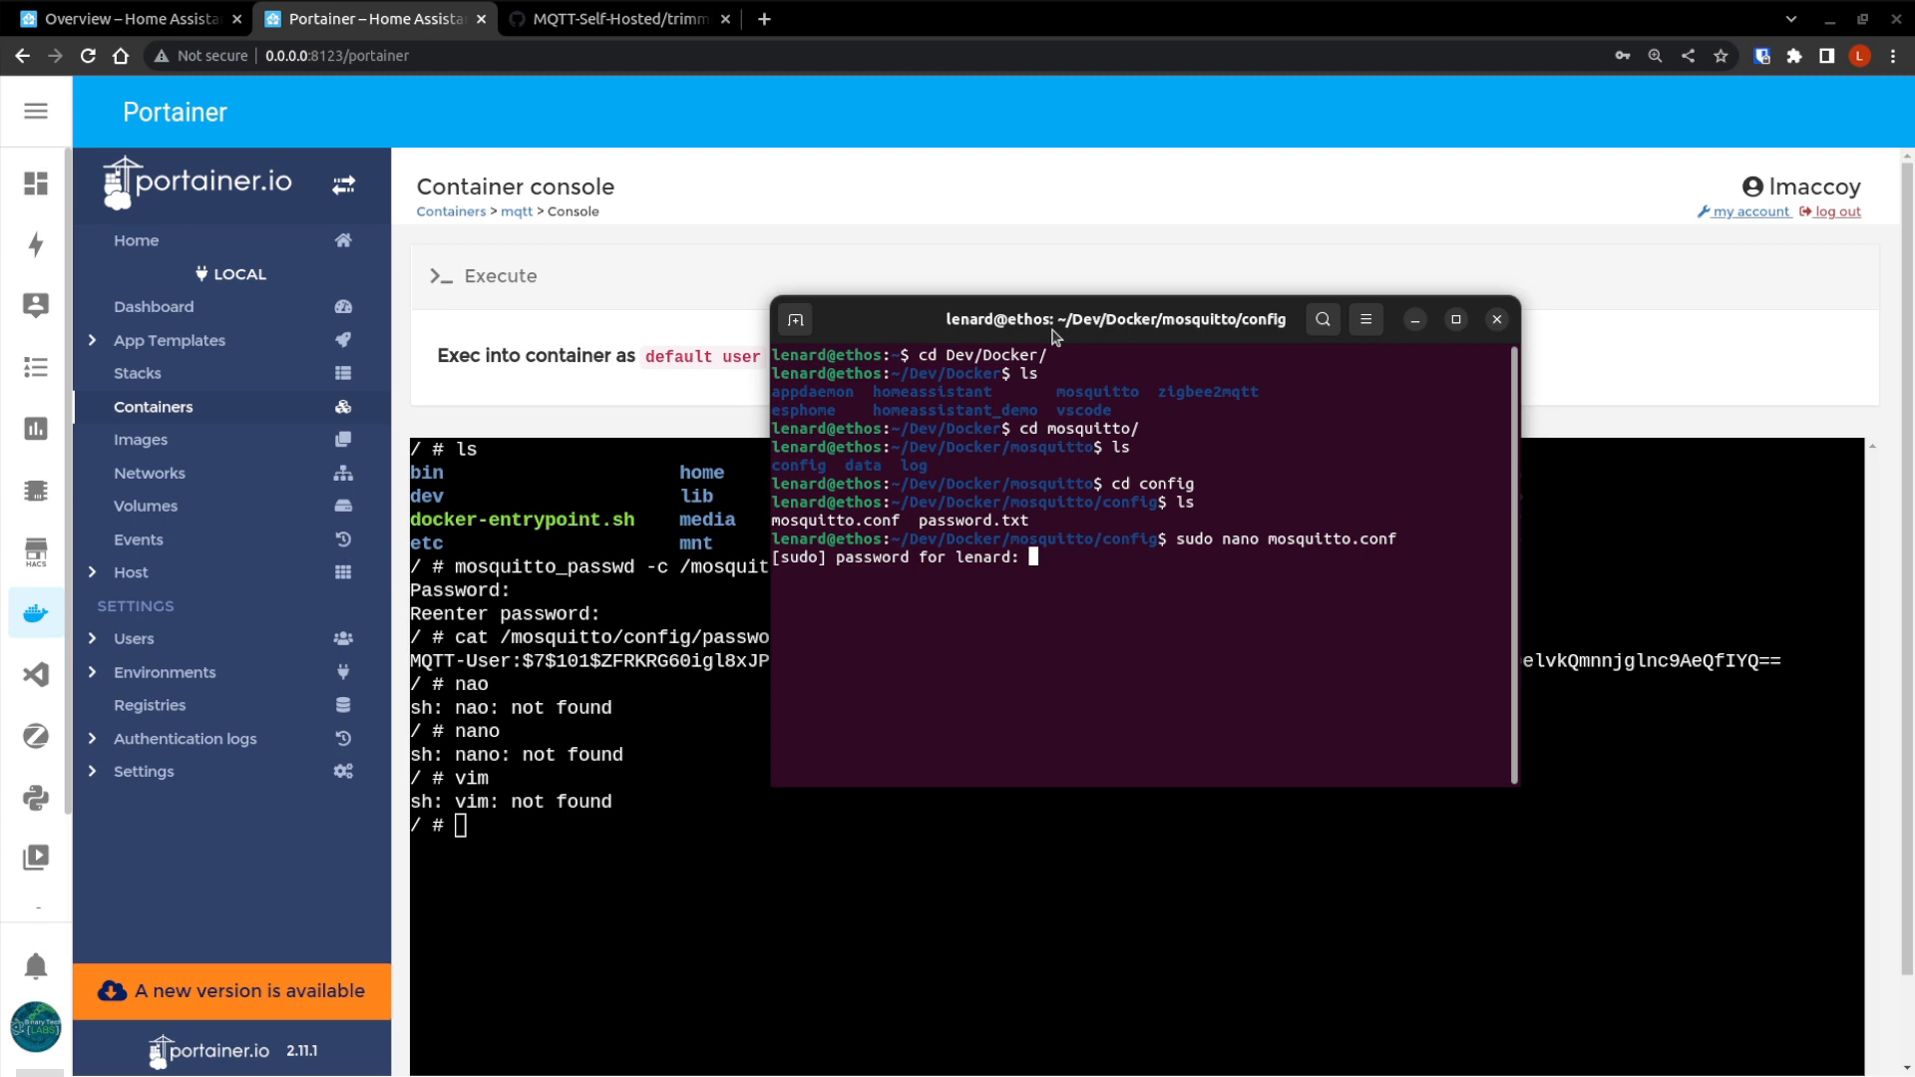
{"action": "key", "text": "Return"}
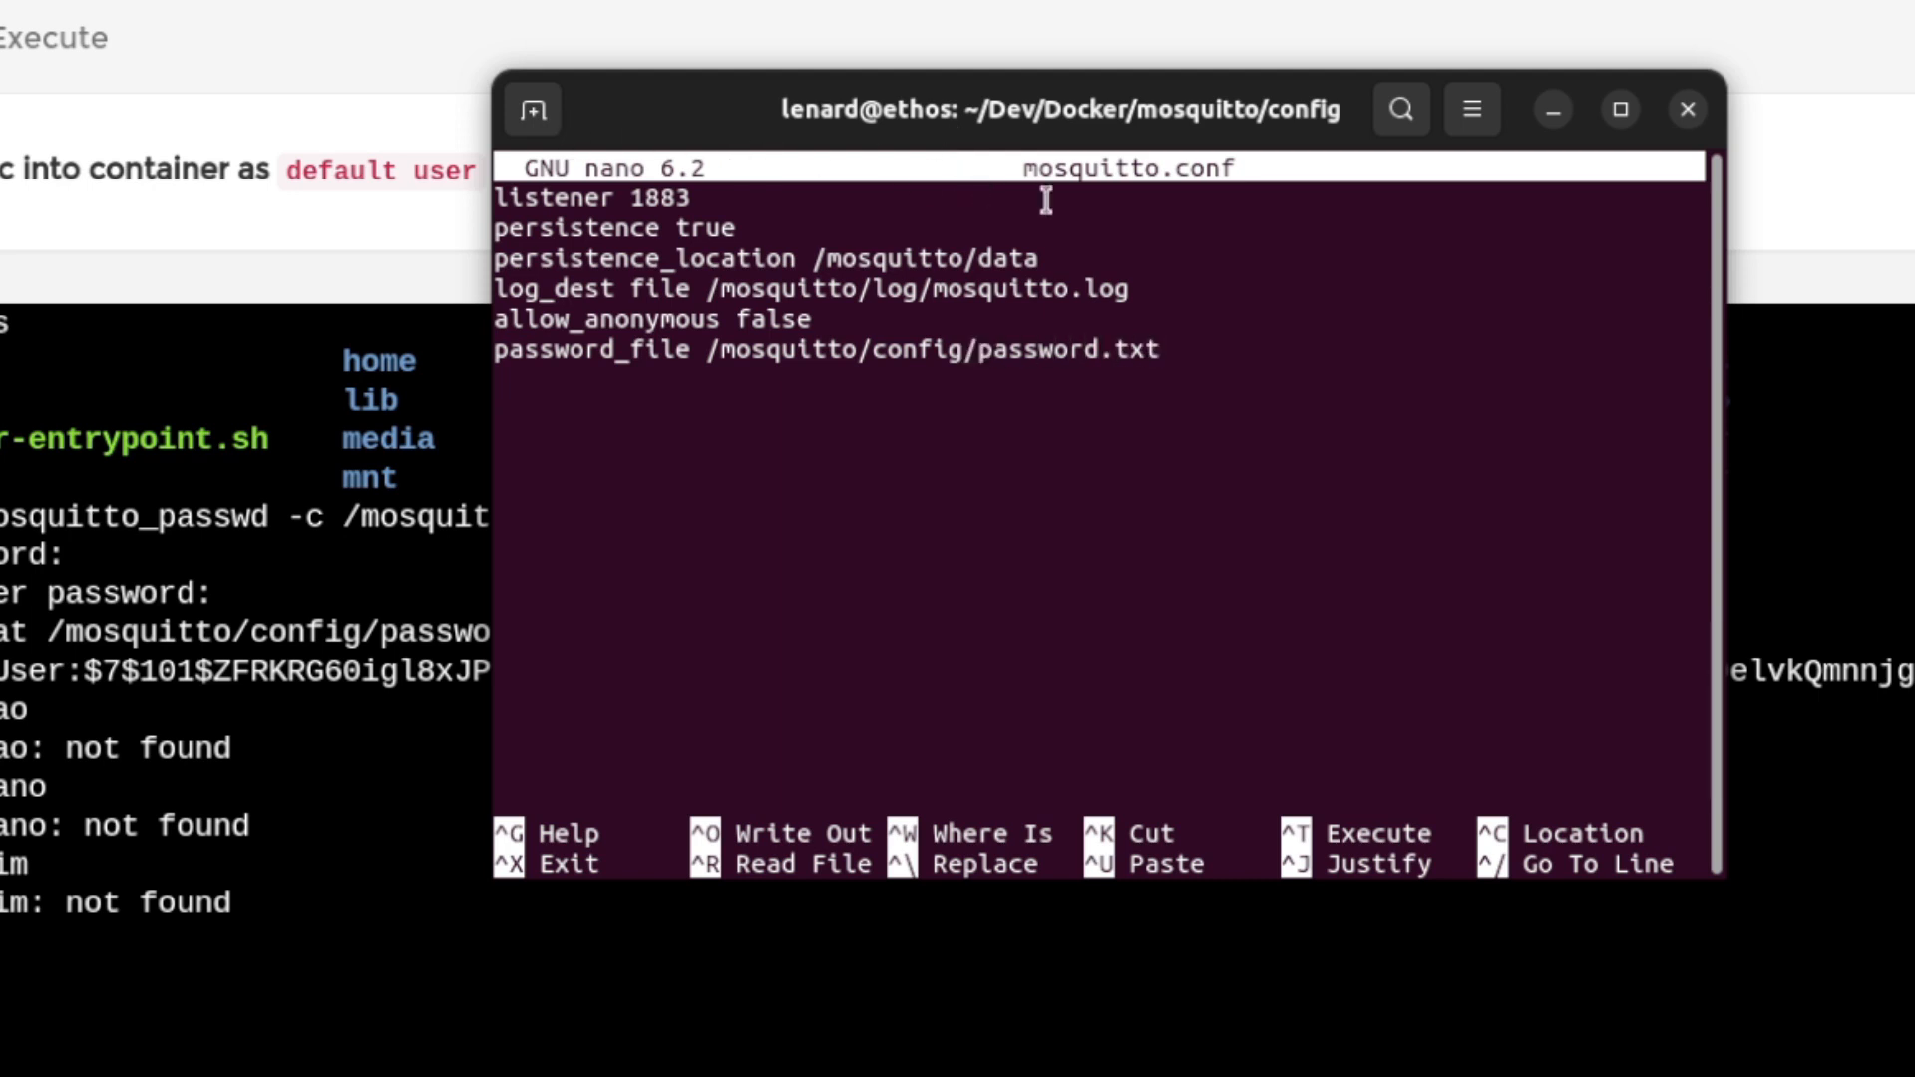
{"action": "type", "text": "="}
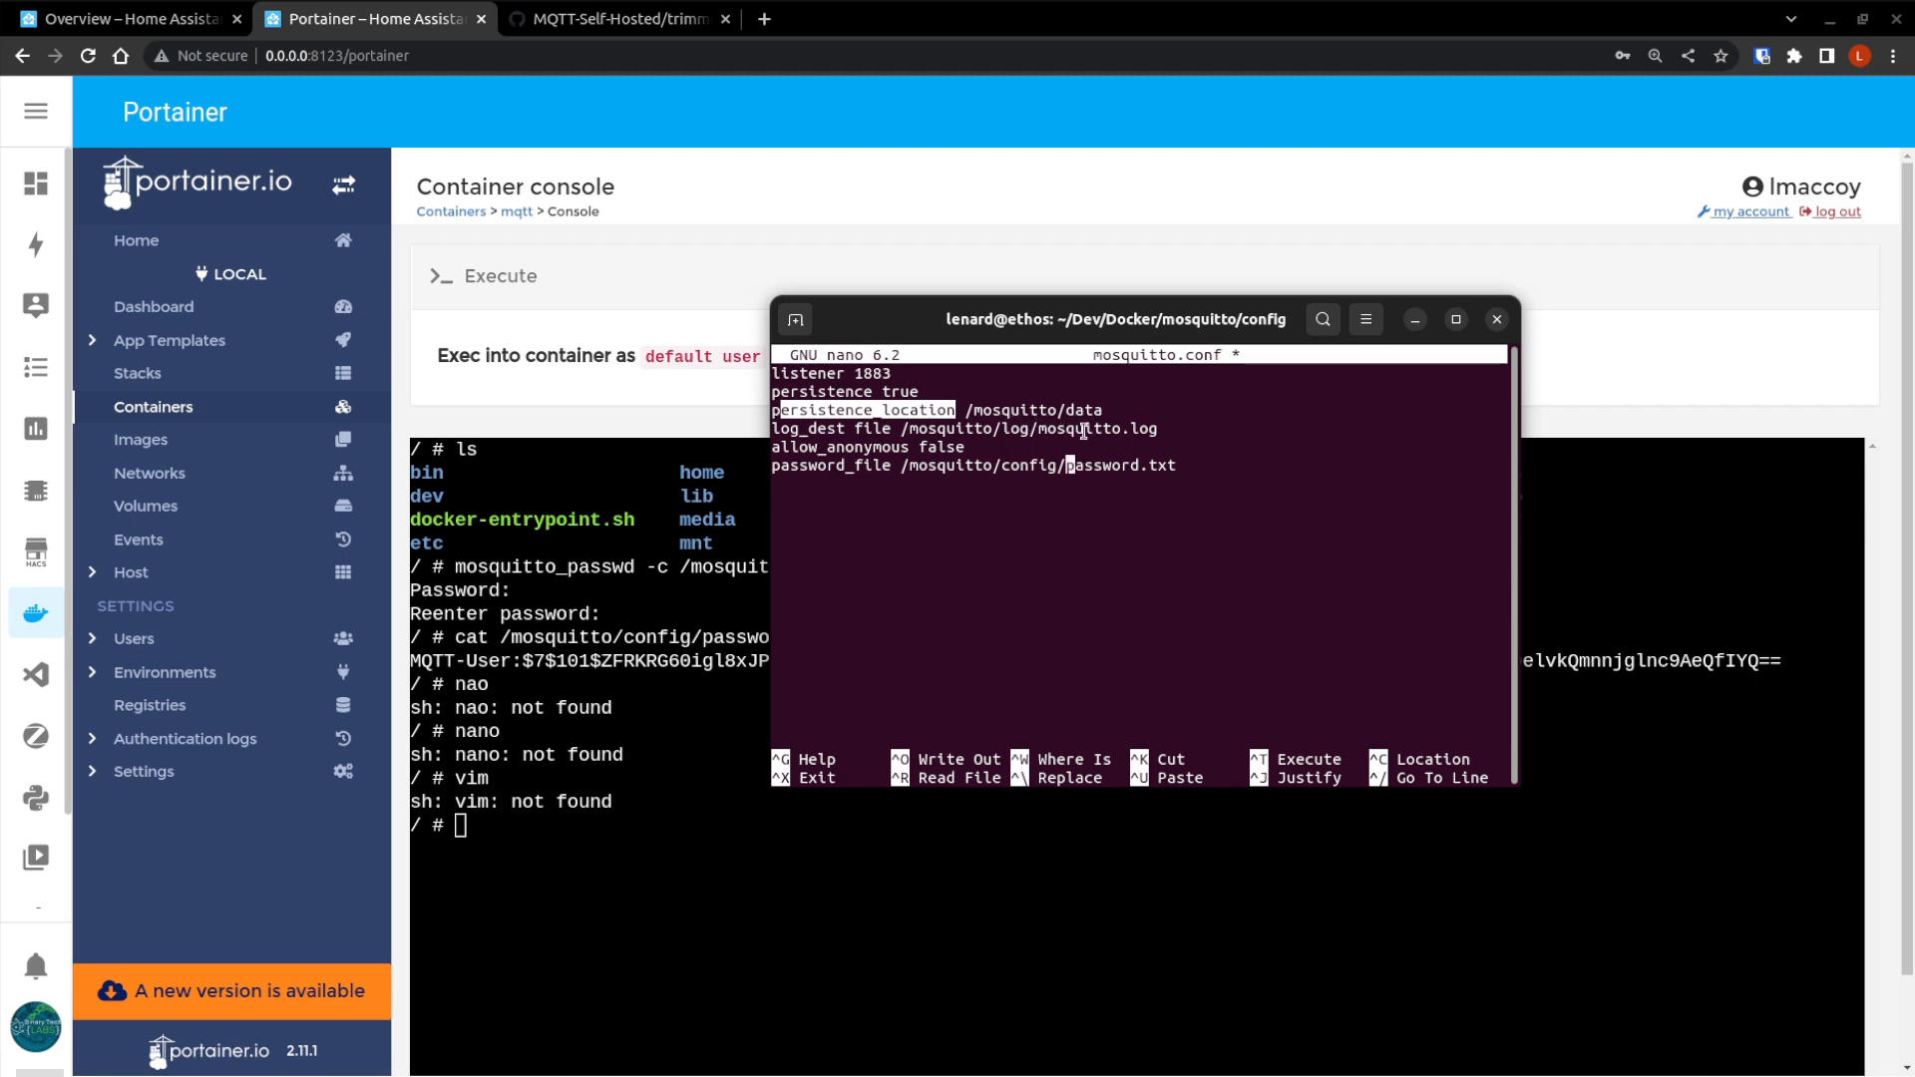
Check the /mosquitto/config volume mapping in GitHub's docker-compose.yaml, then return to Portainer.
{"action": "left_click", "coordinate": [620, 18]}
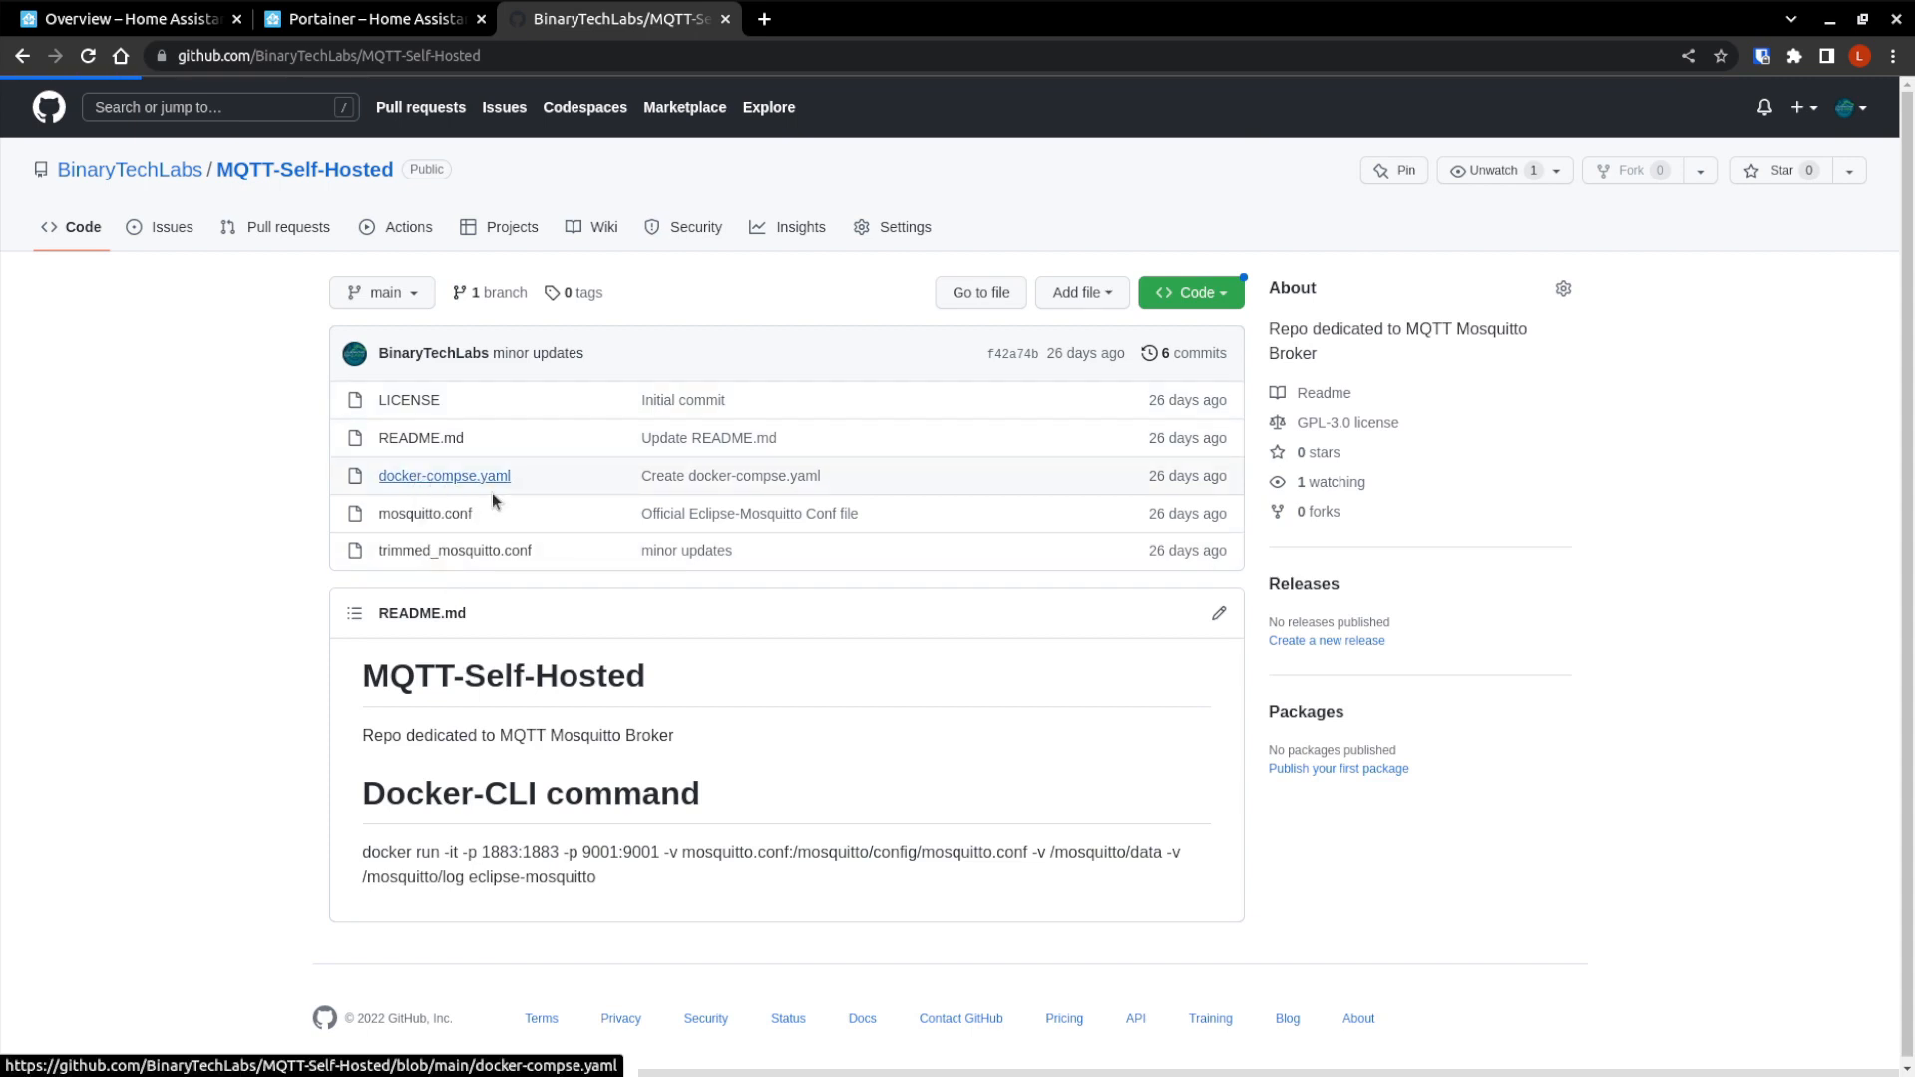
{"action": "left_click", "coordinate": [444, 476]}
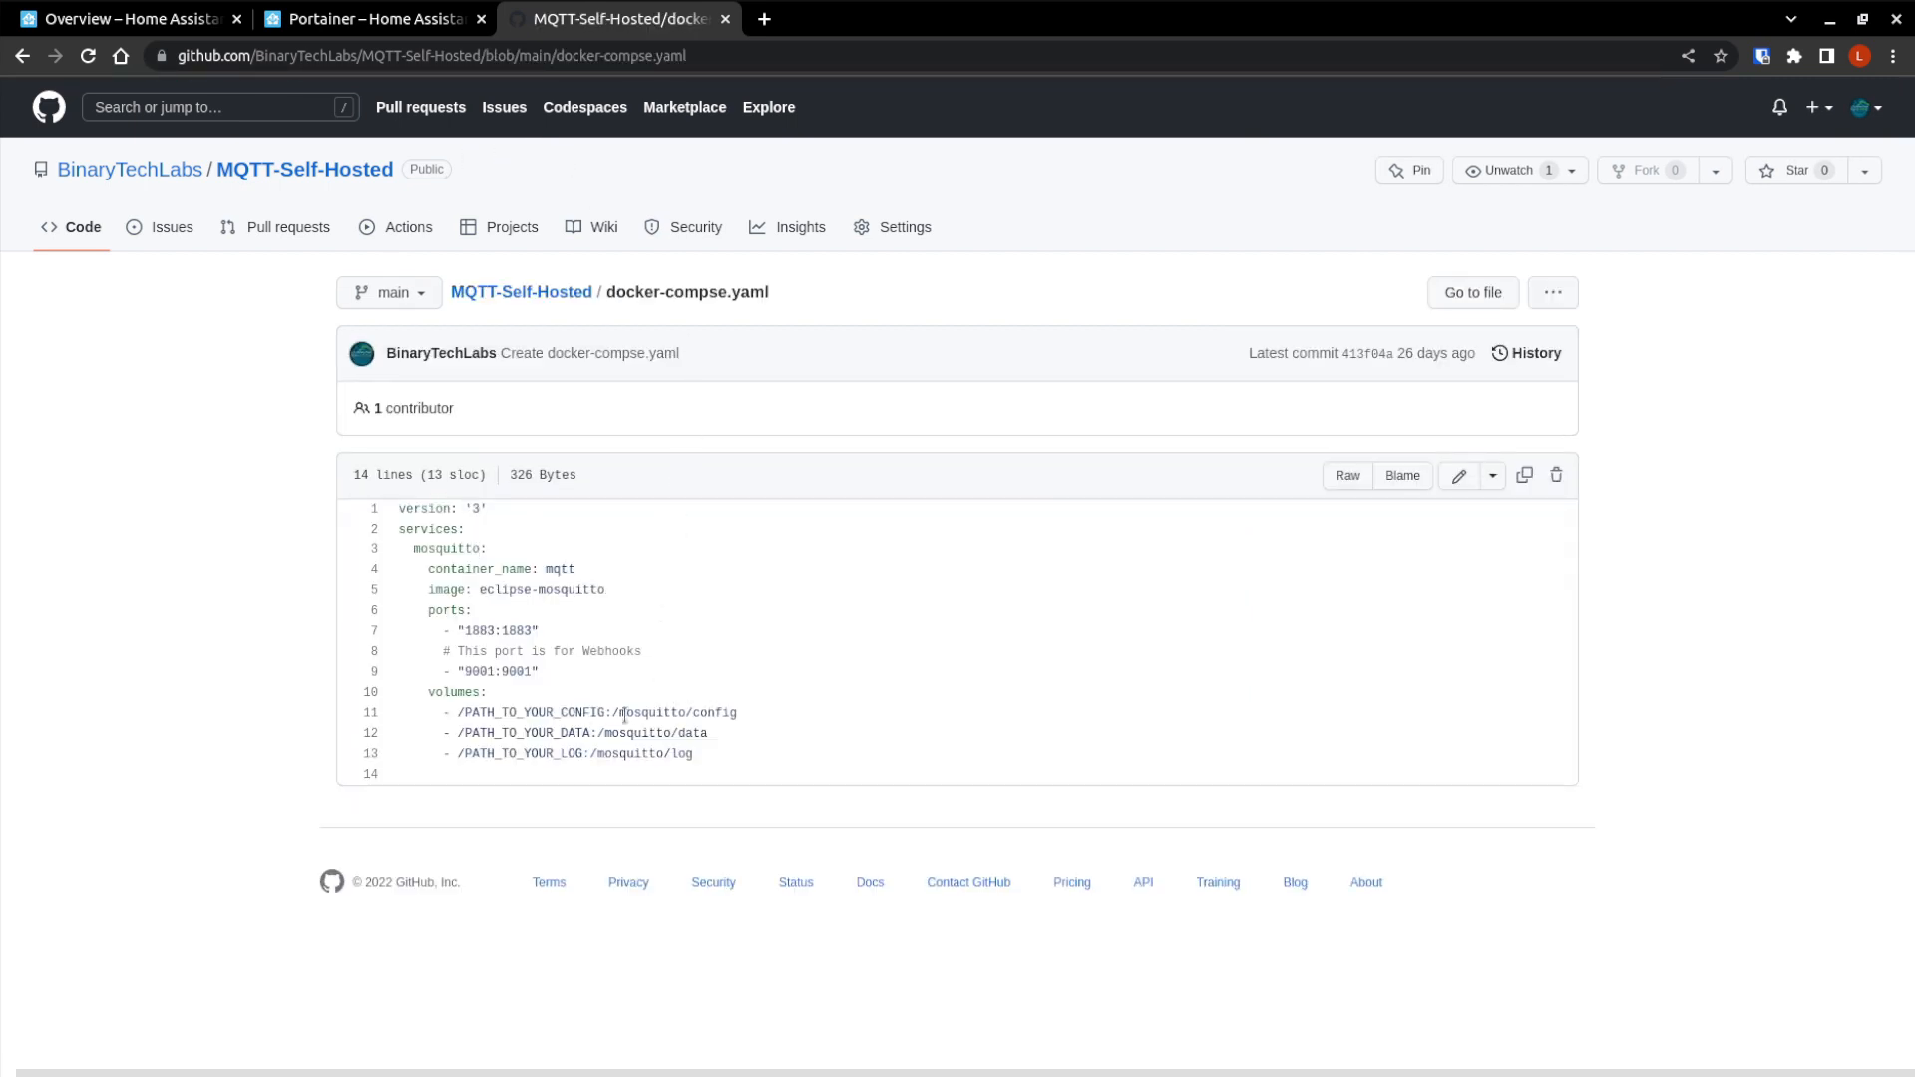
{"action": "double_click", "coordinate": [532, 712]}
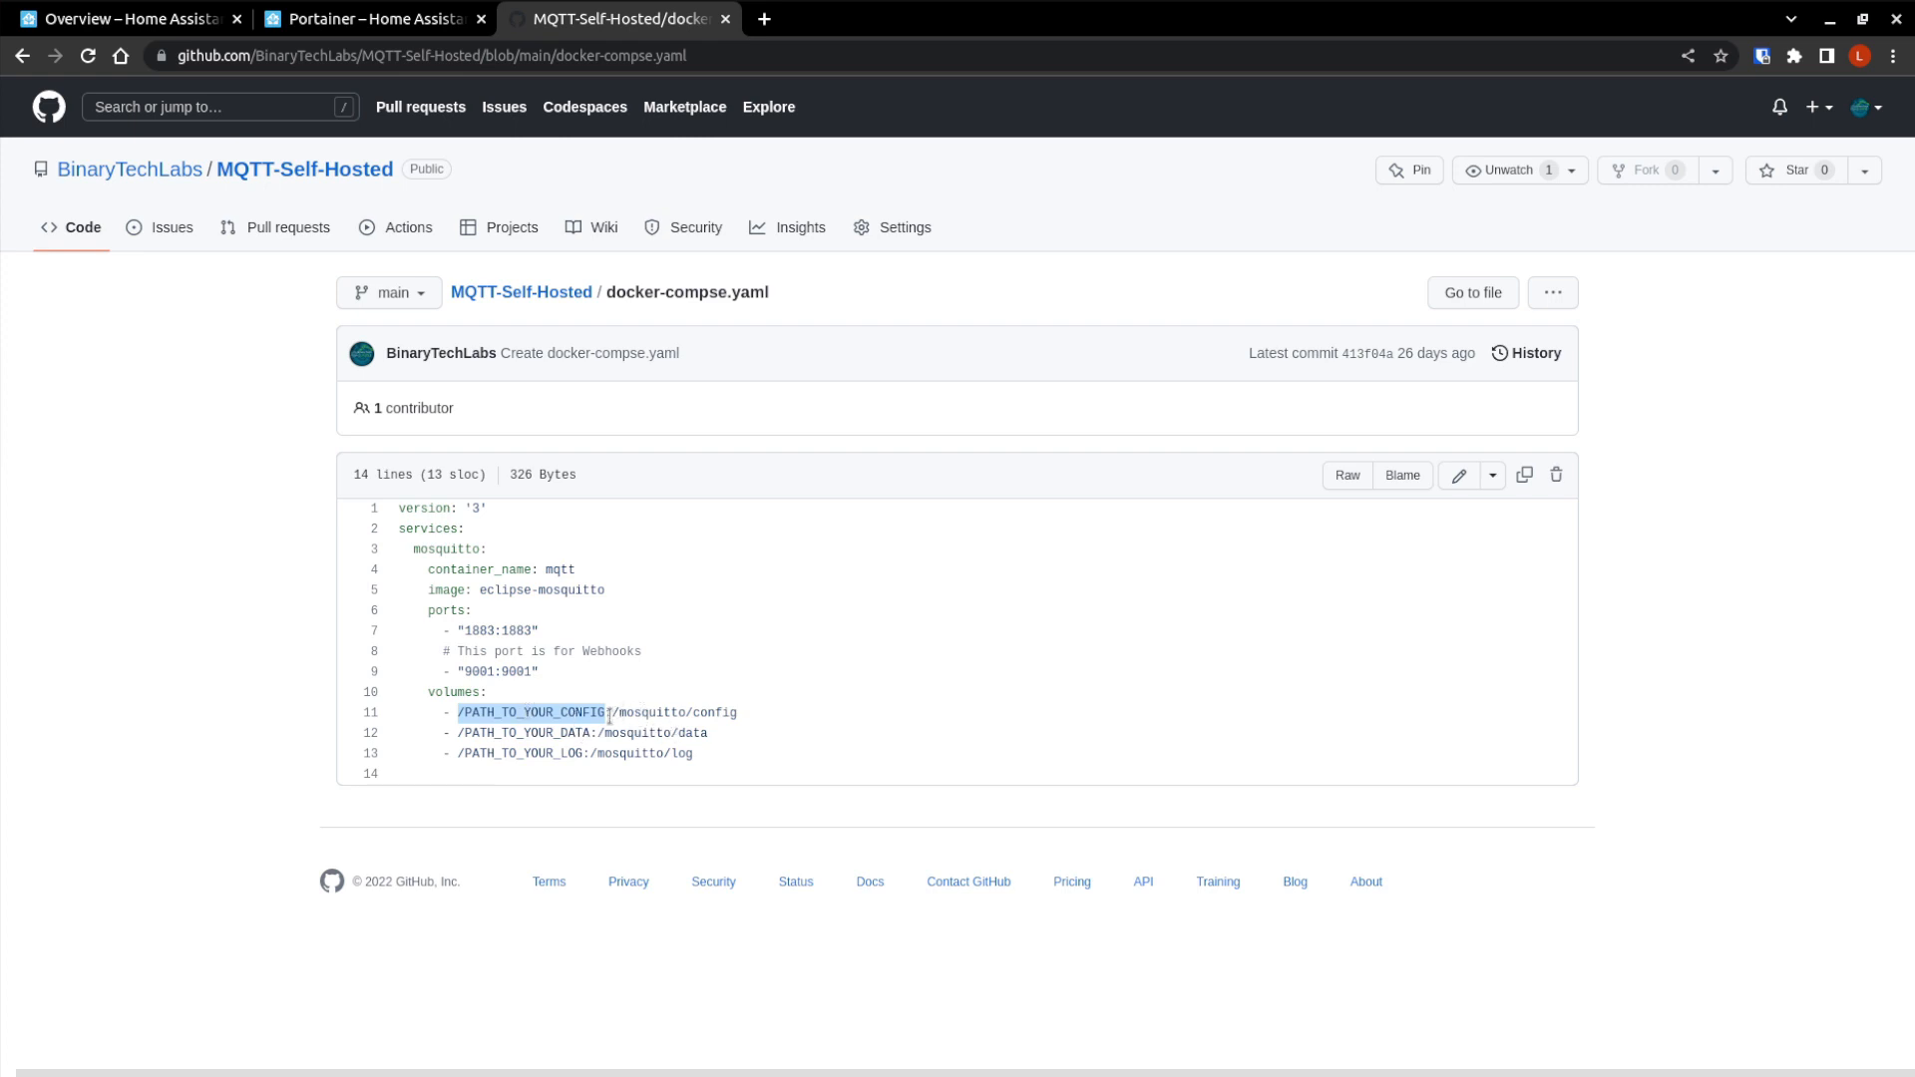
{"action": "left_click_drag", "start_coordinate": [614, 712], "coordinate": [736, 712]}
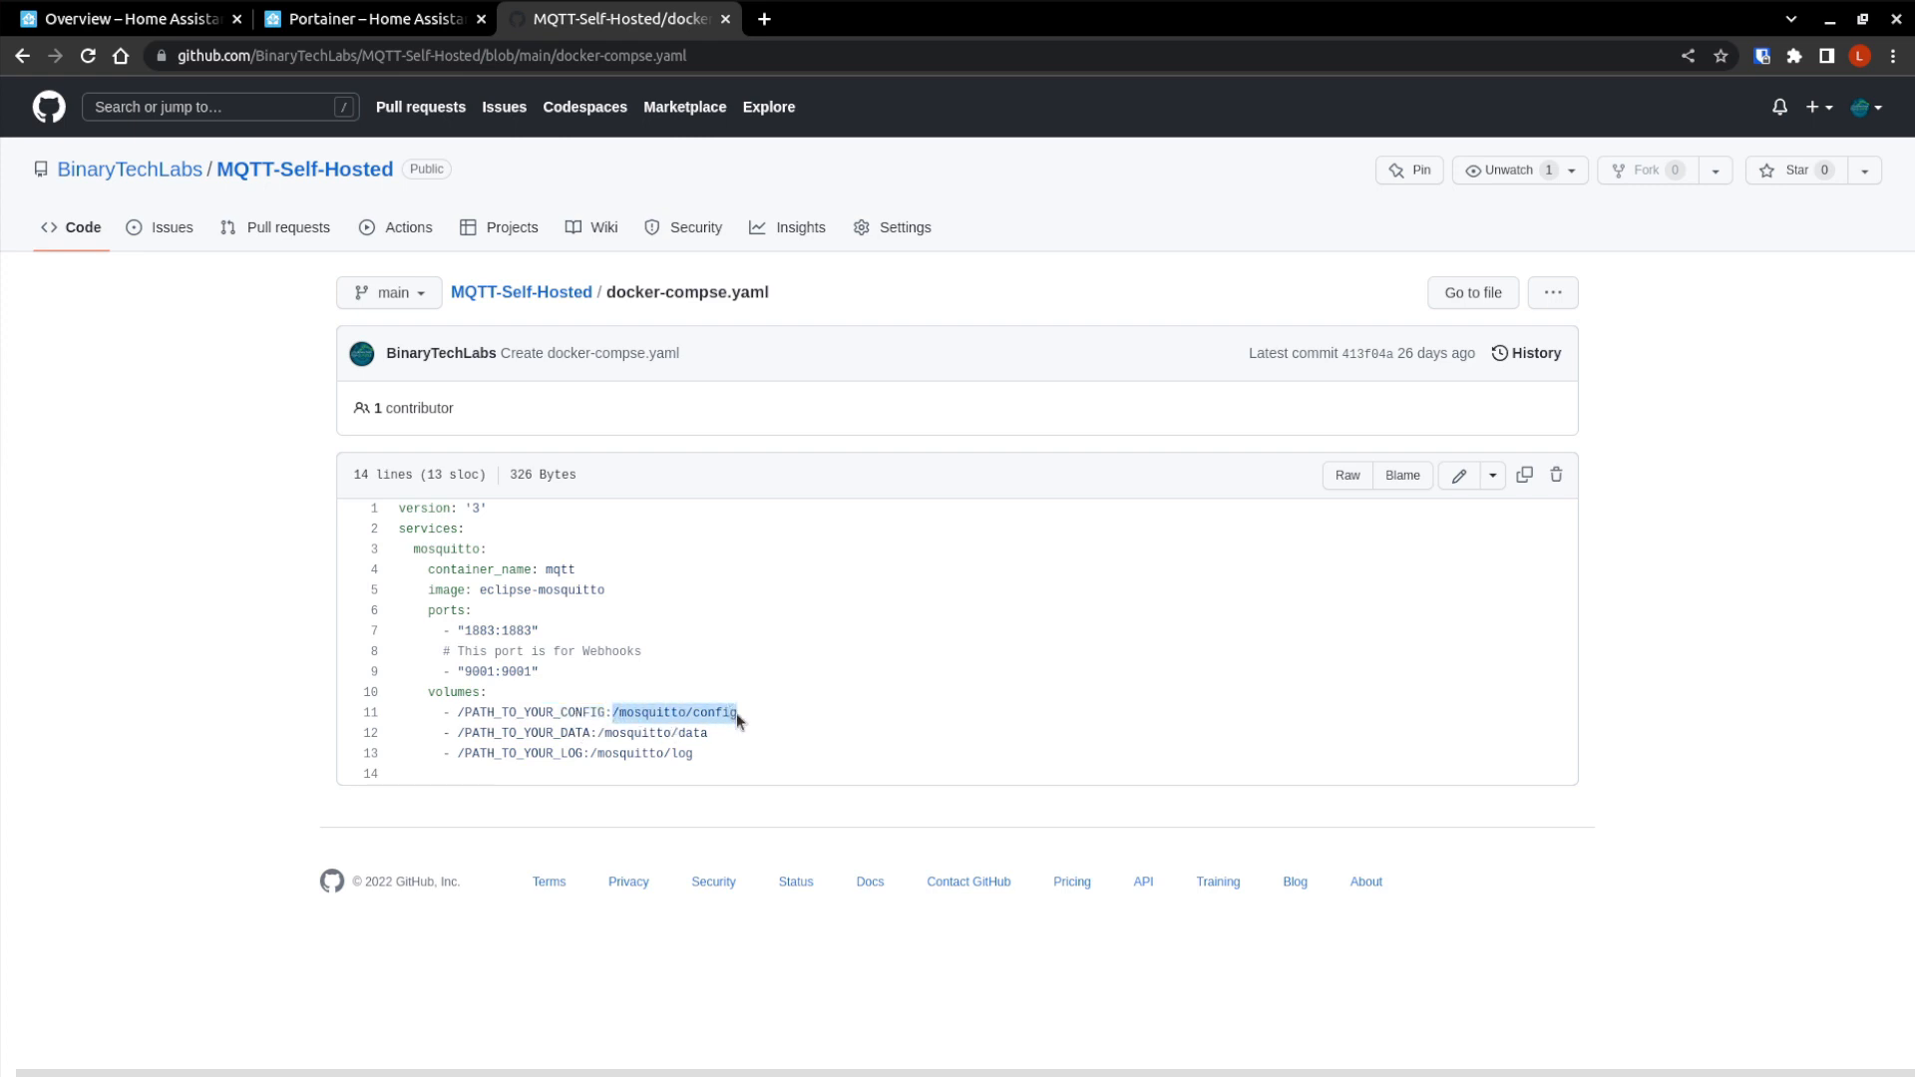
{"action": "mouse_move", "coordinate": [698, 765]}
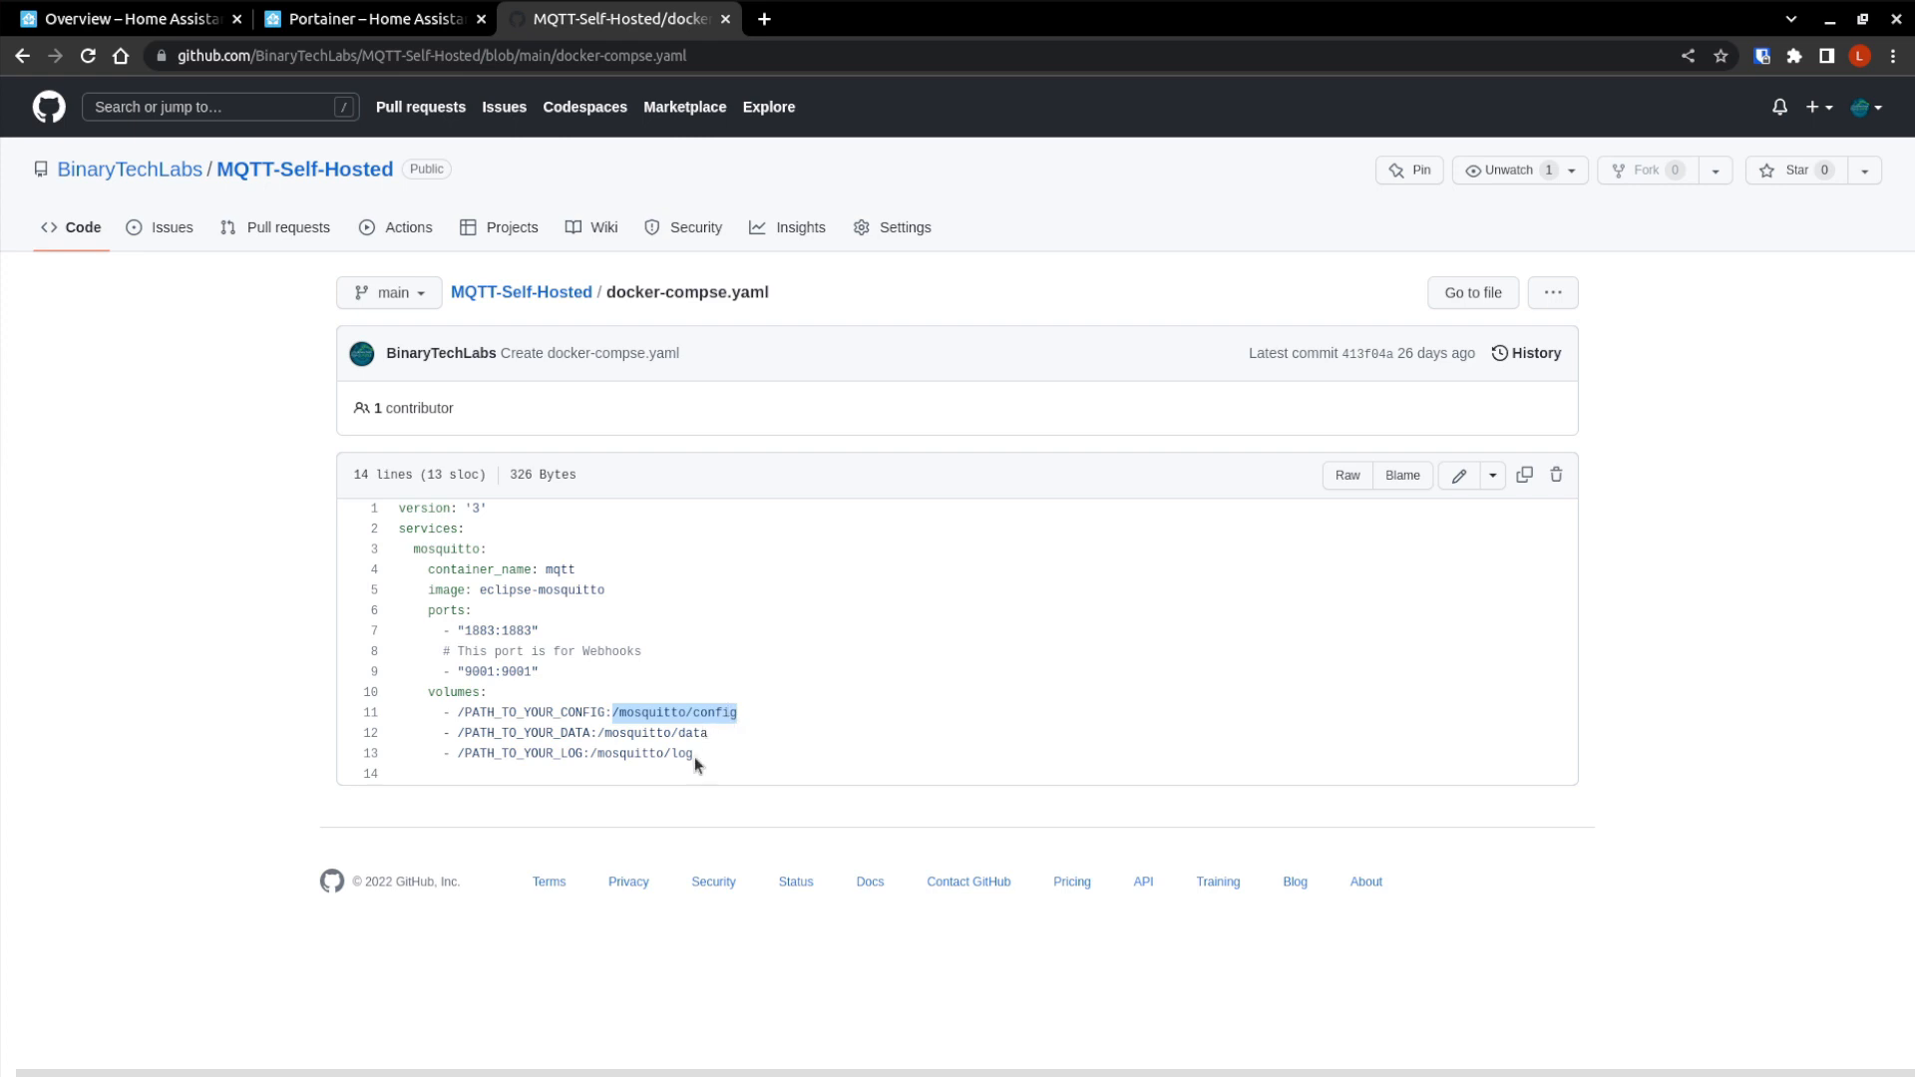
{"action": "left_click", "coordinate": [362, 20]}
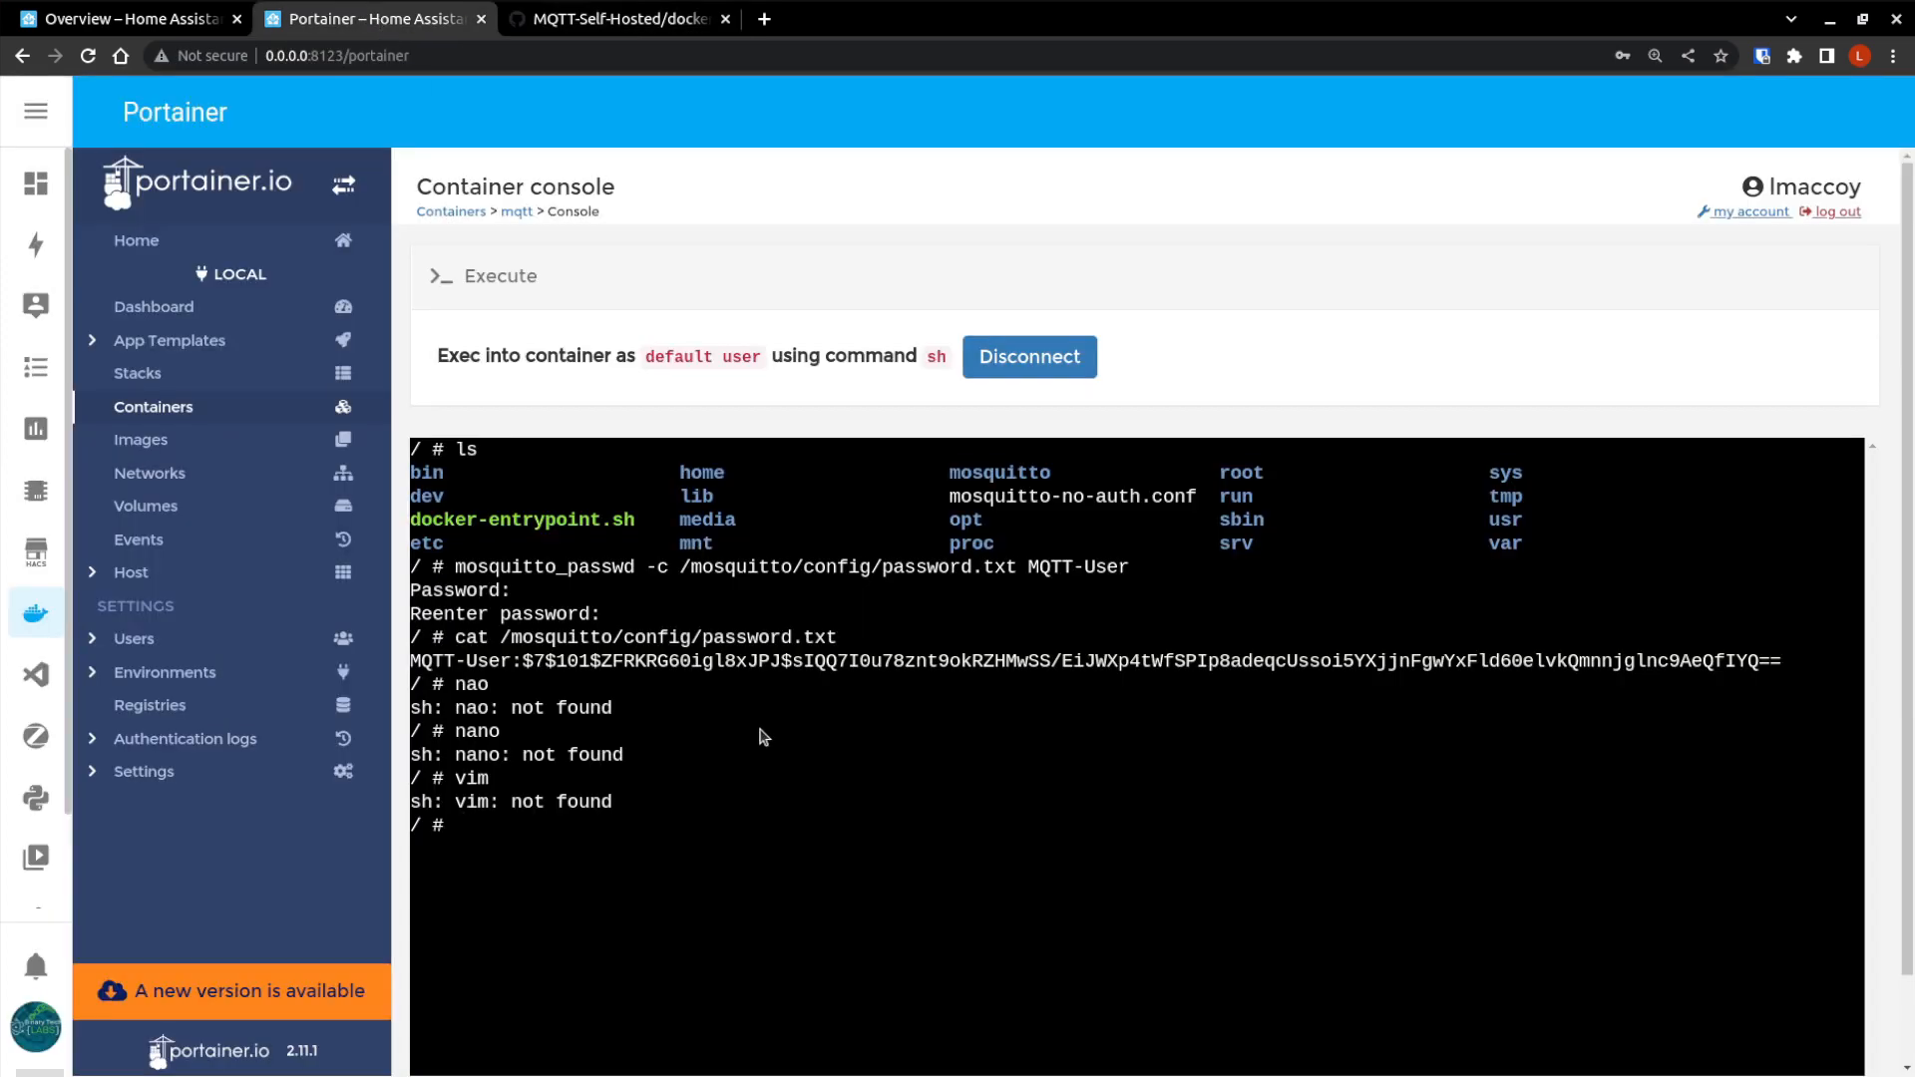
Exit the mqtt container shell and switch to the Home Assistant Overview dashboard.
{"action": "type", "text": "e"}
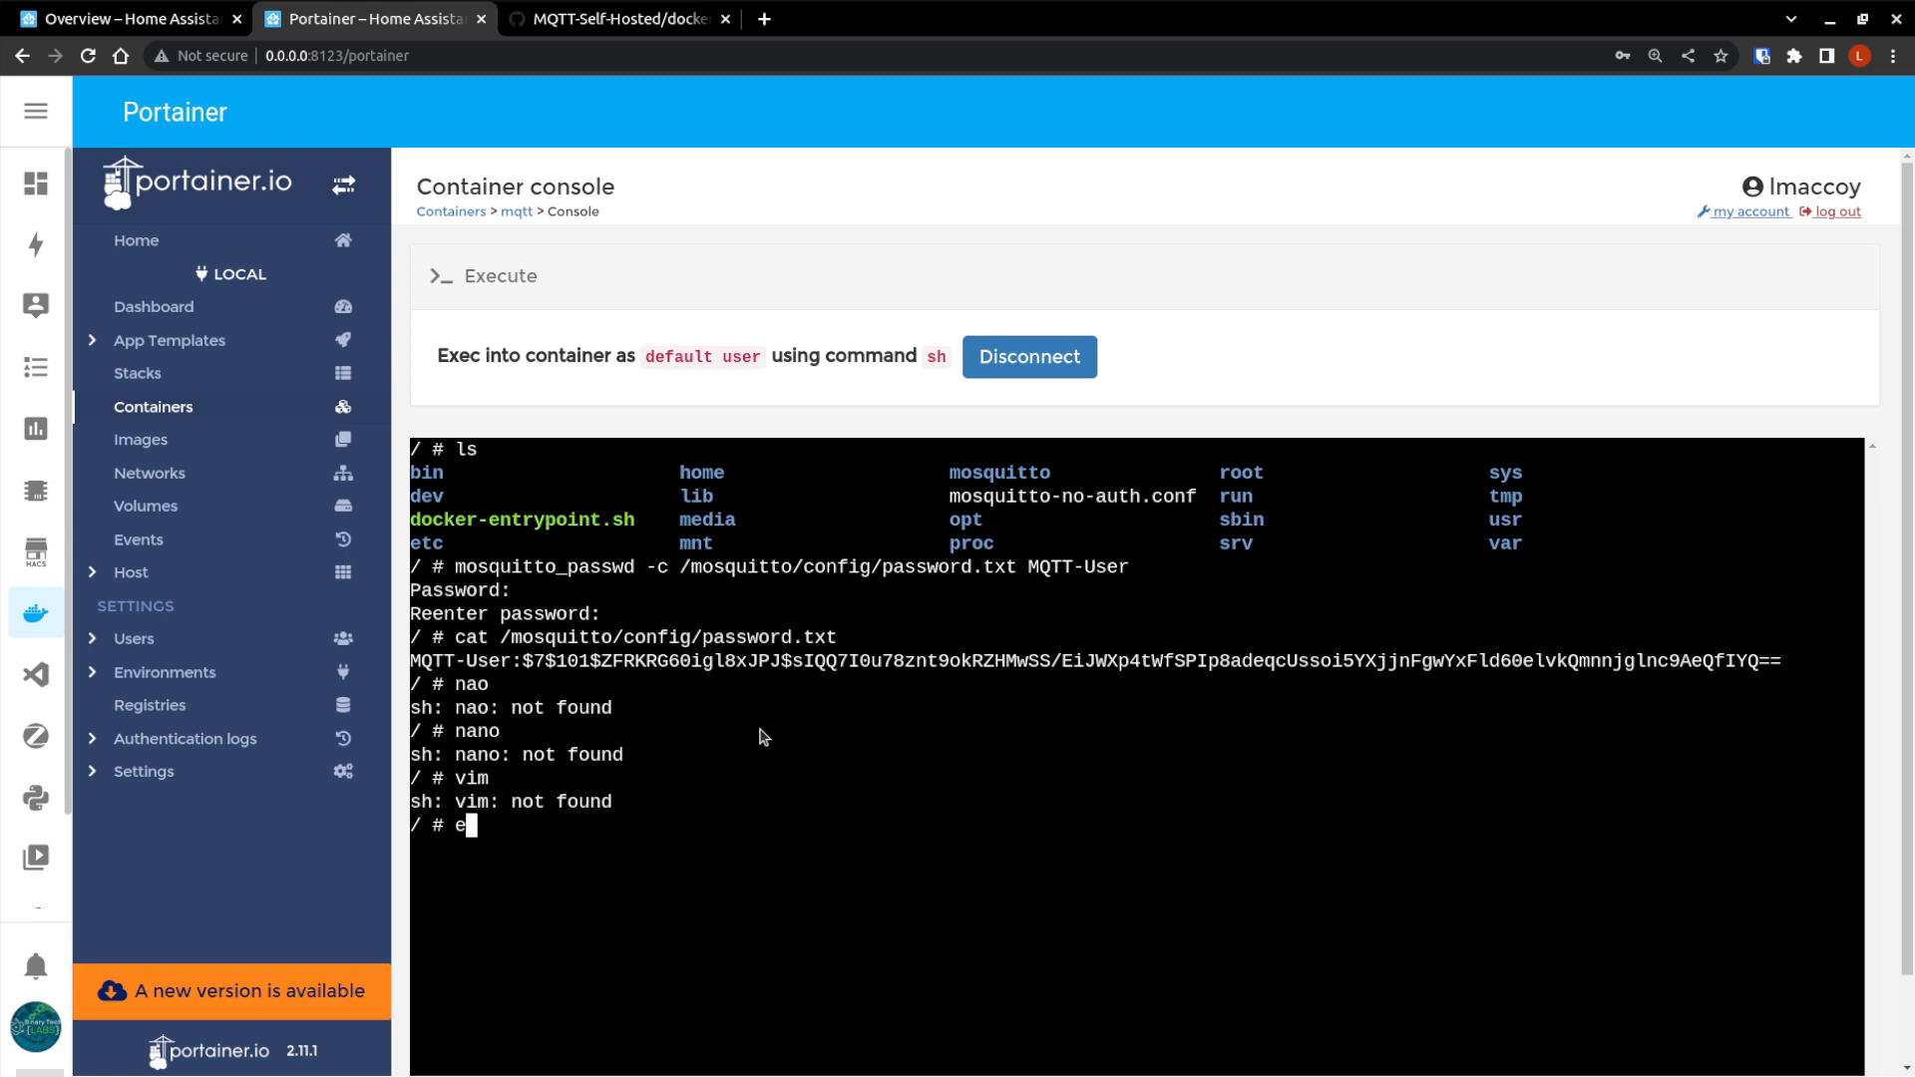
{"action": "type", "text": "xi"}
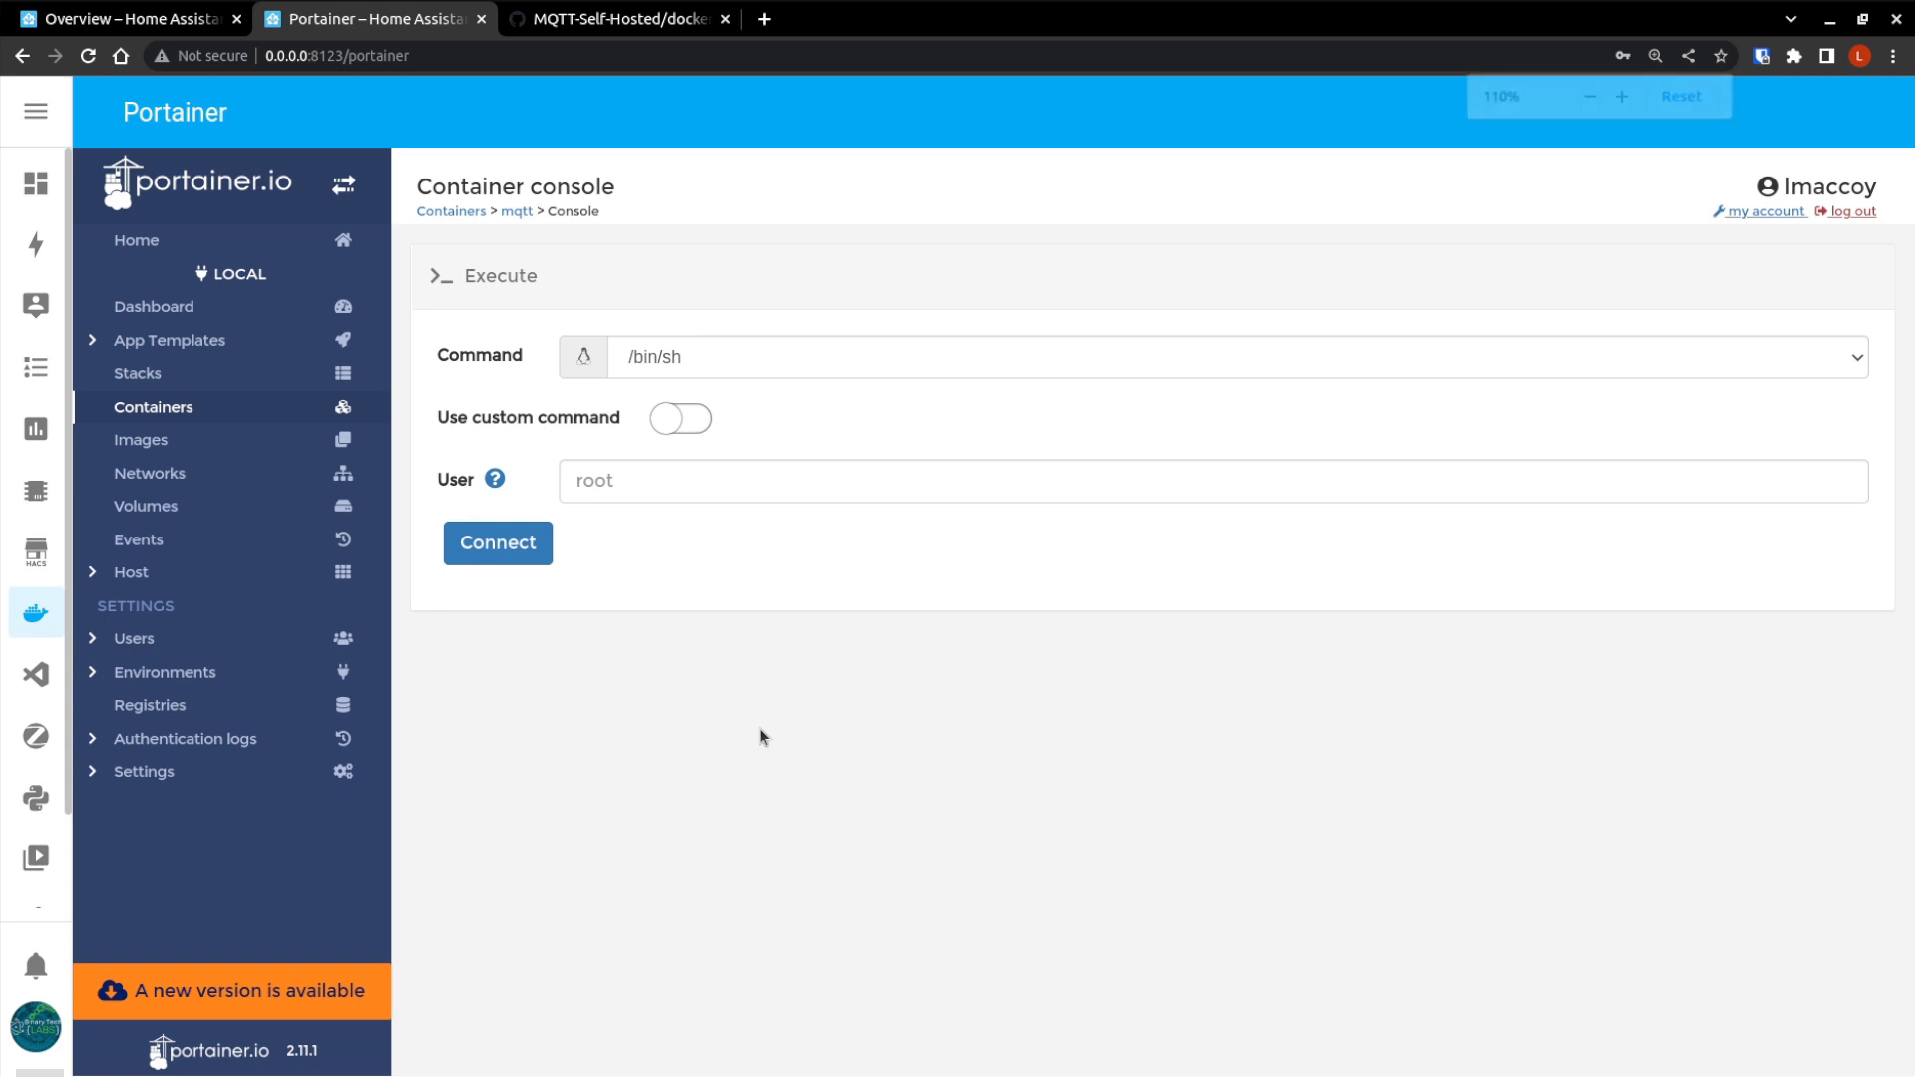
{"action": "left_click", "coordinate": [1587, 96]}
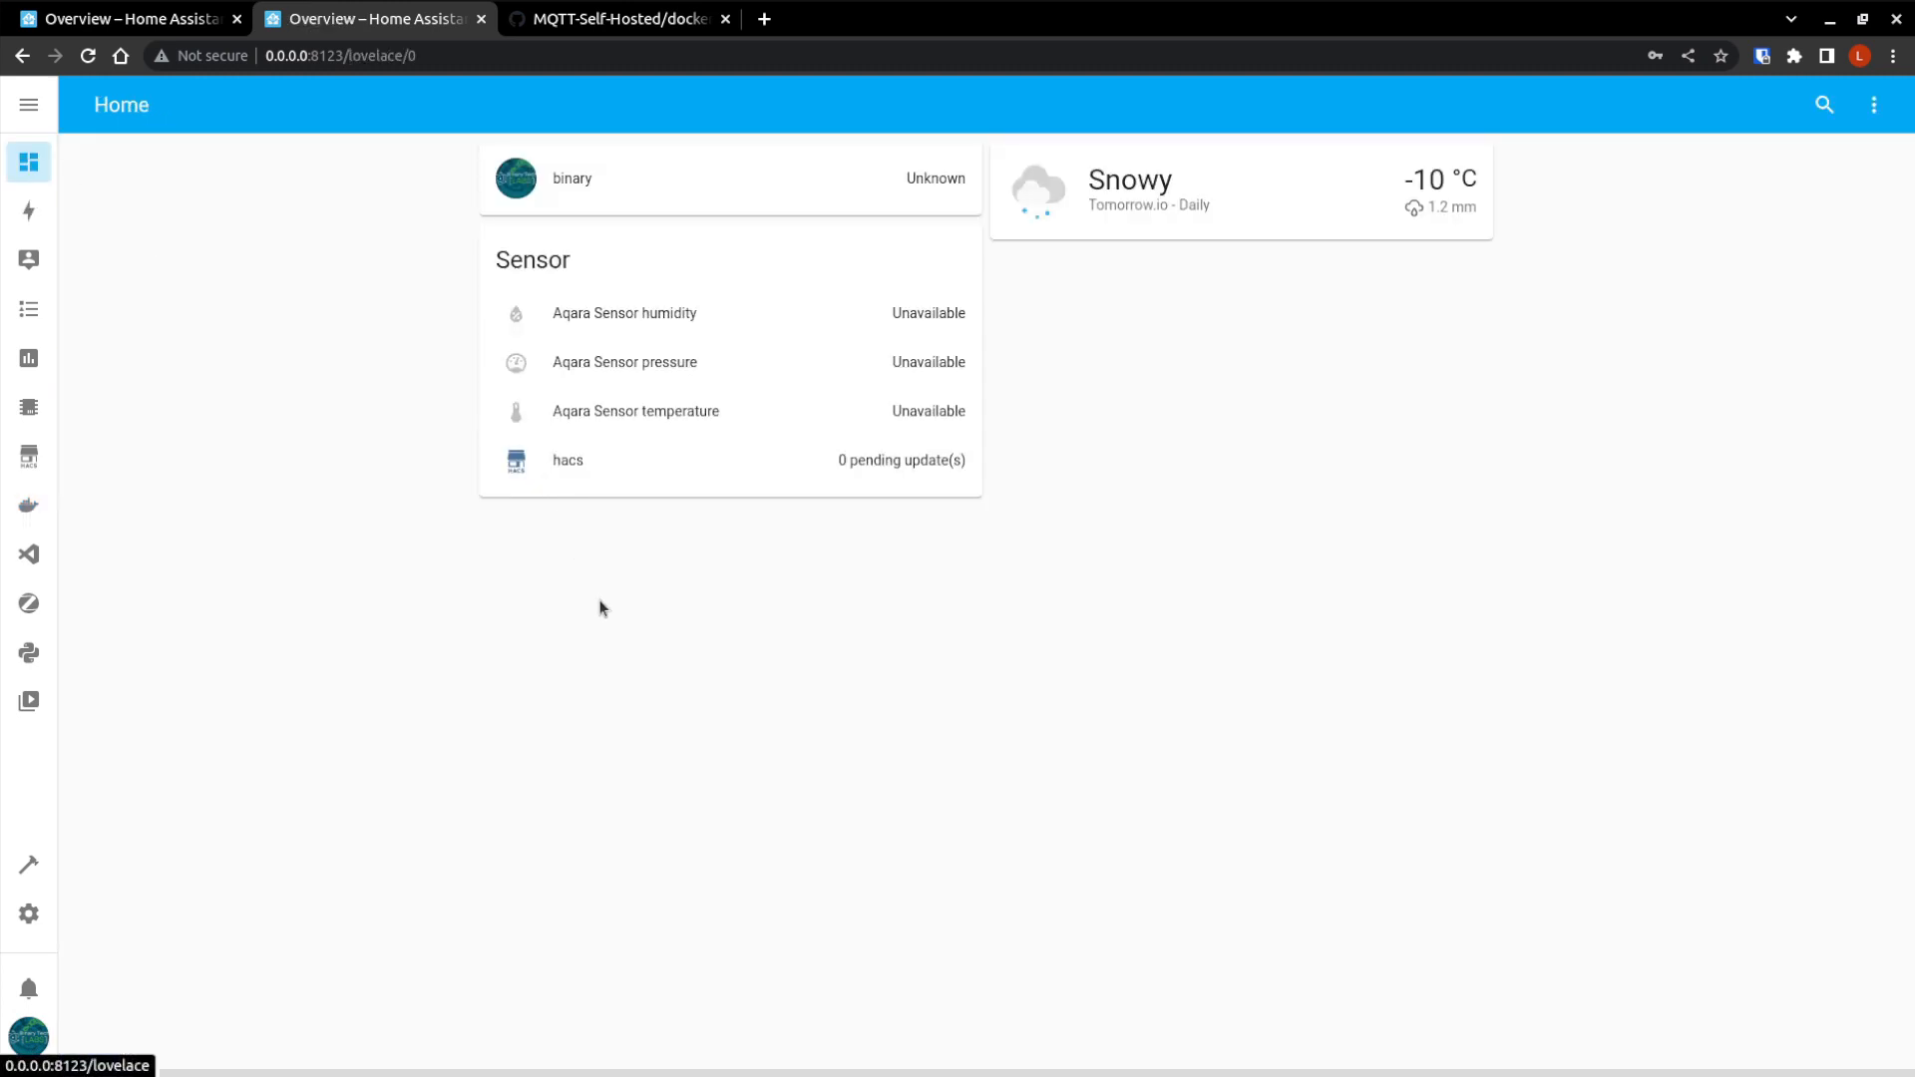
{"action": "mouse_move", "coordinate": [28, 503]}
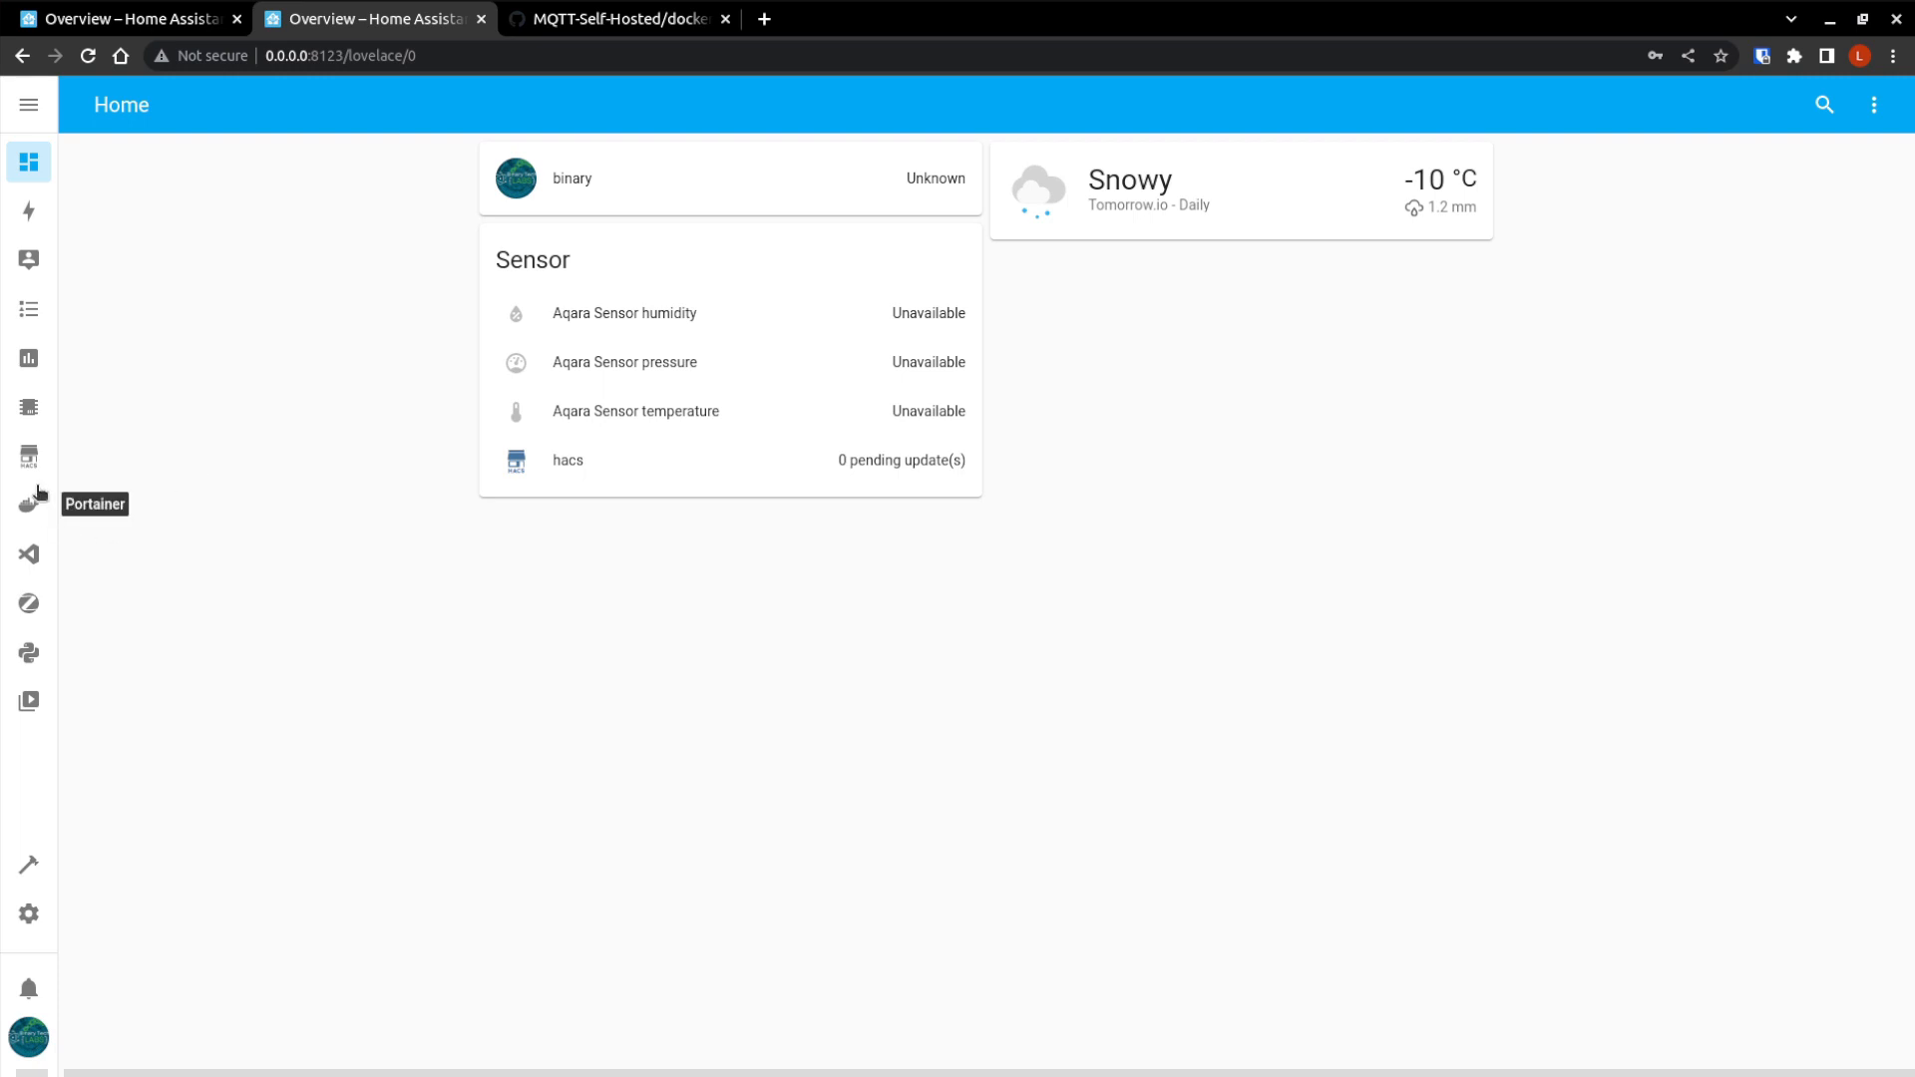
Find the mqtt container's IP 172.20.0.3 in Portainer's homeassistant stack.
{"action": "left_click", "coordinate": [28, 504]}
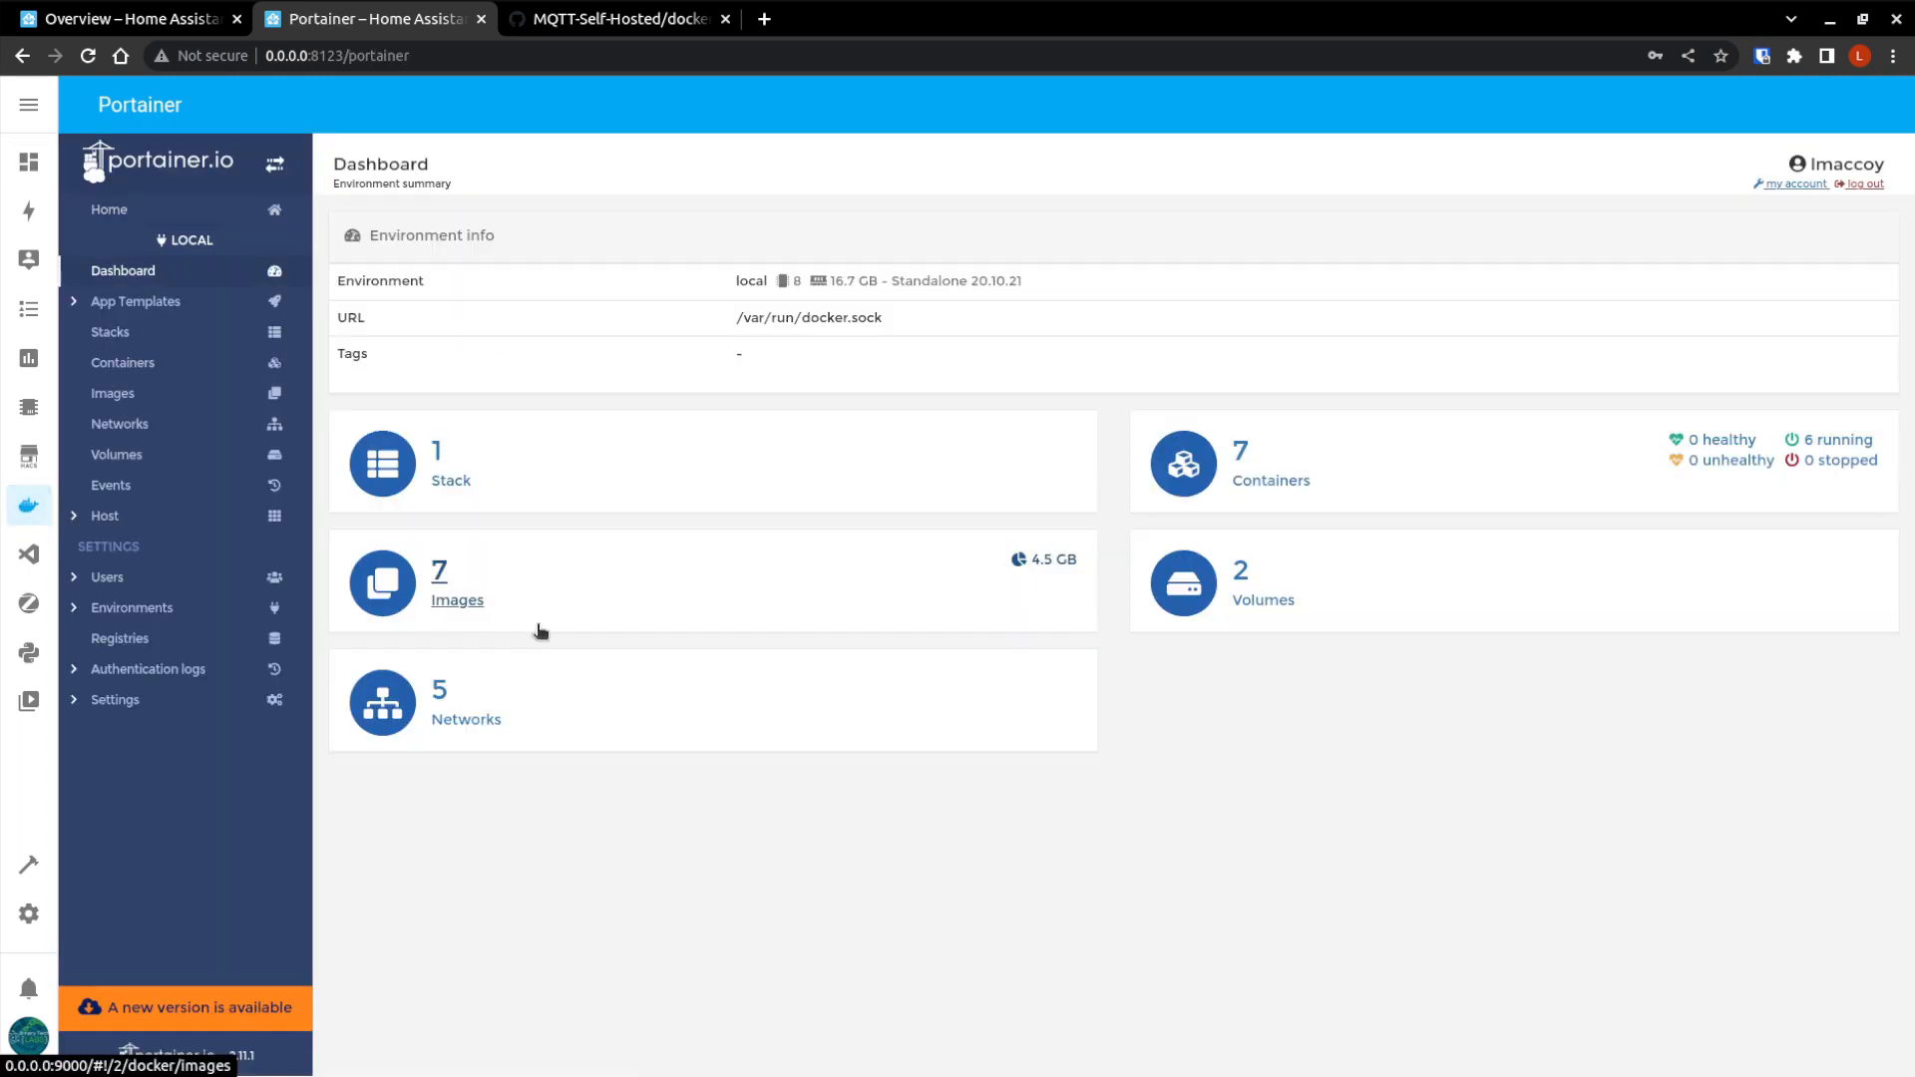
{"action": "mouse_move", "coordinate": [447, 505]}
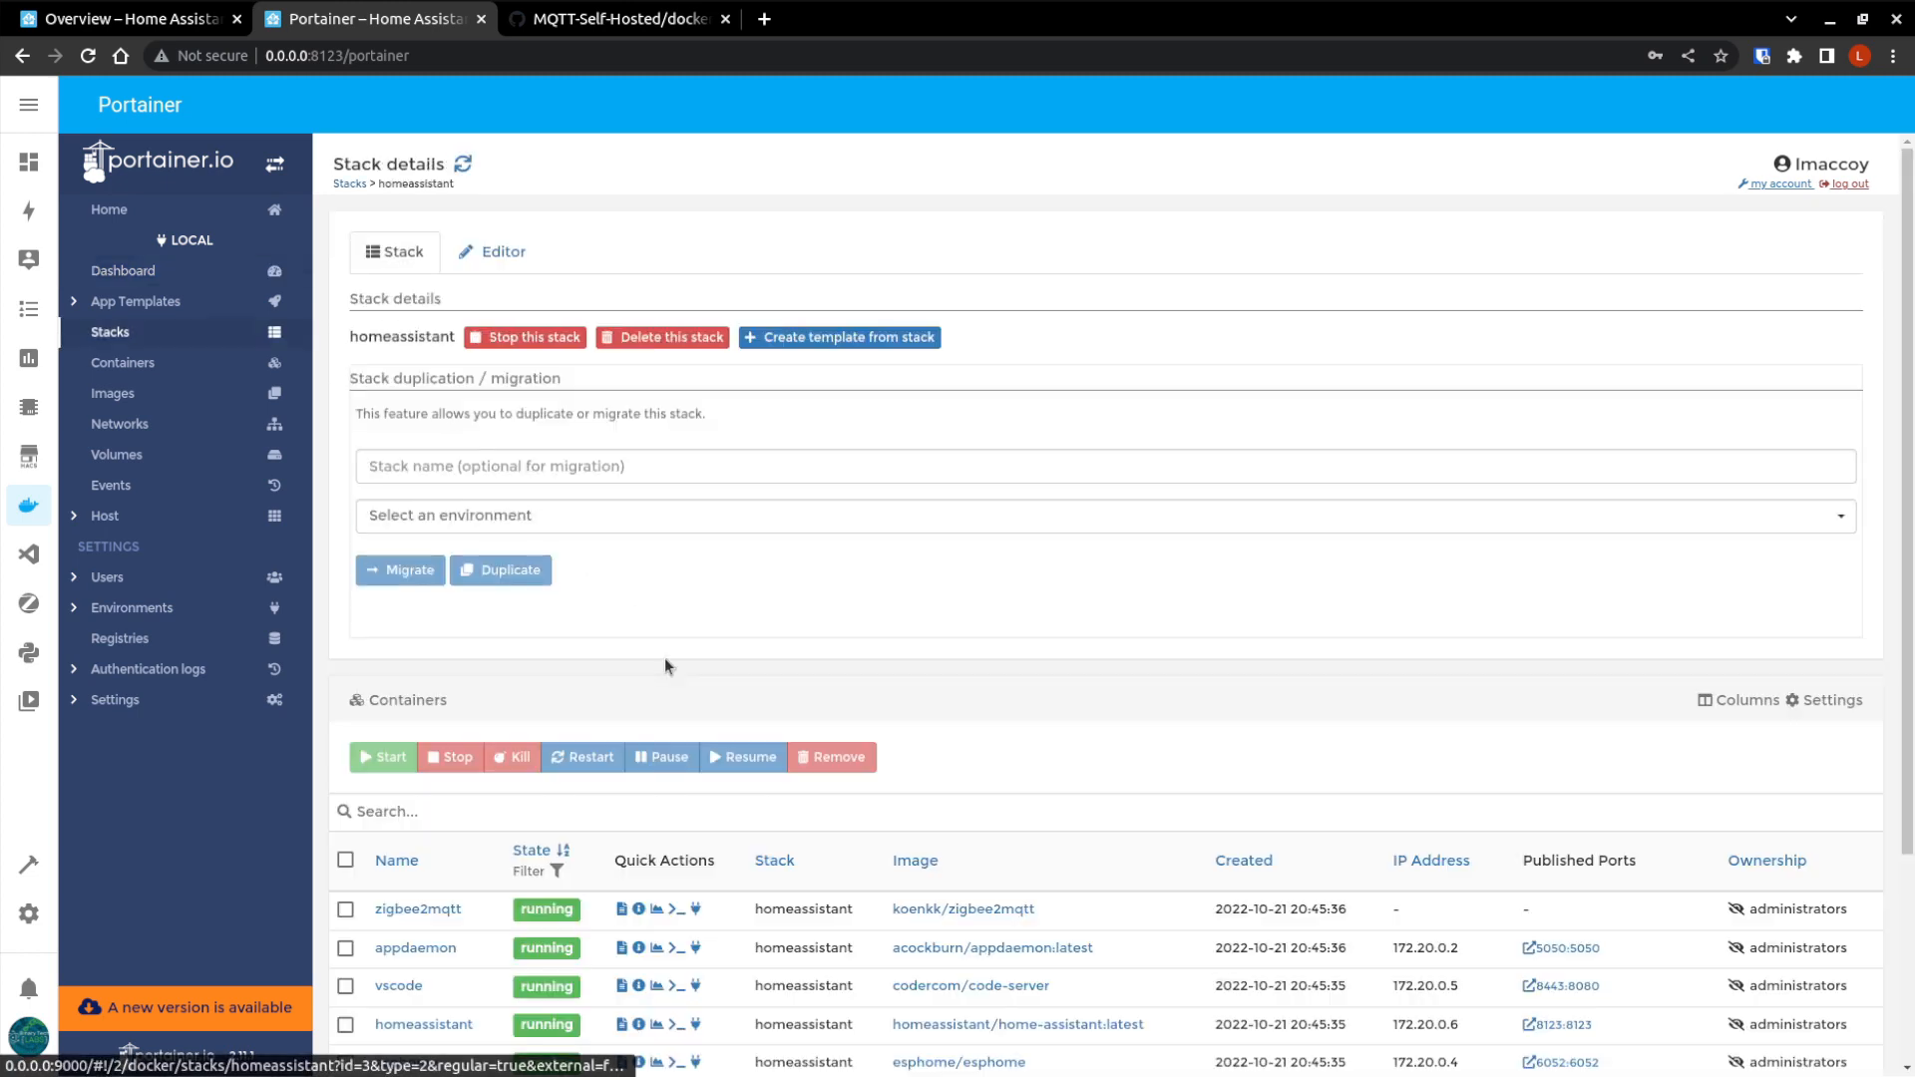
{"action": "scroll", "scroll_direction": "down", "scroll_amount": 3}
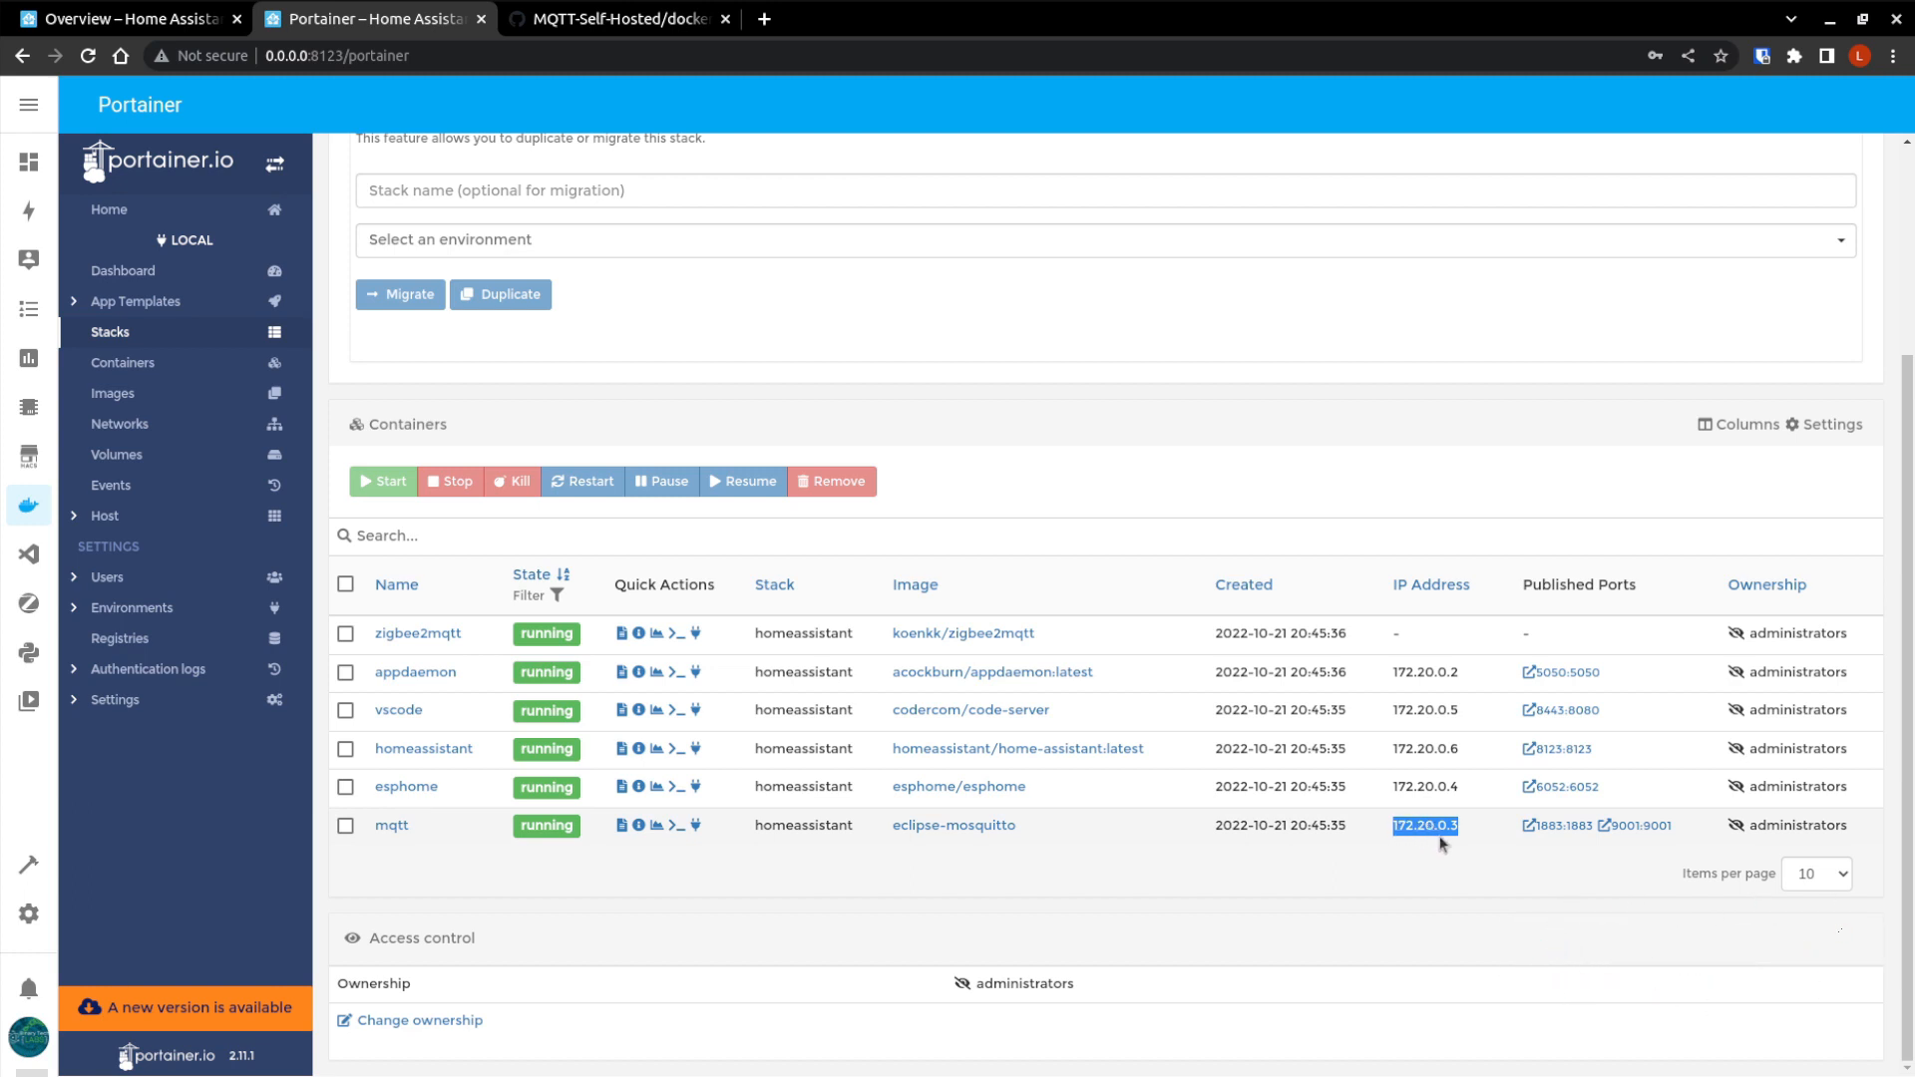
{"action": "mouse_move", "coordinate": [1079, 804]}
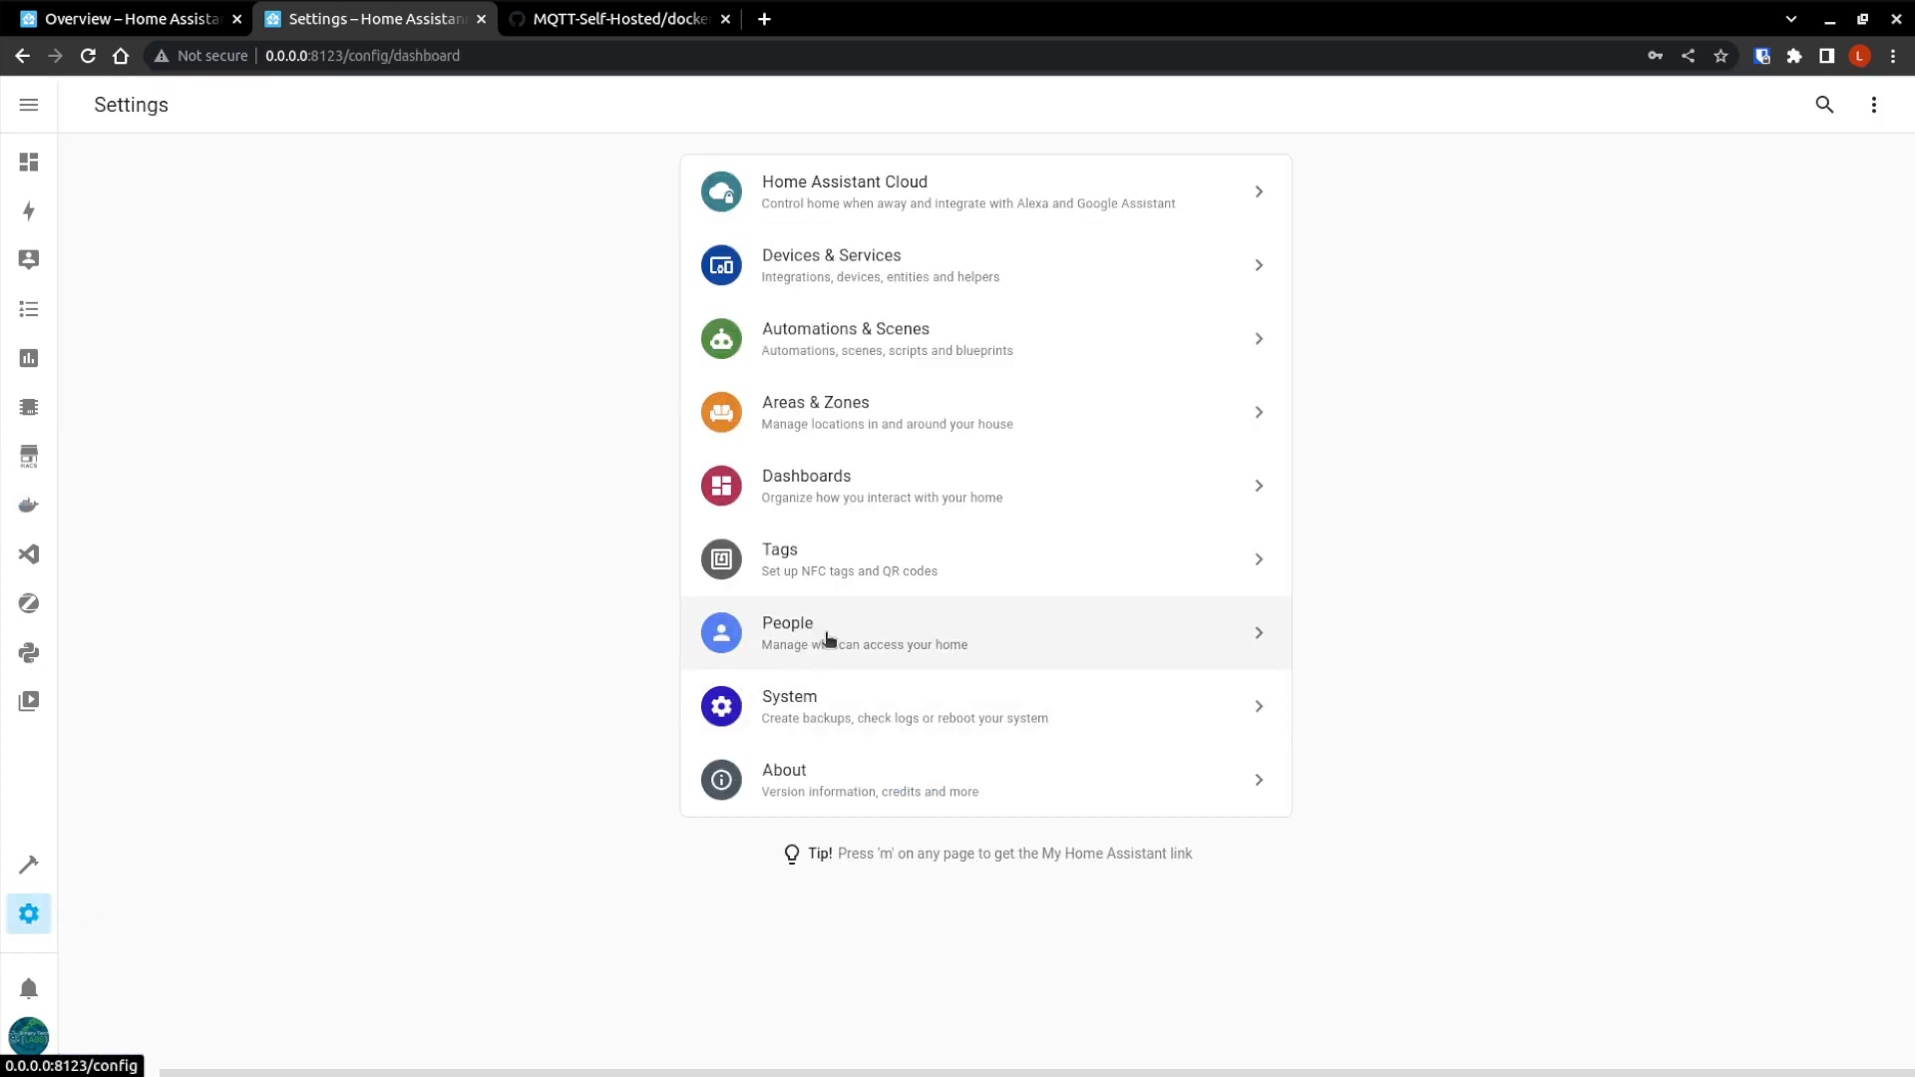
Go to Settings > People > Users, check the profile, and open Add User.
{"action": "left_click", "coordinate": [826, 633]}
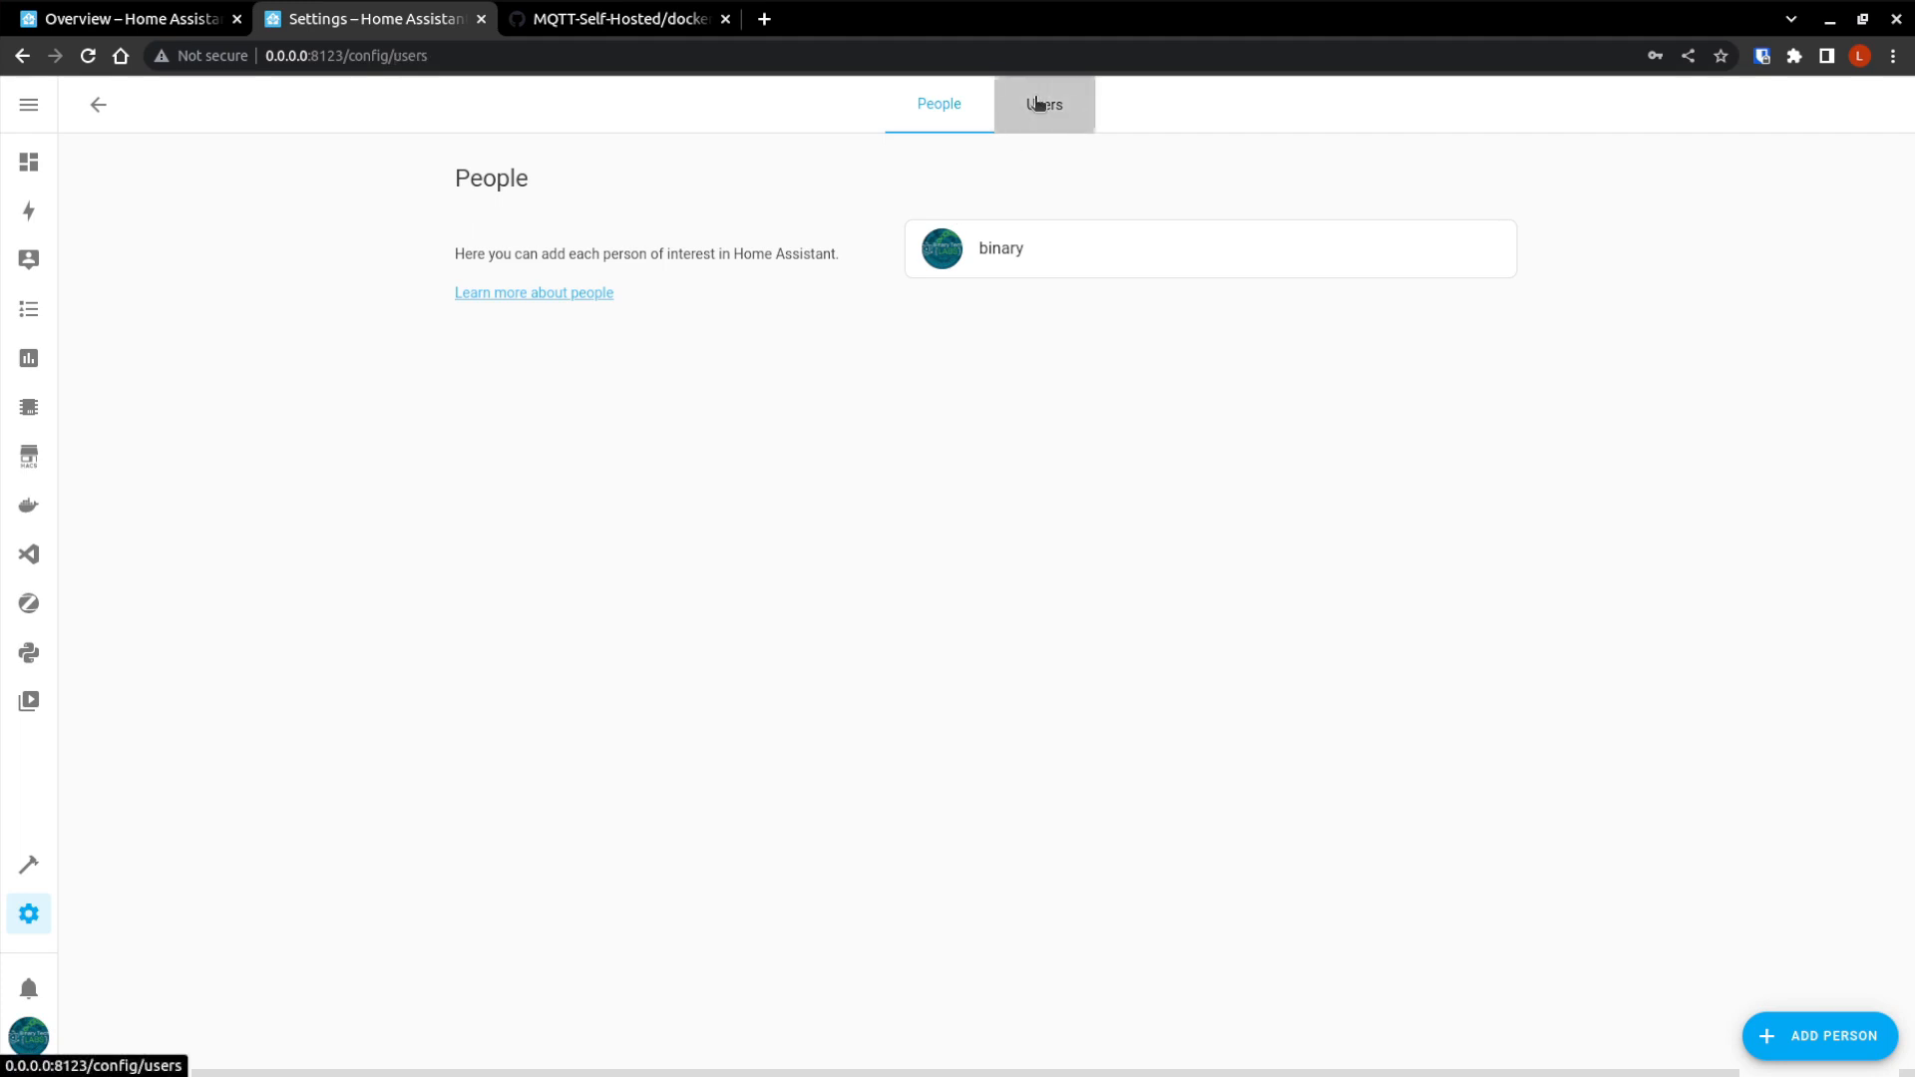
{"action": "left_click", "coordinate": [1044, 104]}
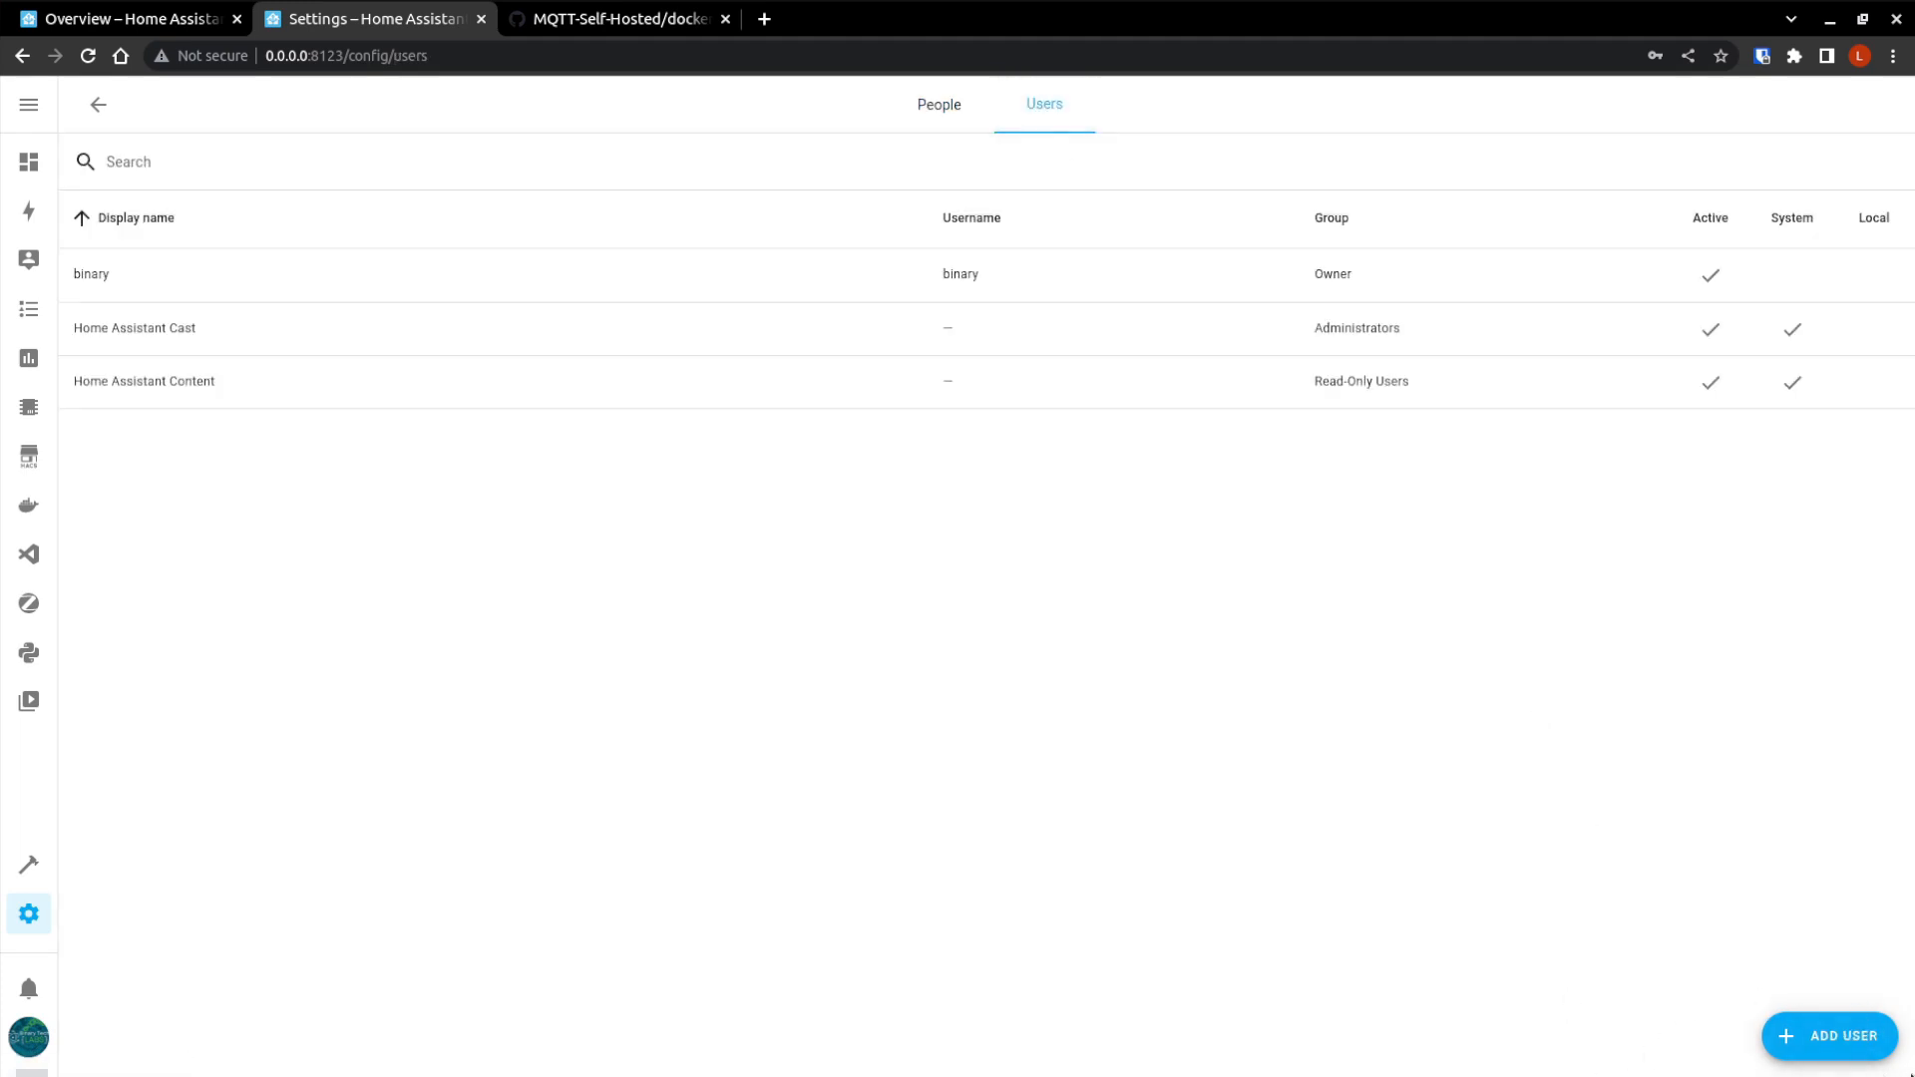
{"action": "mouse_move", "coordinate": [633, 727]}
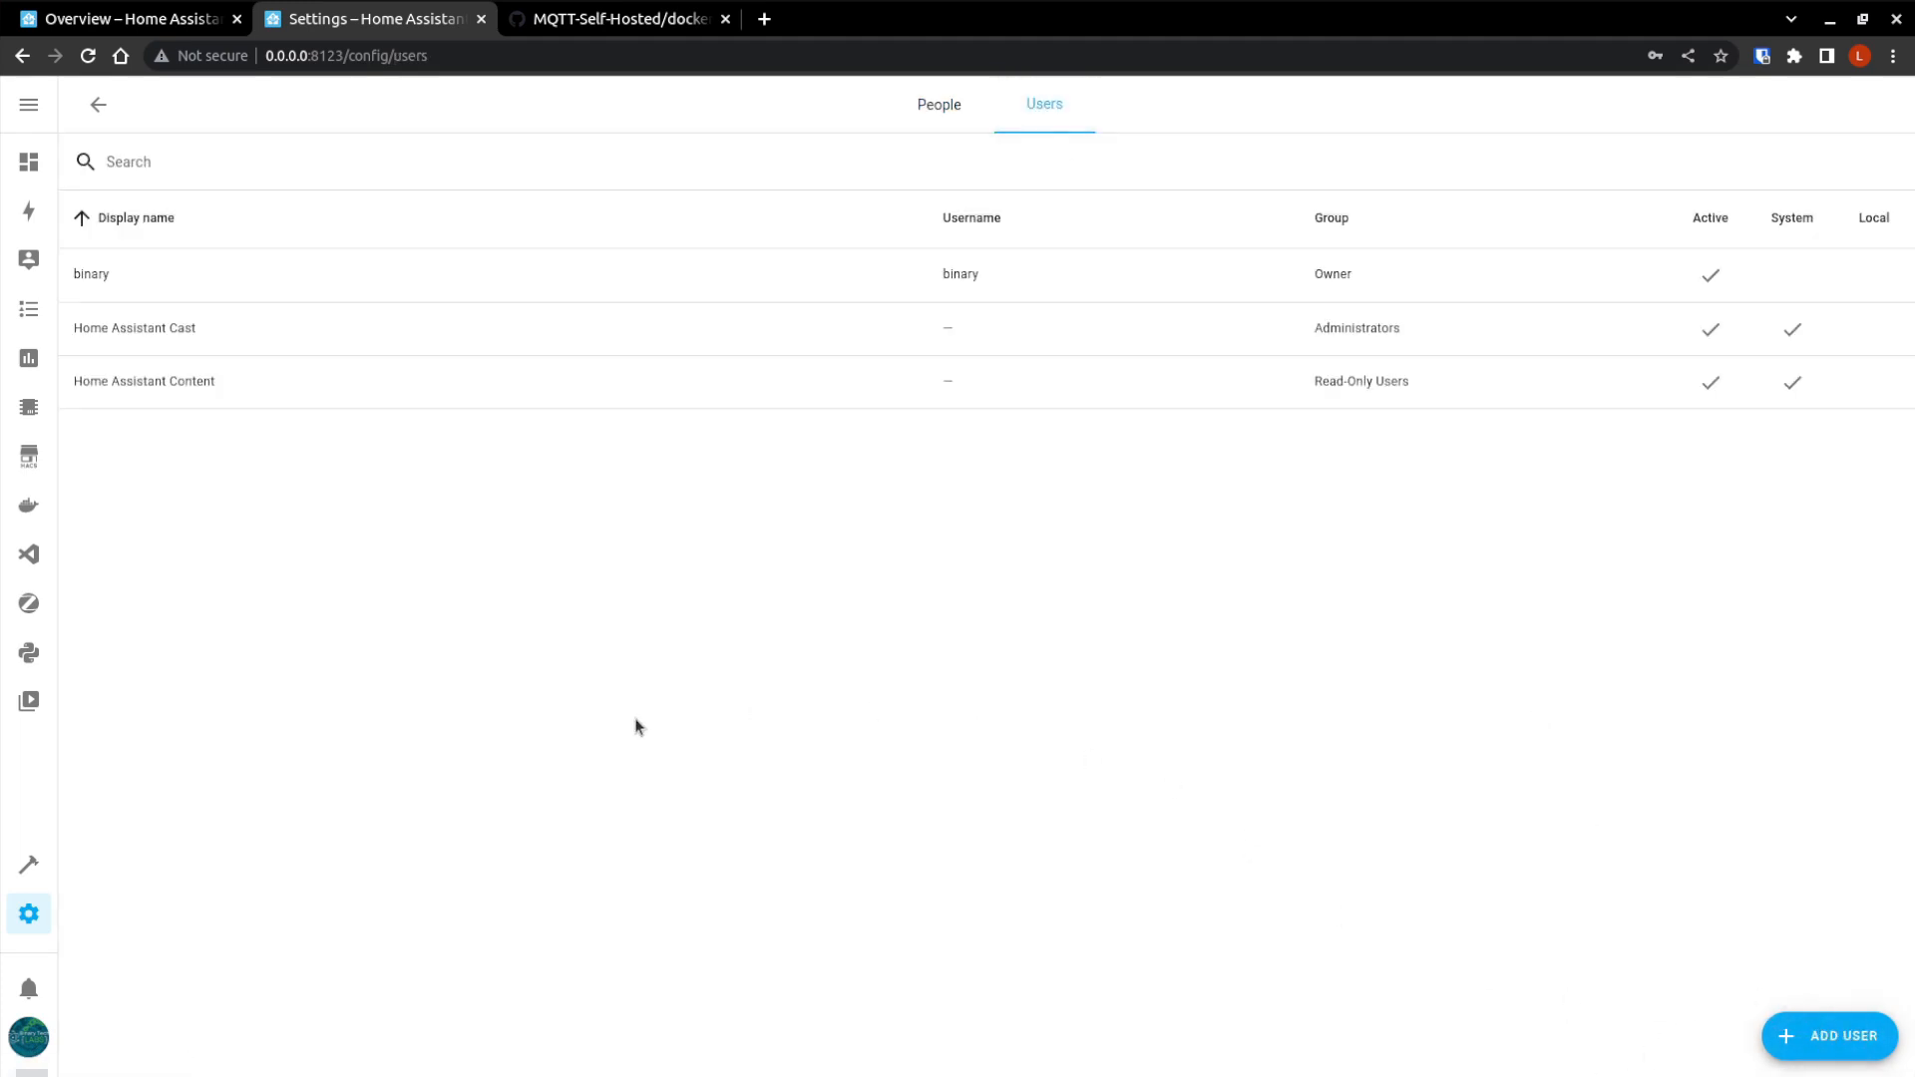
{"action": "mouse_move", "coordinate": [29, 1036]}
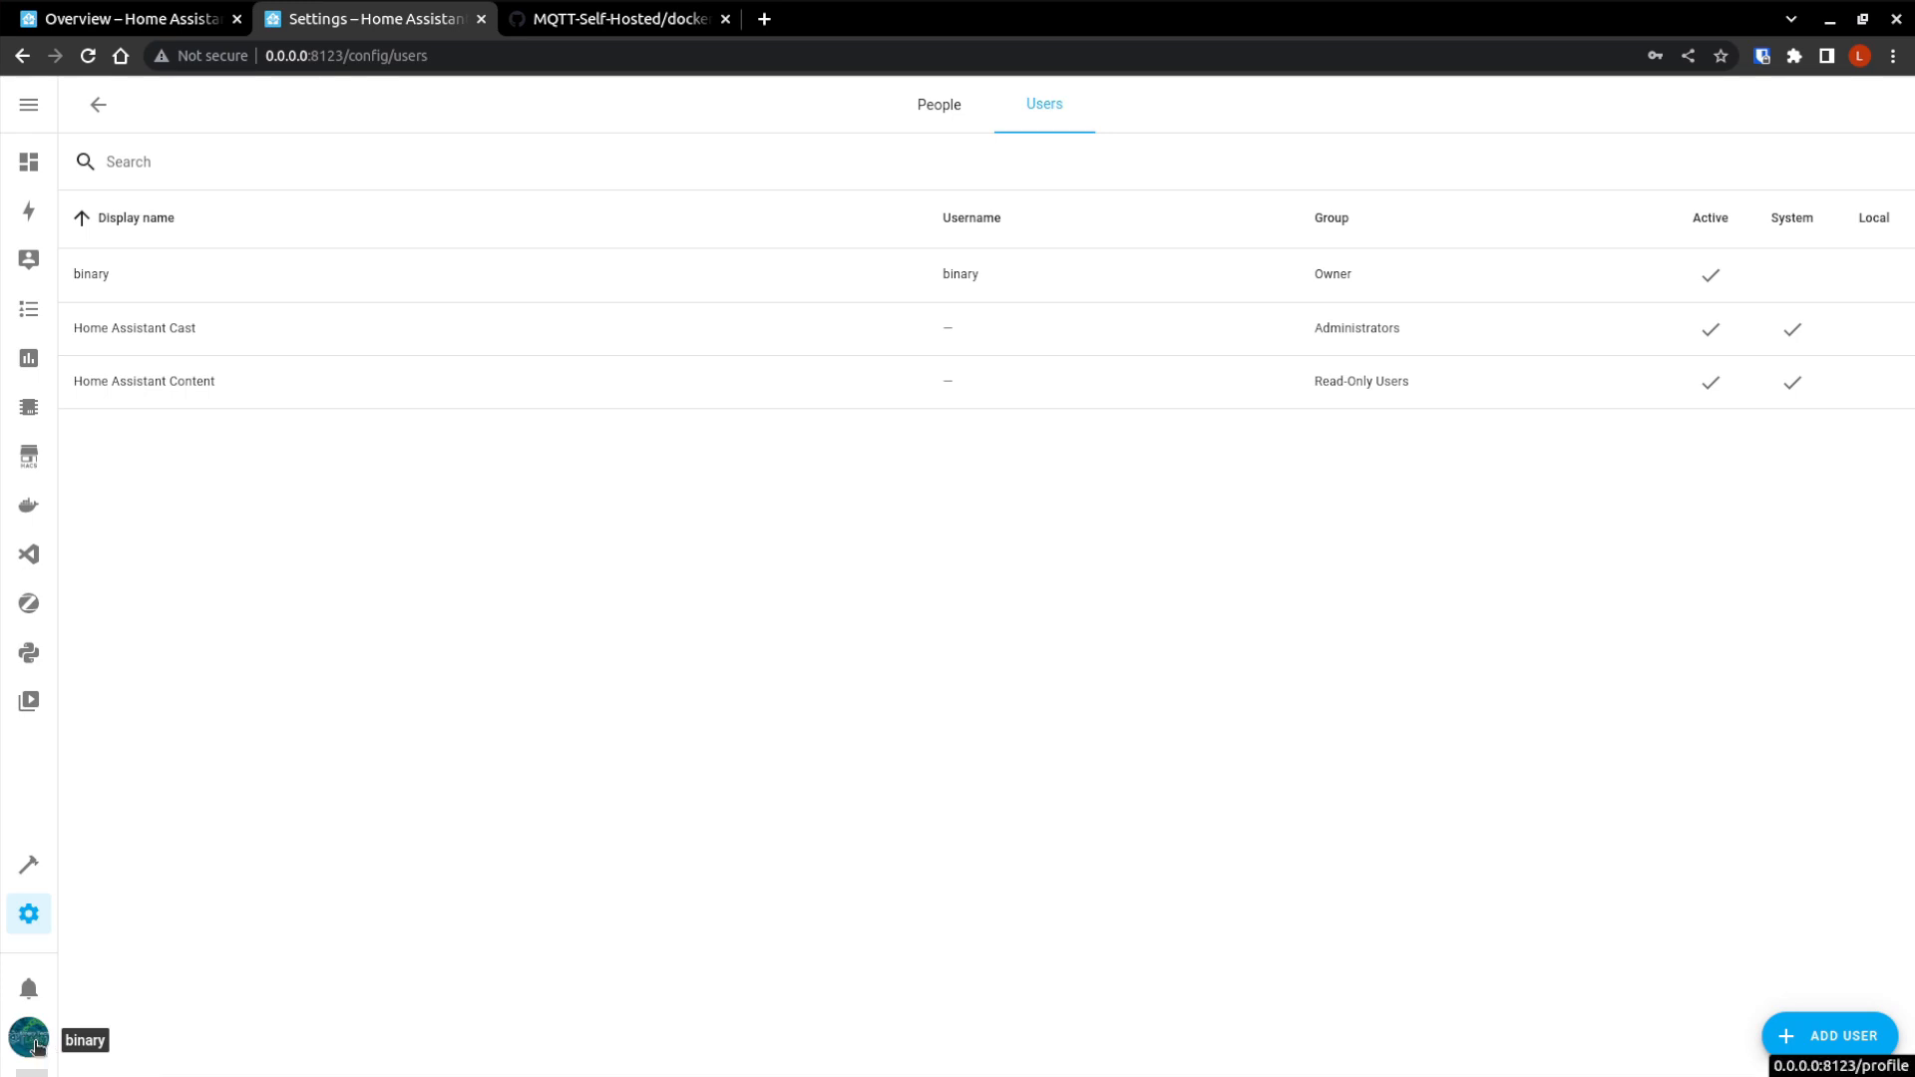
{"action": "left_click", "coordinate": [28, 1038]}
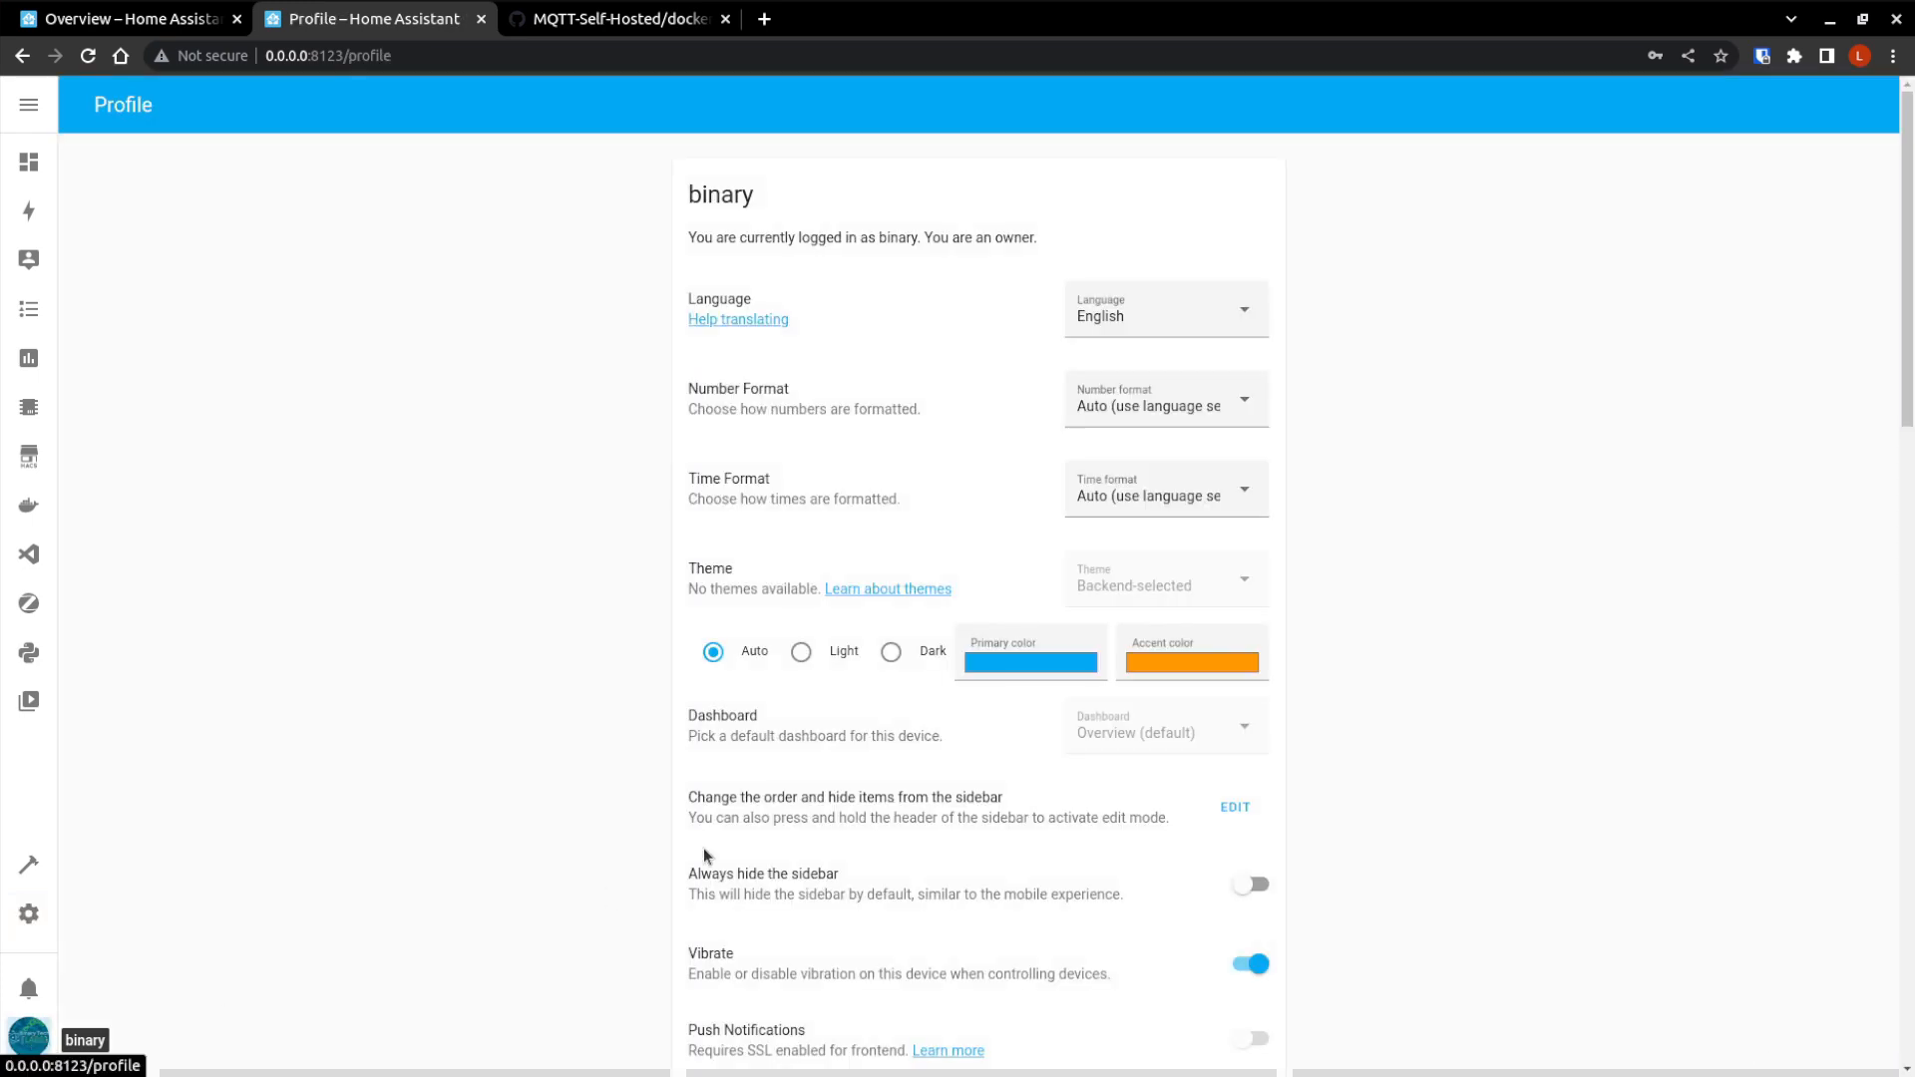
{"action": "scroll", "scroll_direction": "down", "scroll_amount": 3}
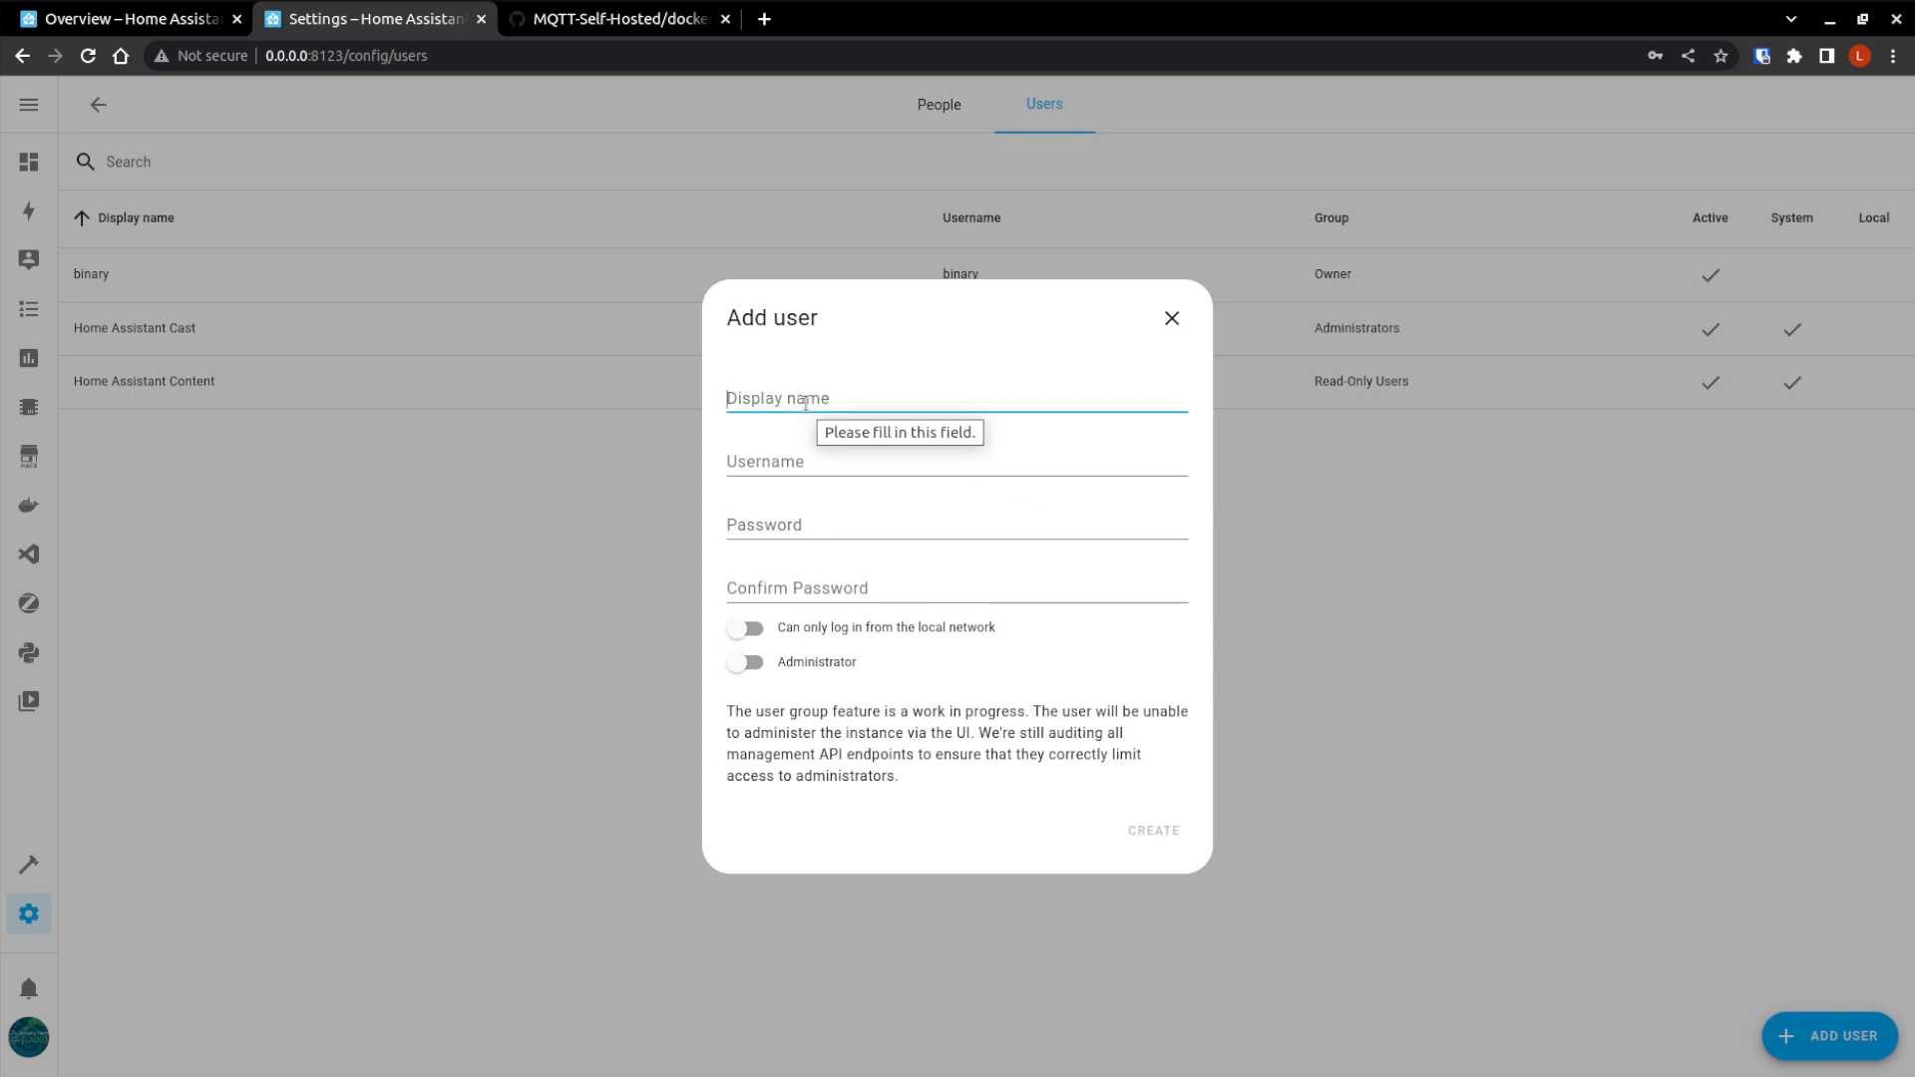
Create user display name 'mqtt', username 'MQTT-User', with a password.
{"action": "type", "text": "mqtt"}
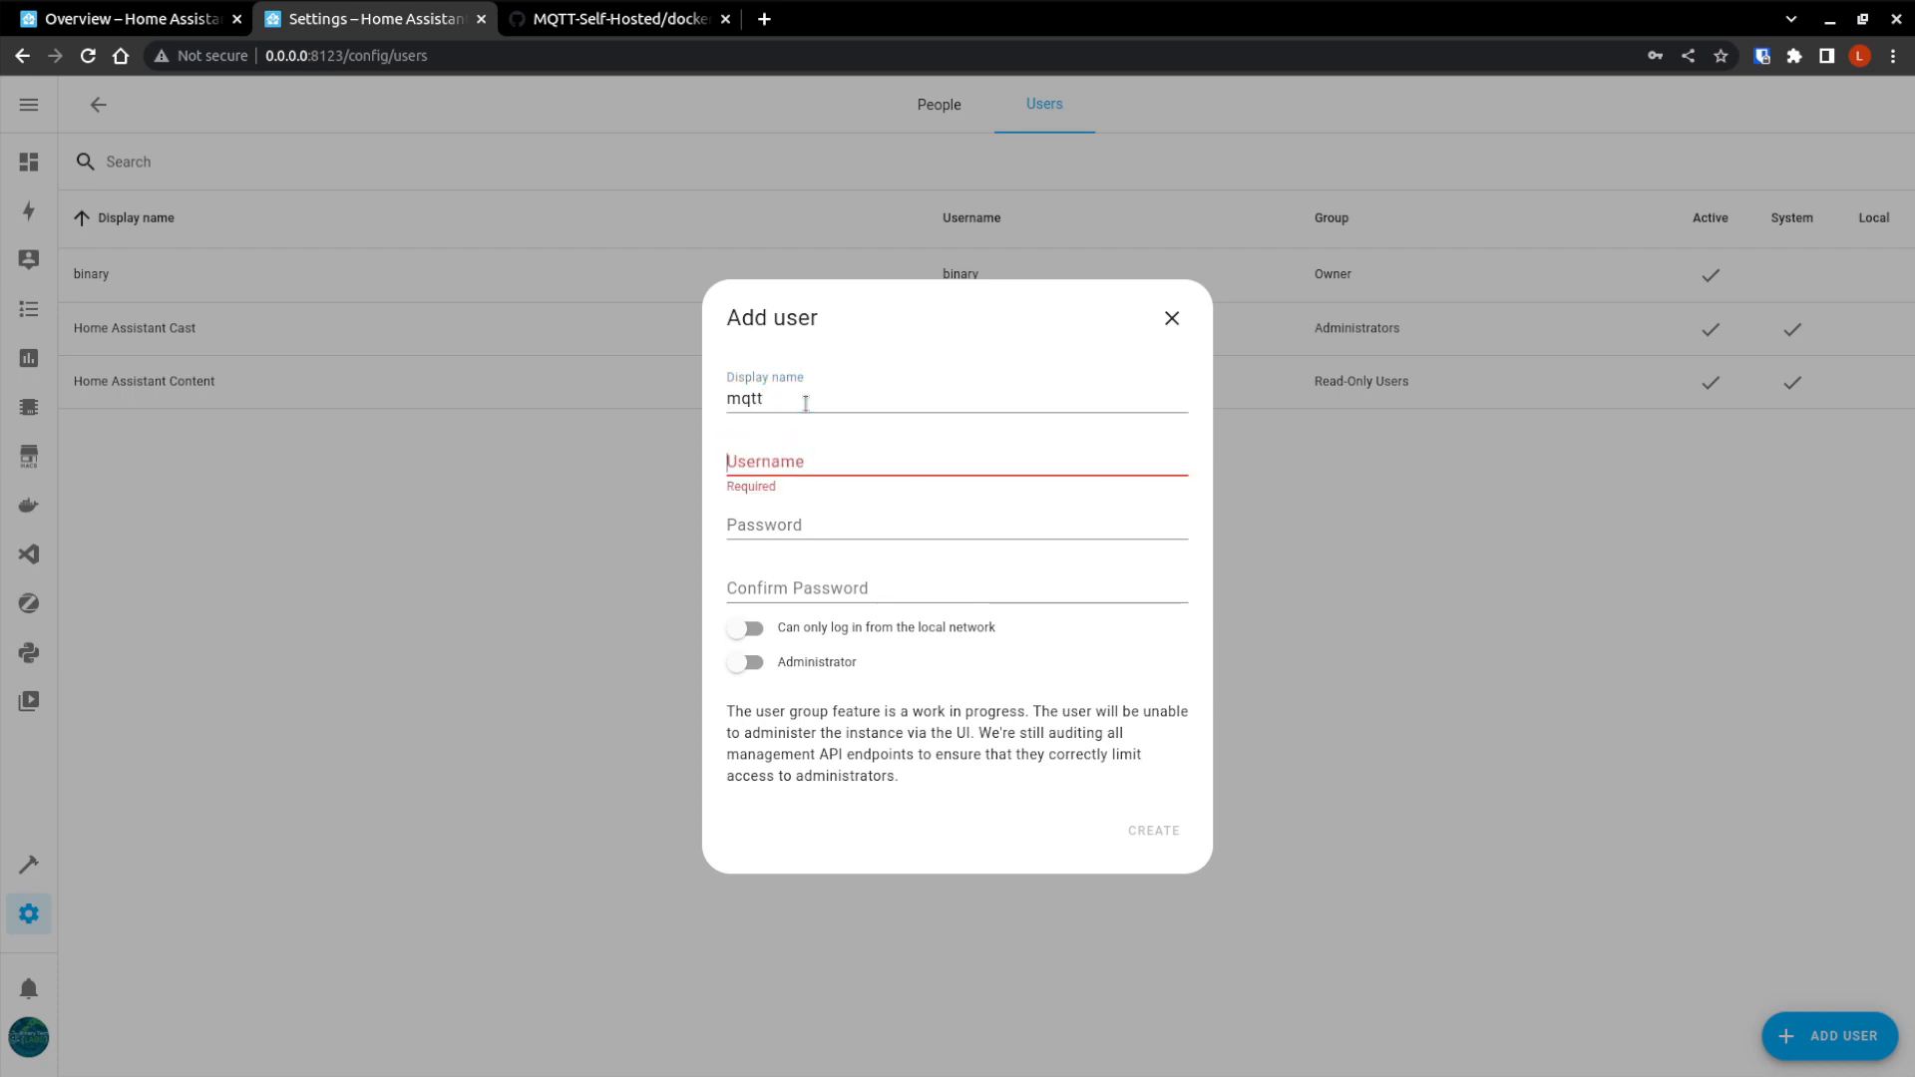
{"action": "type", "text": "MQTT-"}
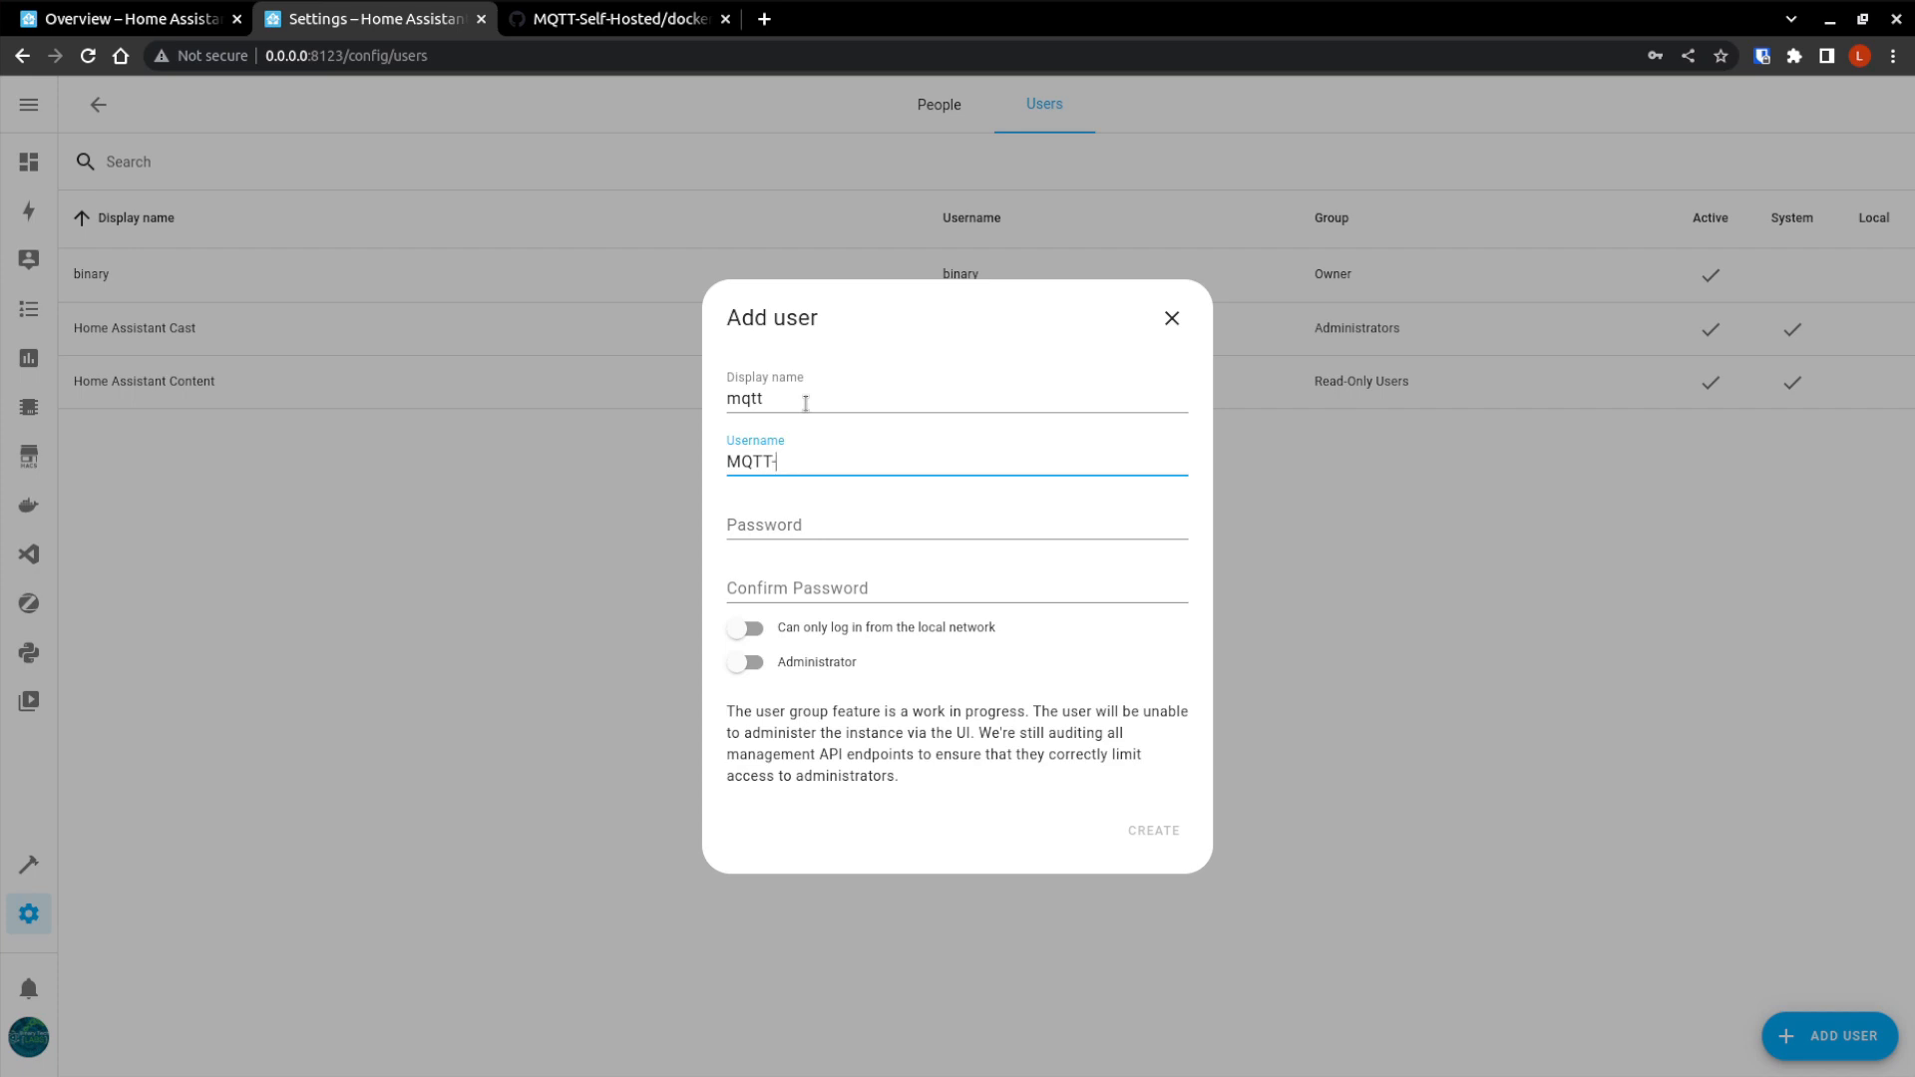
{"action": "type", "text": "User"}
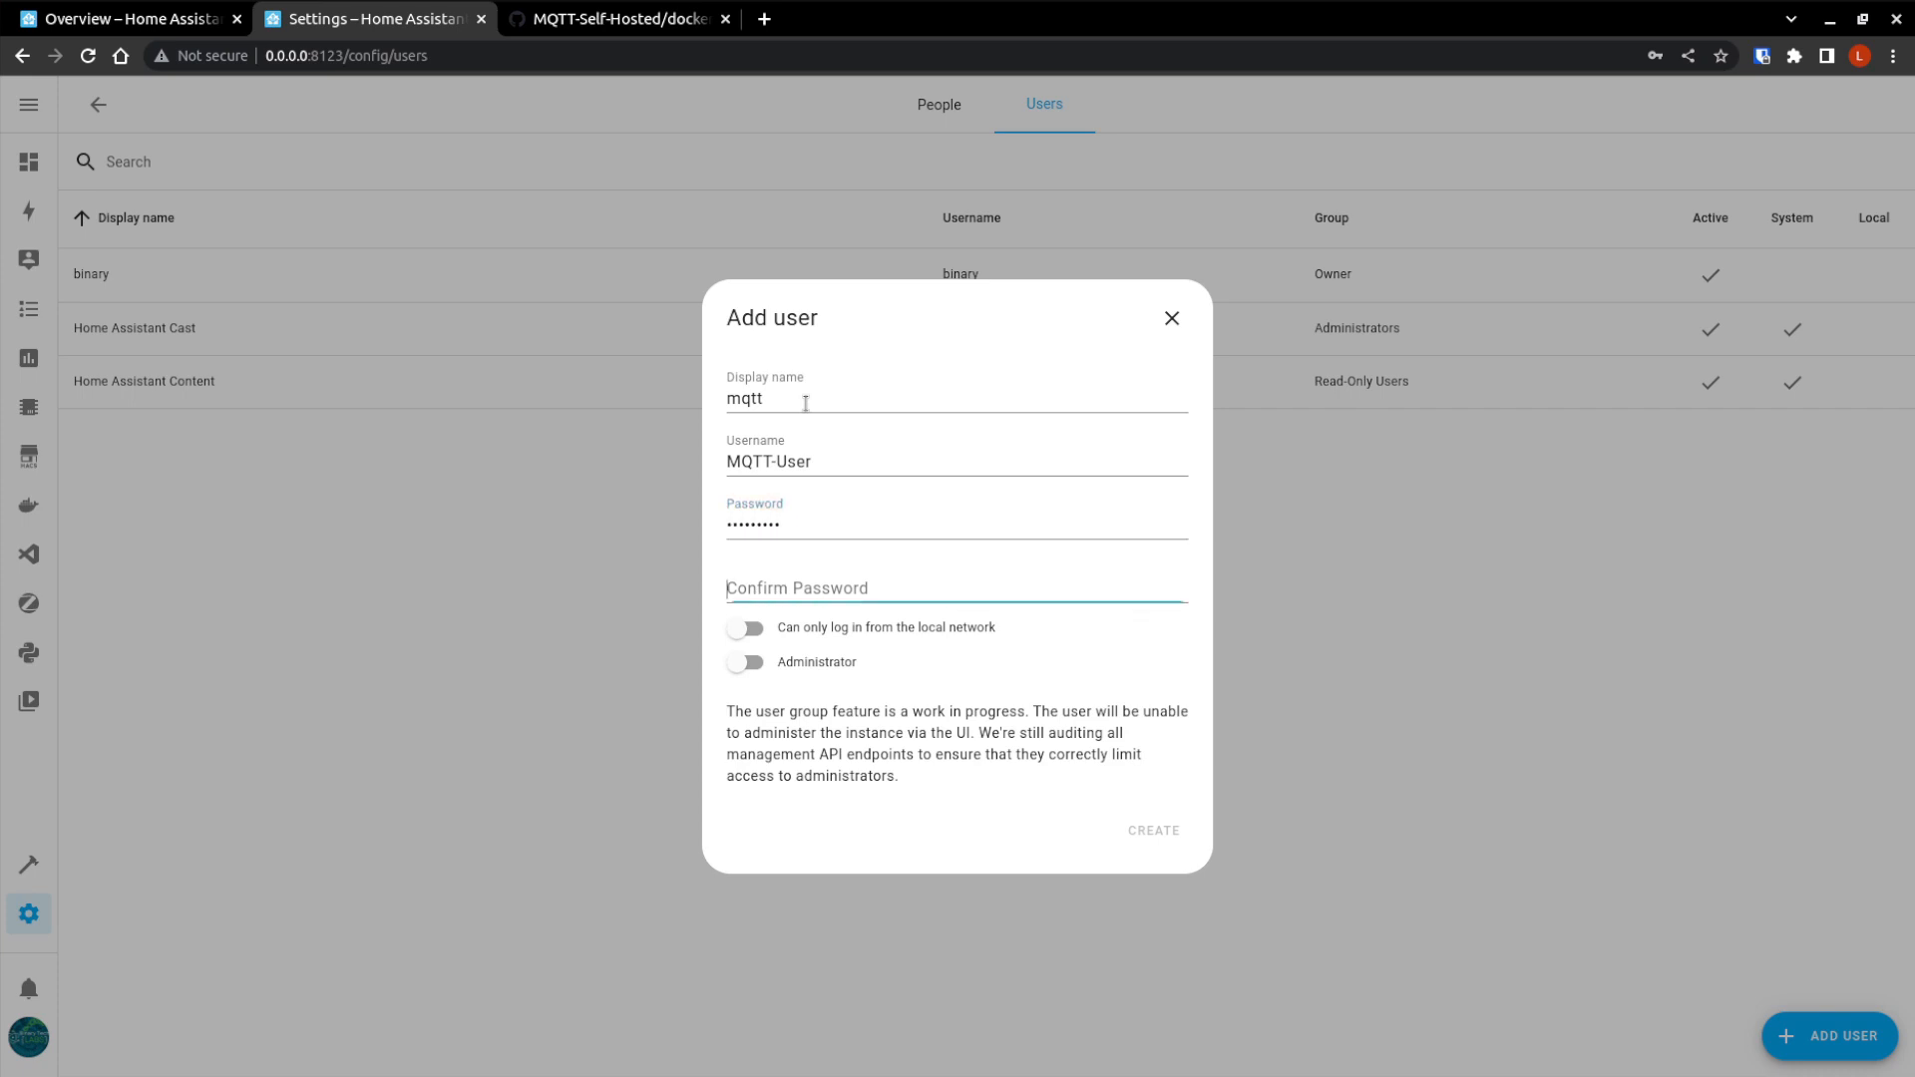
{"action": "type", "text": "•••"}
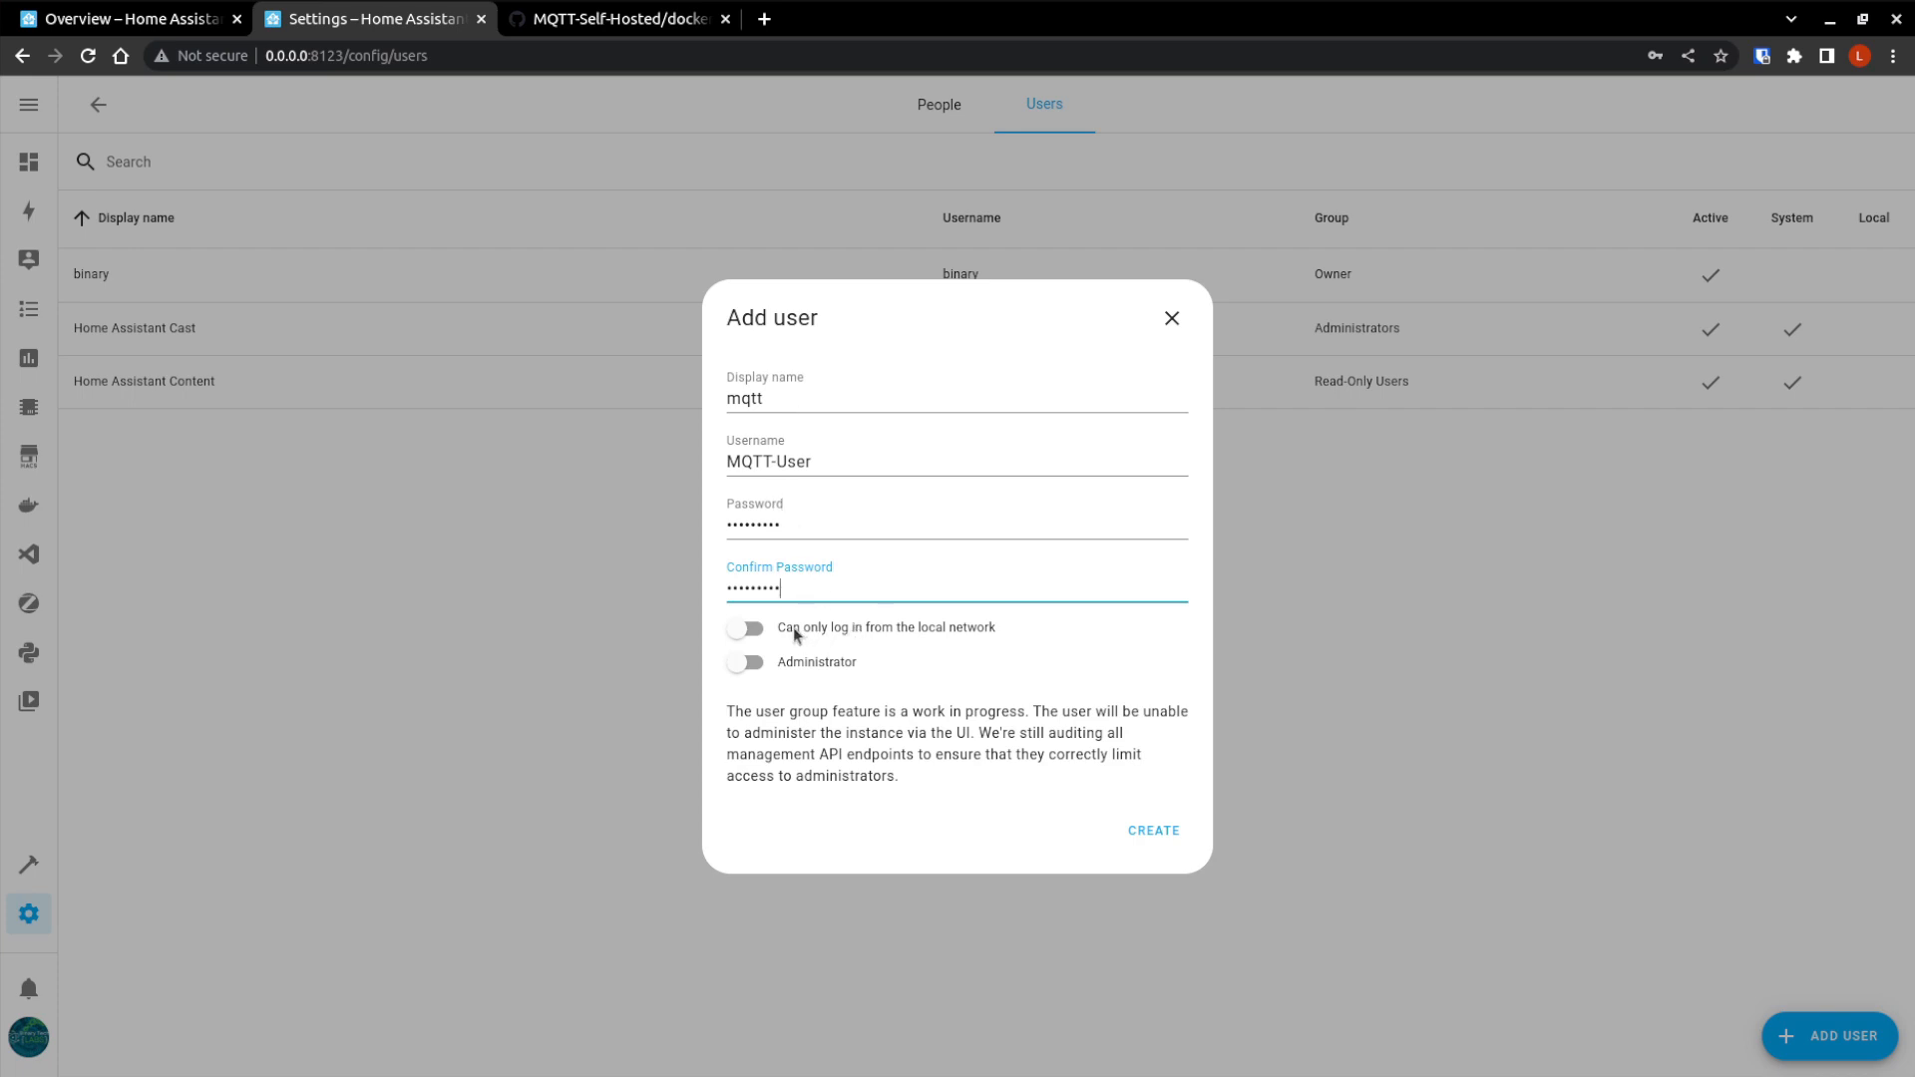
{"action": "mouse_move", "coordinate": [1009, 644]}
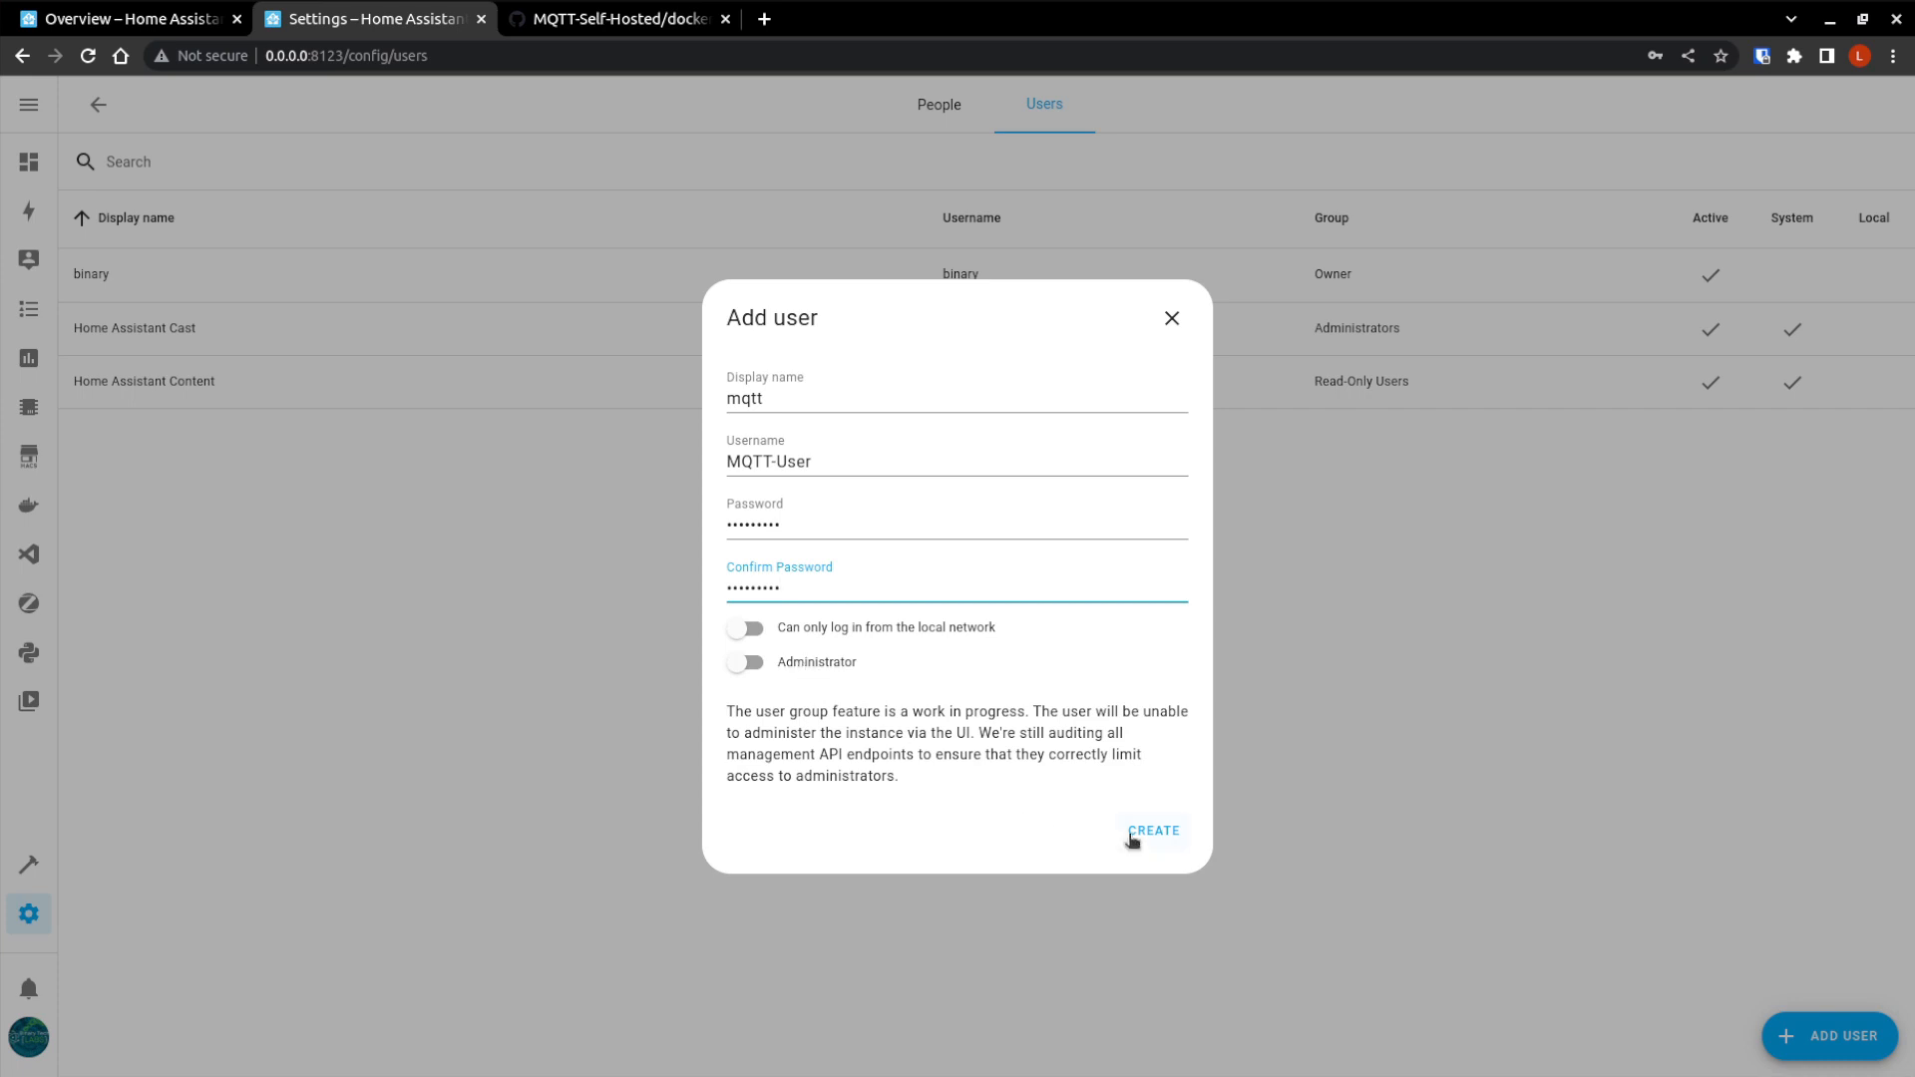
{"action": "left_click", "coordinate": [1153, 830]}
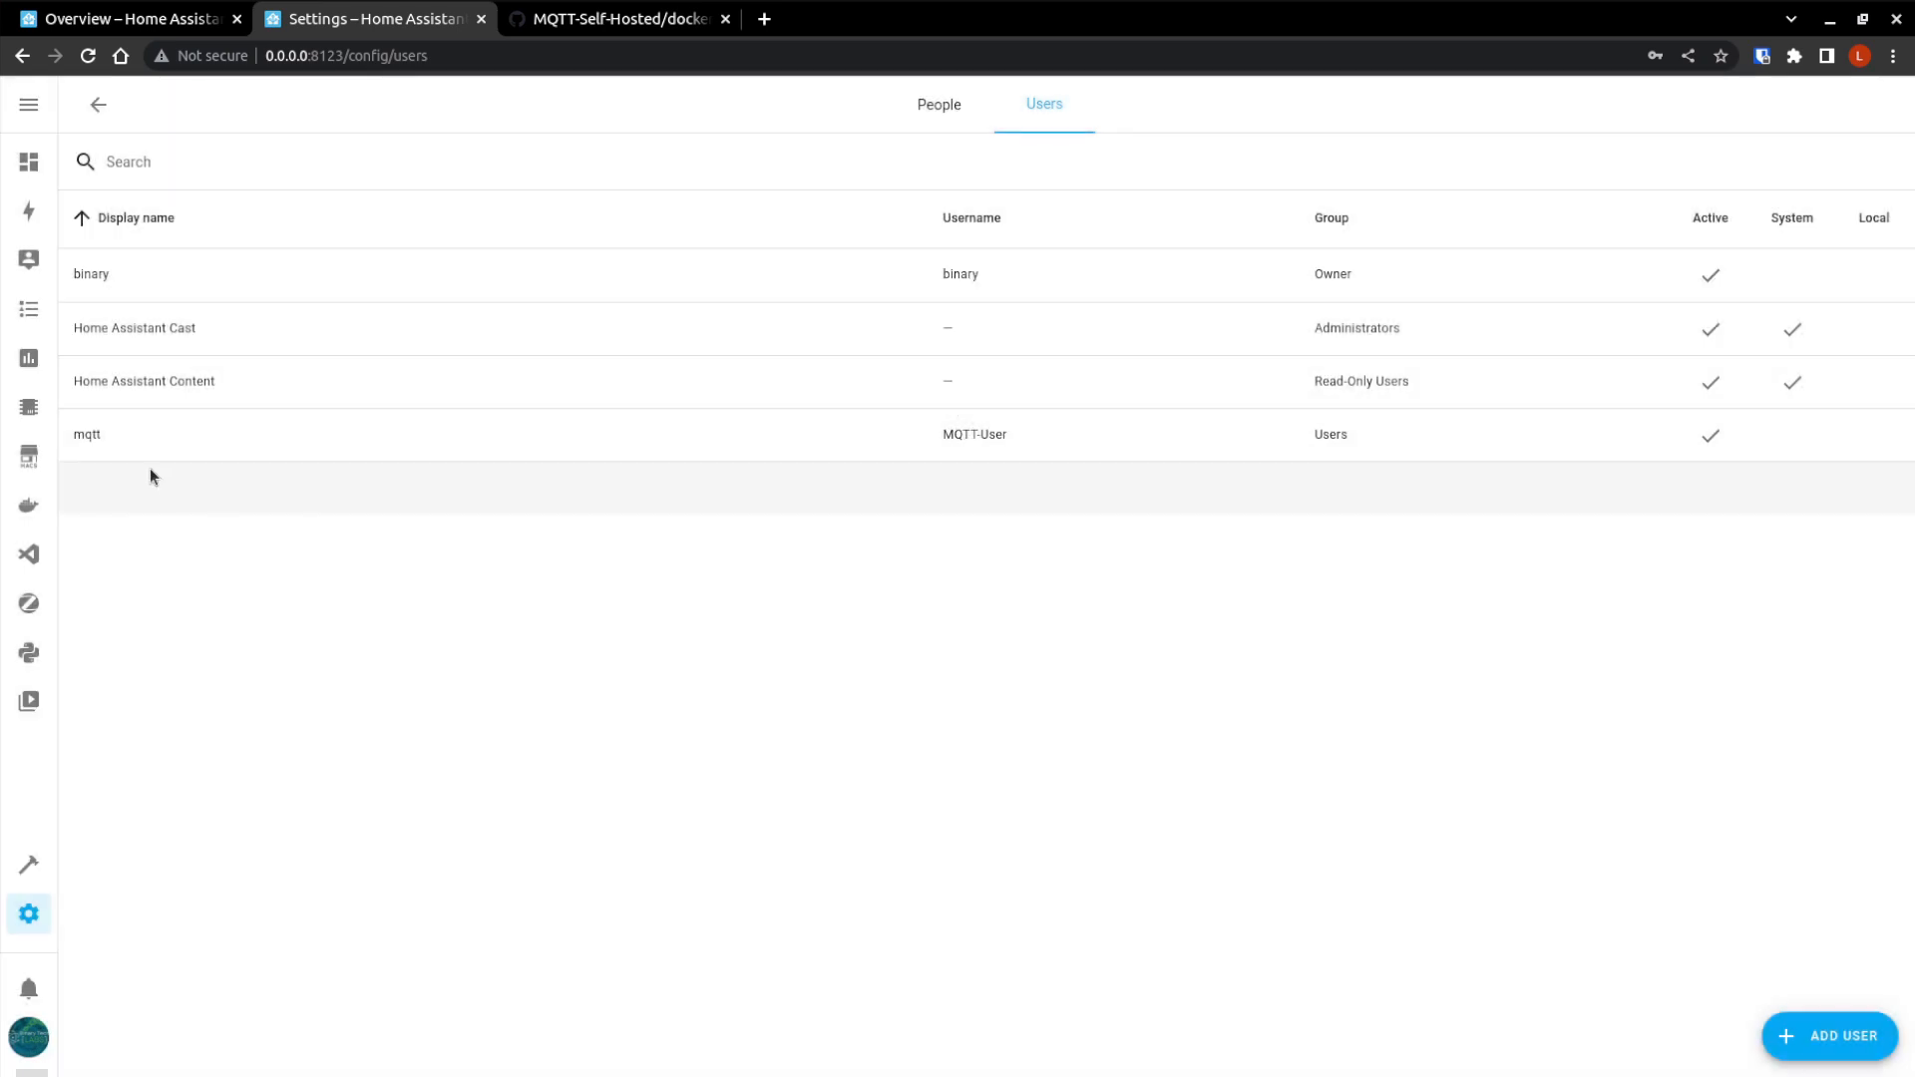
{"action": "mouse_move", "coordinate": [29, 914]}
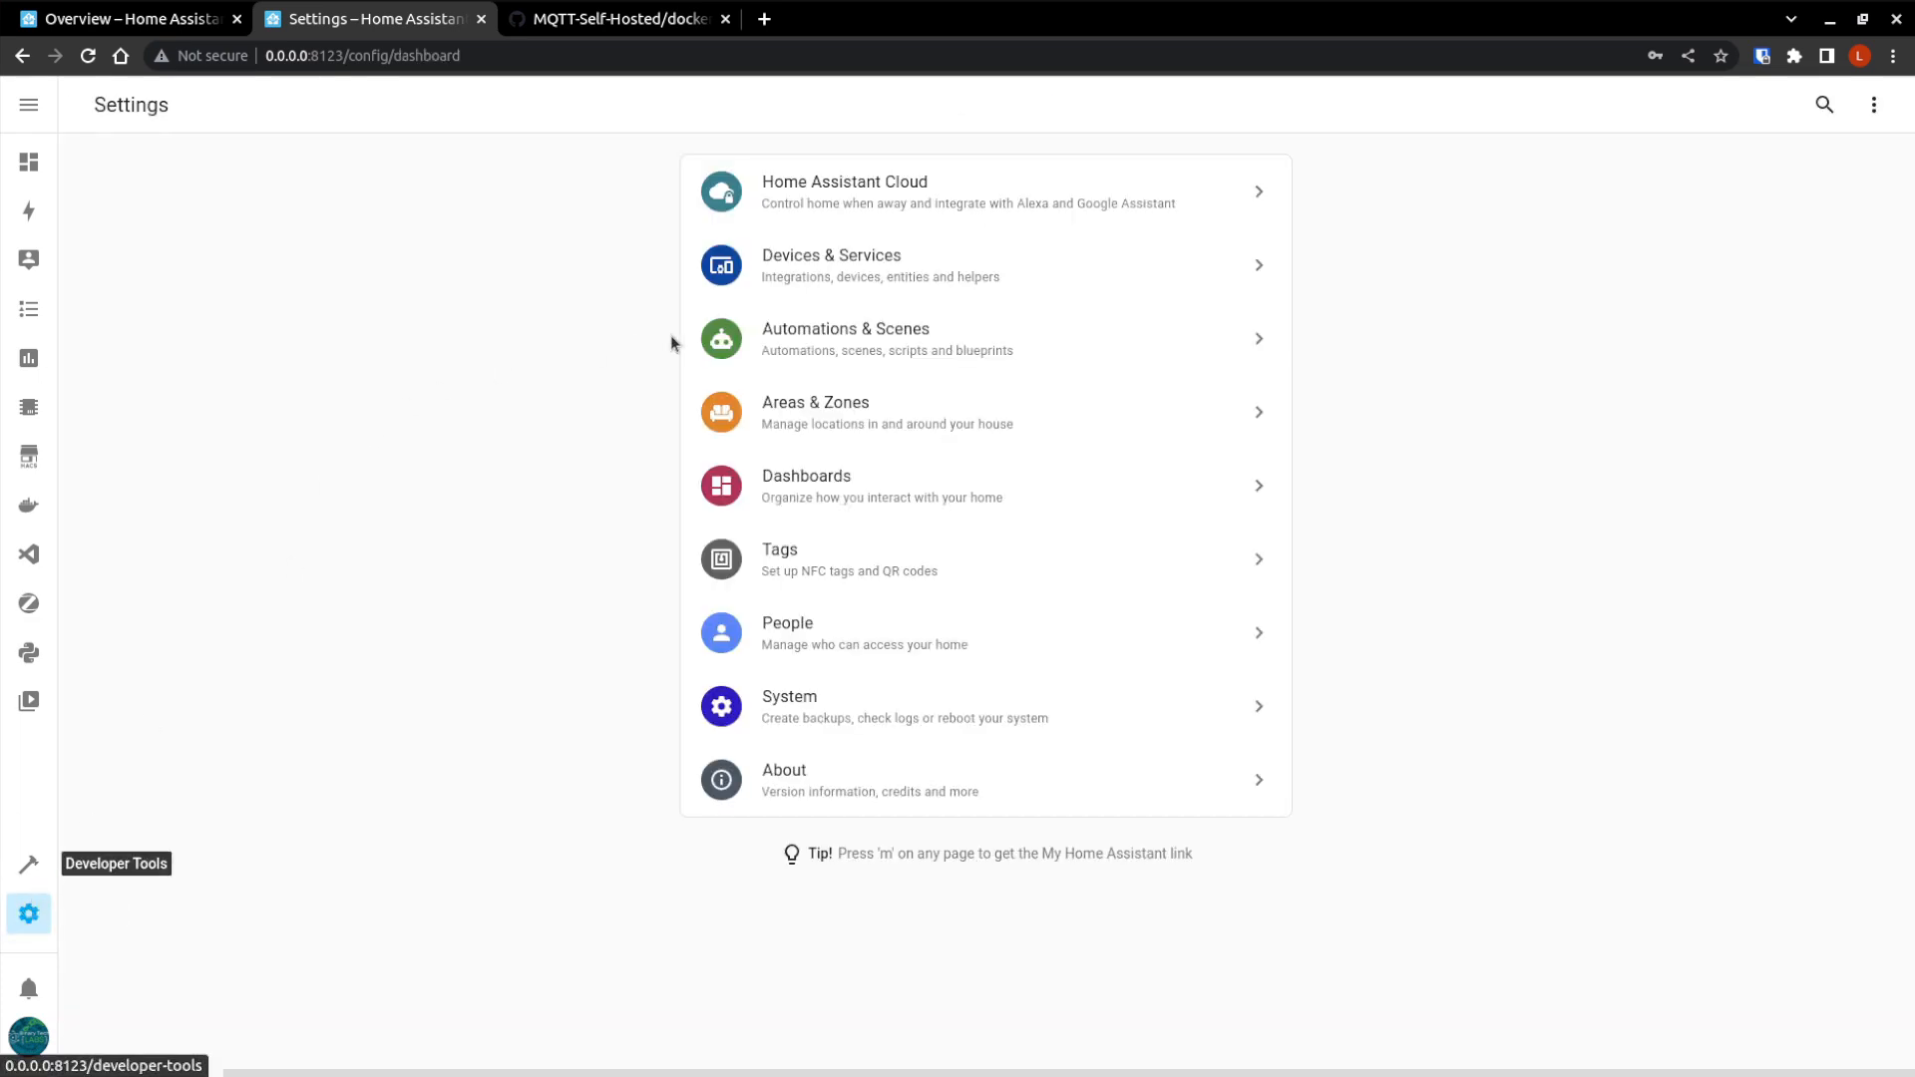
{"action": "left_click", "coordinate": [831, 266]}
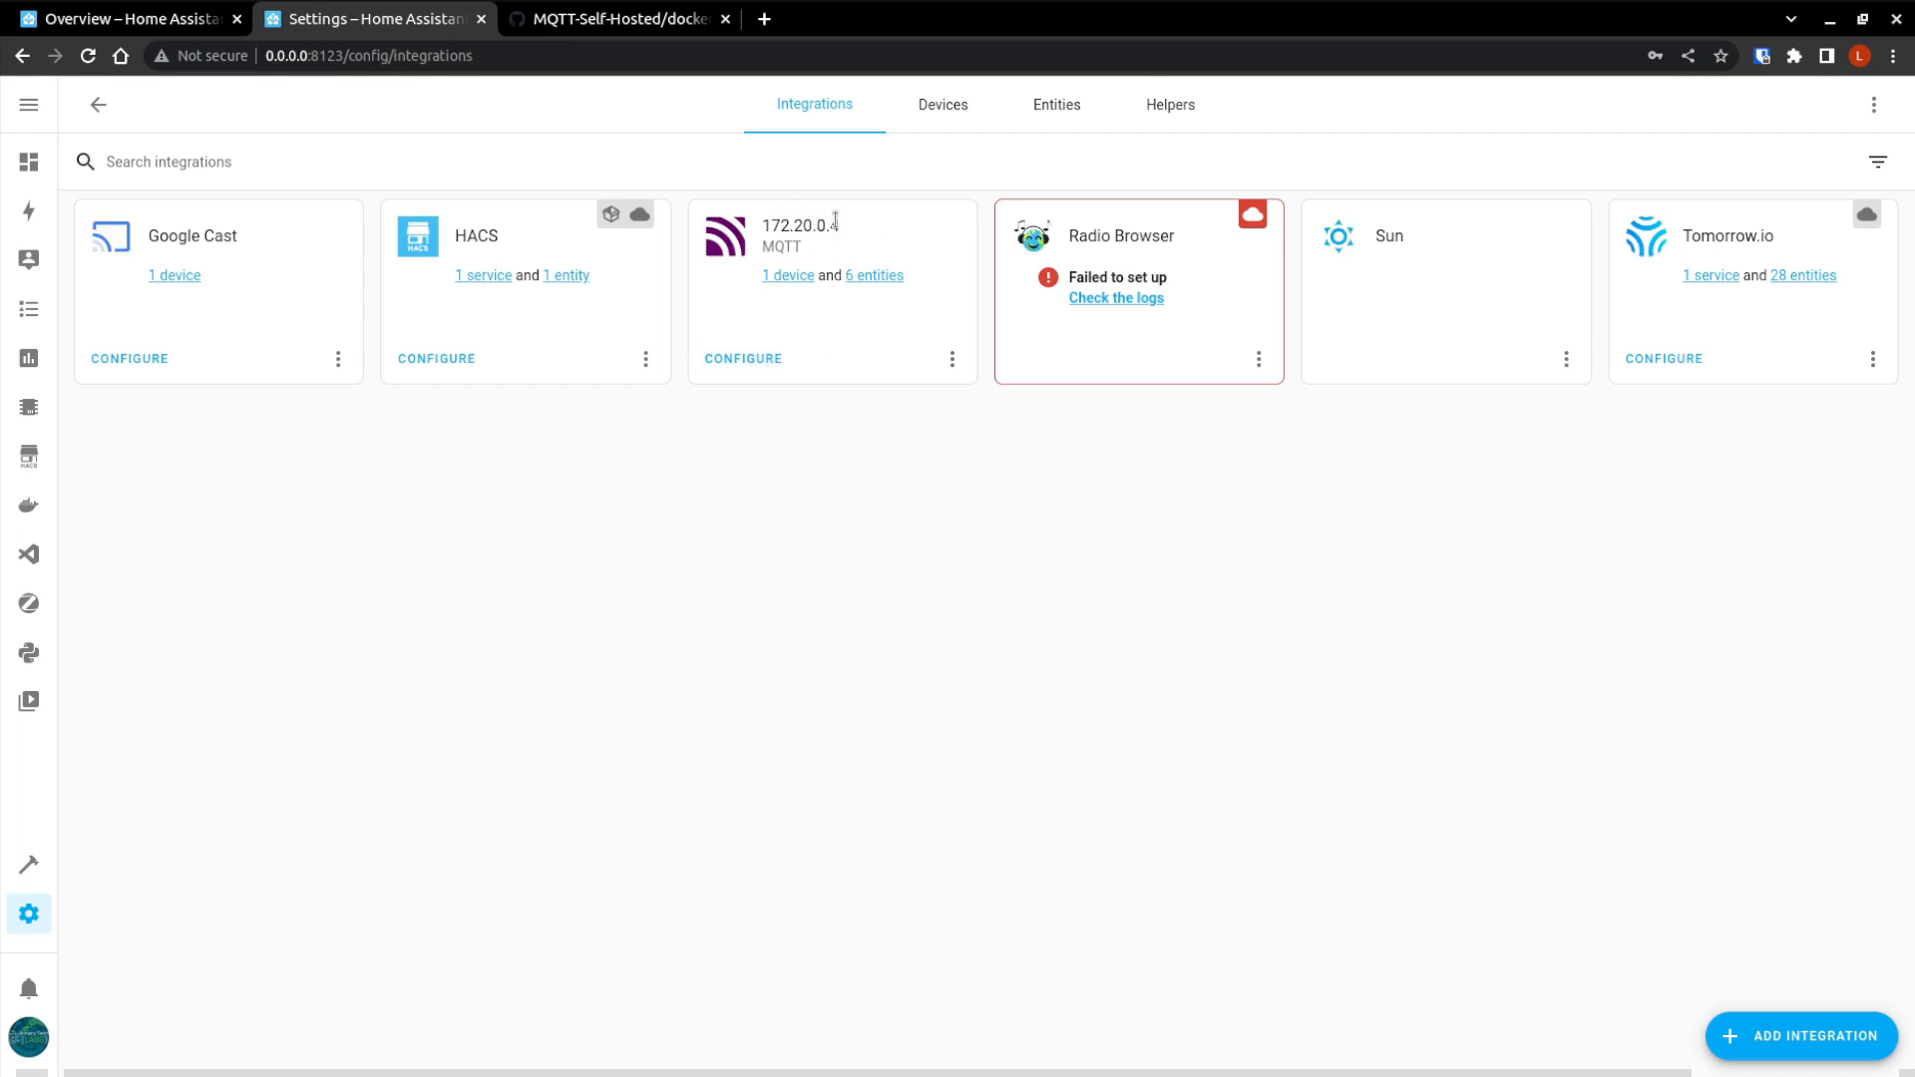
{"action": "mouse_move", "coordinate": [918, 265]}
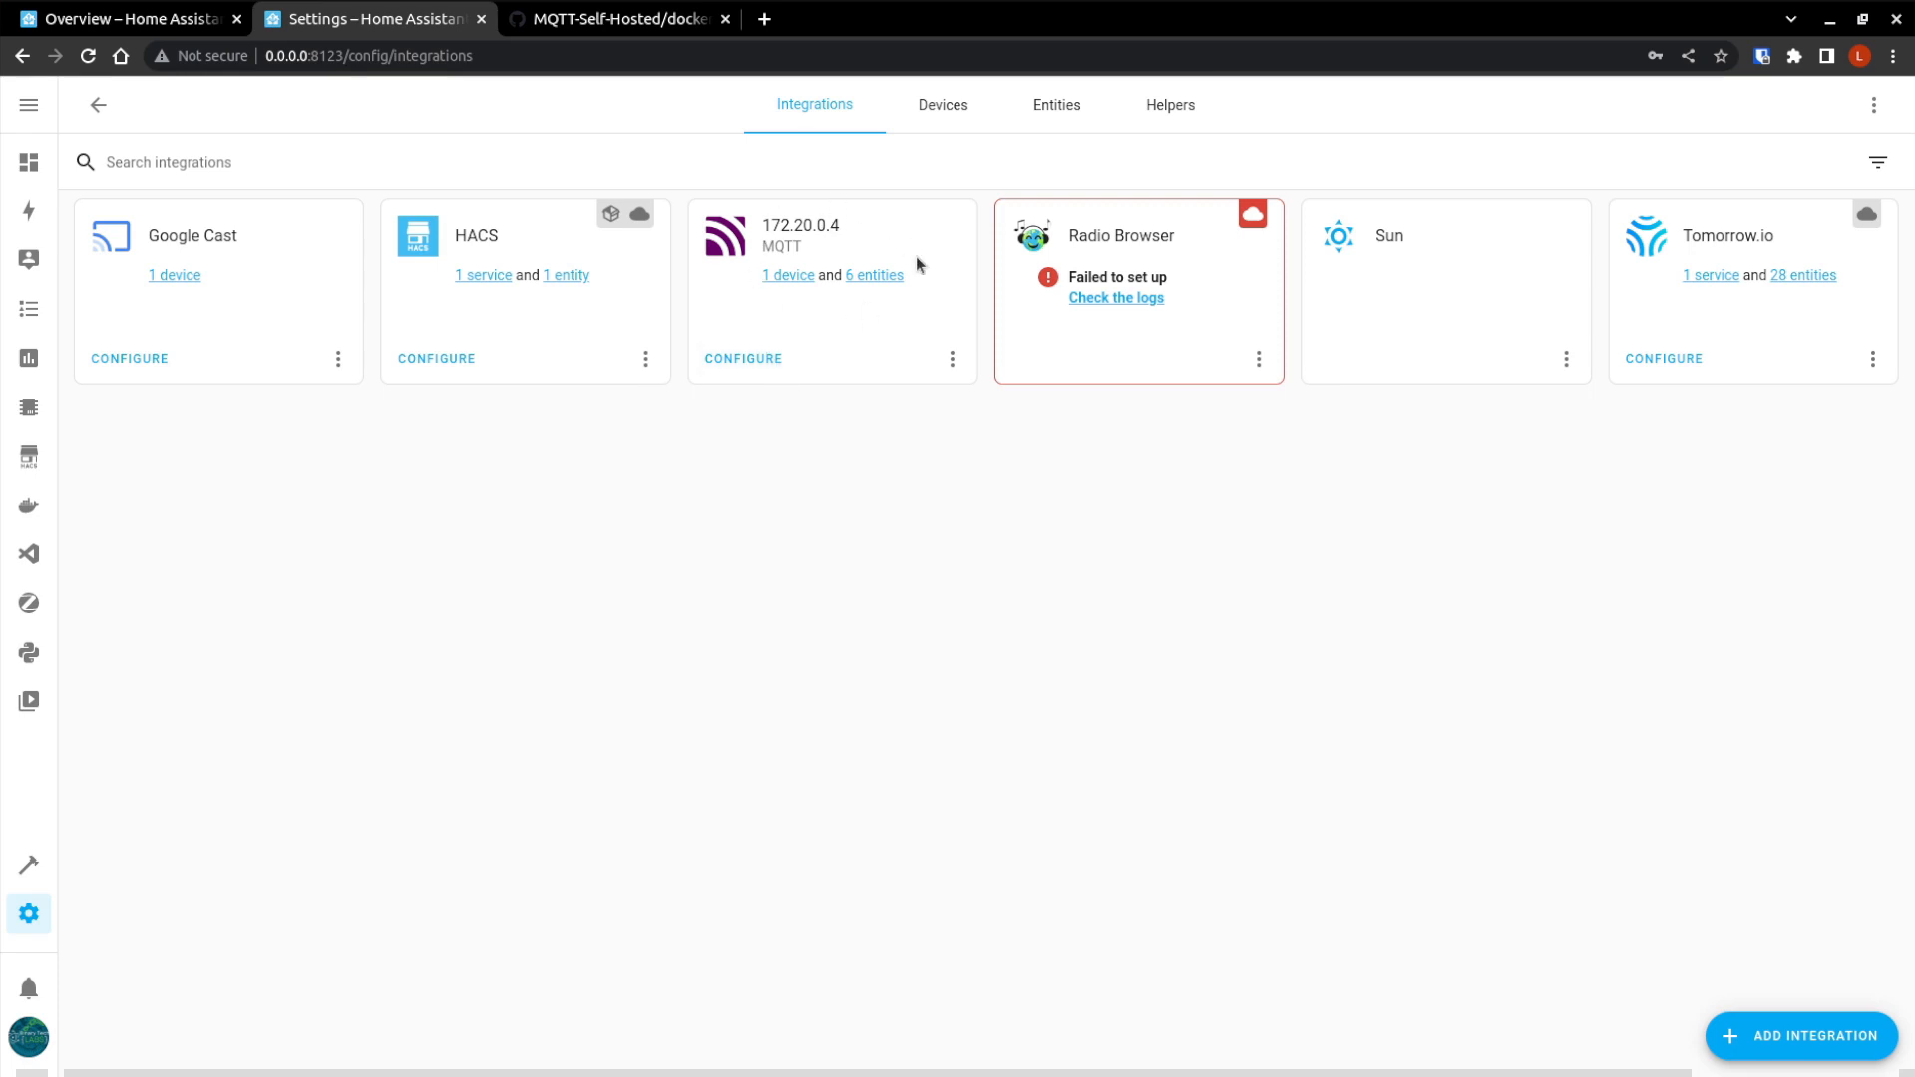
{"action": "mouse_move", "coordinate": [1547, 882]}
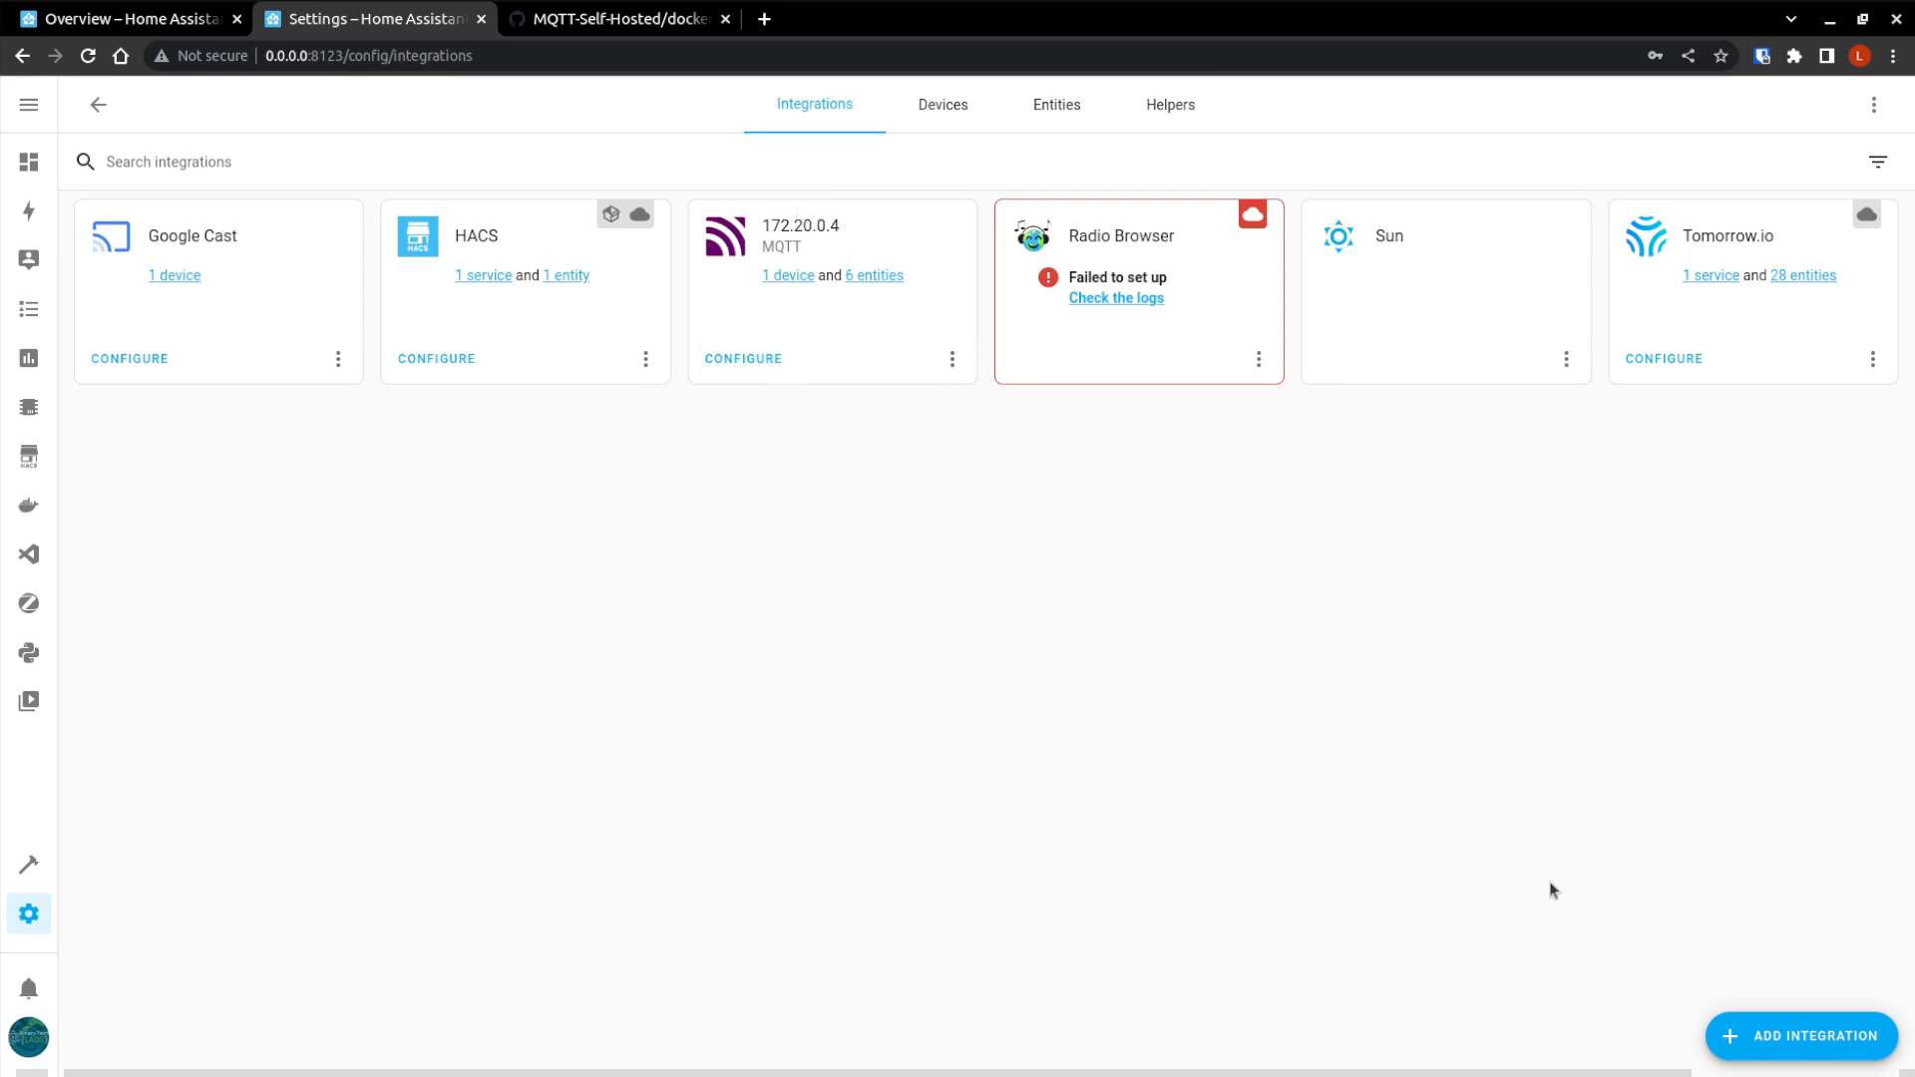
{"action": "left_click", "coordinate": [1815, 1035]}
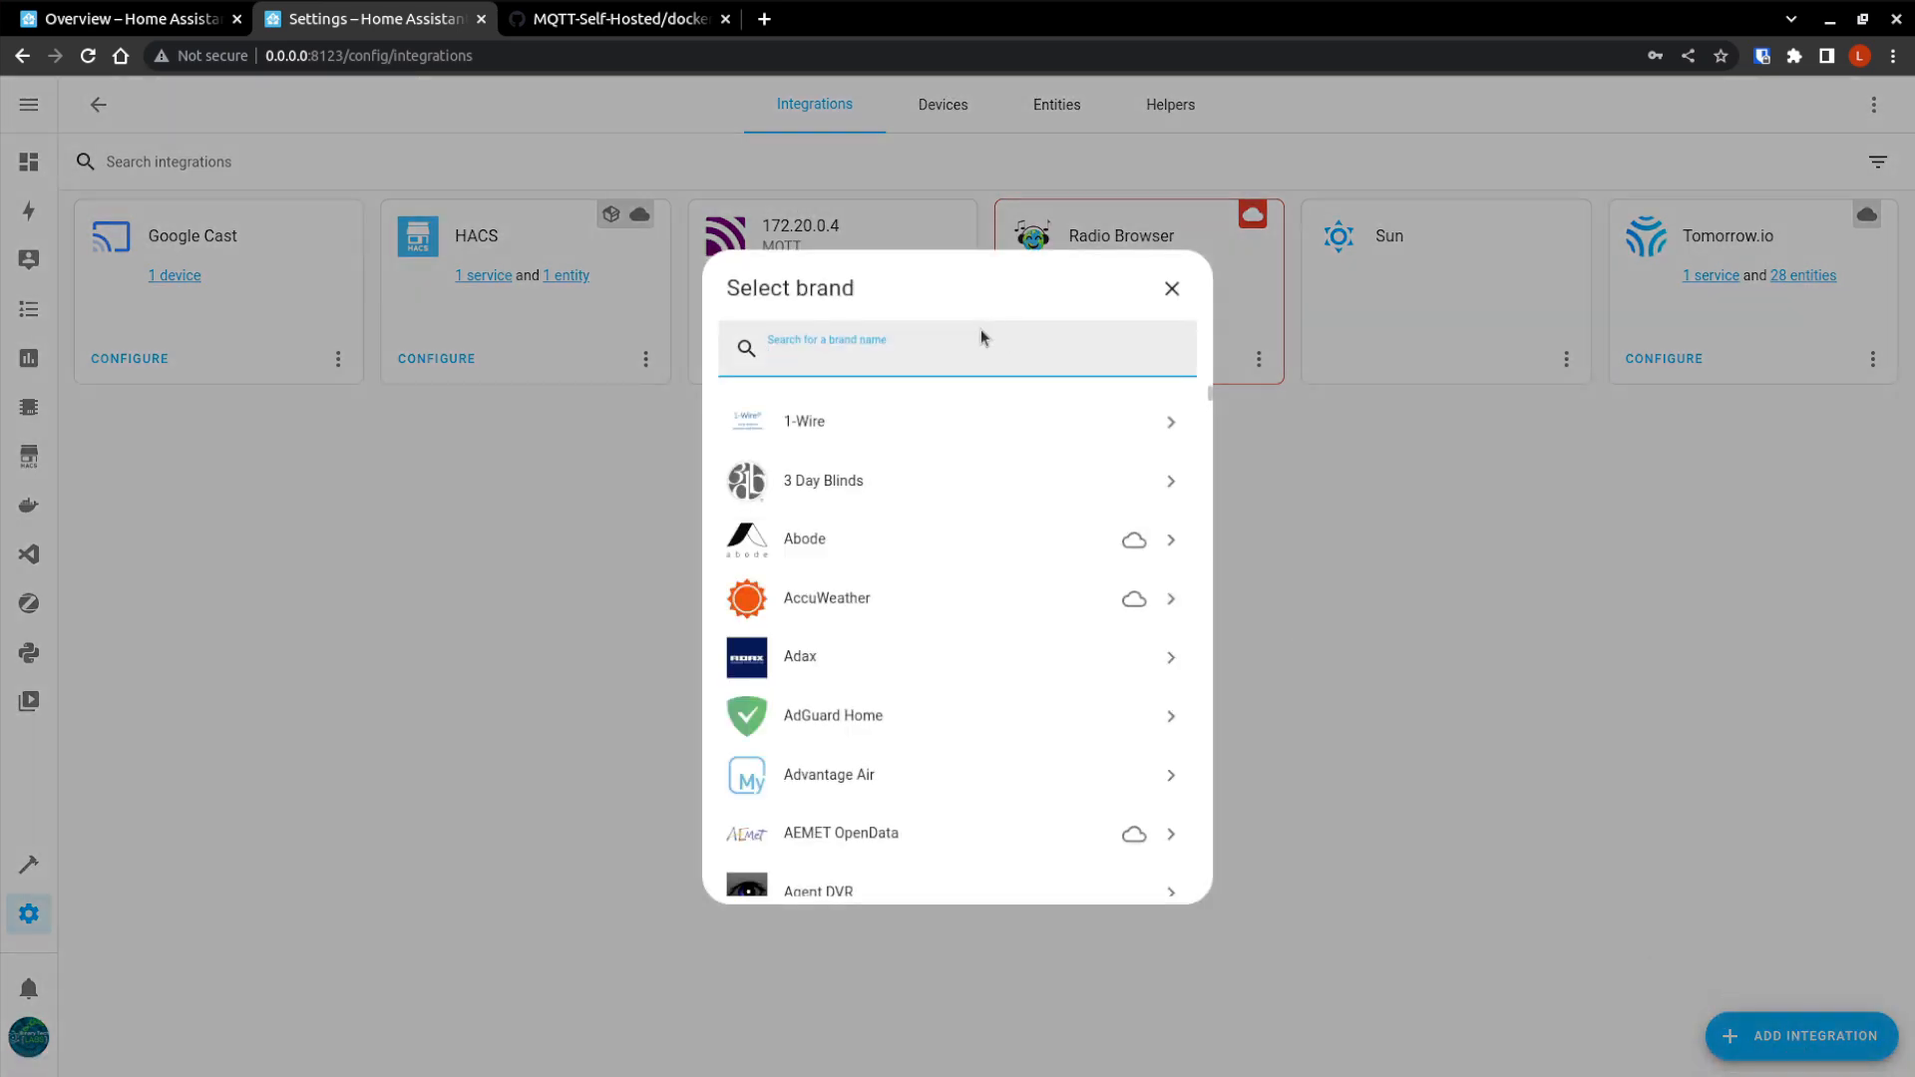
{"action": "type", "text": "mq"}
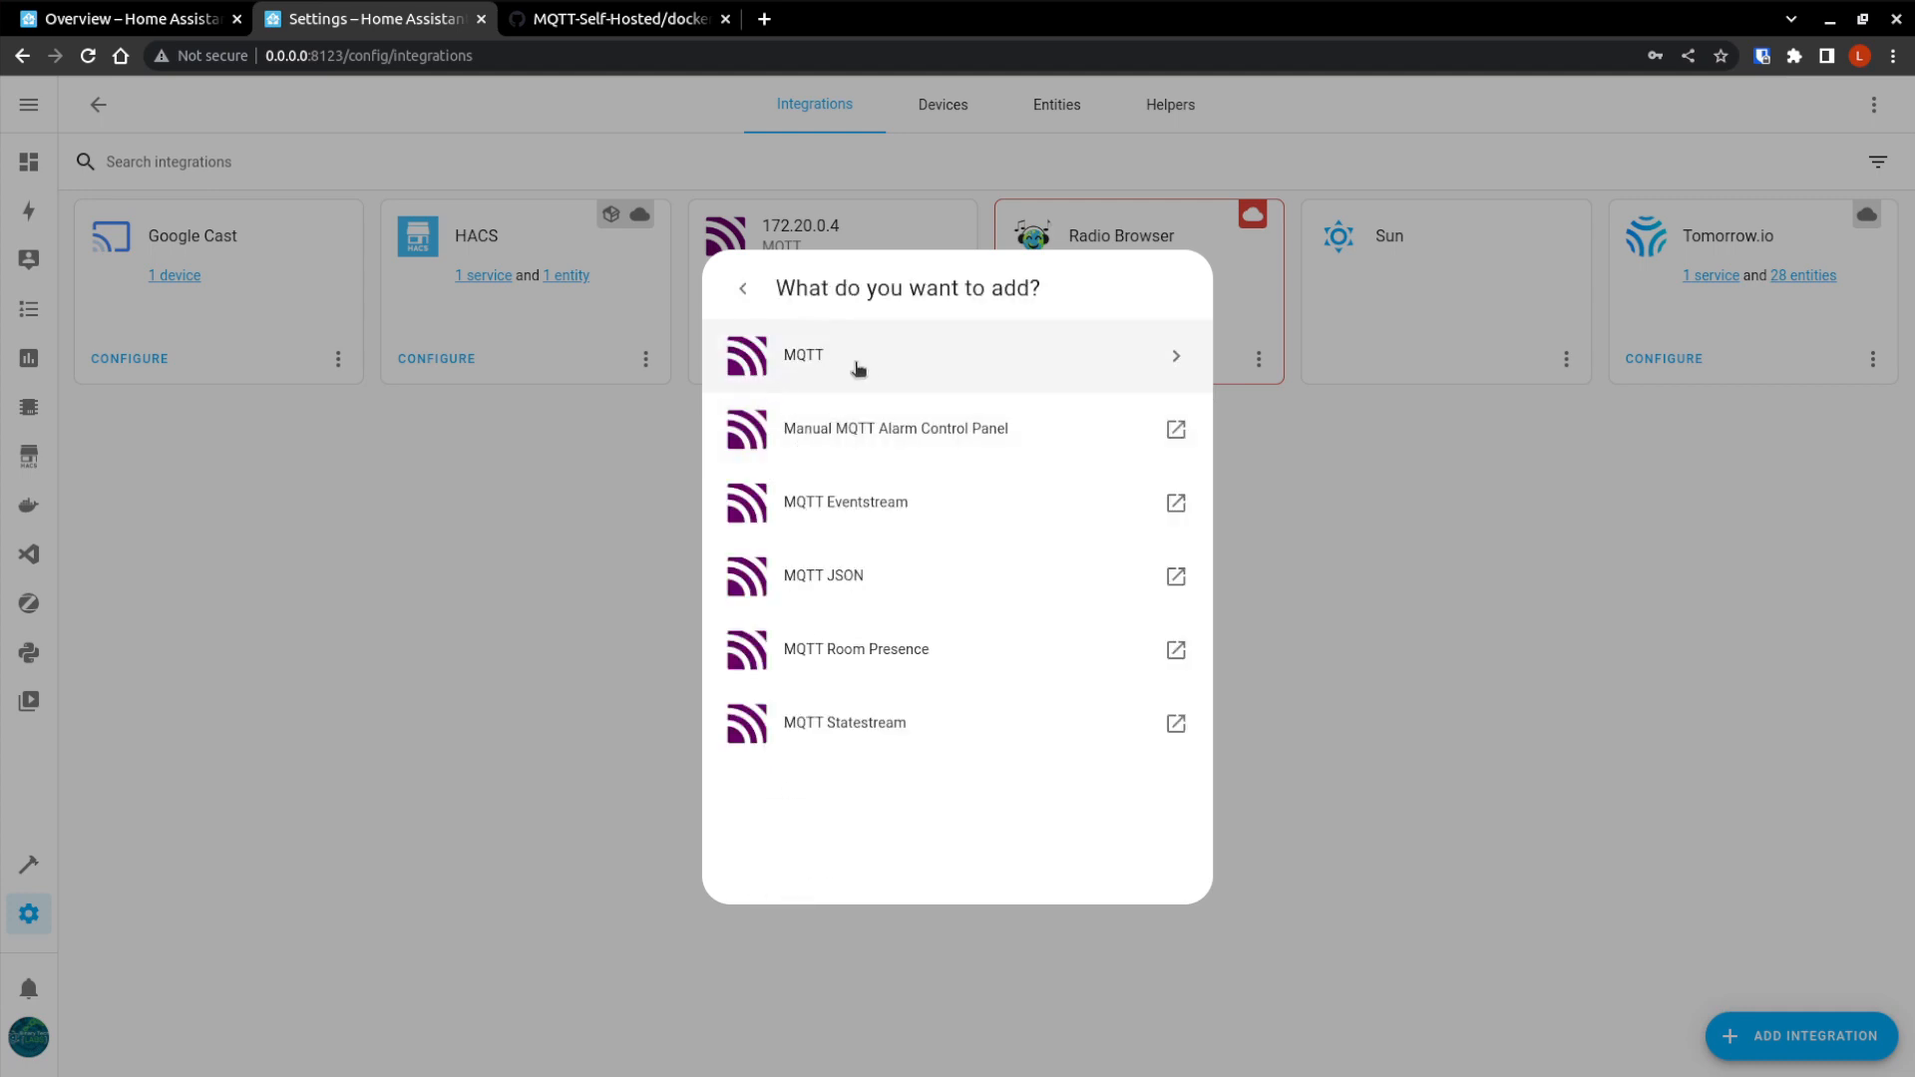
{"action": "mouse_move", "coordinate": [979, 355]}
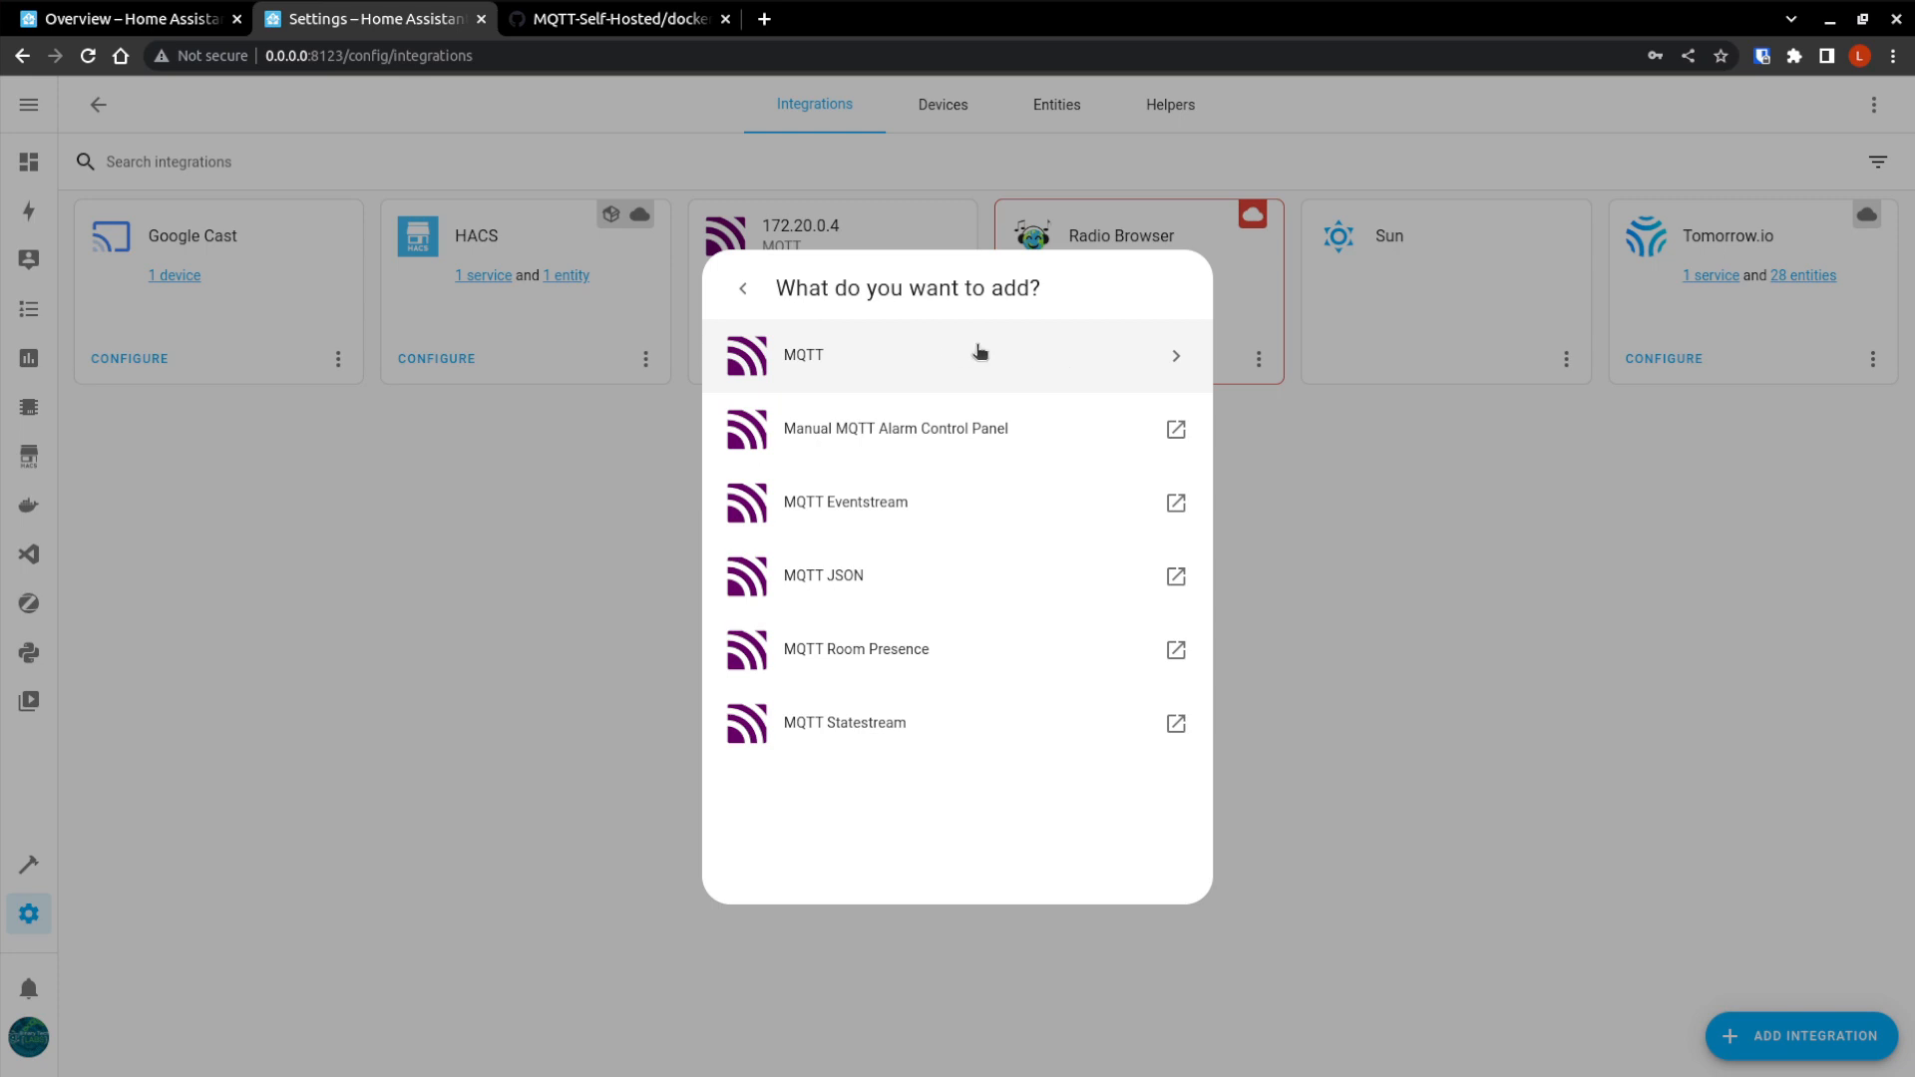
{"action": "mouse_move", "coordinate": [1136, 365]}
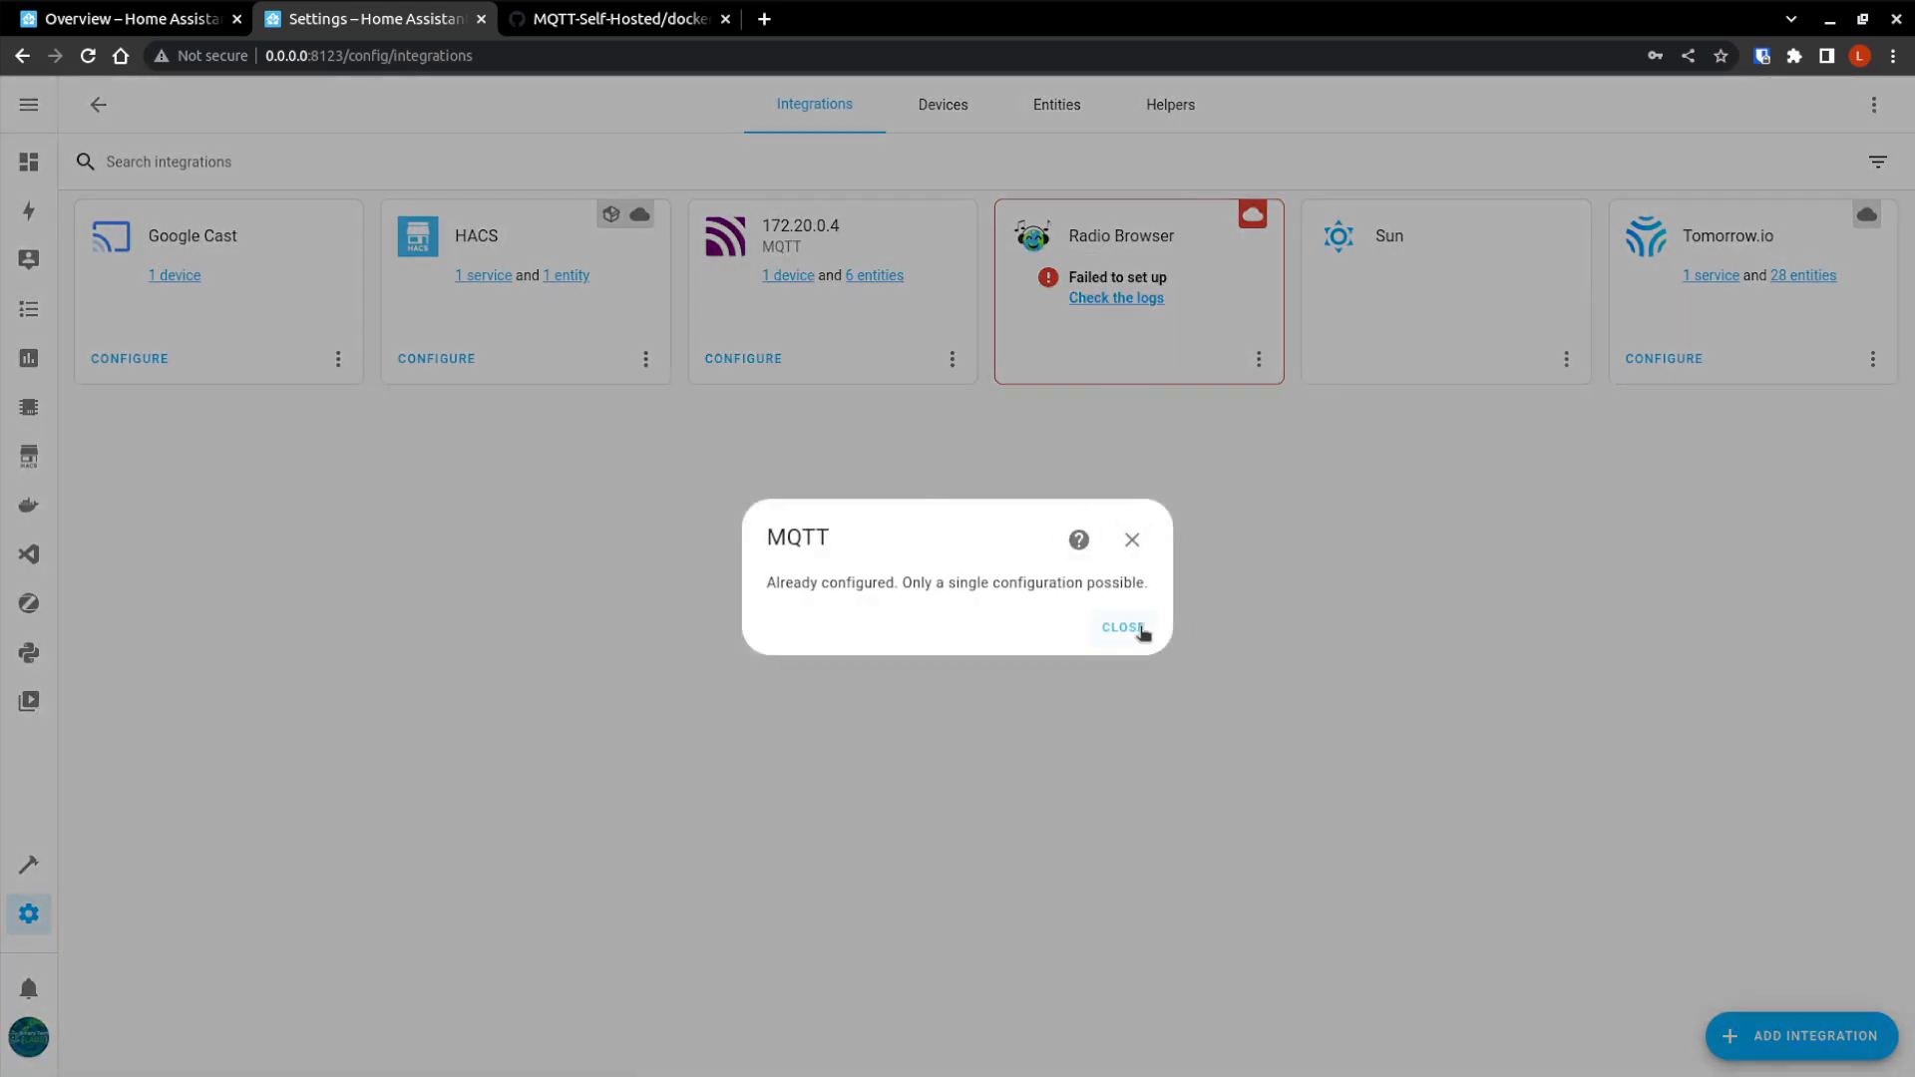
{"action": "left_click", "coordinate": [1122, 628]}
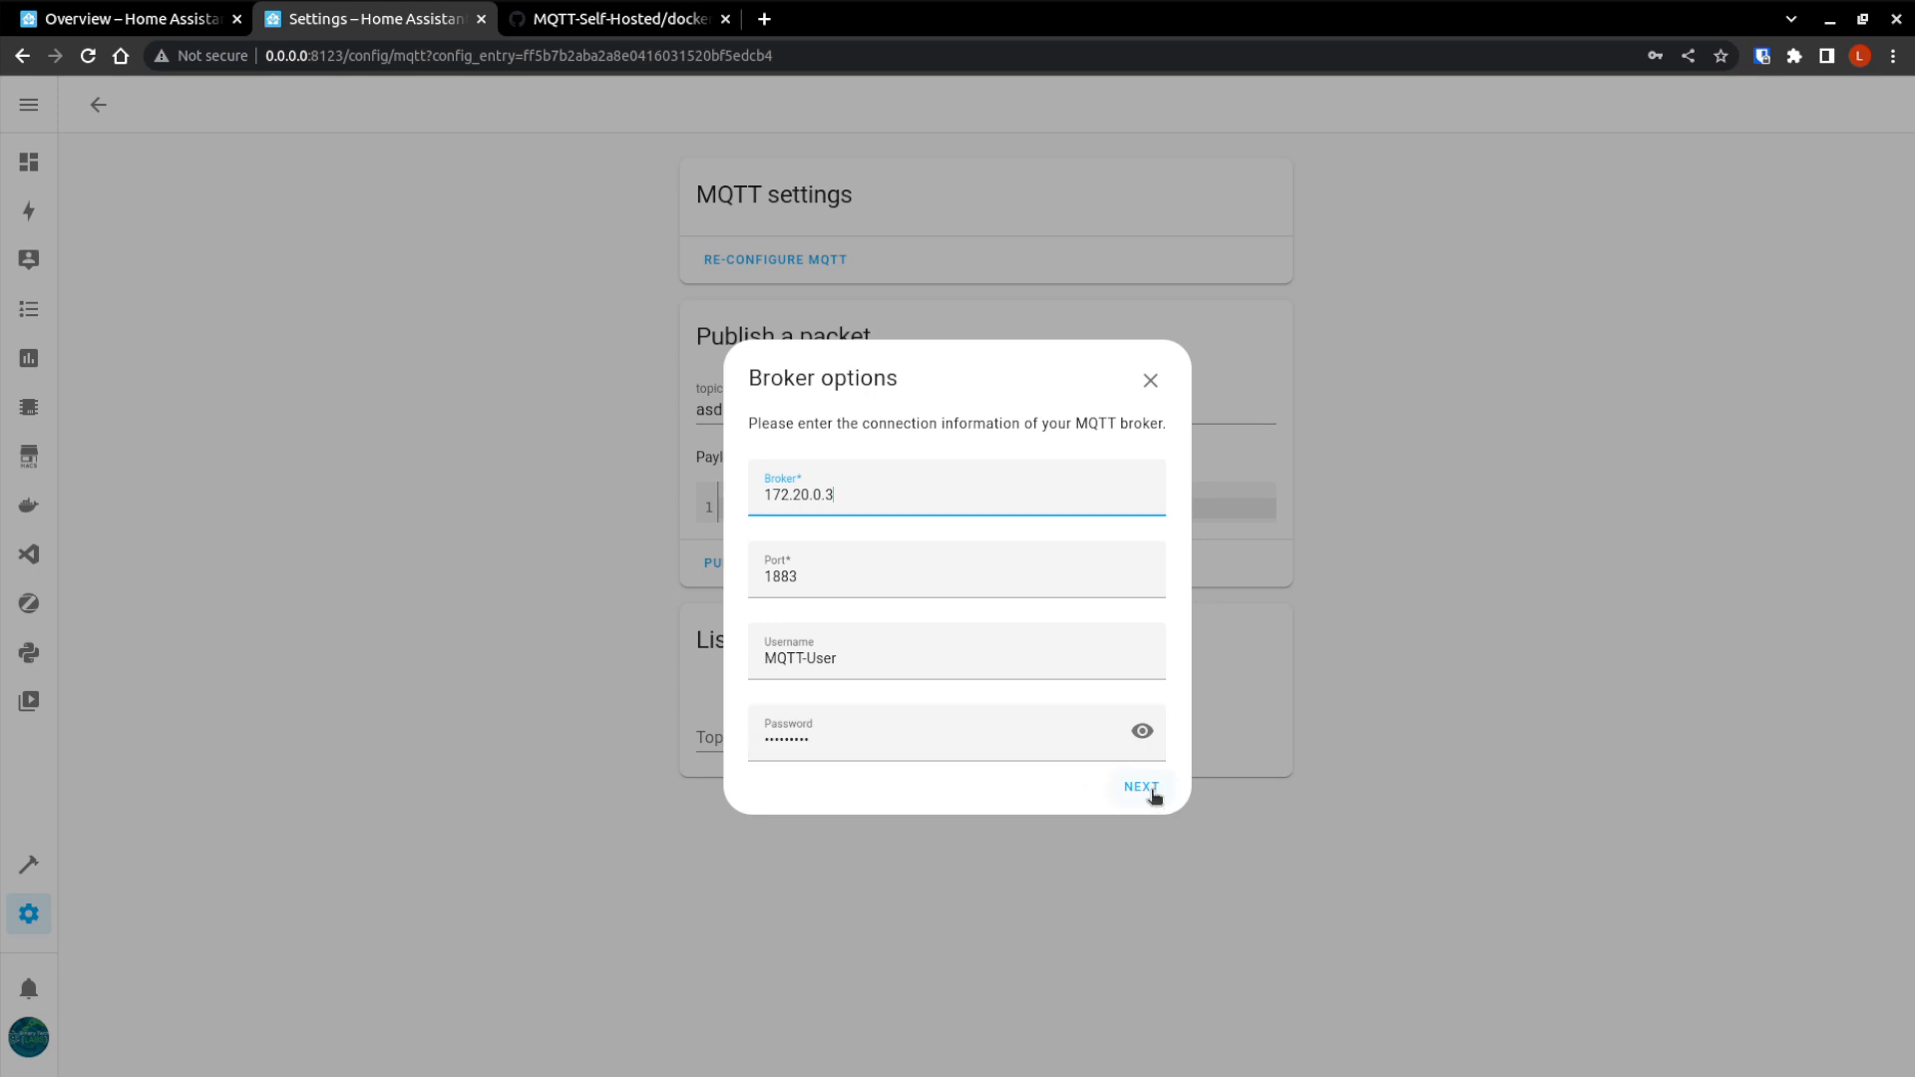
Leave the broker connection details unchanged and proceed to Next.
{"action": "left_click", "coordinate": [1137, 787]}
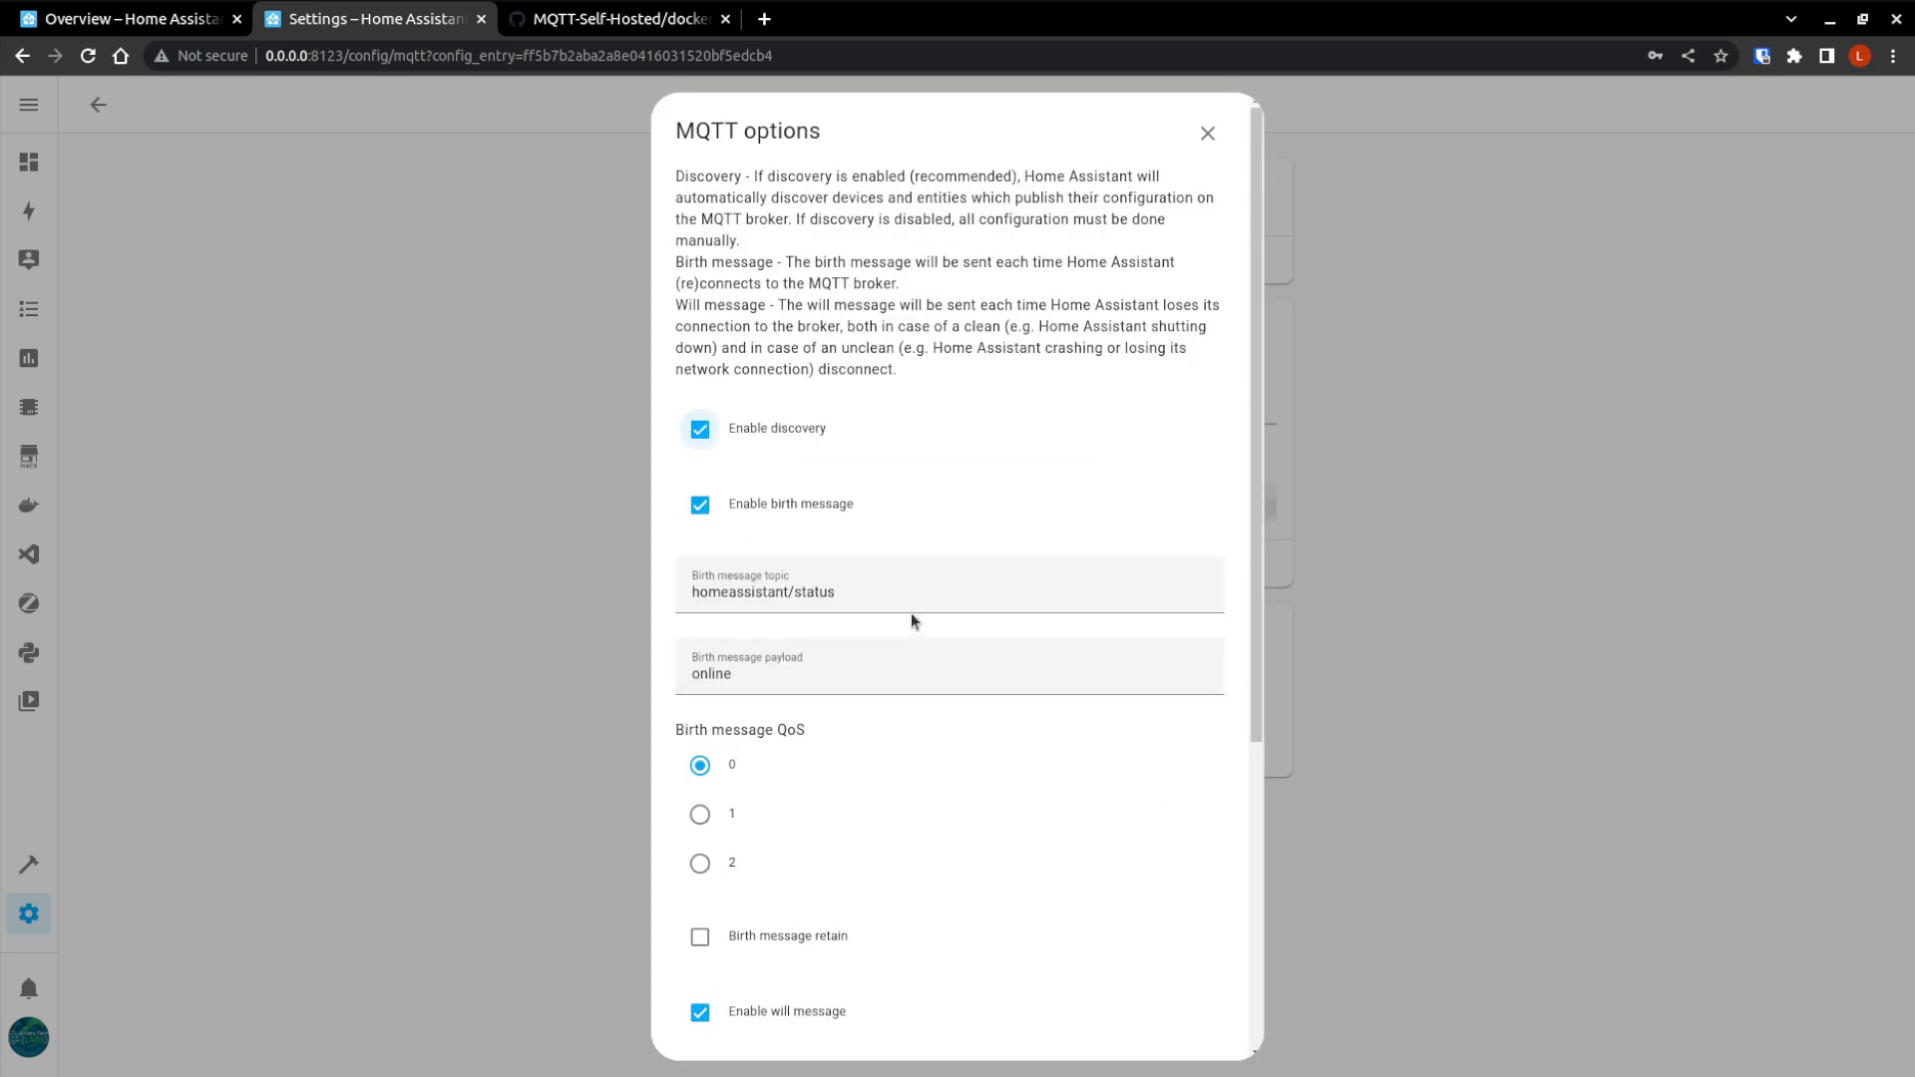
{"action": "mouse_move", "coordinate": [820, 406]}
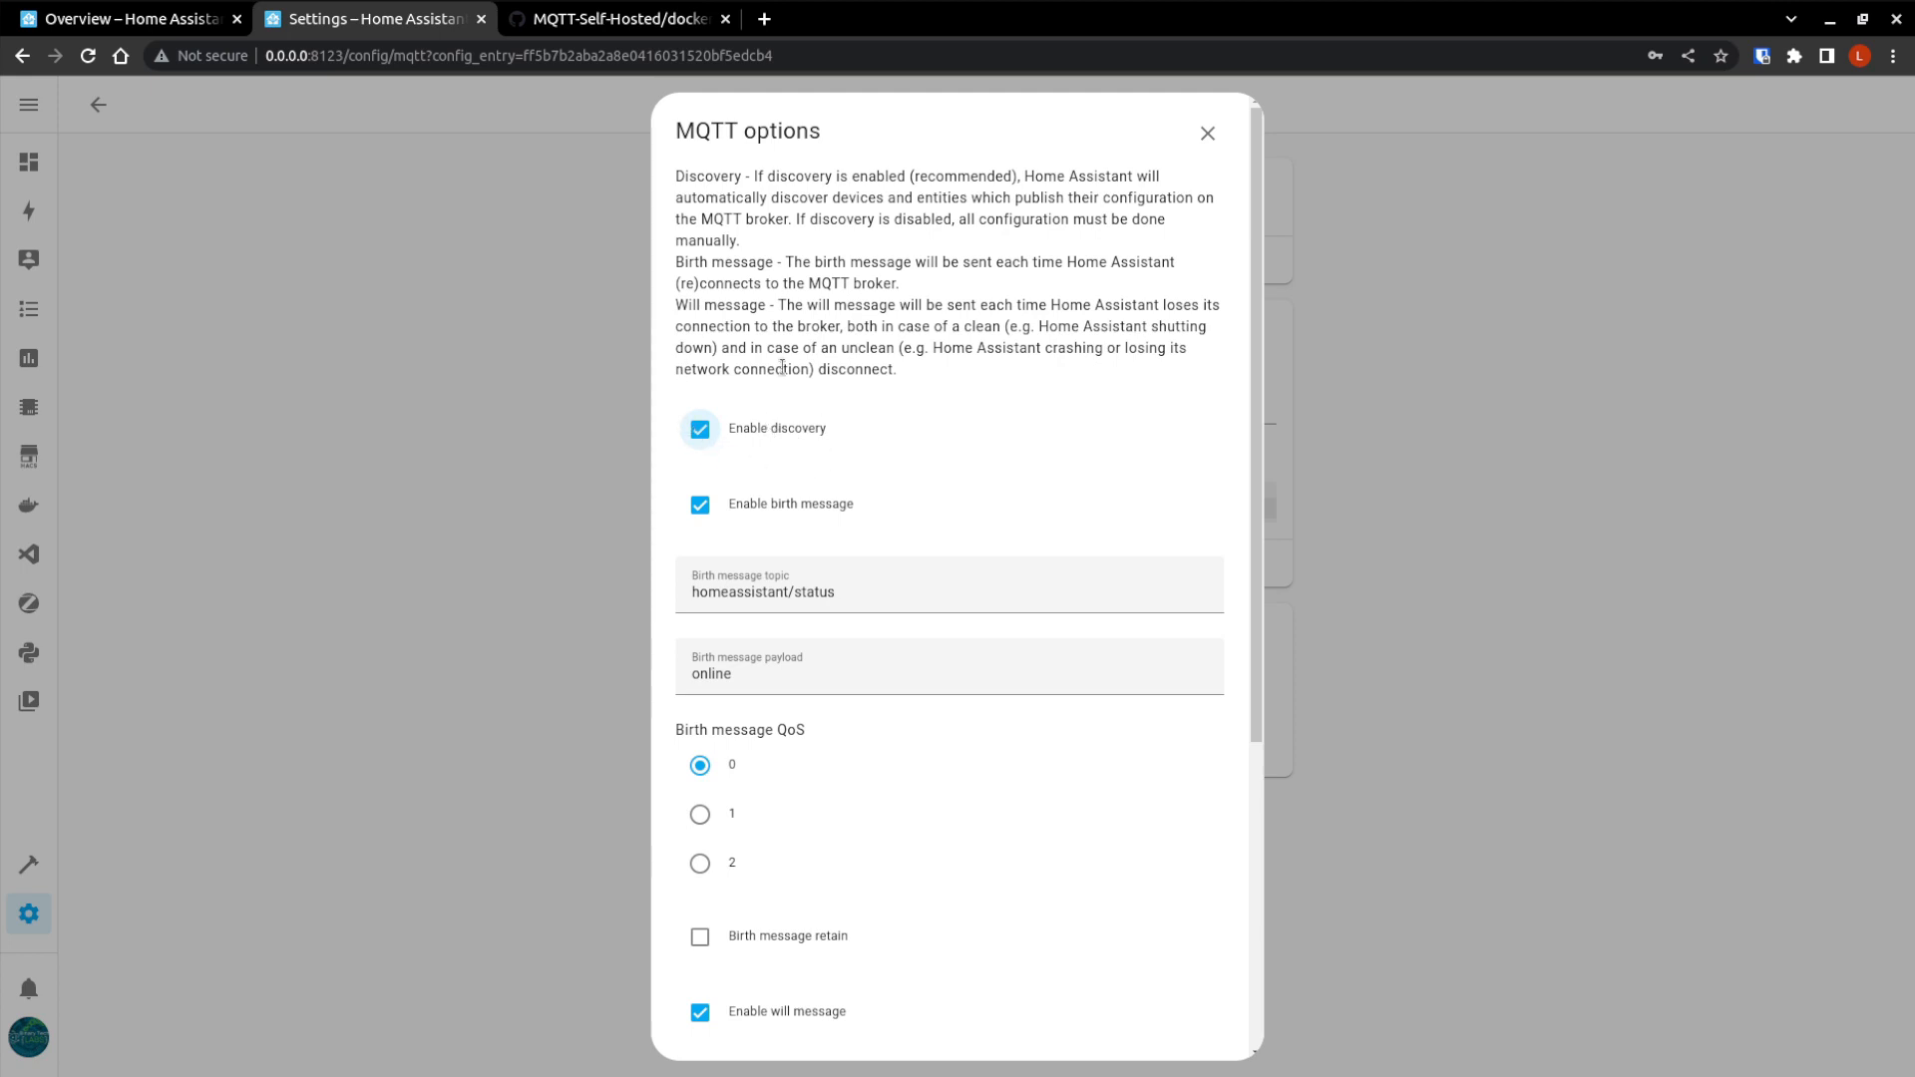
{"action": "mouse_move", "coordinate": [829, 474]}
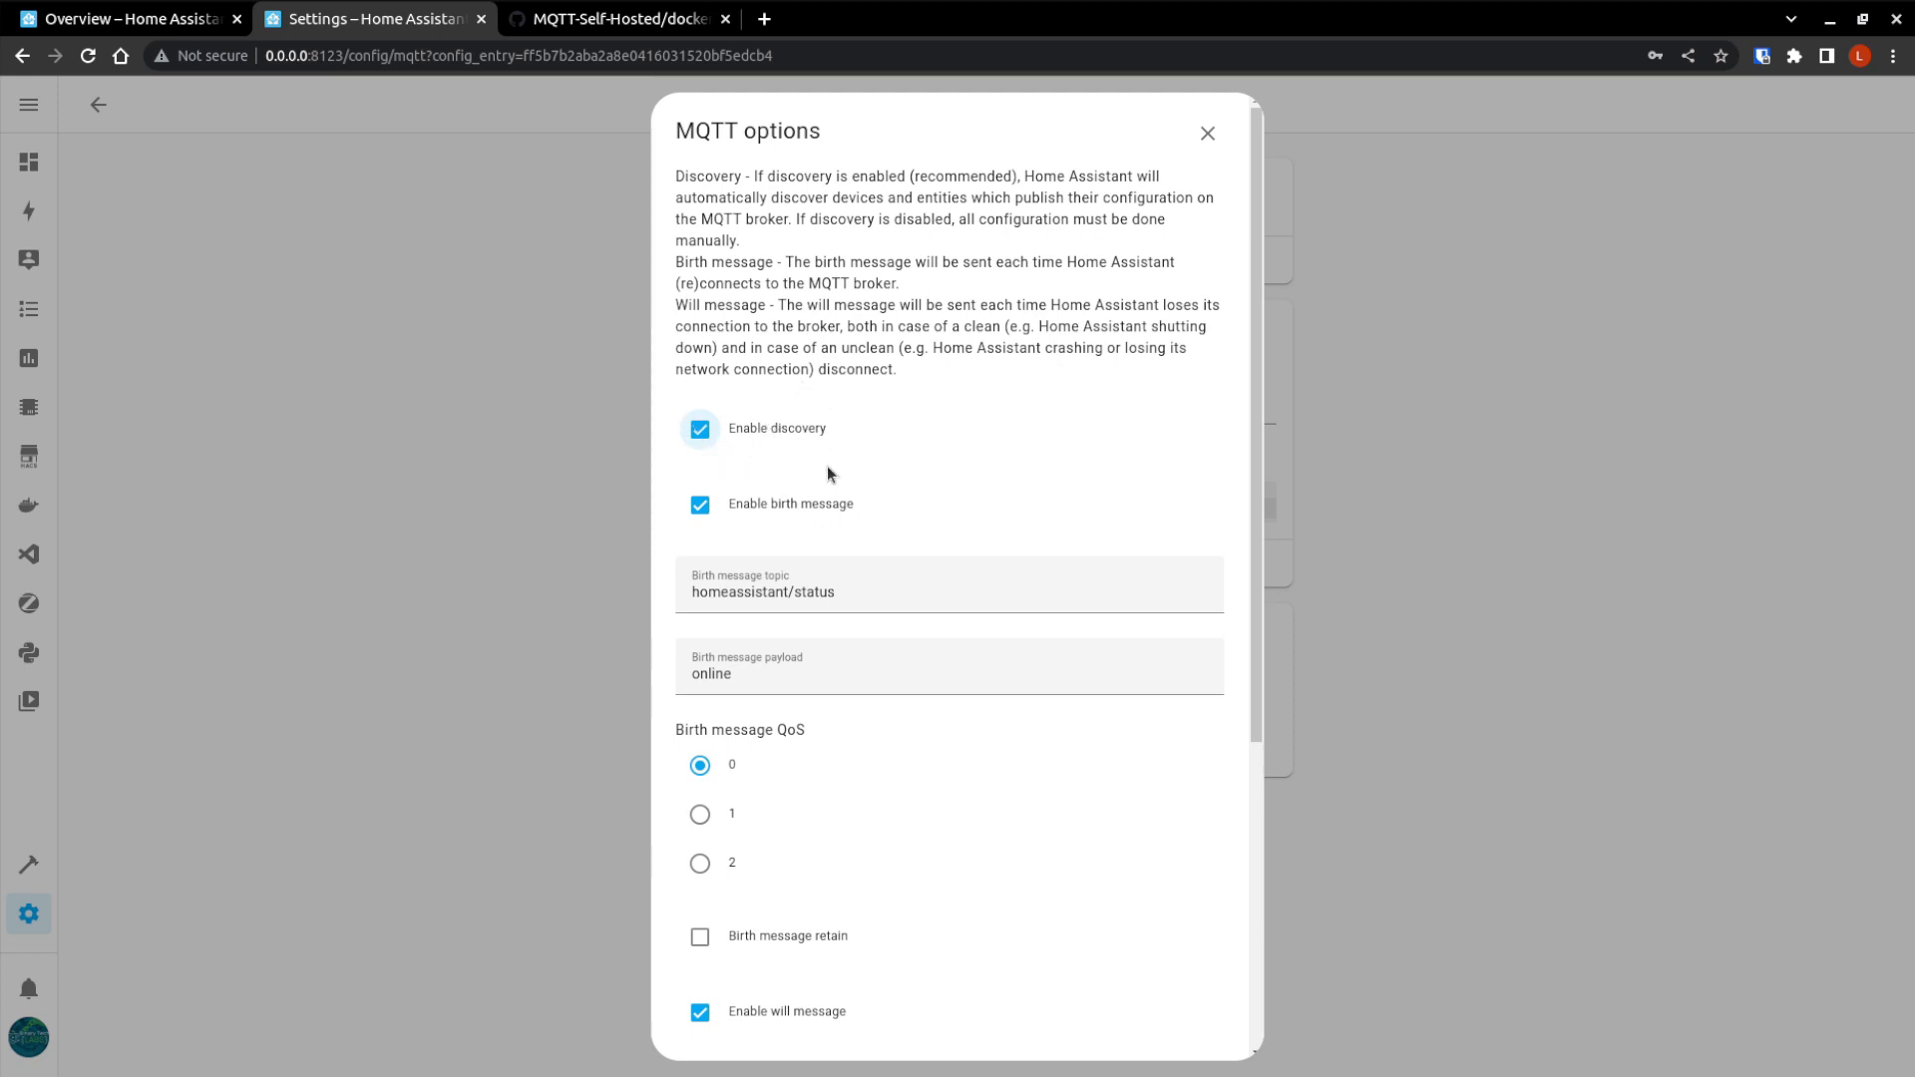
{"action": "mouse_move", "coordinate": [732, 395]}
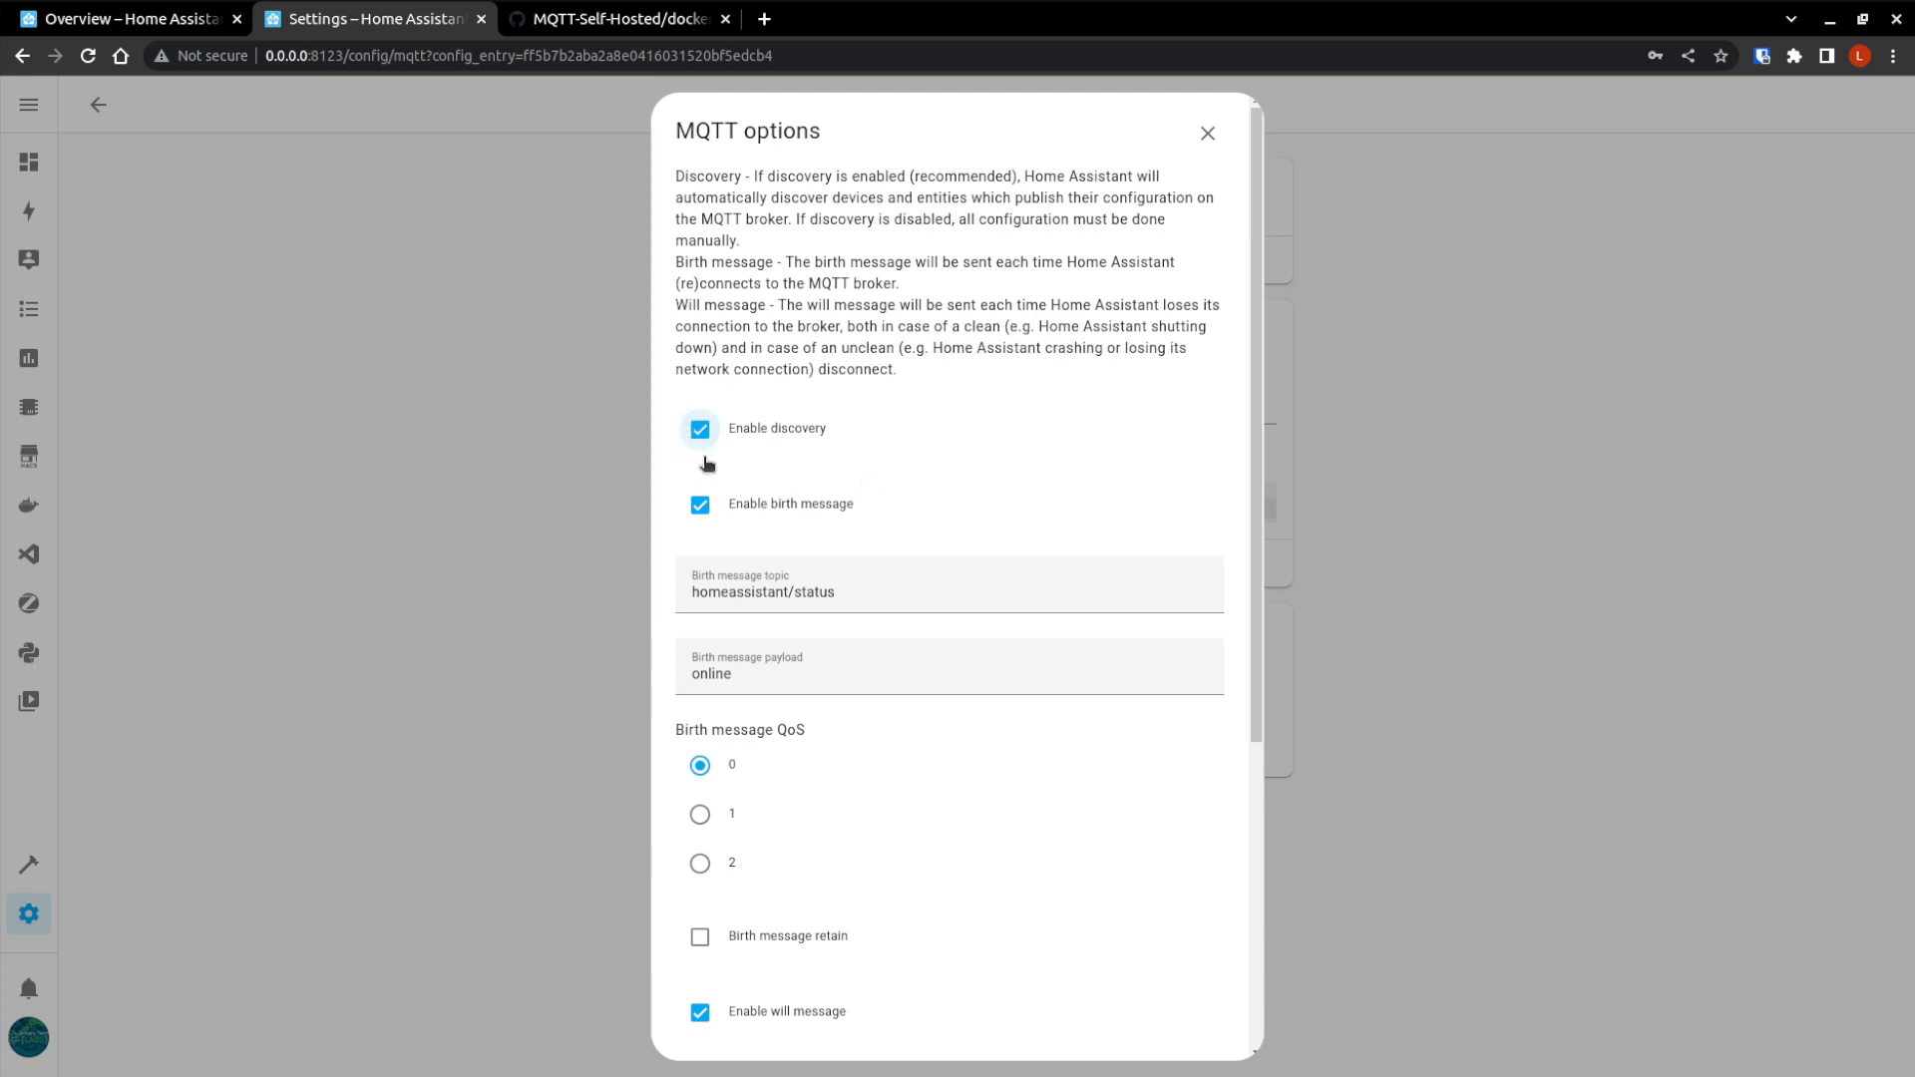
{"action": "mouse_move", "coordinate": [730, 512]}
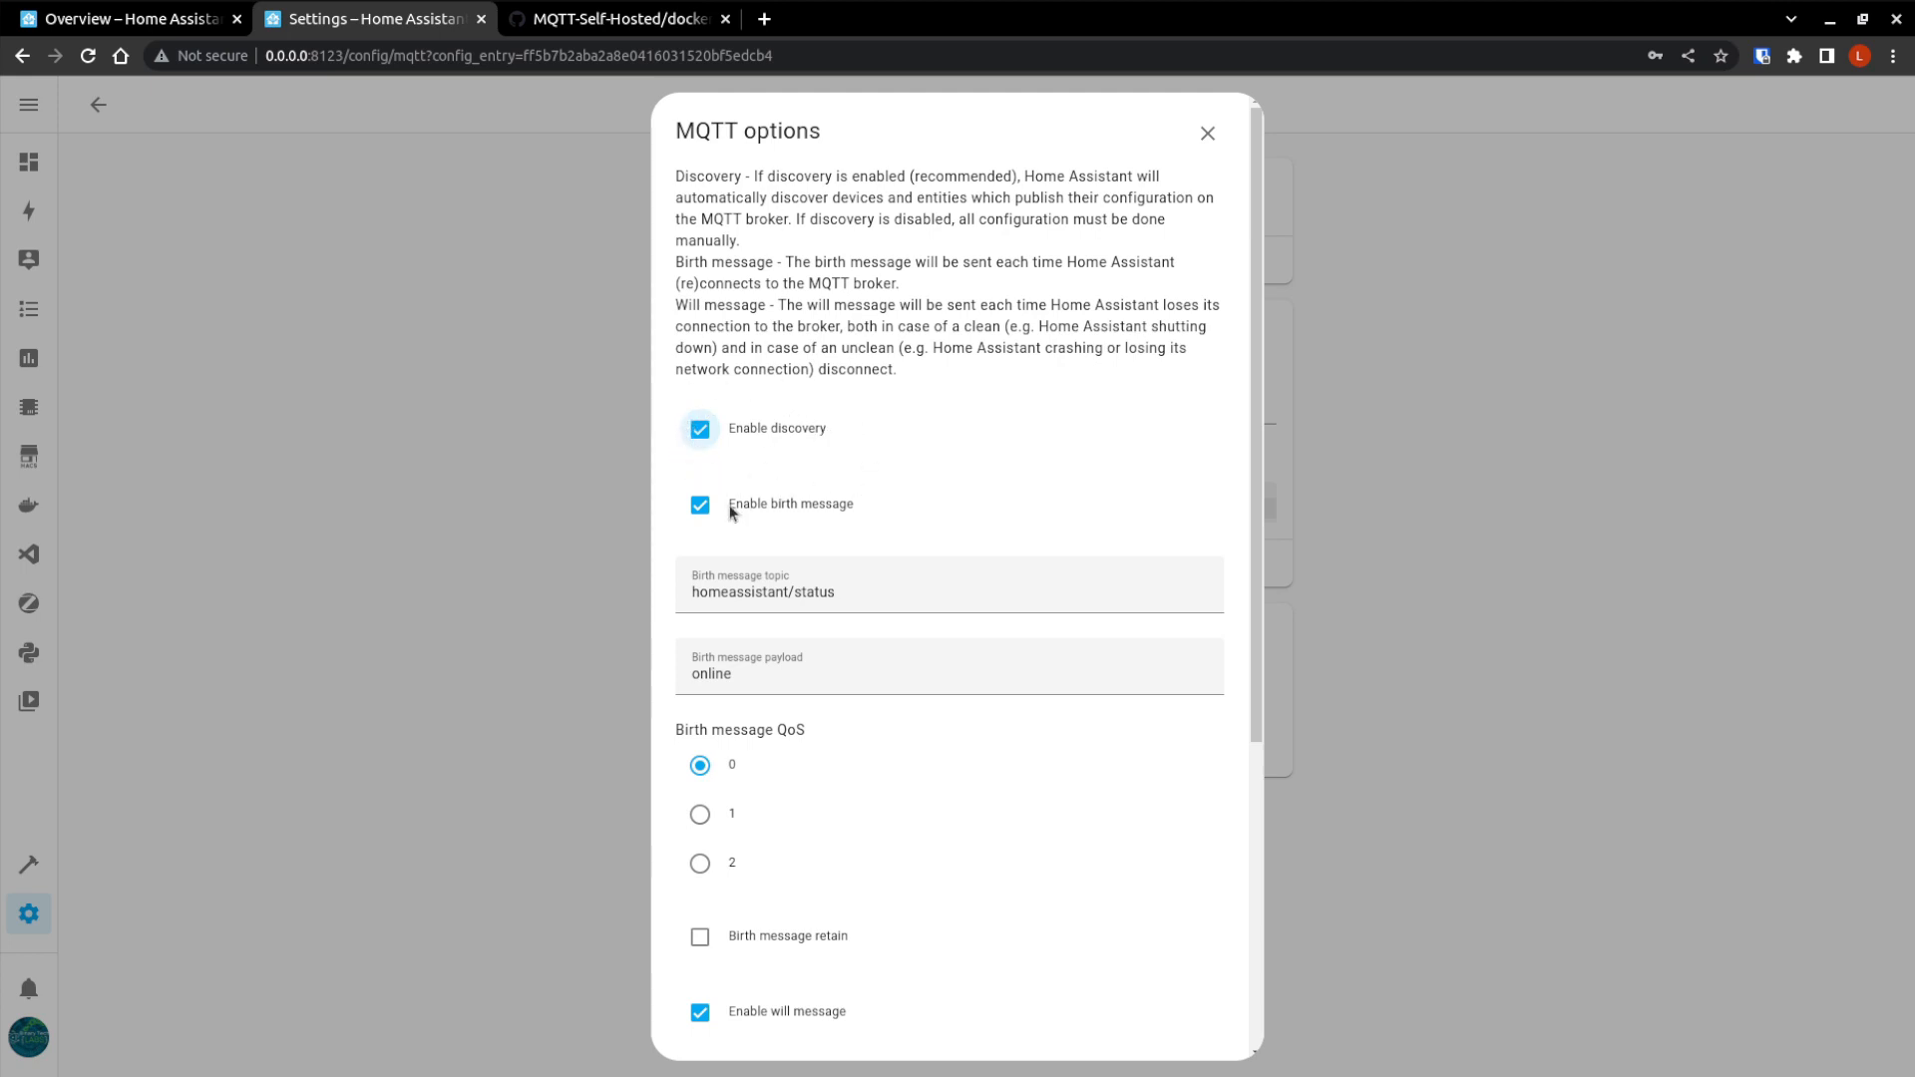
{"action": "mouse_move", "coordinate": [1179, 407]}
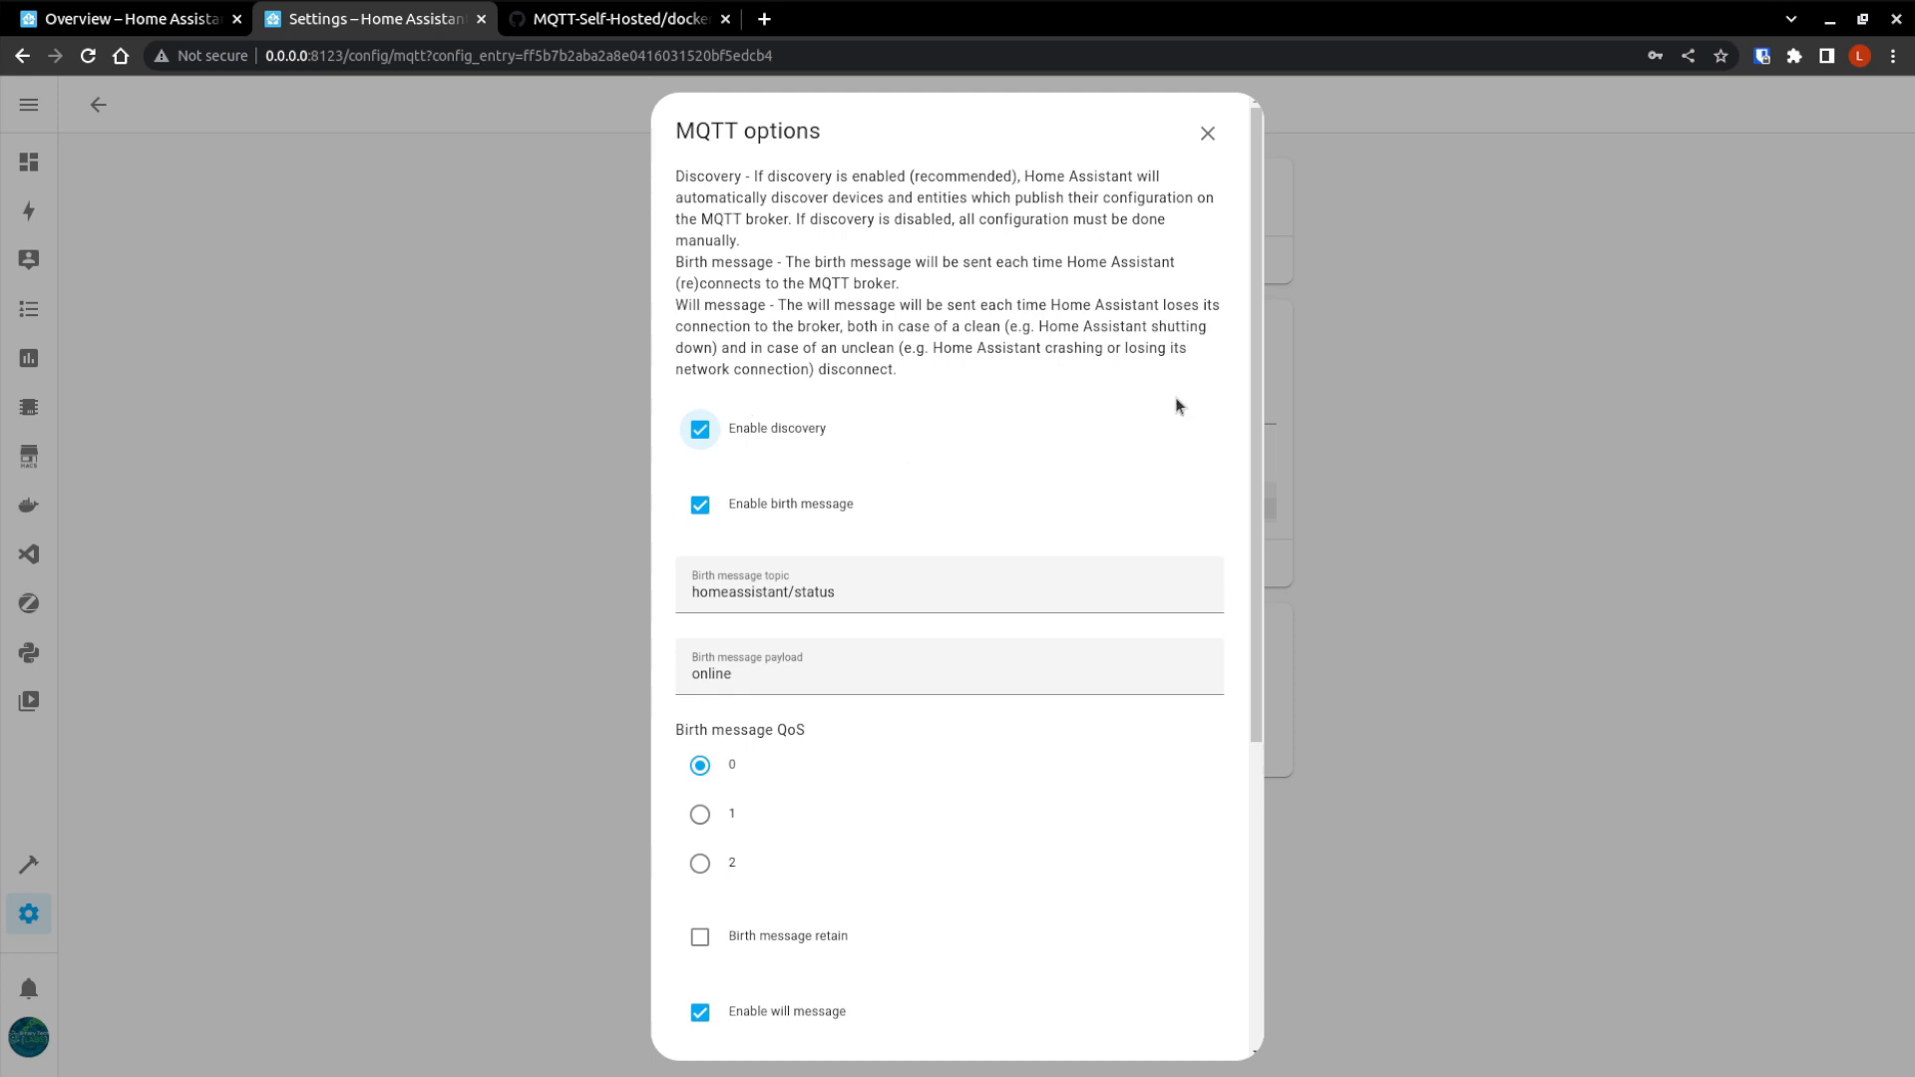
Review birth/will message and QoS defaults, submit the options, and finish.
{"action": "scroll", "scroll_direction": "down", "scroll_amount": 3}
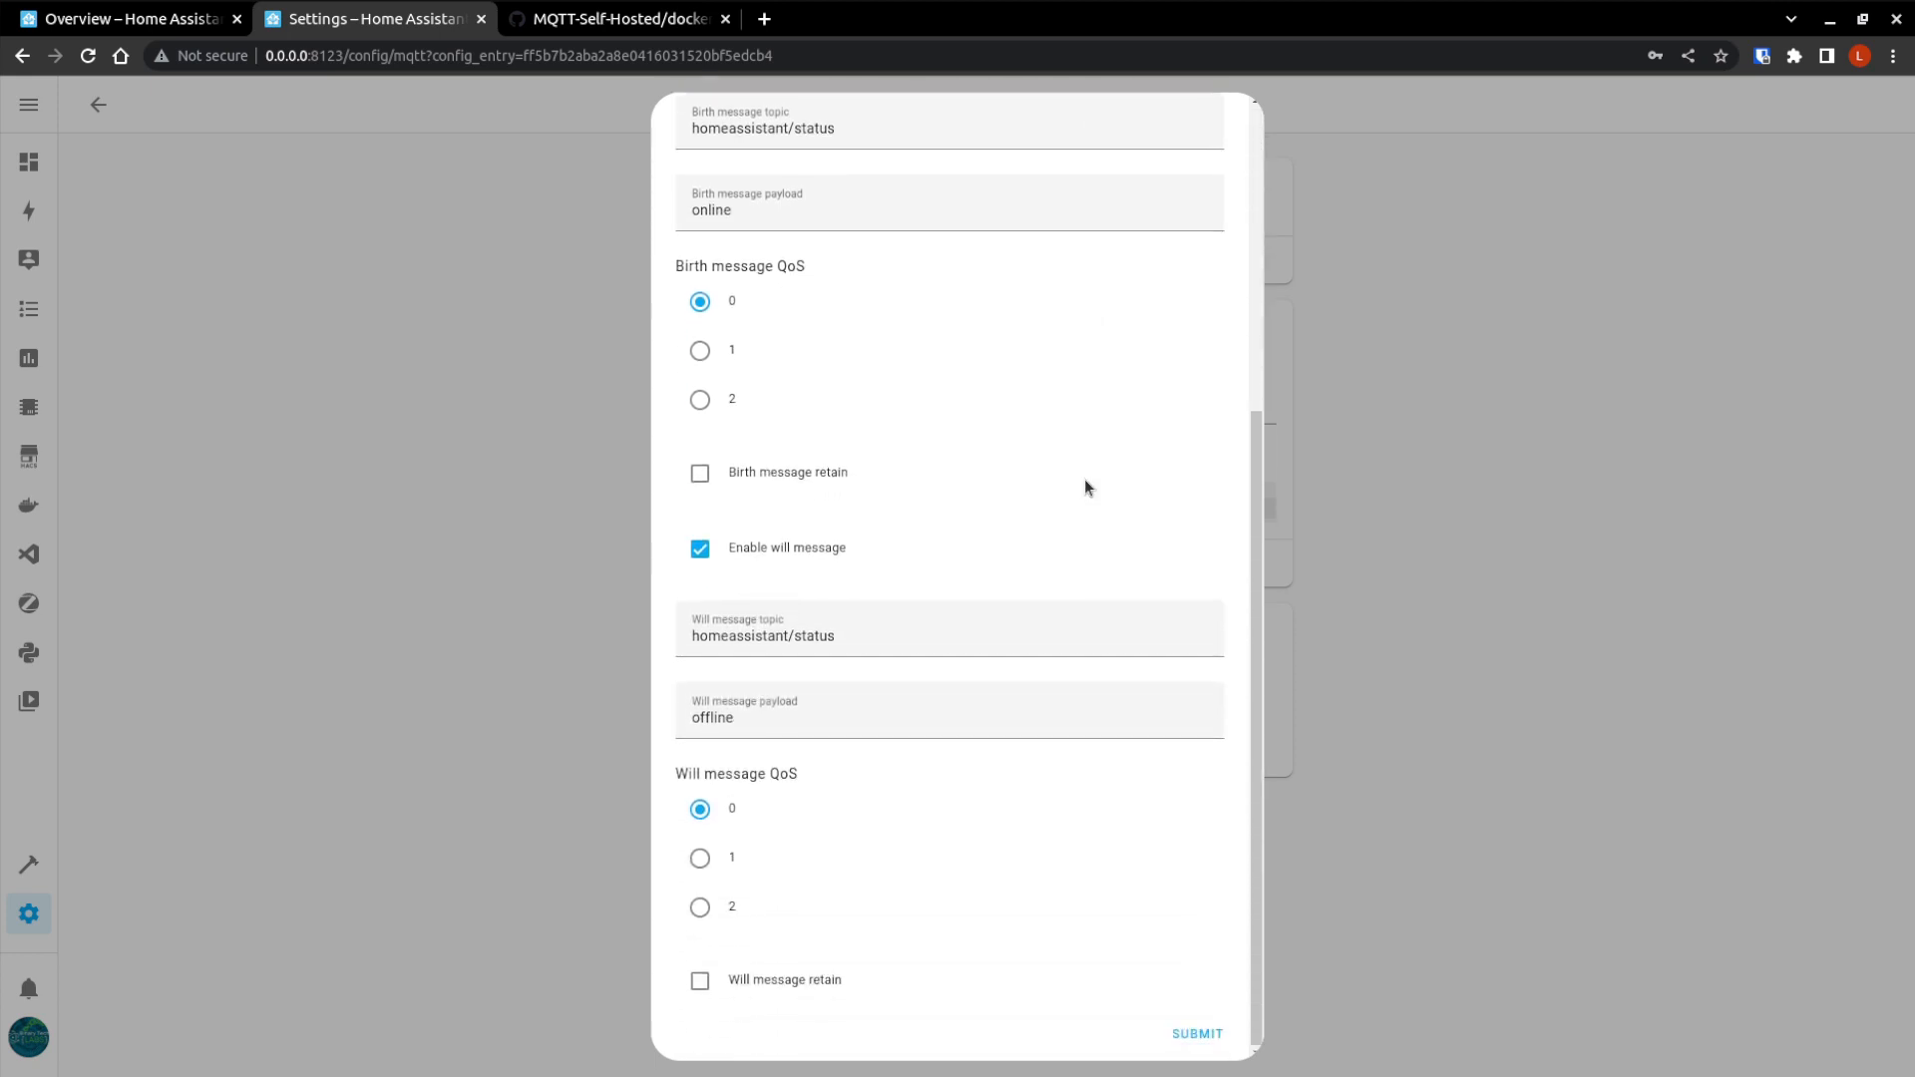
{"action": "scroll", "scroll_direction": "up", "scroll_amount": 3}
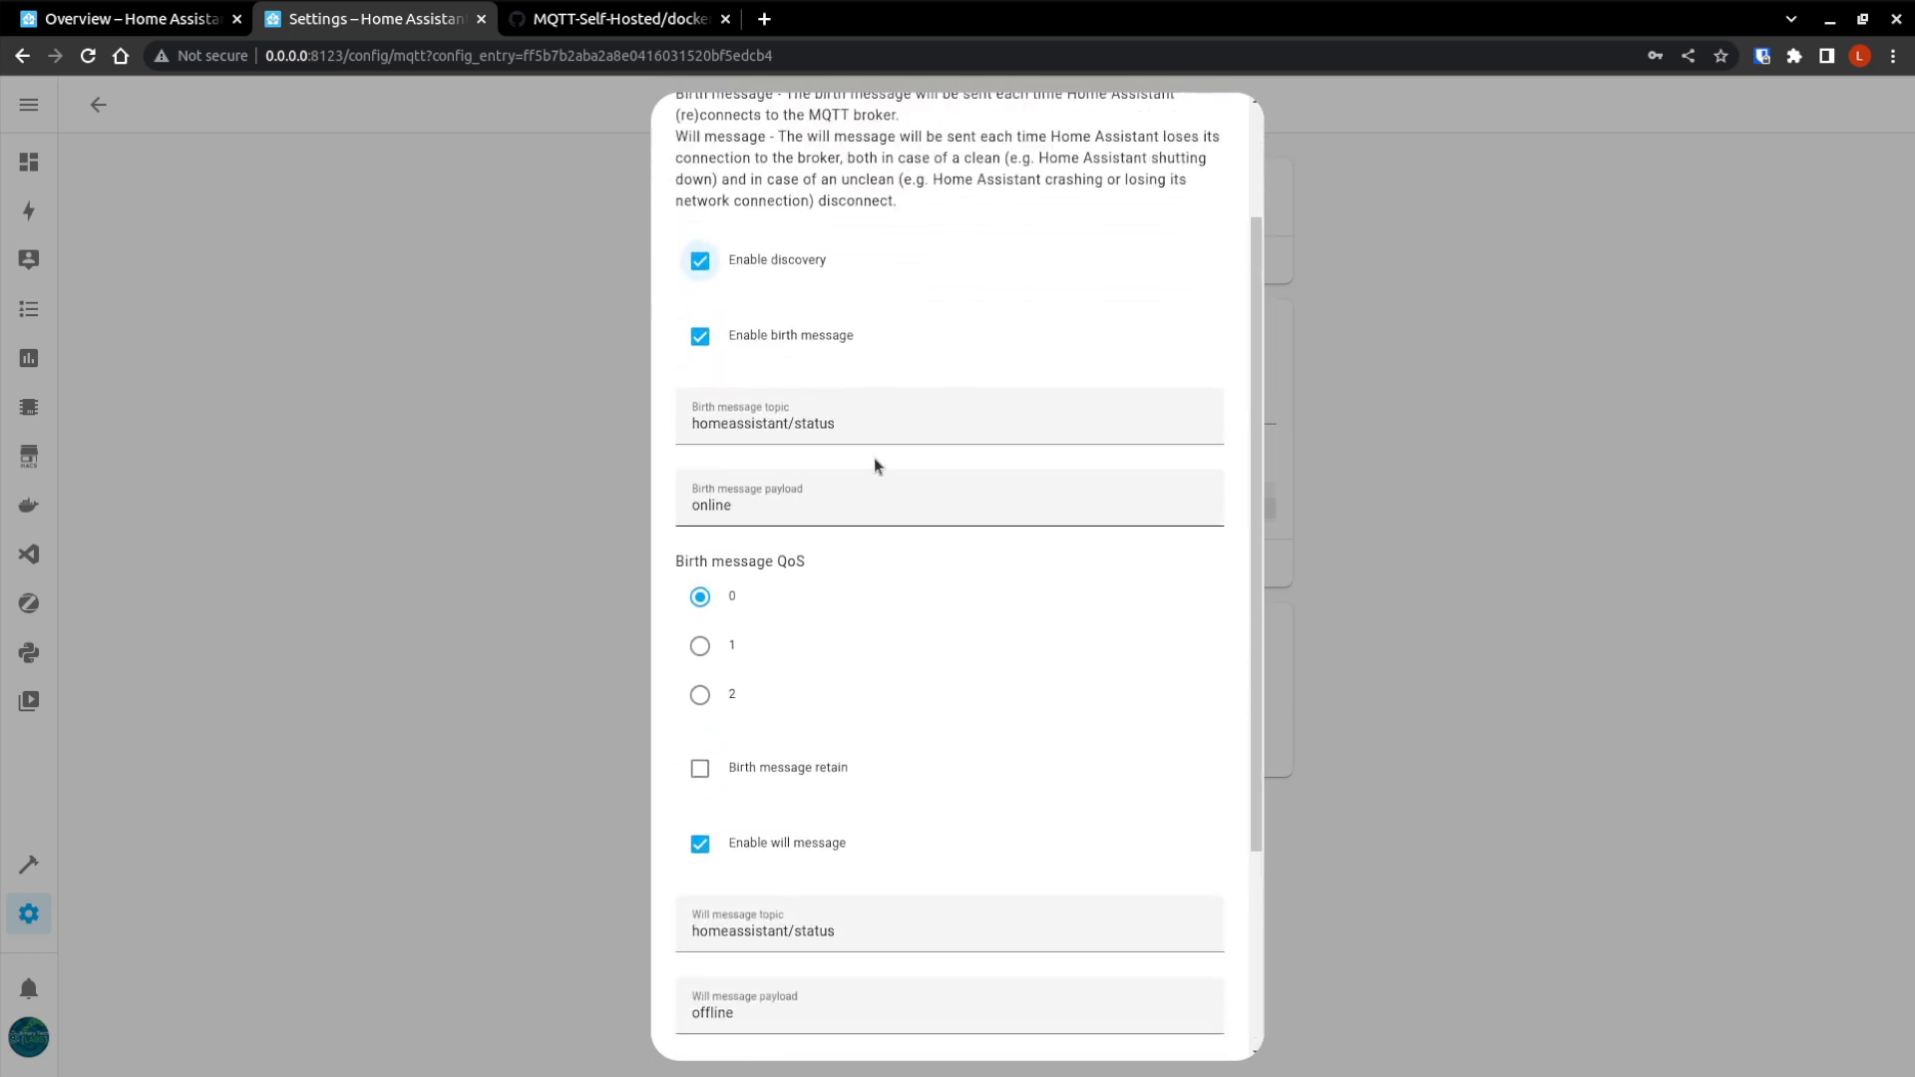
{"action": "scroll", "scroll_direction": "down", "scroll_amount": 3}
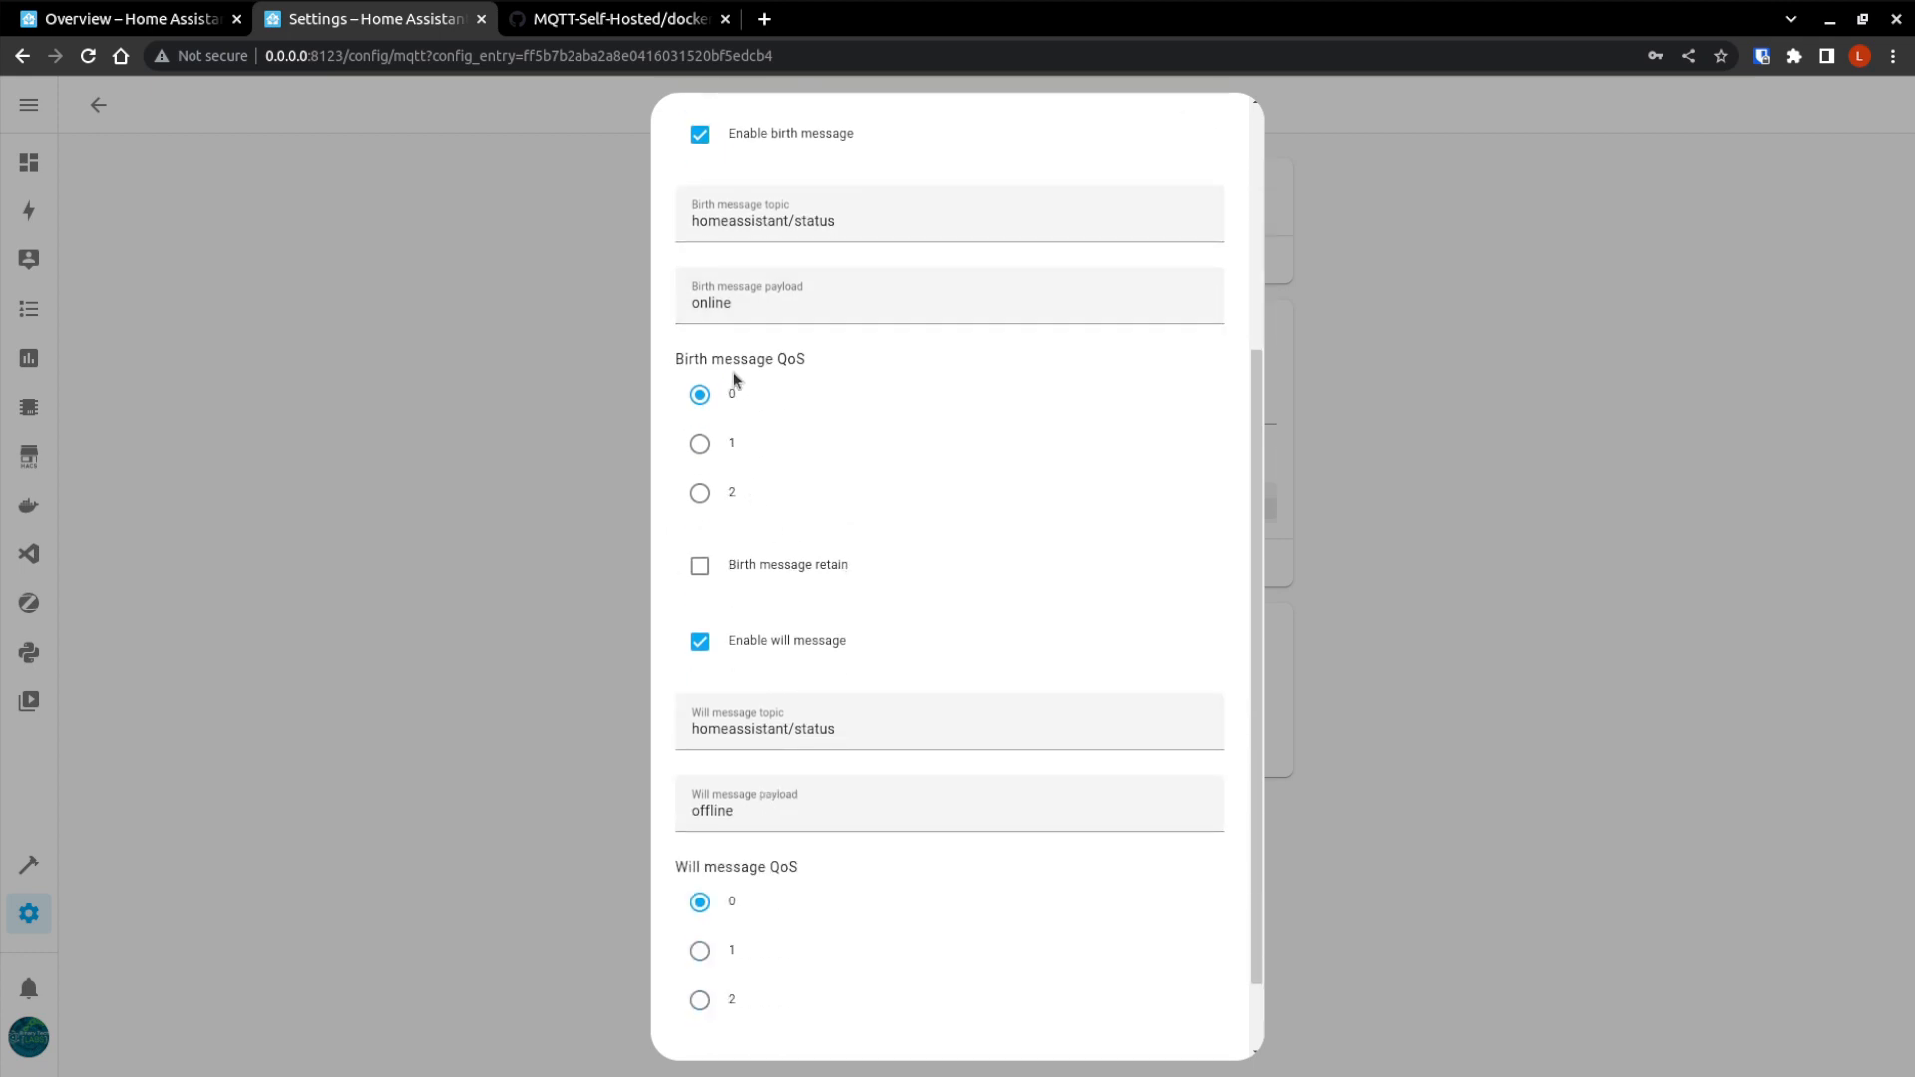
{"action": "double_click", "coordinate": [791, 359]}
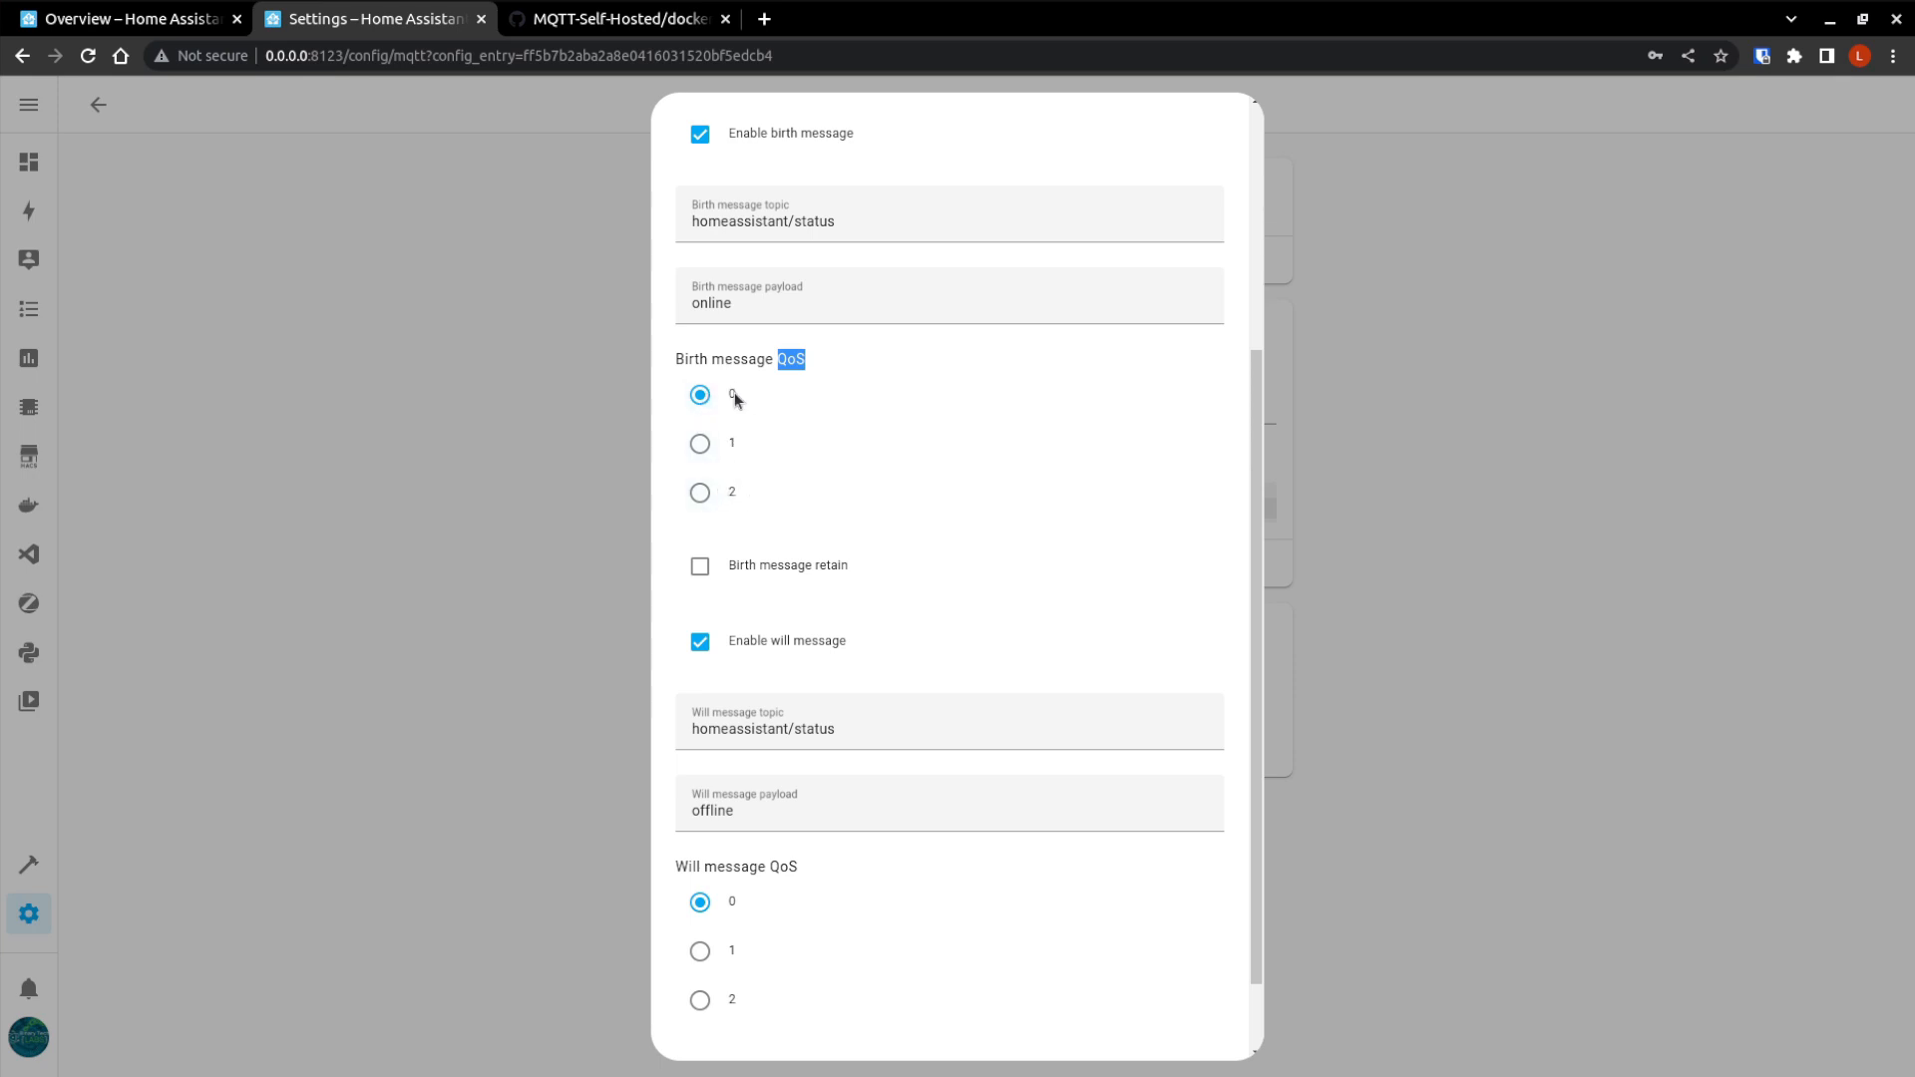
{"action": "mouse_move", "coordinate": [851, 395]}
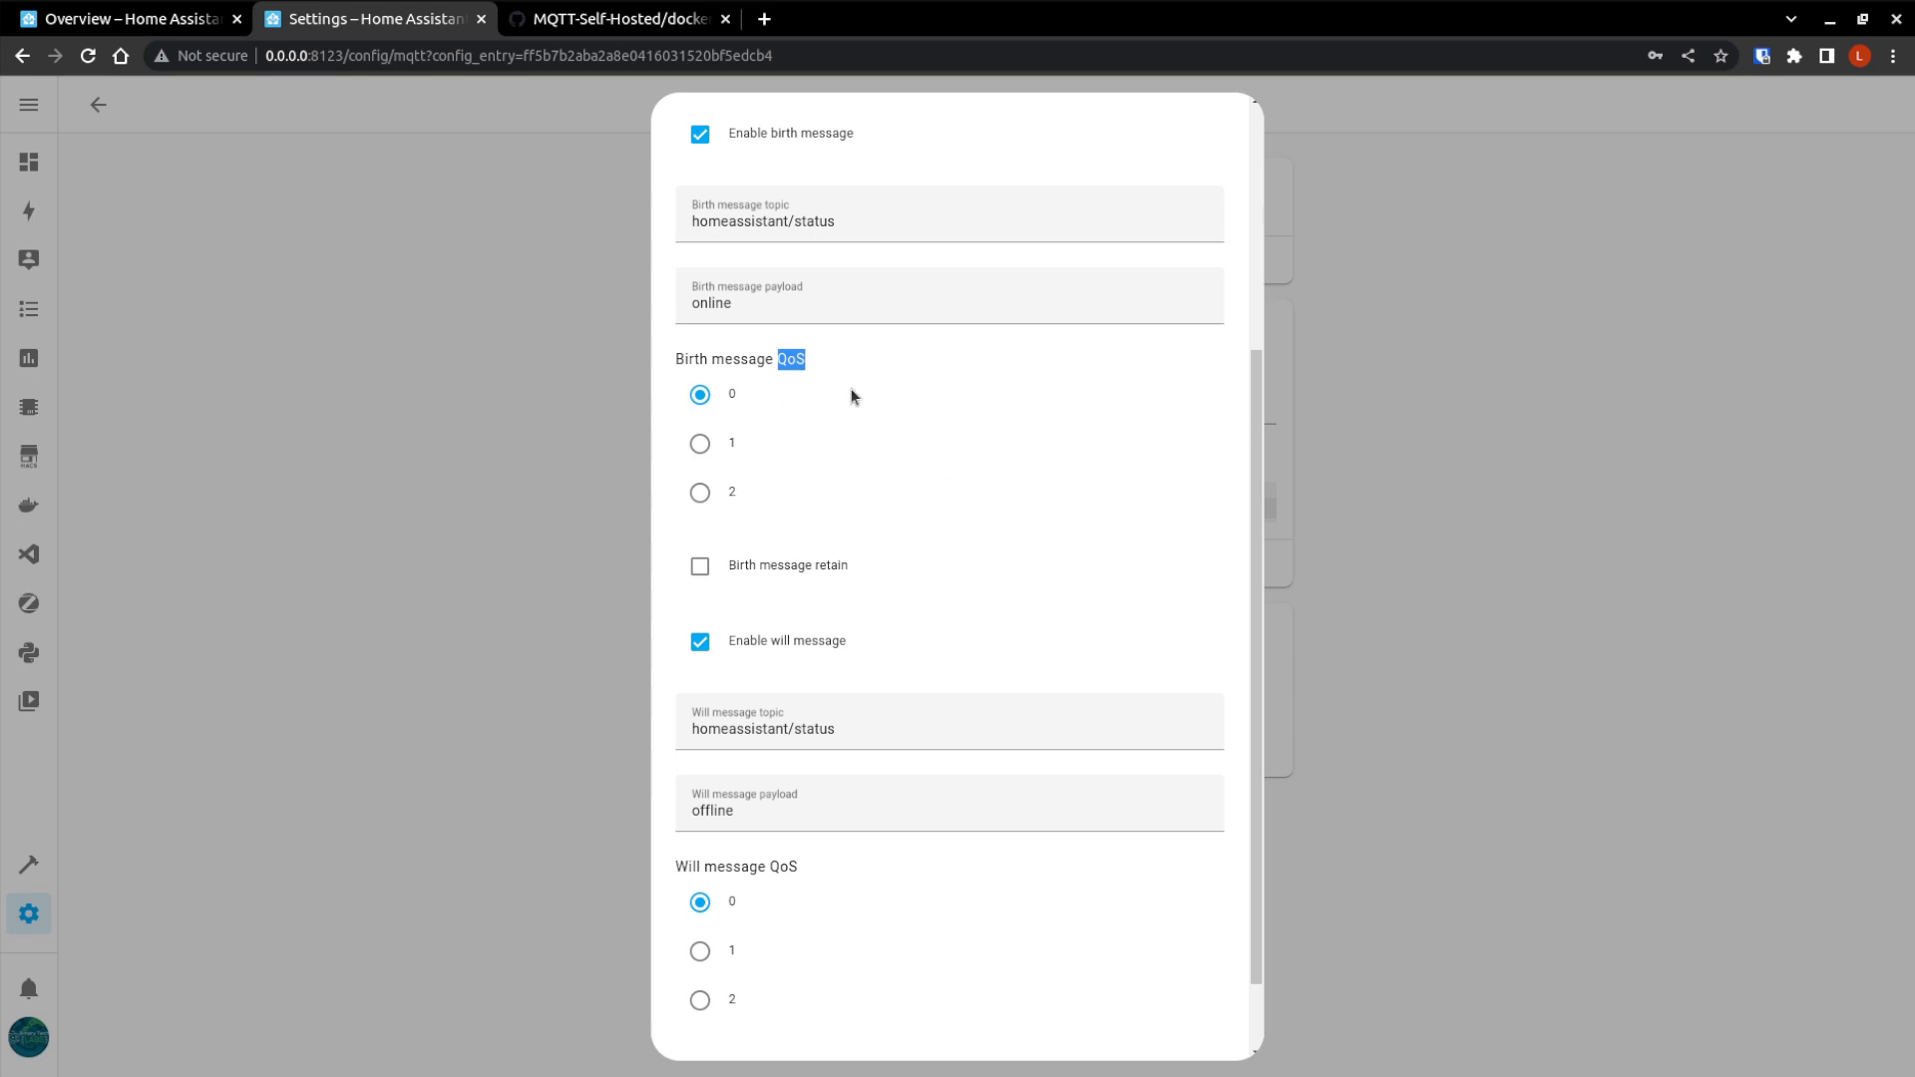
{"action": "mouse_move", "coordinate": [844, 411]}
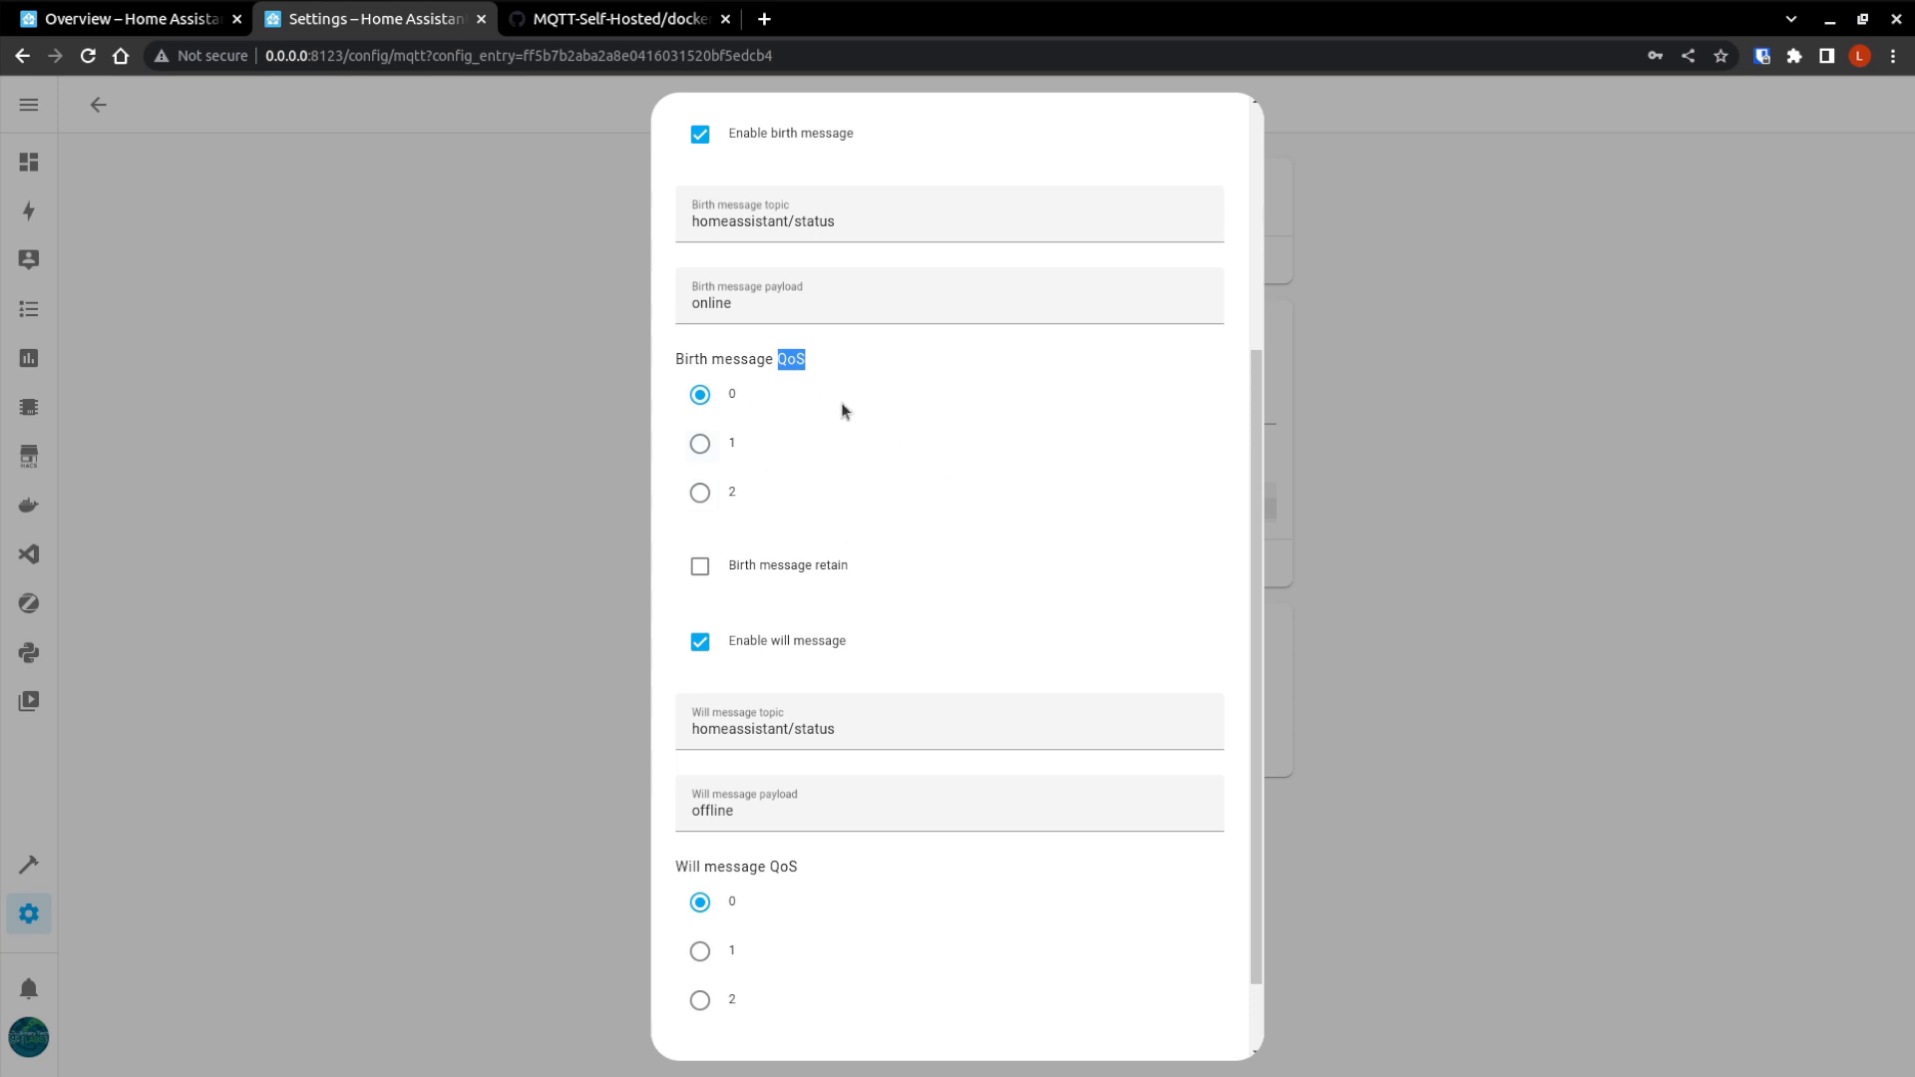
{"action": "mouse_move", "coordinate": [803, 461]}
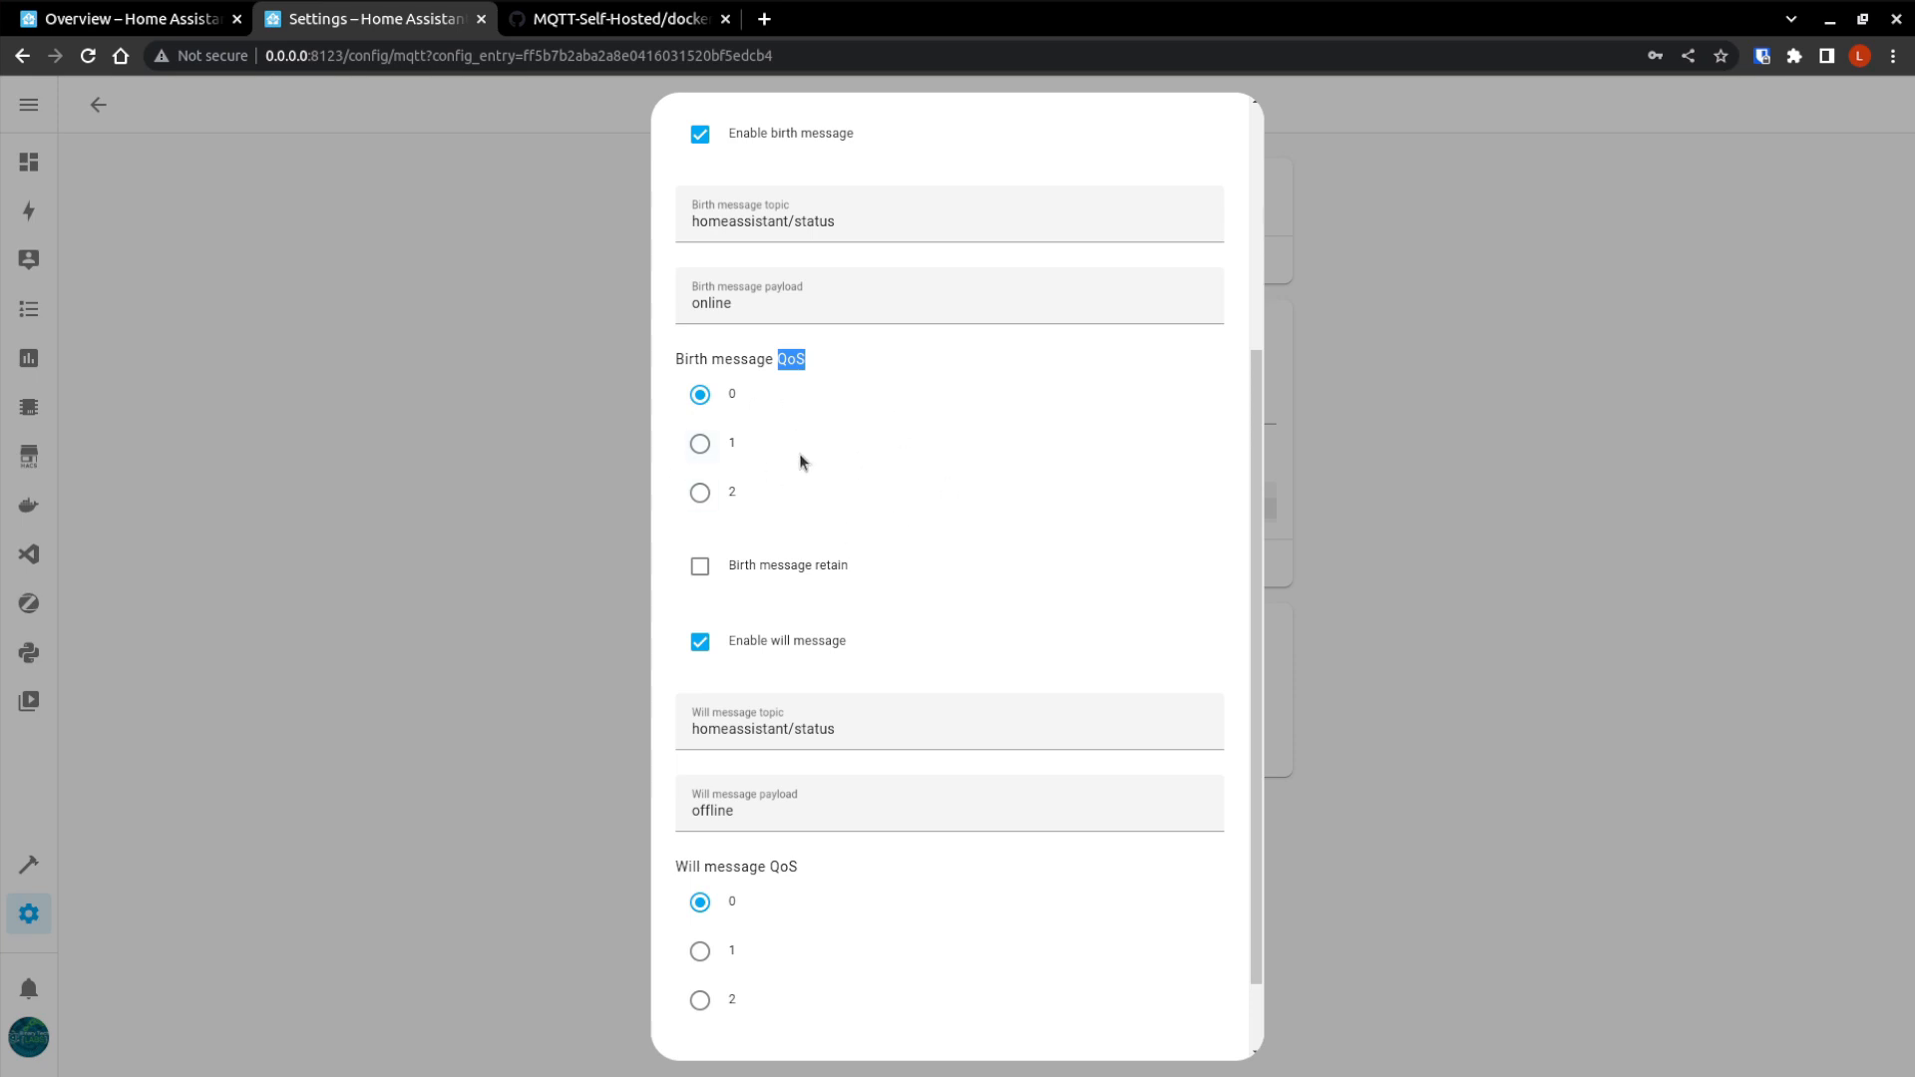
{"action": "mouse_move", "coordinate": [901, 474]}
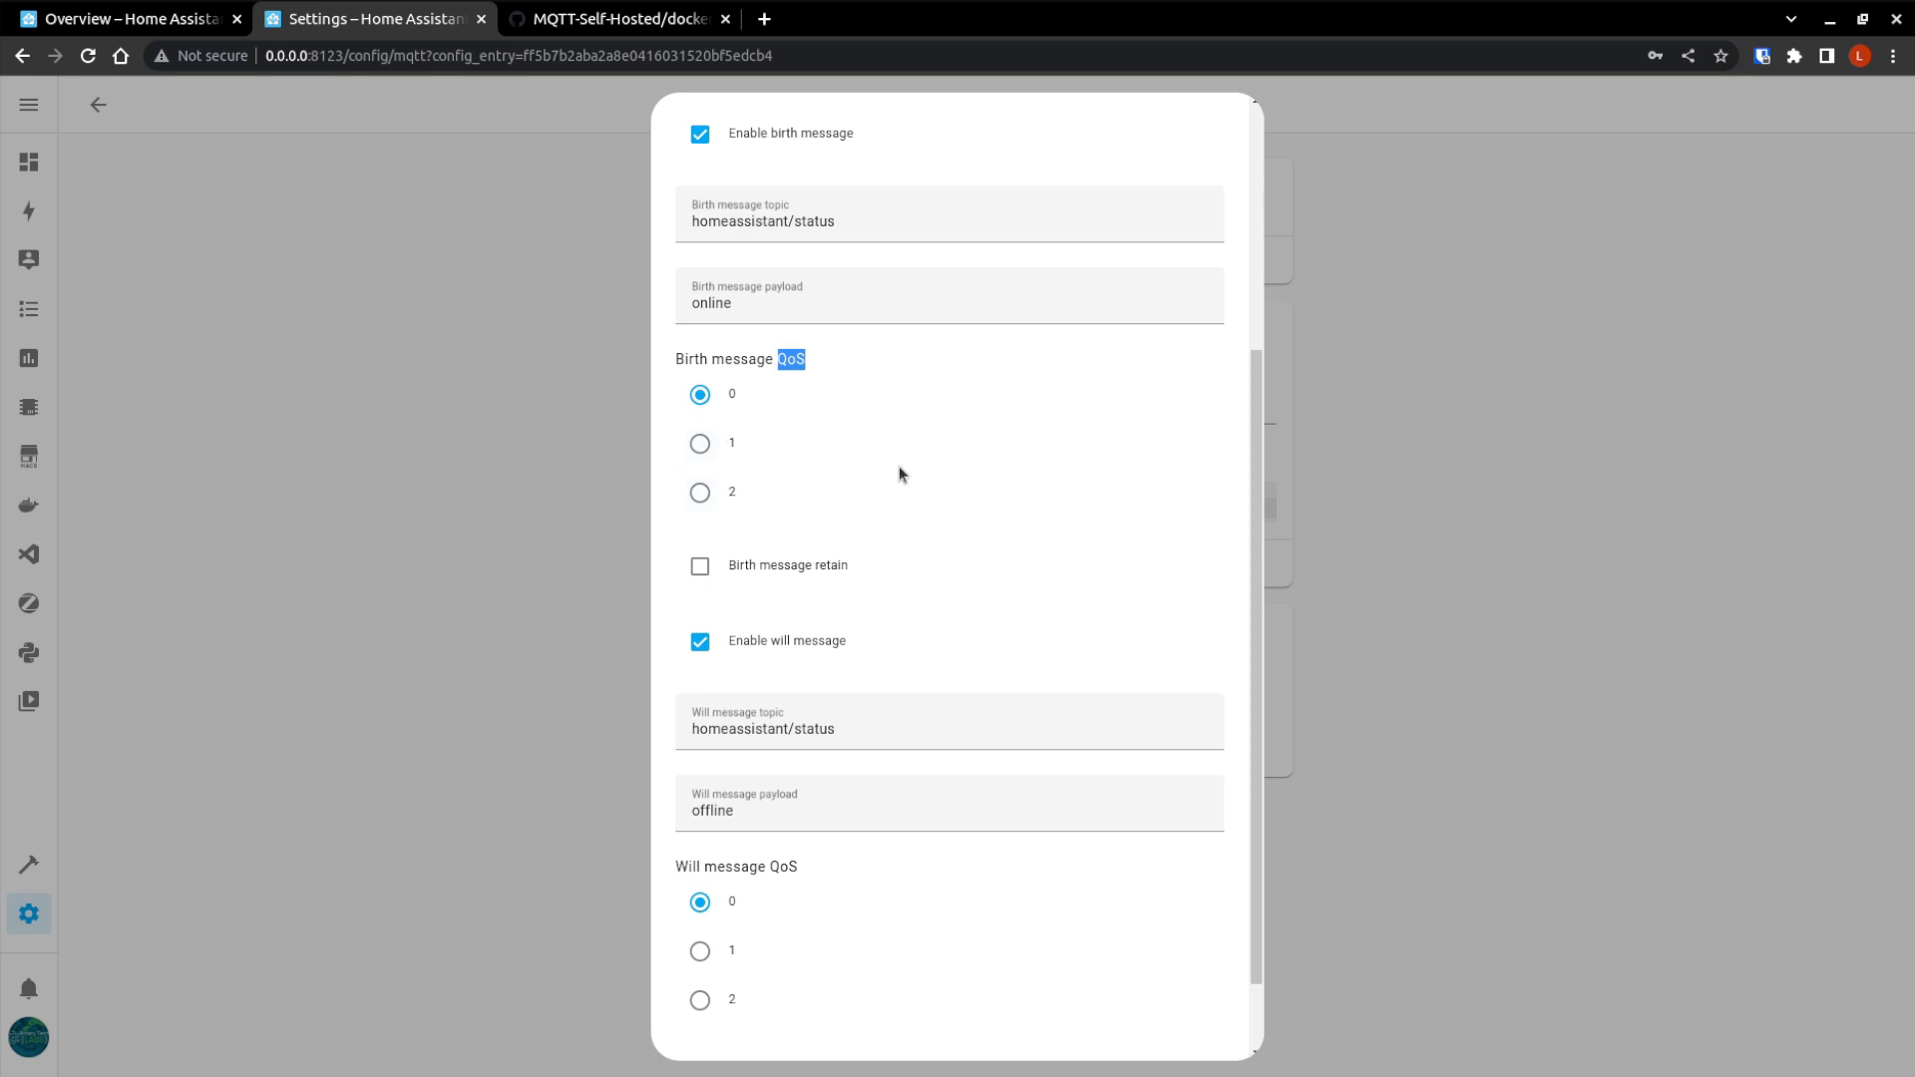
{"action": "mouse_move", "coordinate": [861, 420]}
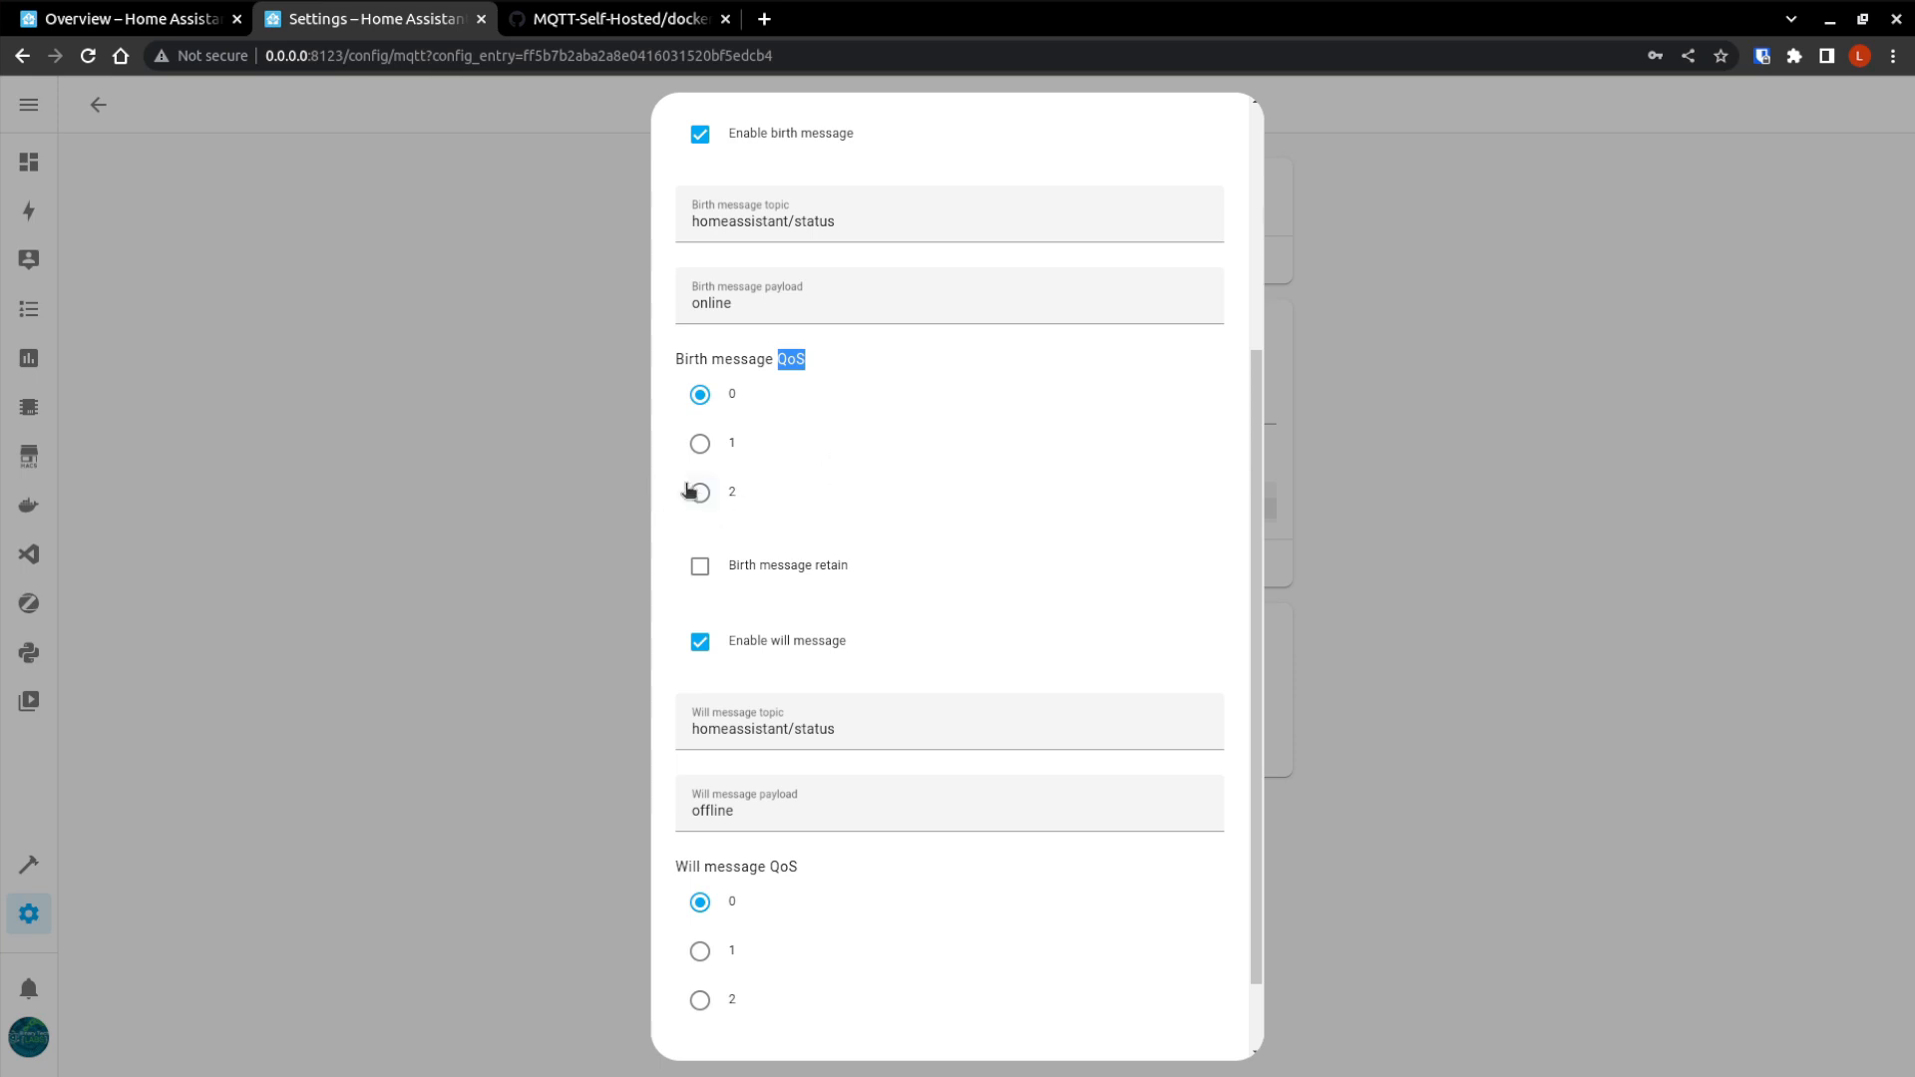
{"action": "mouse_move", "coordinate": [881, 570]}
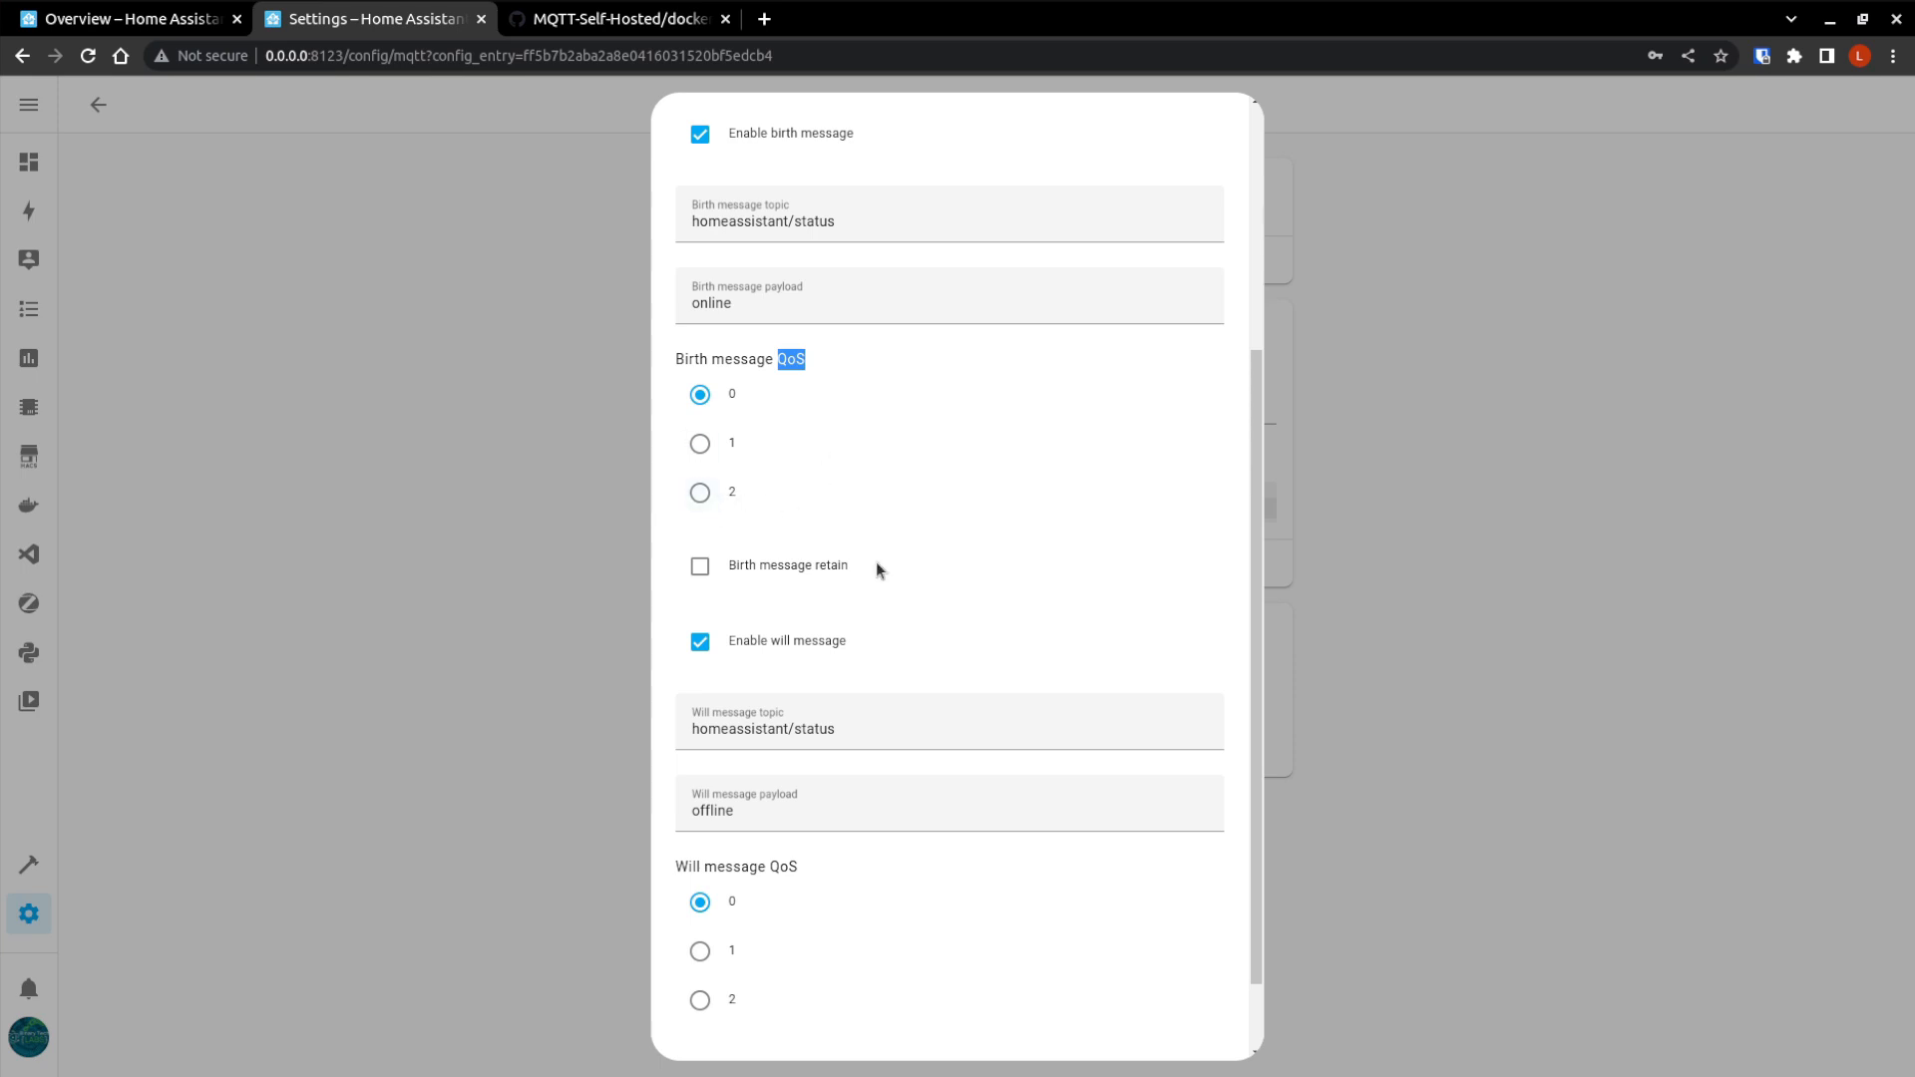
{"action": "mouse_move", "coordinate": [744, 383]}
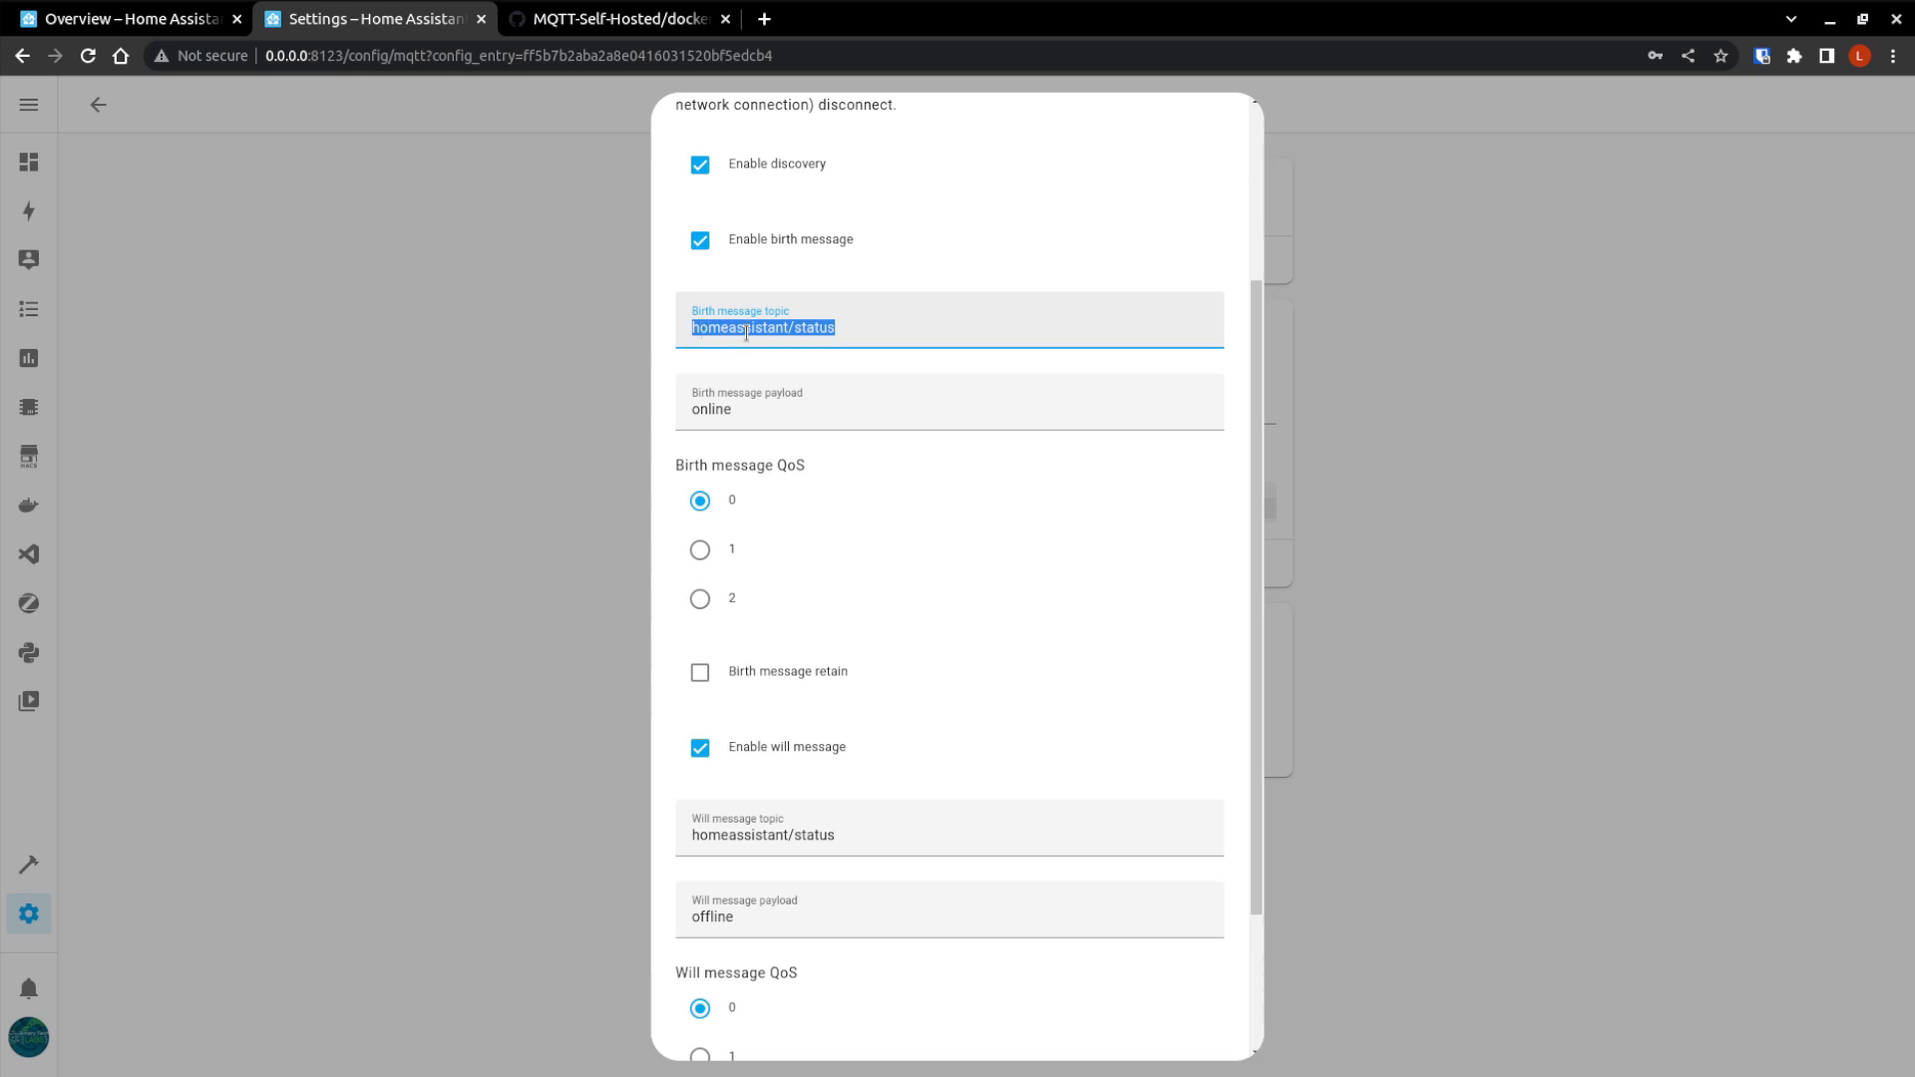
{"action": "mouse_move", "coordinate": [761, 436]}
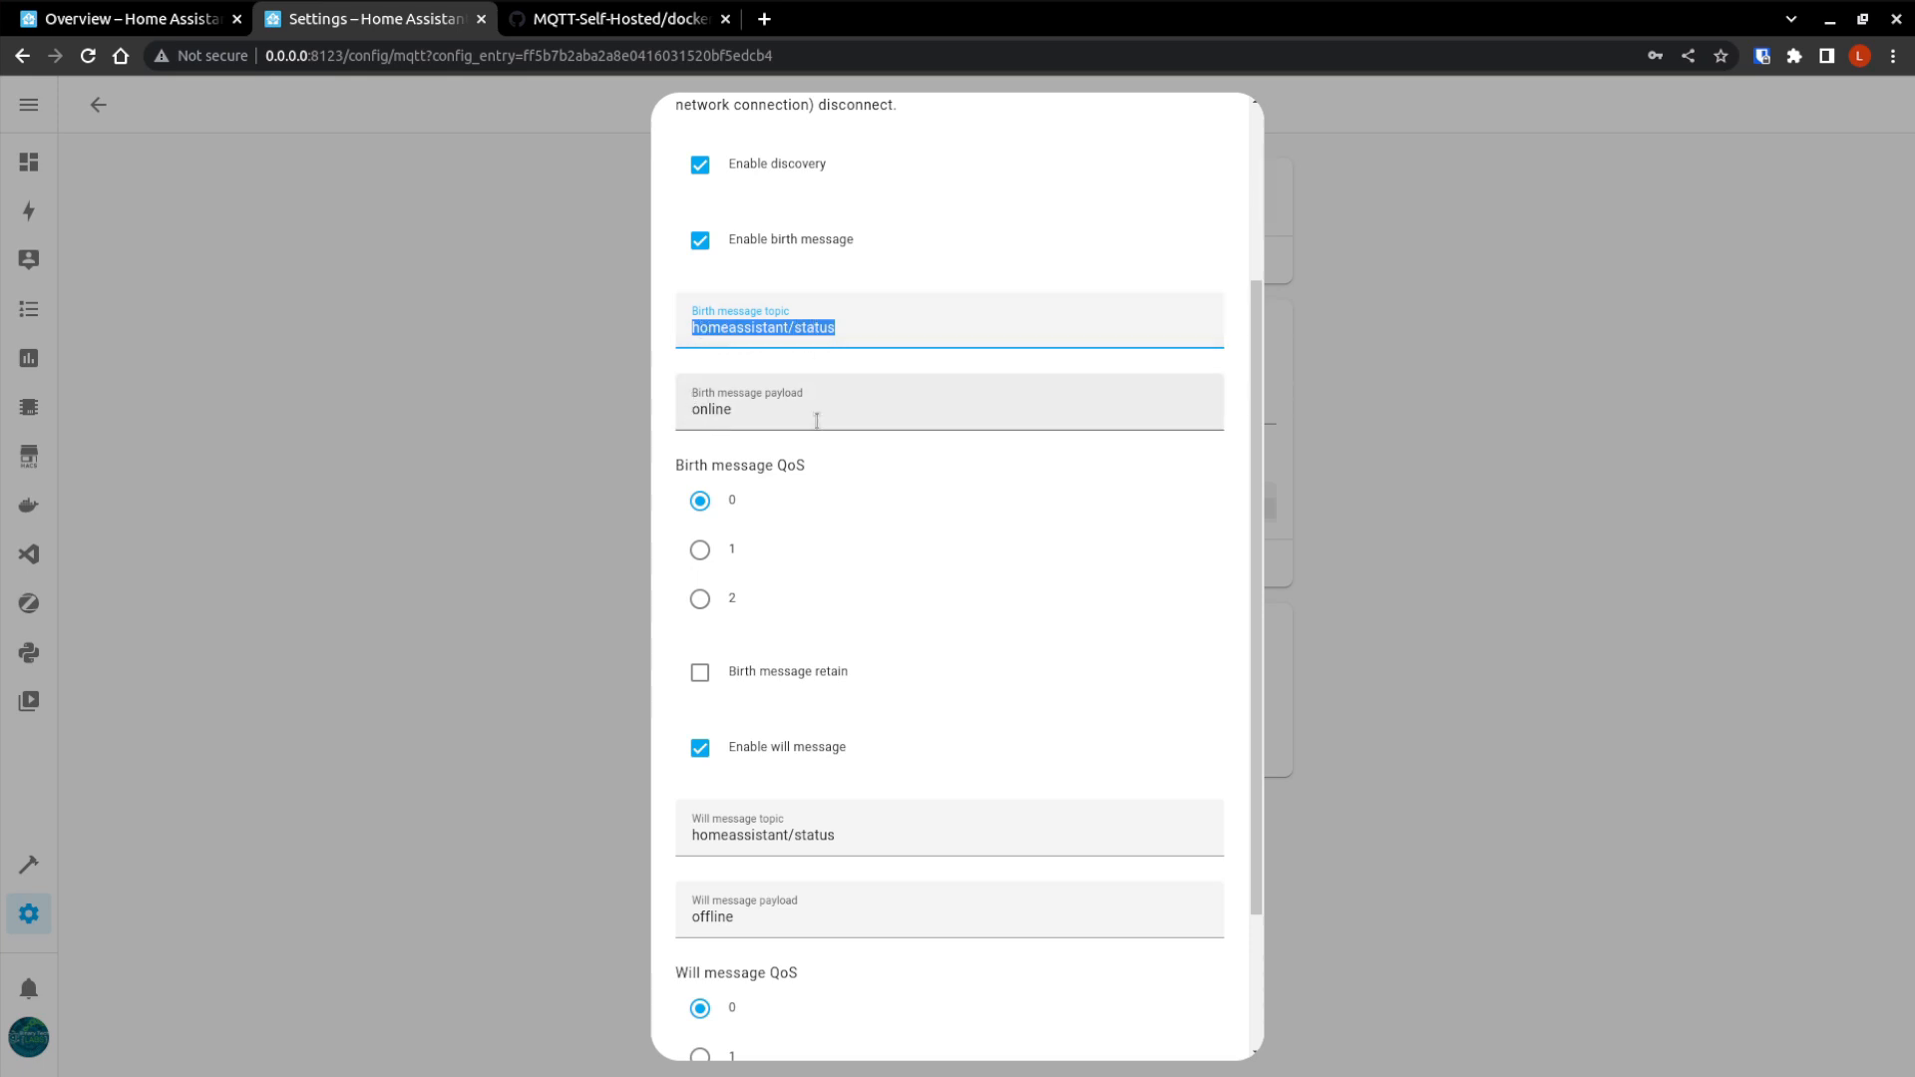
{"action": "scroll", "scroll_direction": "down", "scroll_amount": 3}
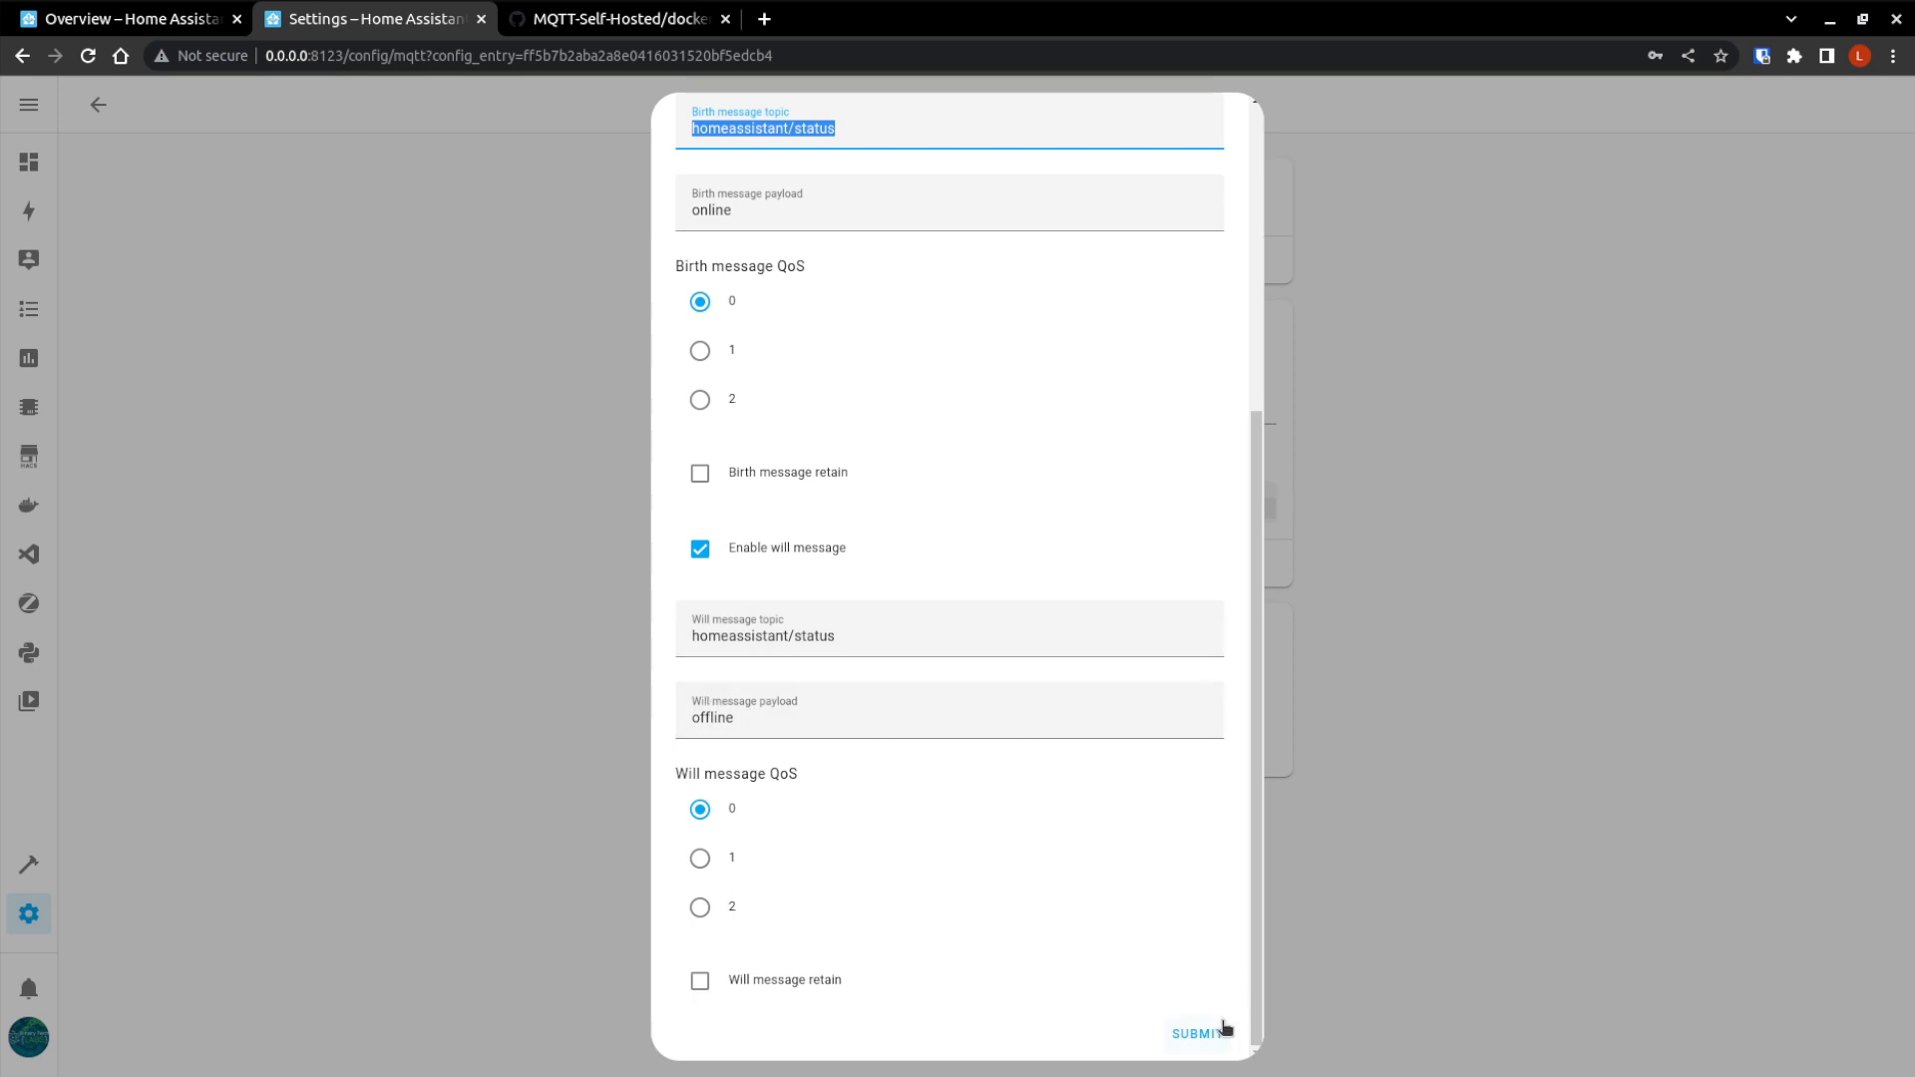
{"action": "left_click", "coordinate": [1196, 1034]}
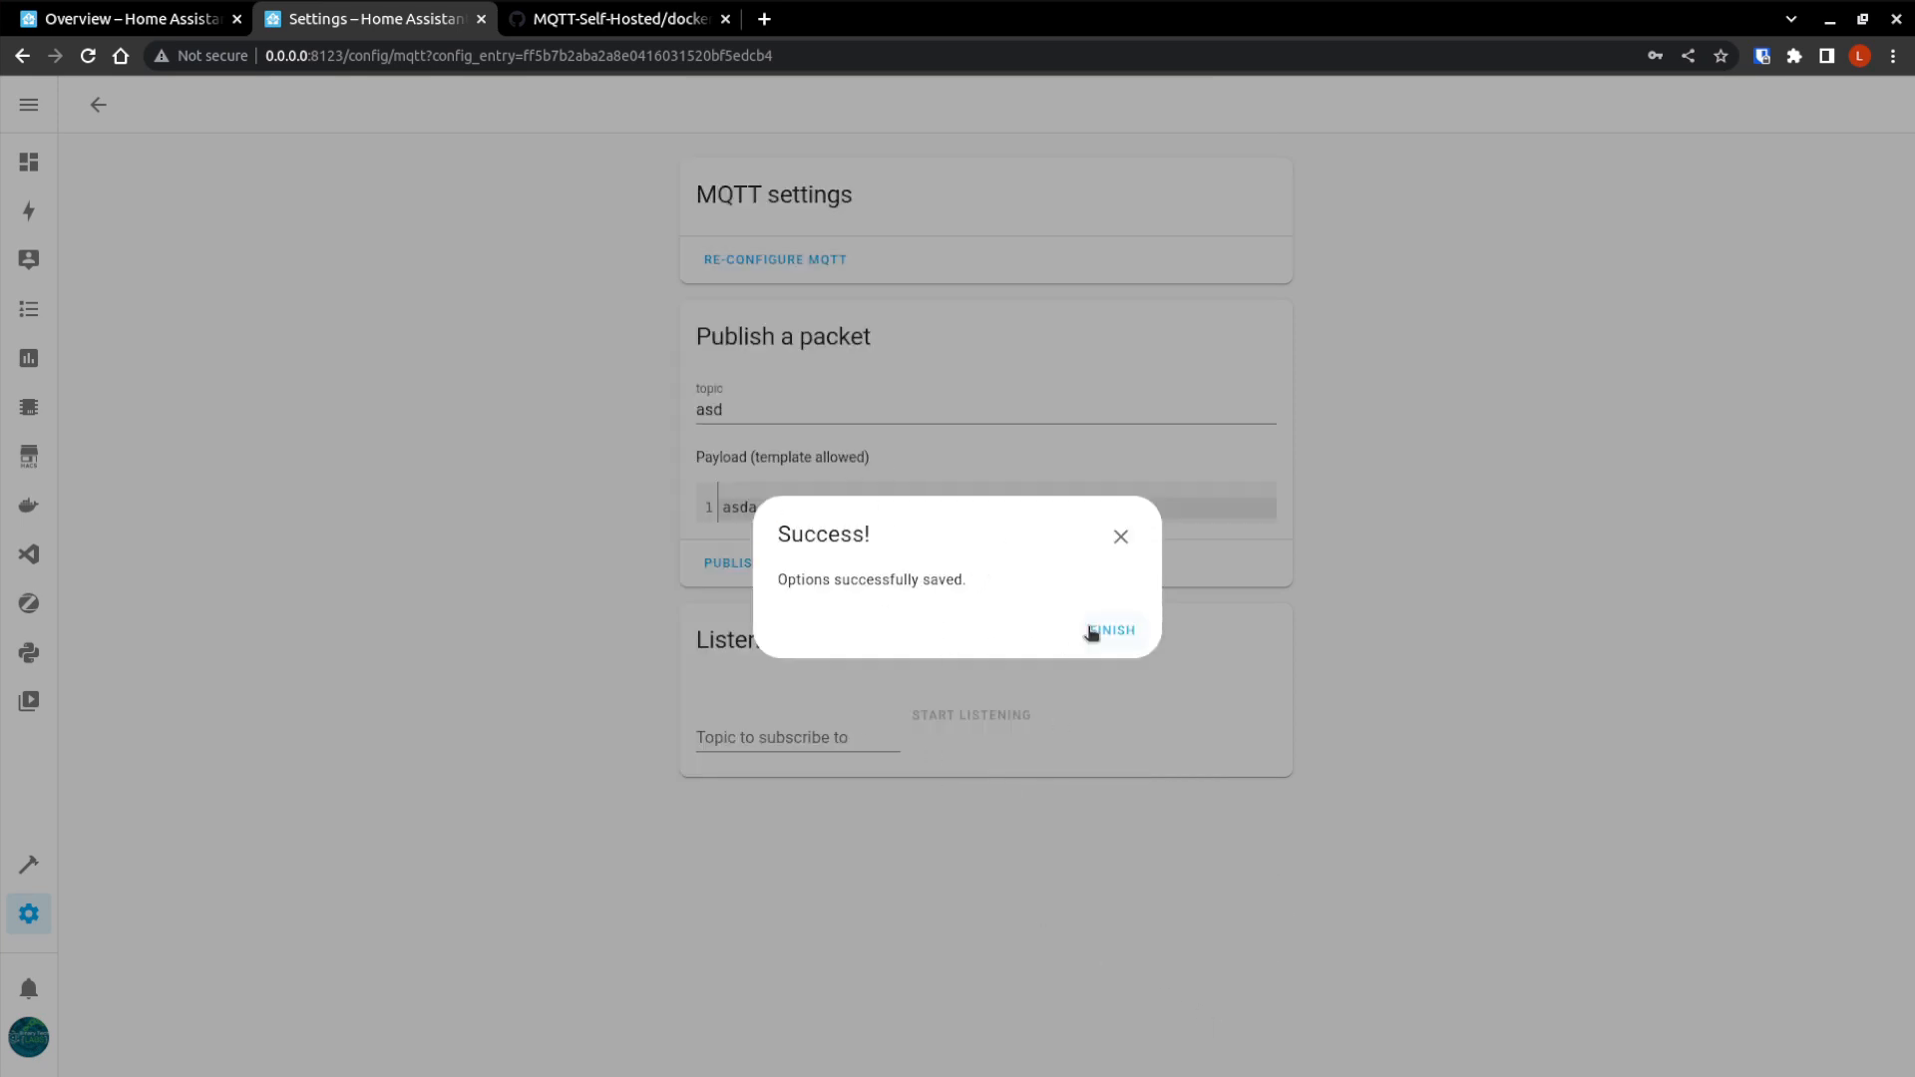
{"action": "left_click", "coordinate": [1112, 630]}
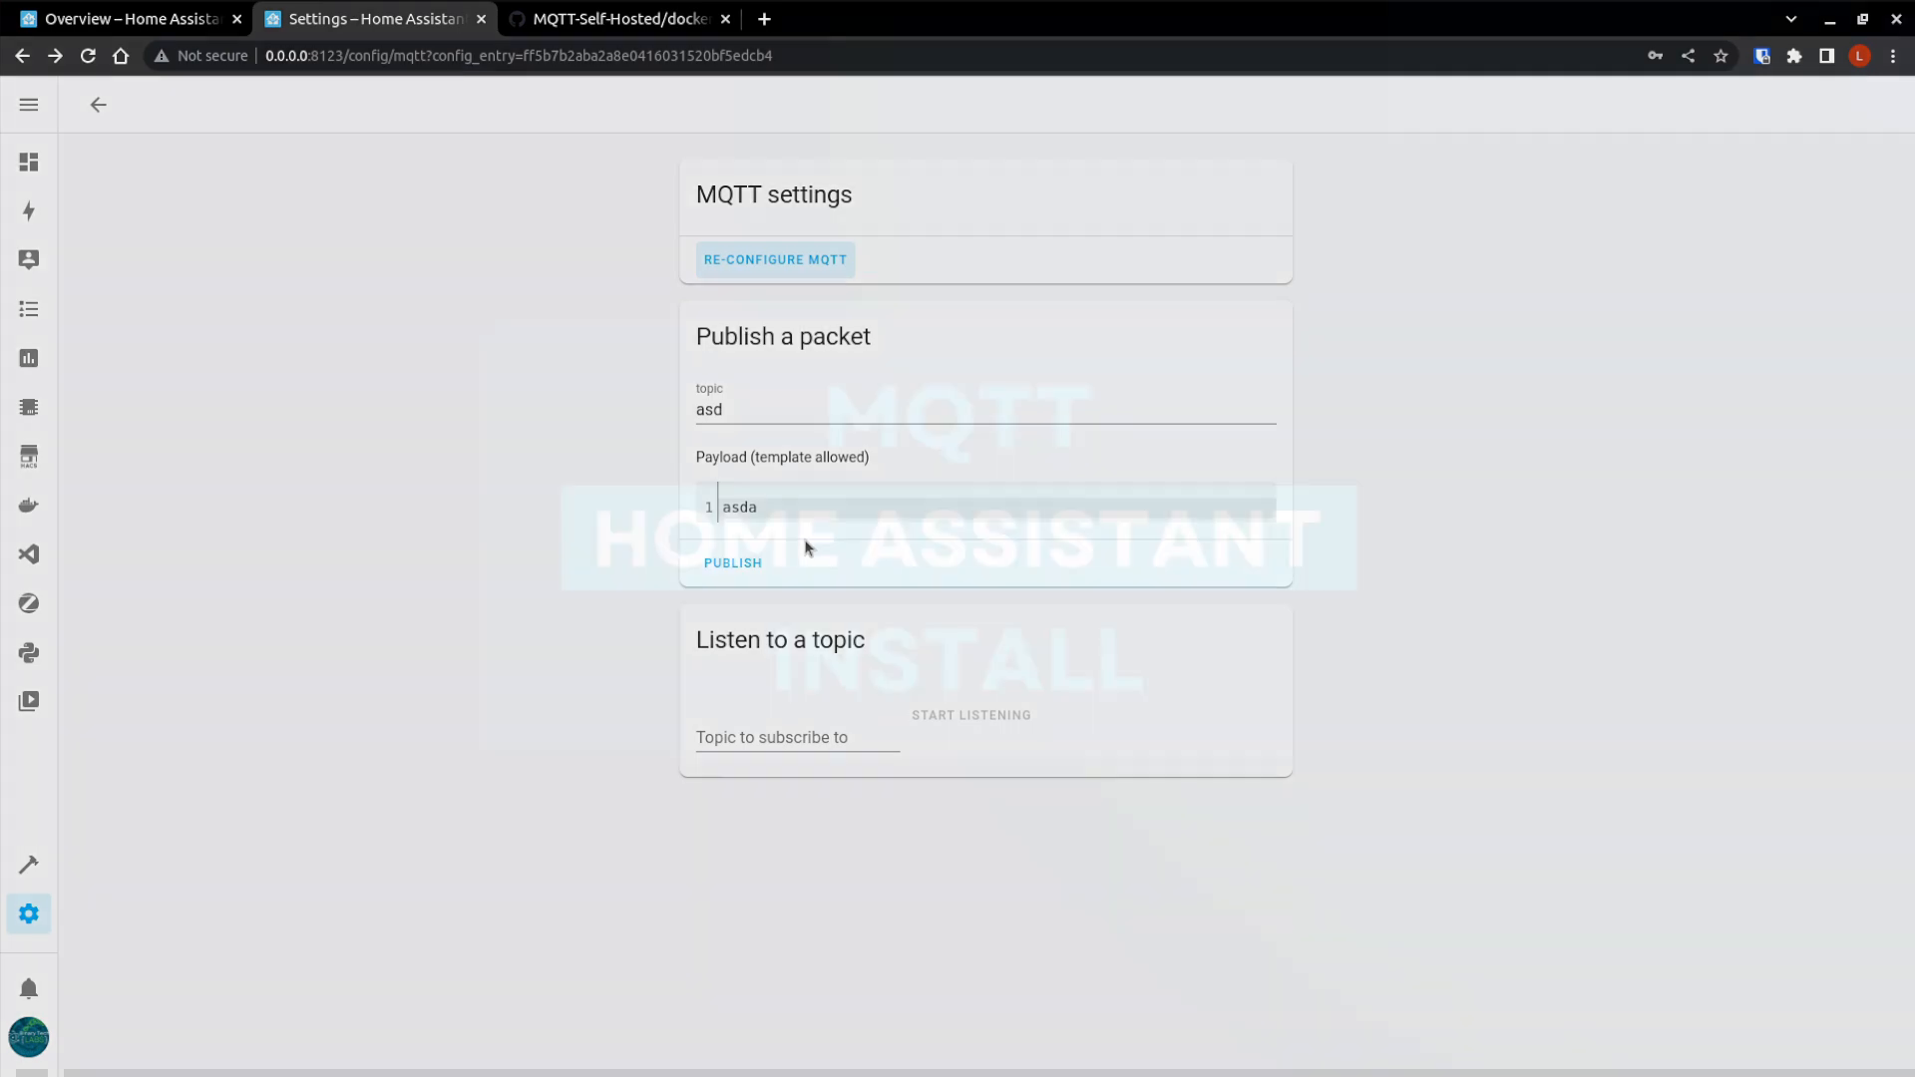
Go to the Add-on Store and search 'mq' to list Mosquitto broker, MQTT IO and EMQX.
{"action": "left_click", "coordinate": [139, 20]}
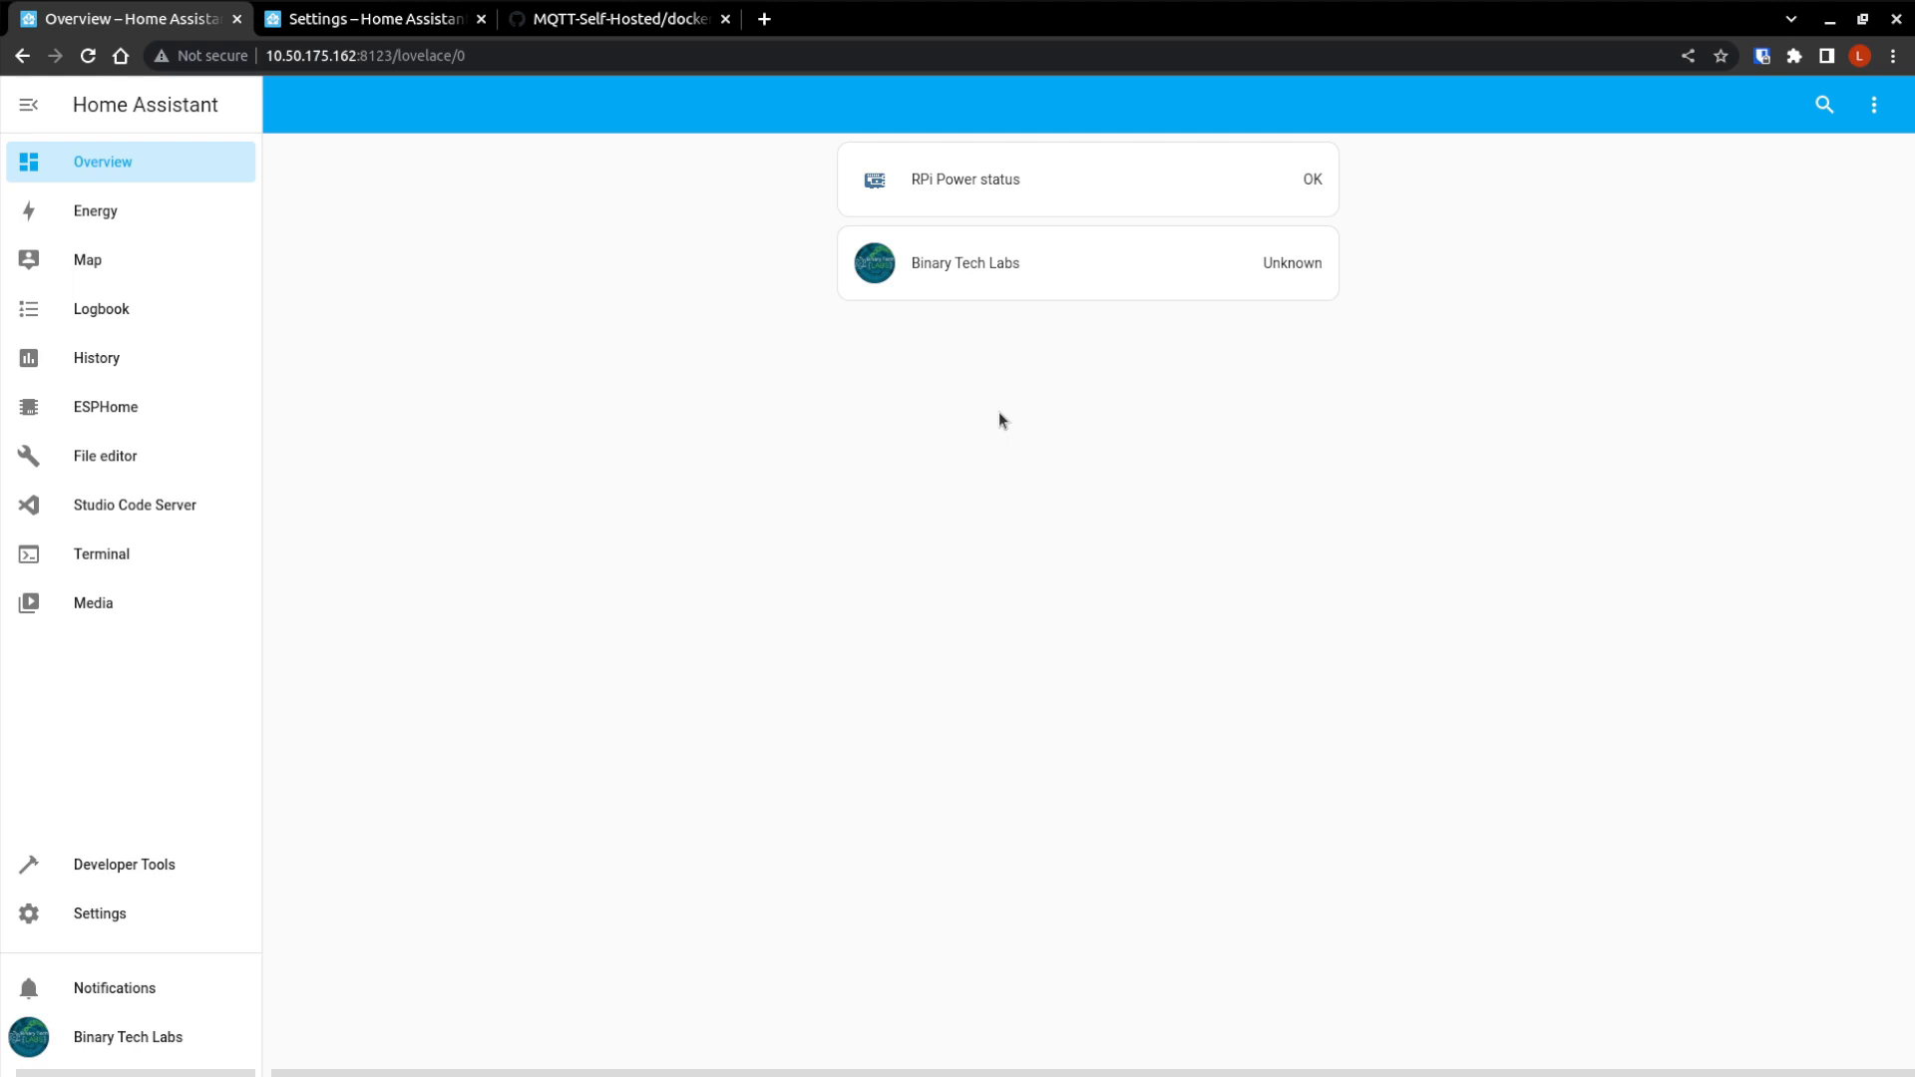
{"action": "mouse_move", "coordinate": [1043, 444]}
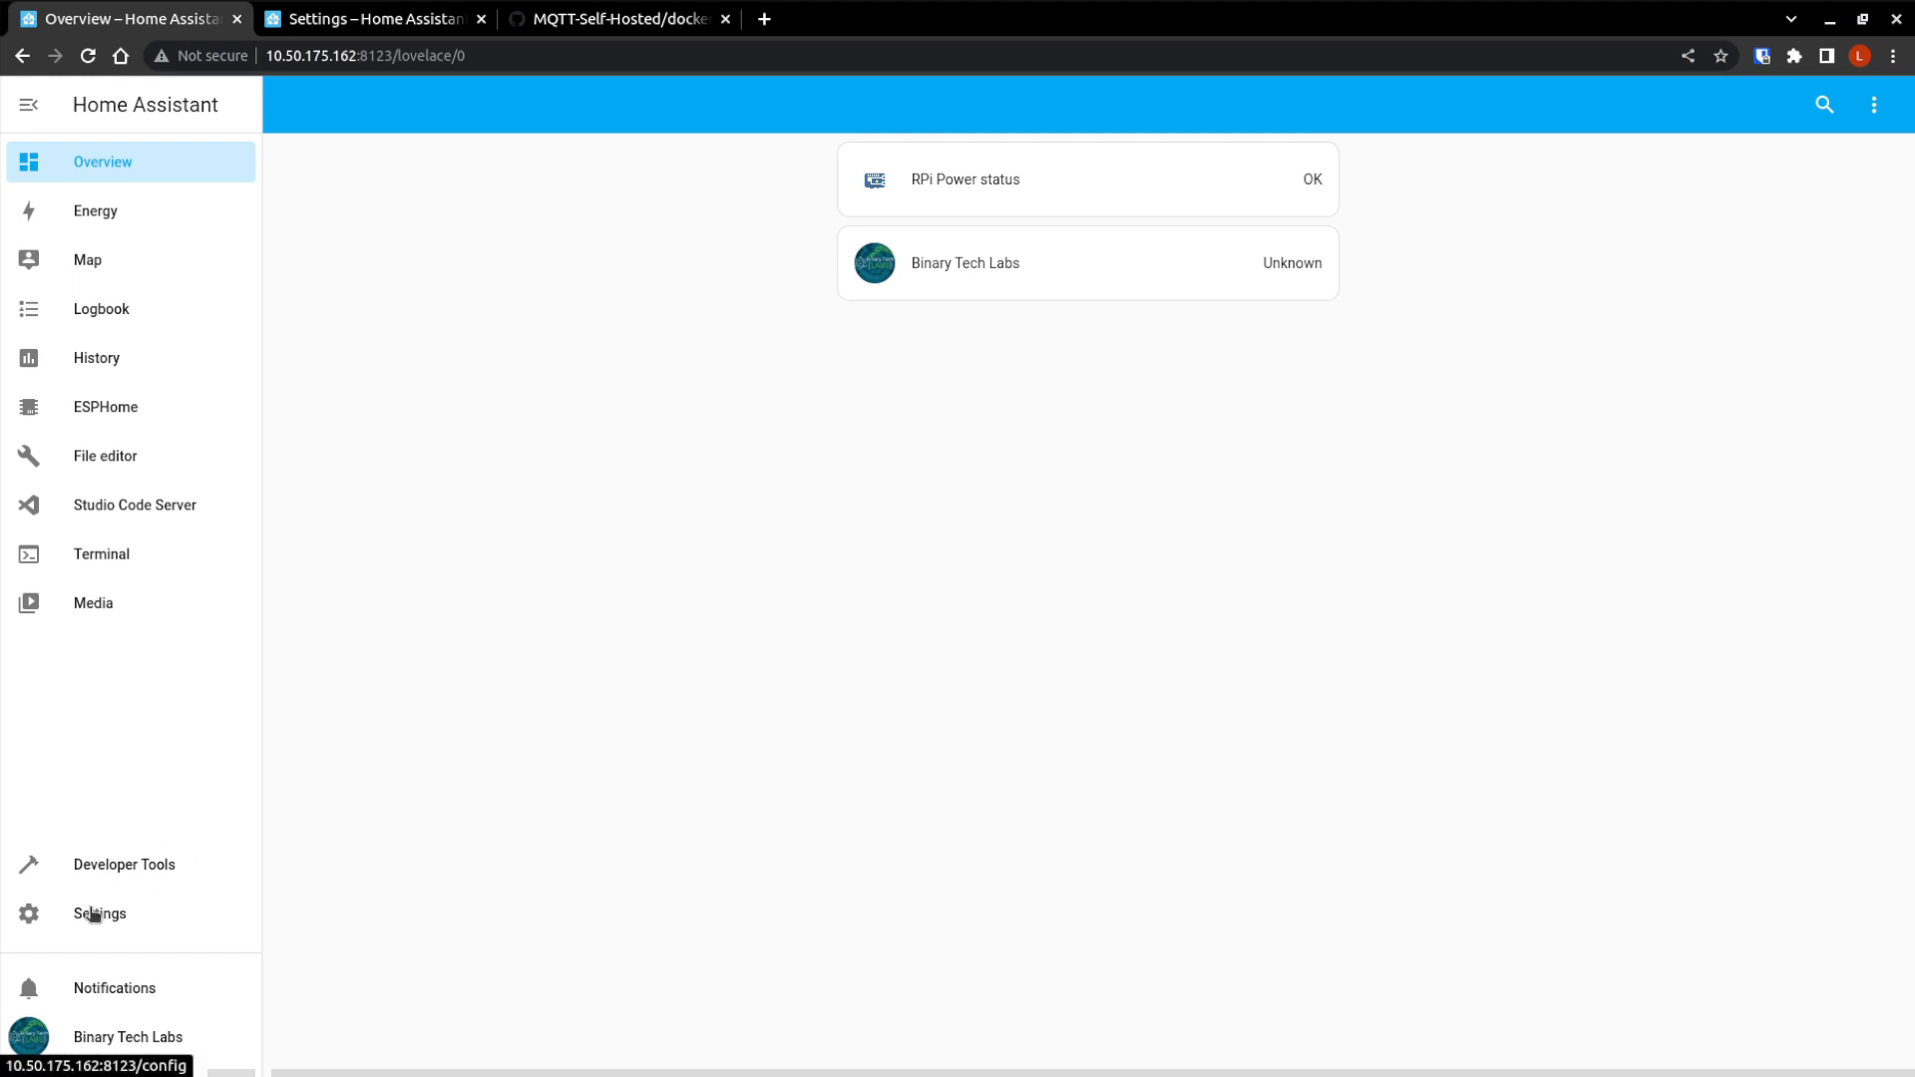
{"action": "left_click", "coordinate": [99, 913]}
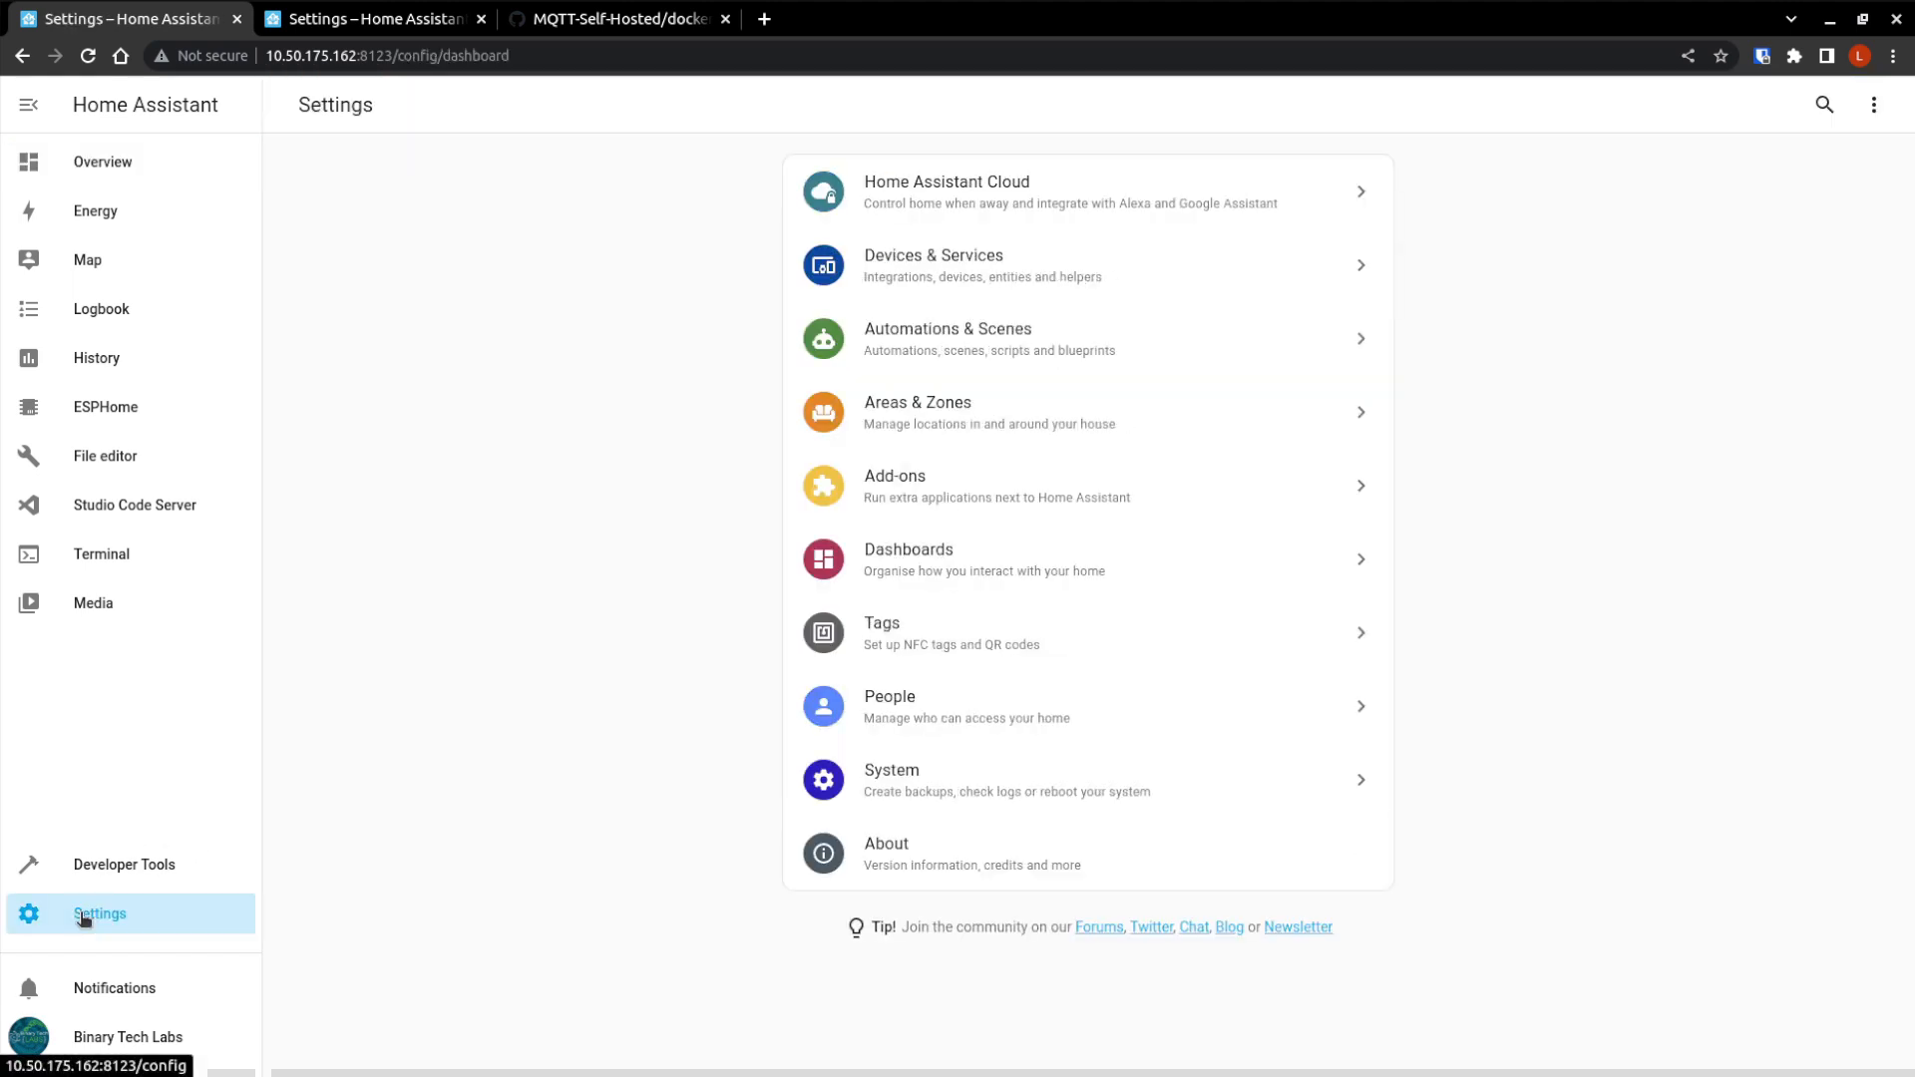
{"action": "mouse_move", "coordinate": [918, 700]}
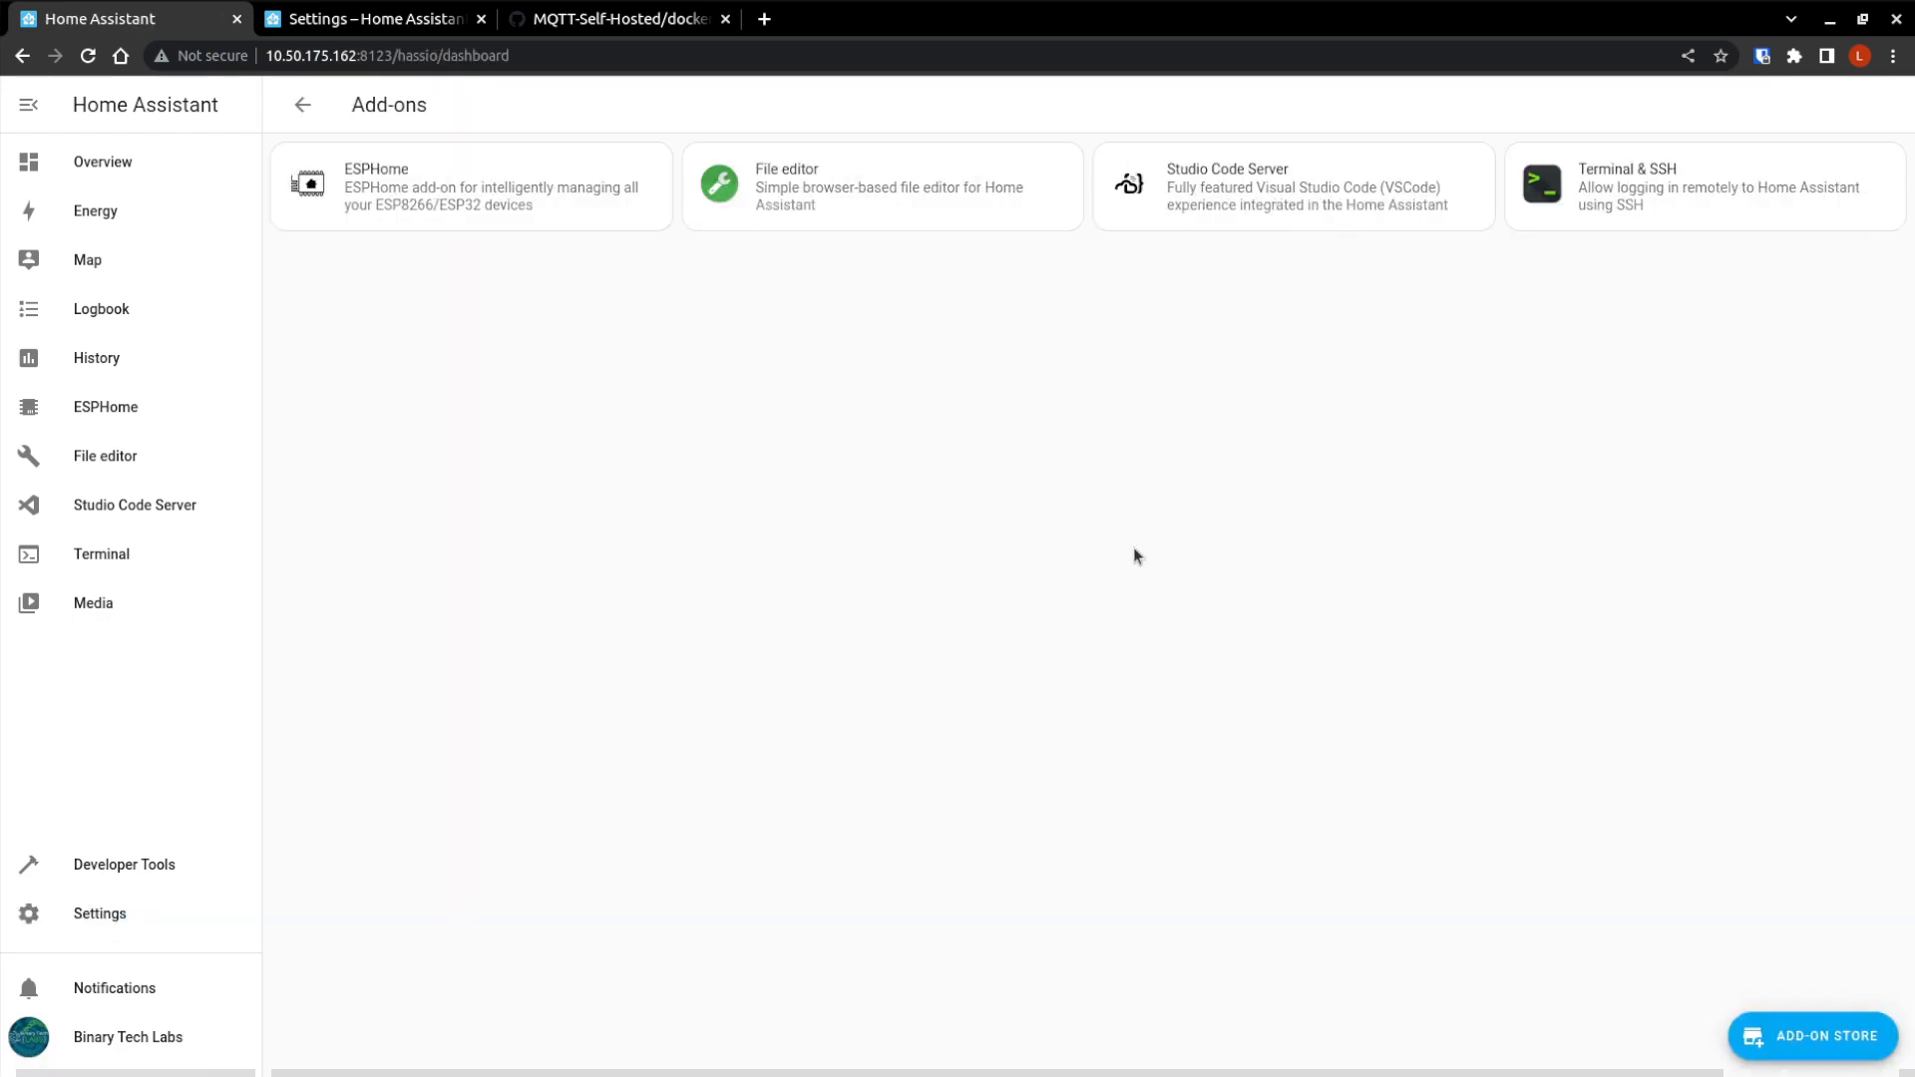
{"action": "left_click", "coordinate": [1812, 1035]}
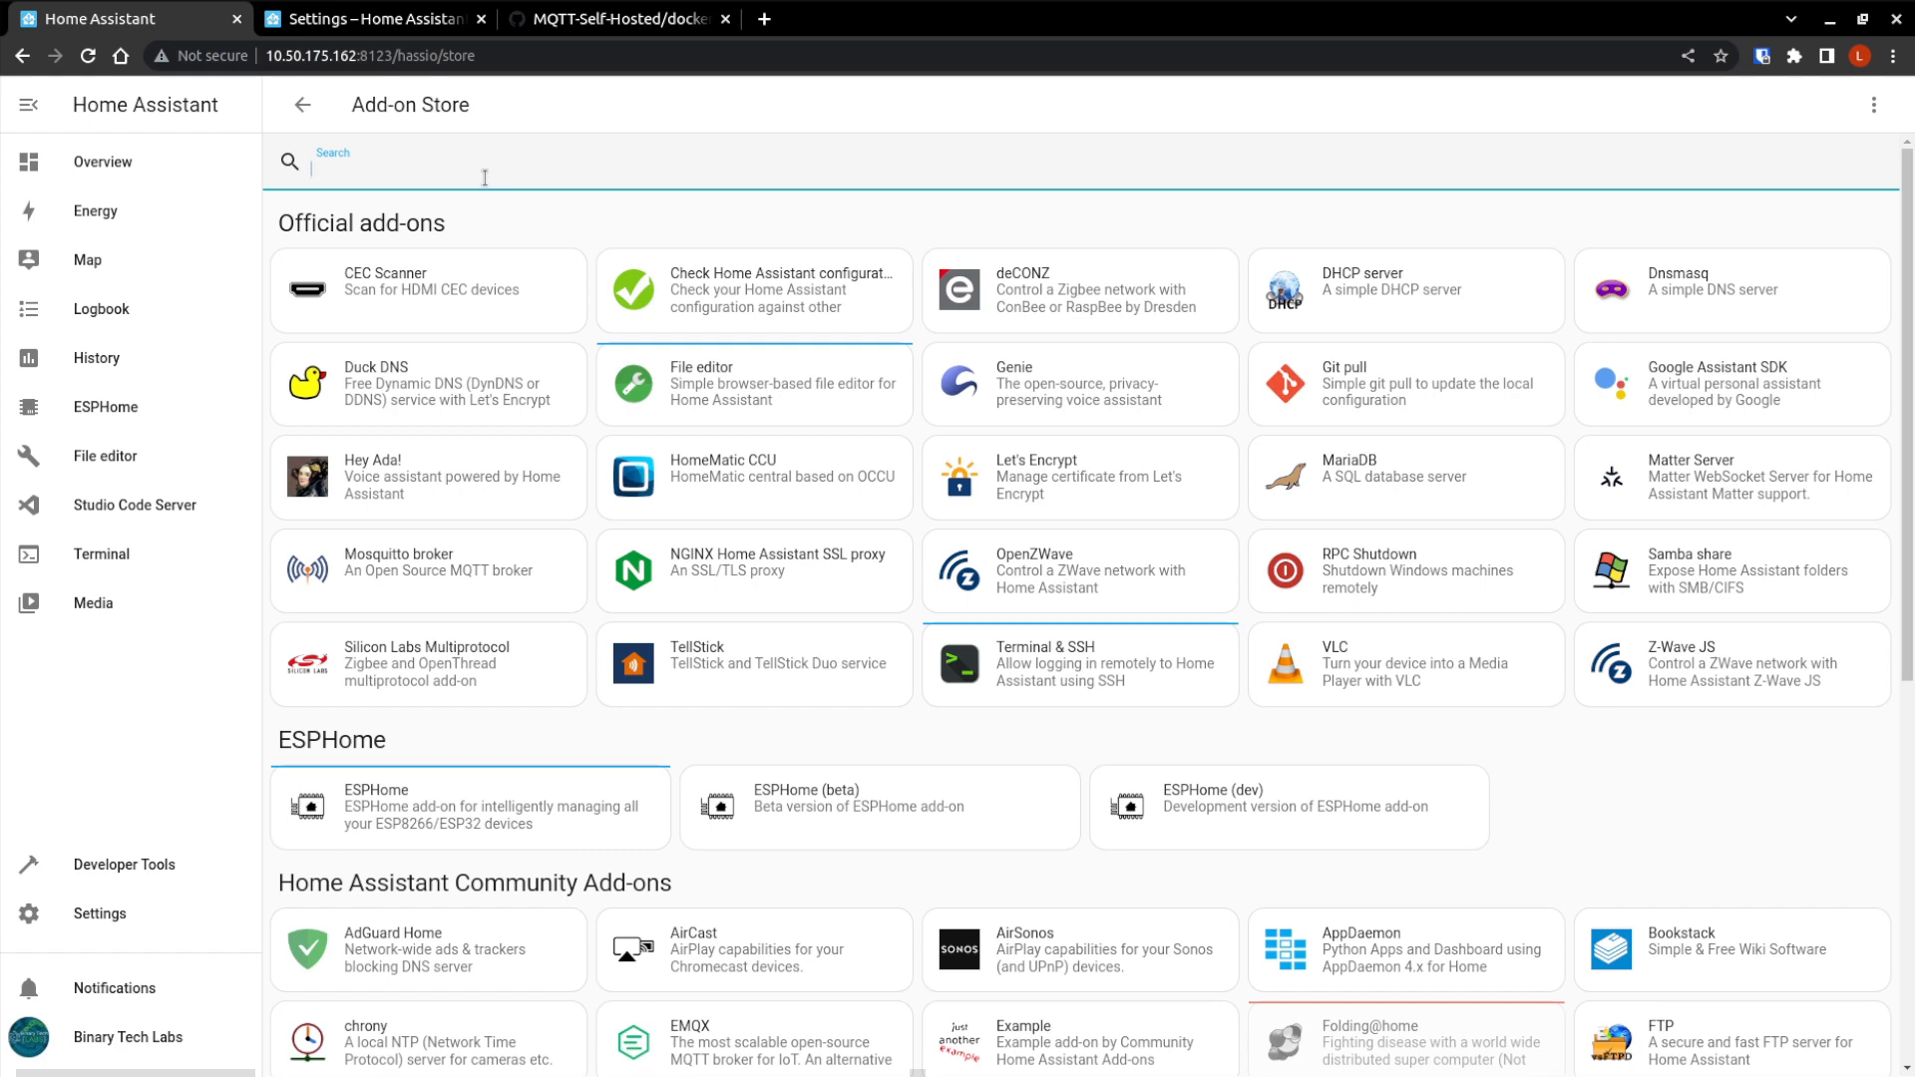
{"action": "type", "text": "mq"}
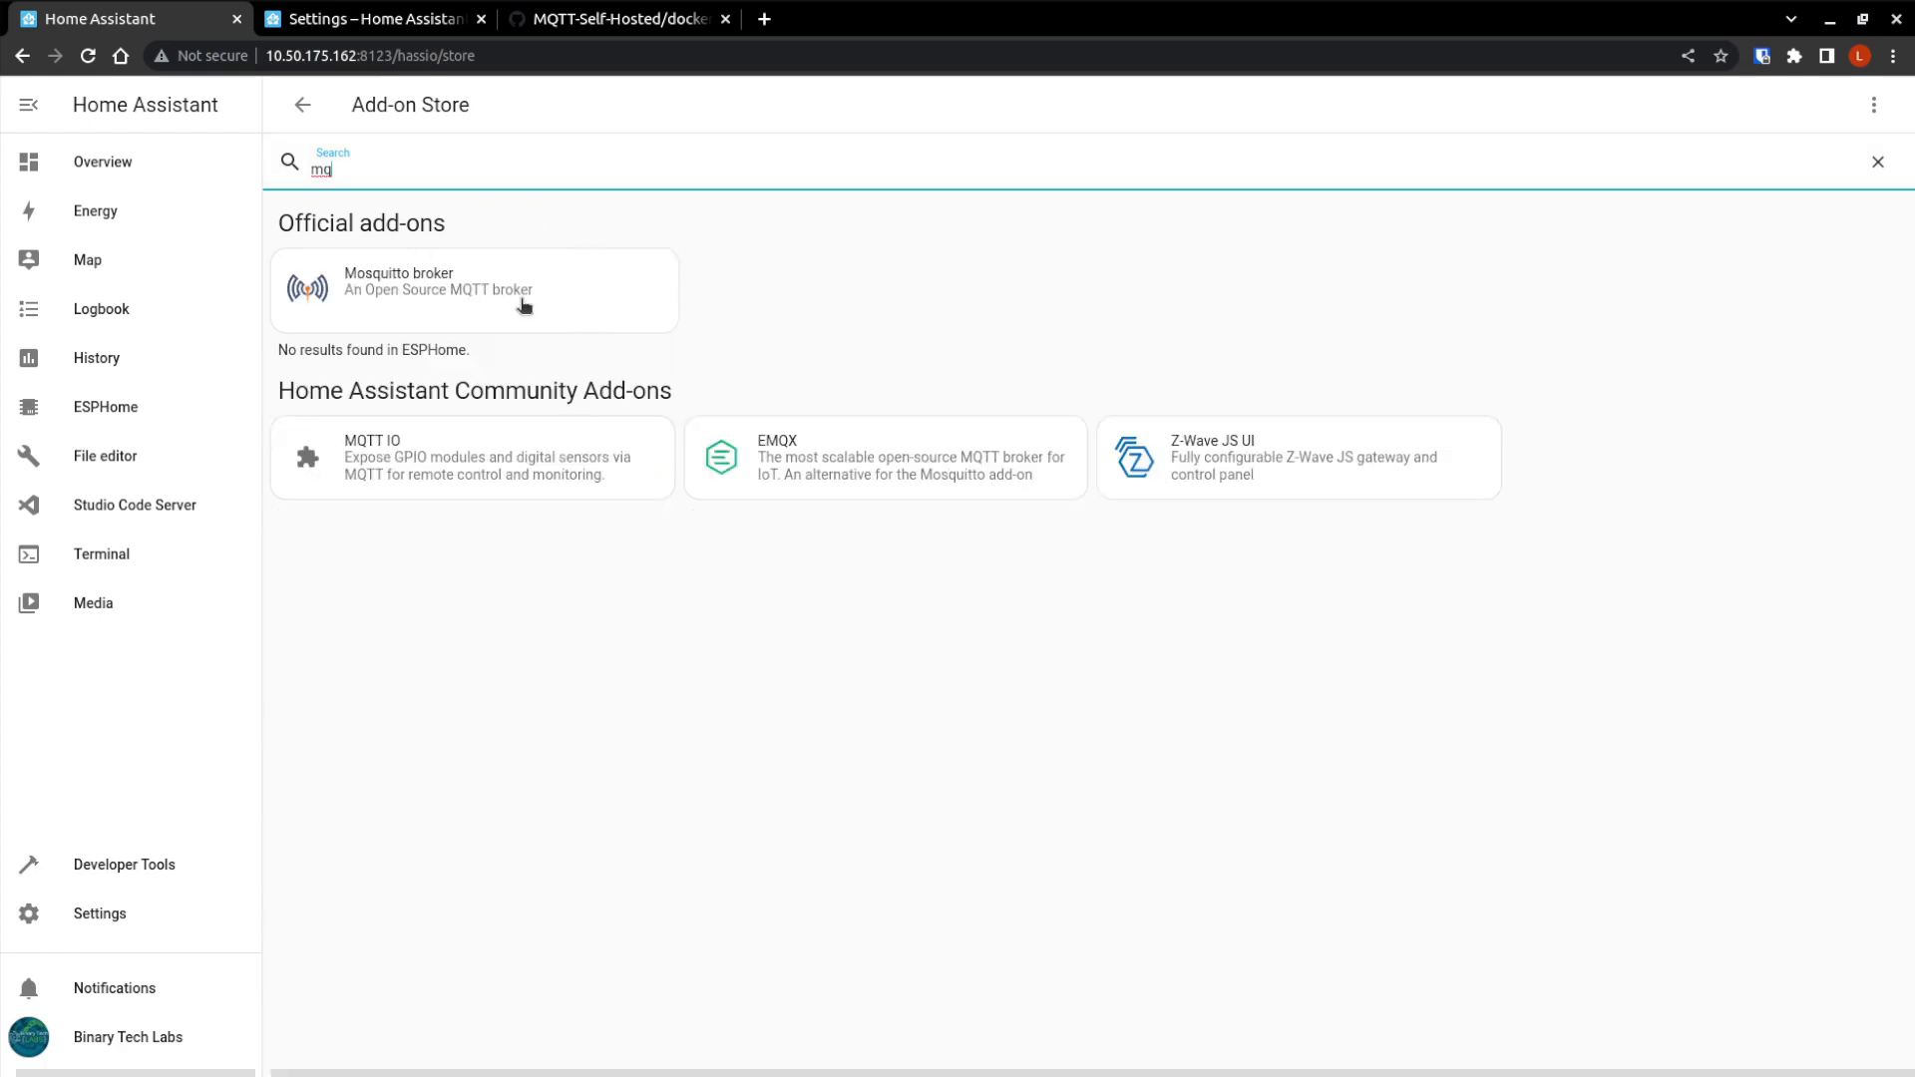
{"action": "mouse_move", "coordinate": [457, 295]}
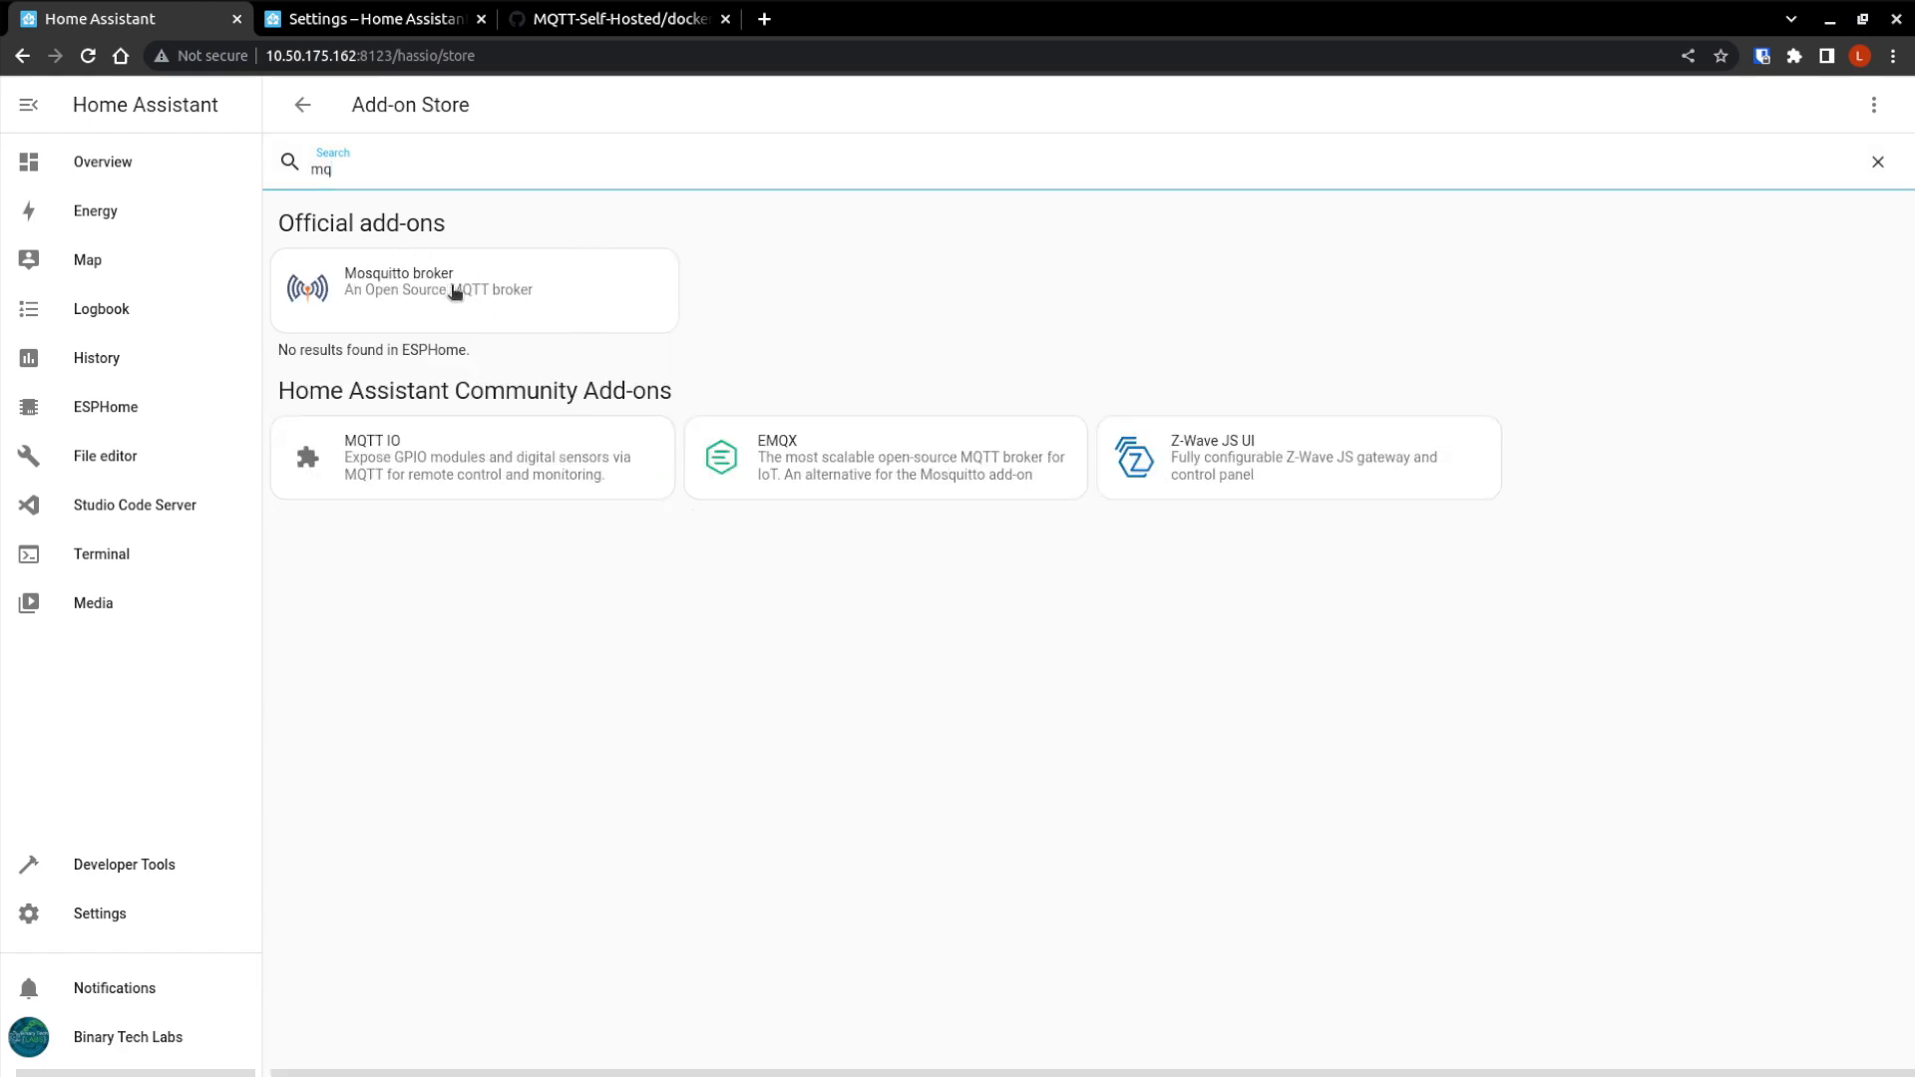
Open the Mosquitto broker add-on, read its documentation, and return to its Info tab.
{"action": "left_click", "coordinate": [463, 290]}
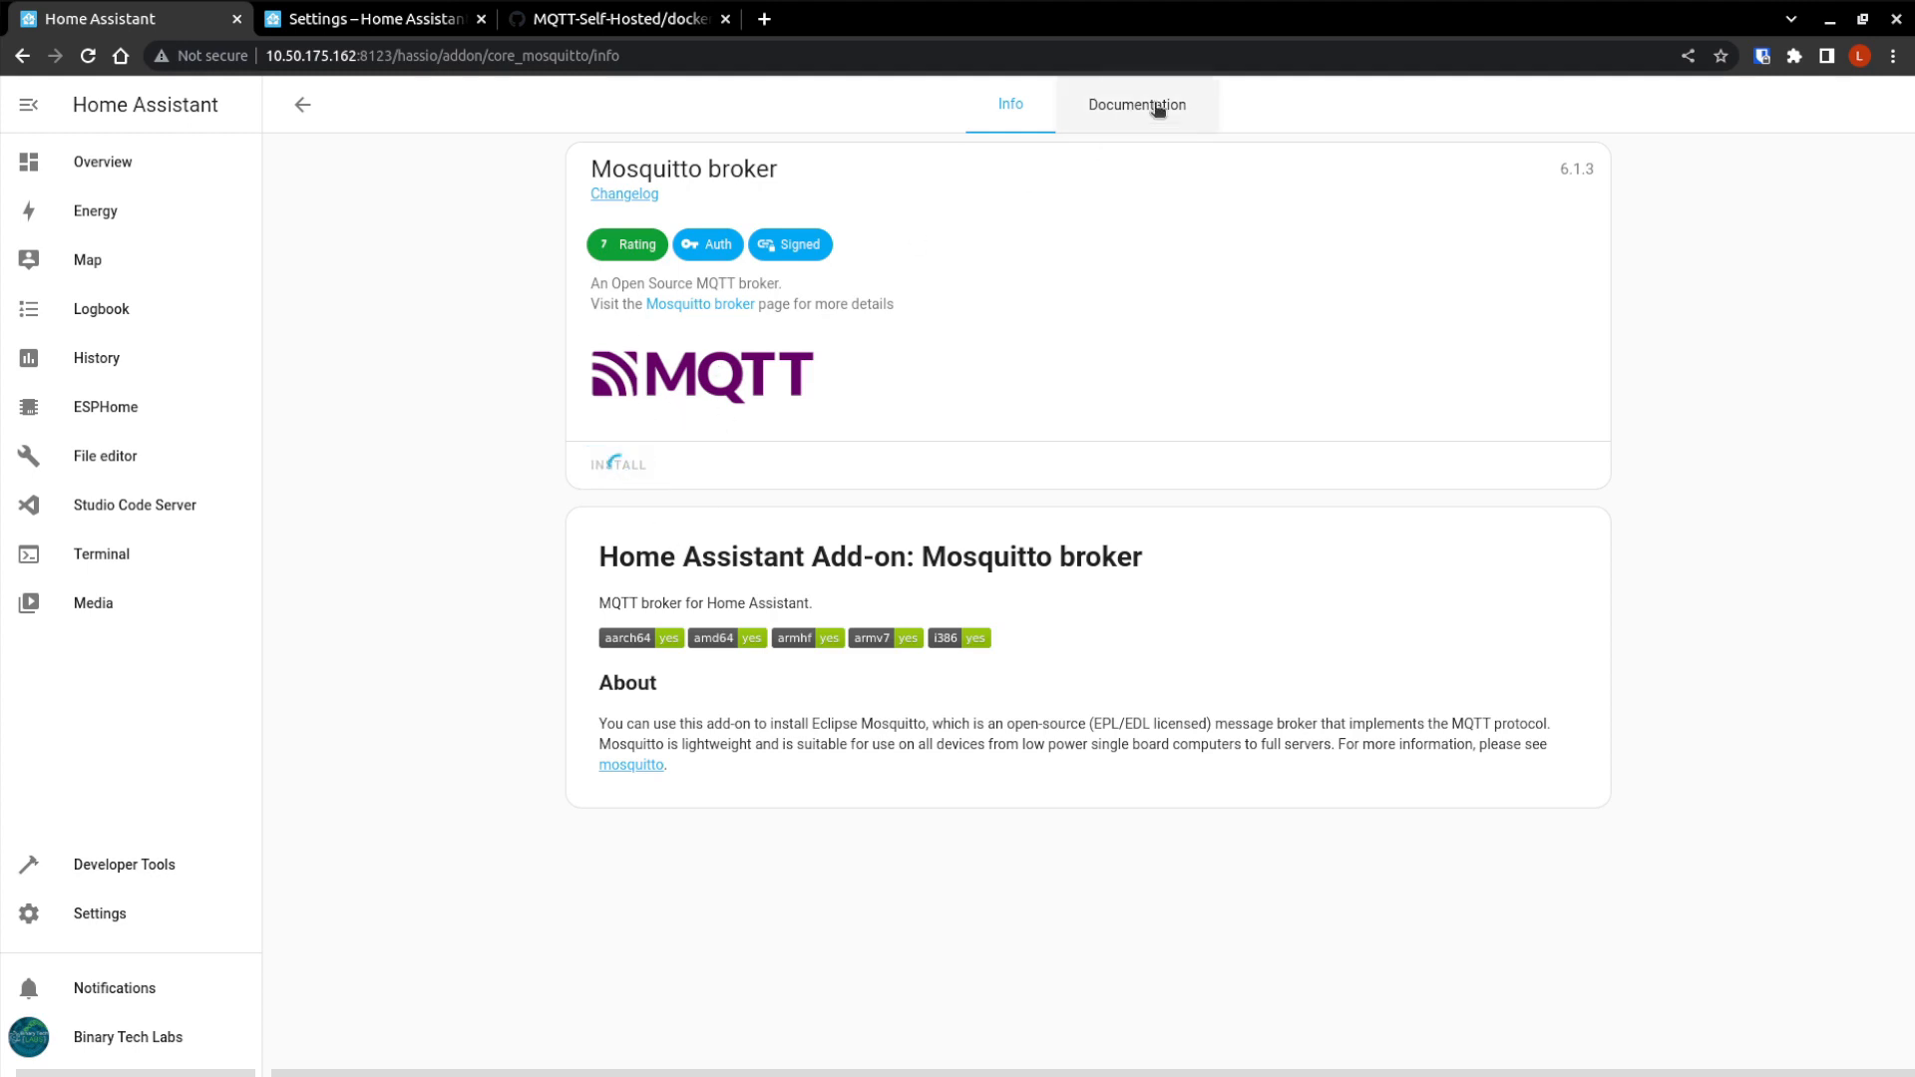
{"action": "left_click", "coordinate": [1137, 104]}
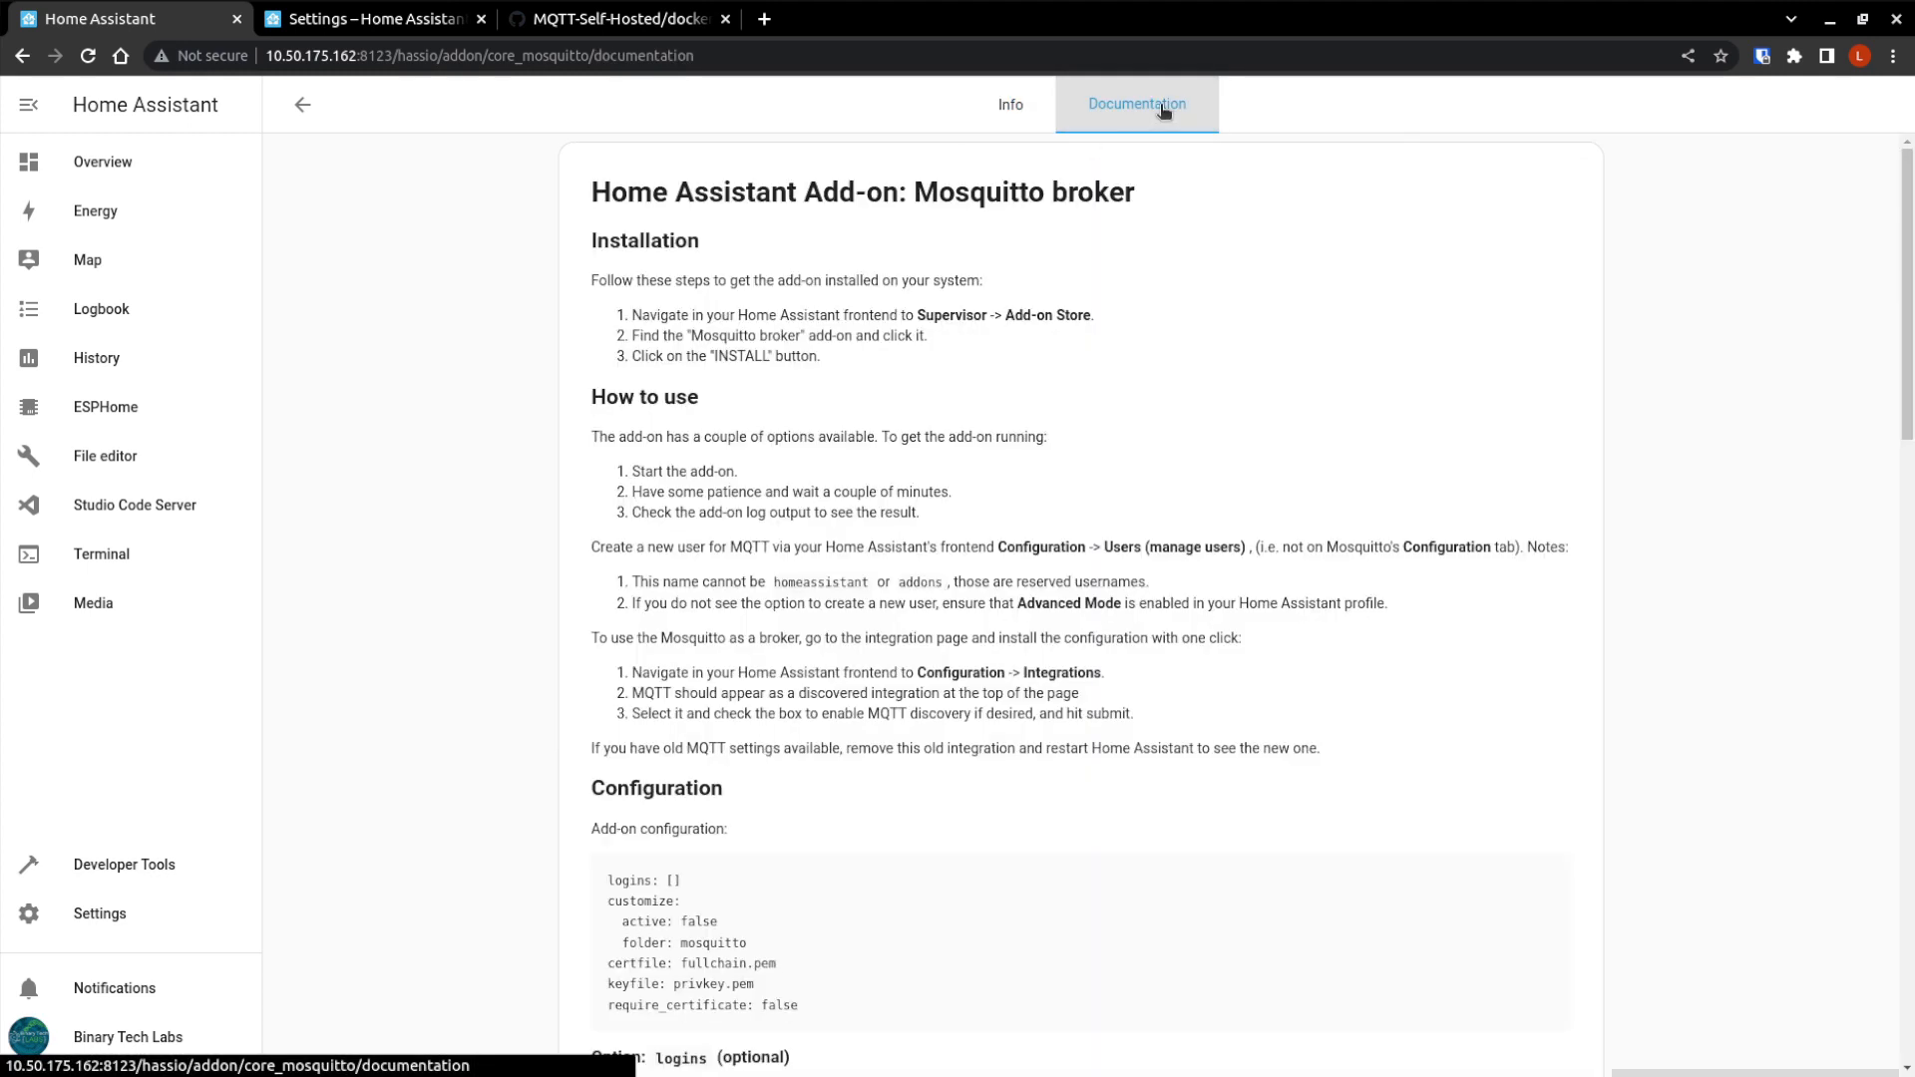
{"action": "scroll", "scroll_direction": "down", "scroll_amount": 3}
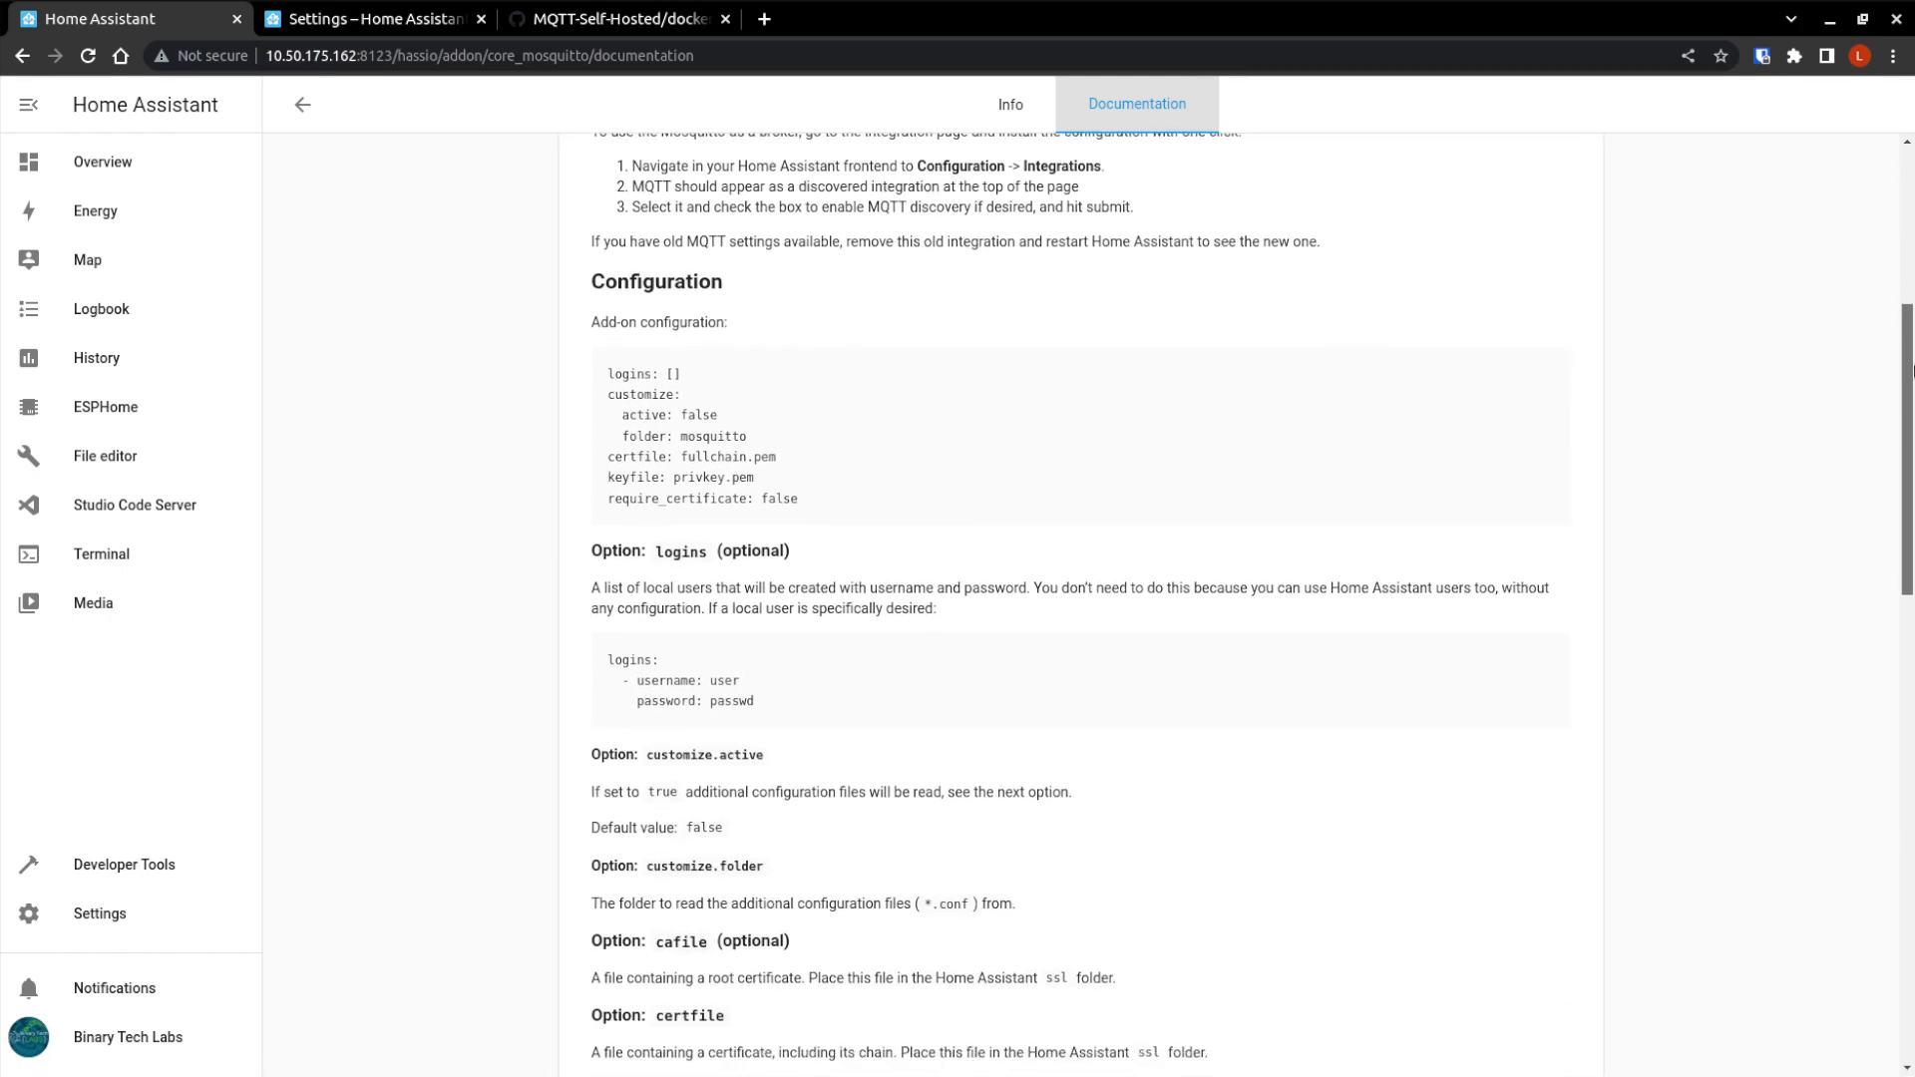
{"action": "scroll", "scroll_direction": "down", "scroll_amount": 3}
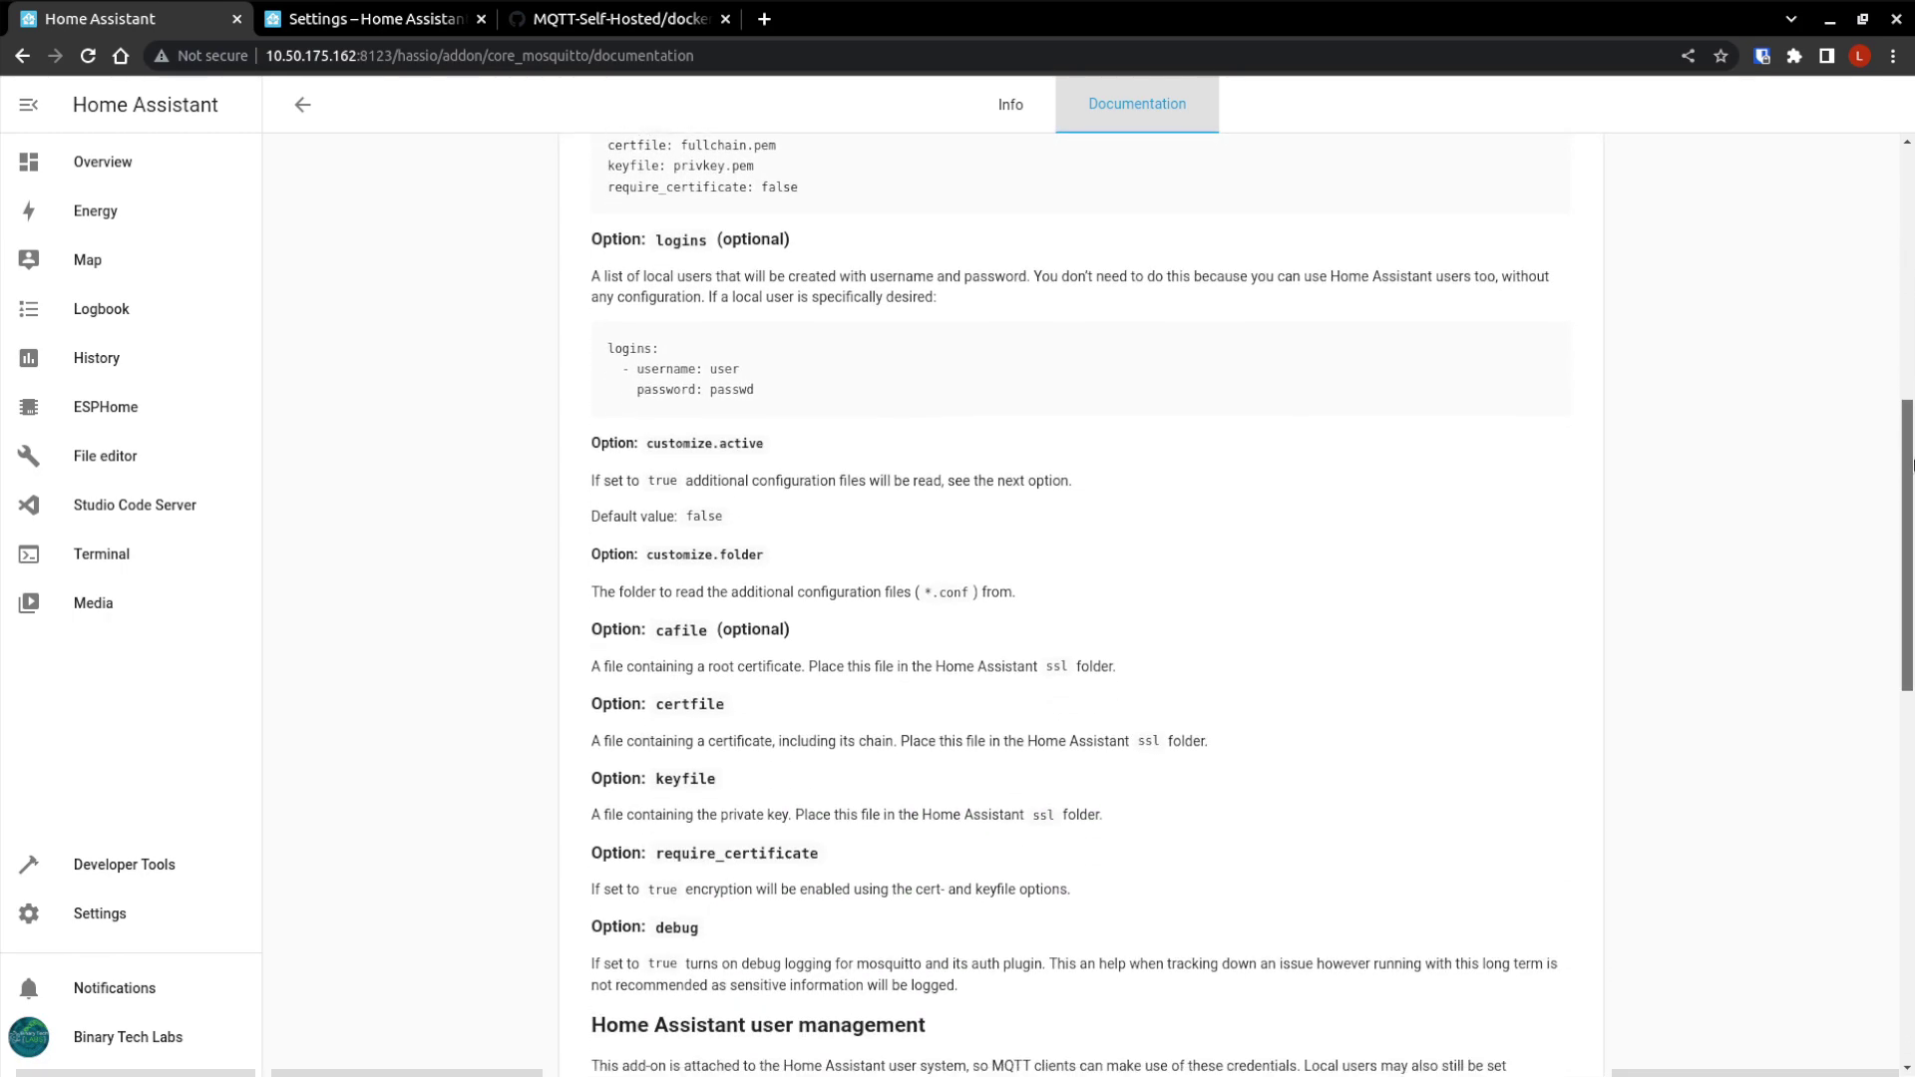
{"action": "scroll", "scroll_direction": "down", "scroll_amount": 3}
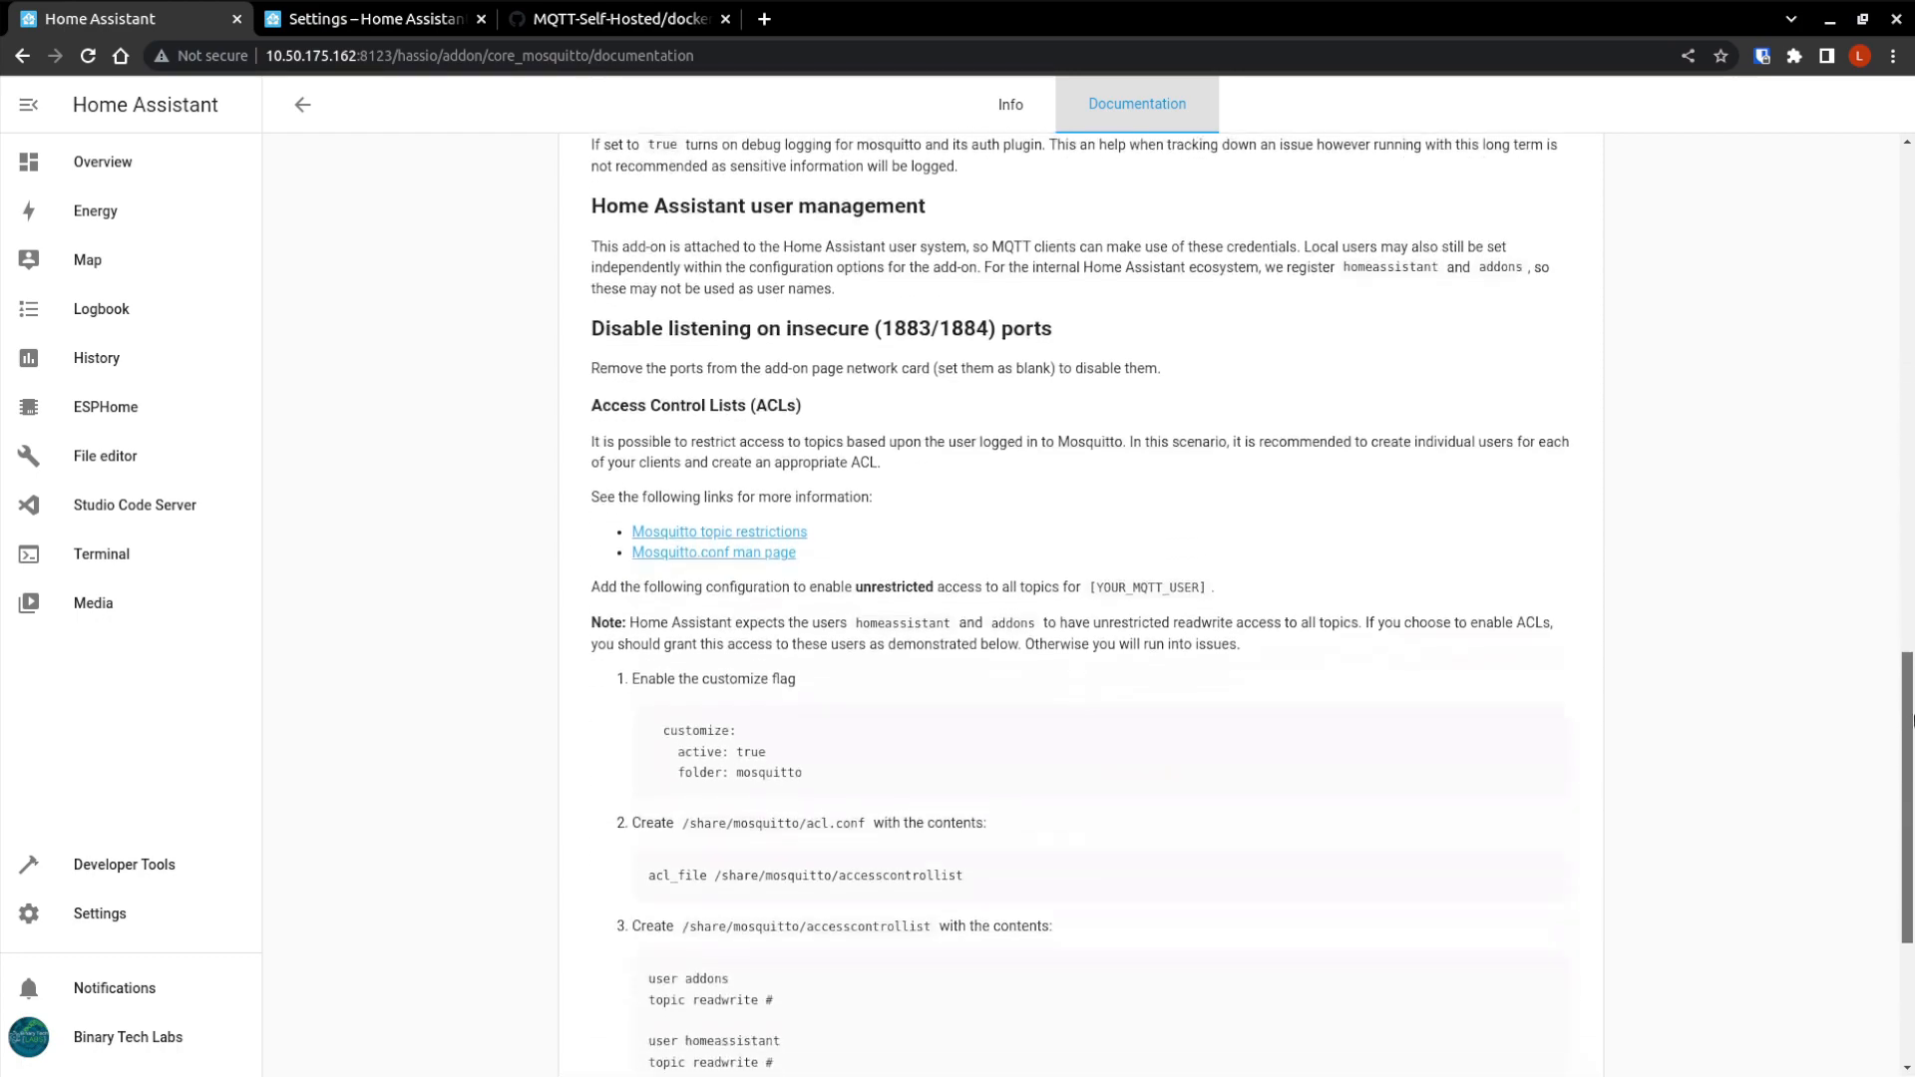
{"action": "scroll", "scroll_direction": "down", "scroll_amount": 3}
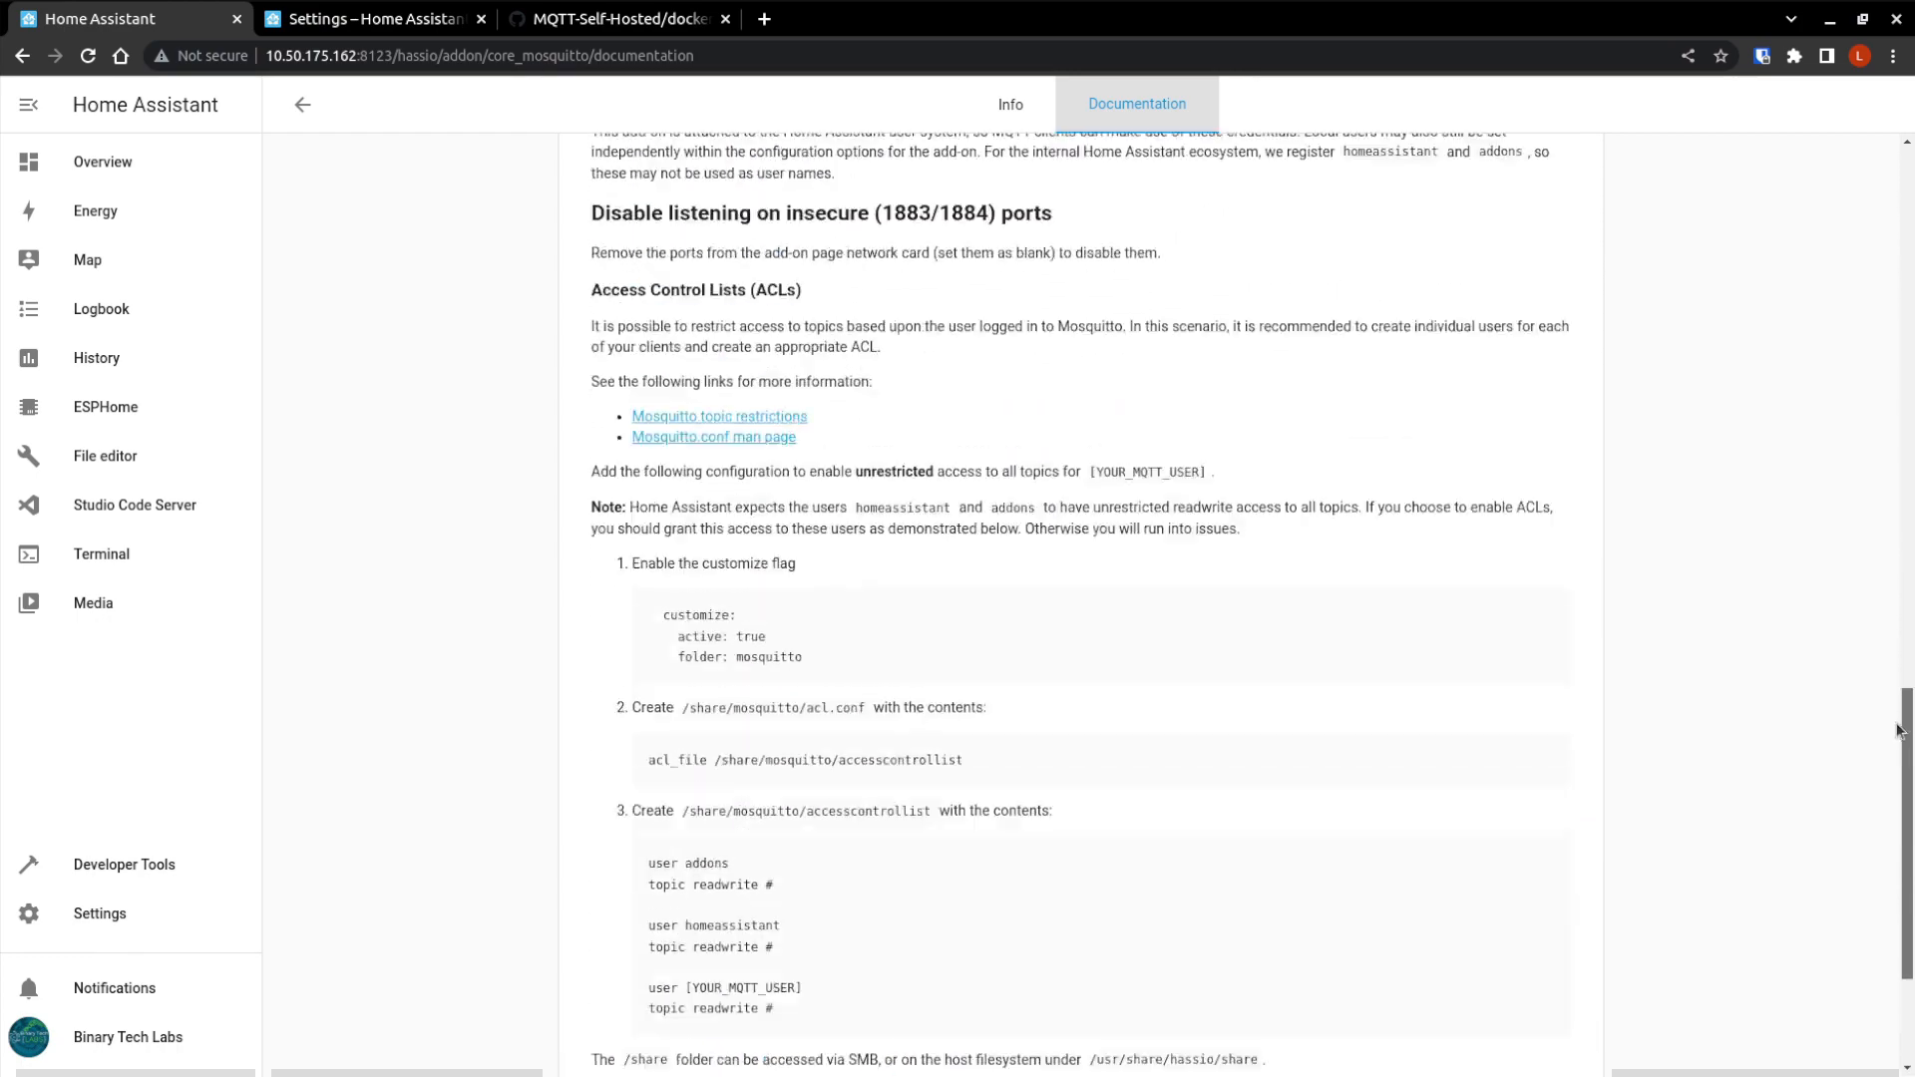
{"action": "scroll", "scroll_direction": "up", "scroll_amount": 3}
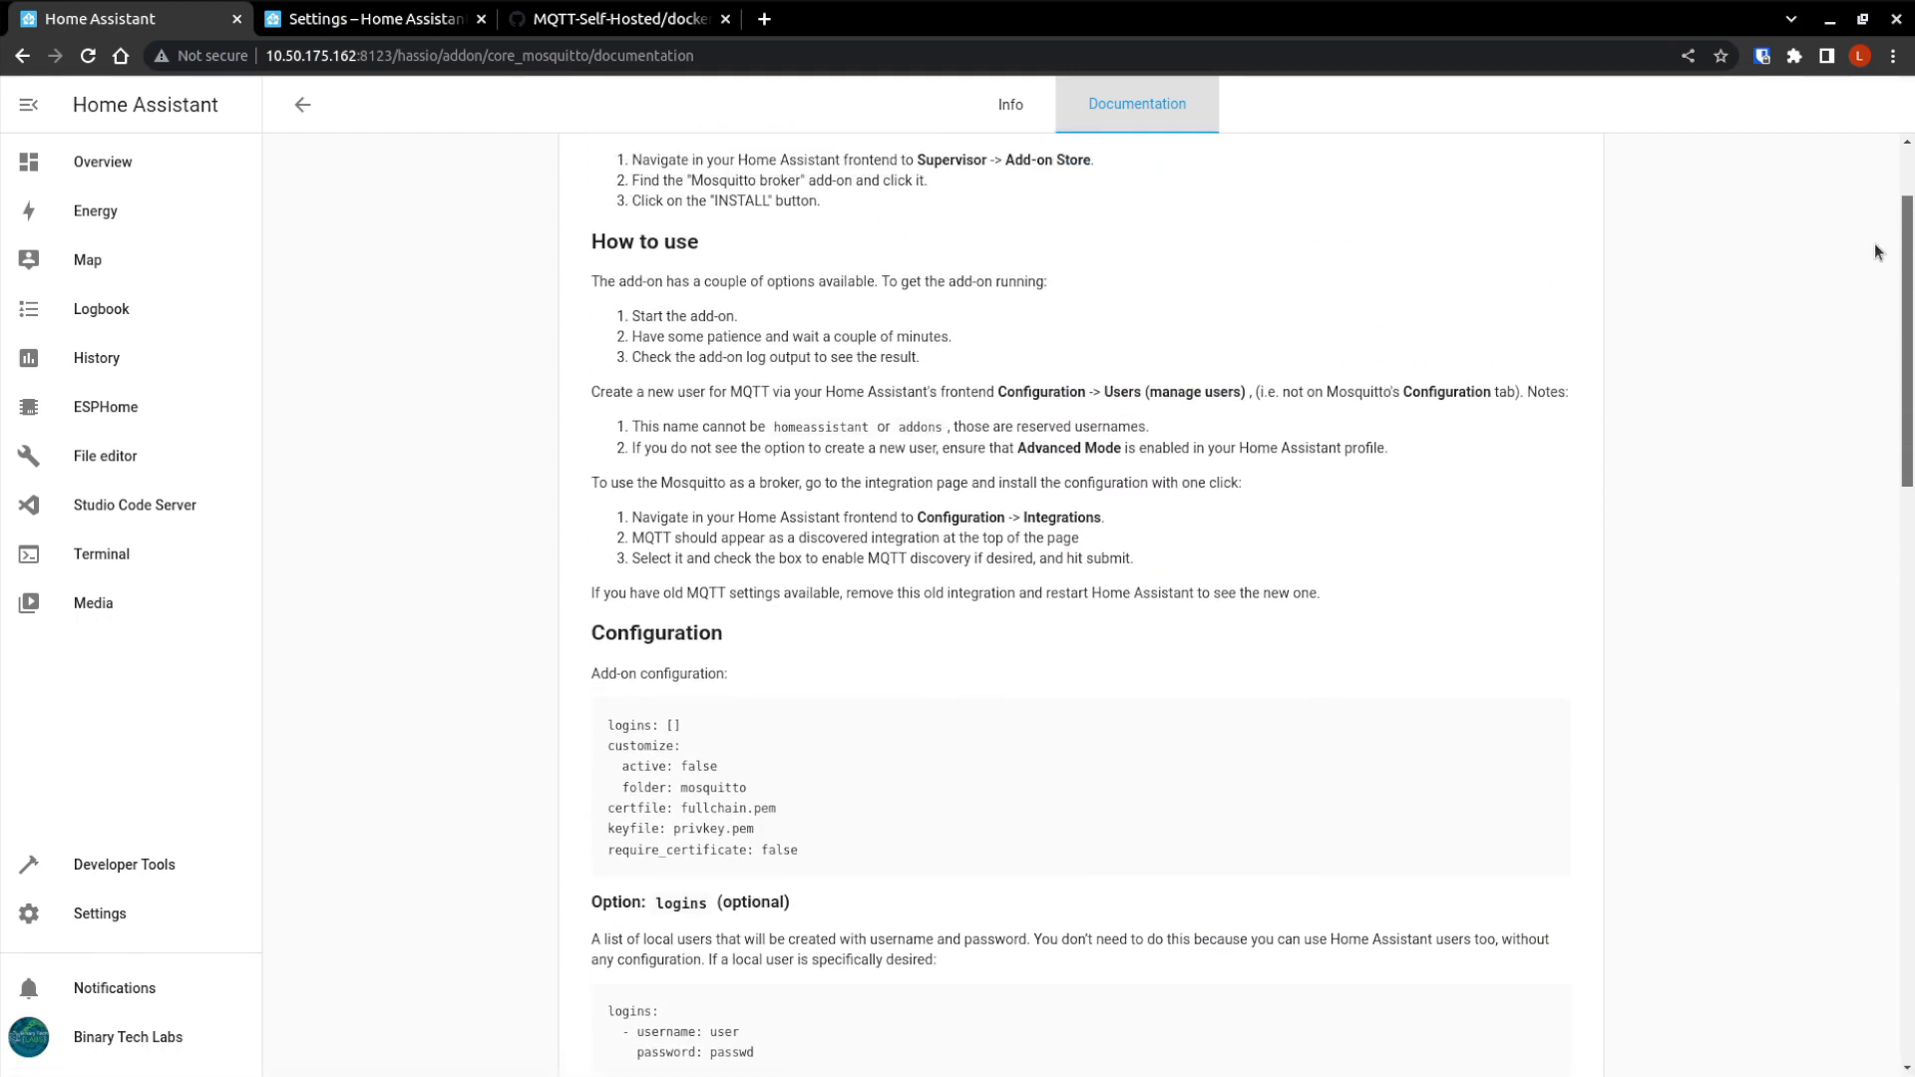
{"action": "scroll", "scroll_direction": "down", "scroll_amount": 3}
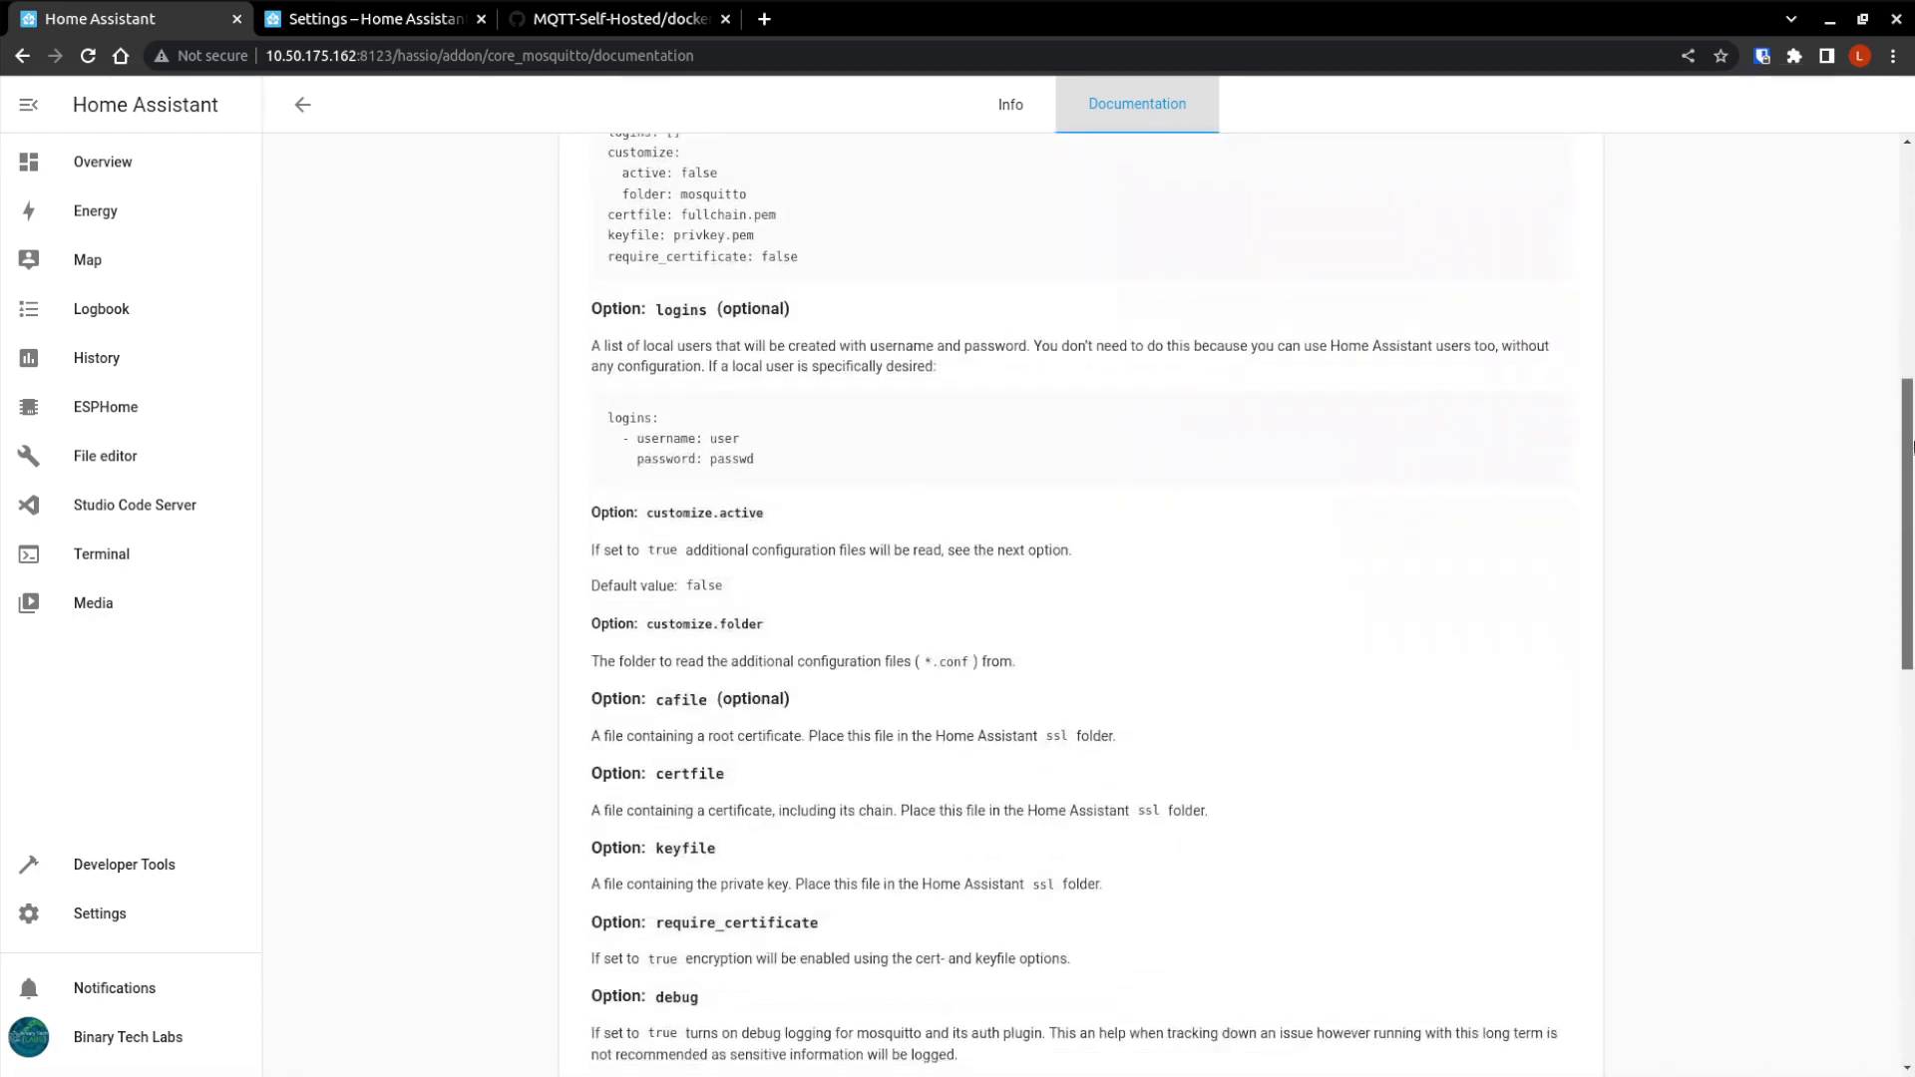
{"action": "scroll", "scroll_direction": "down", "scroll_amount": 3}
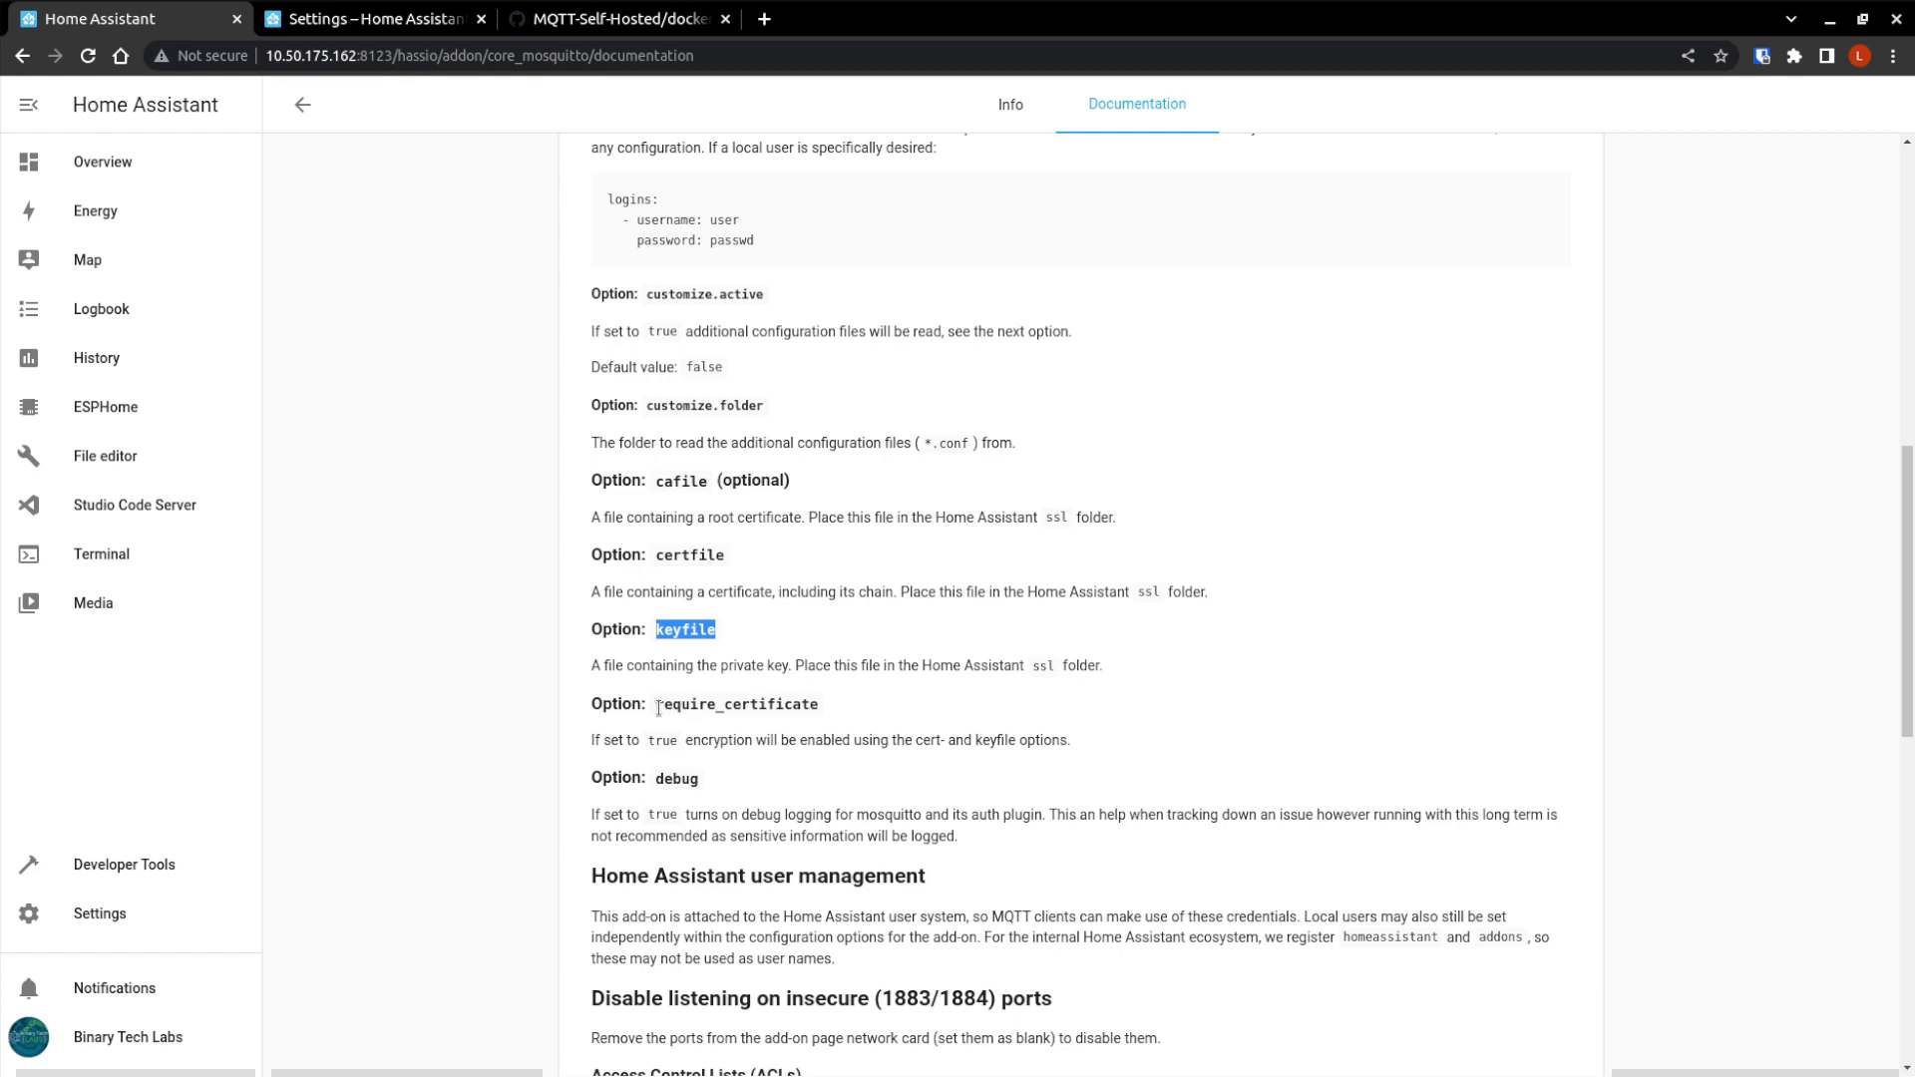
{"action": "double_click", "coordinate": [734, 704]}
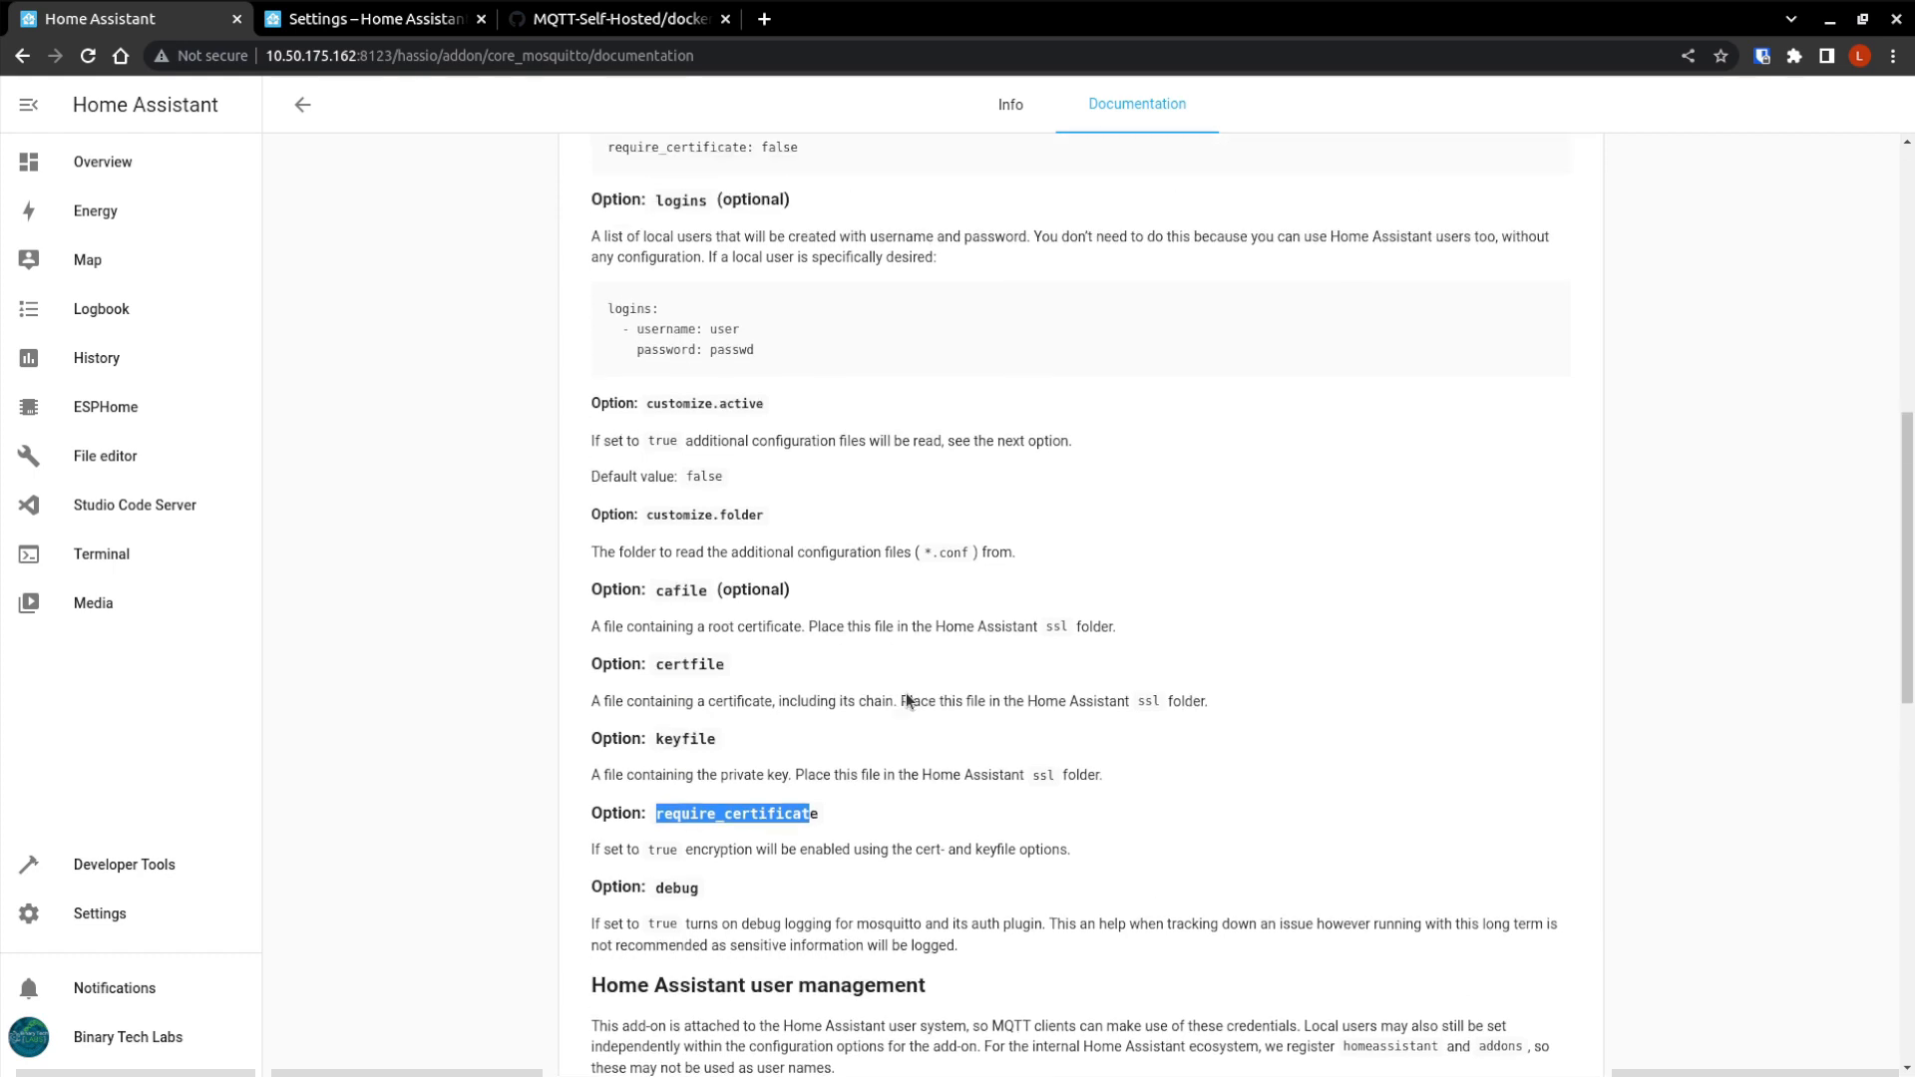
{"action": "left_click", "coordinate": [1009, 104]}
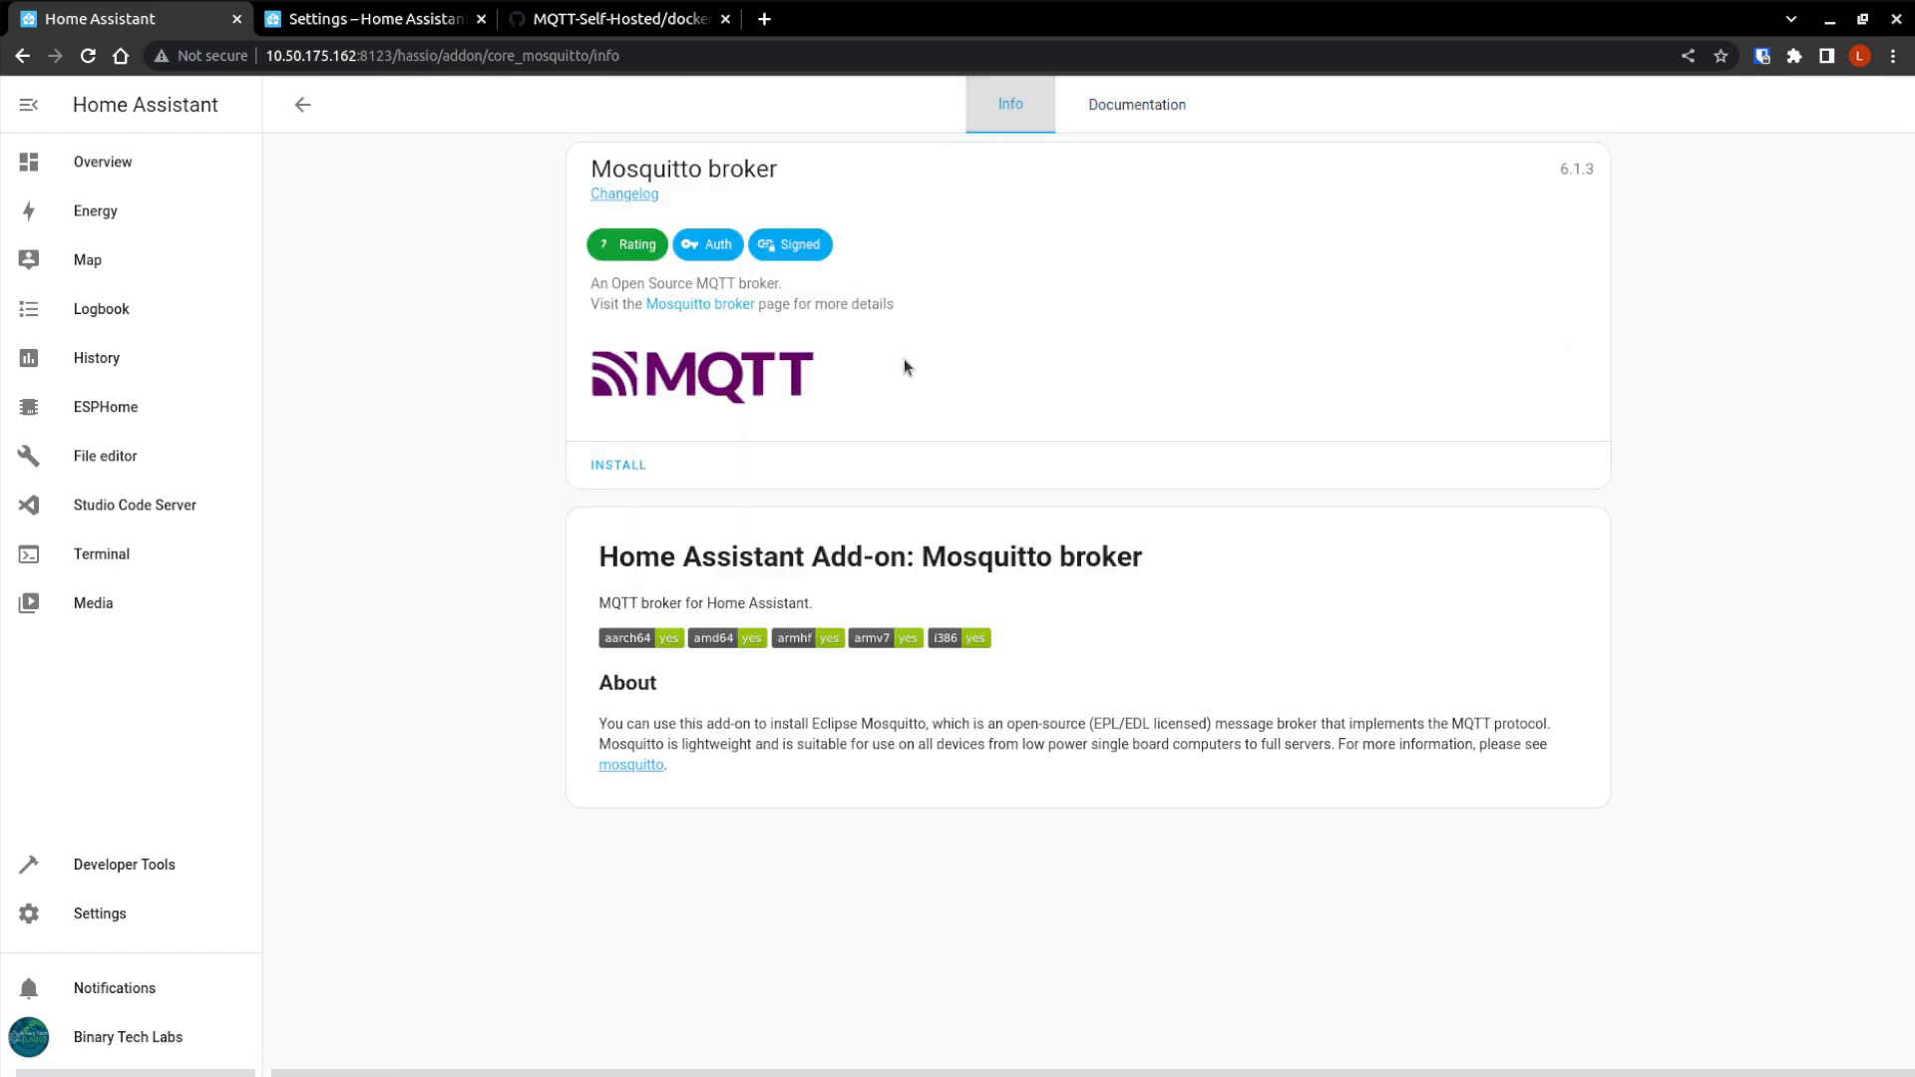
Install the Mosquitto broker 6.1.3 add-on and view its configuration options.
{"action": "left_click", "coordinate": [618, 464]}
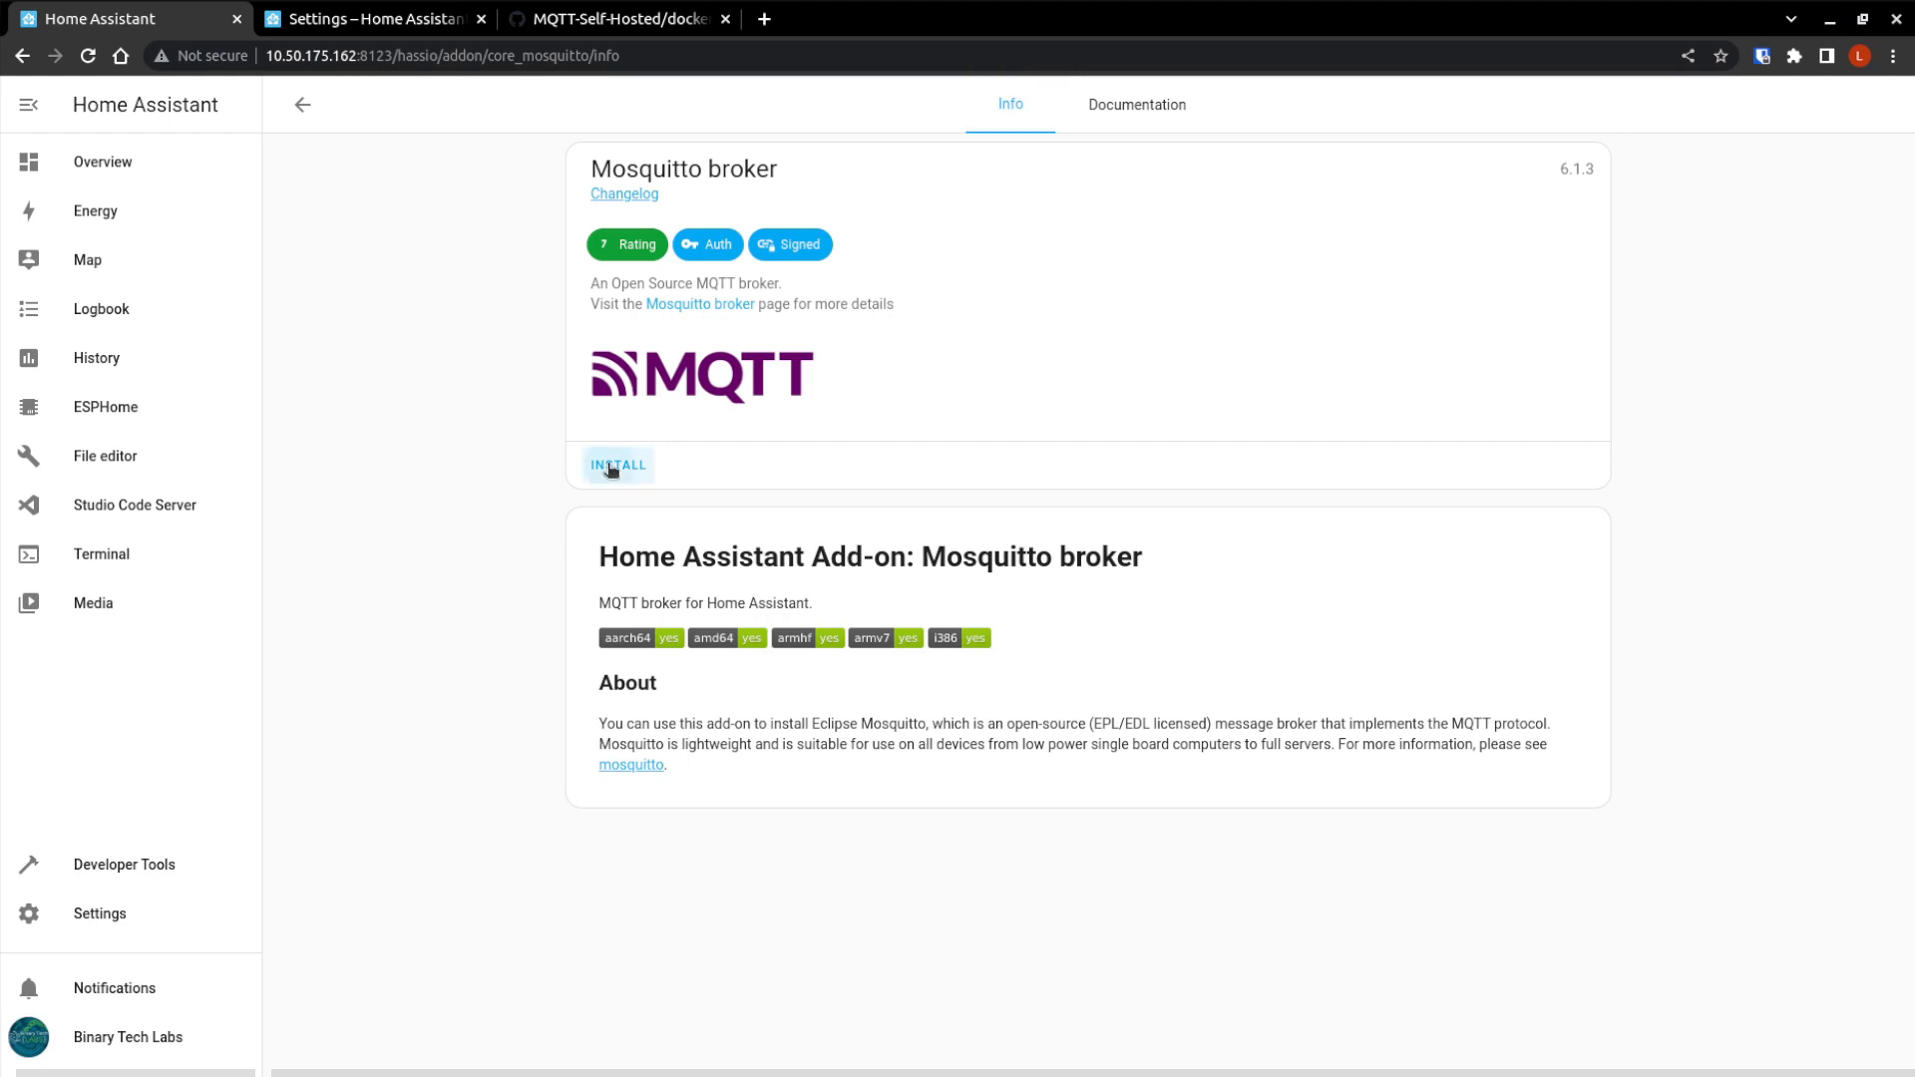
{"action": "left_click", "coordinate": [616, 465]}
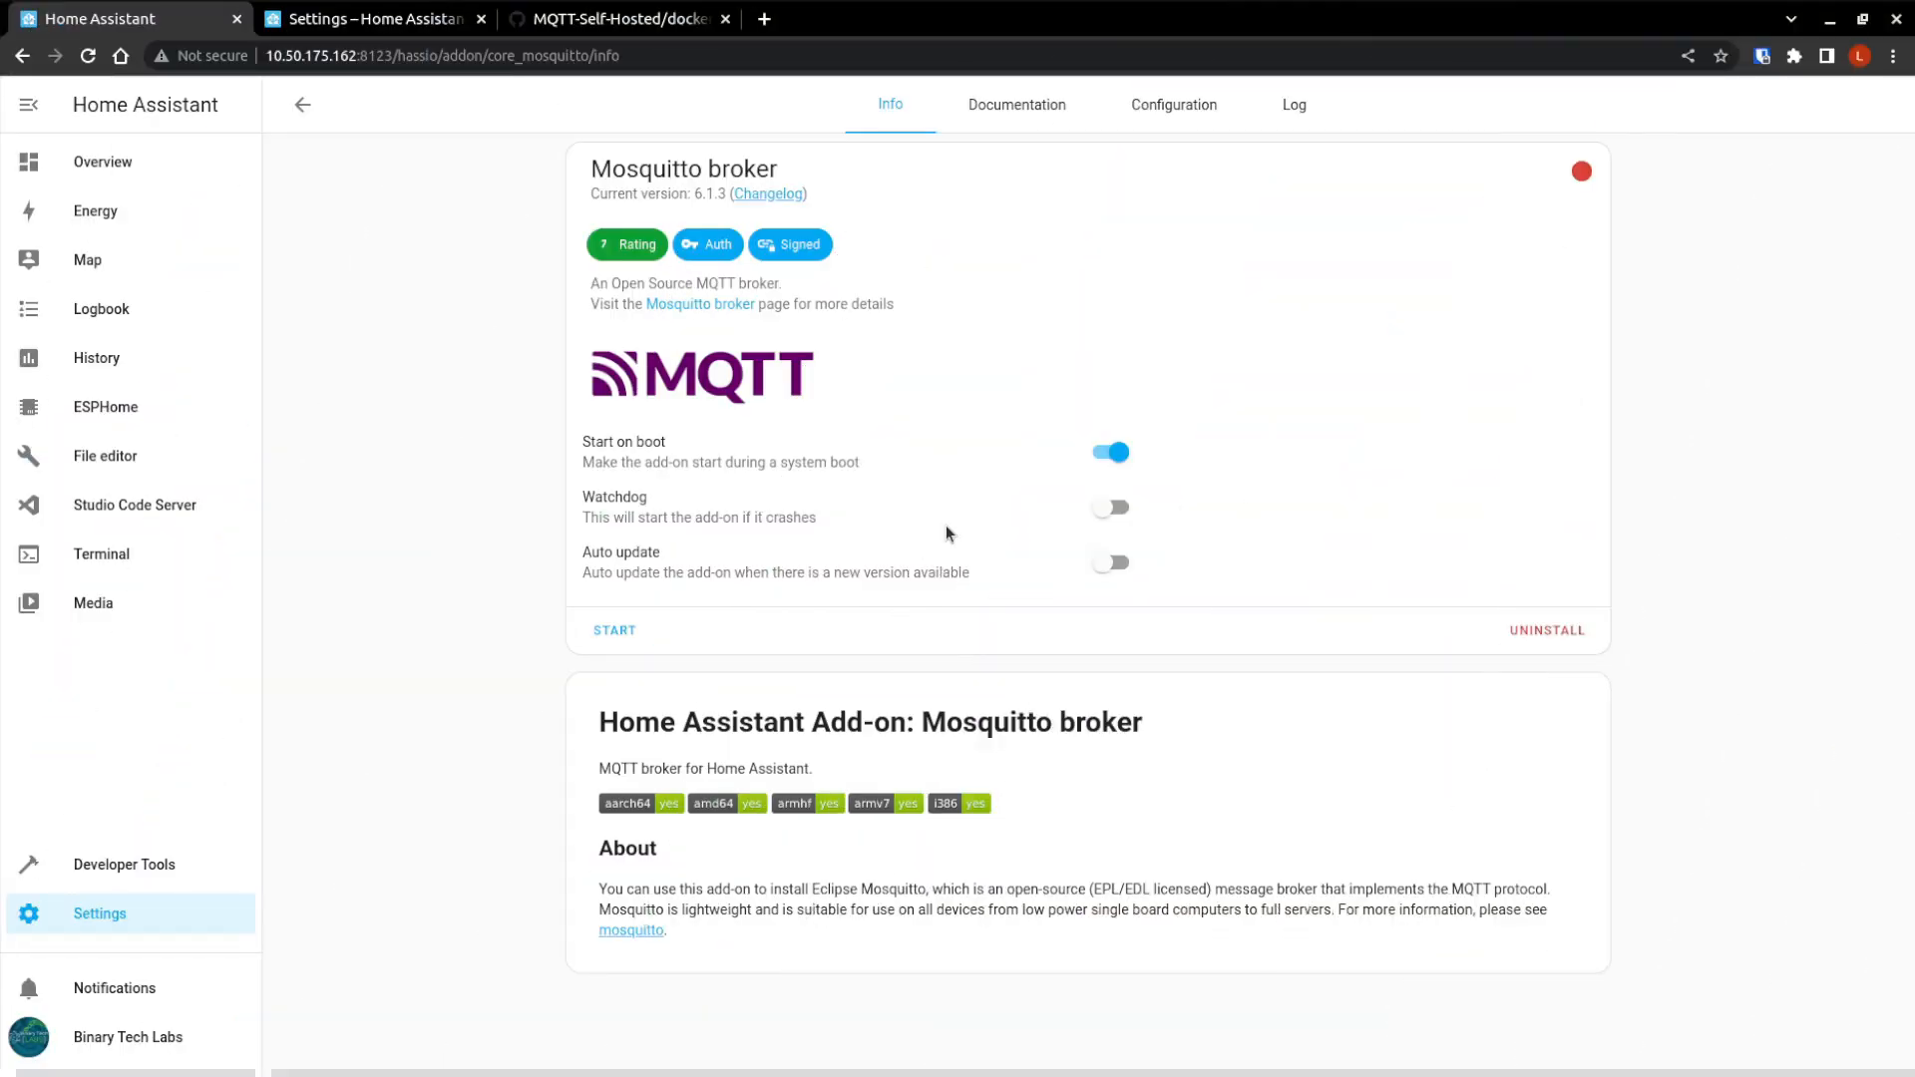
{"action": "mouse_move", "coordinate": [829, 339]}
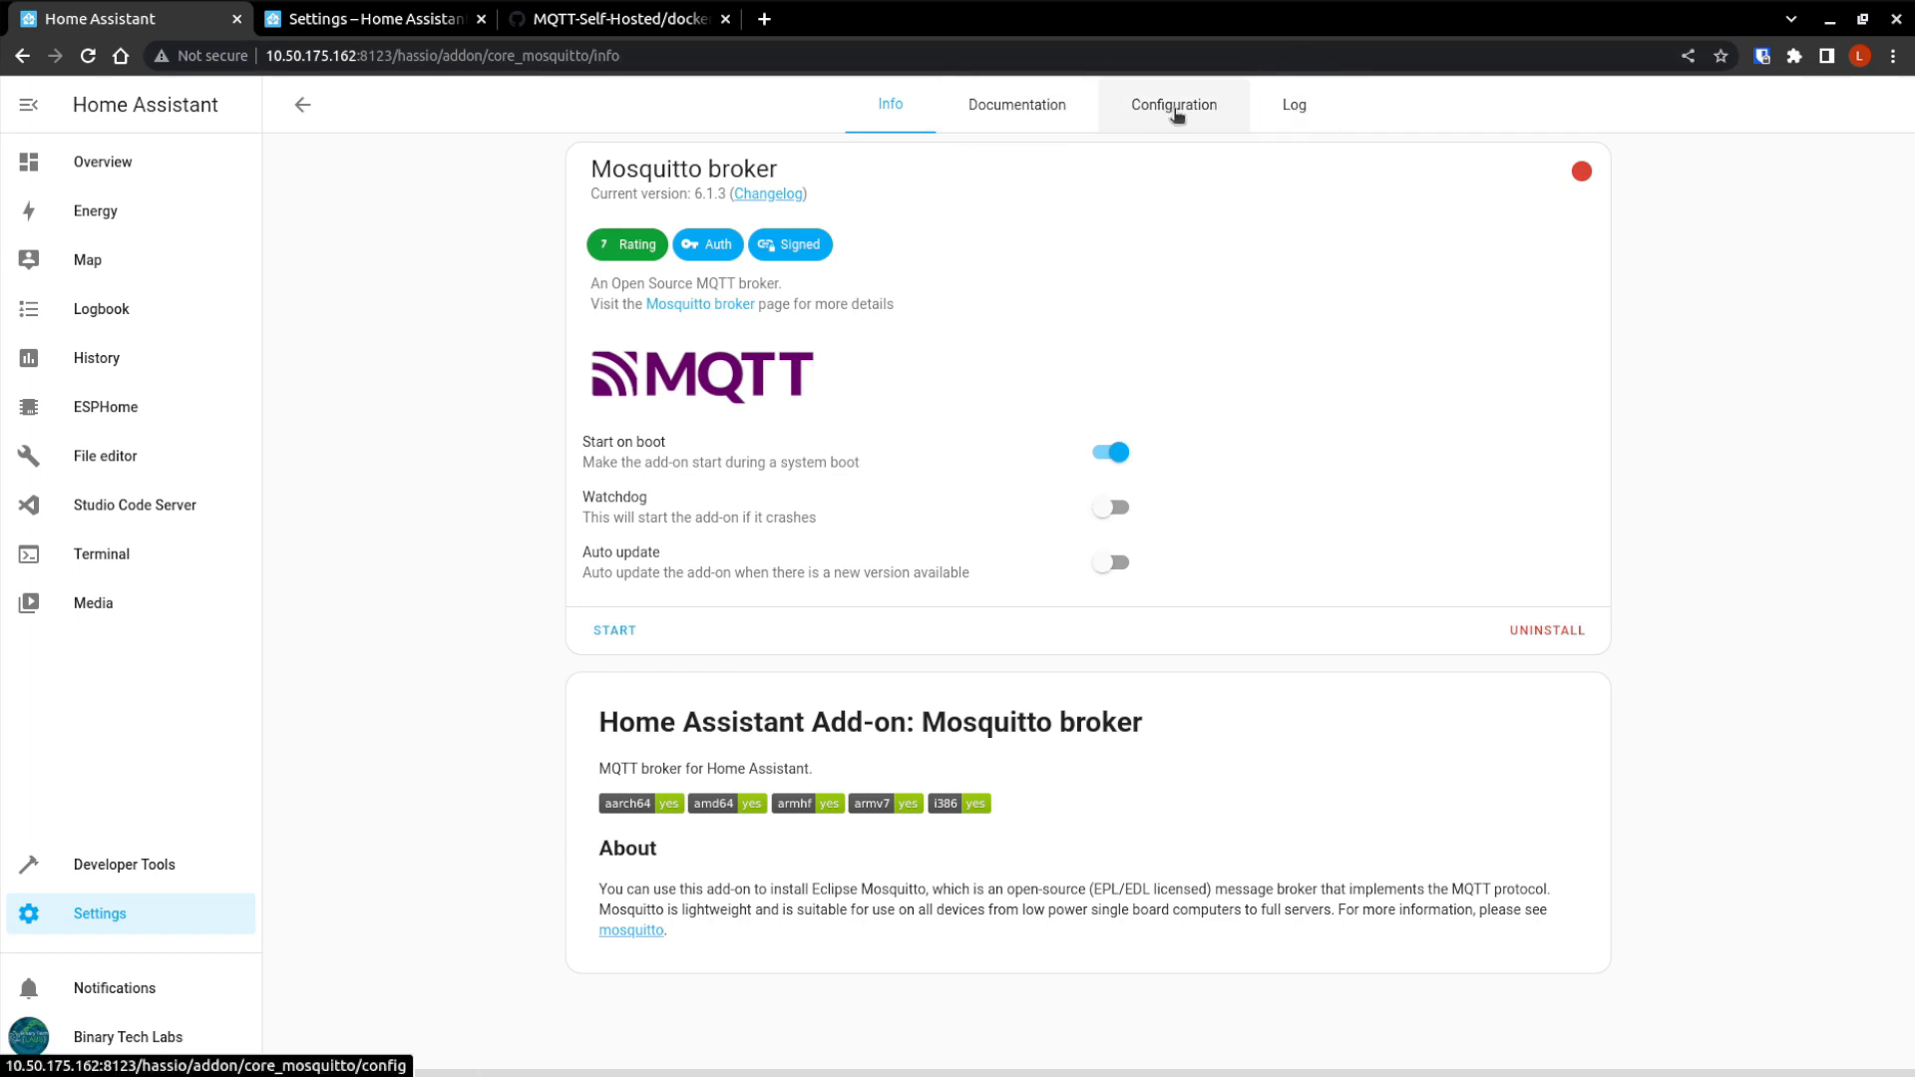
{"action": "left_click", "coordinate": [1173, 104]}
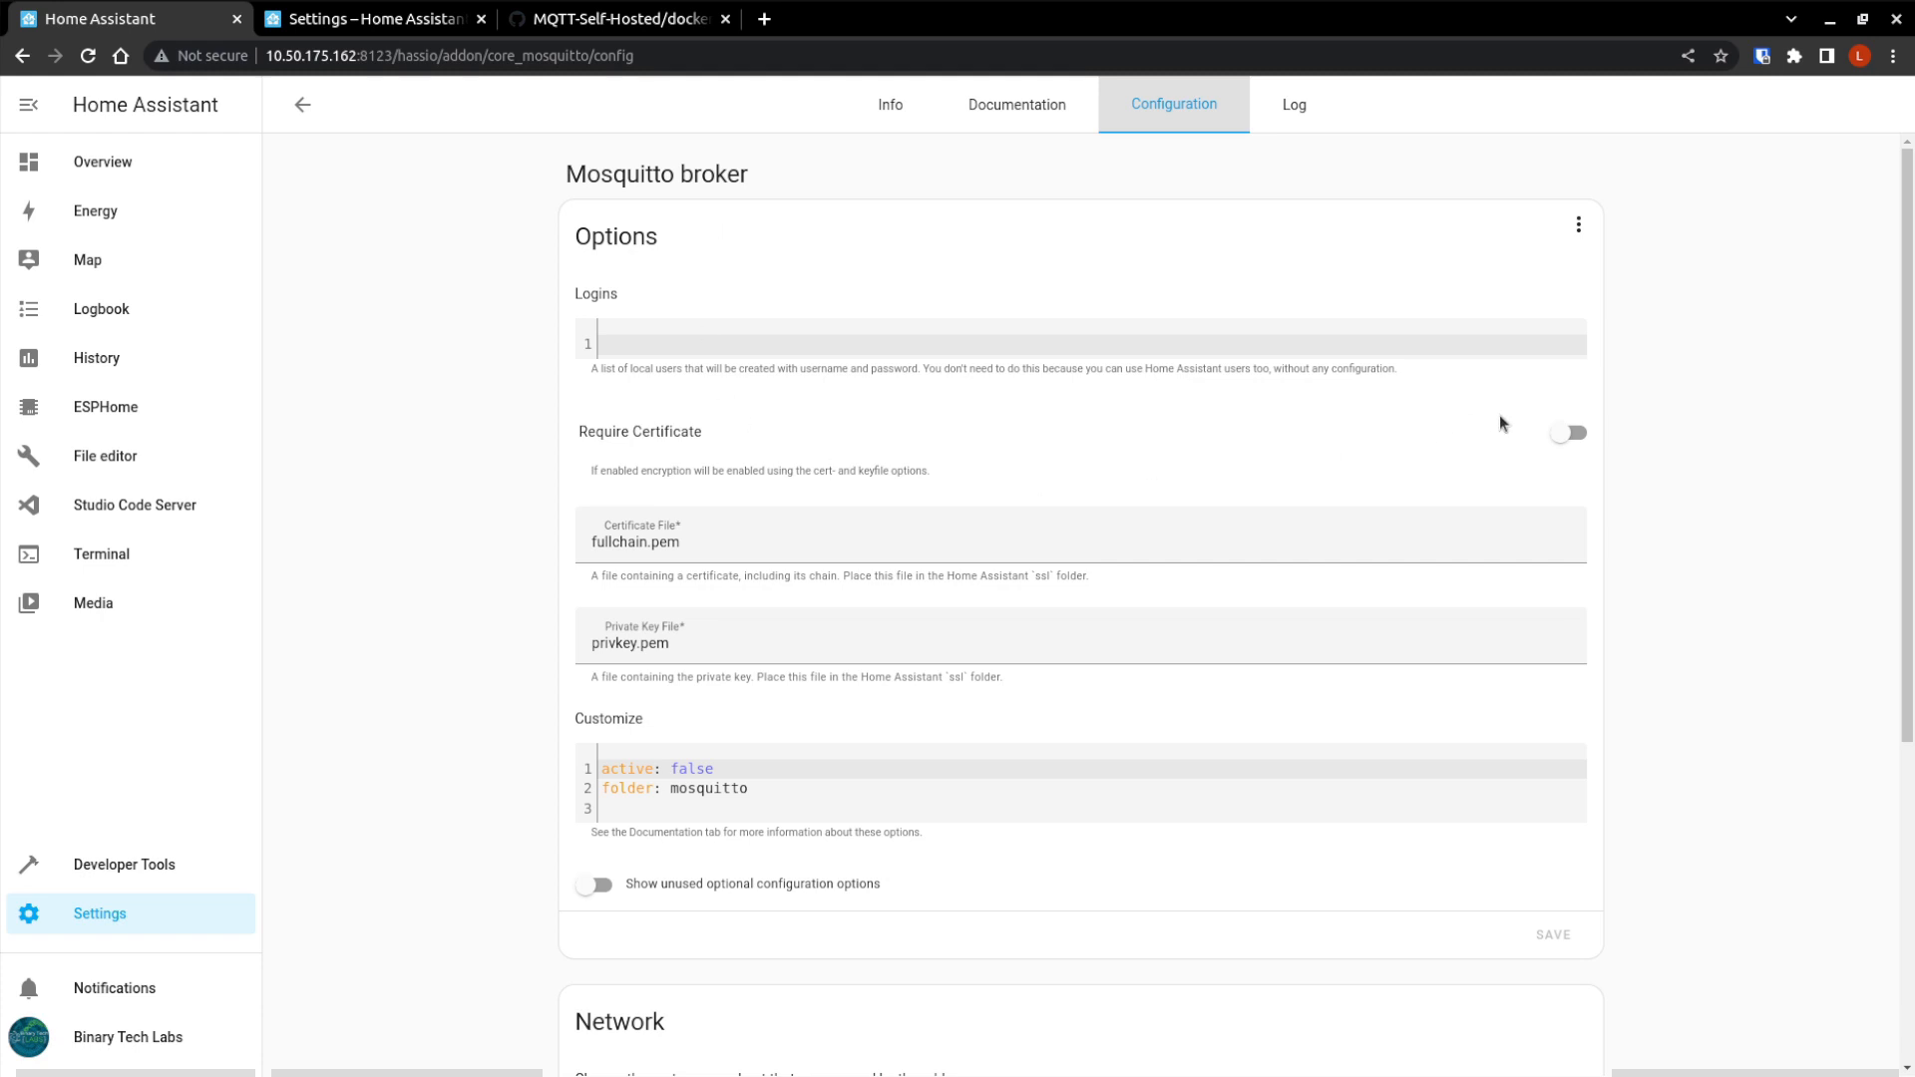
{"action": "mouse_move", "coordinate": [1570, 434]}
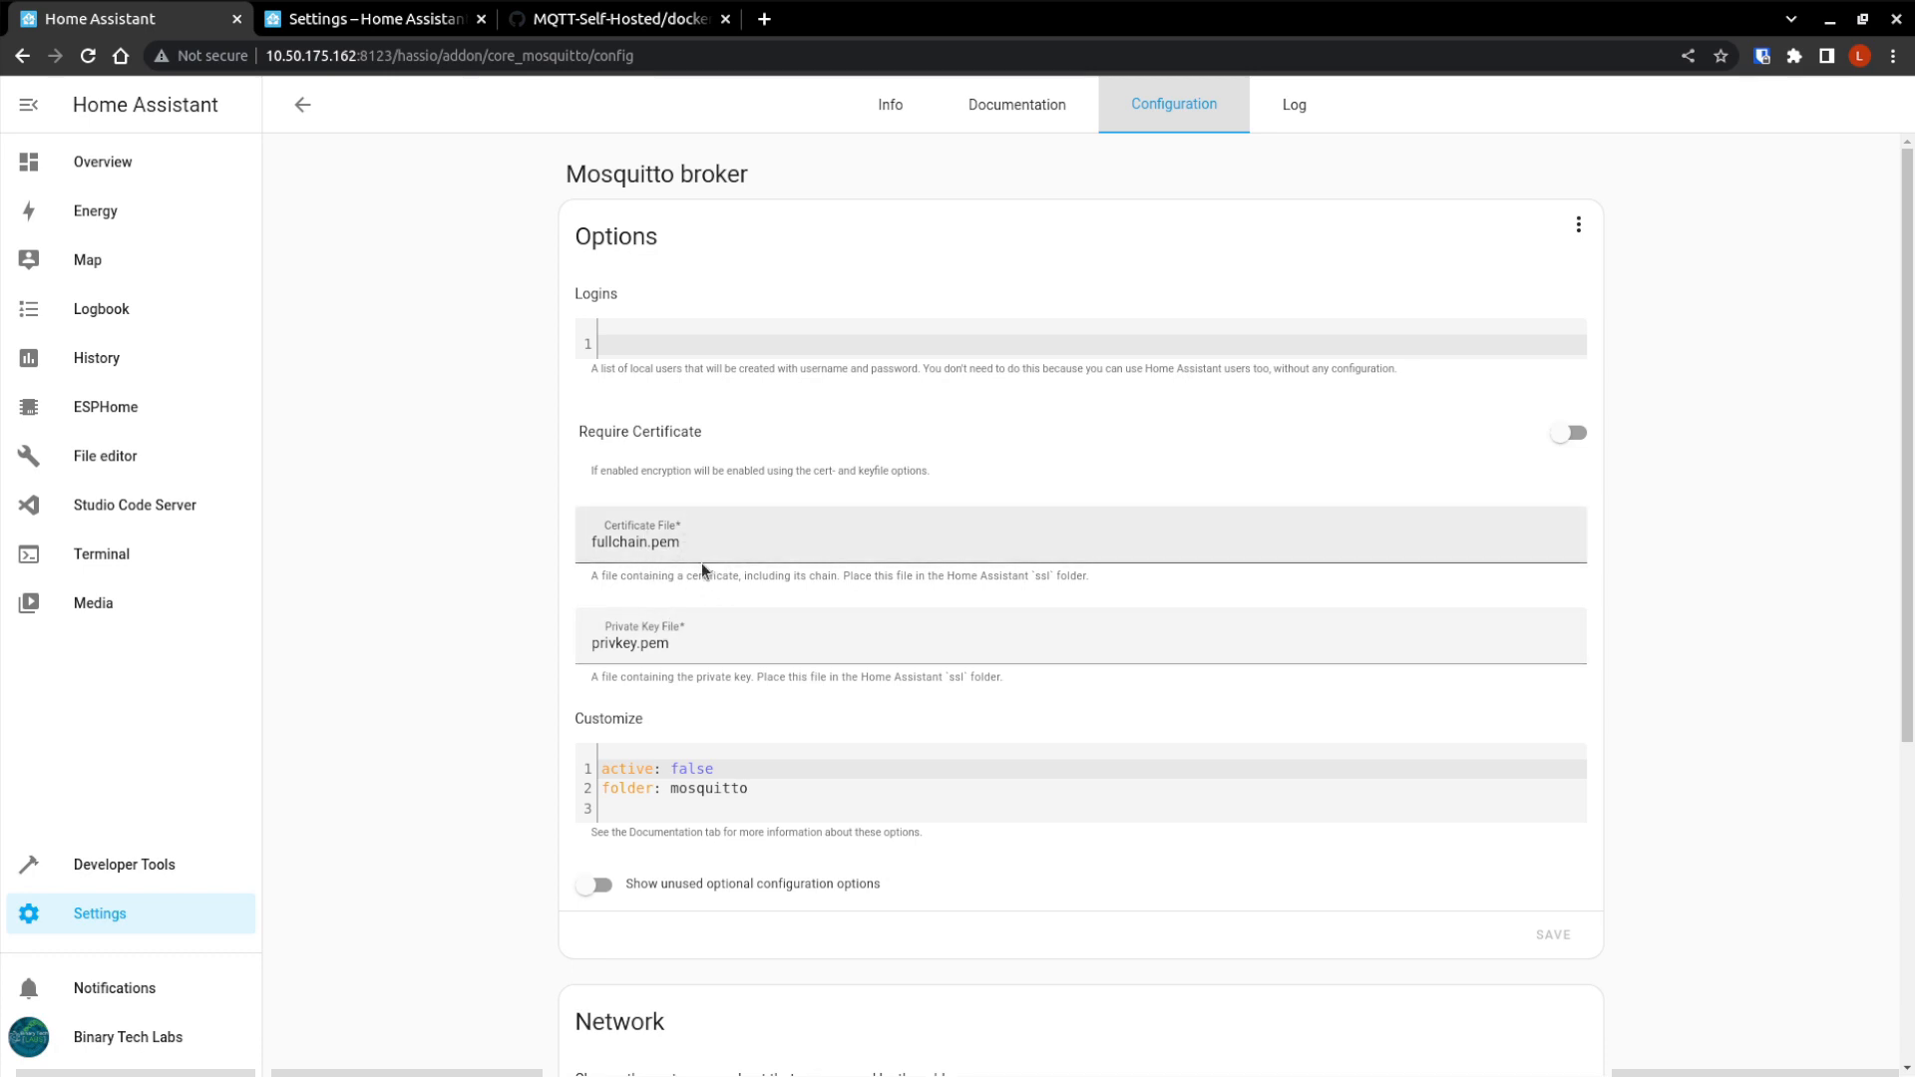
{"action": "mouse_move", "coordinate": [770, 699]}
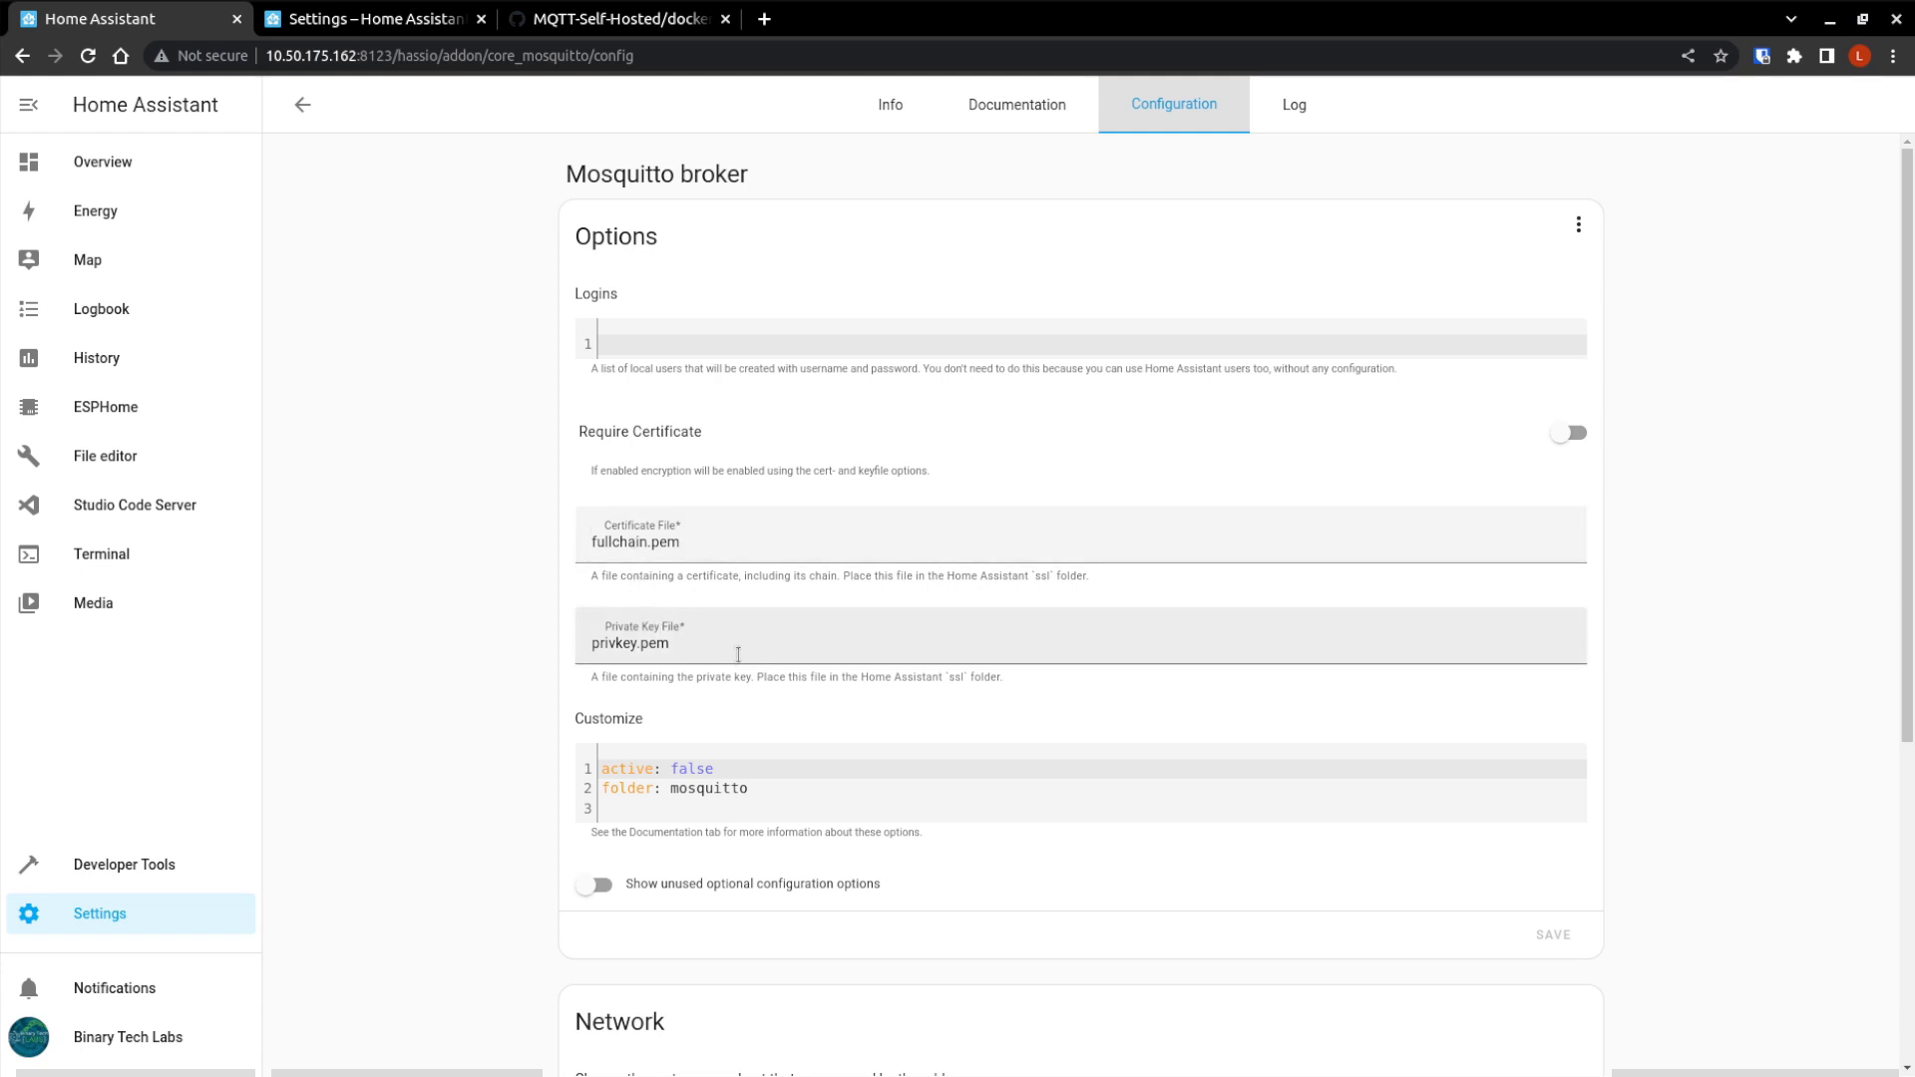
Review the broker's Options and Network ports without saving, then return to Settings.
{"action": "scroll", "scroll_direction": "down", "scroll_amount": 3}
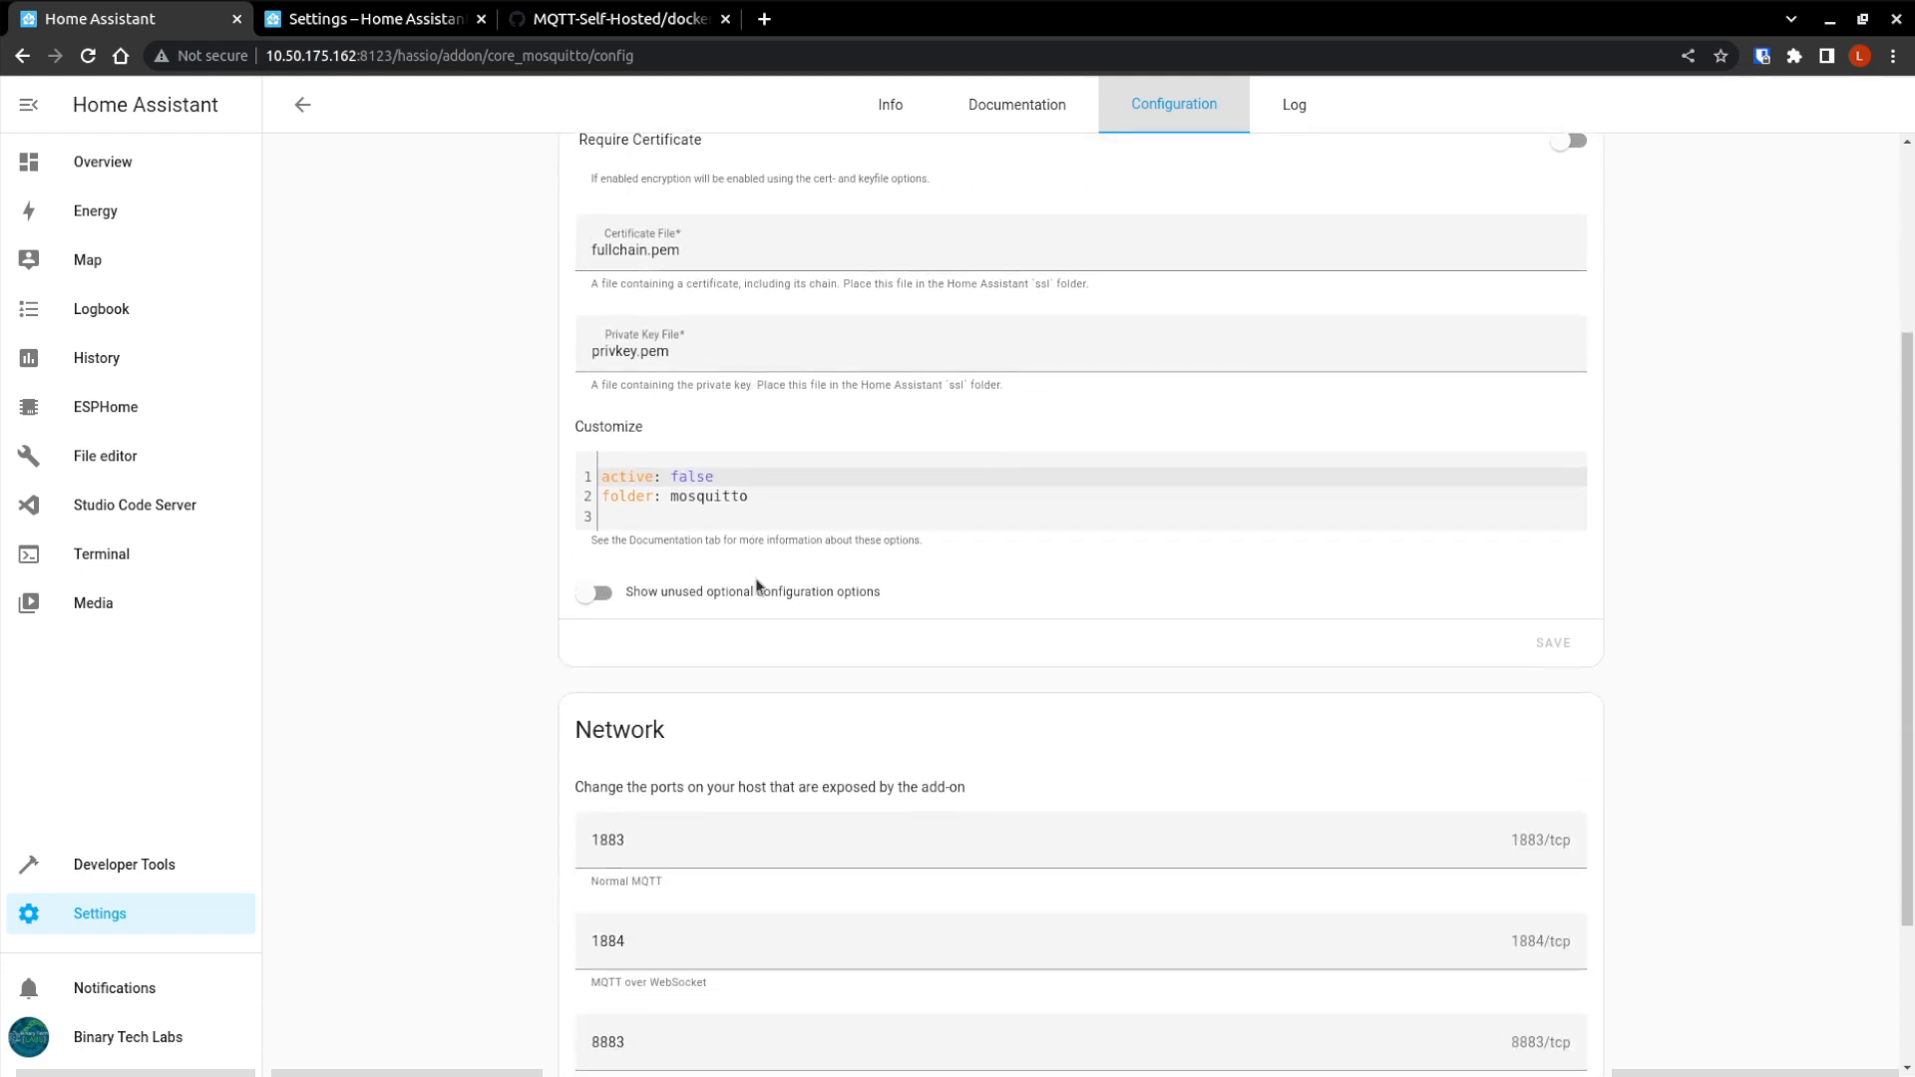
{"action": "scroll", "scroll_direction": "down", "scroll_amount": 3}
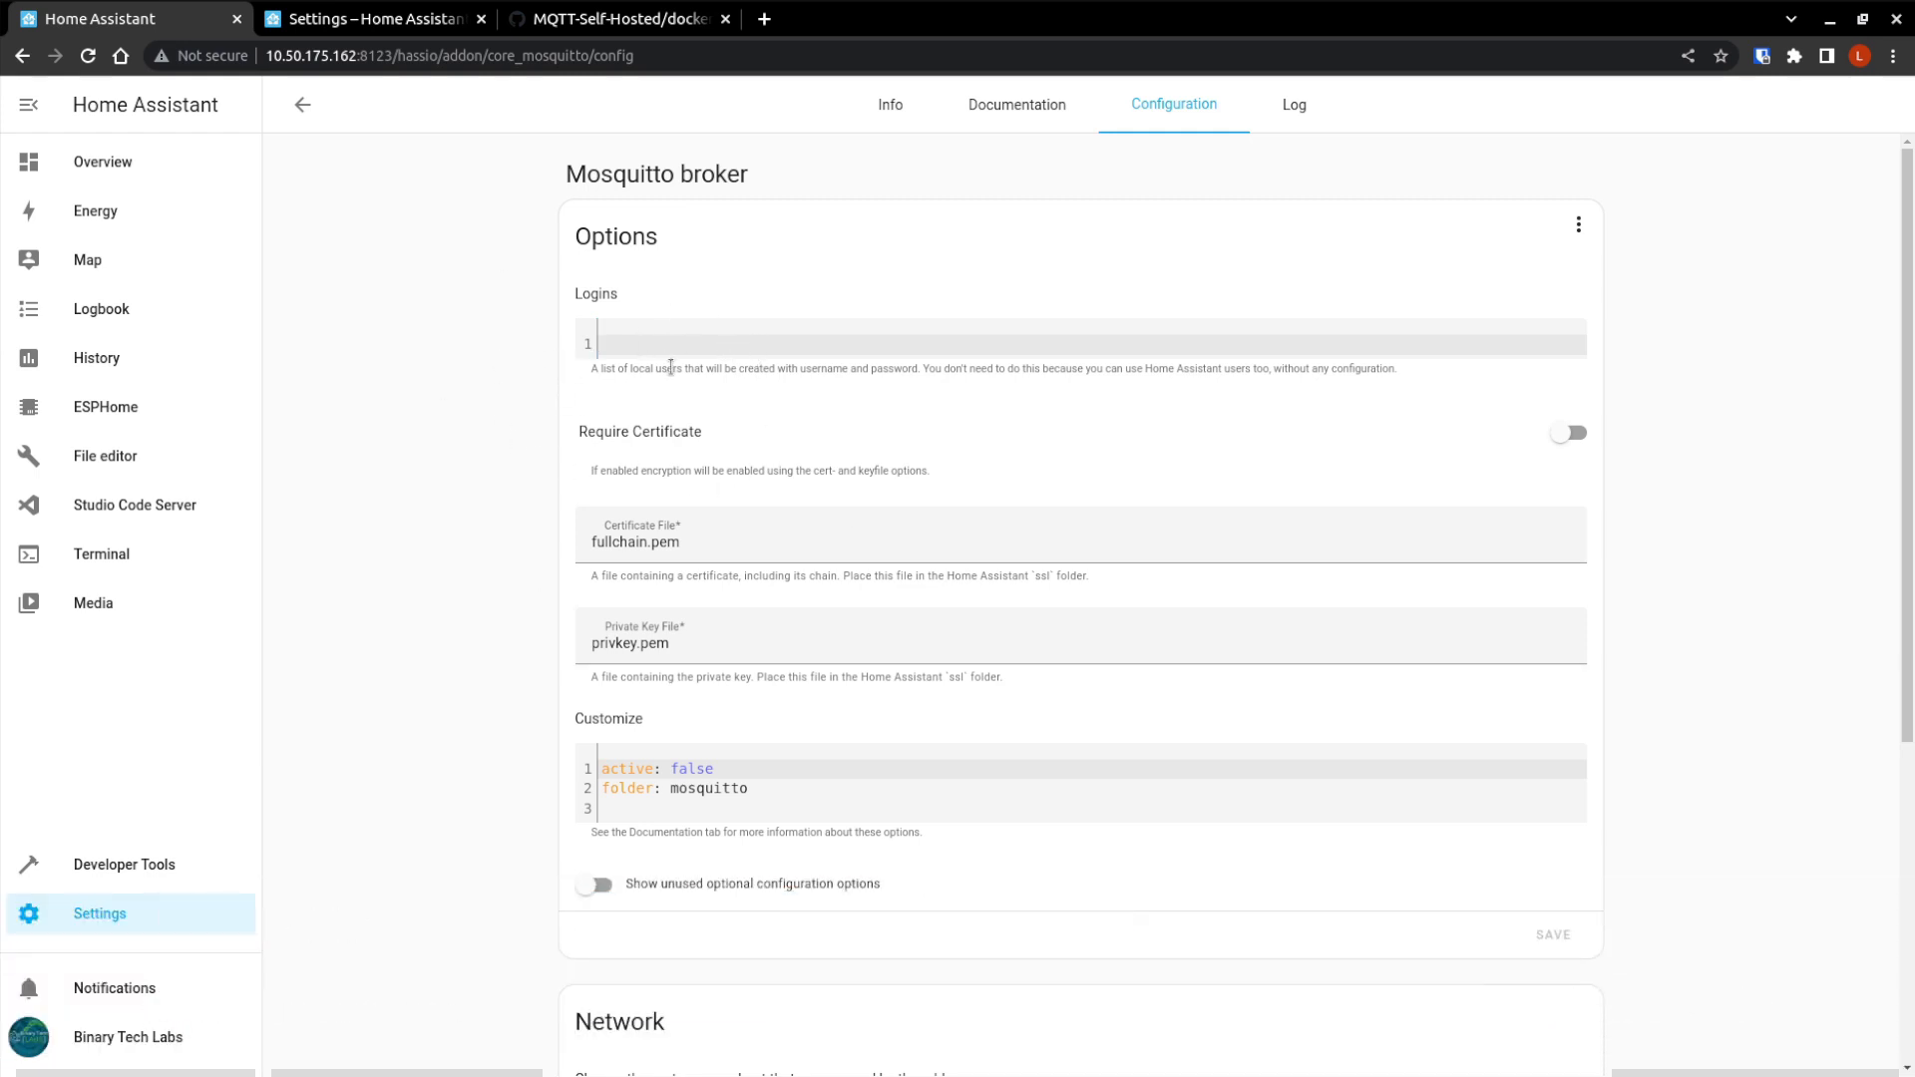
{"action": "mouse_move", "coordinate": [813, 712]}
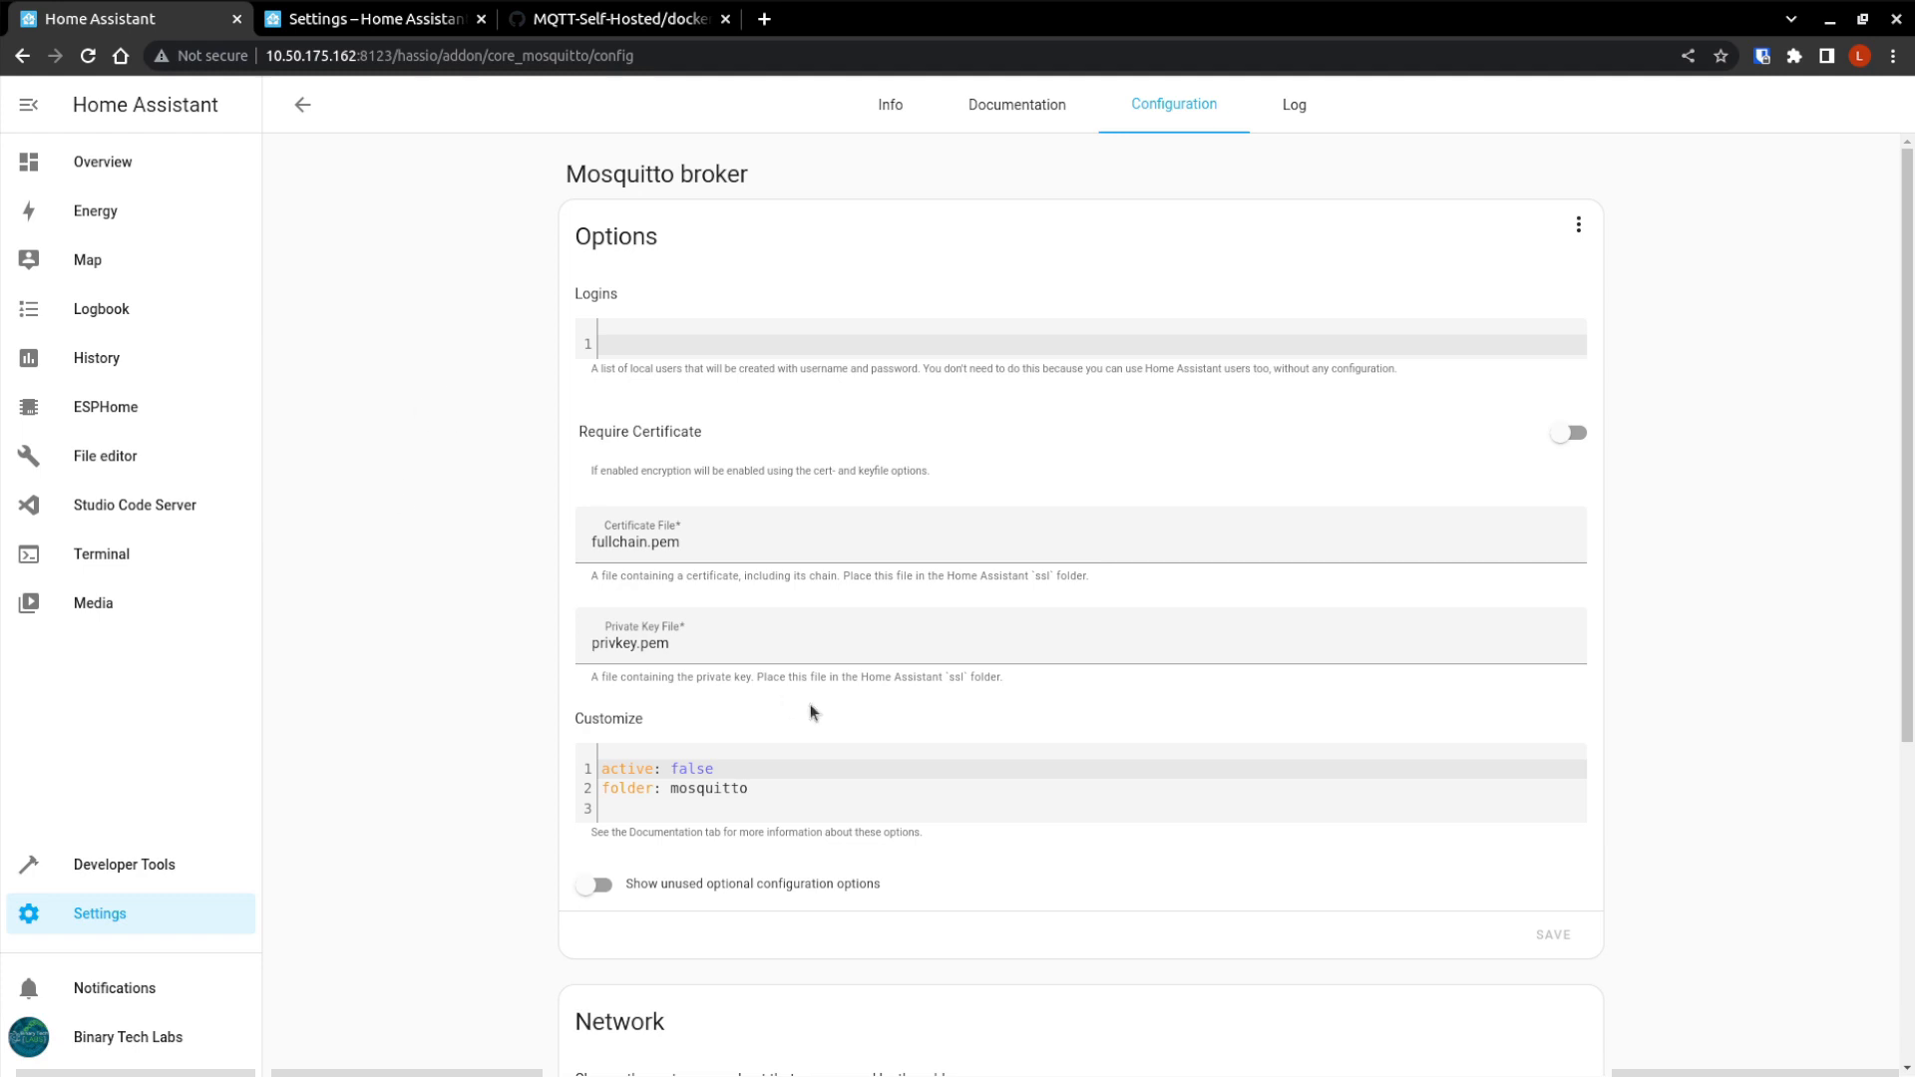
{"action": "mouse_move", "coordinate": [92, 1049]}
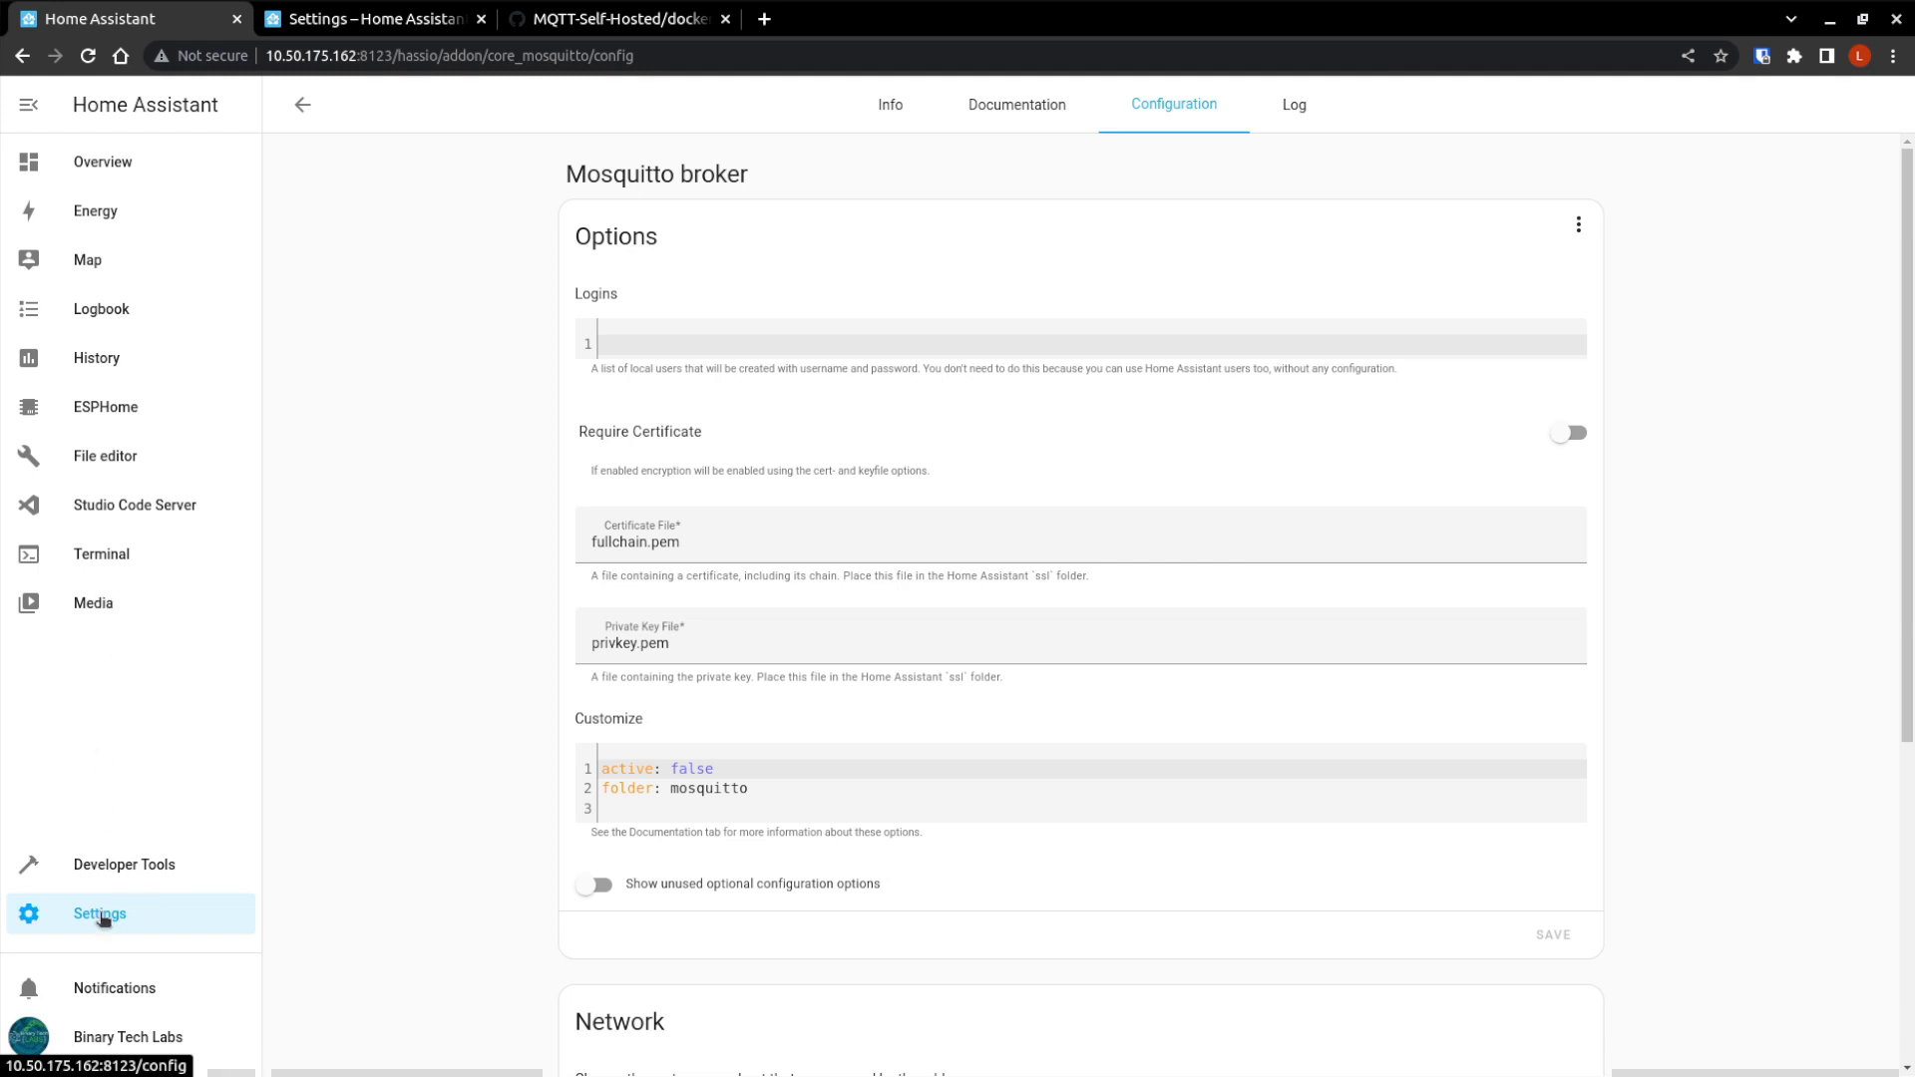
{"action": "left_click", "coordinate": [98, 913]}
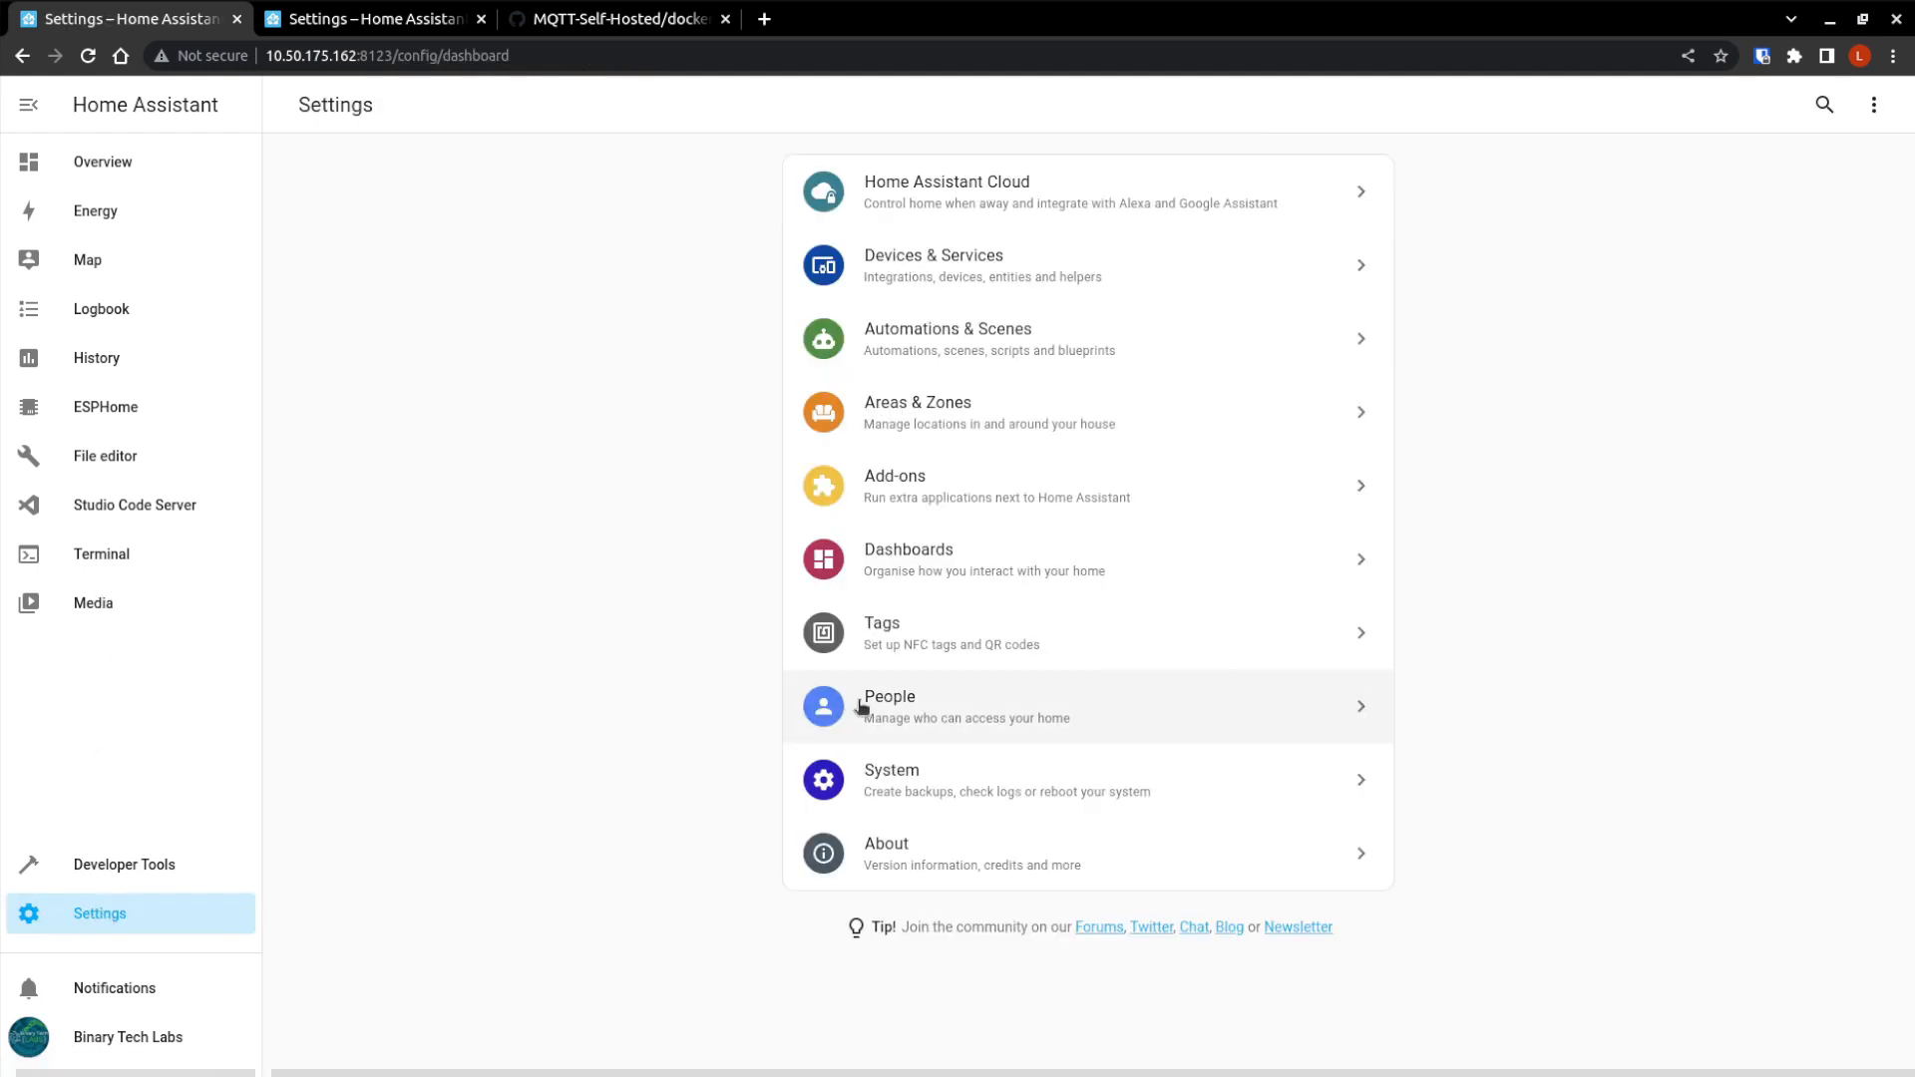
Add a People > Users account named mqtt-user with username MQTT-User.
{"action": "left_click", "coordinate": [889, 706]}
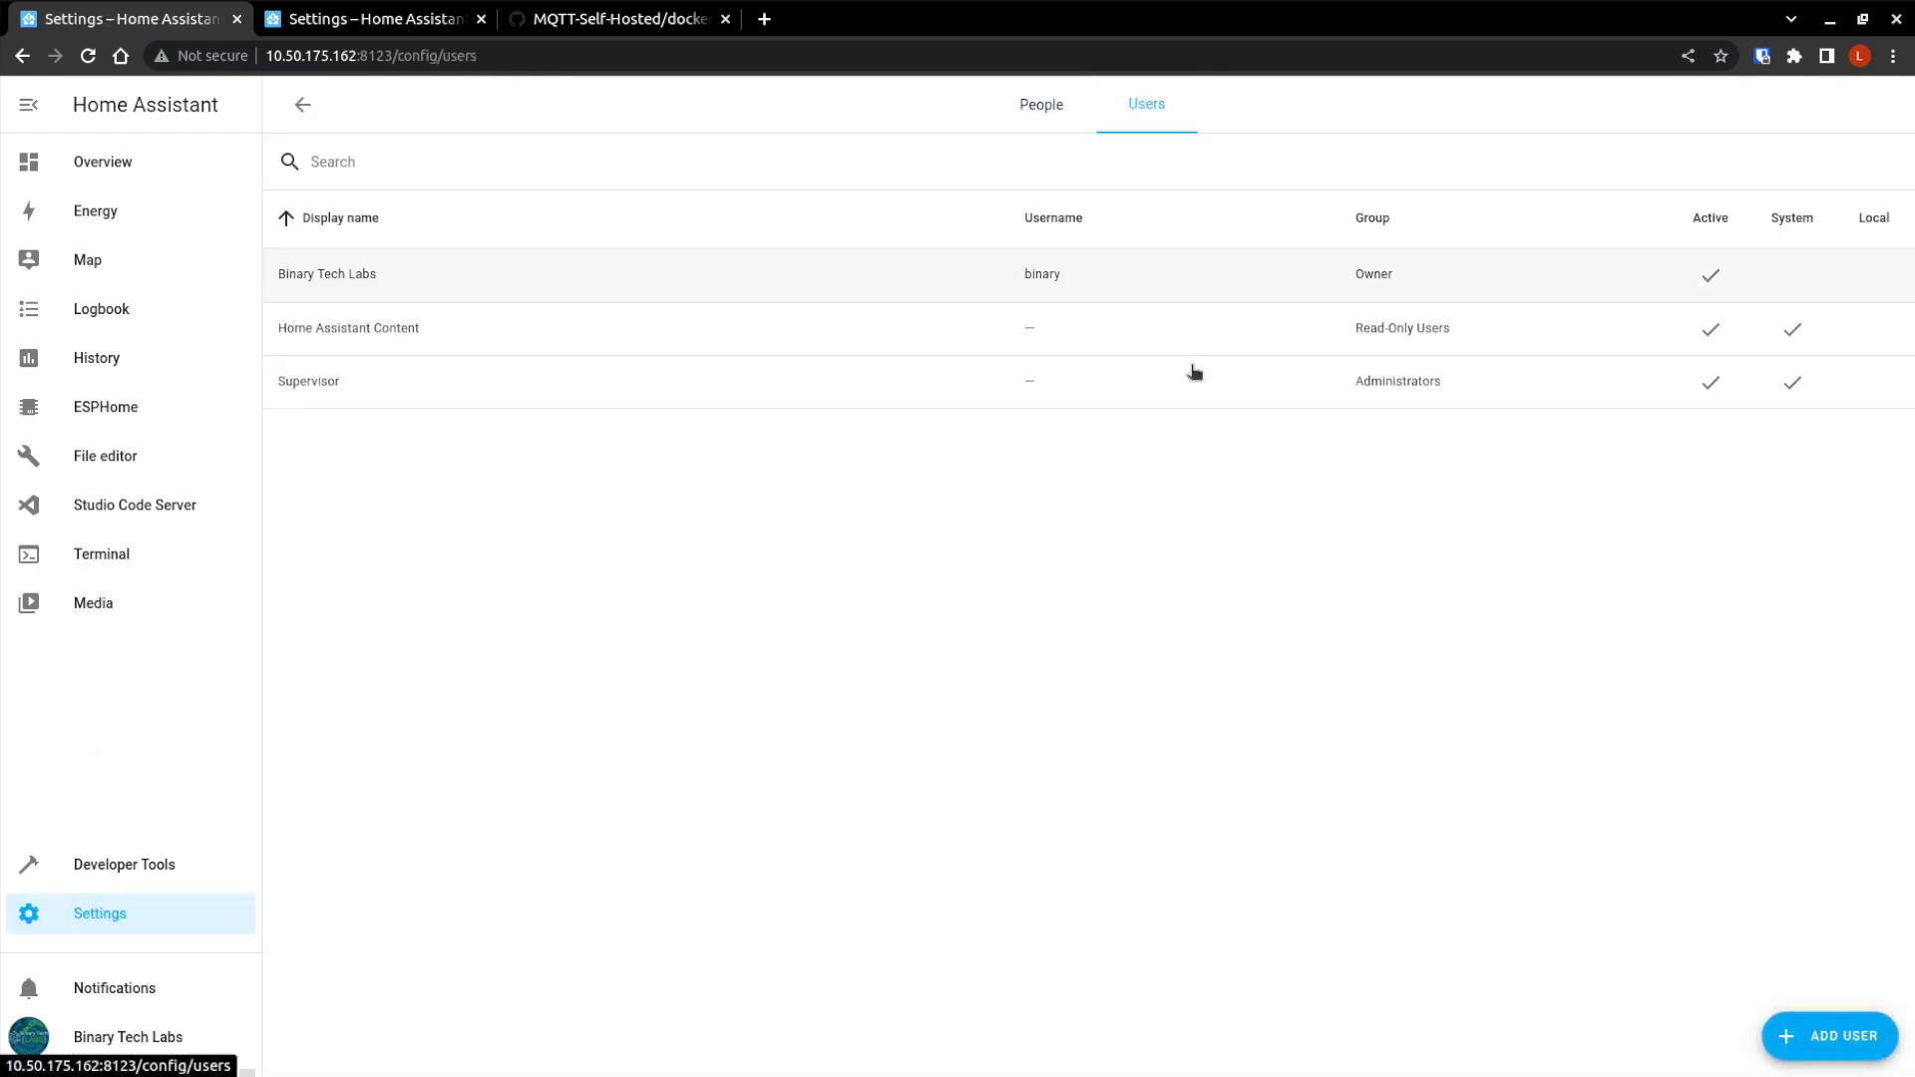
{"action": "left_click", "coordinate": [1828, 1036]}
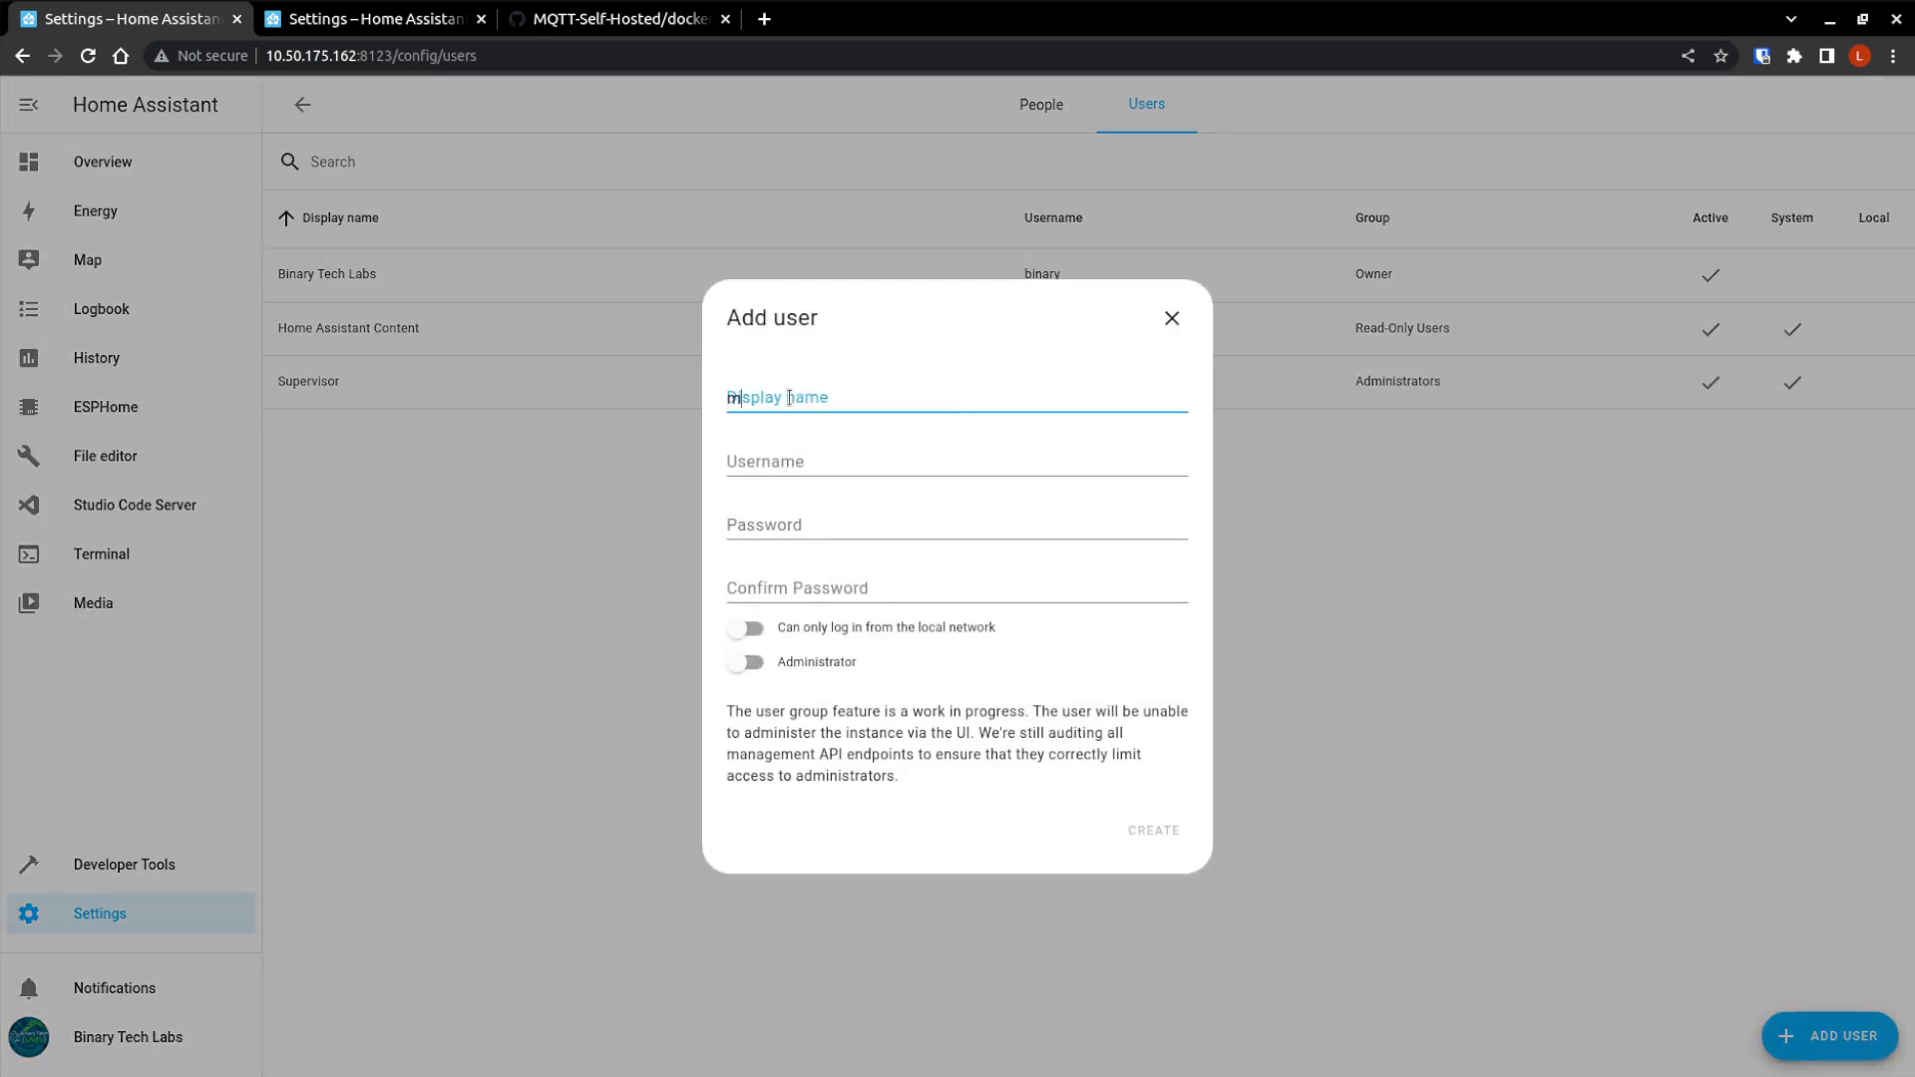
{"action": "type", "text": "mqtt-"}
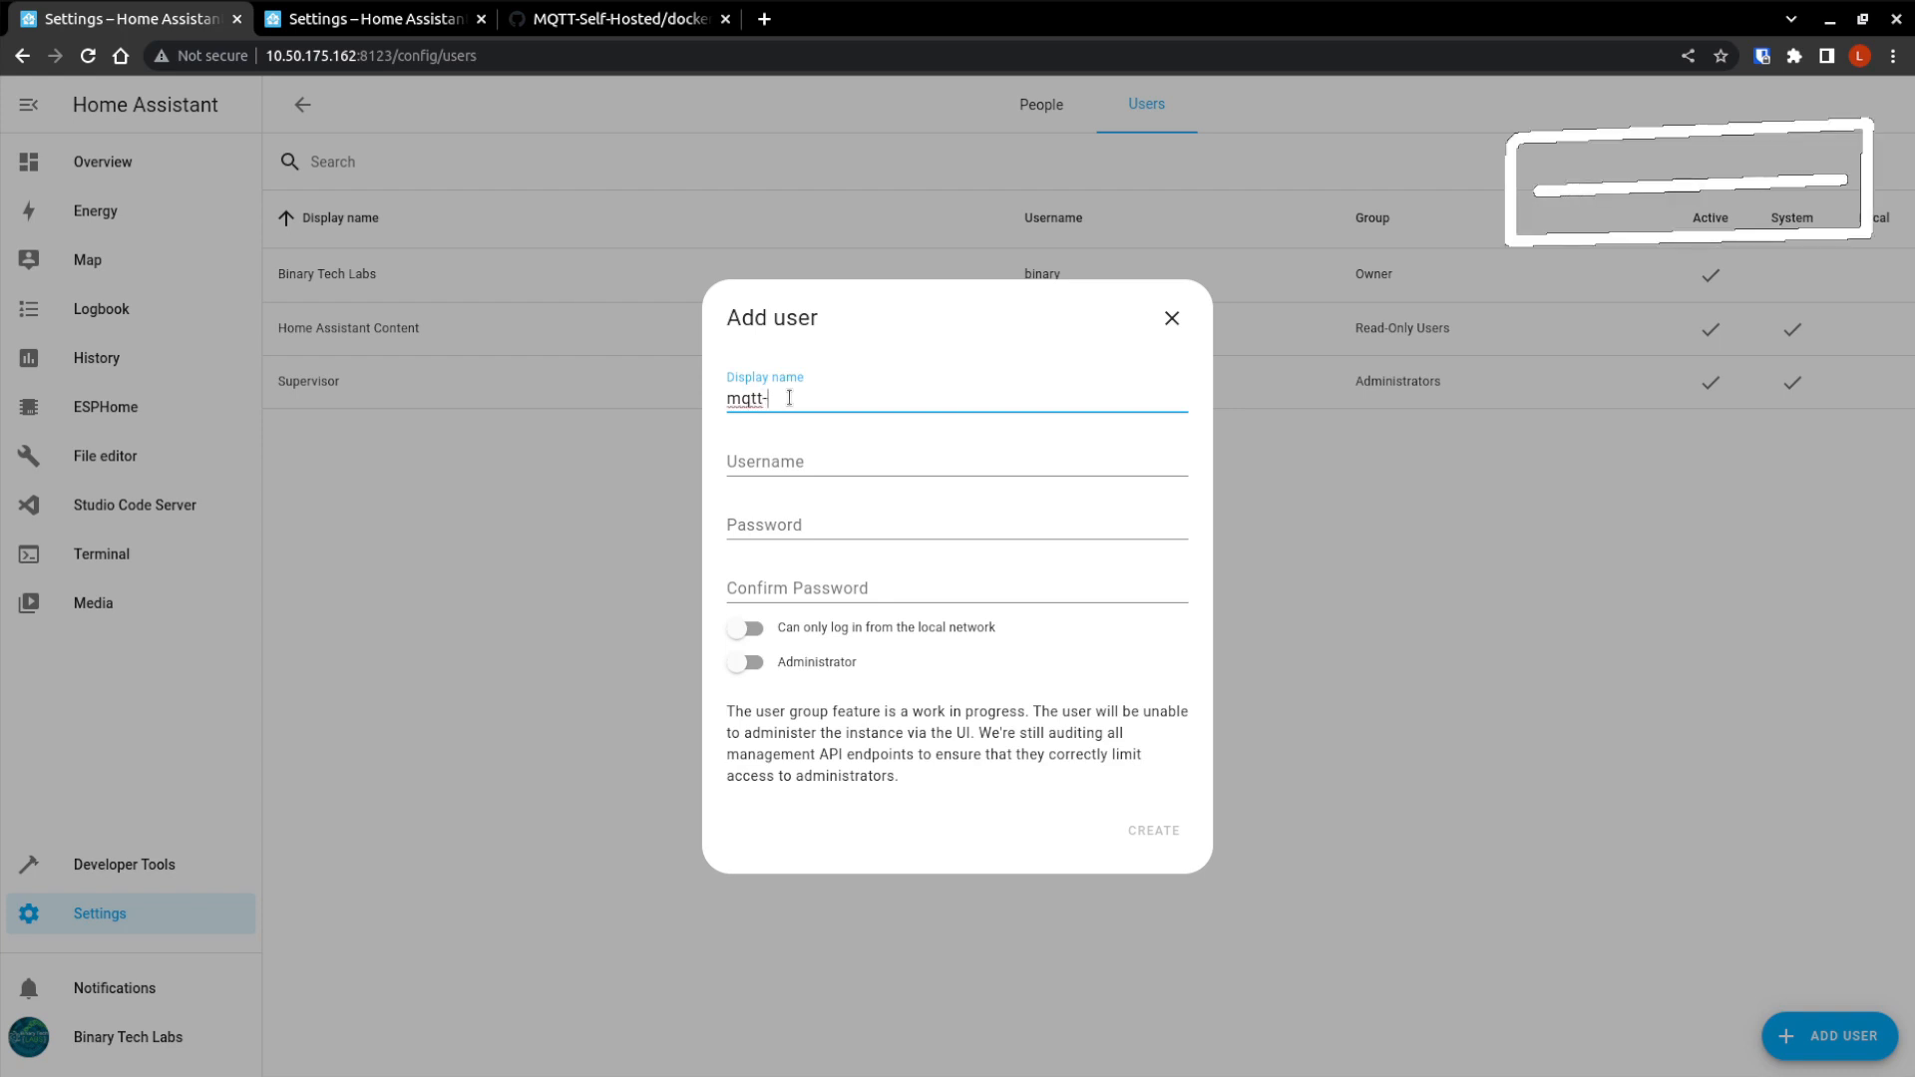
{"action": "type", "text": "MQTT-Us"}
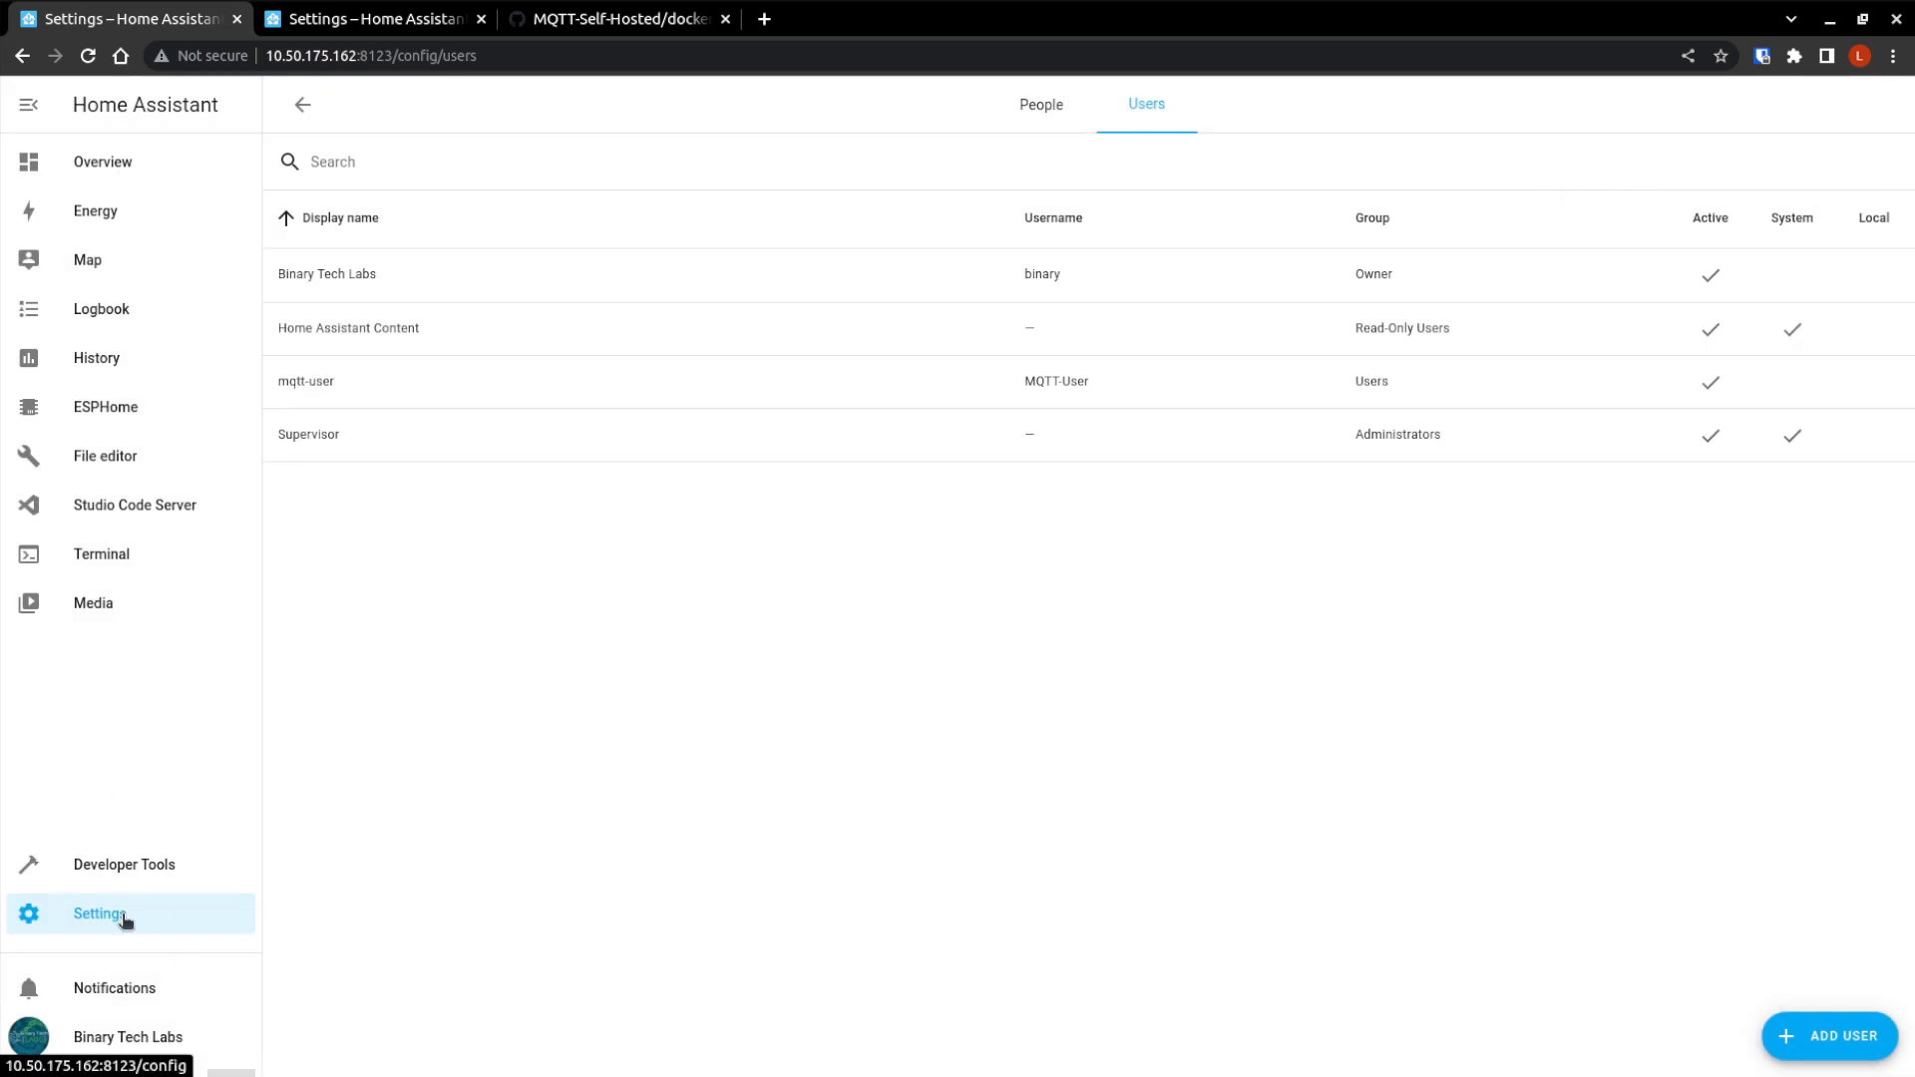
{"action": "left_click", "coordinate": [99, 914]}
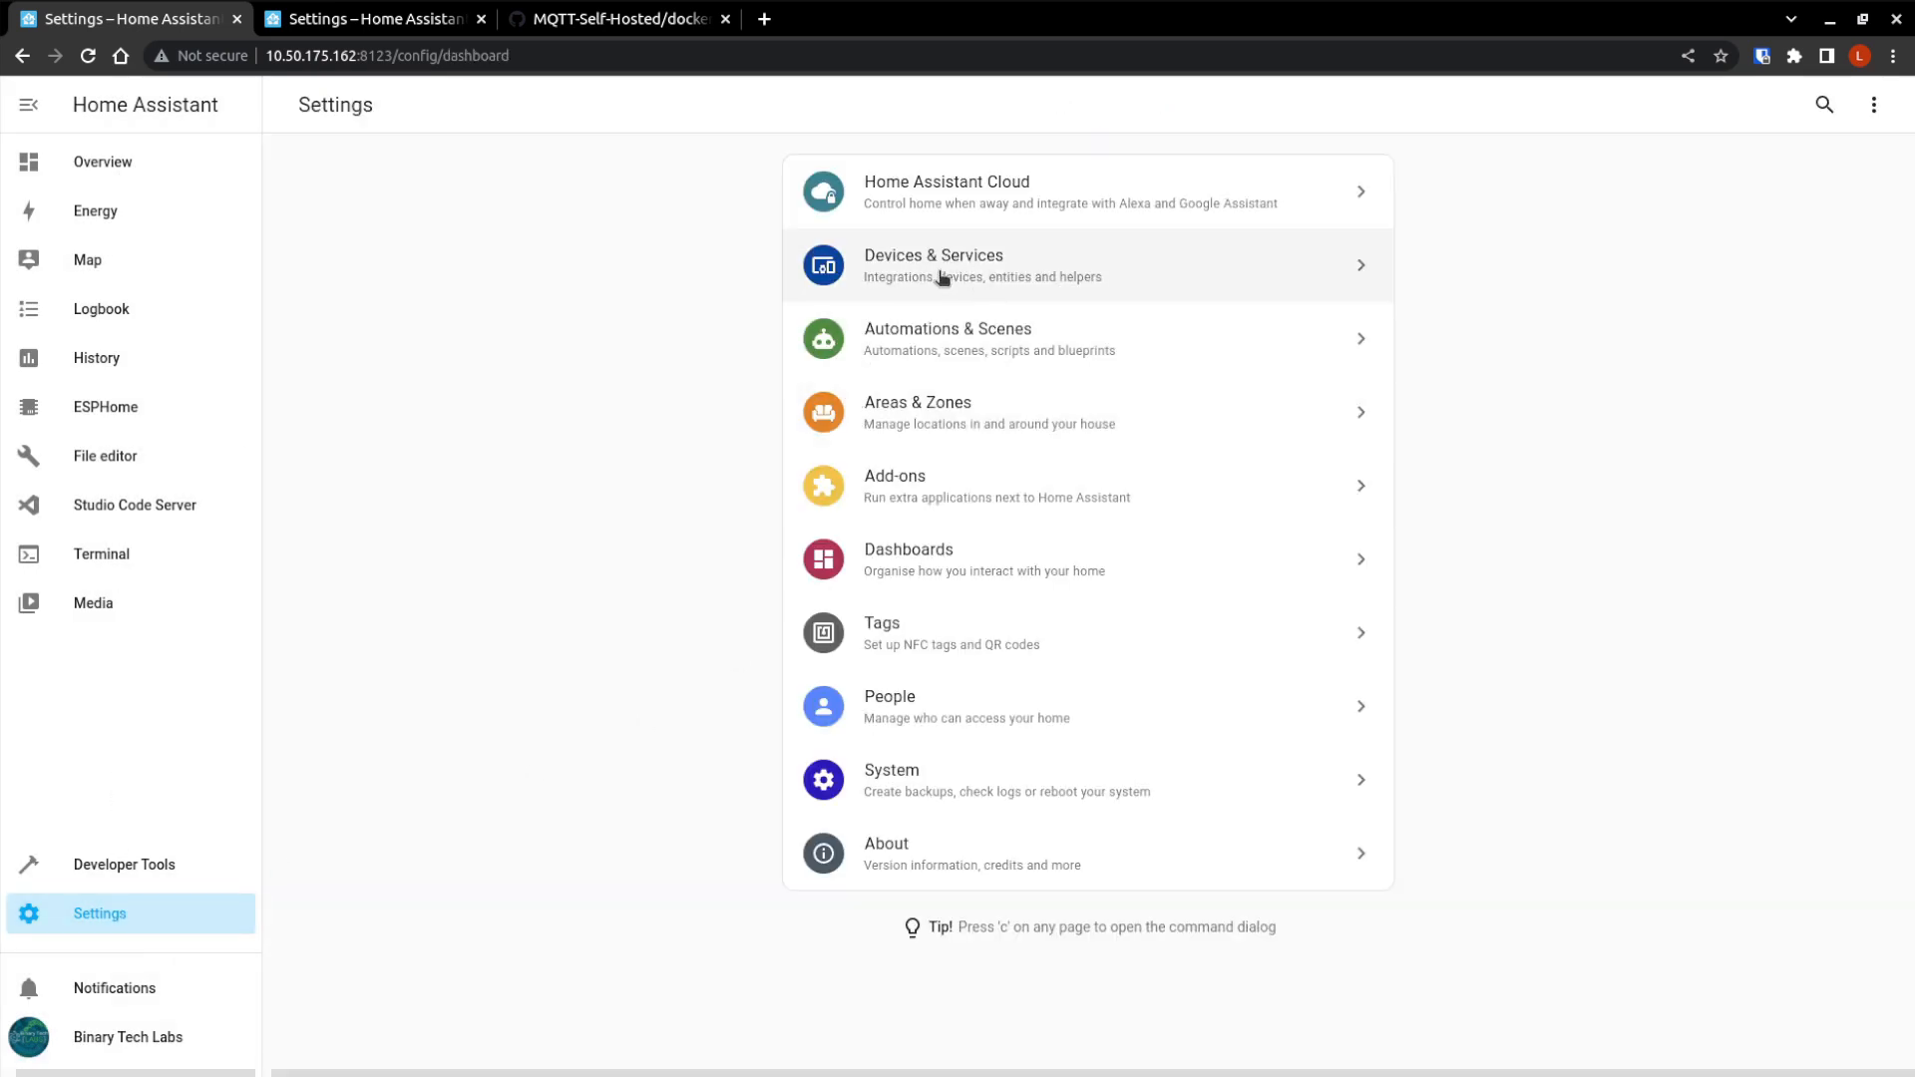
{"action": "mouse_move", "coordinate": [970, 488]}
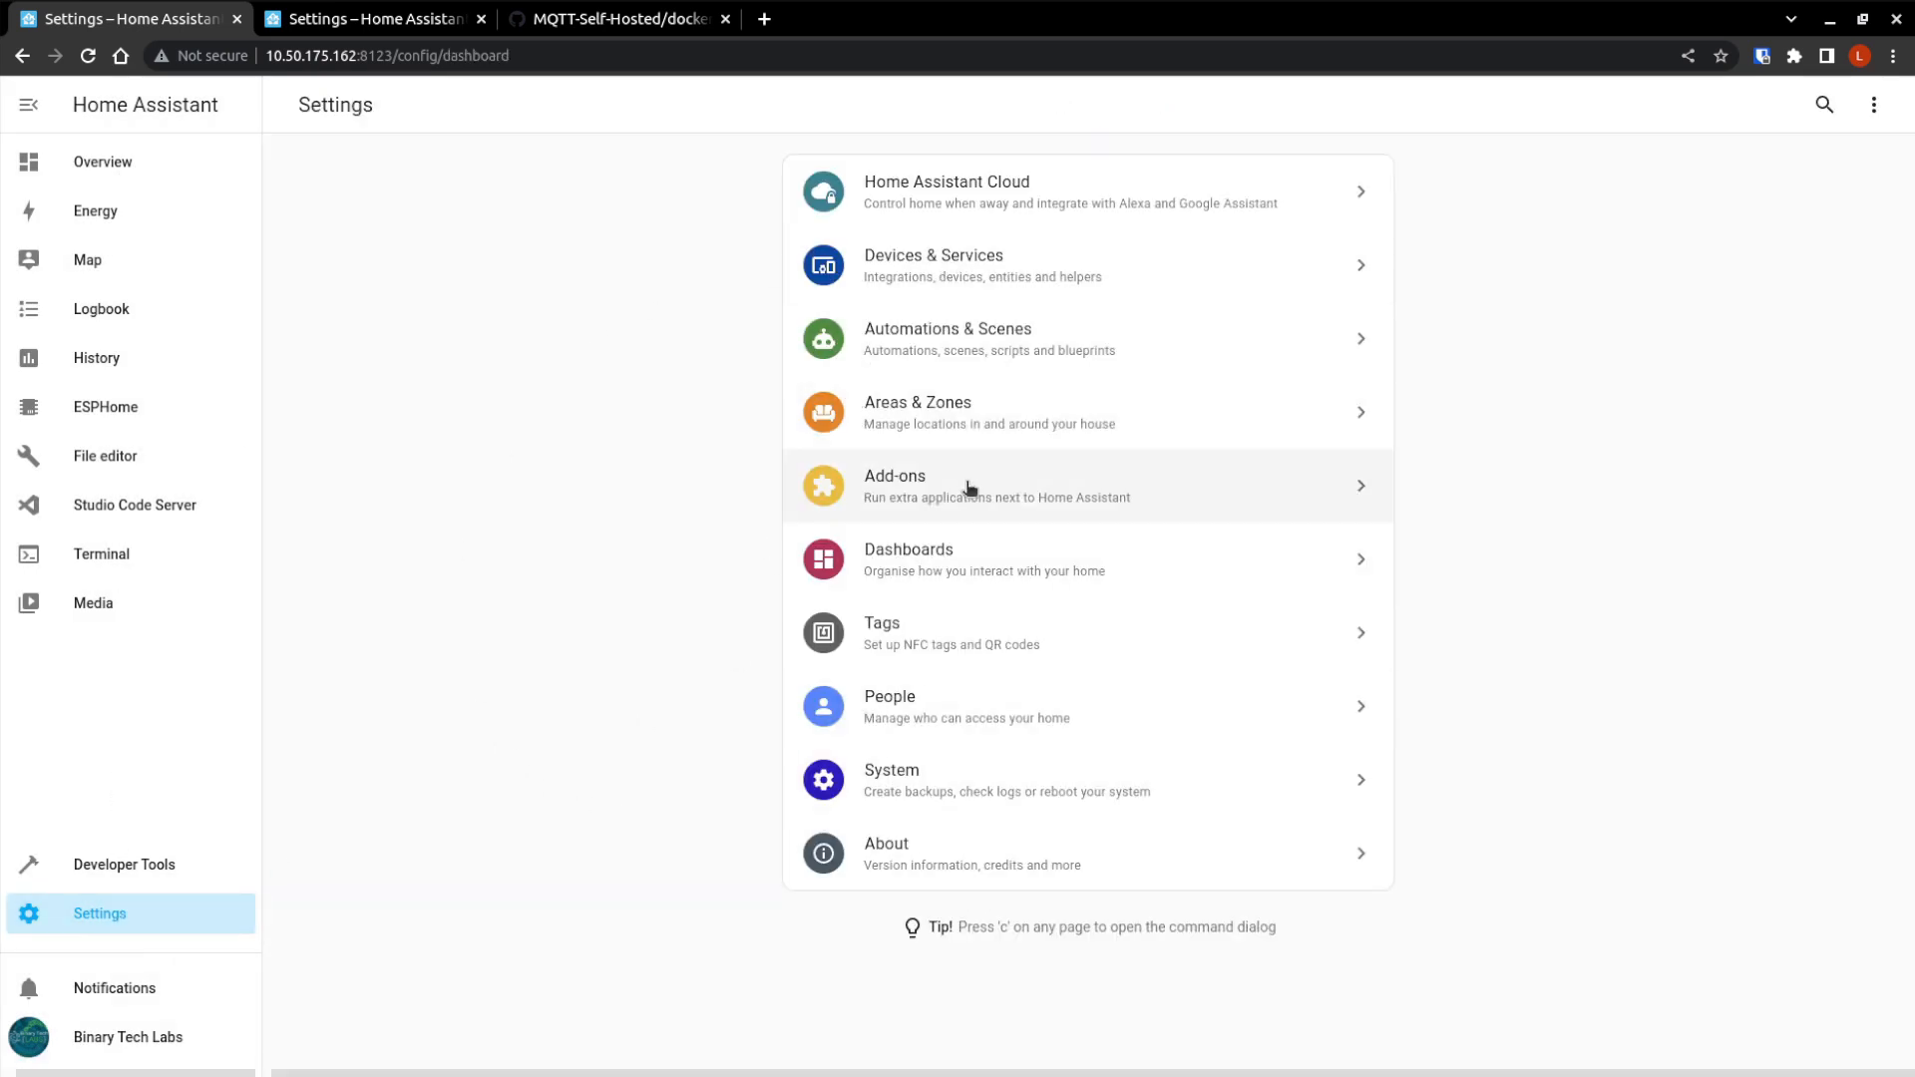
Enable Watchdog on the installed Mosquitto broker add-on and start the broker.
{"action": "left_click", "coordinate": [968, 485]}
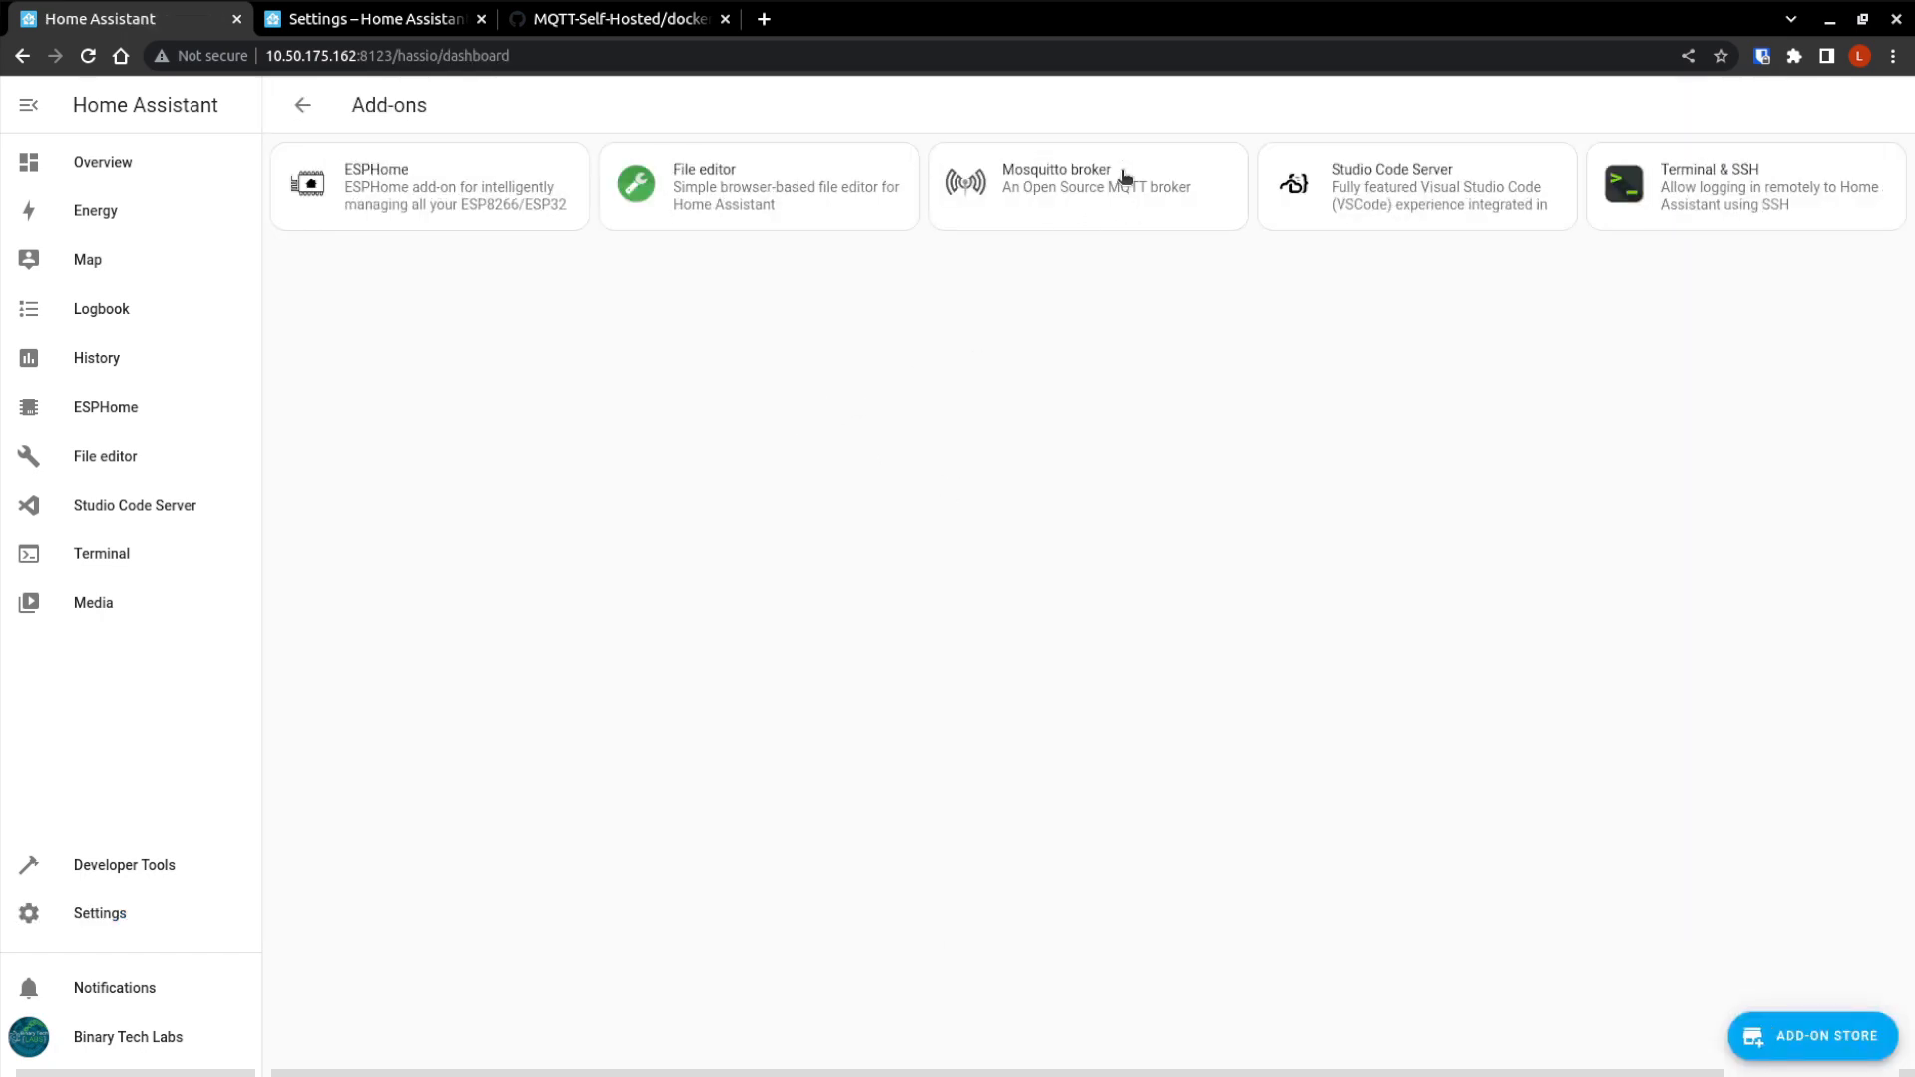
{"action": "left_click", "coordinate": [1094, 186]}
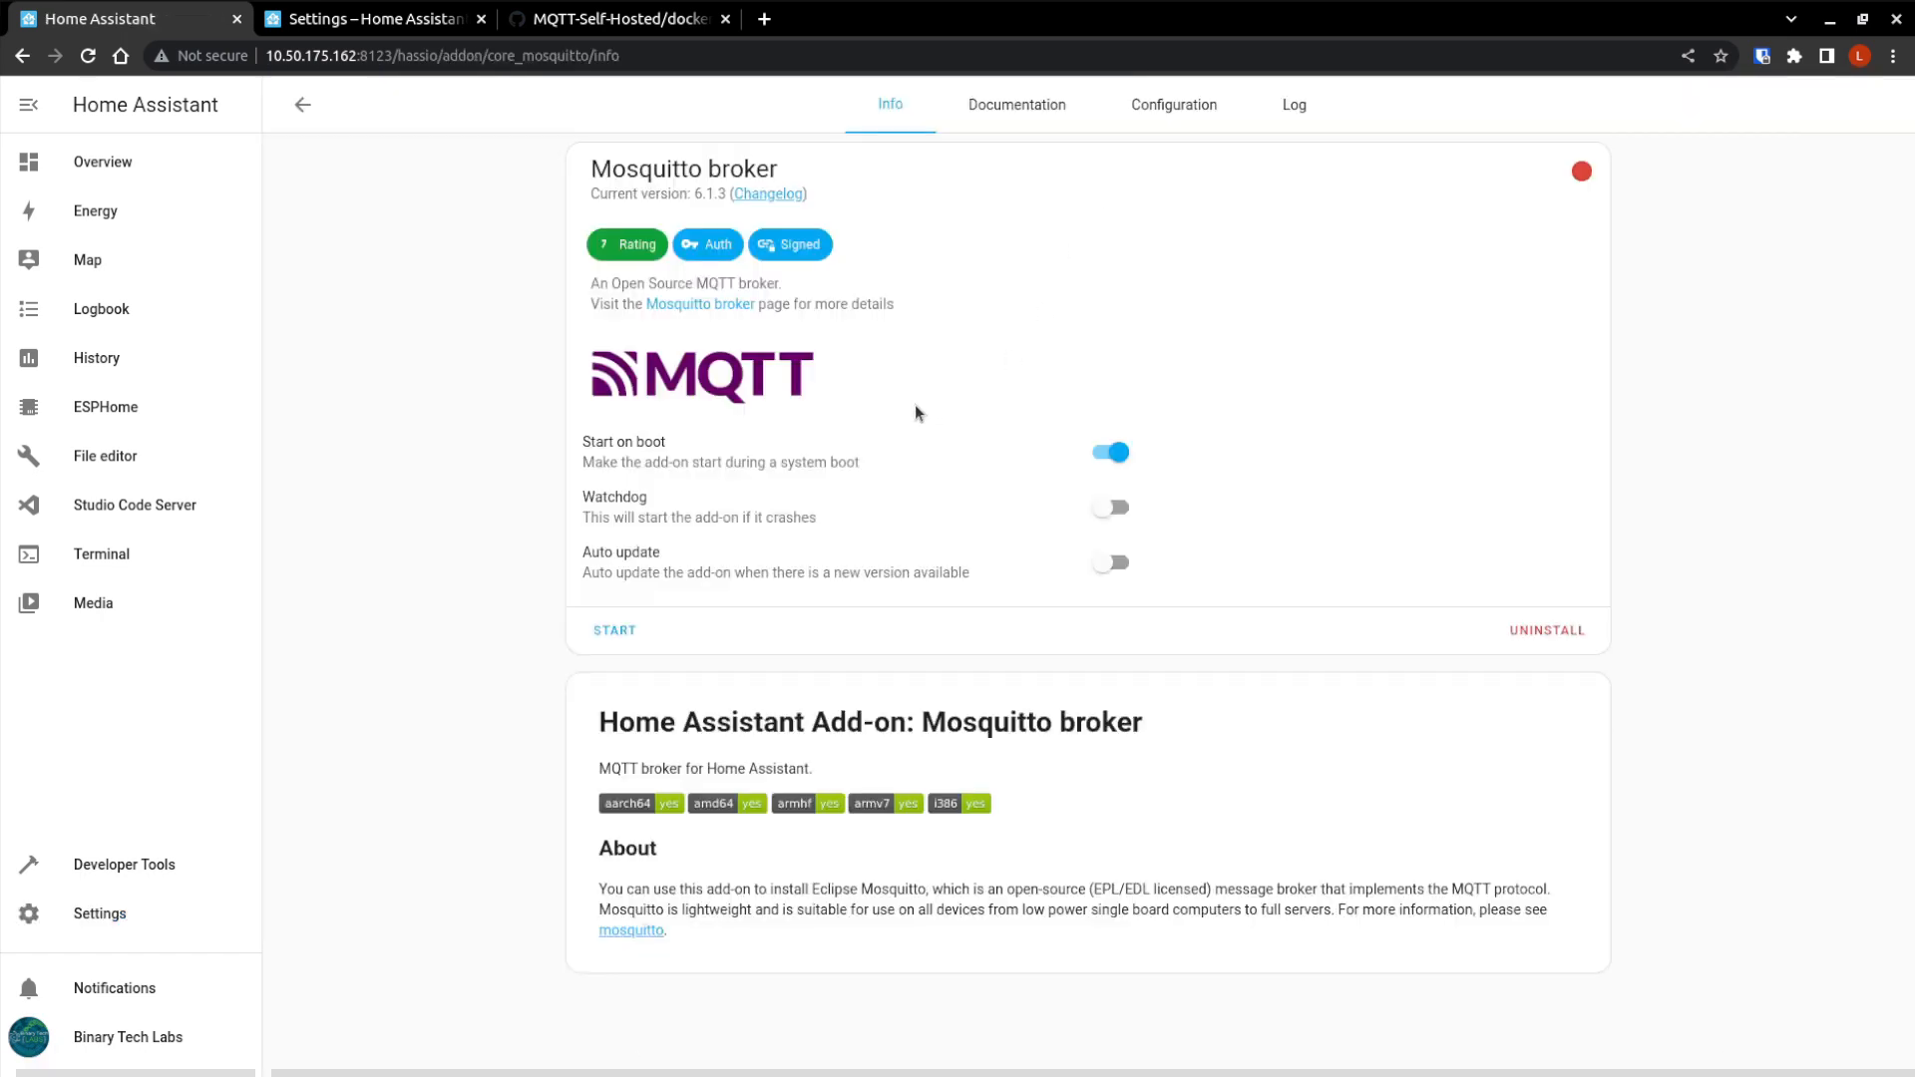
{"action": "mouse_move", "coordinate": [773, 518]}
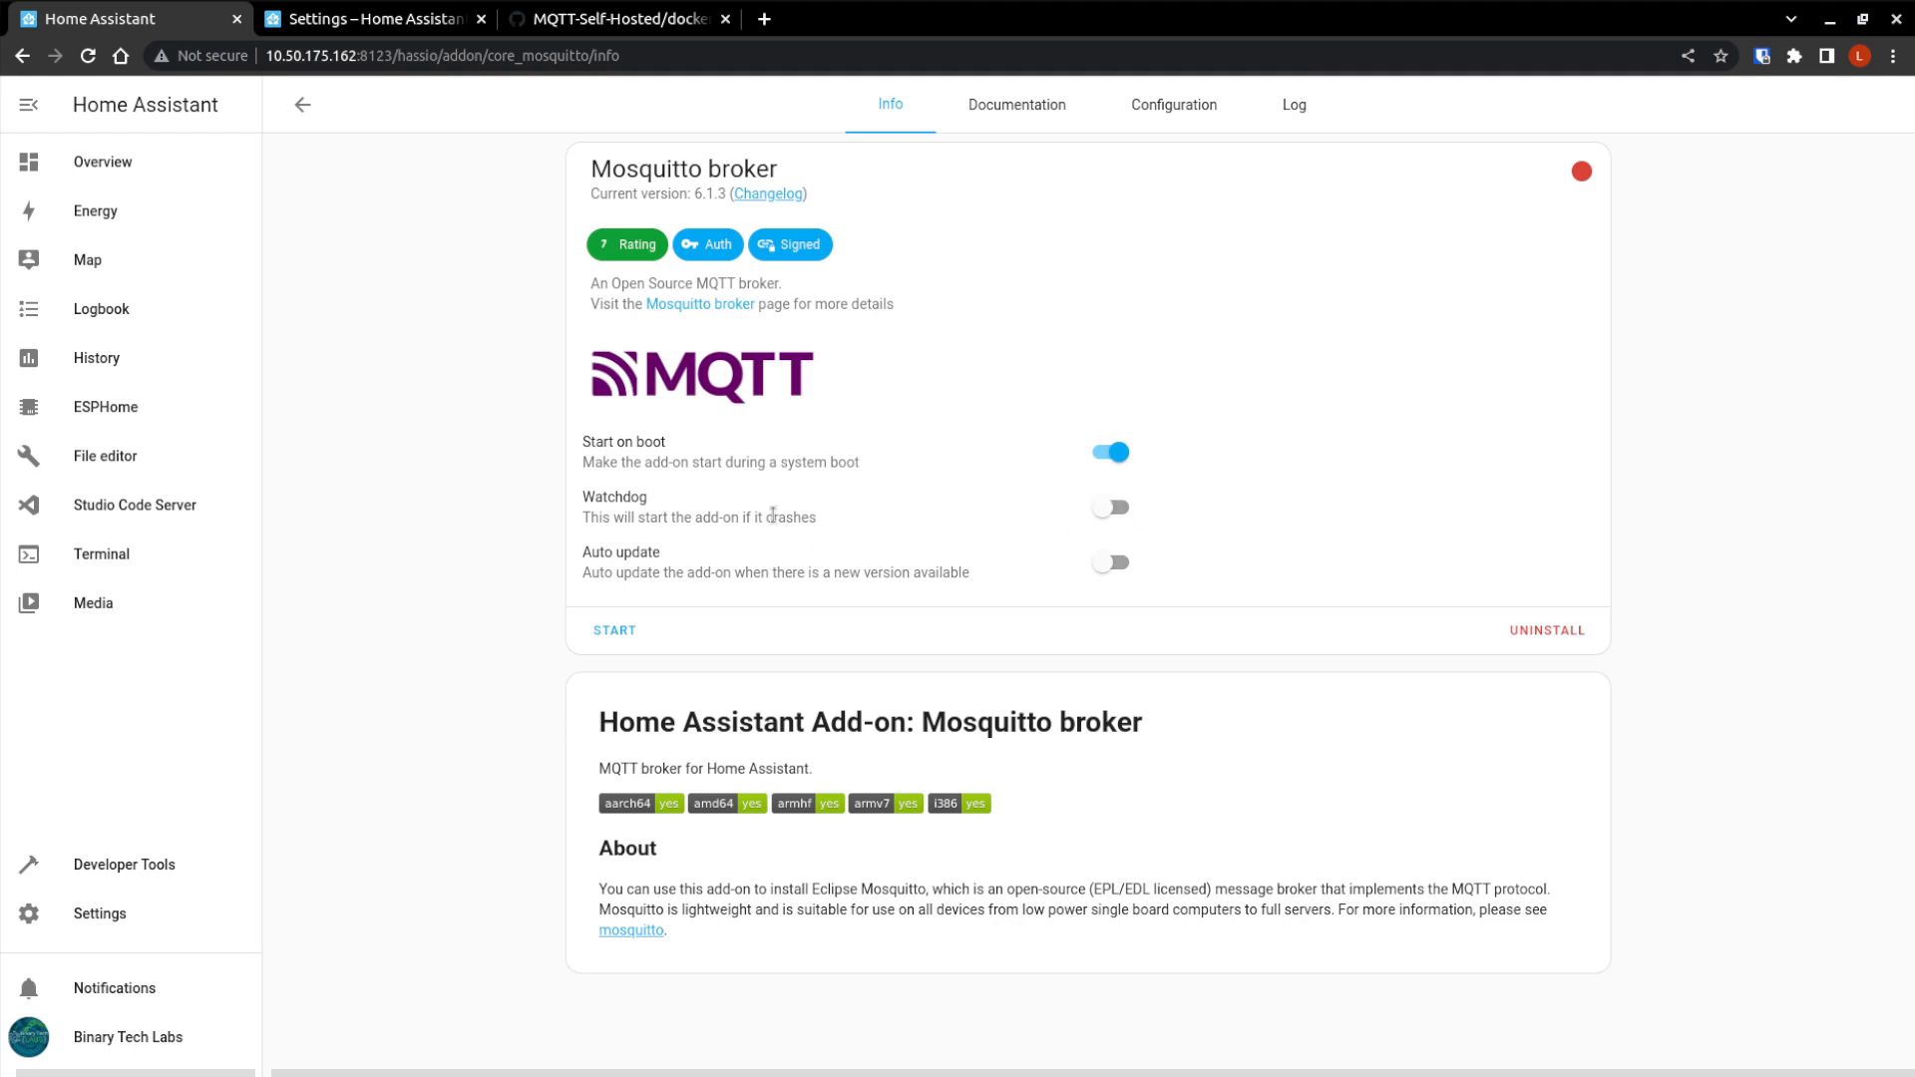
{"action": "left_click", "coordinate": [1110, 507]}
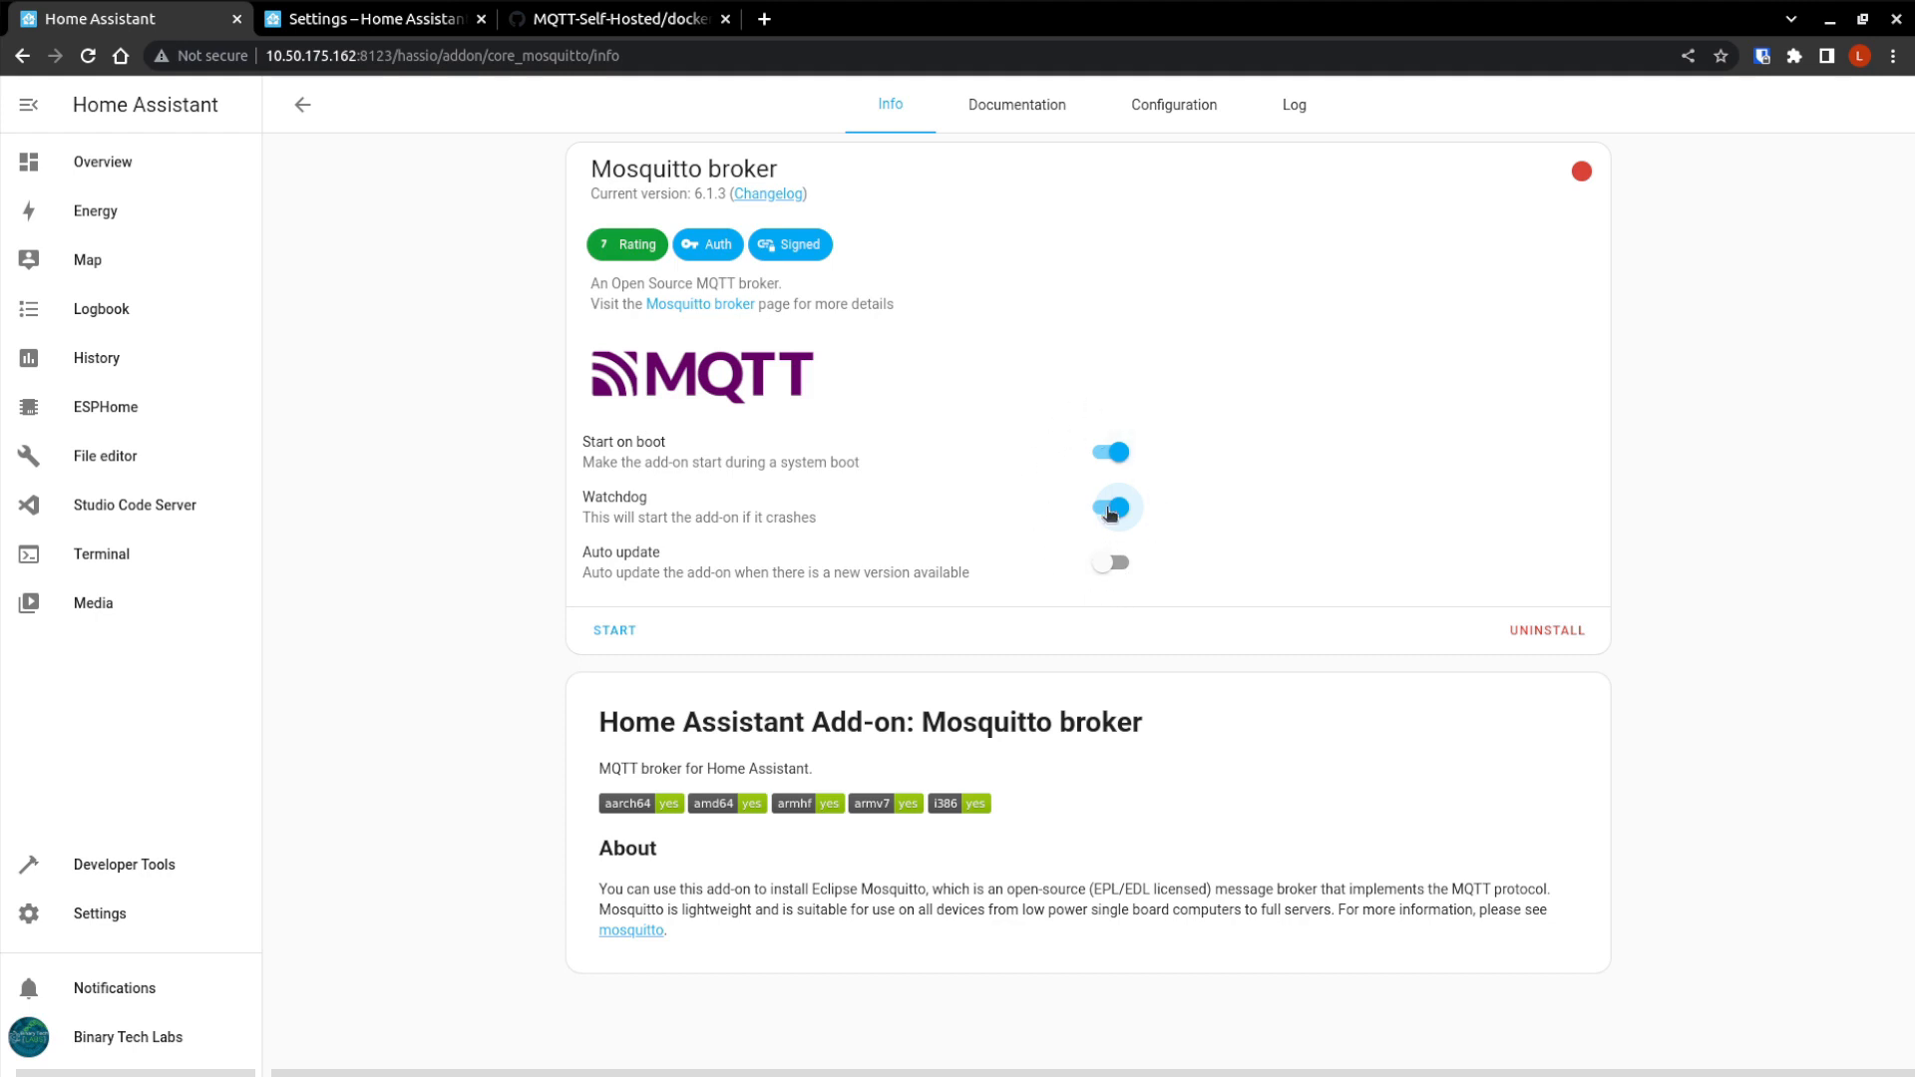
{"action": "left_click", "coordinate": [1111, 510]}
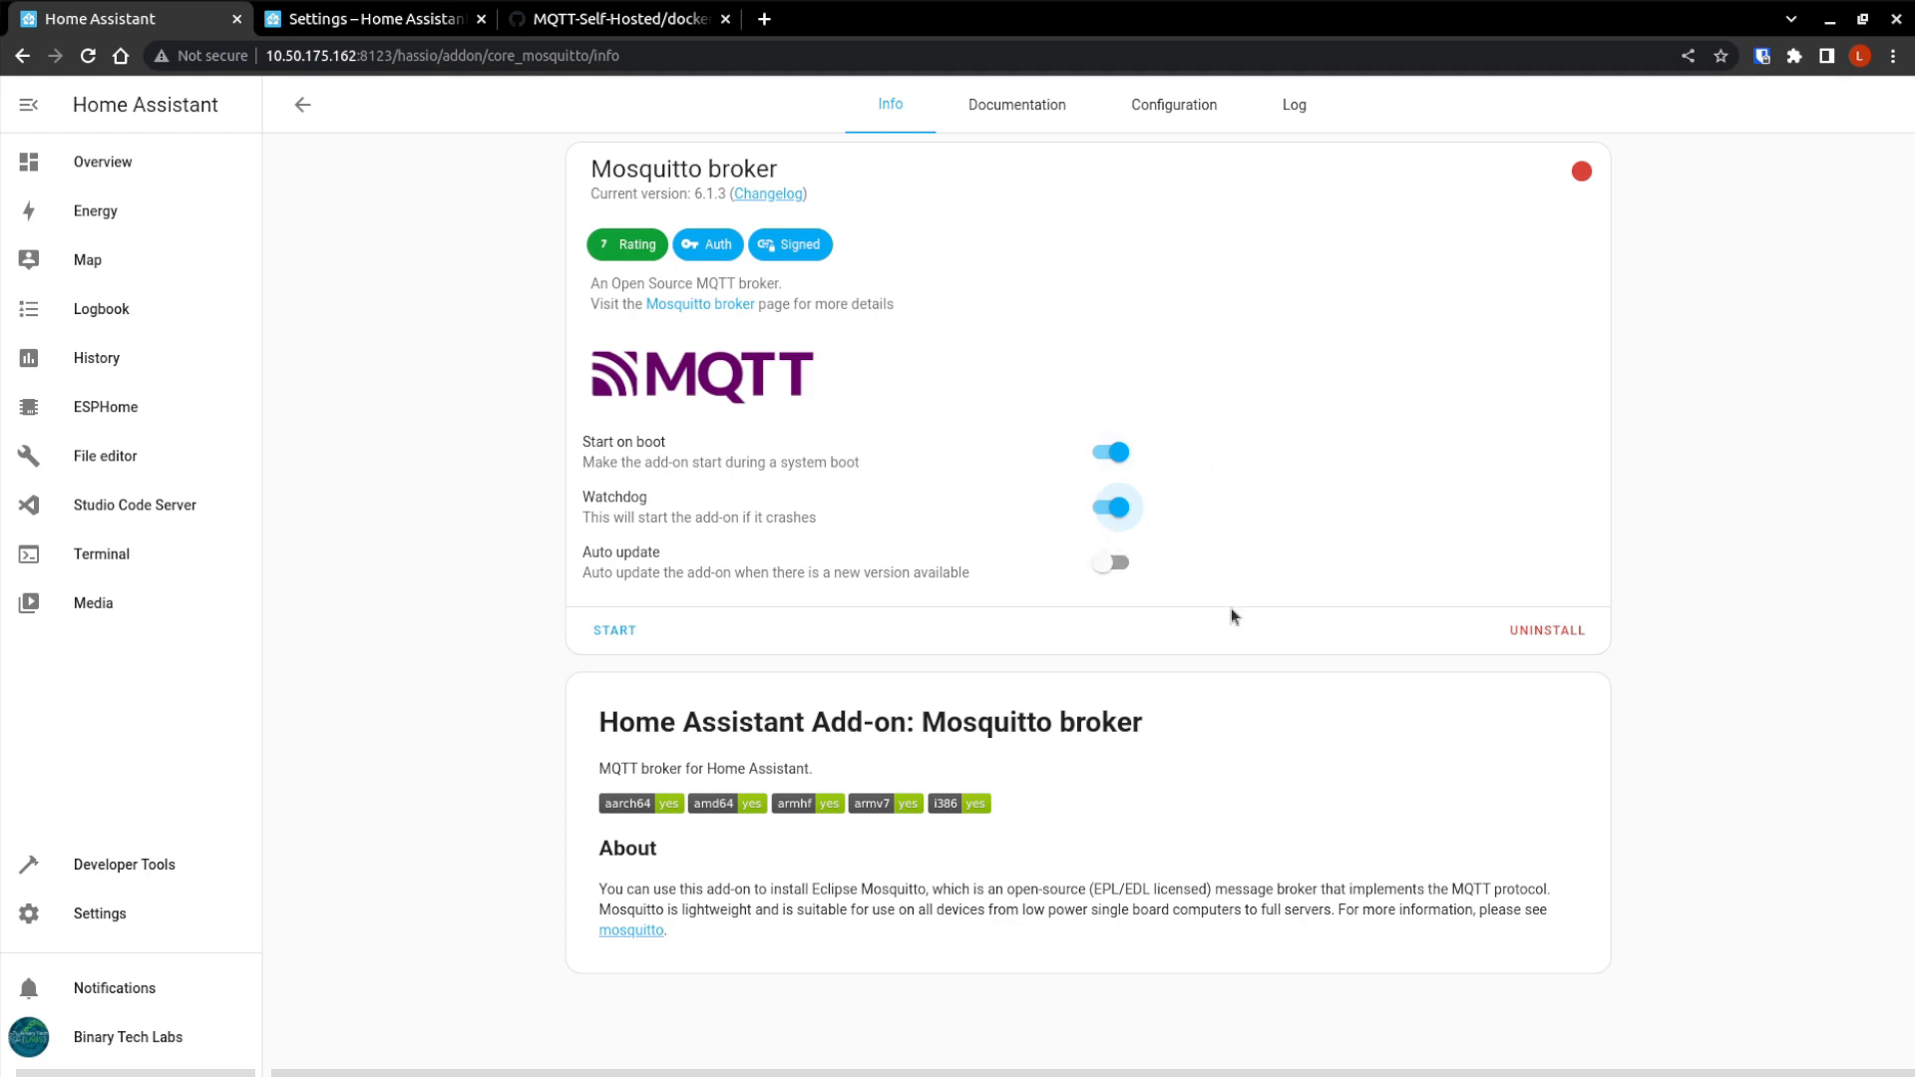
{"action": "mouse_move", "coordinate": [1145, 505]}
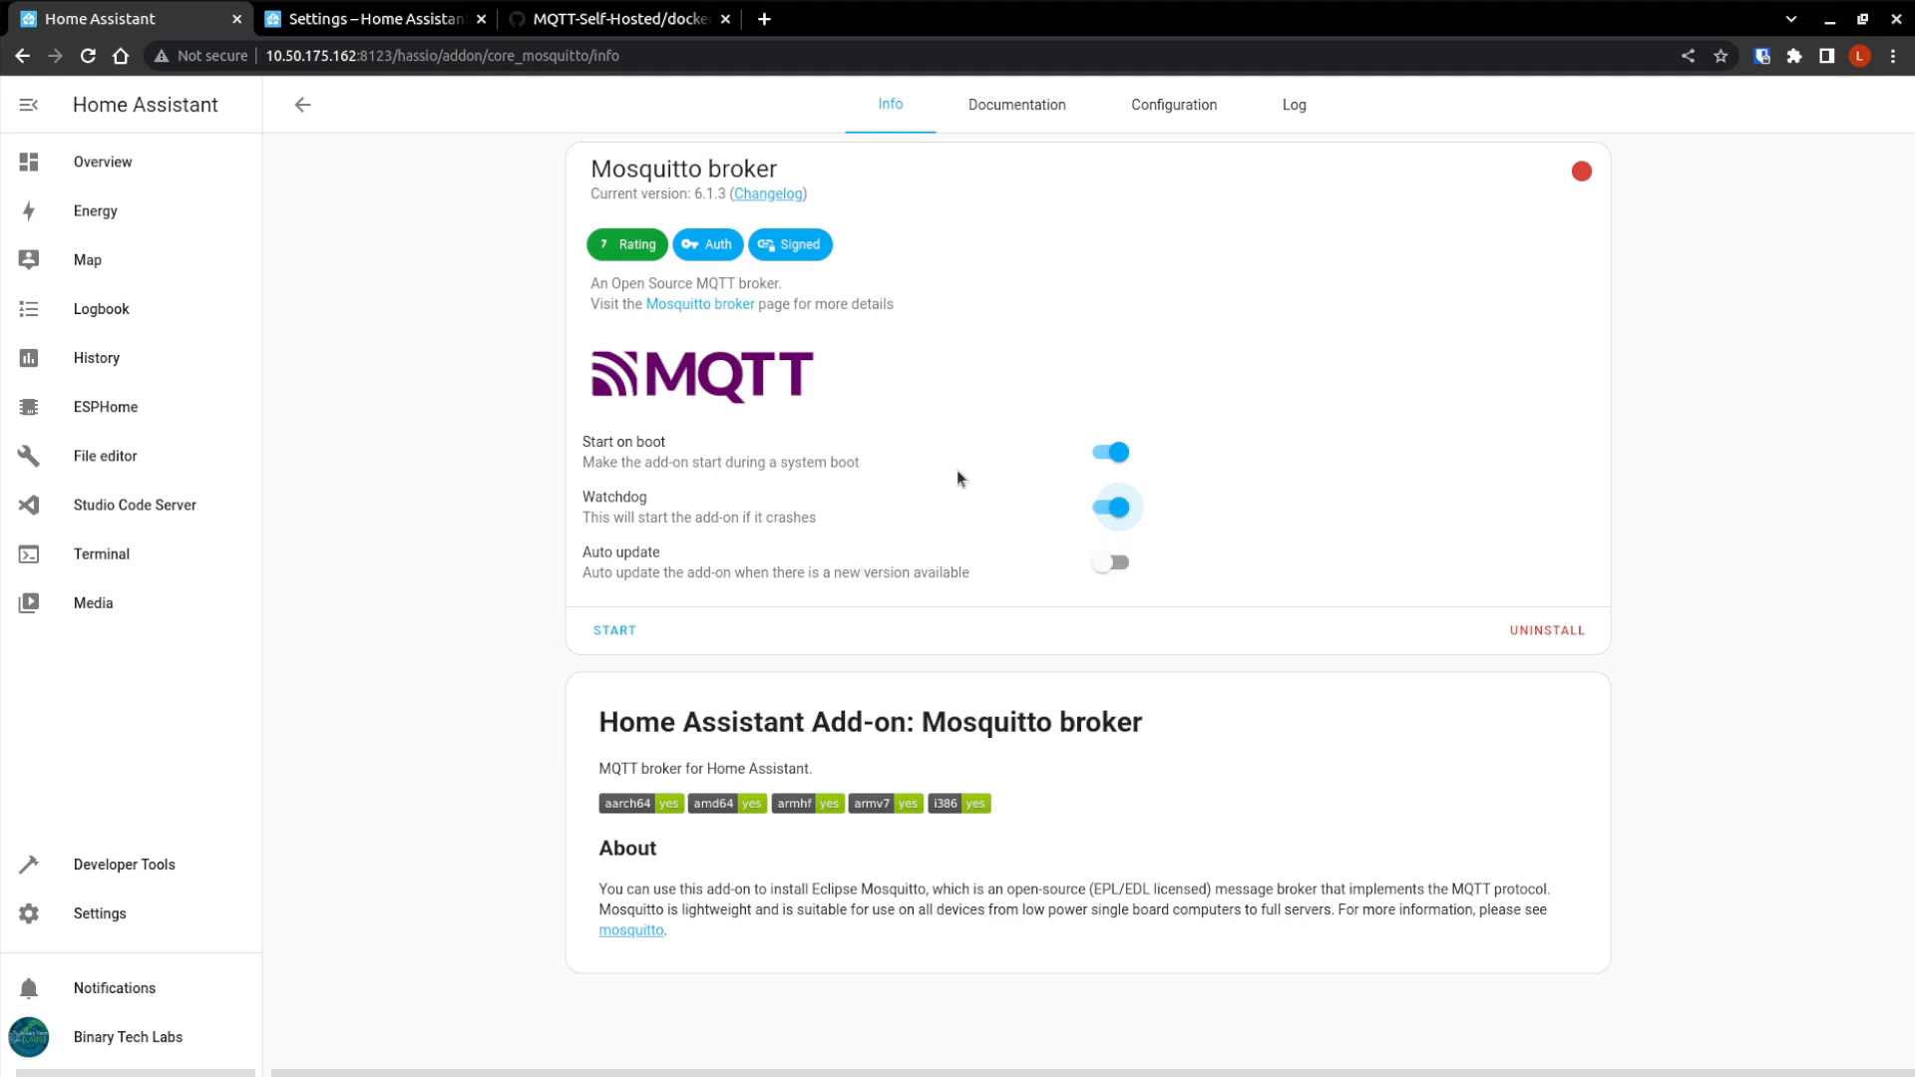
{"action": "mouse_move", "coordinate": [661, 597]}
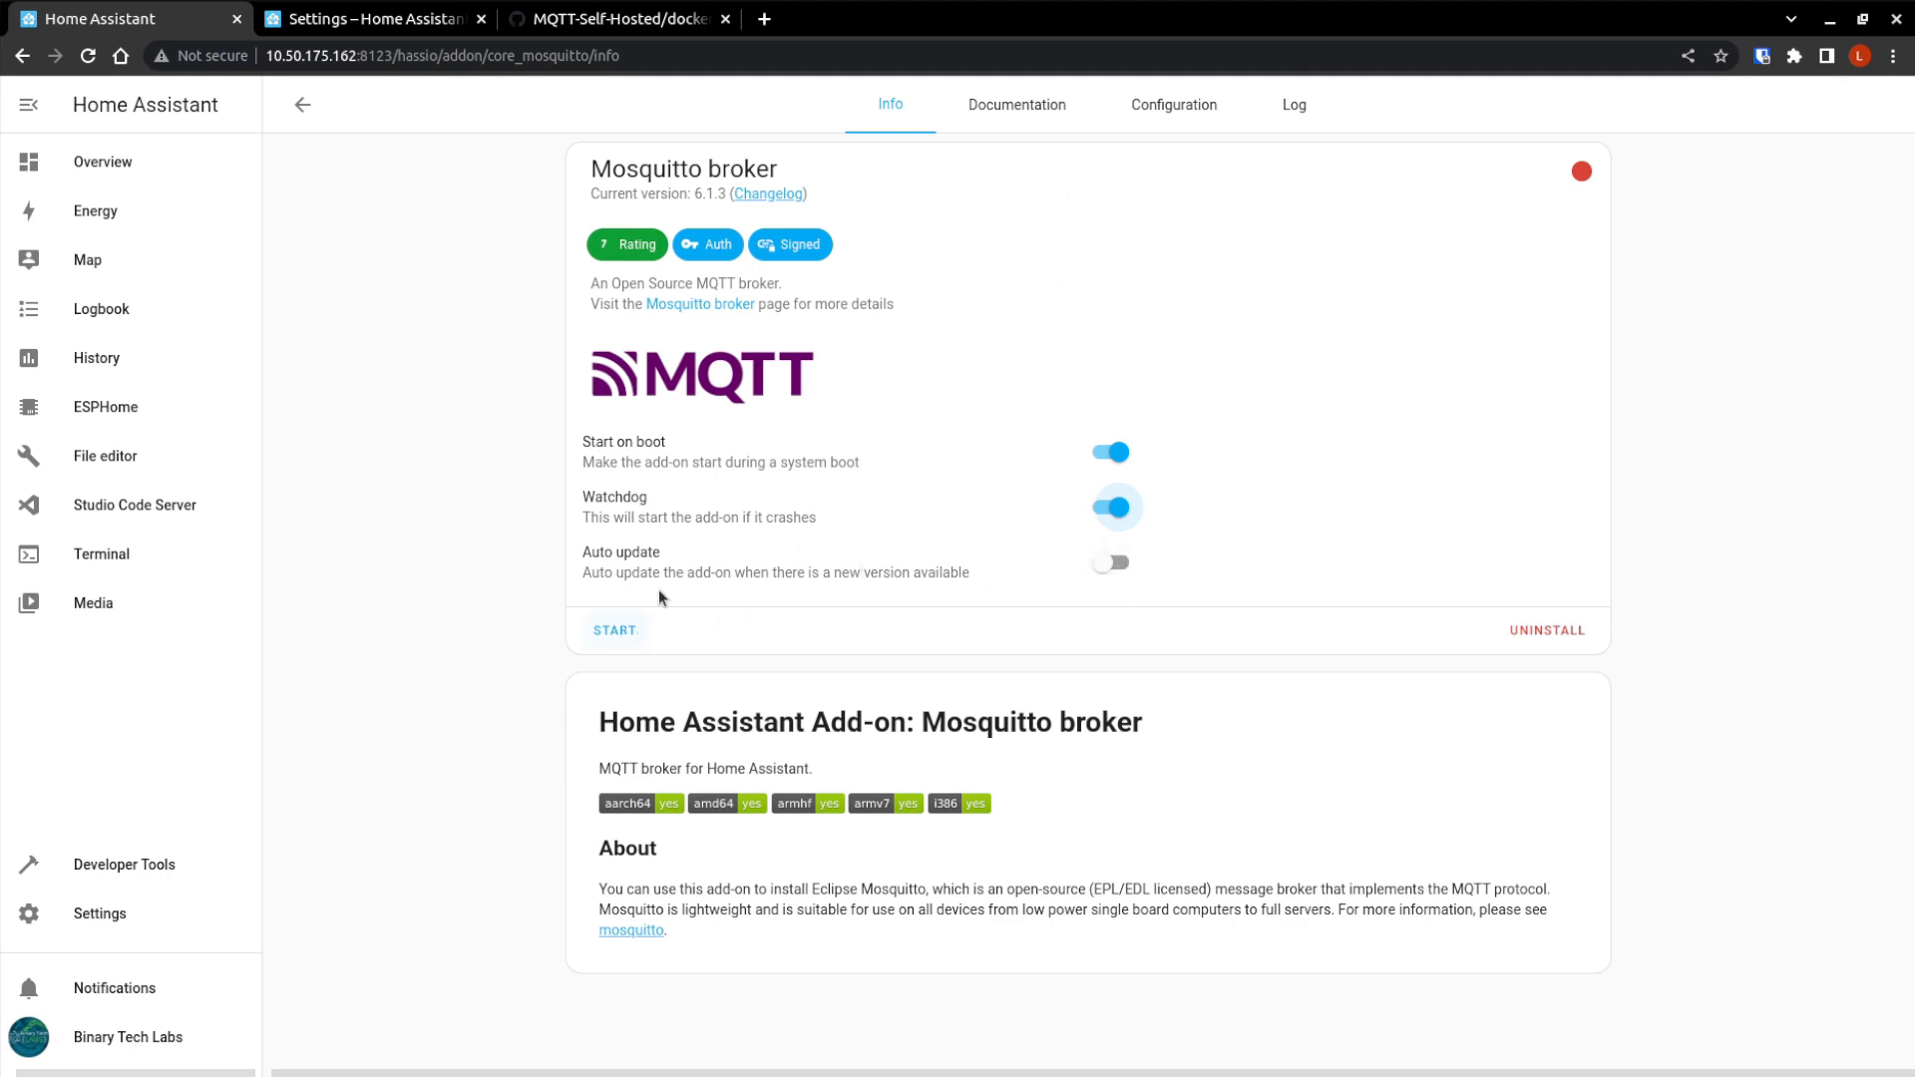
{"action": "mouse_move", "coordinate": [1190, 120]}
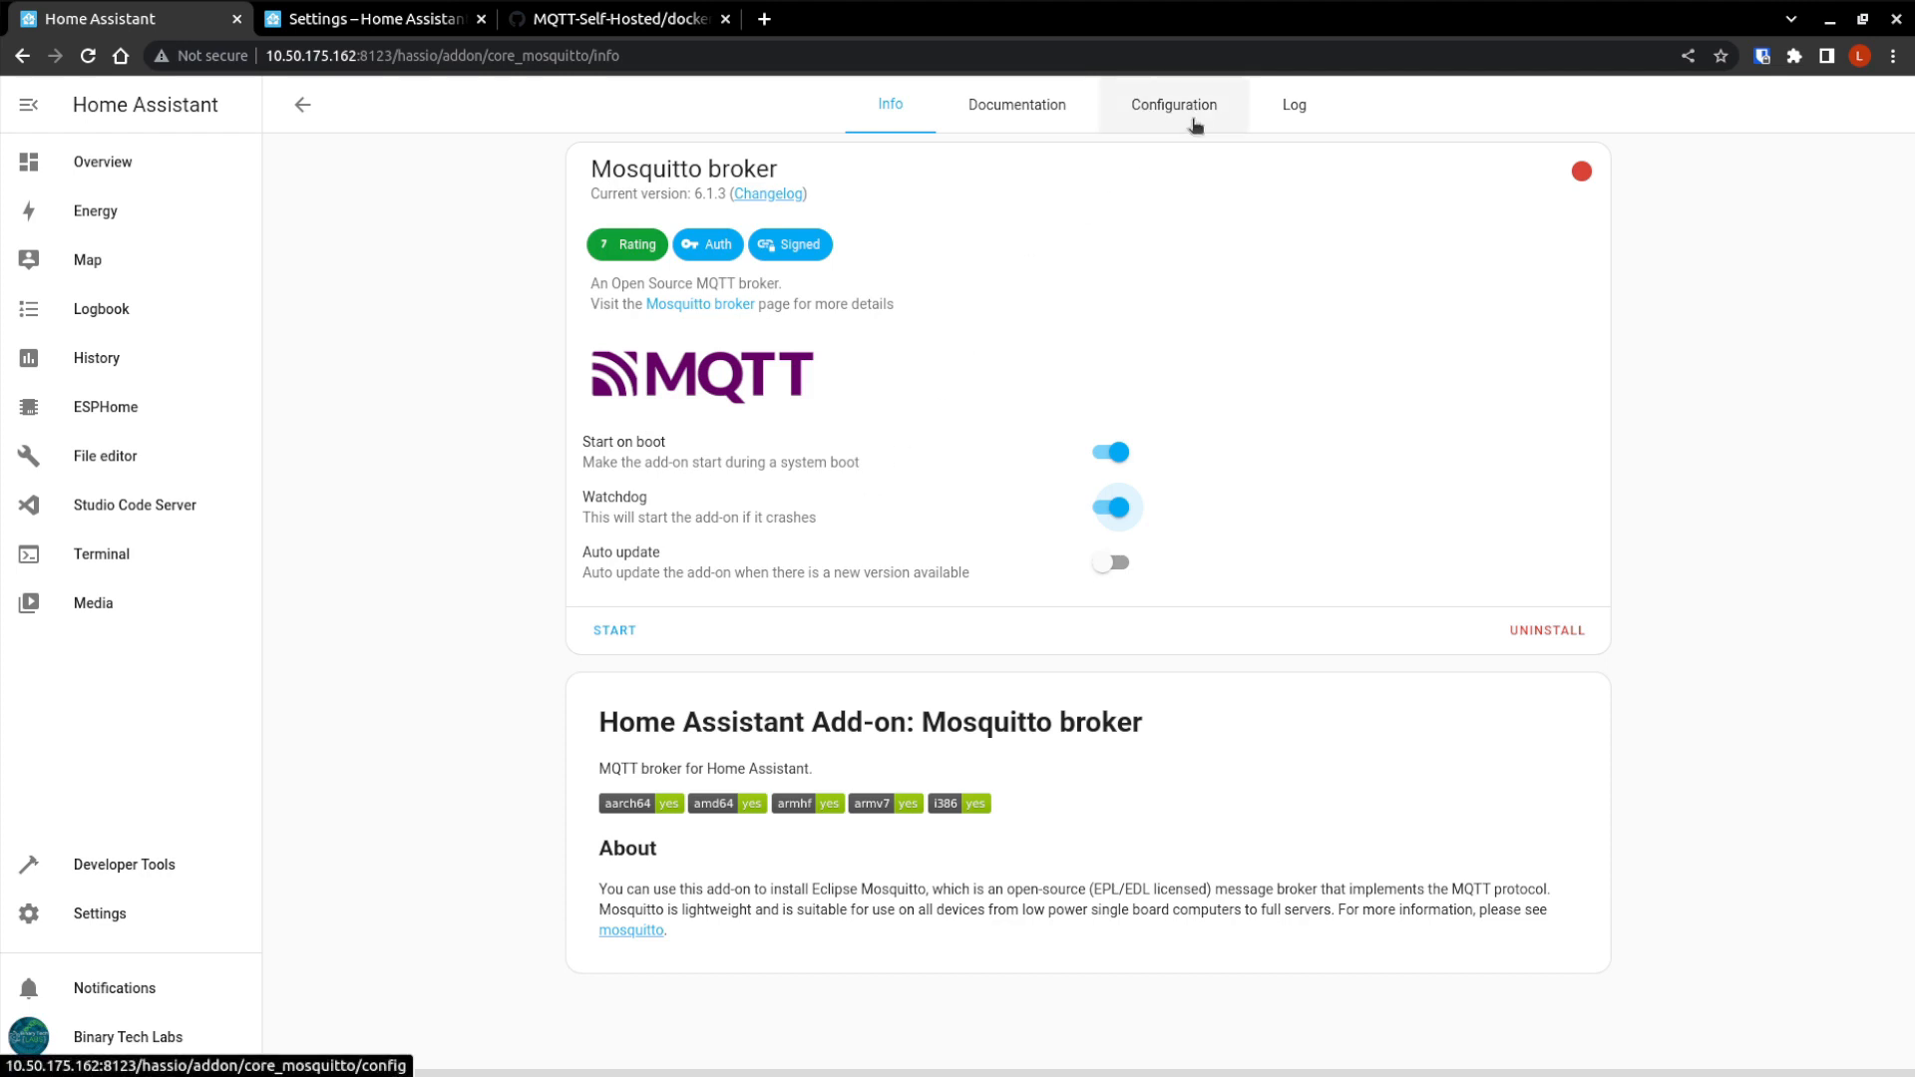
{"action": "mouse_move", "coordinate": [622, 642]}
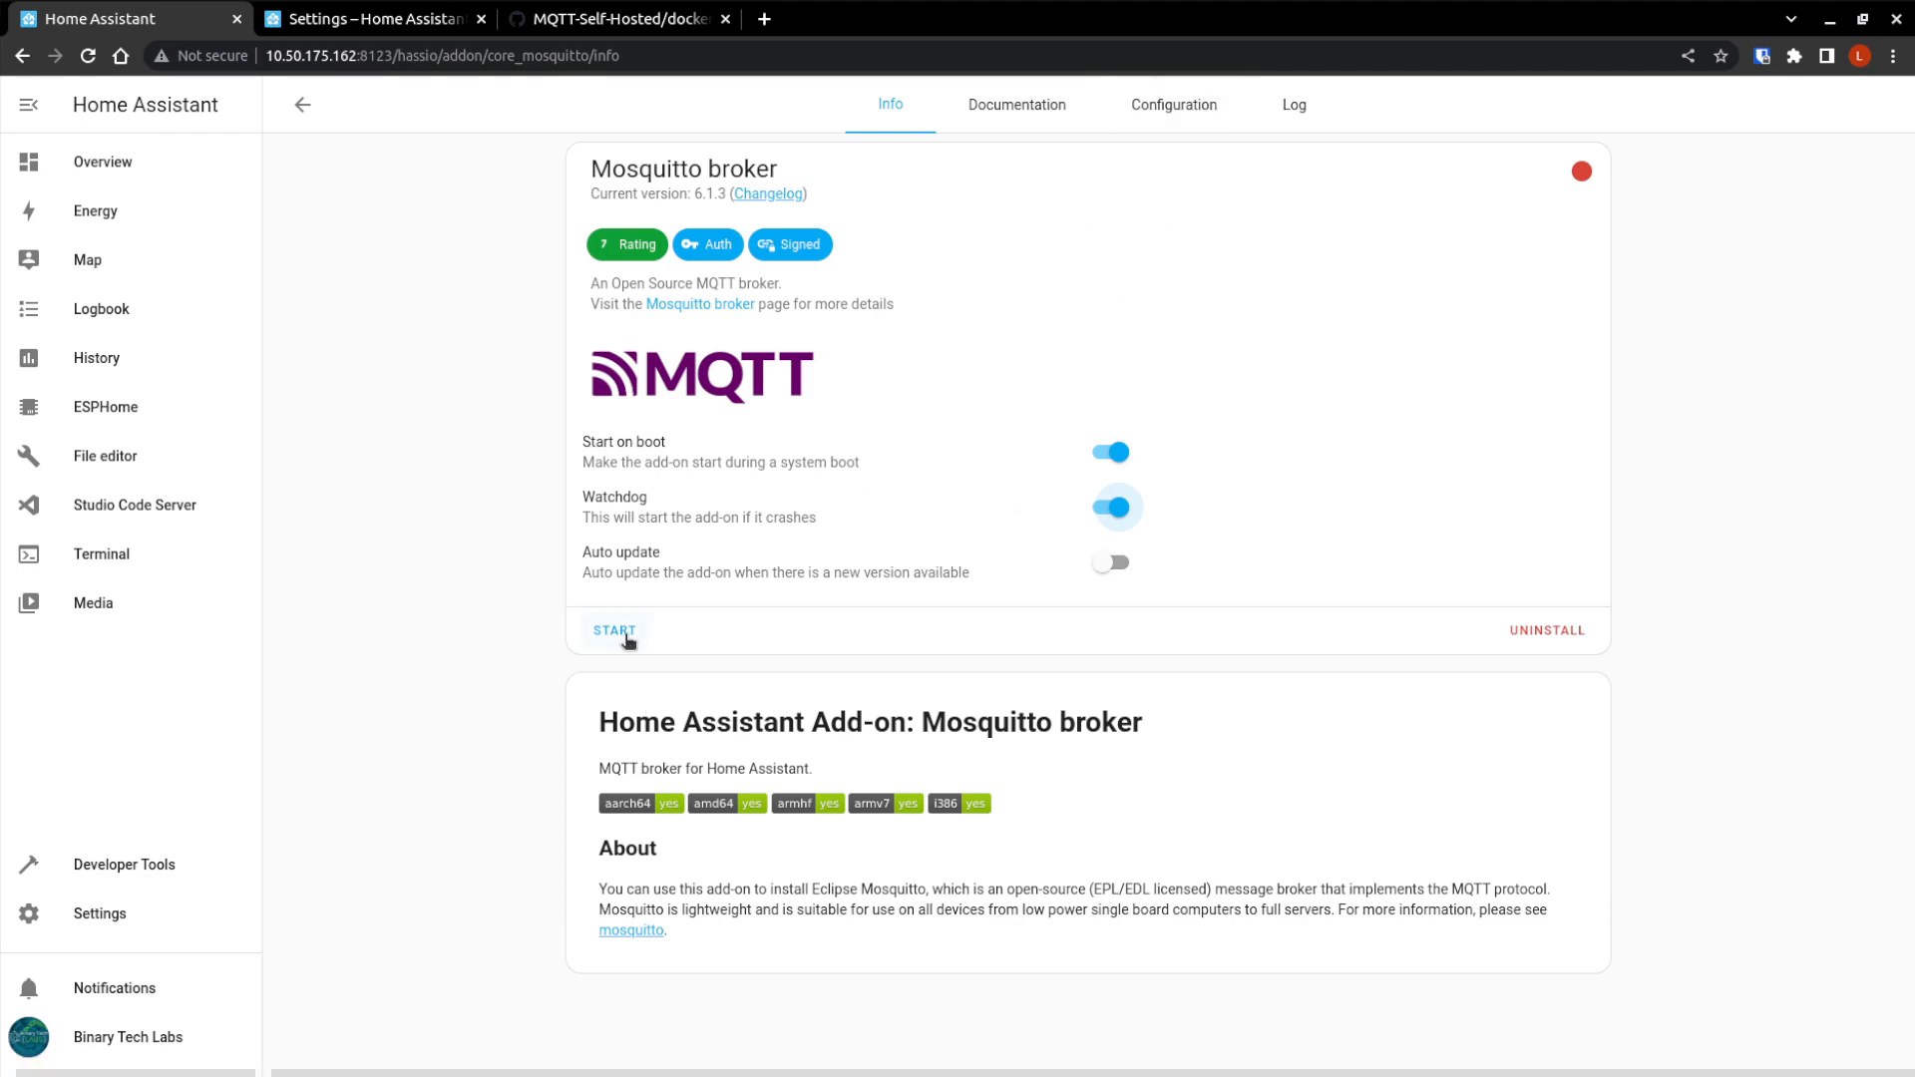
{"action": "left_click", "coordinate": [614, 631]}
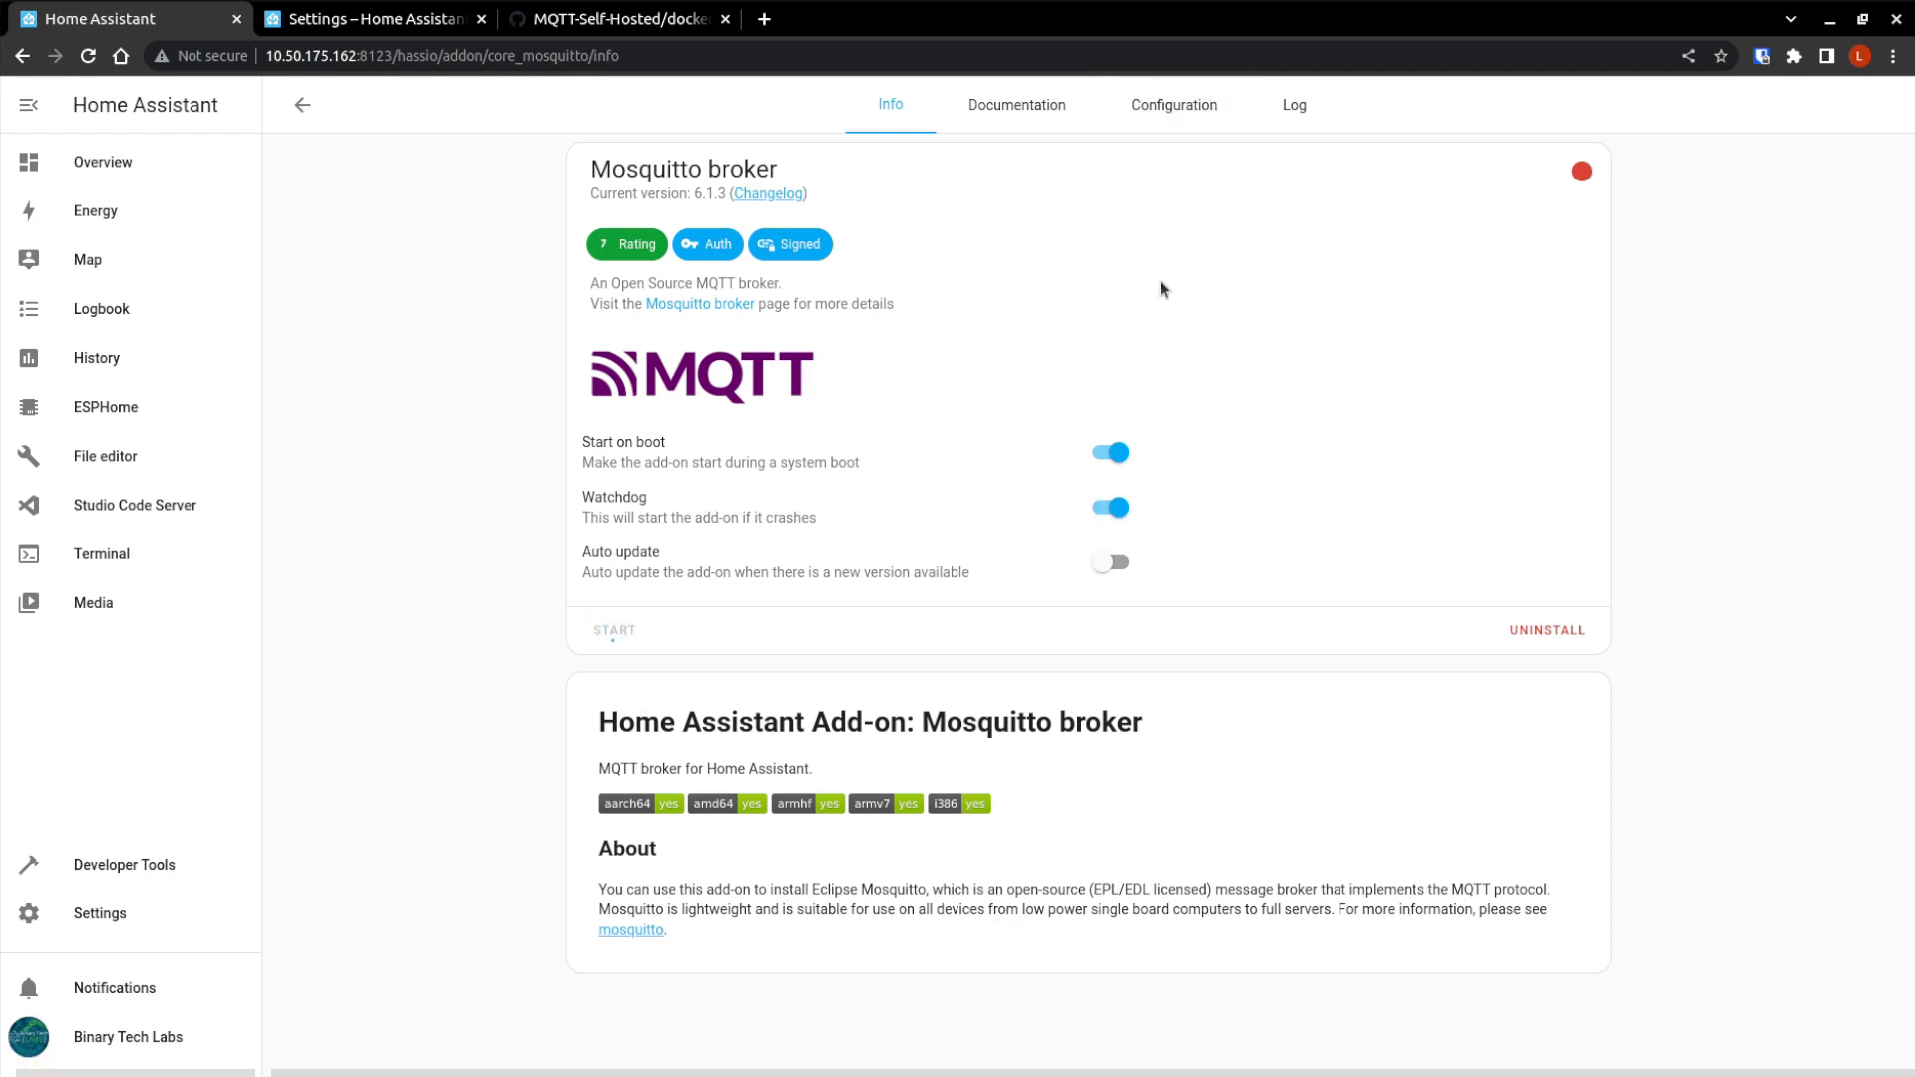
Refresh the broker Log until discovery and service information sent successfully, highlighting those lines.
{"action": "left_click", "coordinate": [615, 630]}
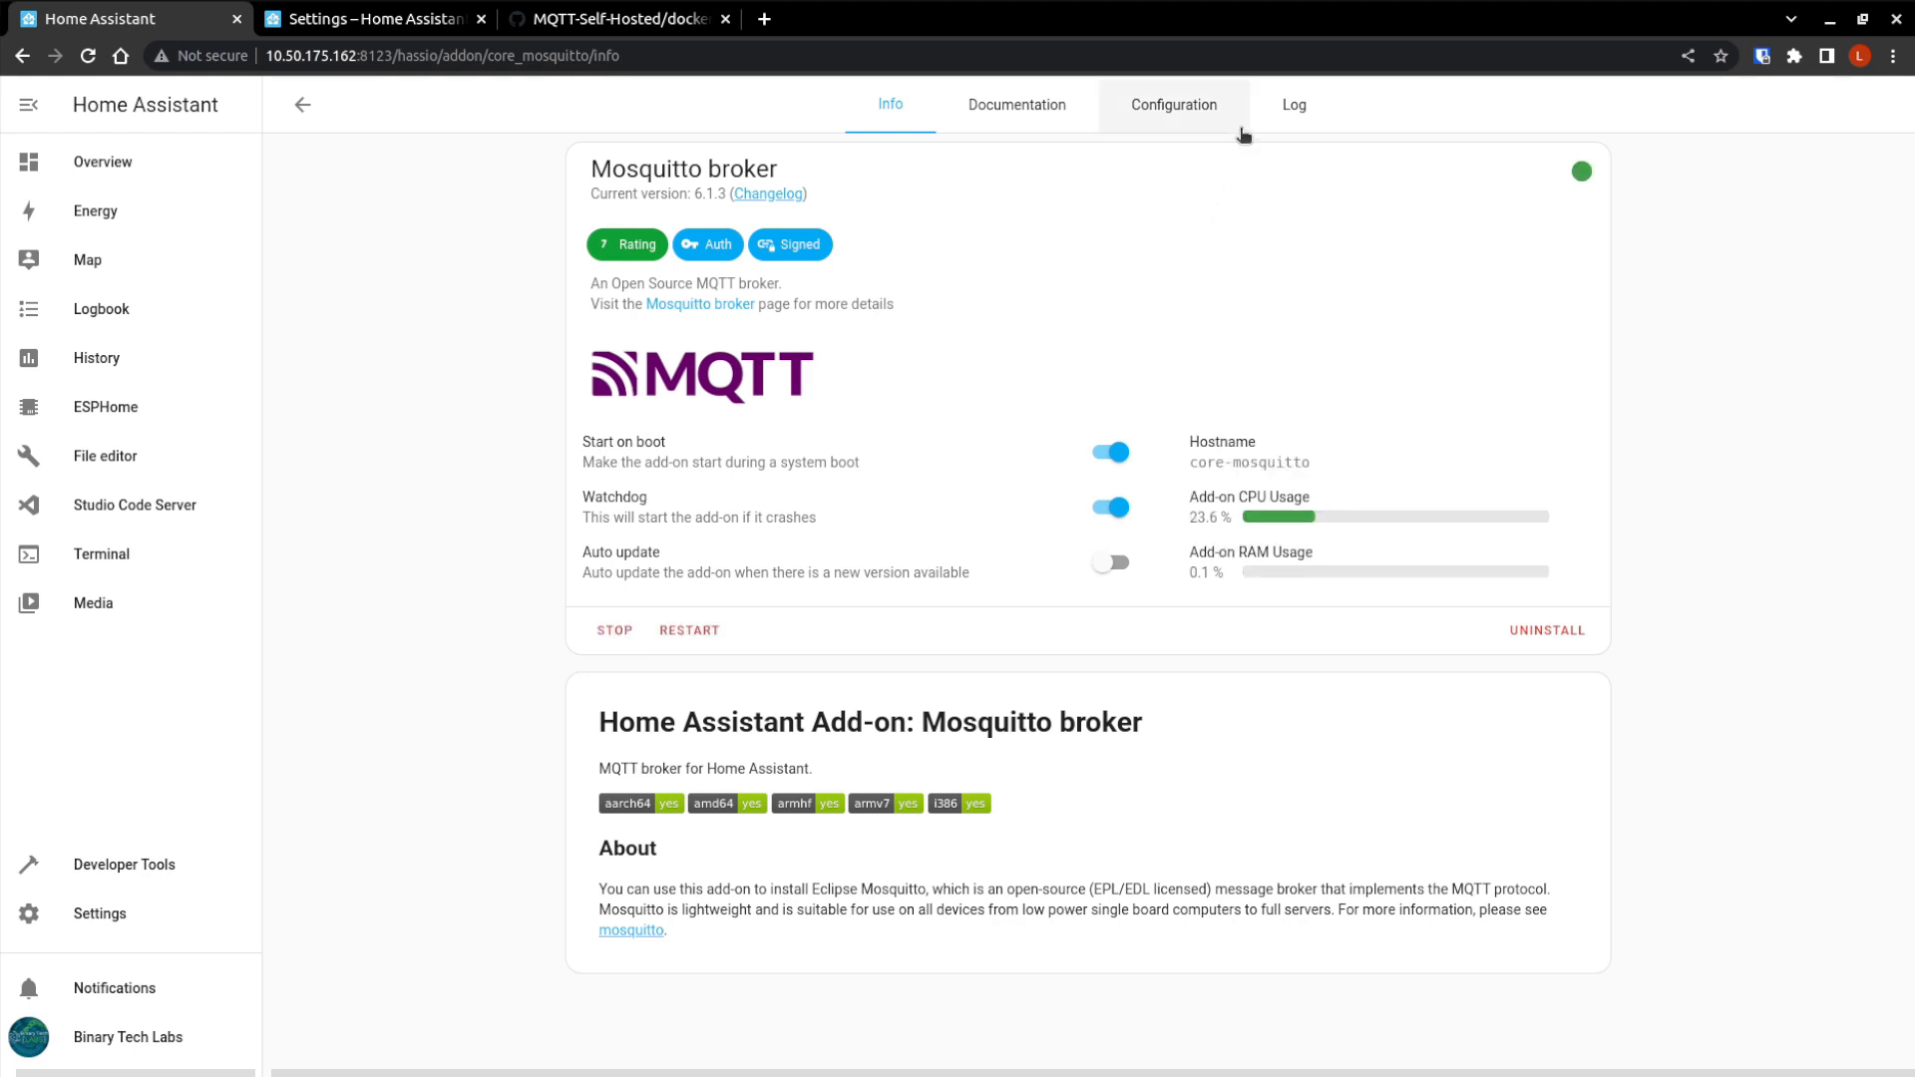
{"action": "left_click", "coordinate": [1293, 104]}
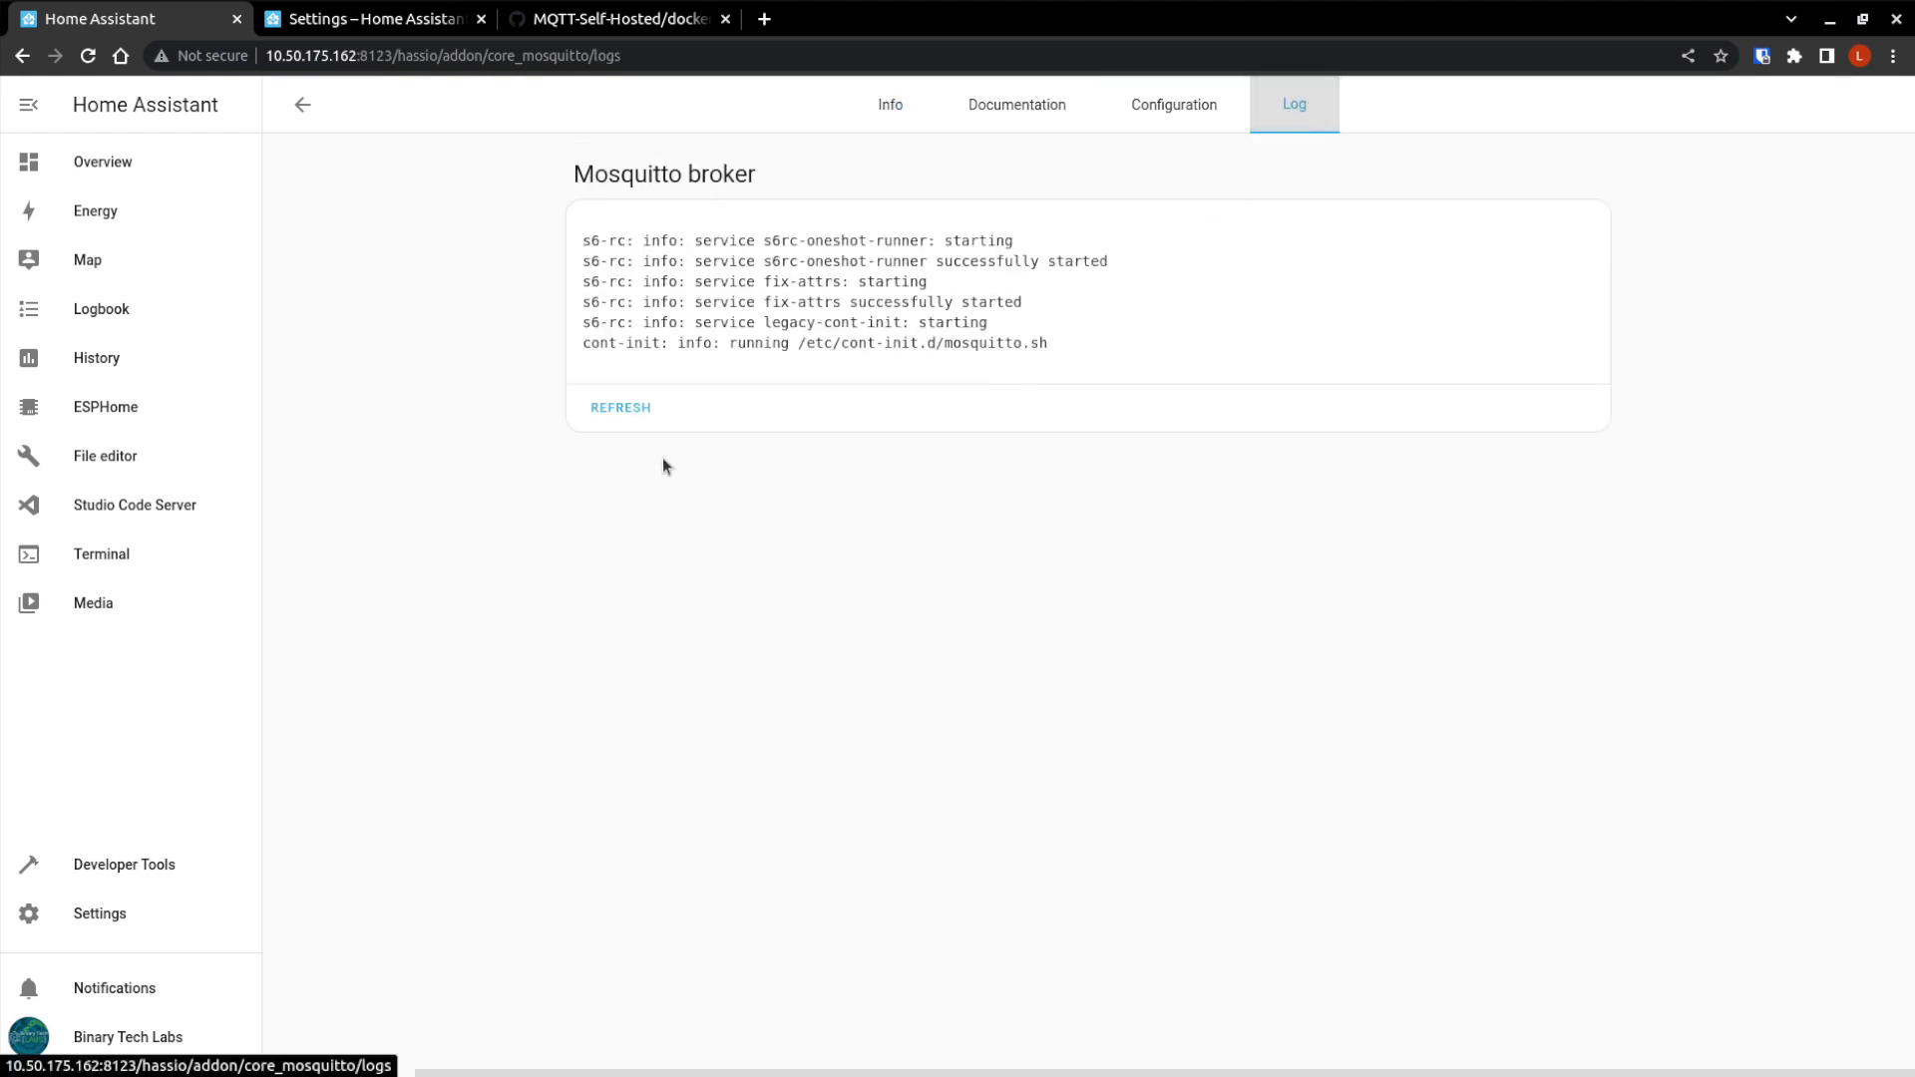
{"action": "left_click", "coordinate": [621, 407]}
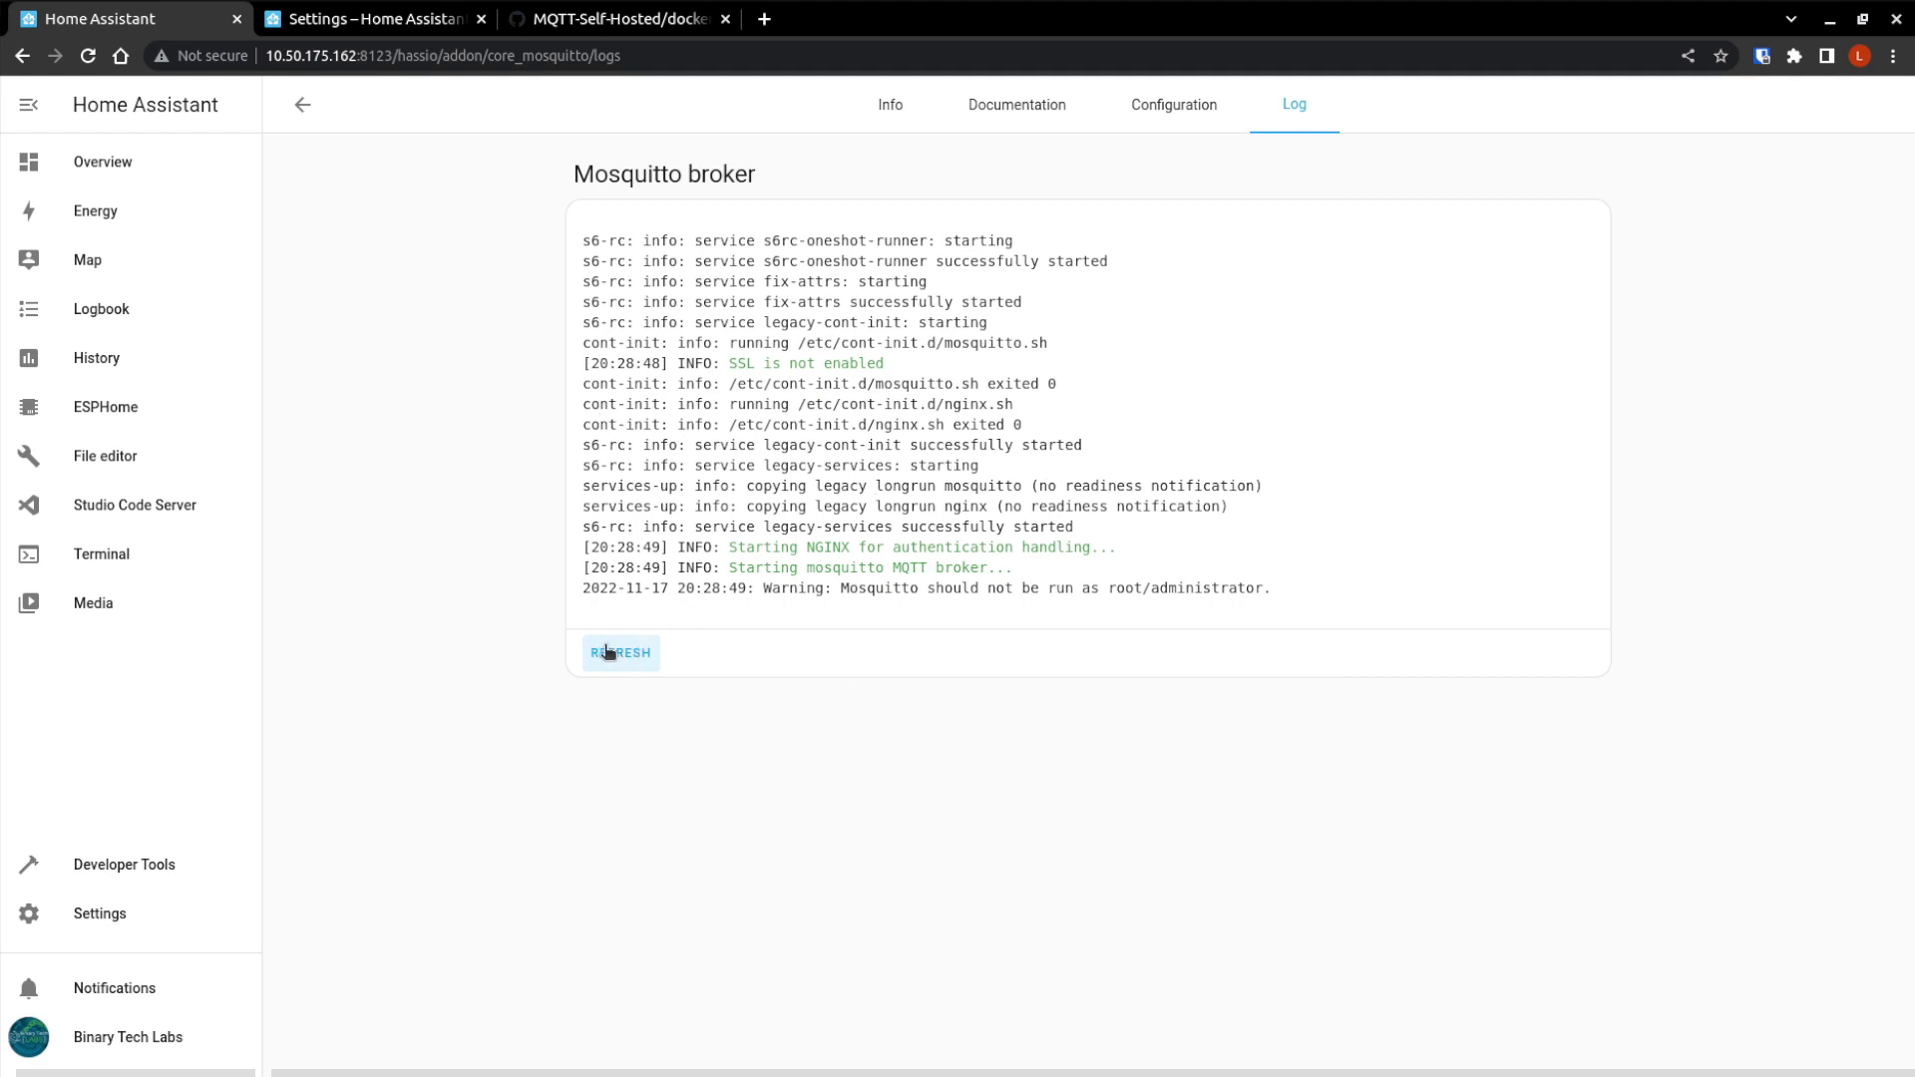
{"action": "left_click", "coordinate": [620, 652]}
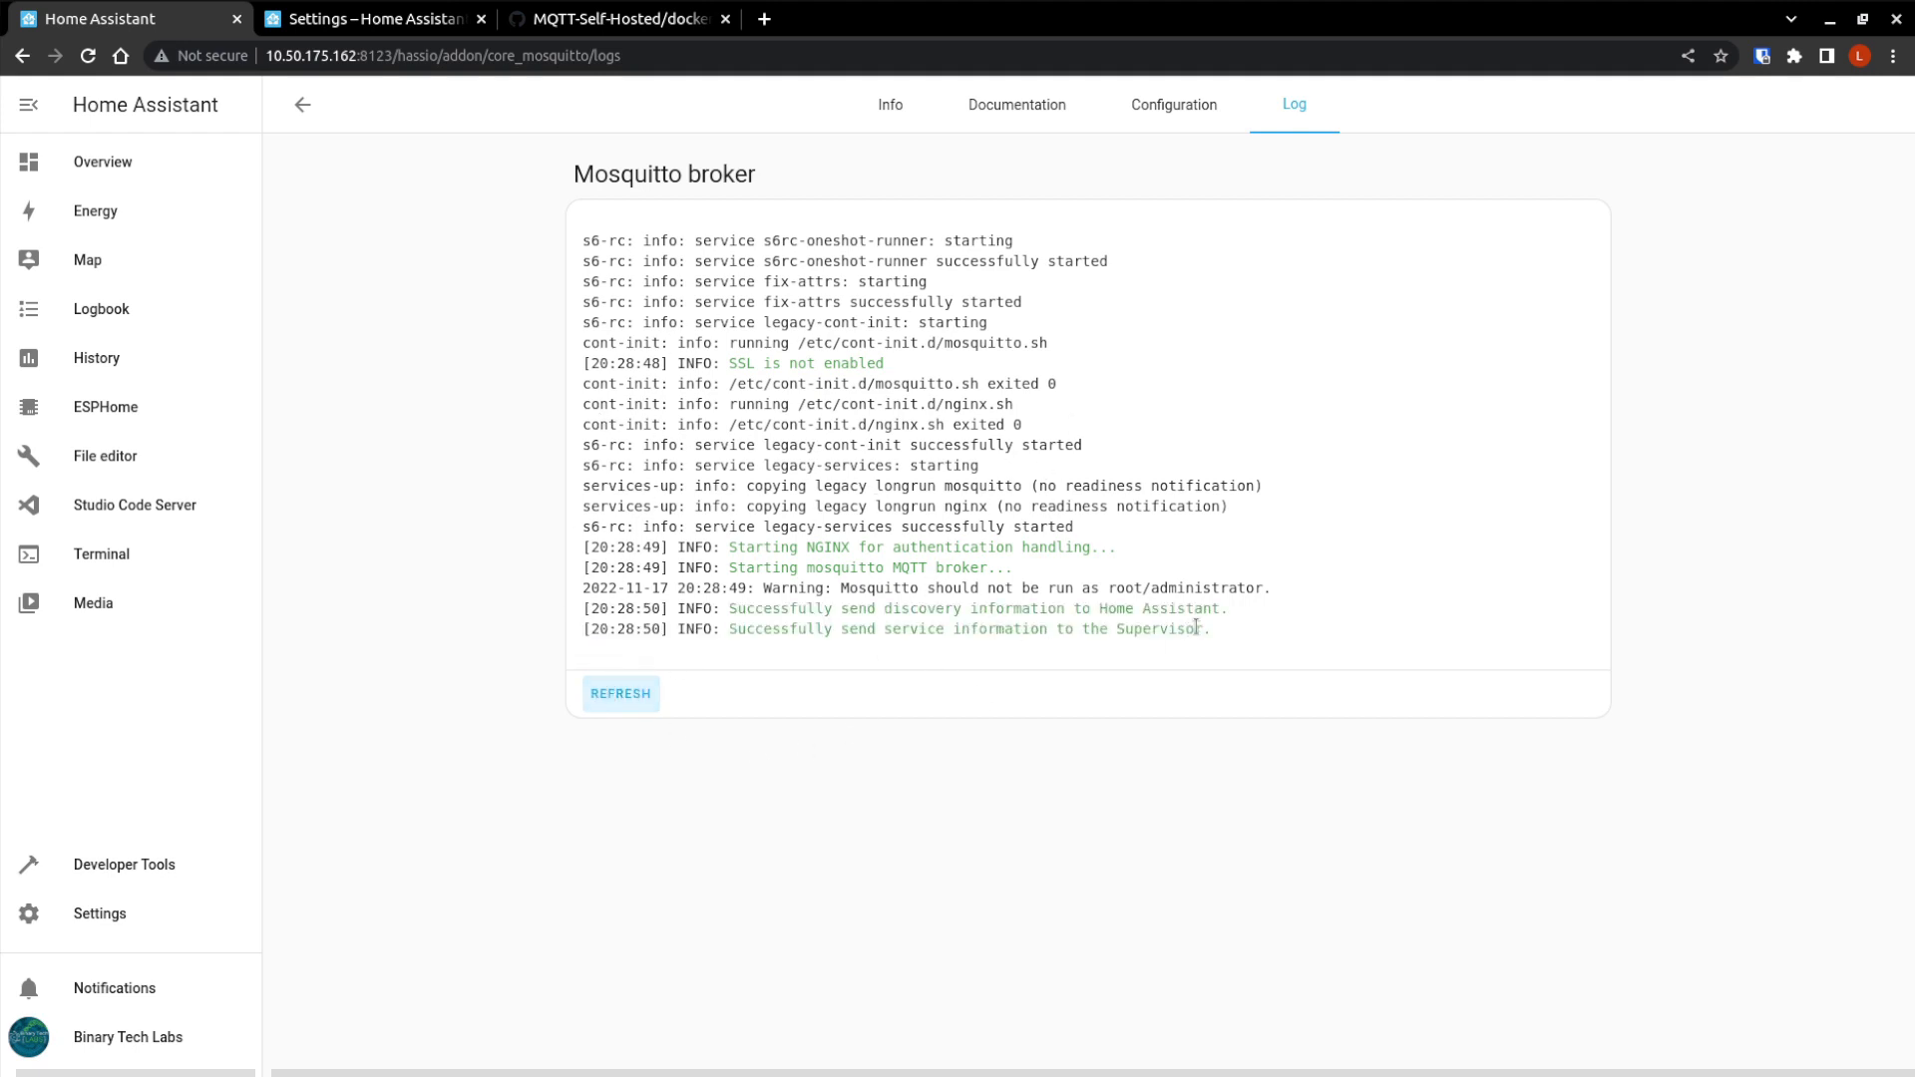
{"action": "left_click_drag", "start_coordinate": [720, 609], "coordinate": [1208, 629]}
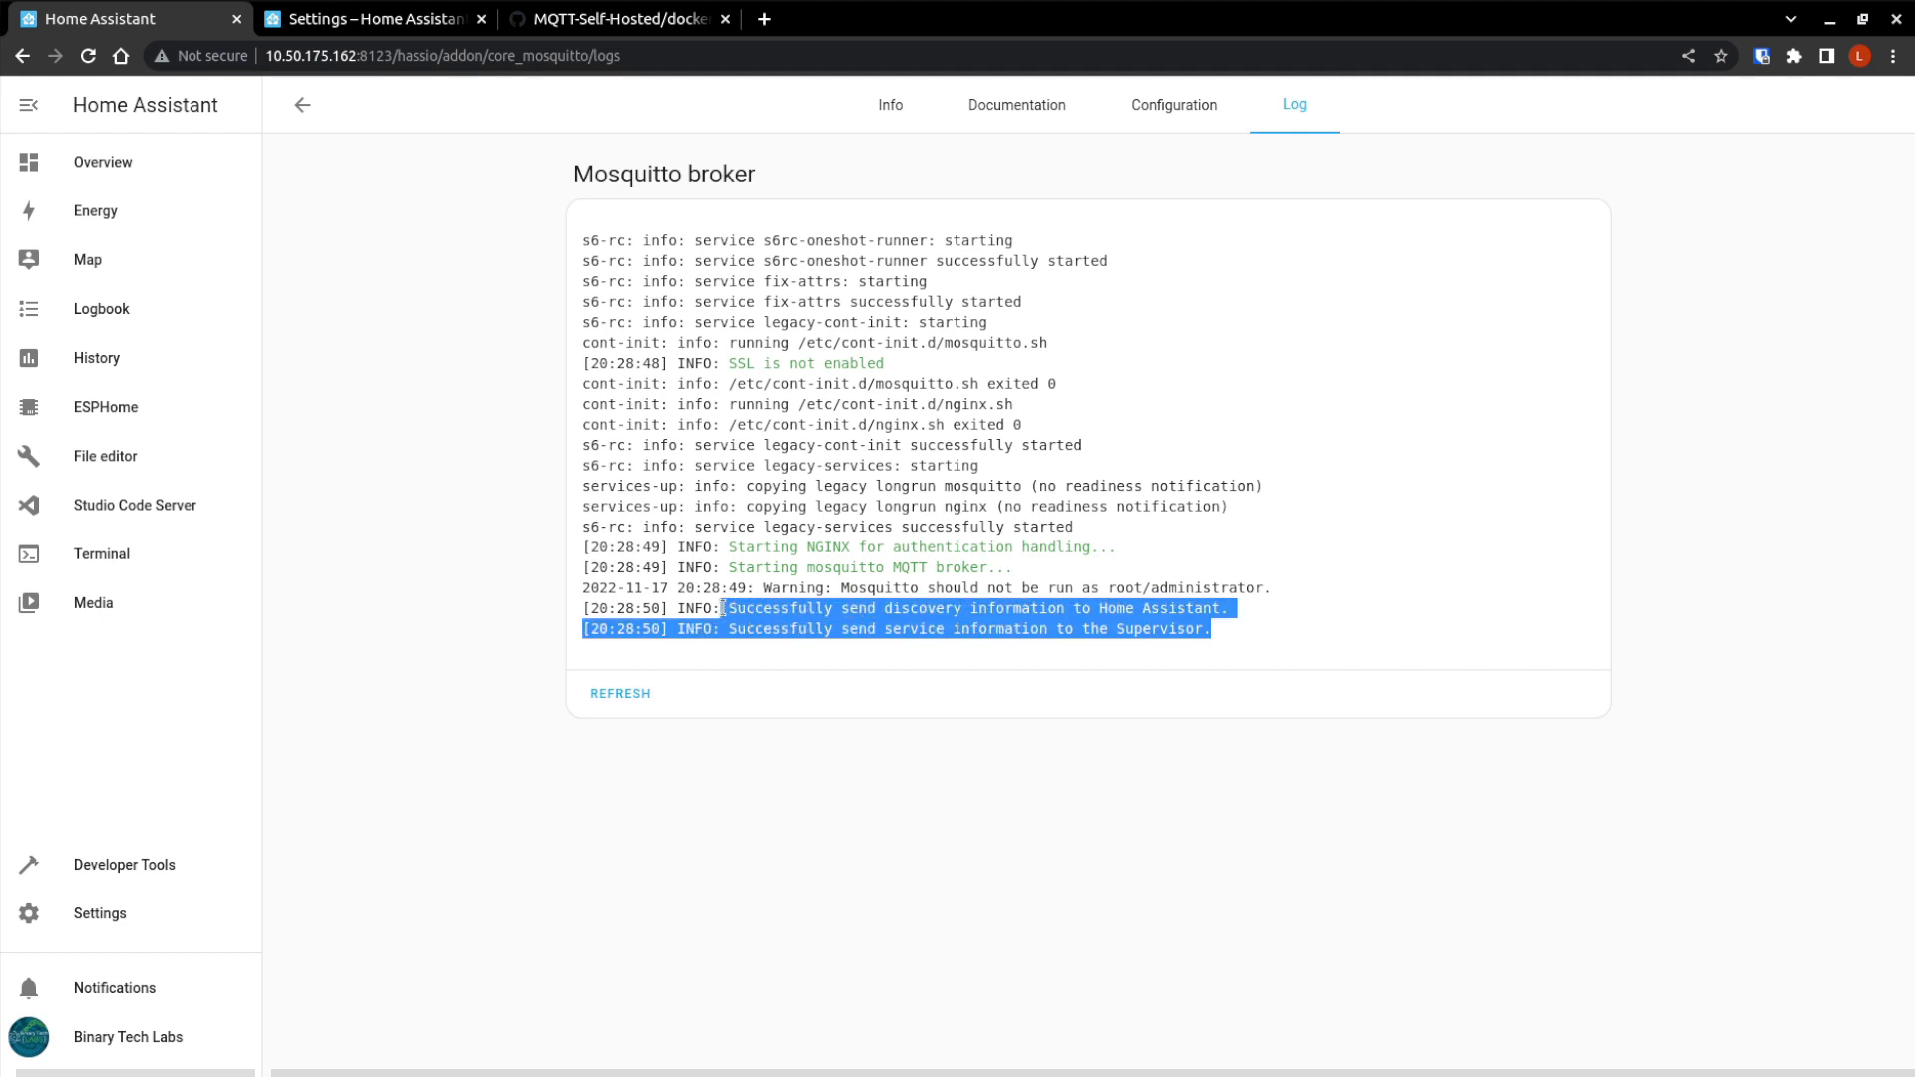
Deselect the highlighted log lines and return to the Settings overview.
{"action": "left_click", "coordinate": [893, 588]}
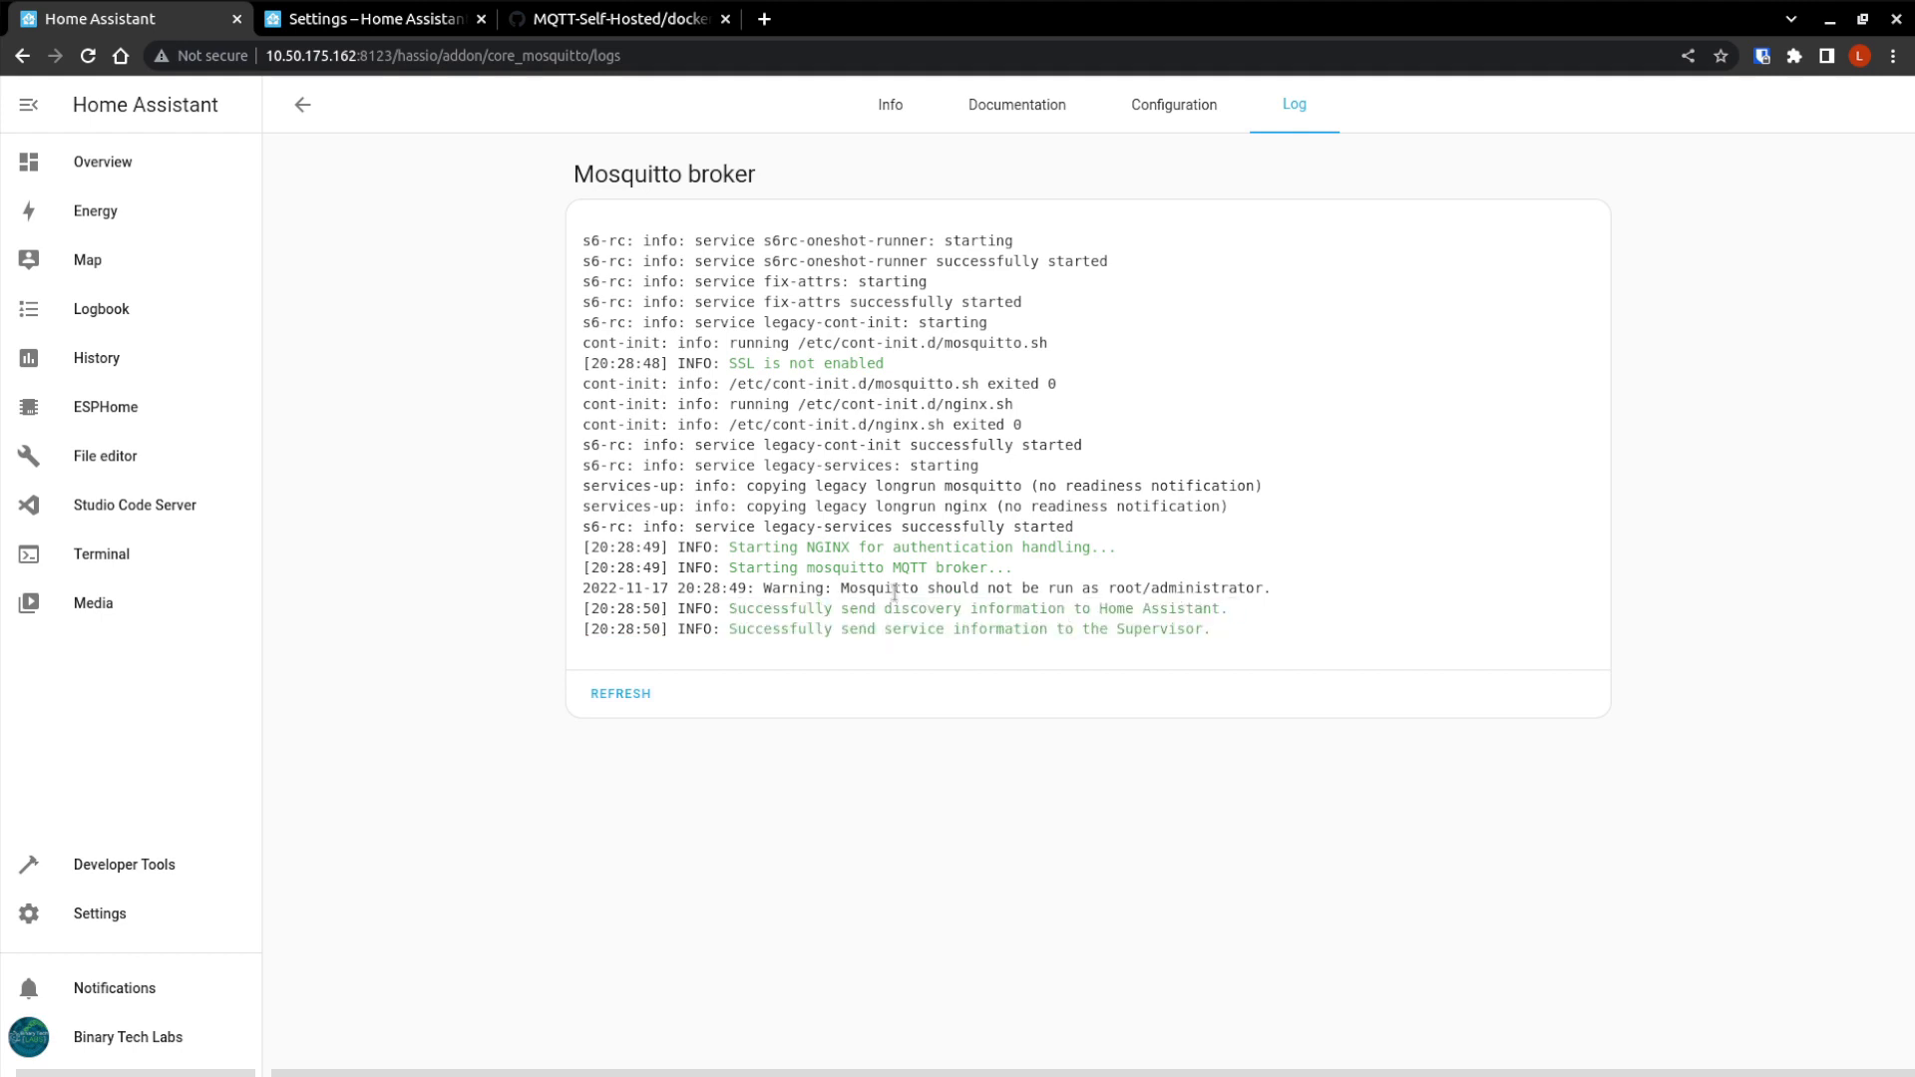
{"action": "mouse_move", "coordinate": [249, 692]}
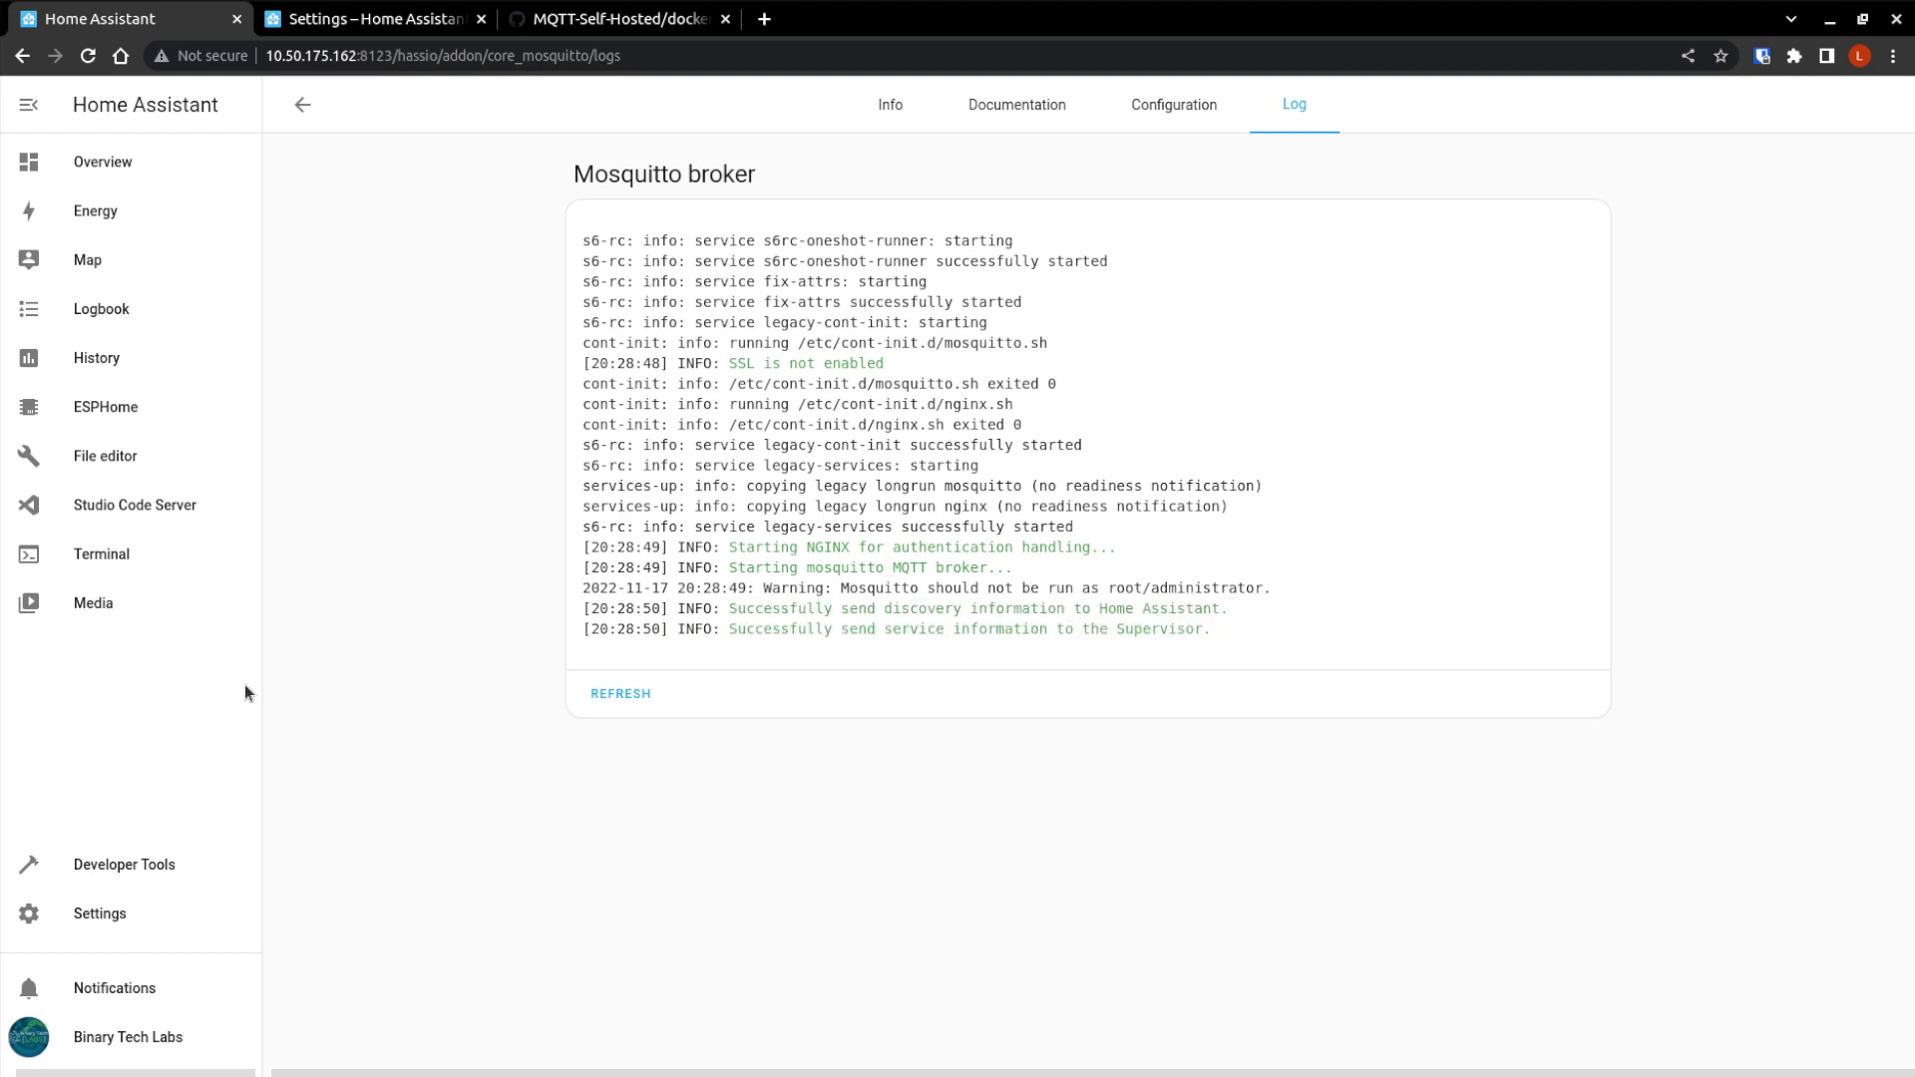
{"action": "mouse_move", "coordinate": [149, 946]}
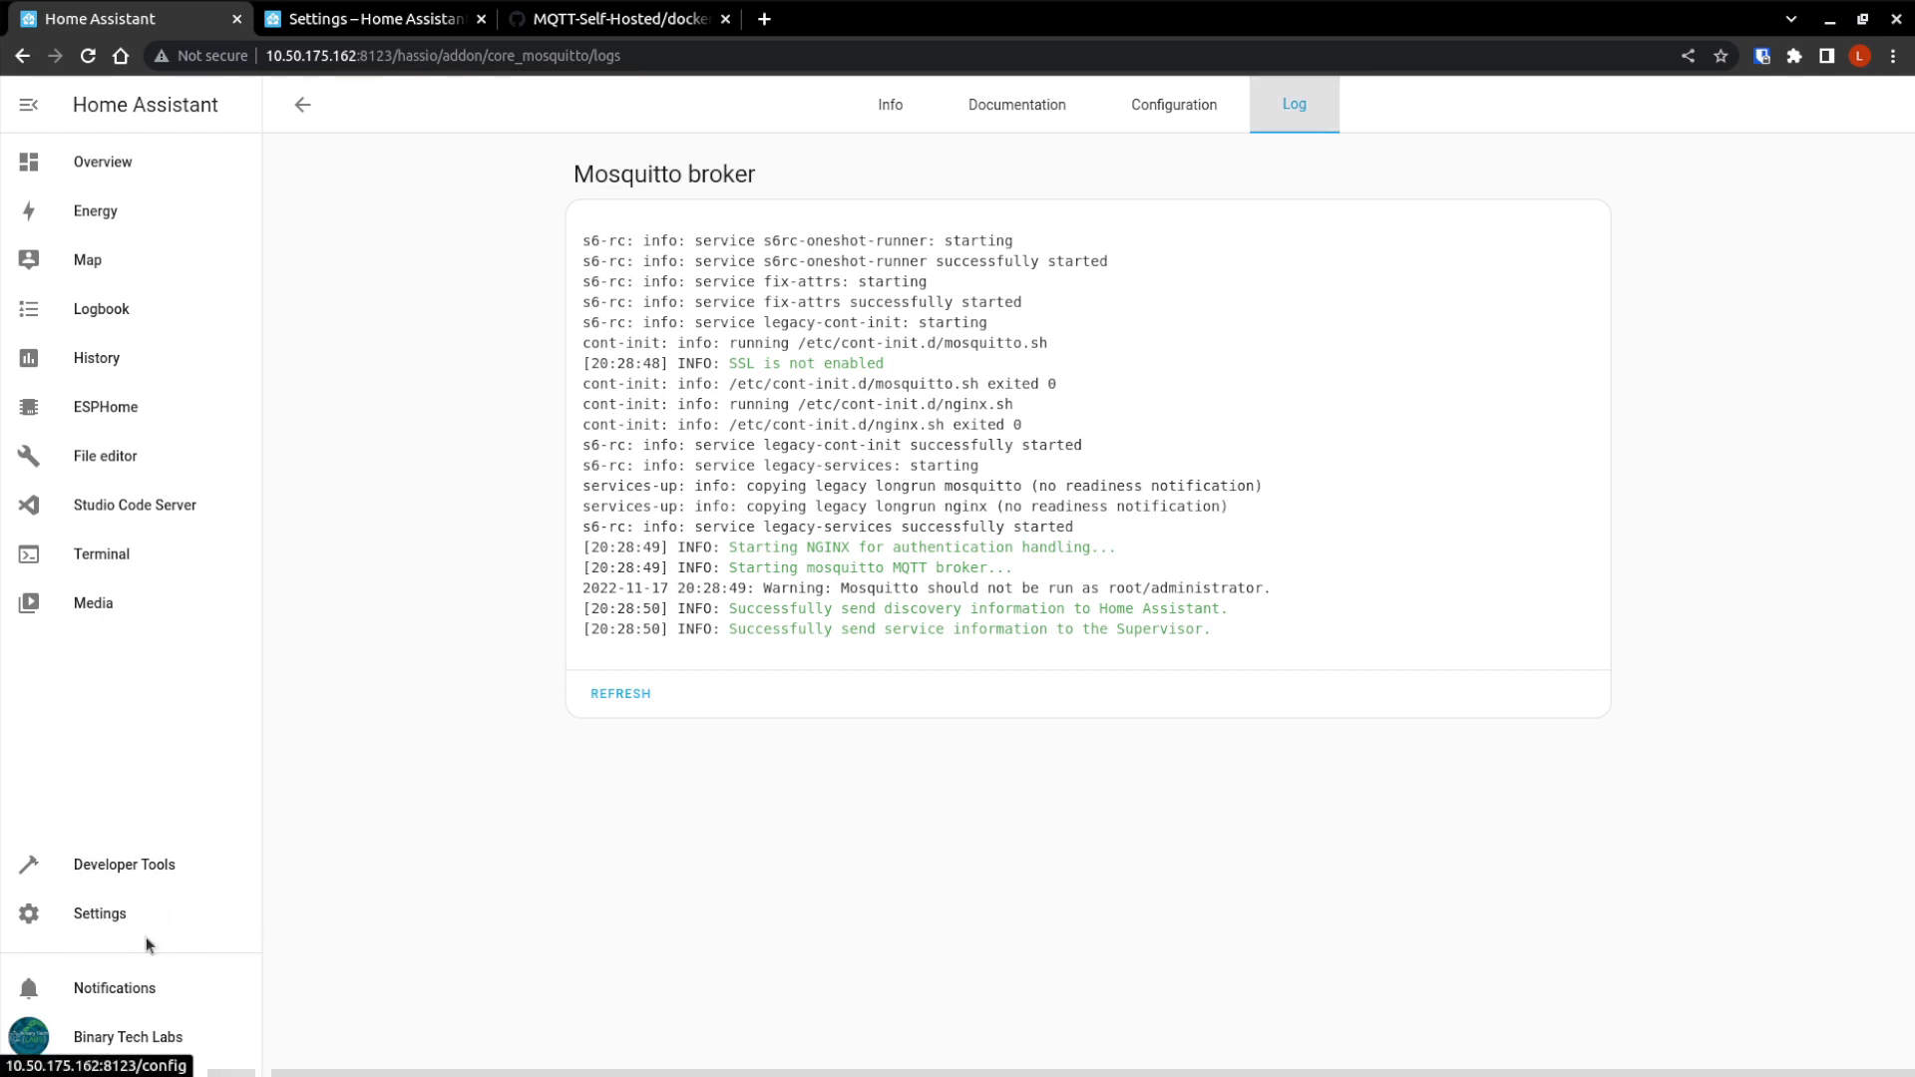
{"action": "left_click", "coordinate": [99, 912]}
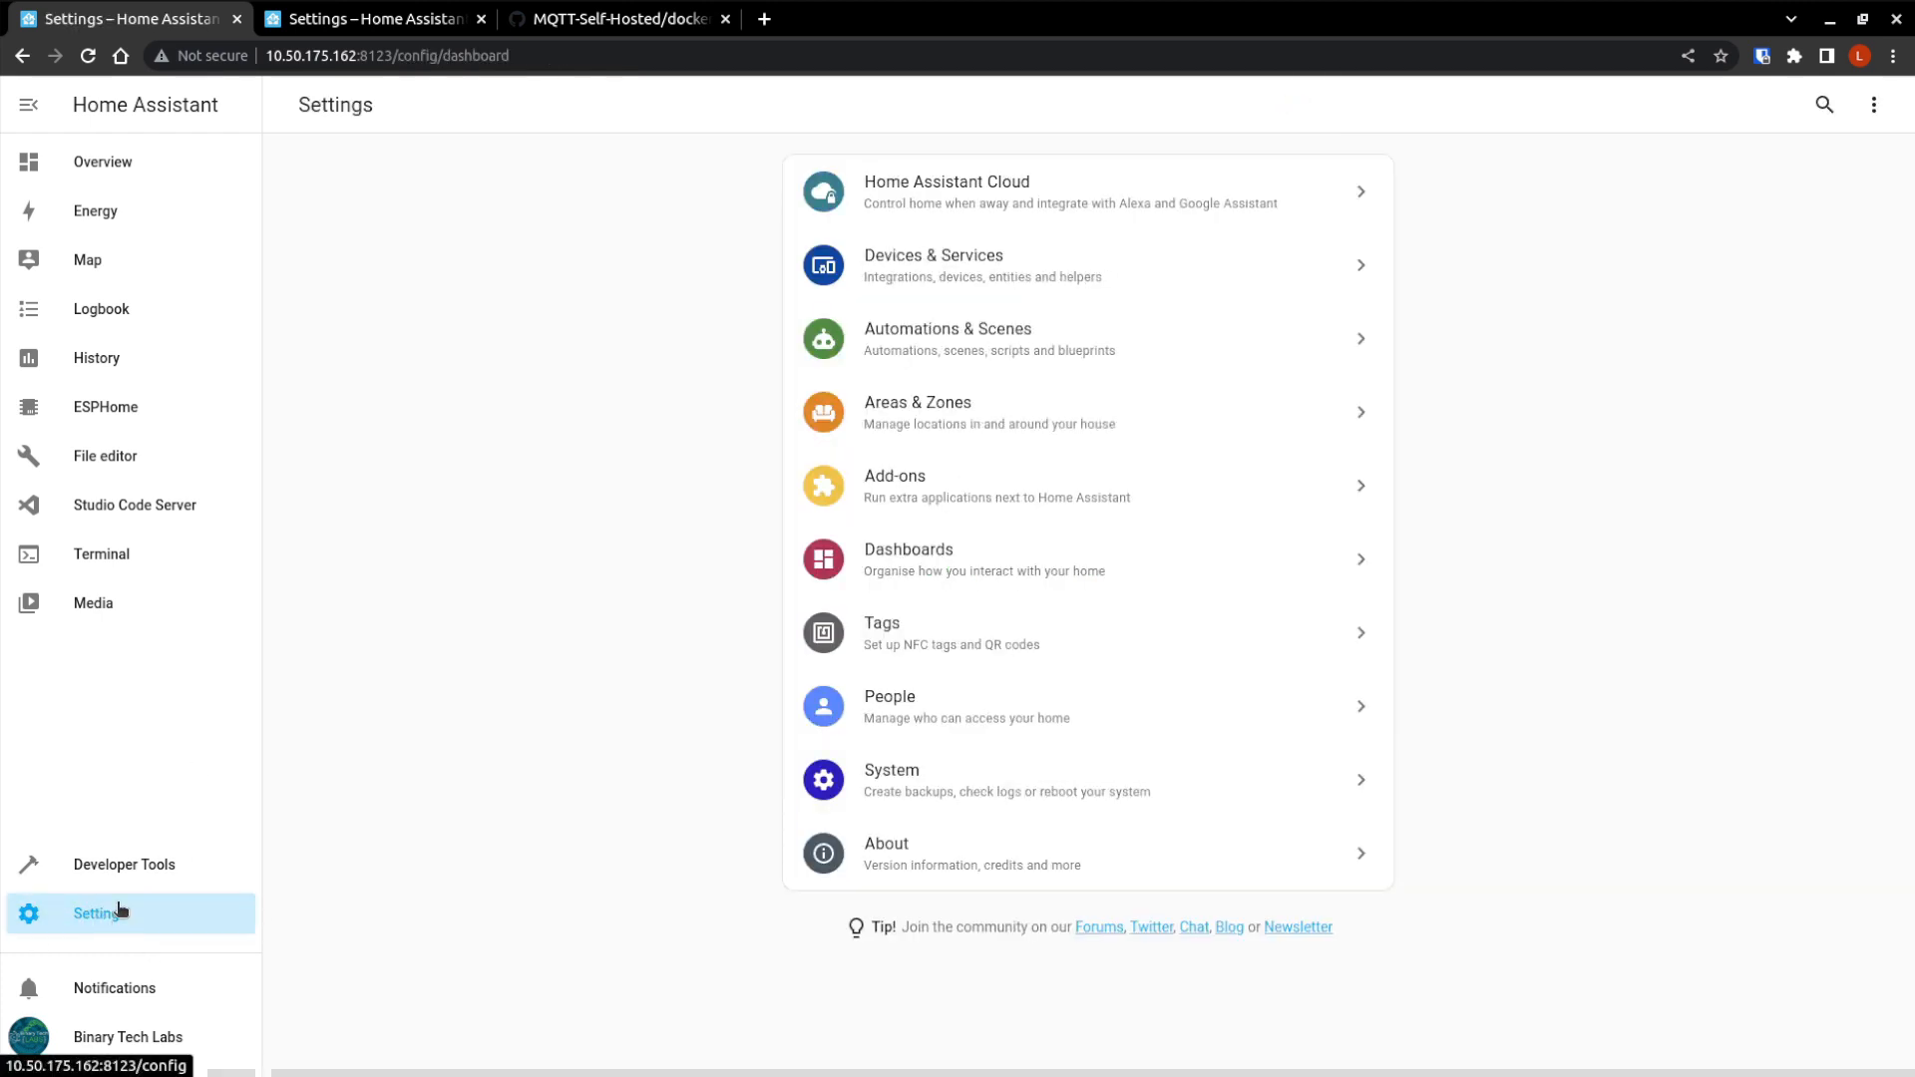
{"action": "mouse_move", "coordinate": [1105, 263]}
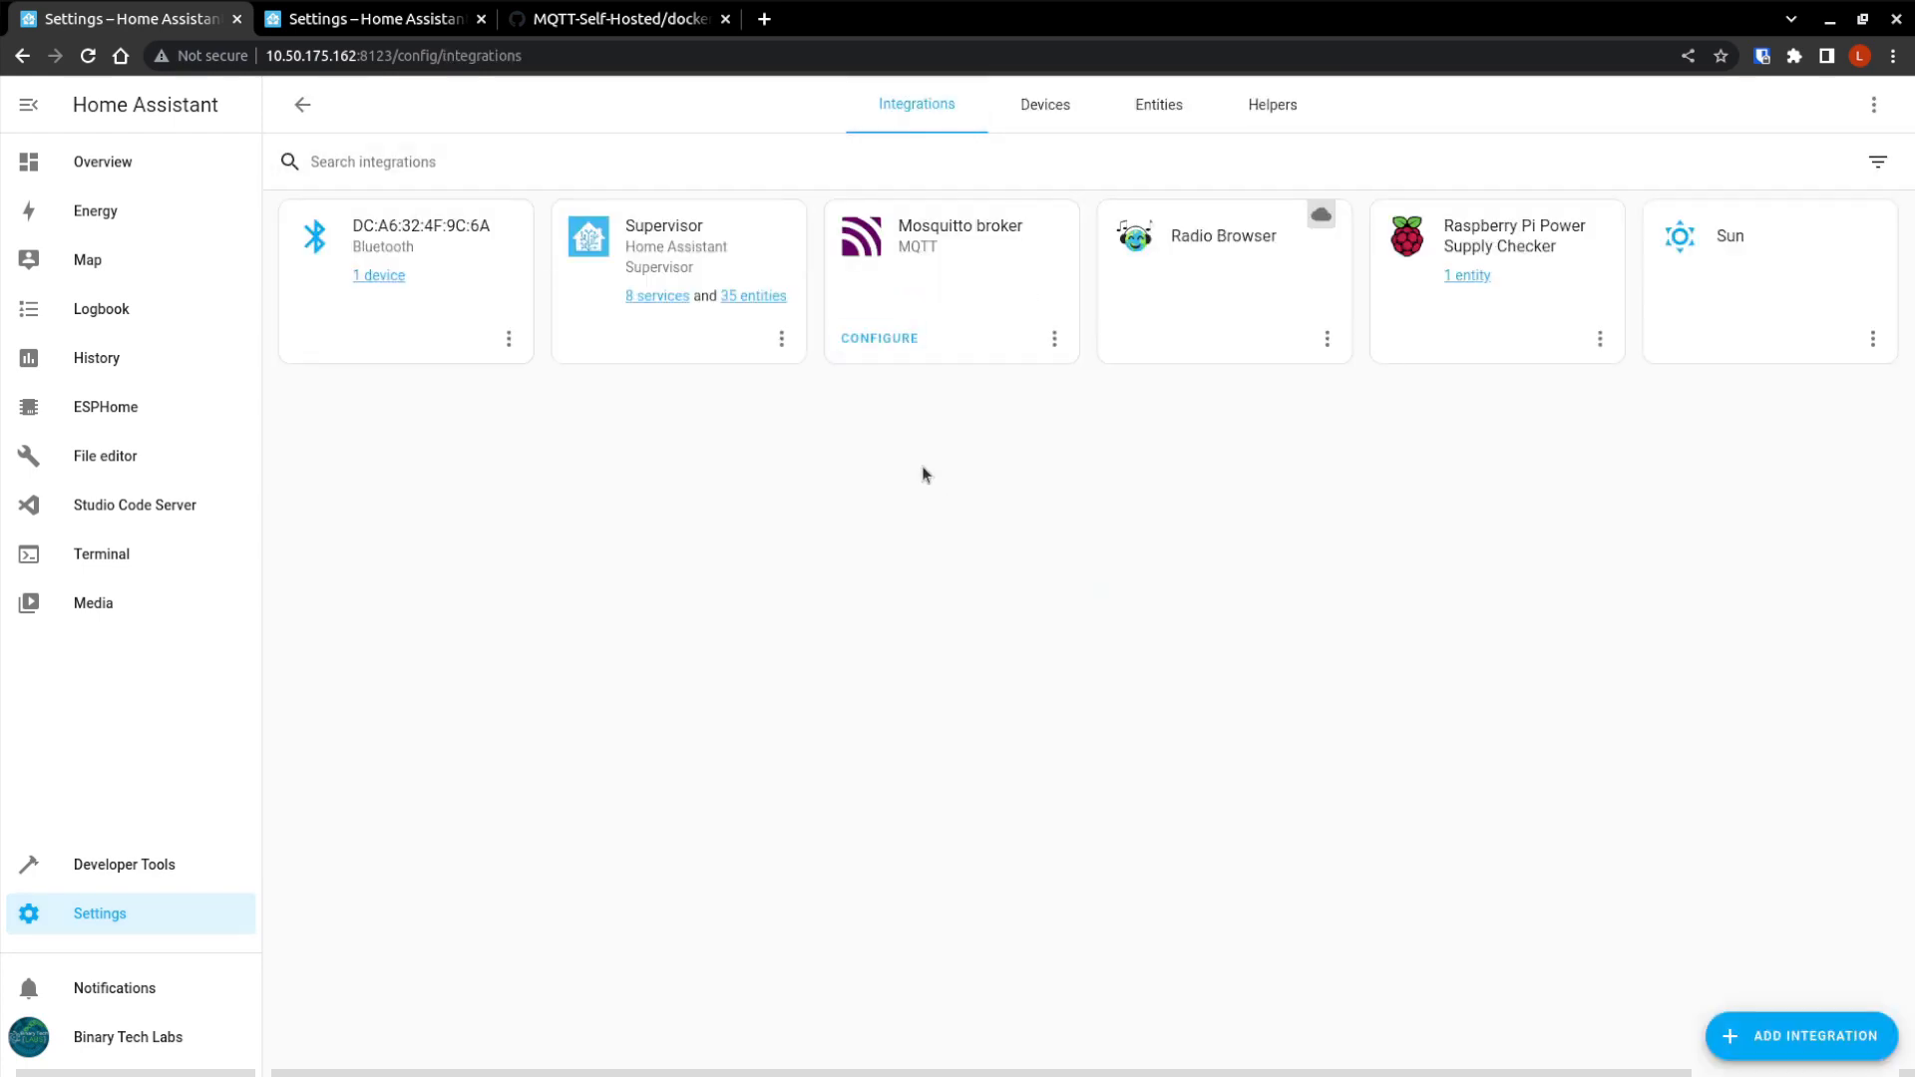
{"action": "mouse_move", "coordinate": [960, 271]}
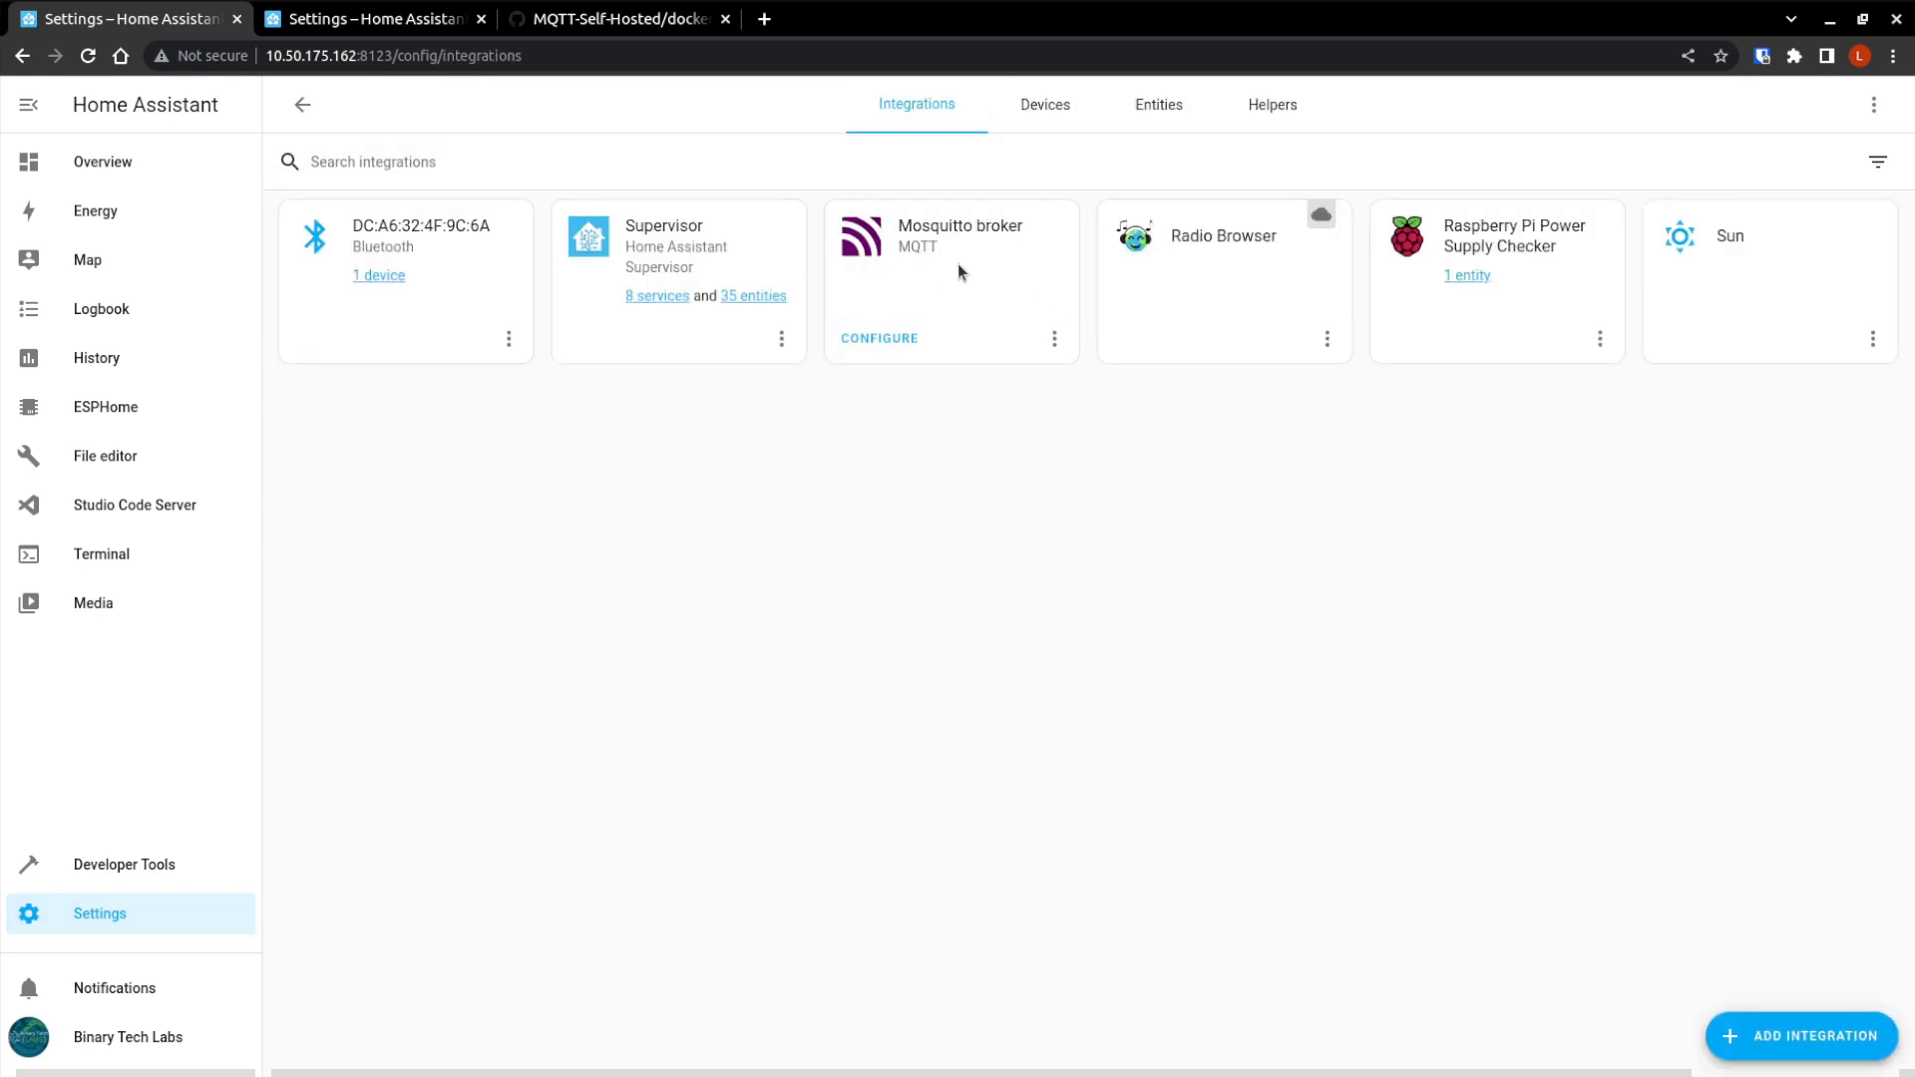
{"action": "mouse_move", "coordinate": [969, 271]}
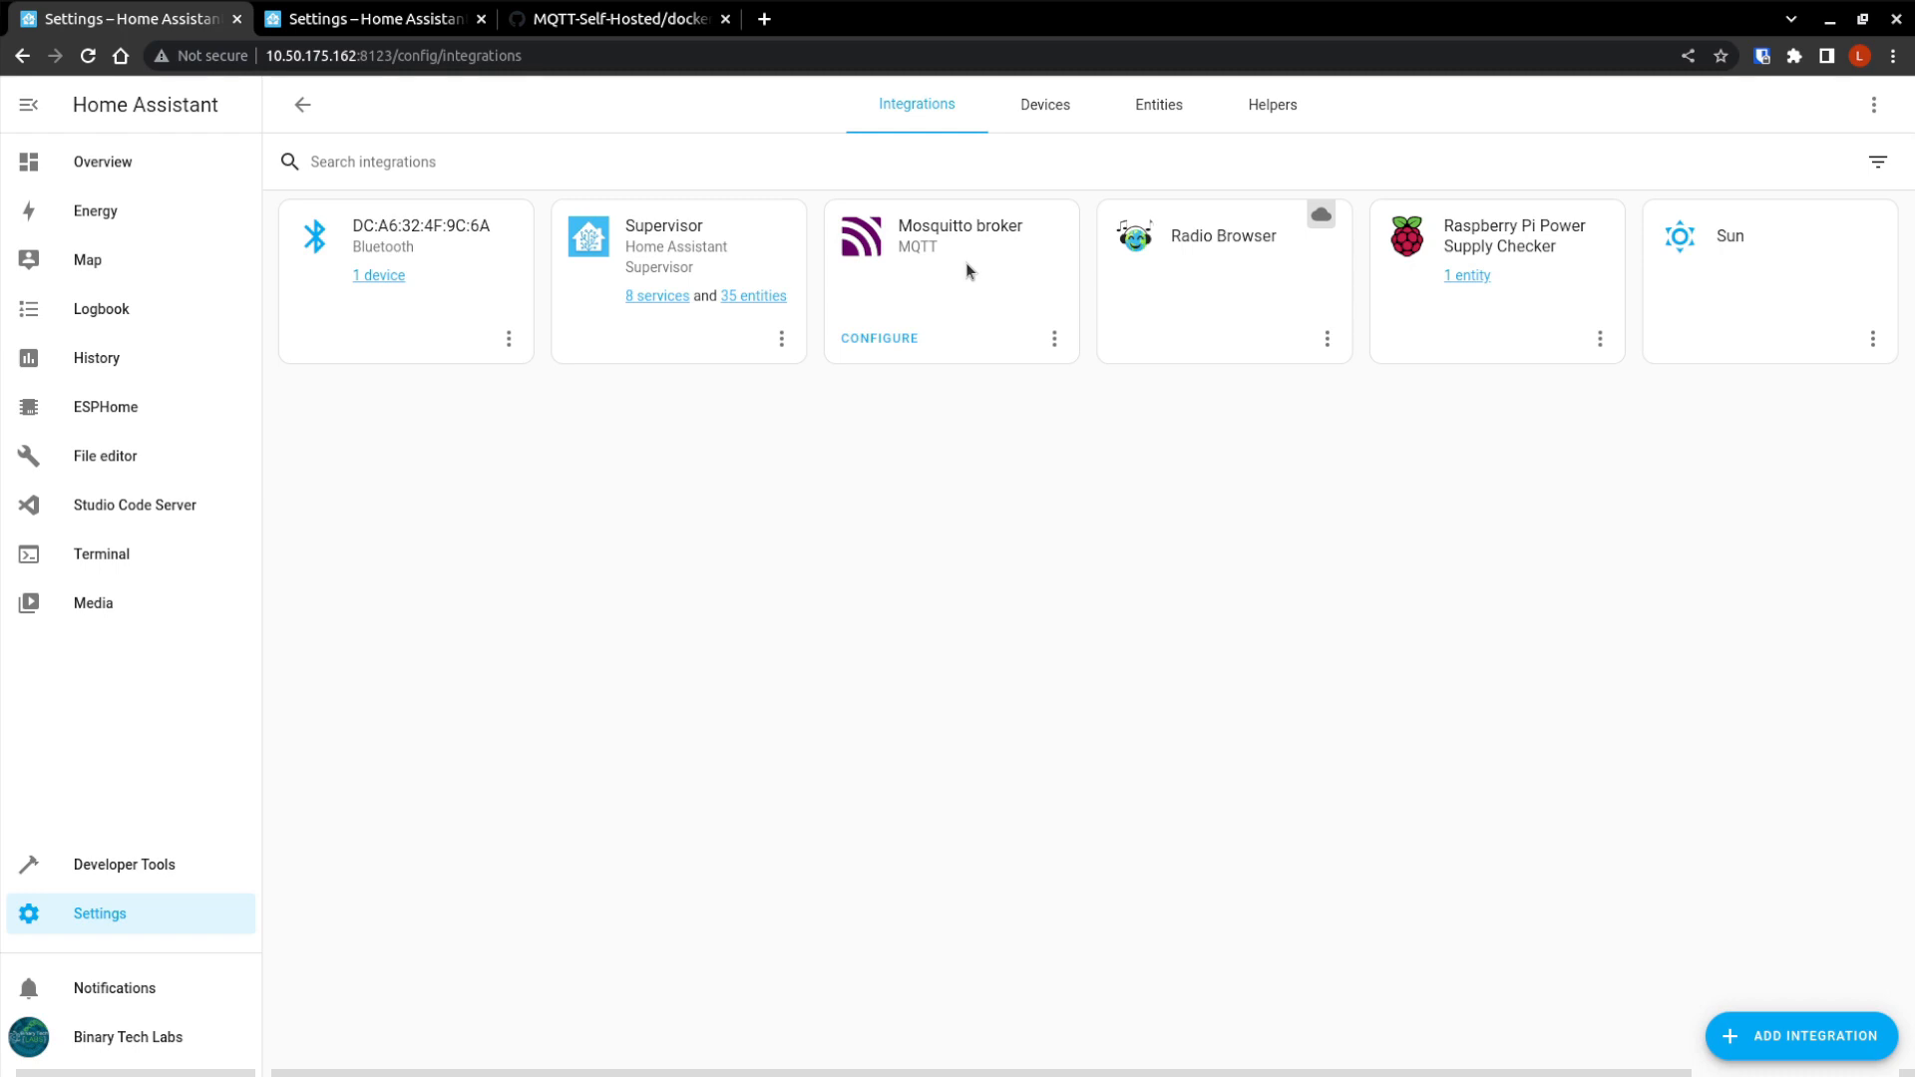
{"action": "mouse_move", "coordinate": [1750, 1029]}
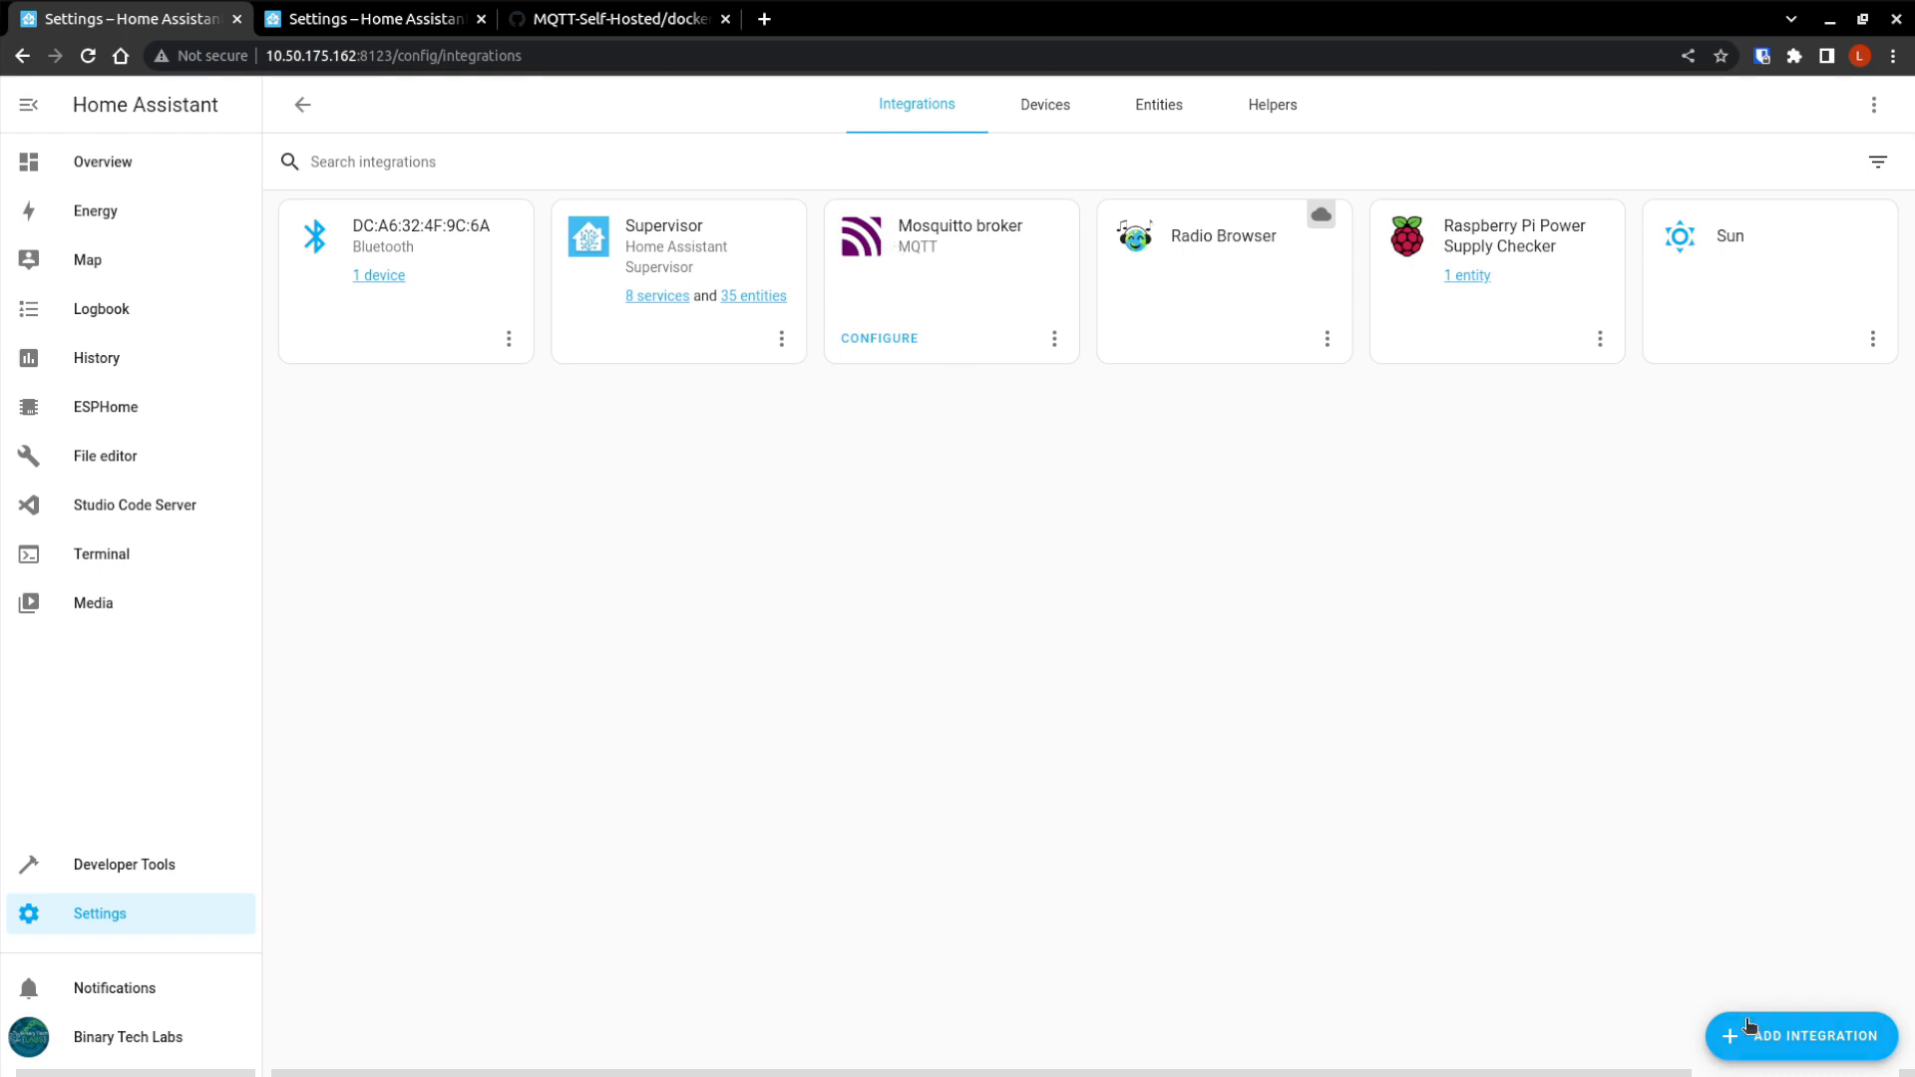
In Devices & Services, begin adding a new integration.
{"action": "left_click", "coordinate": [1801, 1035]}
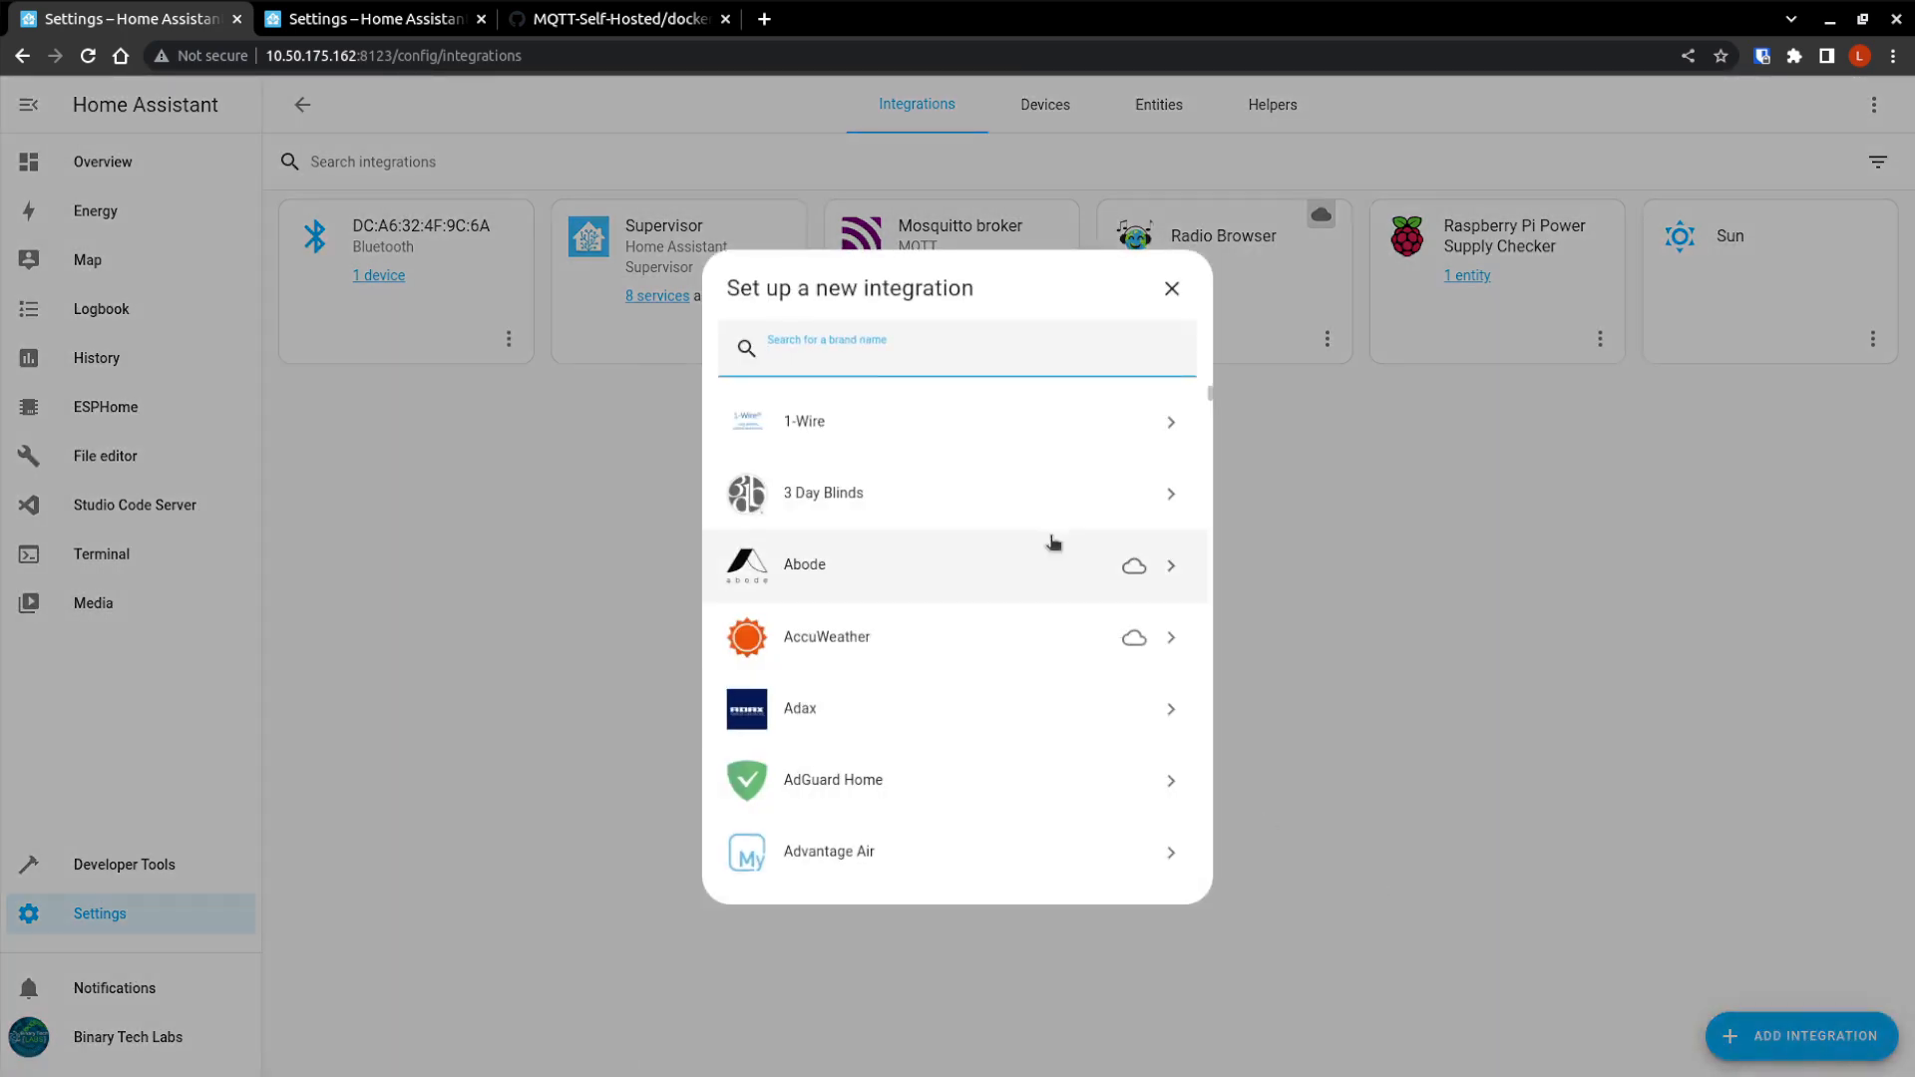
Search integrations for 'mq' and select MQTT.
{"action": "type", "text": "mw"}
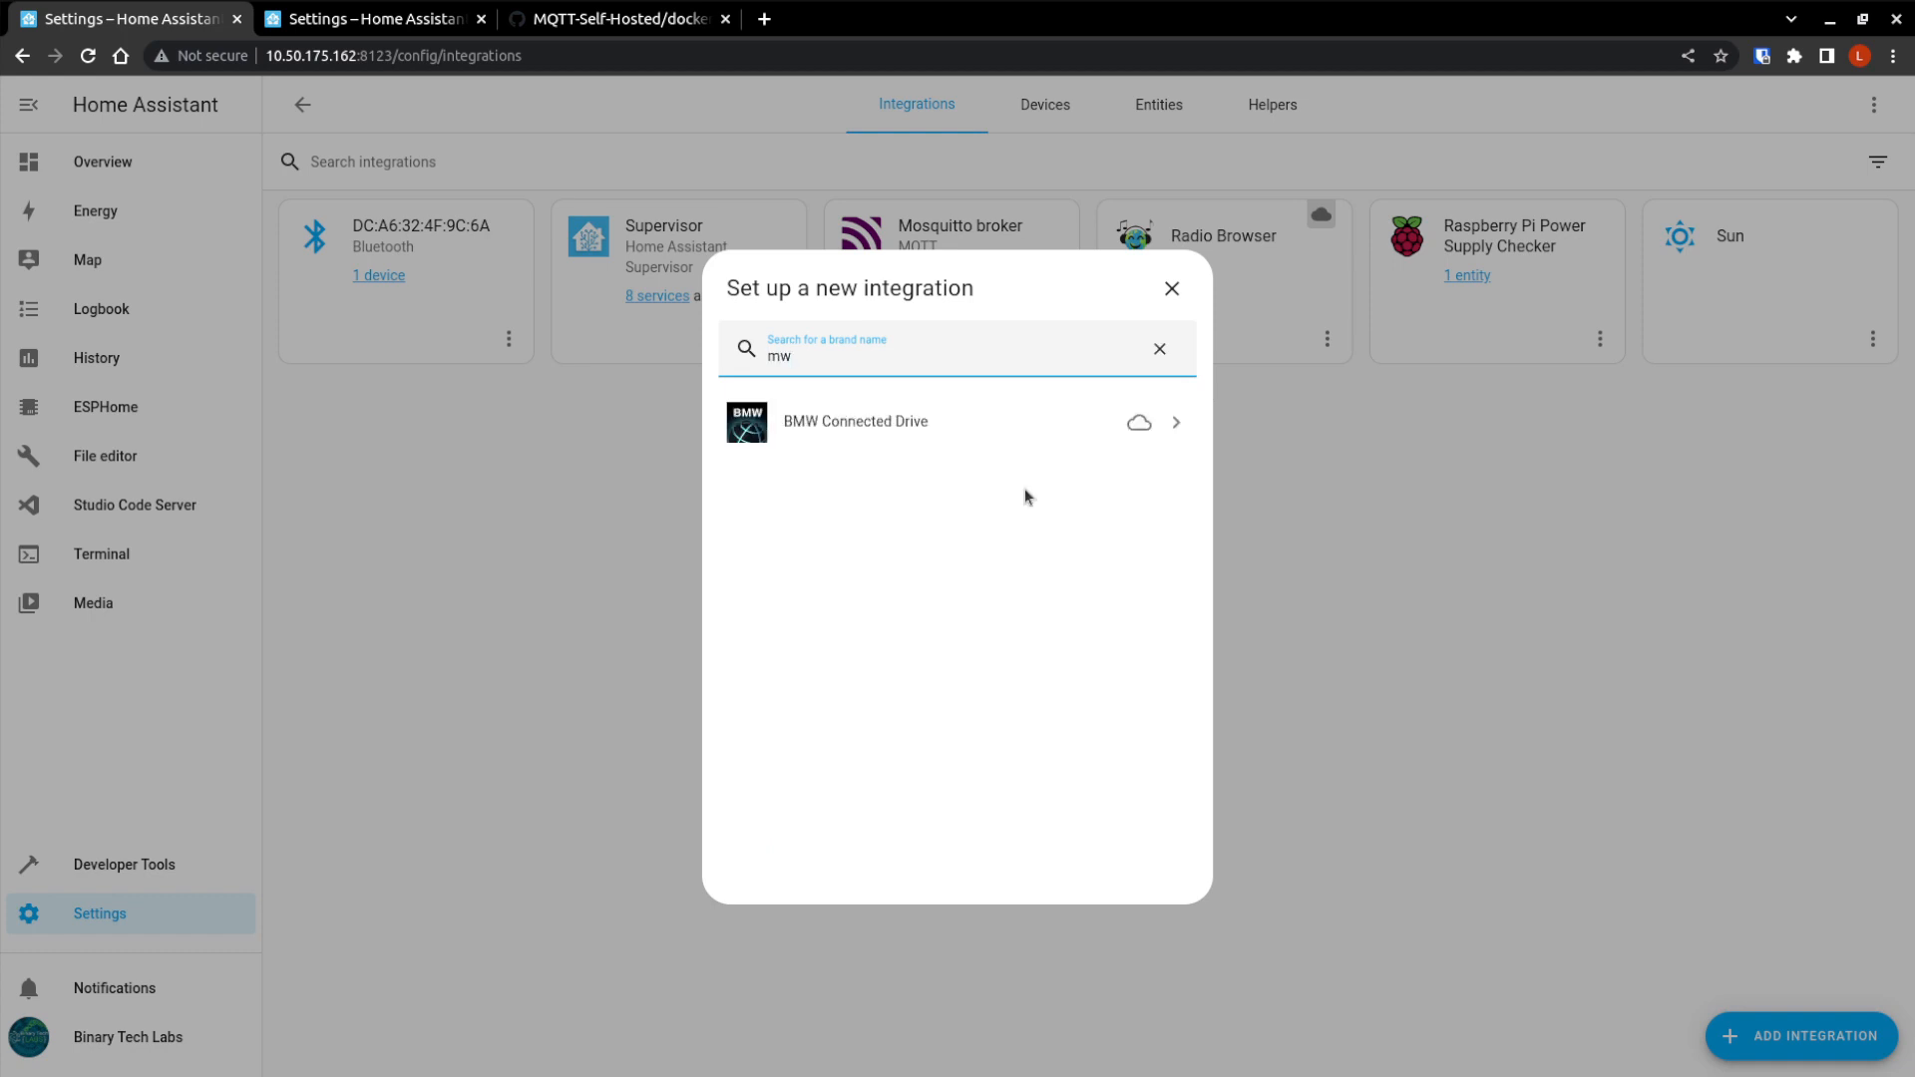
{"action": "type", "text": "mq"}
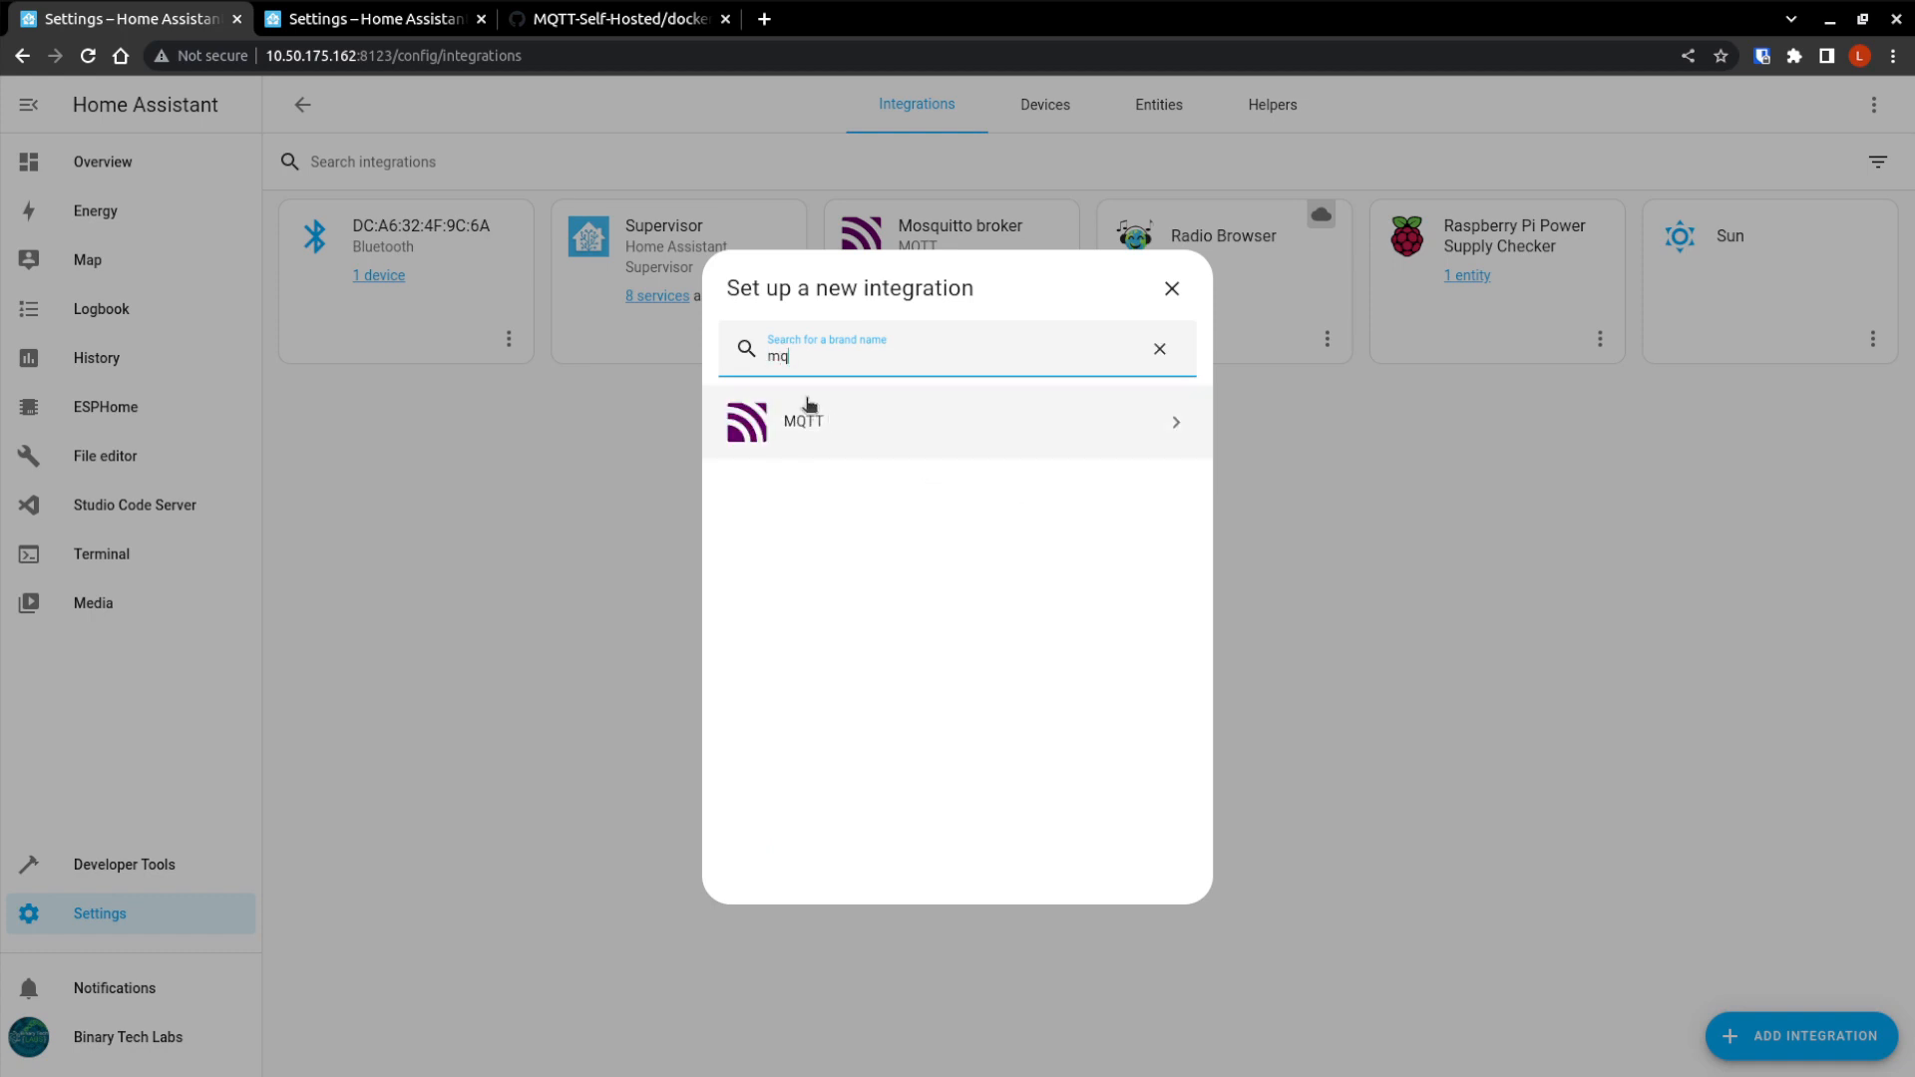
{"action": "left_click", "coordinate": [1172, 288]}
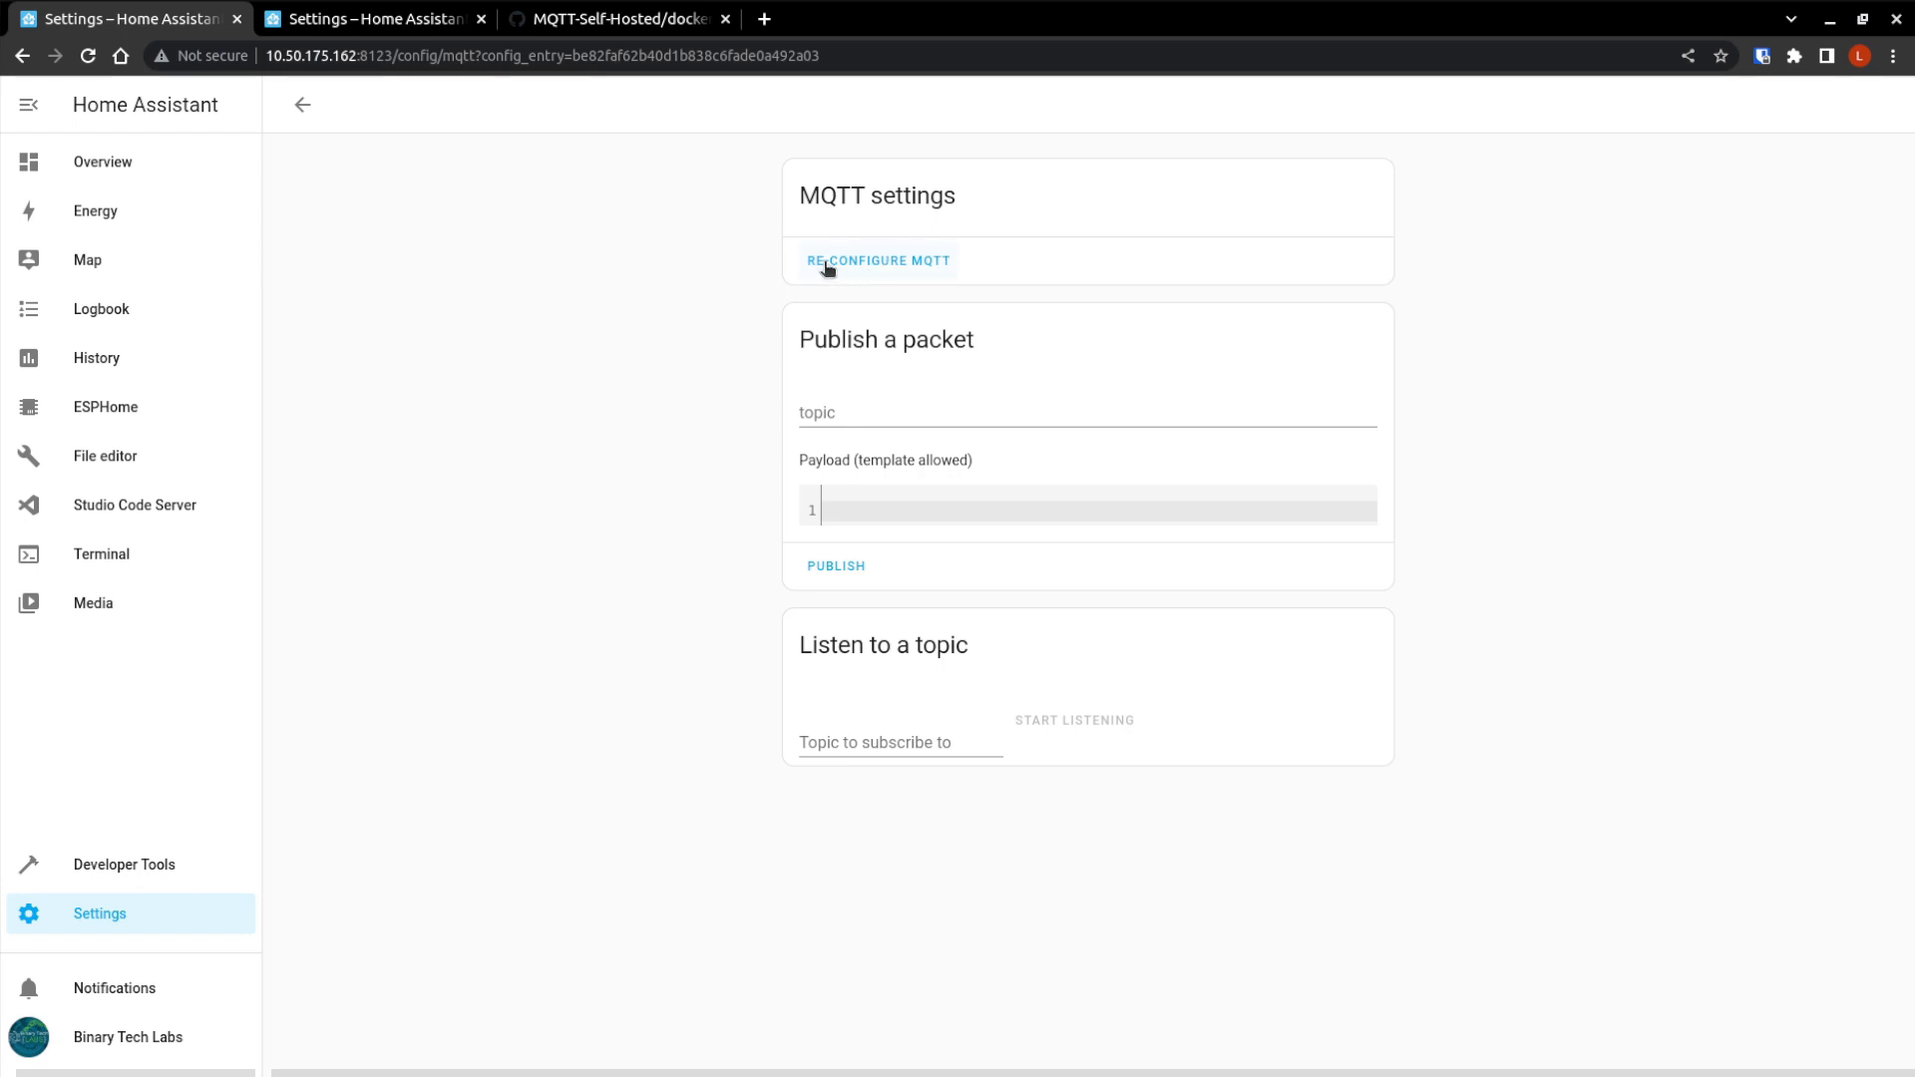
{"action": "mouse_move", "coordinate": [859, 338]}
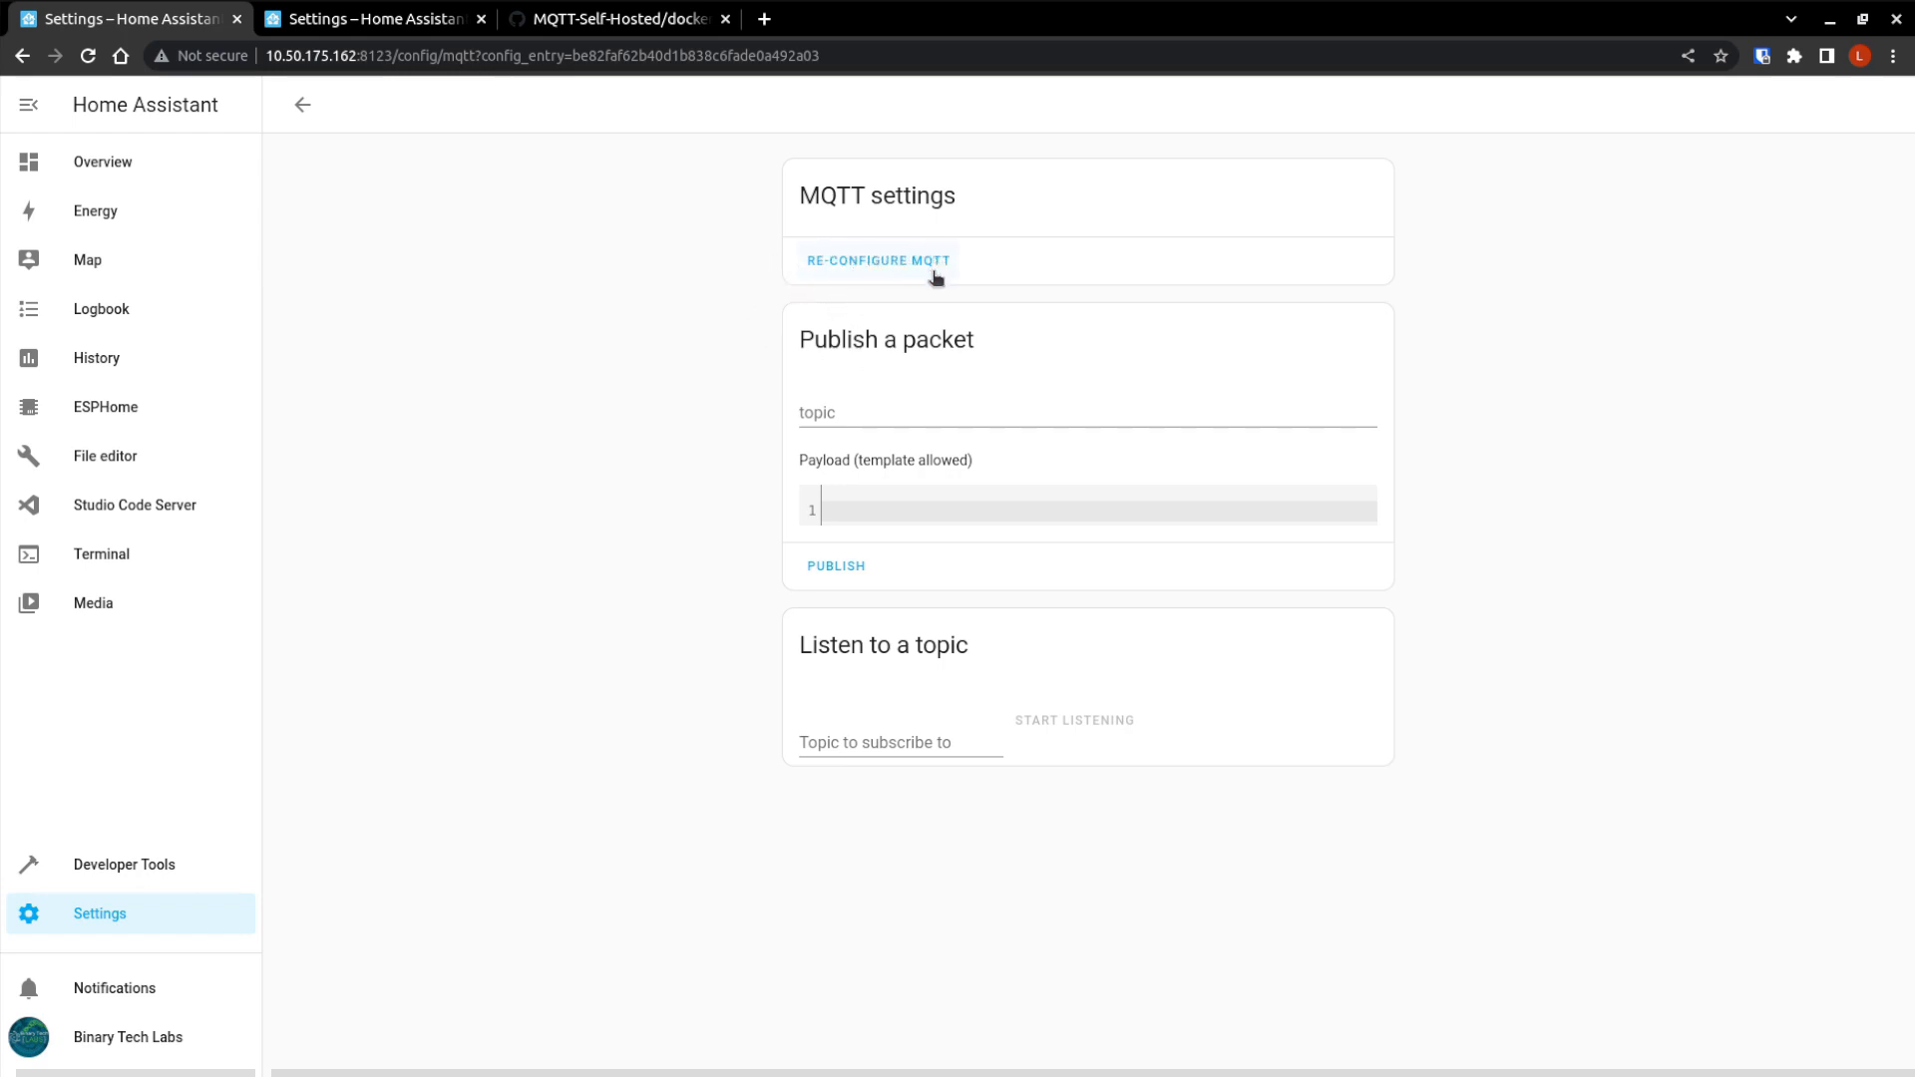
{"action": "mouse_move", "coordinate": [776, 453]}
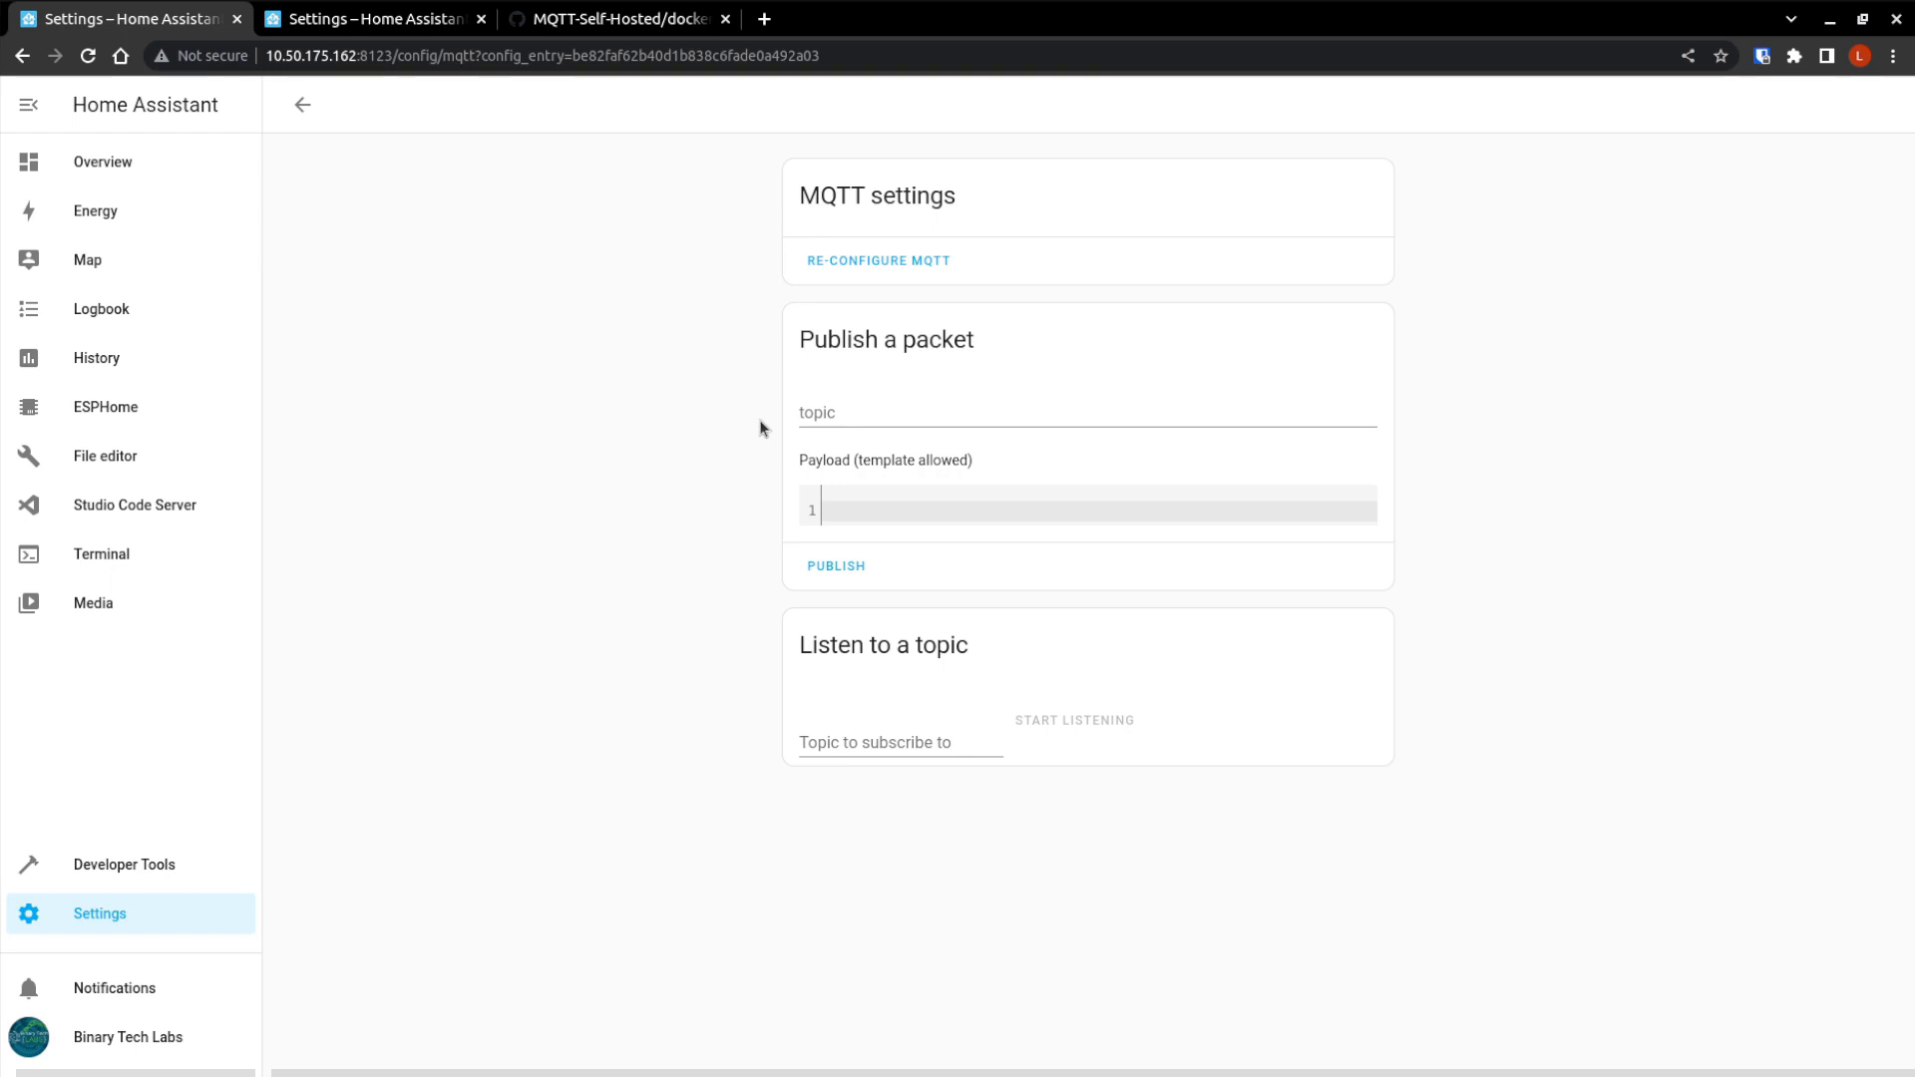
{"action": "mouse_move", "coordinate": [661, 567]}
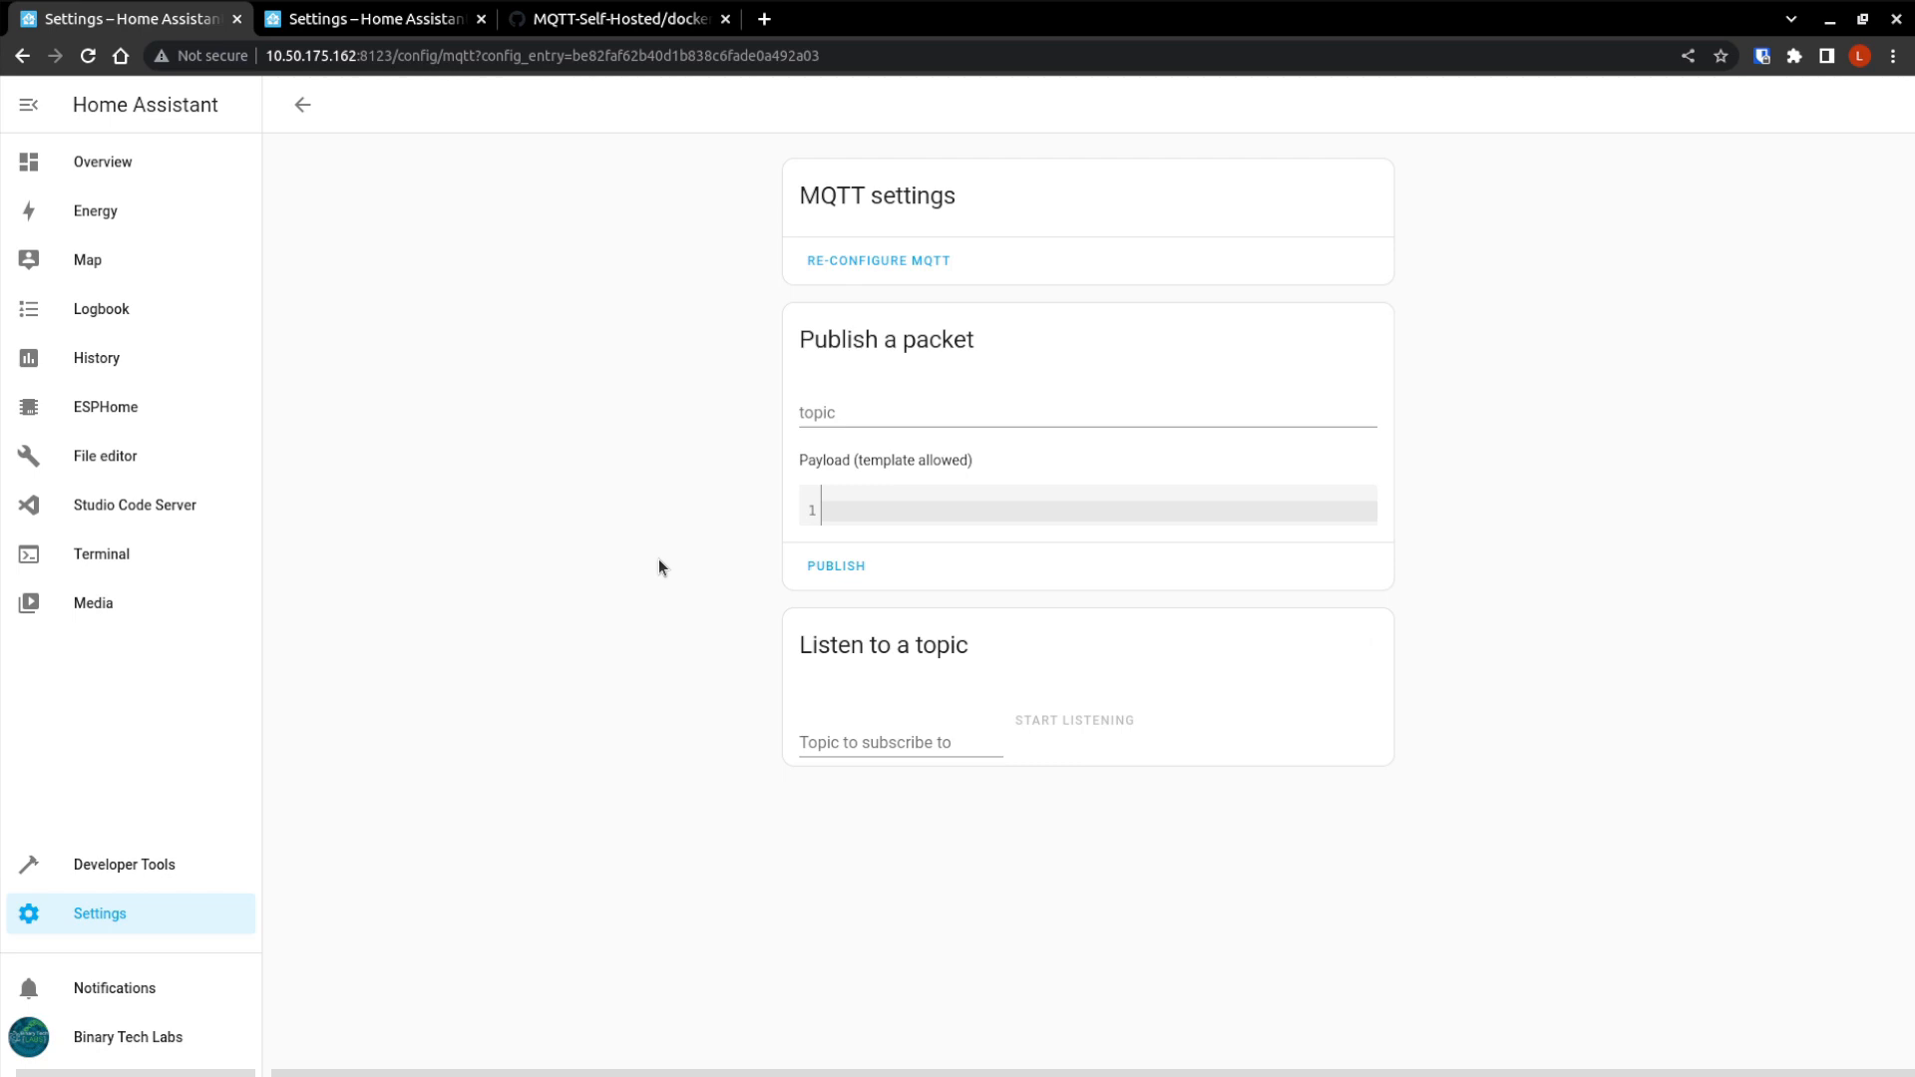
Search the application launcher for 'mq' to launch MQTT Explorer.
{"action": "type", "text": "mq"}
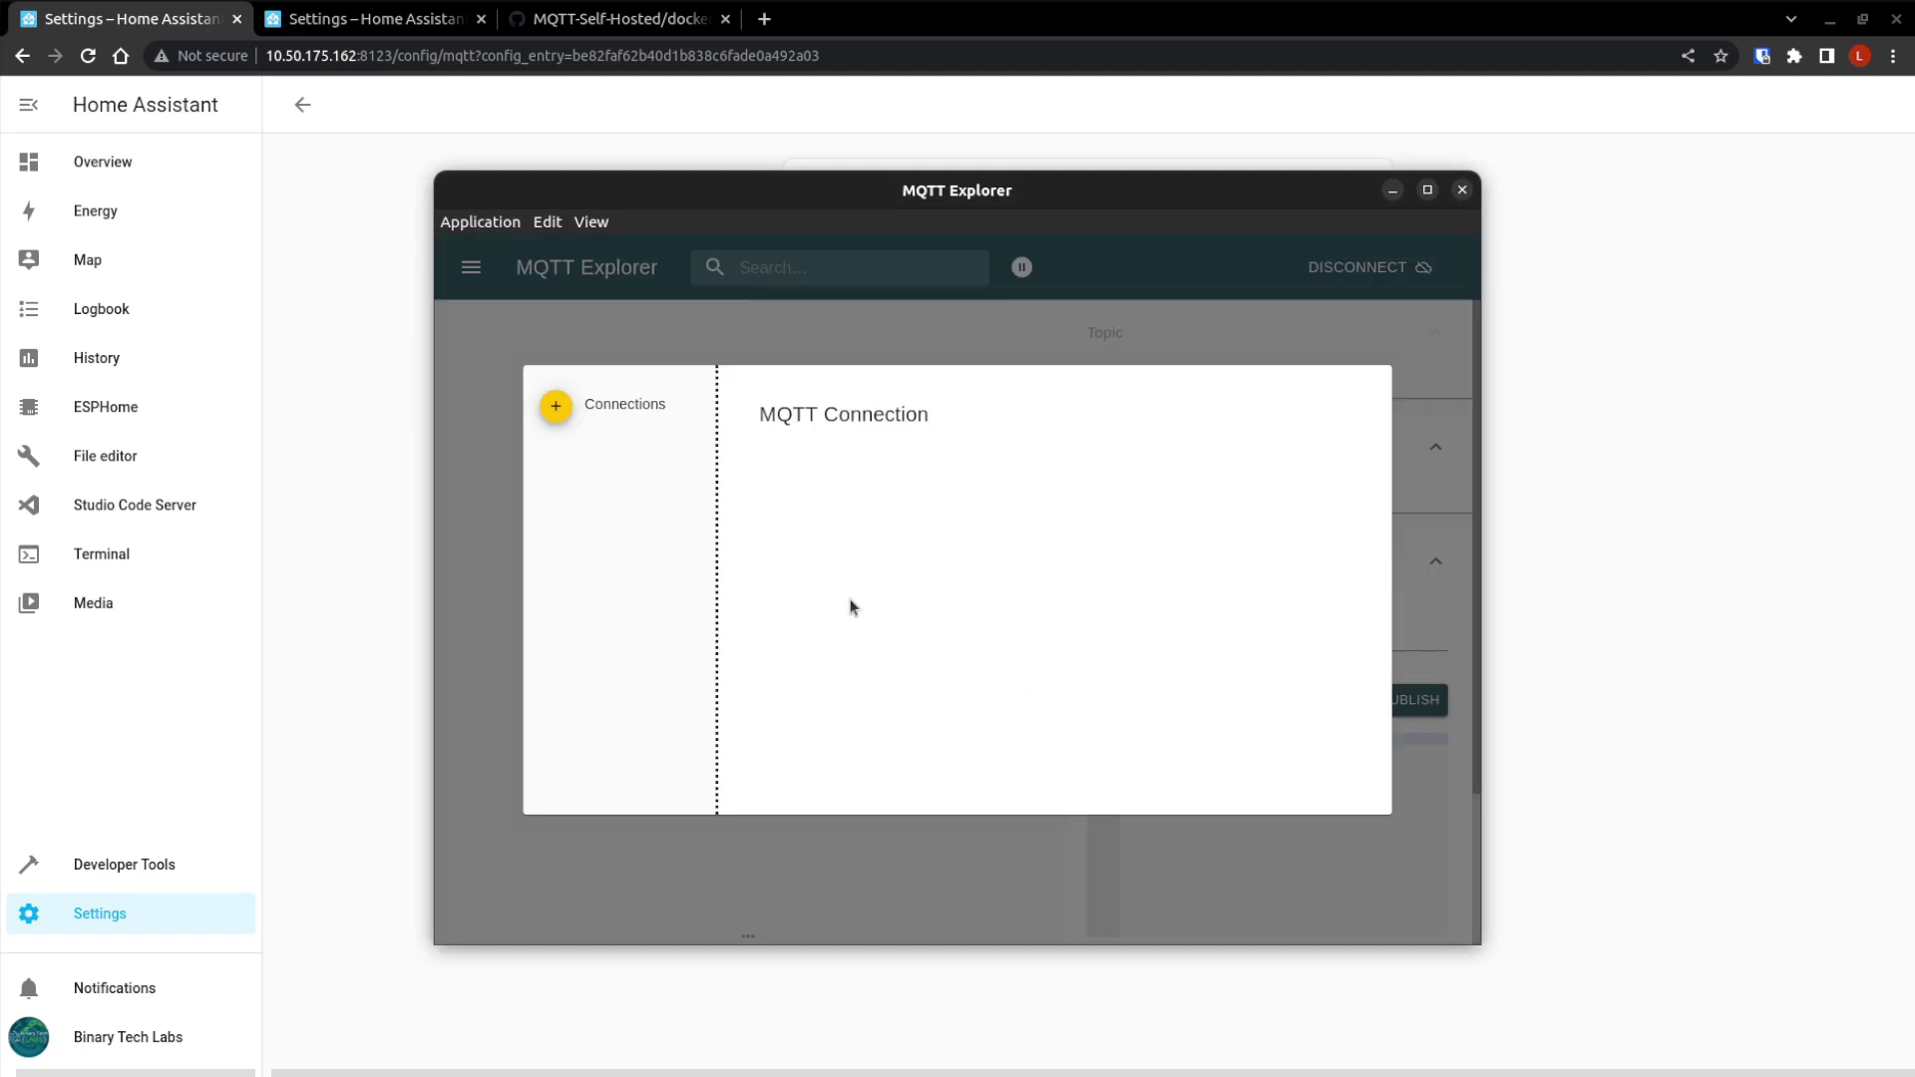
{"action": "mouse_move", "coordinate": [593, 451]}
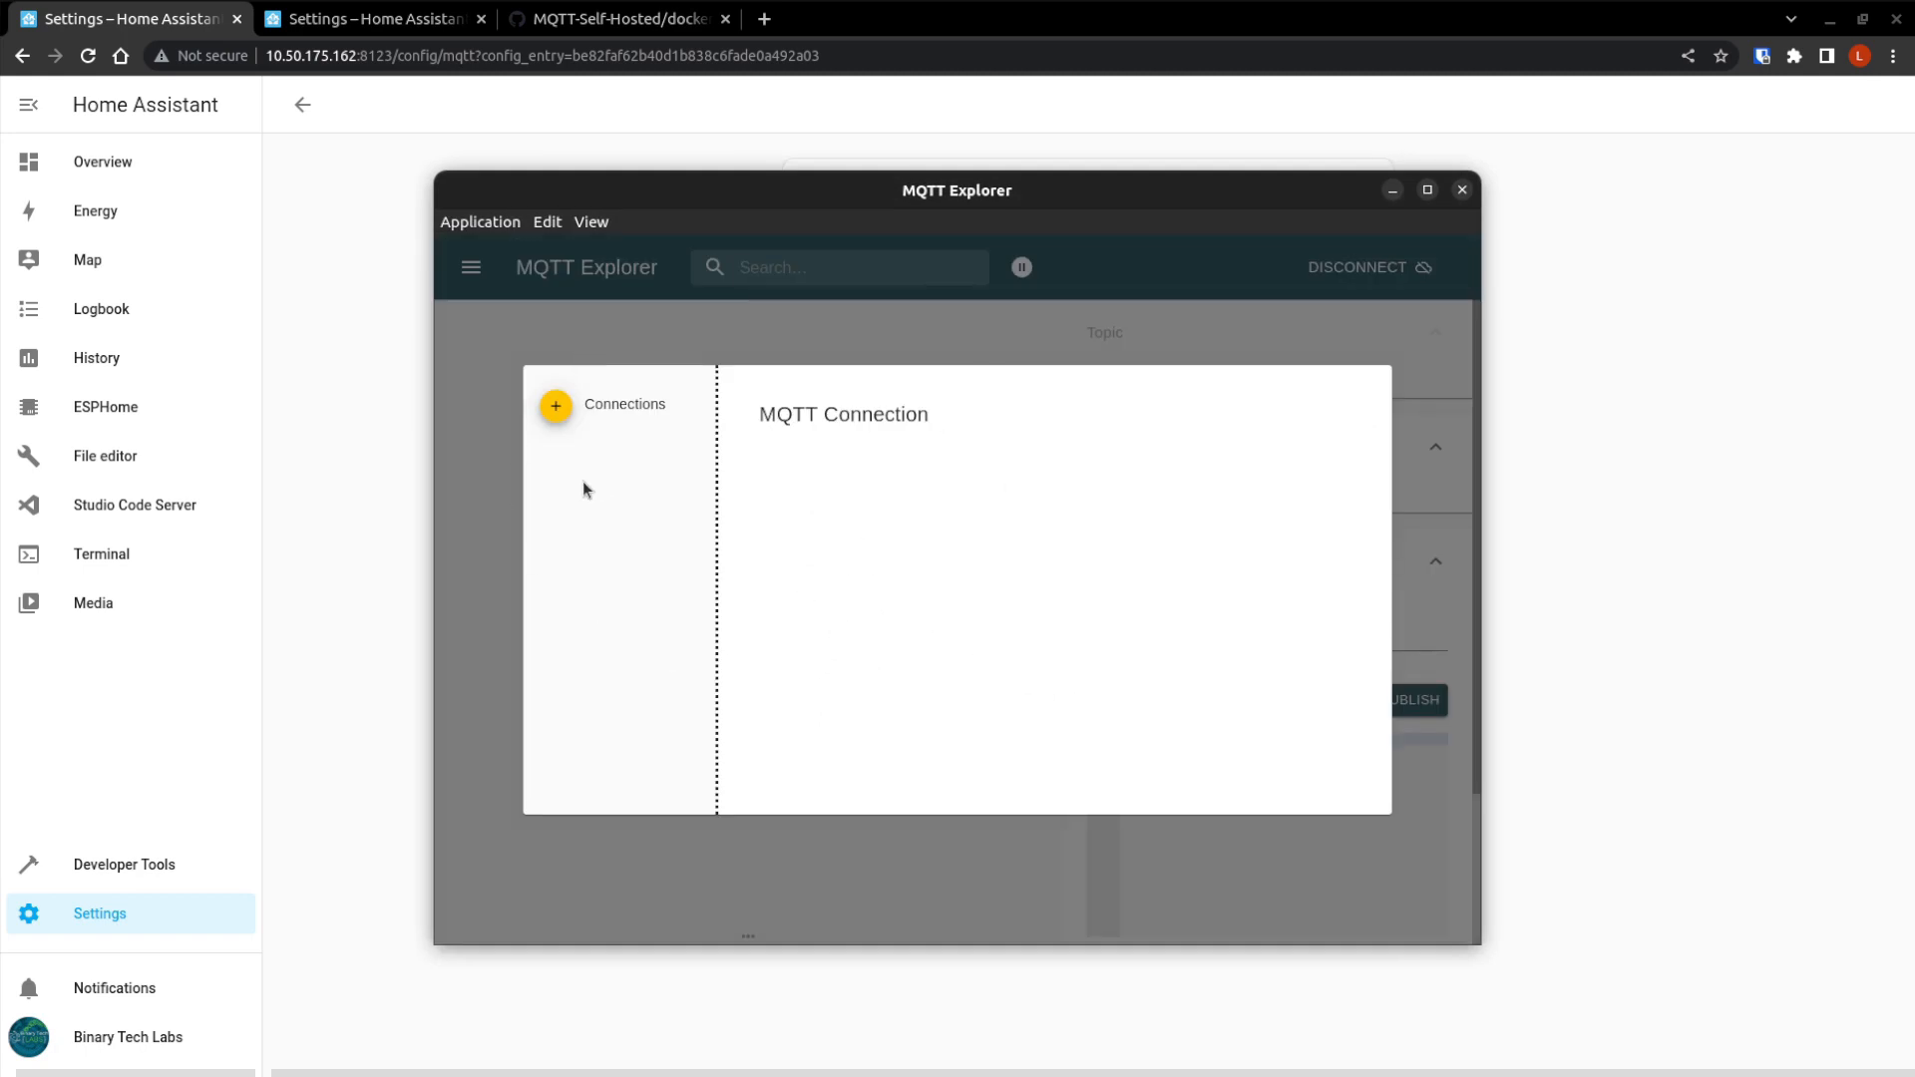
{"action": "mouse_move", "coordinate": [587, 412]}
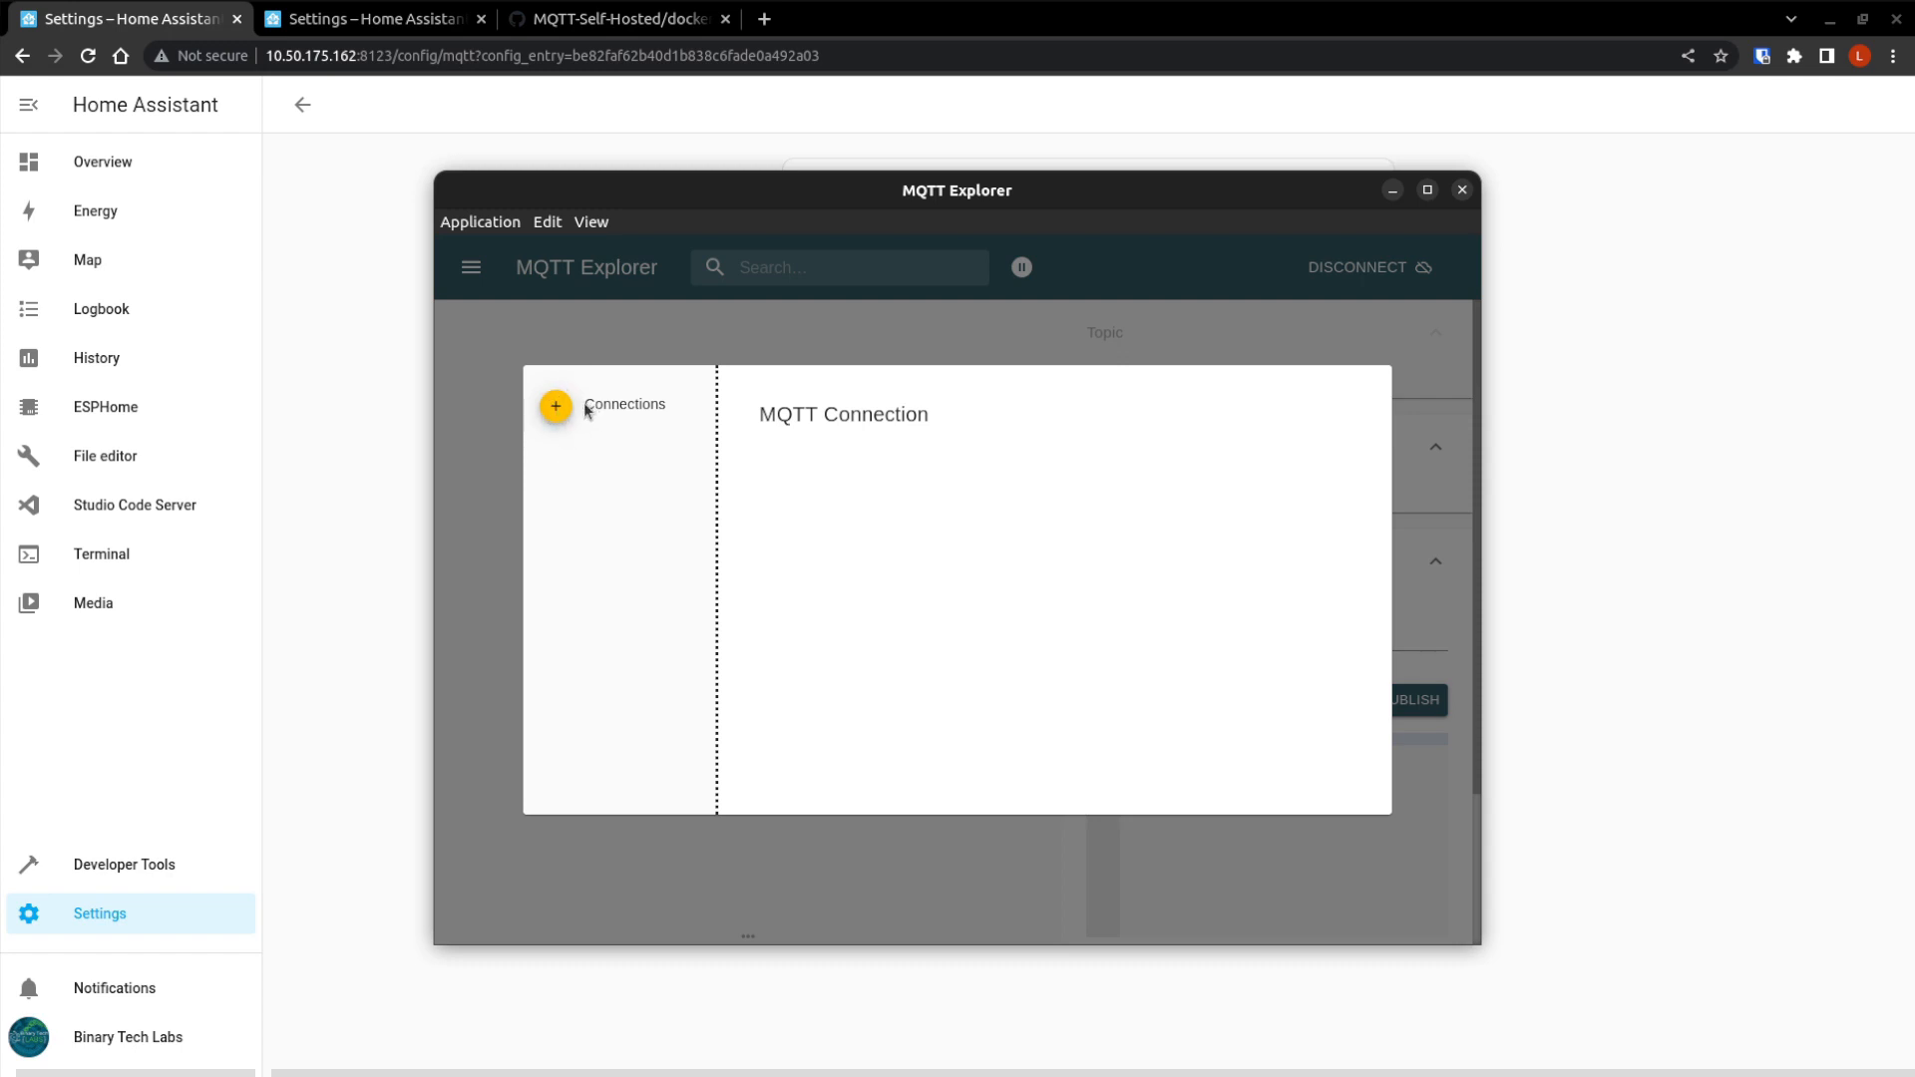
Add connection 'RPi MQTT' with host 10.50.175.162, username MQTT-User and a password.
{"action": "left_click", "coordinate": [555, 406]}
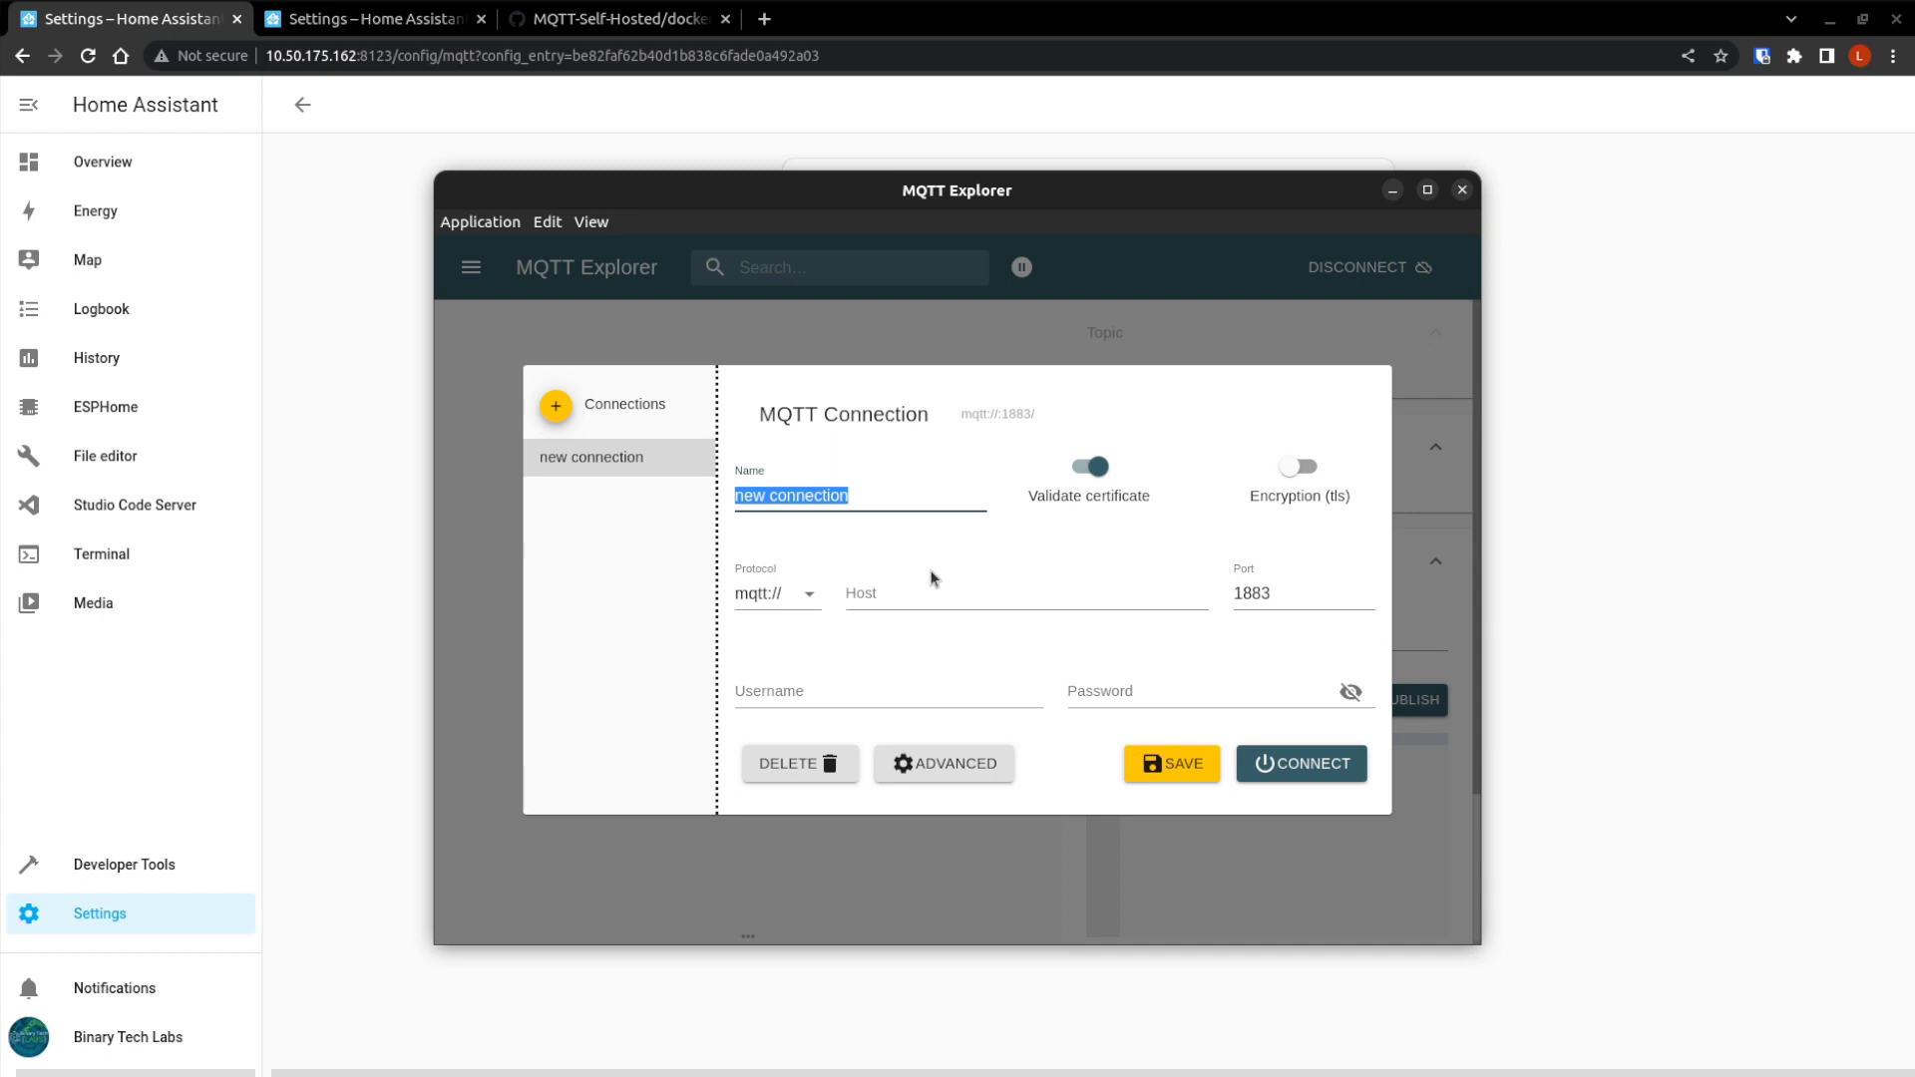
{"action": "type", "text": "RPi MQTT"}
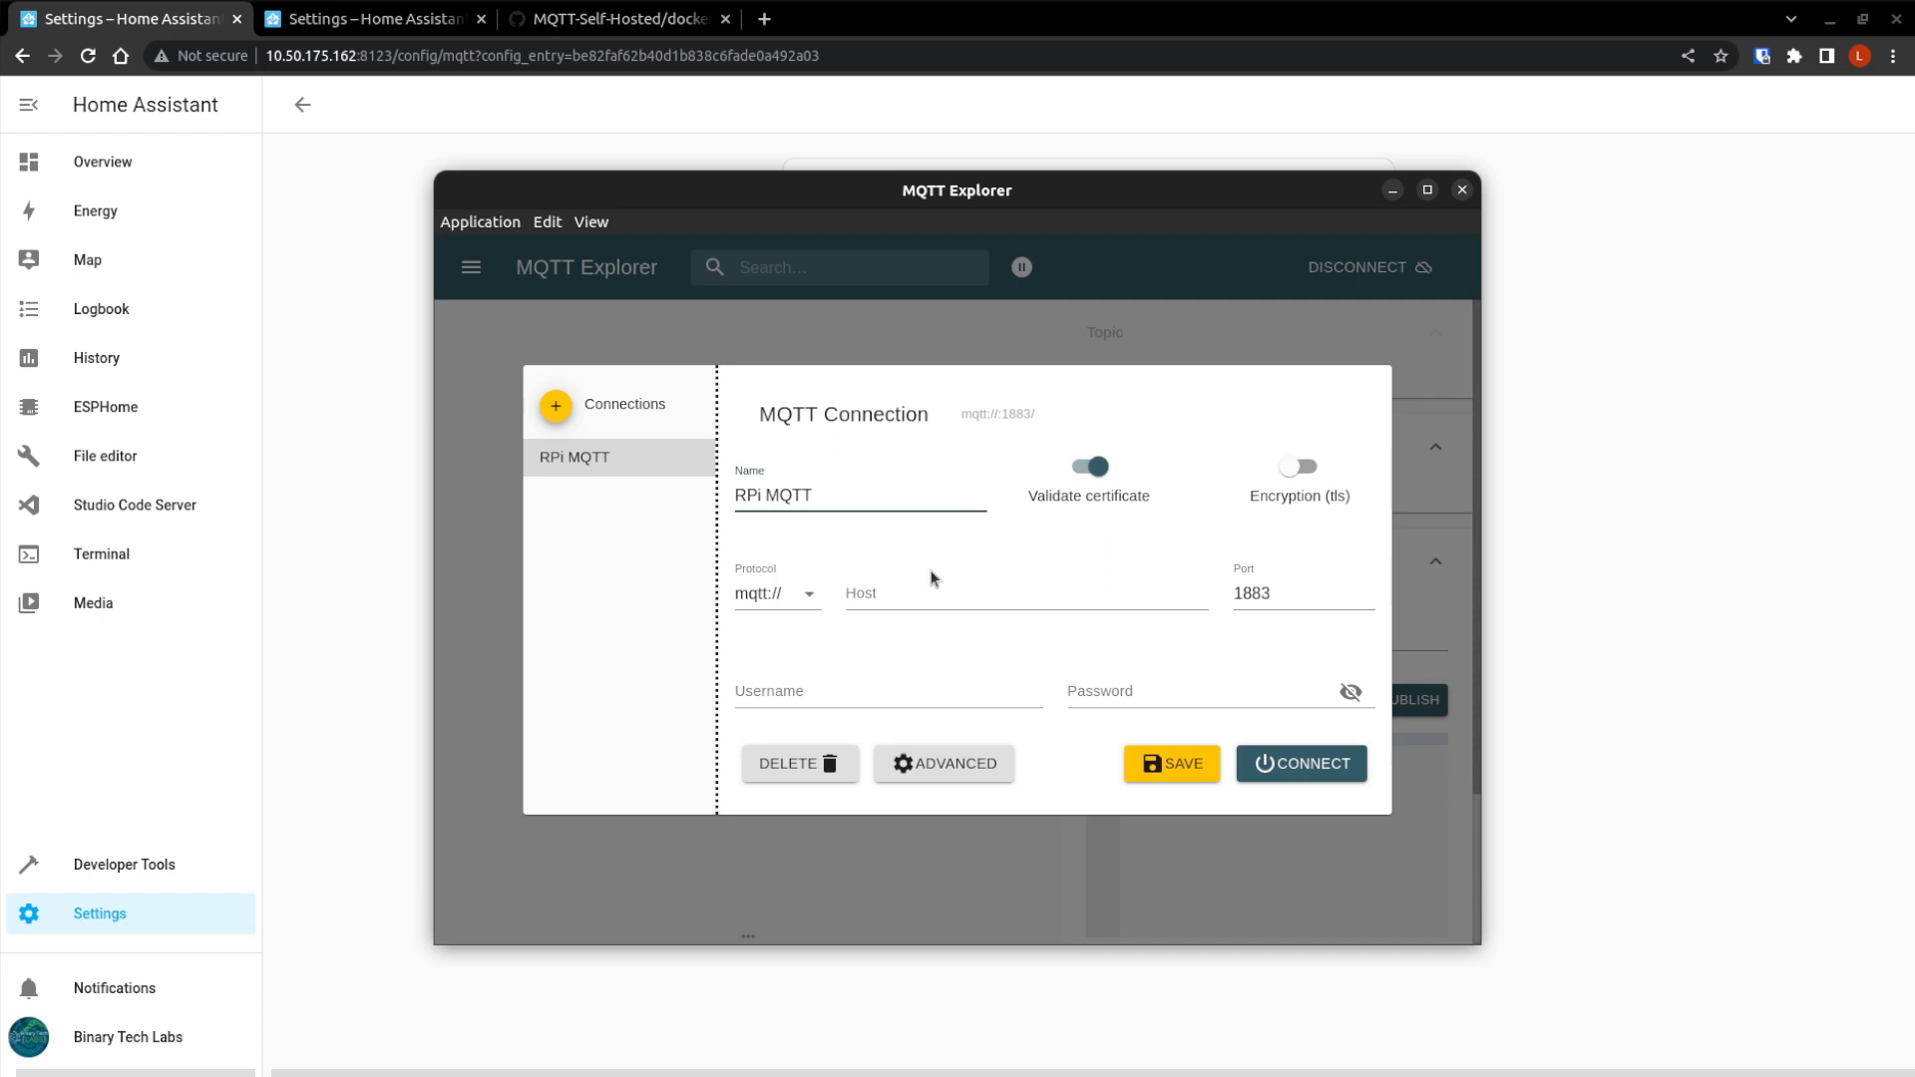
{"action": "mouse_move", "coordinate": [735, 590]}
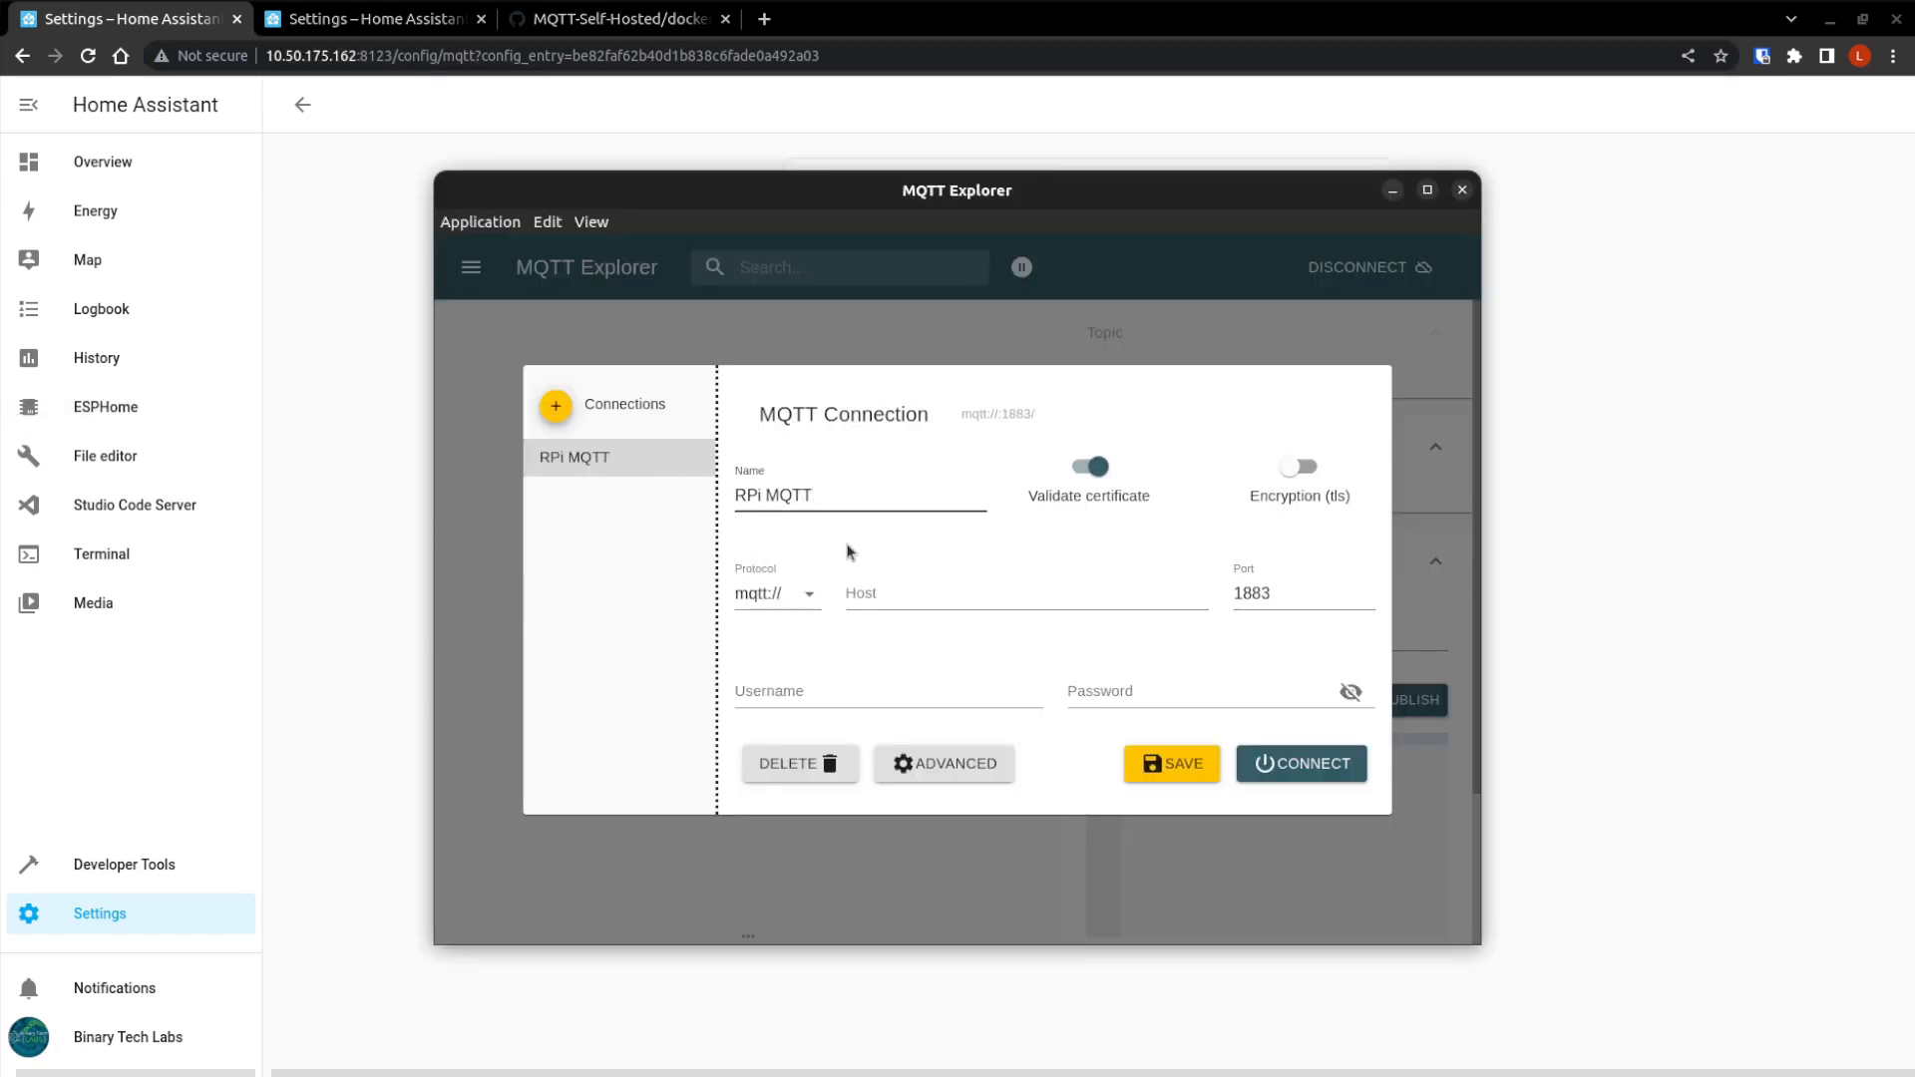
{"action": "type", "text": "http://10.50.175.162/"}
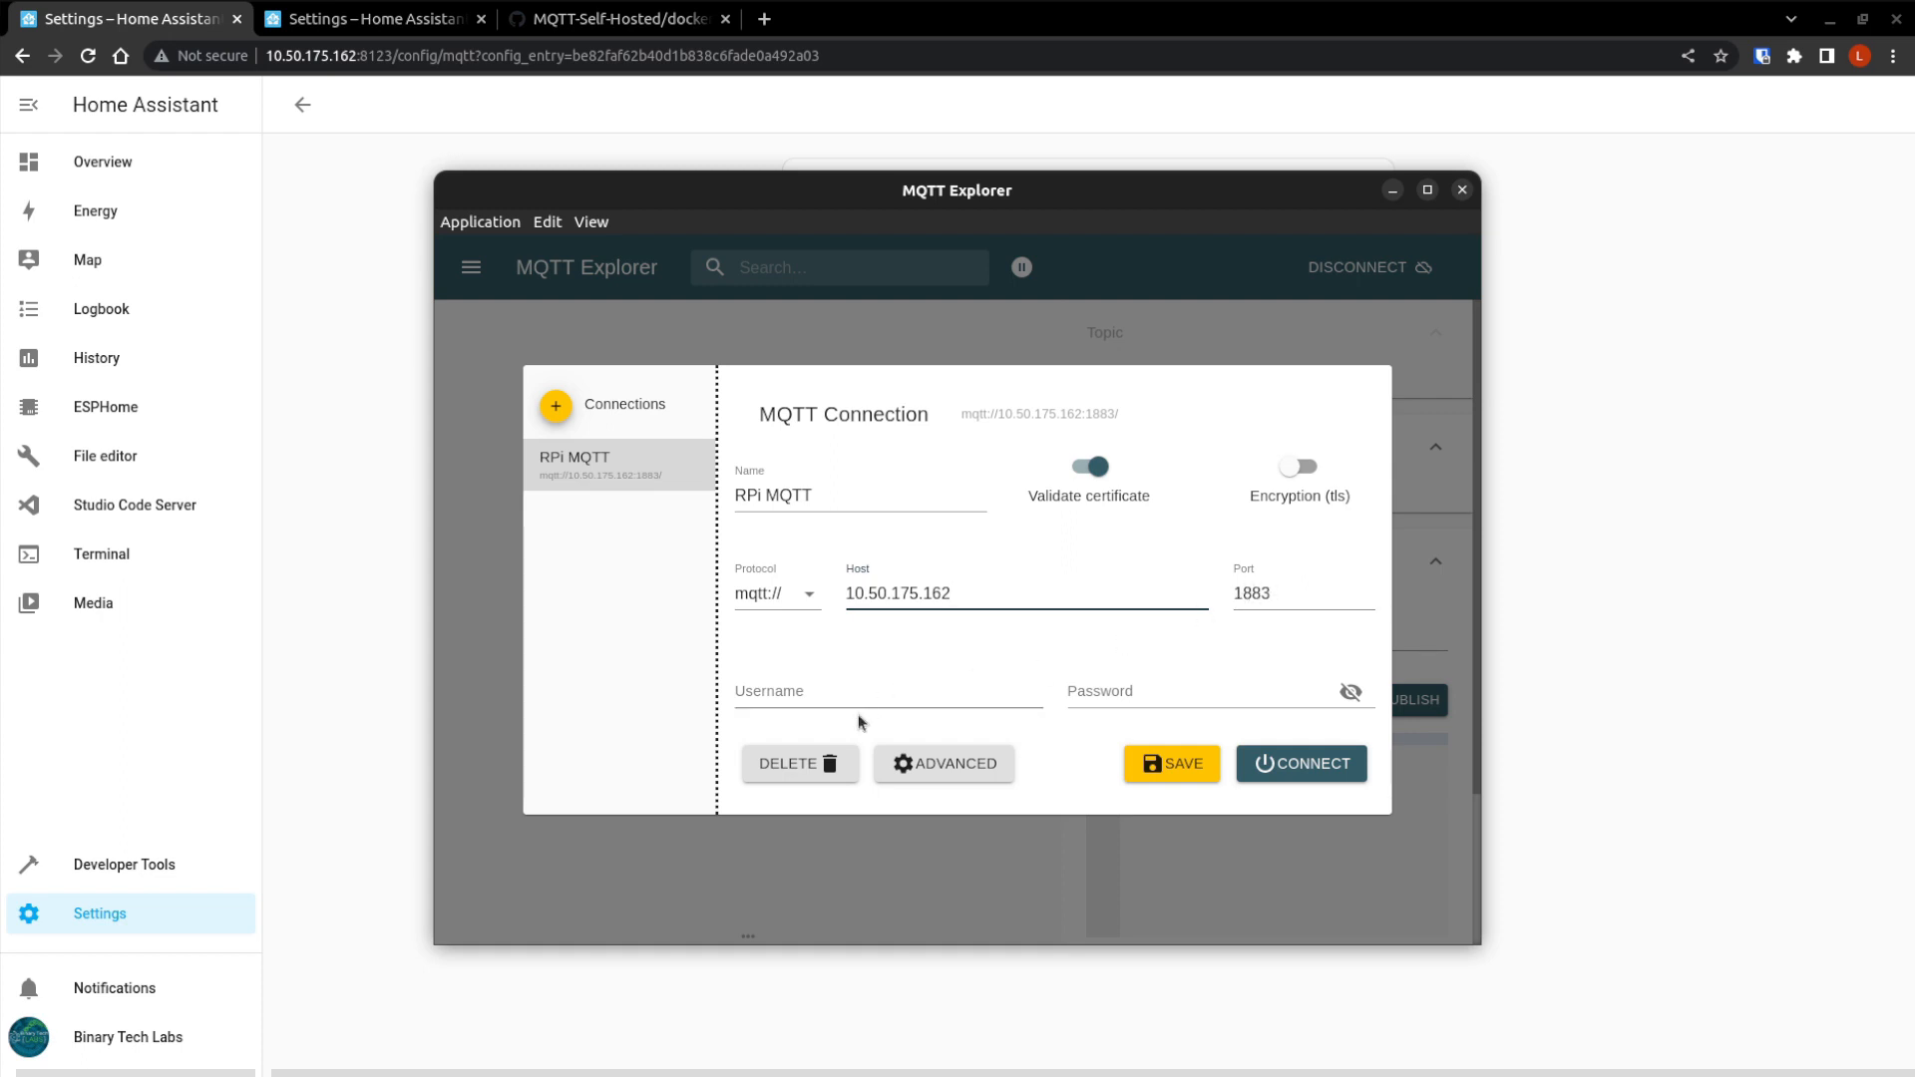
{"action": "type", "text": "M"}
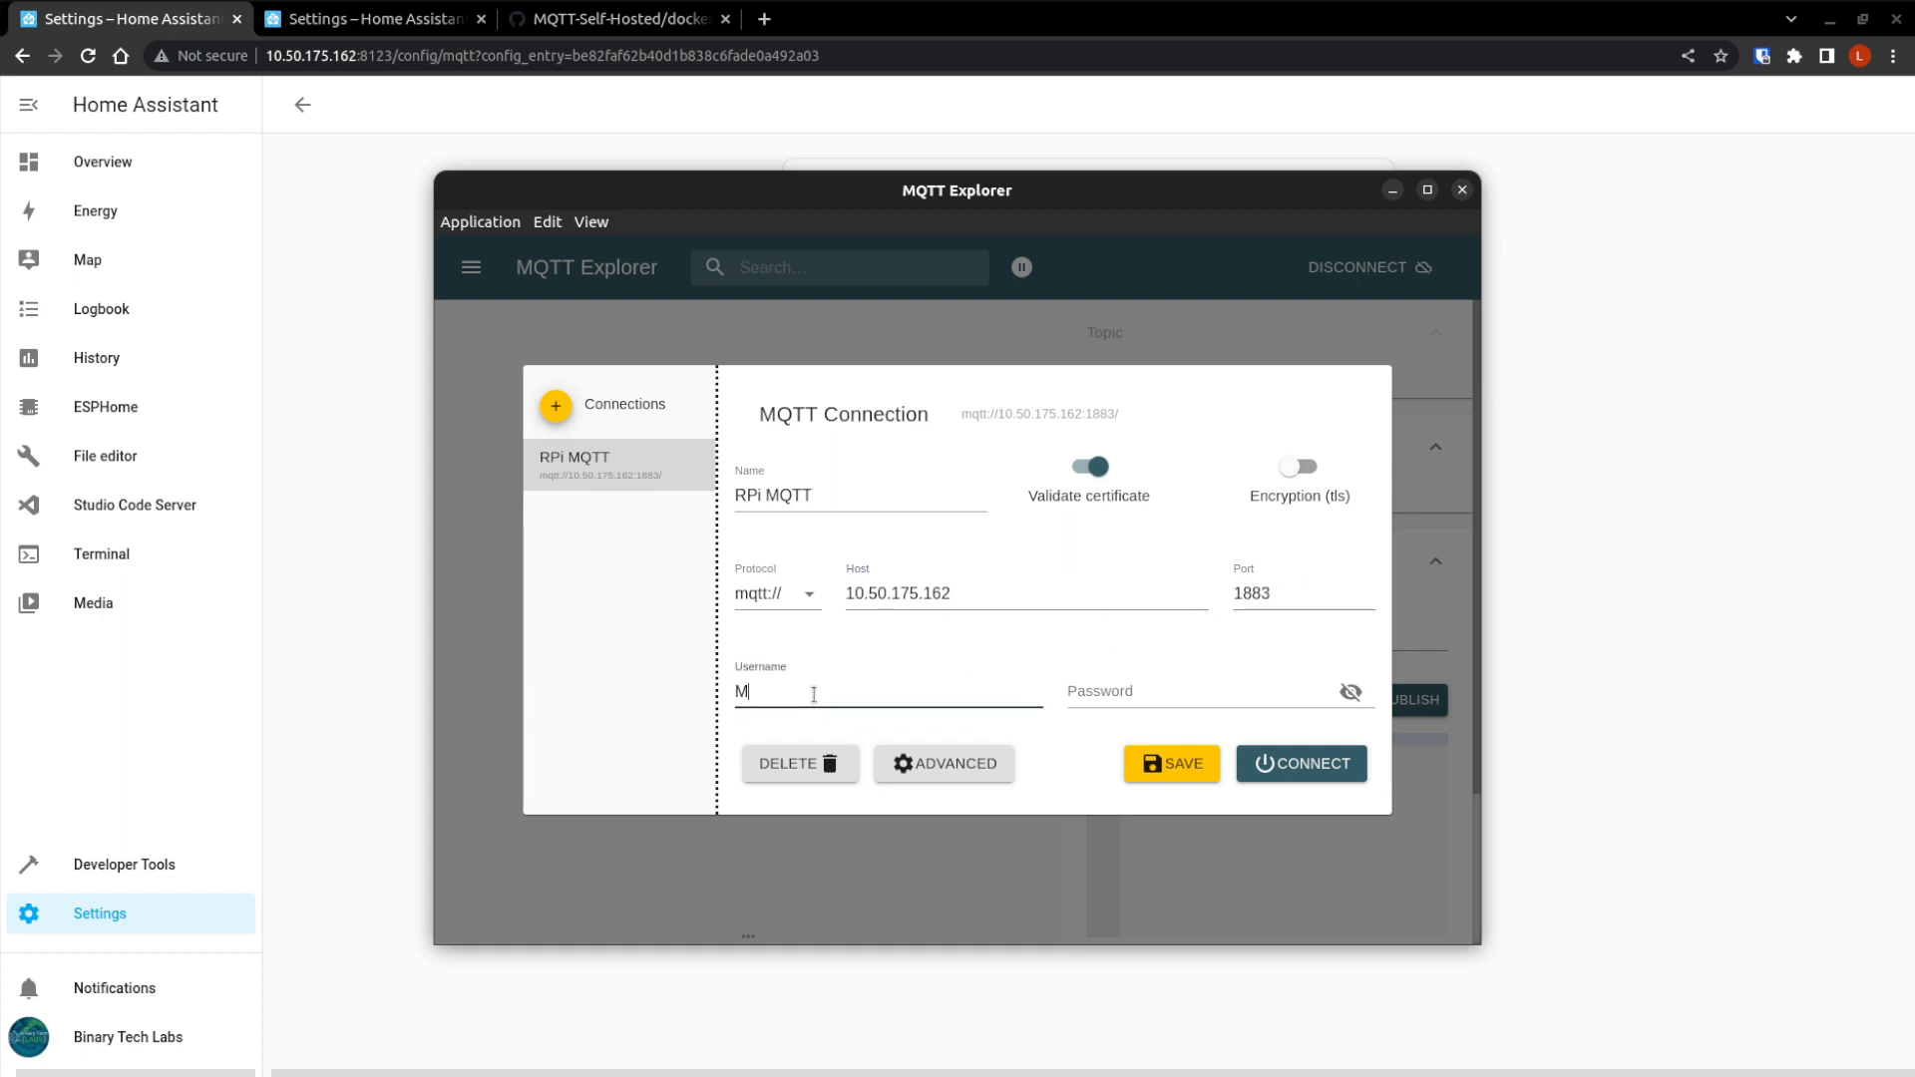
{"action": "type", "text": "QTT-U"}
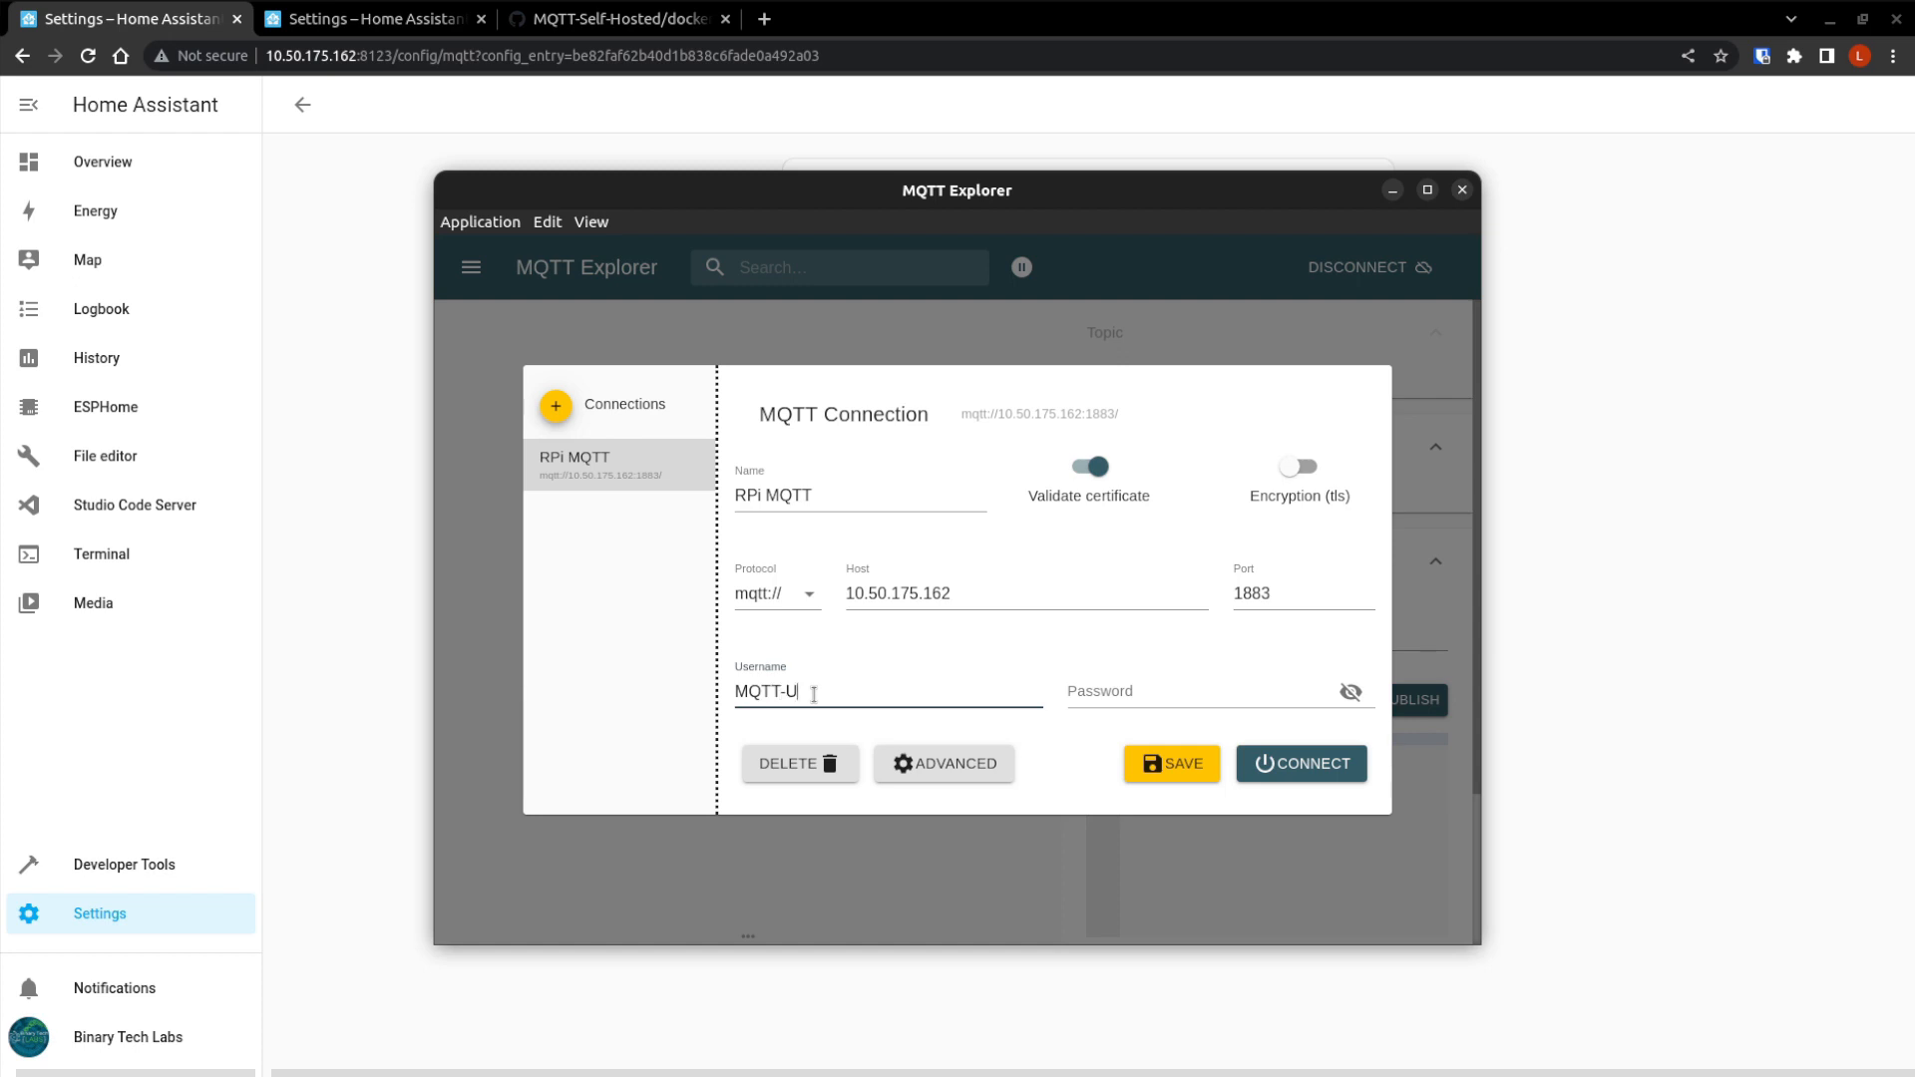
{"action": "type", "text": "ser"}
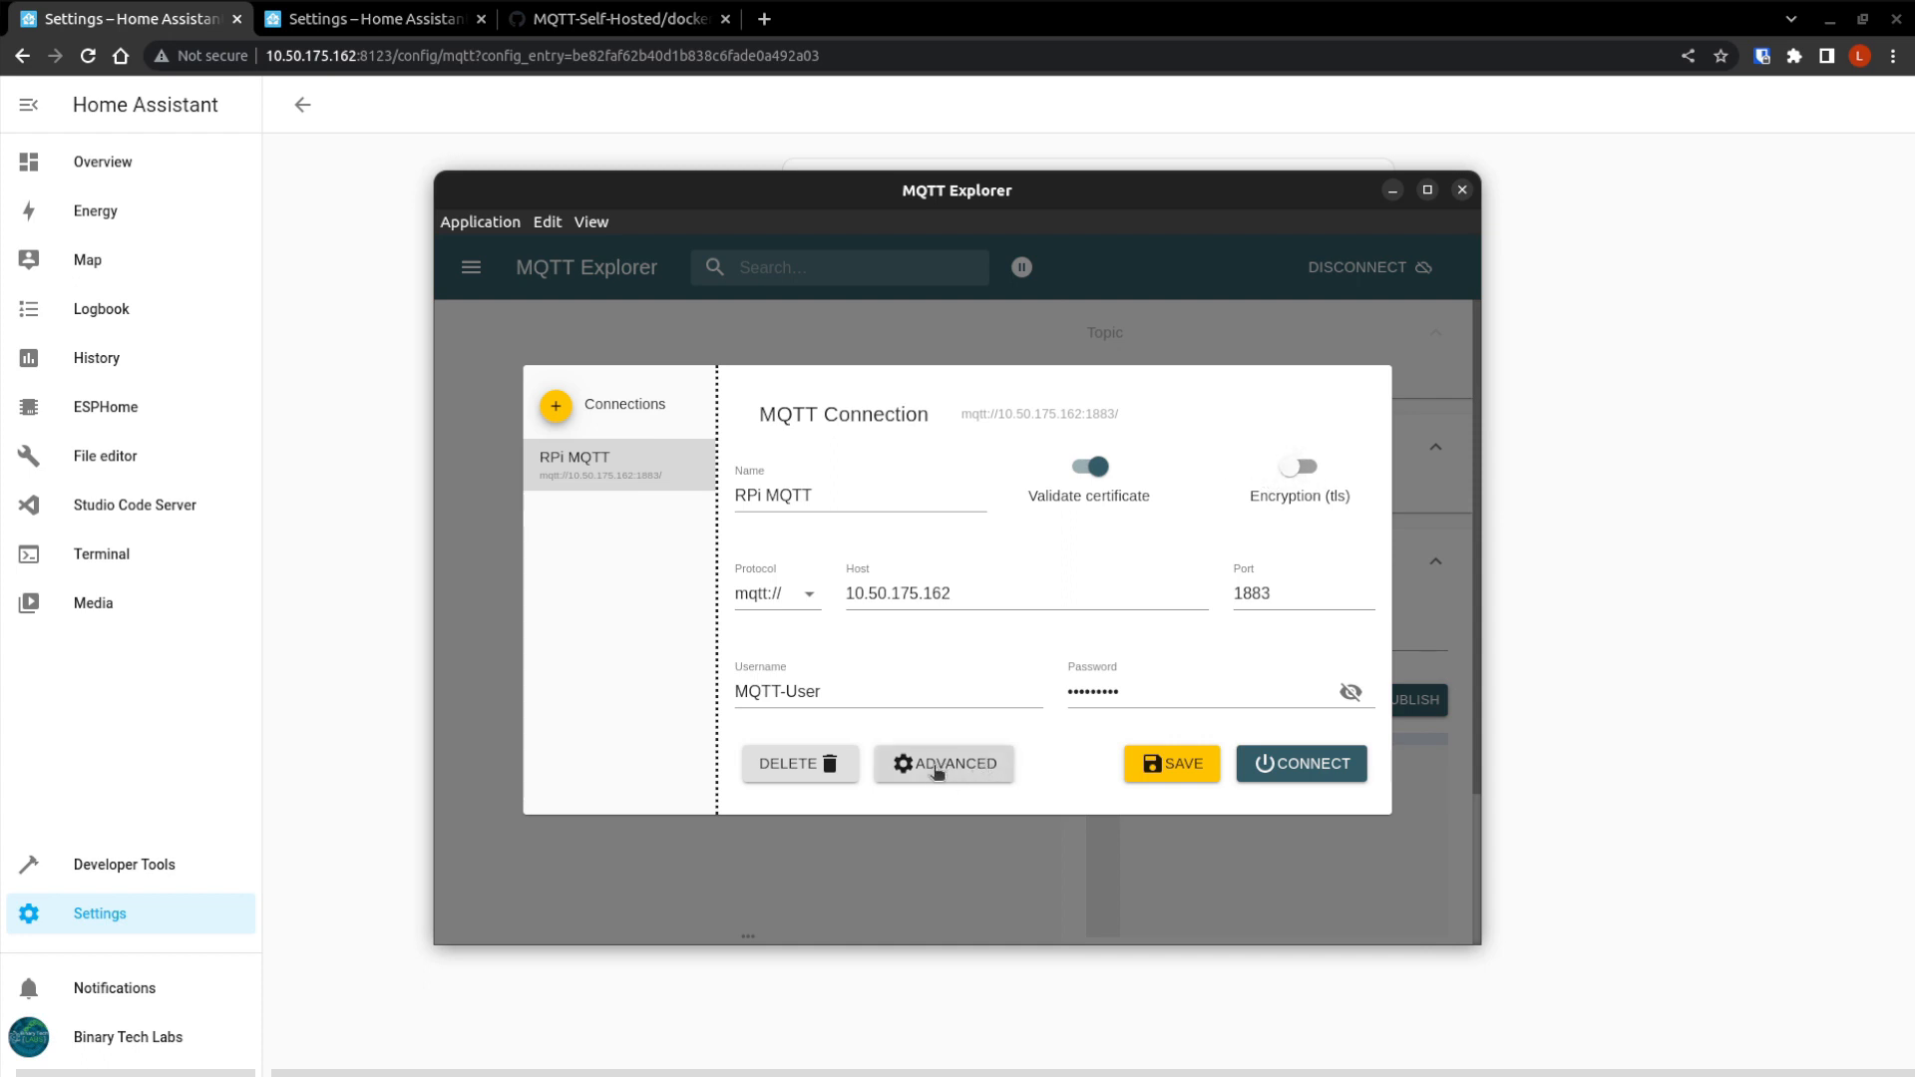
View the advanced settings showing the # and $SYS/# subscriptions and client ID.
{"action": "left_click", "coordinate": [944, 764]}
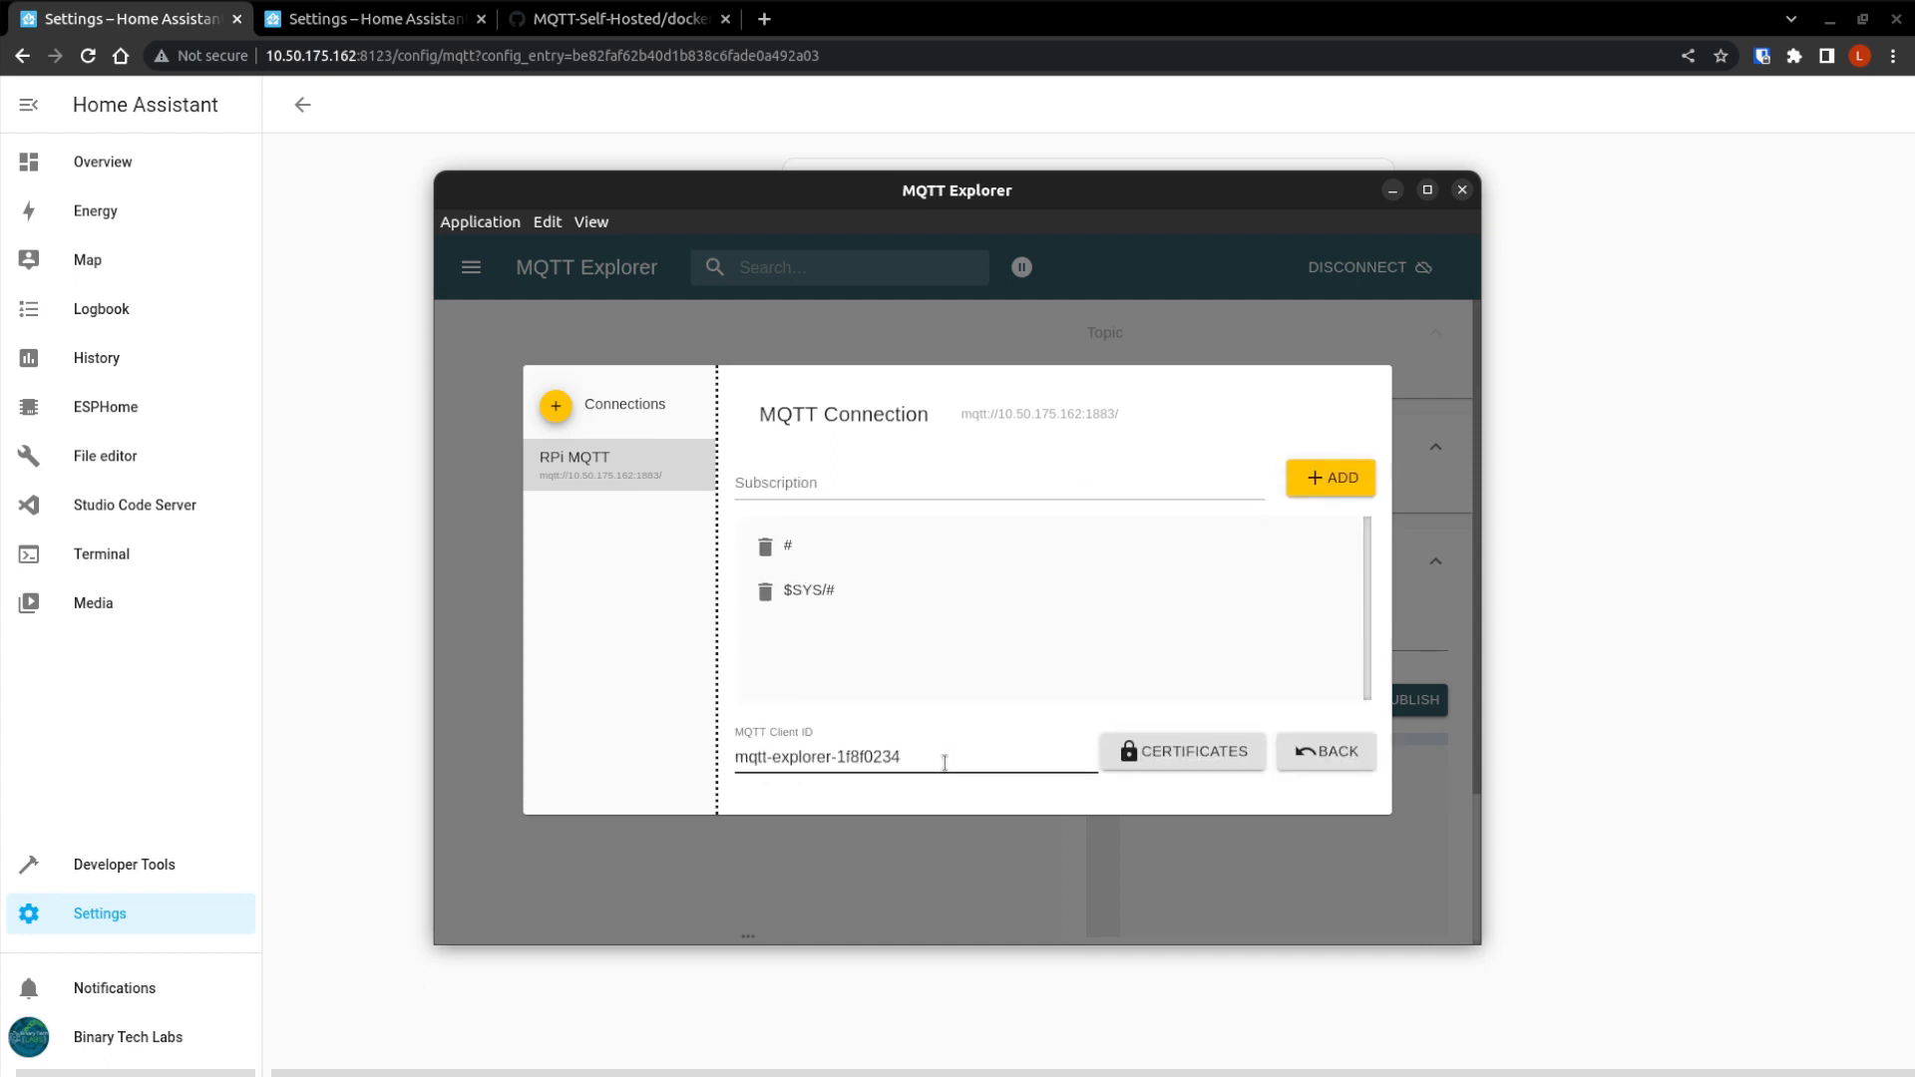
{"action": "mouse_move", "coordinate": [1191, 763]}
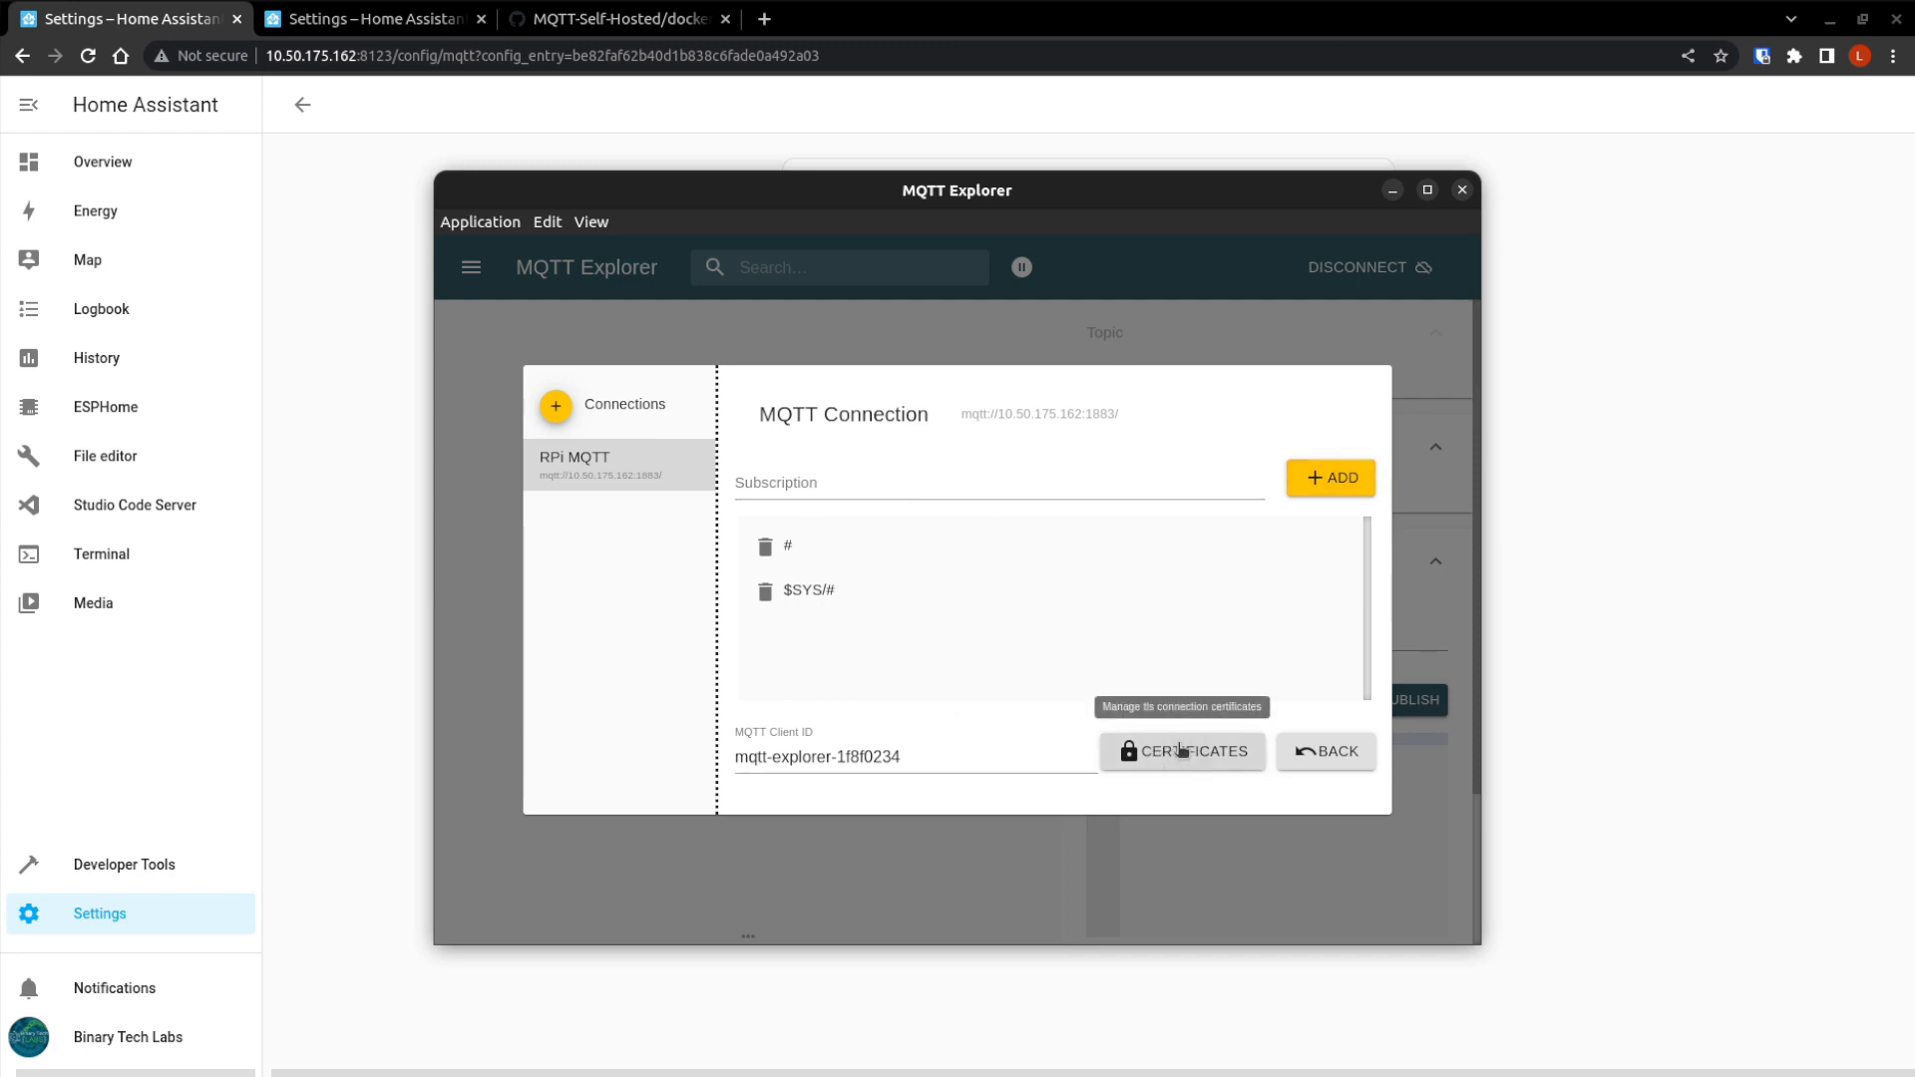
{"action": "mouse_move", "coordinate": [987, 566]}
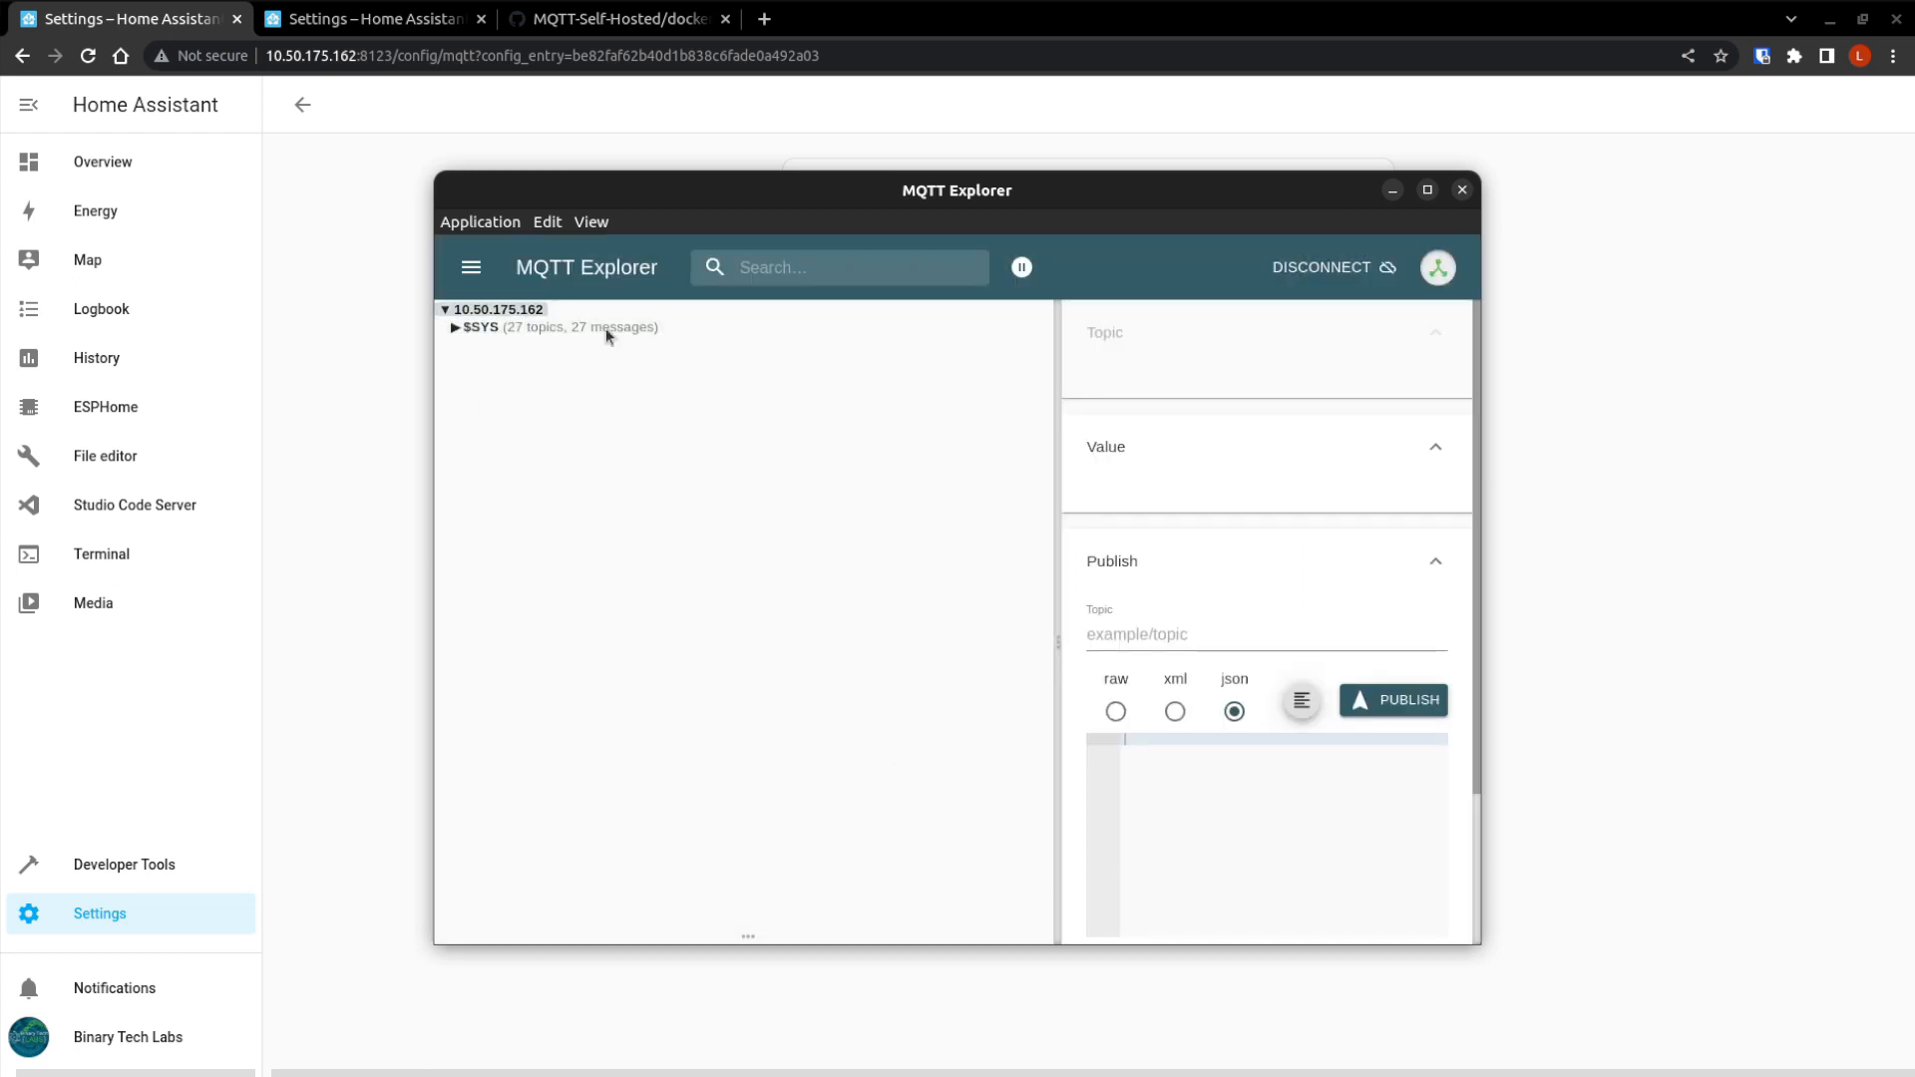
Expand $SYS > broker > load, messages, publish > messages and select the sent count.
{"action": "left_click", "coordinate": [478, 326]}
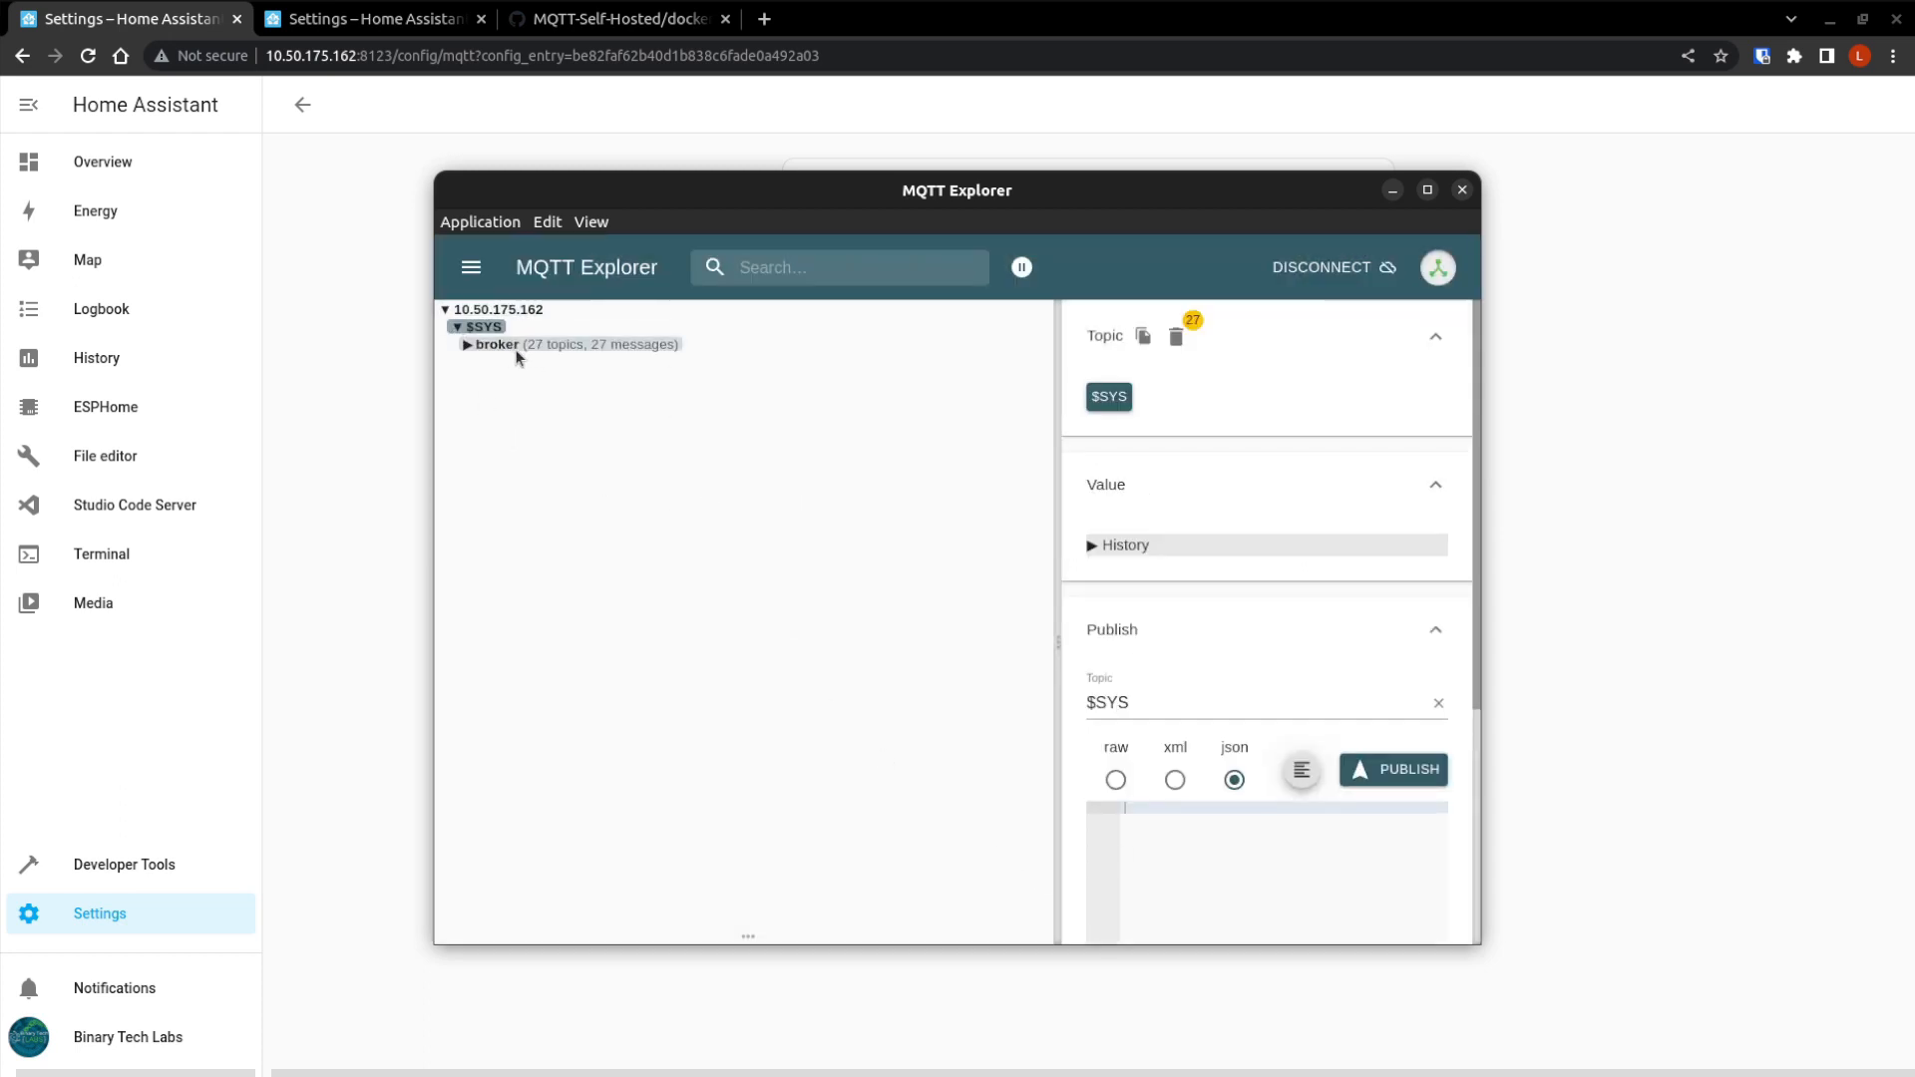
{"action": "mouse_move", "coordinate": [623, 387]}
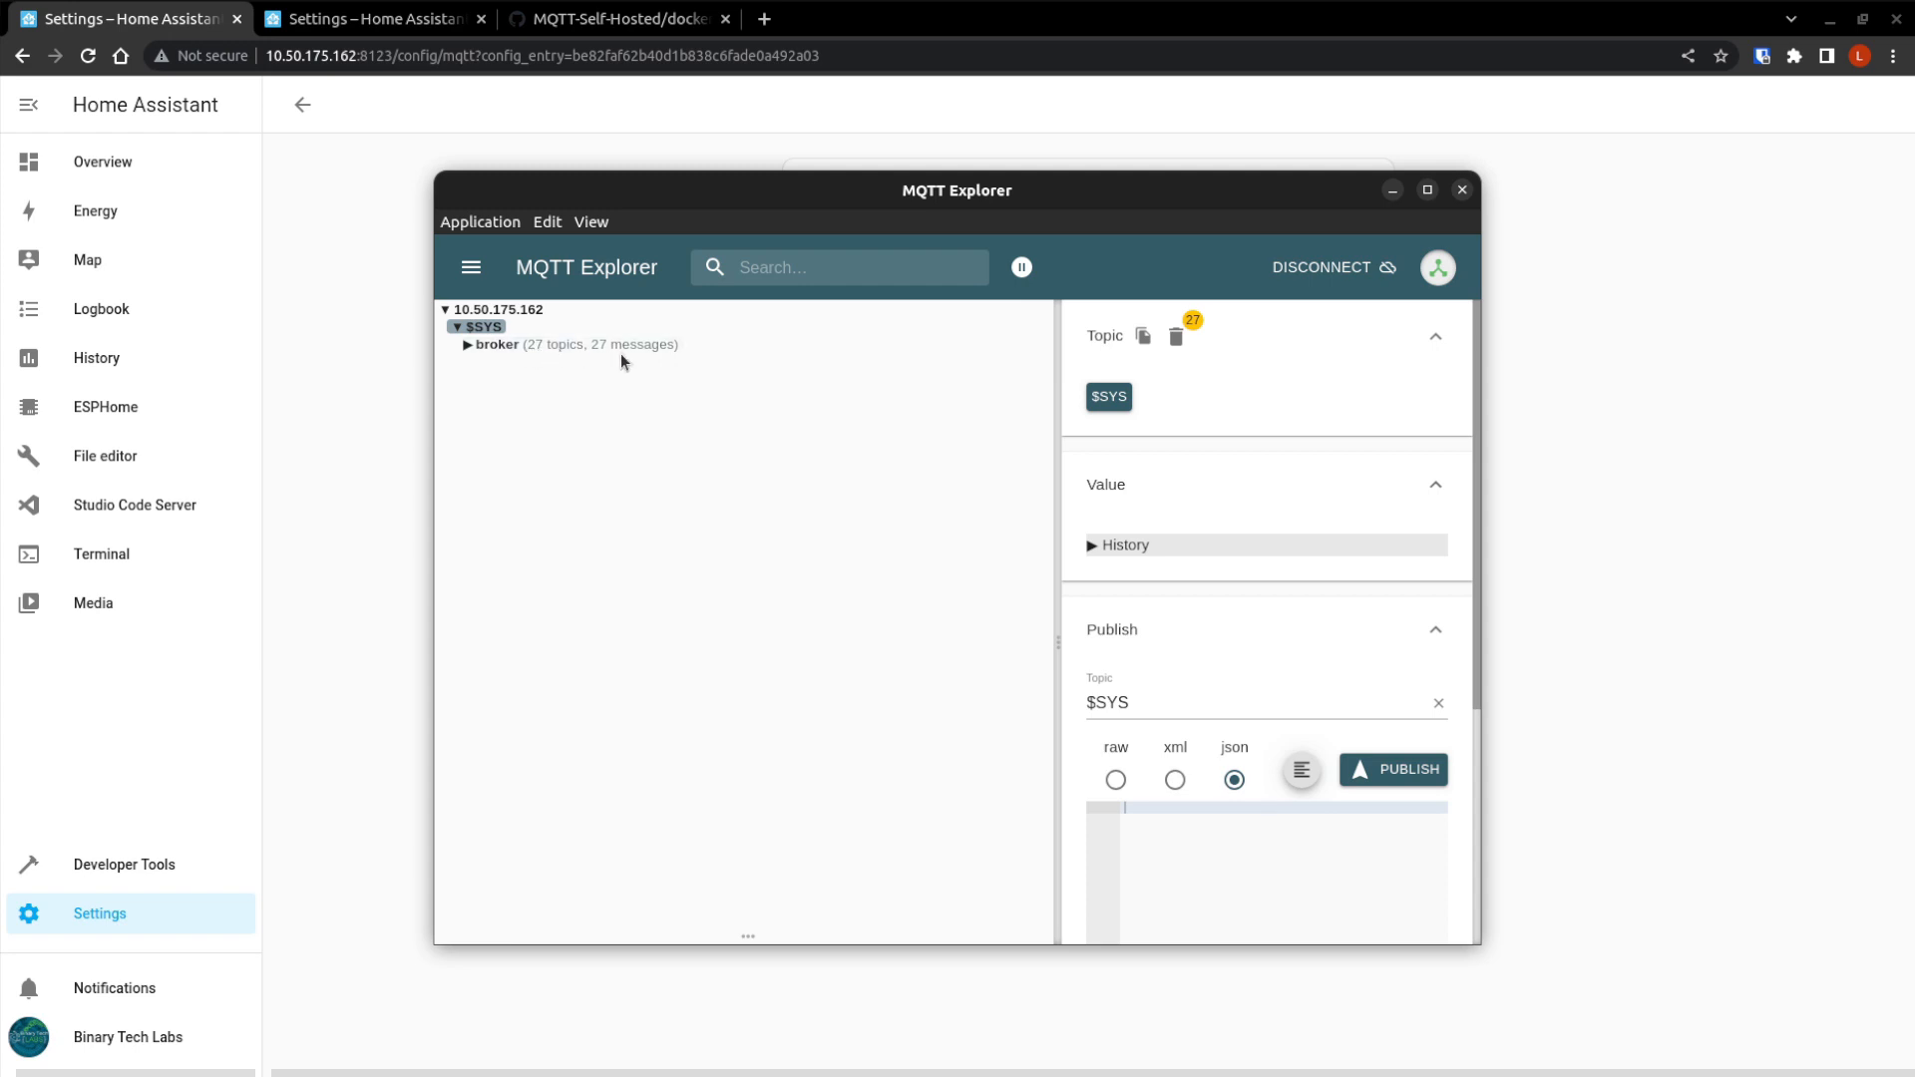
{"action": "left_click", "coordinate": [472, 344]}
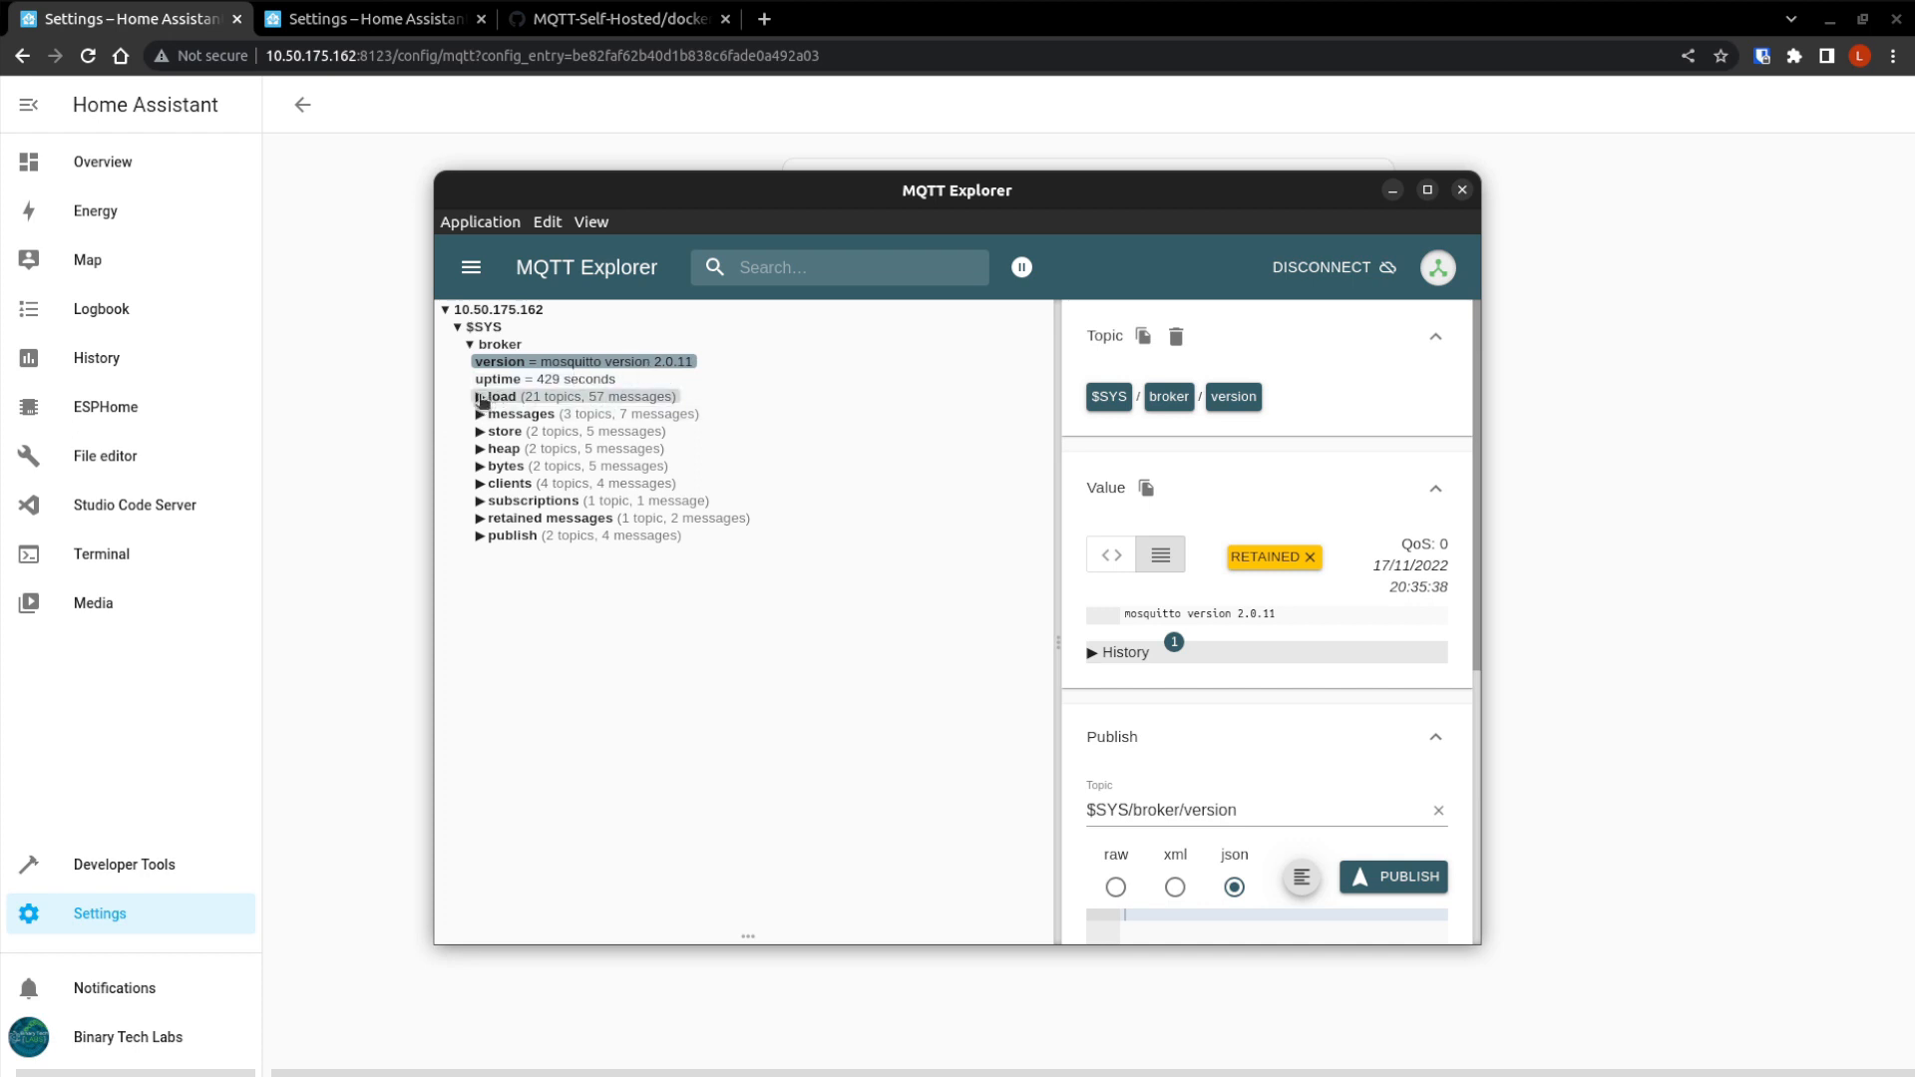
{"action": "left_click", "coordinate": [500, 396]}
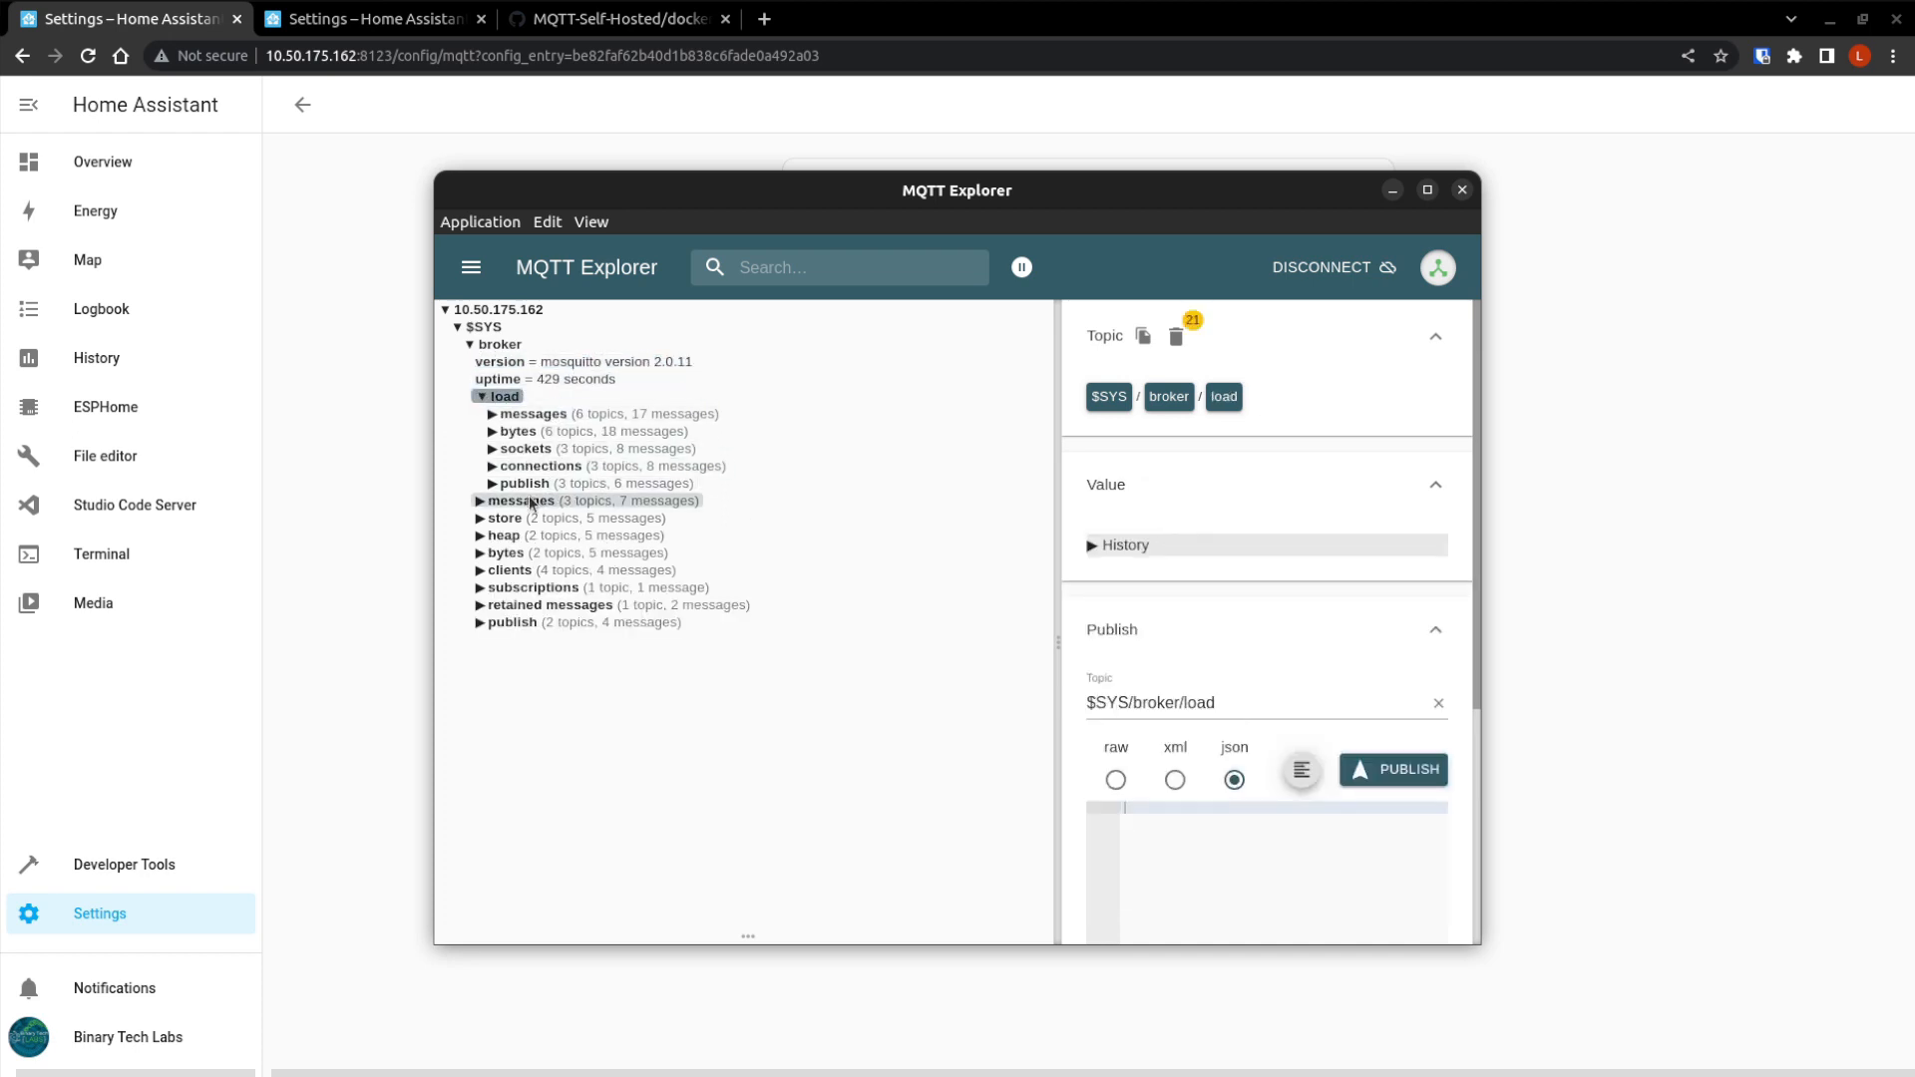
{"action": "left_click", "coordinate": [521, 499]}
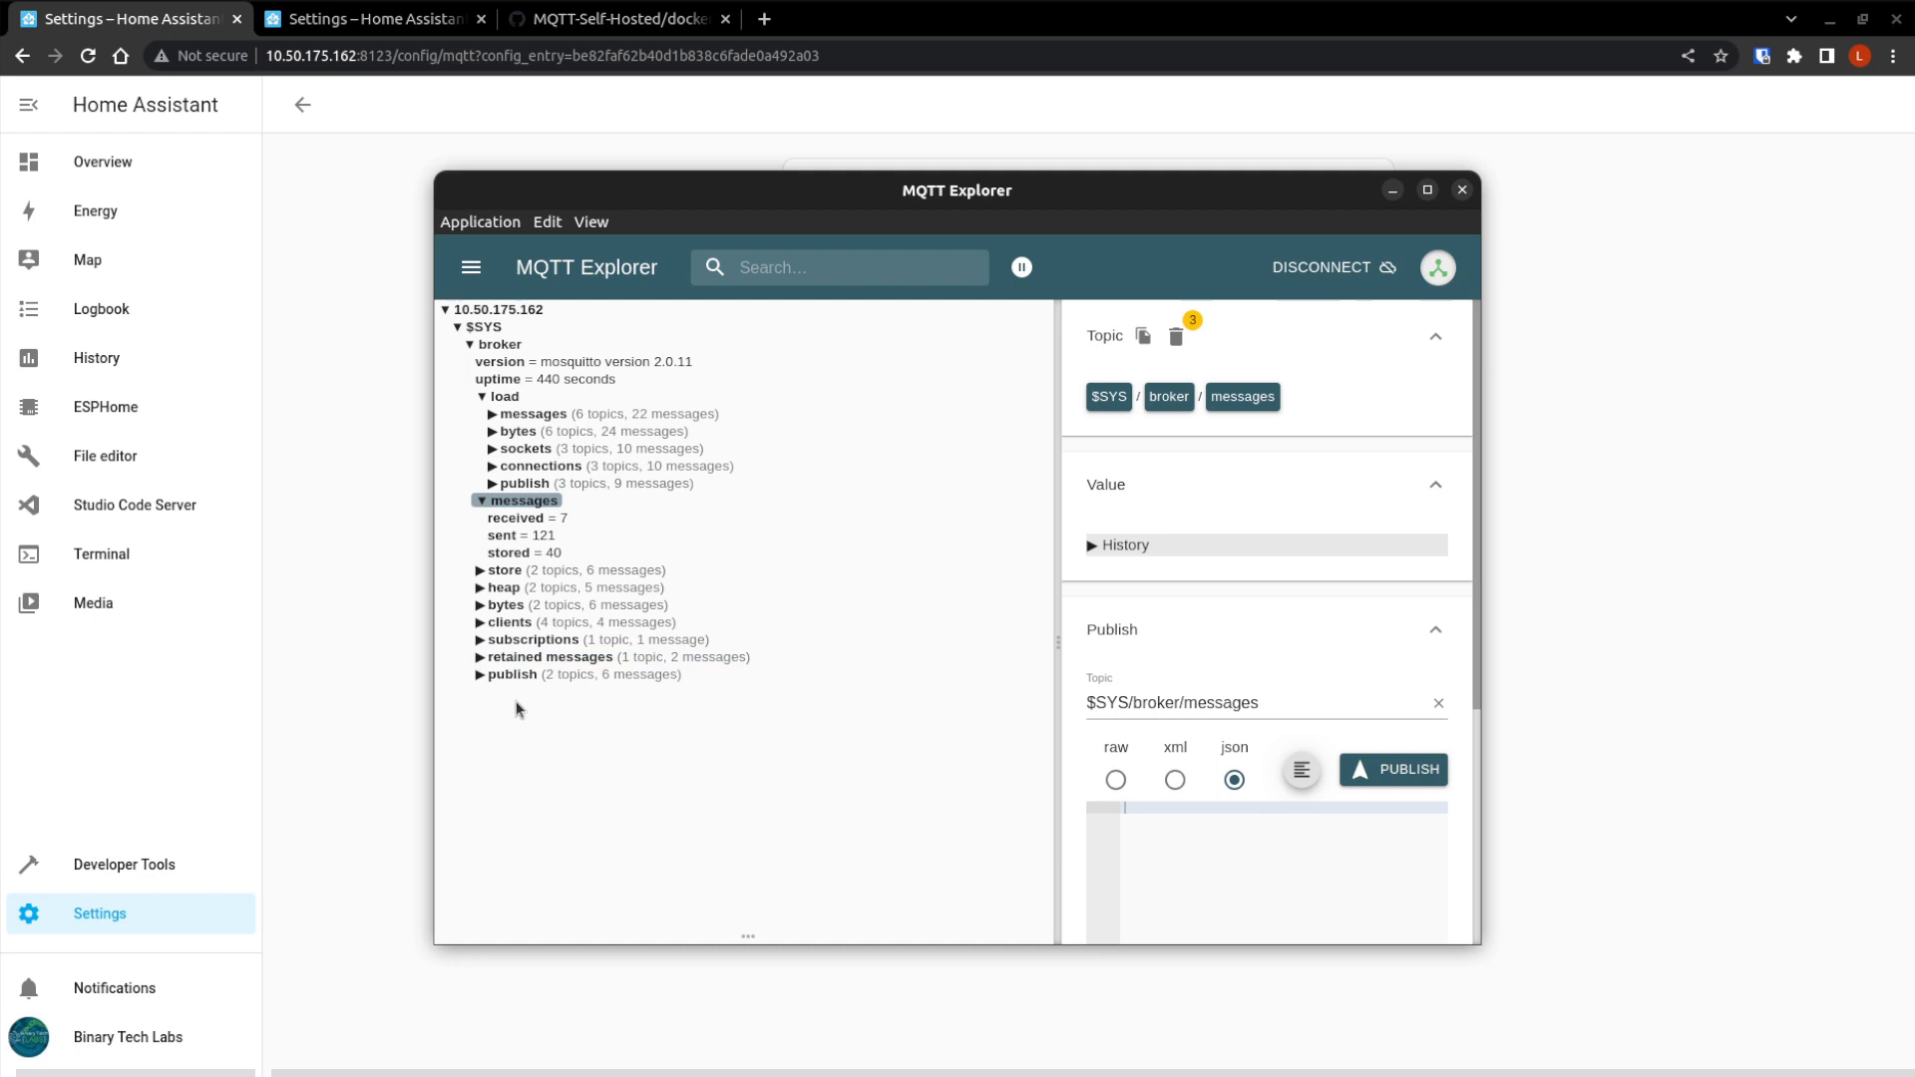
{"action": "left_click", "coordinate": [510, 674]}
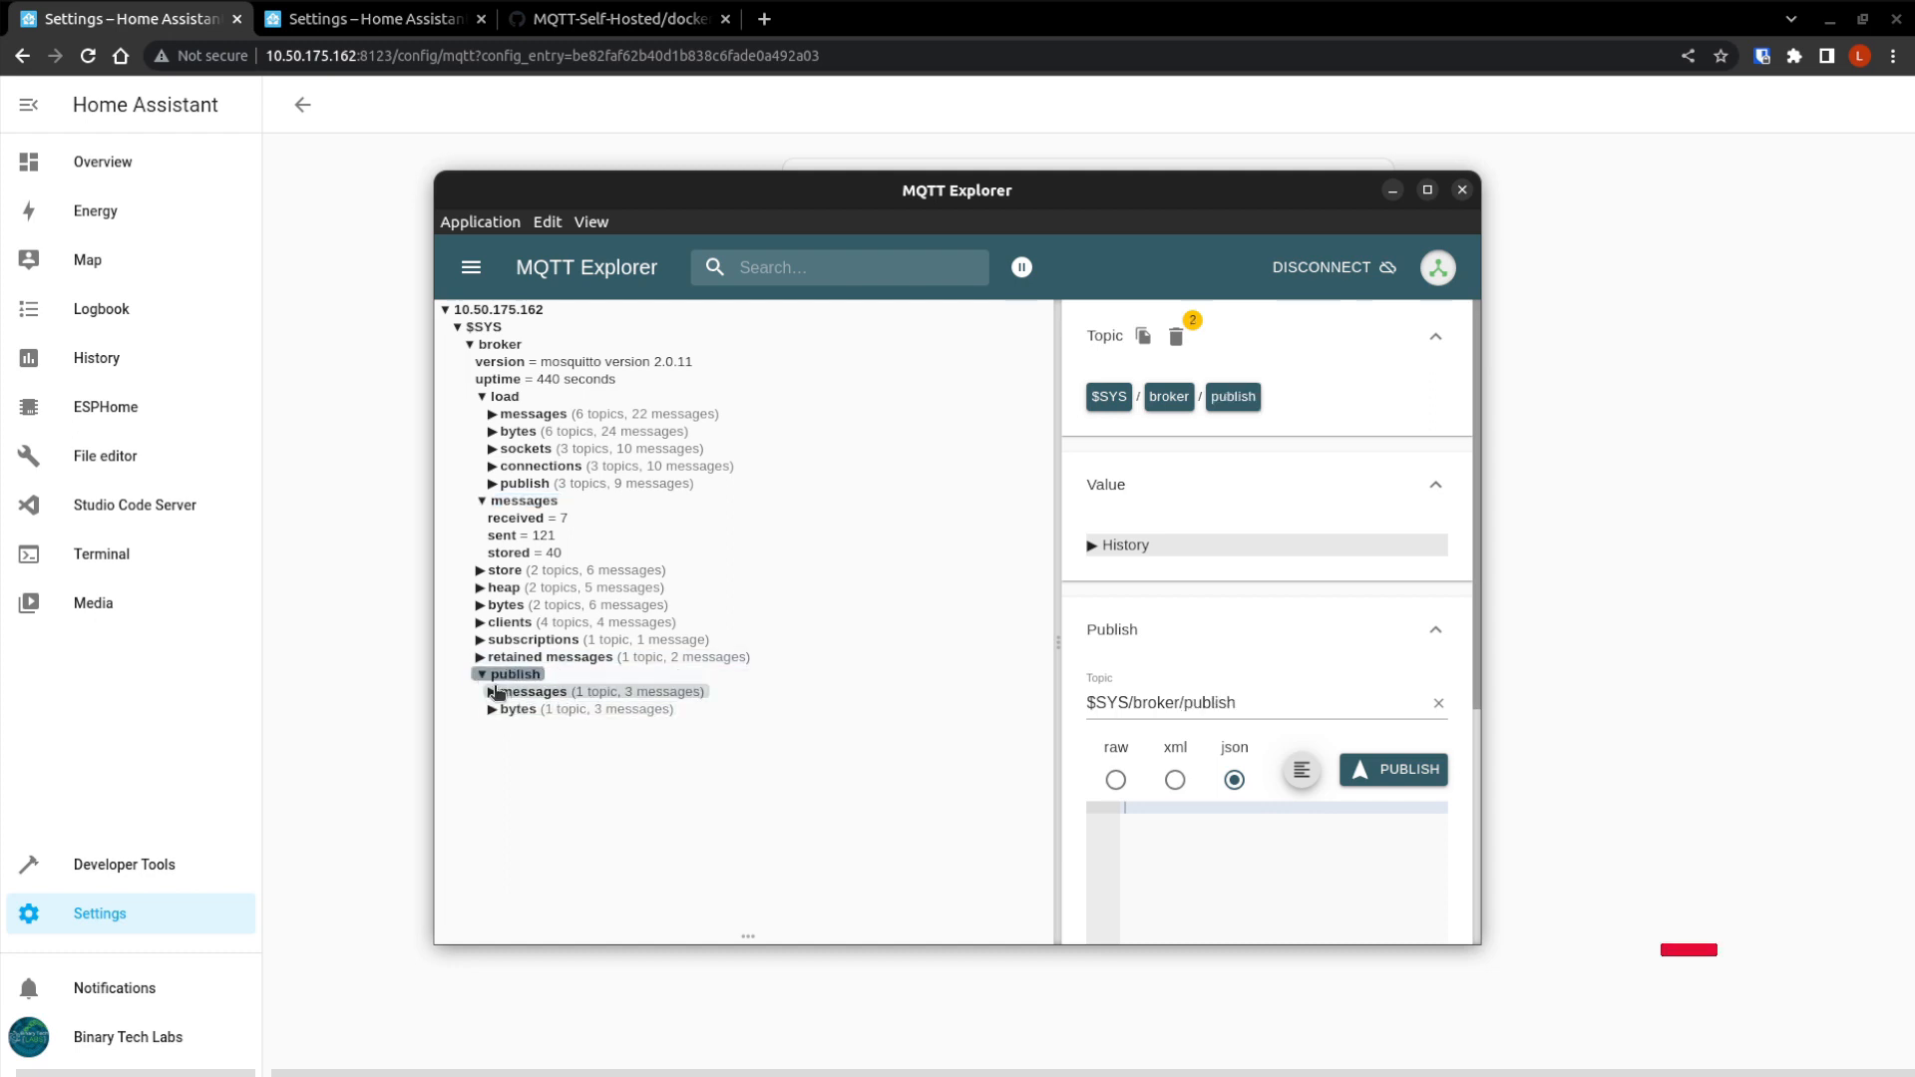
{"action": "left_click", "coordinate": [495, 691]}
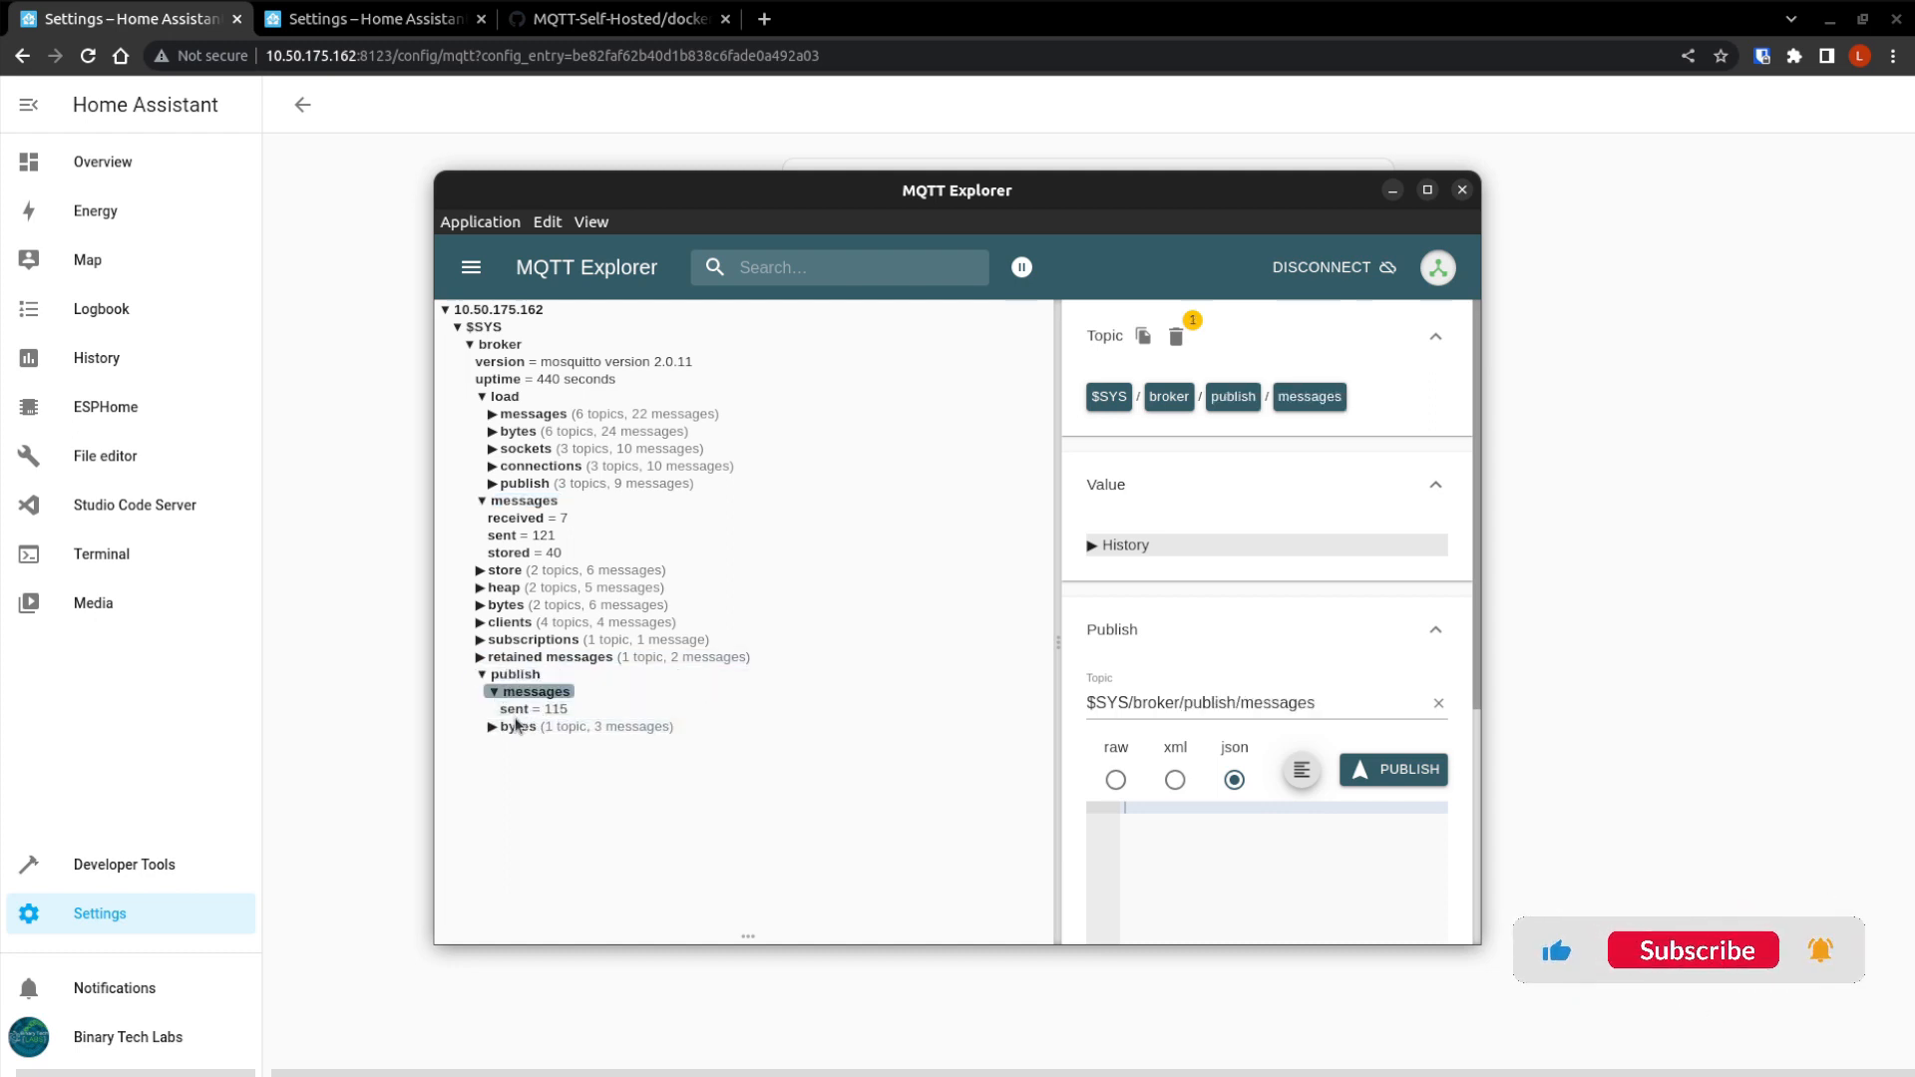
{"action": "left_click", "coordinate": [532, 708]}
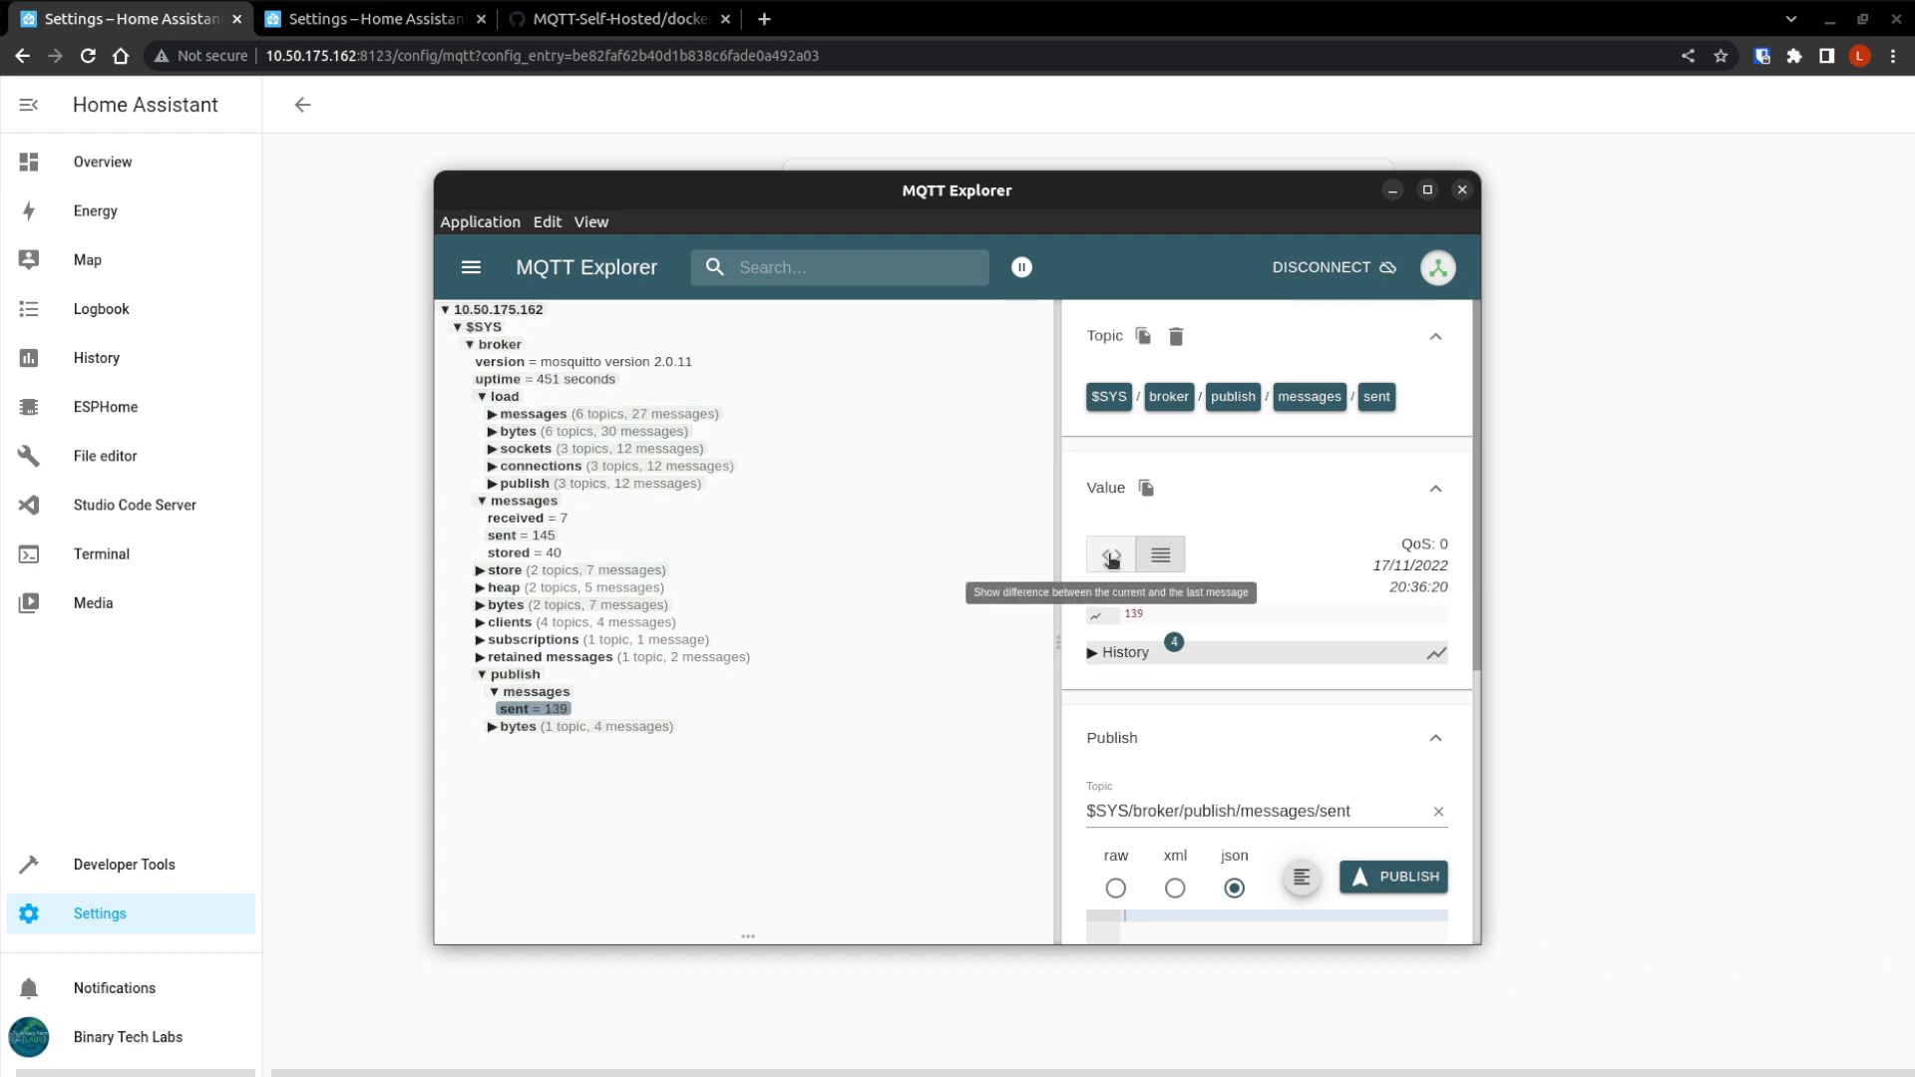
Toggle the diff view to compare the sent count against its previous message.
{"action": "left_click", "coordinate": [1110, 553]}
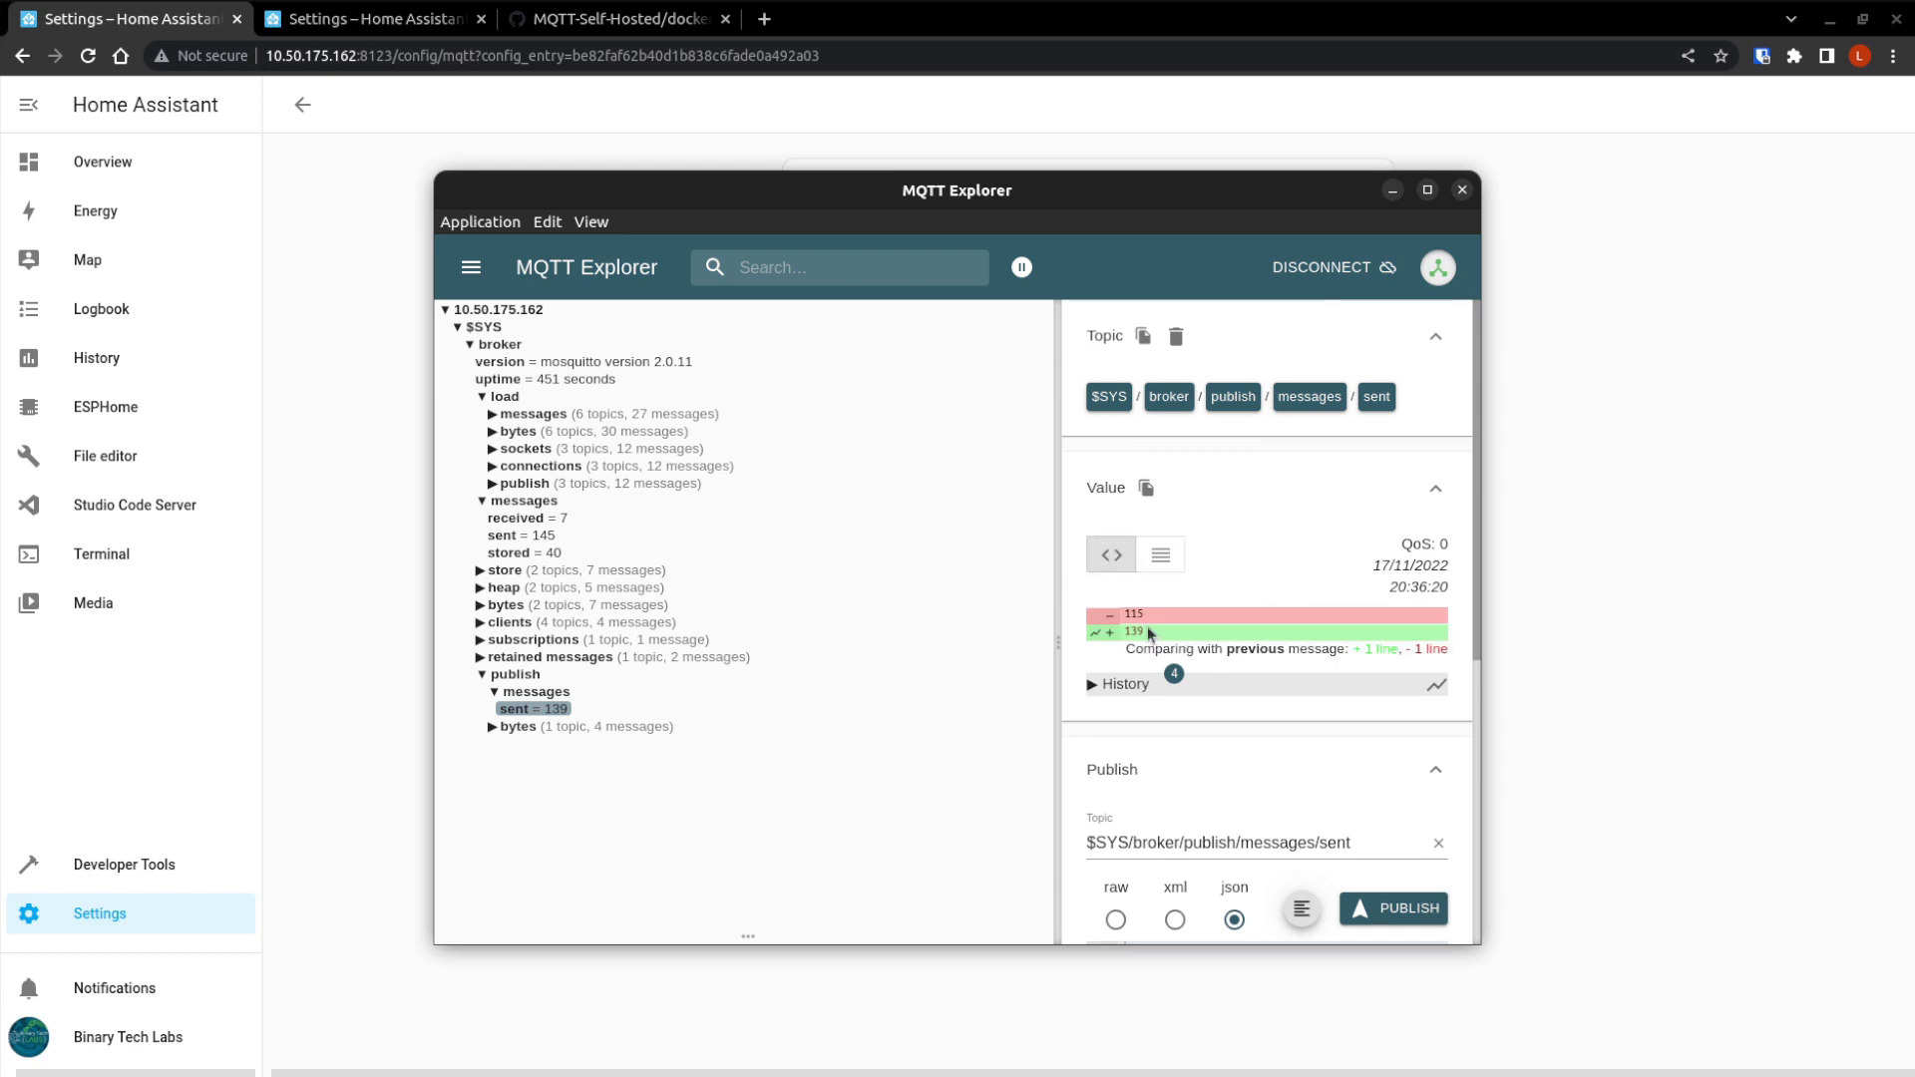
{"action": "mouse_move", "coordinate": [1143, 645]}
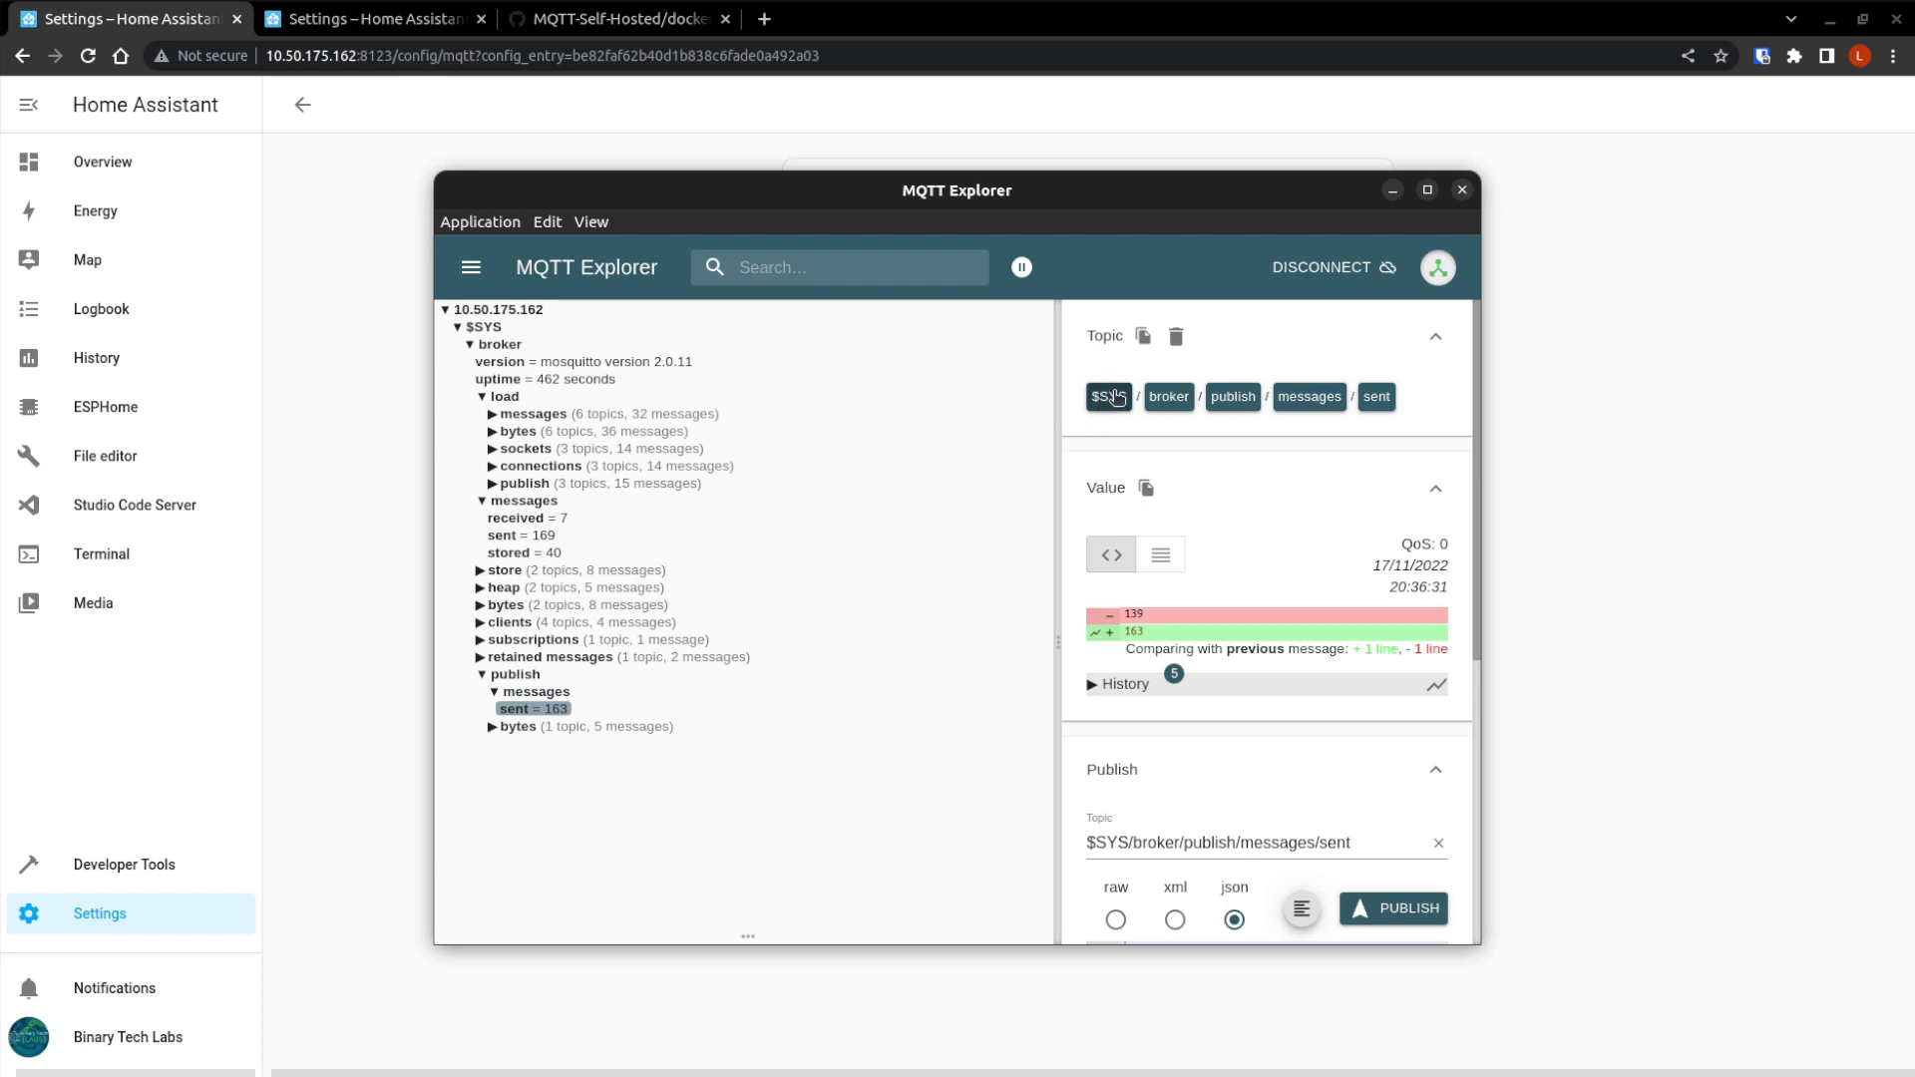
{"action": "mouse_move", "coordinate": [1232, 412]}
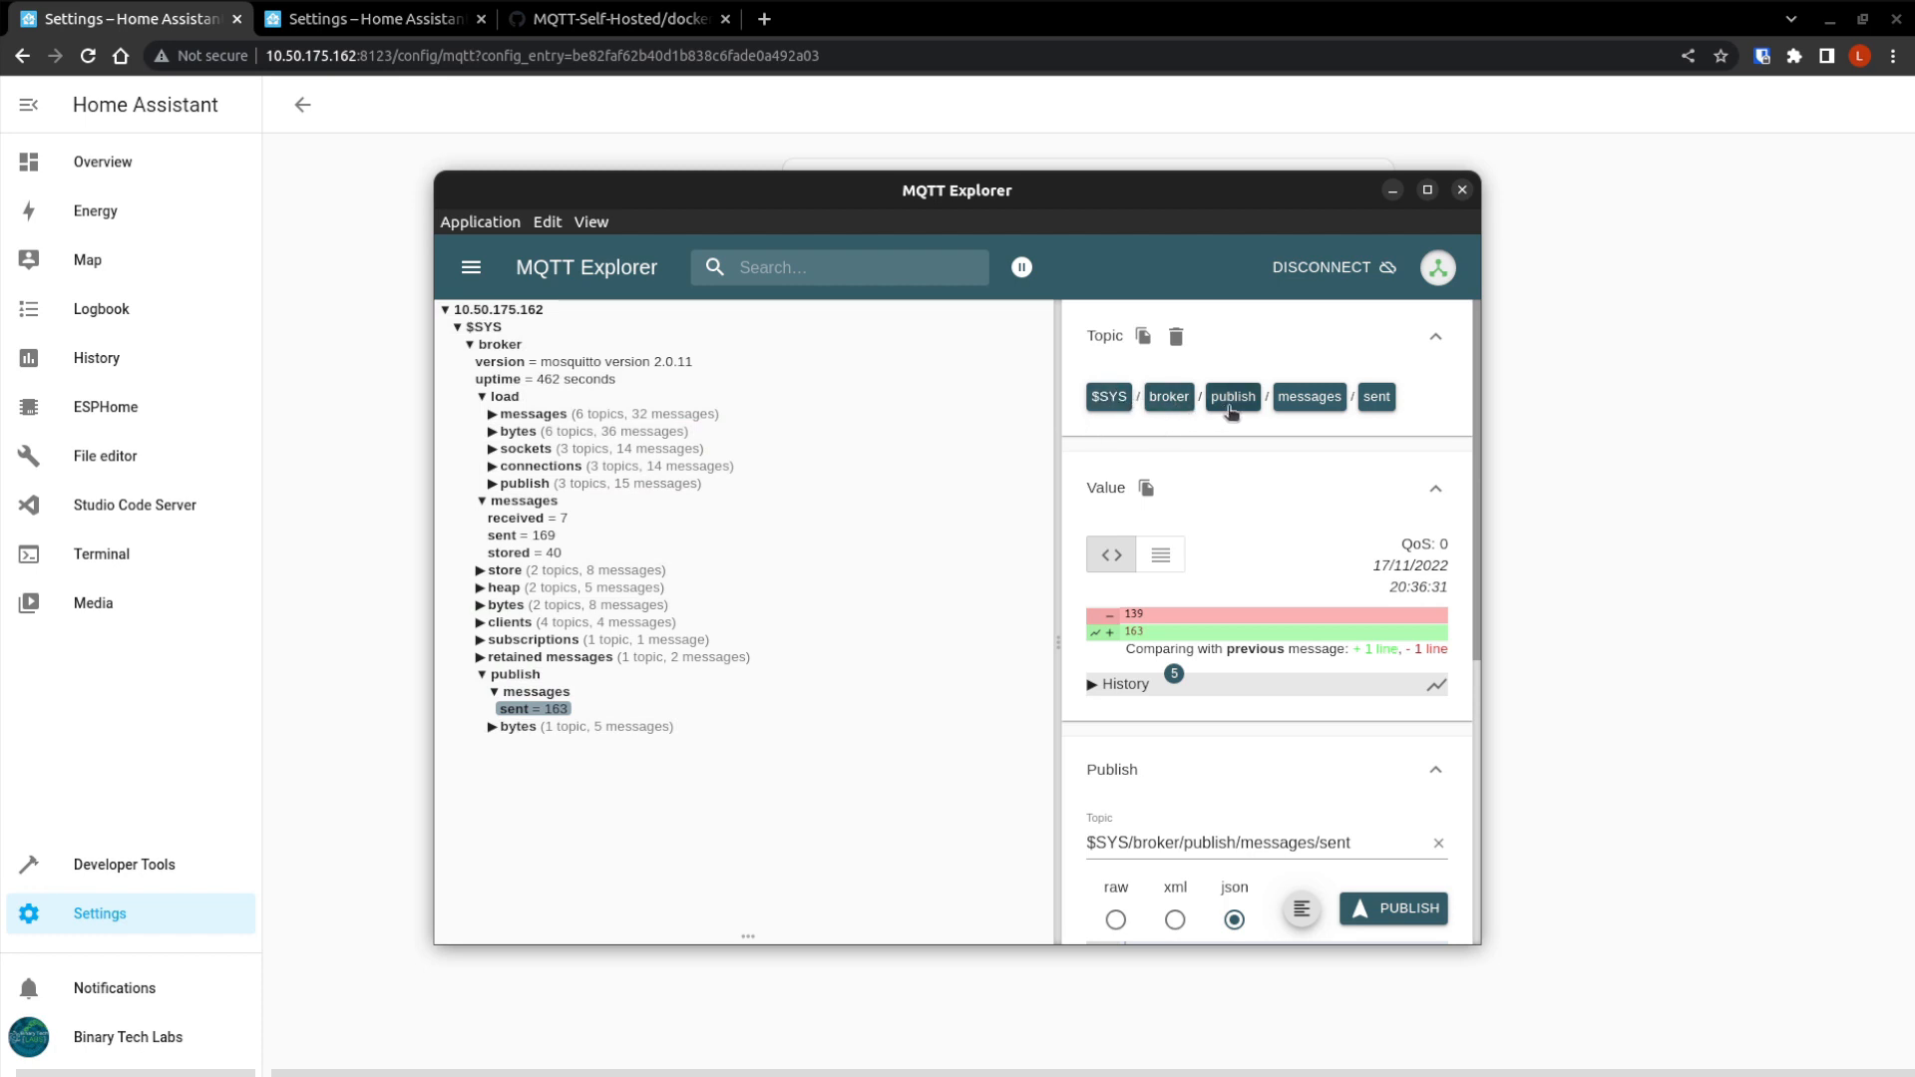
{"action": "mouse_move", "coordinate": [1097, 428]}
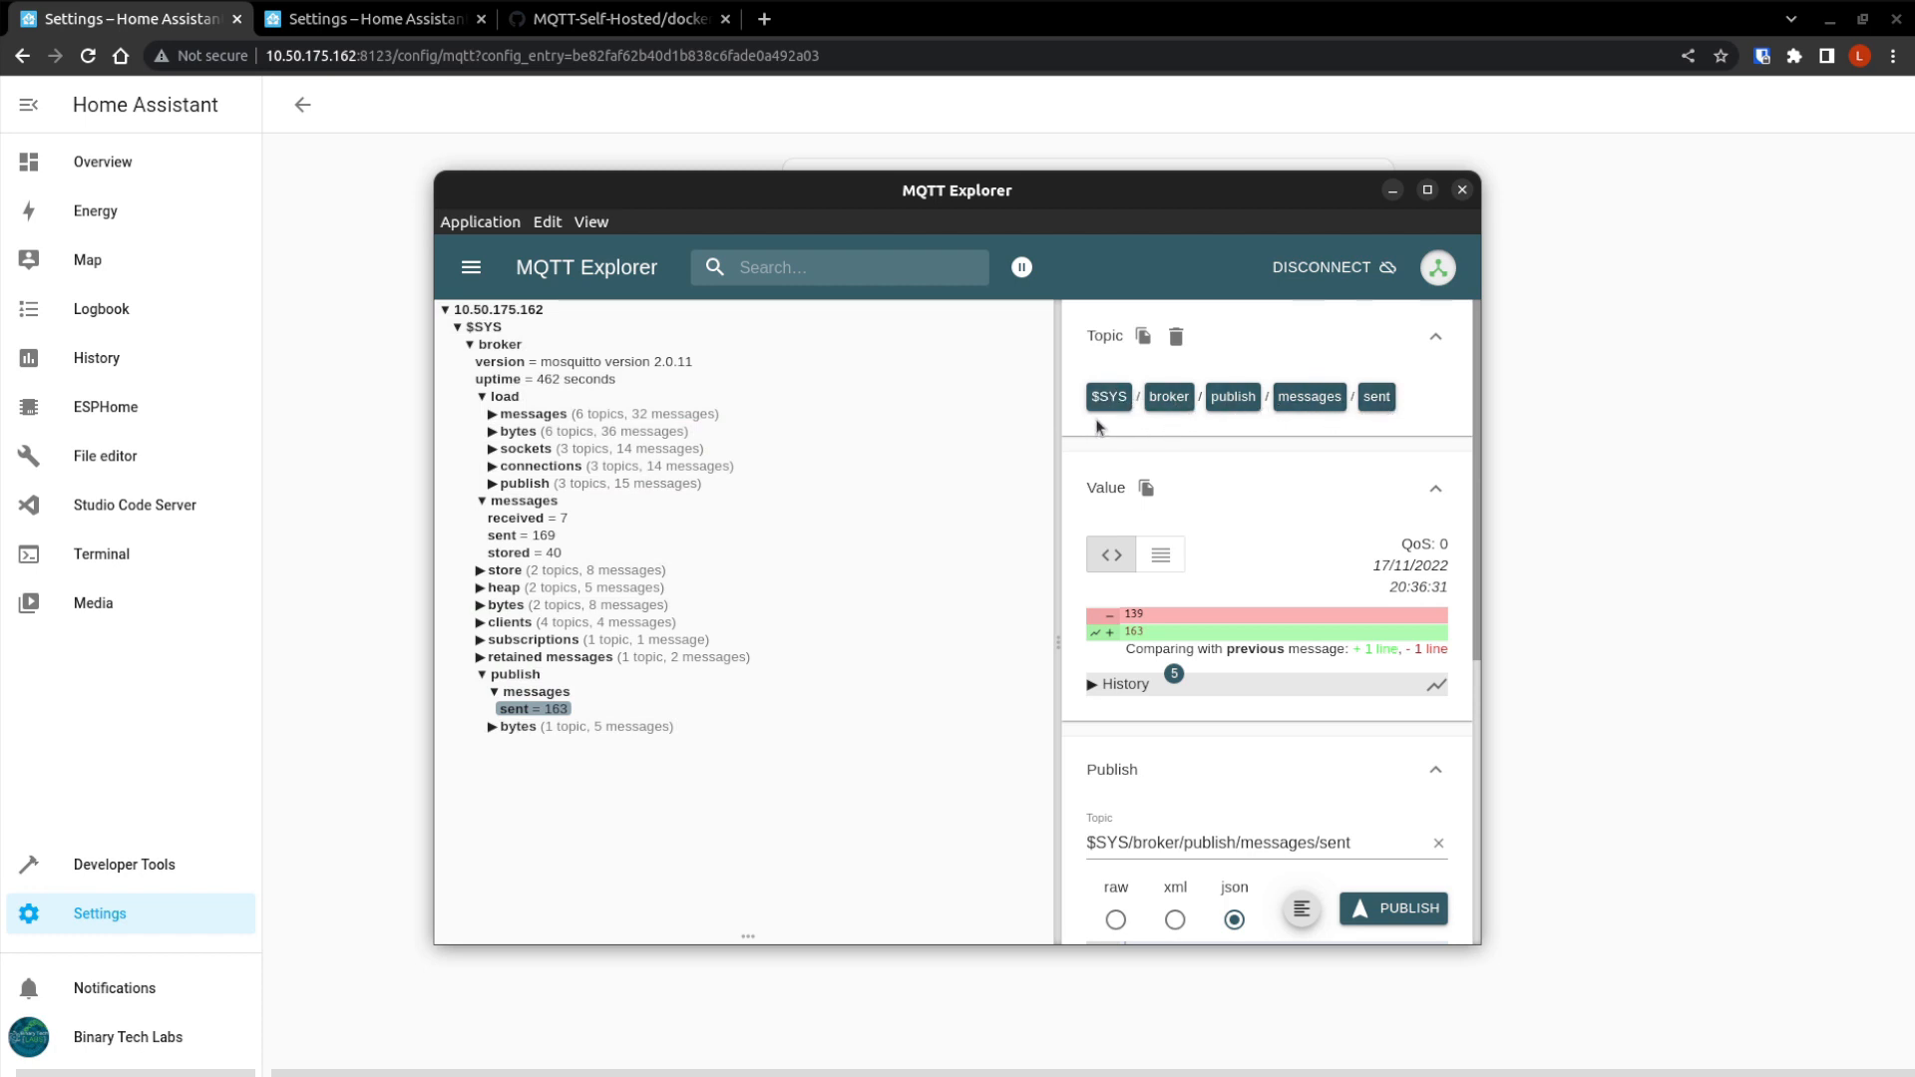
{"action": "mouse_move", "coordinate": [1033, 707]}
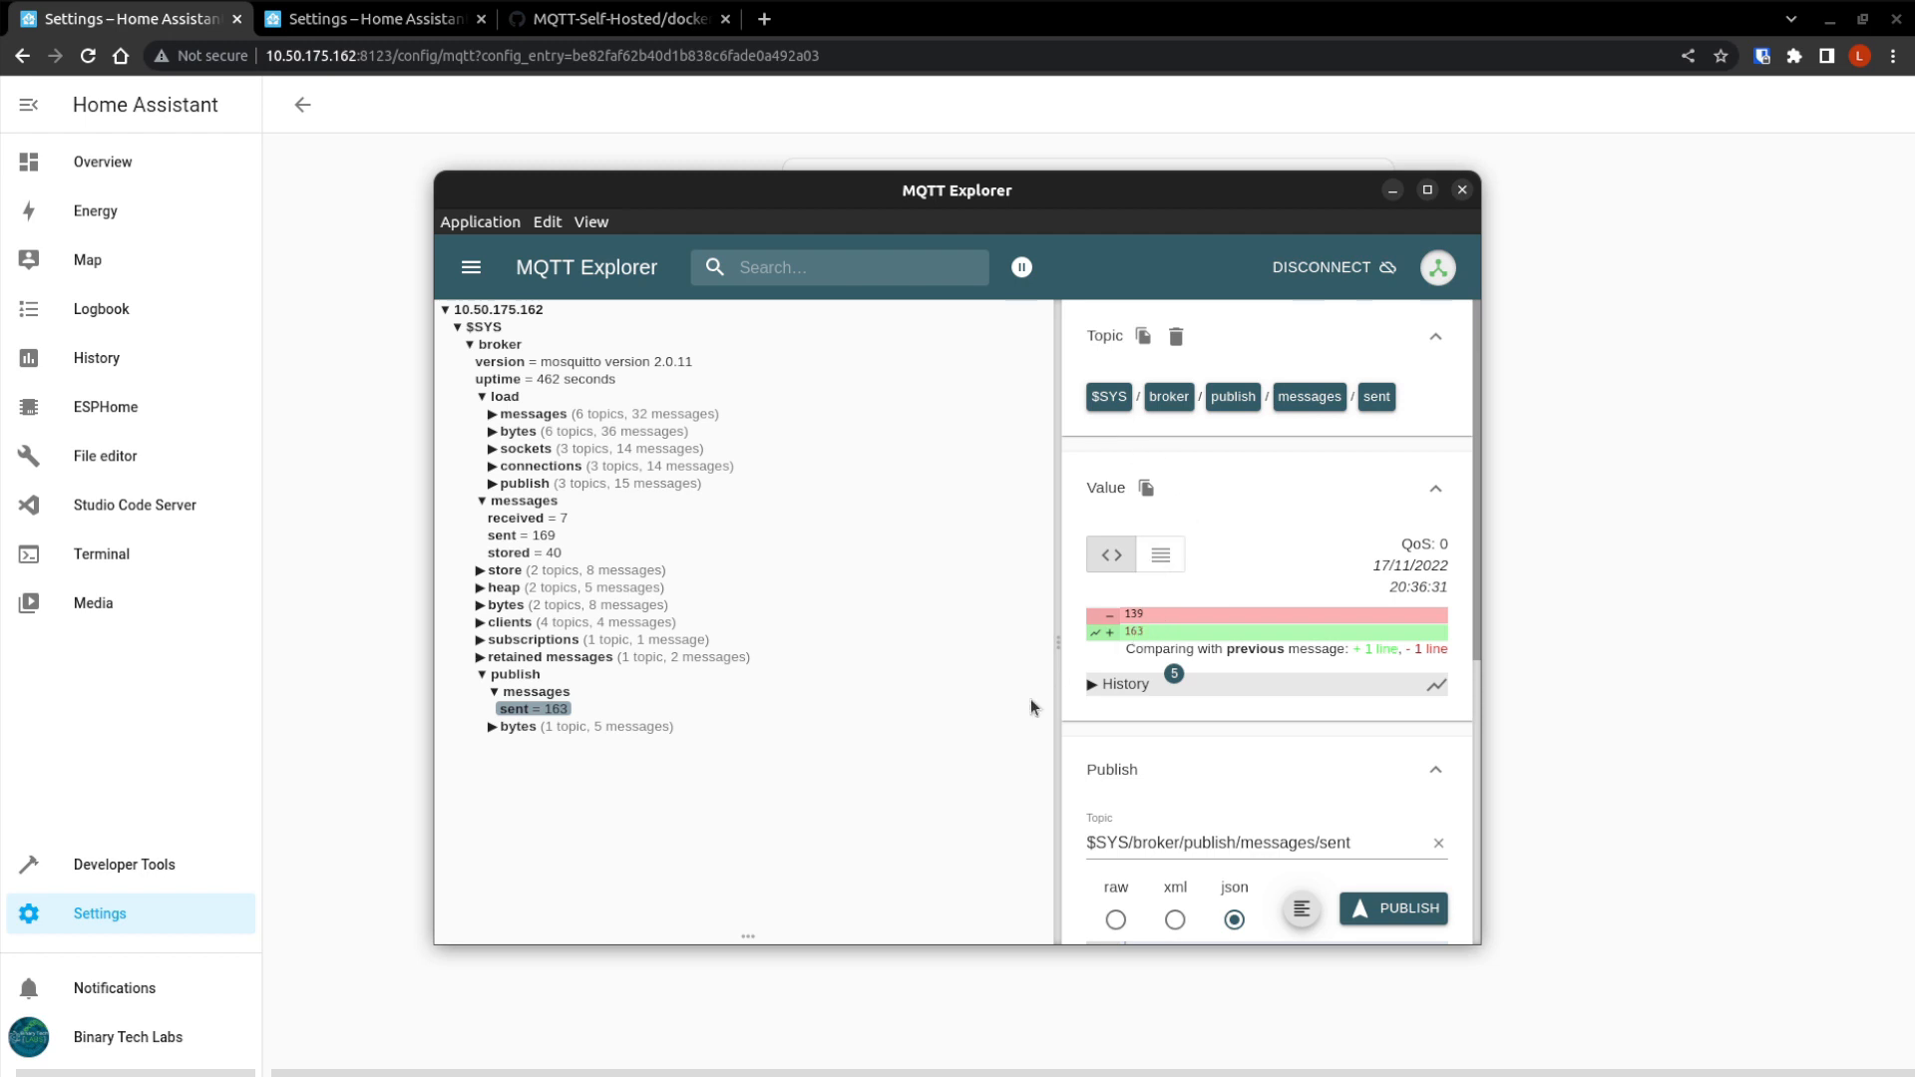
{"action": "left_click", "coordinate": [466, 326]}
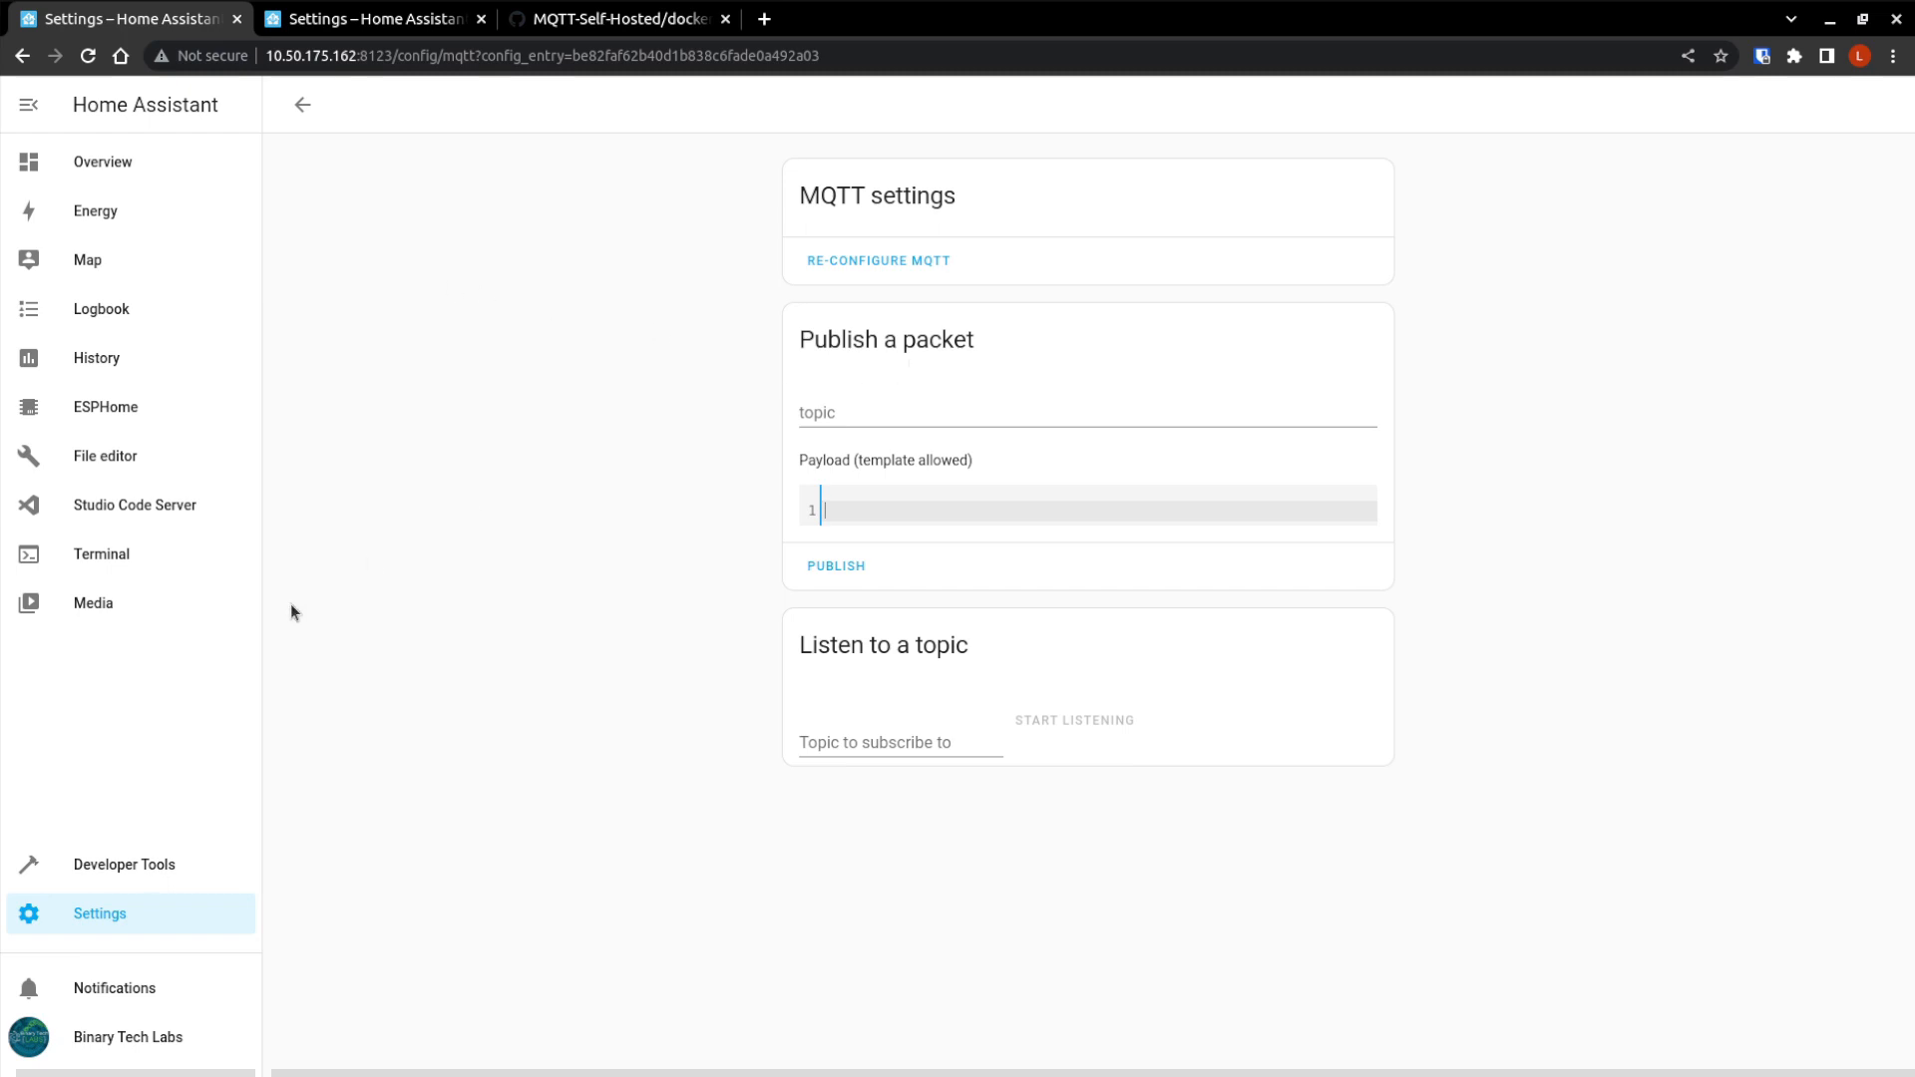
{"action": "mouse_move", "coordinate": [308, 114]}
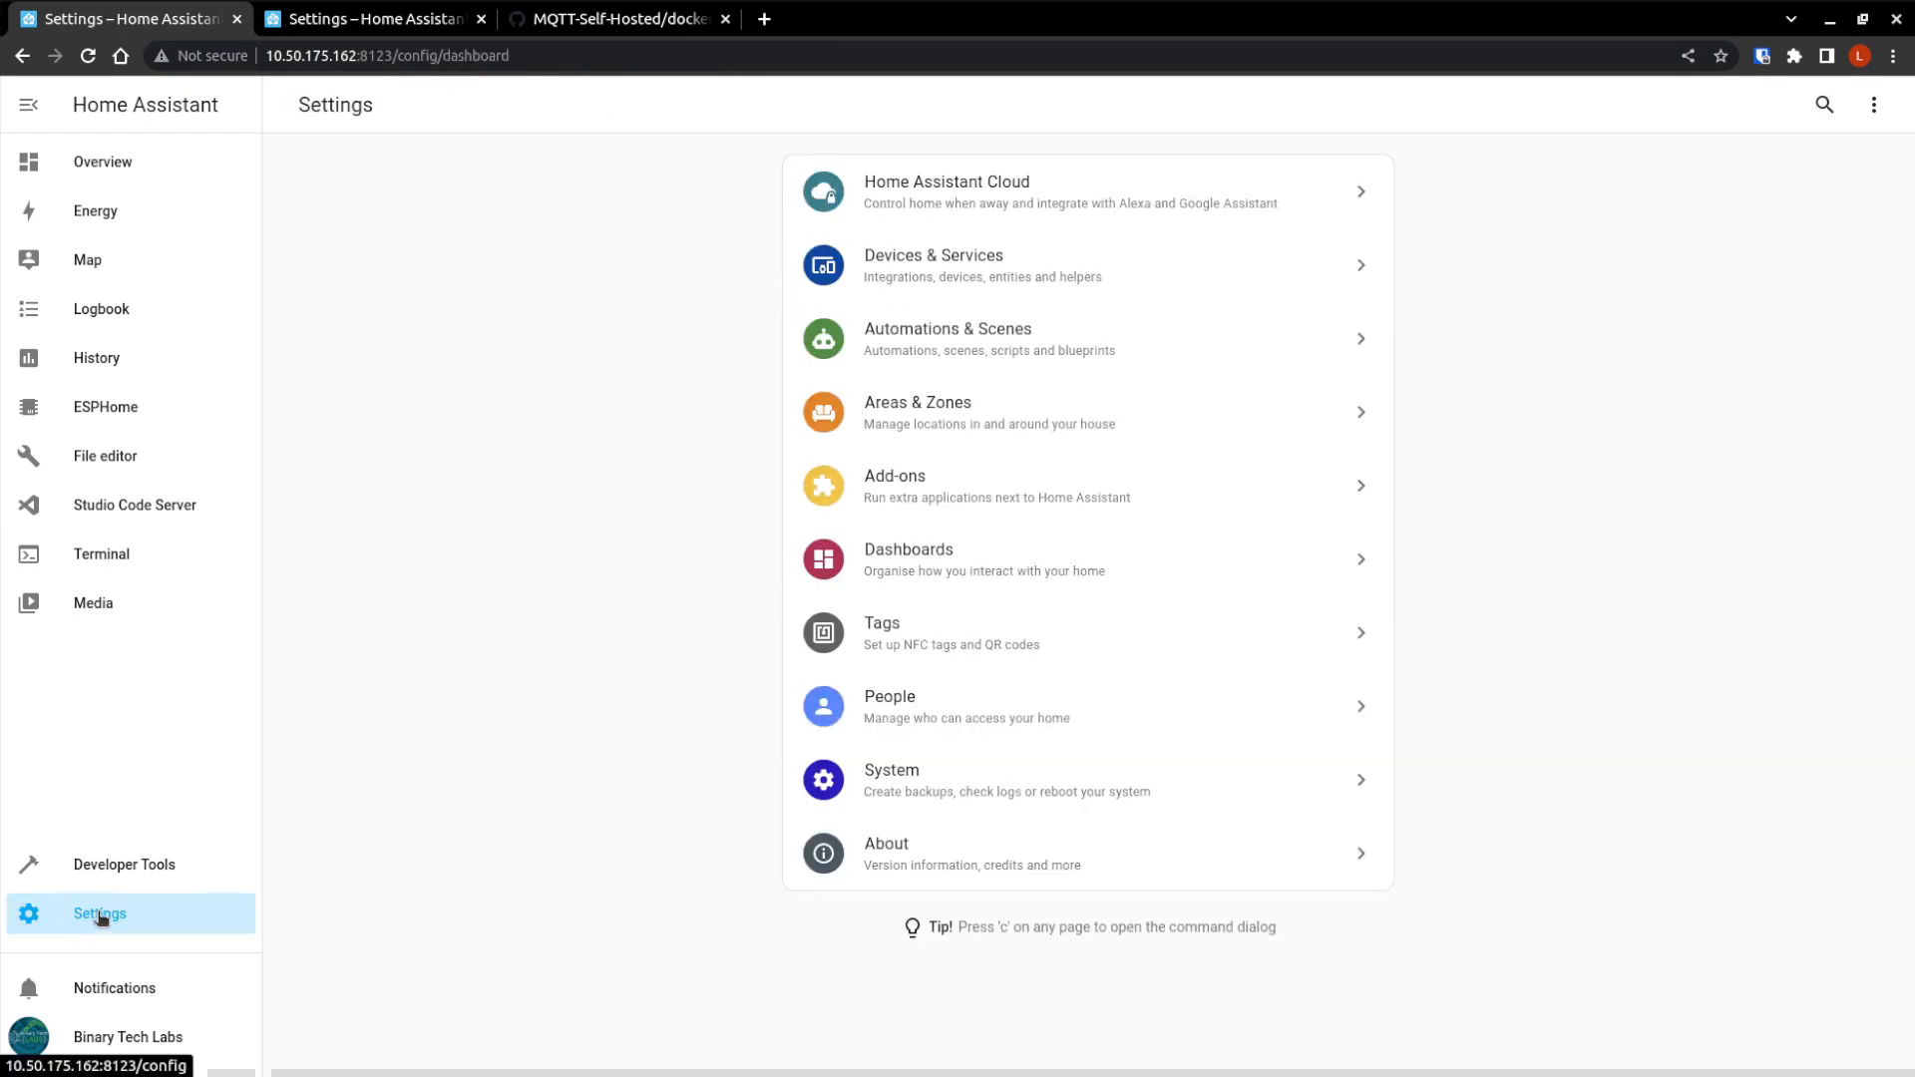
Enter topic myhome/mainfloor/livingrm/temperature and payload 24 under Publish a packet.
{"action": "left_click", "coordinate": [933, 255]}
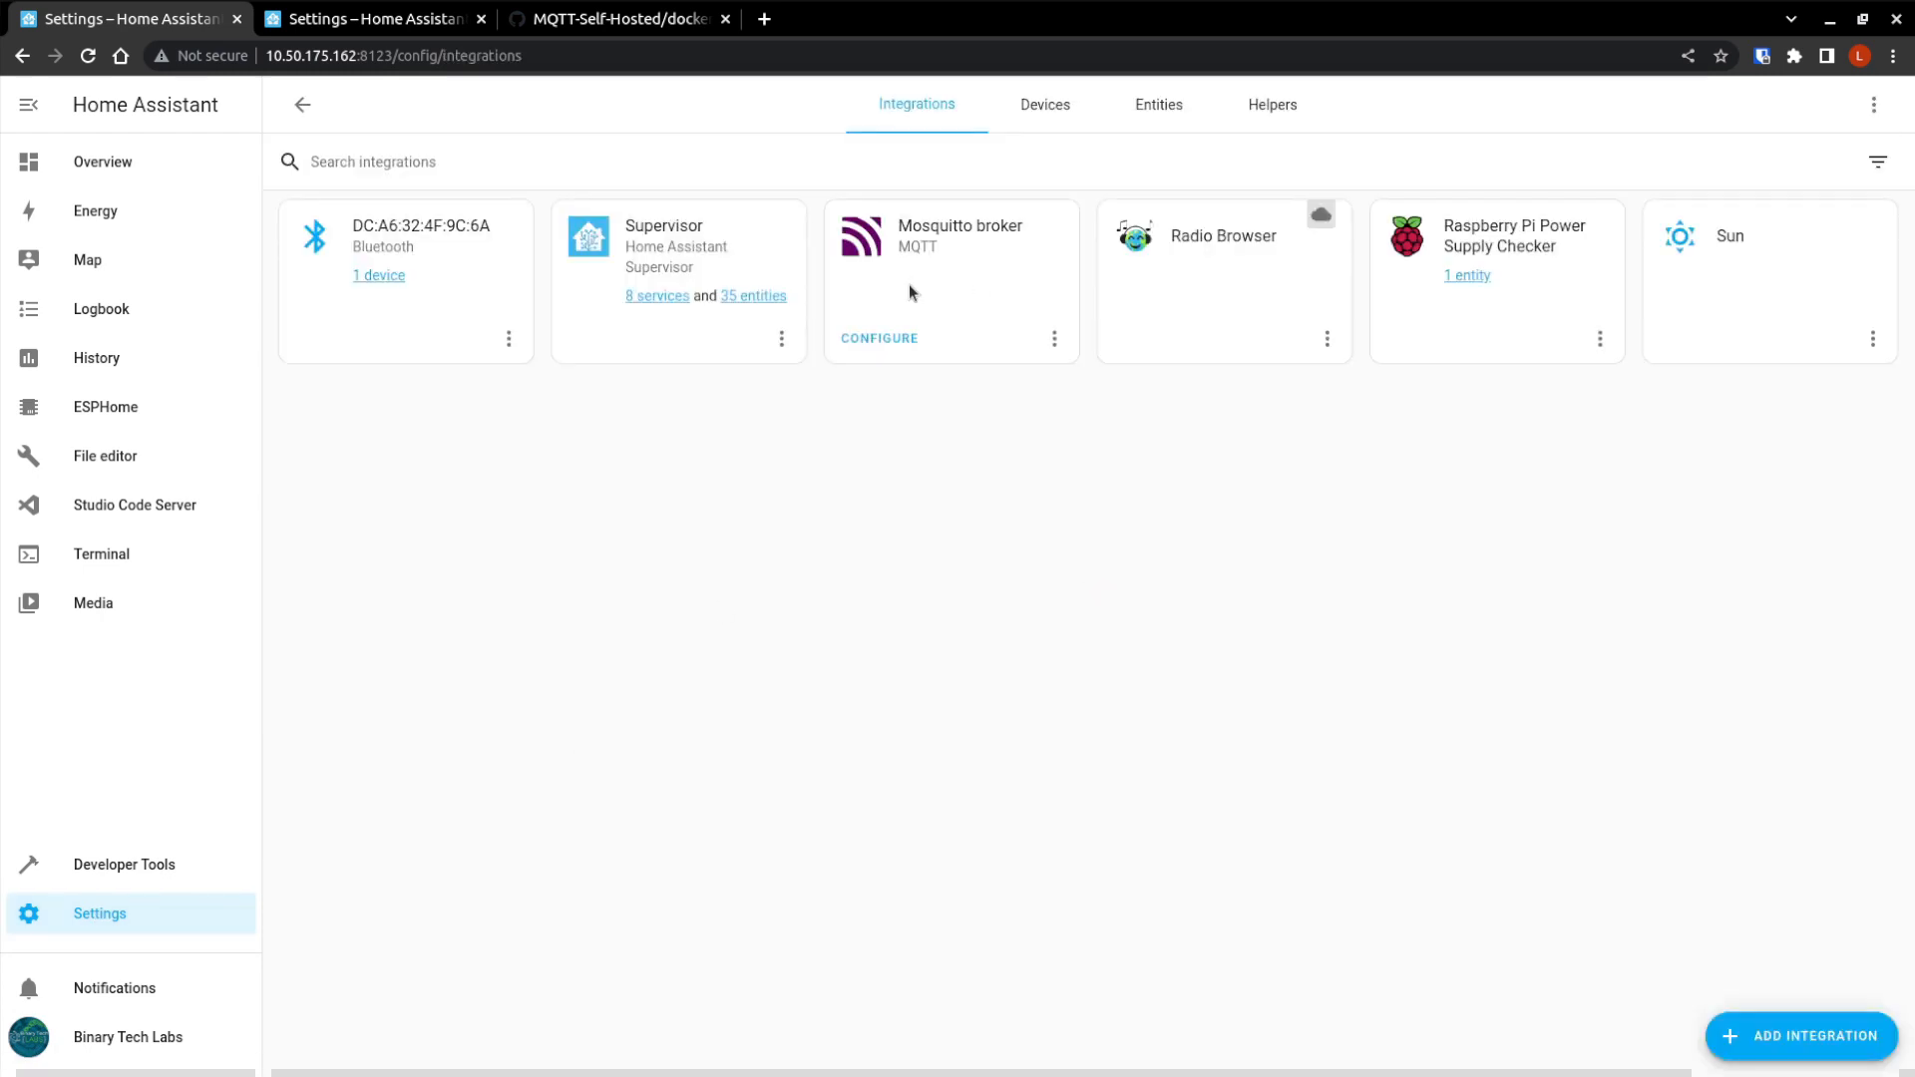
{"action": "mouse_move", "coordinate": [870, 341]}
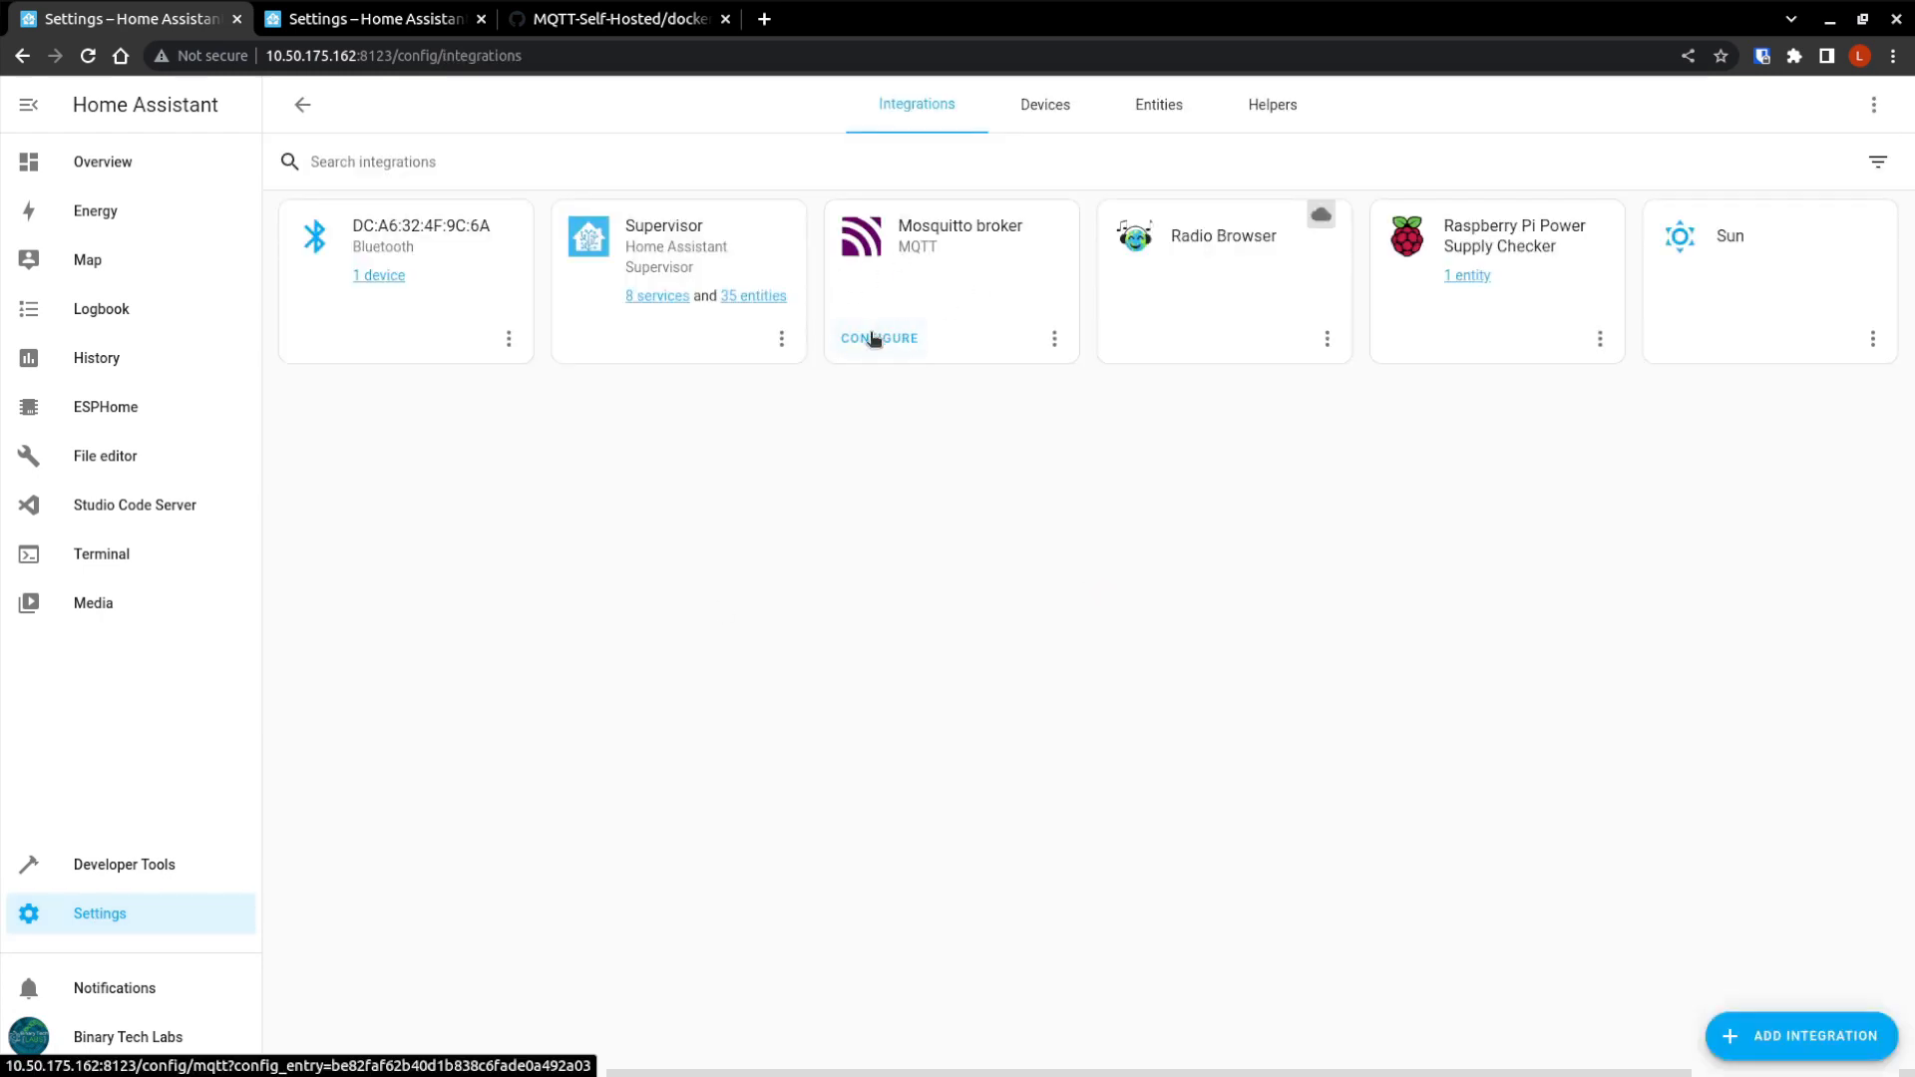
{"action": "left_click", "coordinate": [876, 338]}
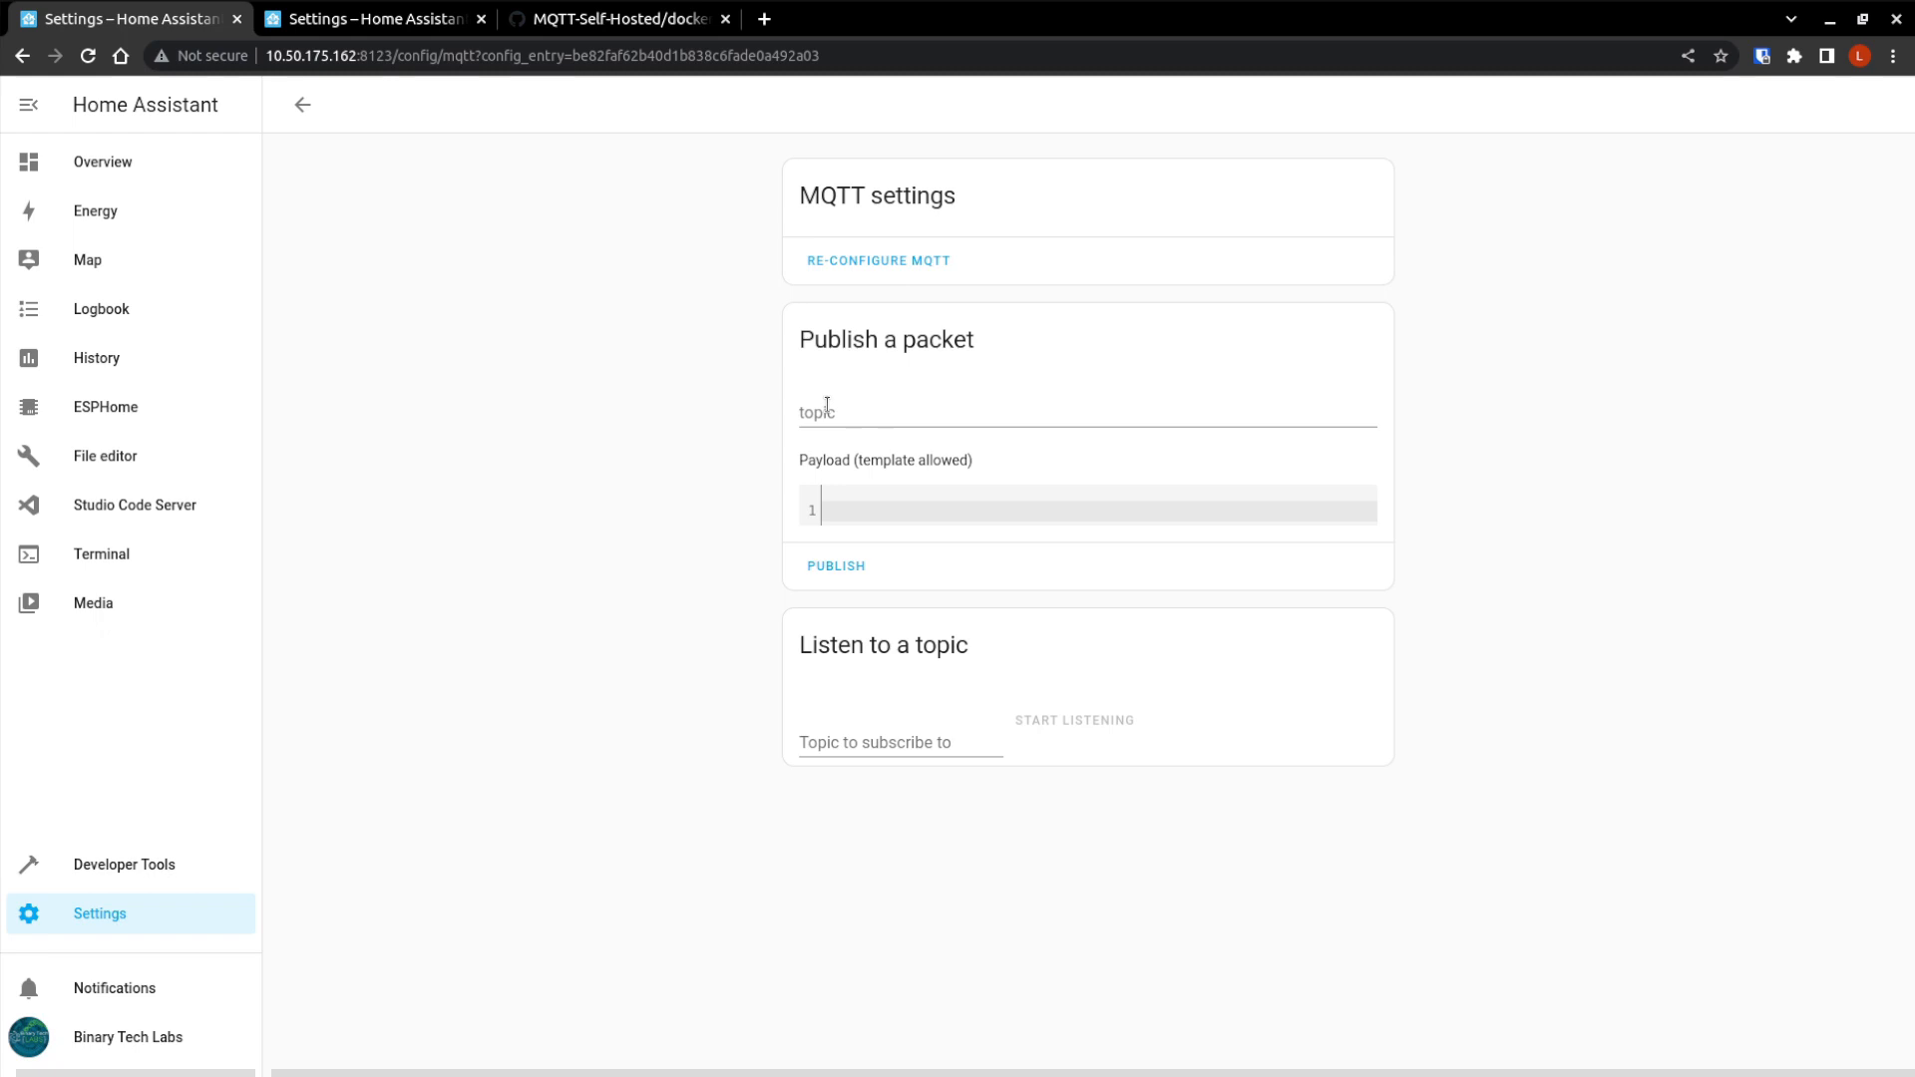
{"action": "left_click", "coordinate": [818, 411]}
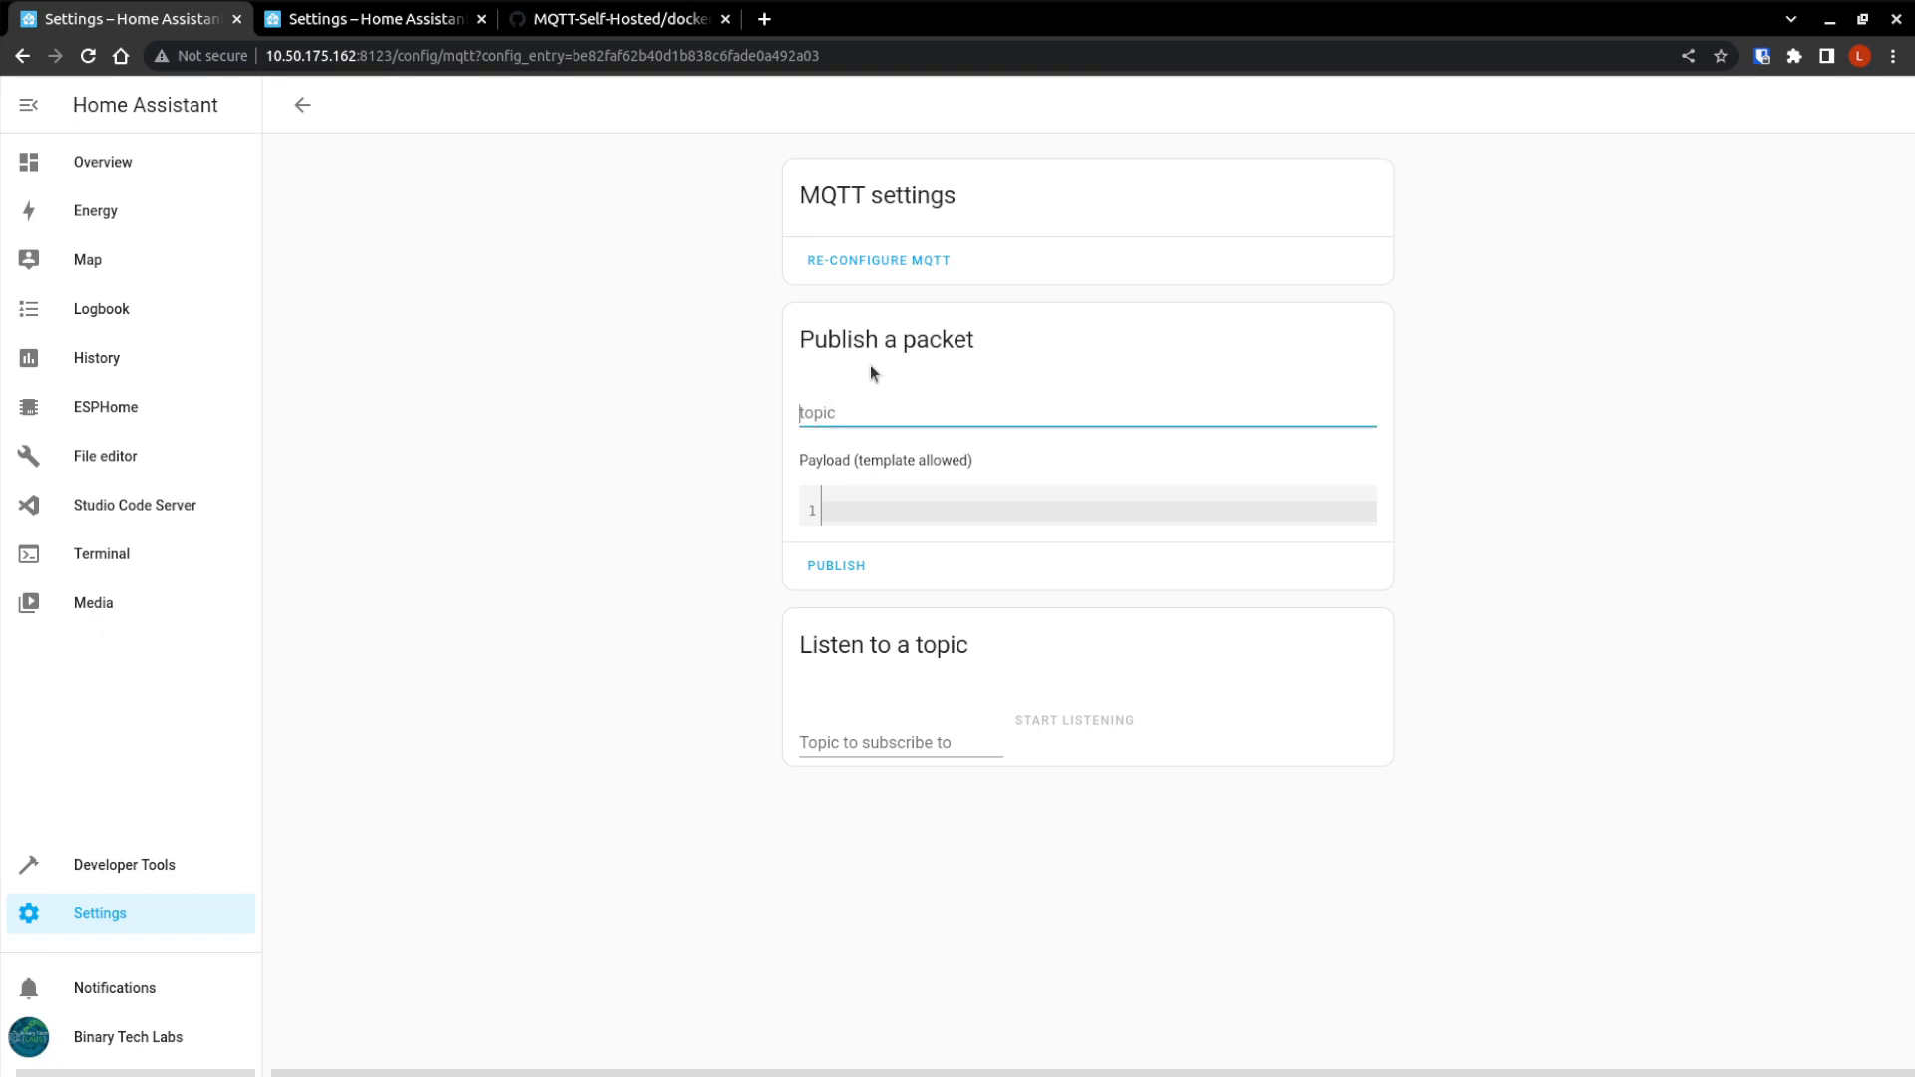
{"action": "type", "text": "my"}
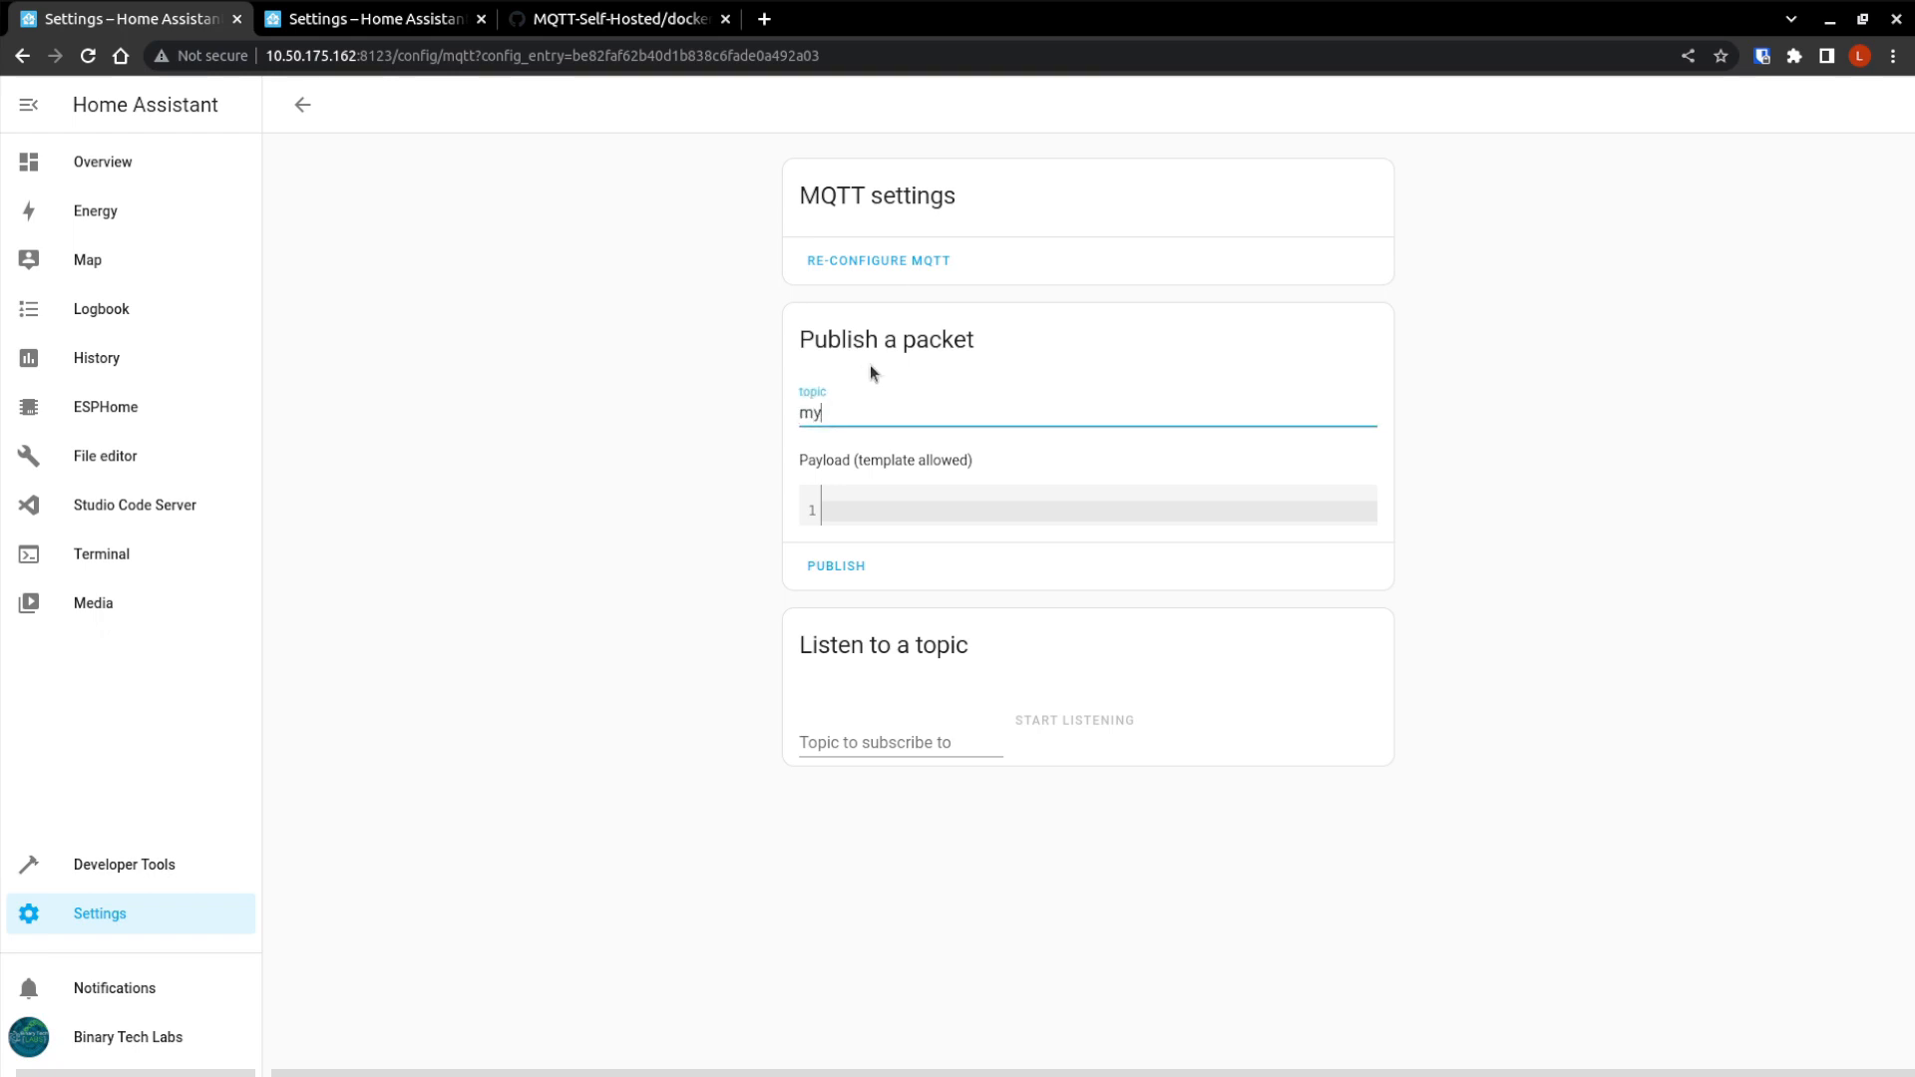
{"action": "type", "text": "home/"}
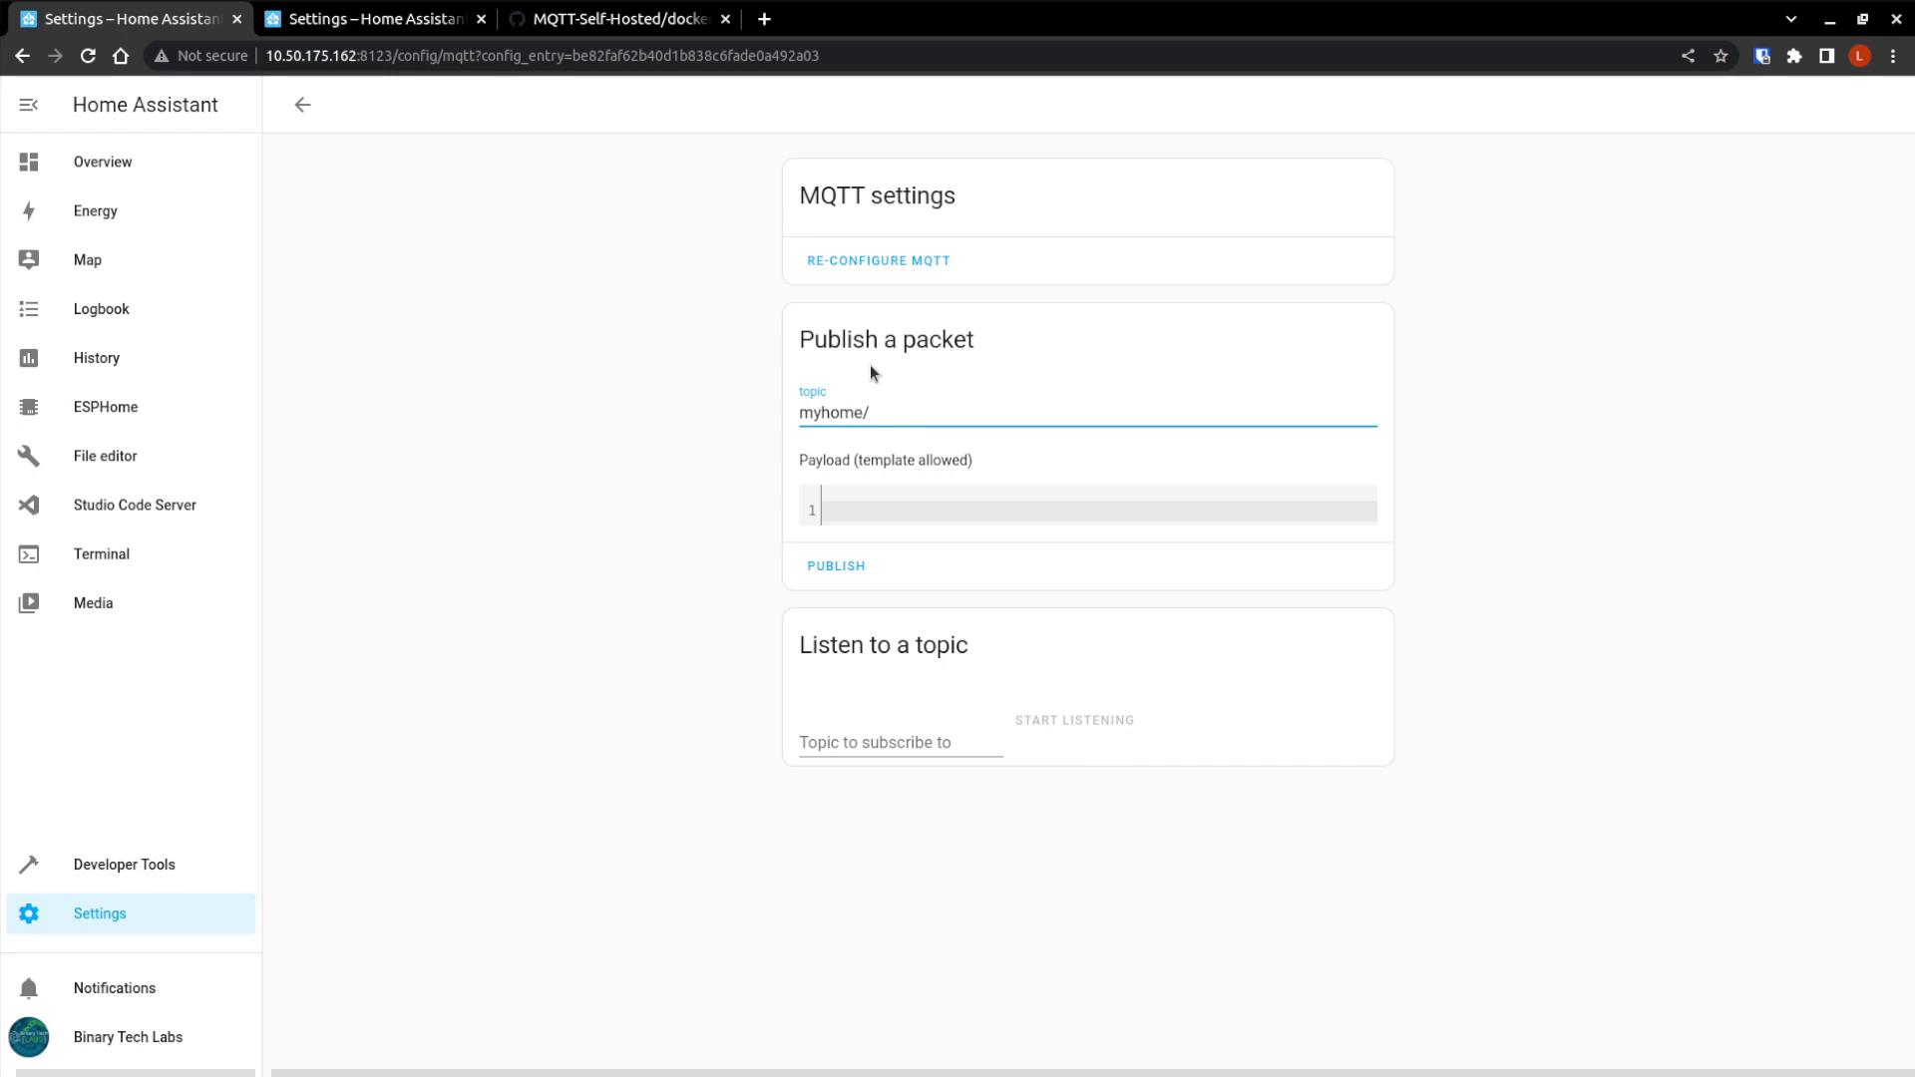
{"action": "type", "text": "mainflo"}
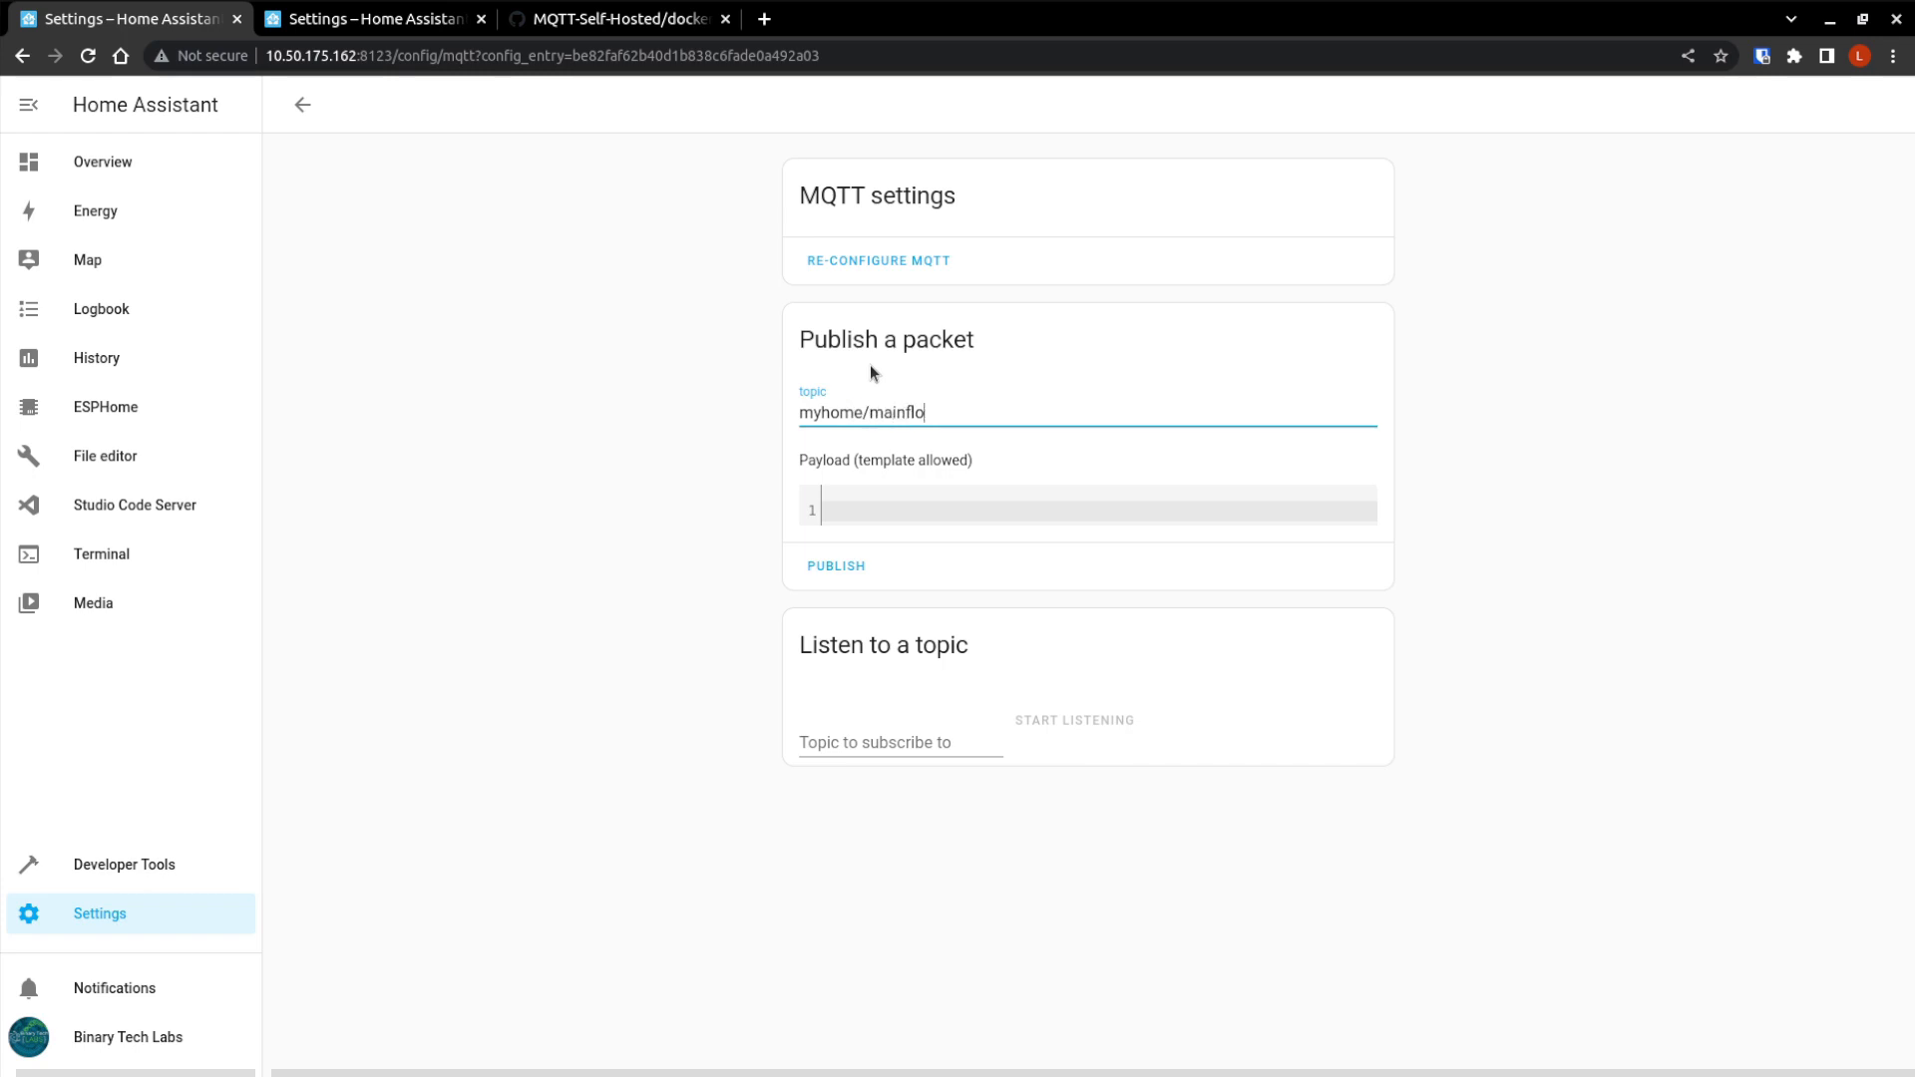
{"action": "type", "text": "or/l"}
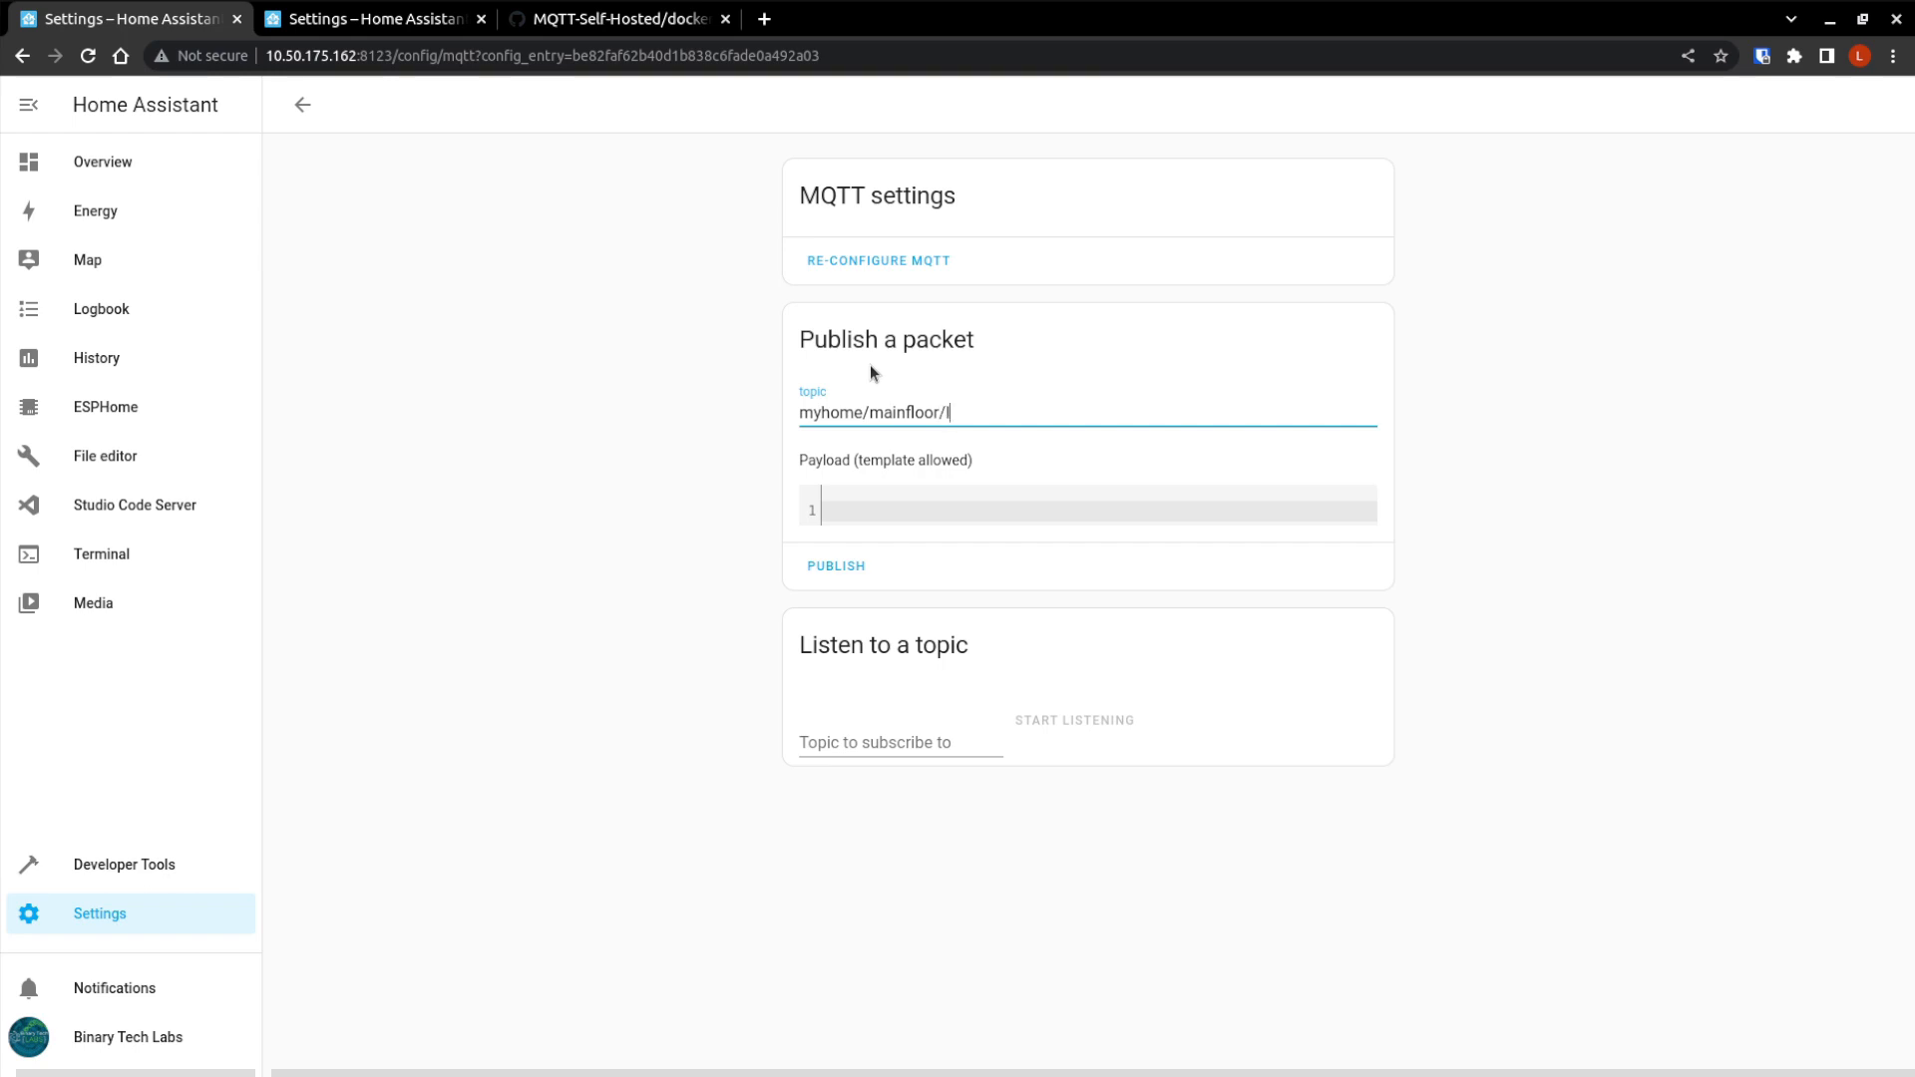
{"action": "type", "text": "living/"}
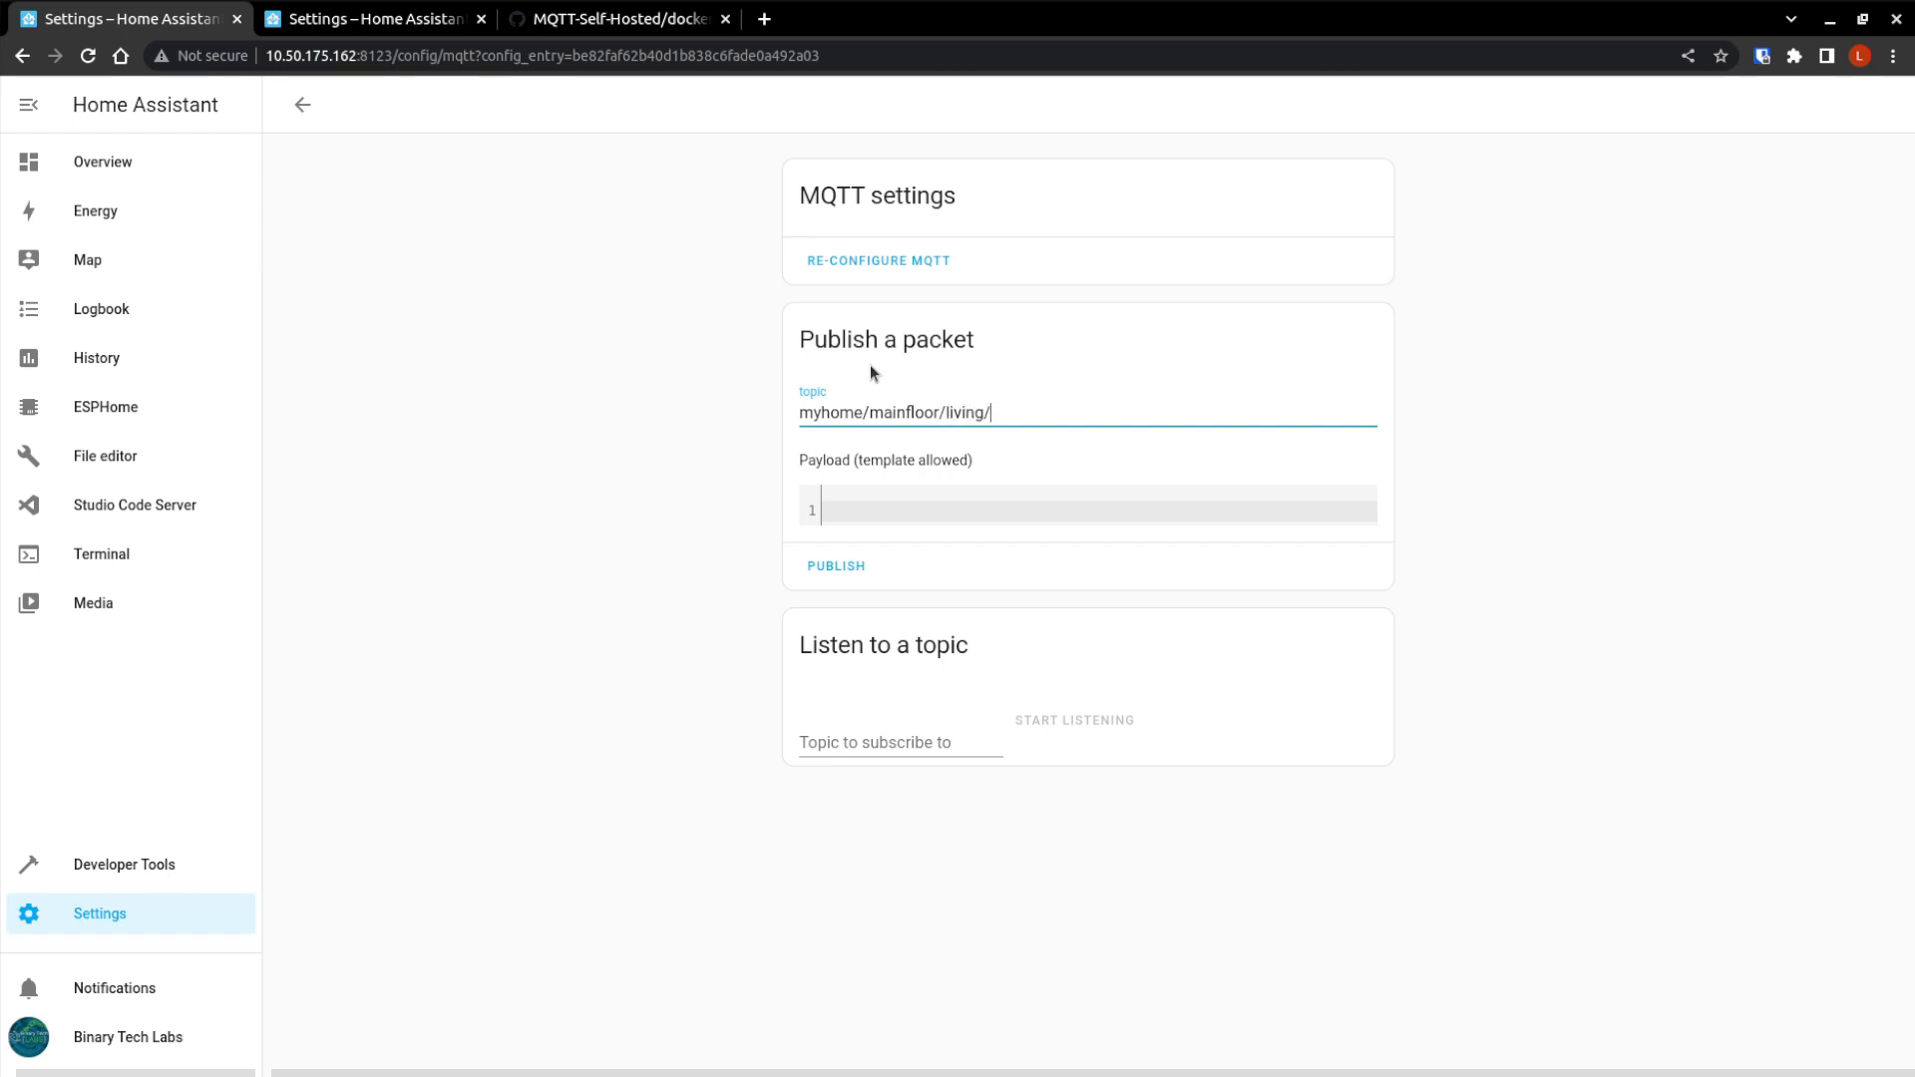
{"action": "type", "text": "gr"}
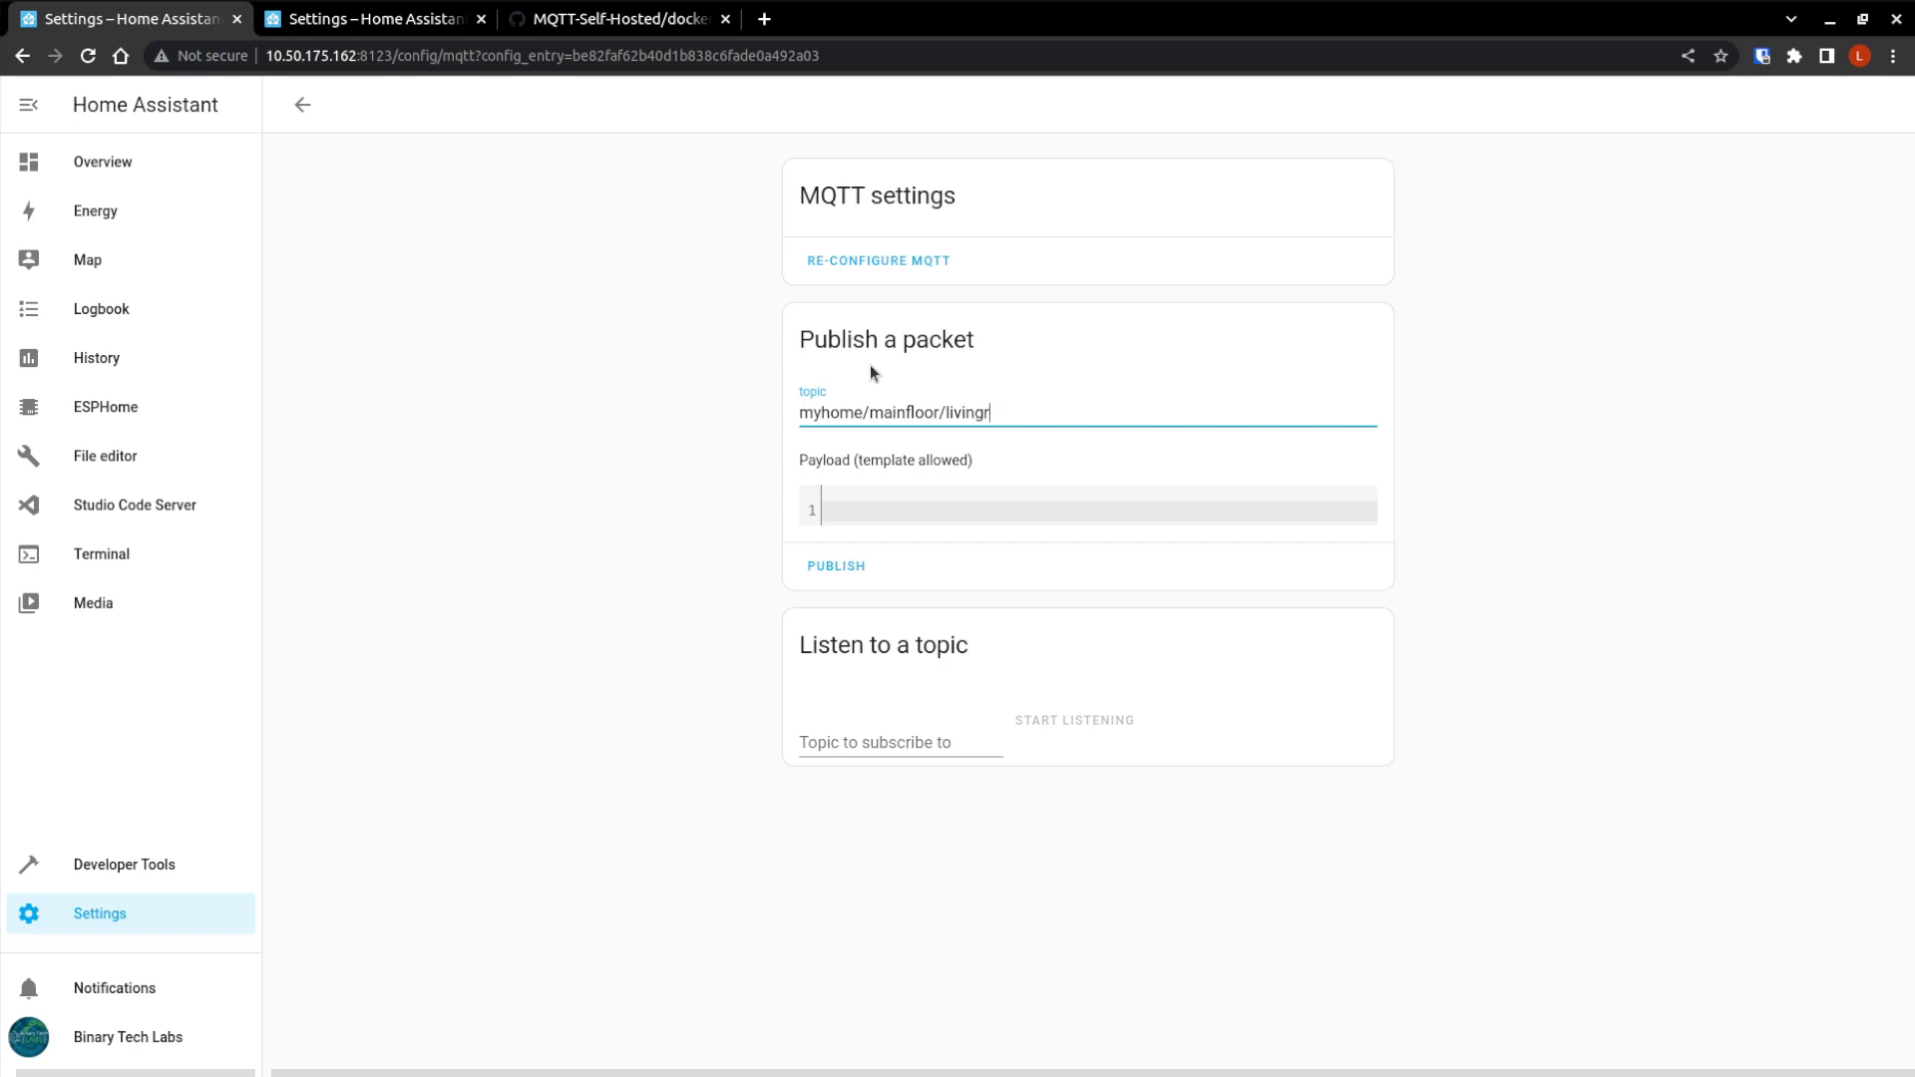
{"action": "type", "text": "m/temper"}
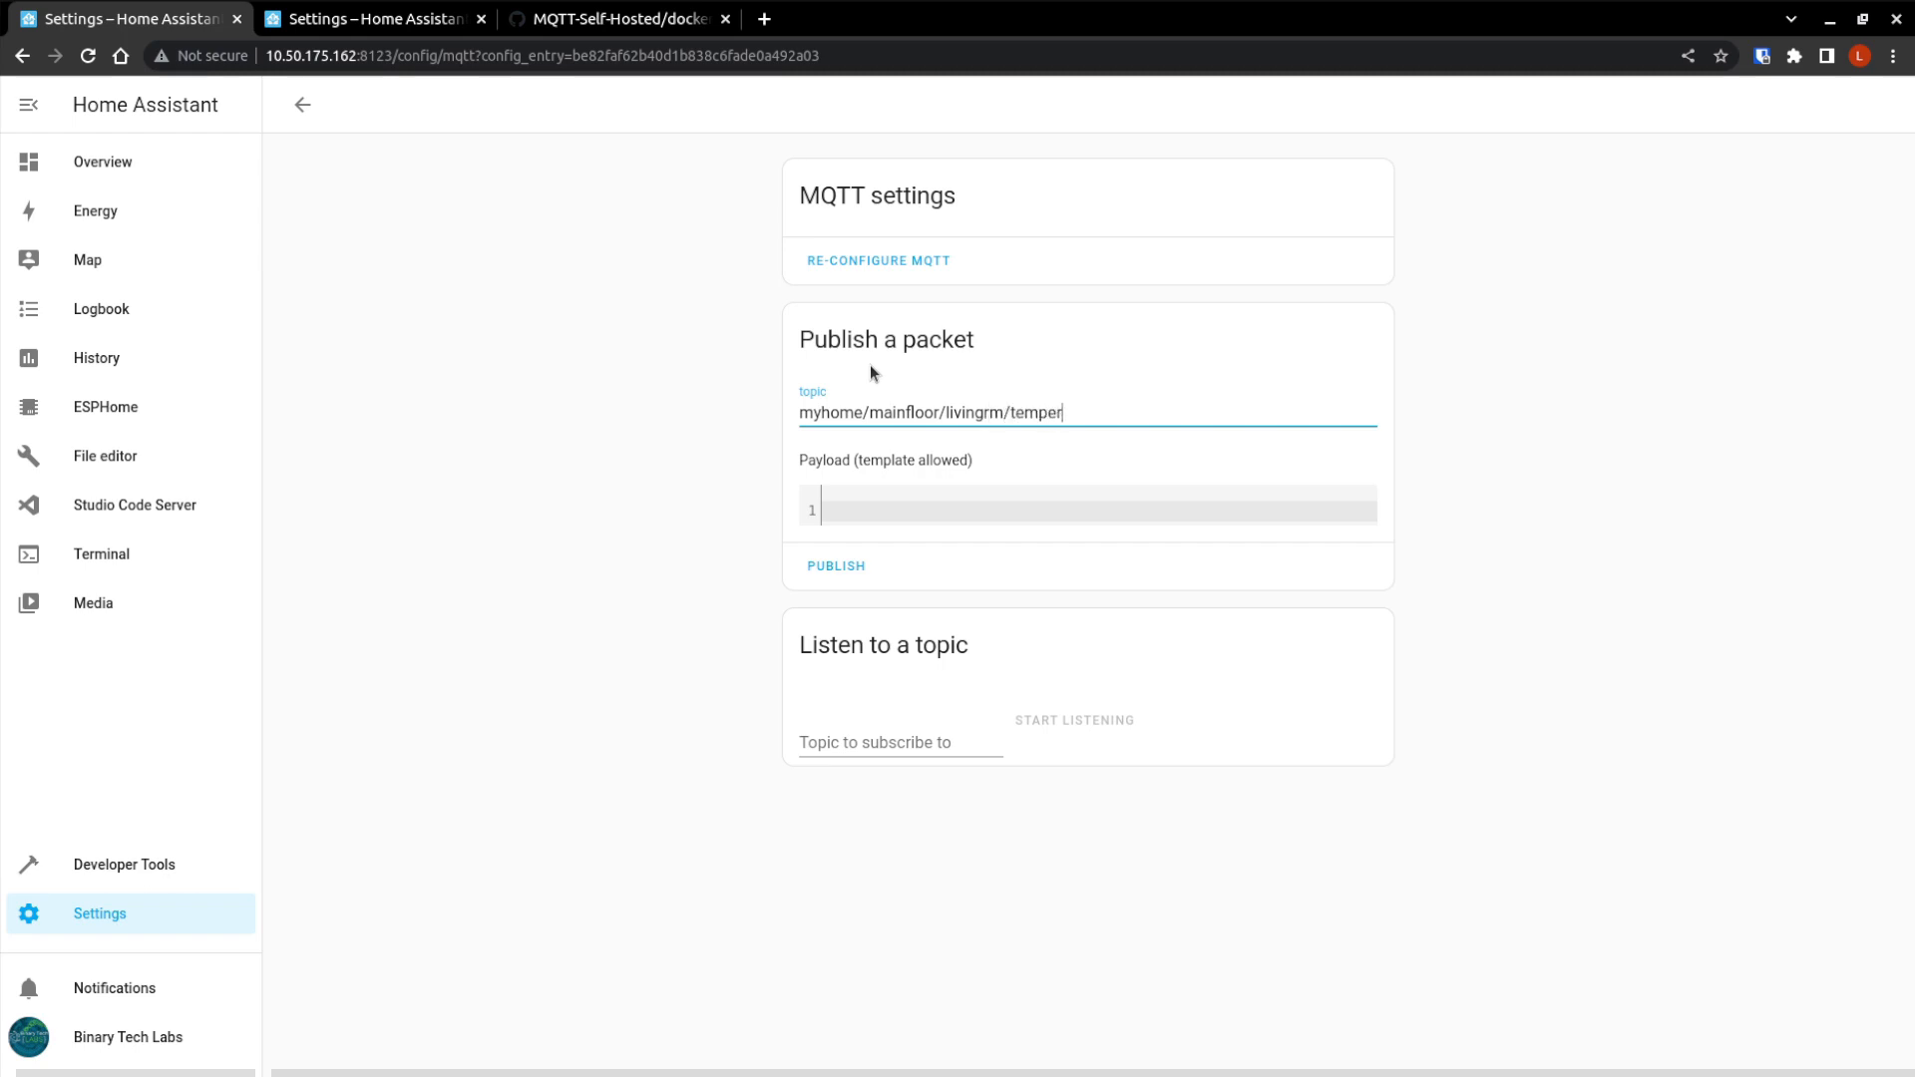
{"action": "type", "text": "ature"}
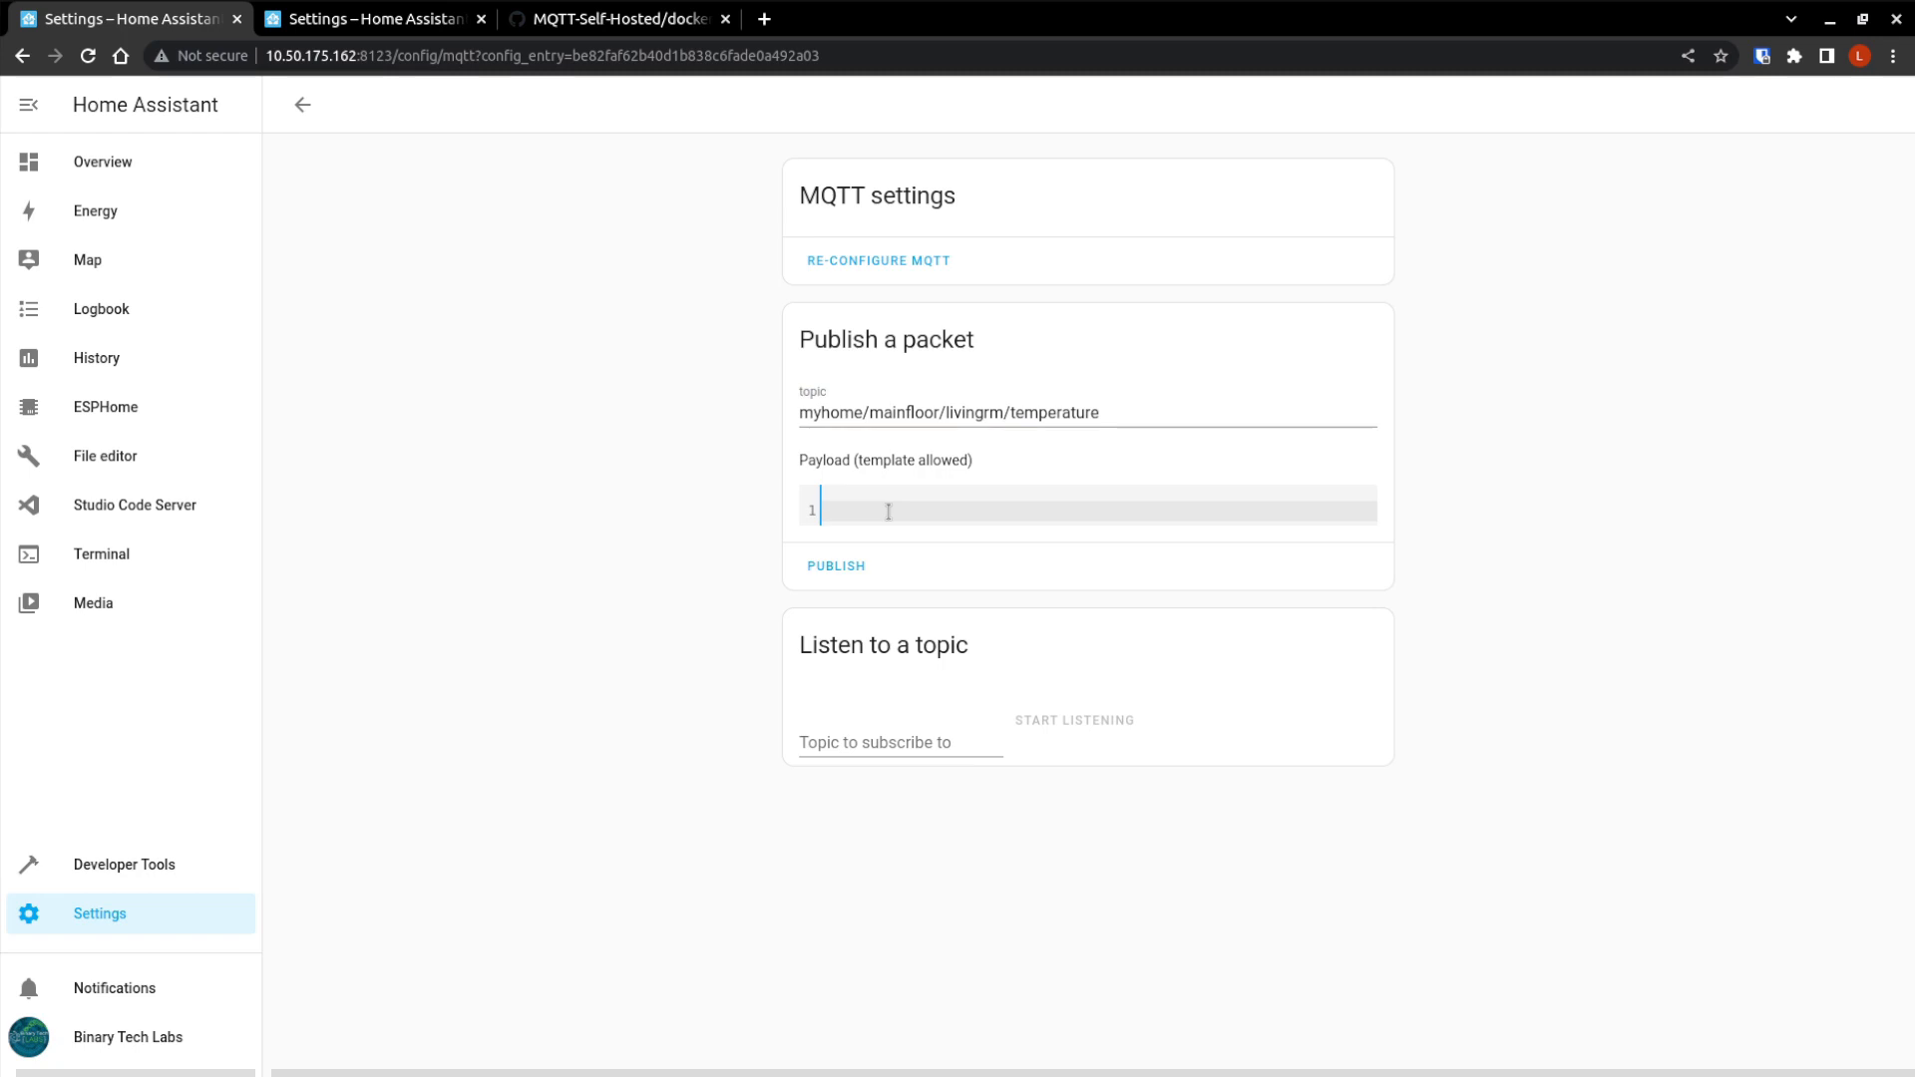
{"action": "type", "text": "24"}
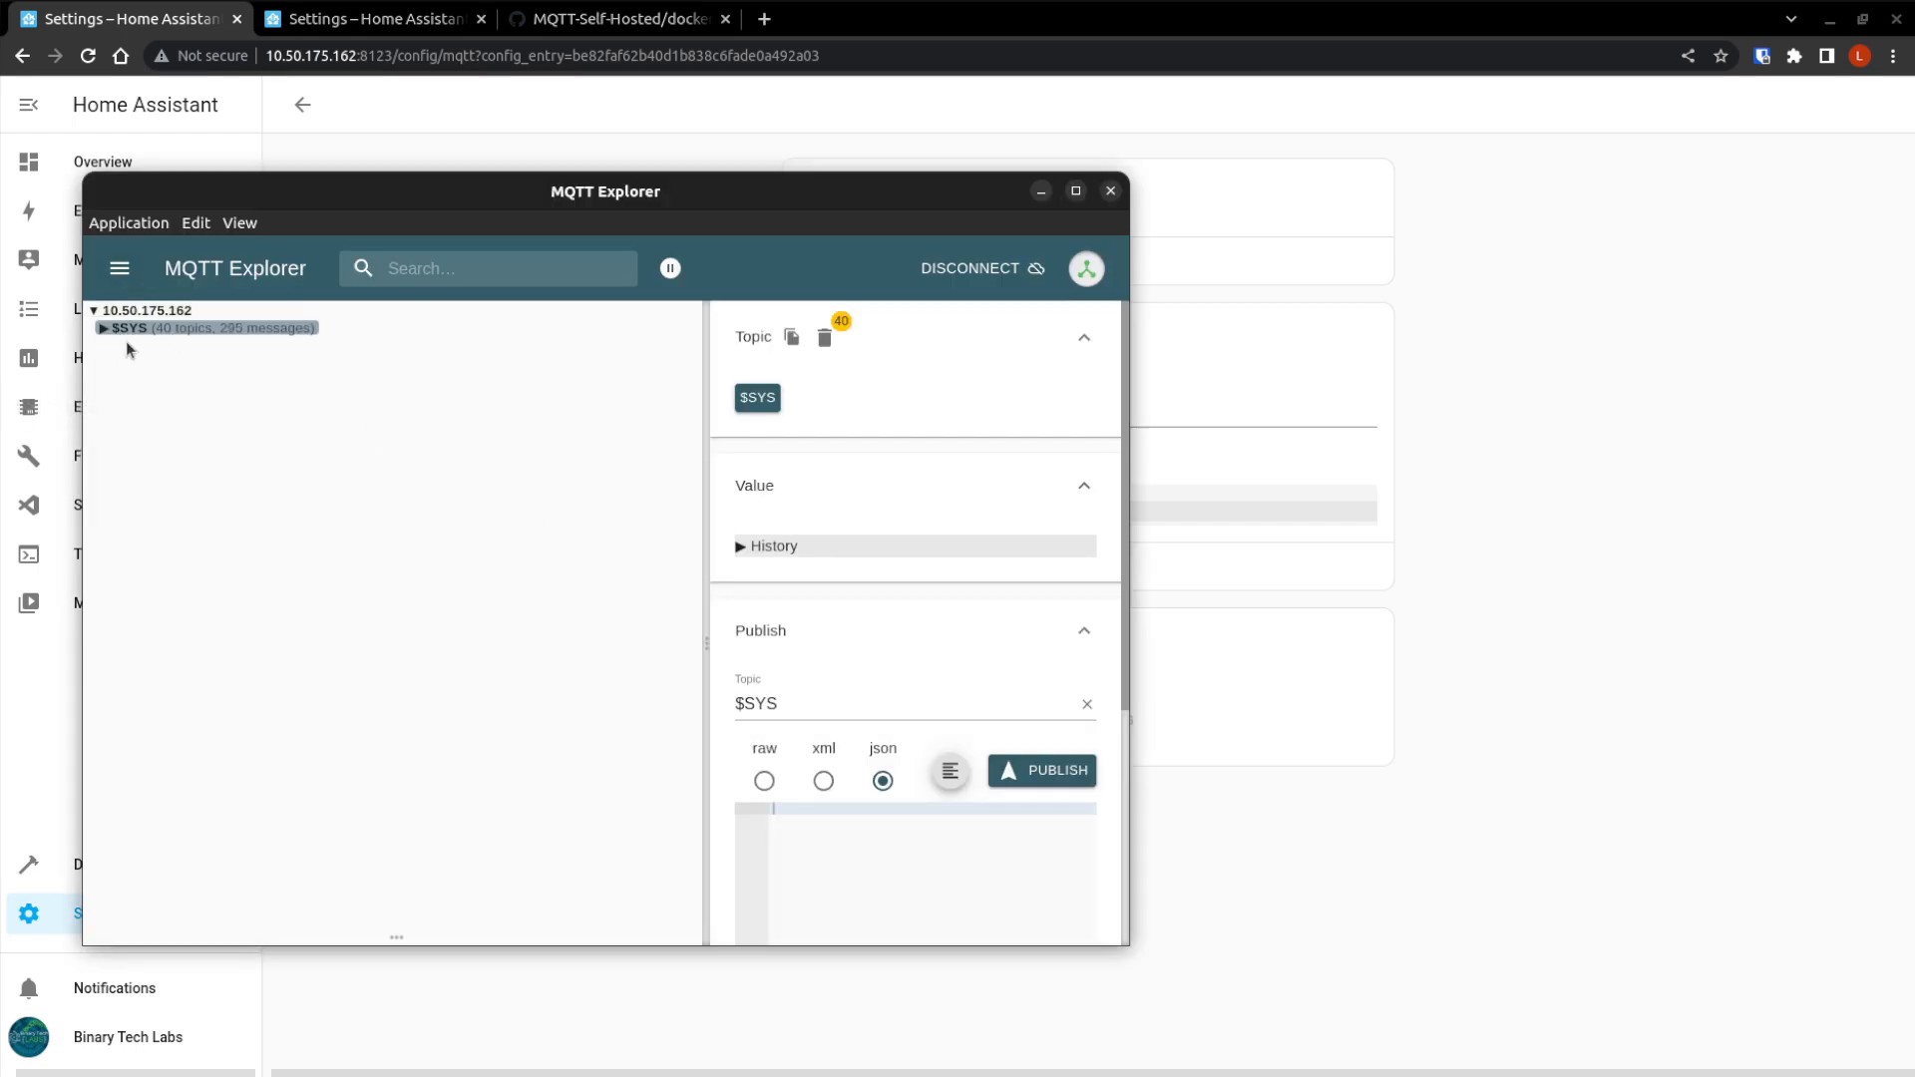
{"action": "mouse_move", "coordinate": [1401, 595]}
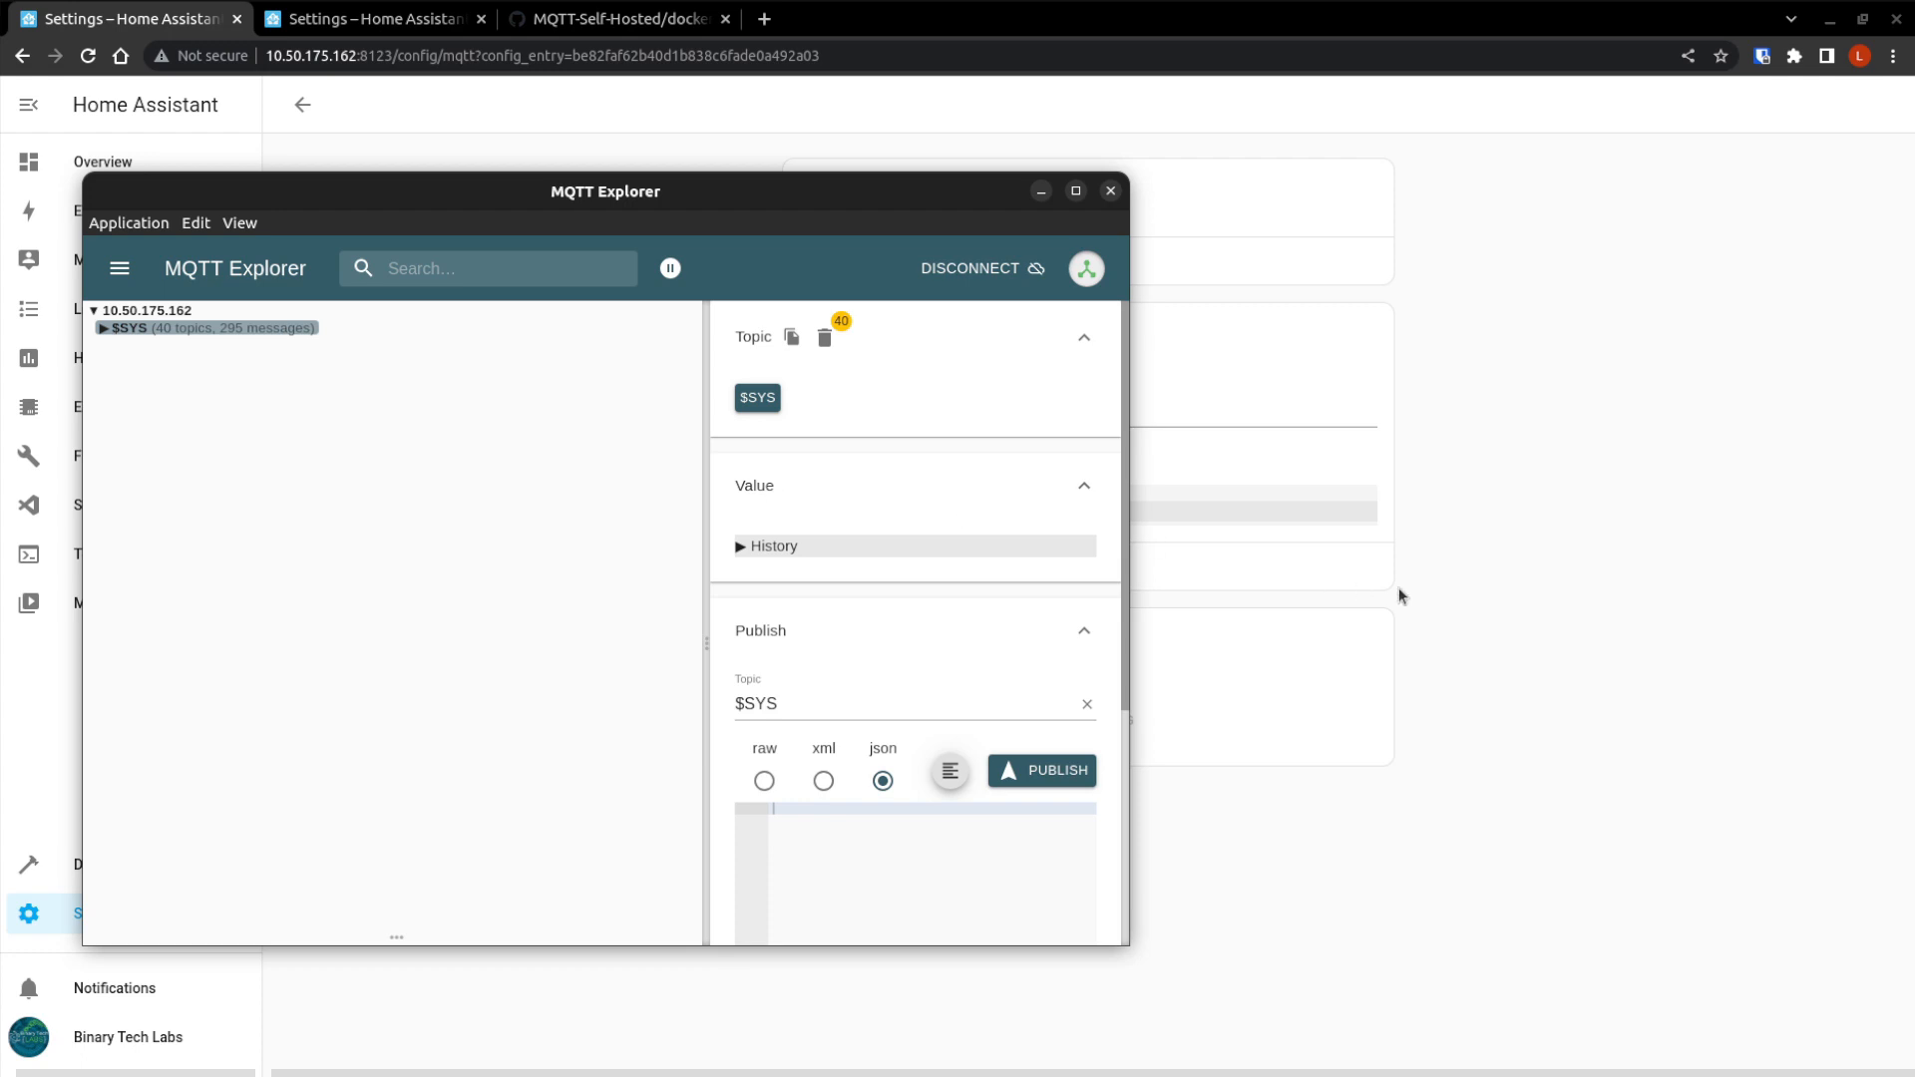
Publish the temperature packet, getting the 'client is not currently connected' error.
{"action": "left_click", "coordinate": [835, 566]}
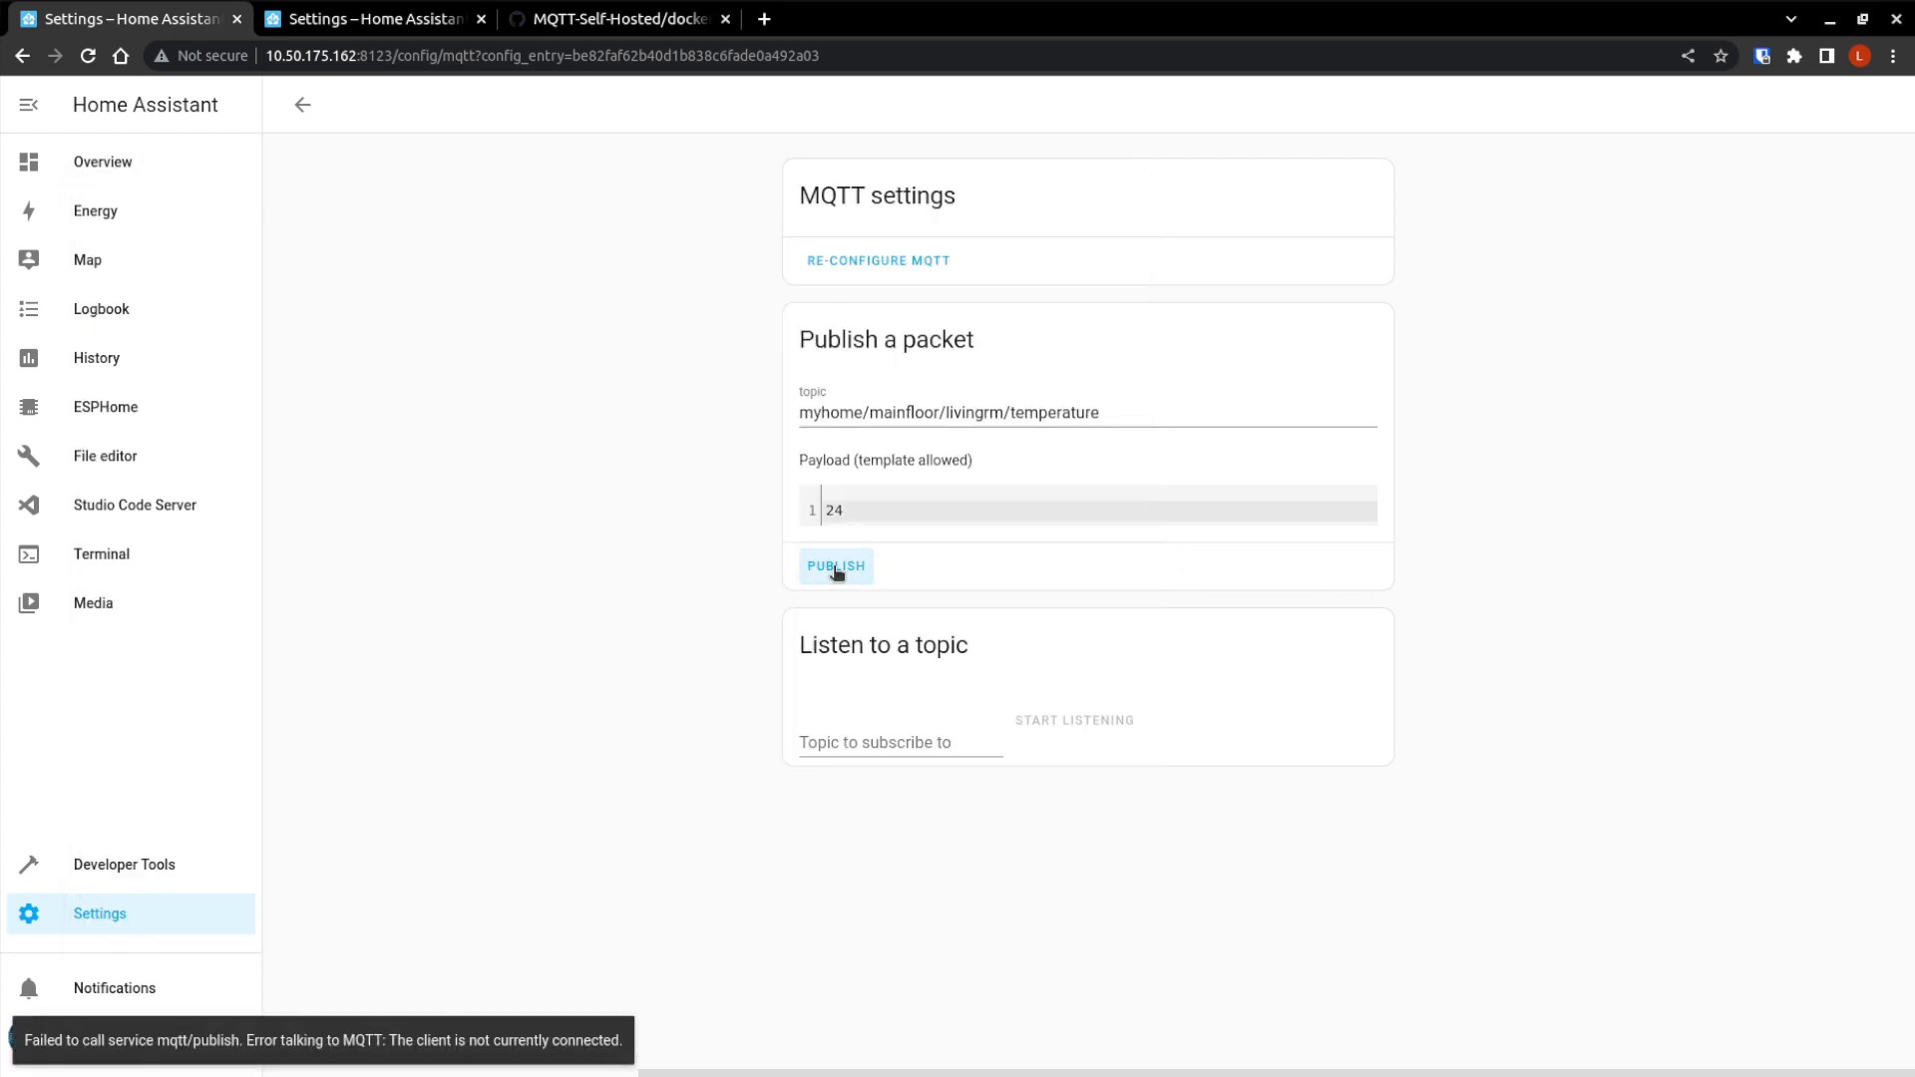
{"action": "mouse_move", "coordinate": [263, 1036]}
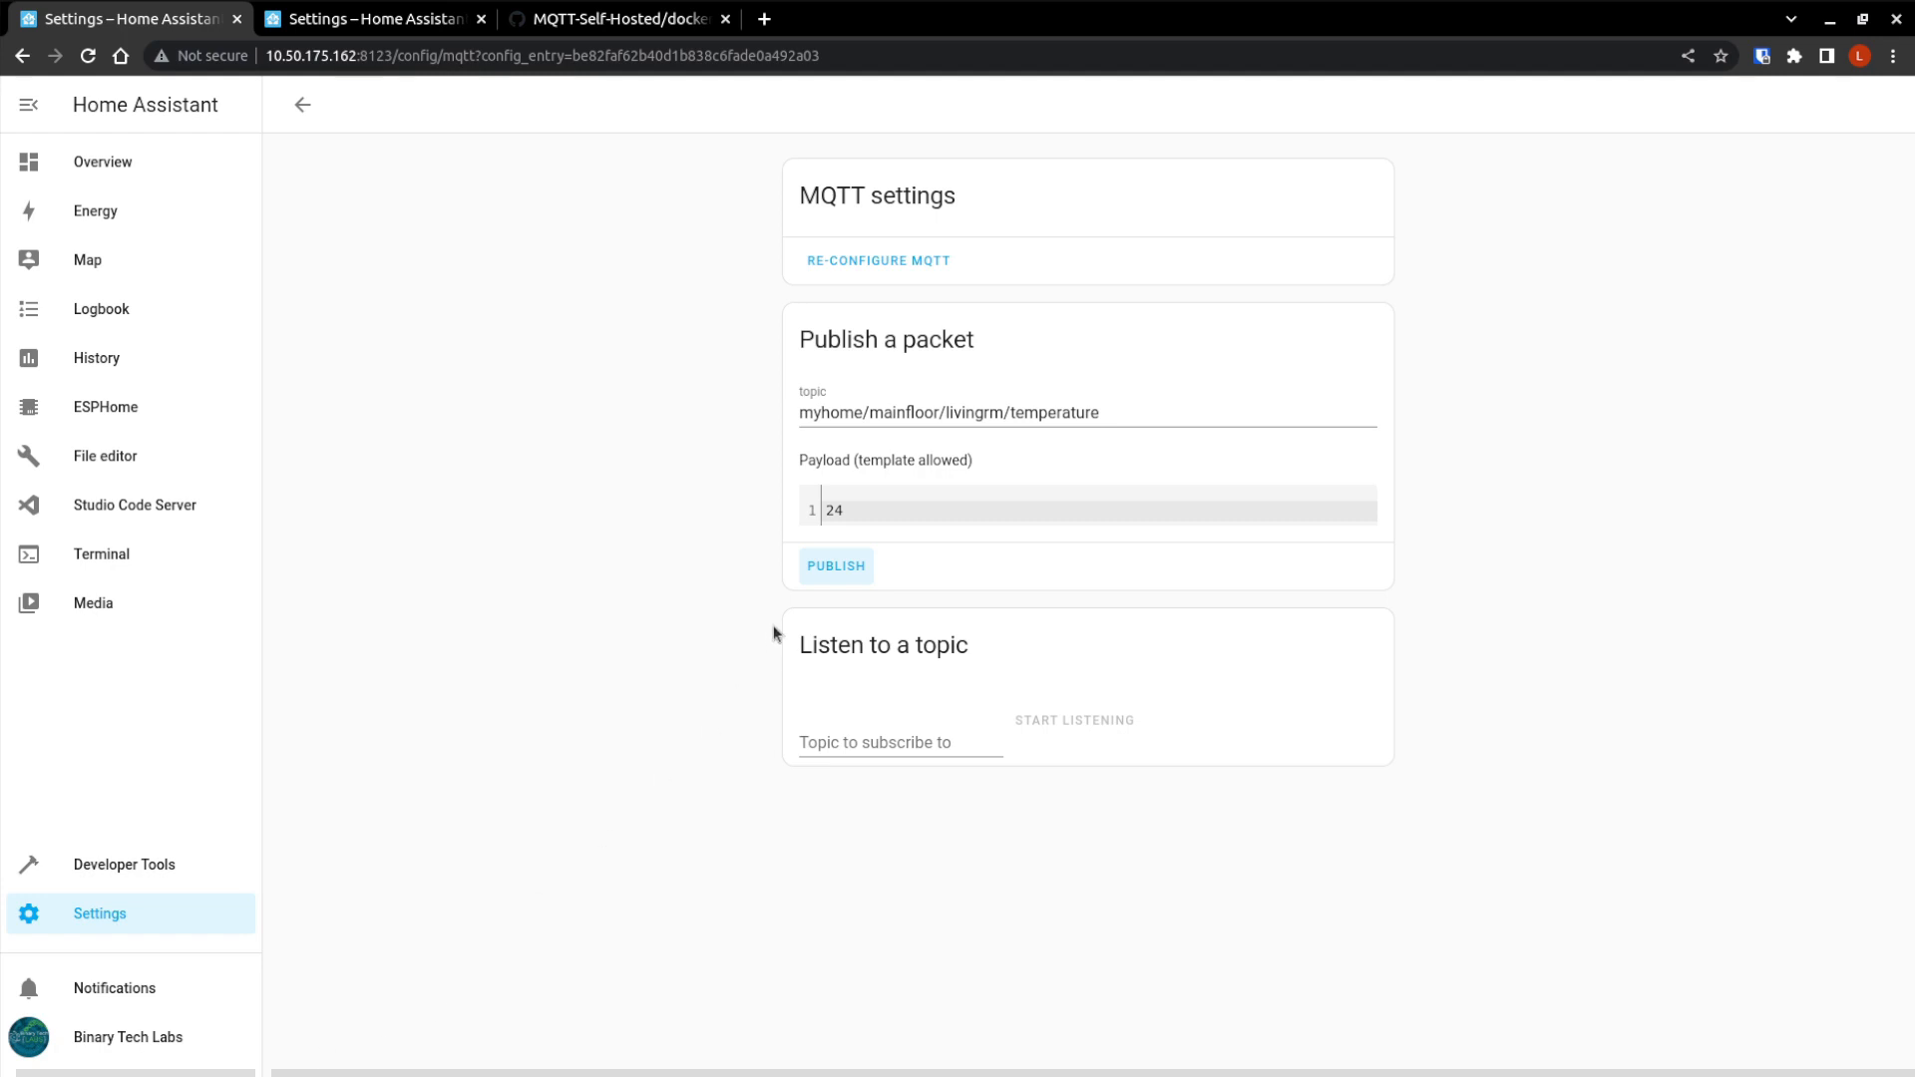
{"action": "mouse_move", "coordinate": [840, 278]}
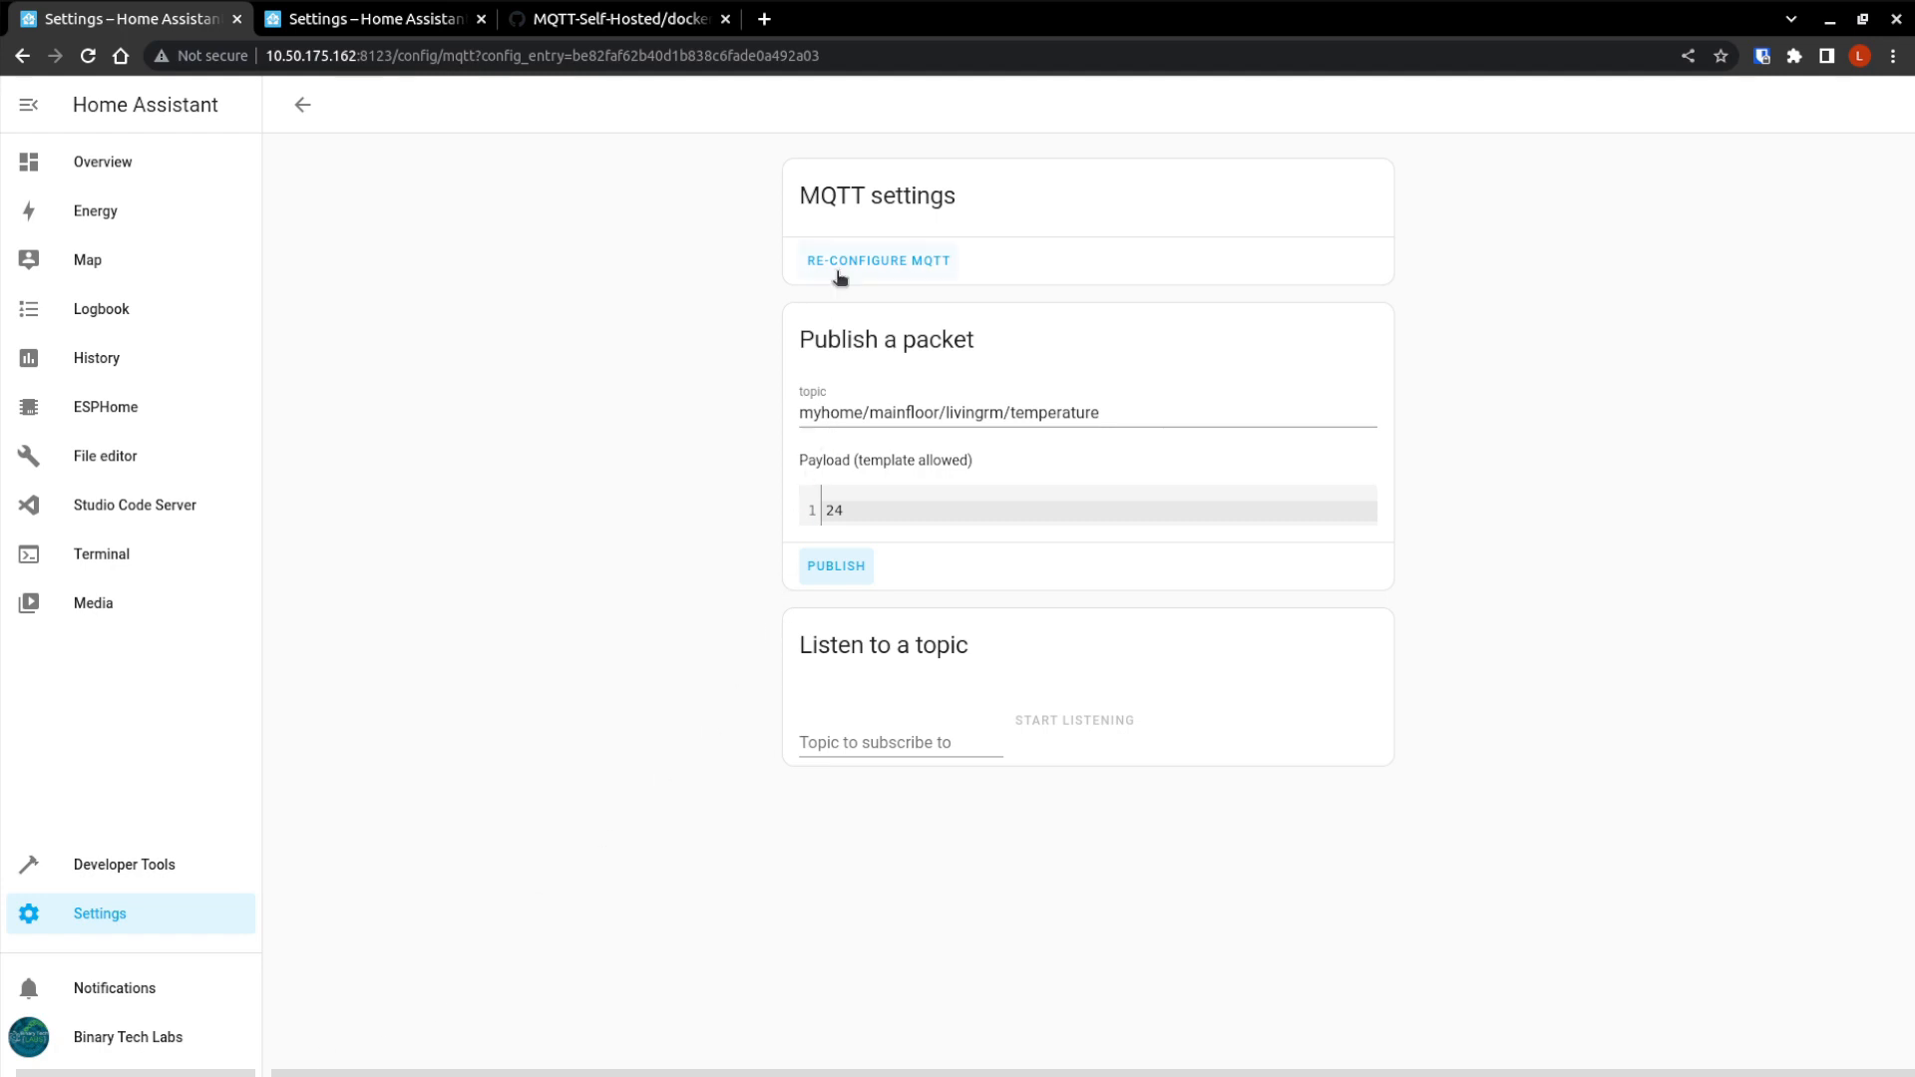
{"action": "left_click", "coordinate": [878, 260]}
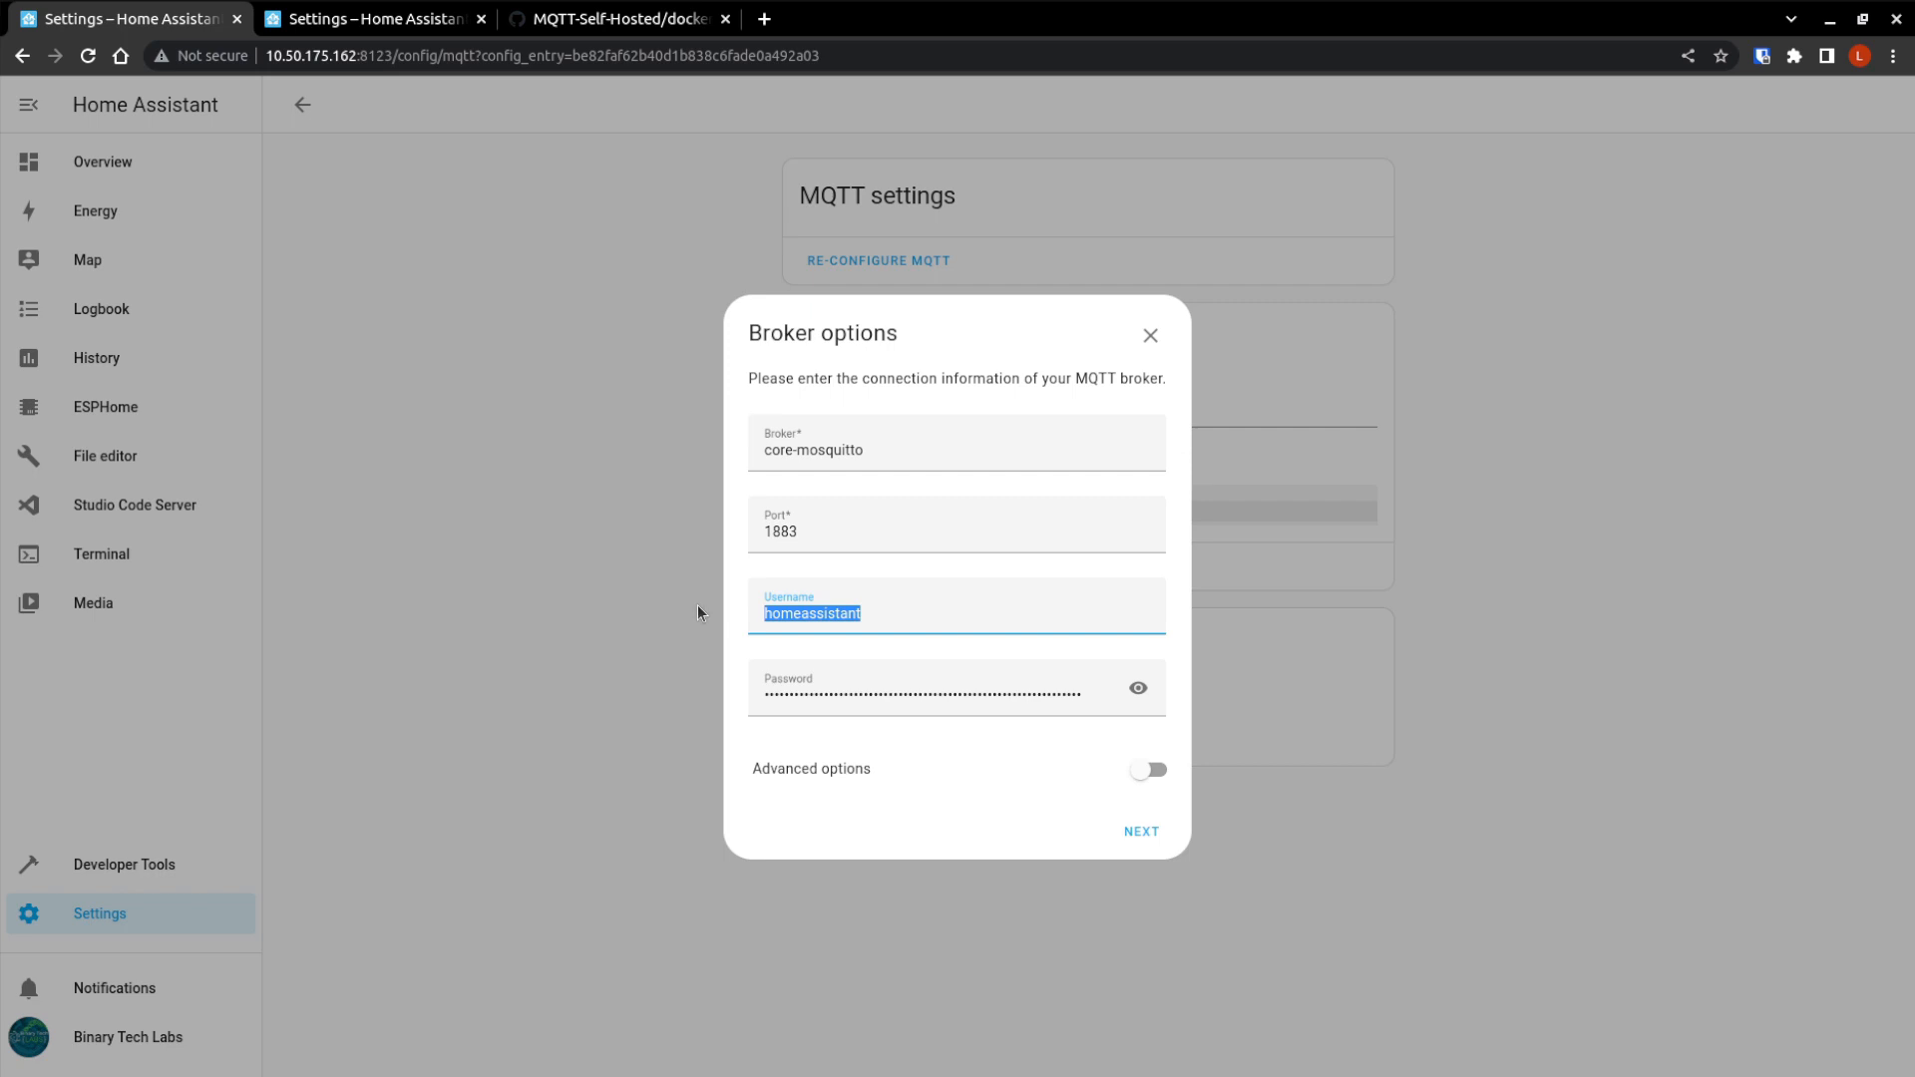
{"action": "type", "text": "MQTT-Us"}
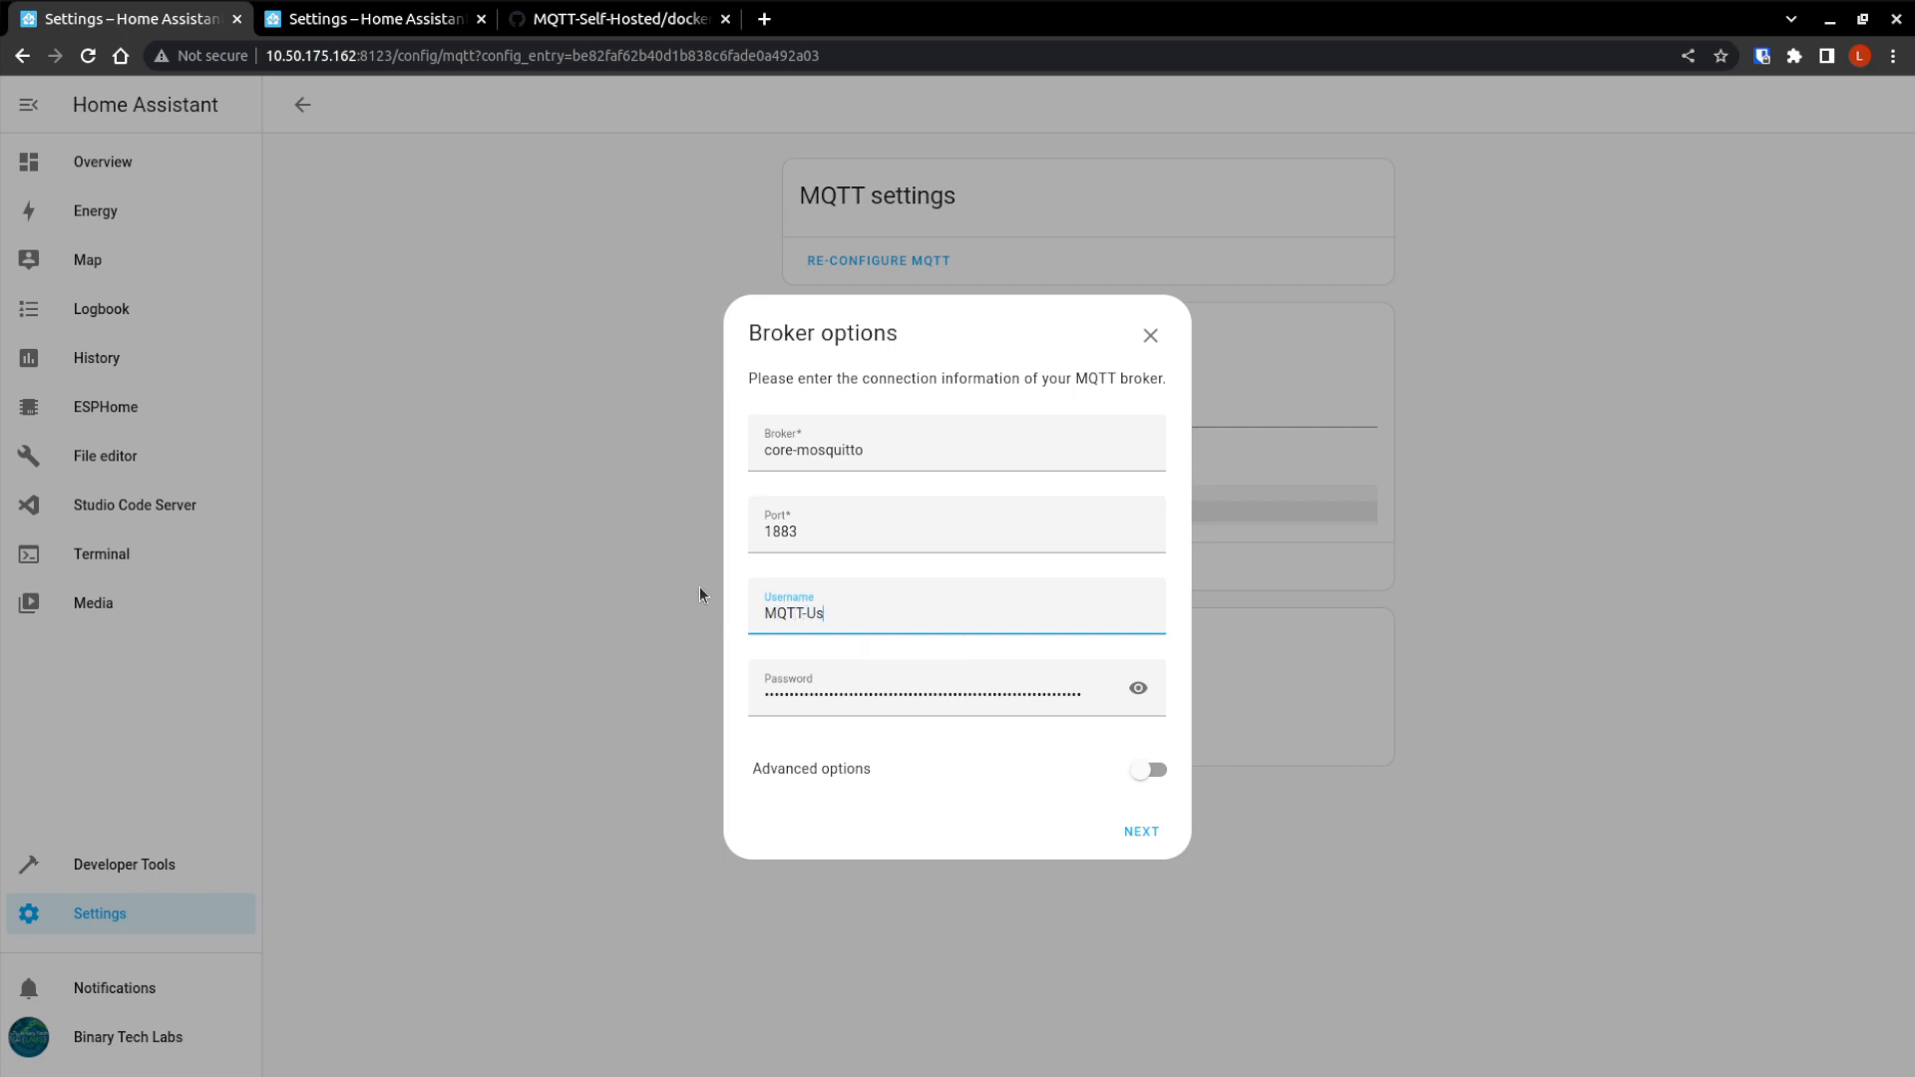
{"action": "type", "text": "er"}
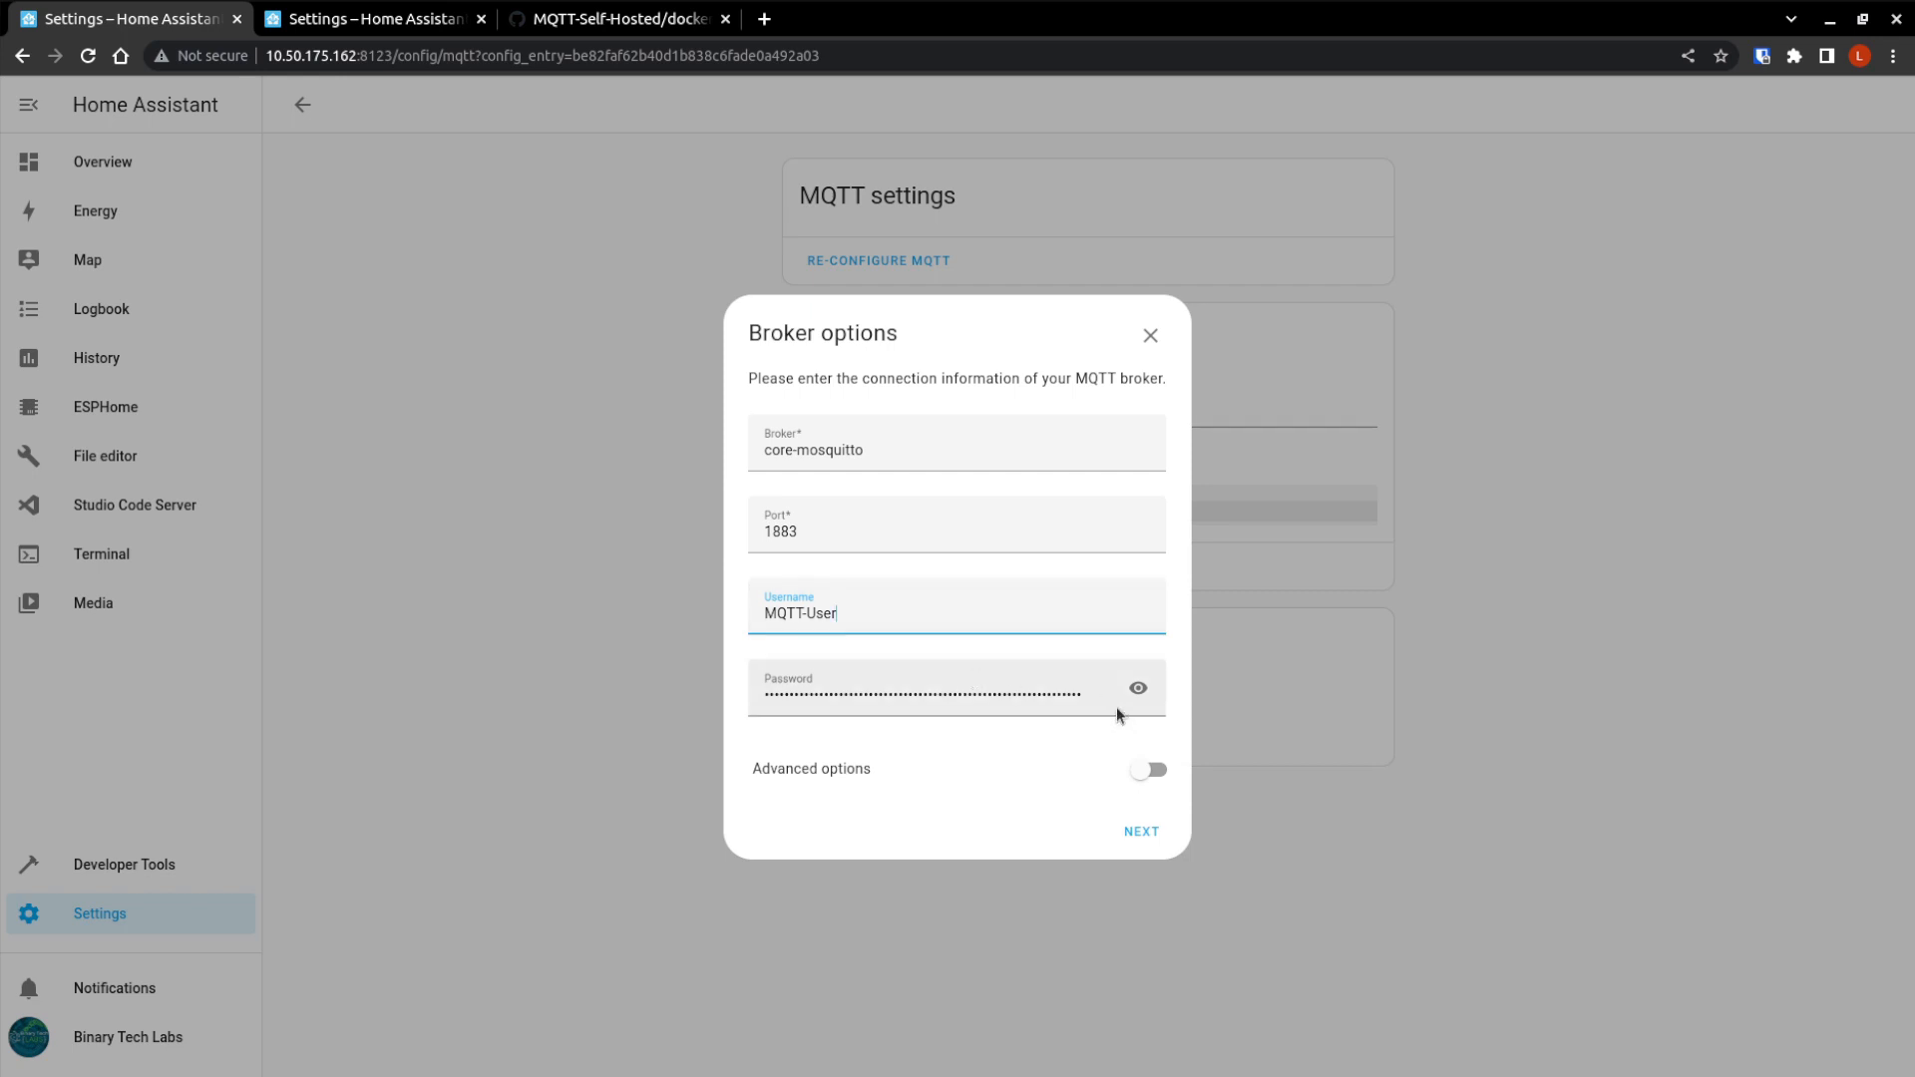
{"action": "triple_click", "coordinate": [921, 694]}
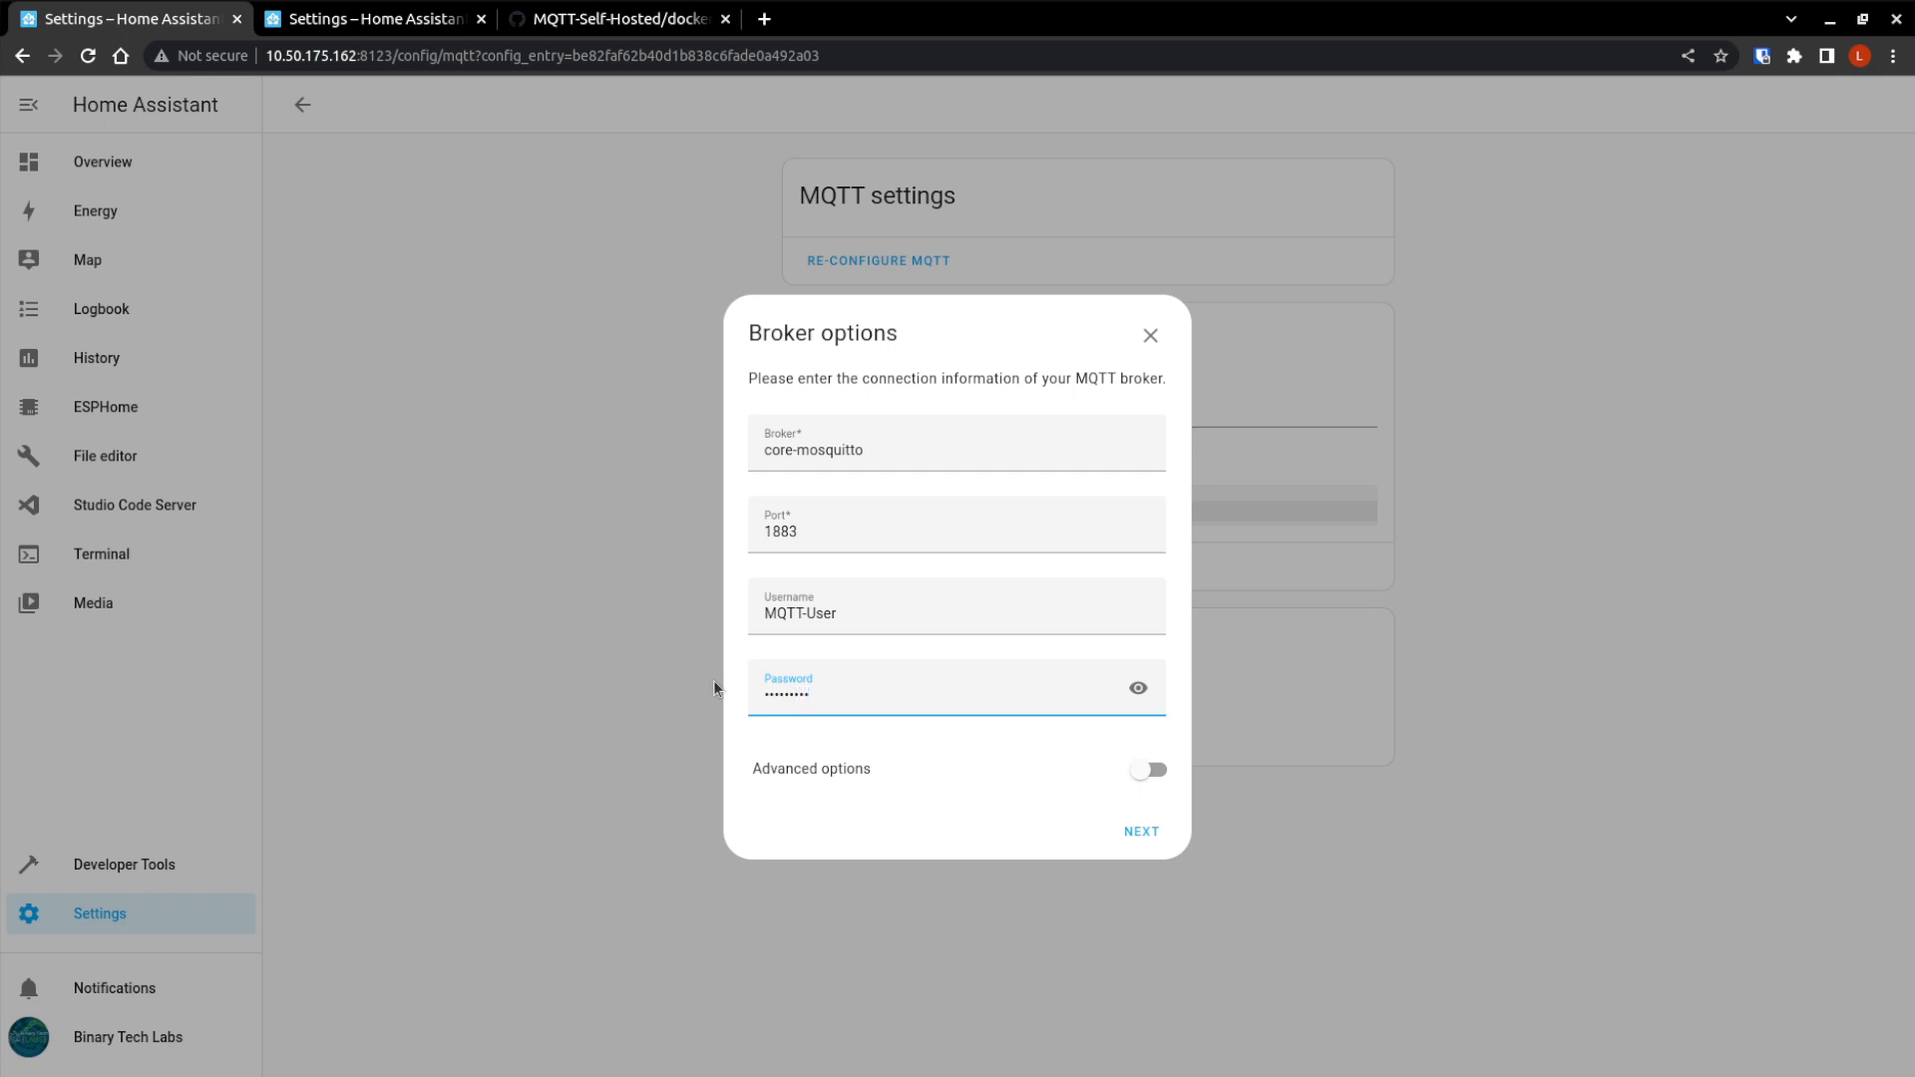
{"action": "left_click", "coordinate": [1154, 768]}
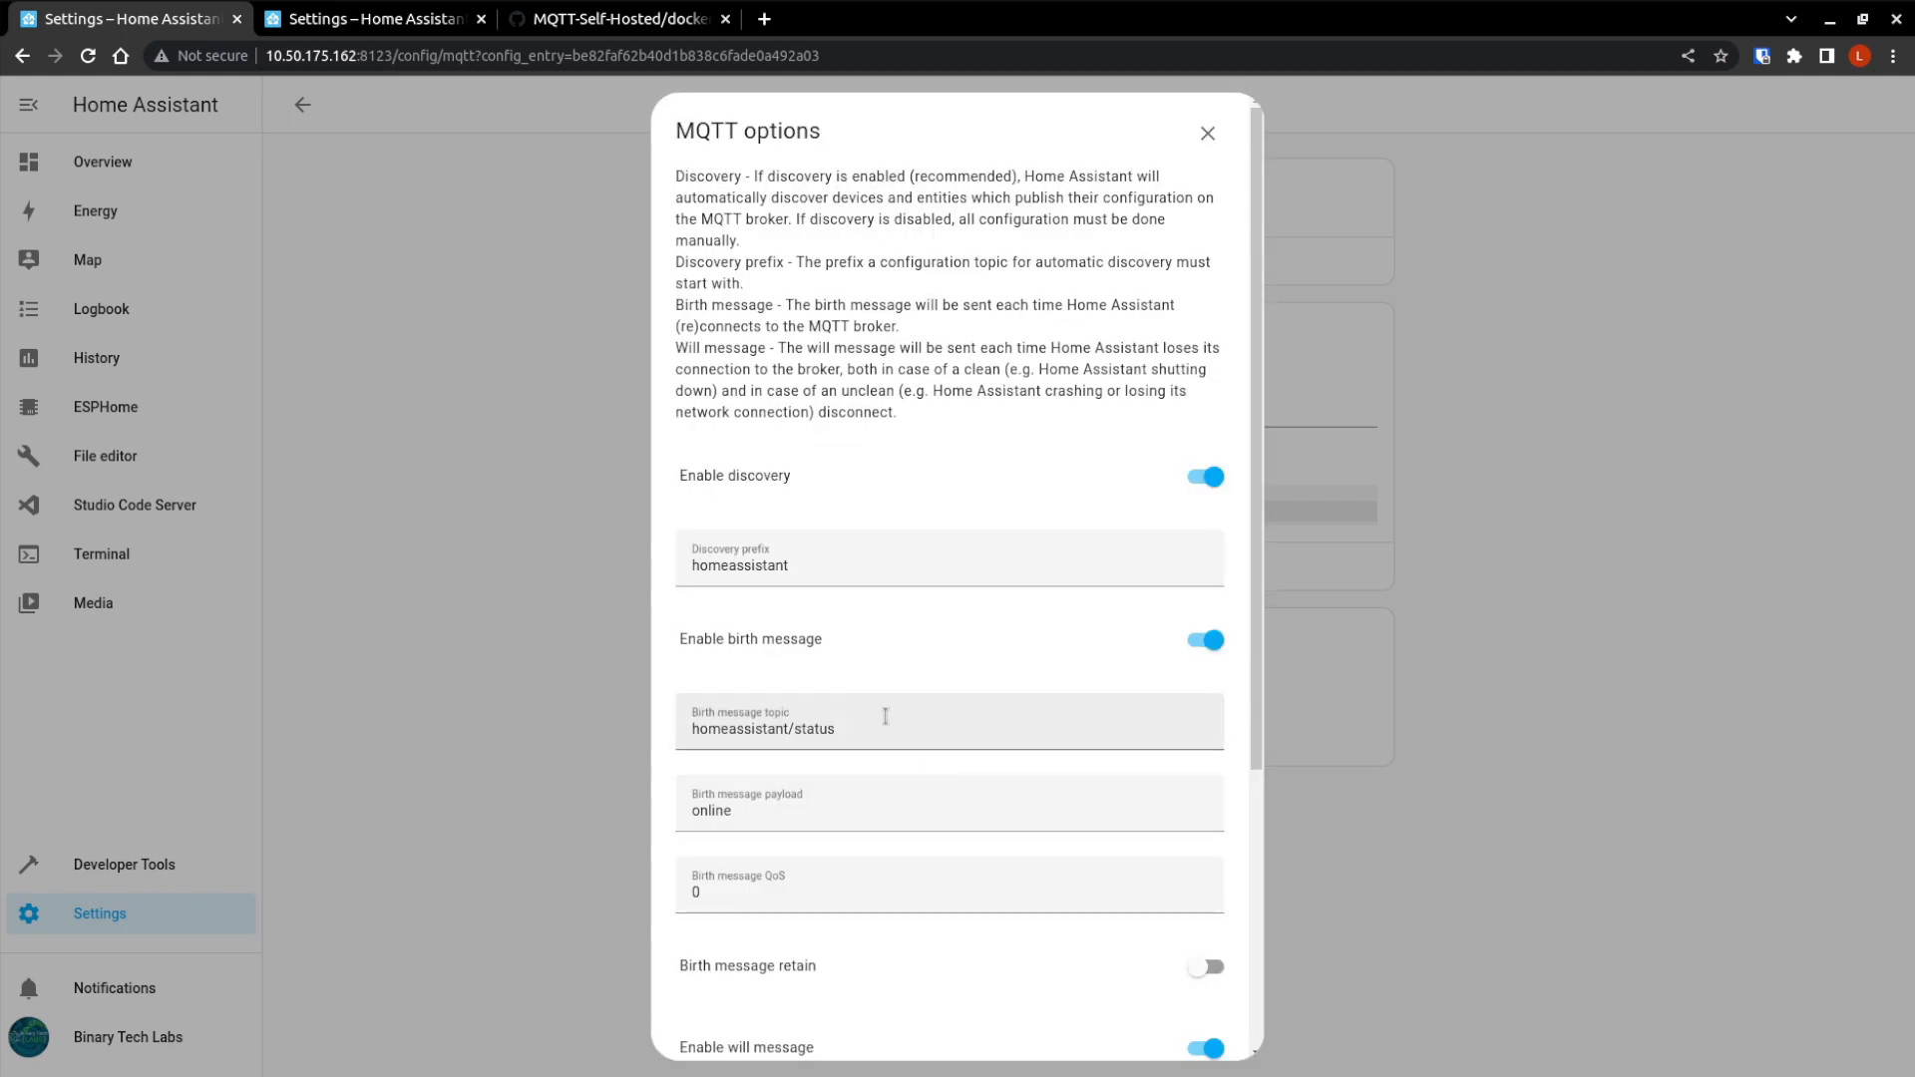
{"action": "mouse_move", "coordinate": [913, 668]}
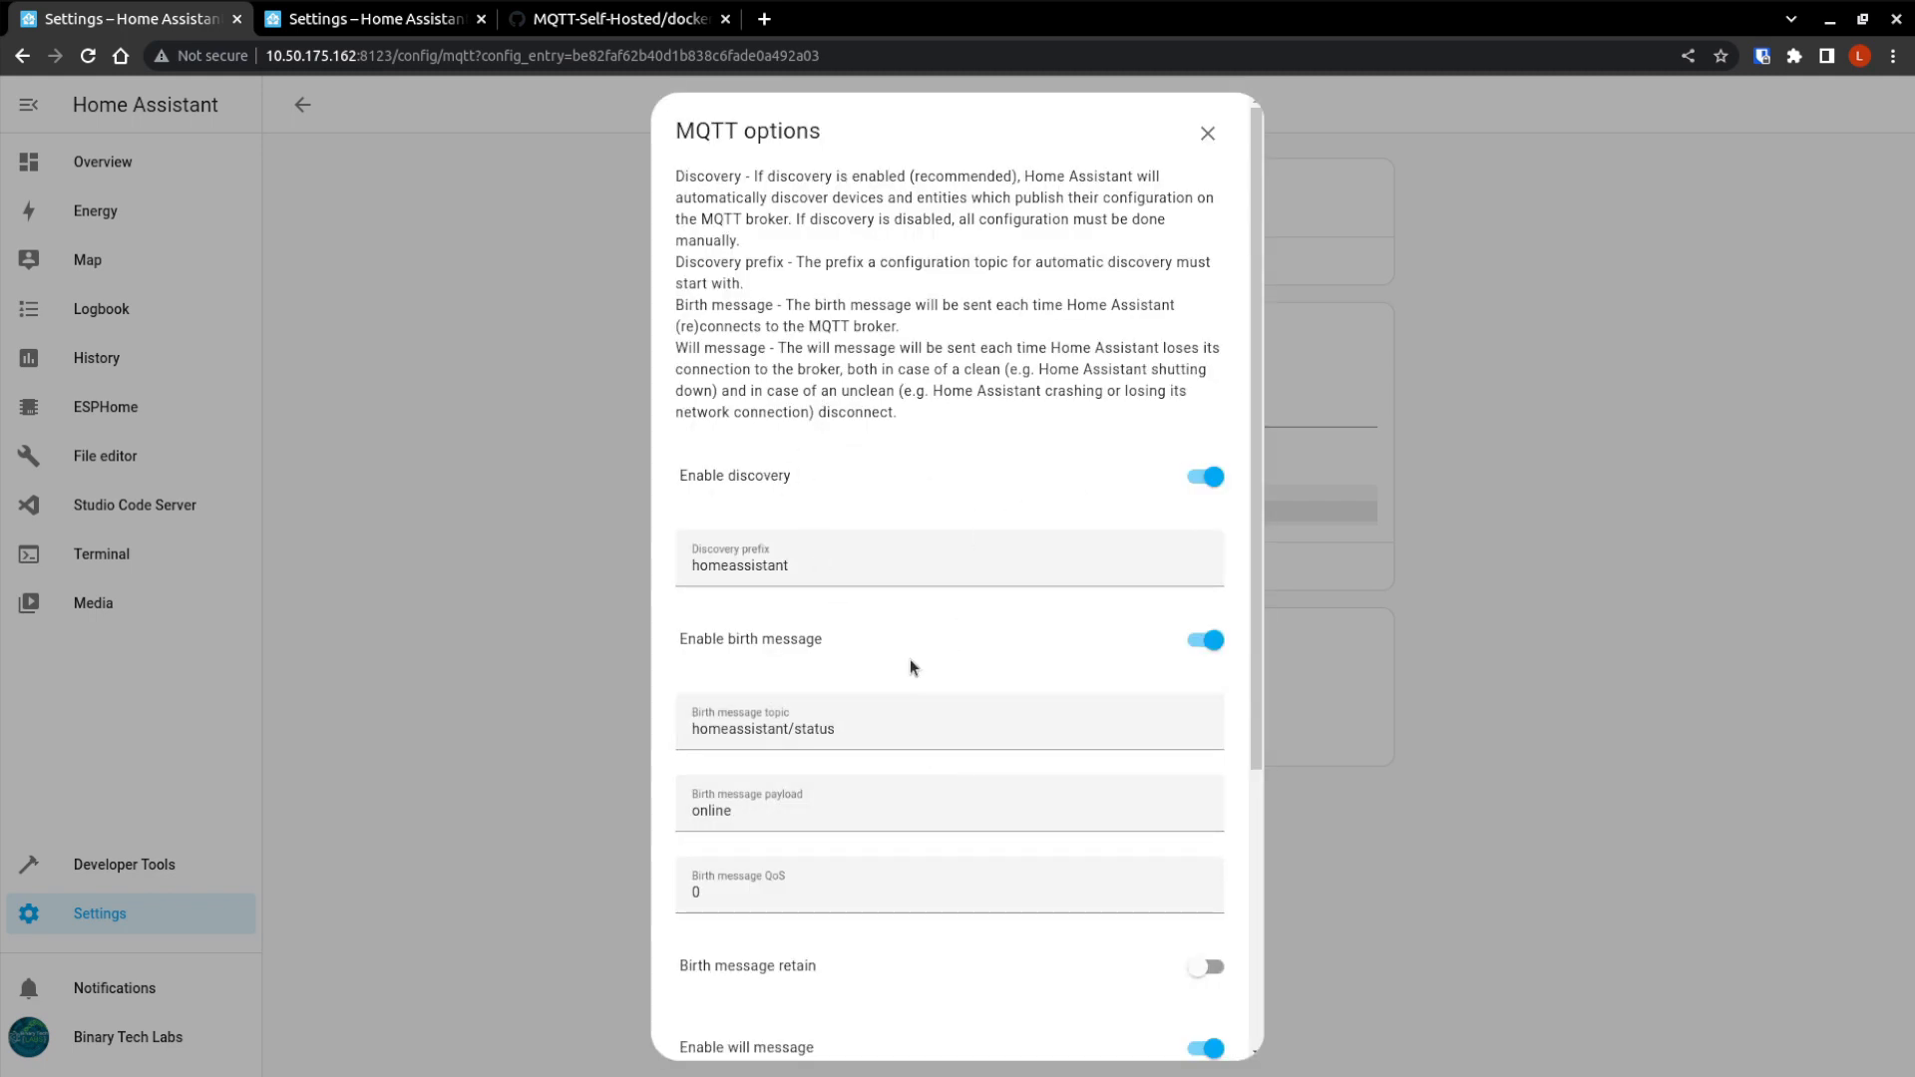
{"action": "scroll", "scroll_direction": "down", "scroll_amount": 3}
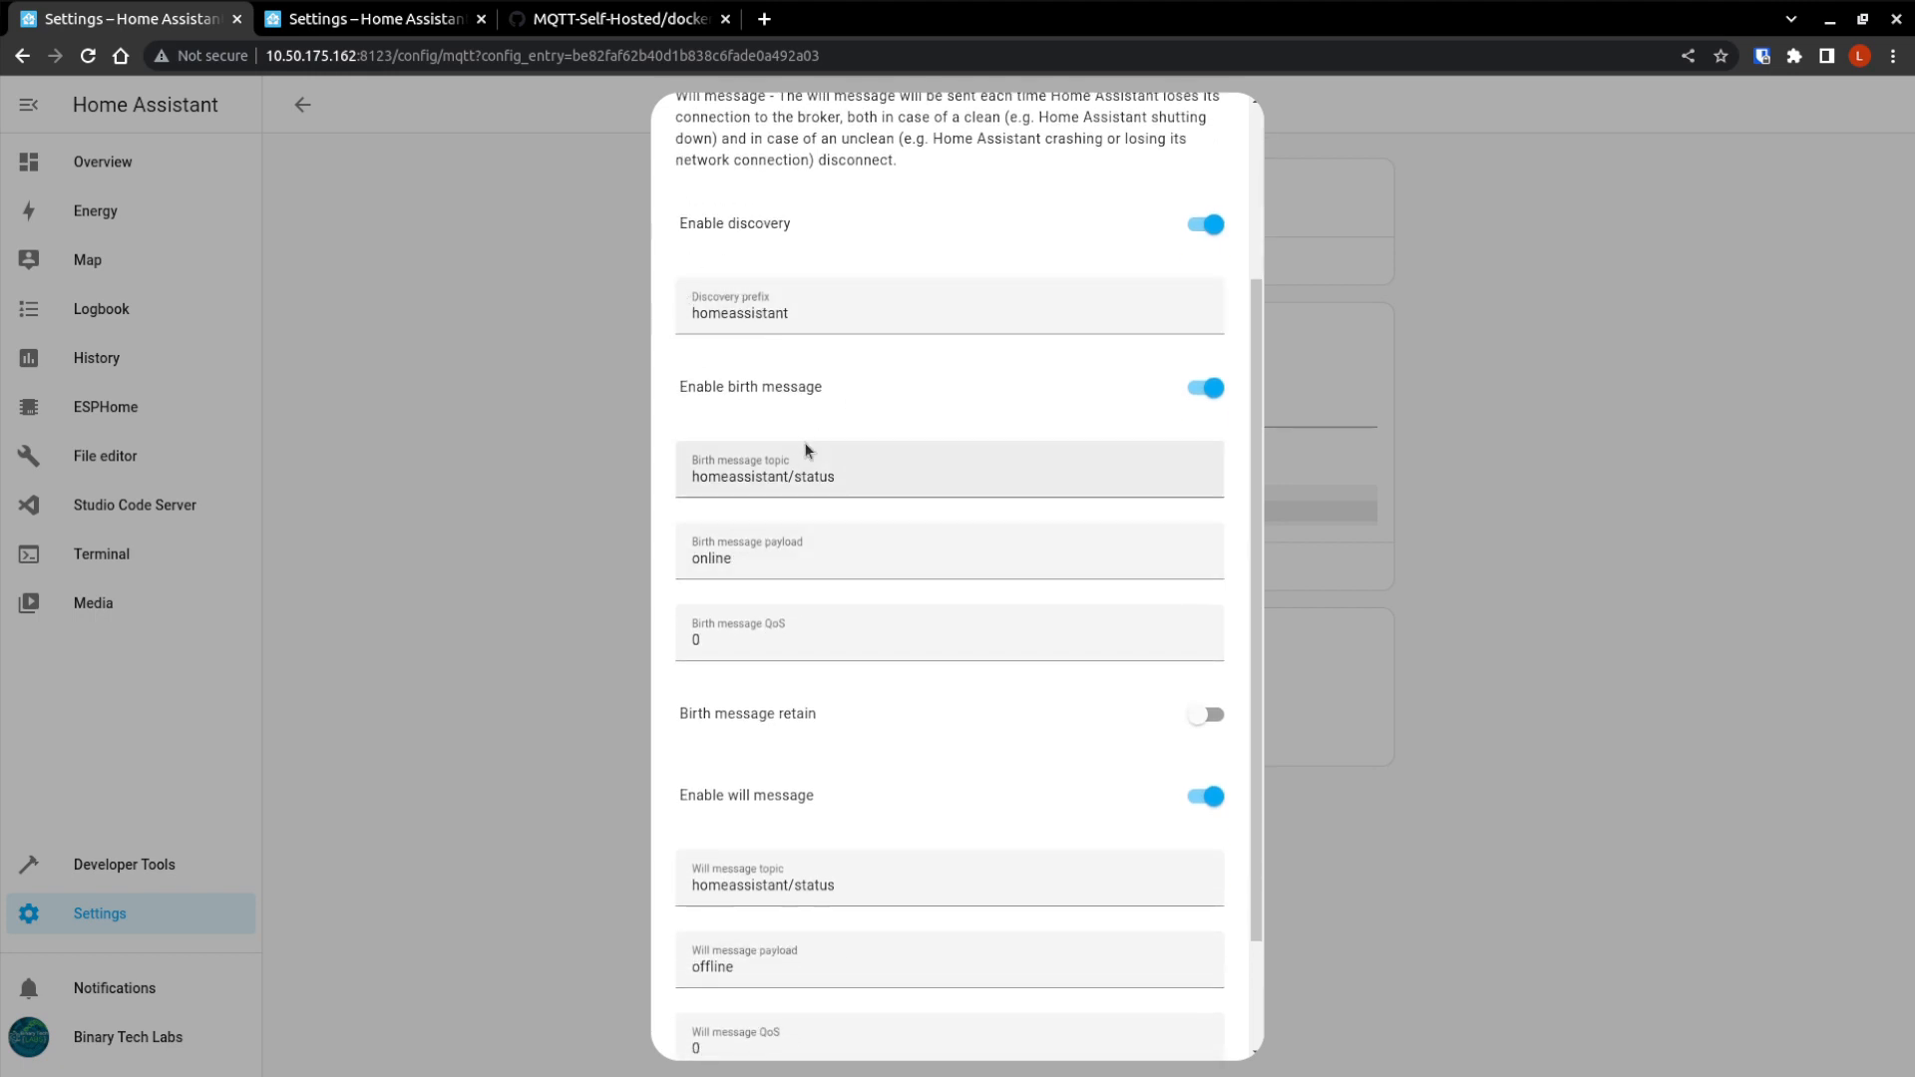
{"action": "scroll", "scroll_direction": "down", "scroll_amount": 3}
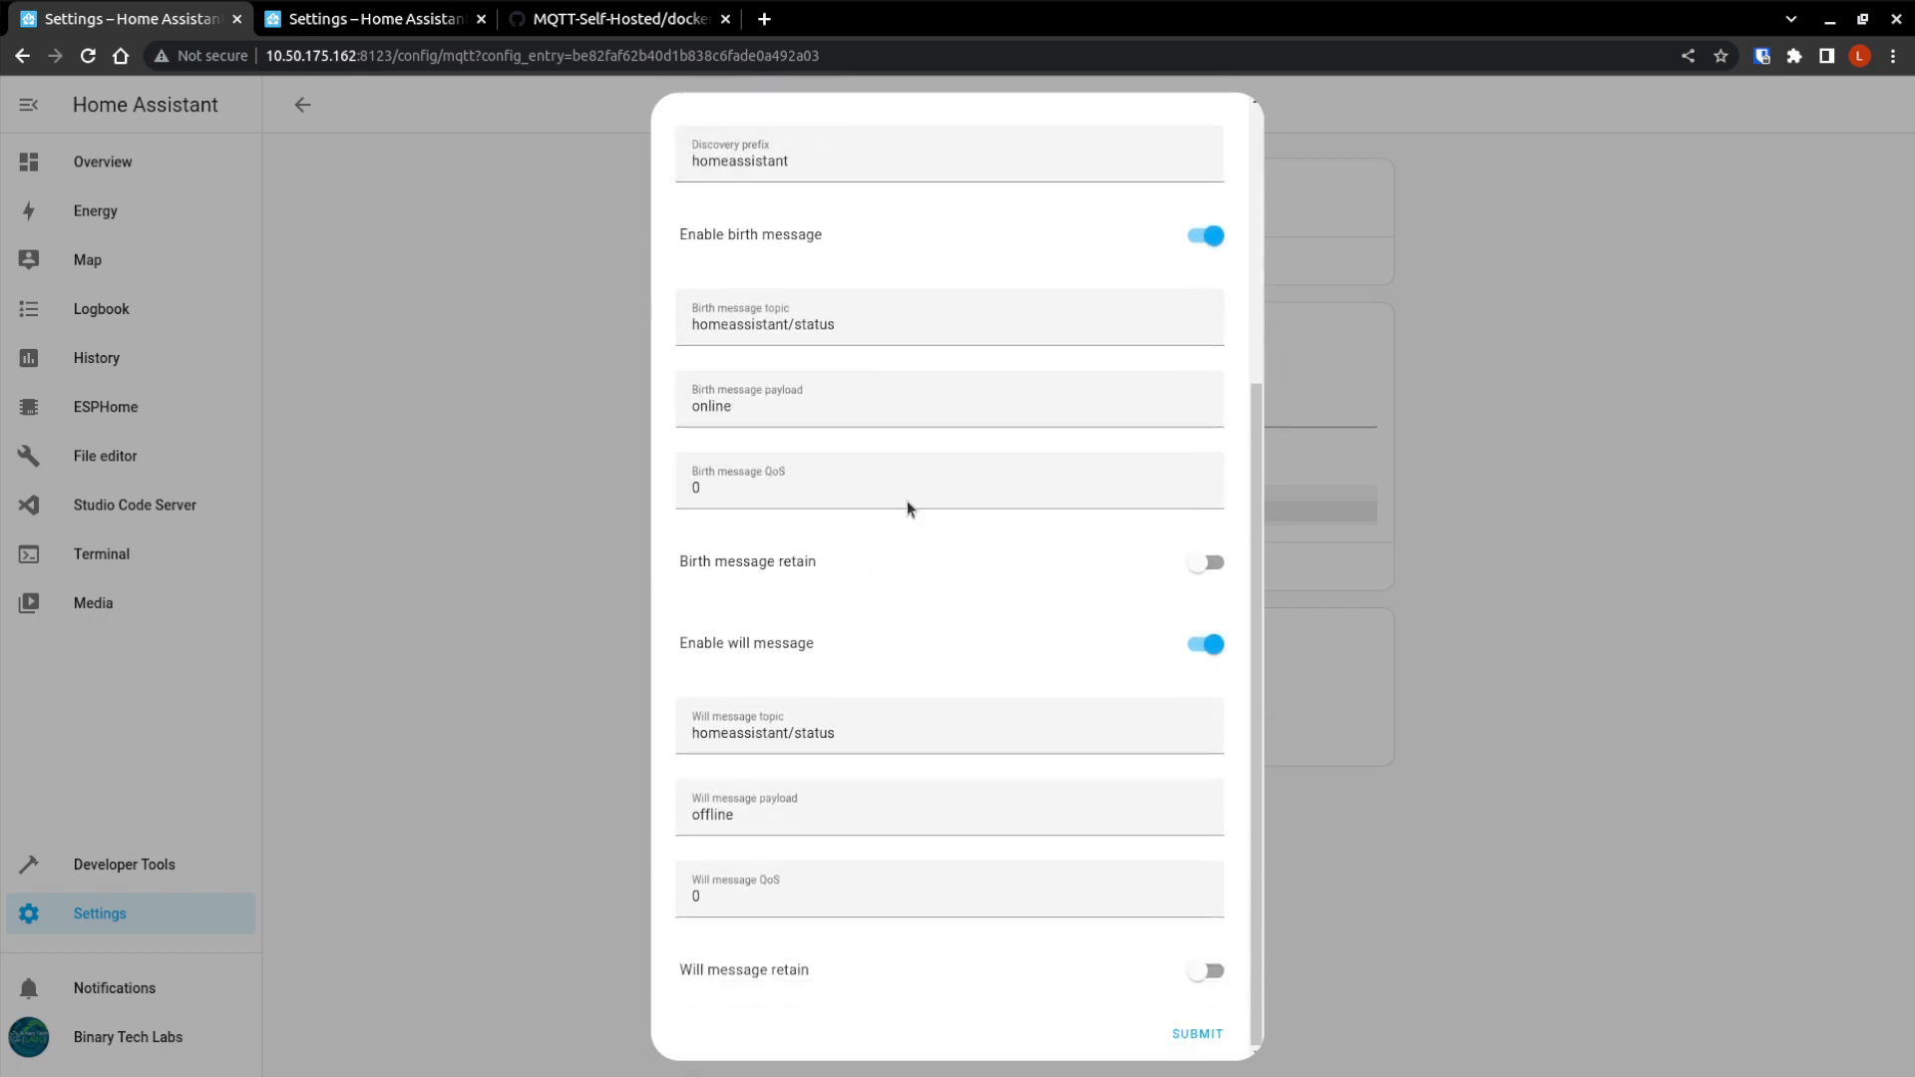
{"action": "scroll", "scroll_direction": "up", "scroll_amount": 3}
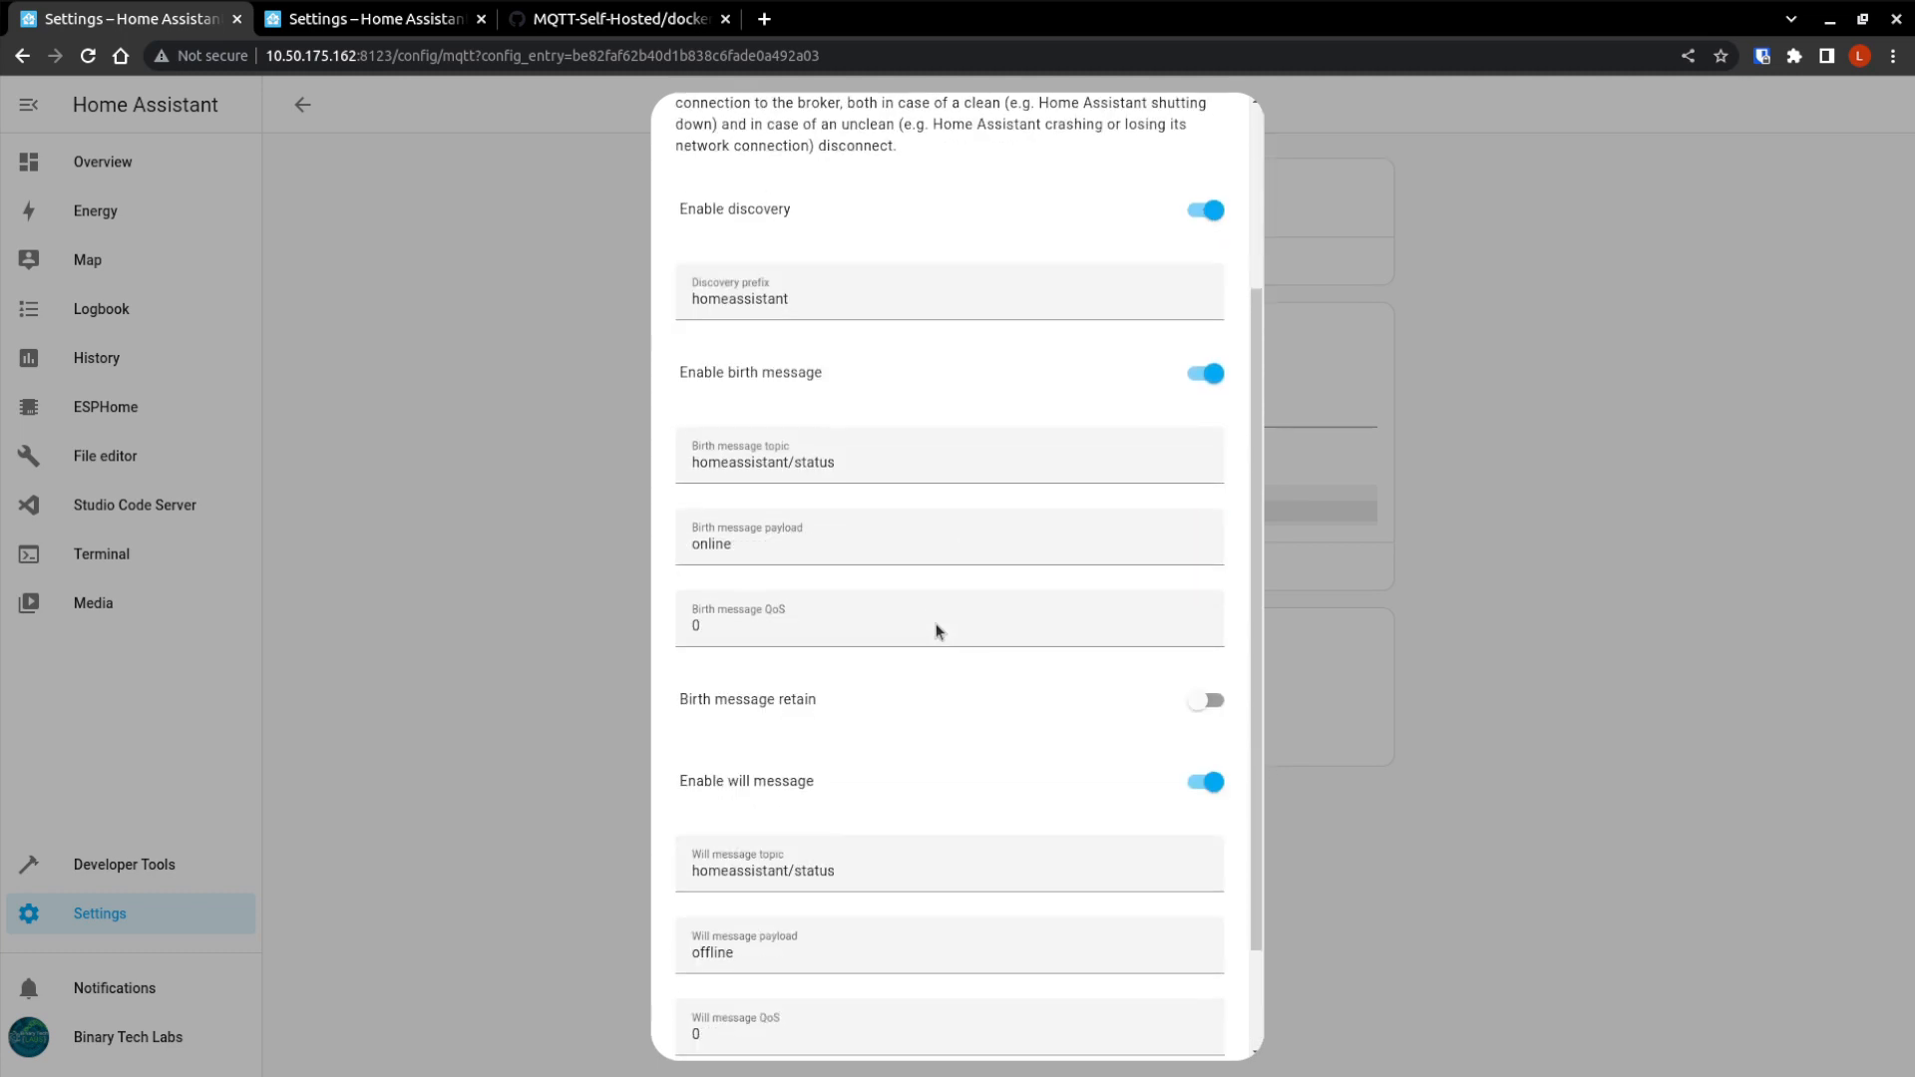
{"action": "scroll", "scroll_direction": "down", "scroll_amount": 3}
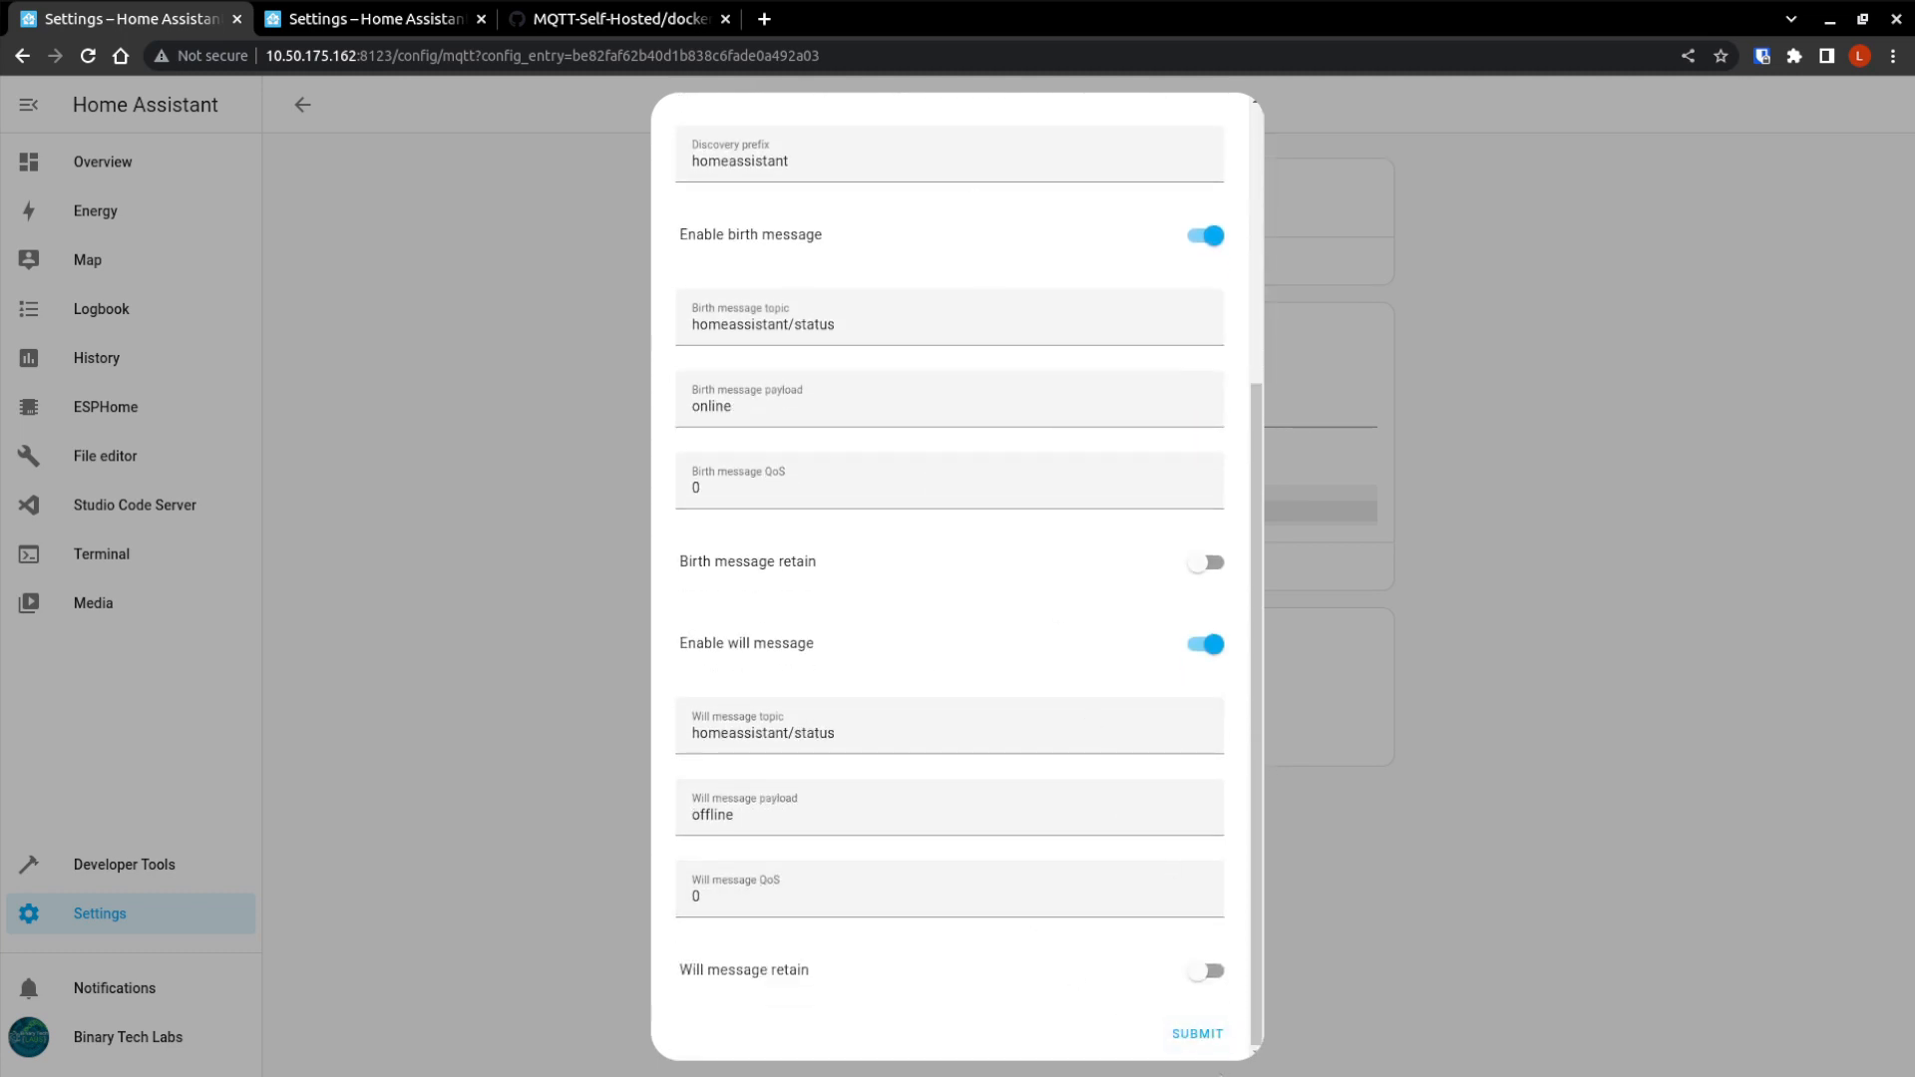
{"action": "mouse_move", "coordinate": [1158, 1011]}
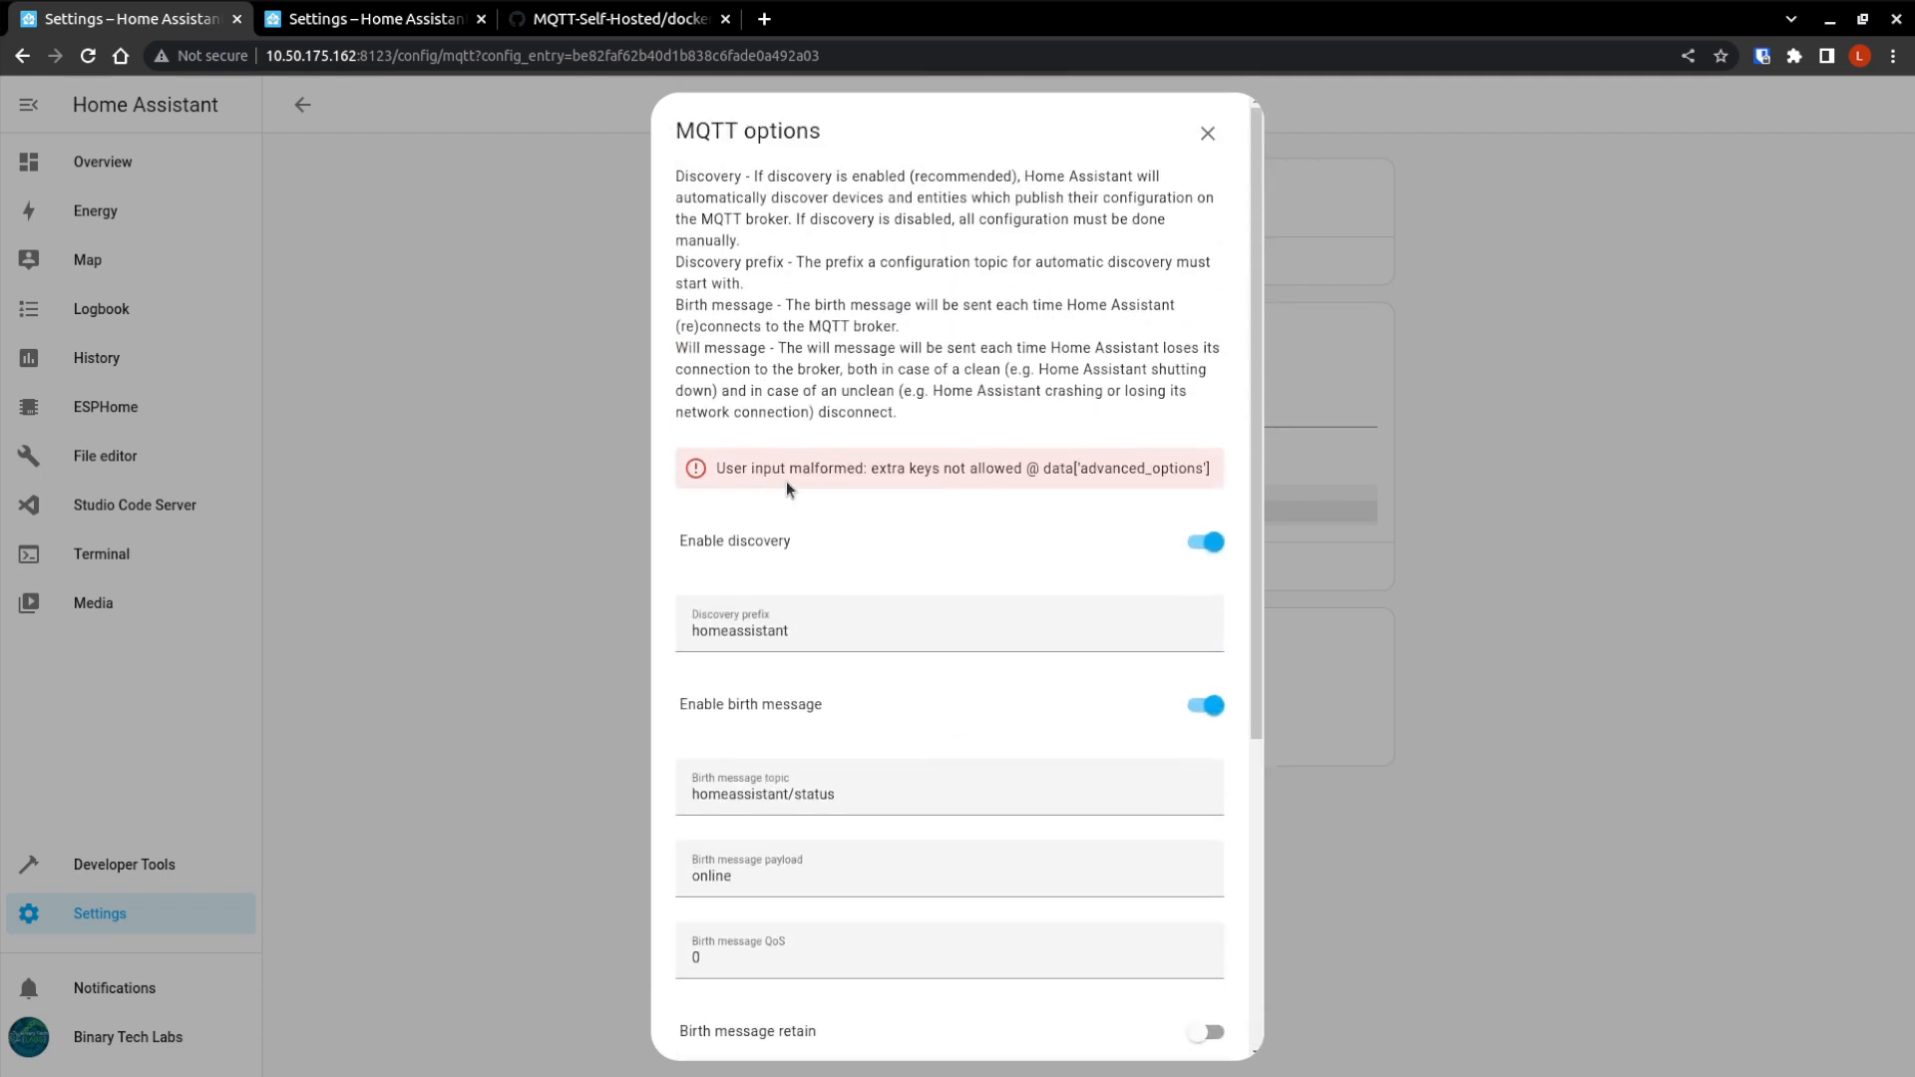
{"action": "mouse_move", "coordinate": [935, 498]}
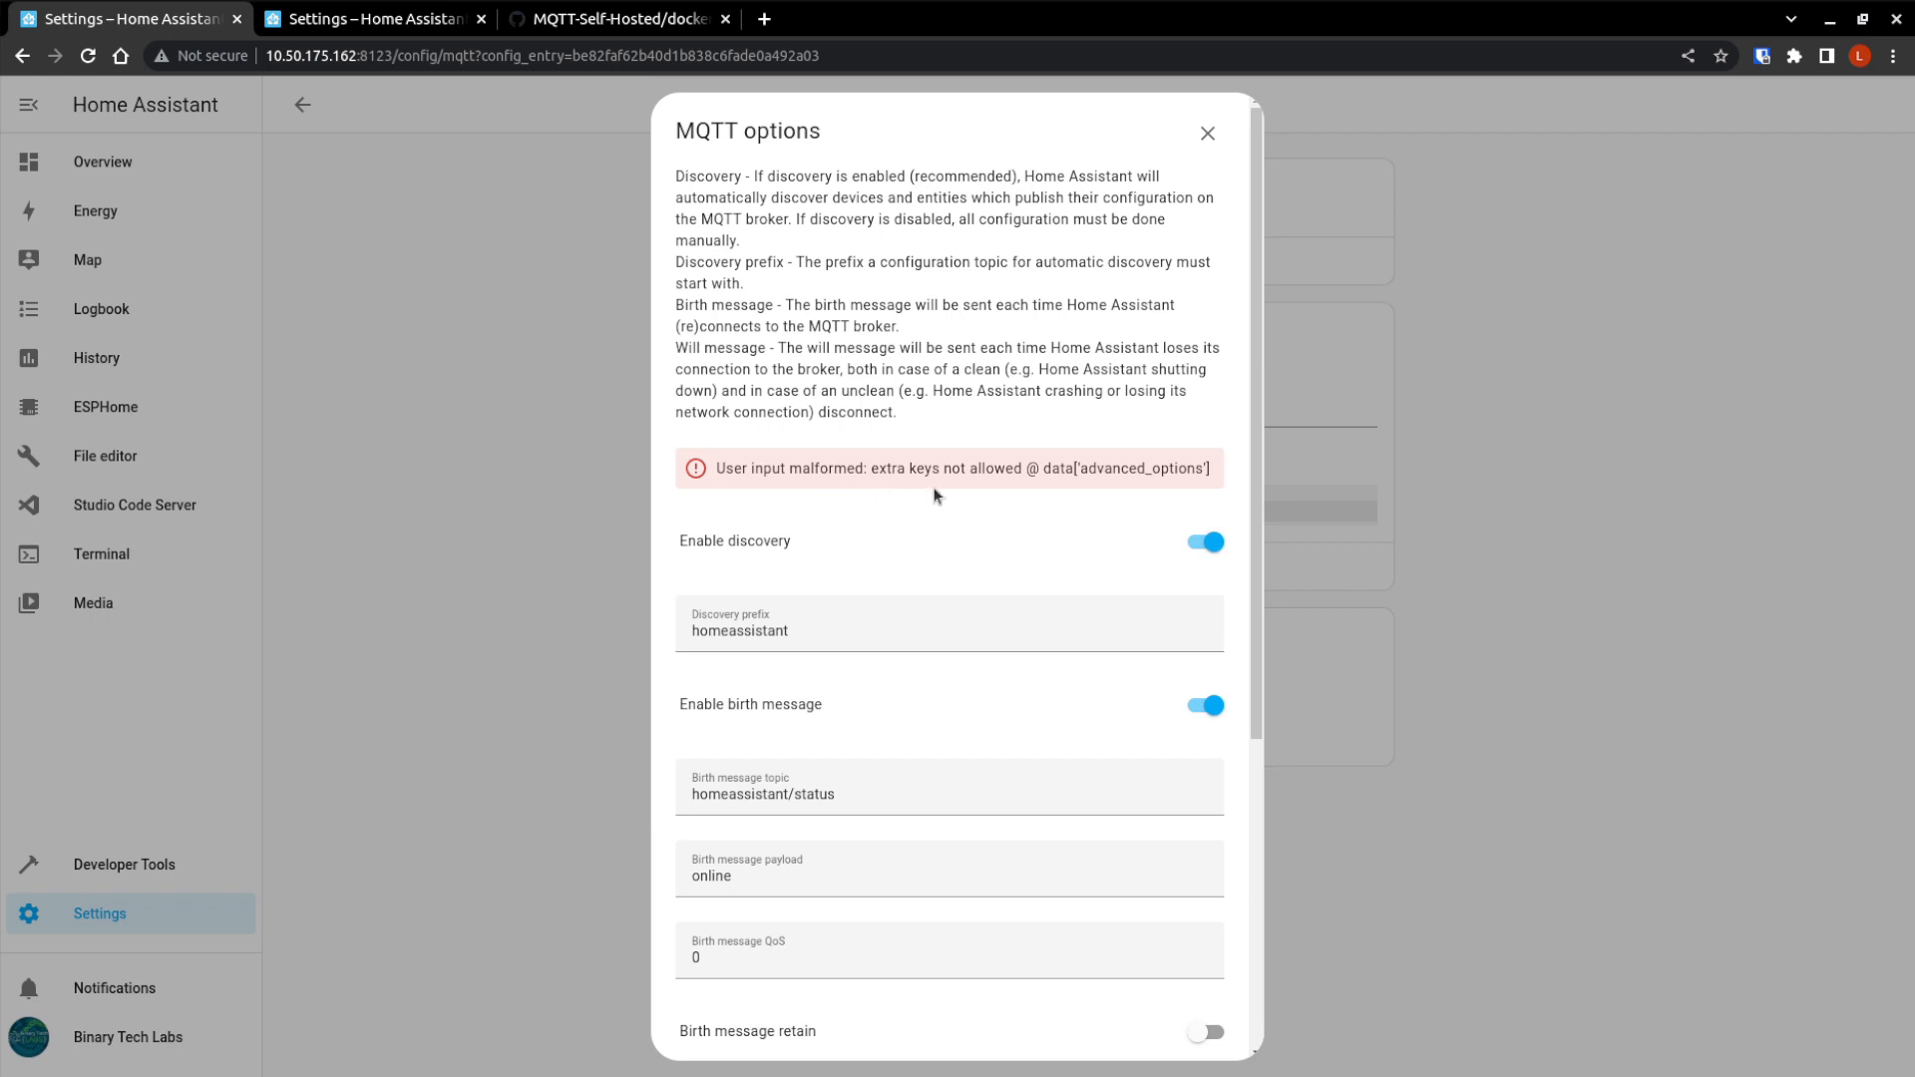
{"action": "mouse_move", "coordinate": [1046, 567]}
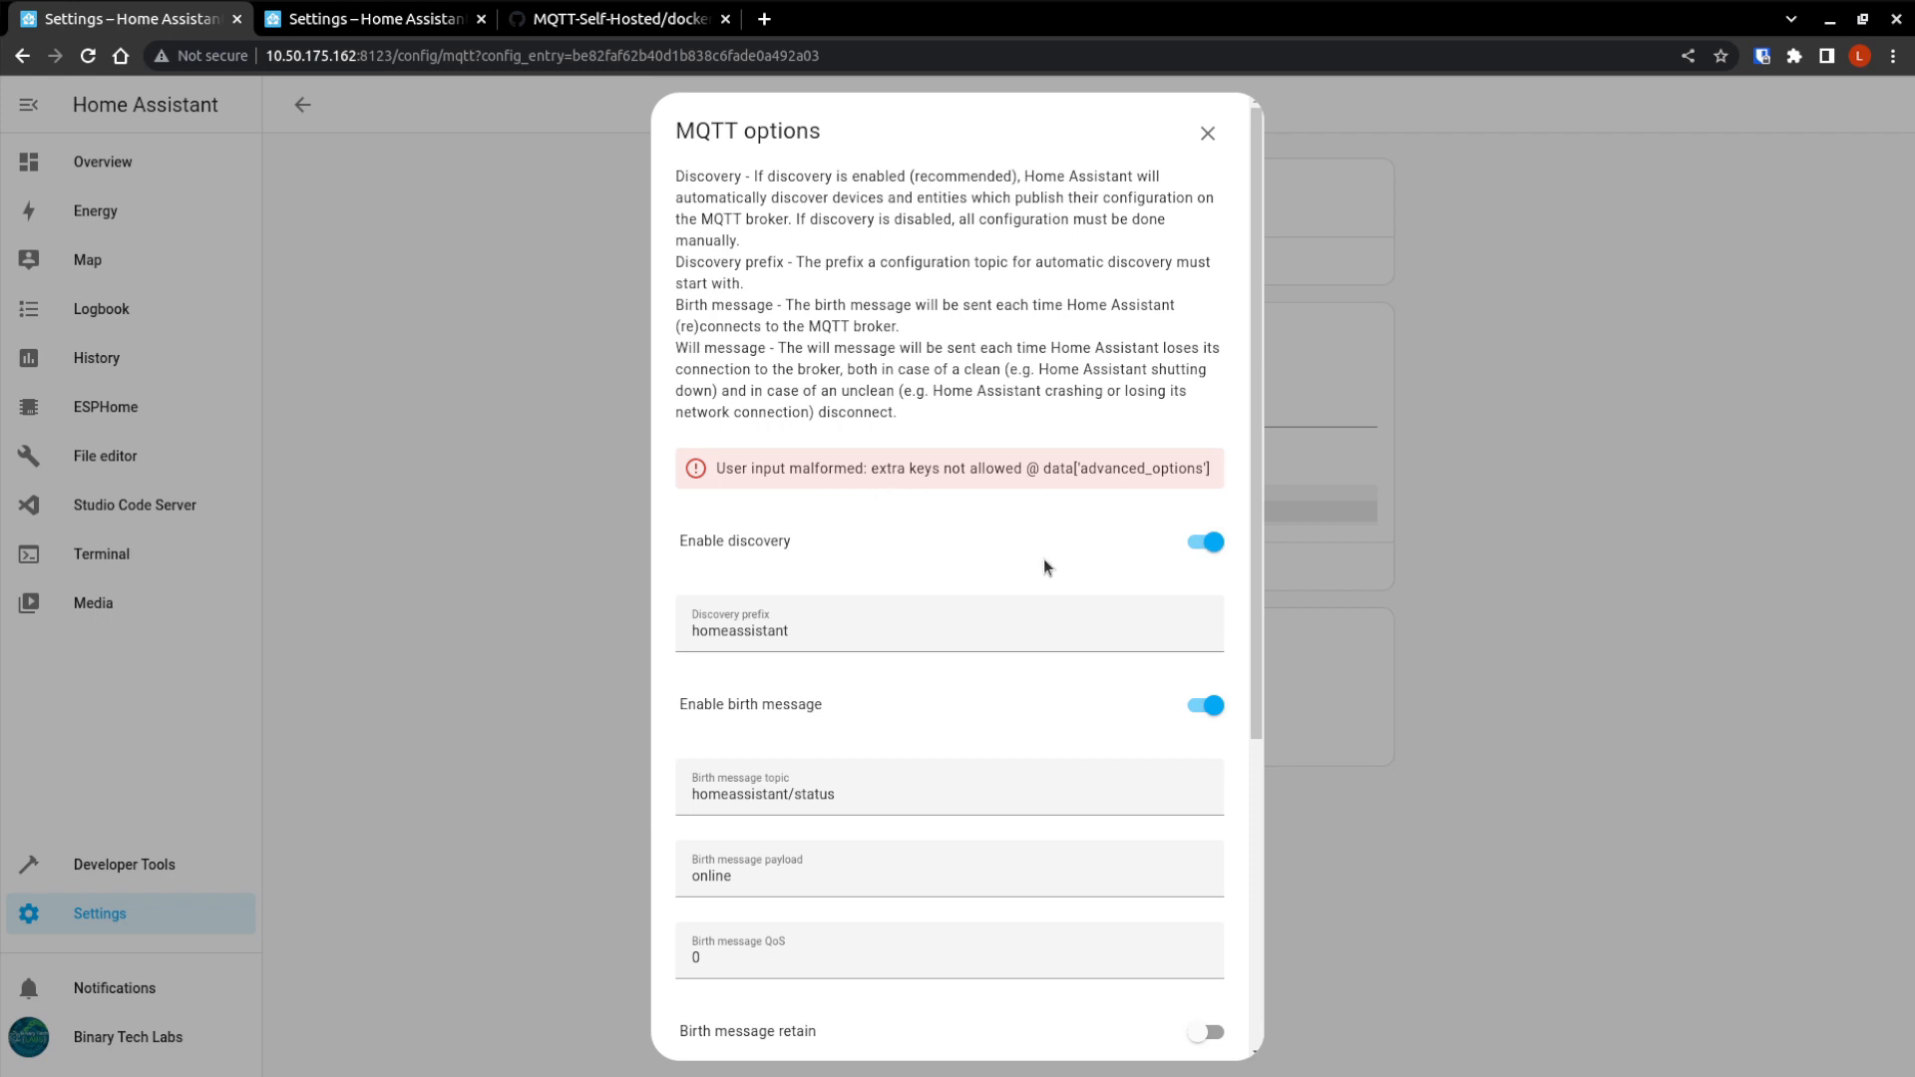
{"action": "scroll", "scroll_direction": "down", "scroll_amount": 3}
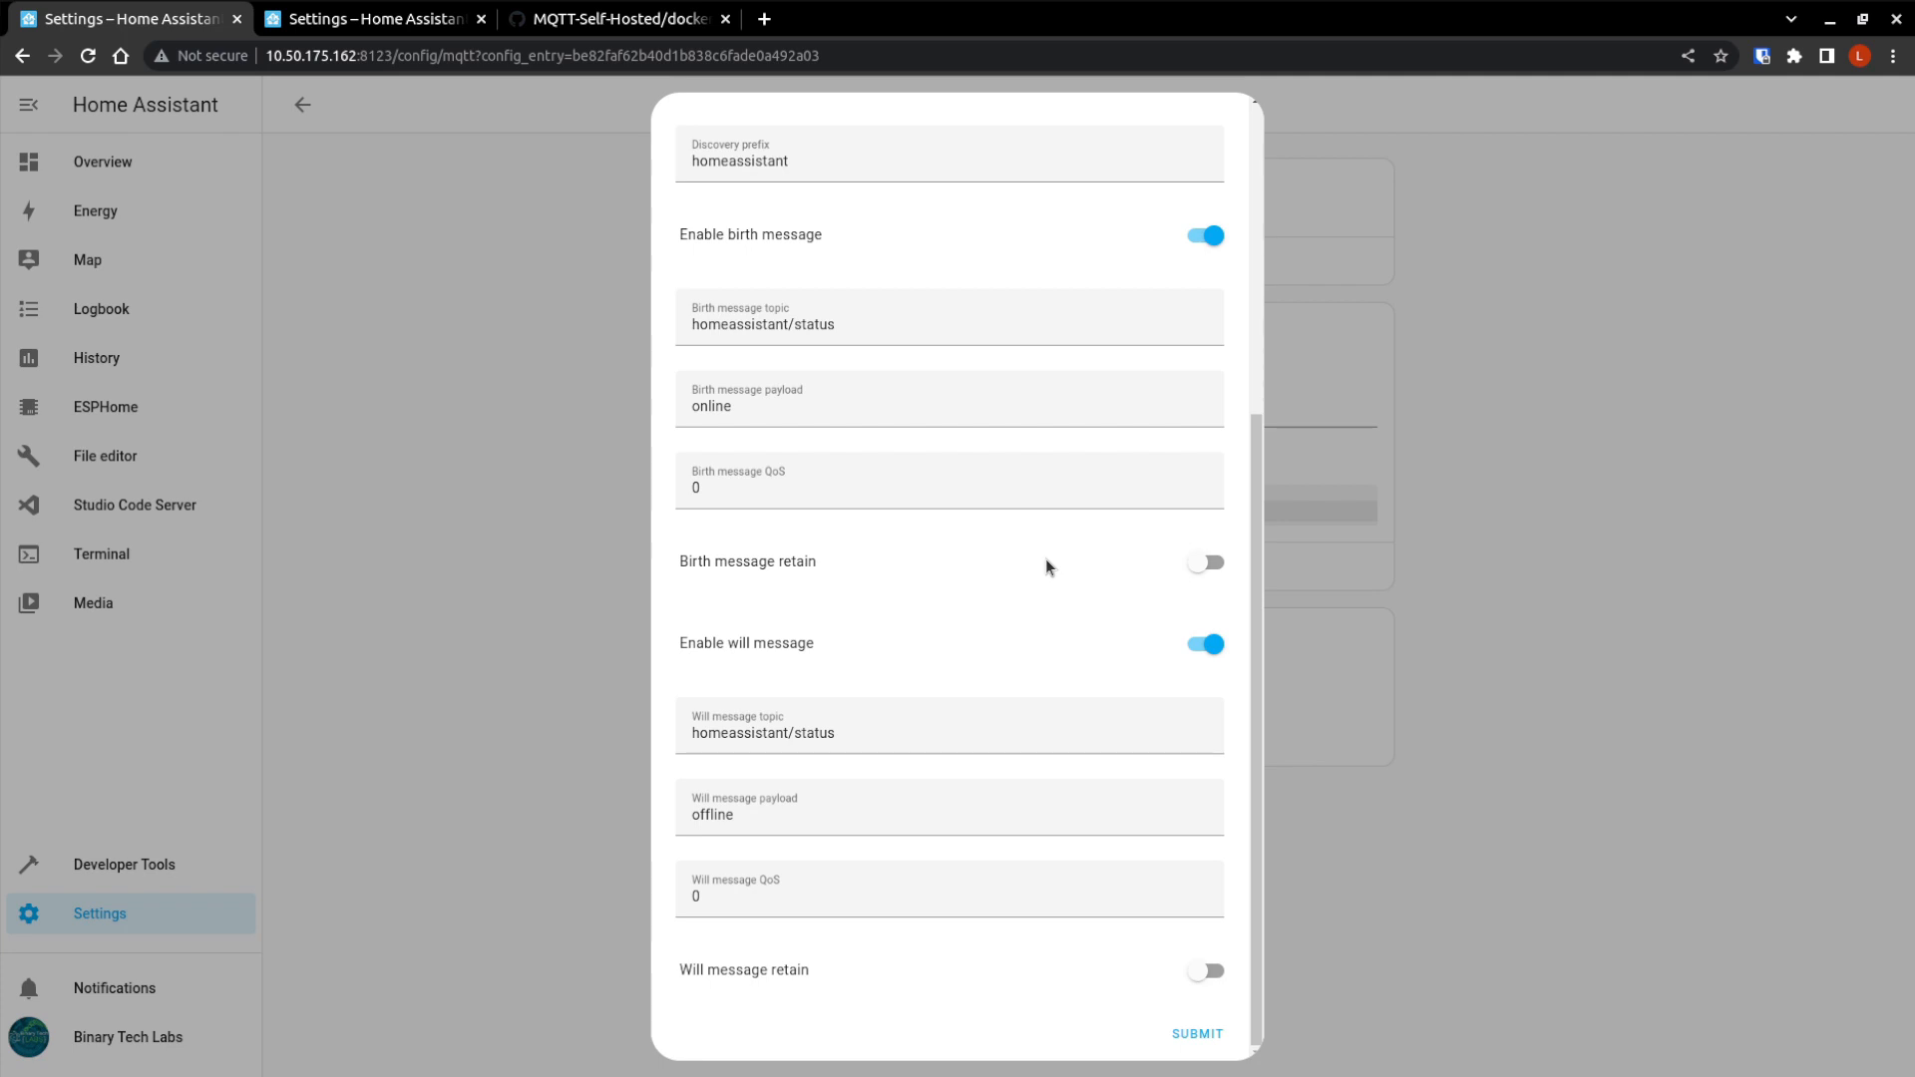
{"action": "left_click", "coordinate": [1196, 1035]}
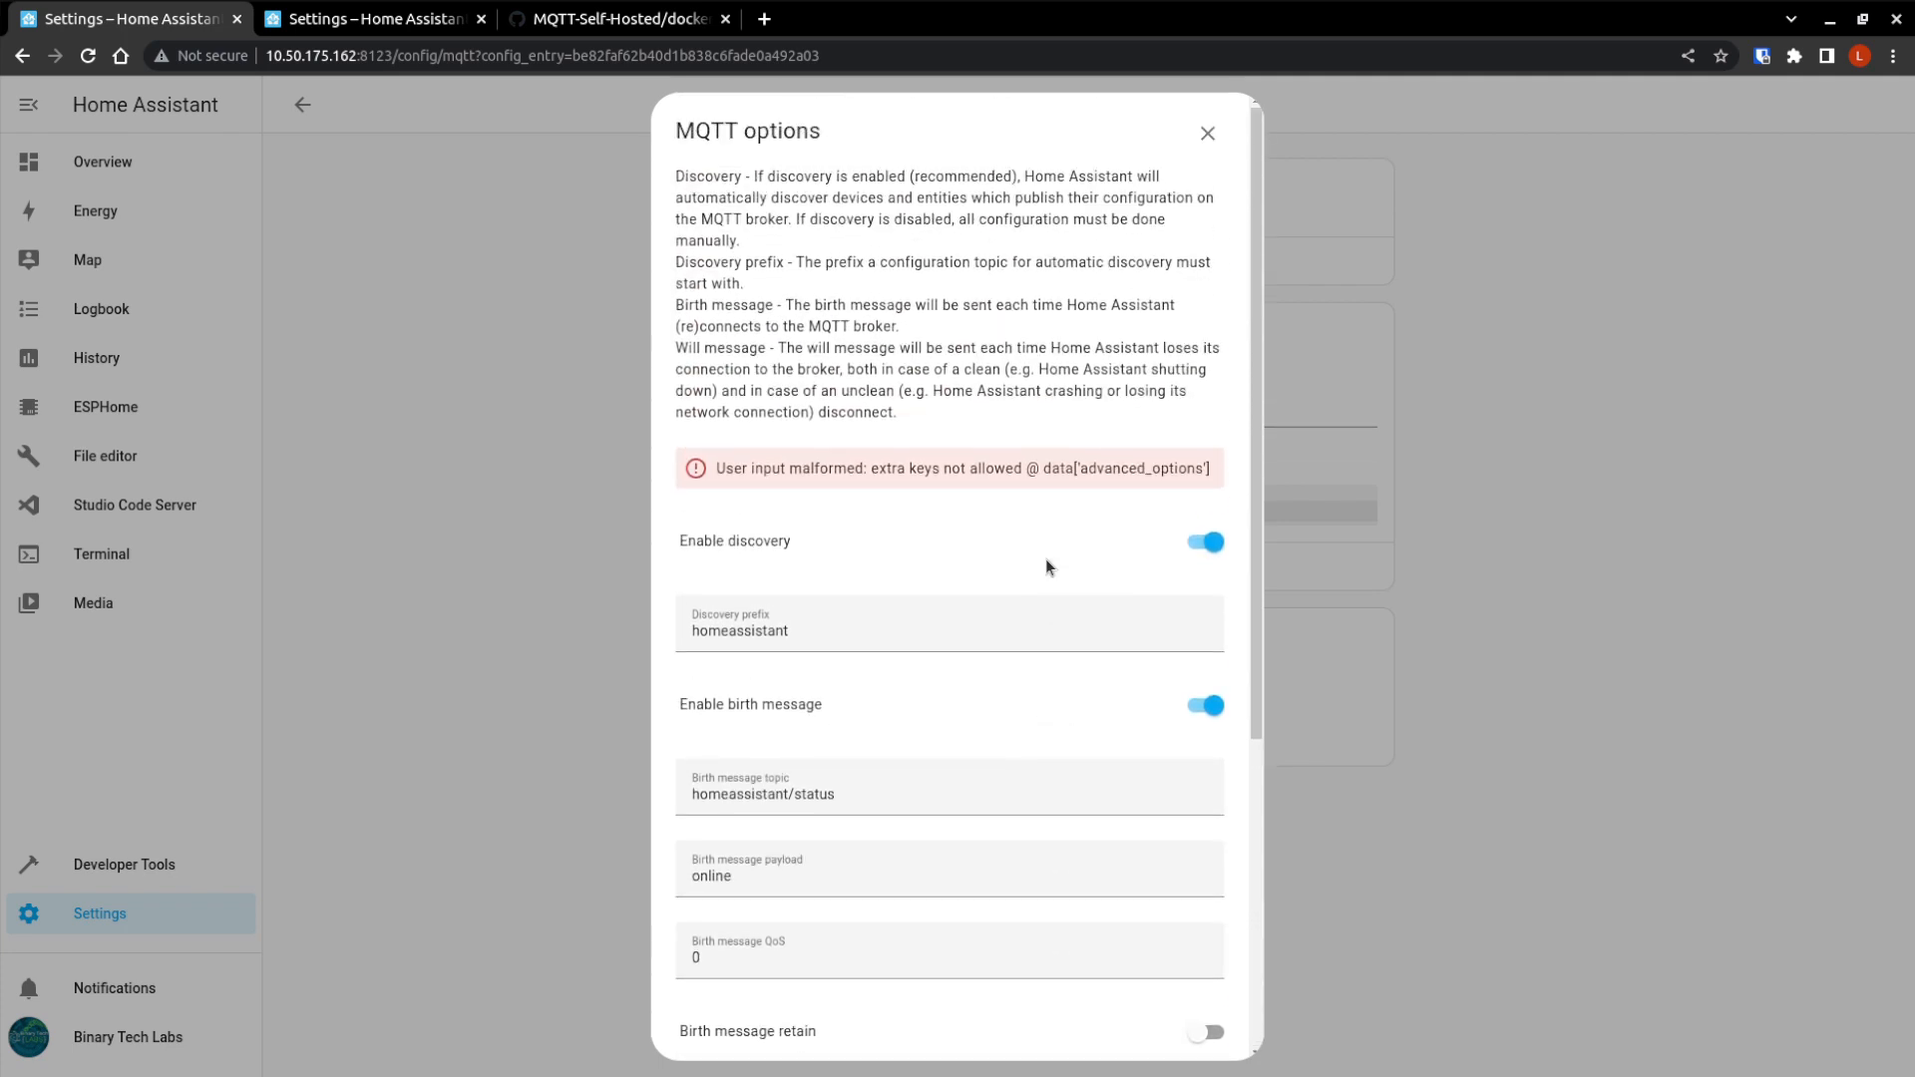
{"action": "left_click", "coordinate": [1207, 132]}
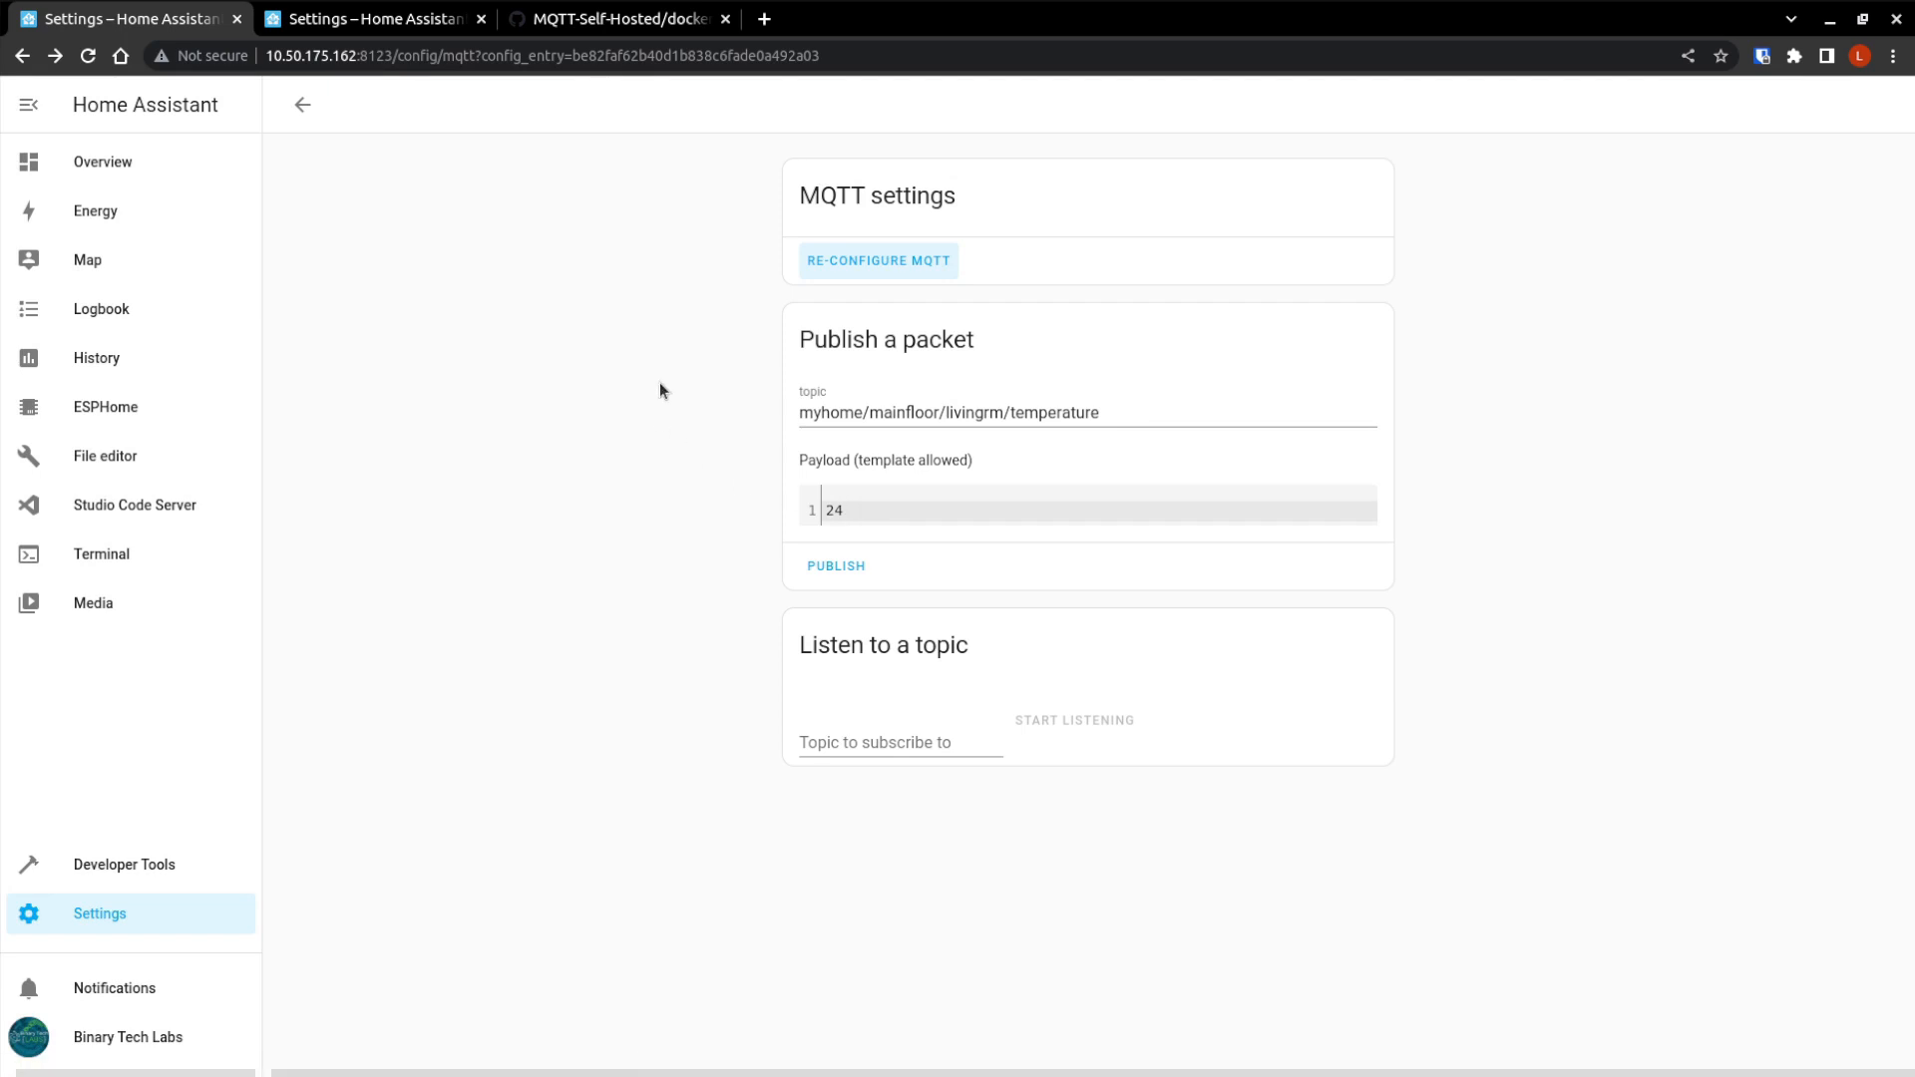
Replace core-mosquitto with broker 10.50.175.162, update the username, and save the options.
{"action": "left_click", "coordinate": [877, 261]}
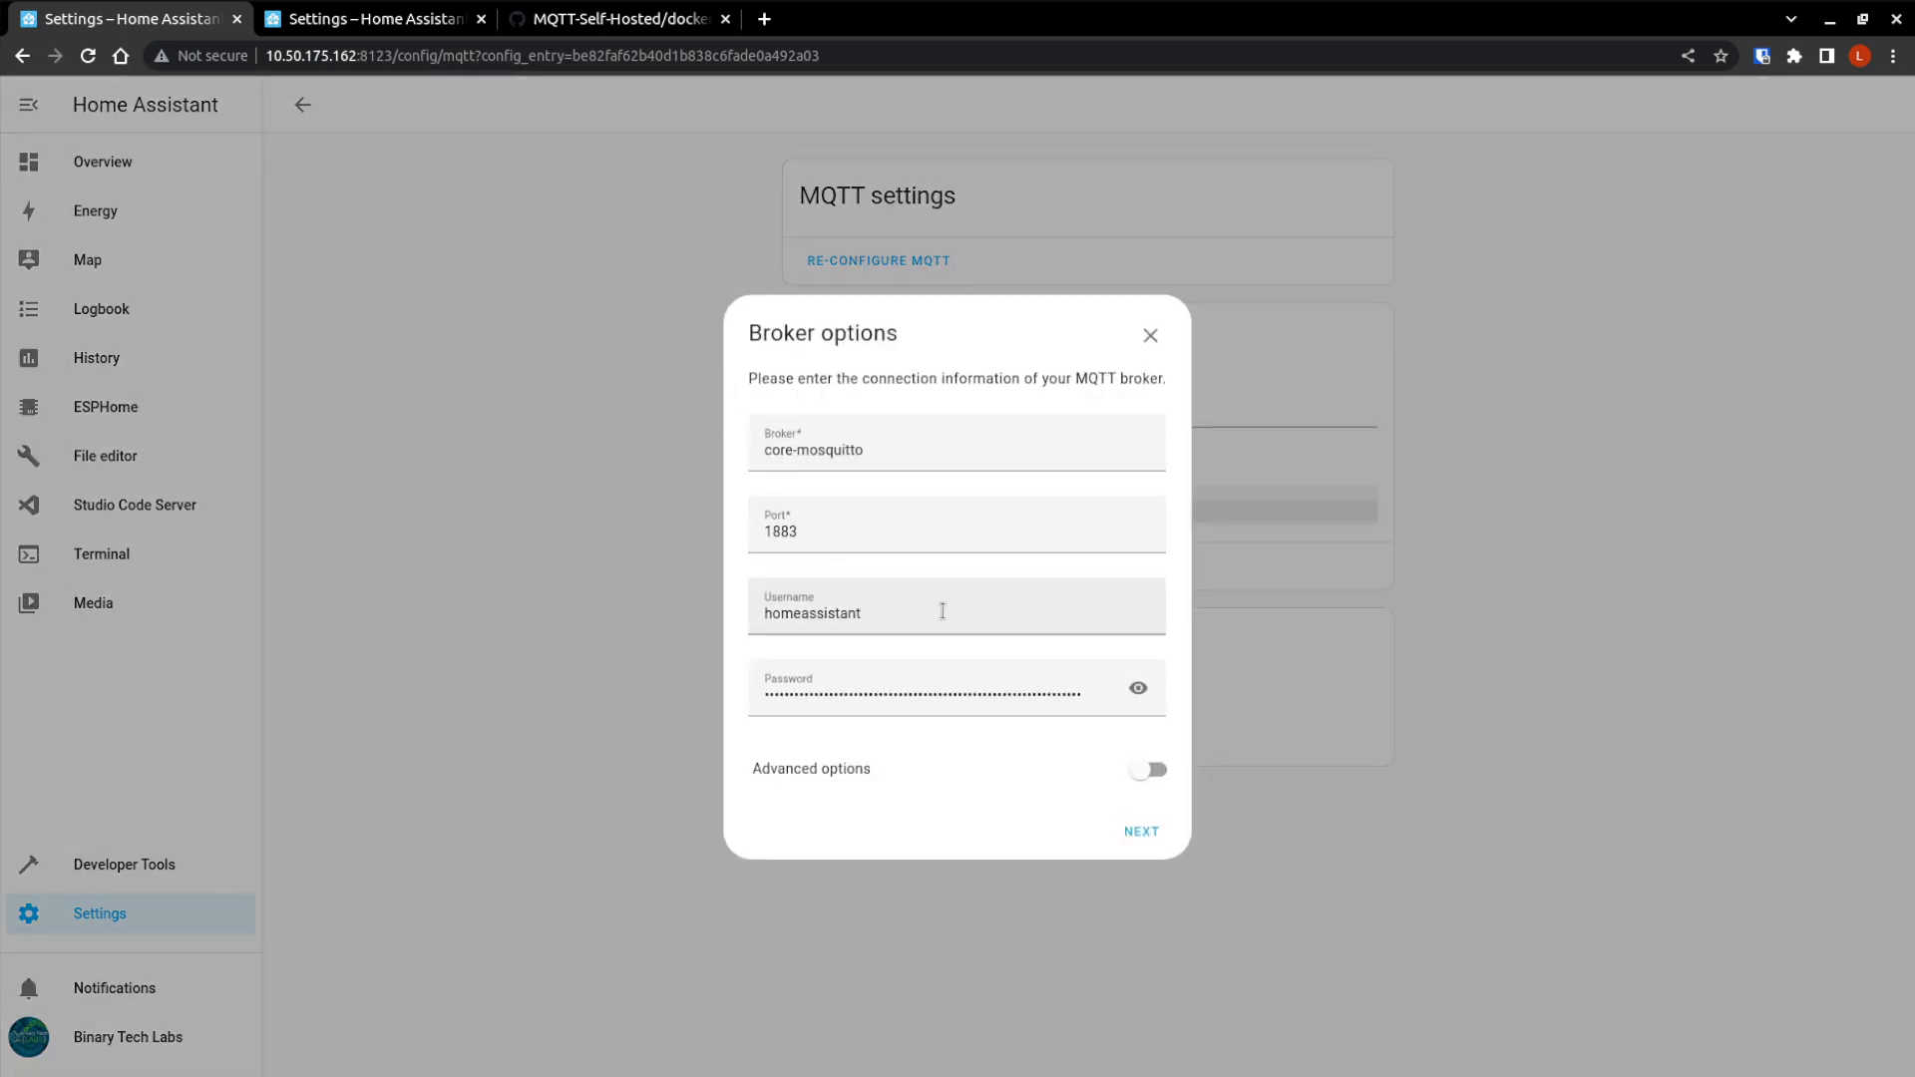
{"action": "double_click", "coordinate": [812, 612]}
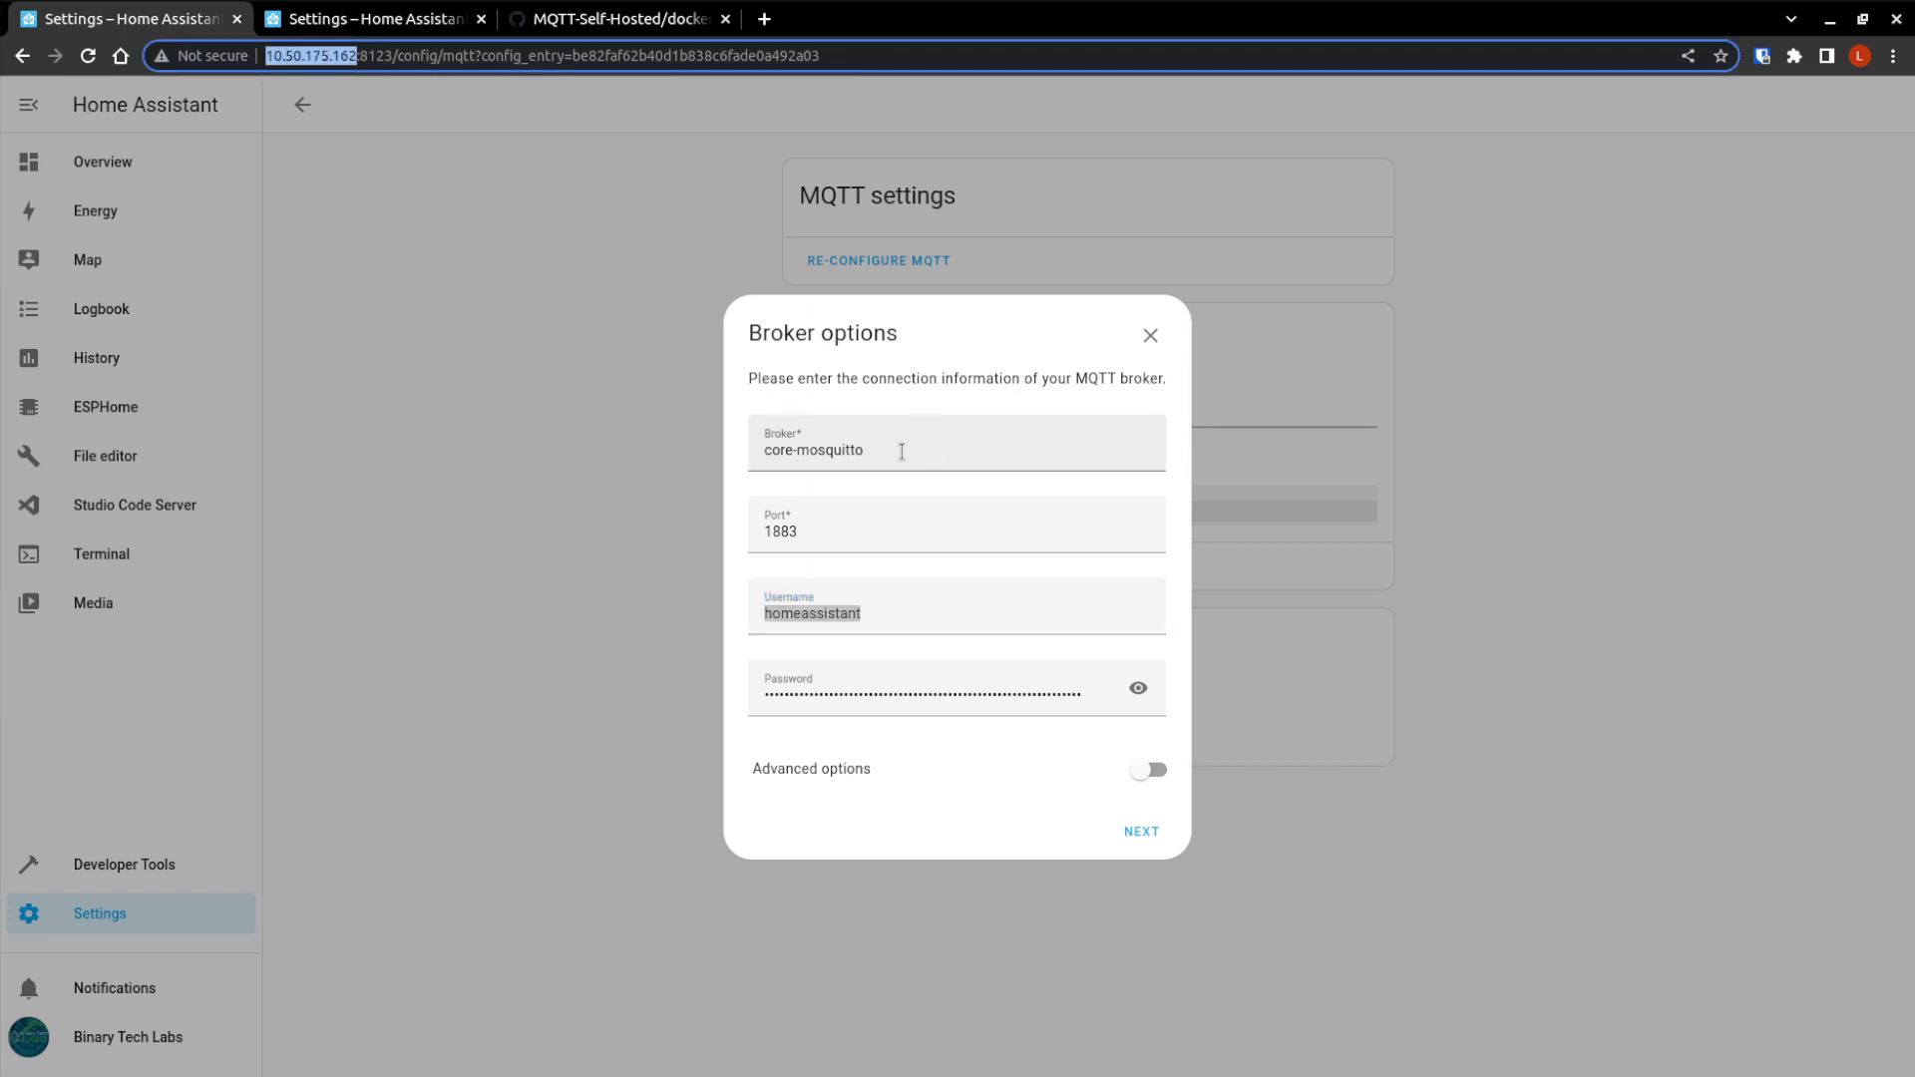
{"action": "type", "text": "http://10.50.175.162/"}
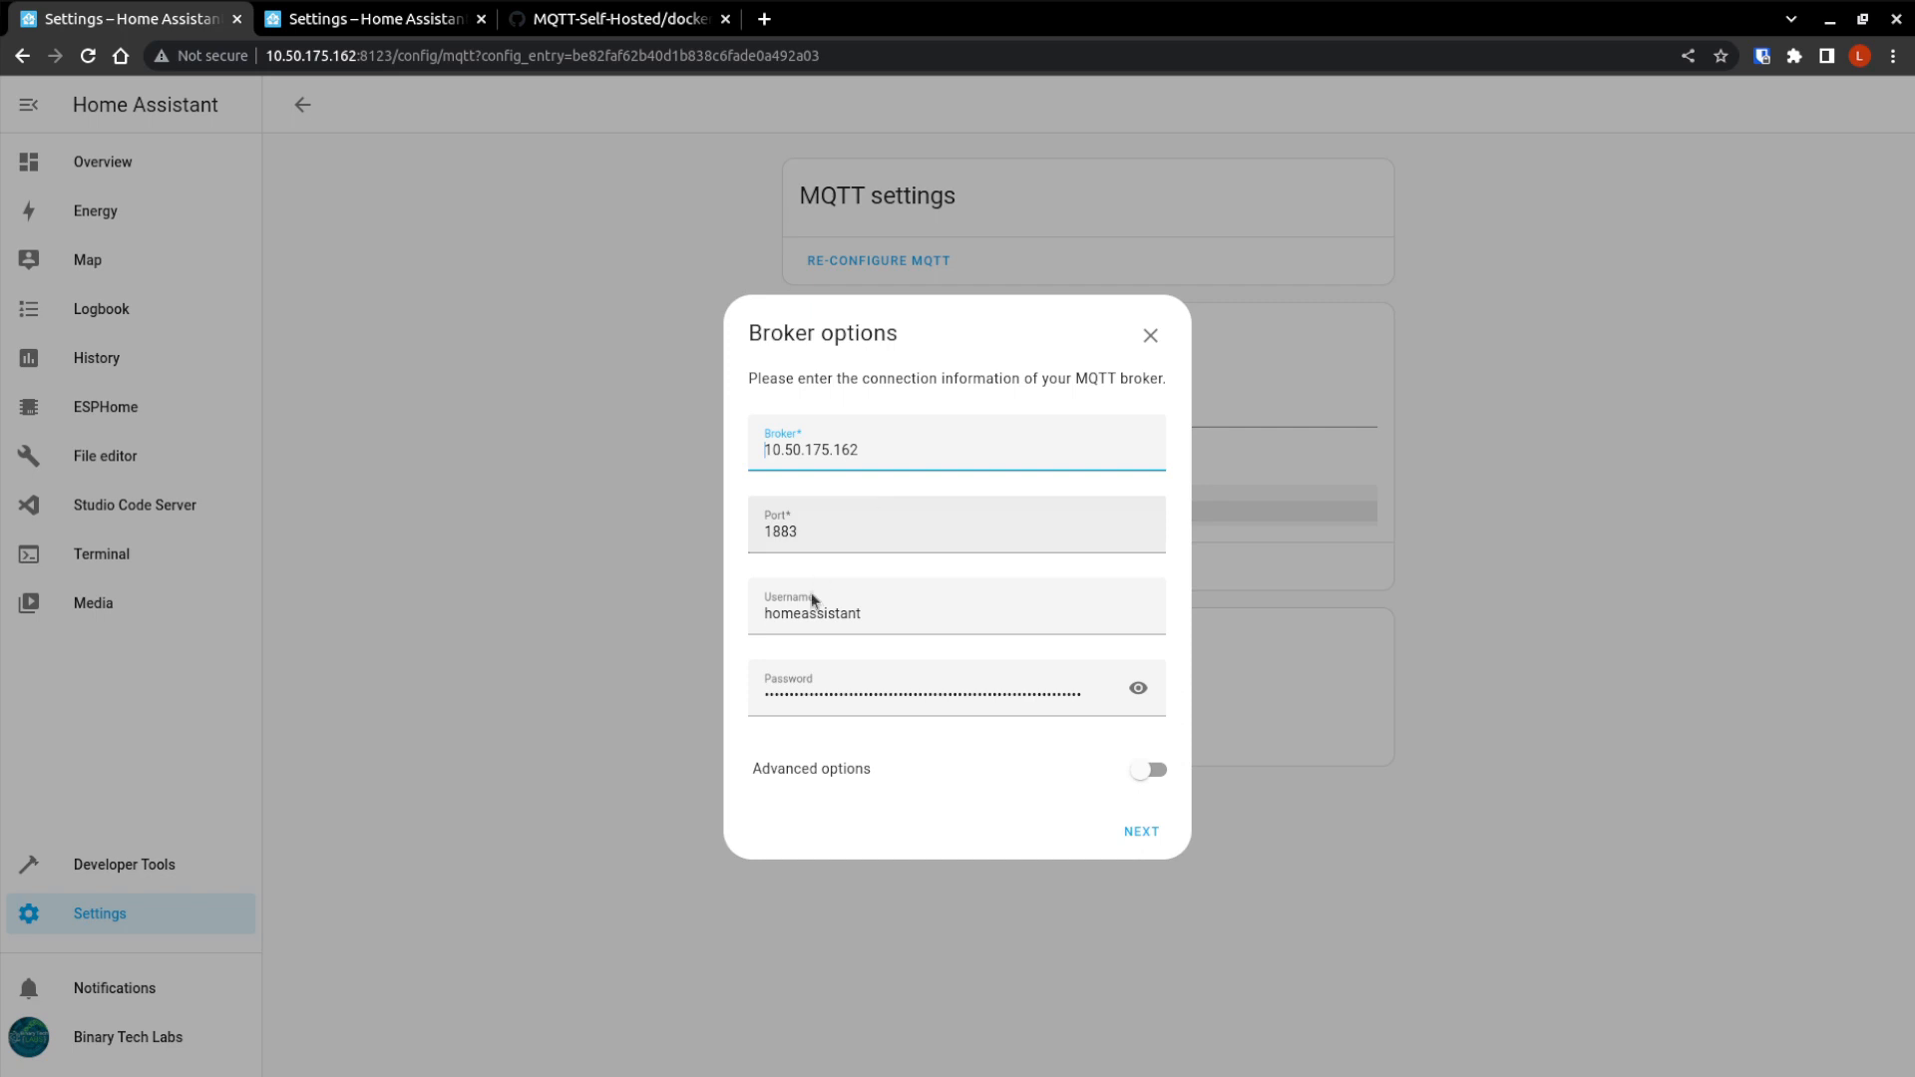
{"action": "double_click", "coordinate": [811, 613]}
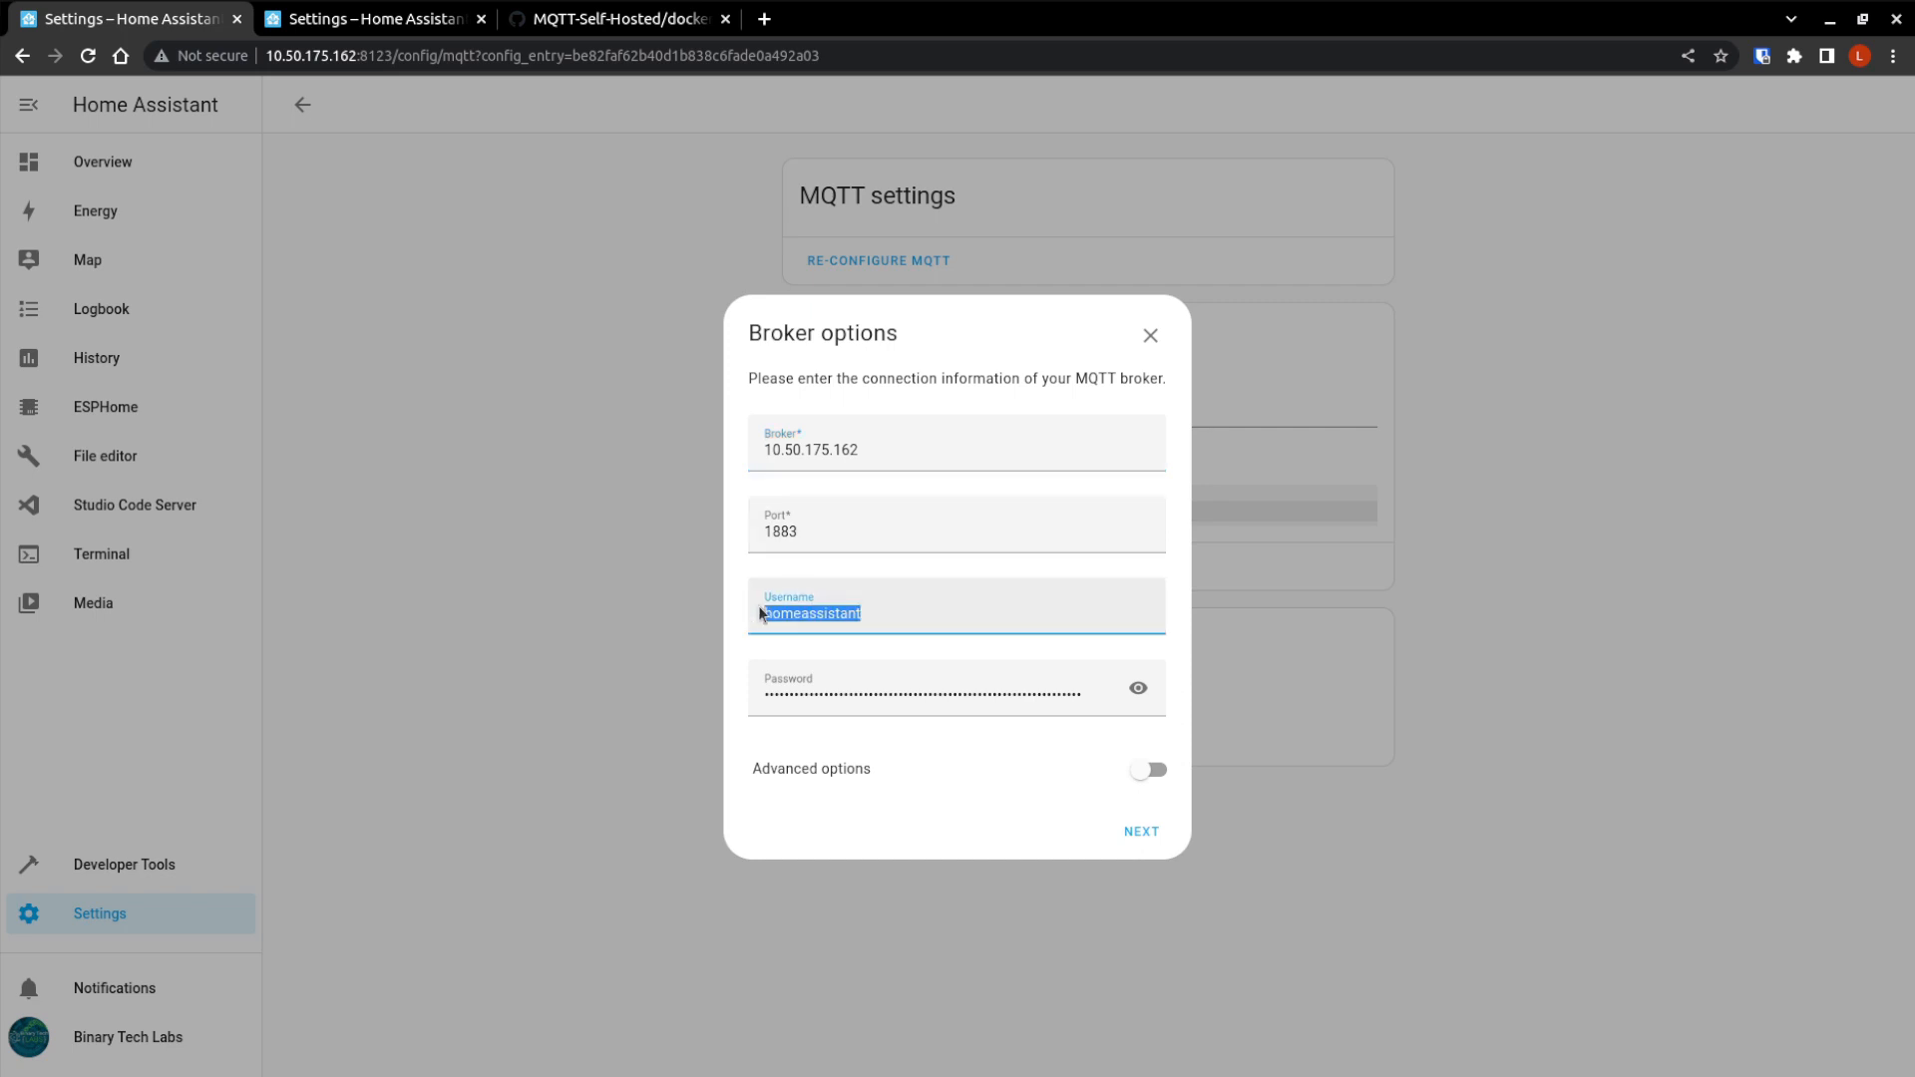
{"action": "type", "text": "MQTT-"}
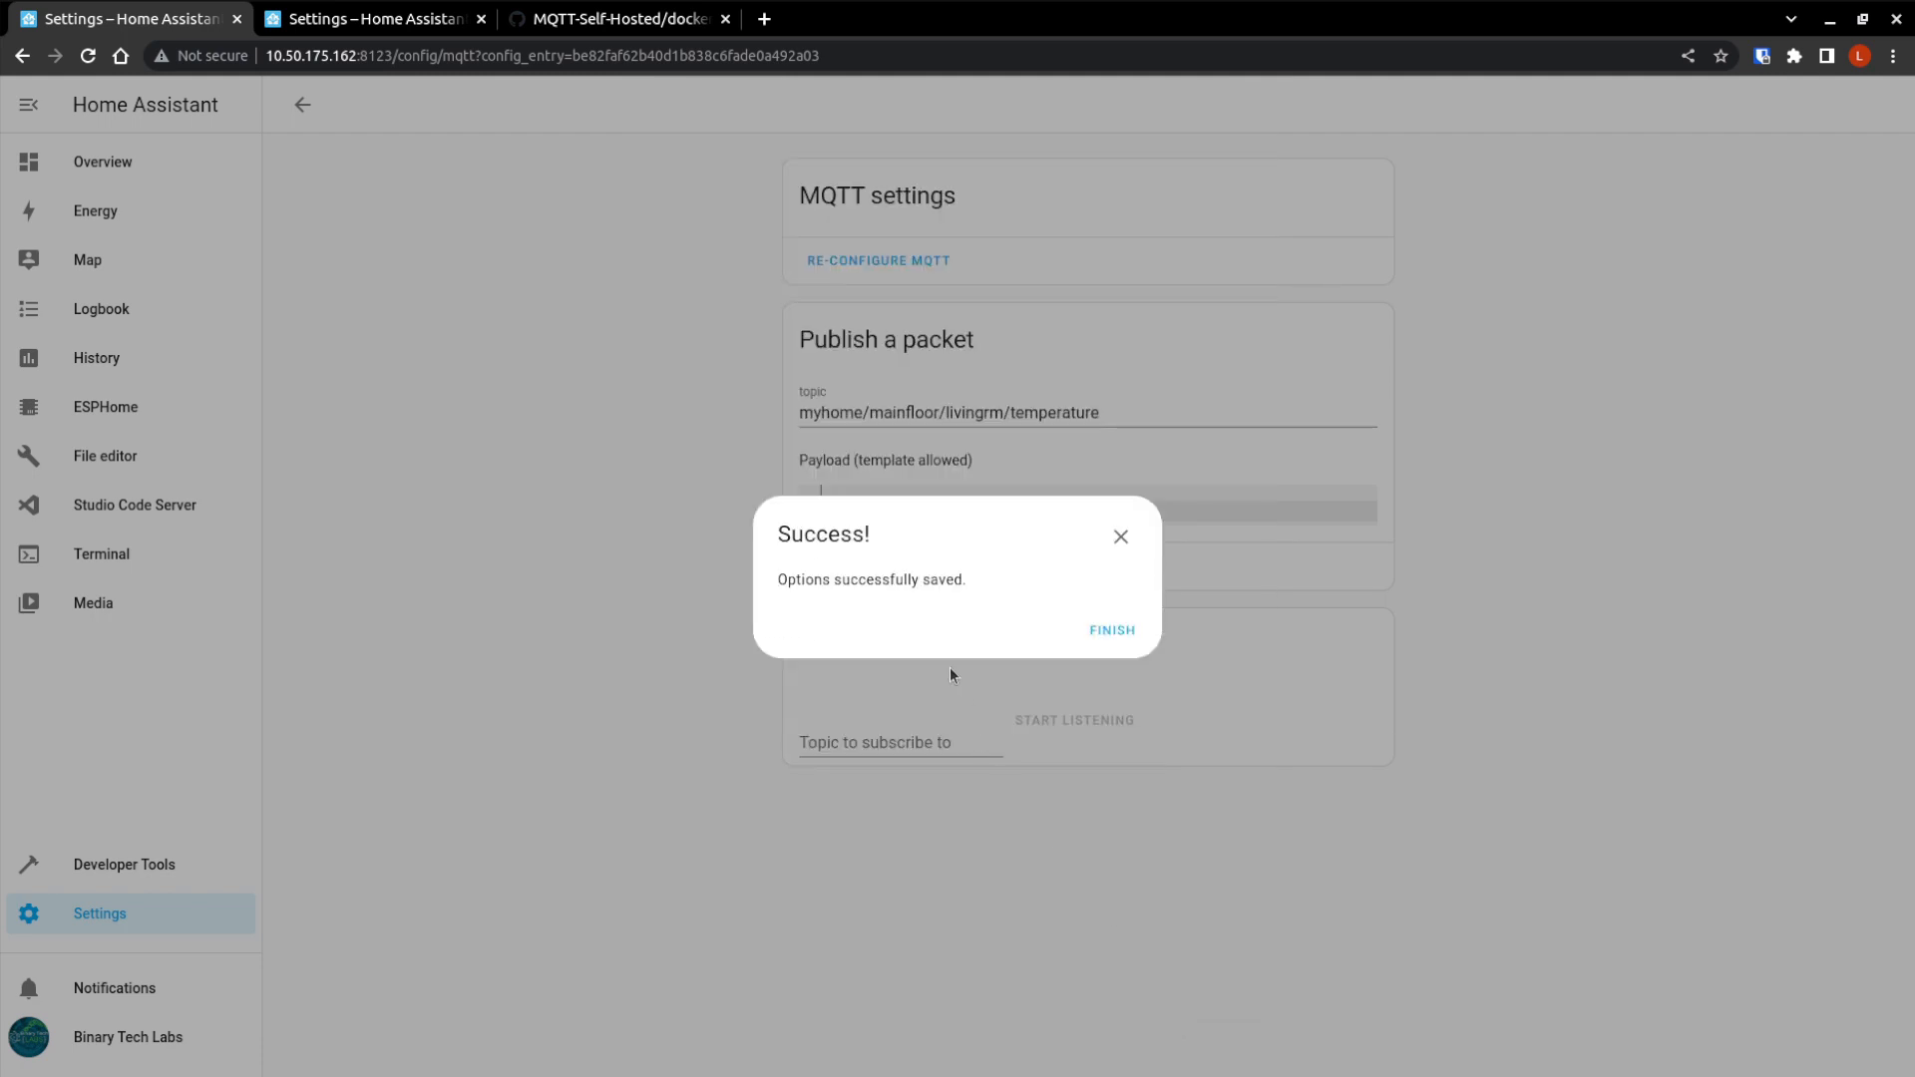
{"action": "left_click", "coordinate": [1110, 629]}
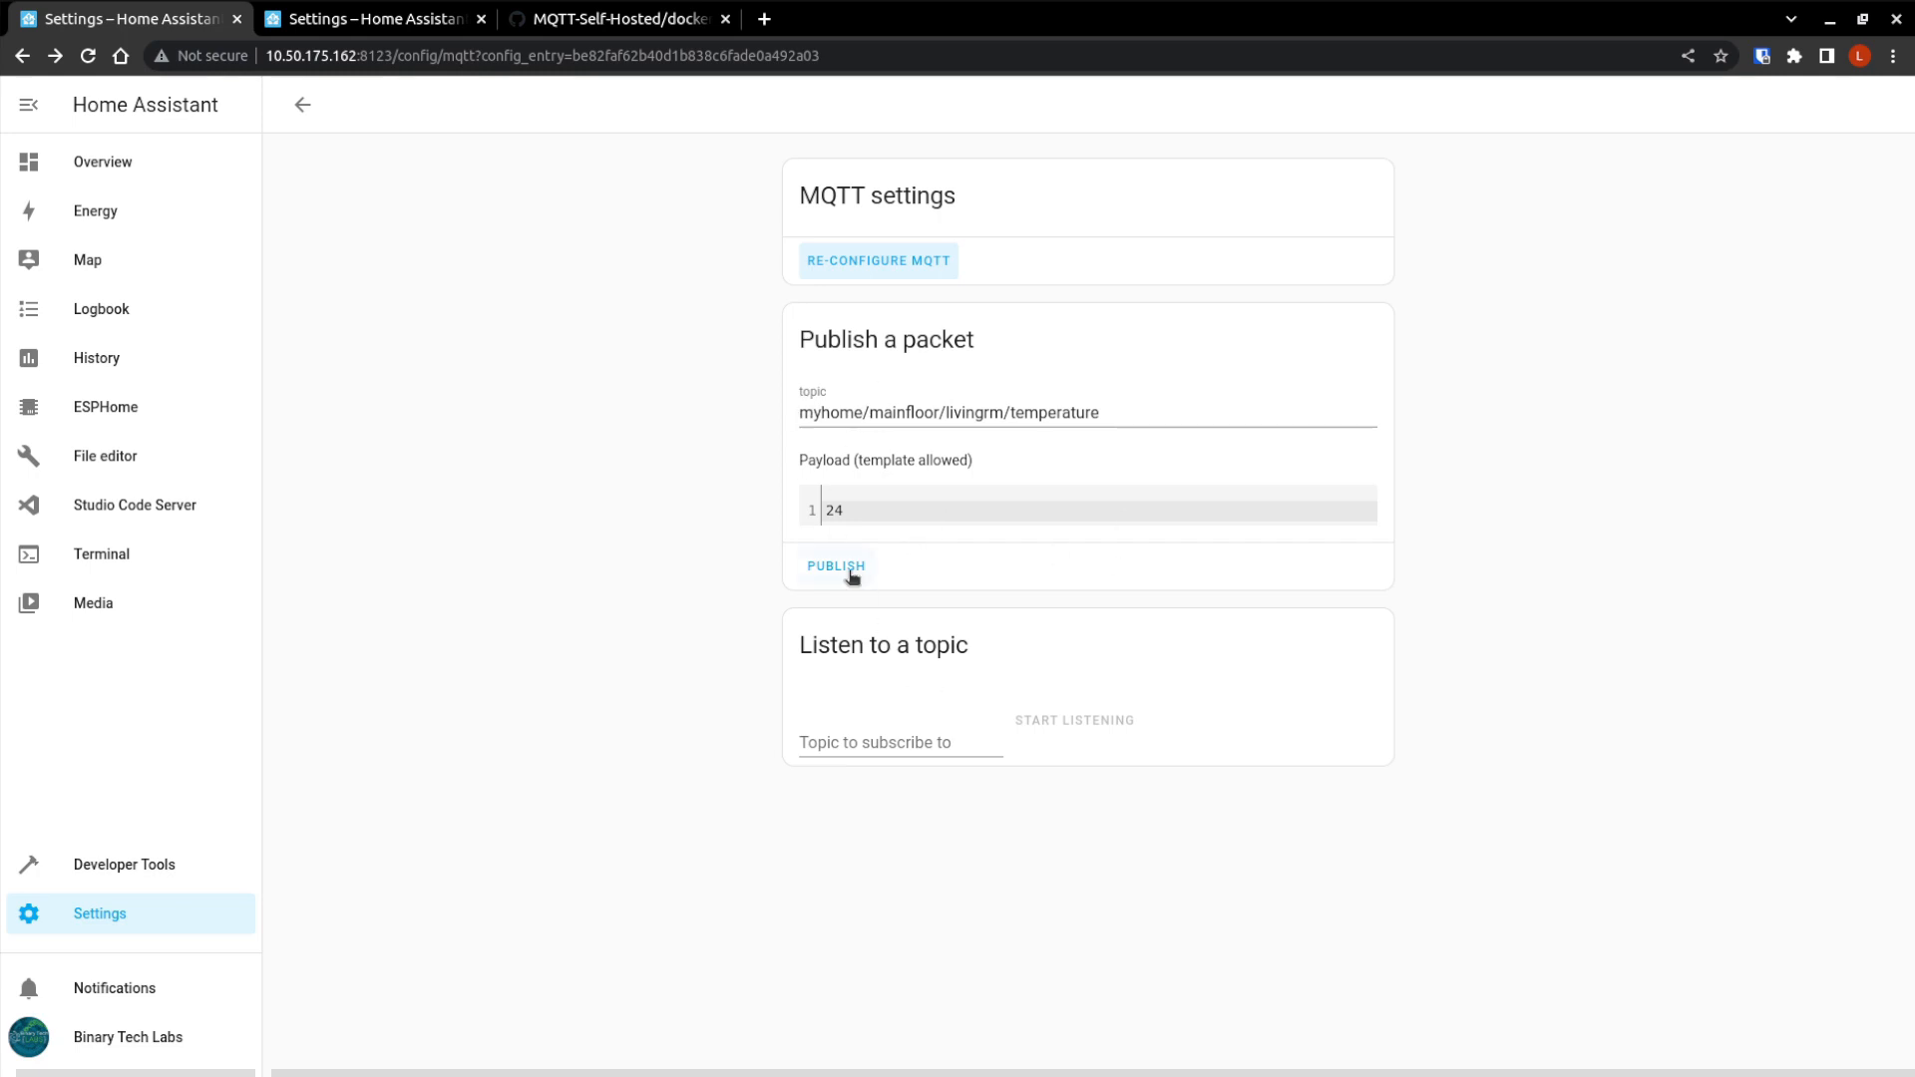
Expand homeassistant, myhome, mainfloor and livingrm to show temperature's value 24.
{"action": "left_click", "coordinate": [835, 566]}
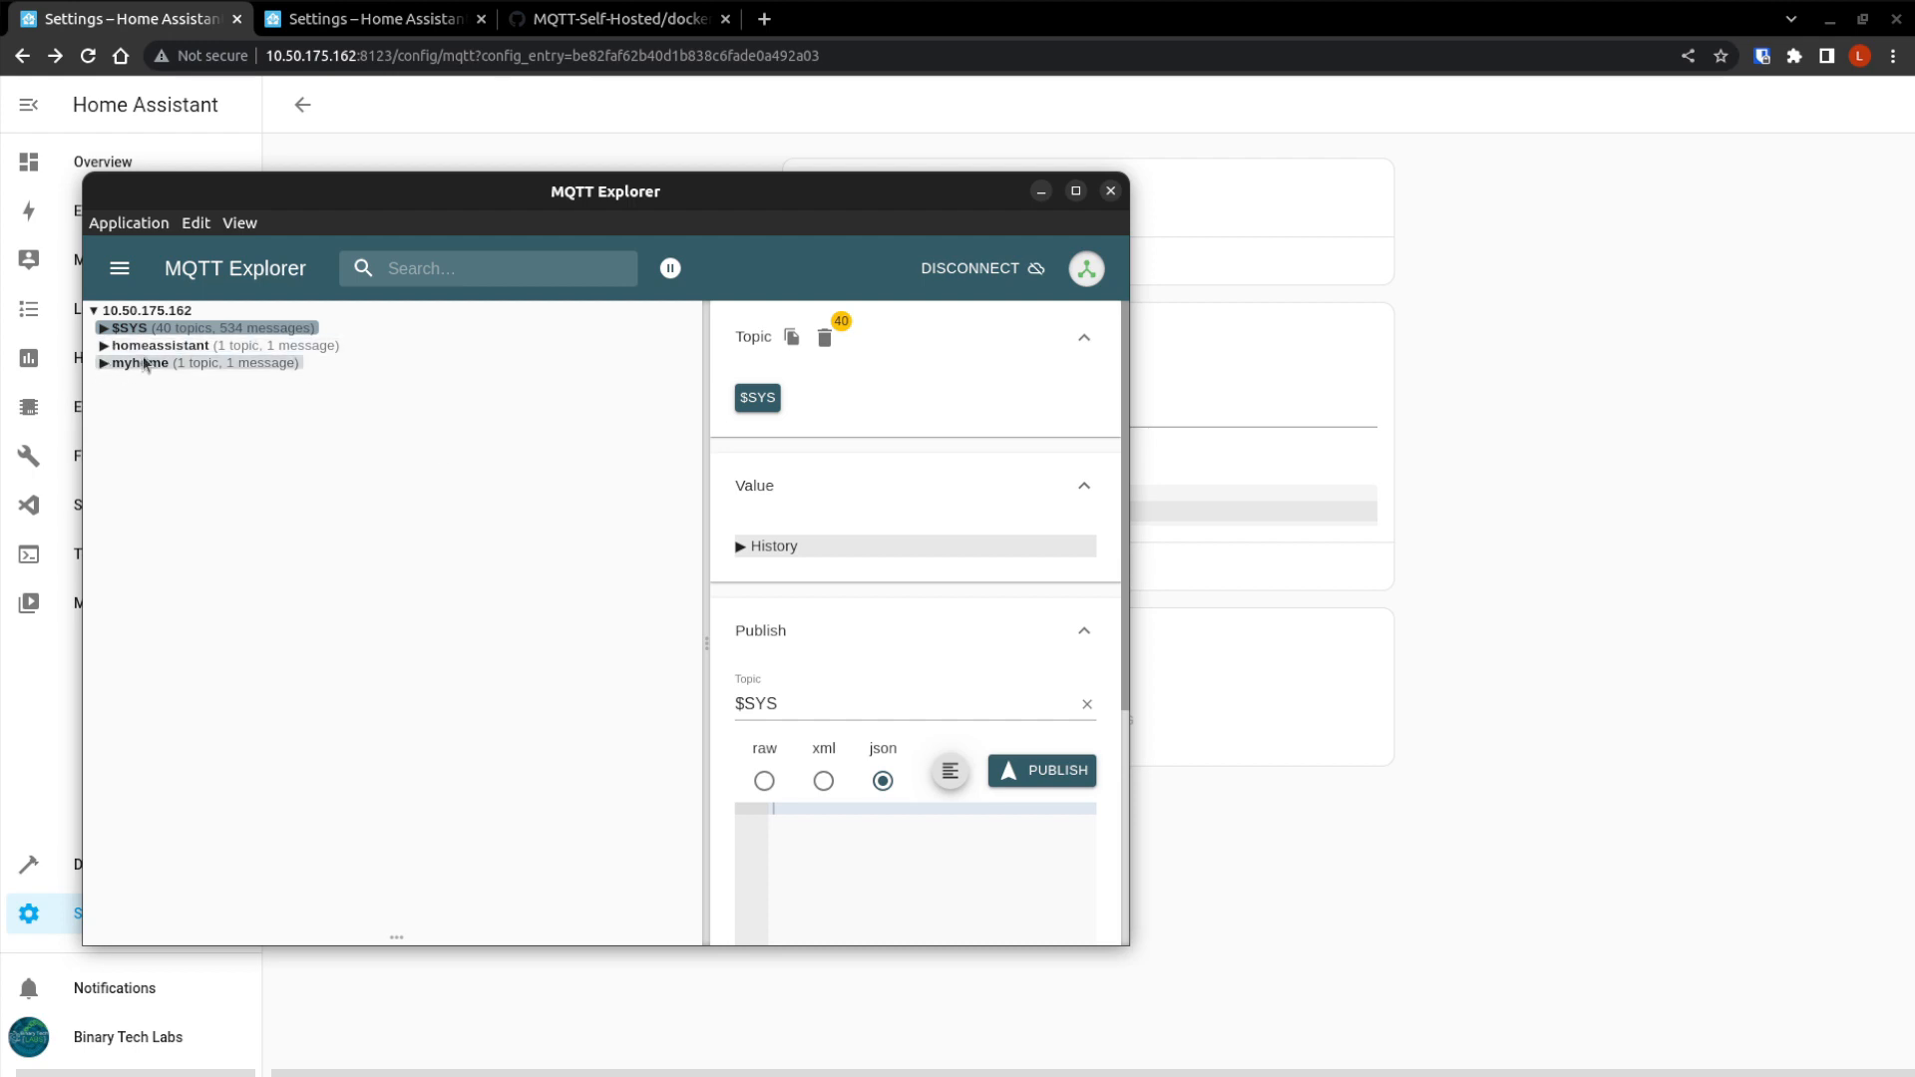
{"action": "left_click", "coordinate": [172, 345]}
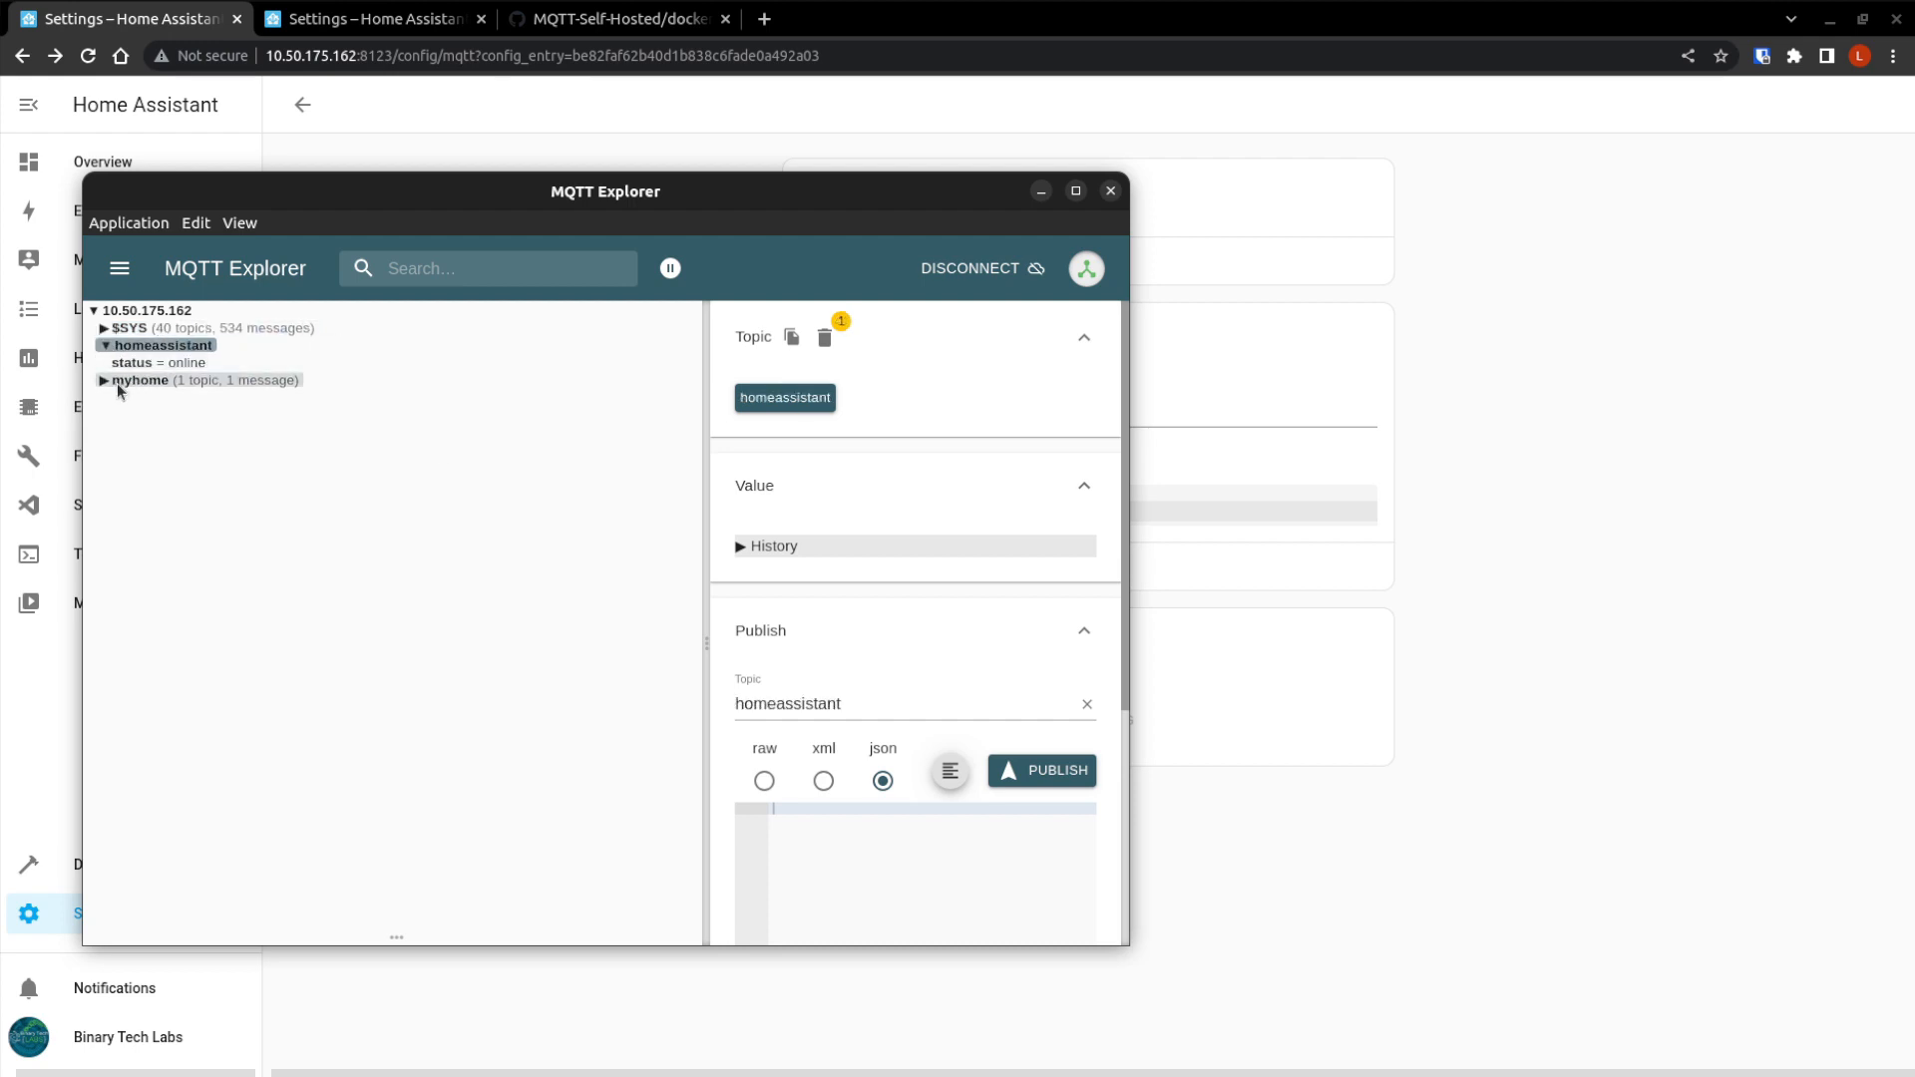
{"action": "left_click", "coordinate": [139, 380]}
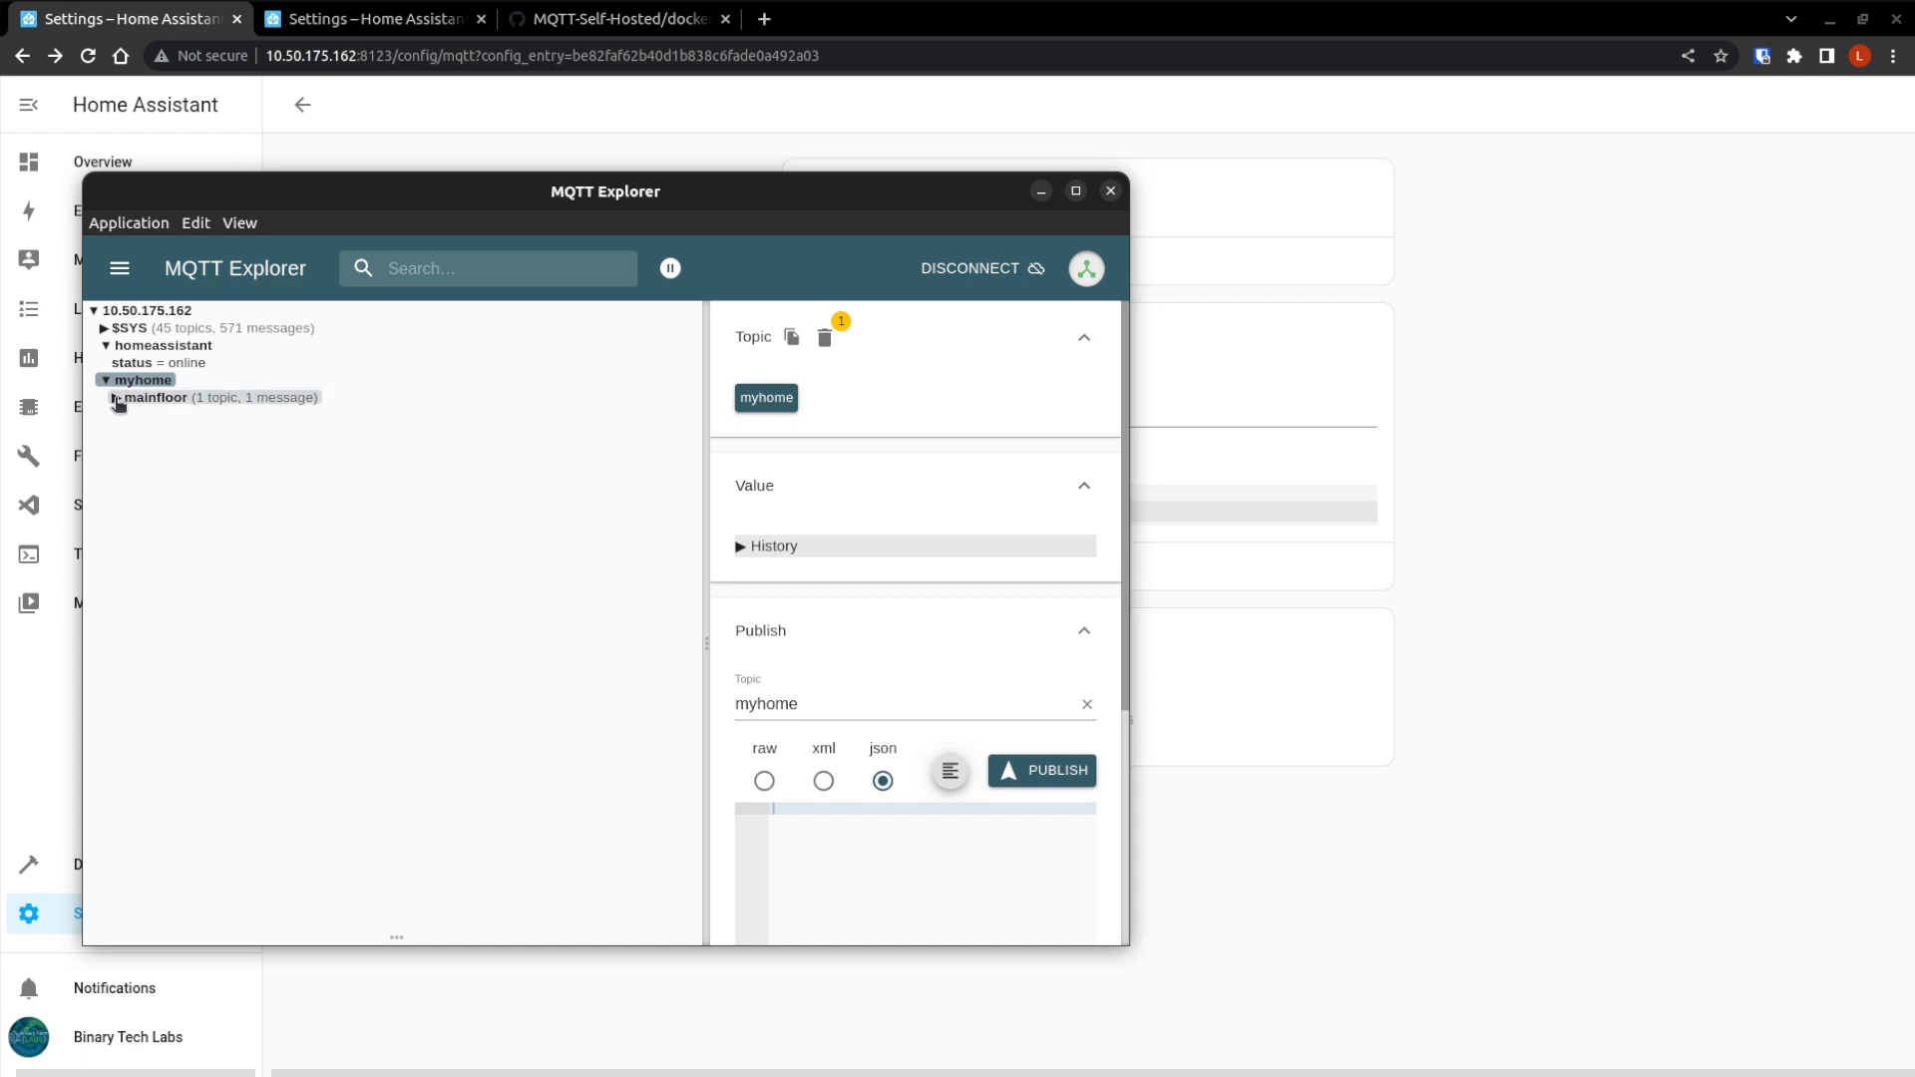
{"action": "left_click", "coordinate": [117, 397]}
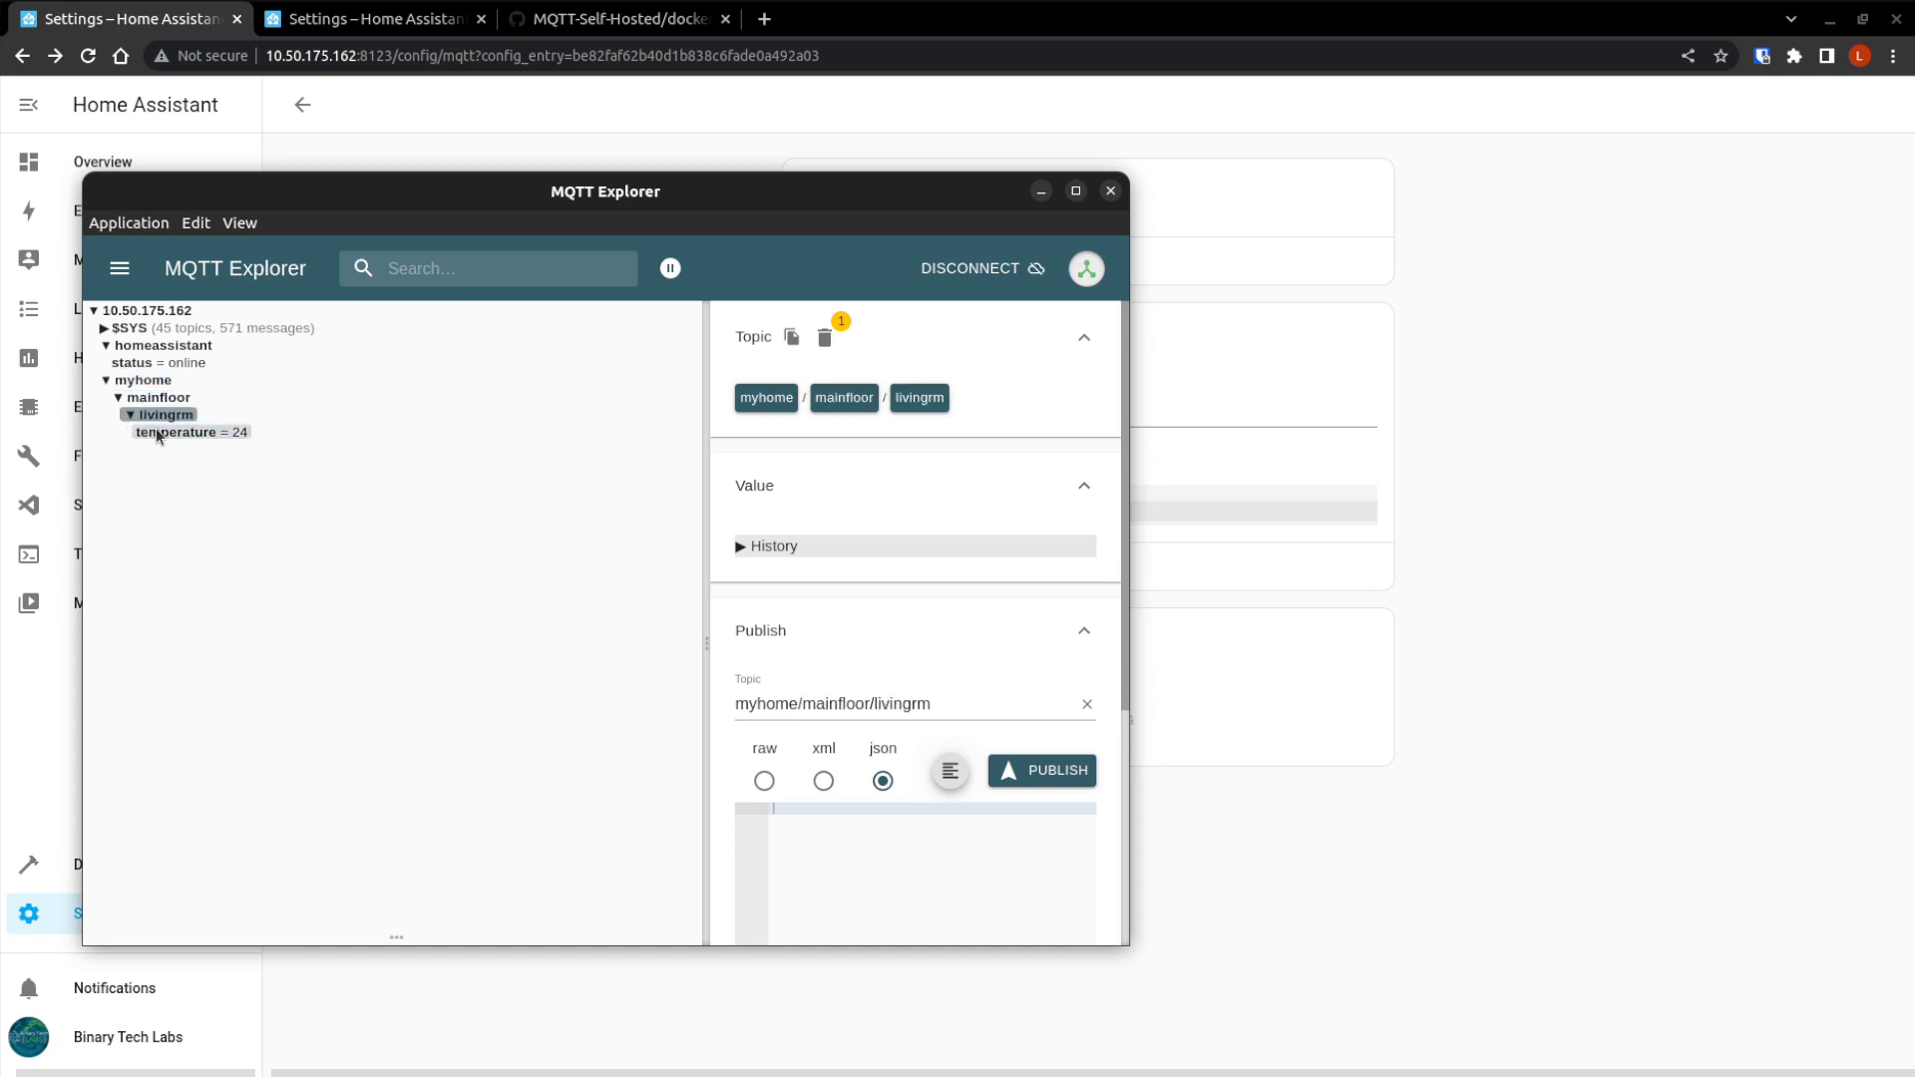
{"action": "left_click", "coordinate": [180, 432]}
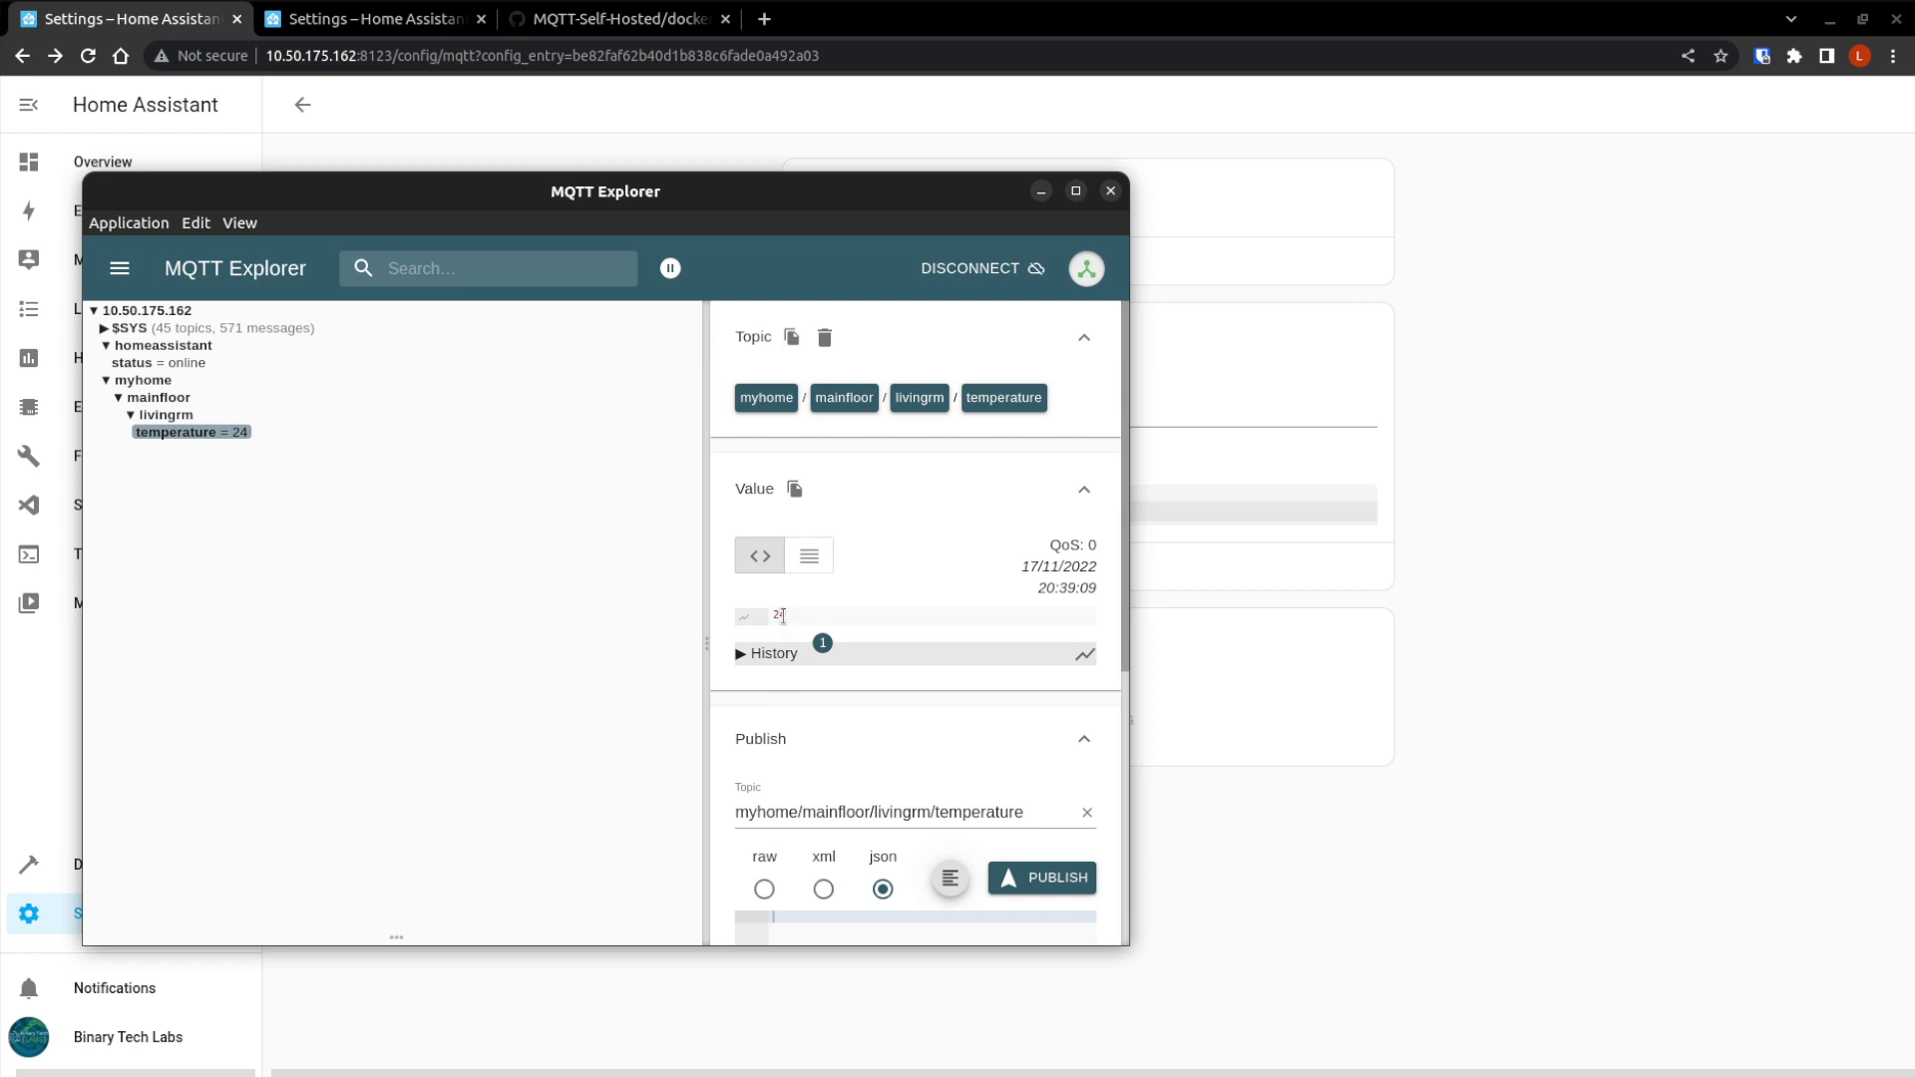
{"action": "left_click_drag", "start_coordinate": [604, 191], "coordinate": [634, 156]}
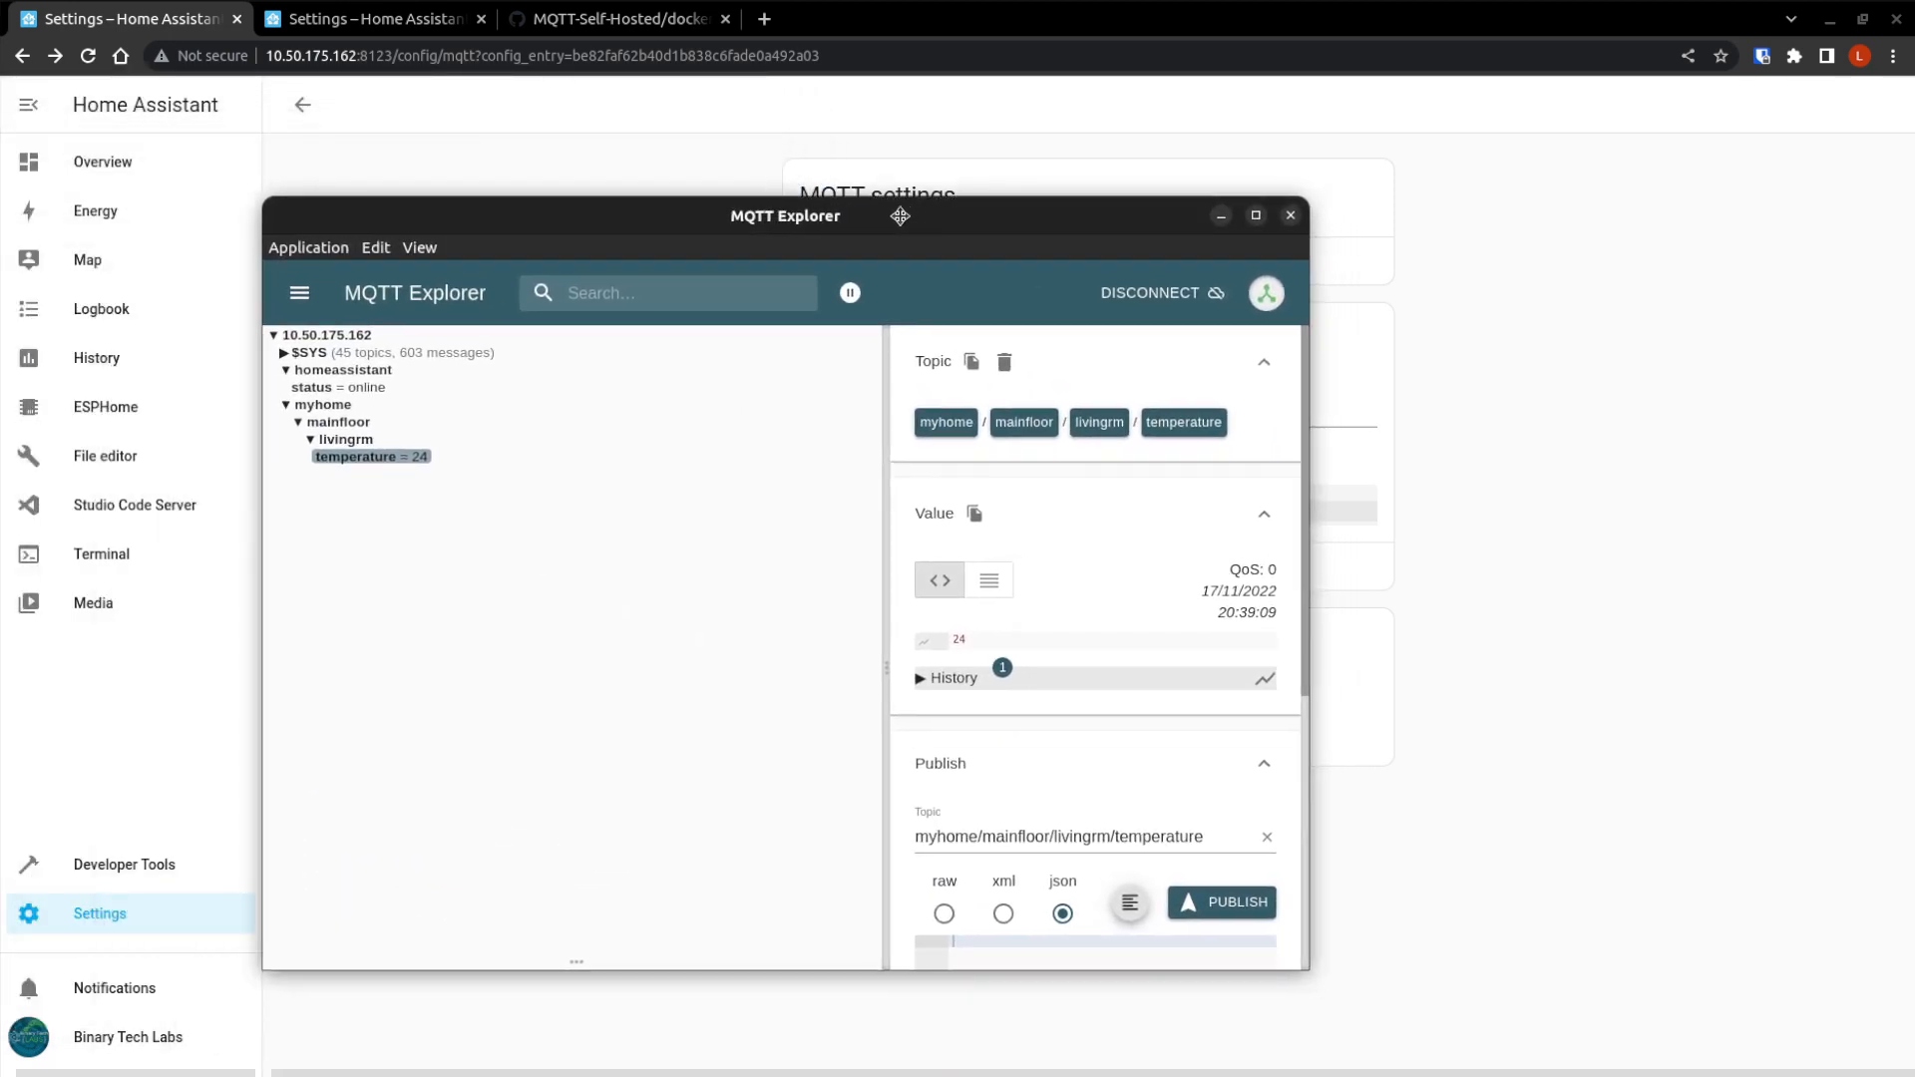
Replace livingrm with + and start listening on myhome/mainfloor/+/temperature.
{"action": "left_click", "coordinate": [1289, 216]}
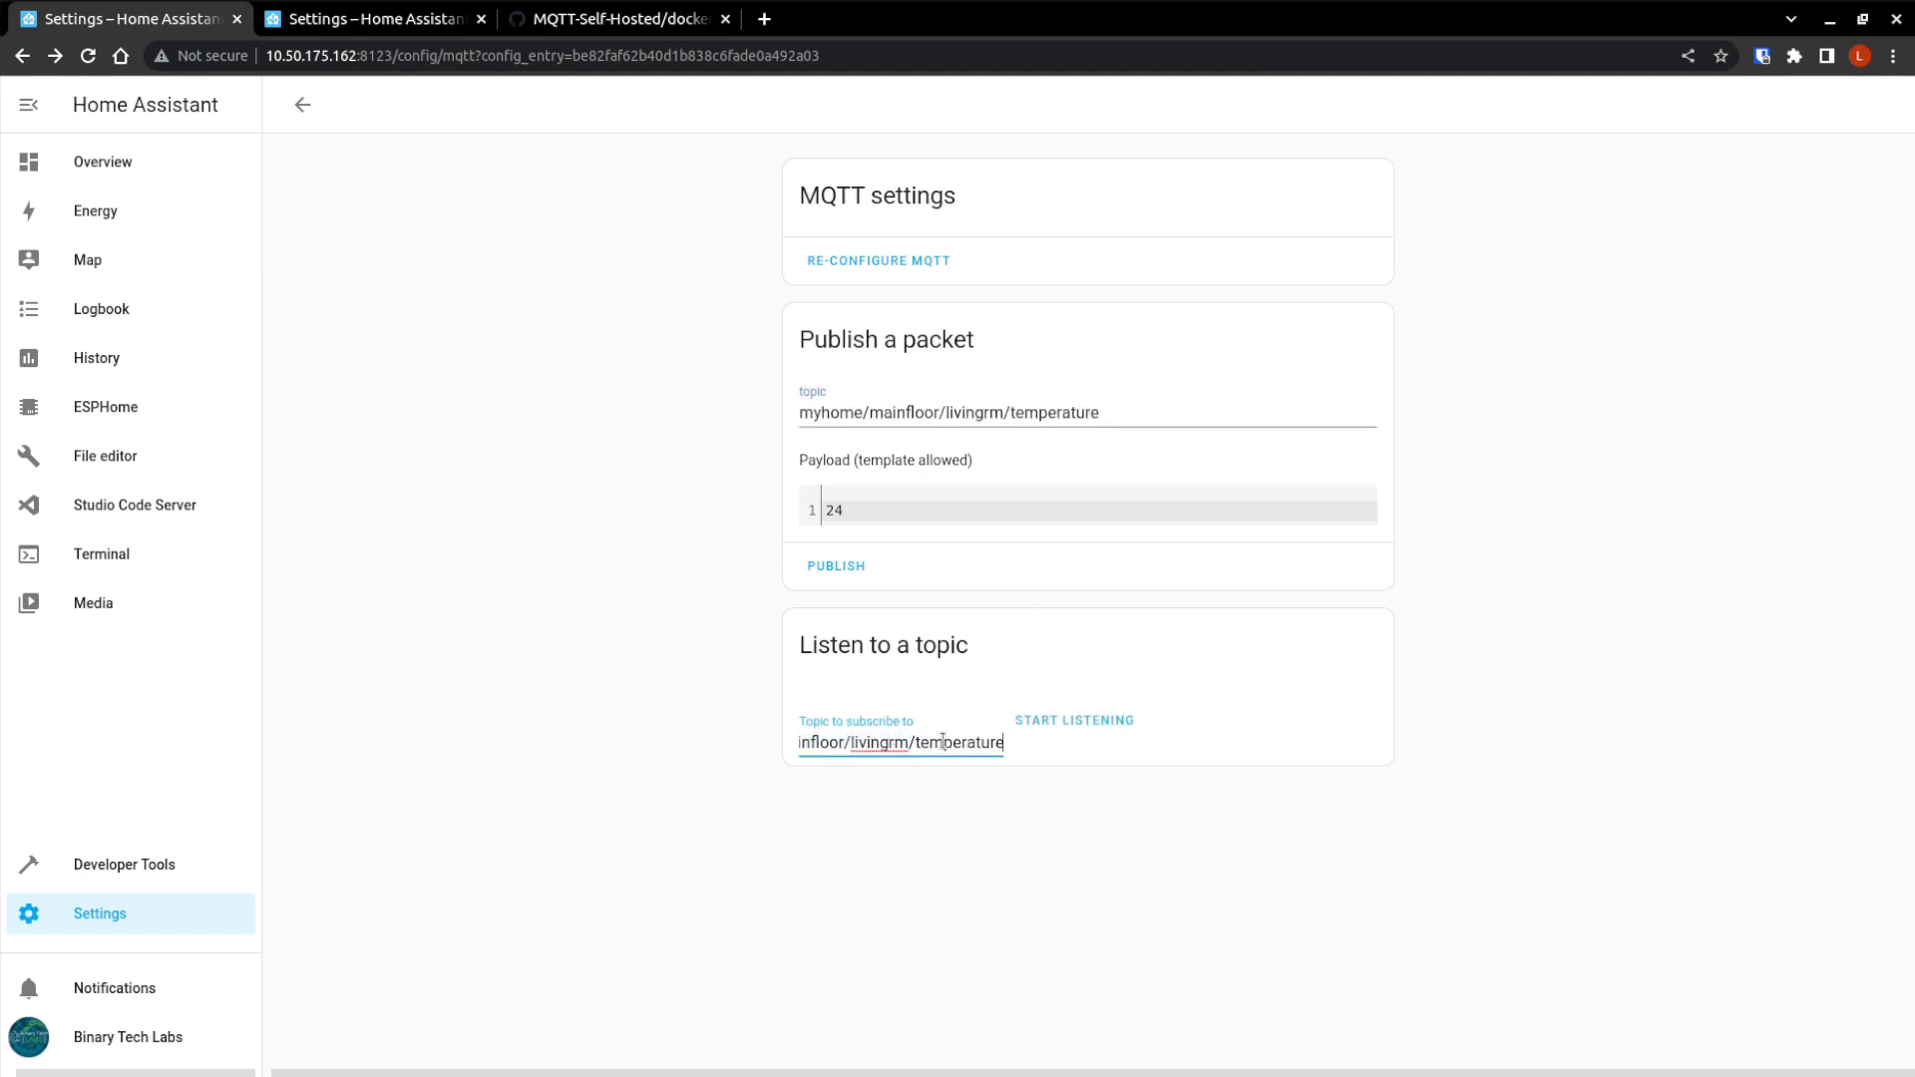
{"action": "double_click", "coordinate": [875, 743]}
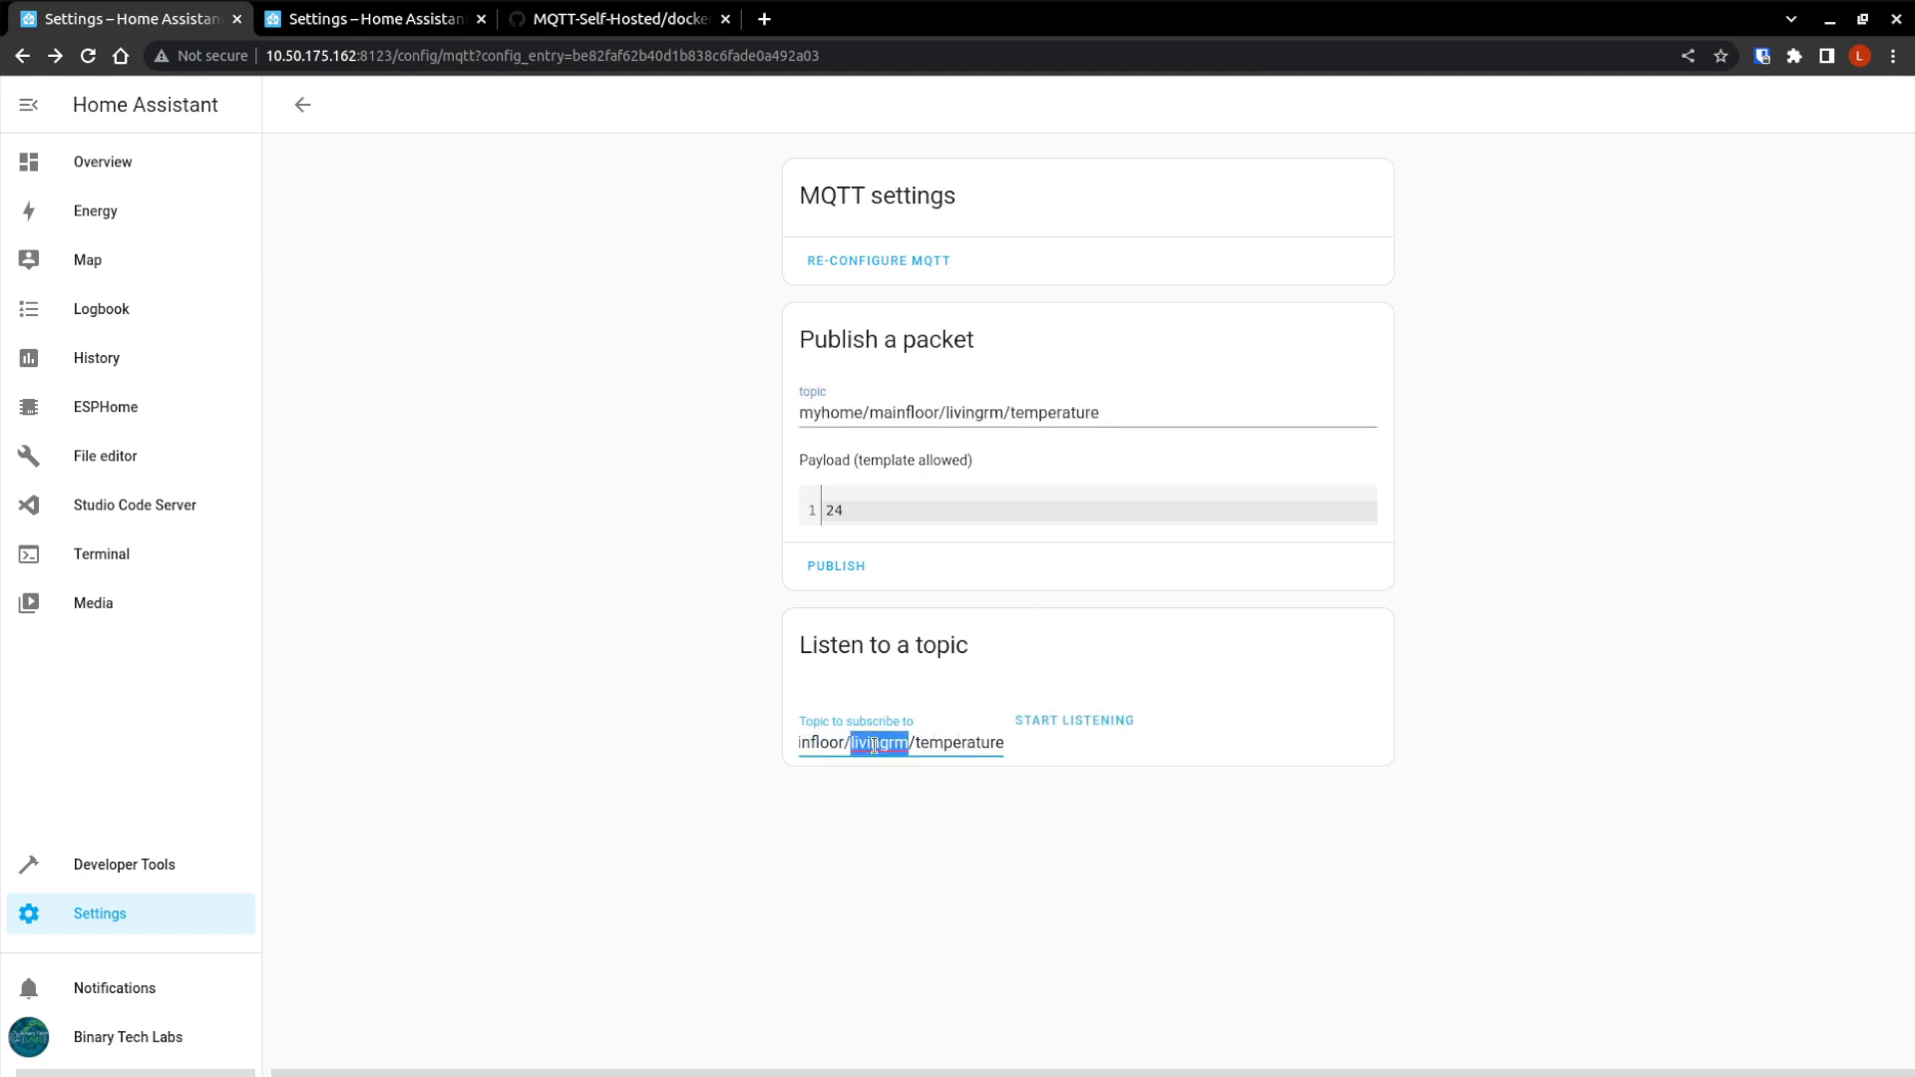
{"action": "type", "text": "+"}
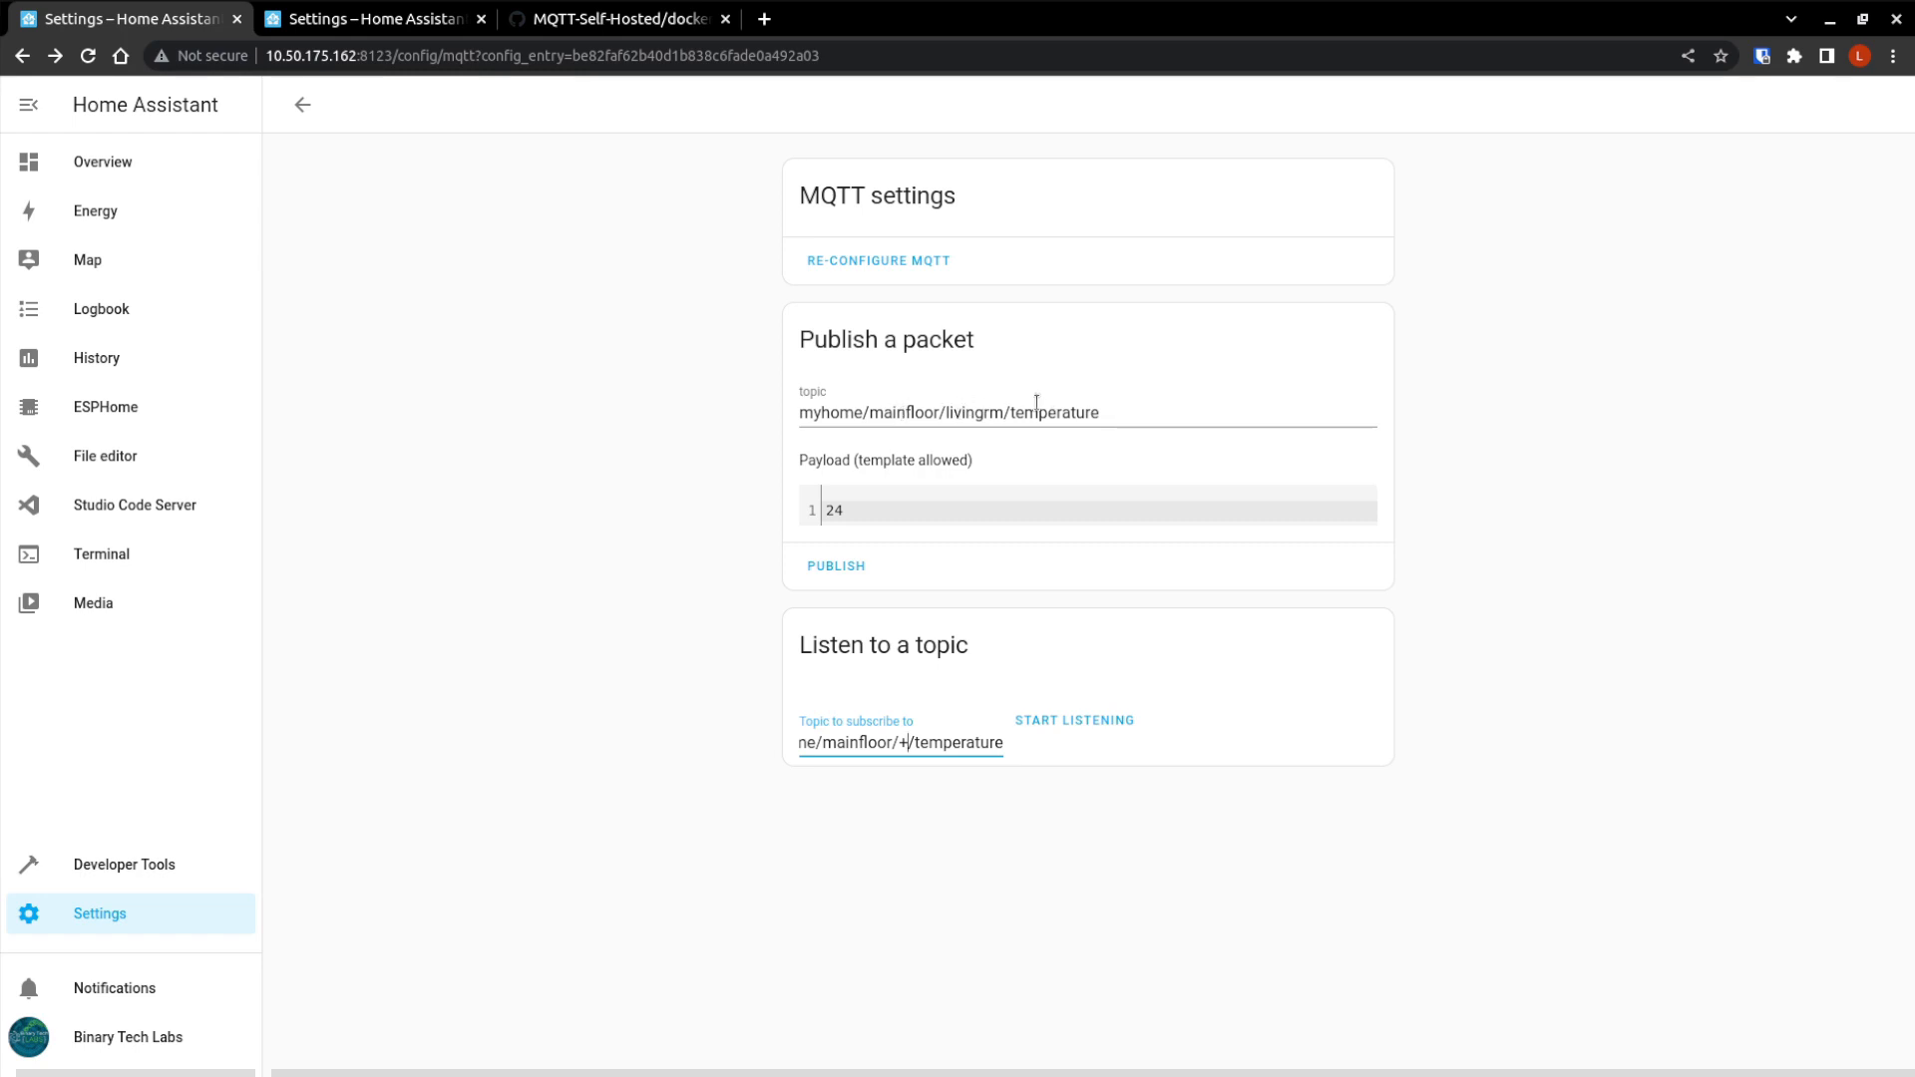
{"action": "left_click", "coordinate": [1073, 720]}
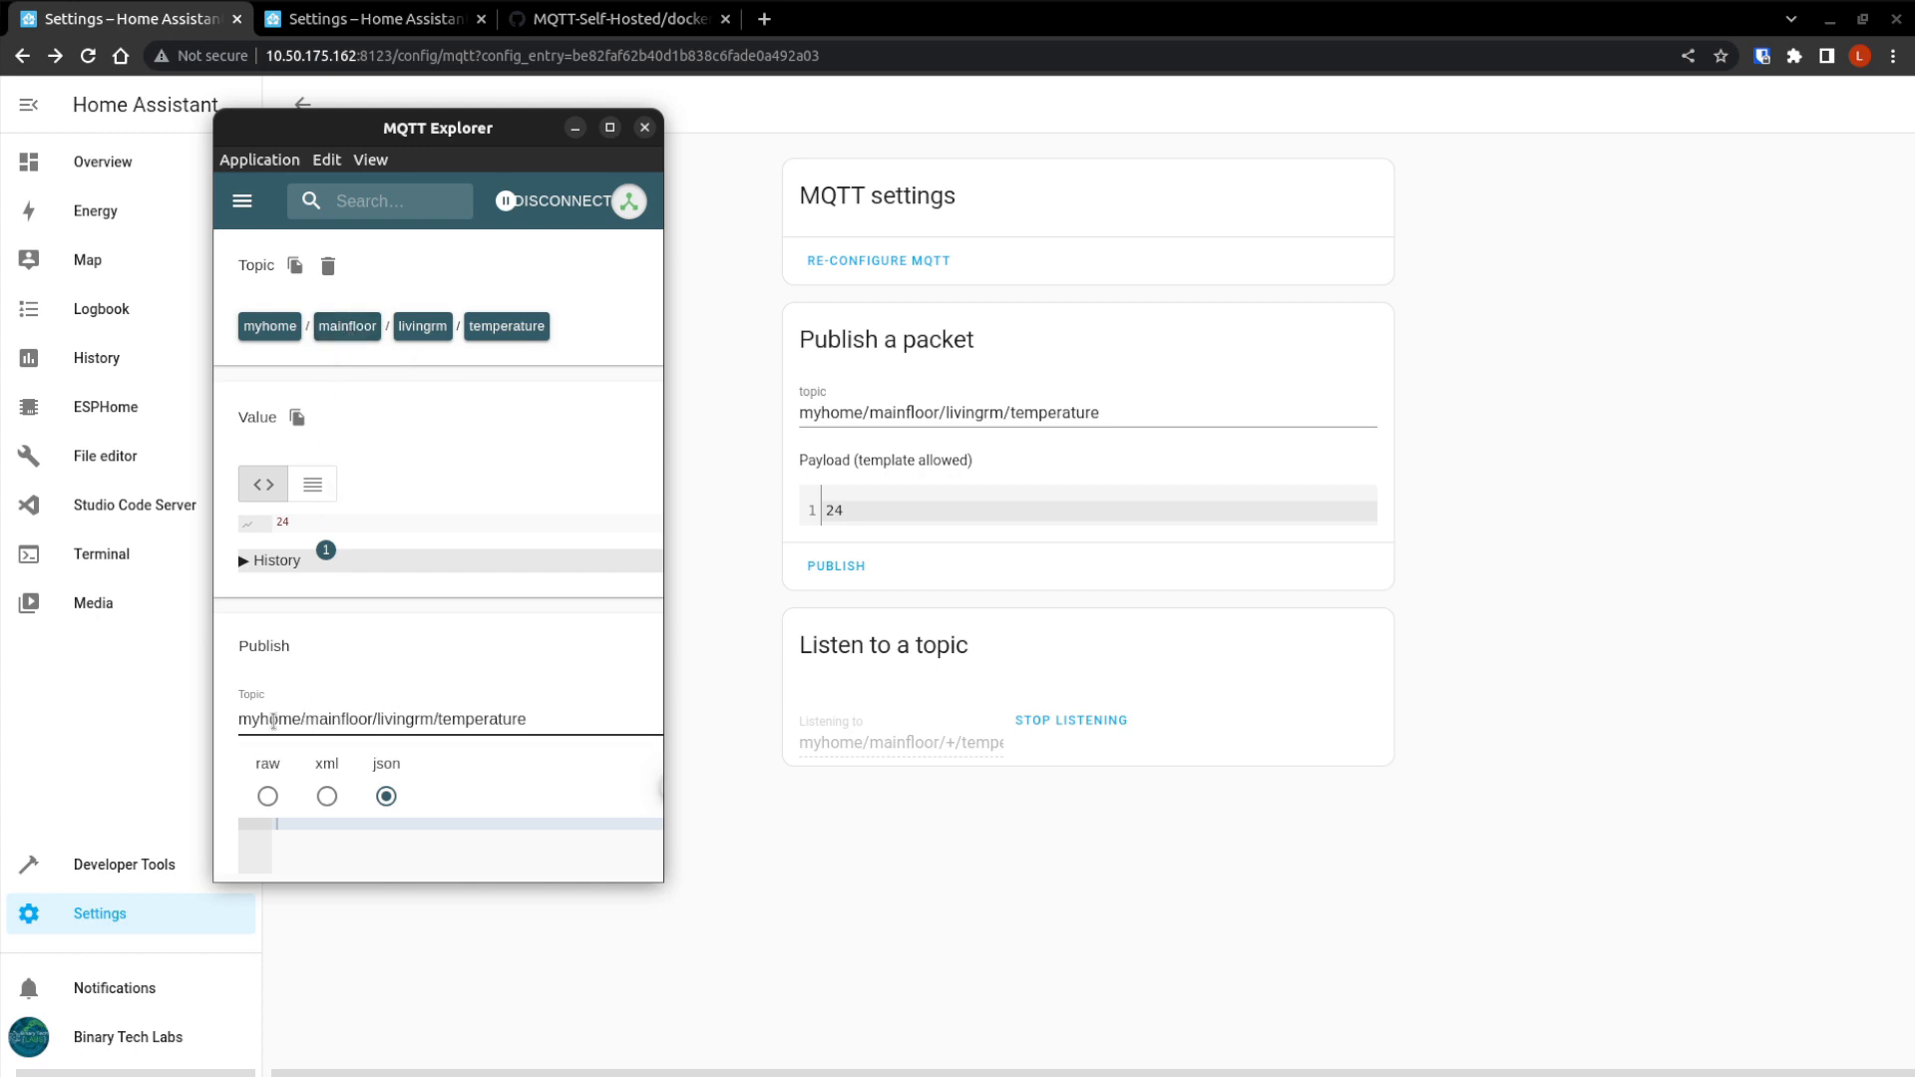
Publish raw payload 35 to myhome/mainfloor/livingrm/temperature, received in Home Assistant as message 0.
{"action": "scroll", "scroll_direction": "down", "scroll_amount": 3}
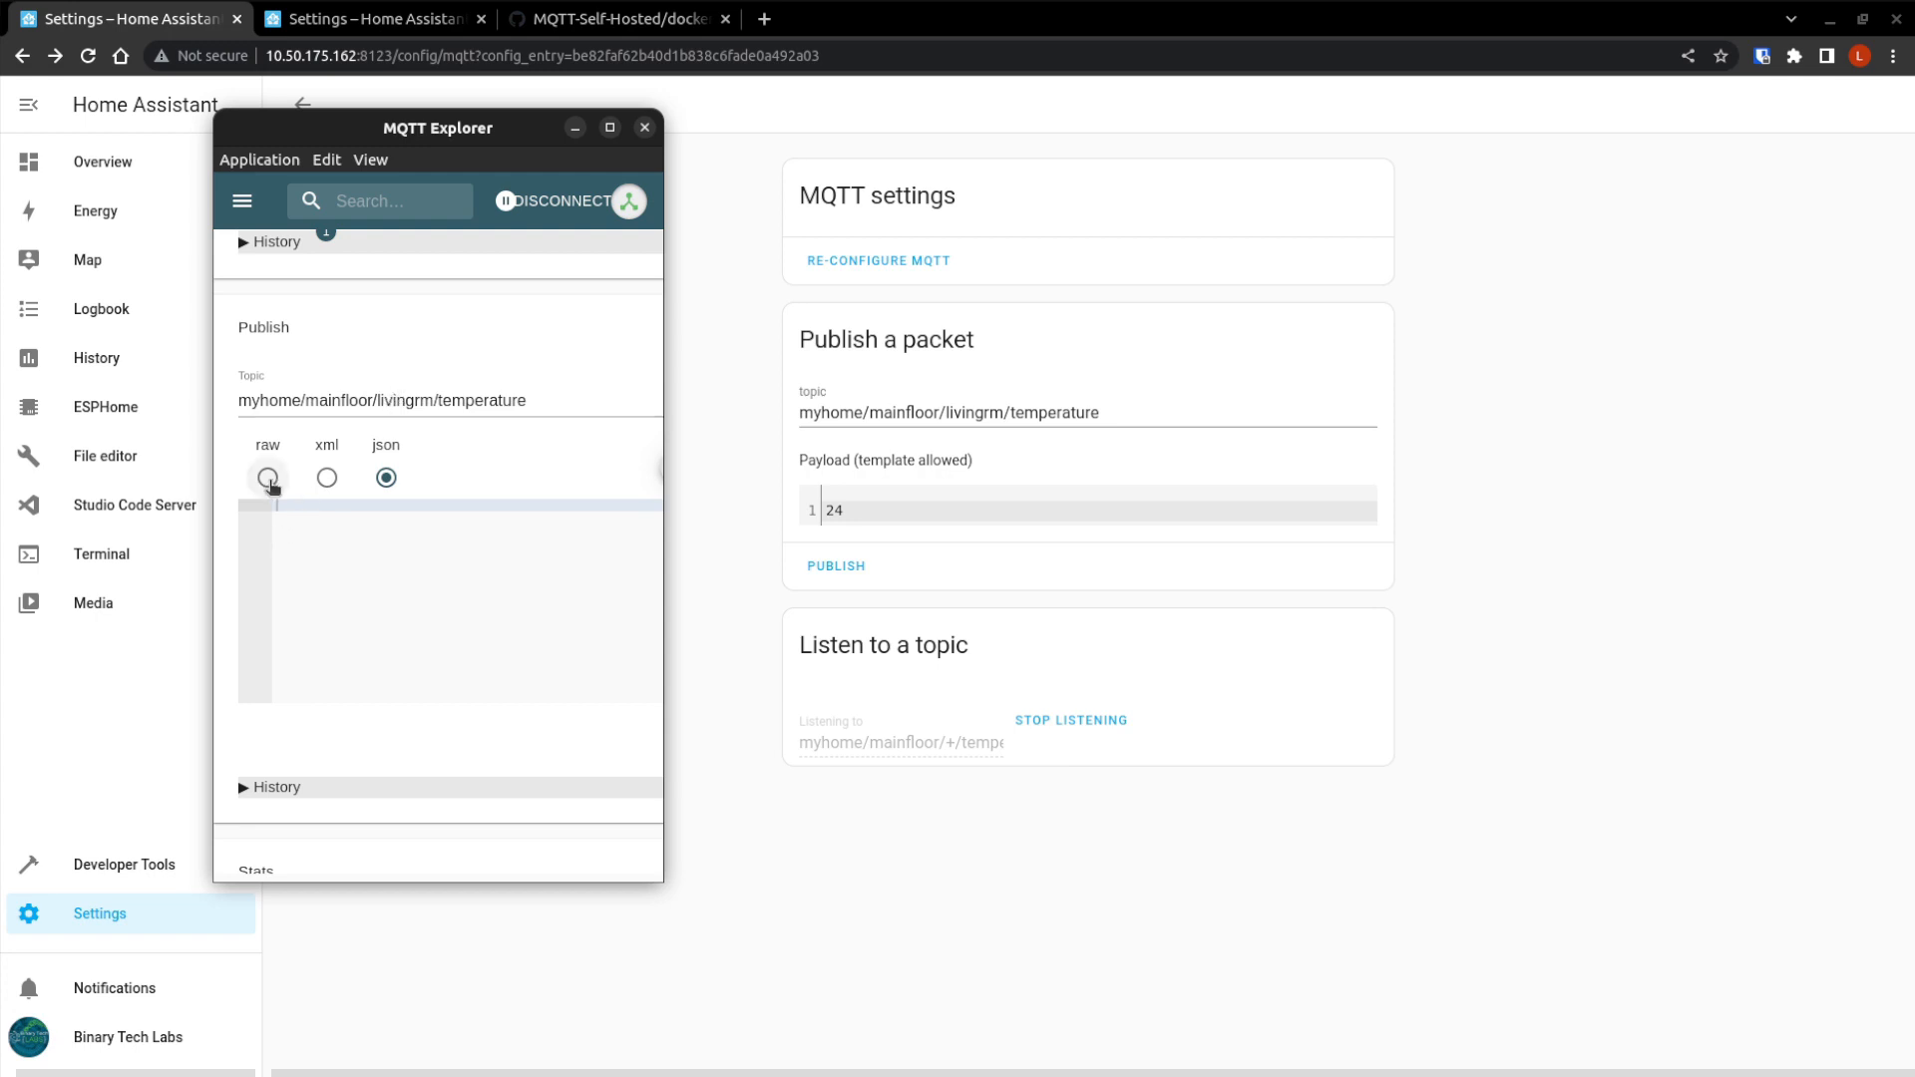
{"action": "left_click", "coordinate": [267, 478]}
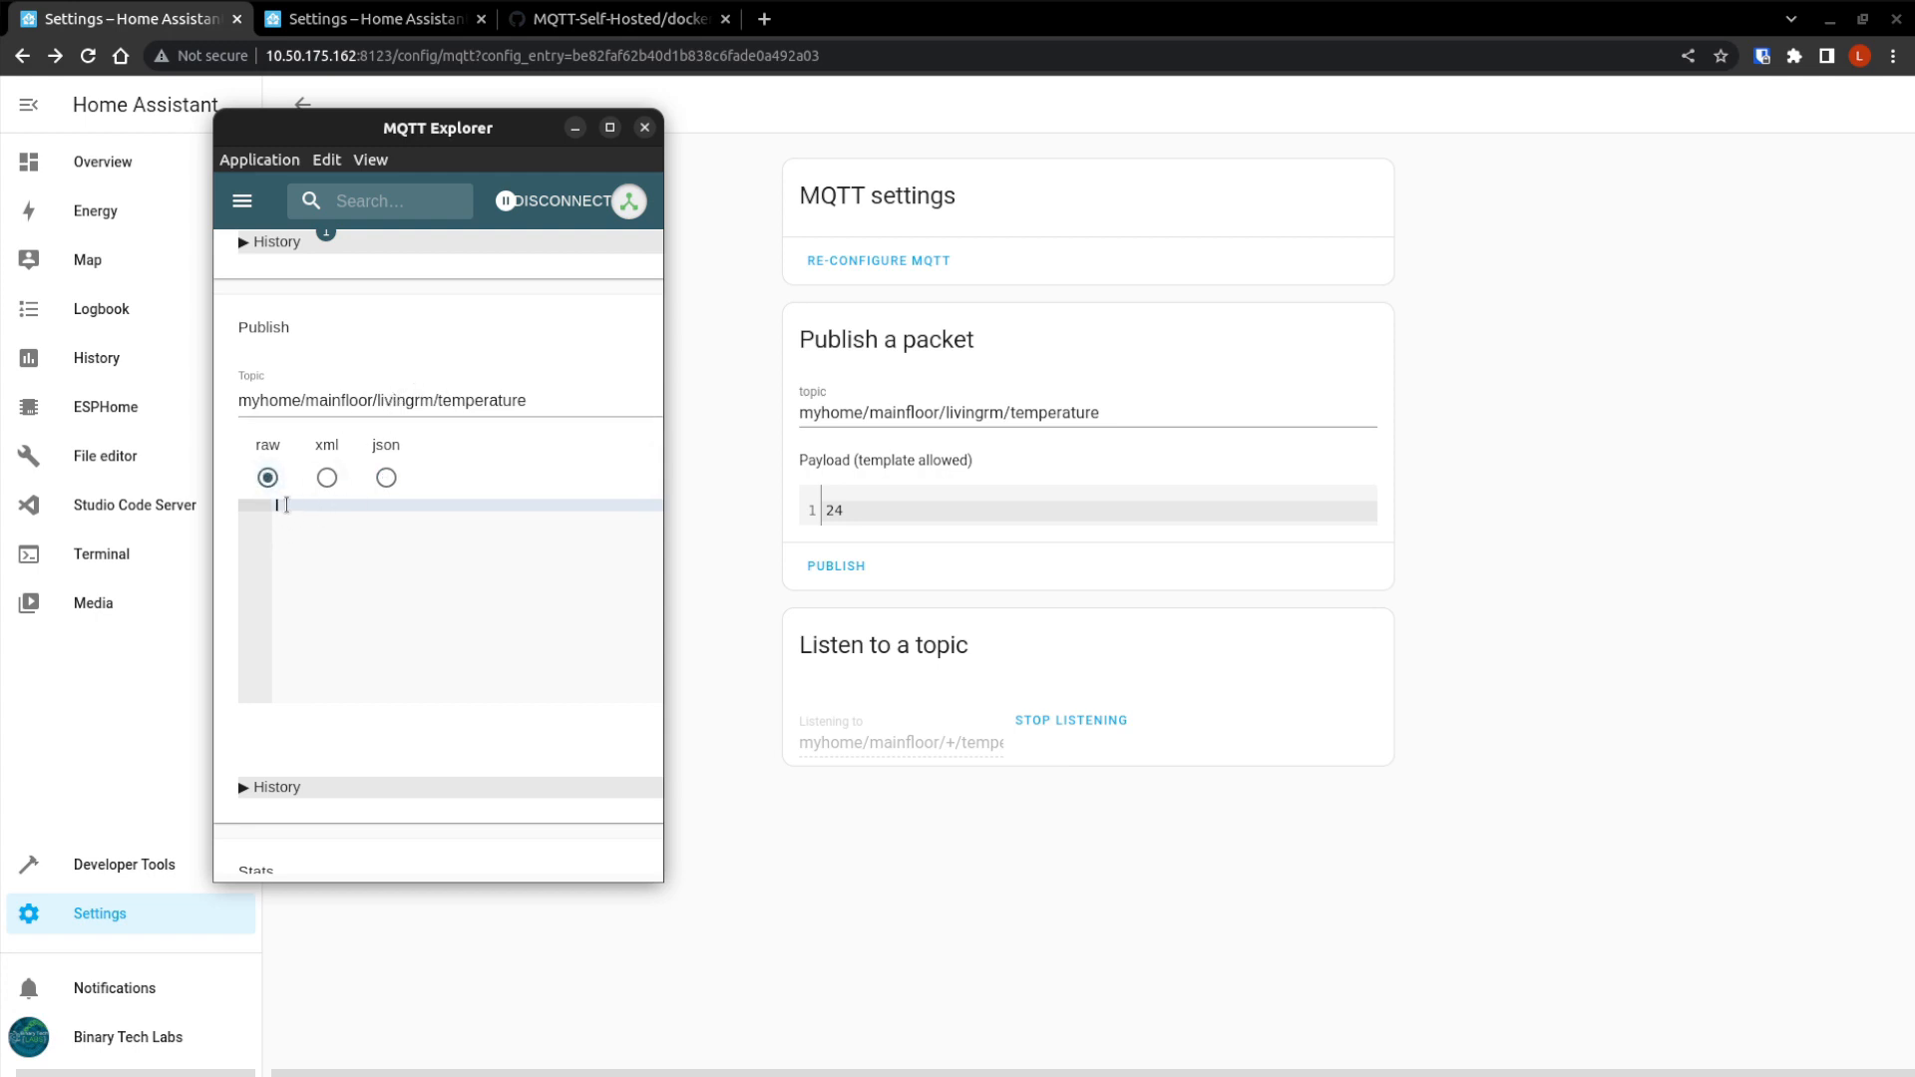
{"action": "type", "text": "35"}
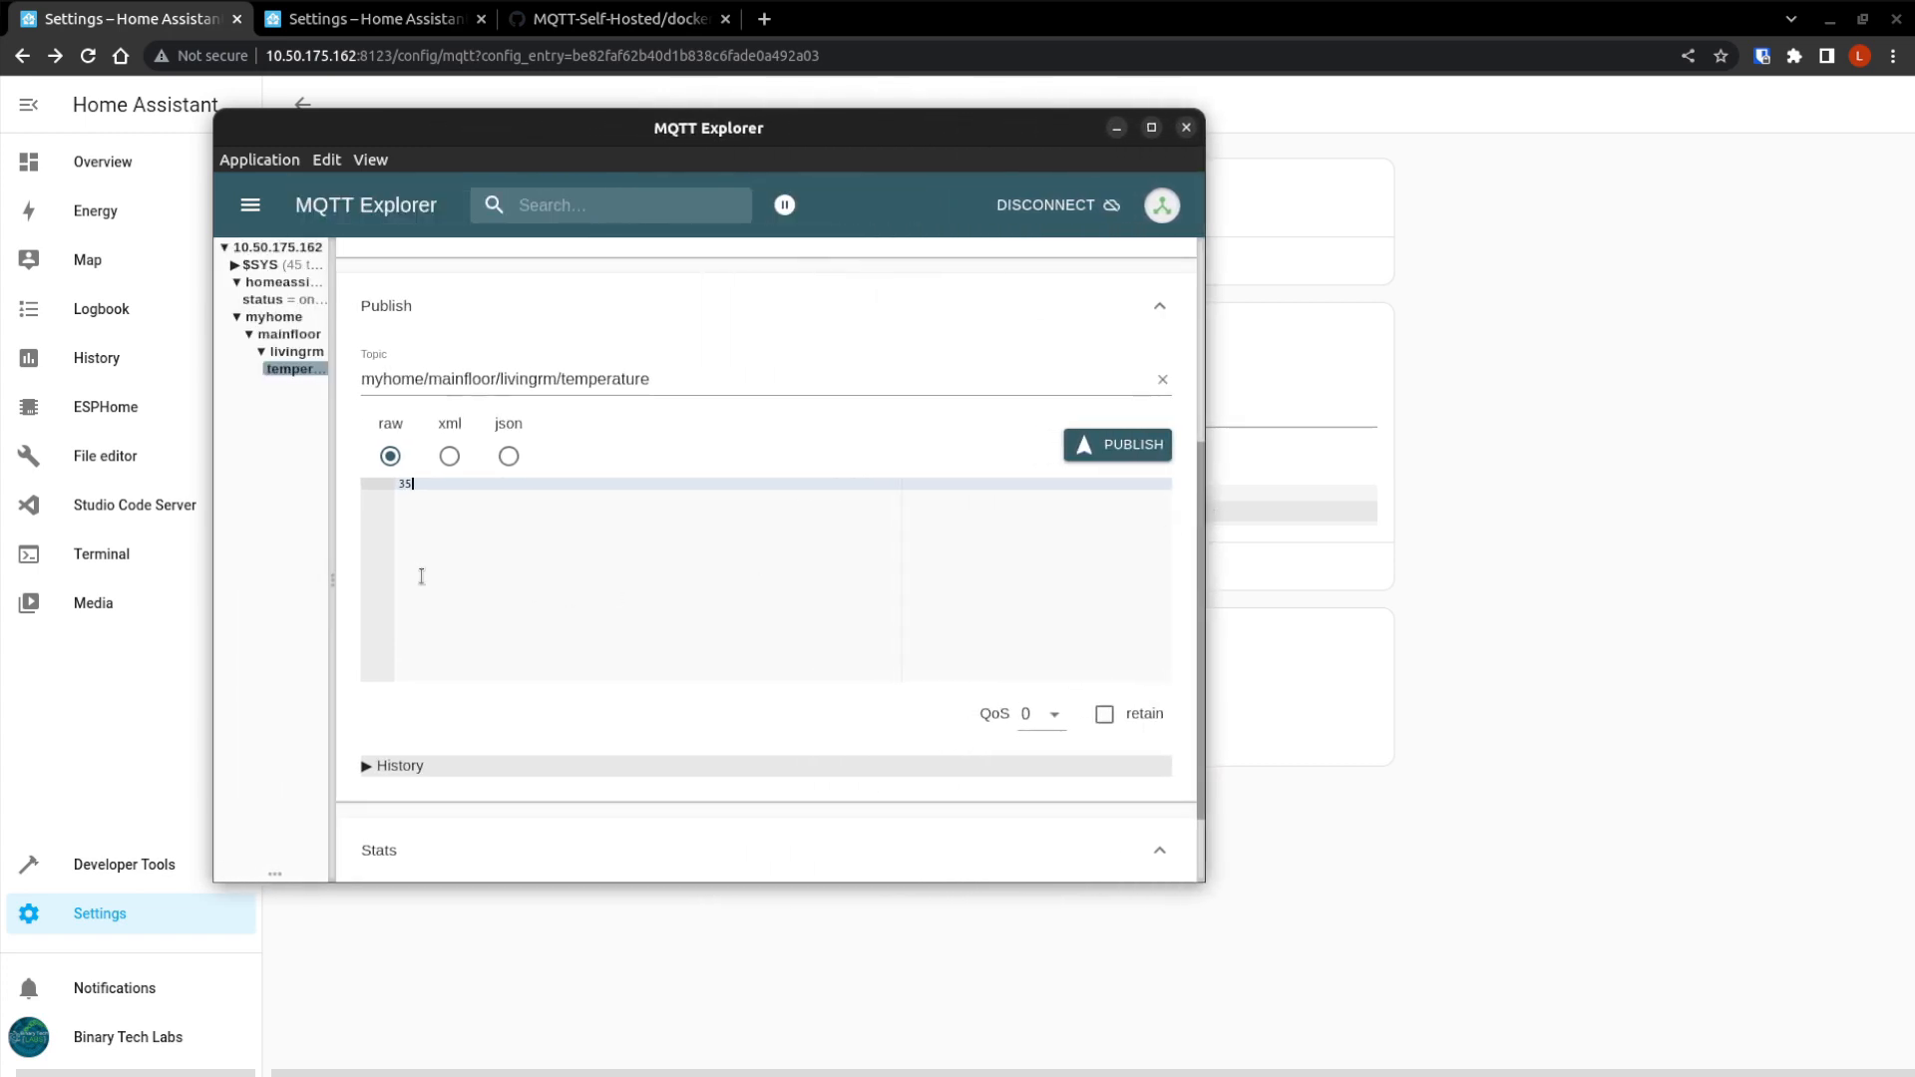
{"action": "mouse_move", "coordinate": [339, 554]}
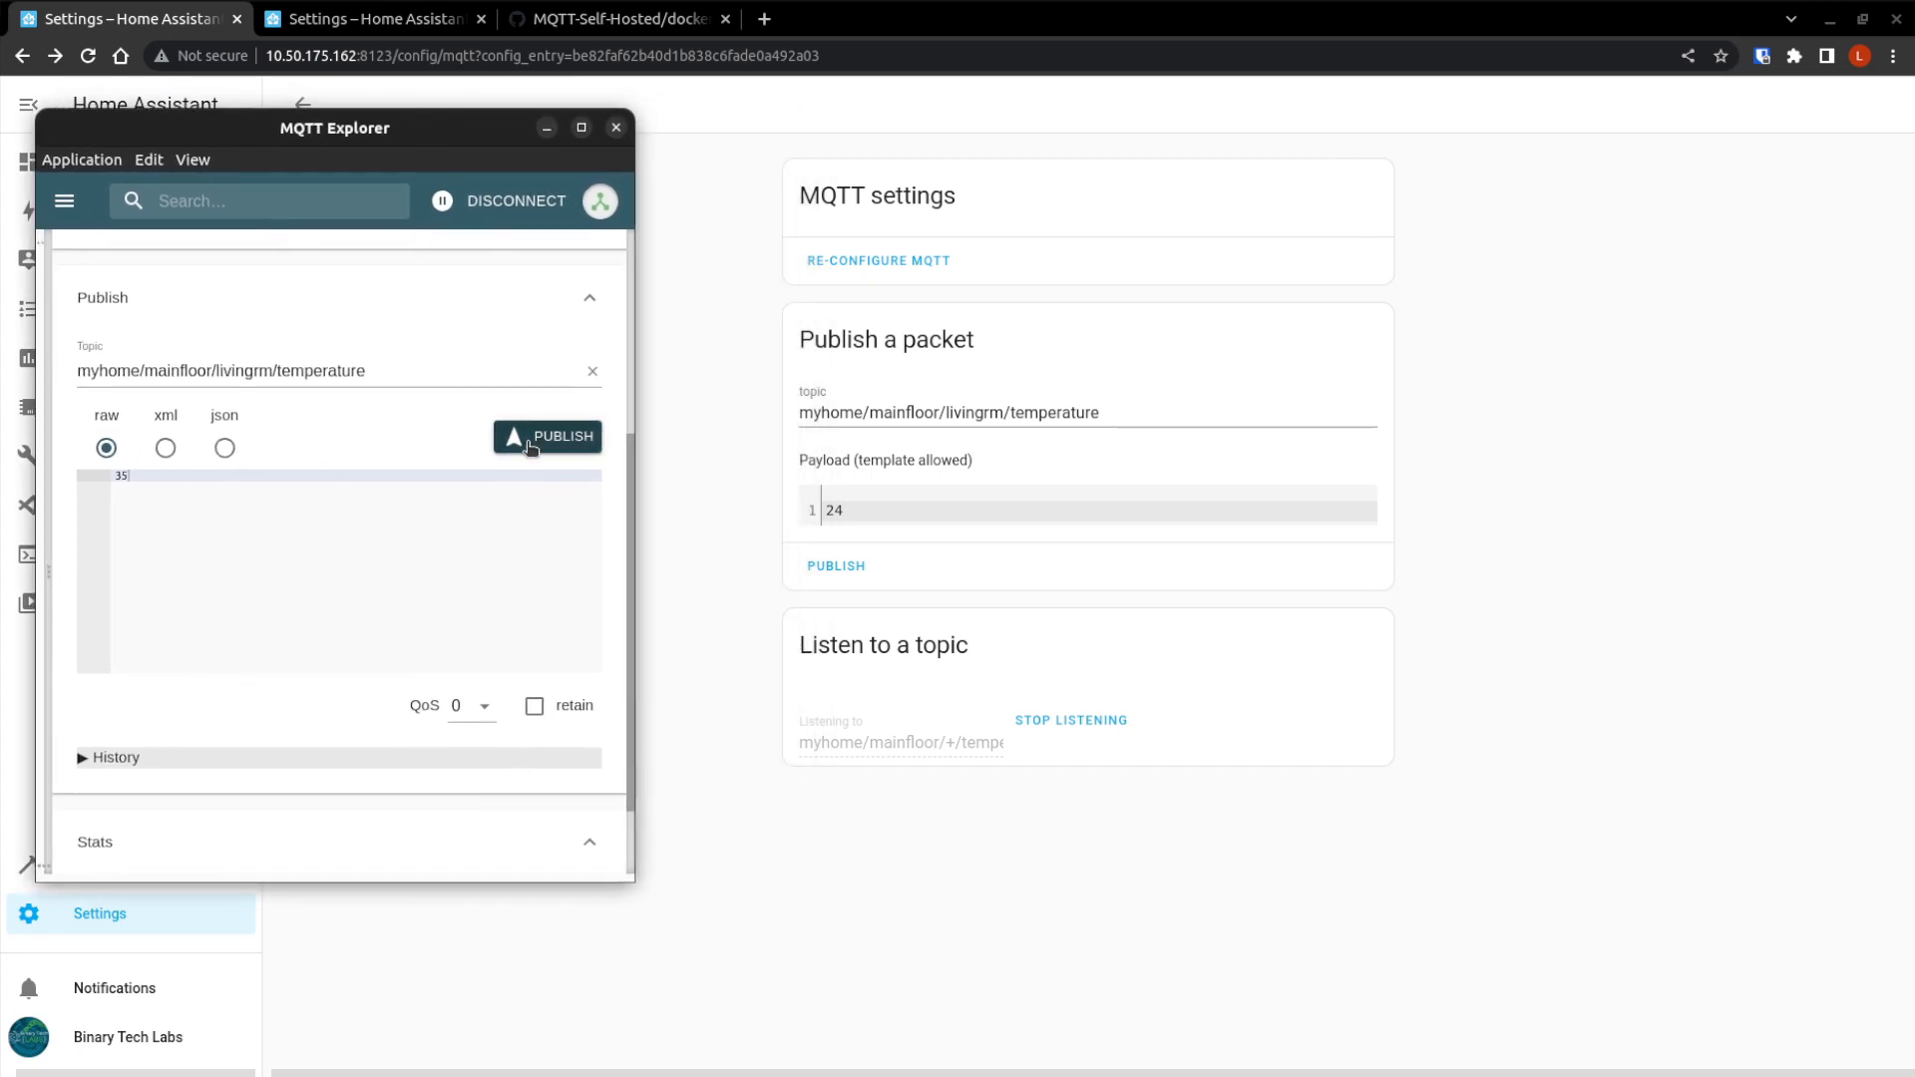
{"action": "left_click", "coordinate": [547, 437]}
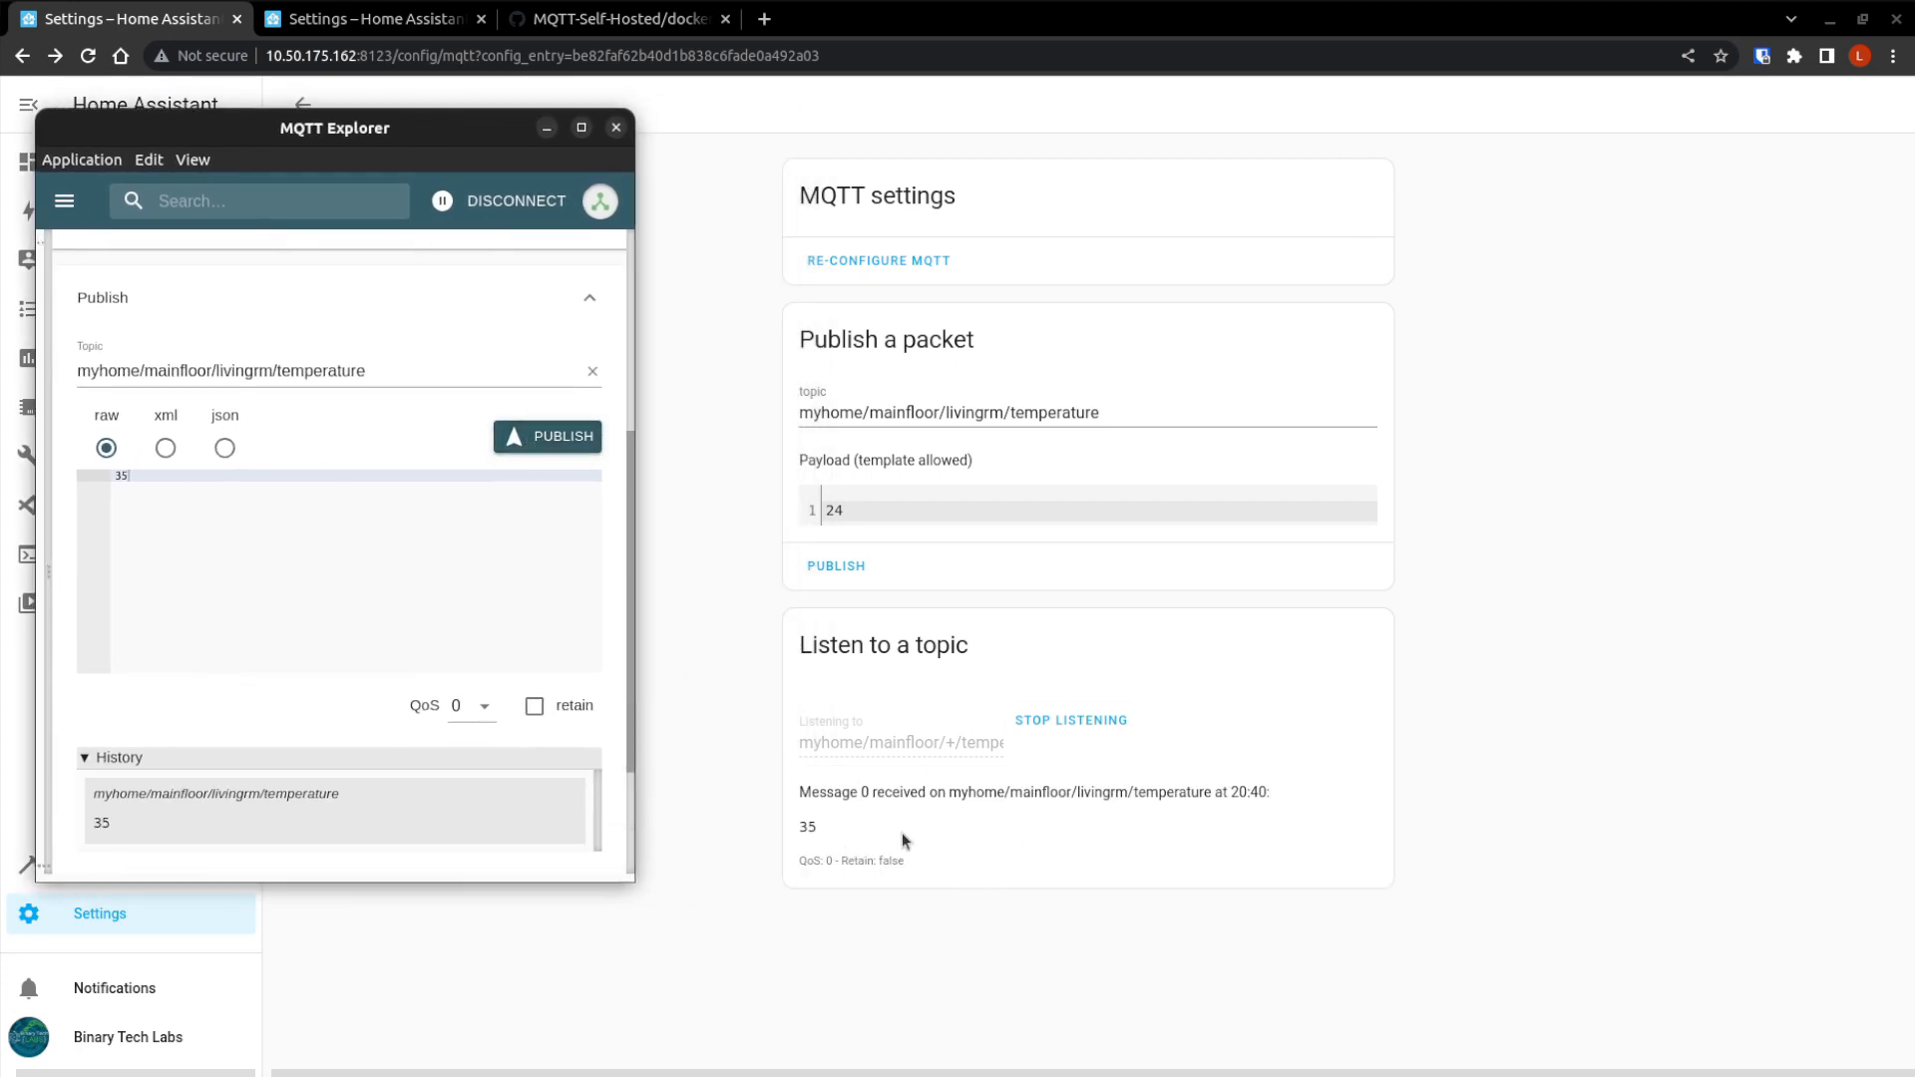
{"action": "mouse_move", "coordinate": [902, 831]}
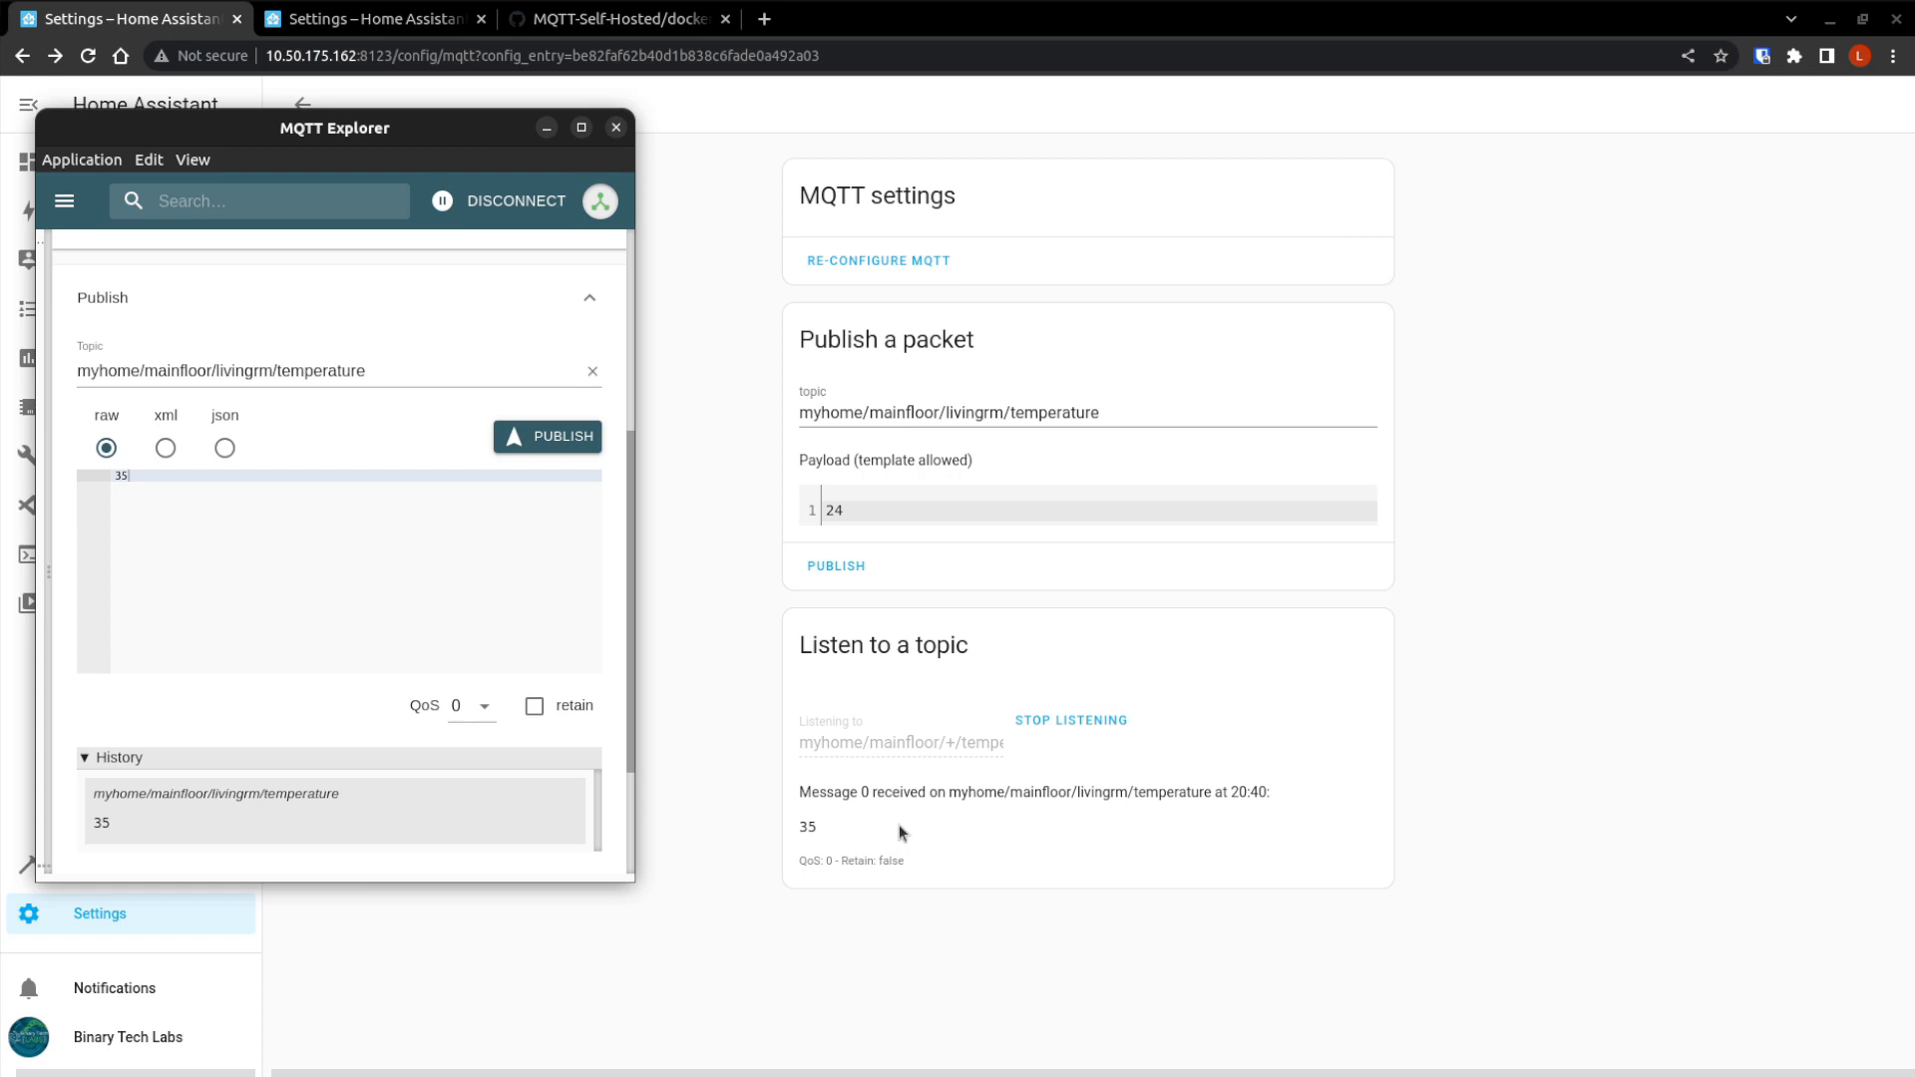
{"action": "mouse_move", "coordinate": [881, 840]}
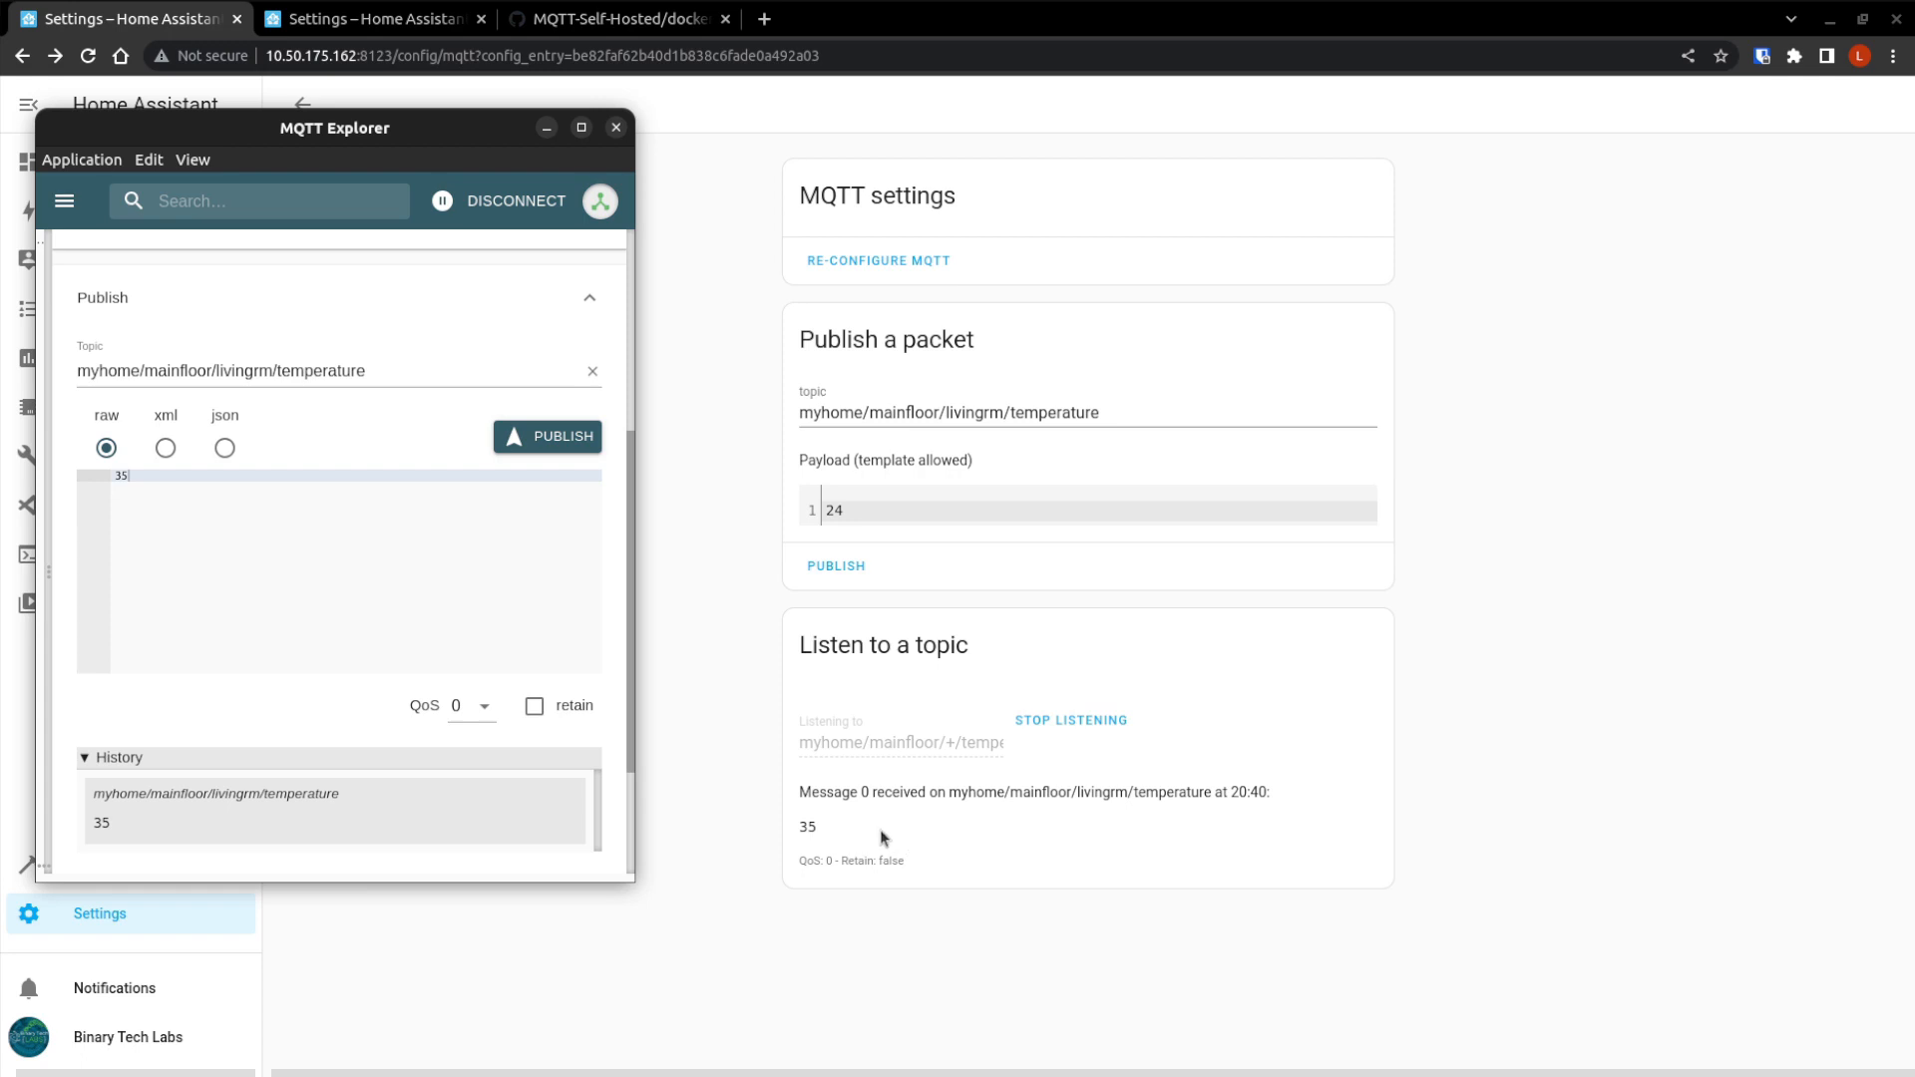
Publish 78 to myhome/mainfloor/kitchen/temperature, arriving in Home Assistant as message 1.
{"action": "double_click", "coordinate": [231, 371]}
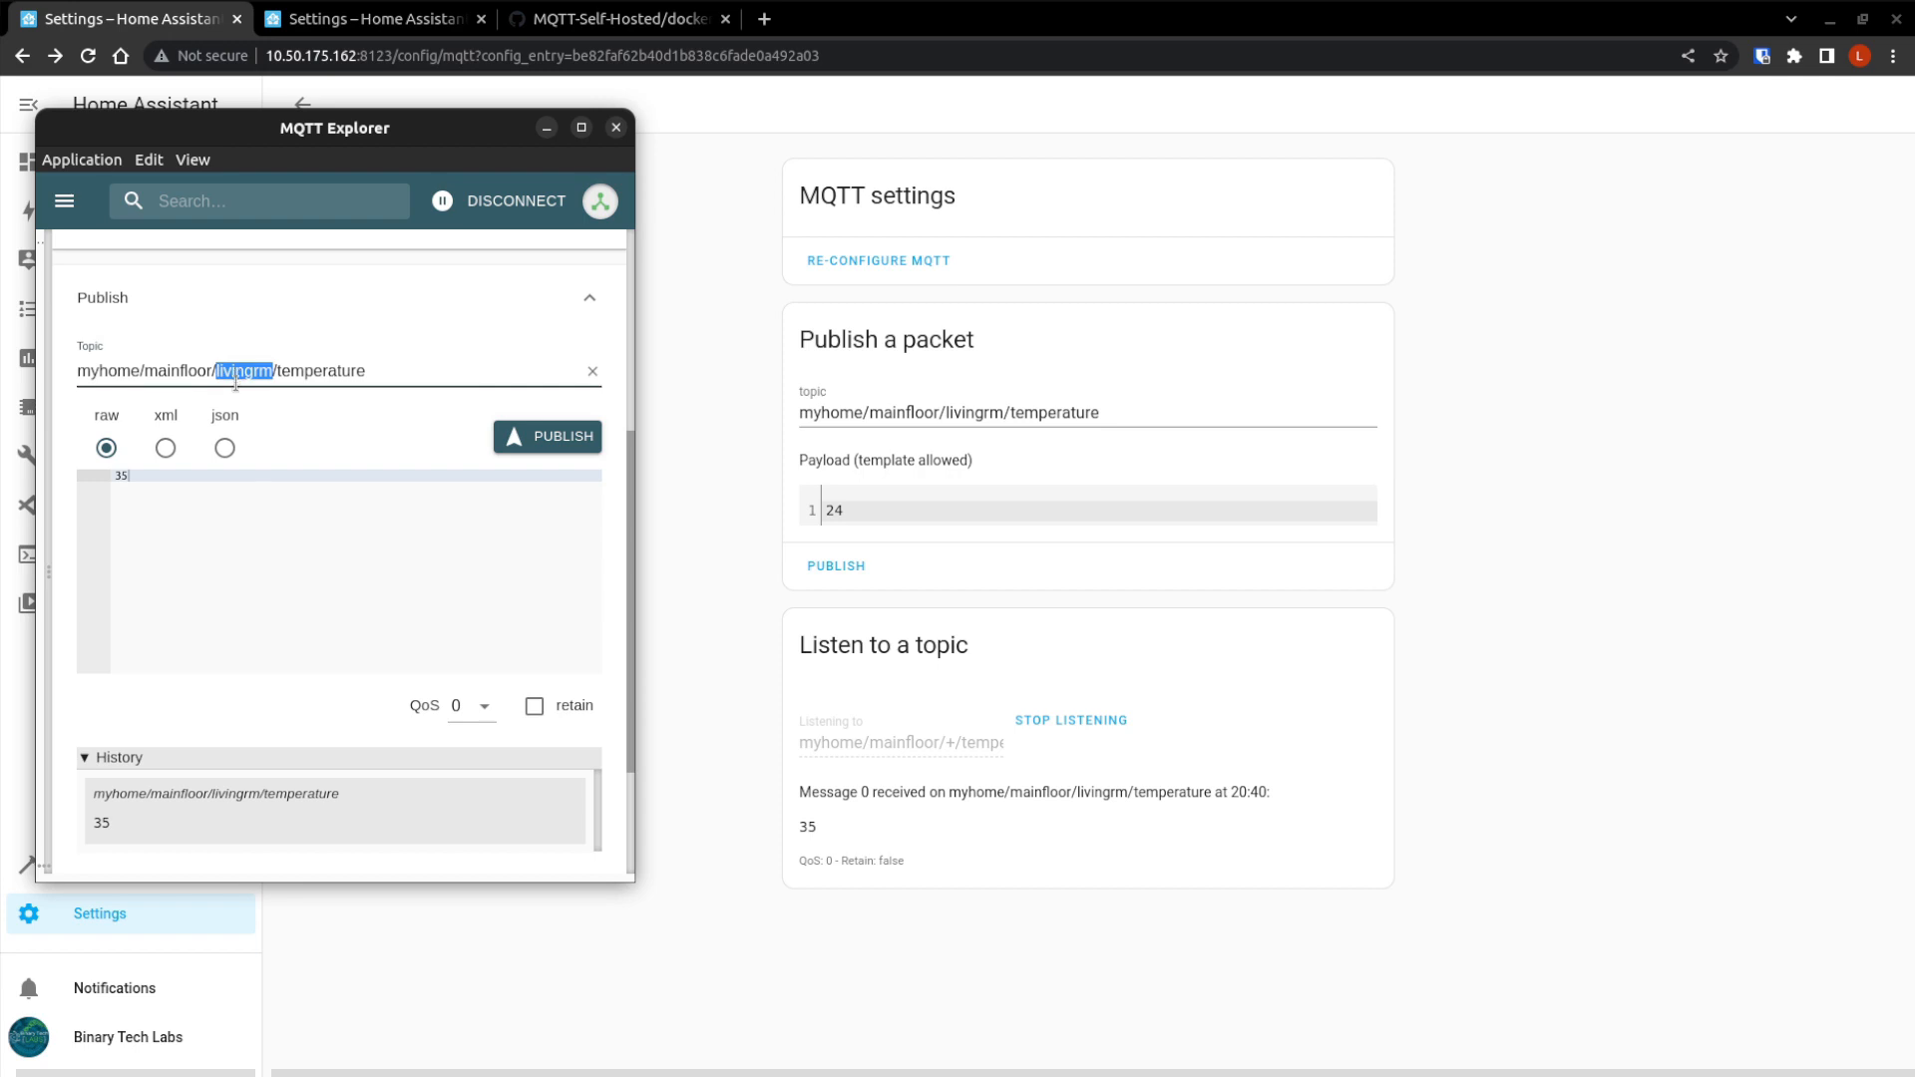
{"action": "mouse_move", "coordinate": [277, 490]}
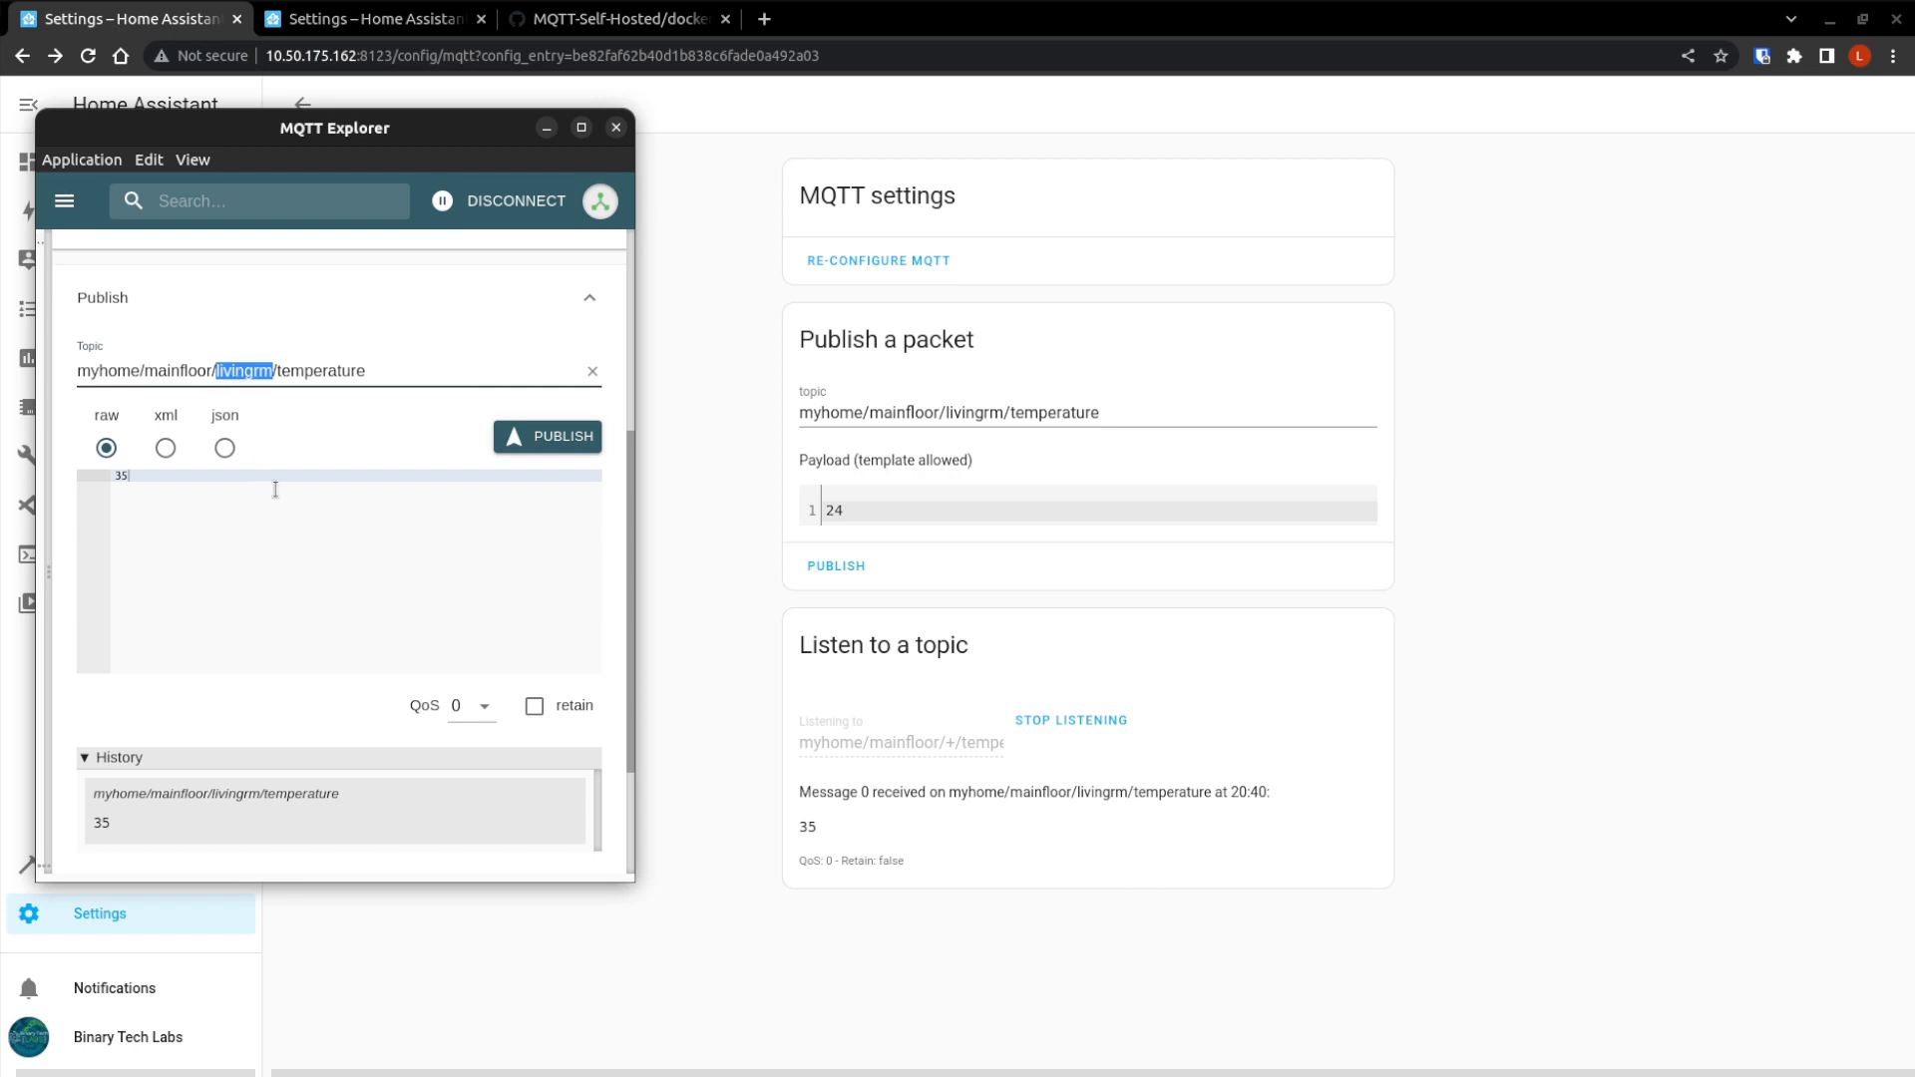
{"action": "type", "text": "kitchen"}
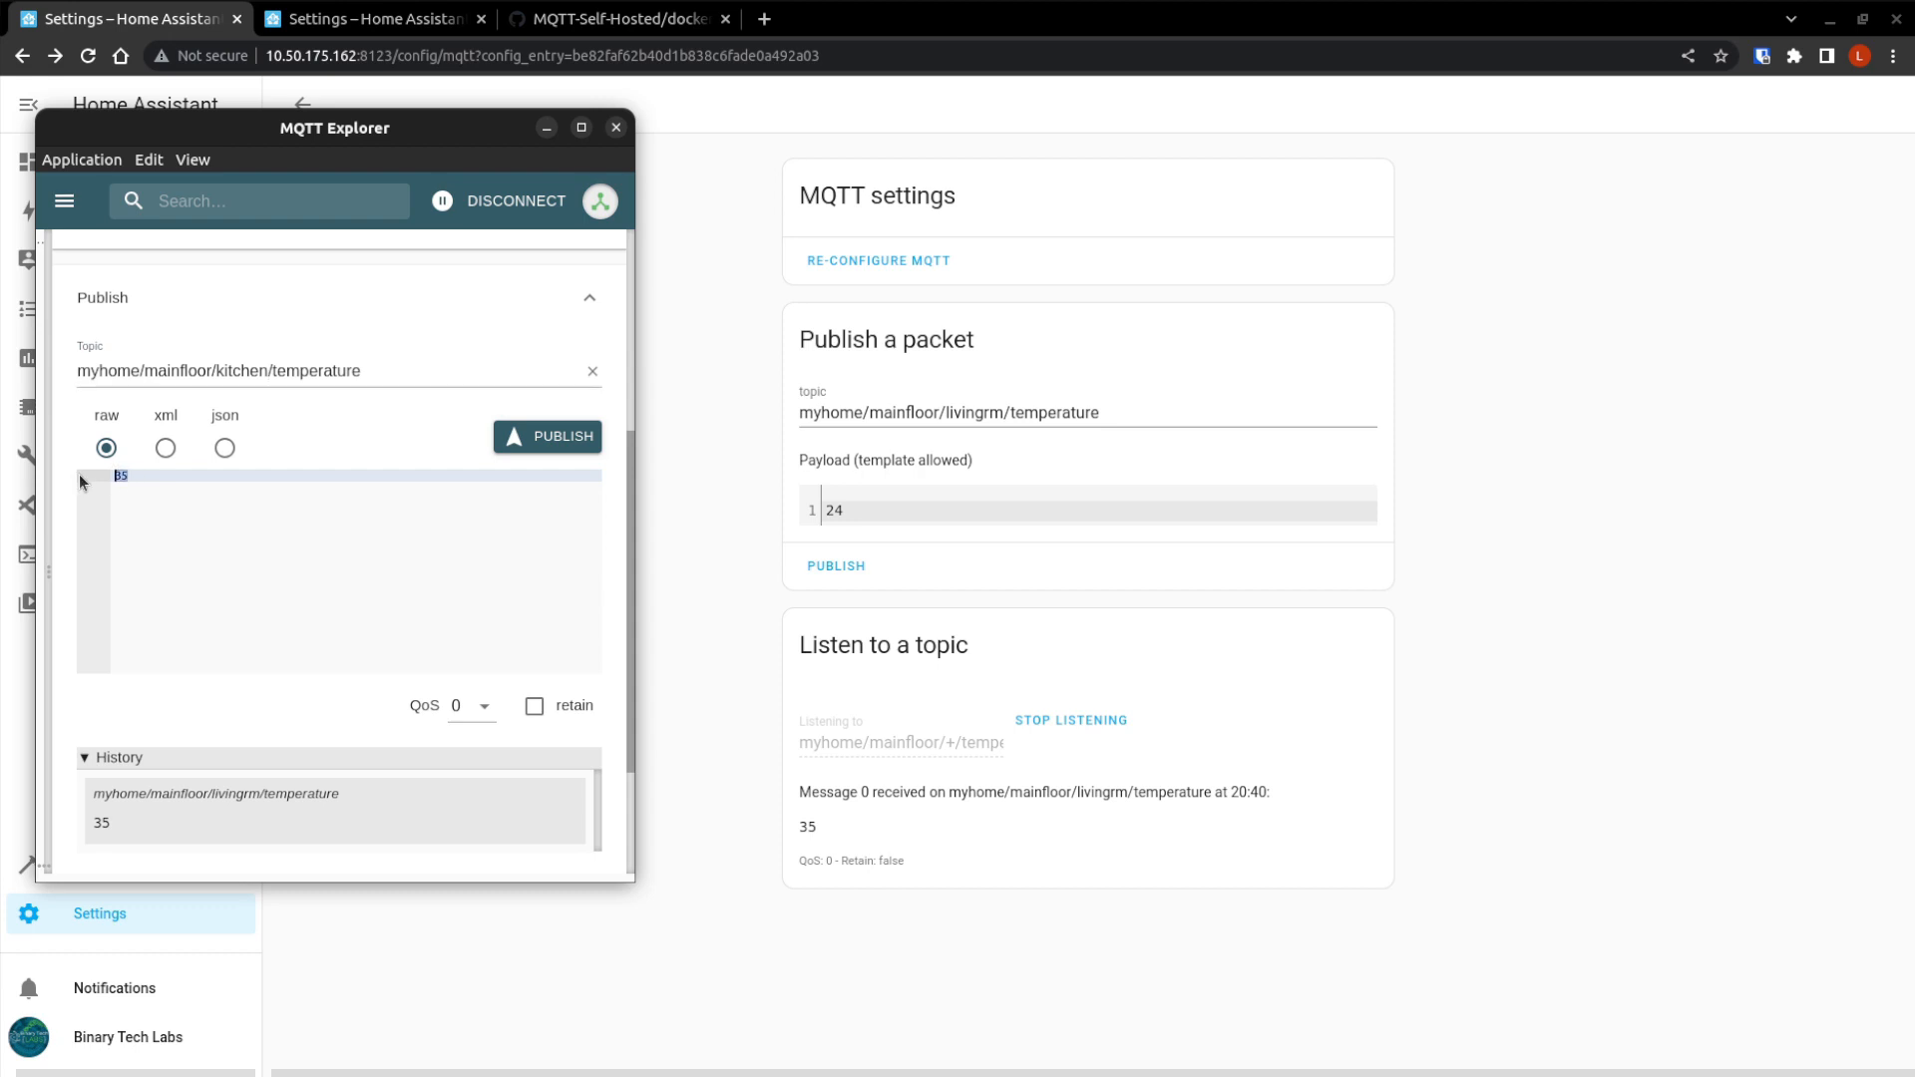
{"action": "type", "text": "78"}
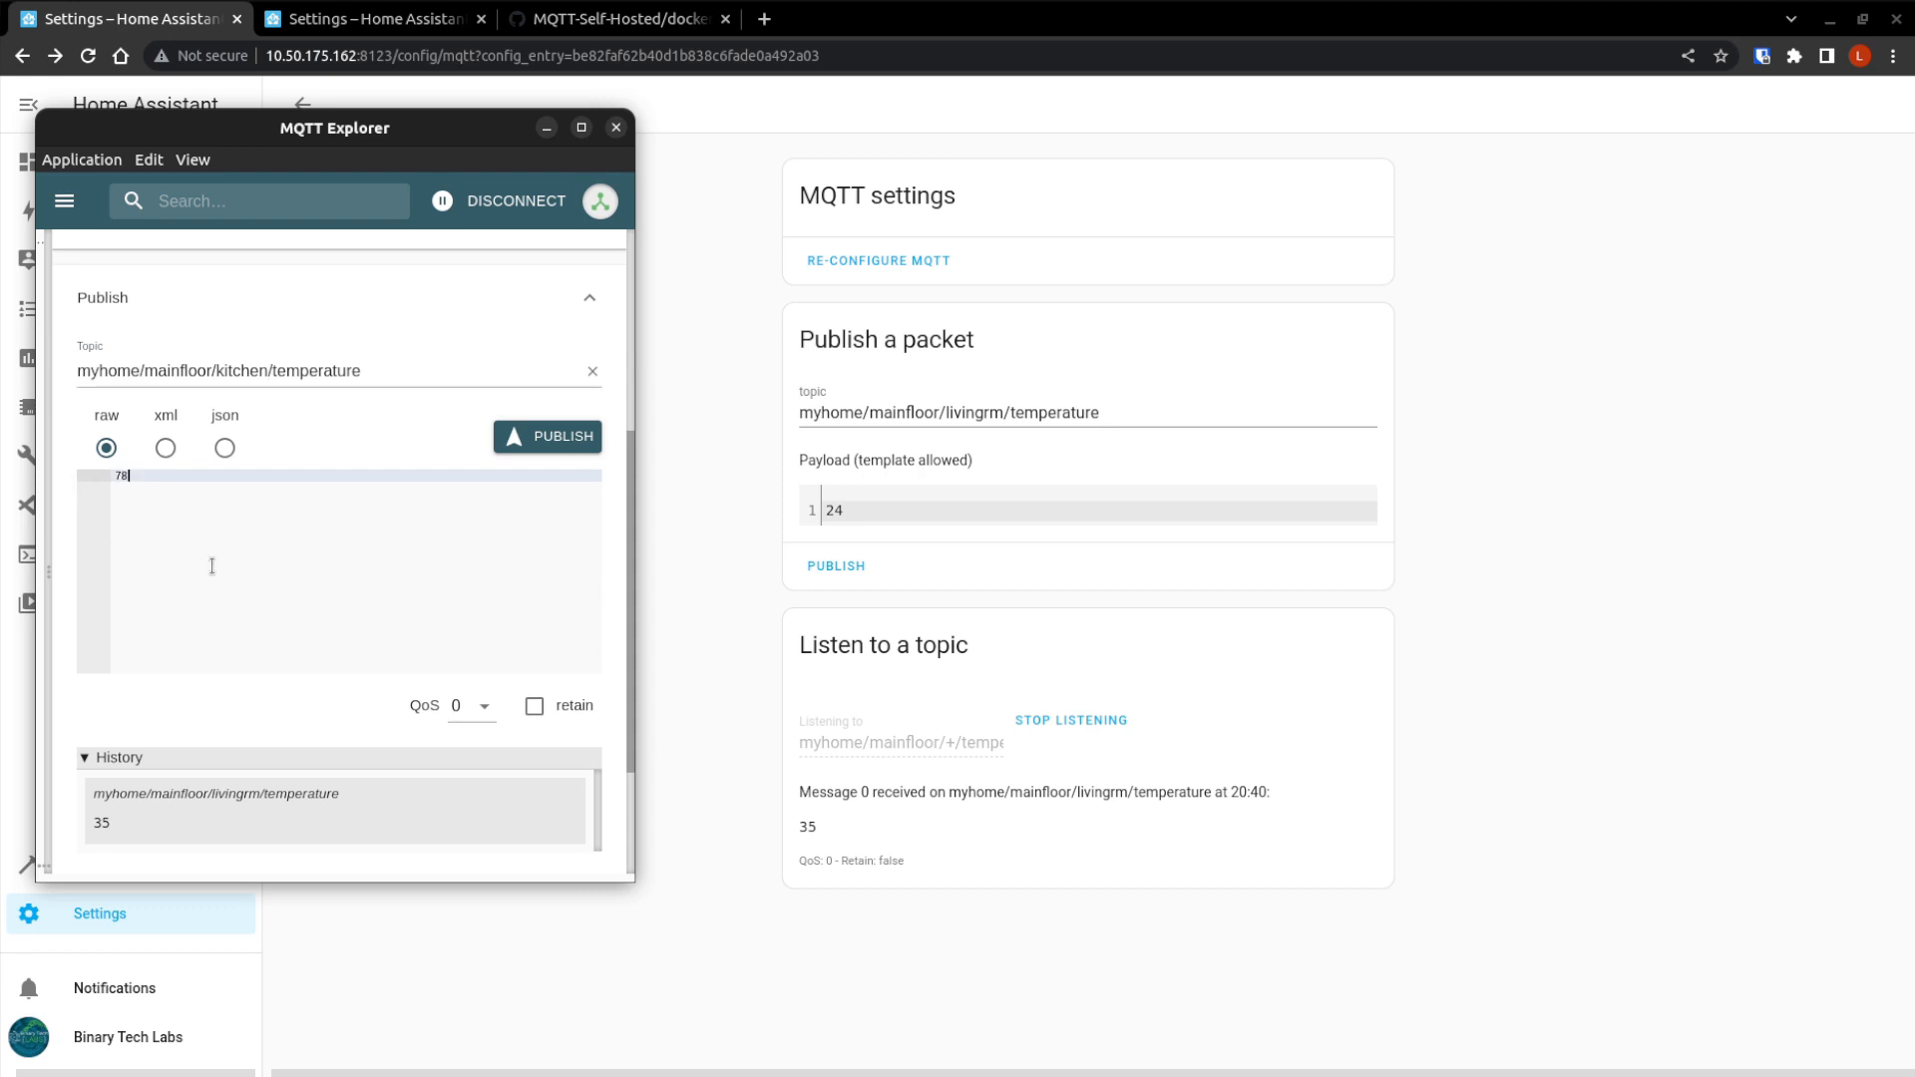
{"action": "left_click", "coordinate": [557, 436]}
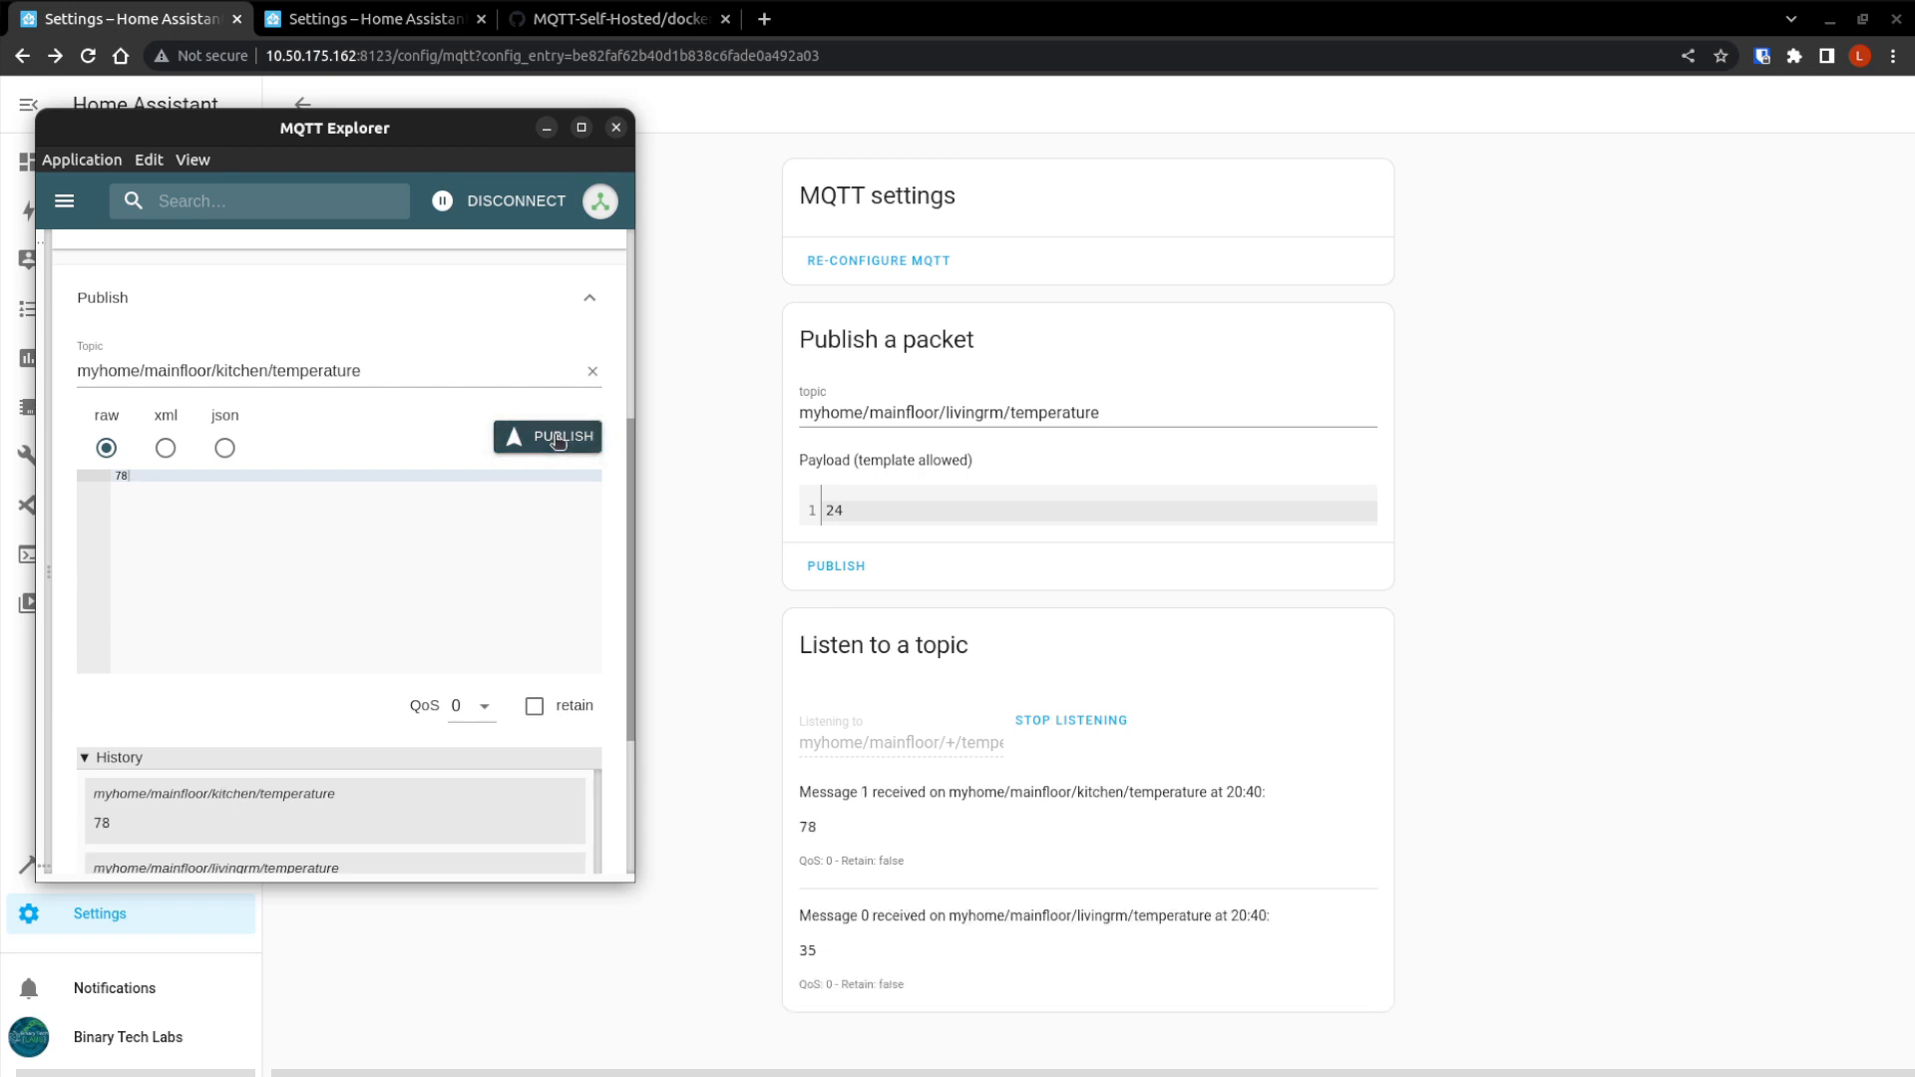
{"action": "mouse_move", "coordinate": [1116, 943]}
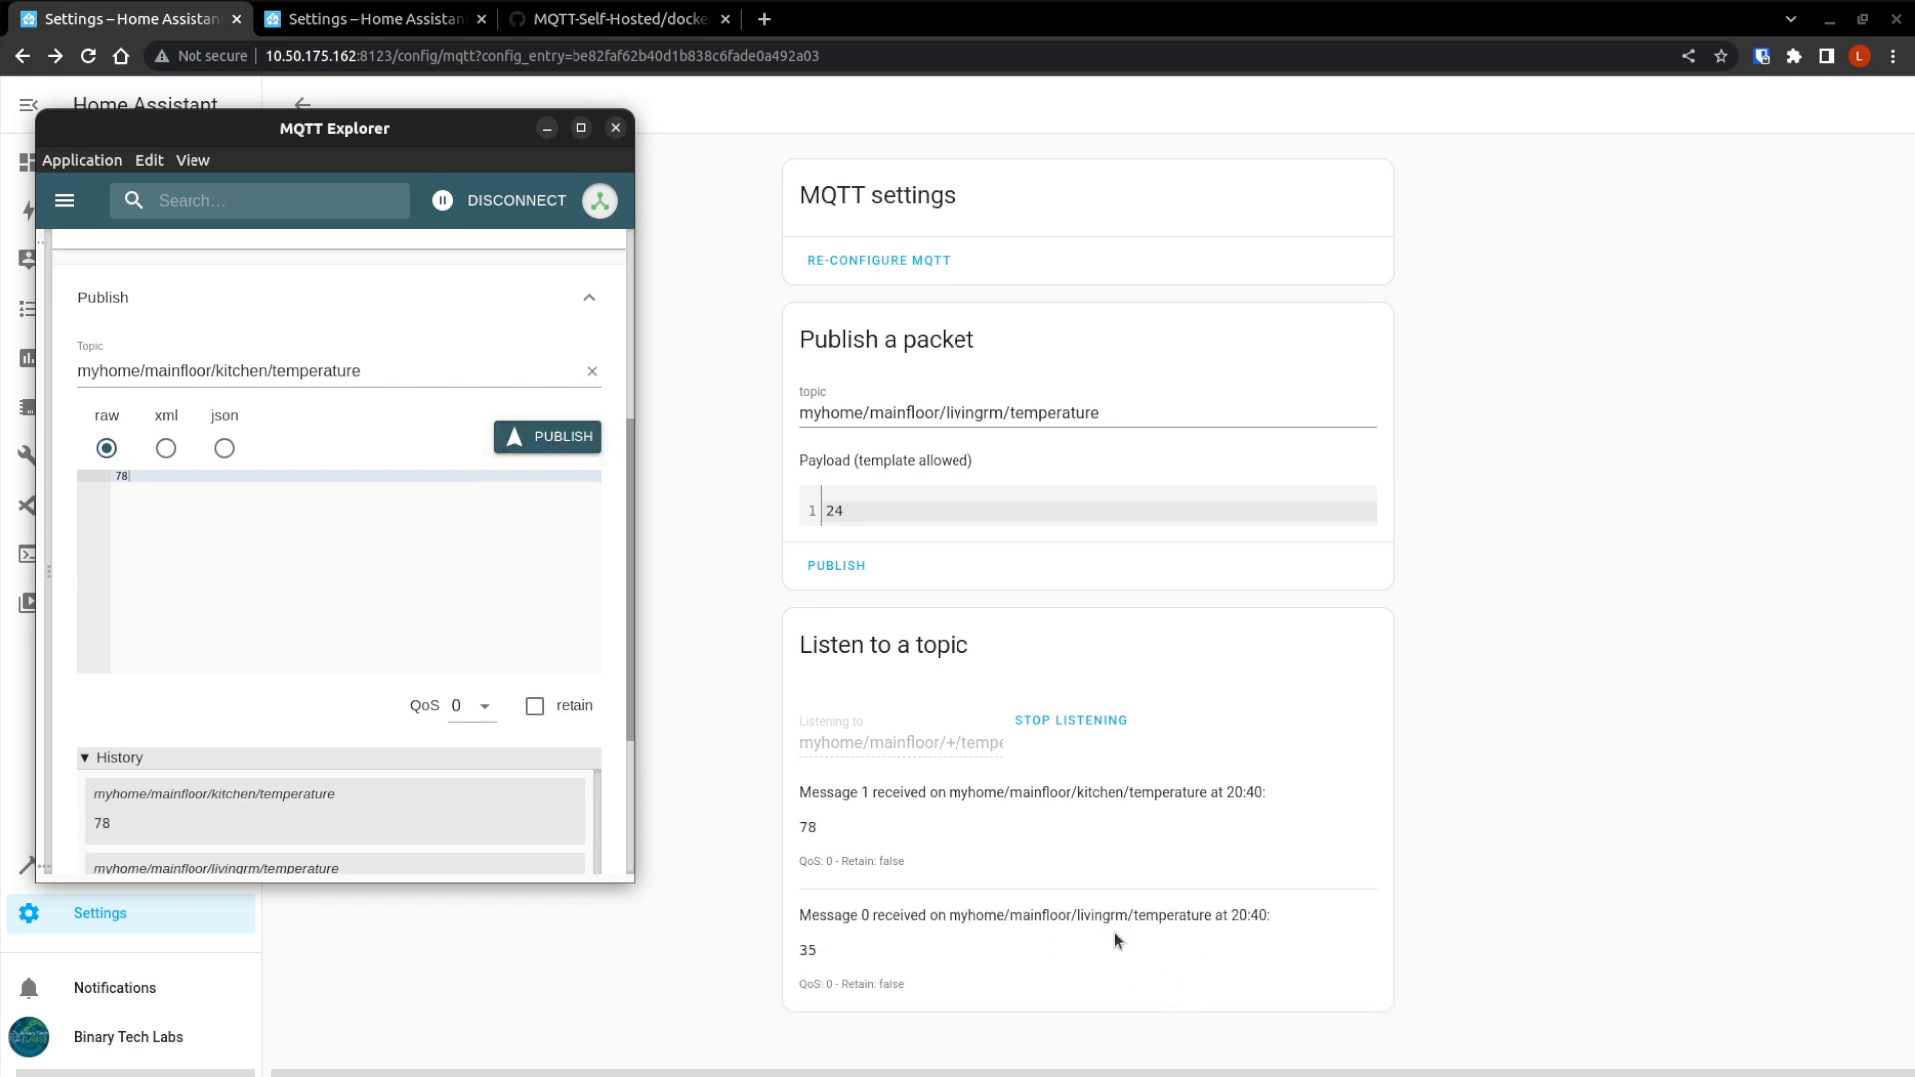
{"action": "mouse_move", "coordinate": [369, 594]}
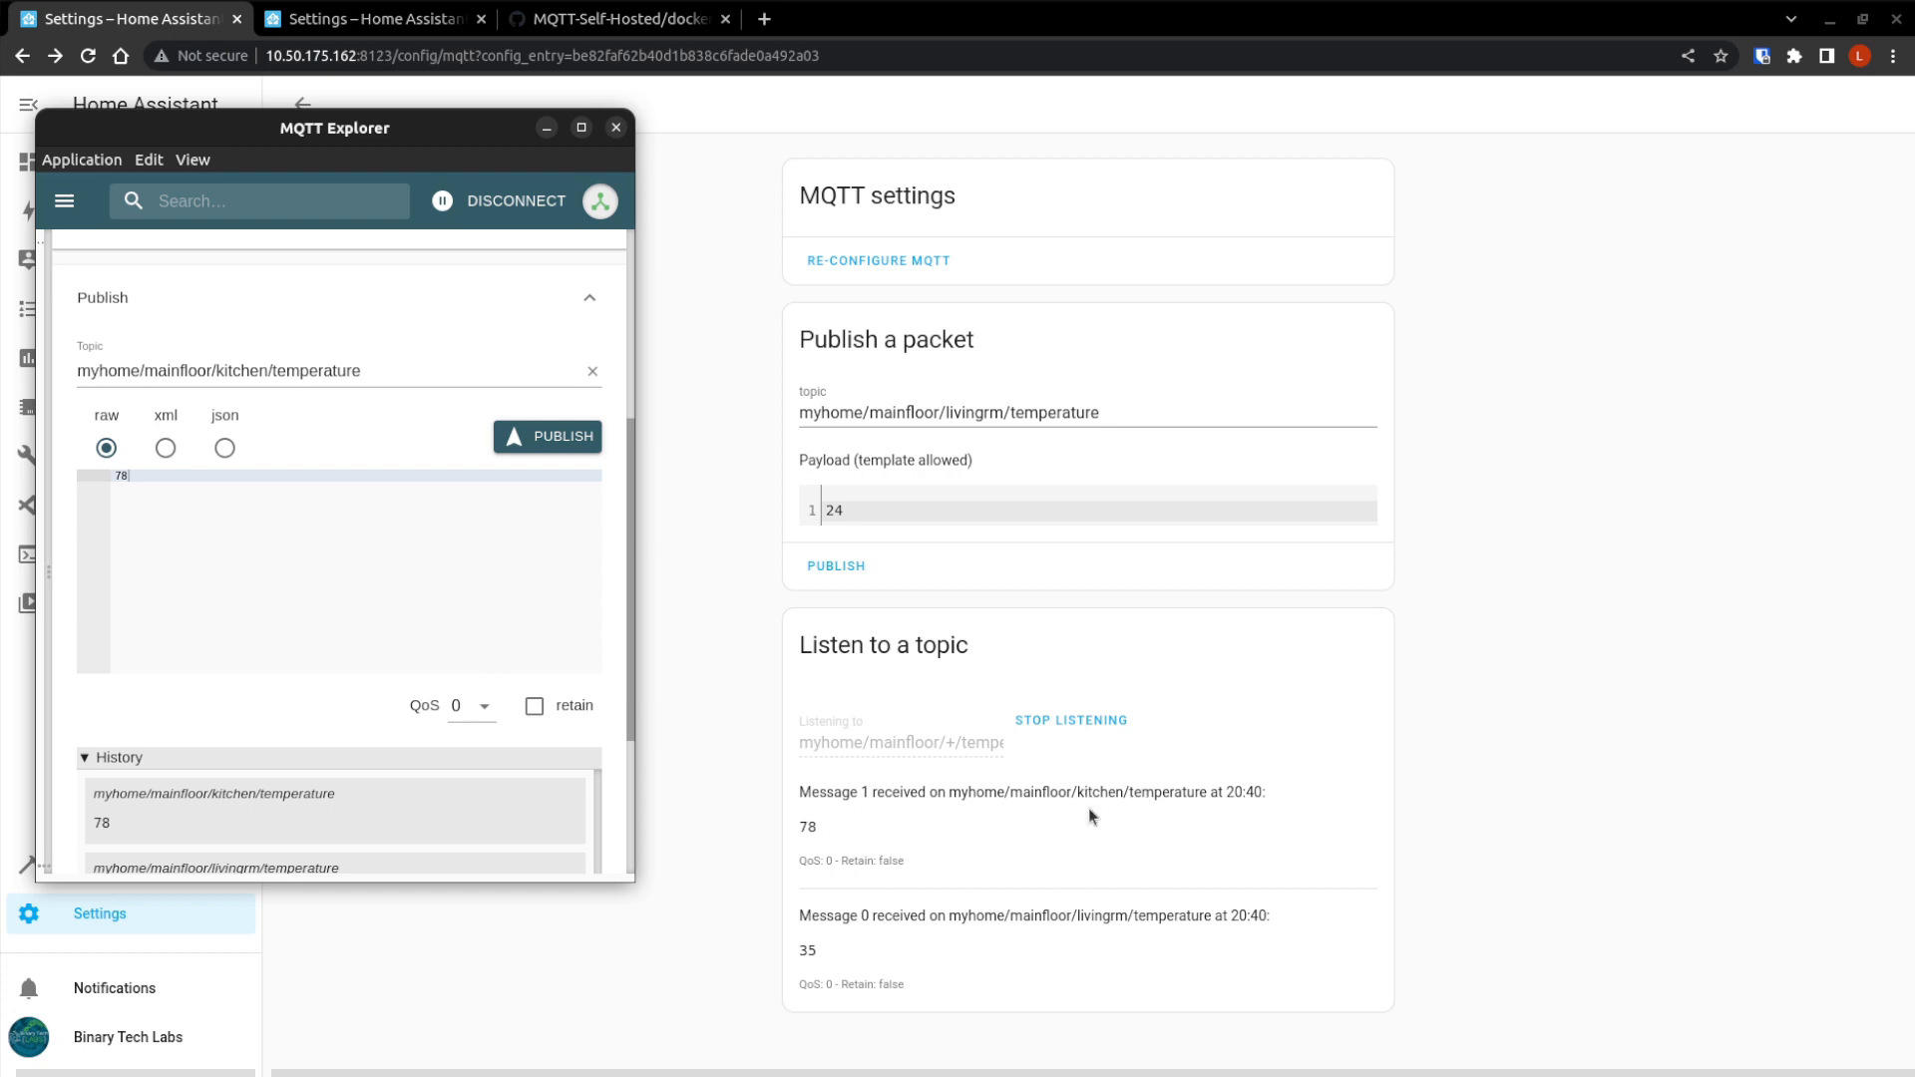
{"action": "mouse_move", "coordinate": [454, 467]}
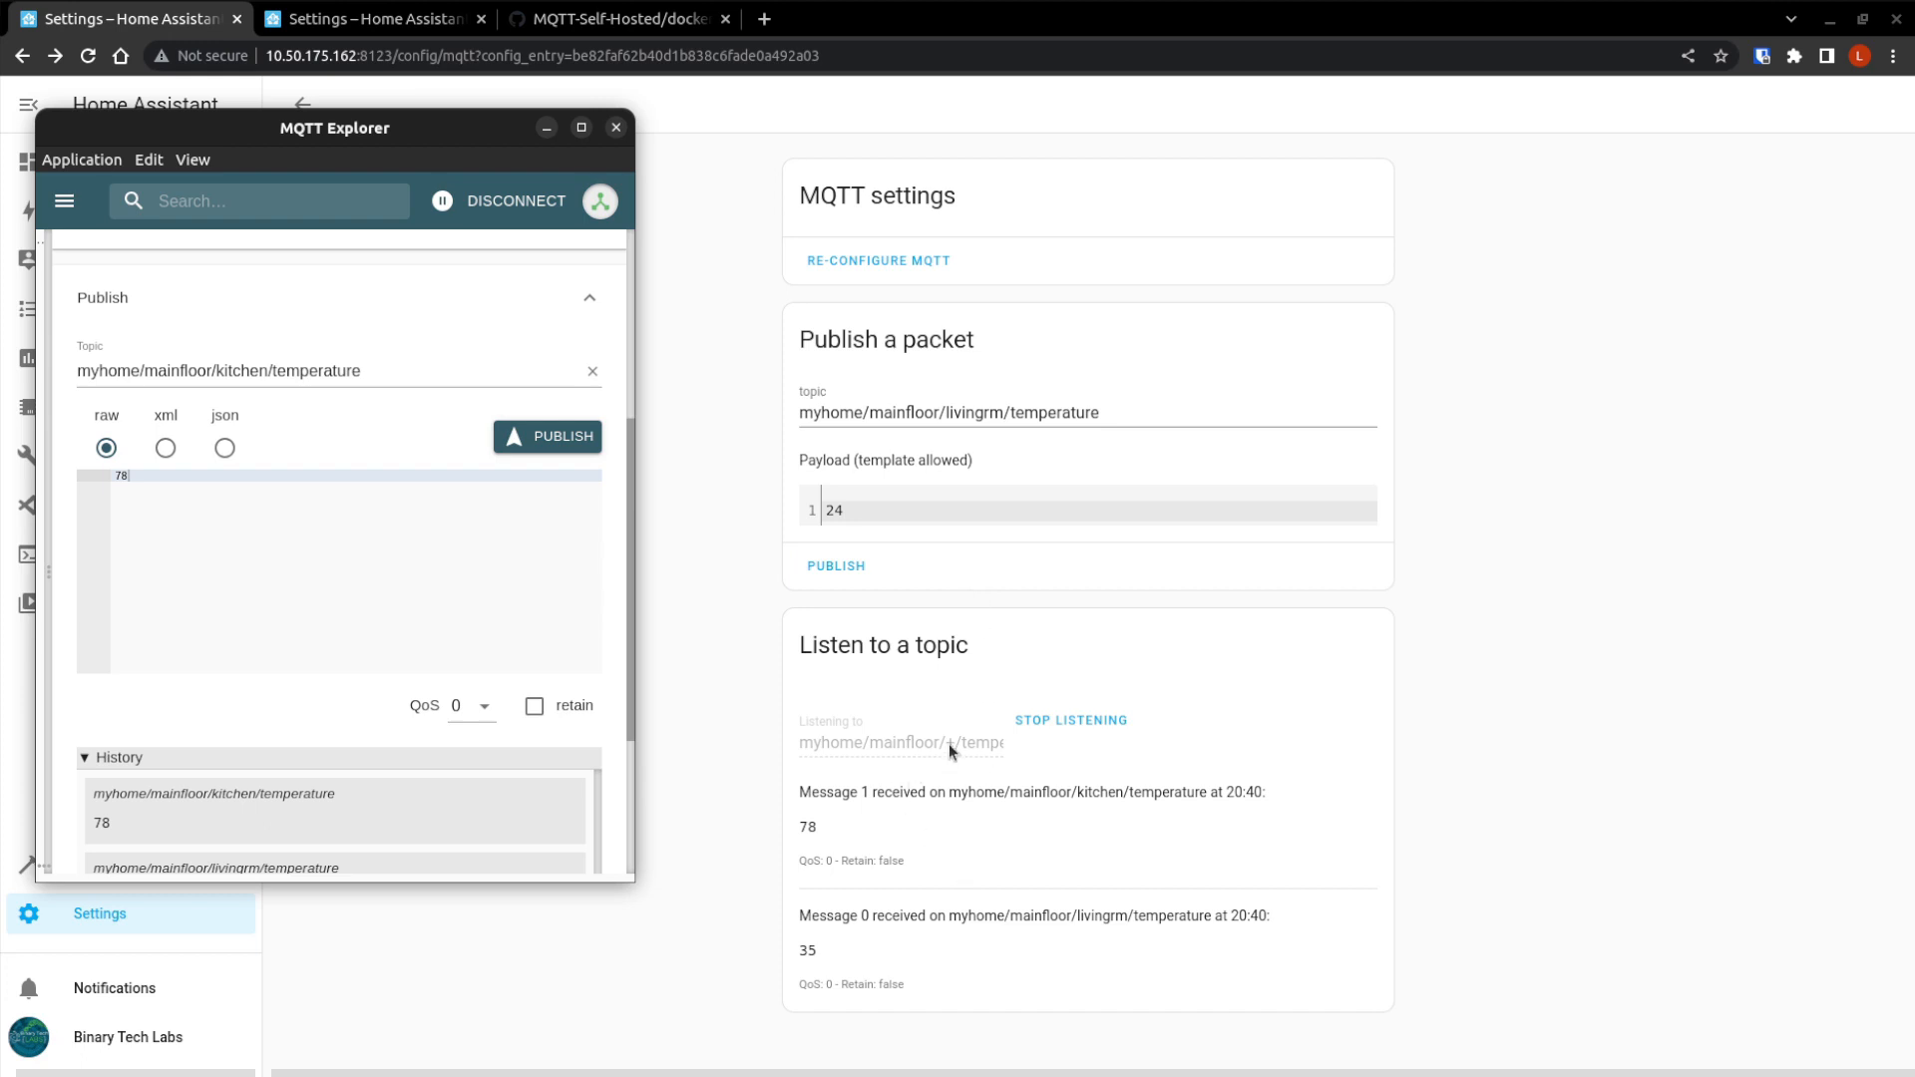
{"action": "mouse_move", "coordinate": [933, 750]}
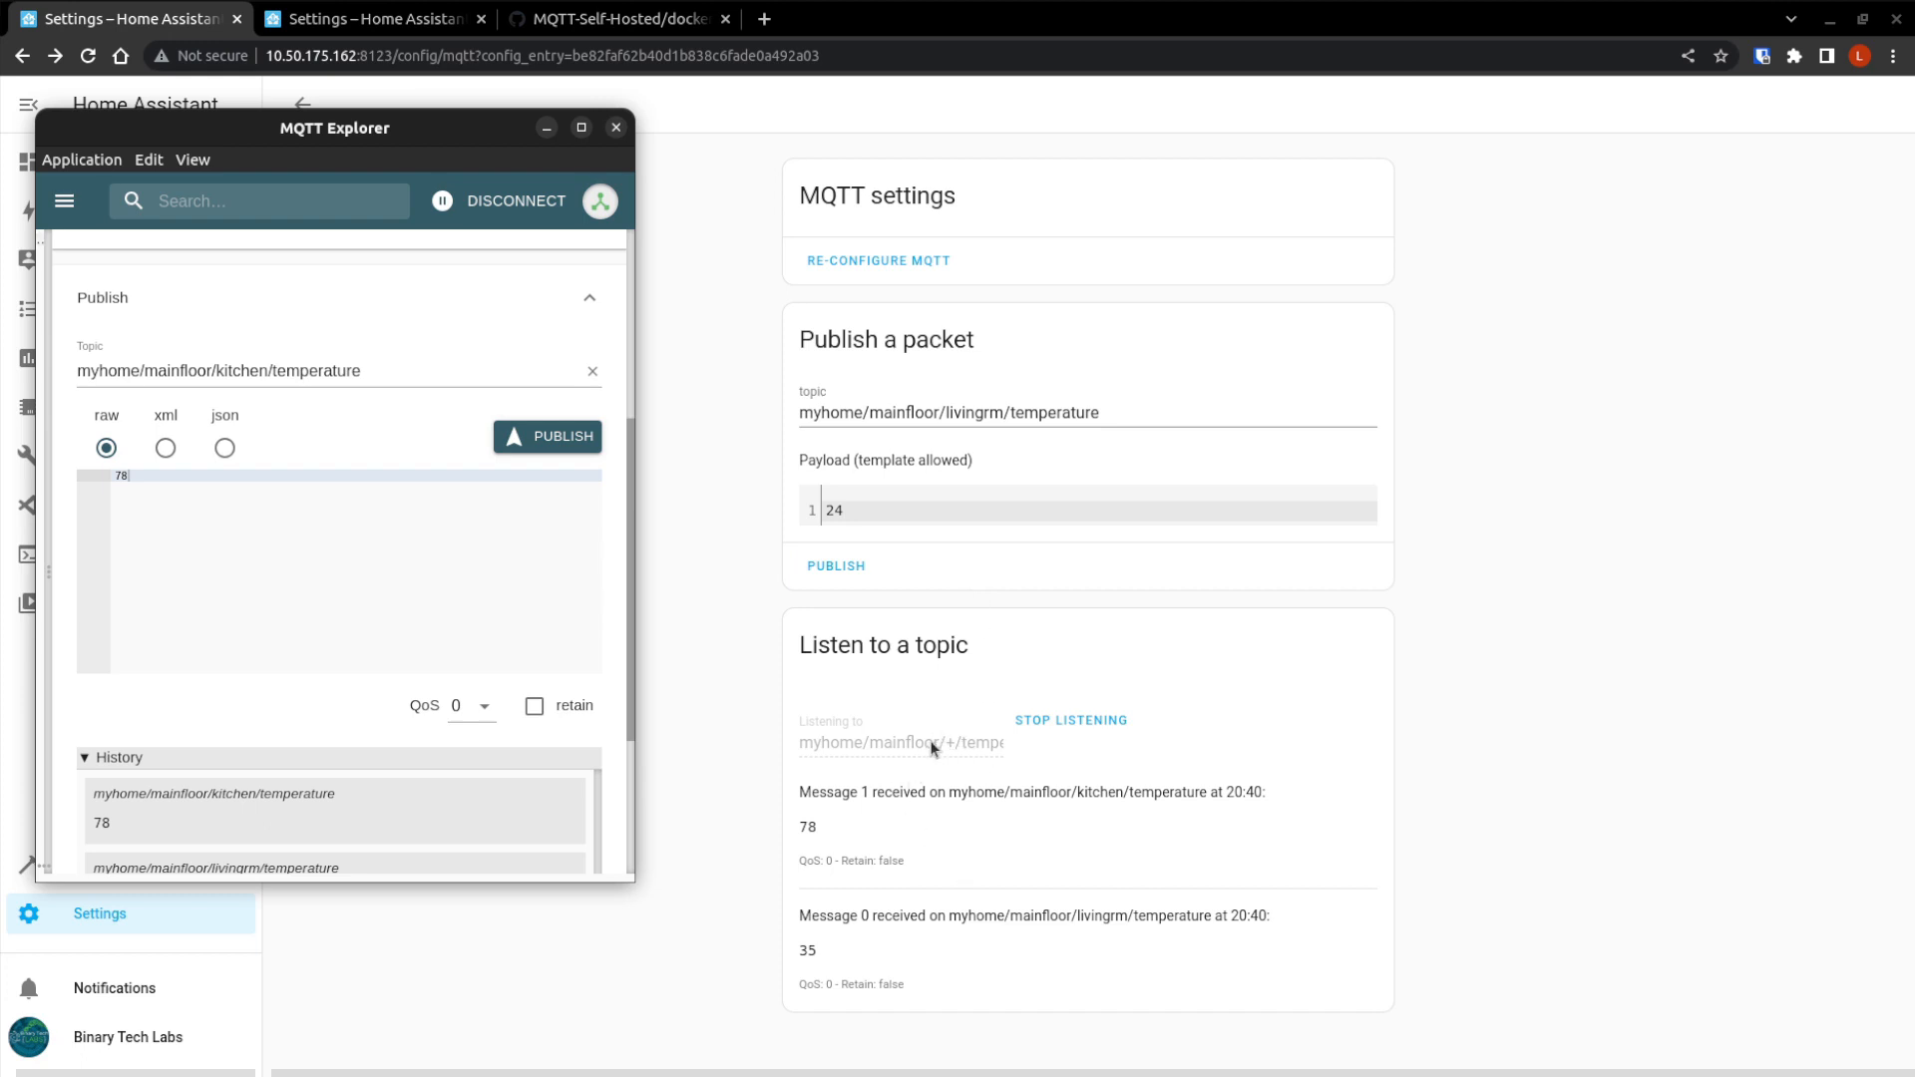
{"action": "mouse_move", "coordinate": [292, 438]}
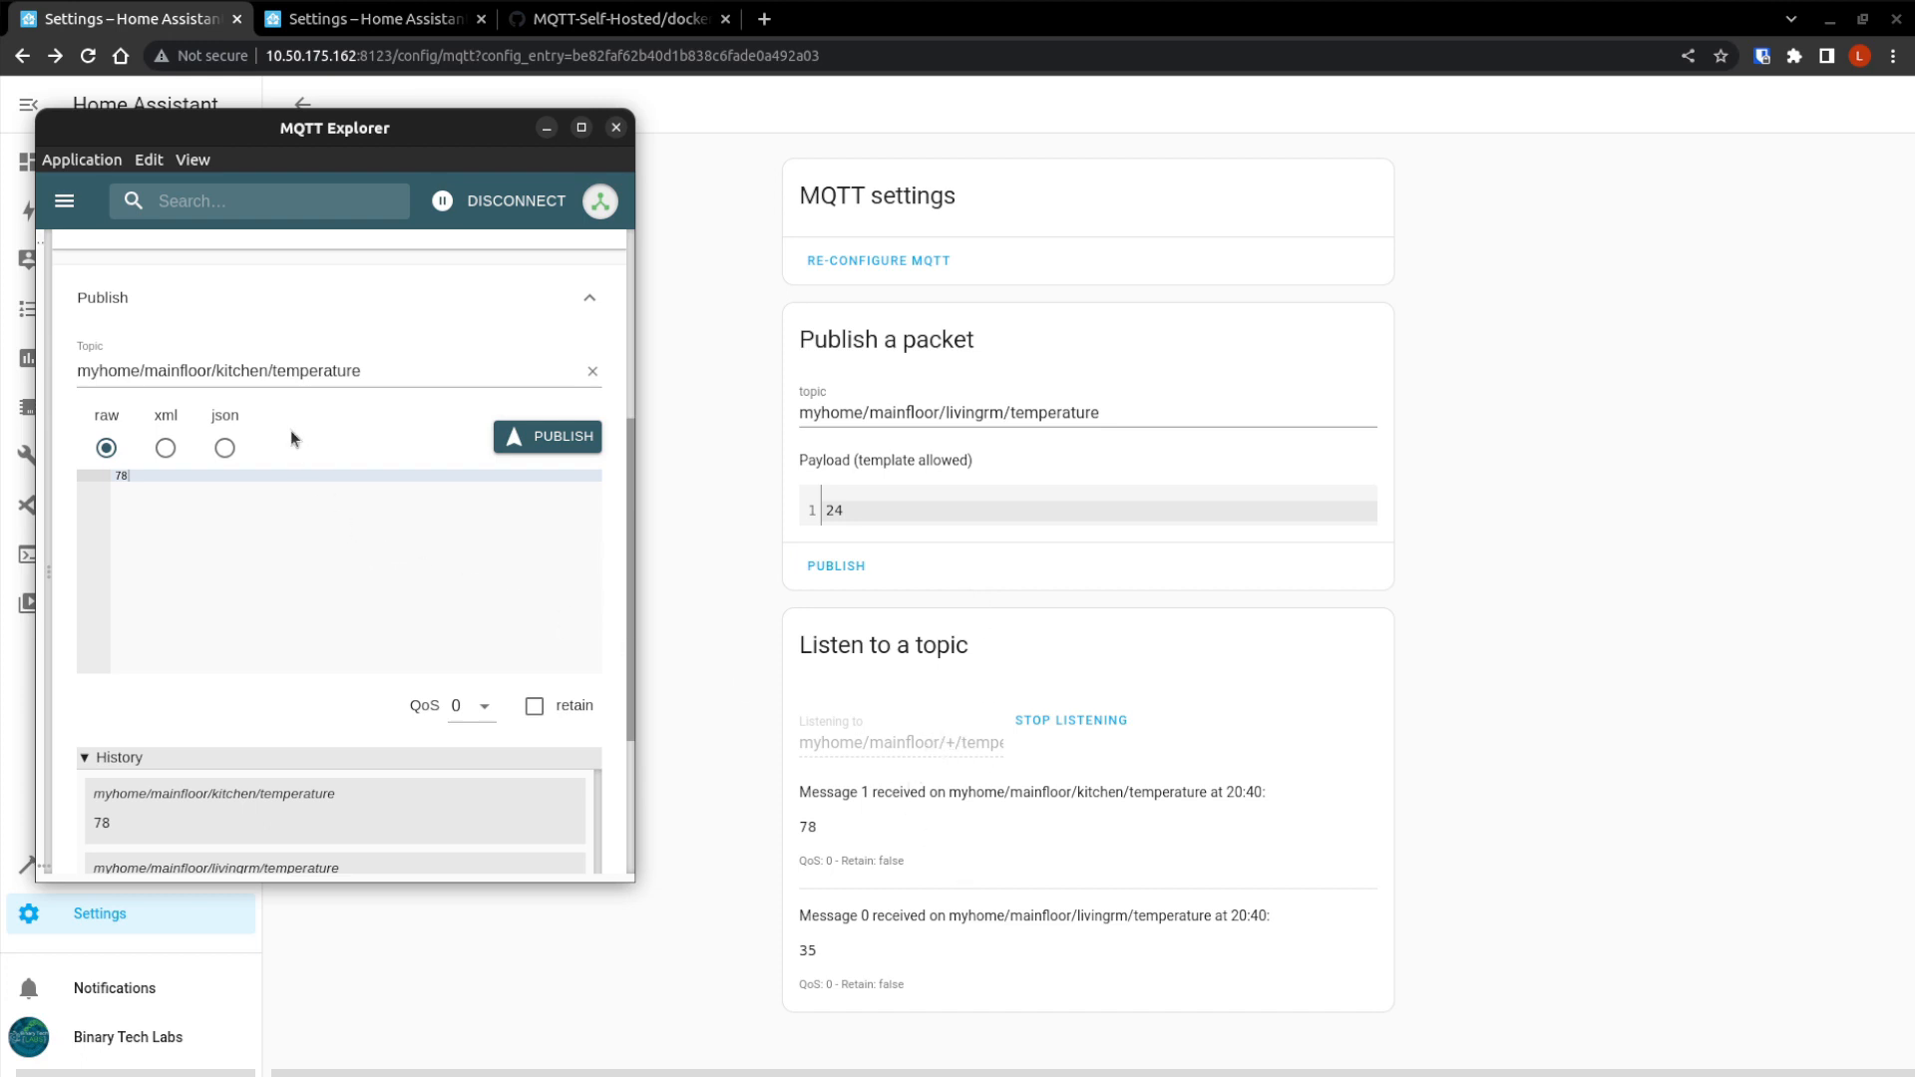
Publish 12 to myhome/secondfloor/bedrm/temperature, which the mainfloor + listener ignores.
{"action": "double_click", "coordinate": [174, 371]}
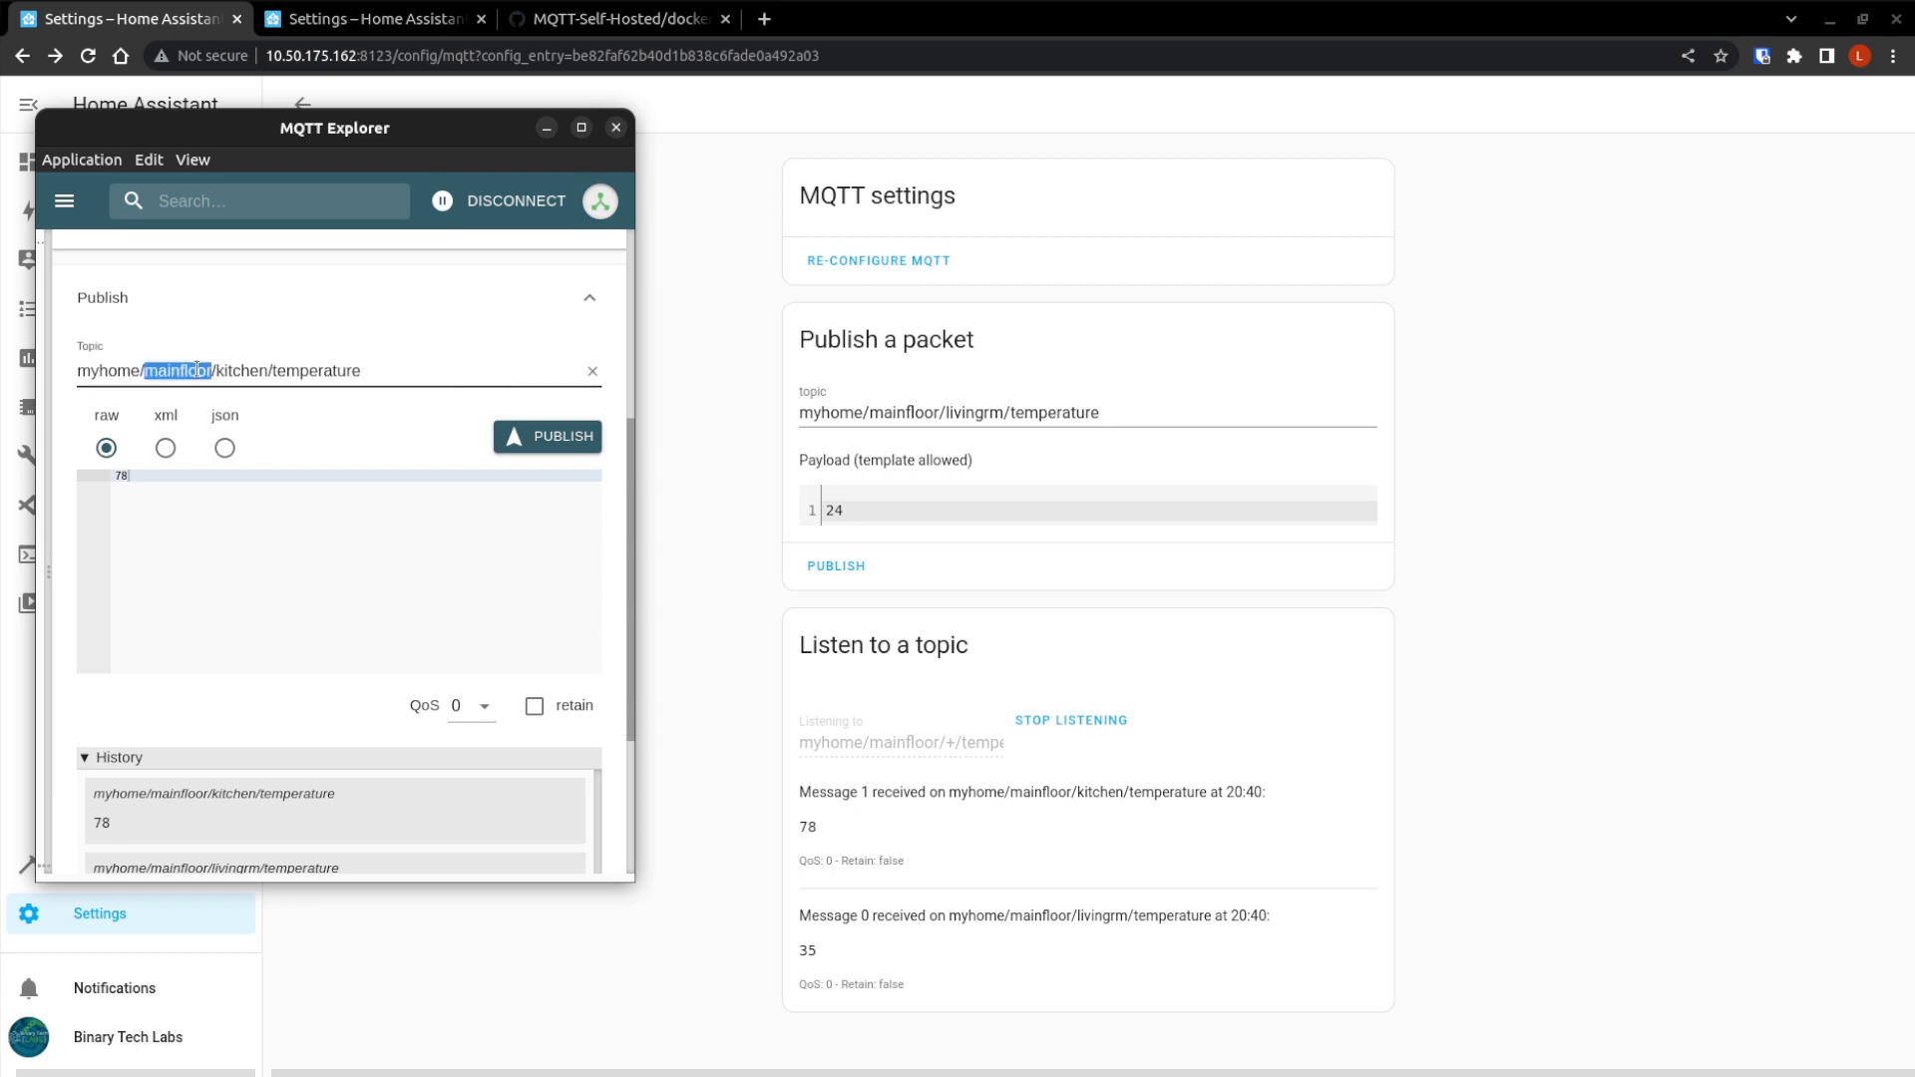
{"action": "type", "text": "second"}
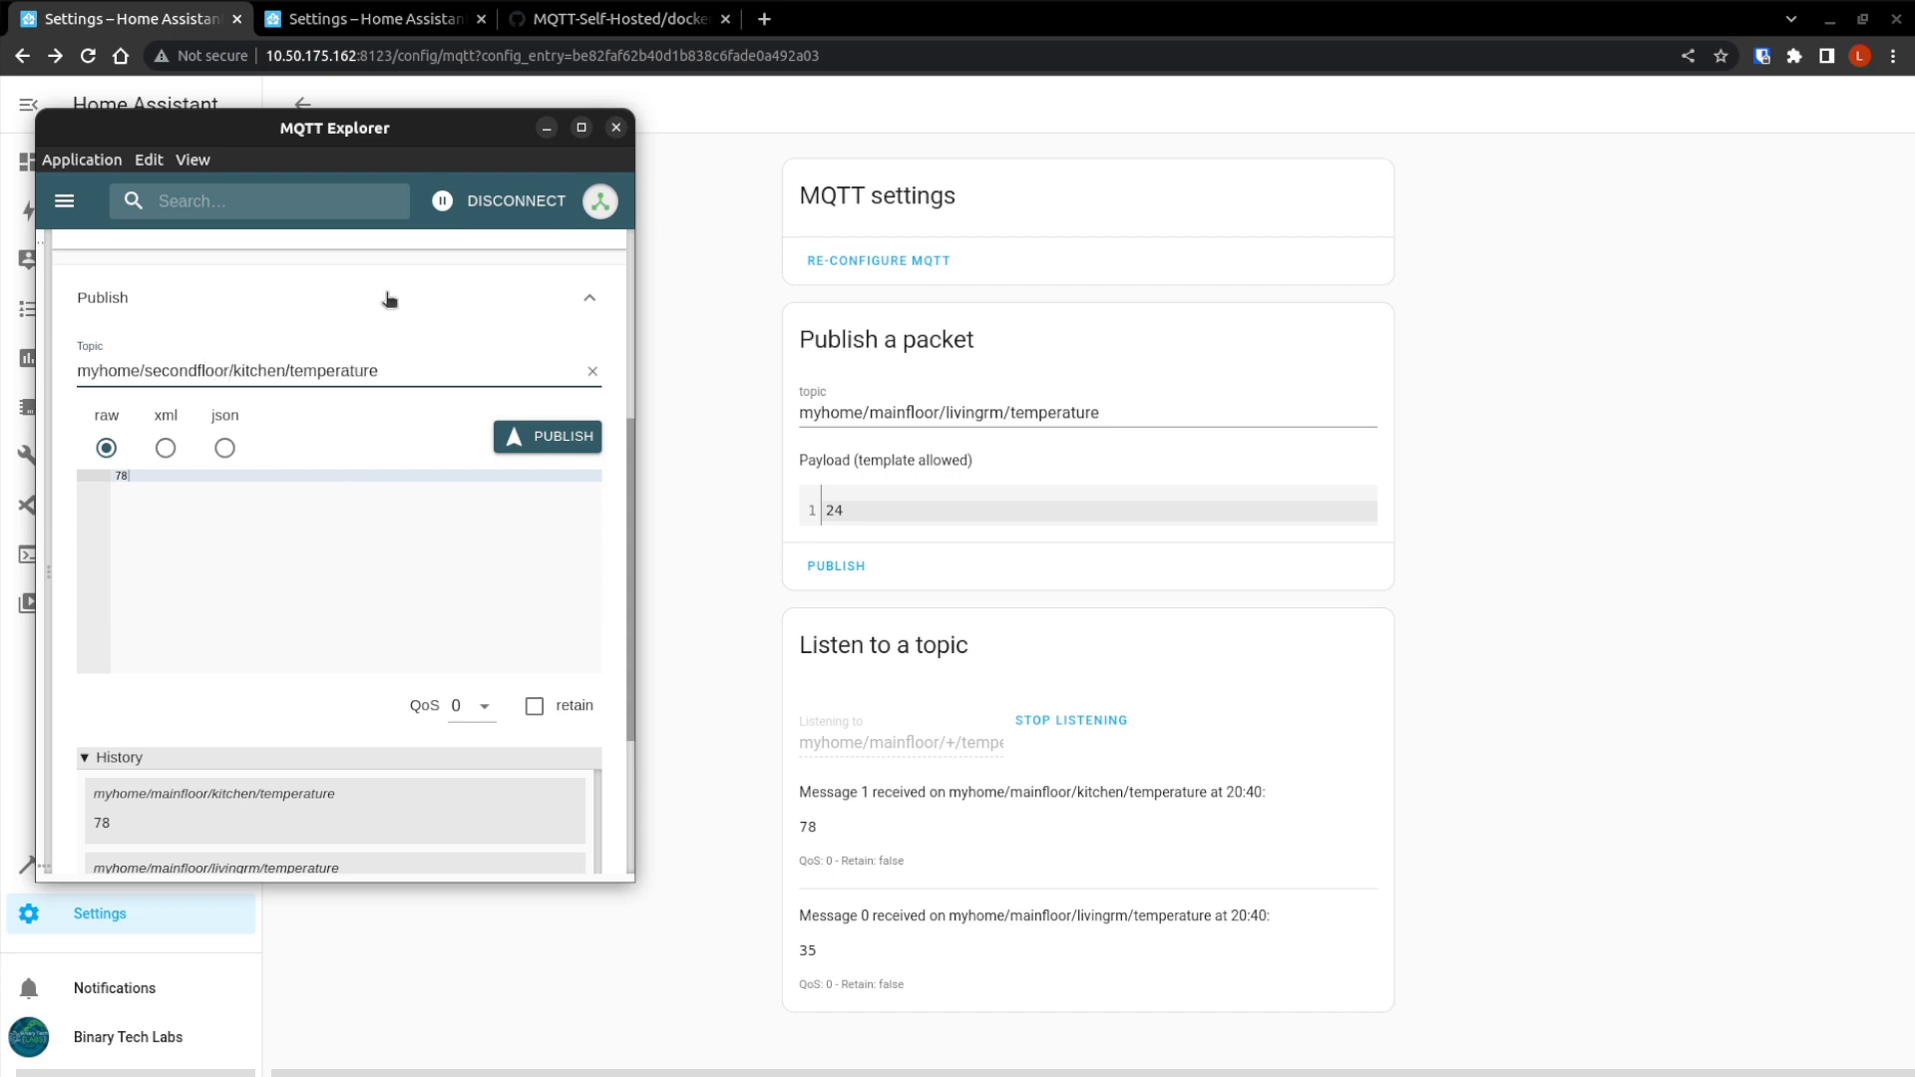
{"action": "double_click", "coordinate": [258, 371]}
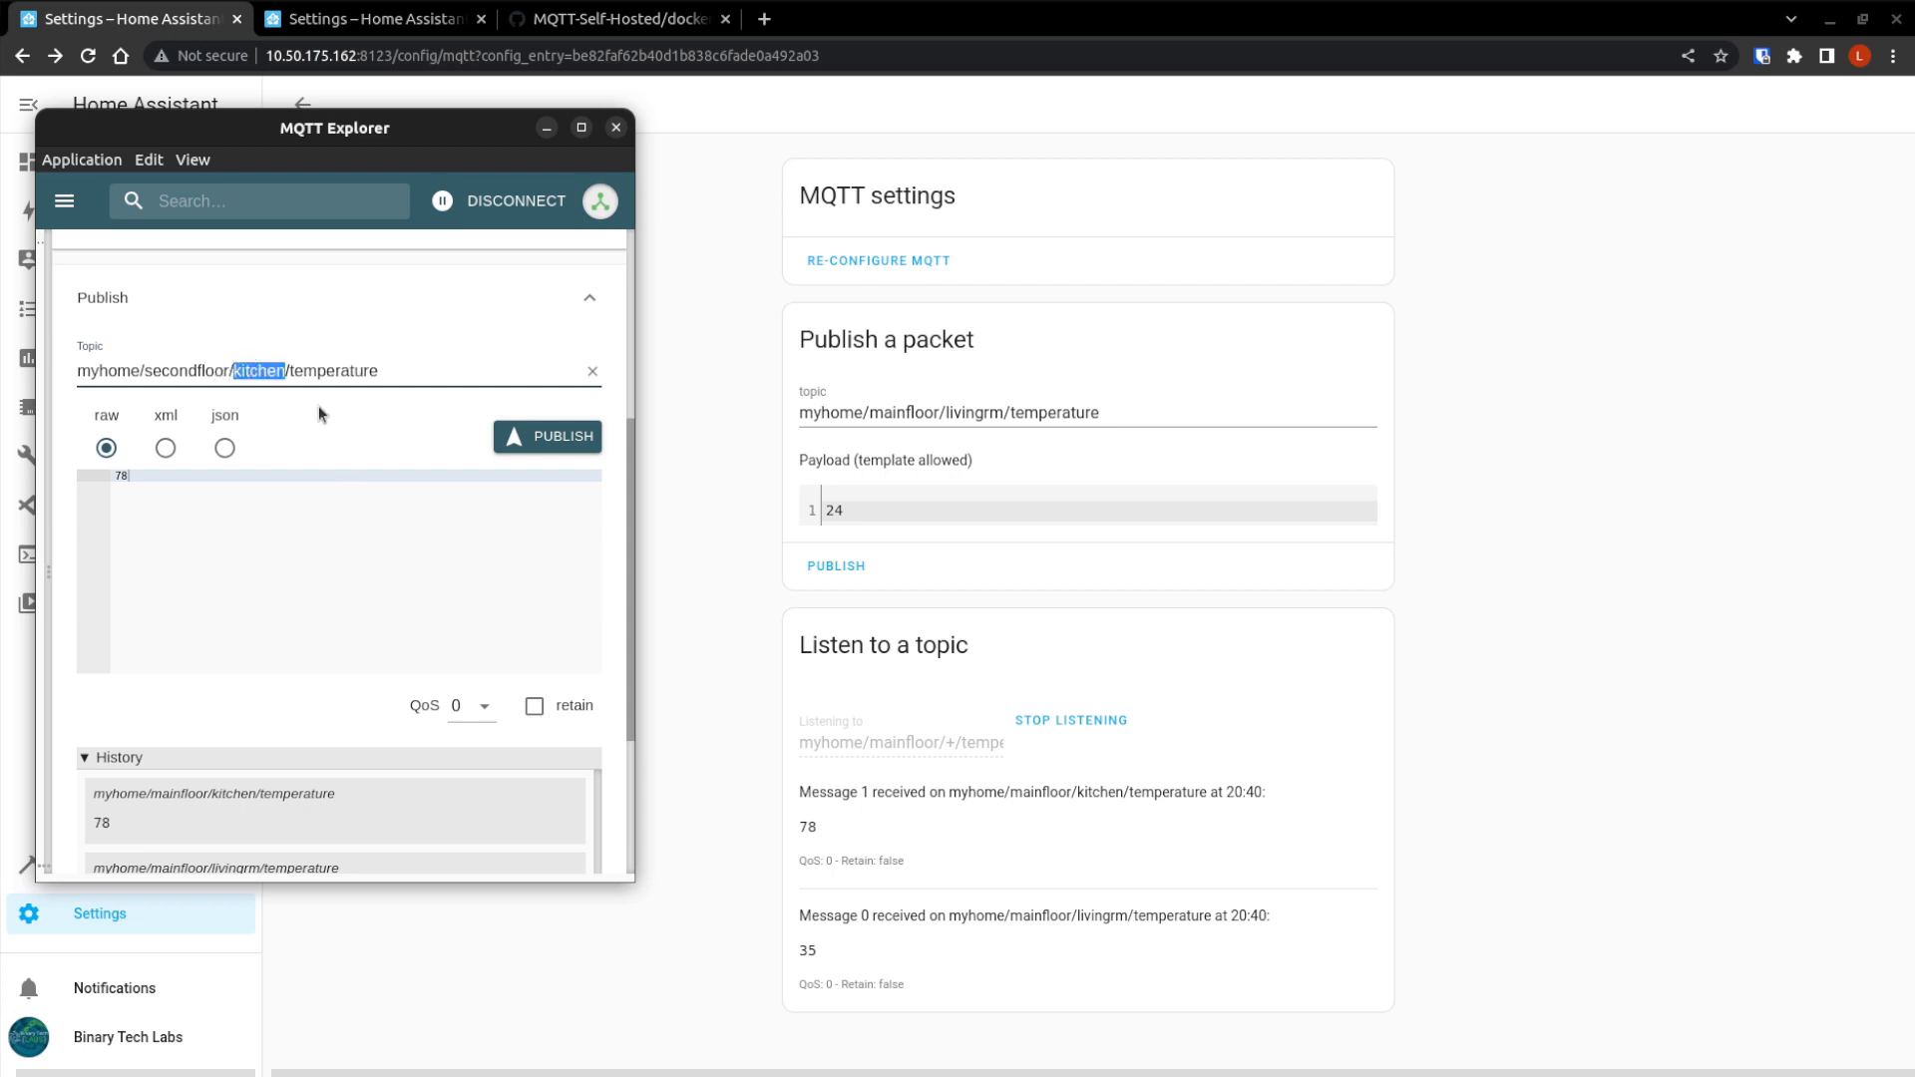
{"action": "type", "text": "bedrm"}
{"action": "left_click", "coordinate": [338, 475]}
{"action": "type", "text": "12"}
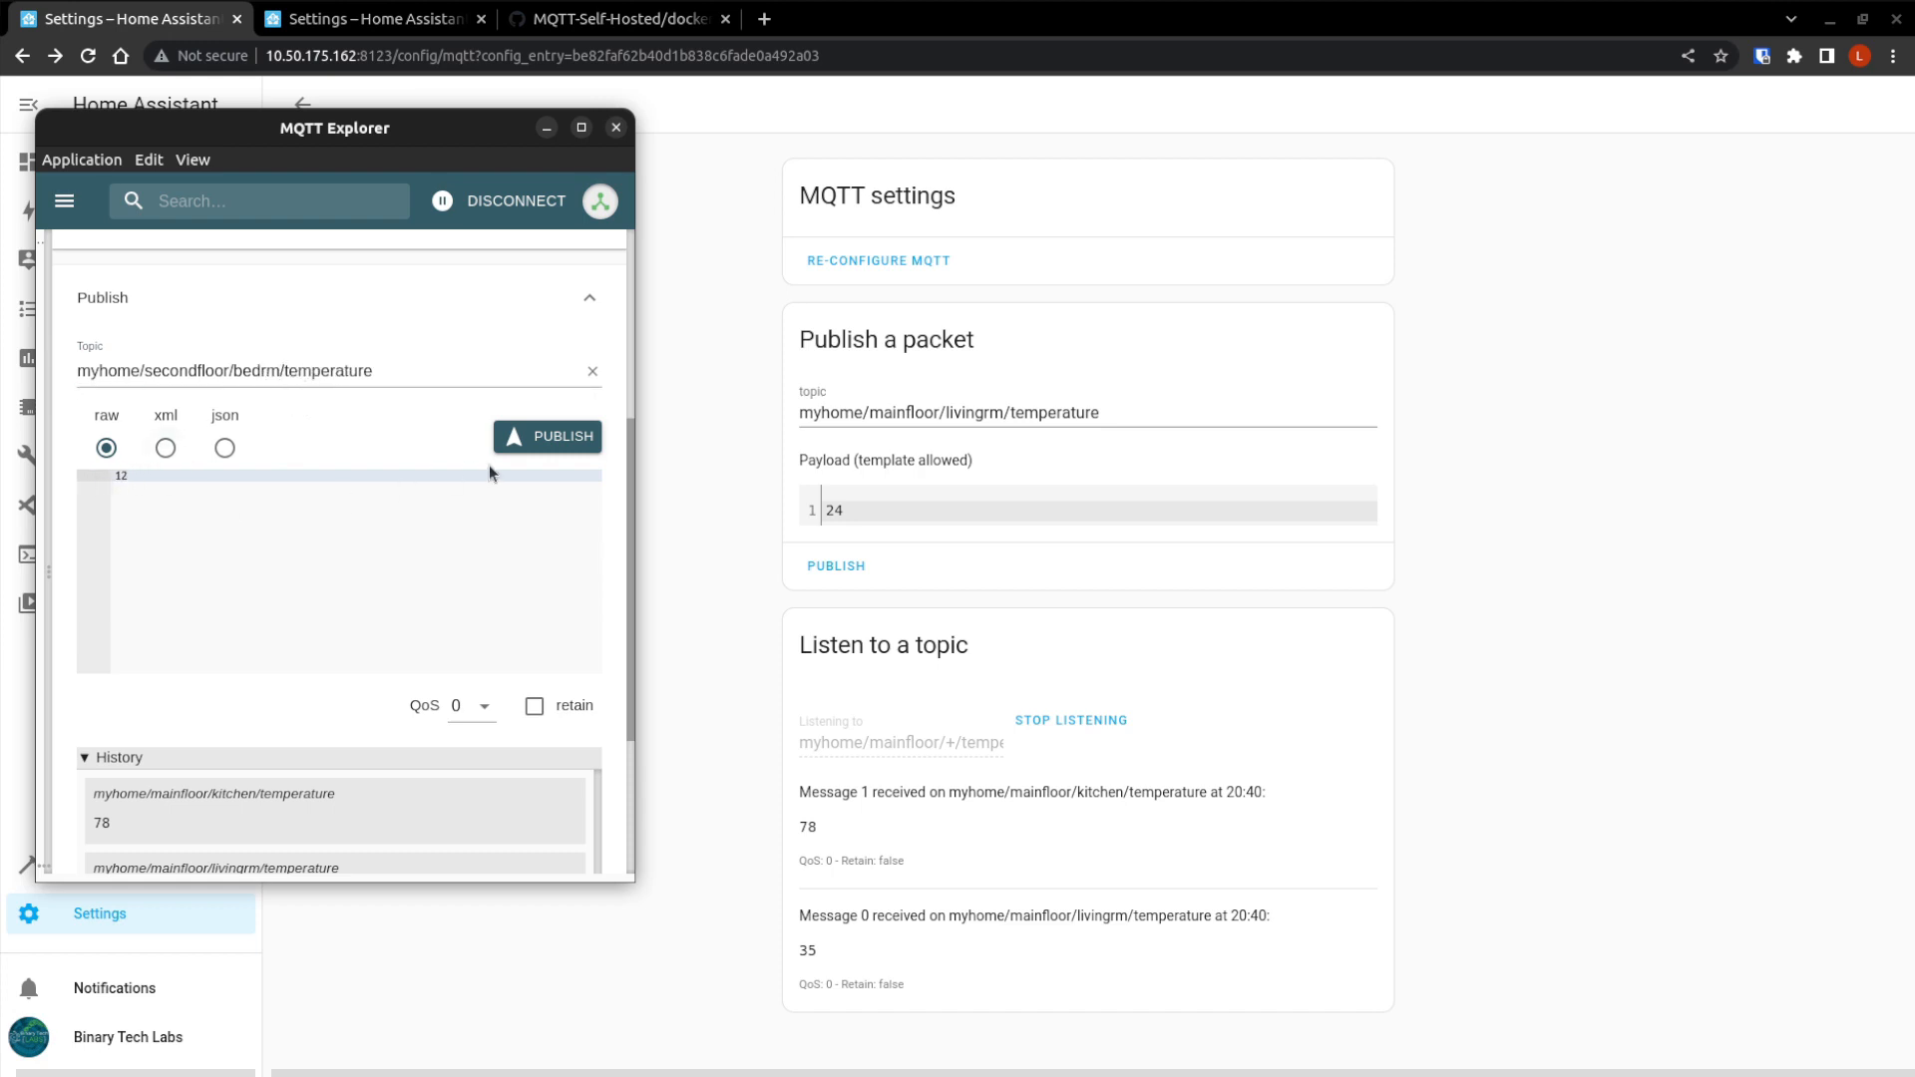
{"action": "left_click", "coordinate": [547, 437]}
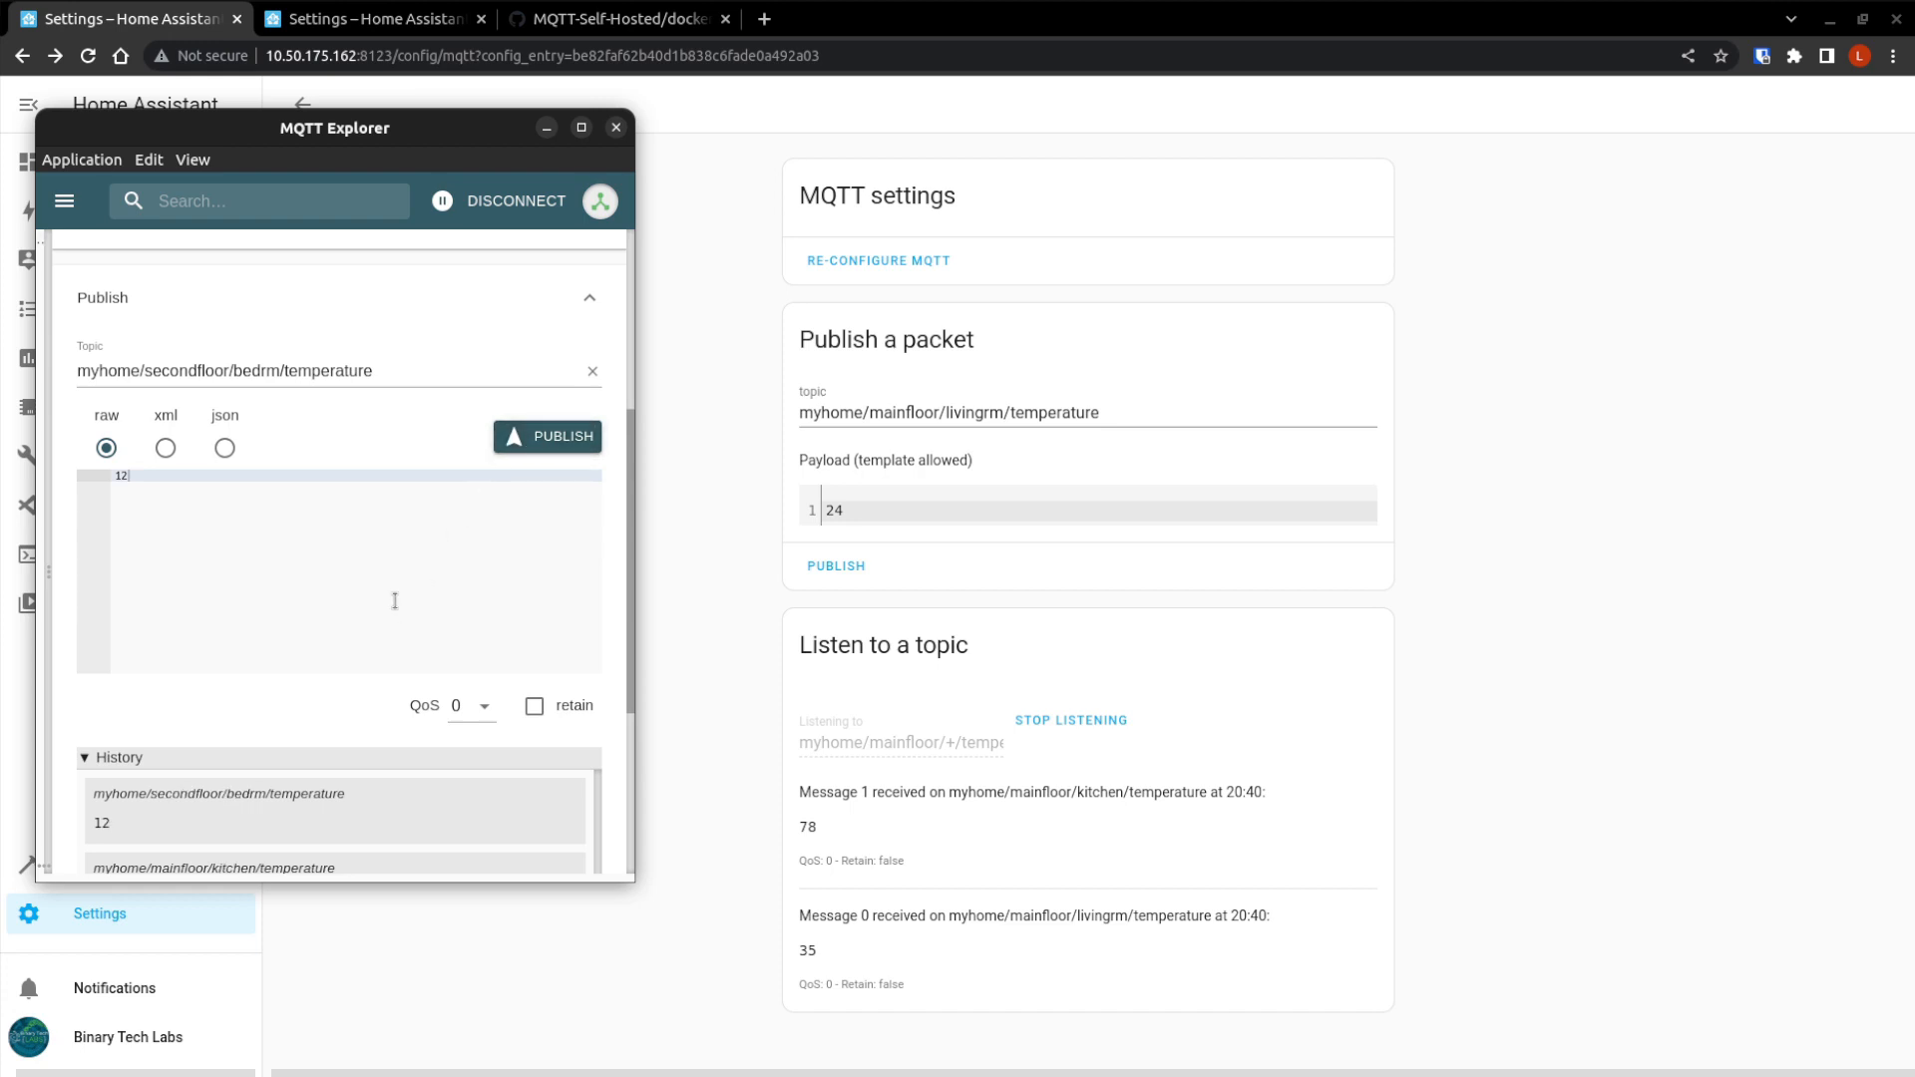
{"action": "mouse_move", "coordinate": [121, 824]}
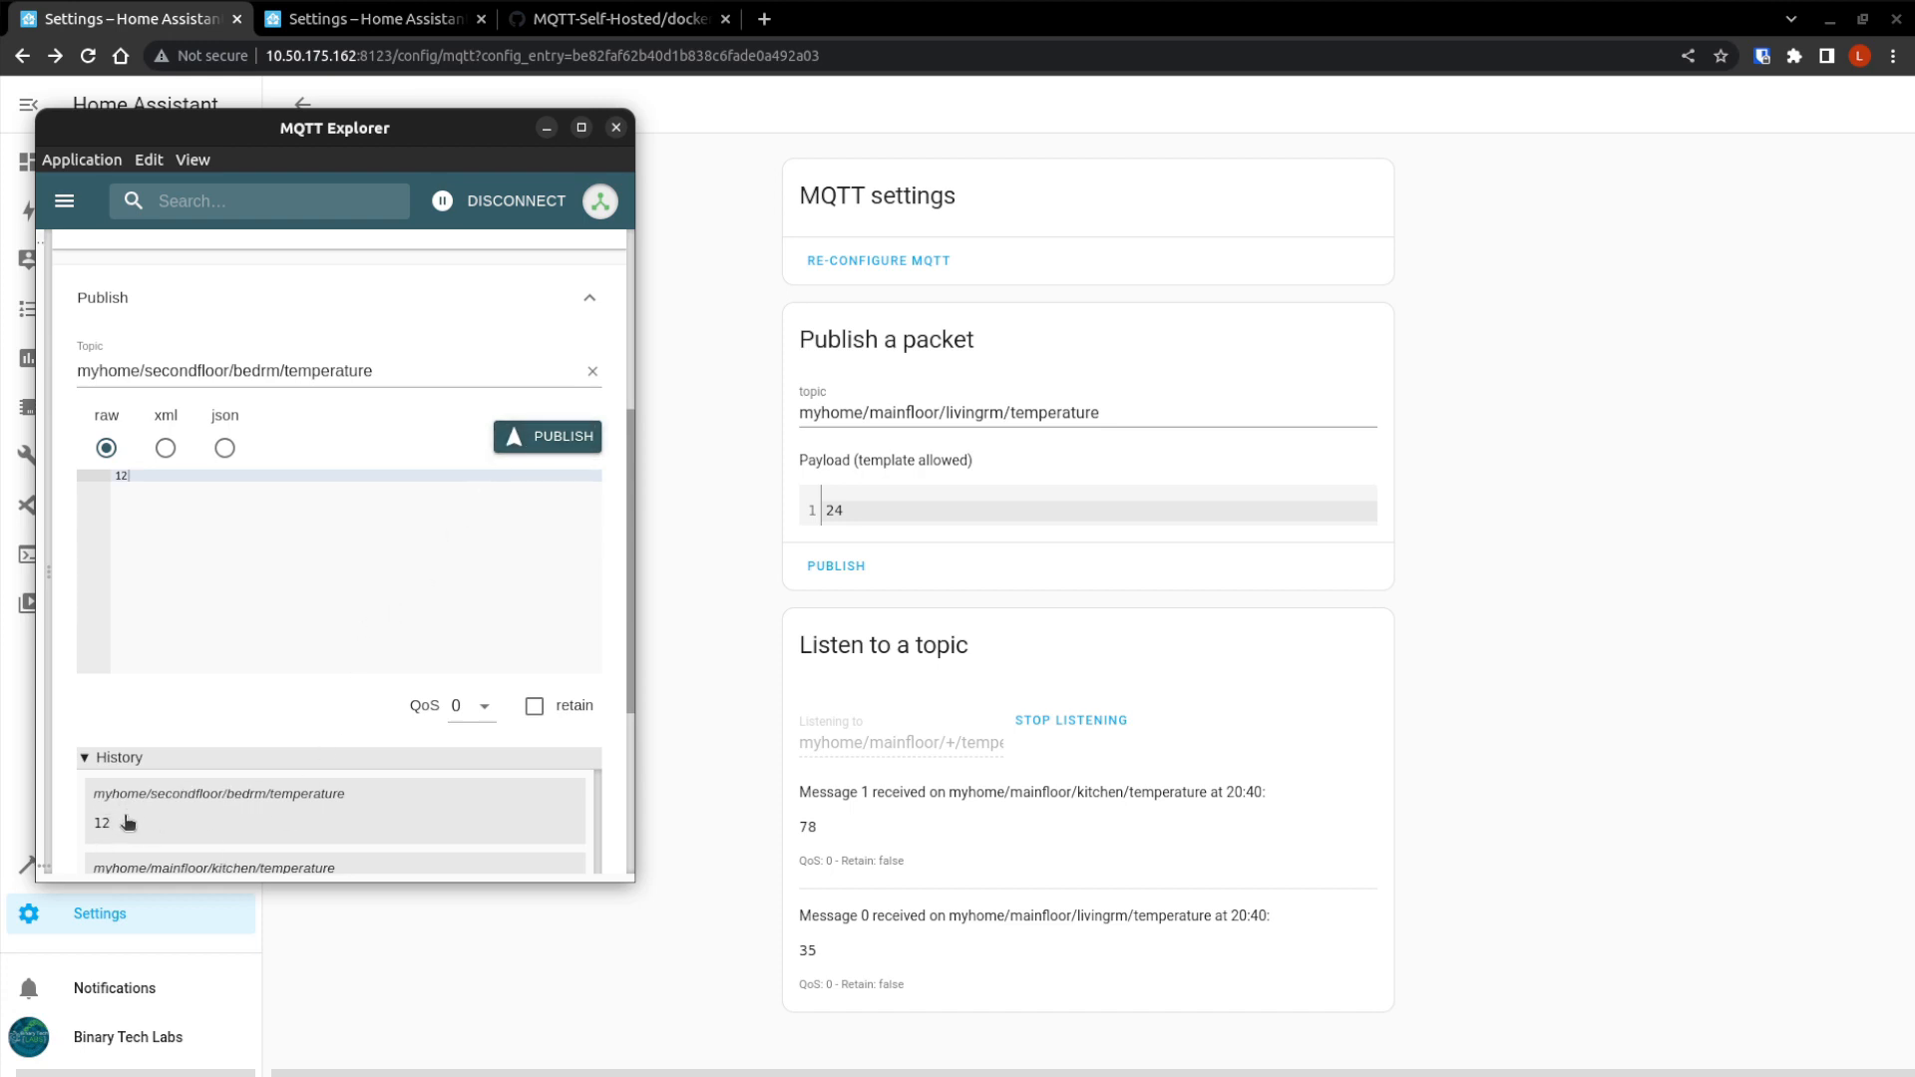
{"action": "mouse_move", "coordinate": [968, 736]}
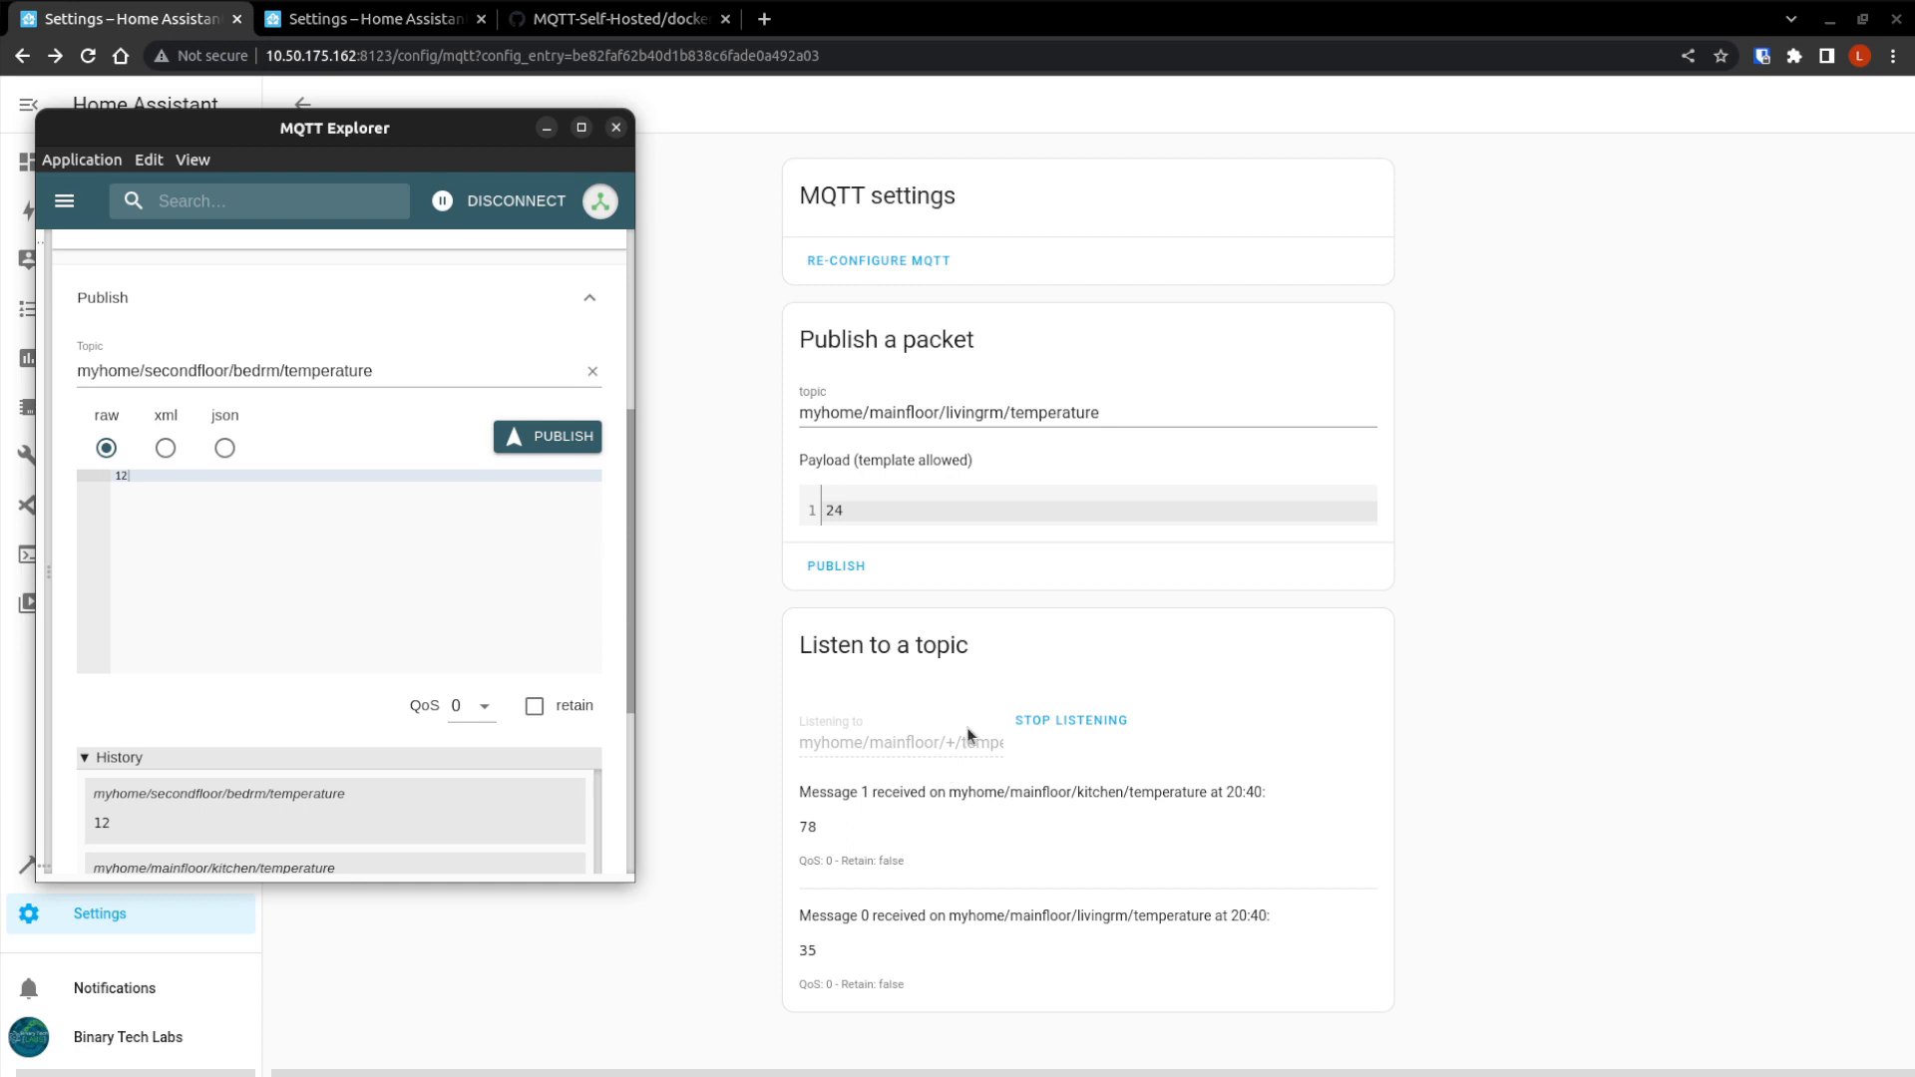
{"action": "mouse_move", "coordinate": [934, 746]}
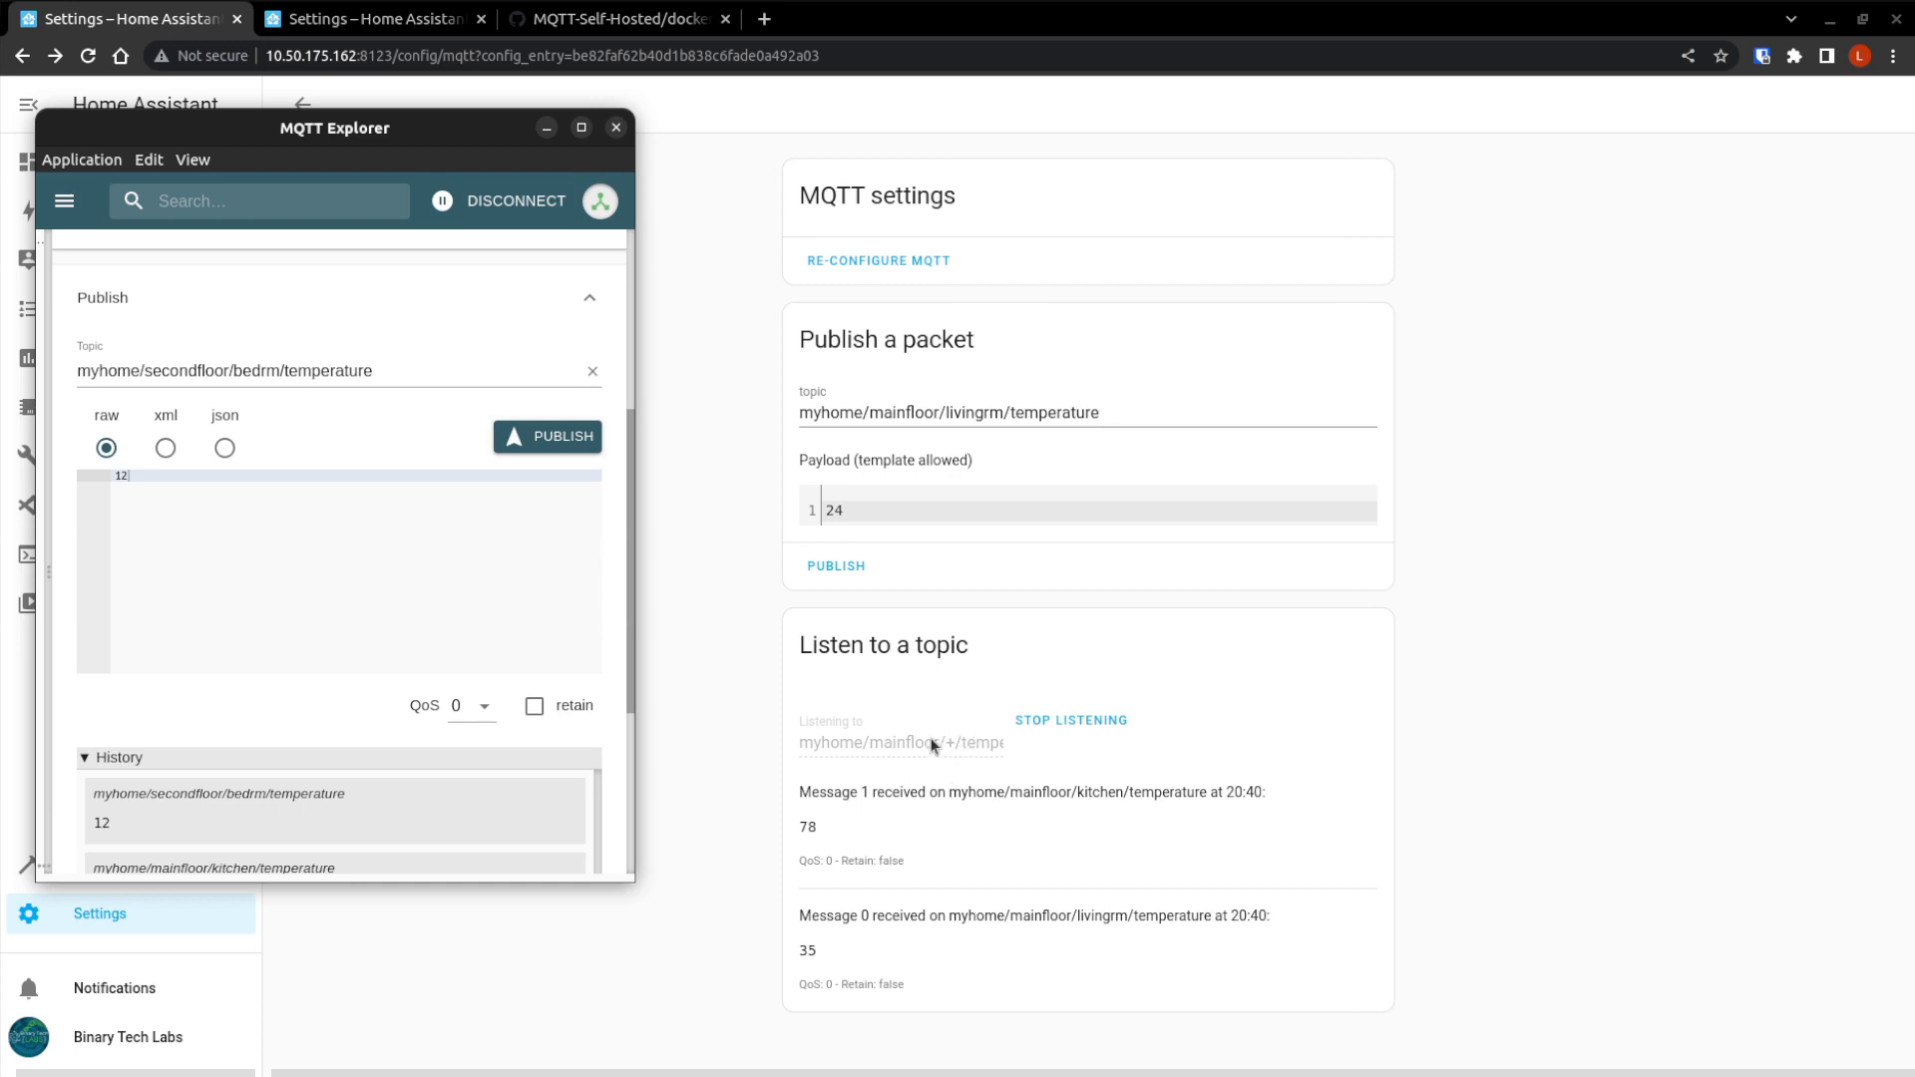
{"action": "mouse_move", "coordinate": [974, 887]}
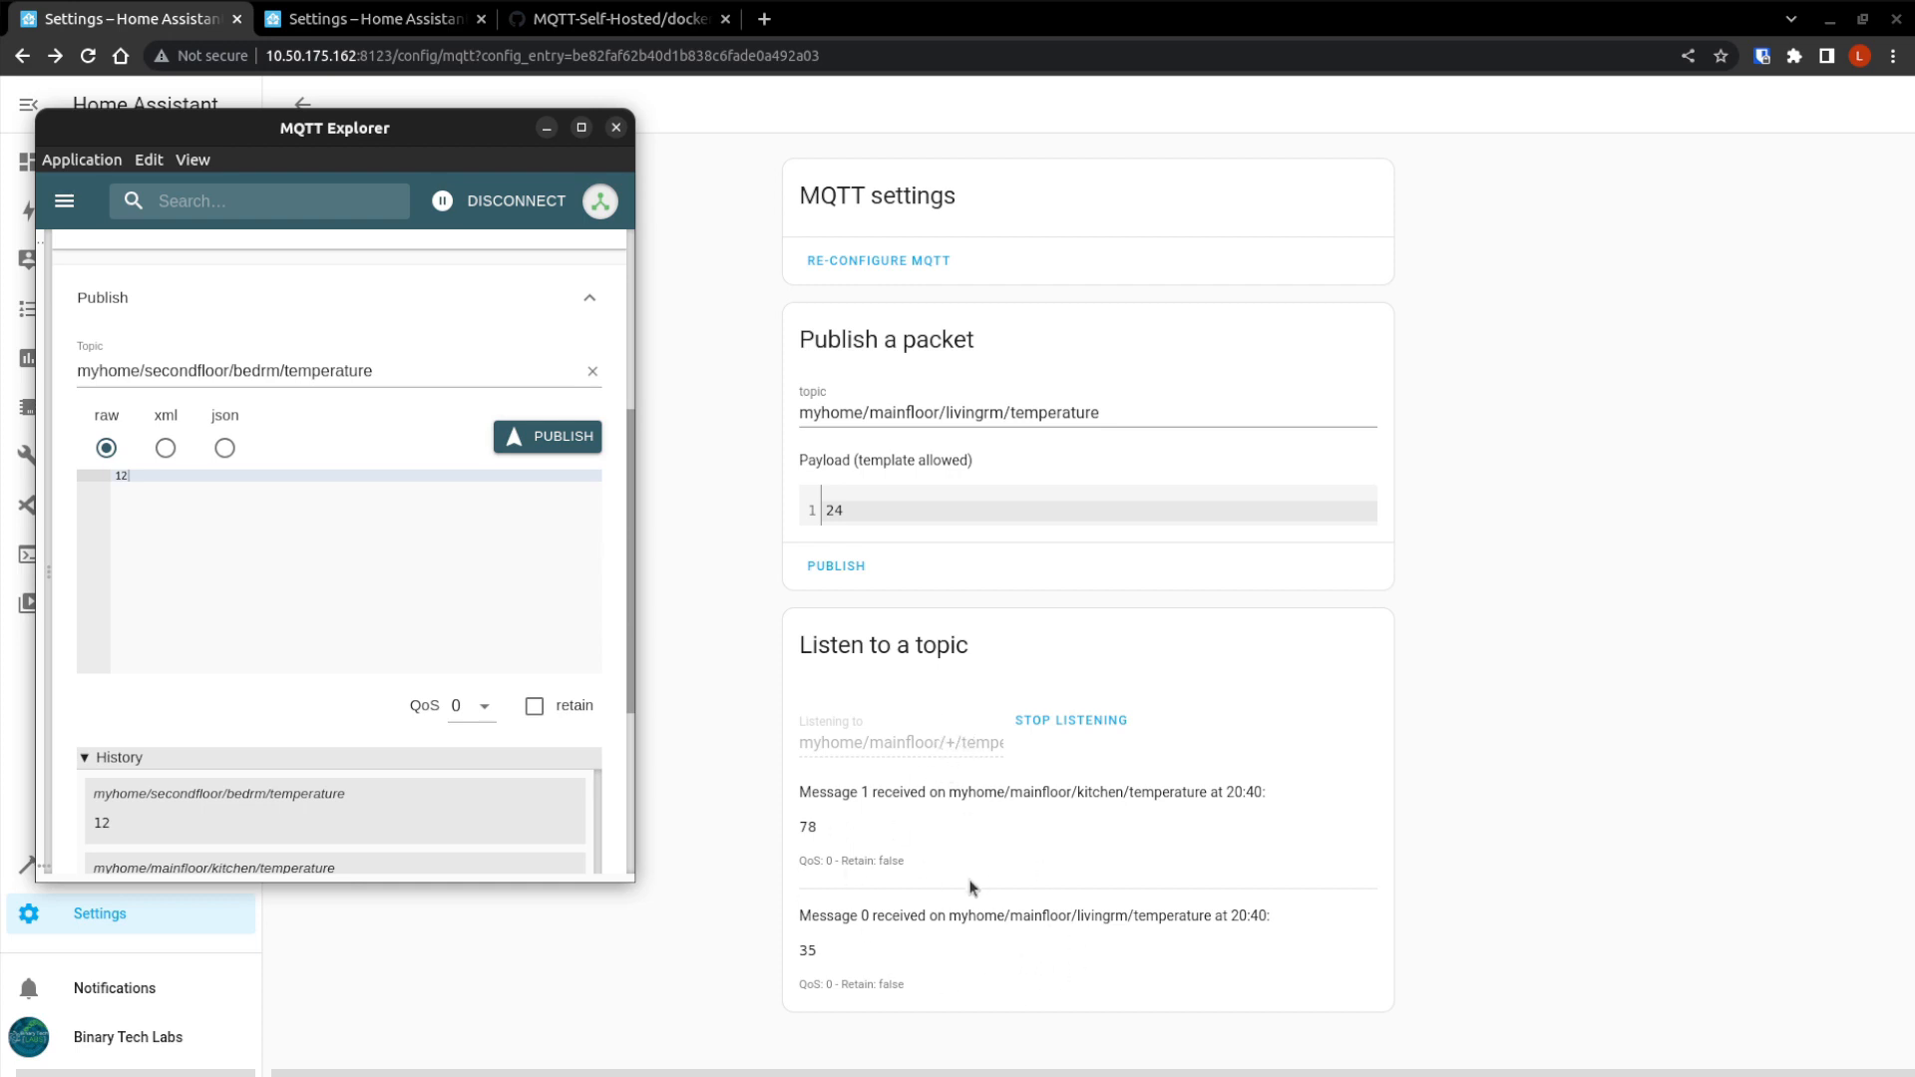
{"action": "mouse_move", "coordinate": [325, 511]}
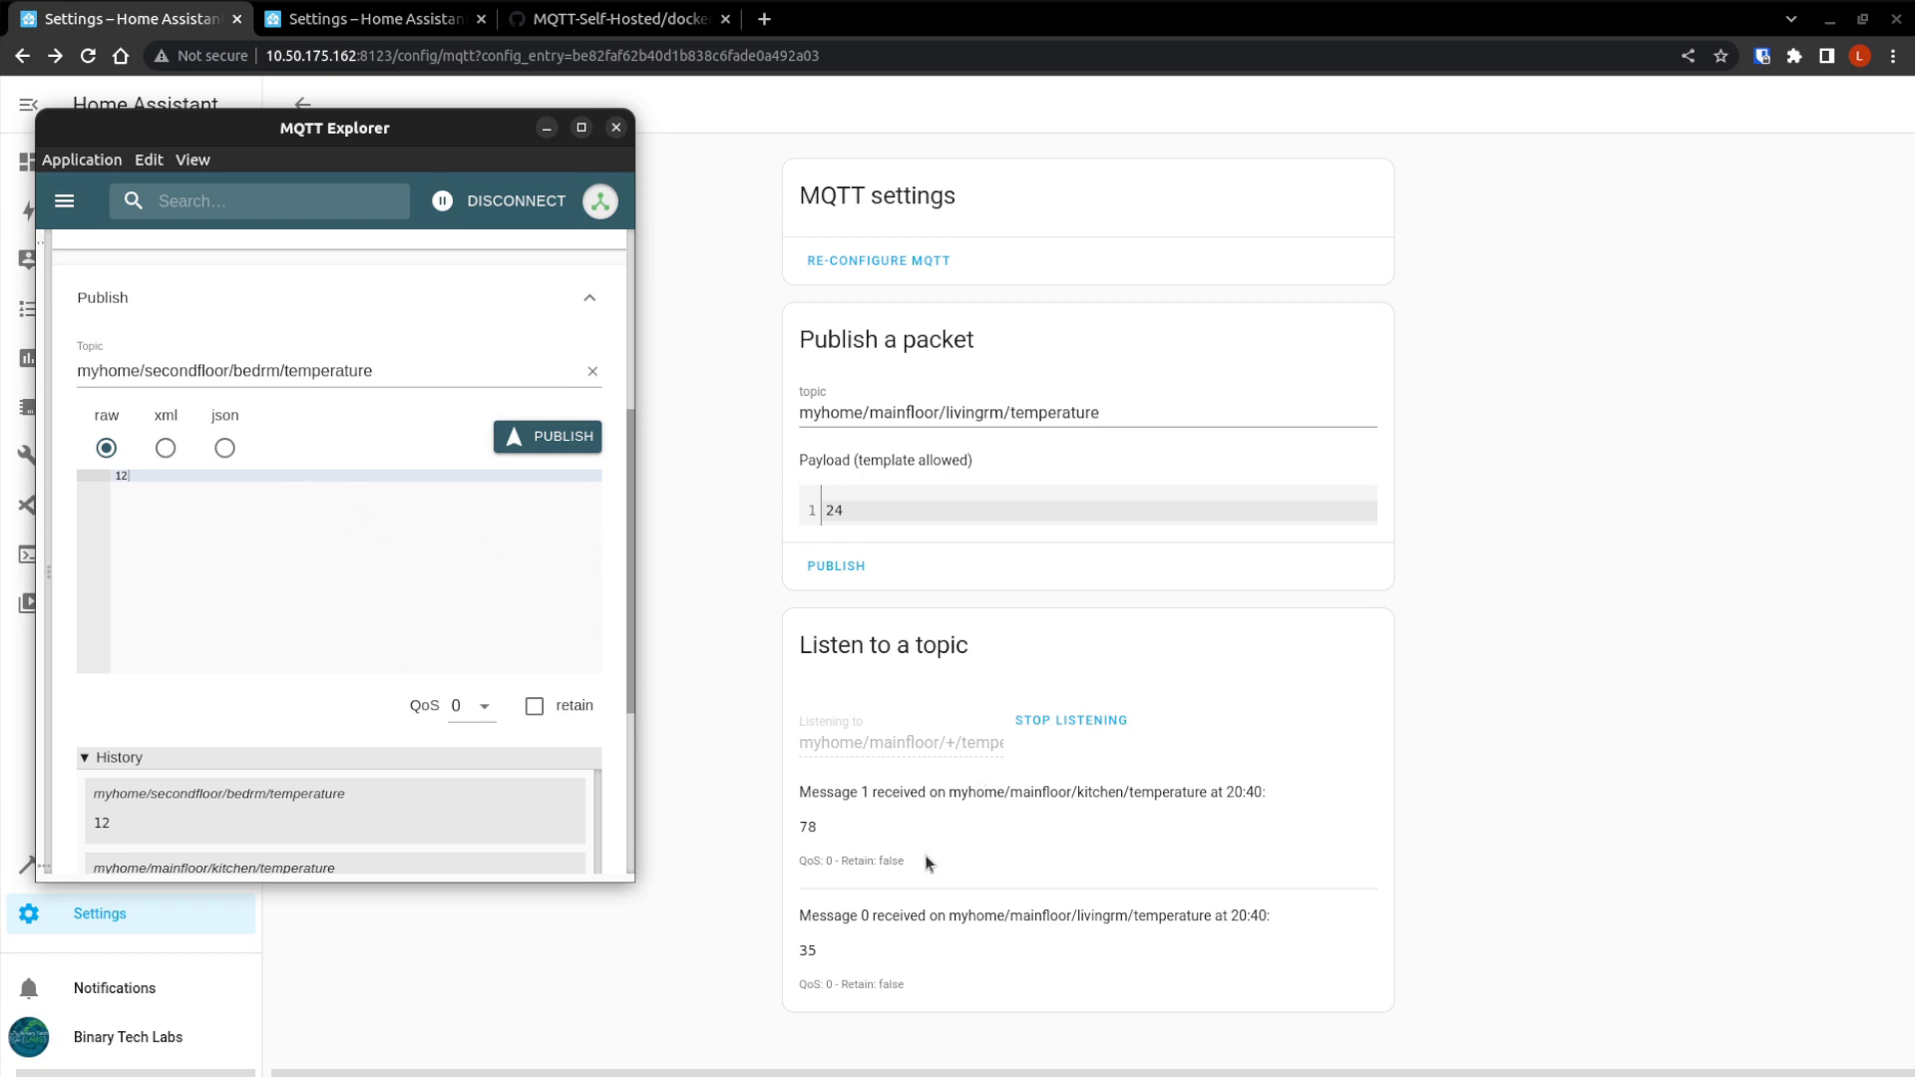
{"action": "mouse_move", "coordinate": [515, 550]}
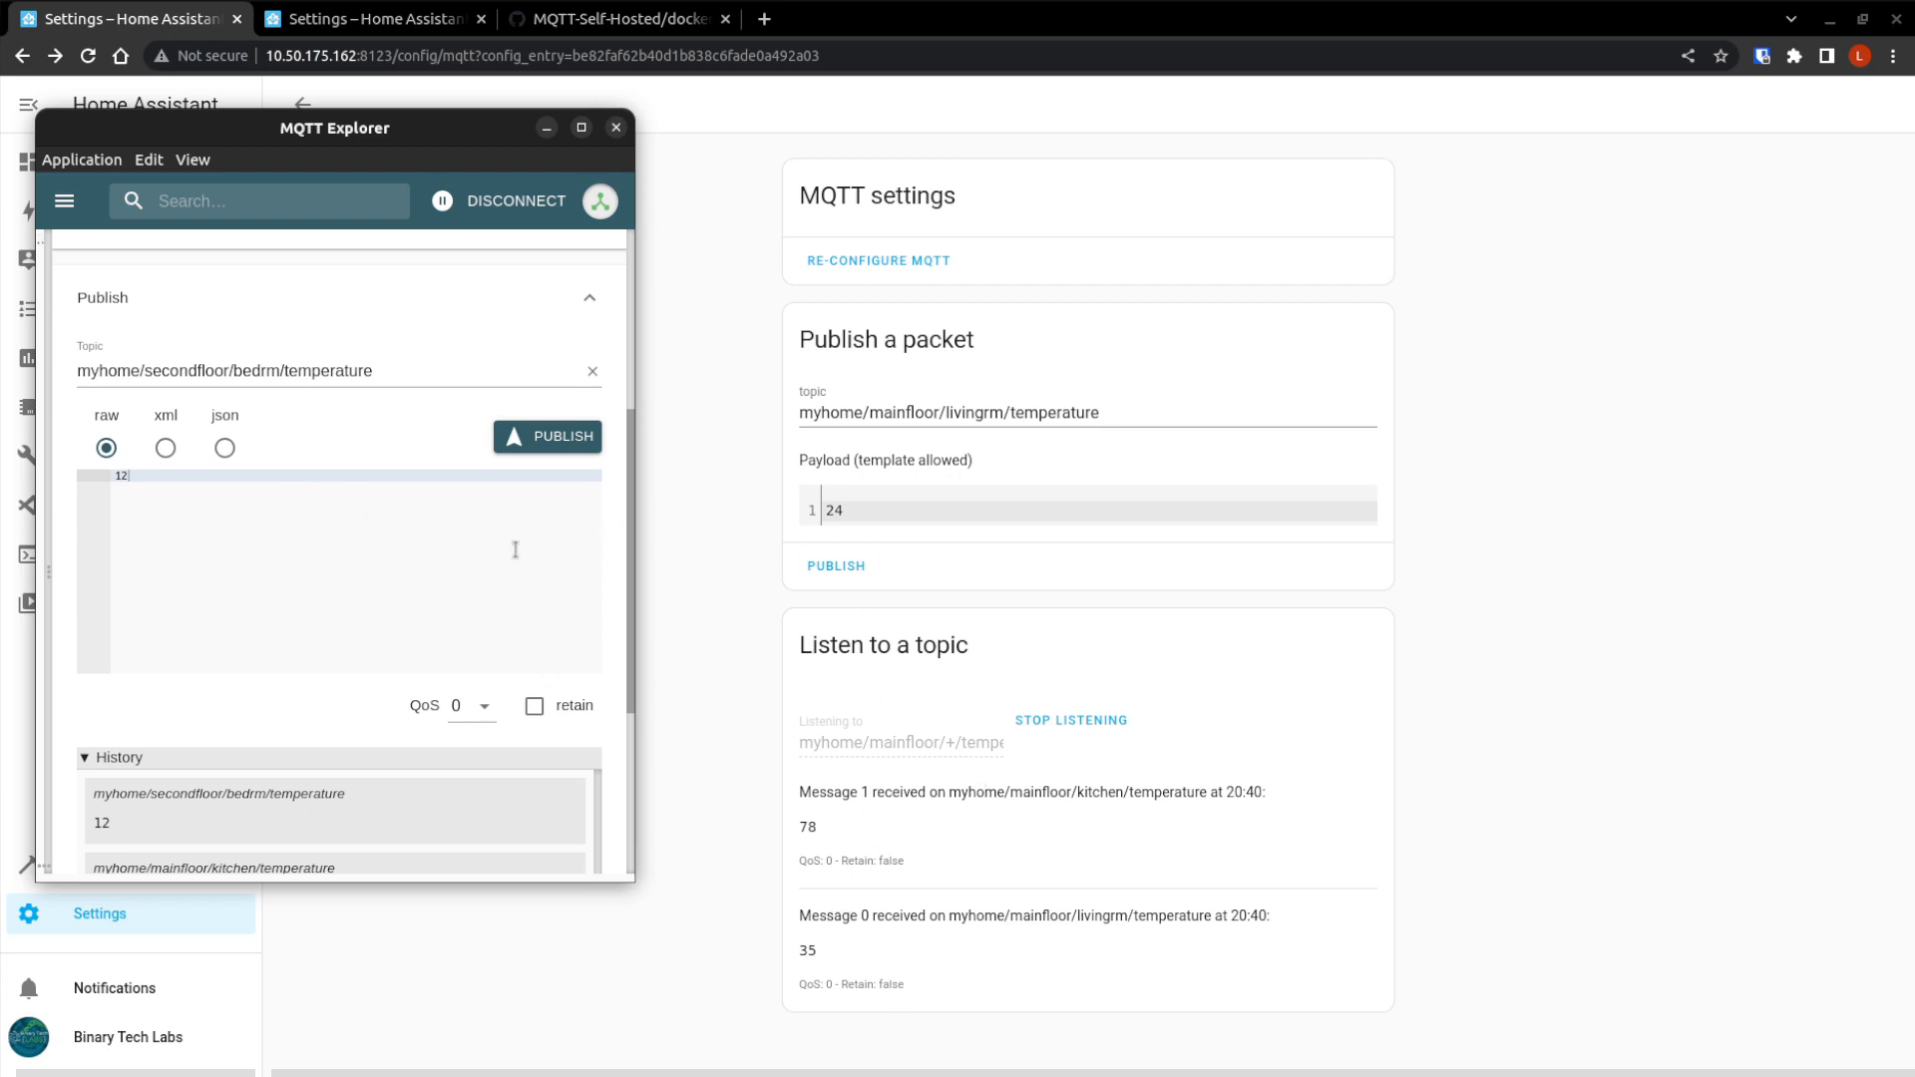
{"action": "mouse_move", "coordinate": [464, 563]}
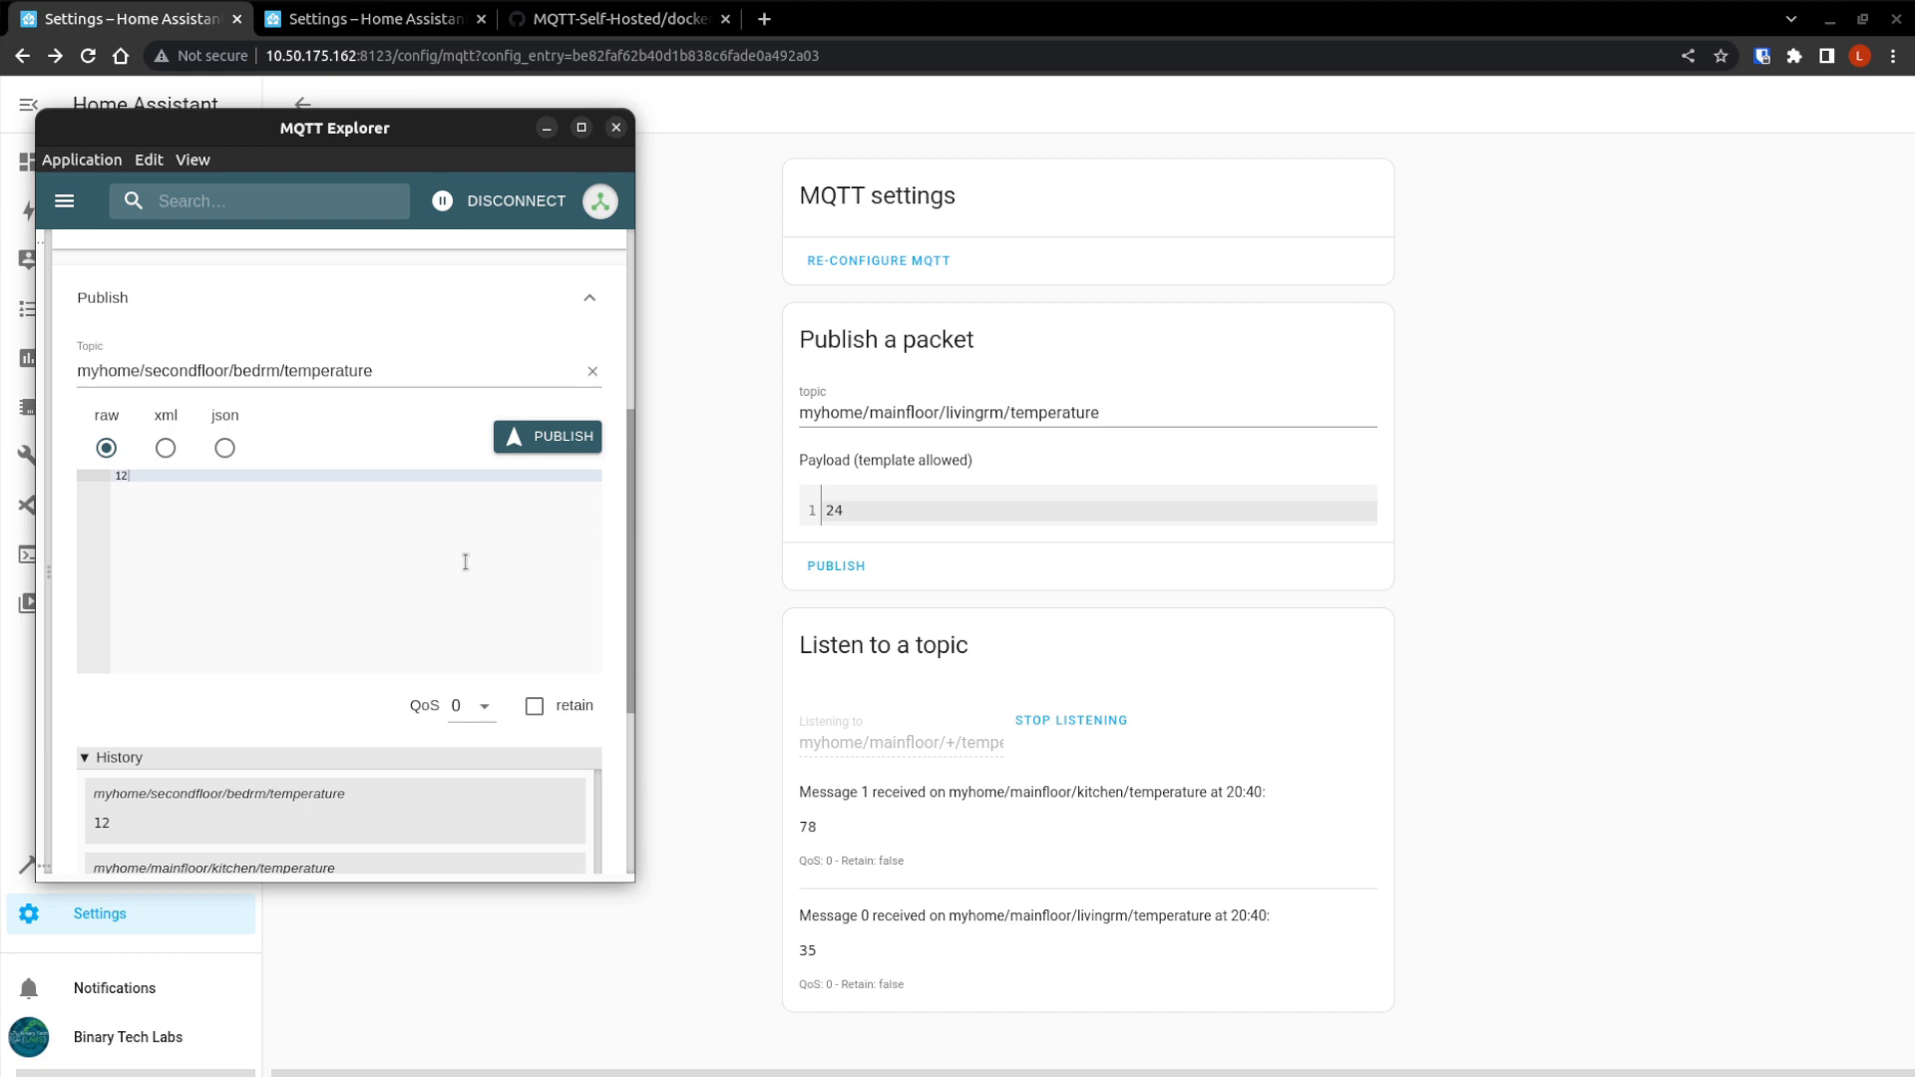
{"action": "mouse_move", "coordinate": [905, 794]}
{"action": "type", "text": "#"}
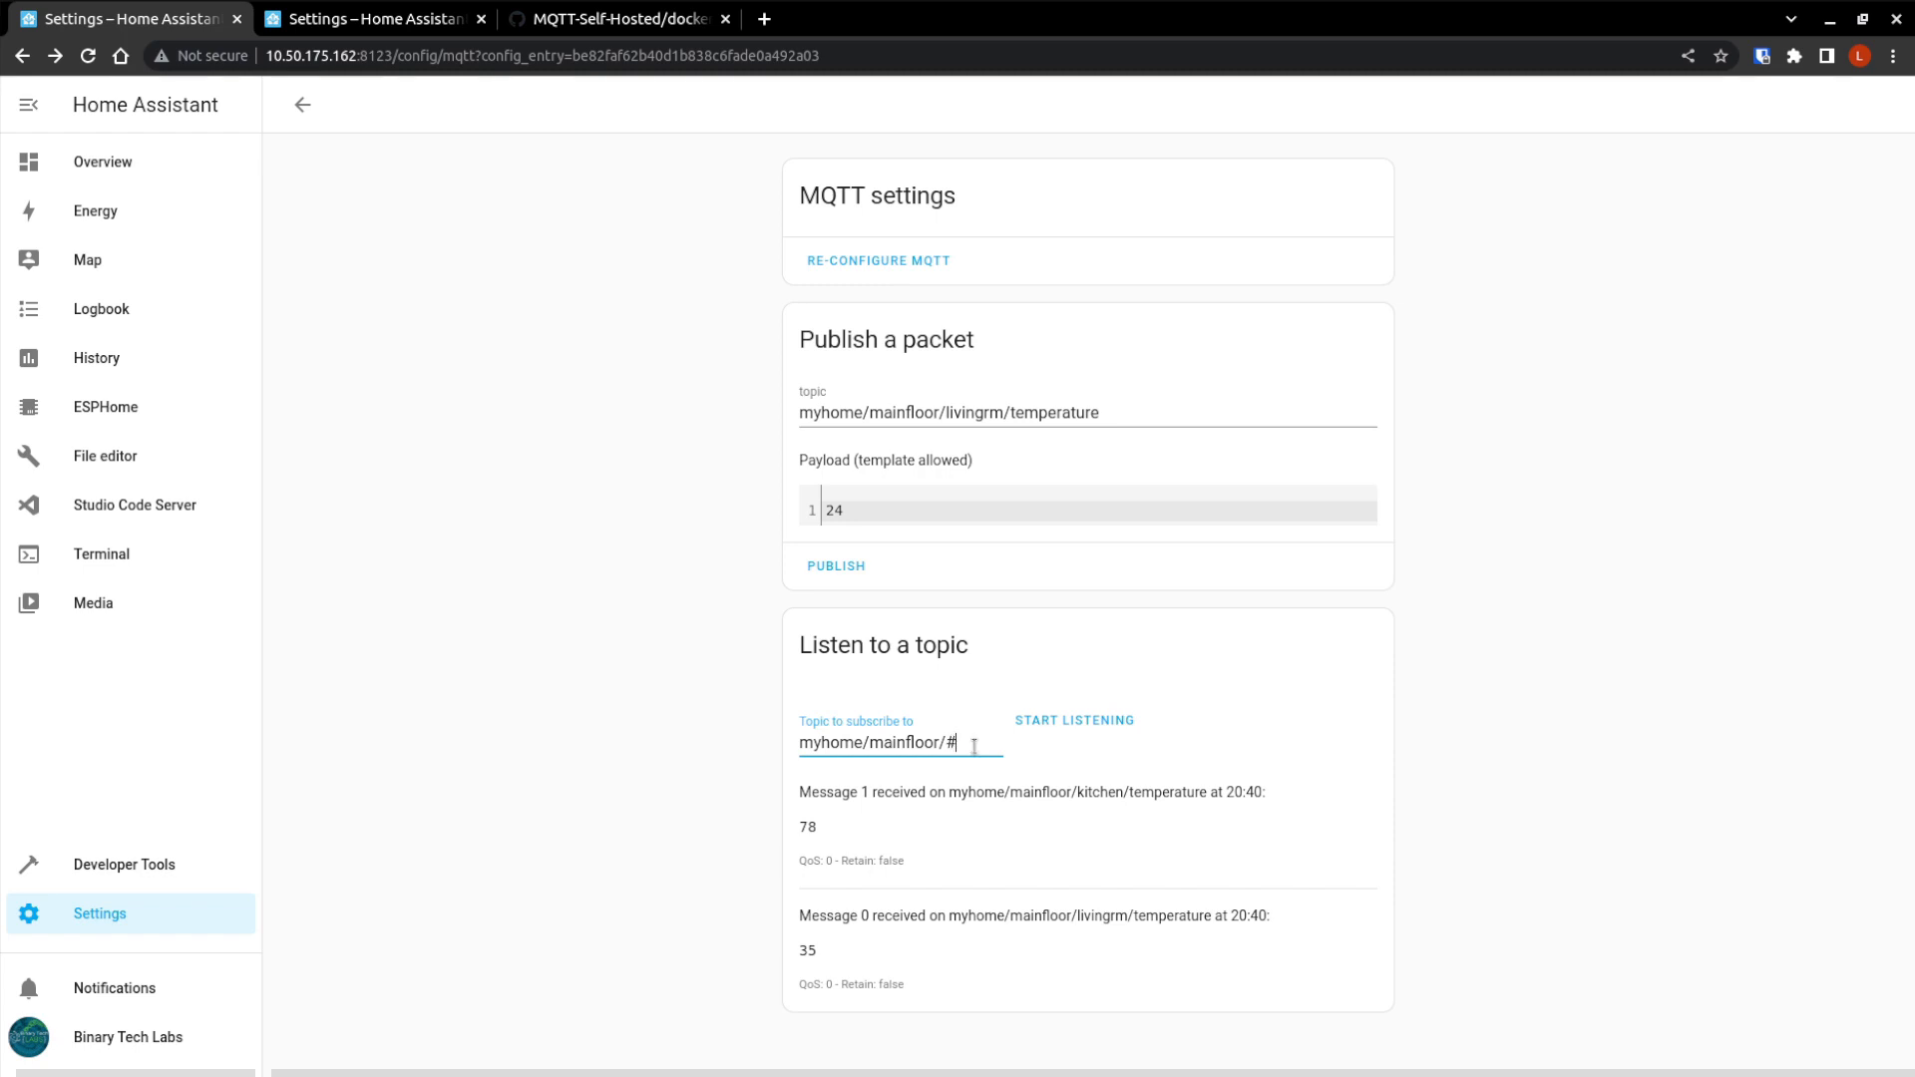
Listen on myhome/mainfloor/# and publish 12 to myhome/mainfloor/bedrm/temperature.
{"action": "left_click", "coordinate": [1074, 720]}
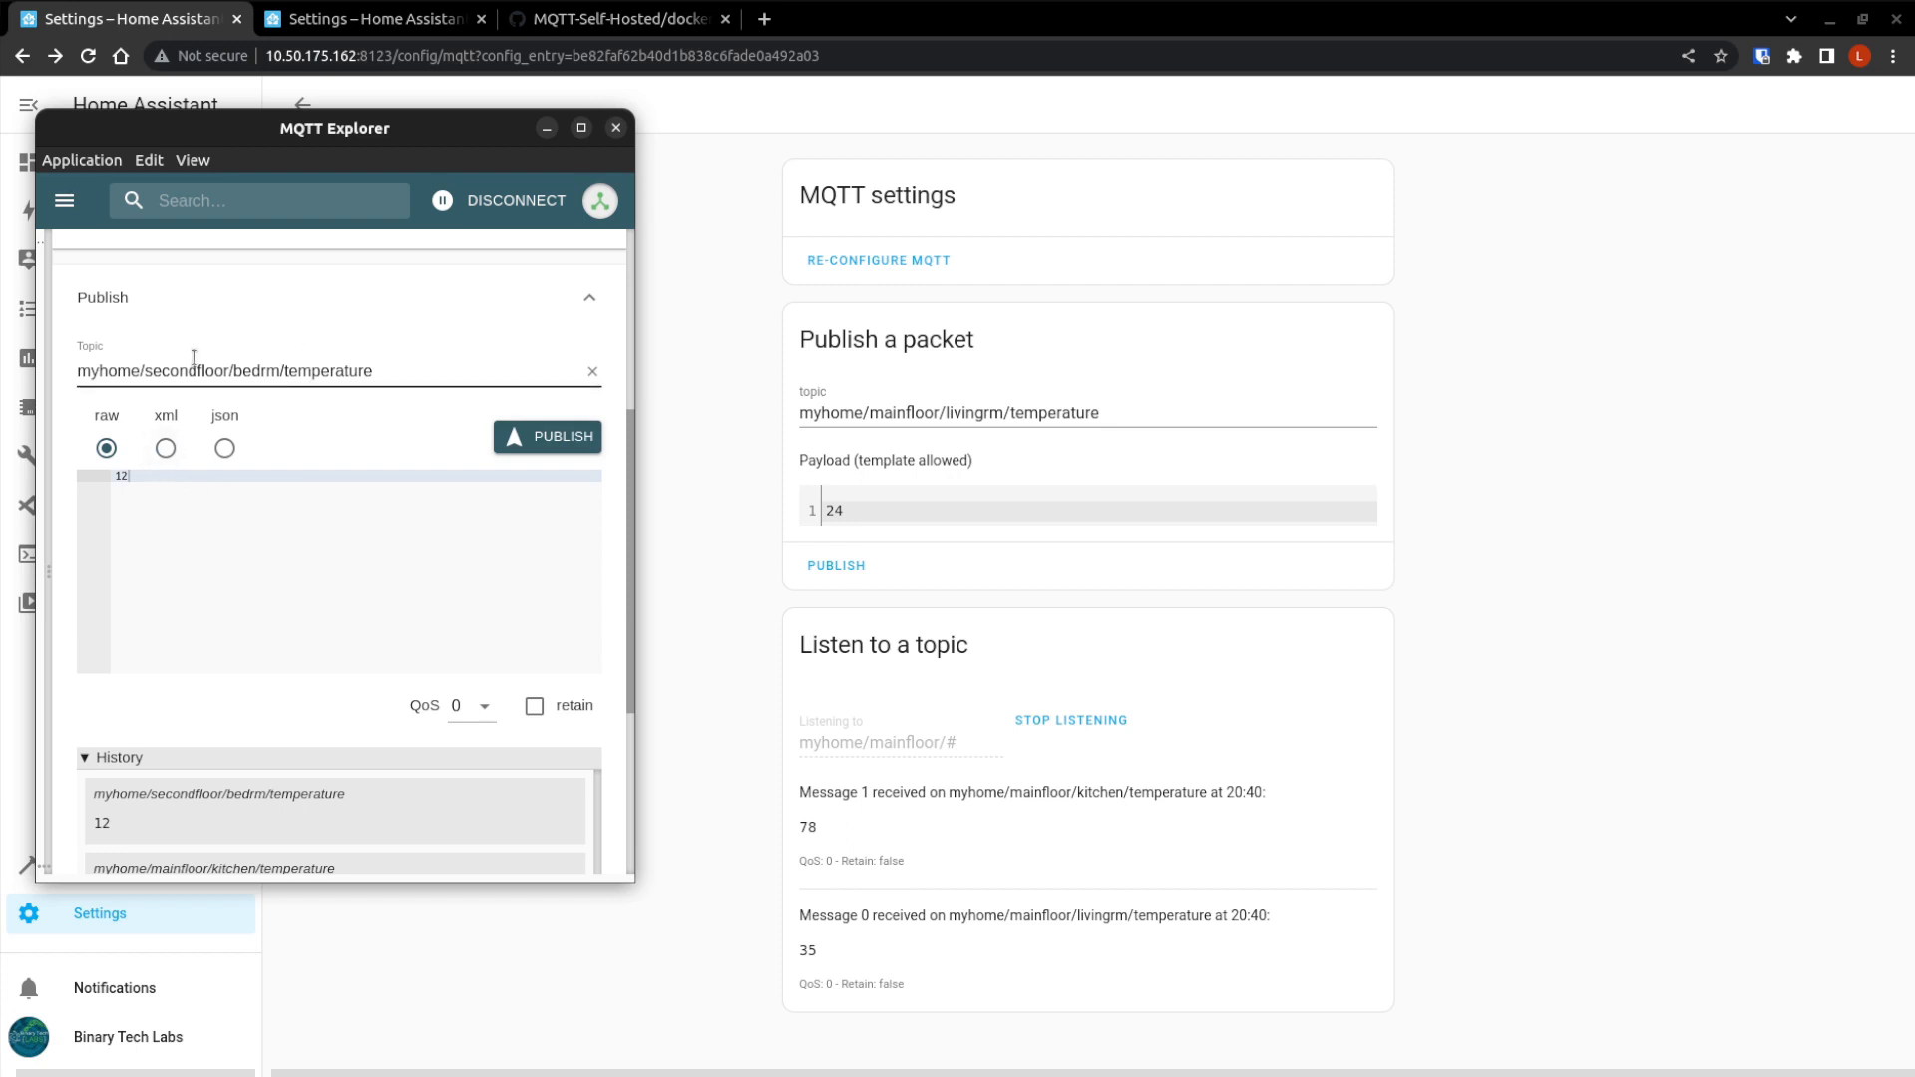
{"action": "double_click", "coordinate": [172, 371]}
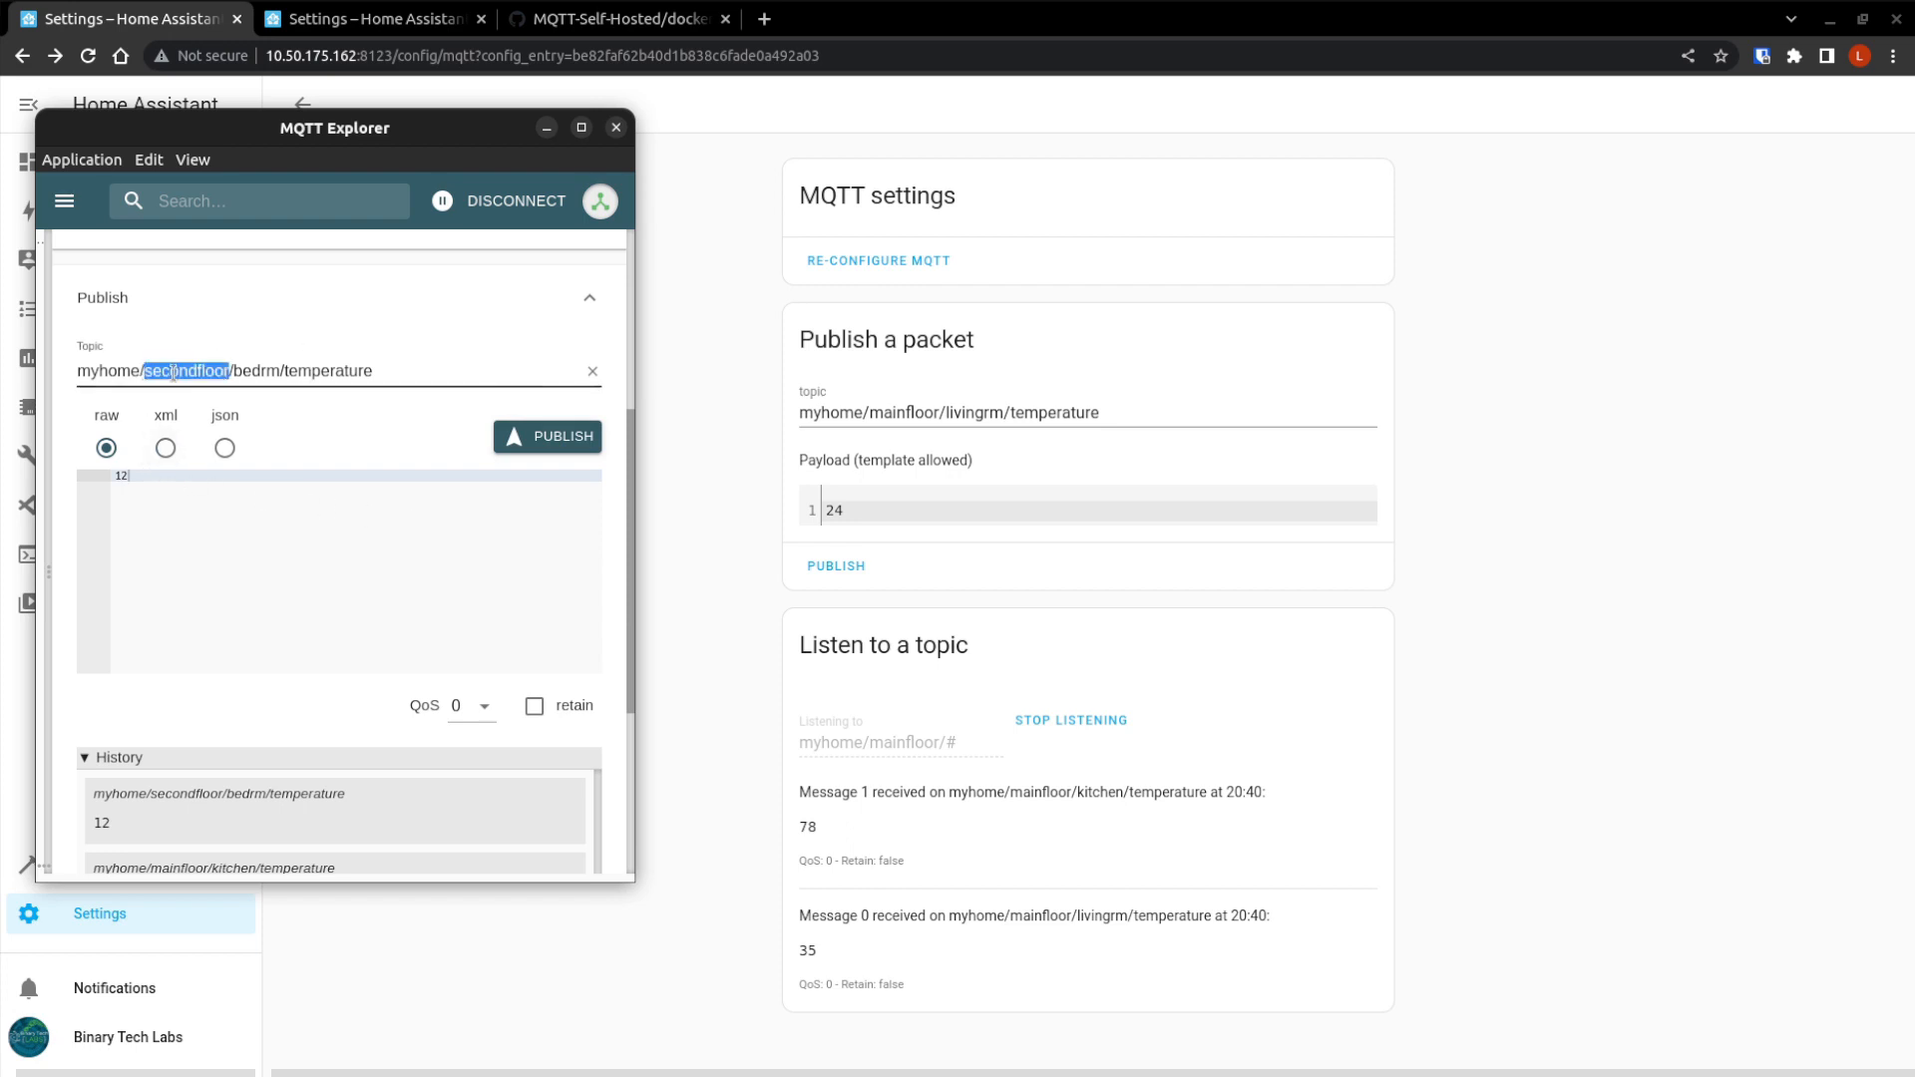
{"action": "type", "text": "mai"}
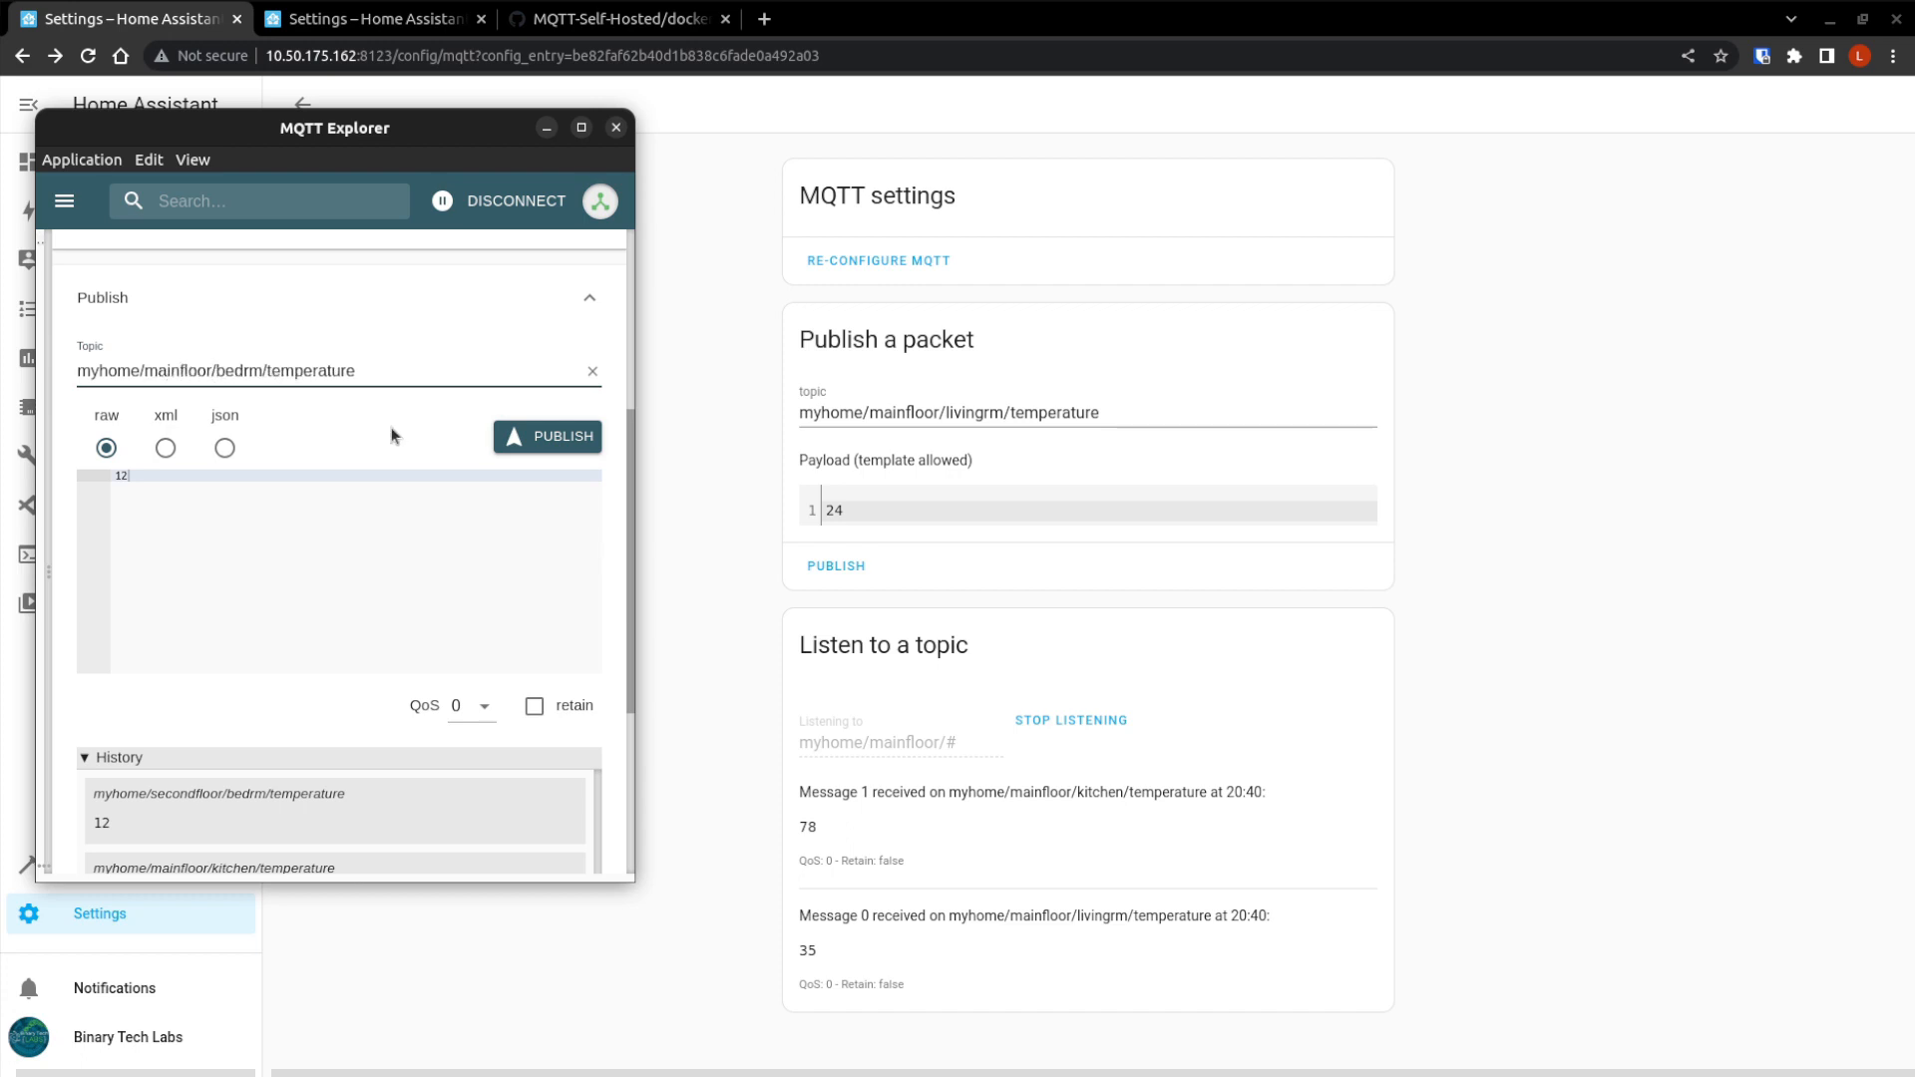
{"action": "left_click", "coordinate": [547, 437]}
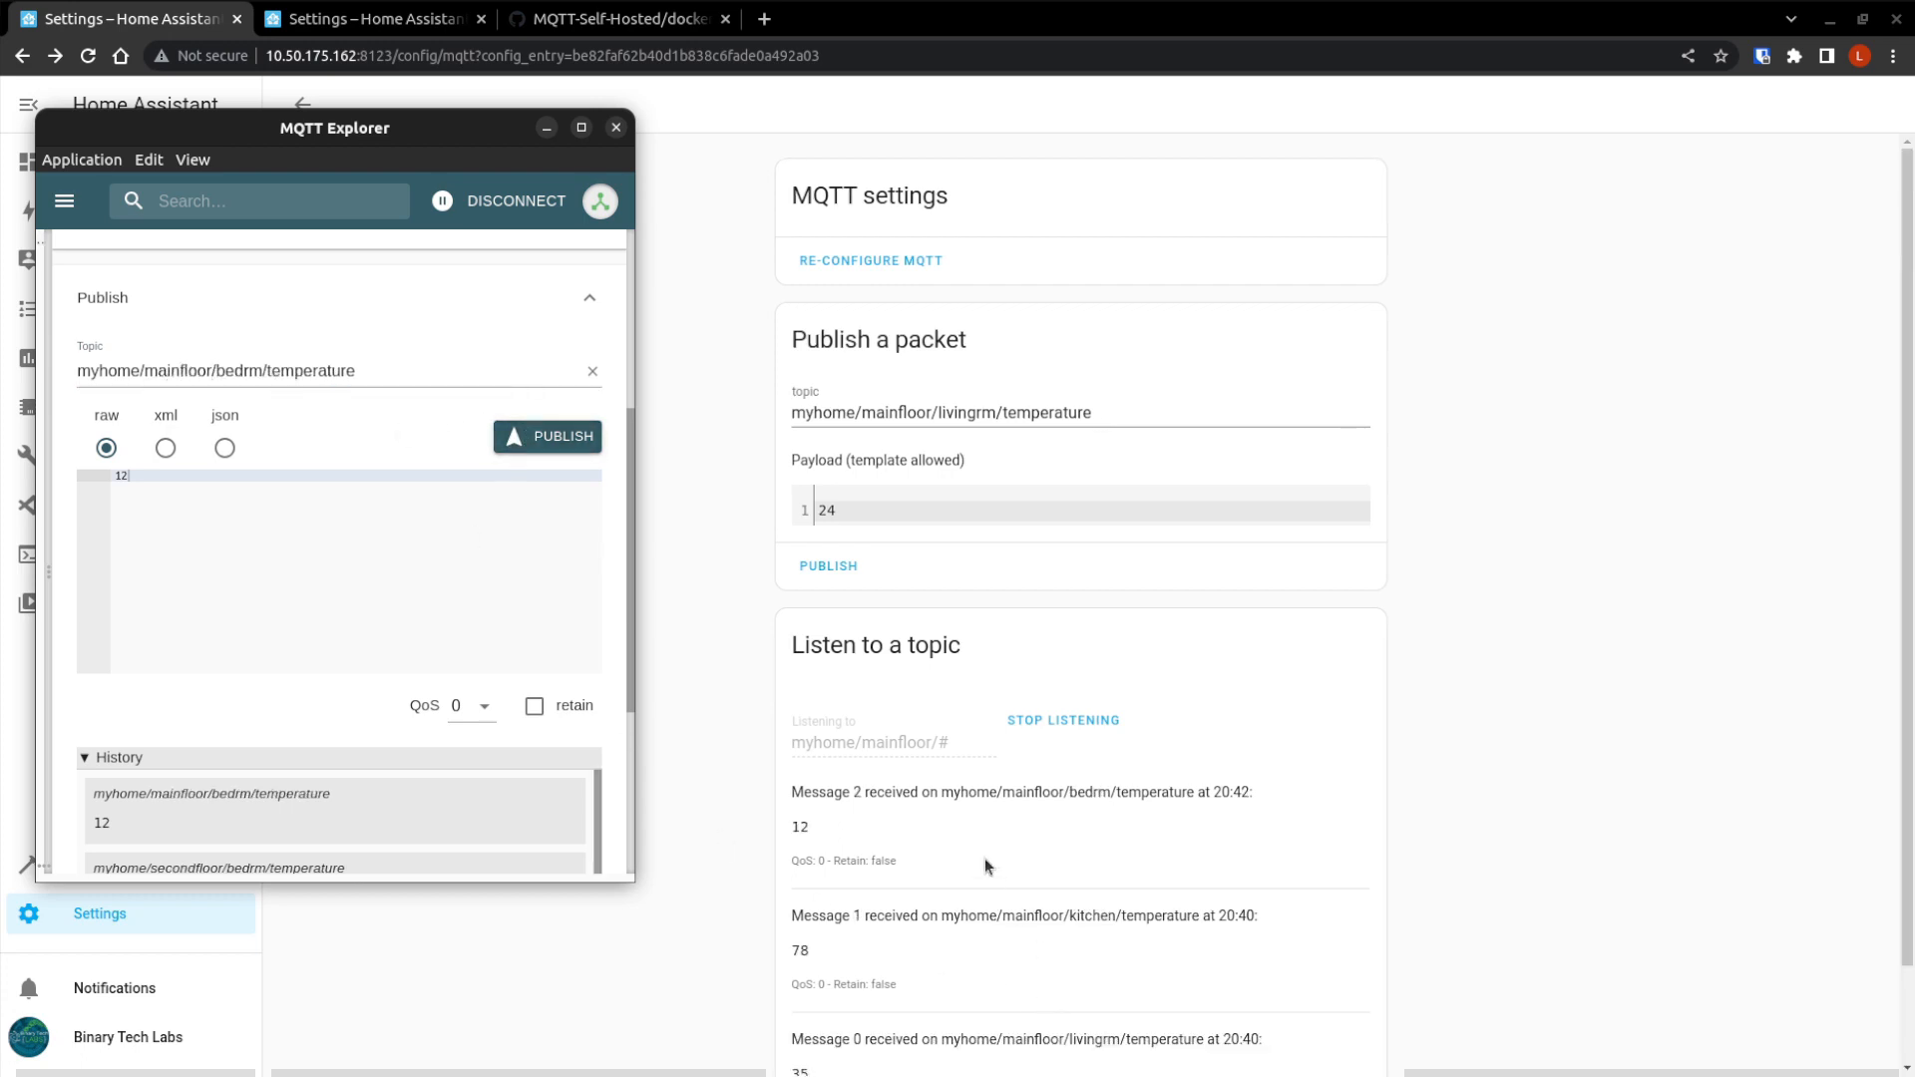
{"action": "mouse_move", "coordinate": [850, 787]}
{"action": "type", "text": "anything"}
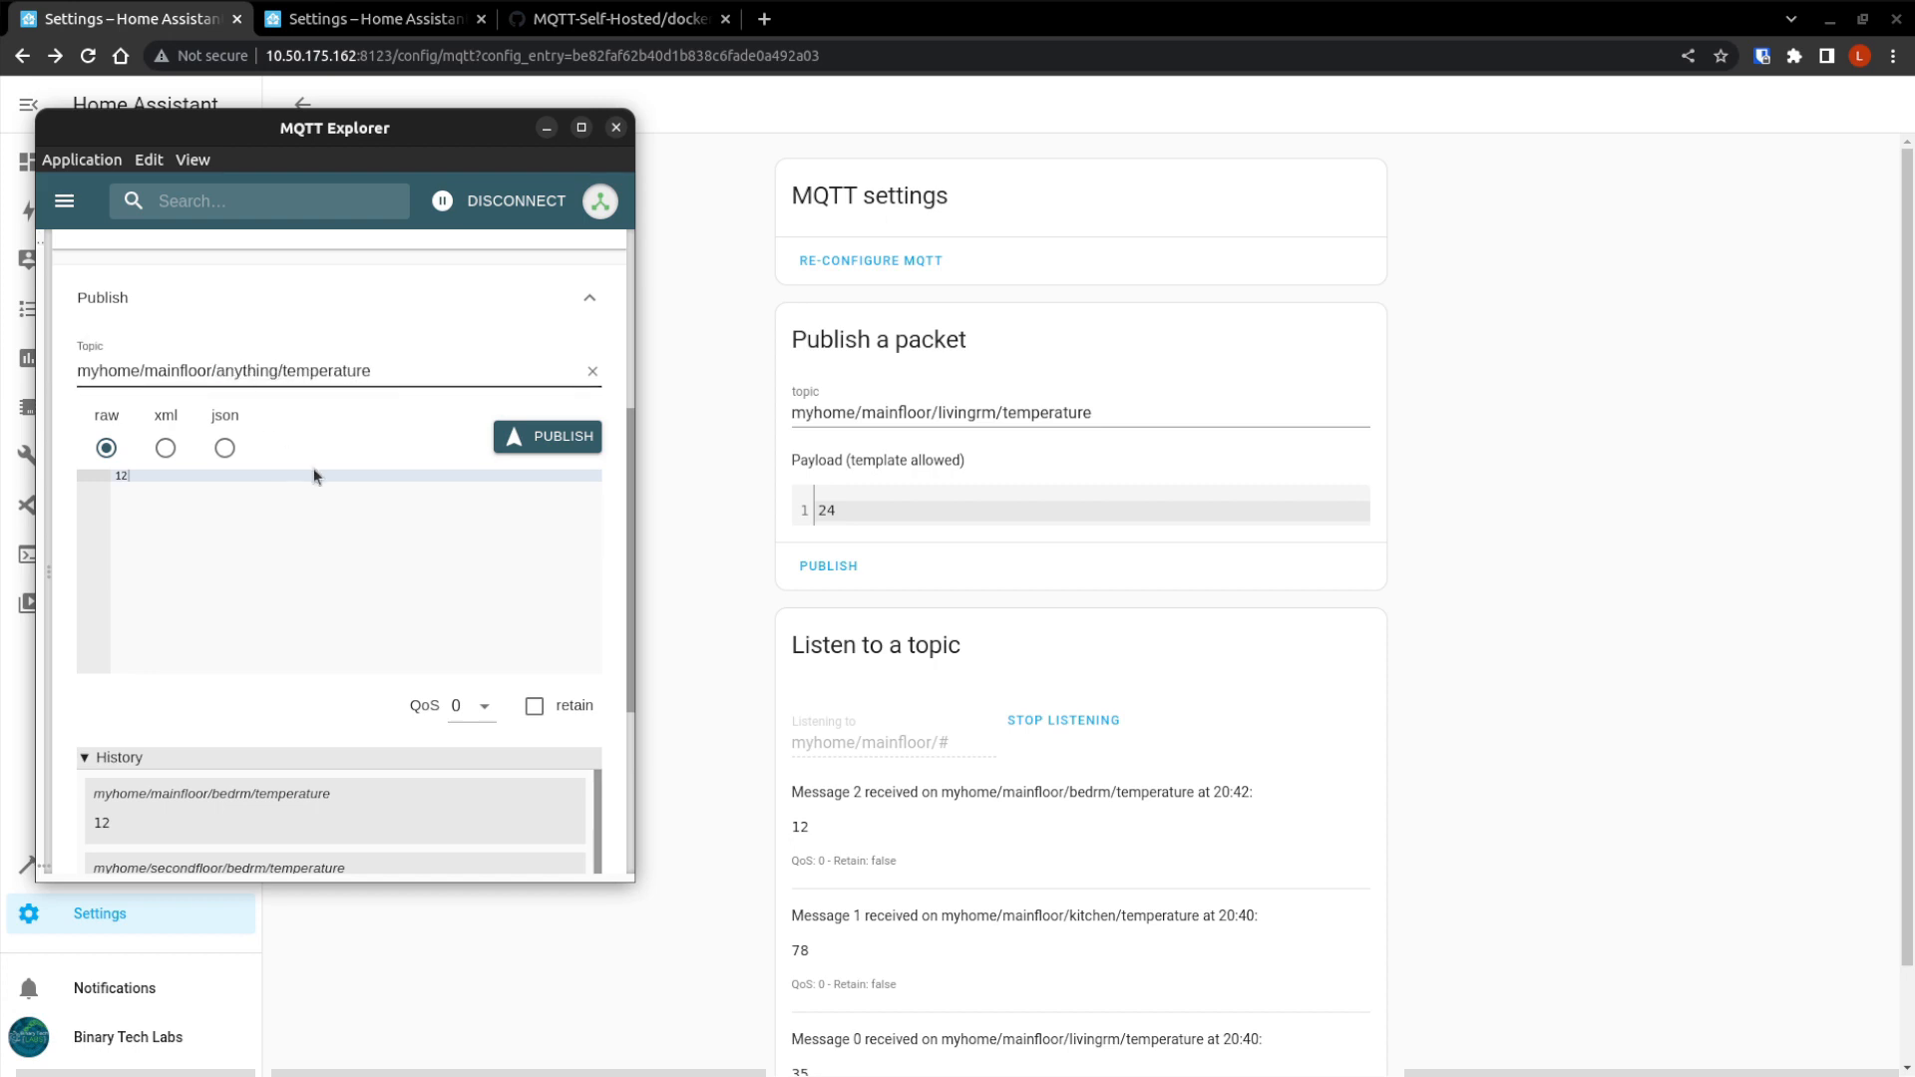
Publish 'anything will work' to myhome/mainfloor/anything/temperature and view it in Home Assistant.
{"action": "double_click", "coordinate": [119, 476]}
{"action": "type", "text": "anything will work"}
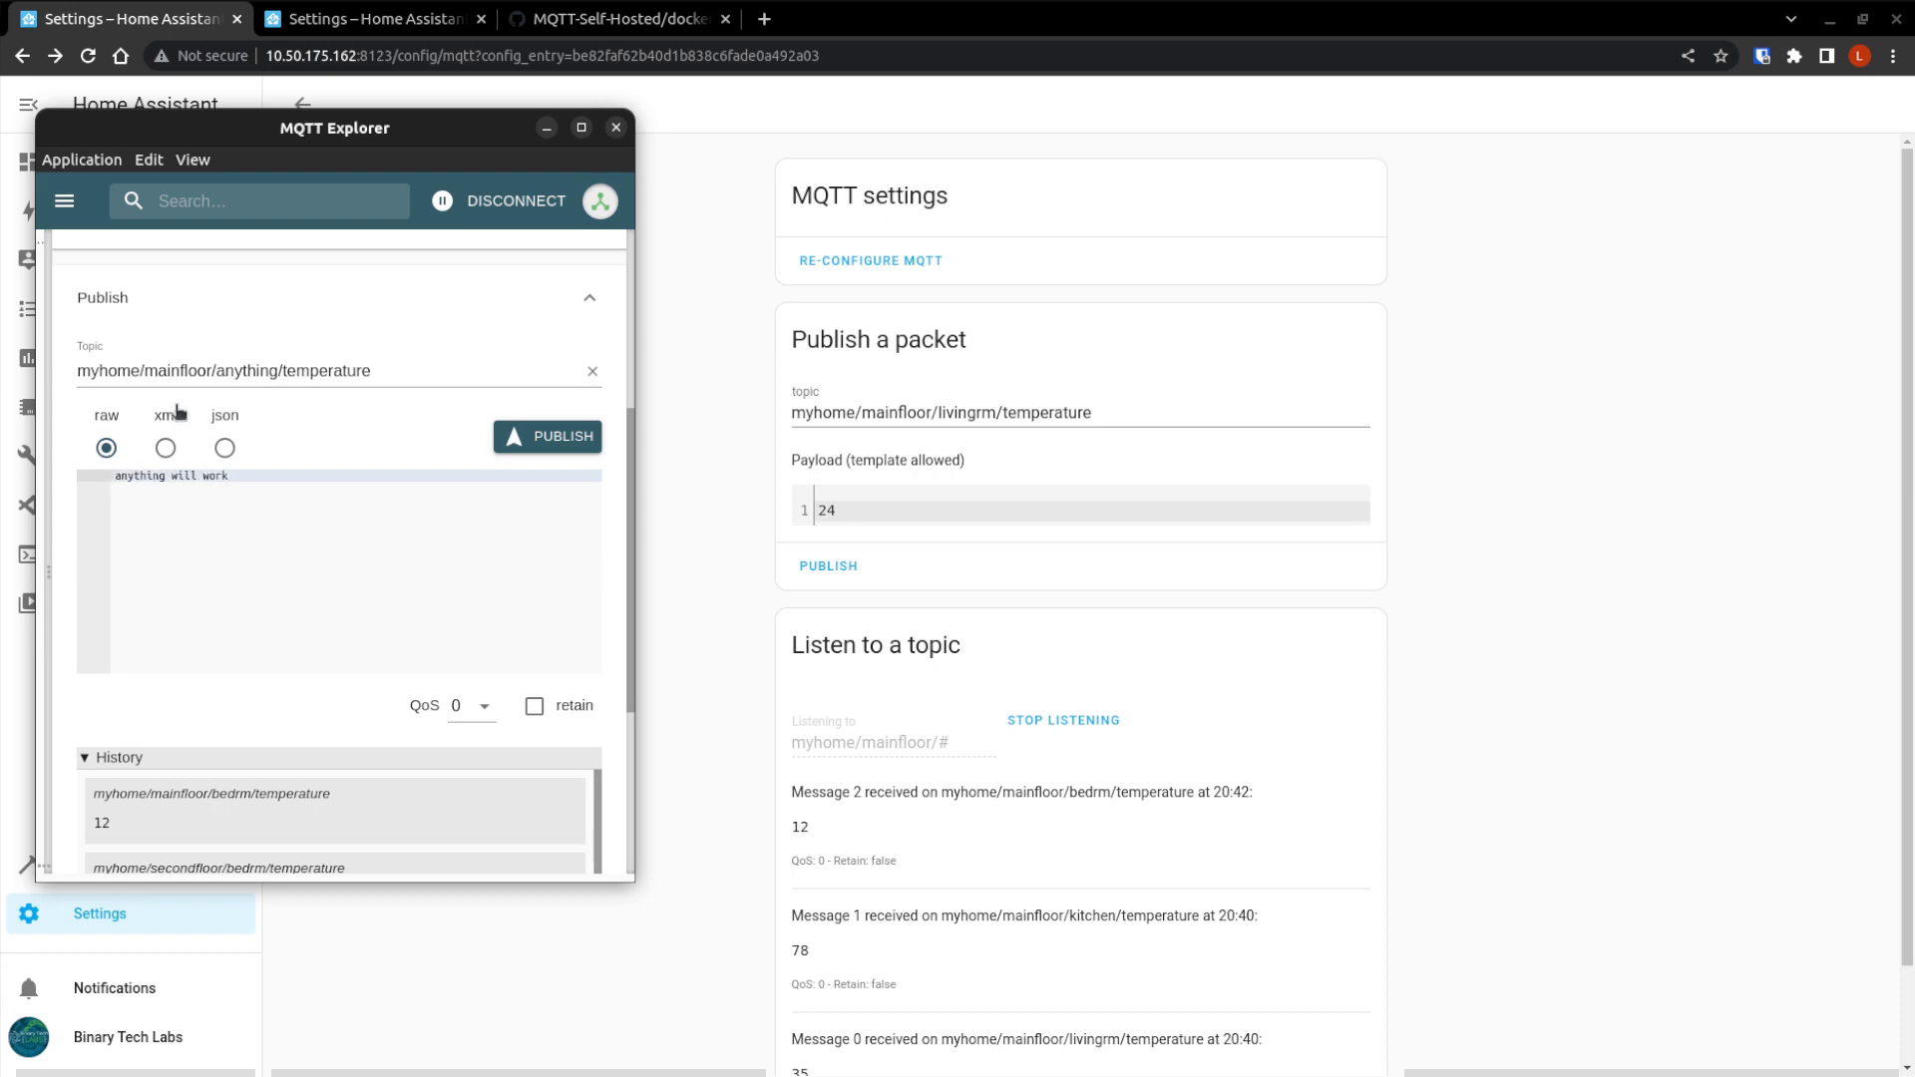
{"action": "left_click", "coordinate": [548, 437]}
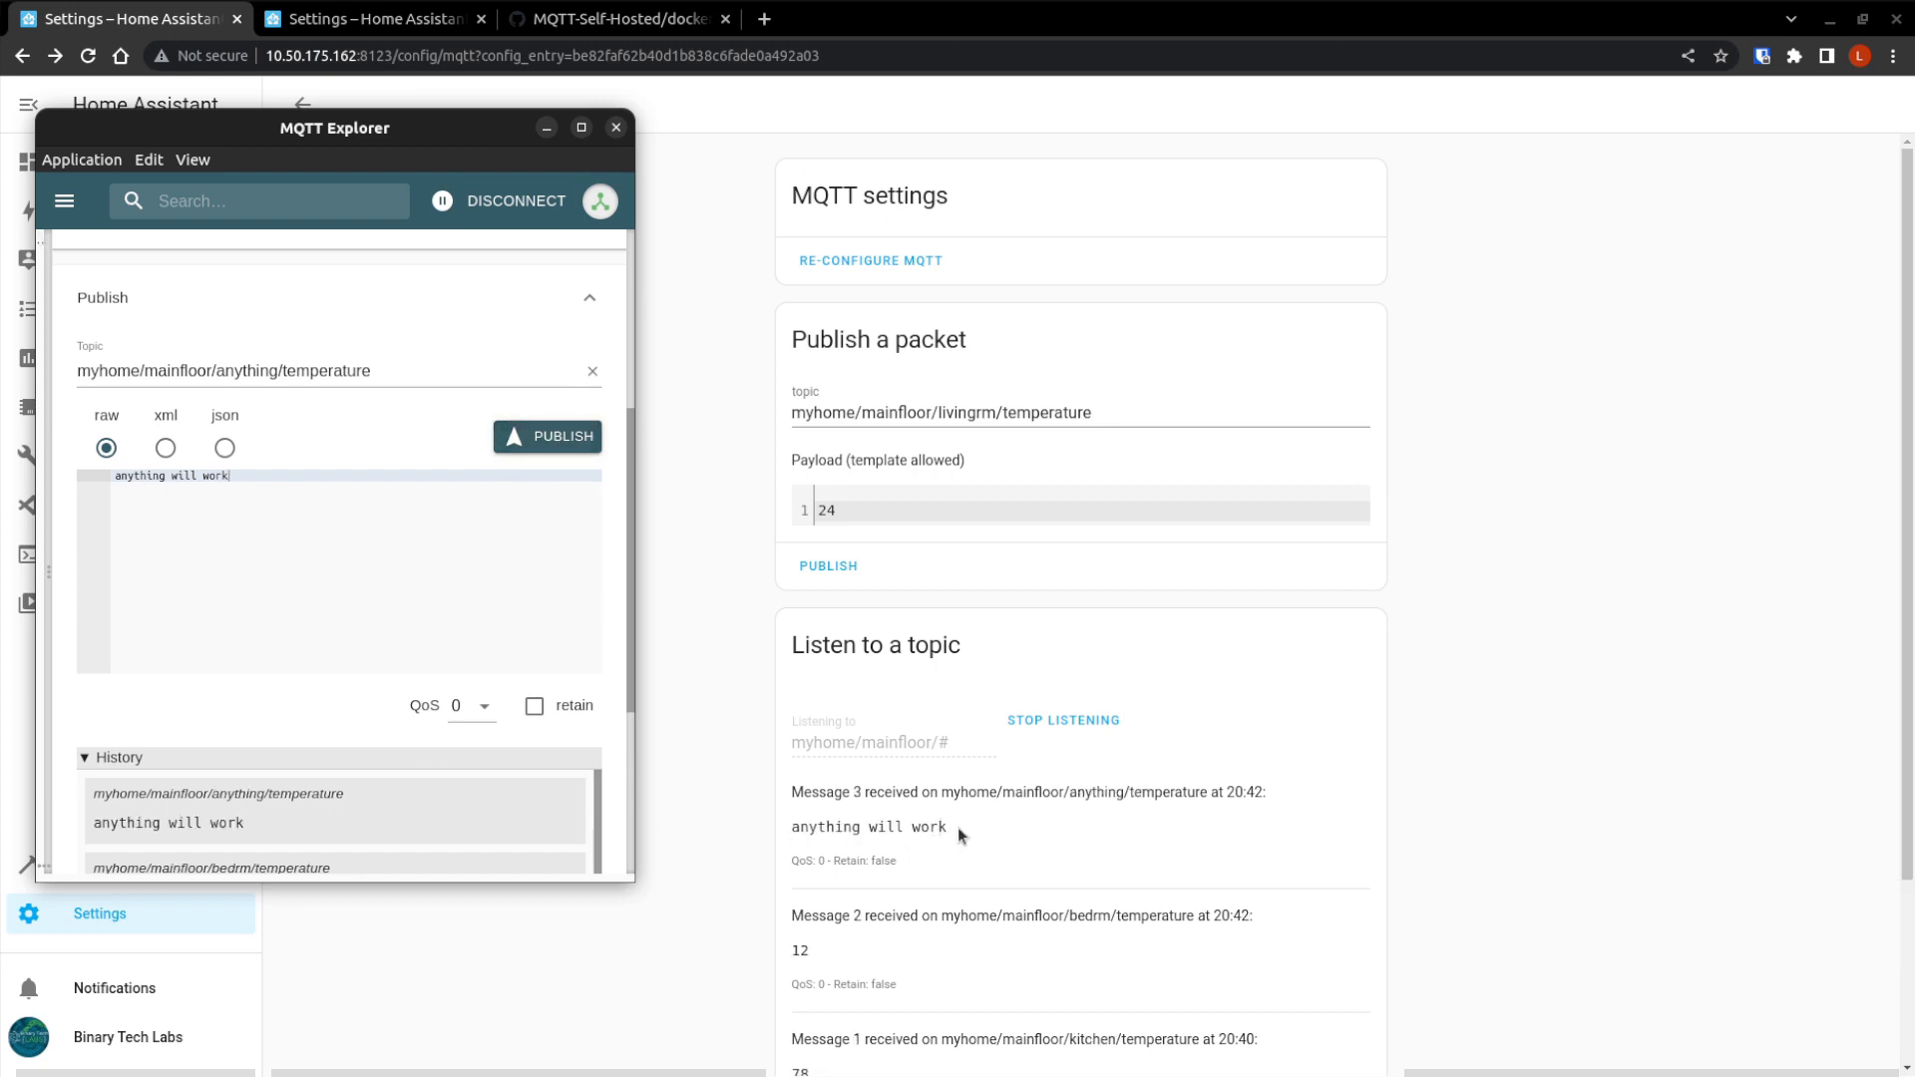
{"action": "left_click", "coordinate": [617, 127]}
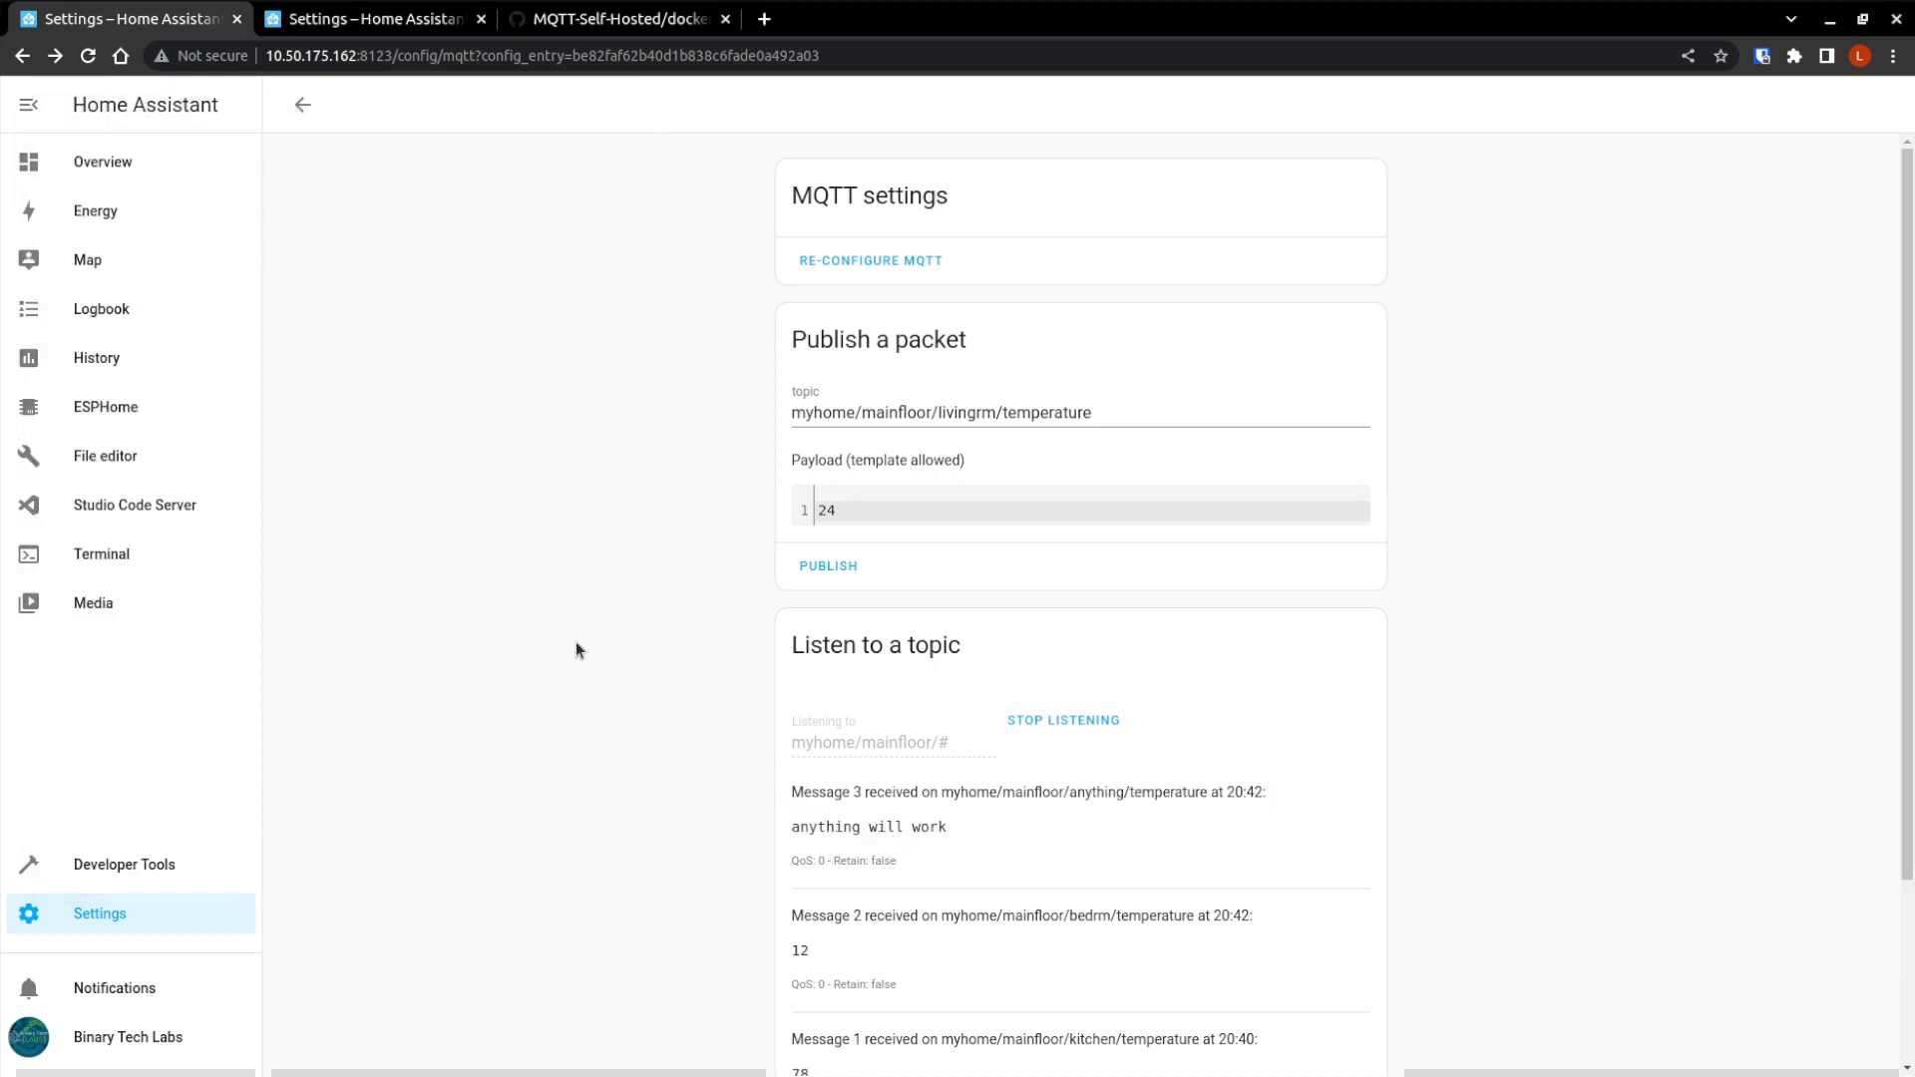